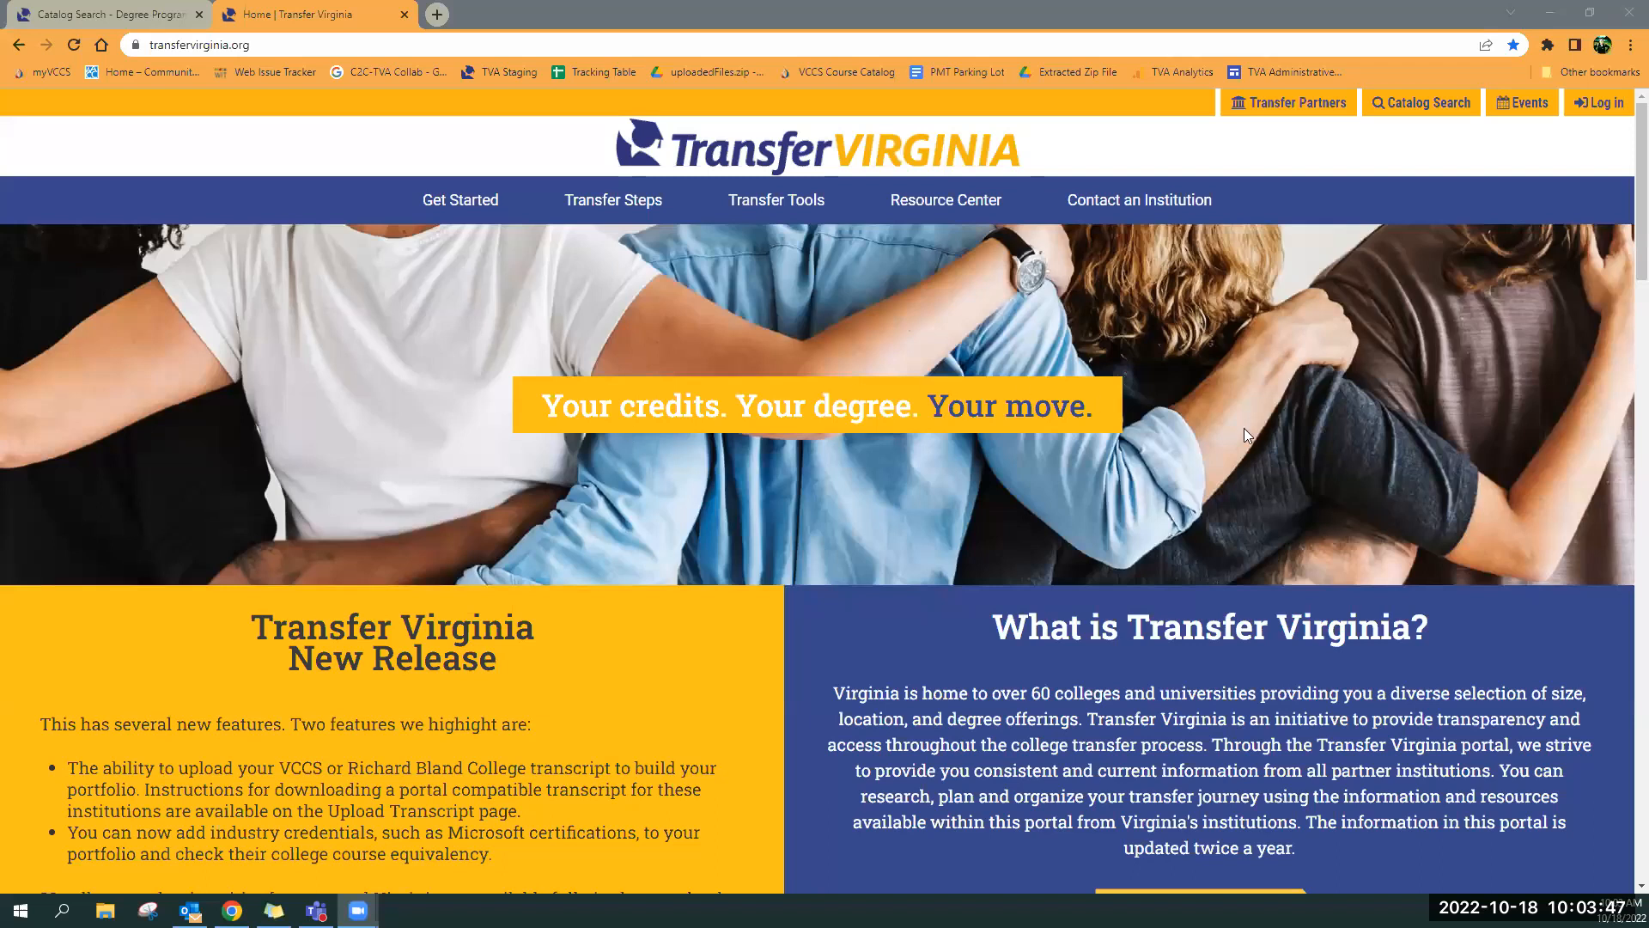
mouse_move(854, 253)
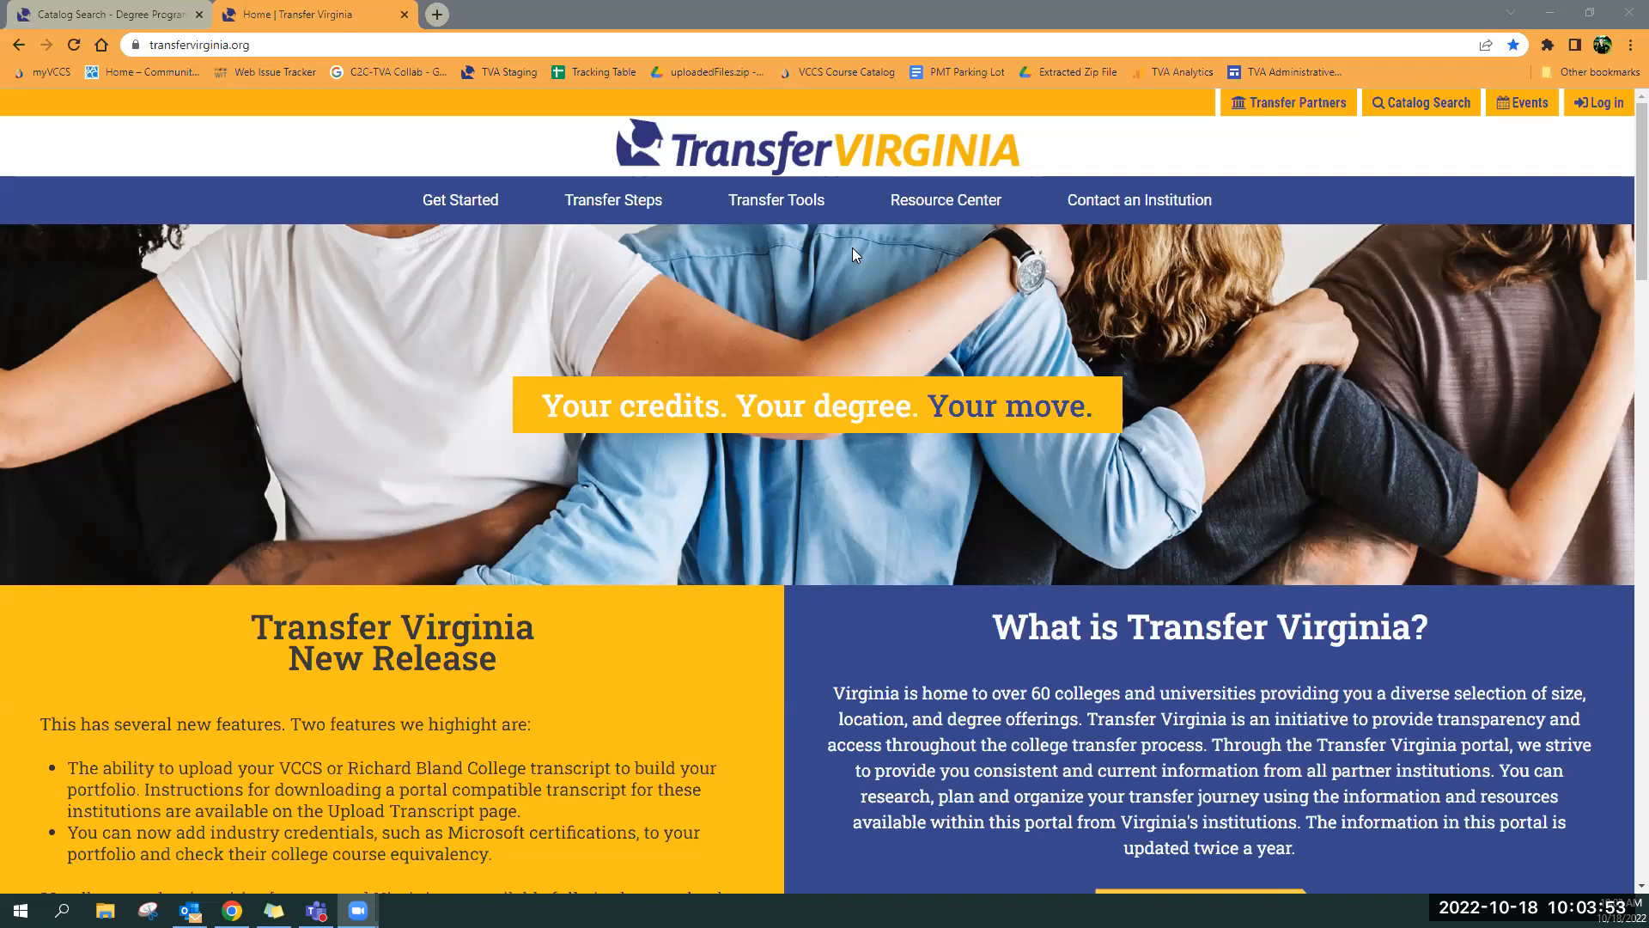
mouse_move(1546, 298)
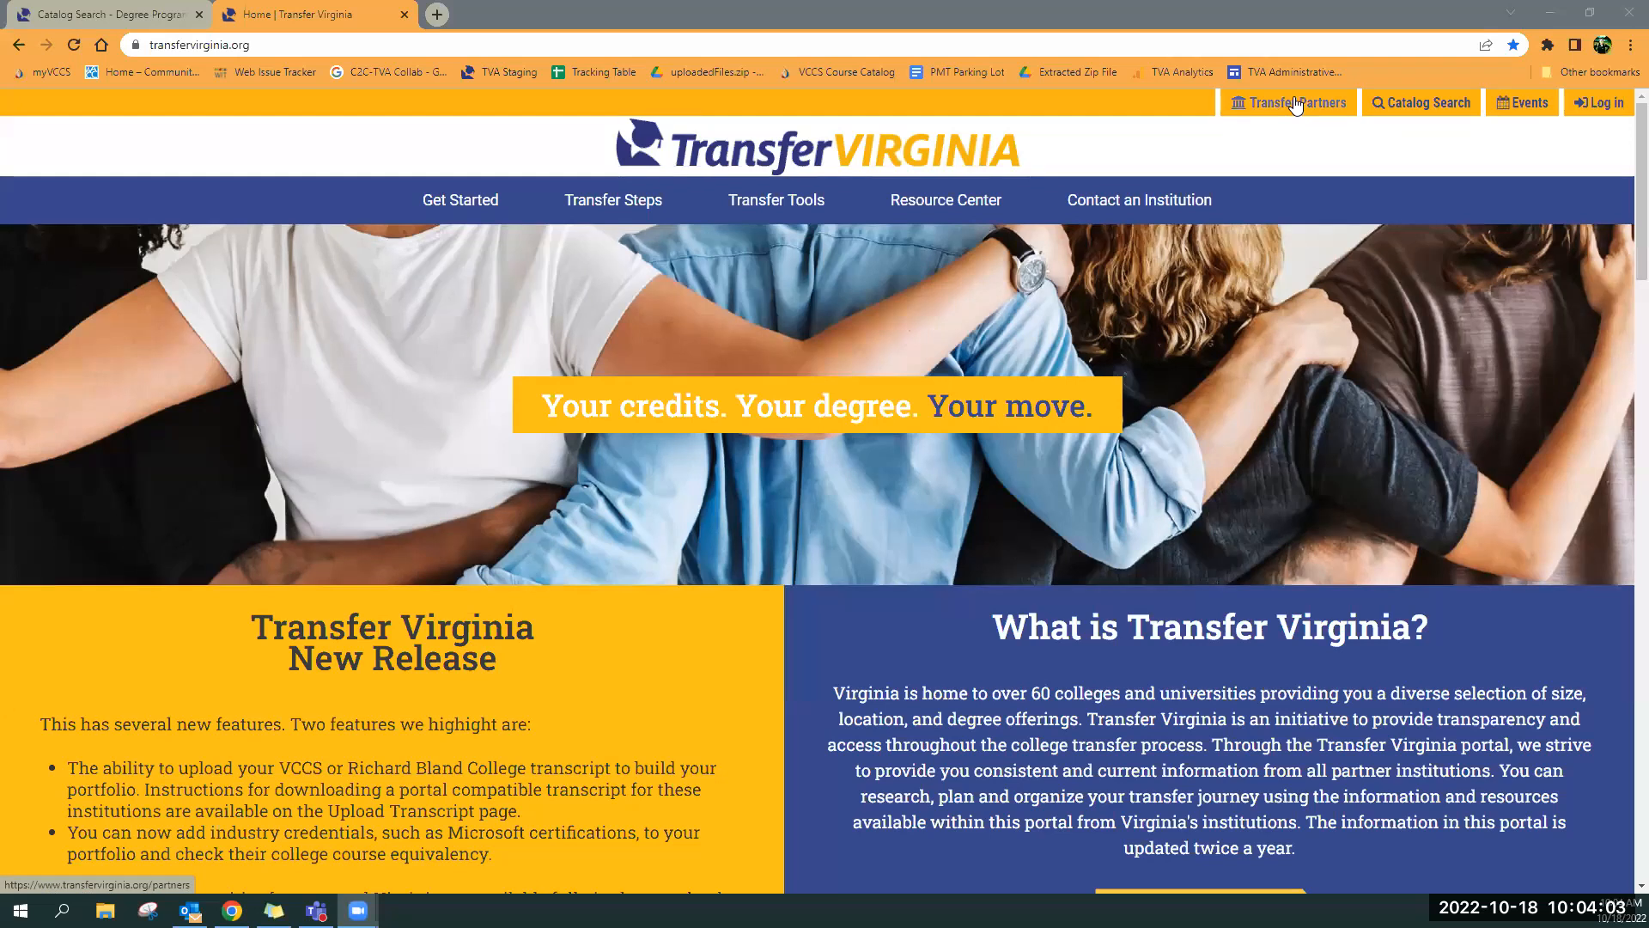
Go to the Transfer Partners page from the Transfer Virginia home page header
left_click(1296, 102)
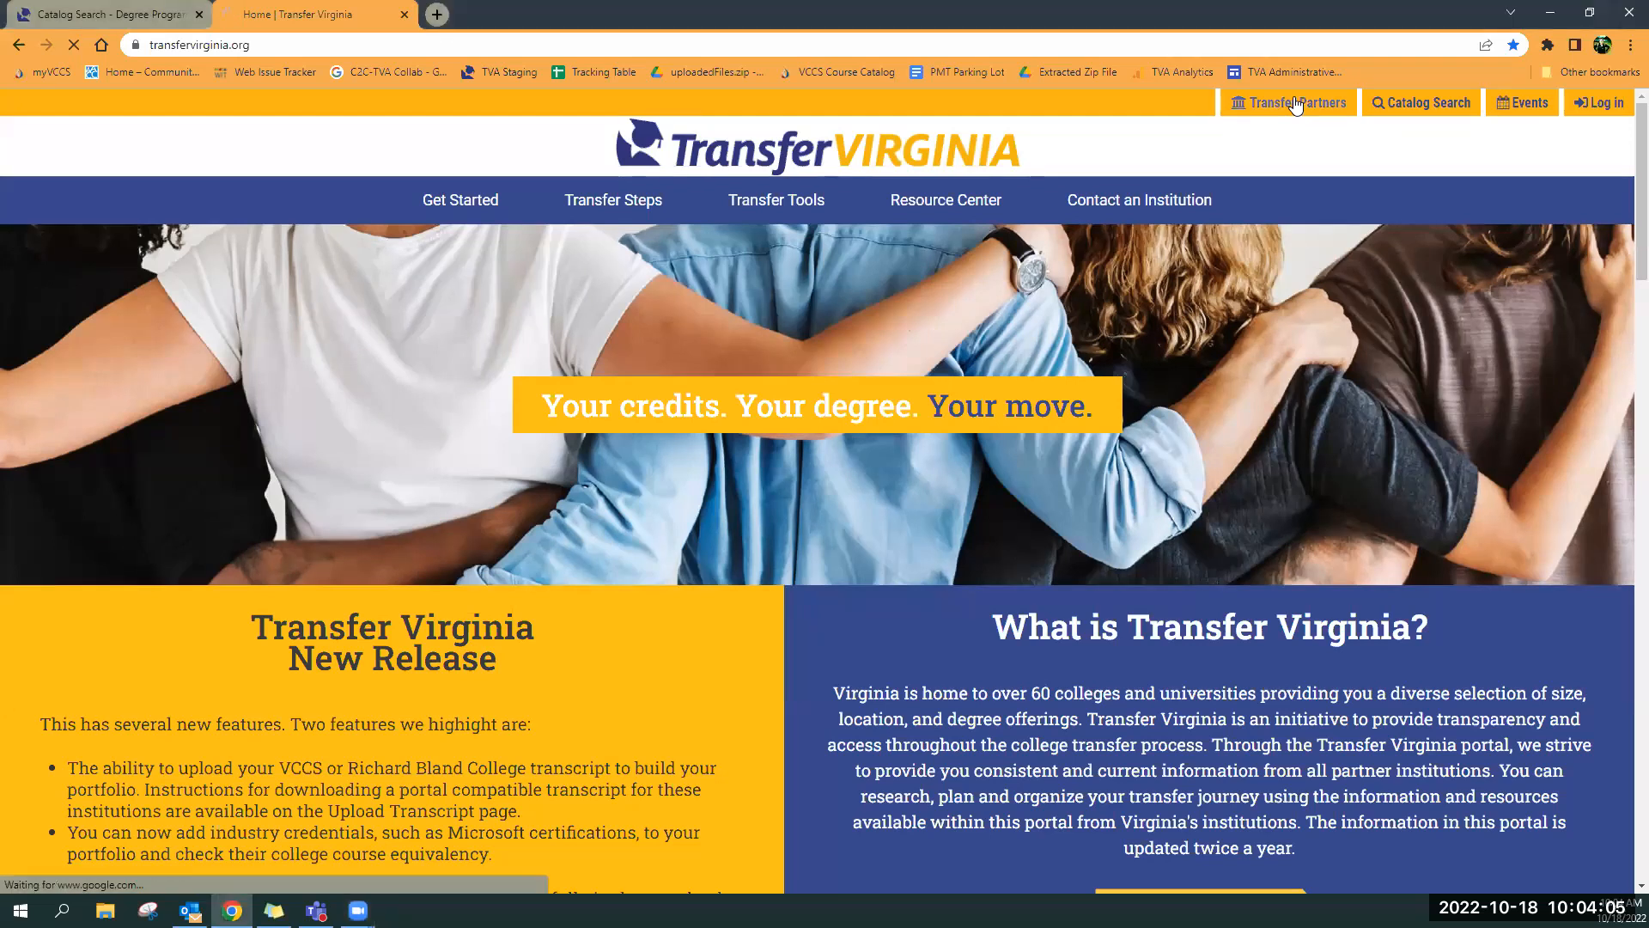
Review the two-year, four-year, future and additional Virginia college partner listings to the bottom
left_click(1294, 102)
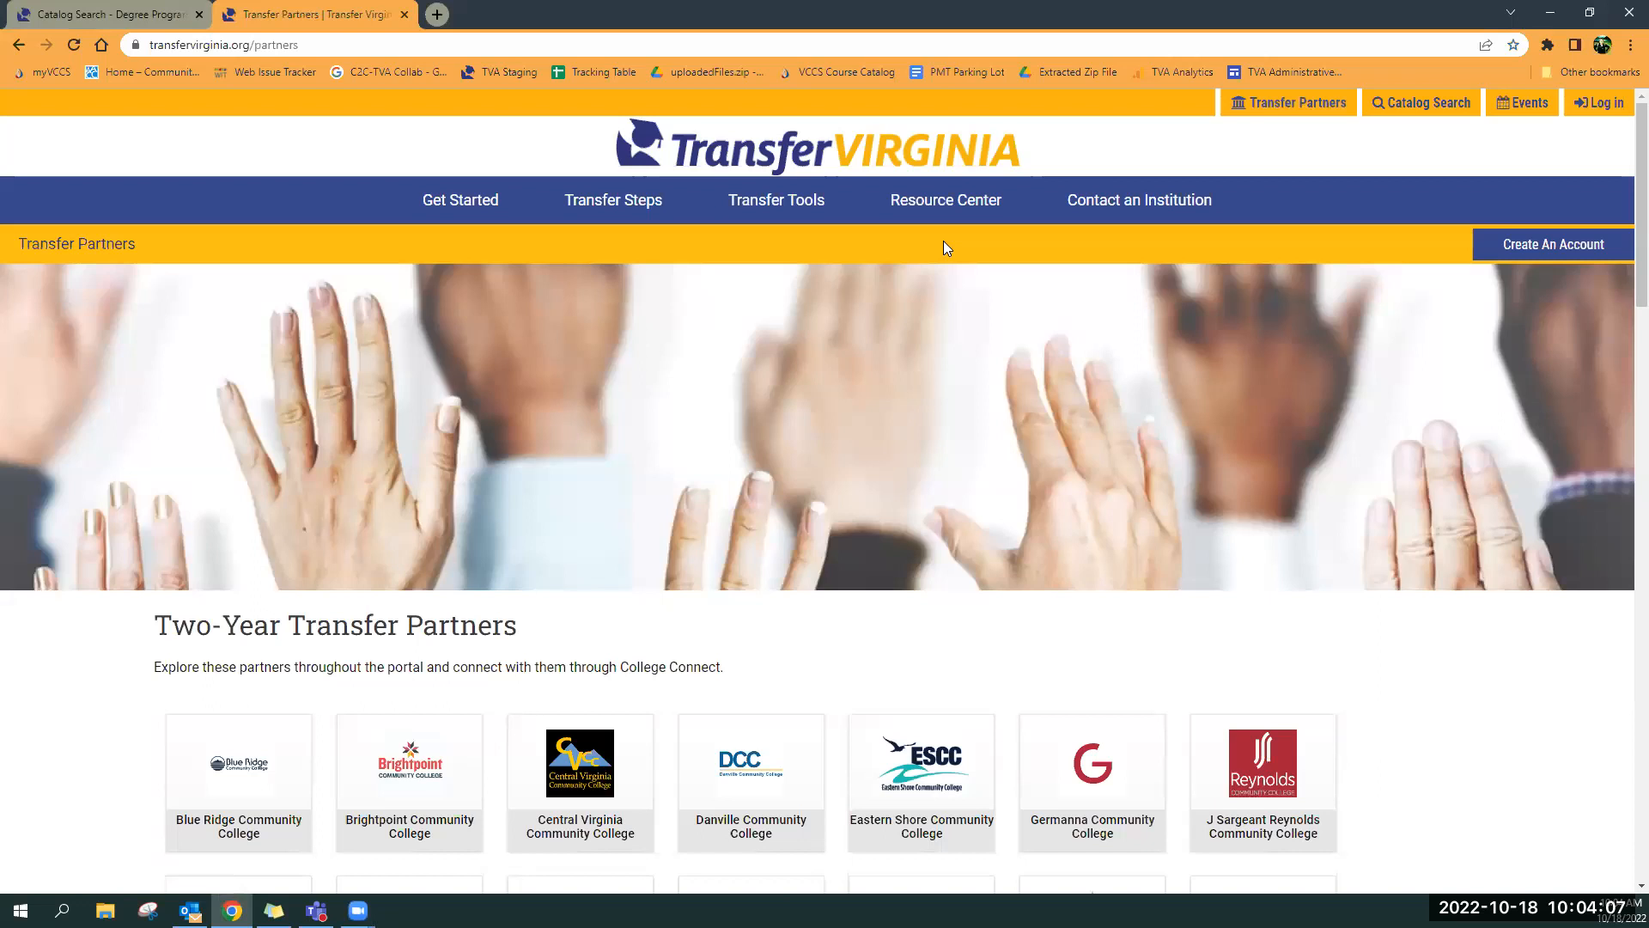
mouse_move(901, 249)
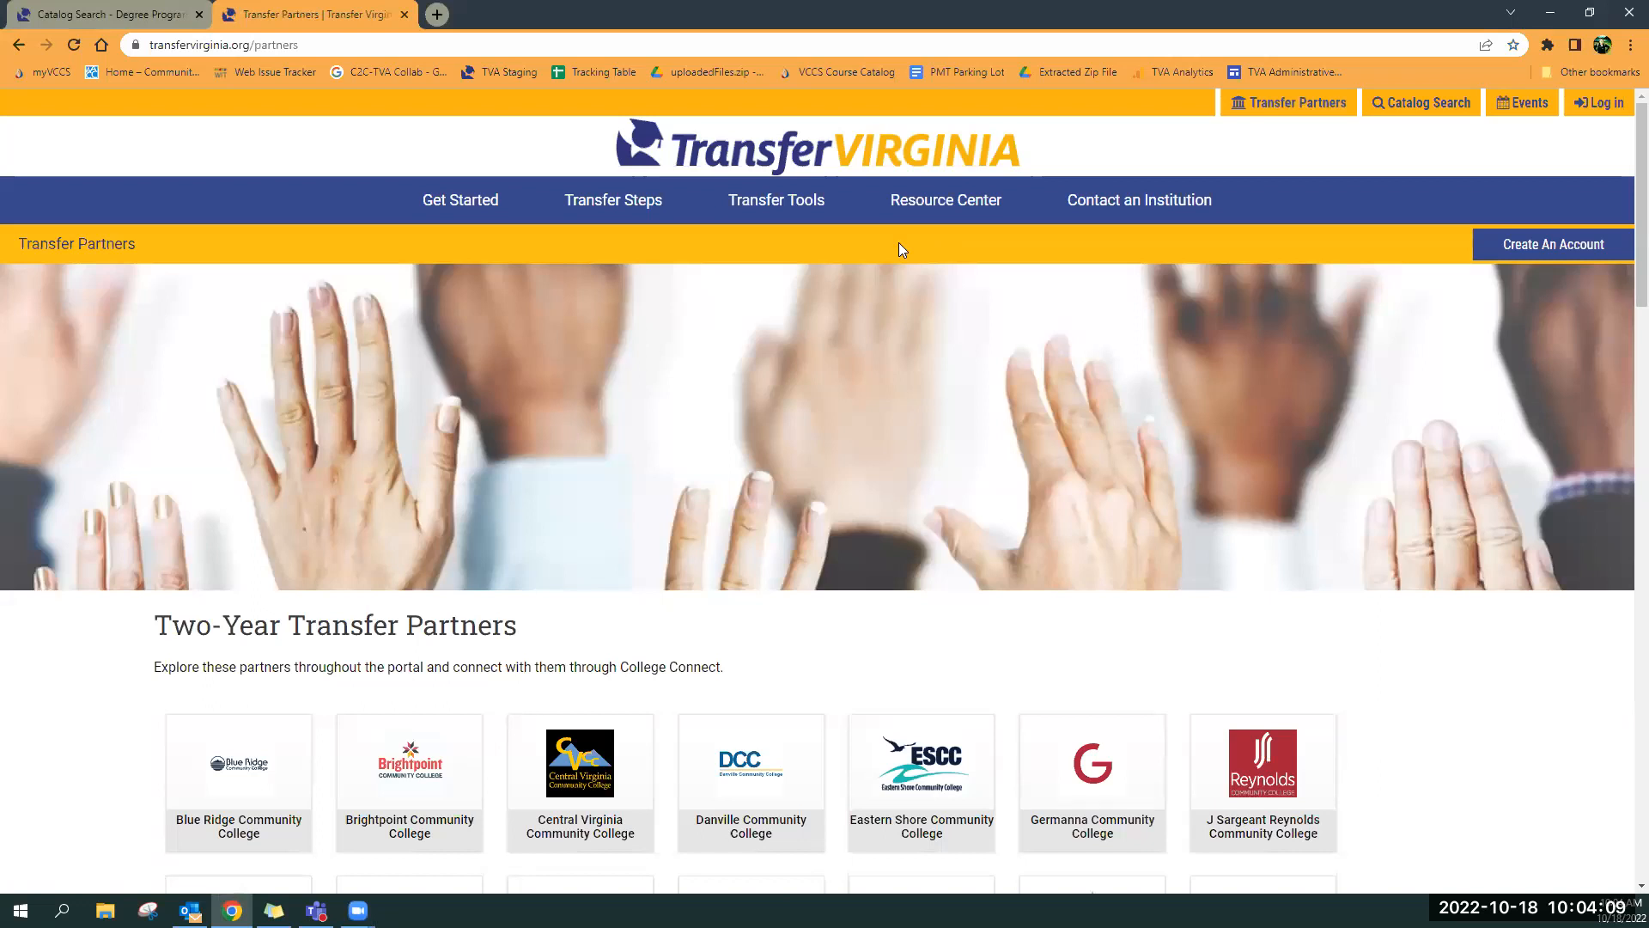
scroll("down", 3)
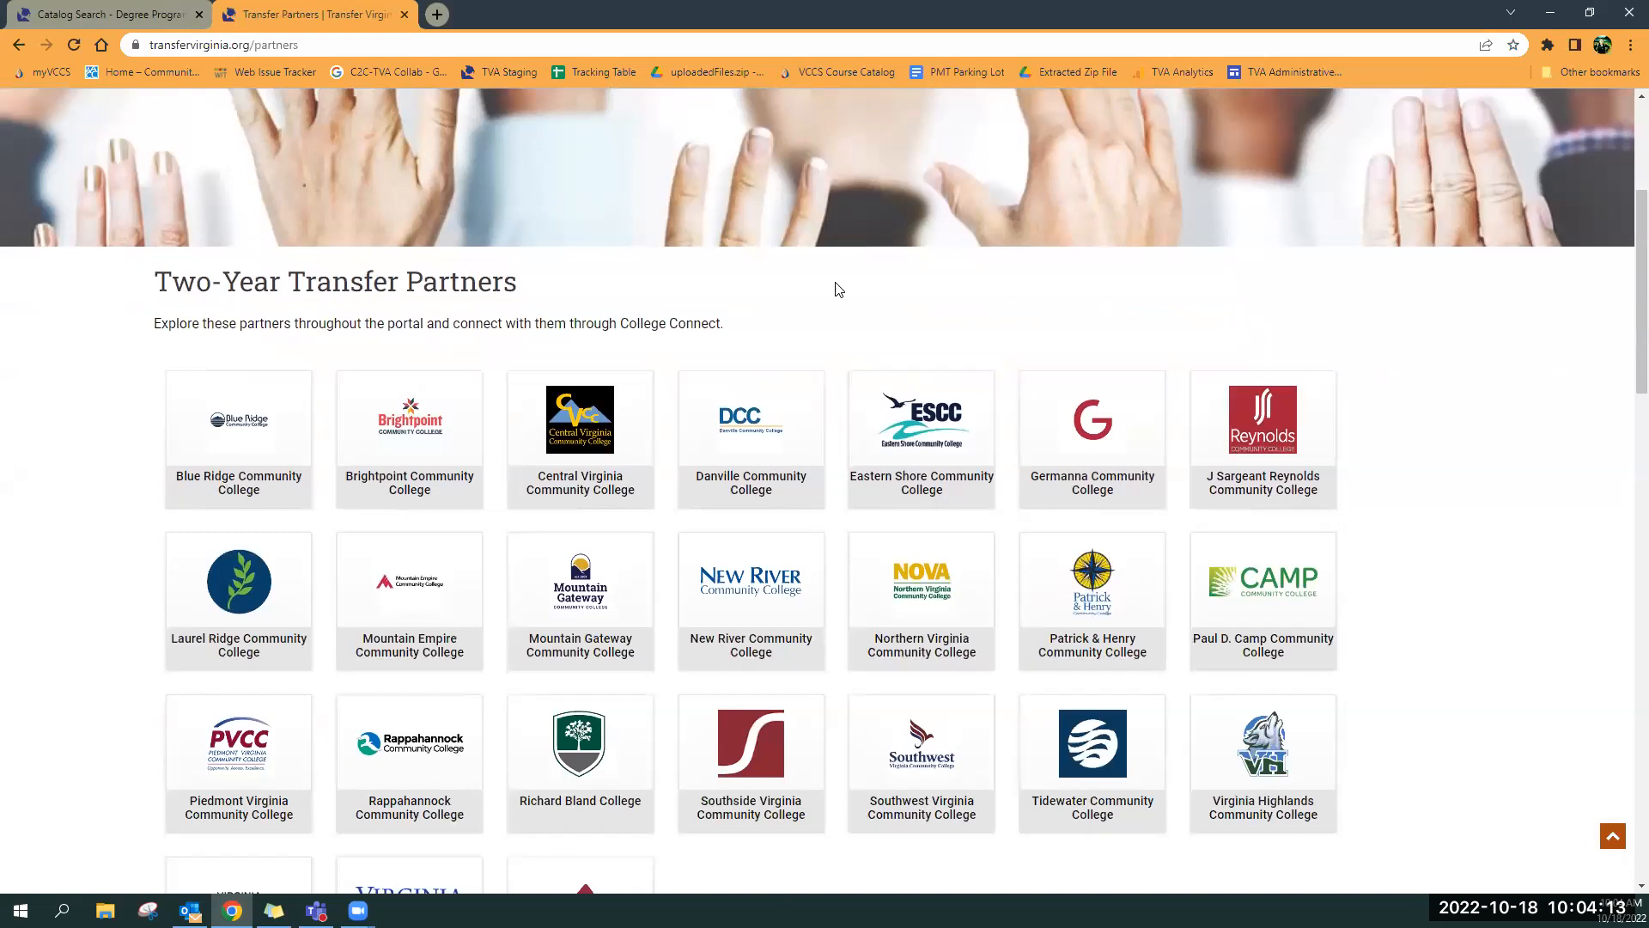
scroll("down", 3)
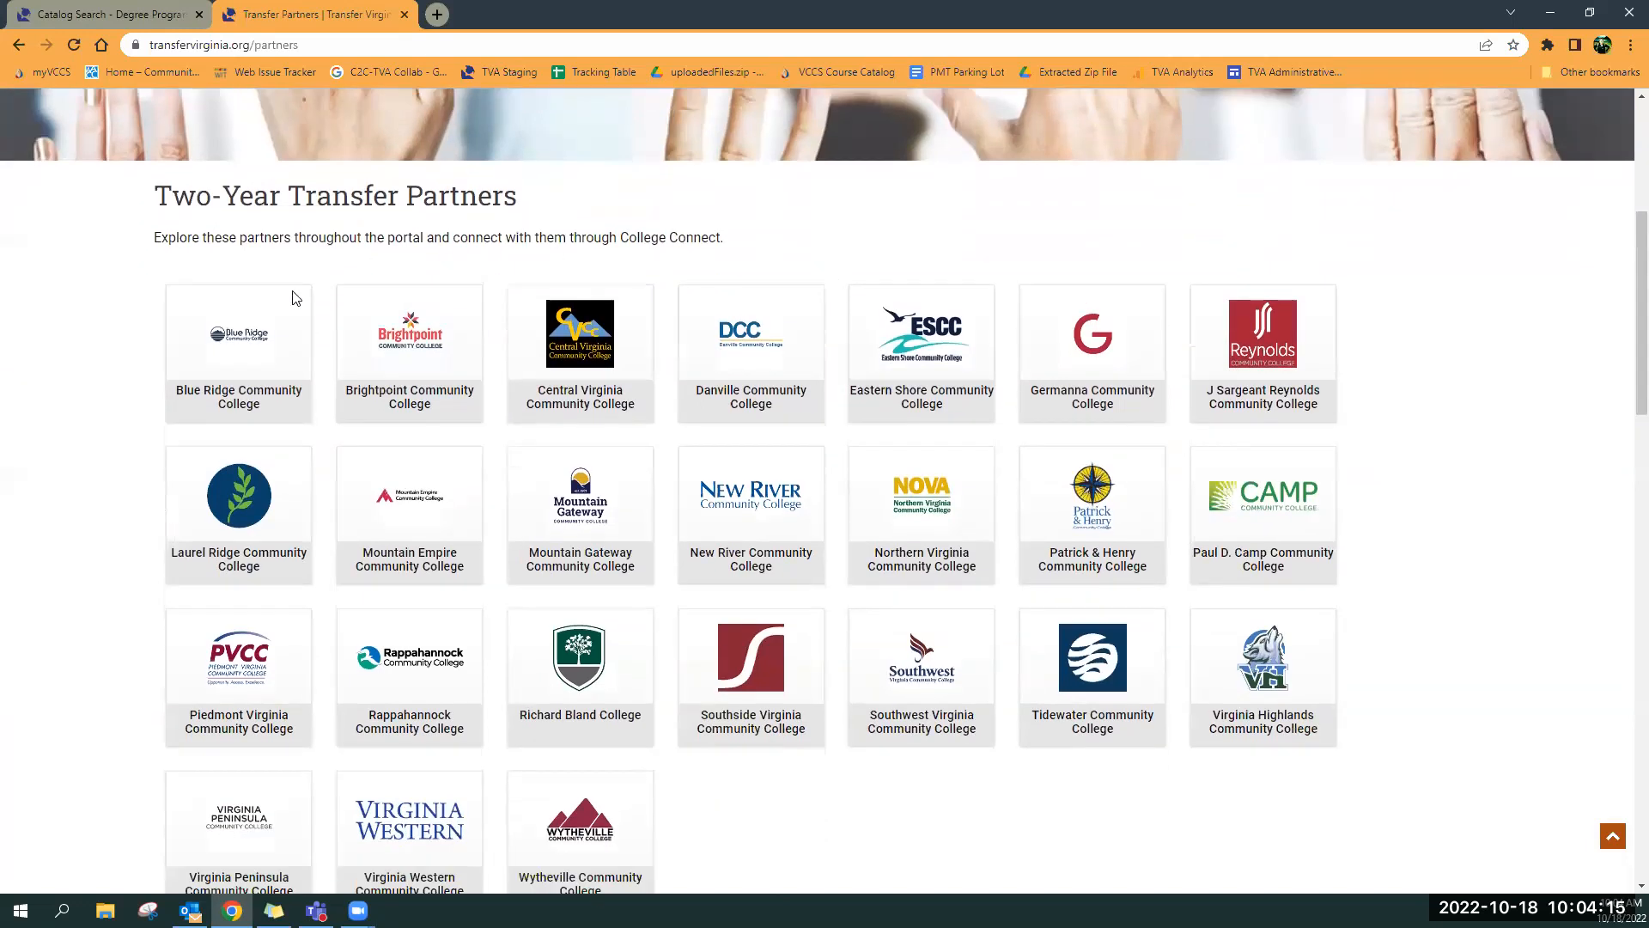
scroll("down", 3)
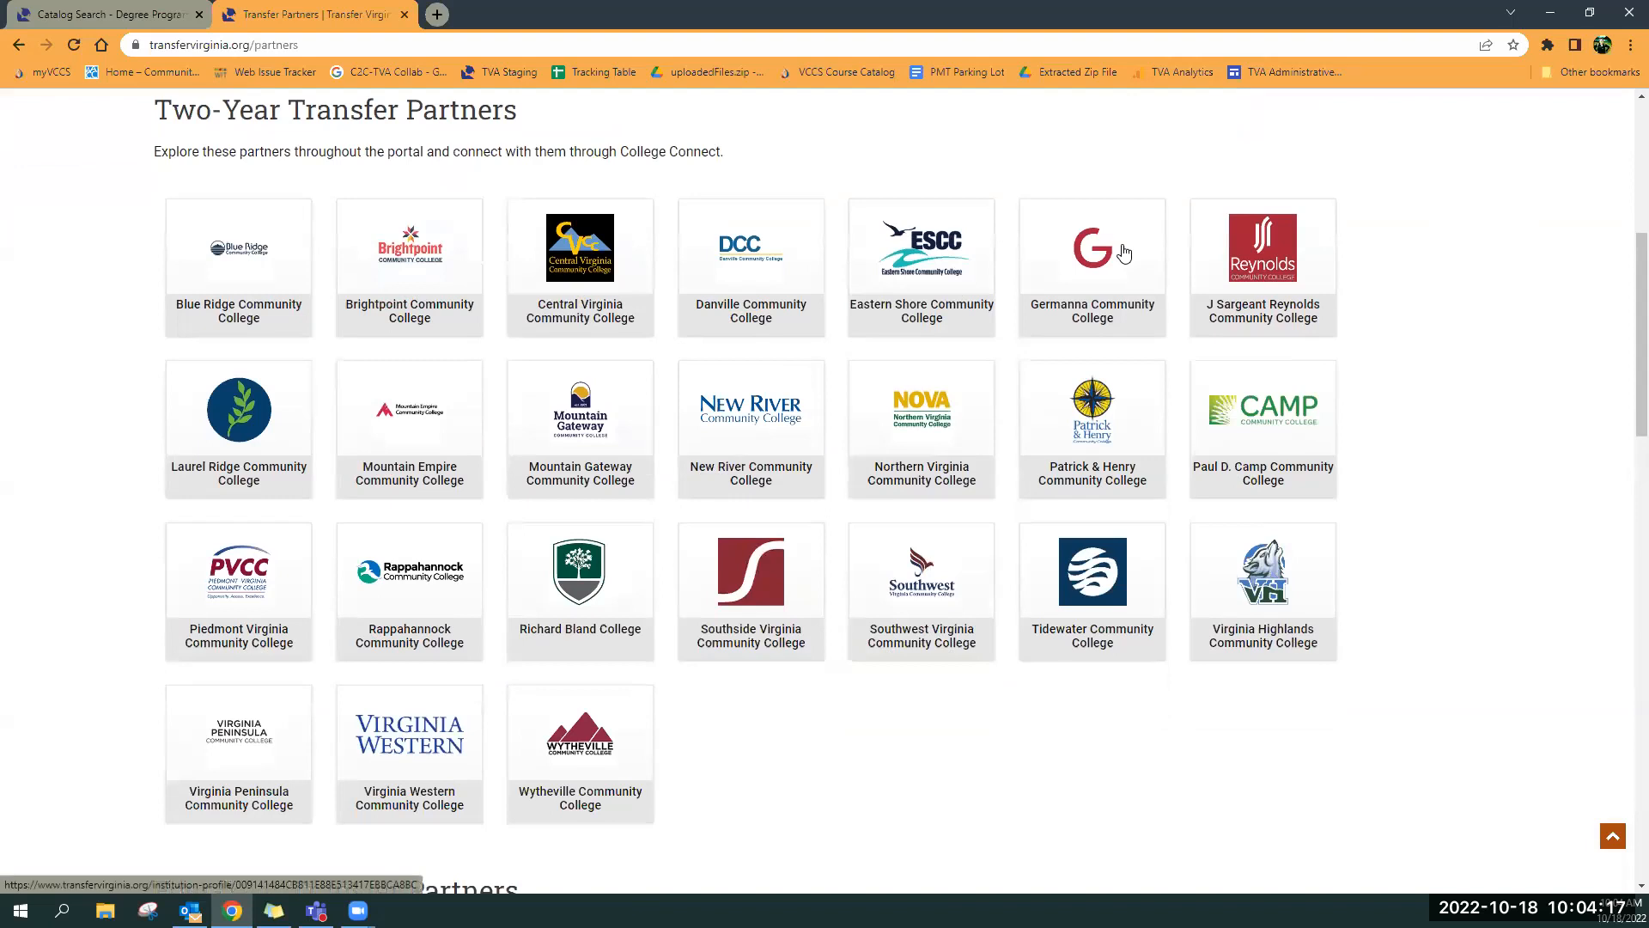
mouse_move(1124, 253)
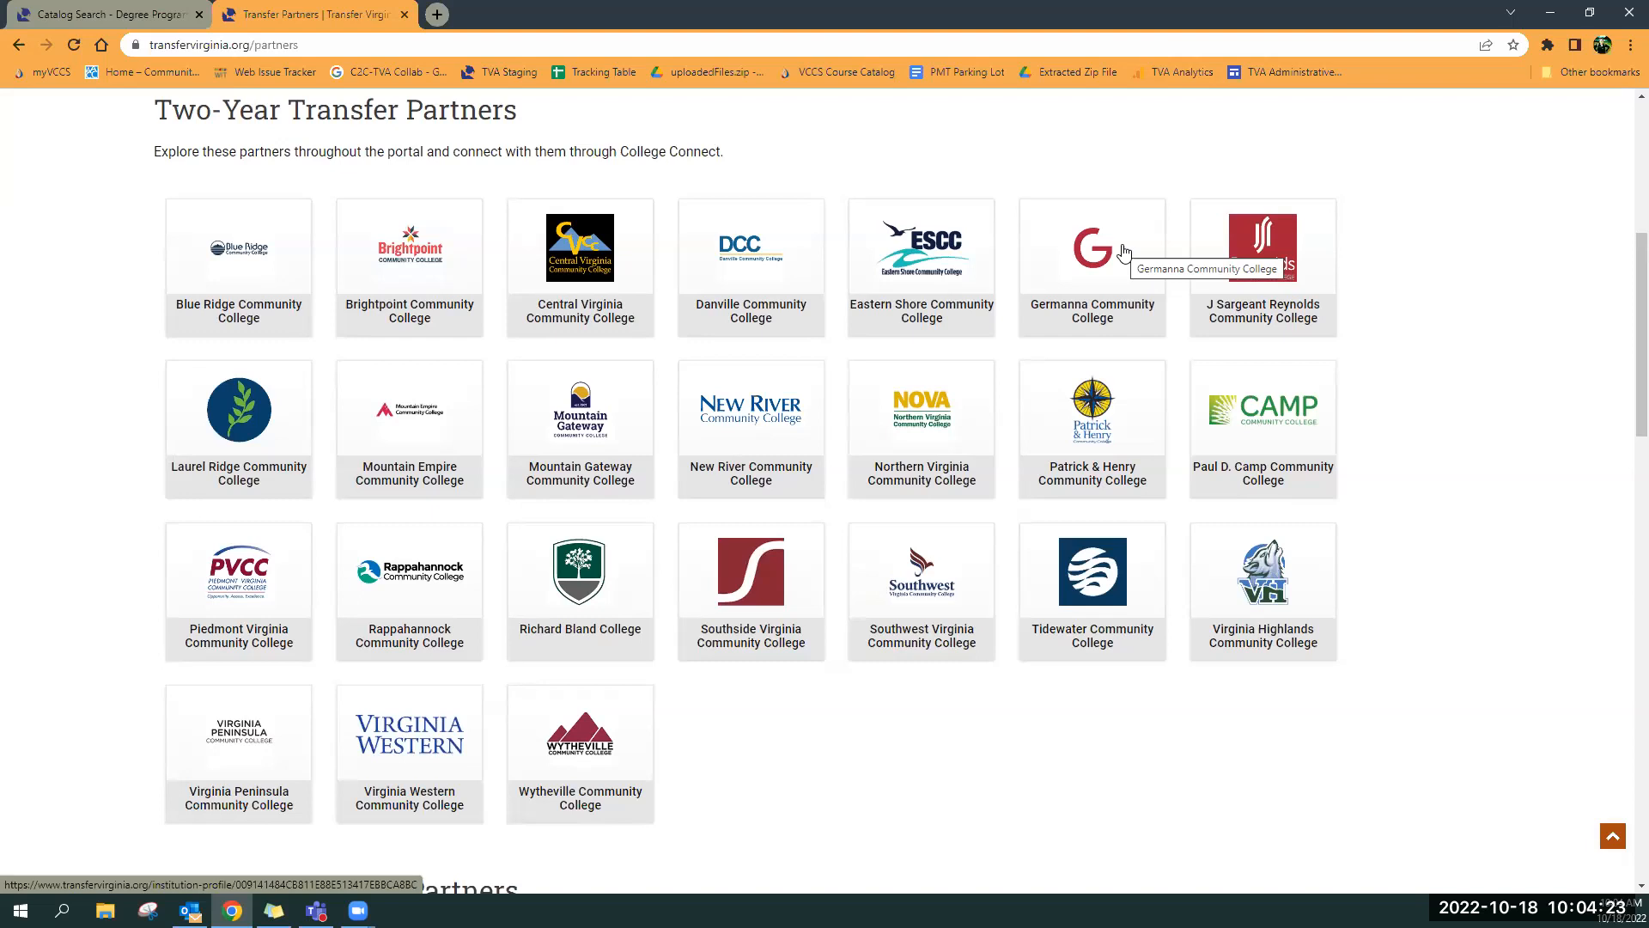
scroll("down", 3)
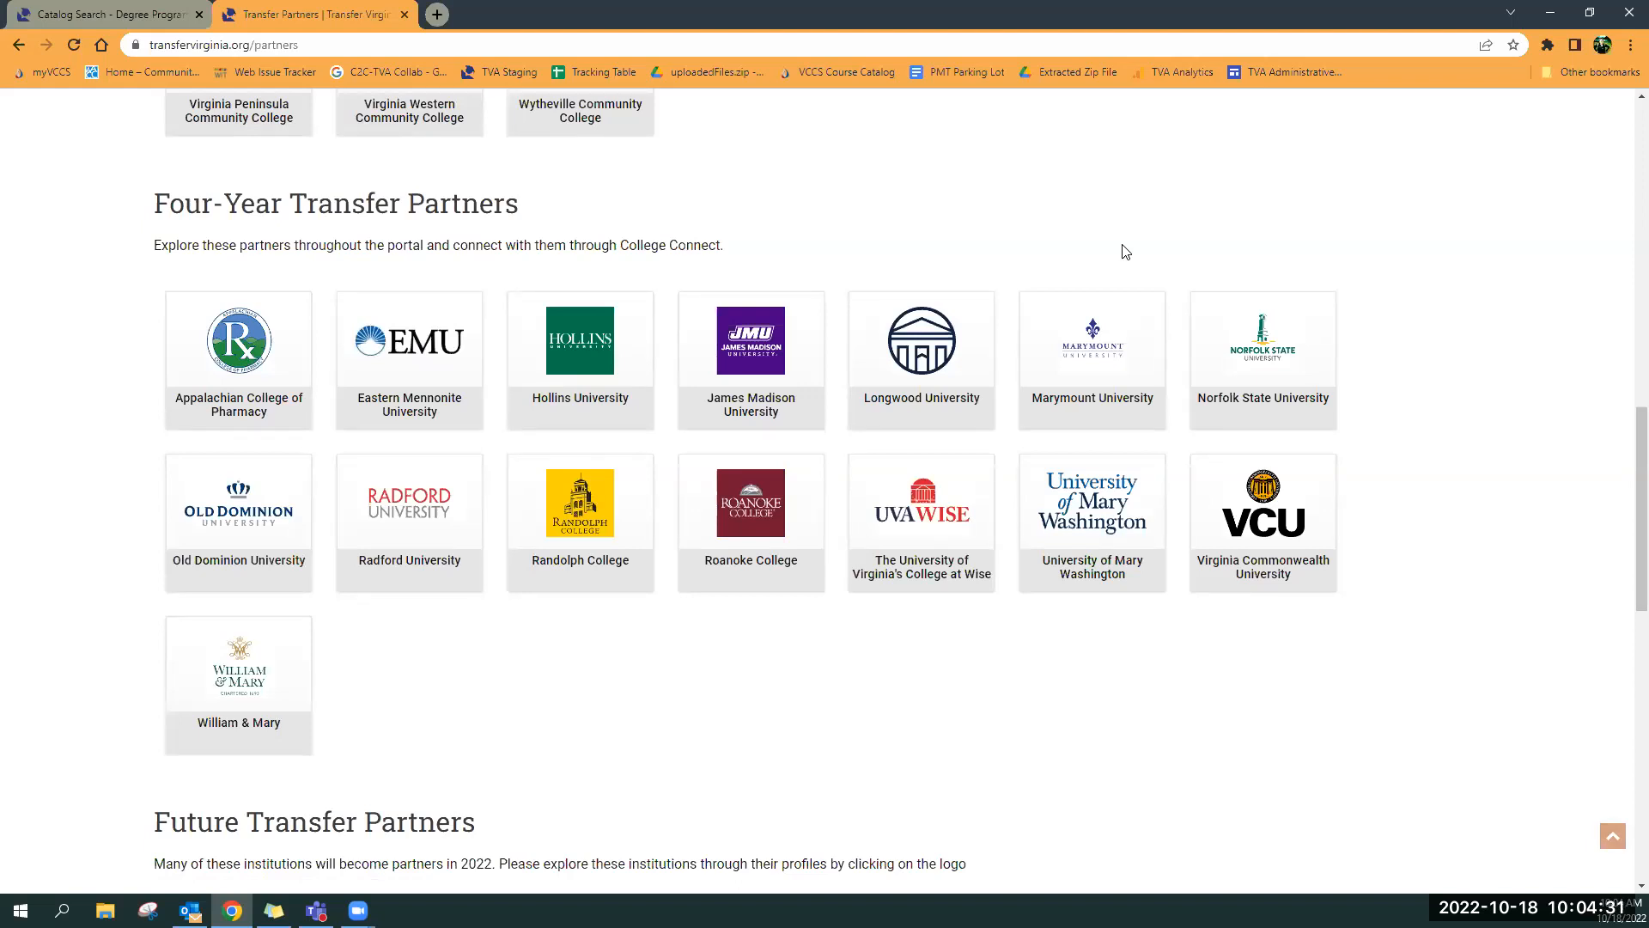
mouse_move(606, 417)
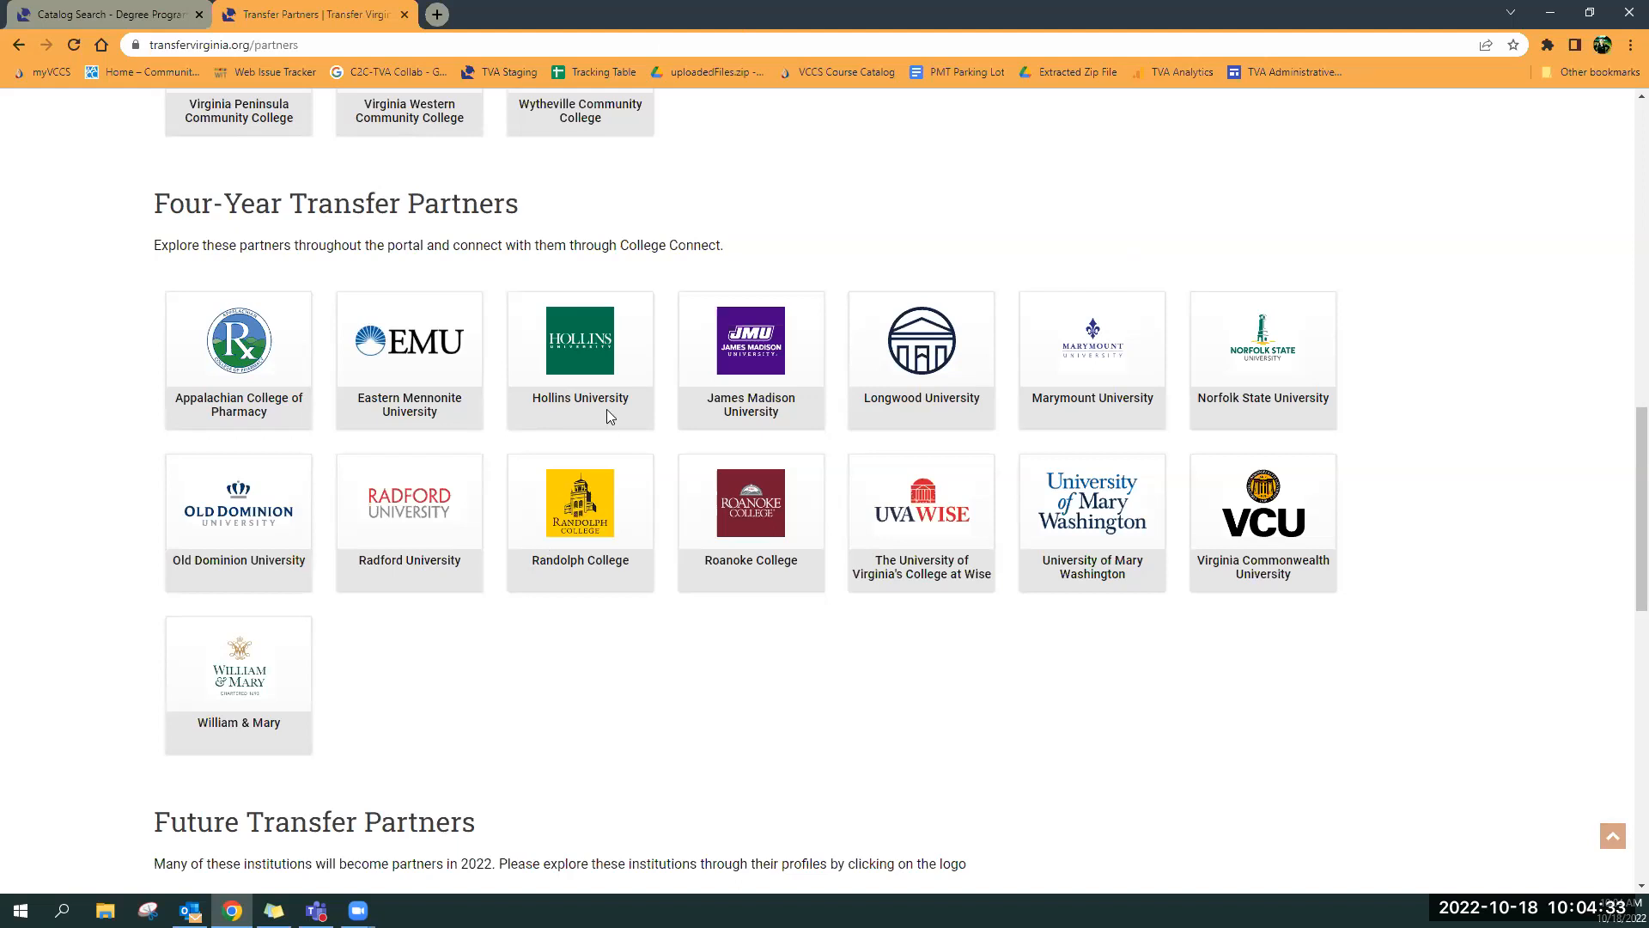
scroll("down", 3)
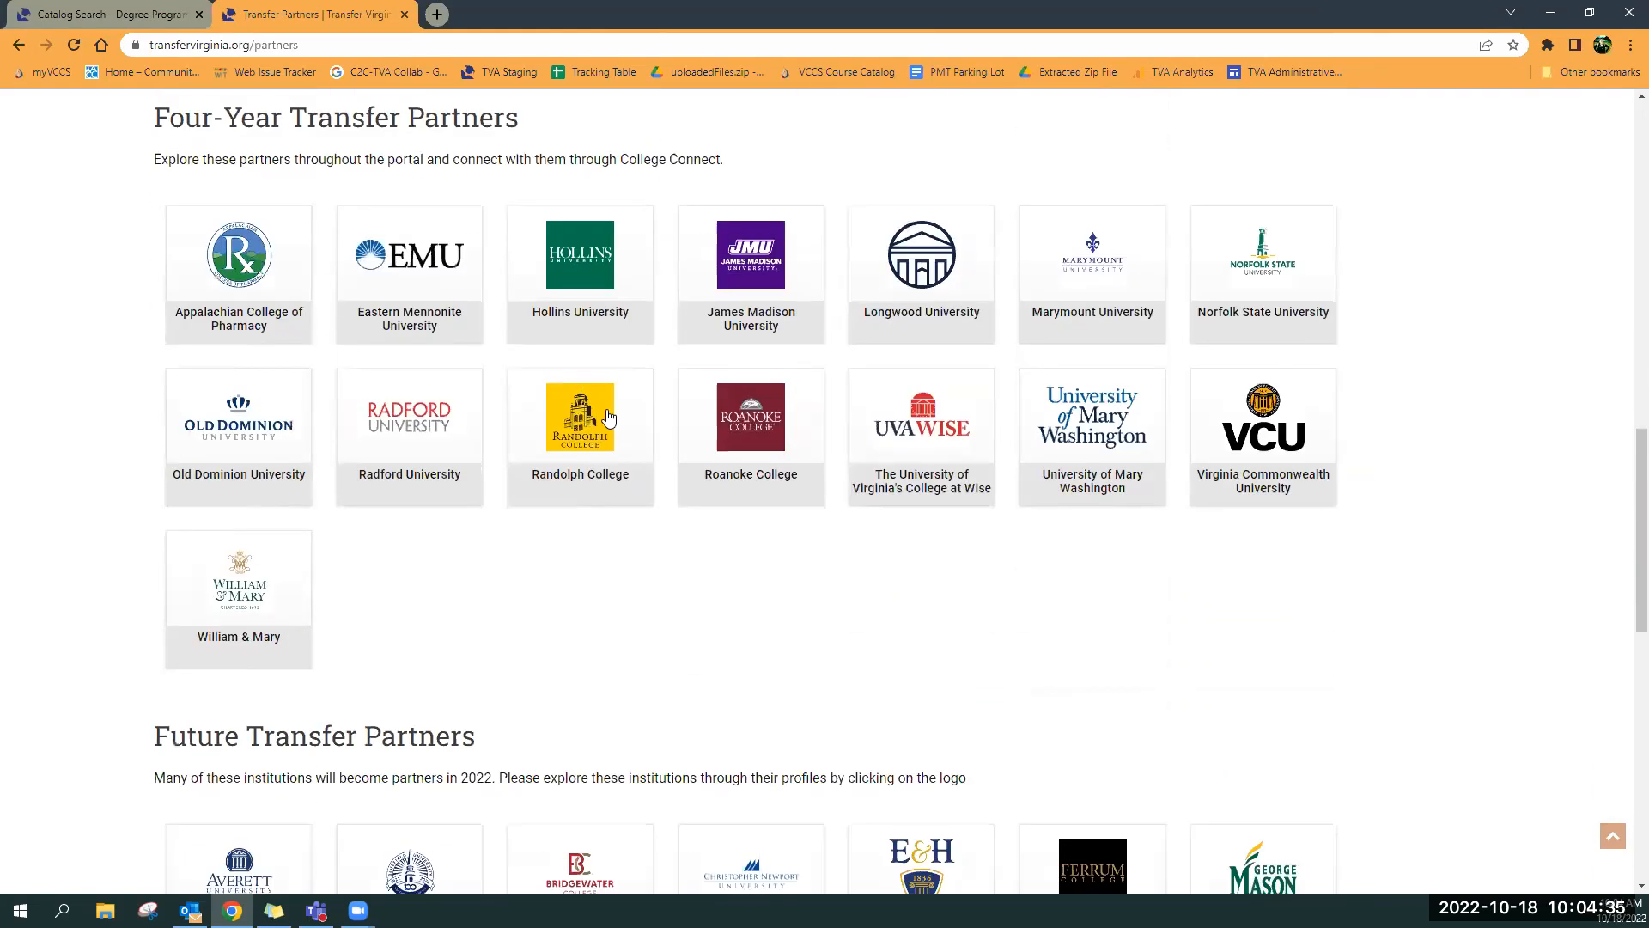
mouse_move(605, 512)
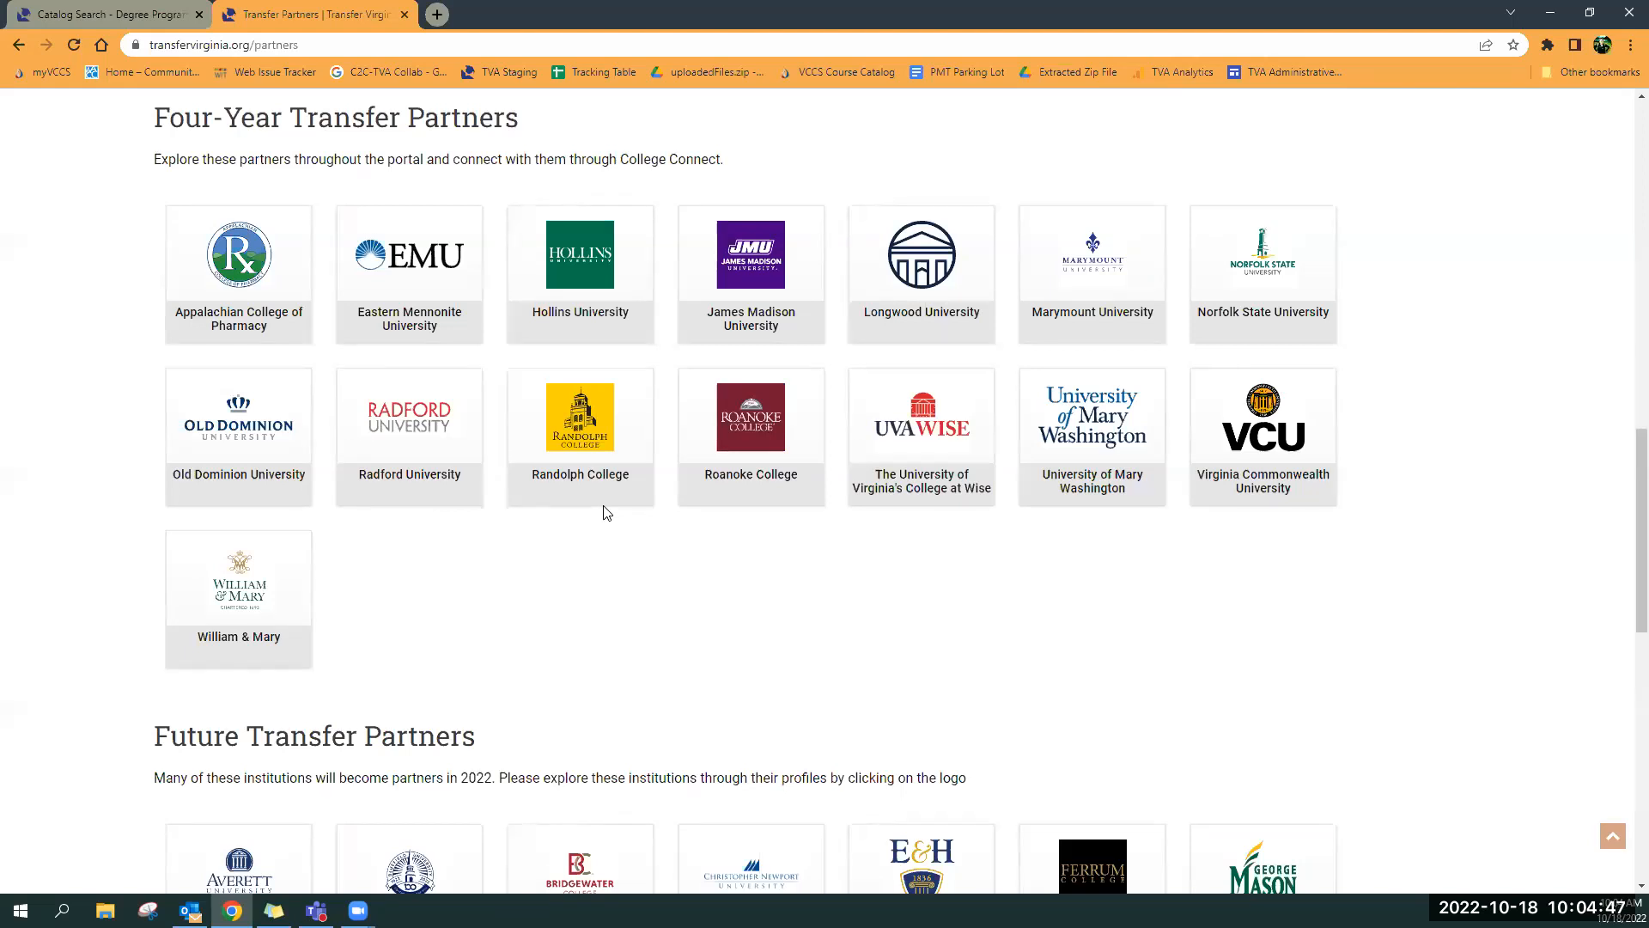
scroll("down", 3)
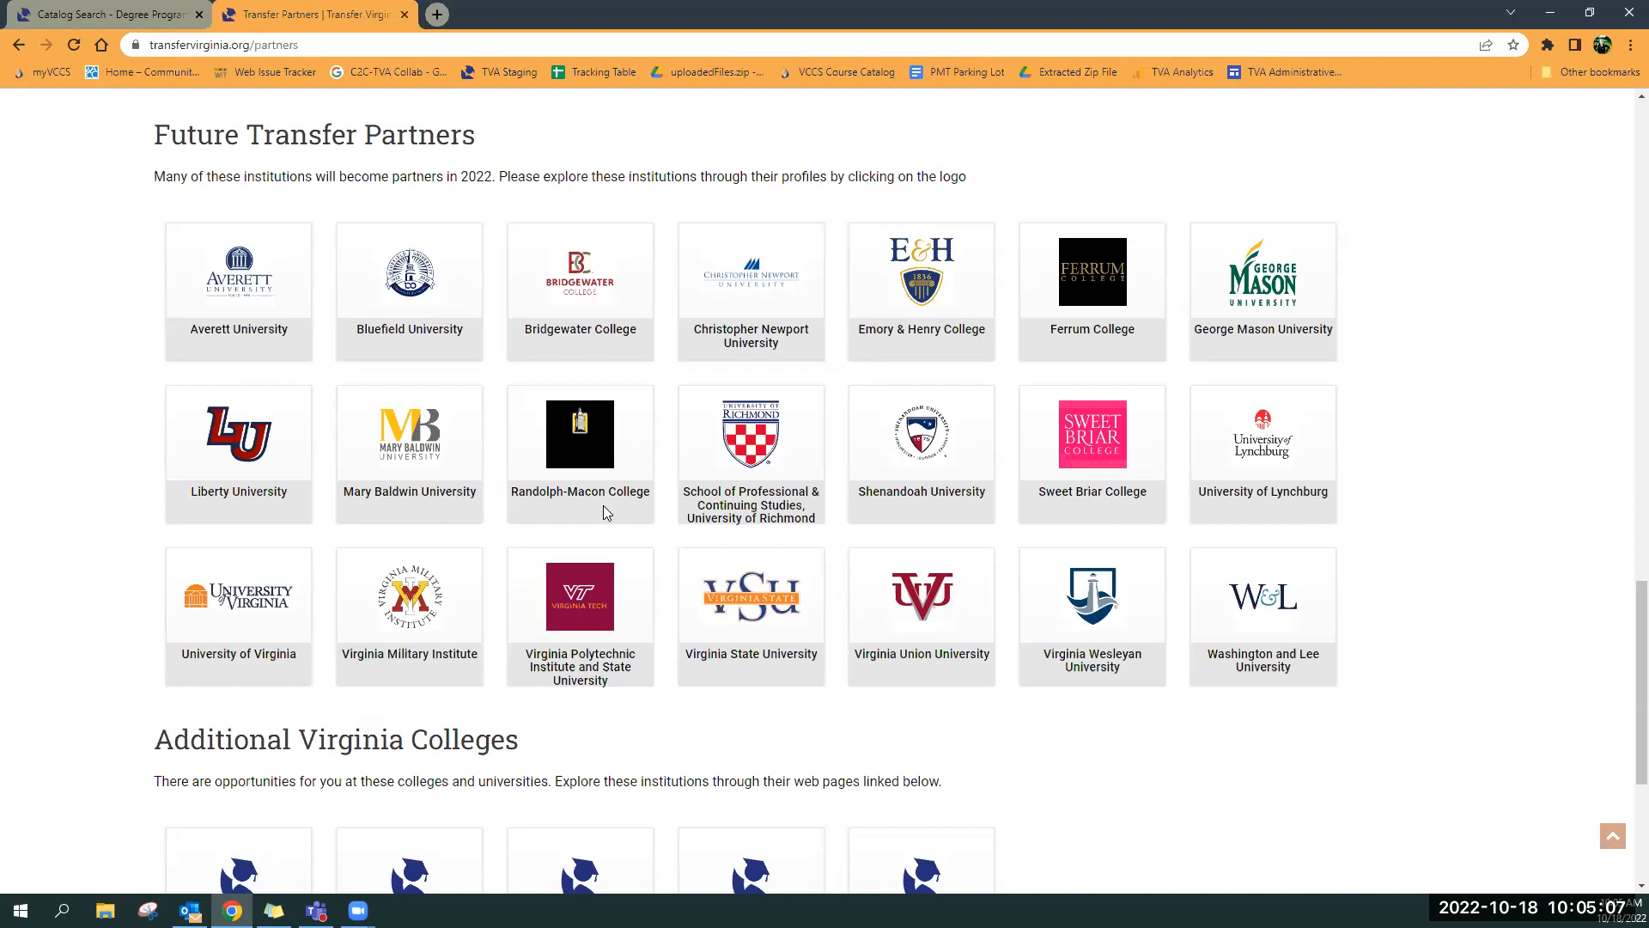
mouse_move(627, 536)
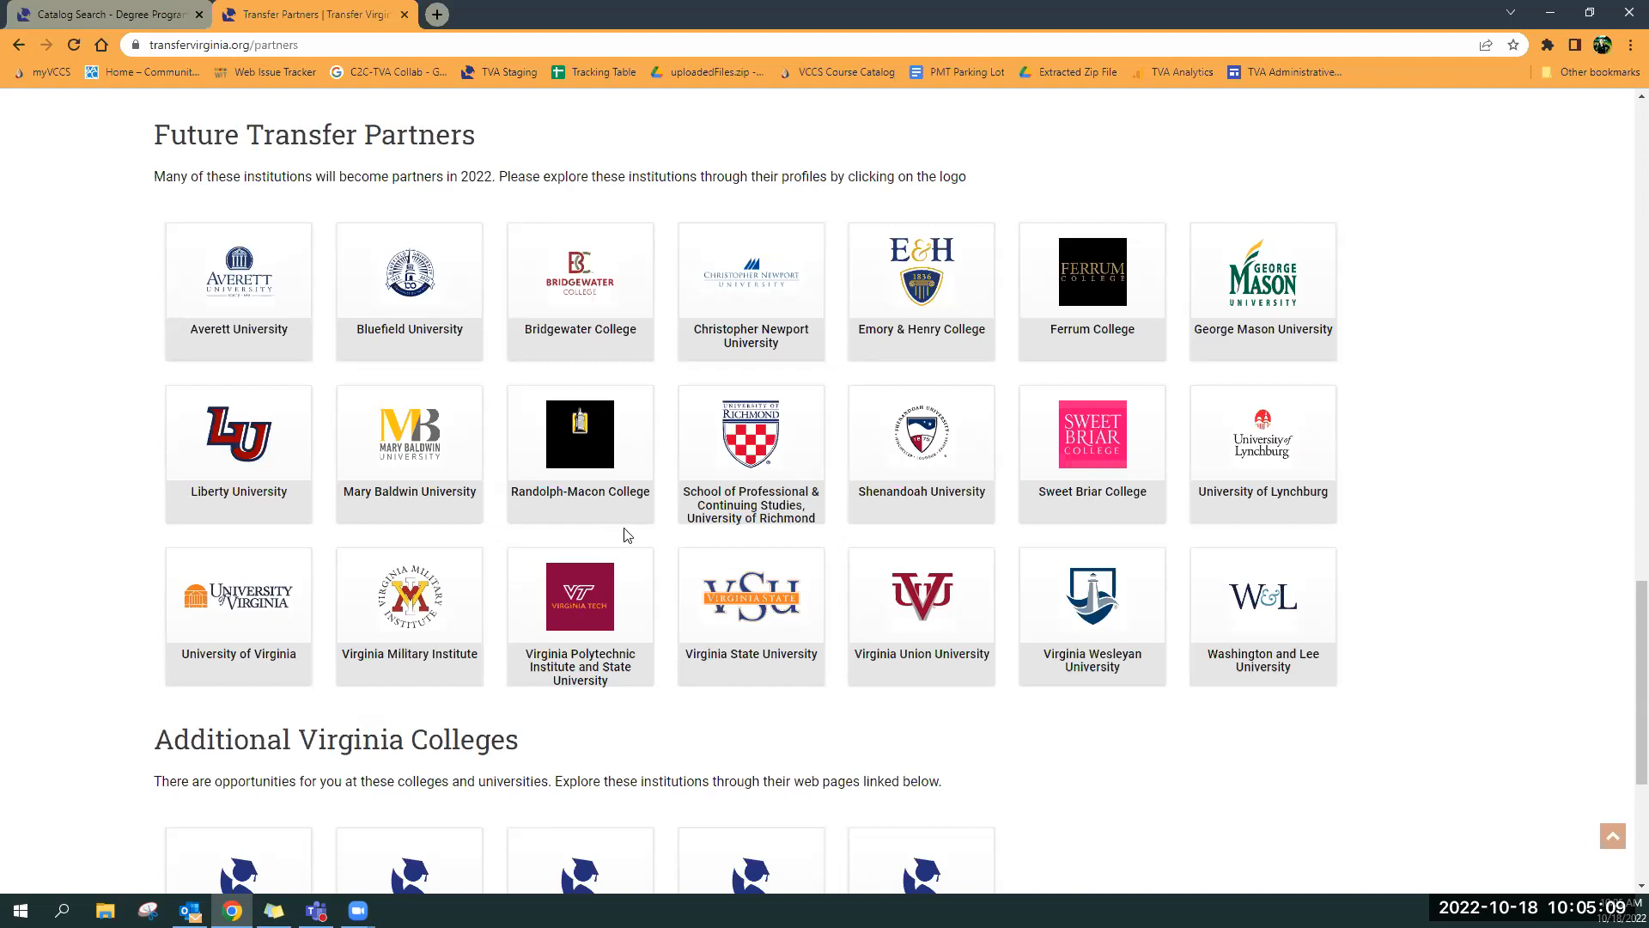
scroll("down", 3)
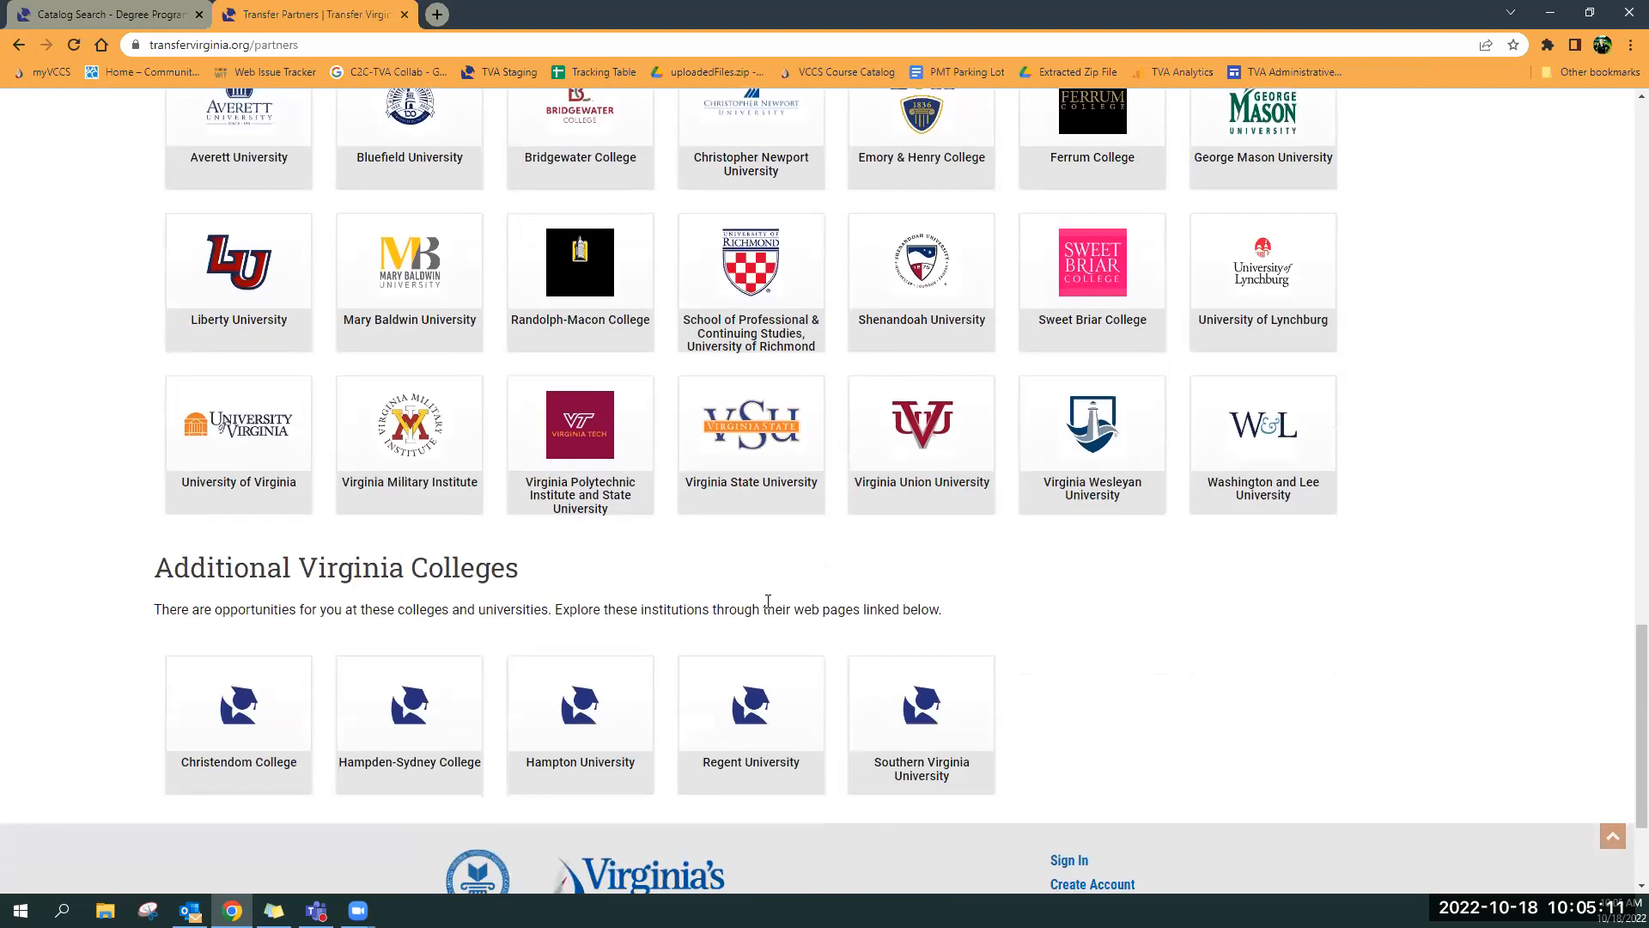
mouse_move(283, 689)
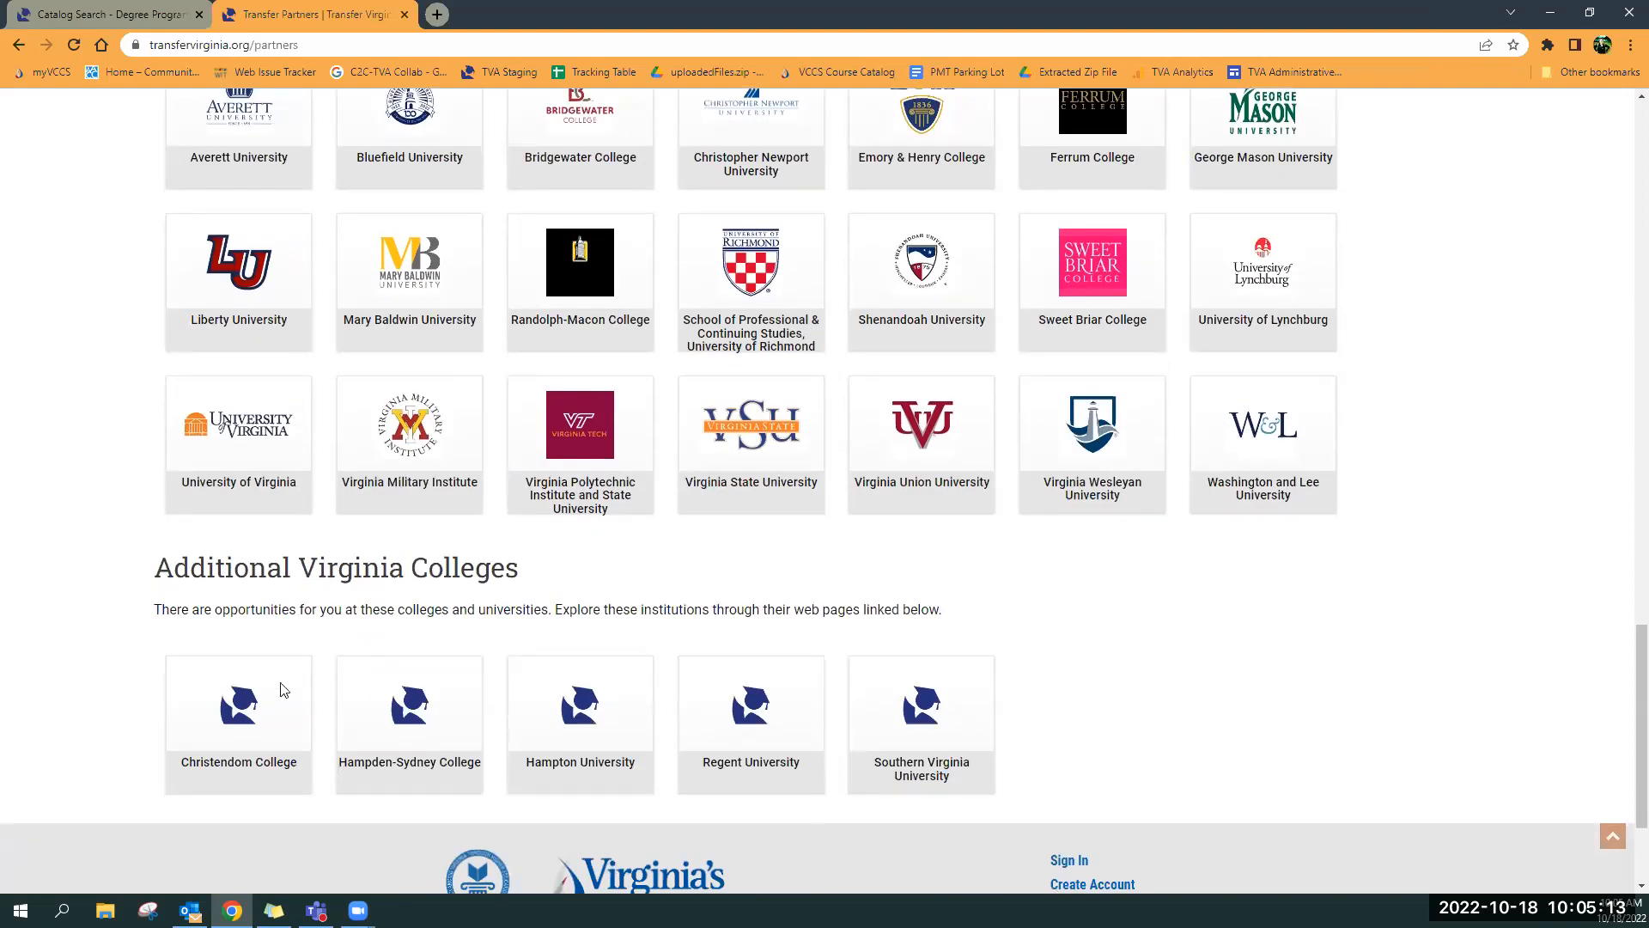
mouse_move(1090, 663)
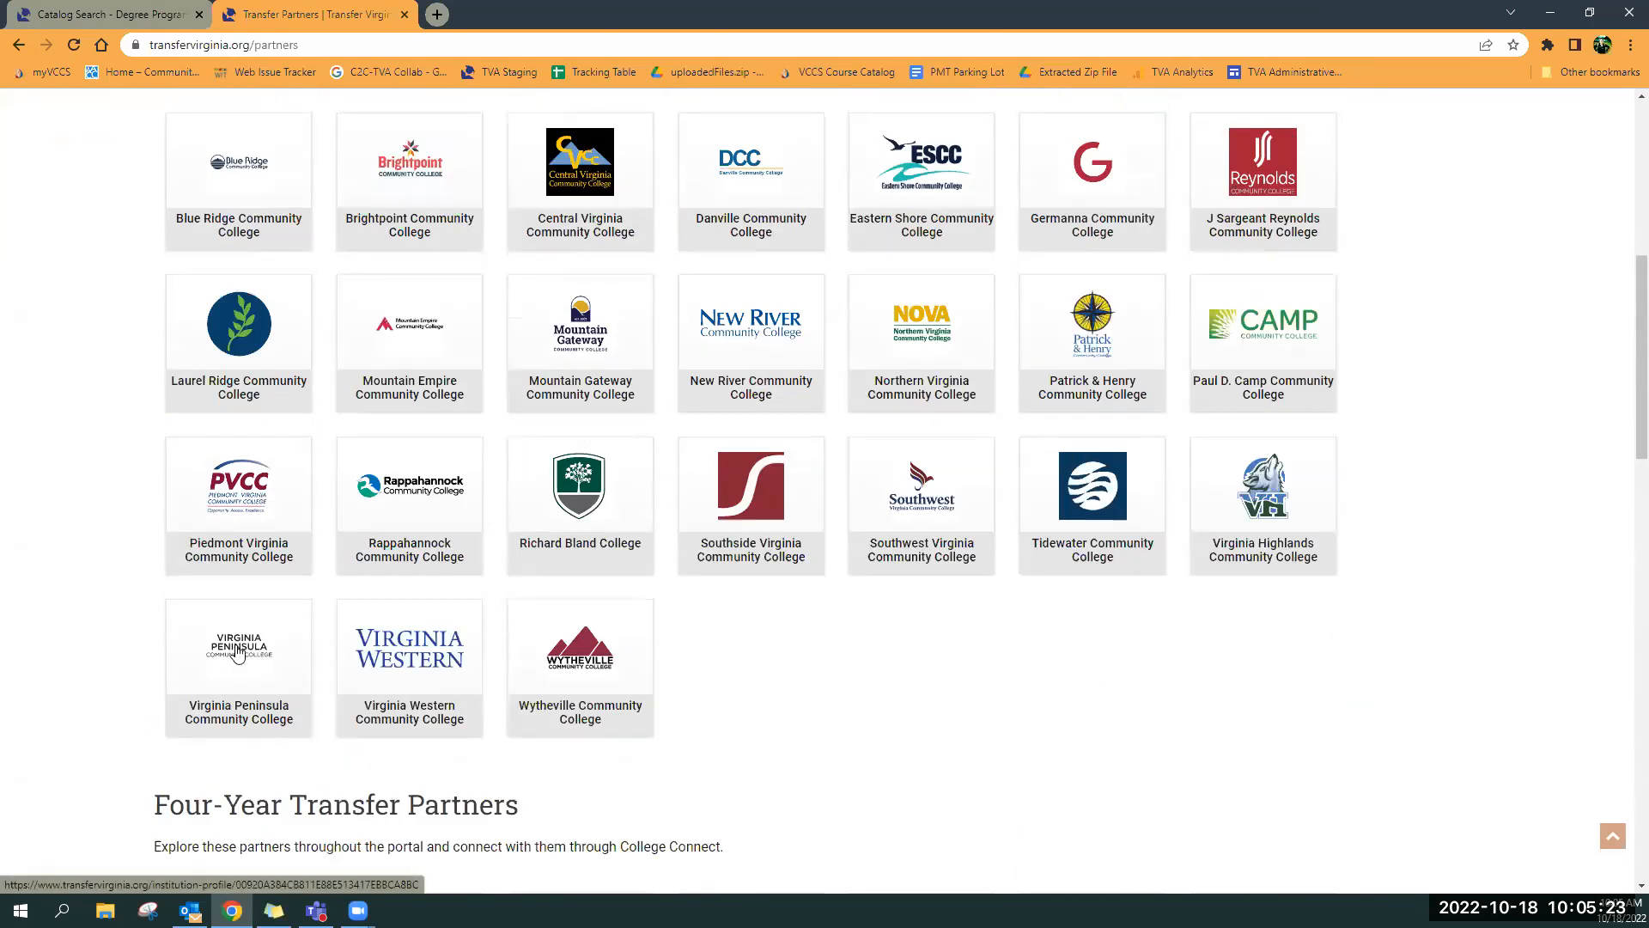
left_click(238, 647)
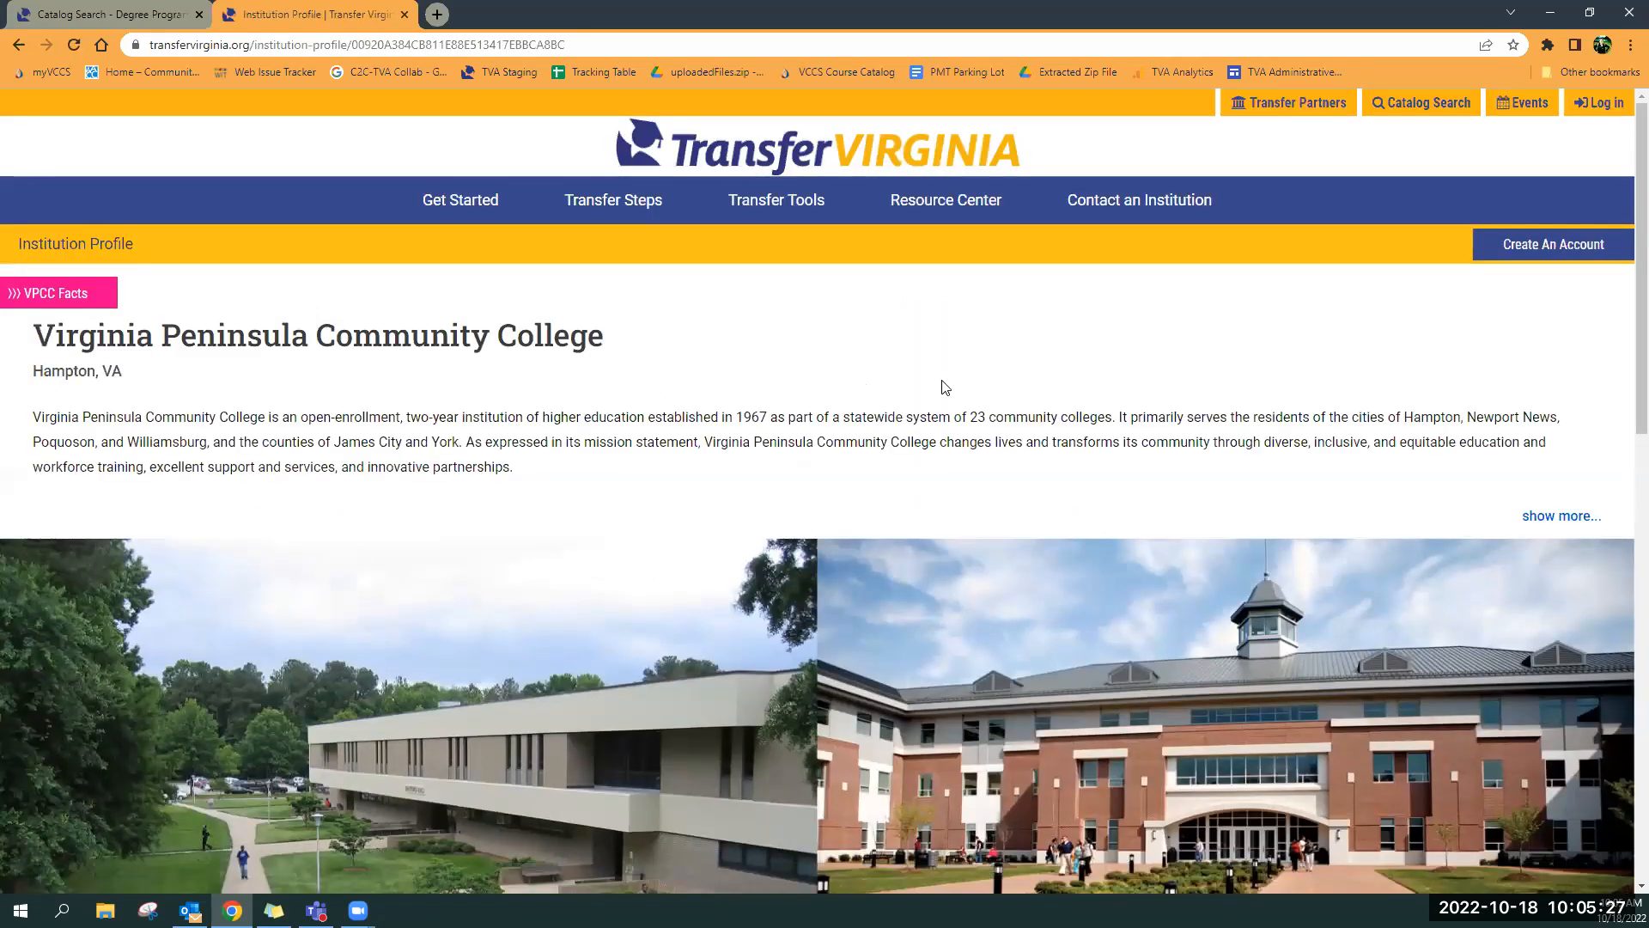
scroll("down", 3)
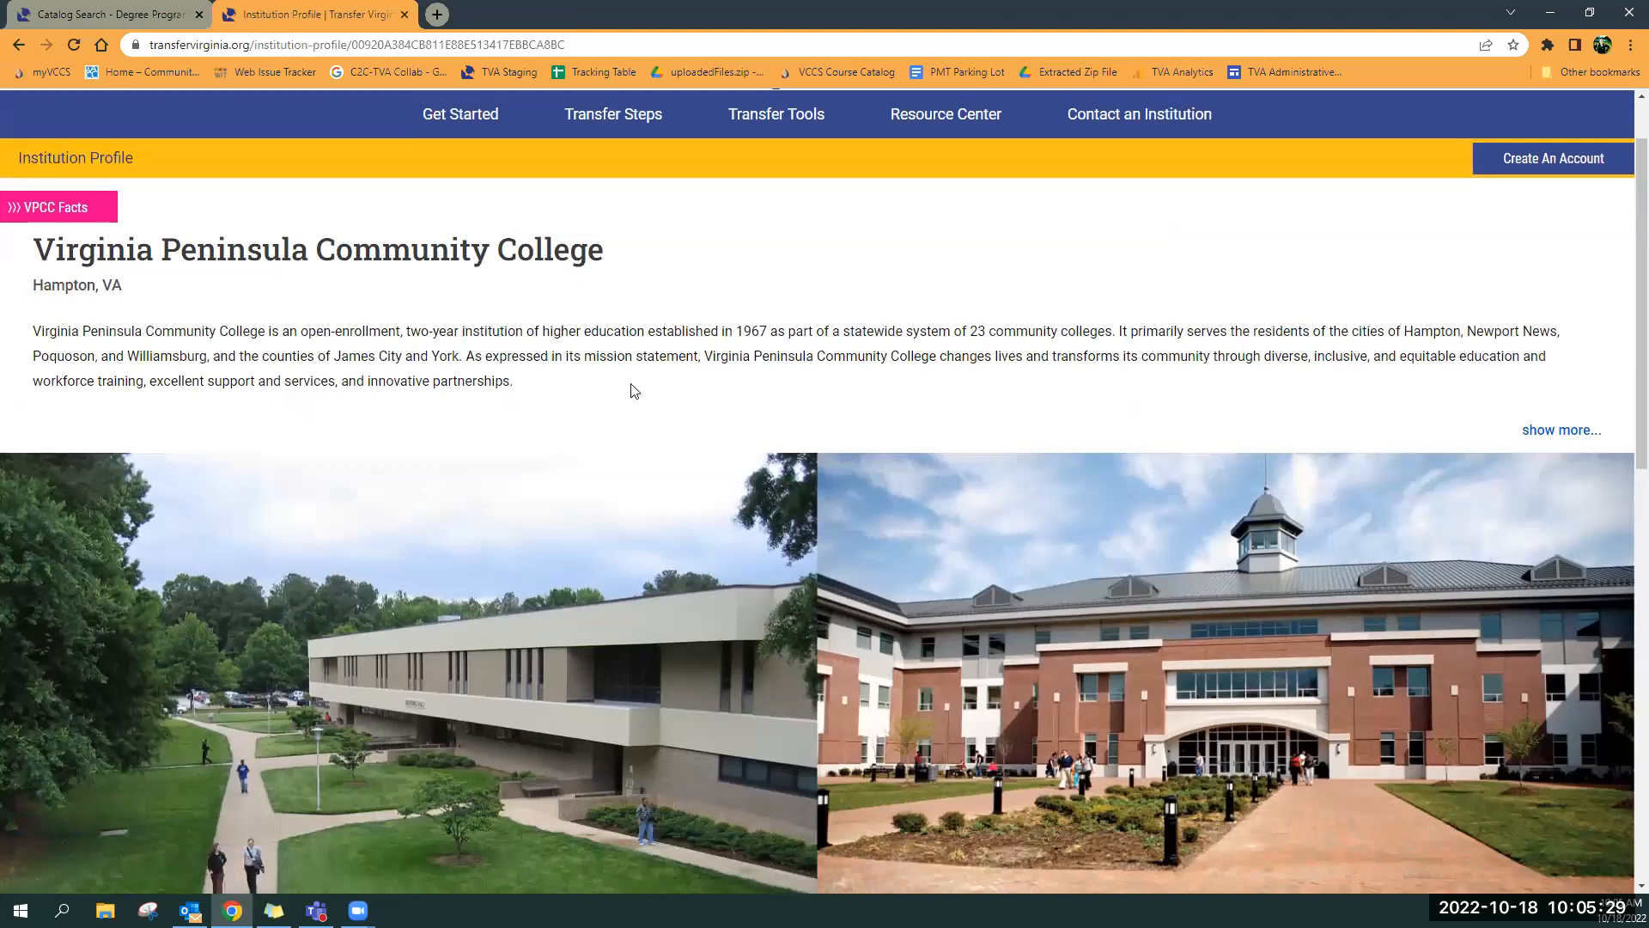
scroll("down", 3)
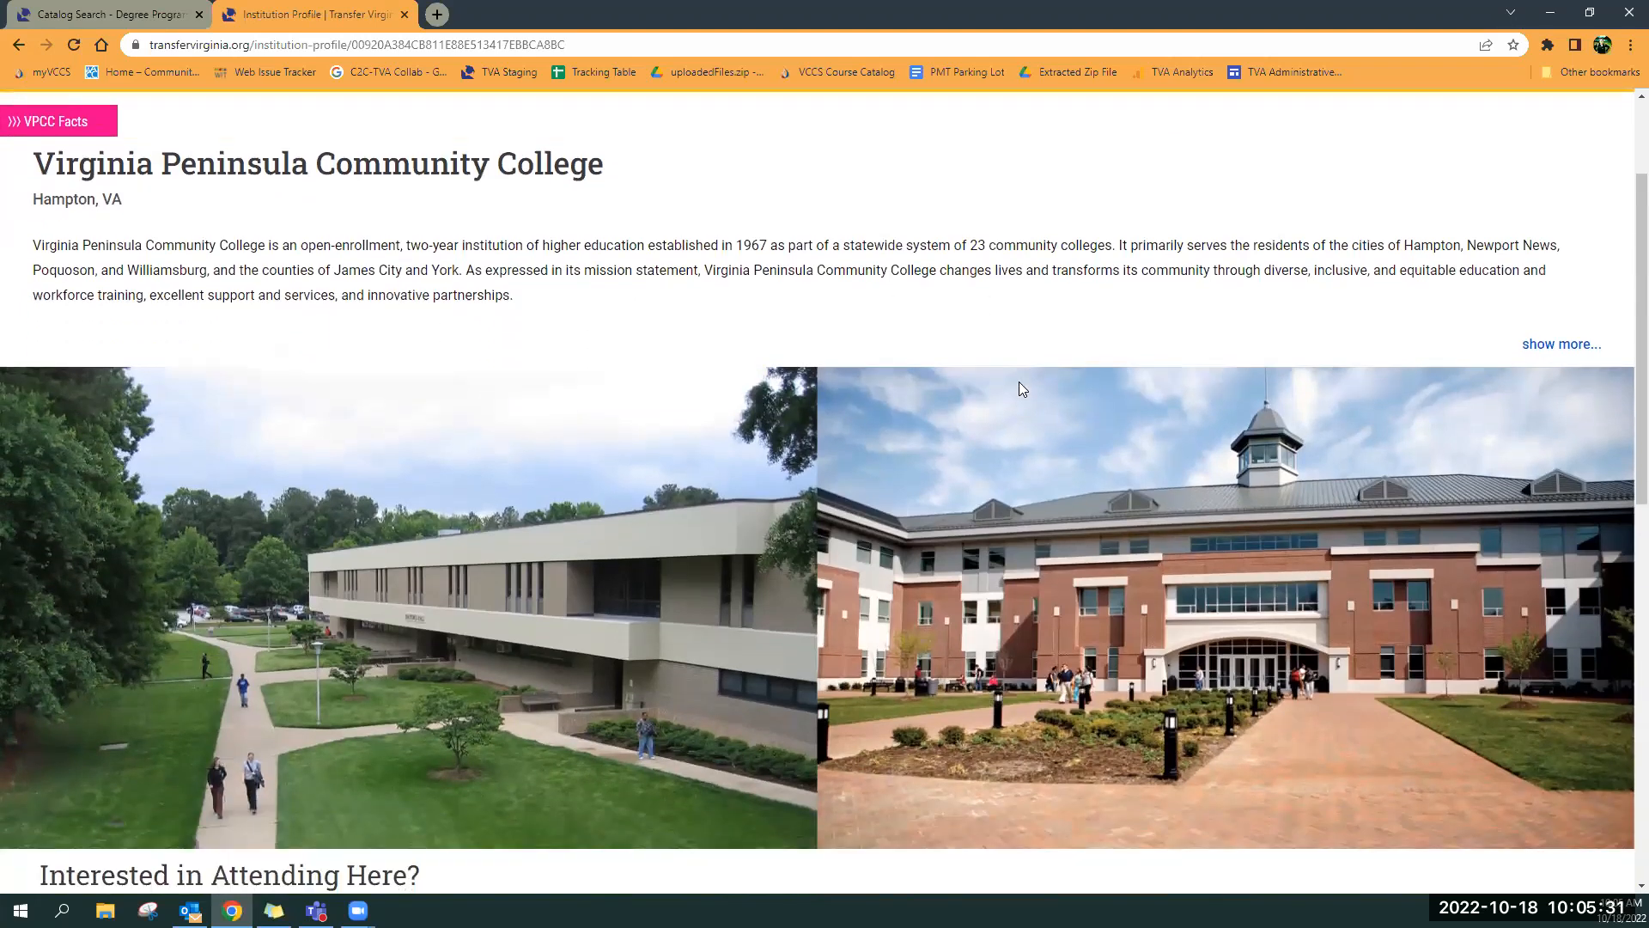
scroll("down", 3)
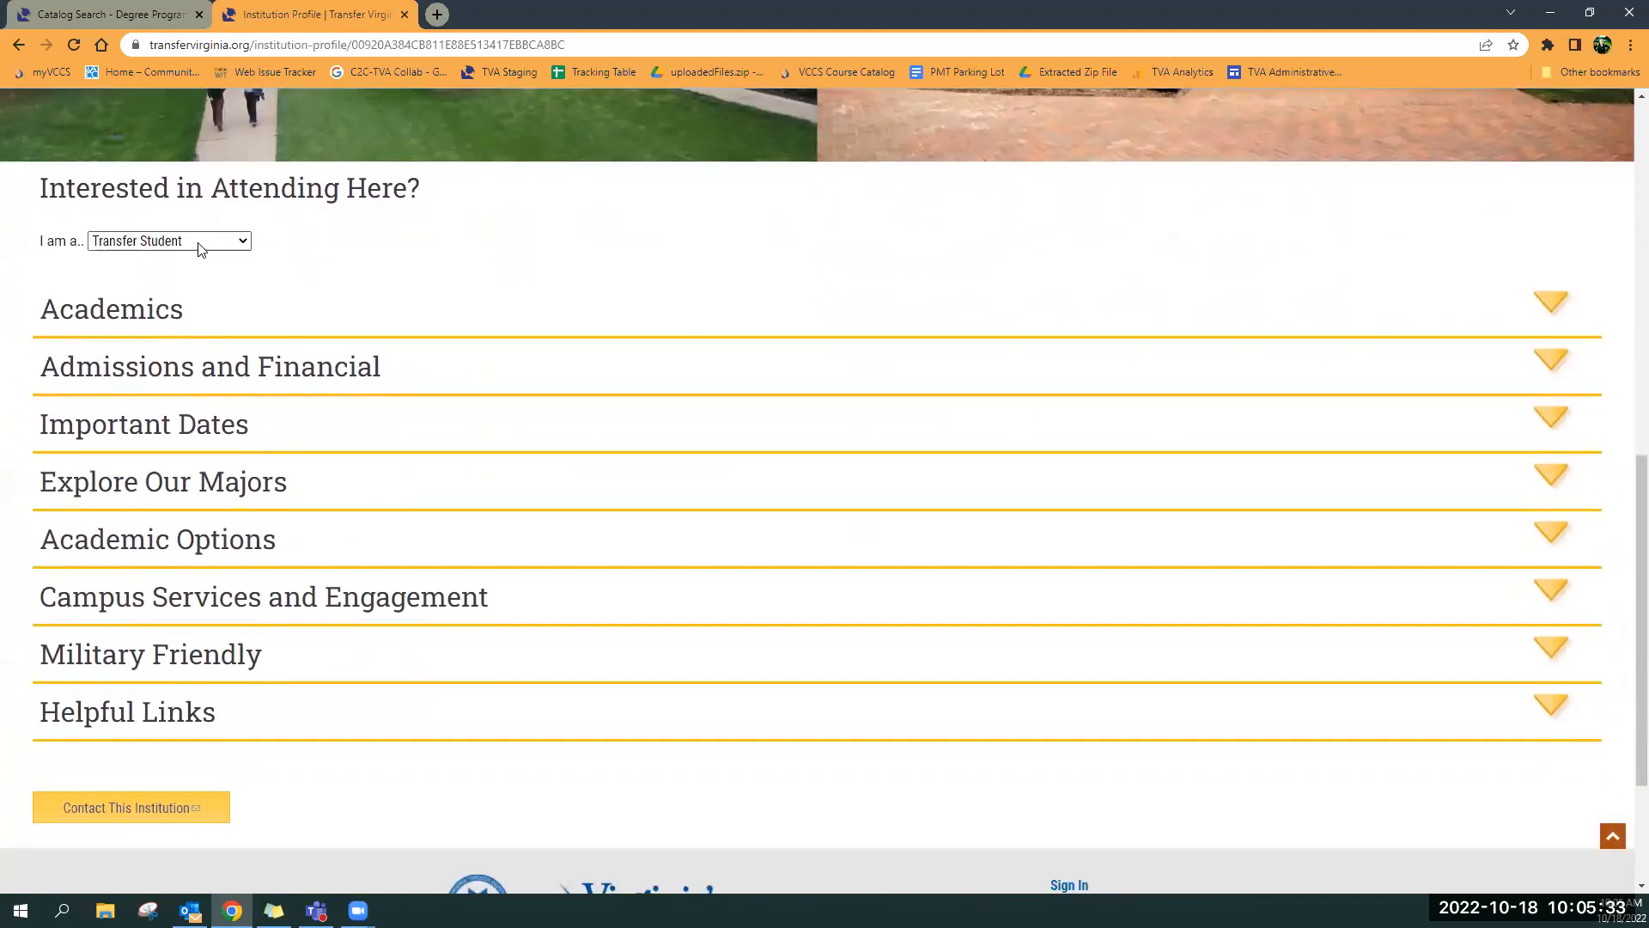
Expand Academics to show the College Fit and Course Transfer Criteria cards
left_click(168, 240)
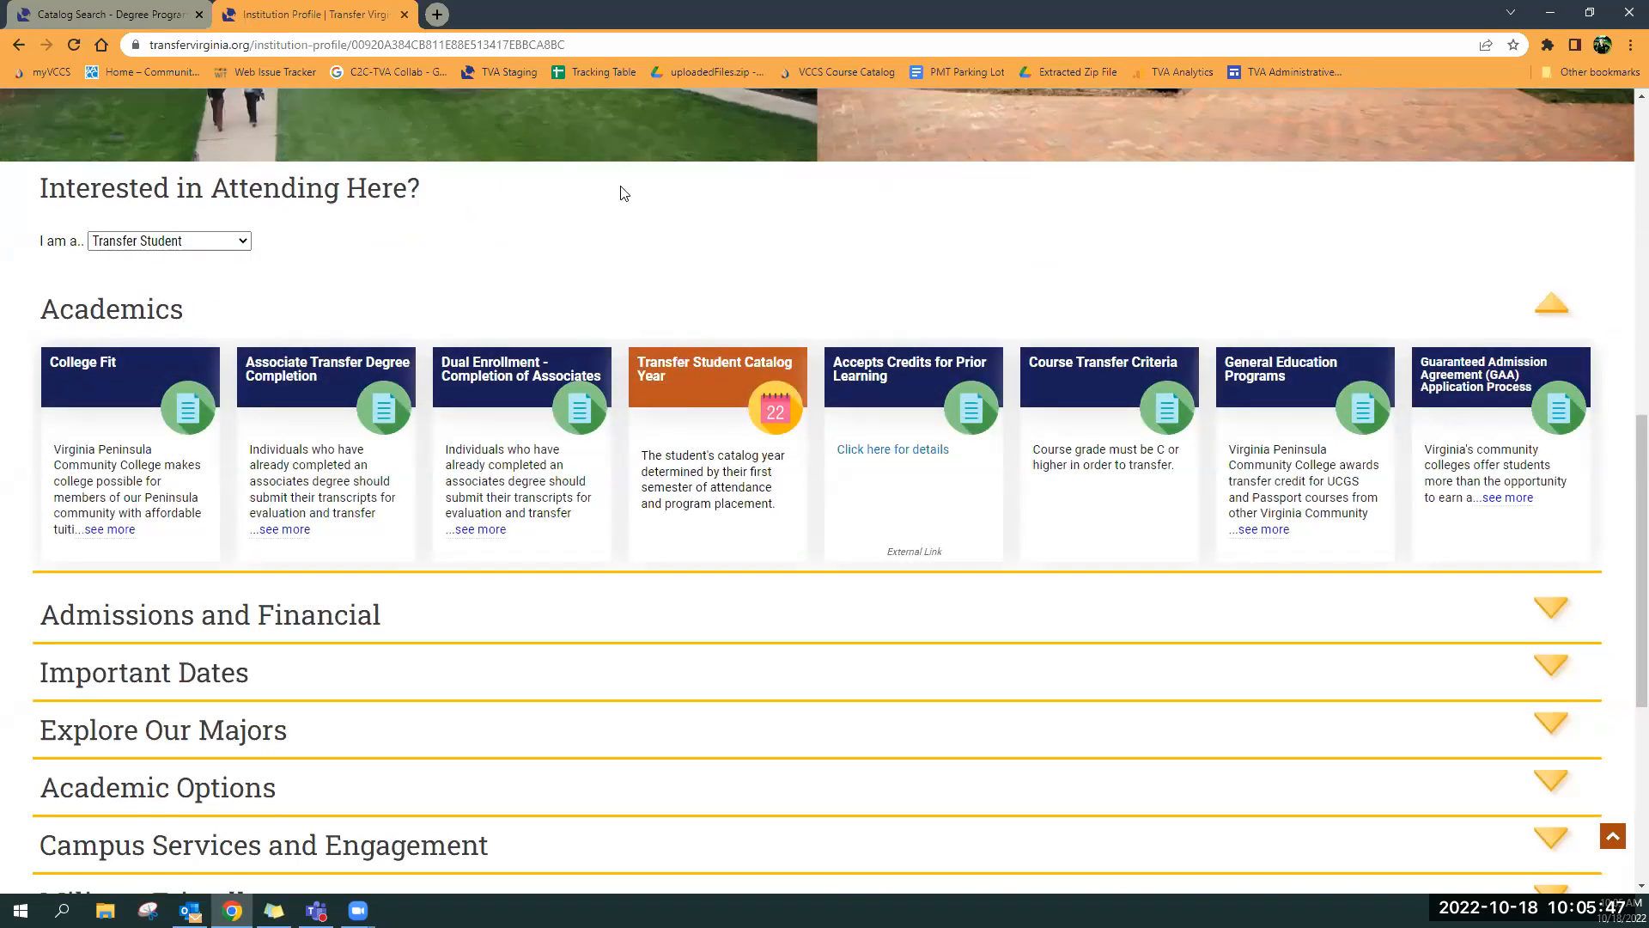
mouse_move(731, 259)
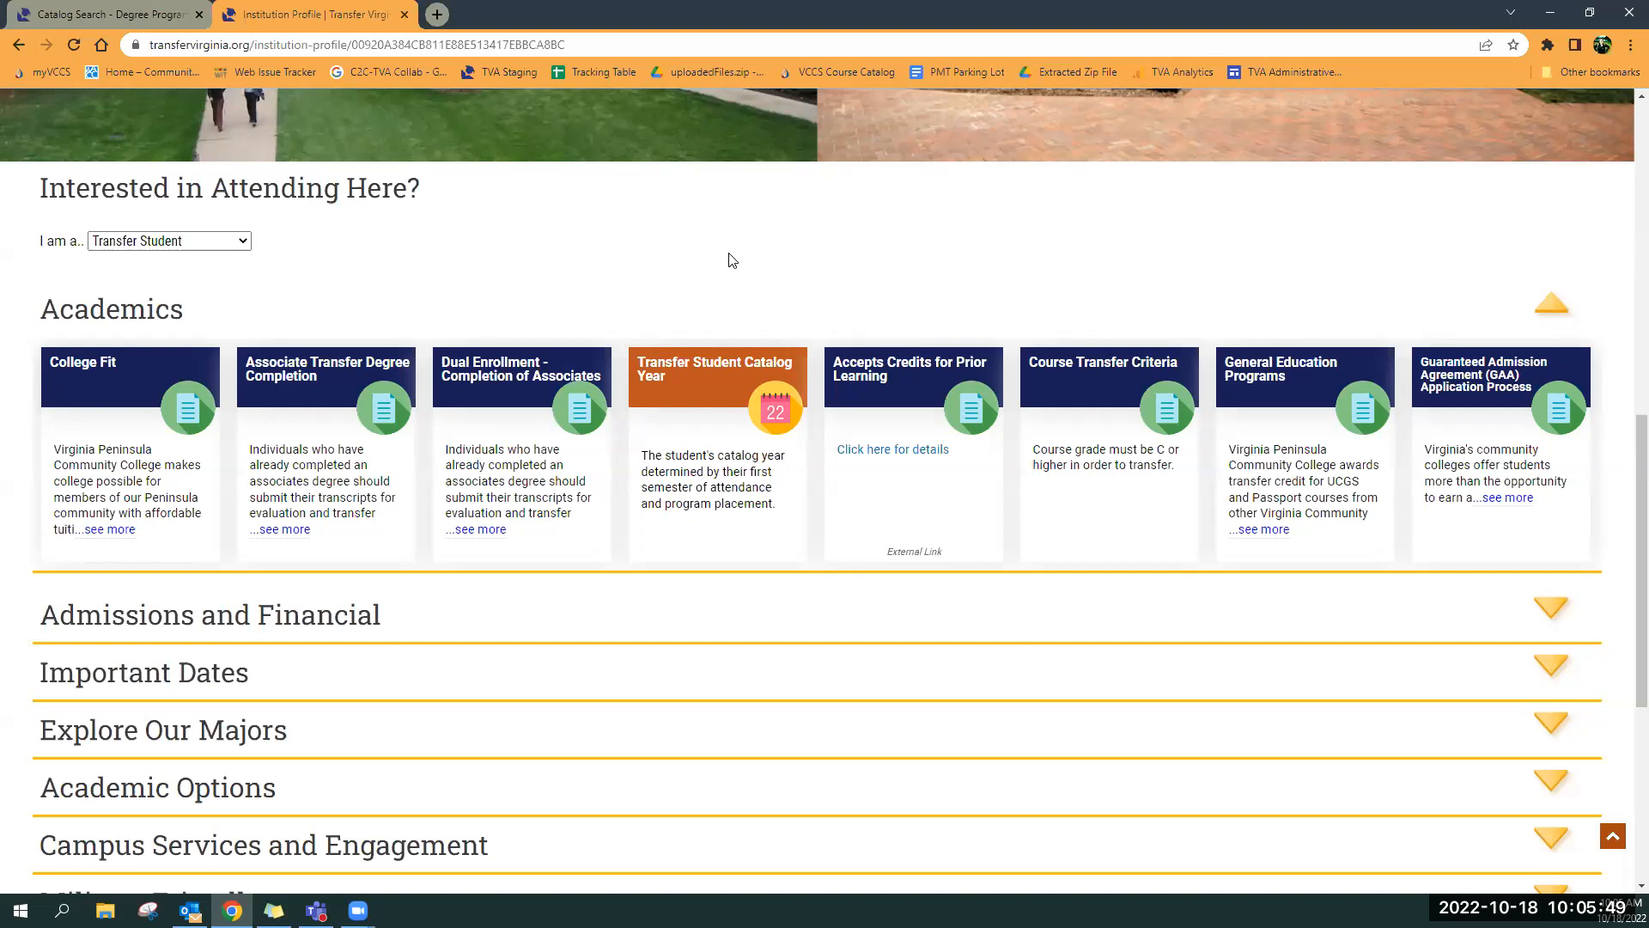
scroll("down", 3)
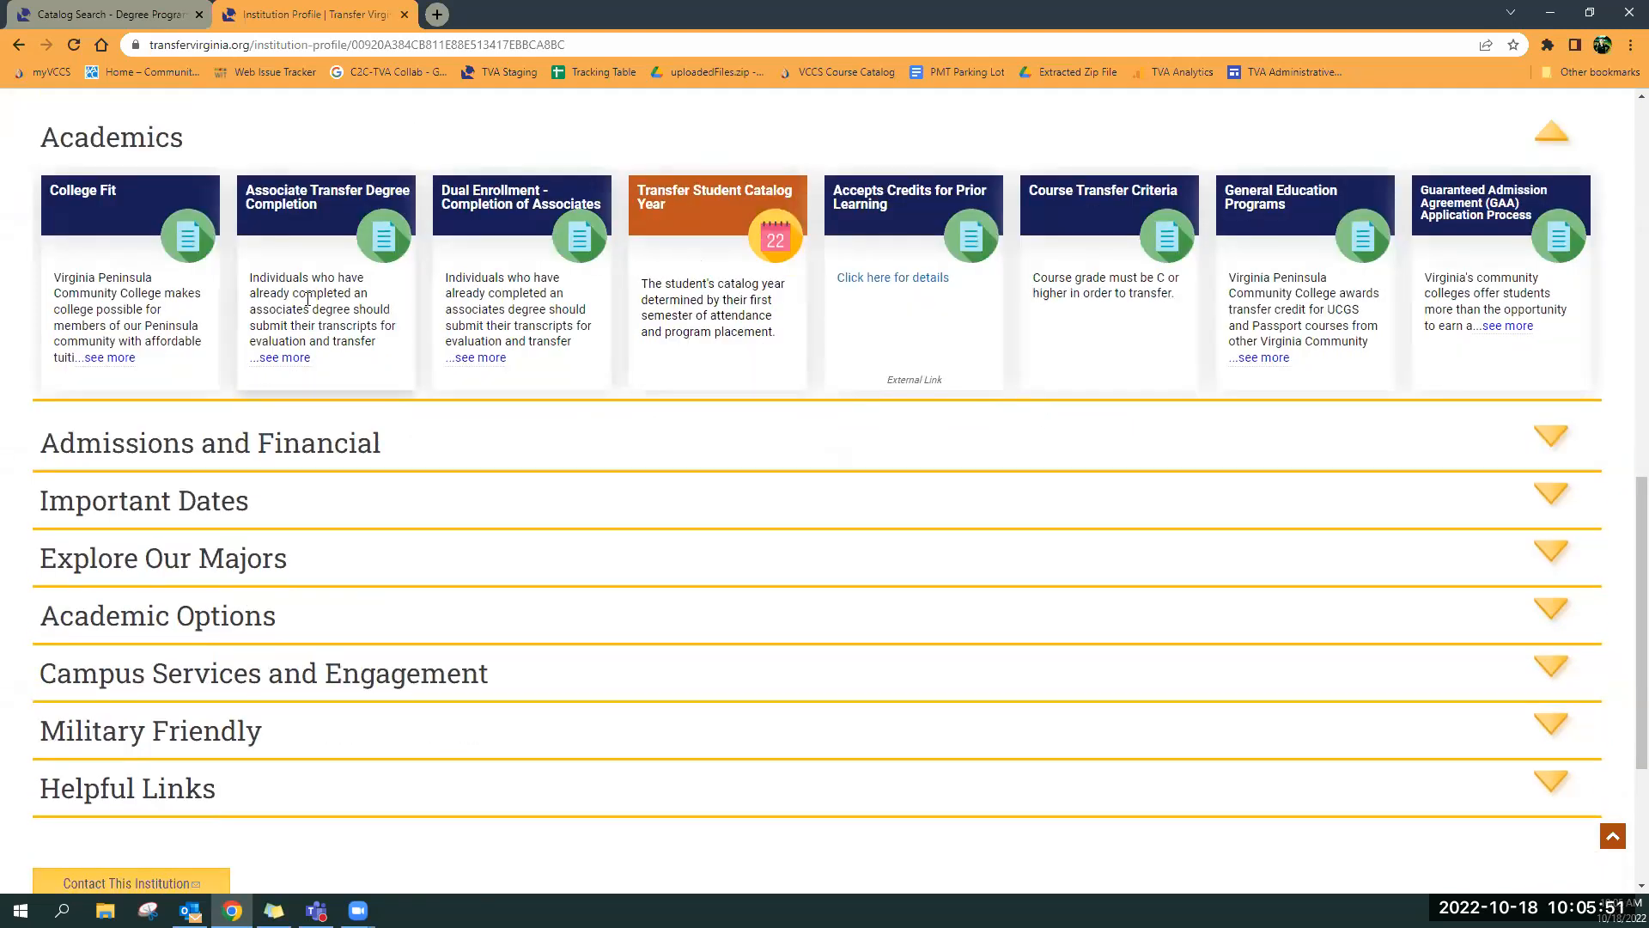
mouse_move(787, 266)
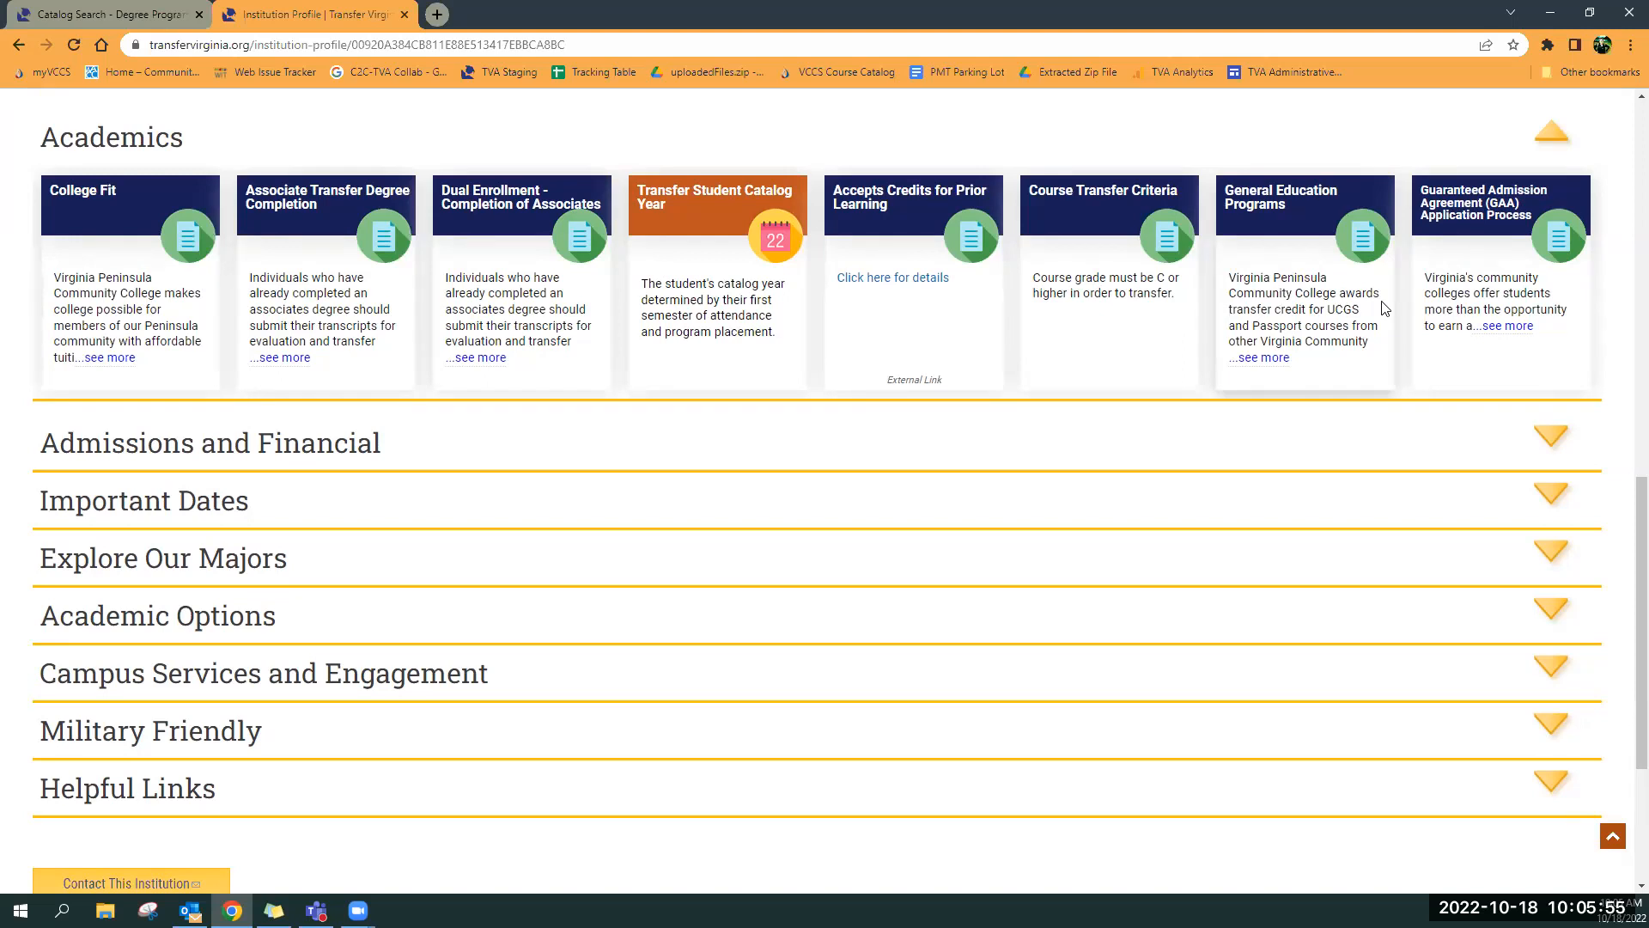
Expand Admissions and Financial and review Important Dates down to the page footer
left_click(210, 444)
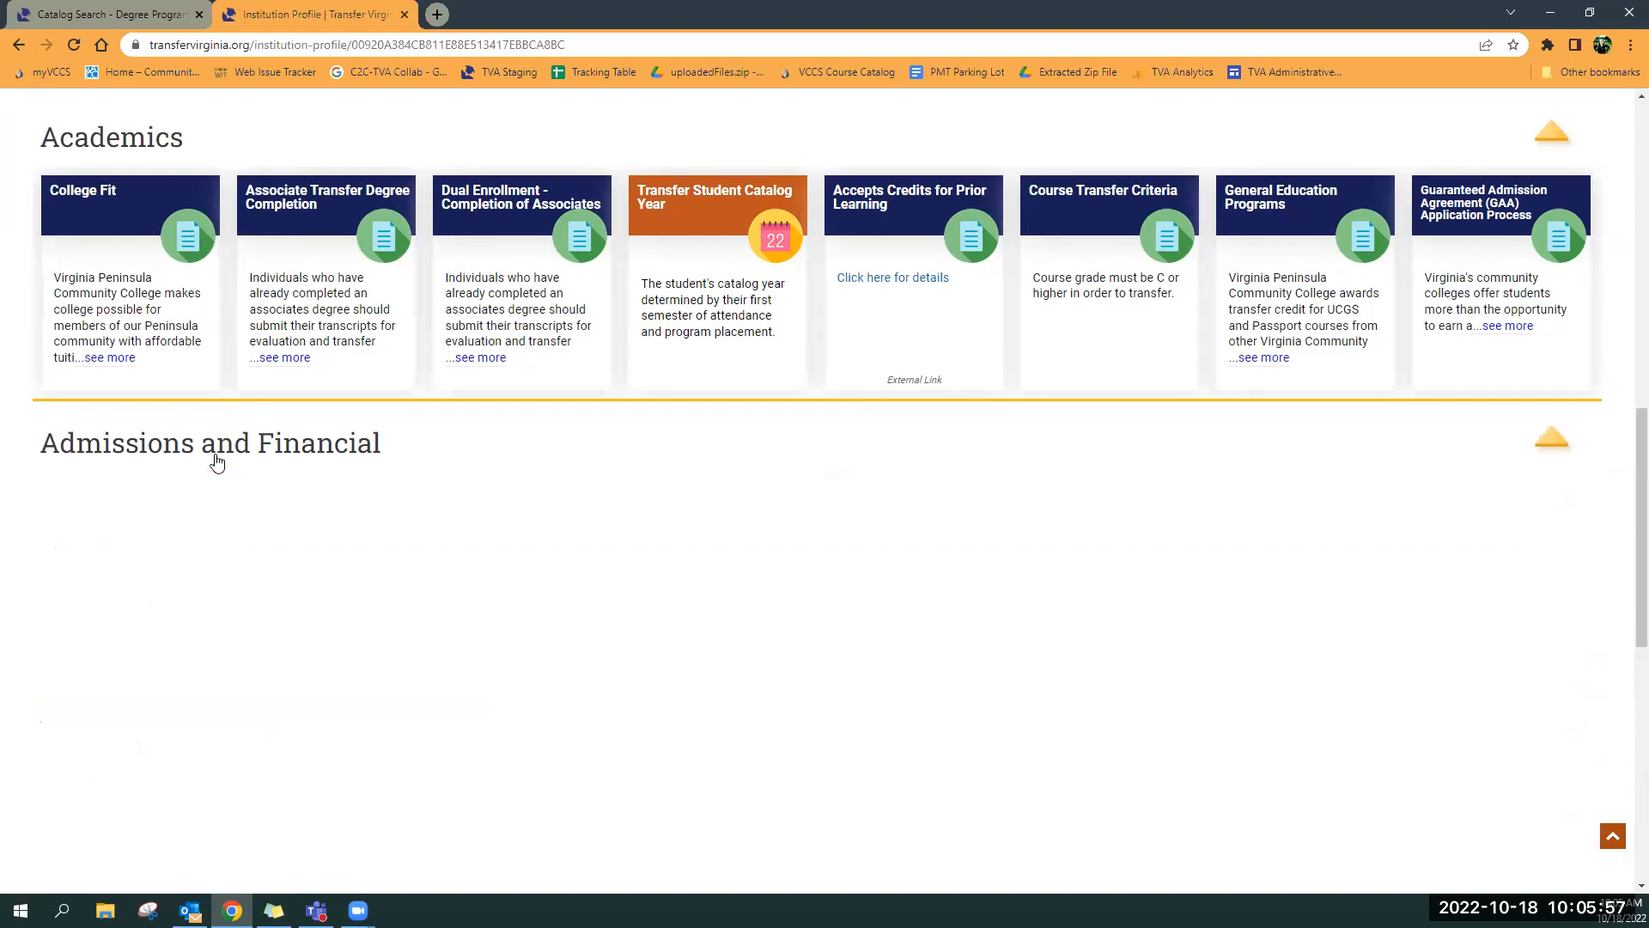
scroll("down", 3)
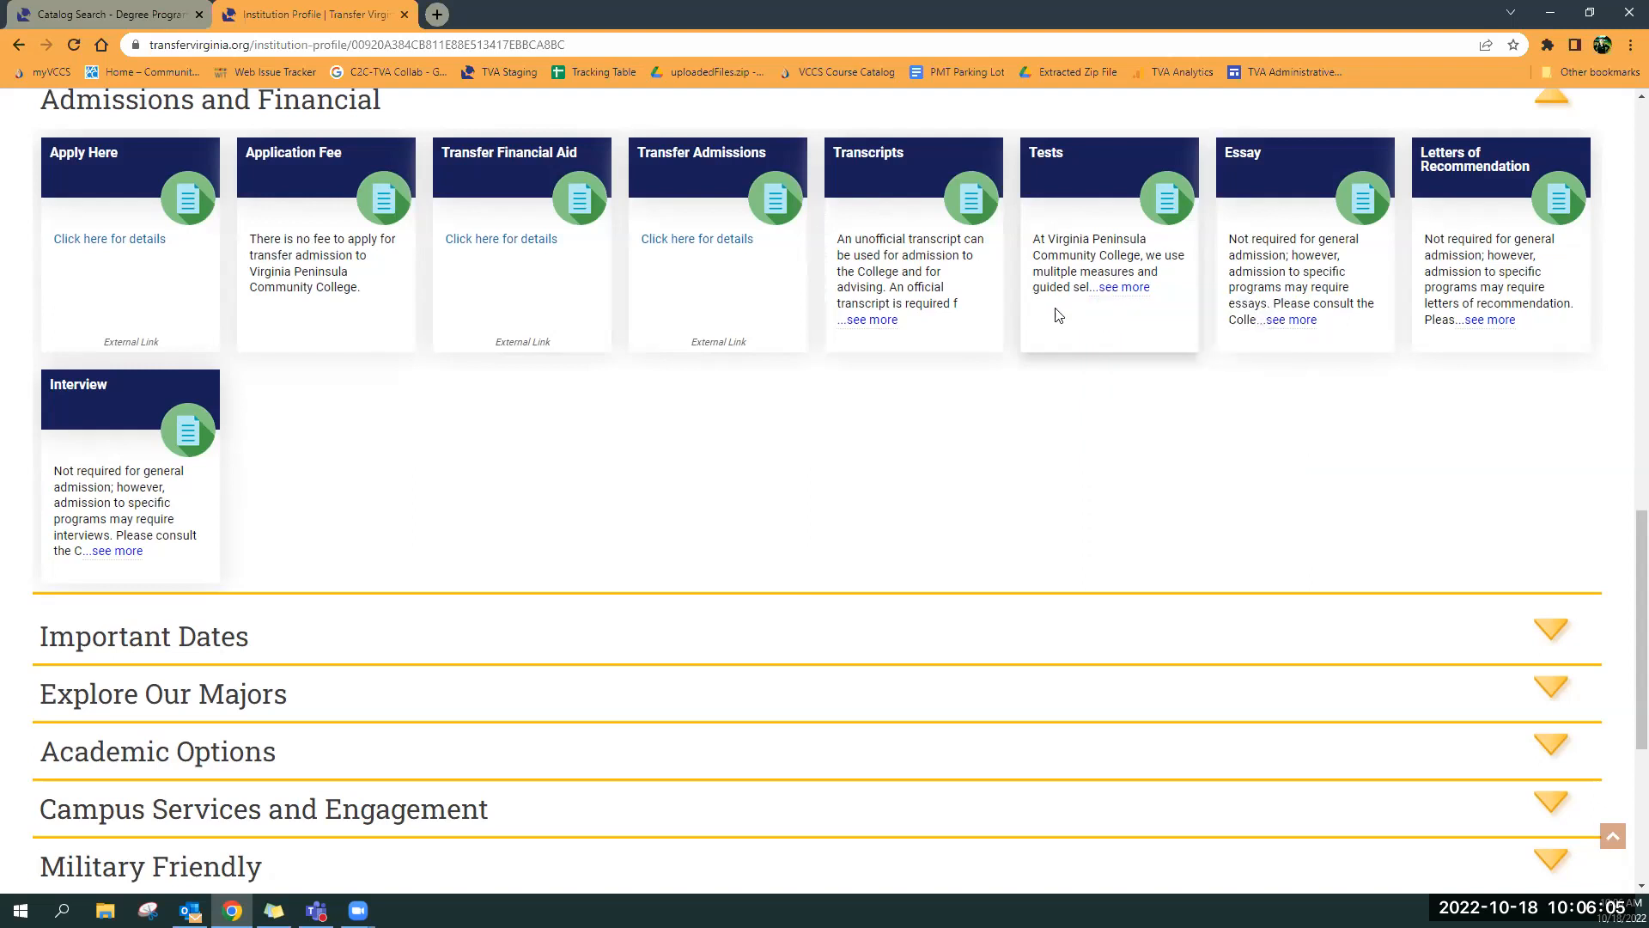
mouse_move(1250, 245)
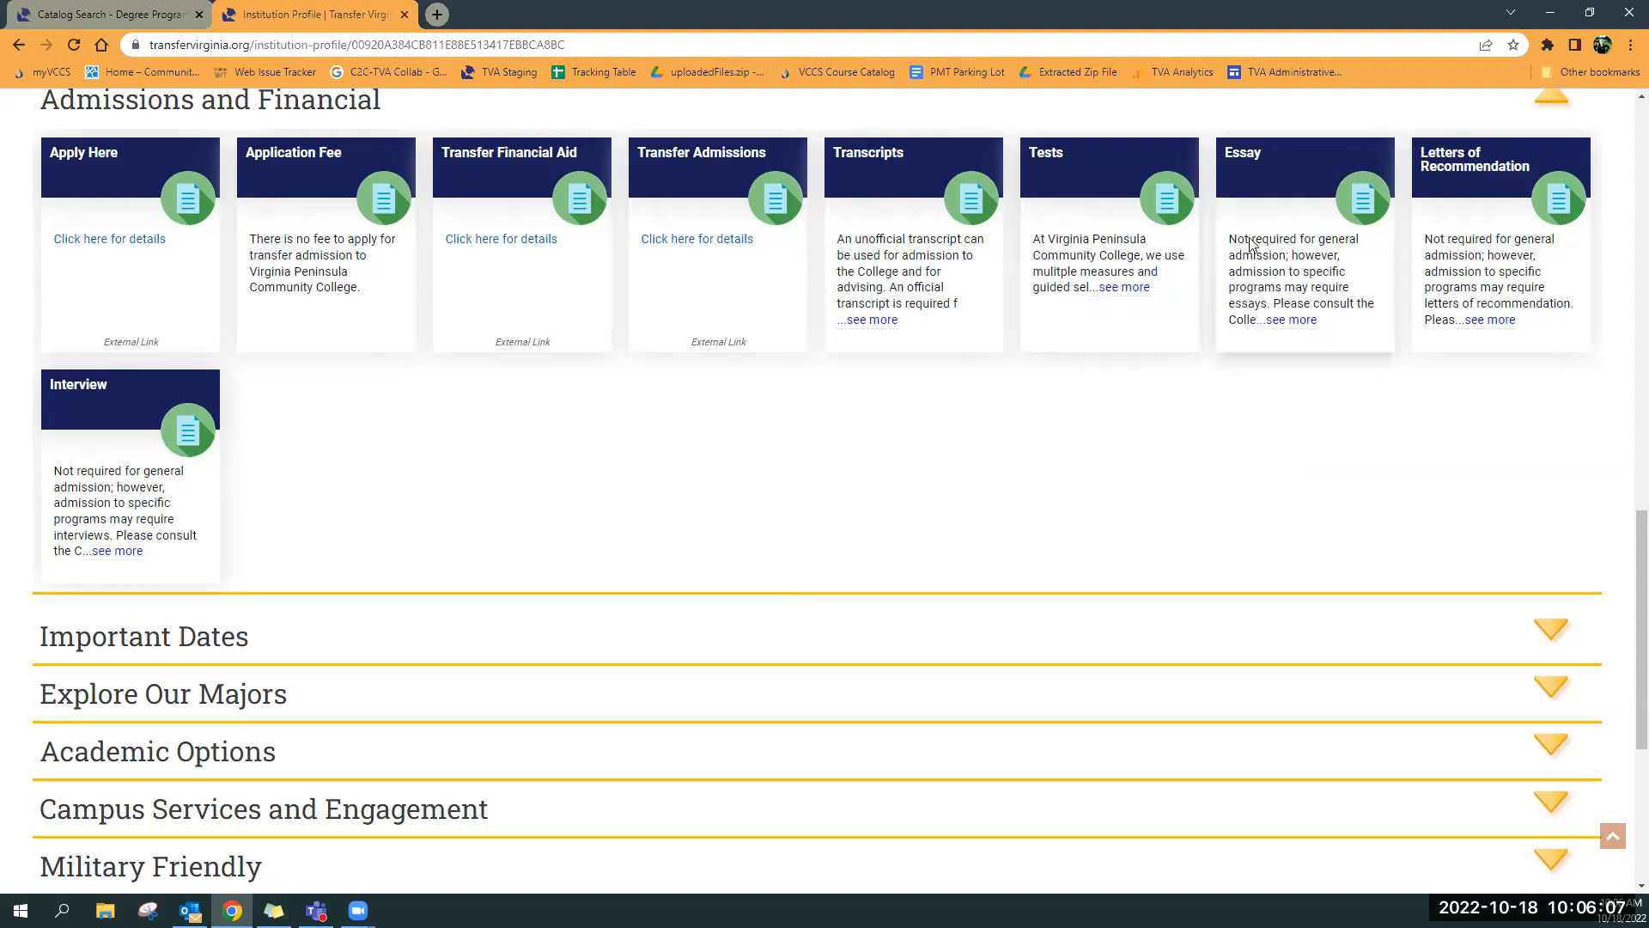
scroll("down", 3)
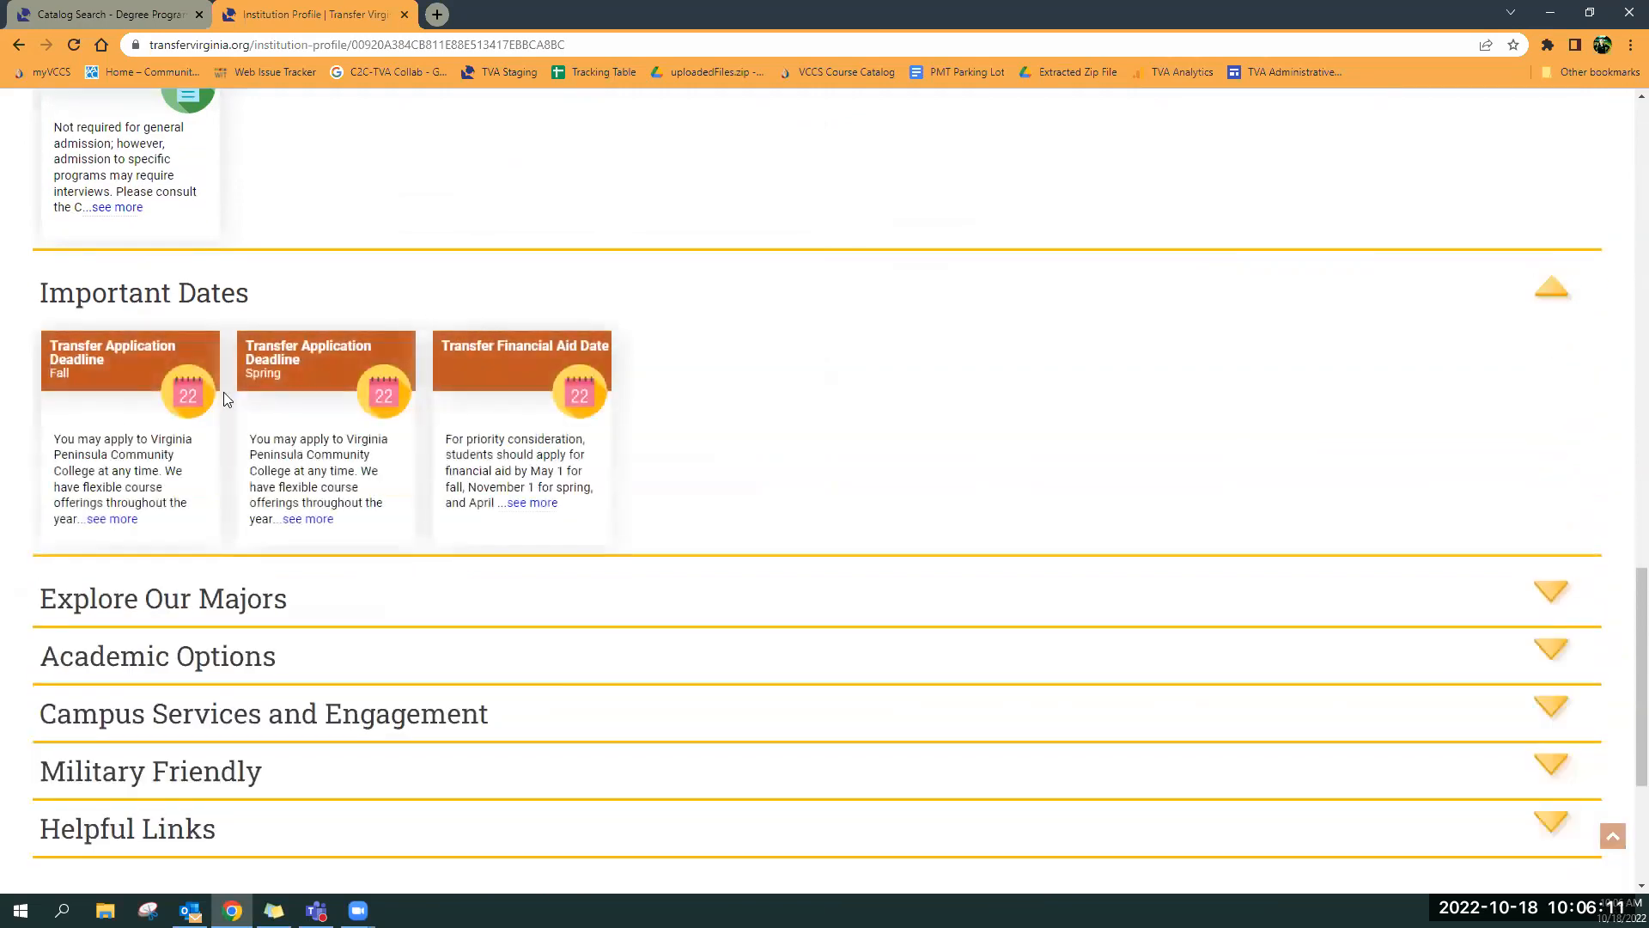
mouse_move(681, 393)
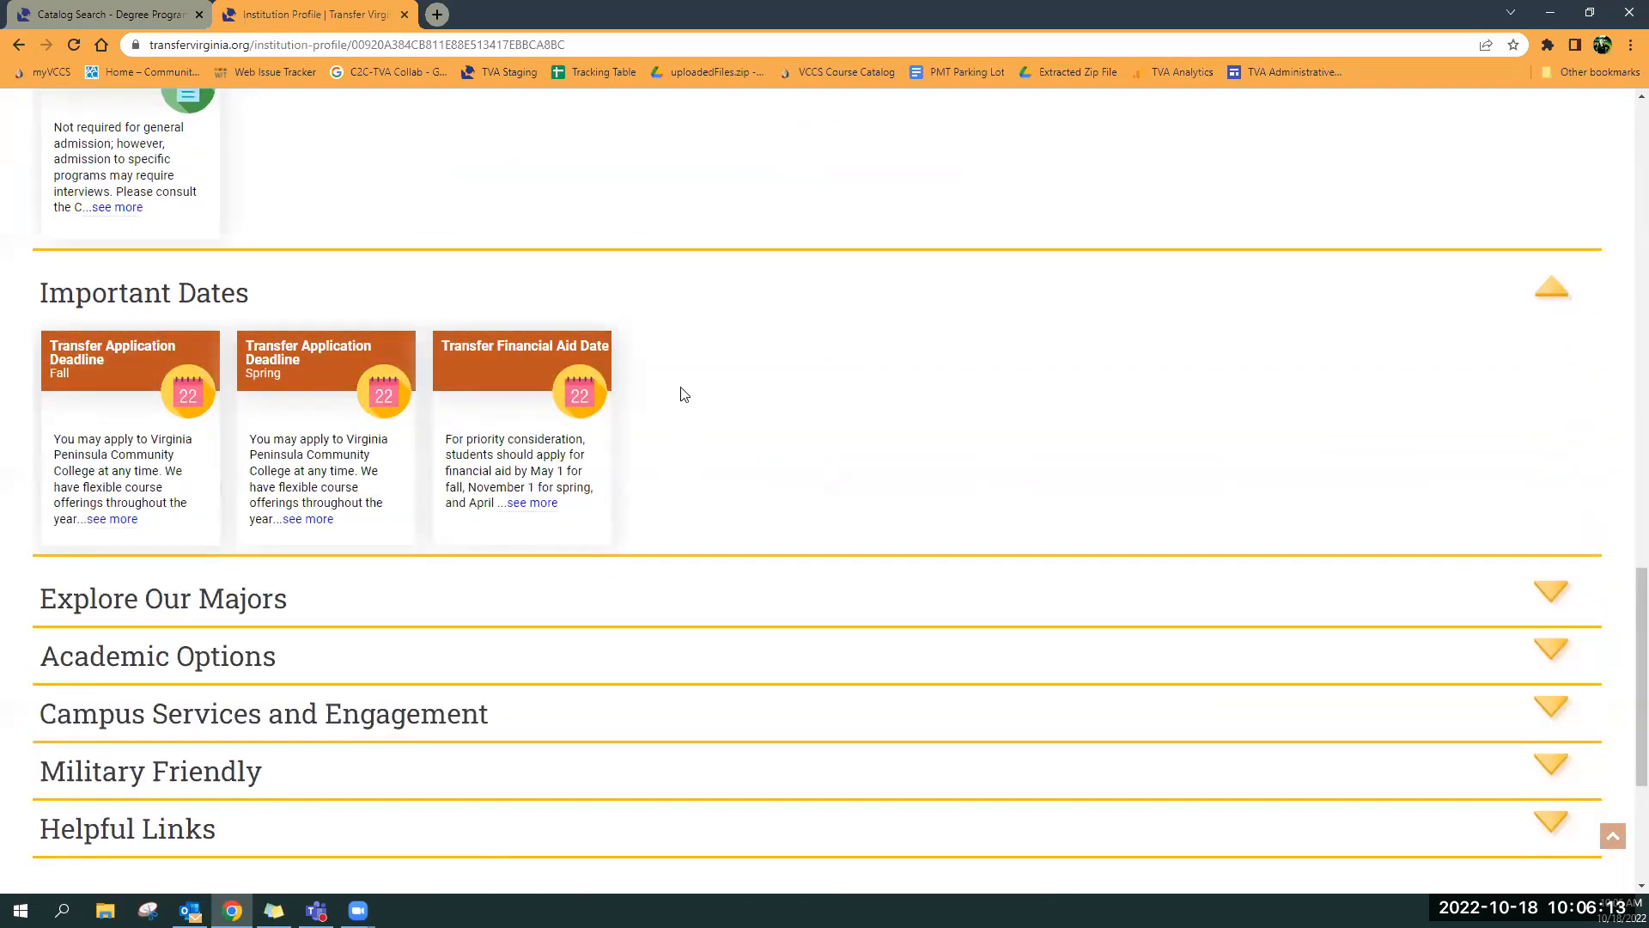
scroll("down", 3)
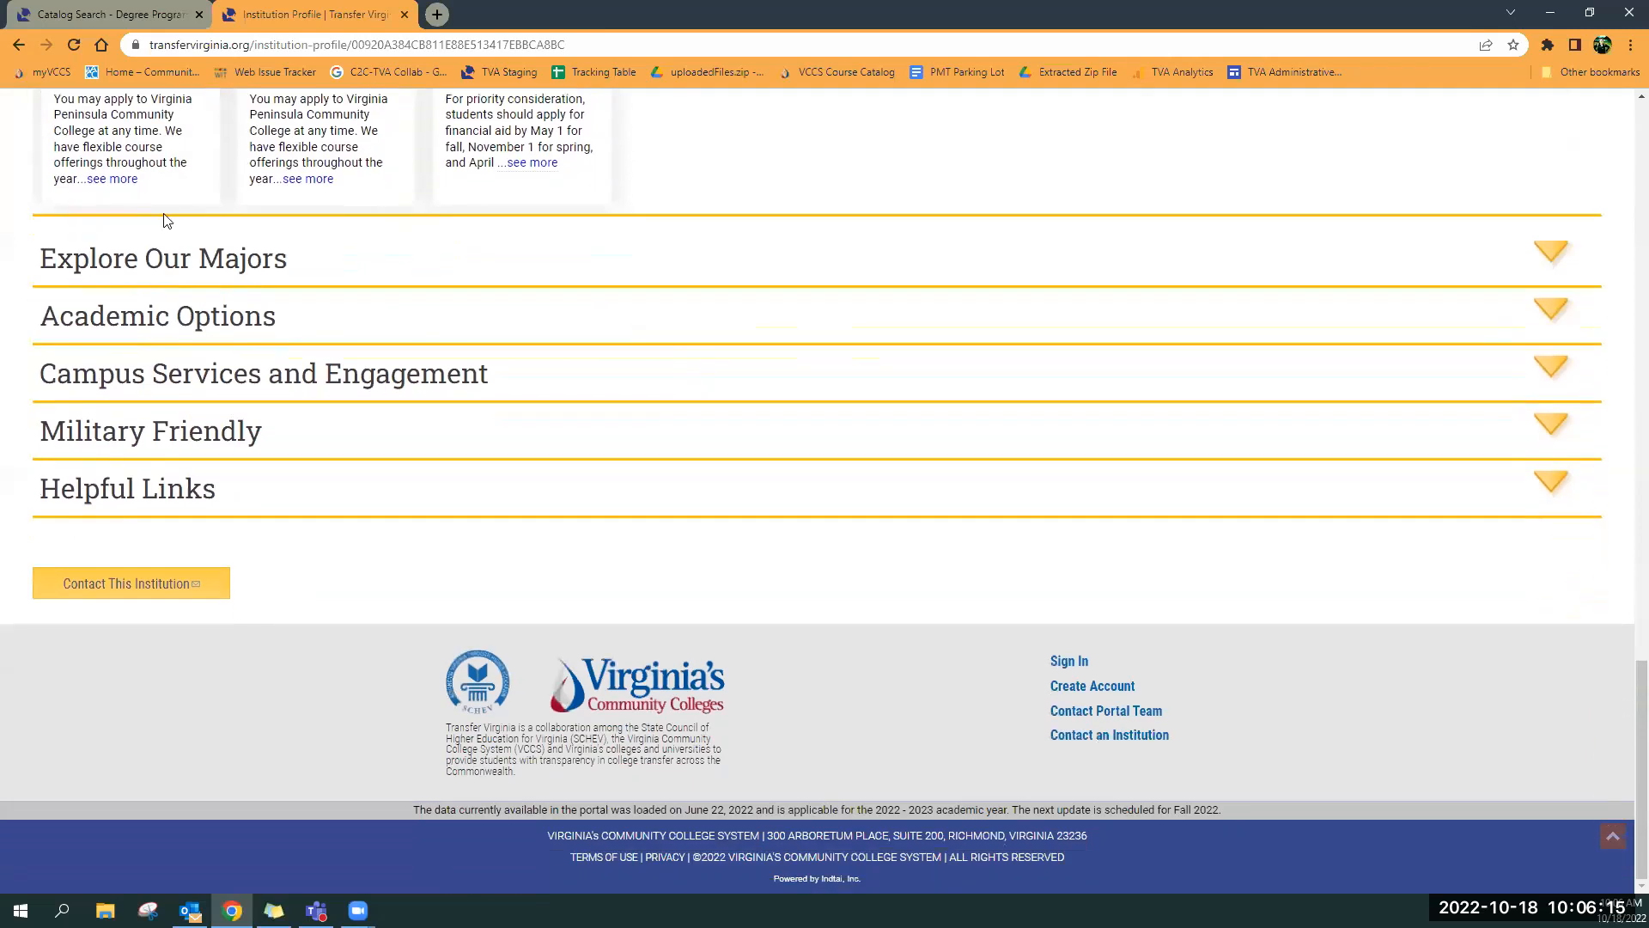
Expand Explore Our Majors to list the three academic division links
left_click(1551, 253)
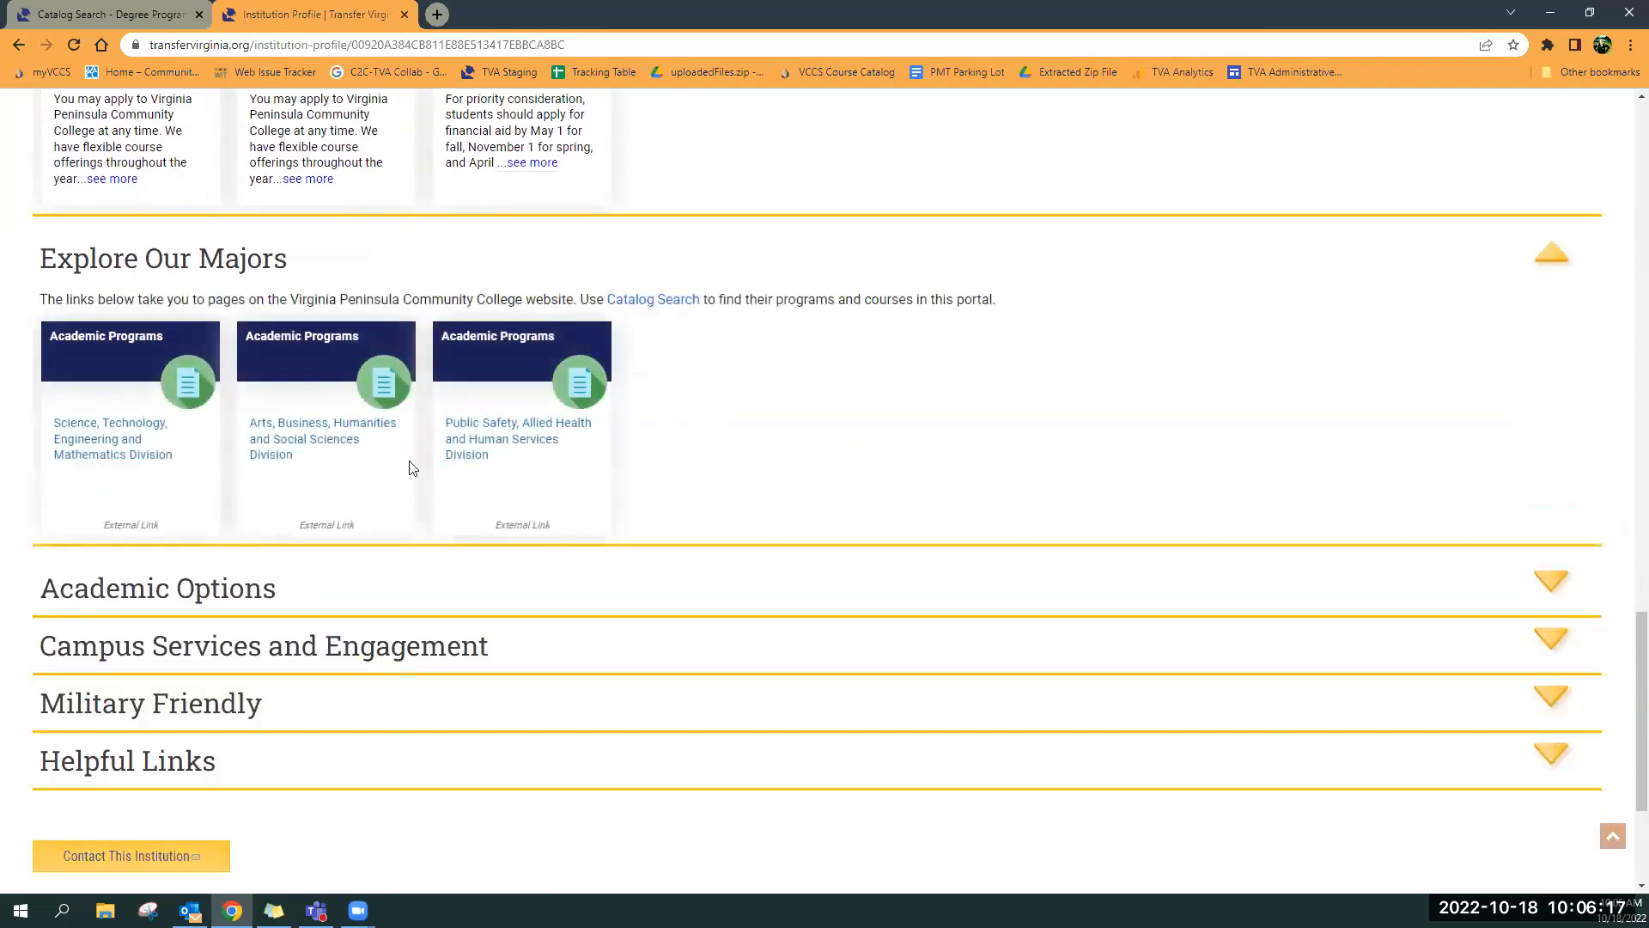
mouse_move(100, 454)
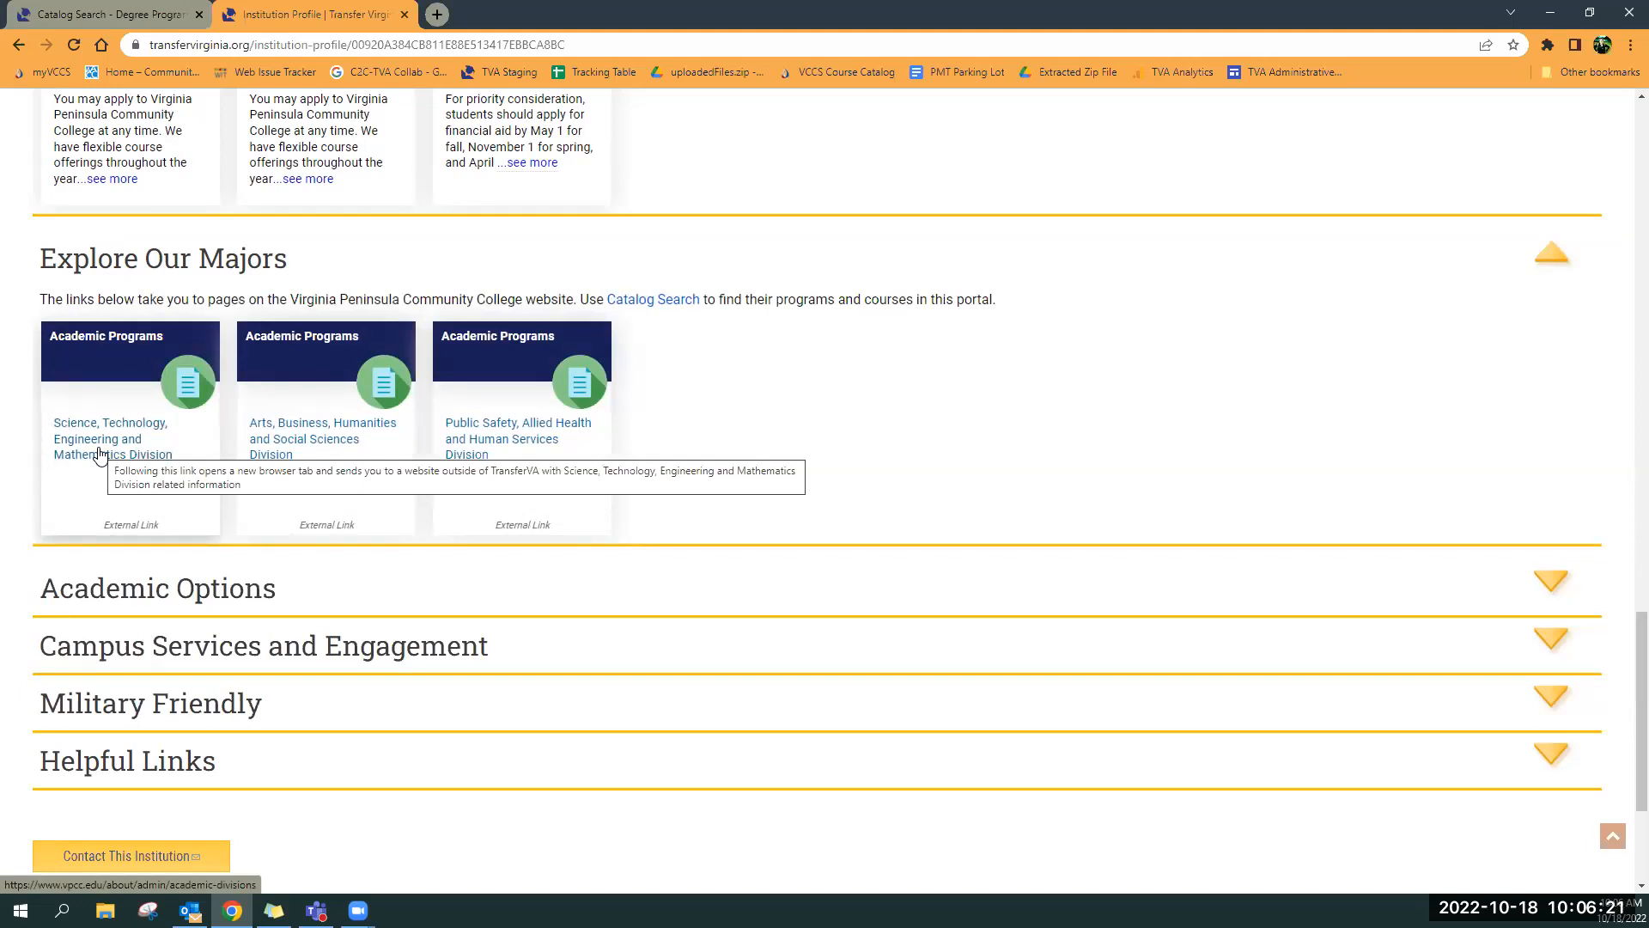
mouse_move(175, 471)
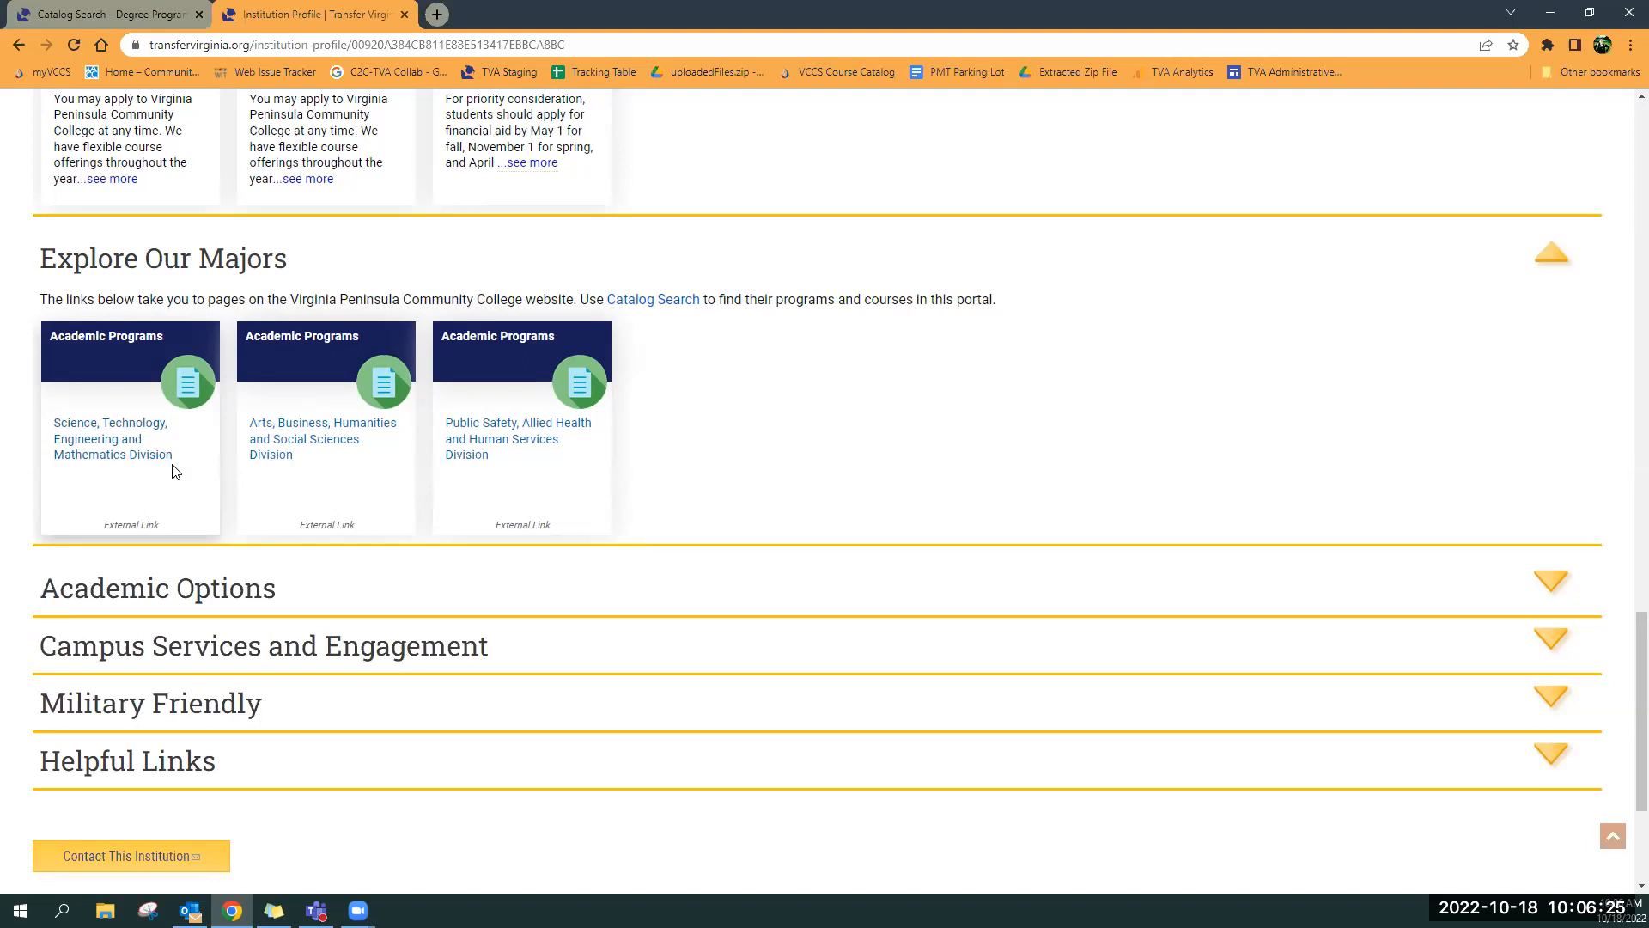
mouse_move(703, 391)
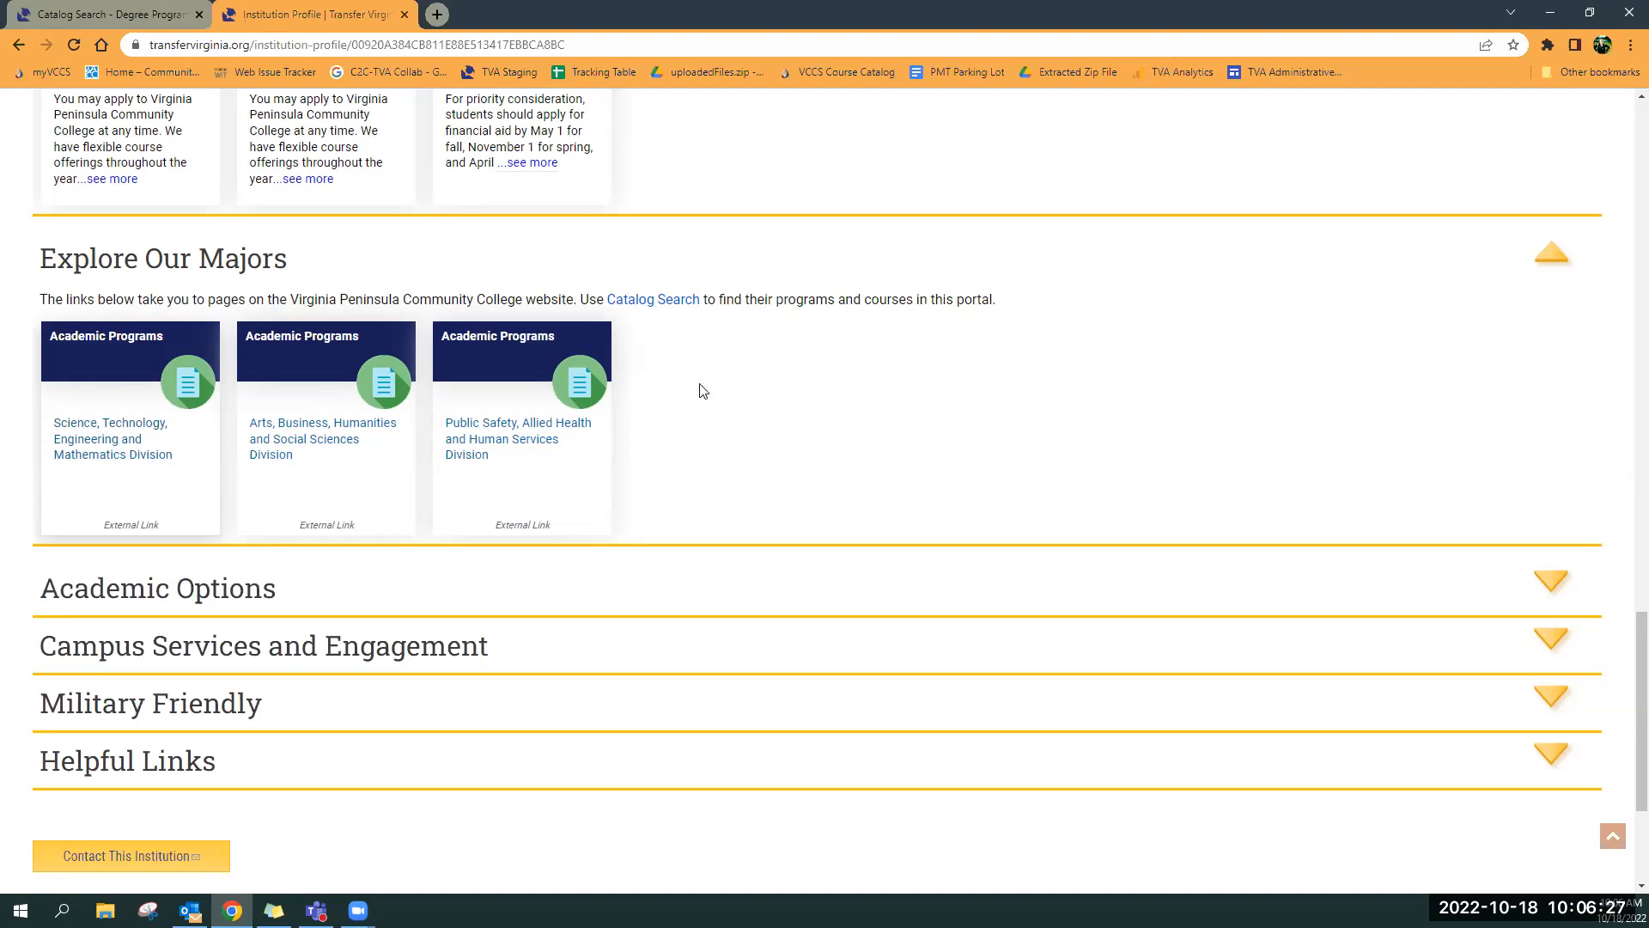
Expand Academic Options and Helpful Links, reviewing Military Friendly supports and SCHEV, aid and catalog links
left_click(157, 587)
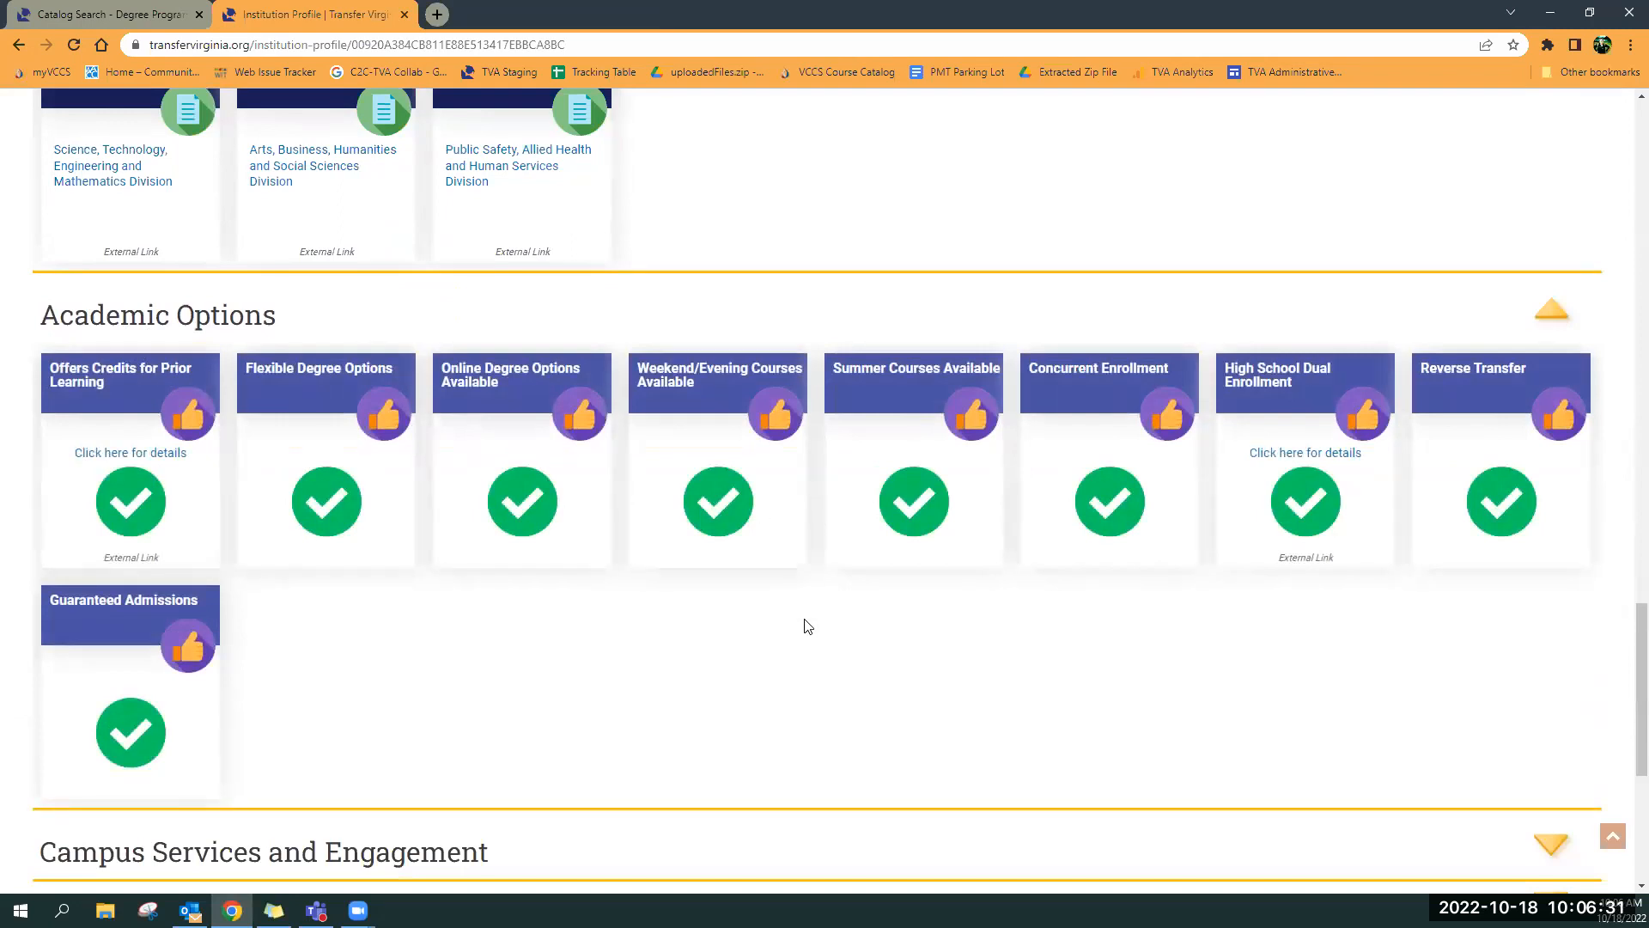
mouse_move(694, 405)
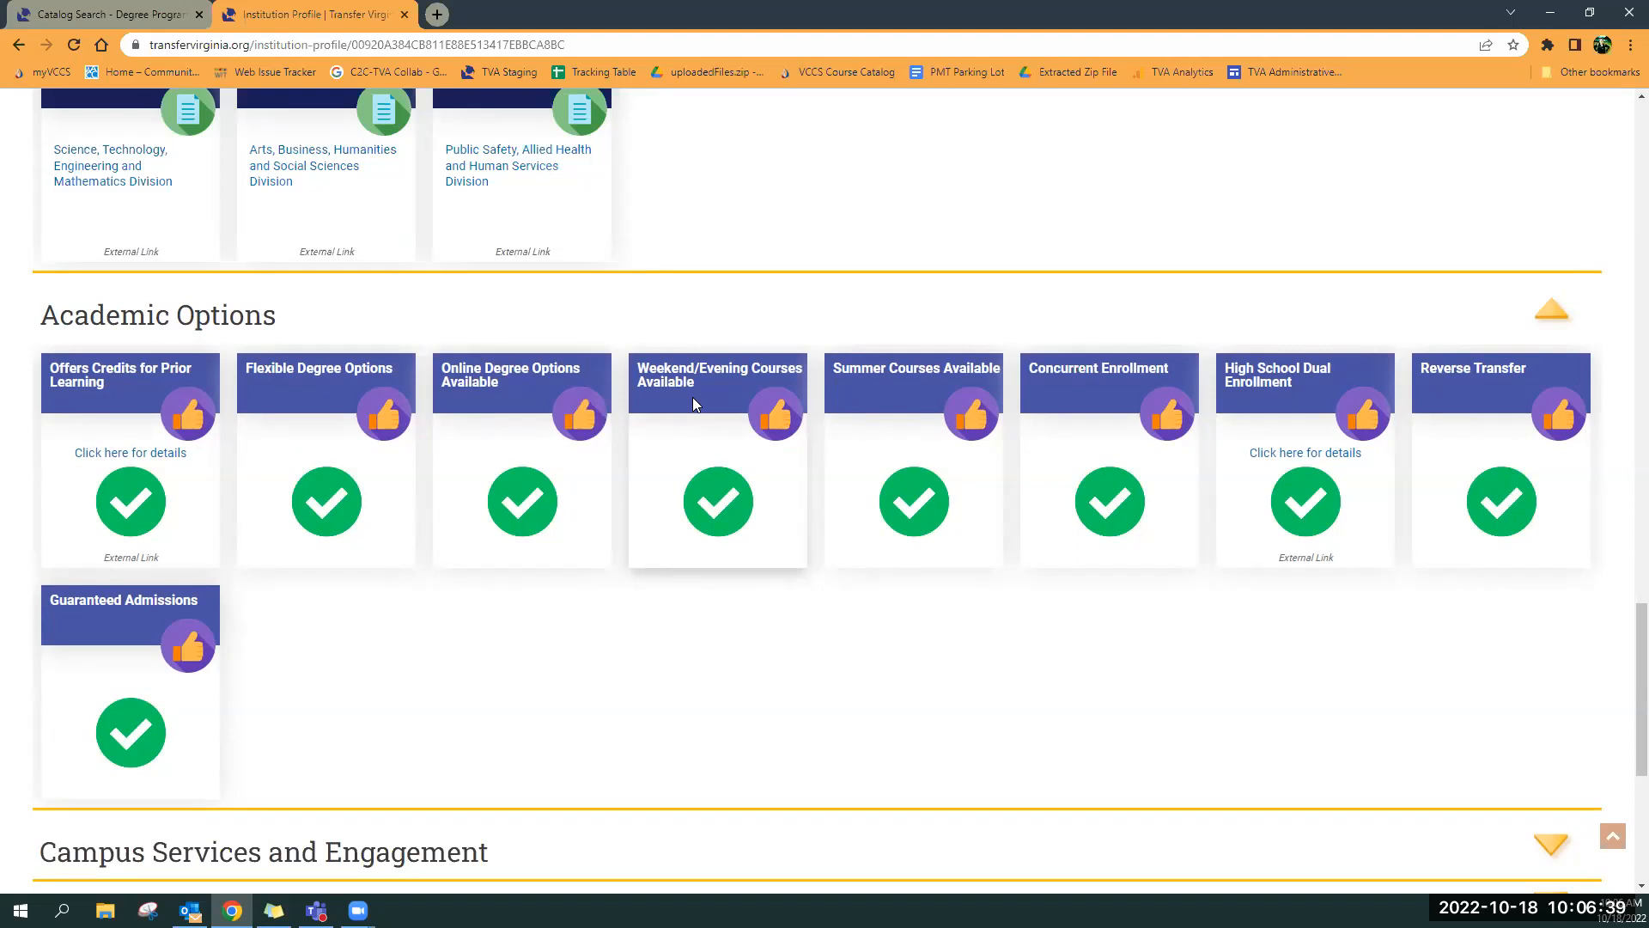
mouse_move(1354, 524)
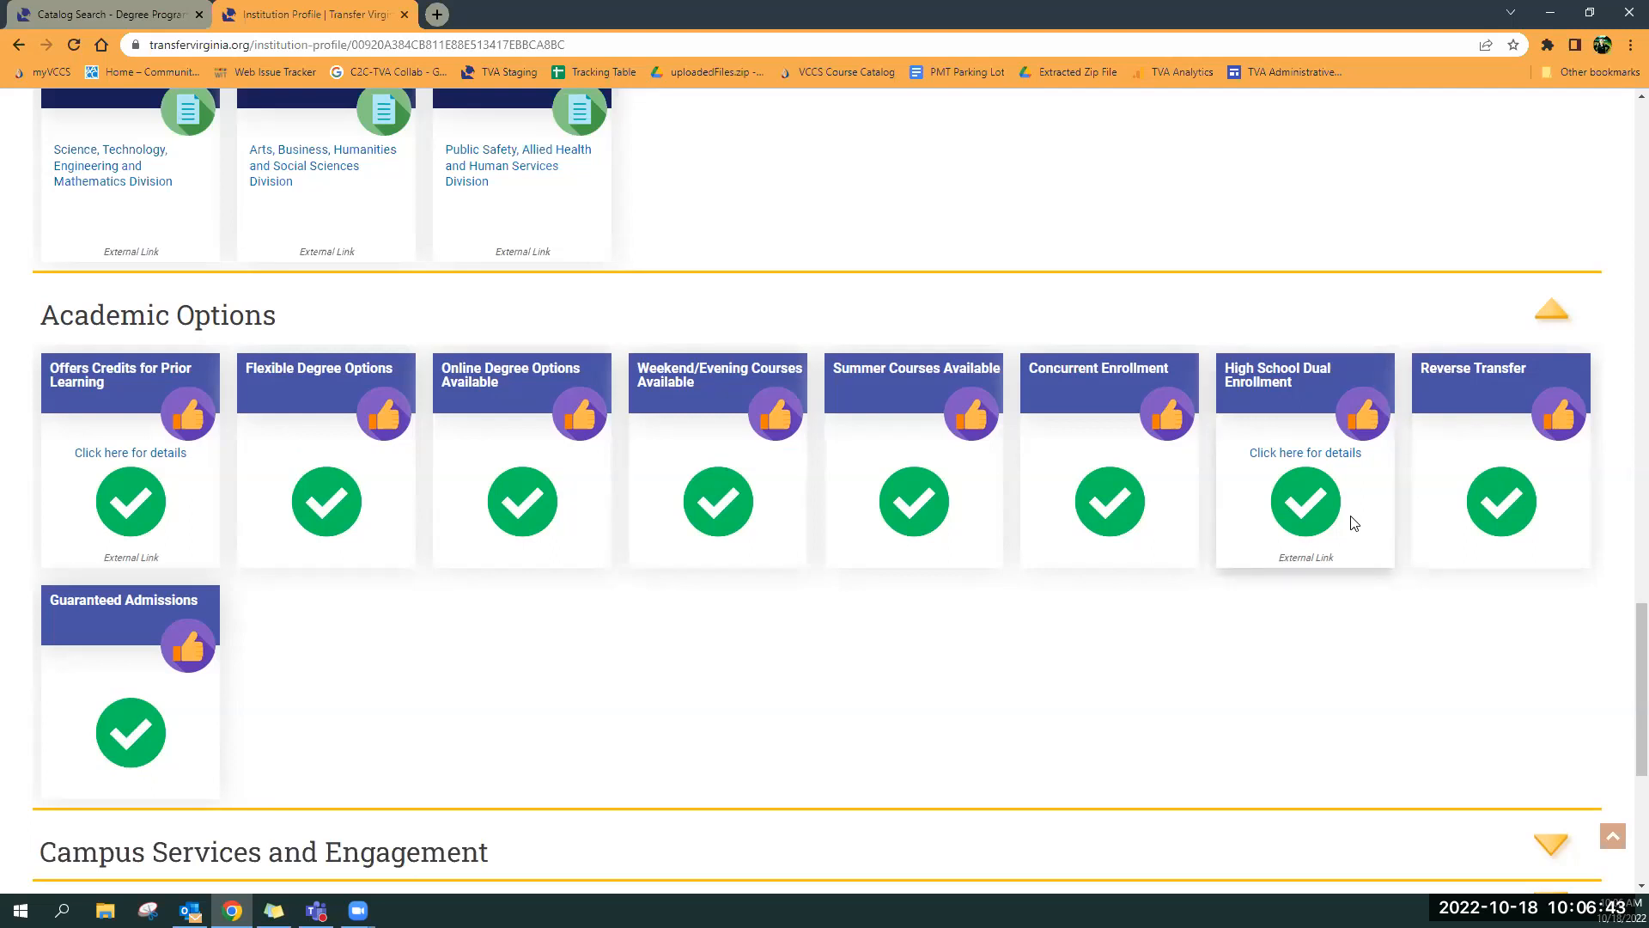
scroll("down", 3)
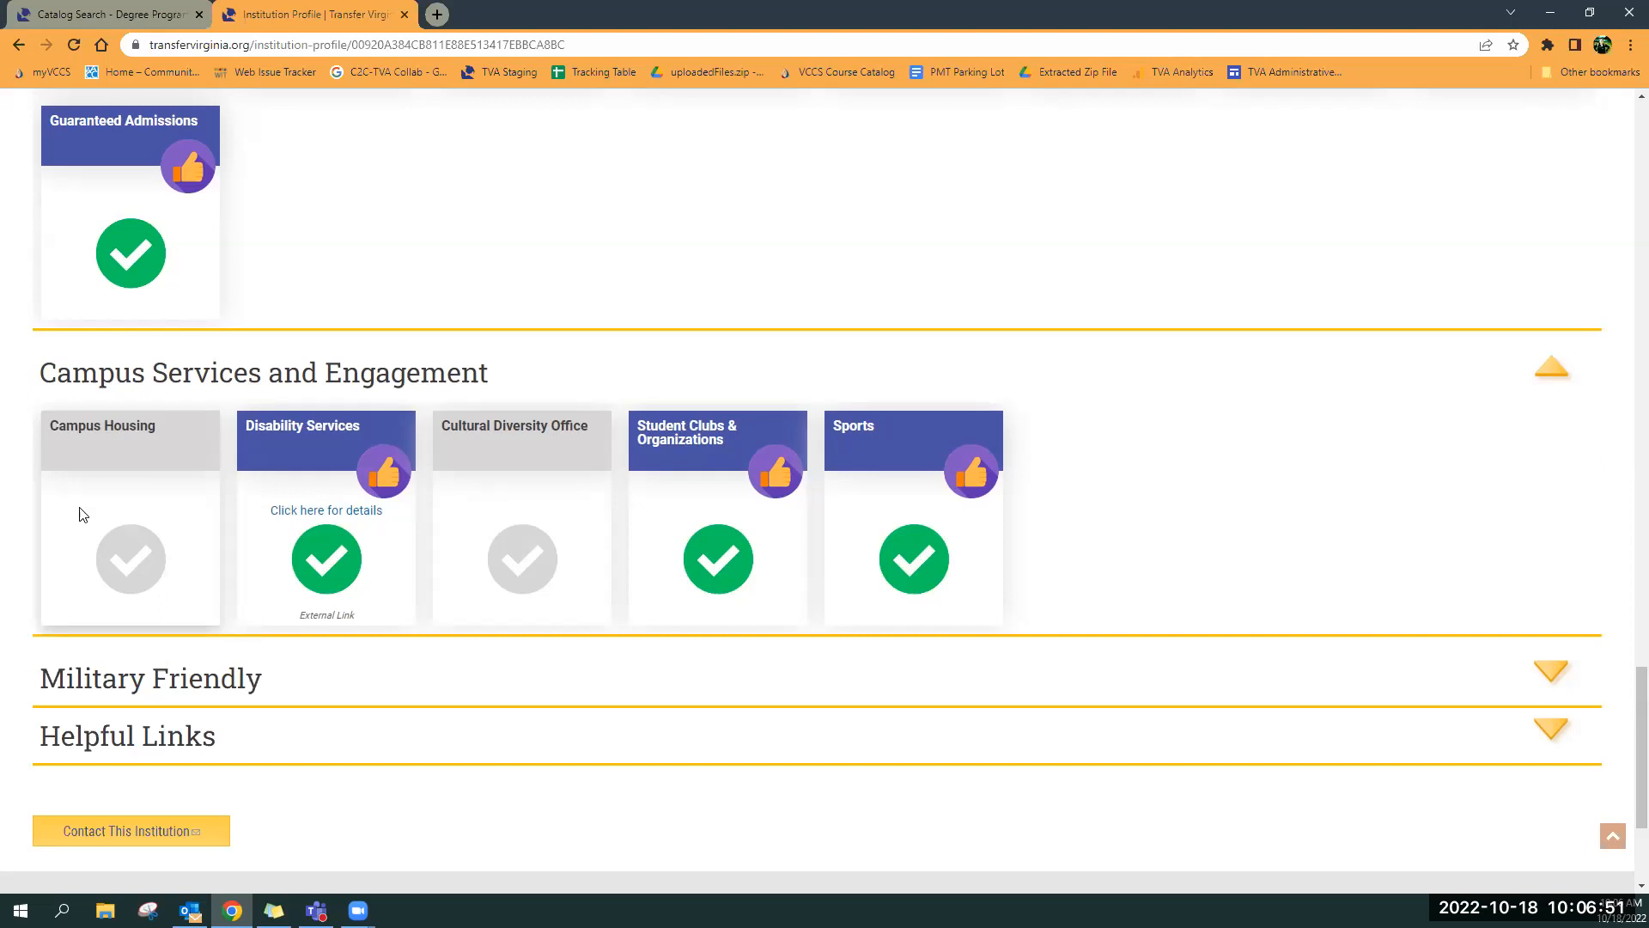
mouse_move(770, 498)
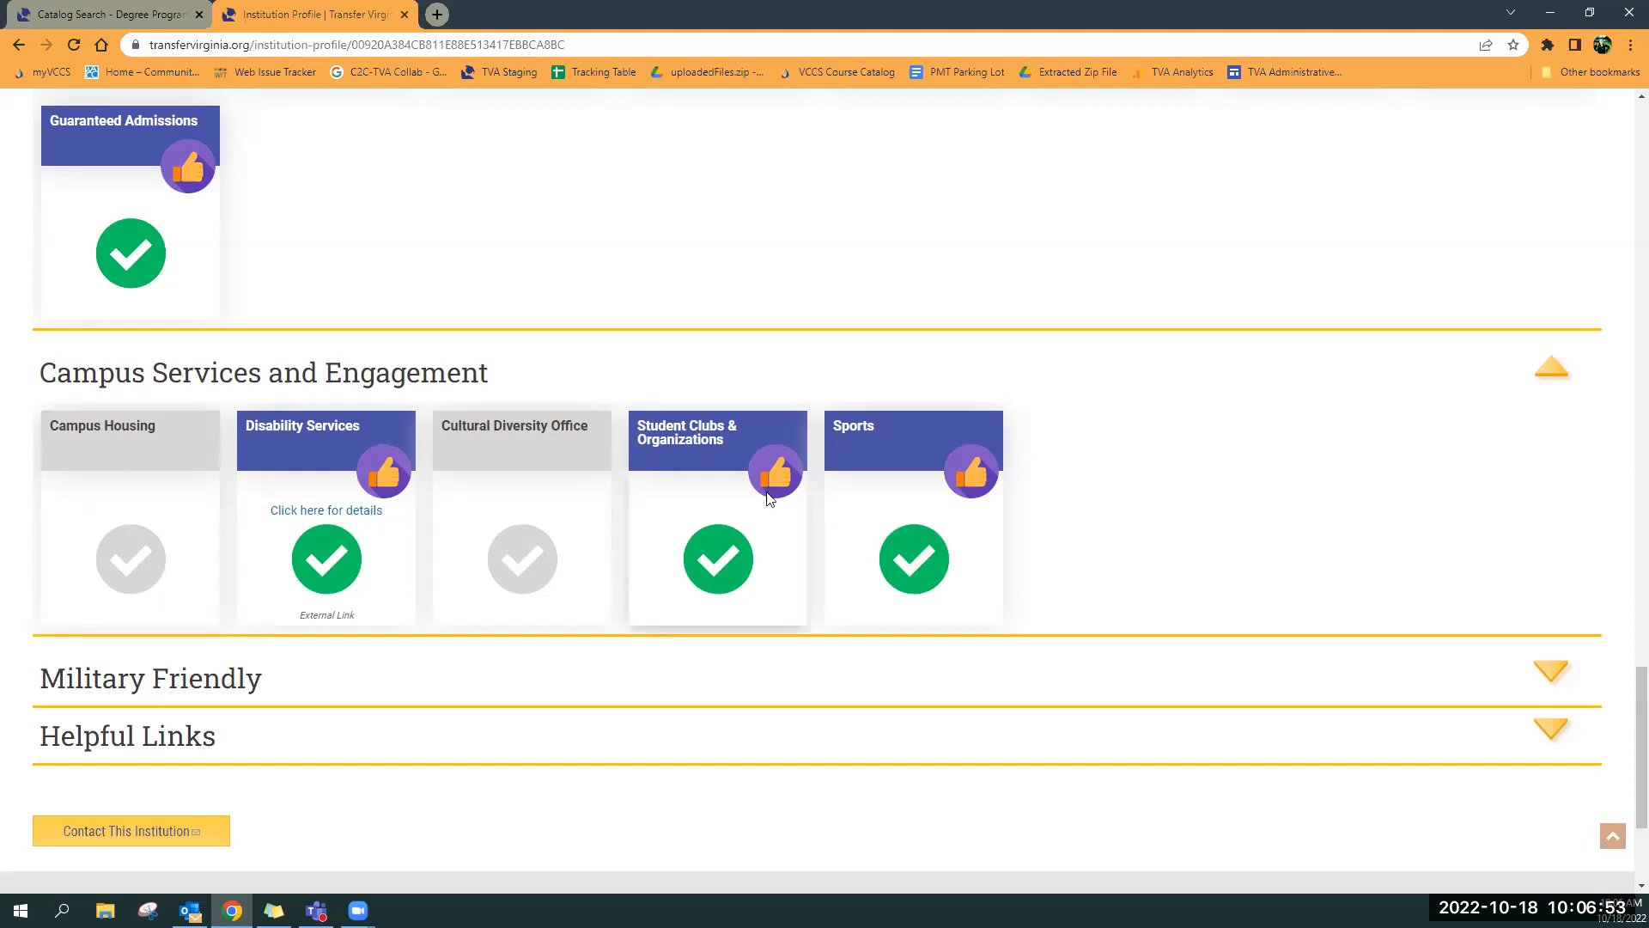
mouse_move(164, 684)
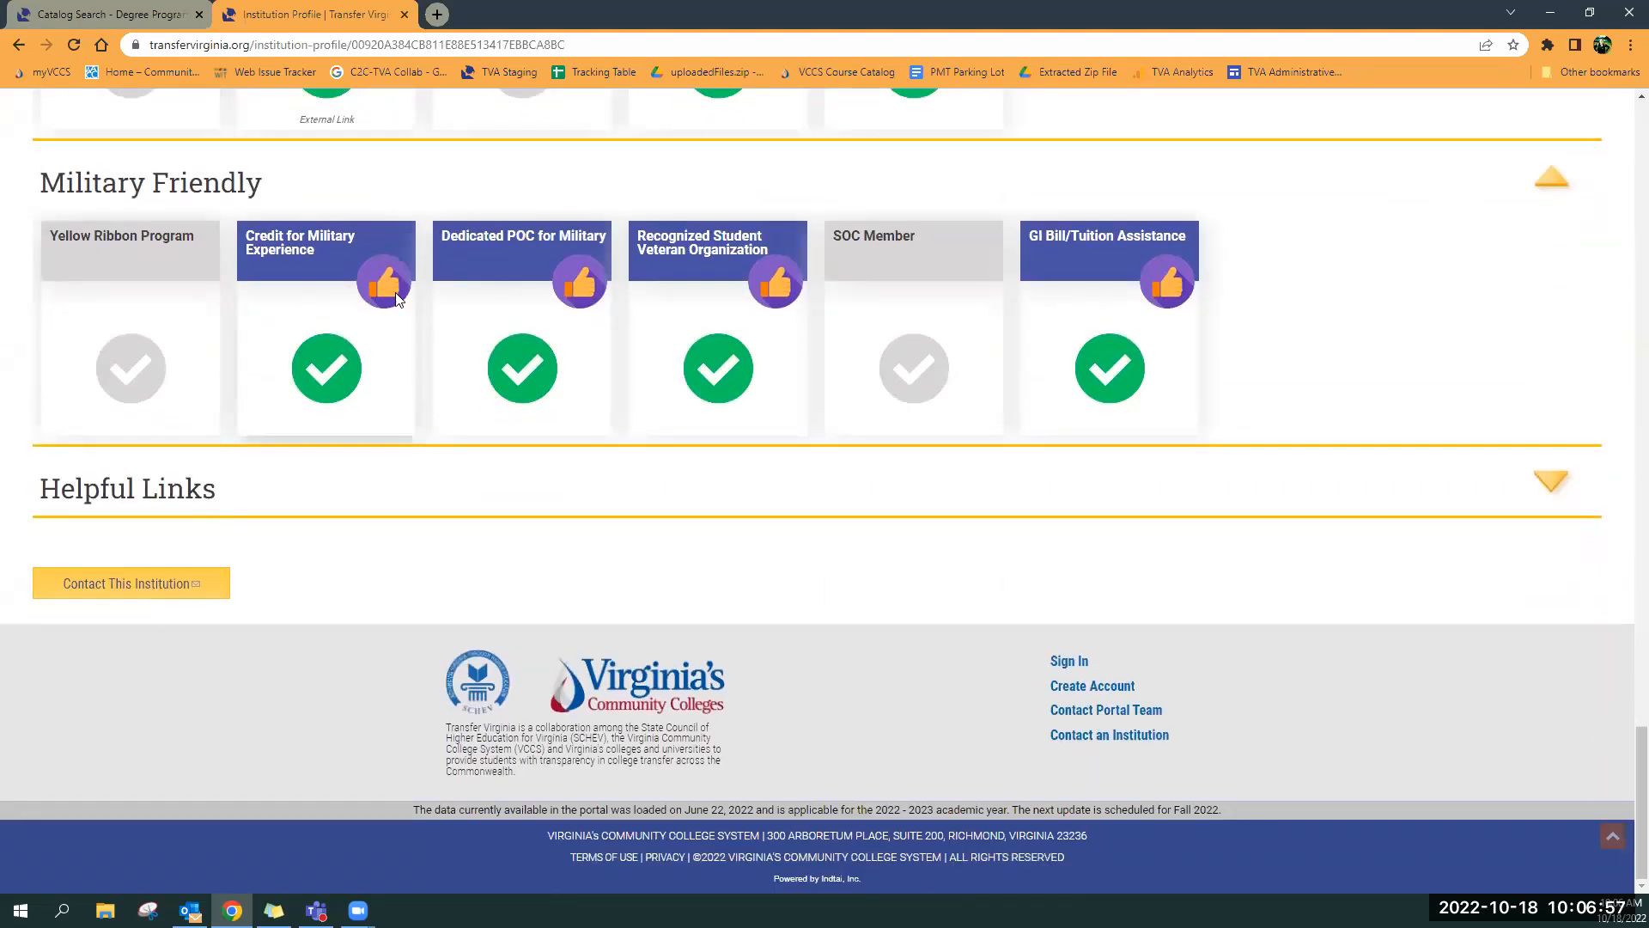
mouse_move(310, 301)
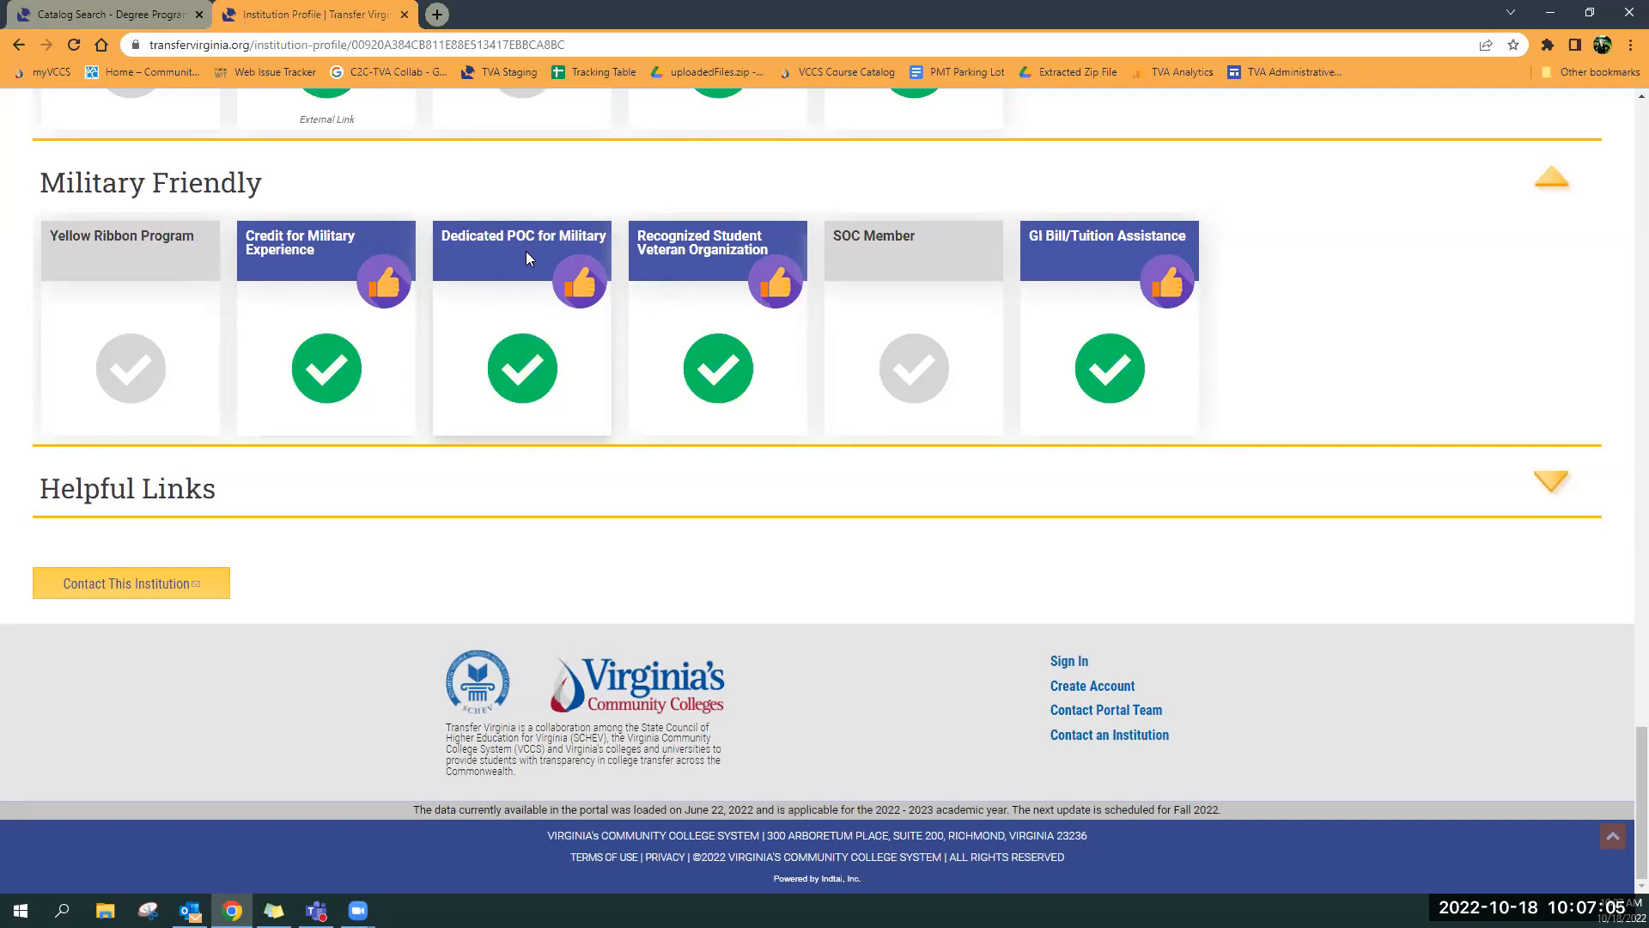
mouse_move(1112, 324)
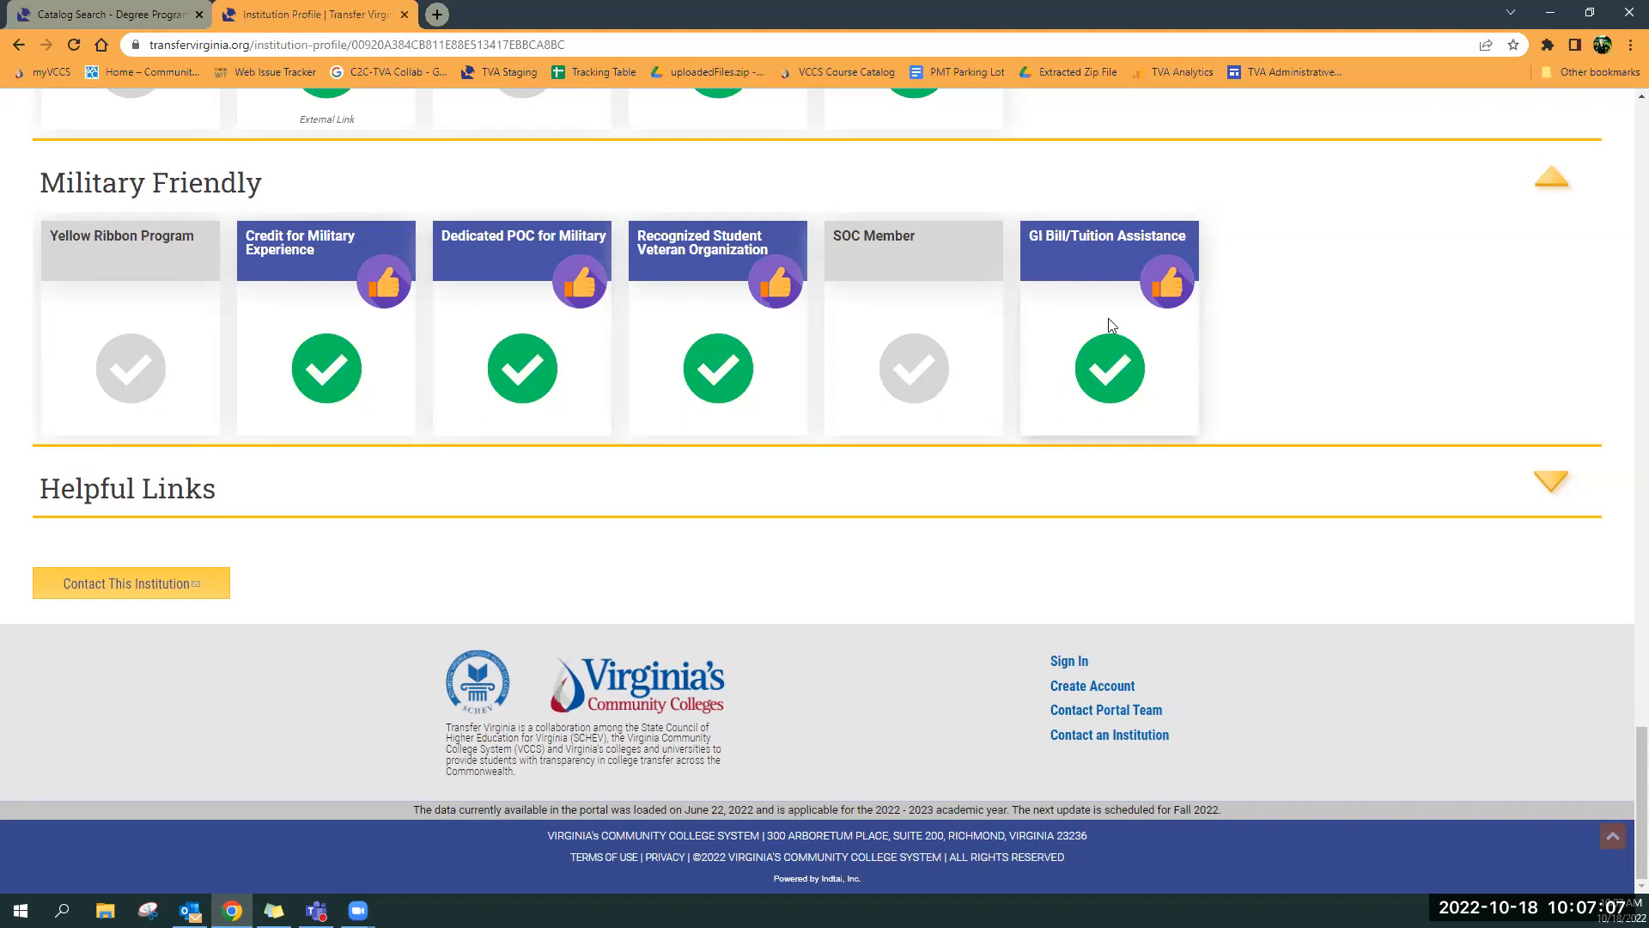
mouse_move(1119, 343)
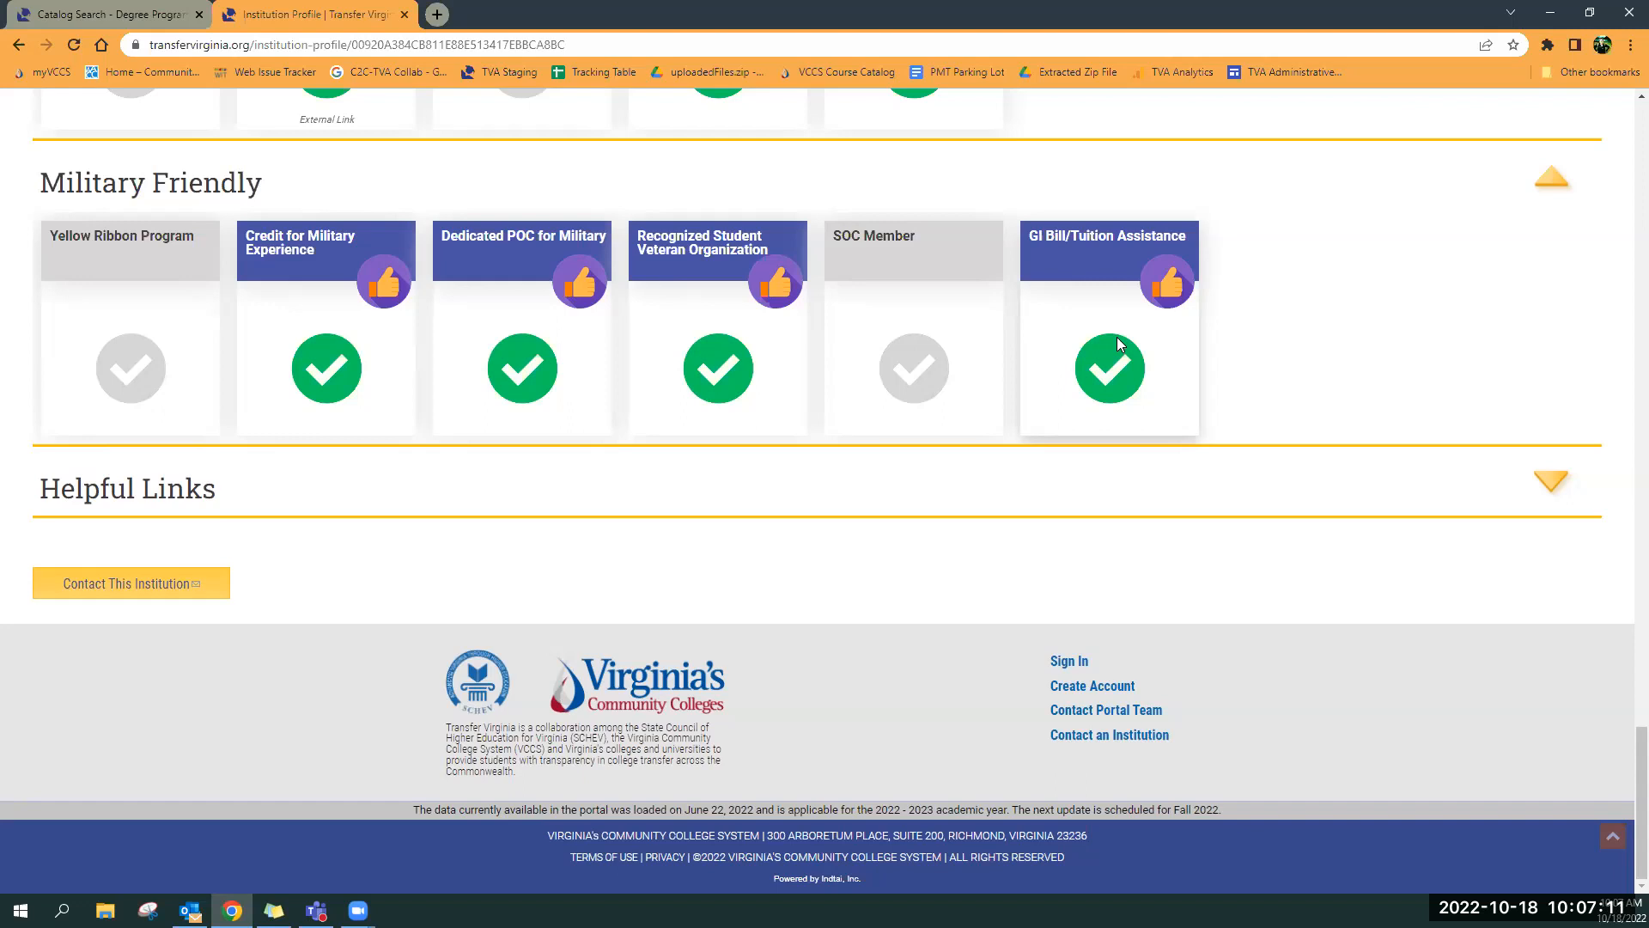
left_click(1551, 482)
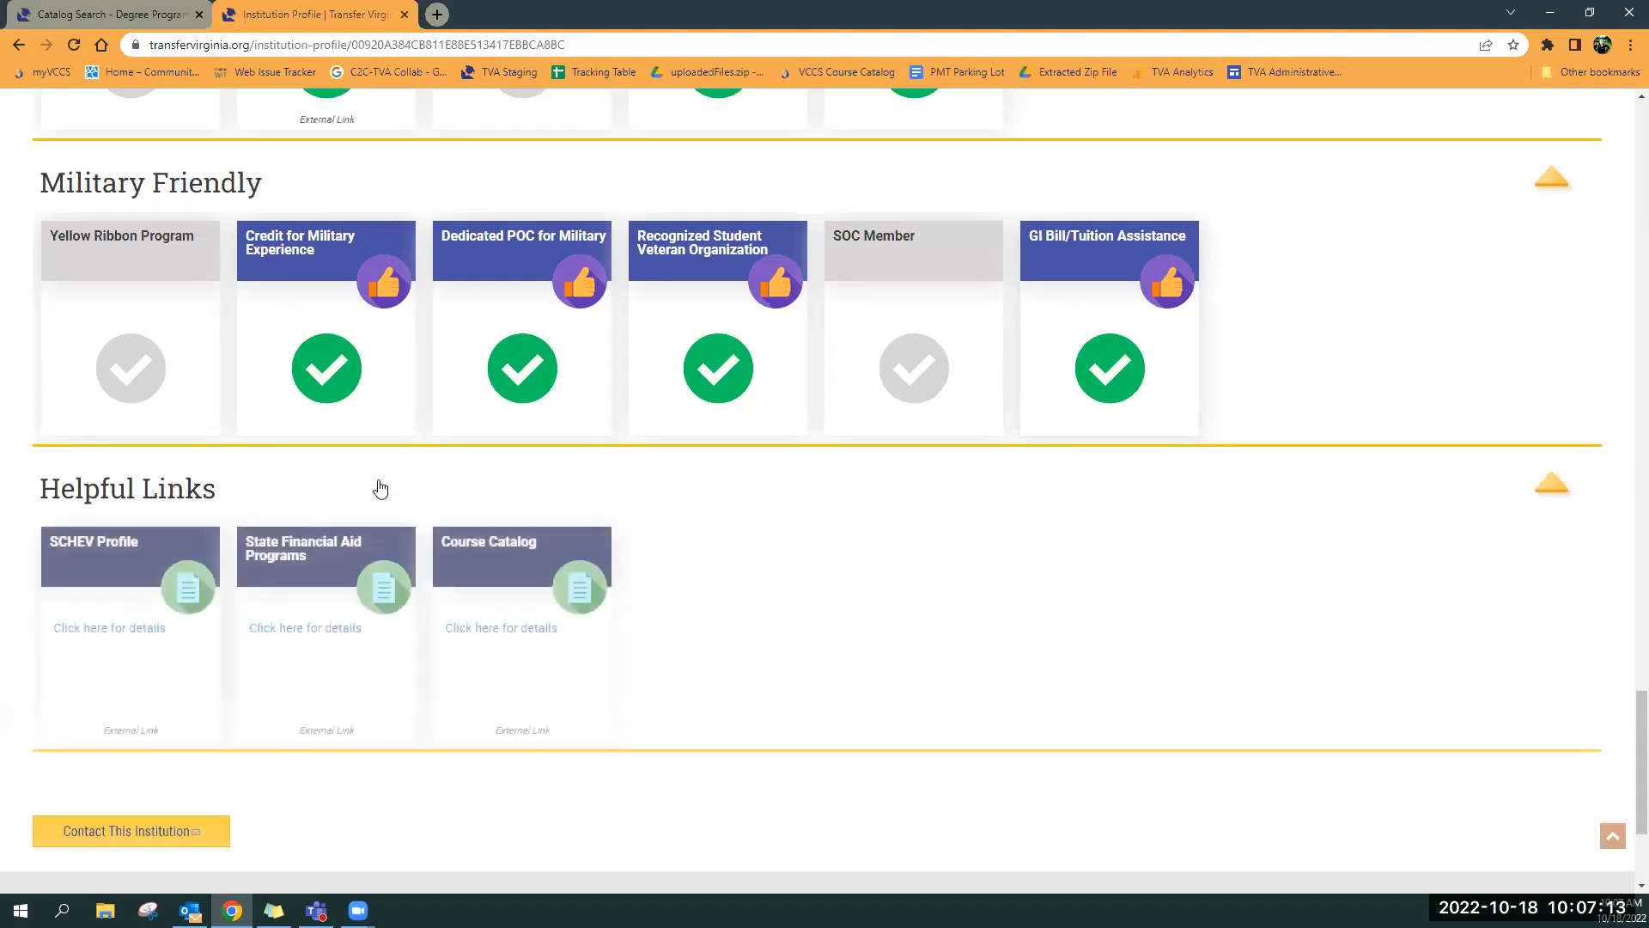
scroll("down", 3)
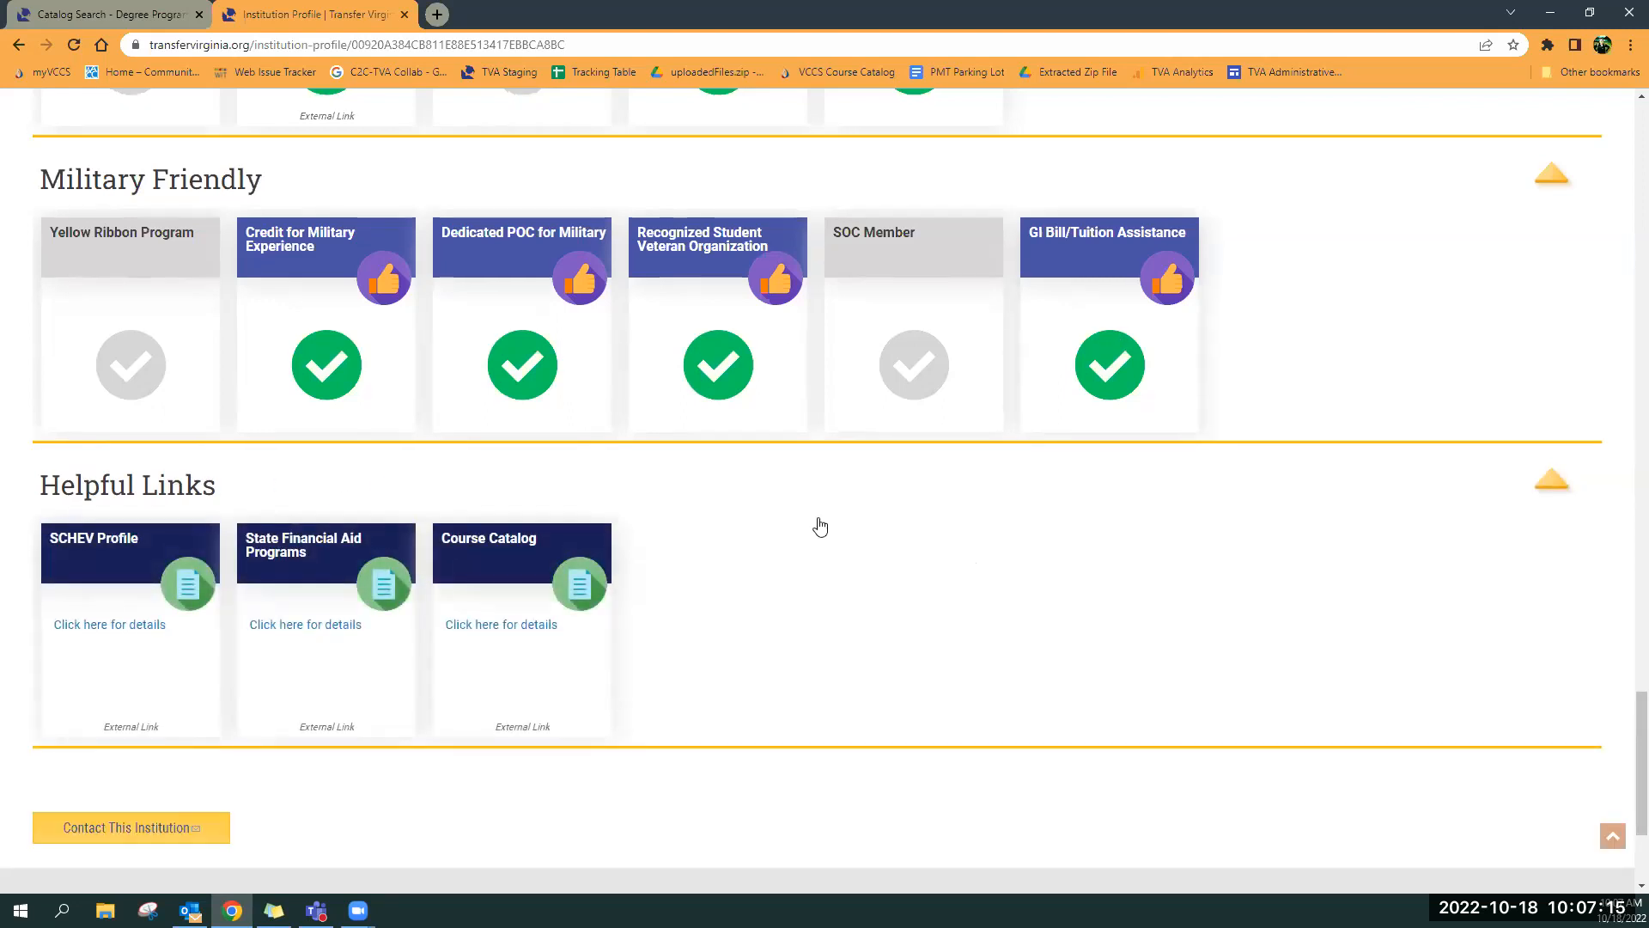
scroll("down", 3)
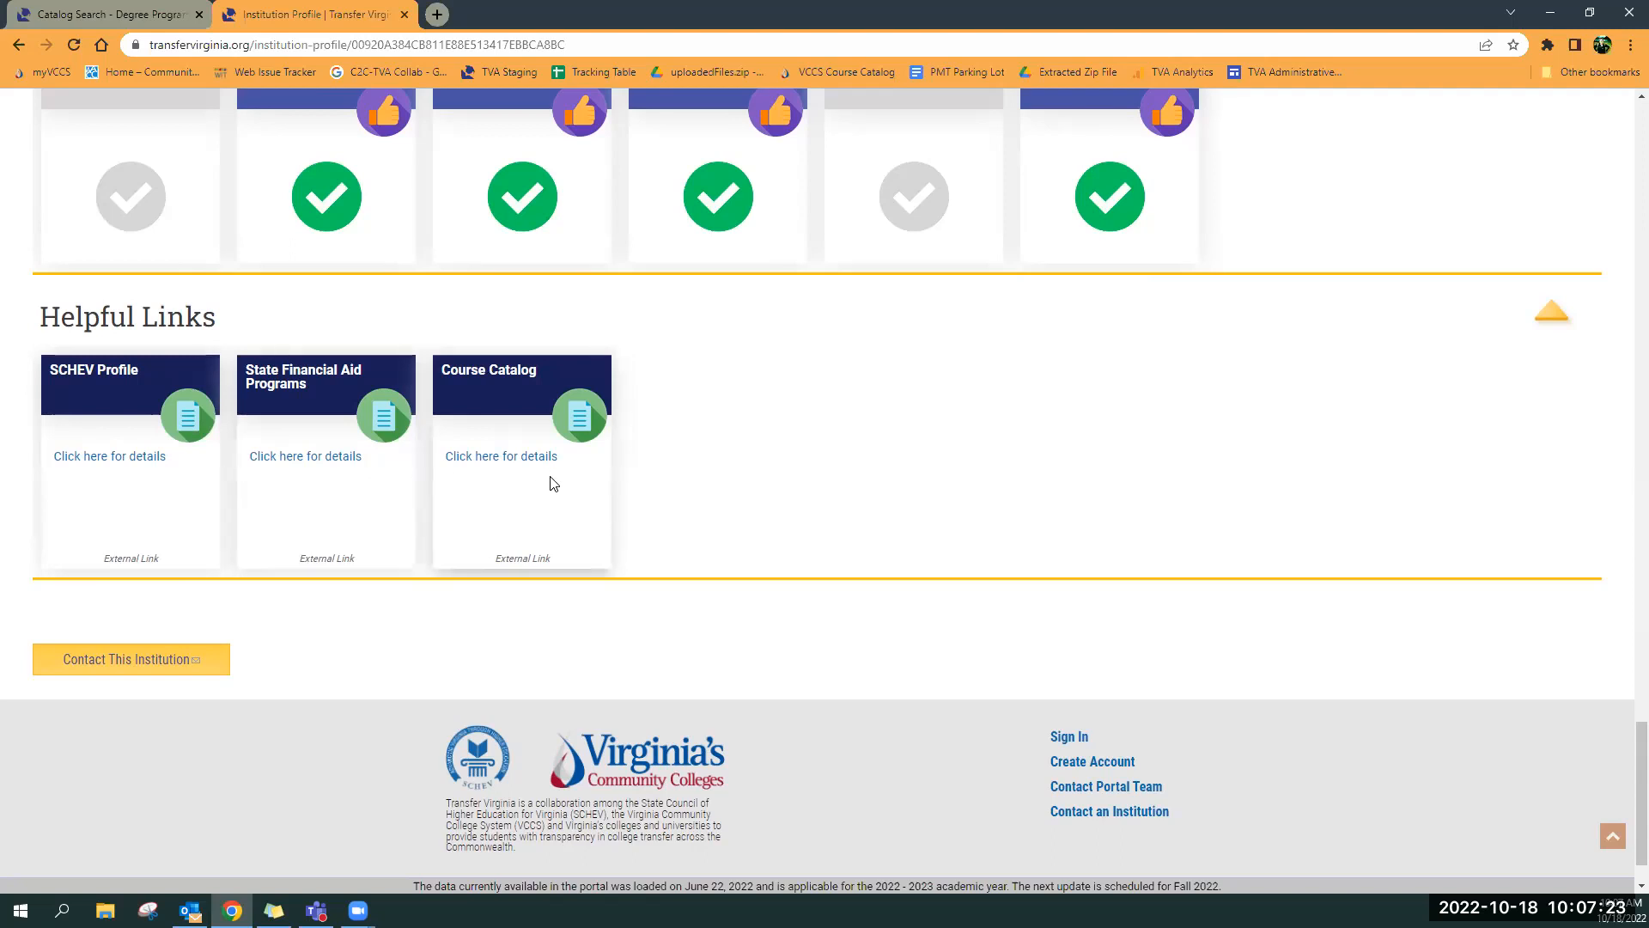
mouse_move(930, 458)
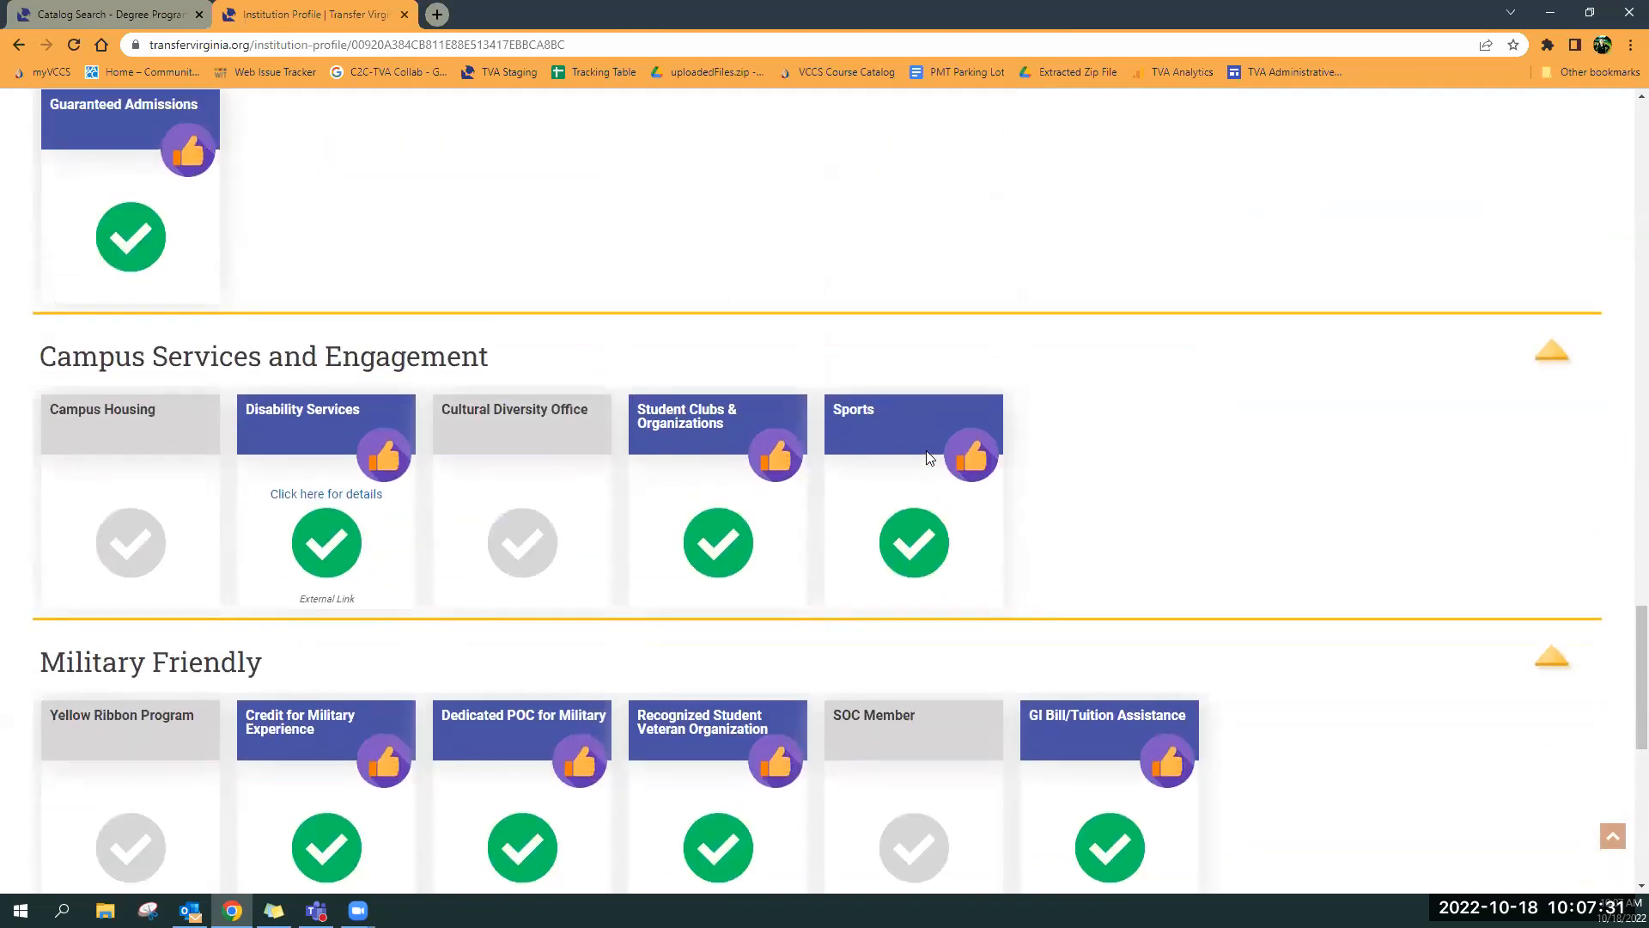
scroll("up", 3)
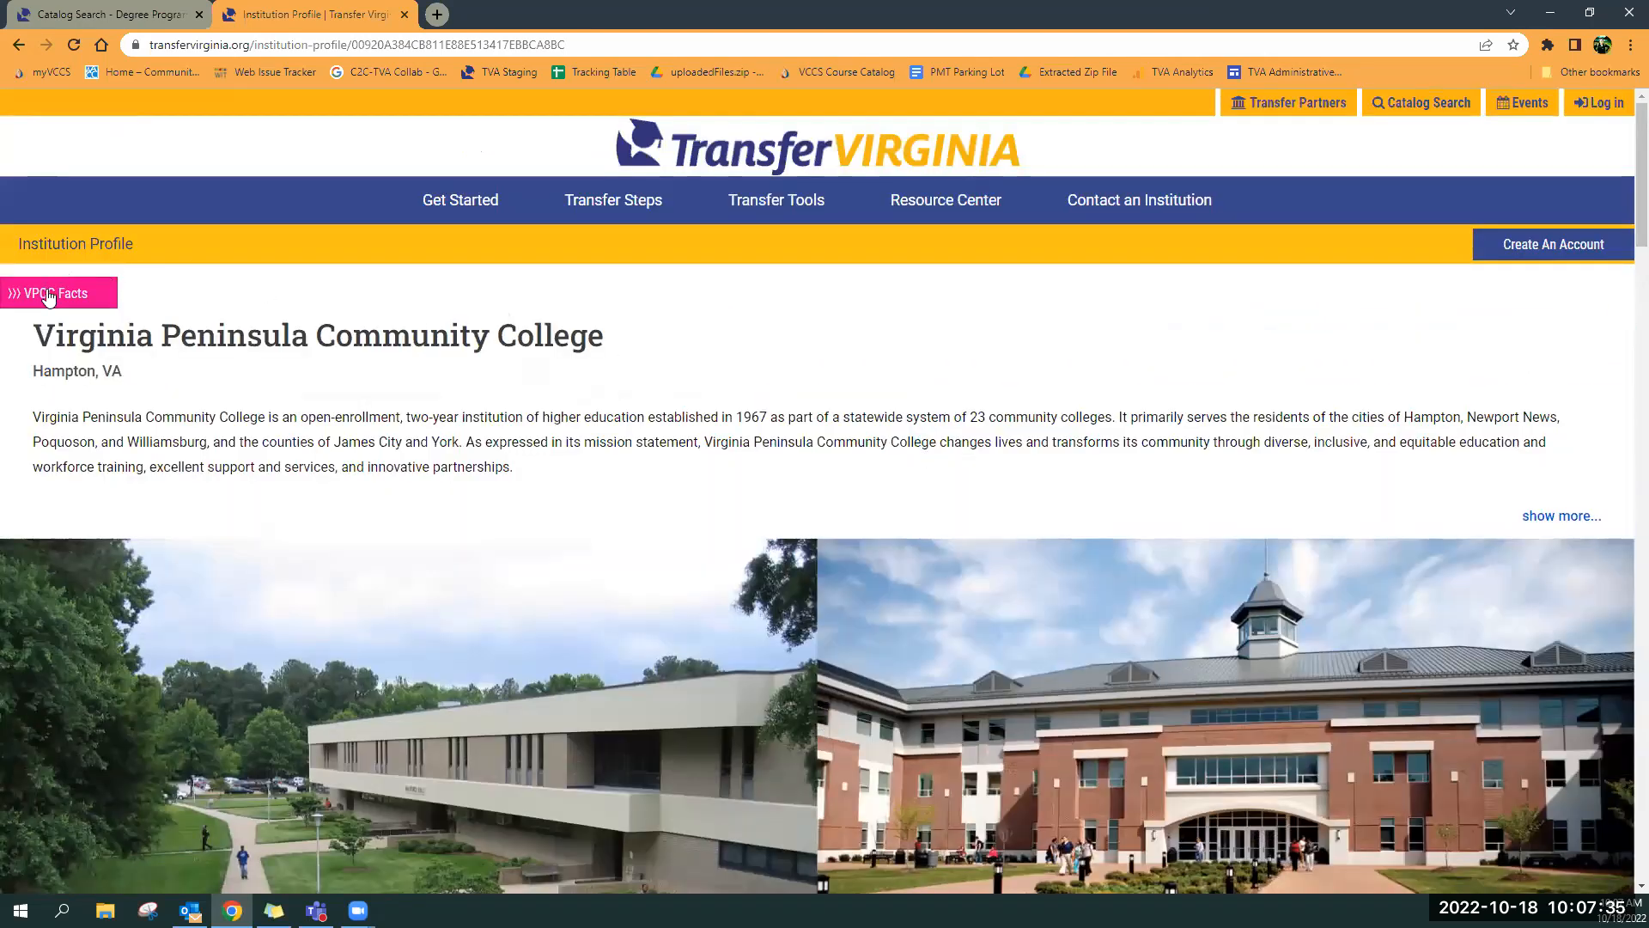
mouse_move(51, 293)
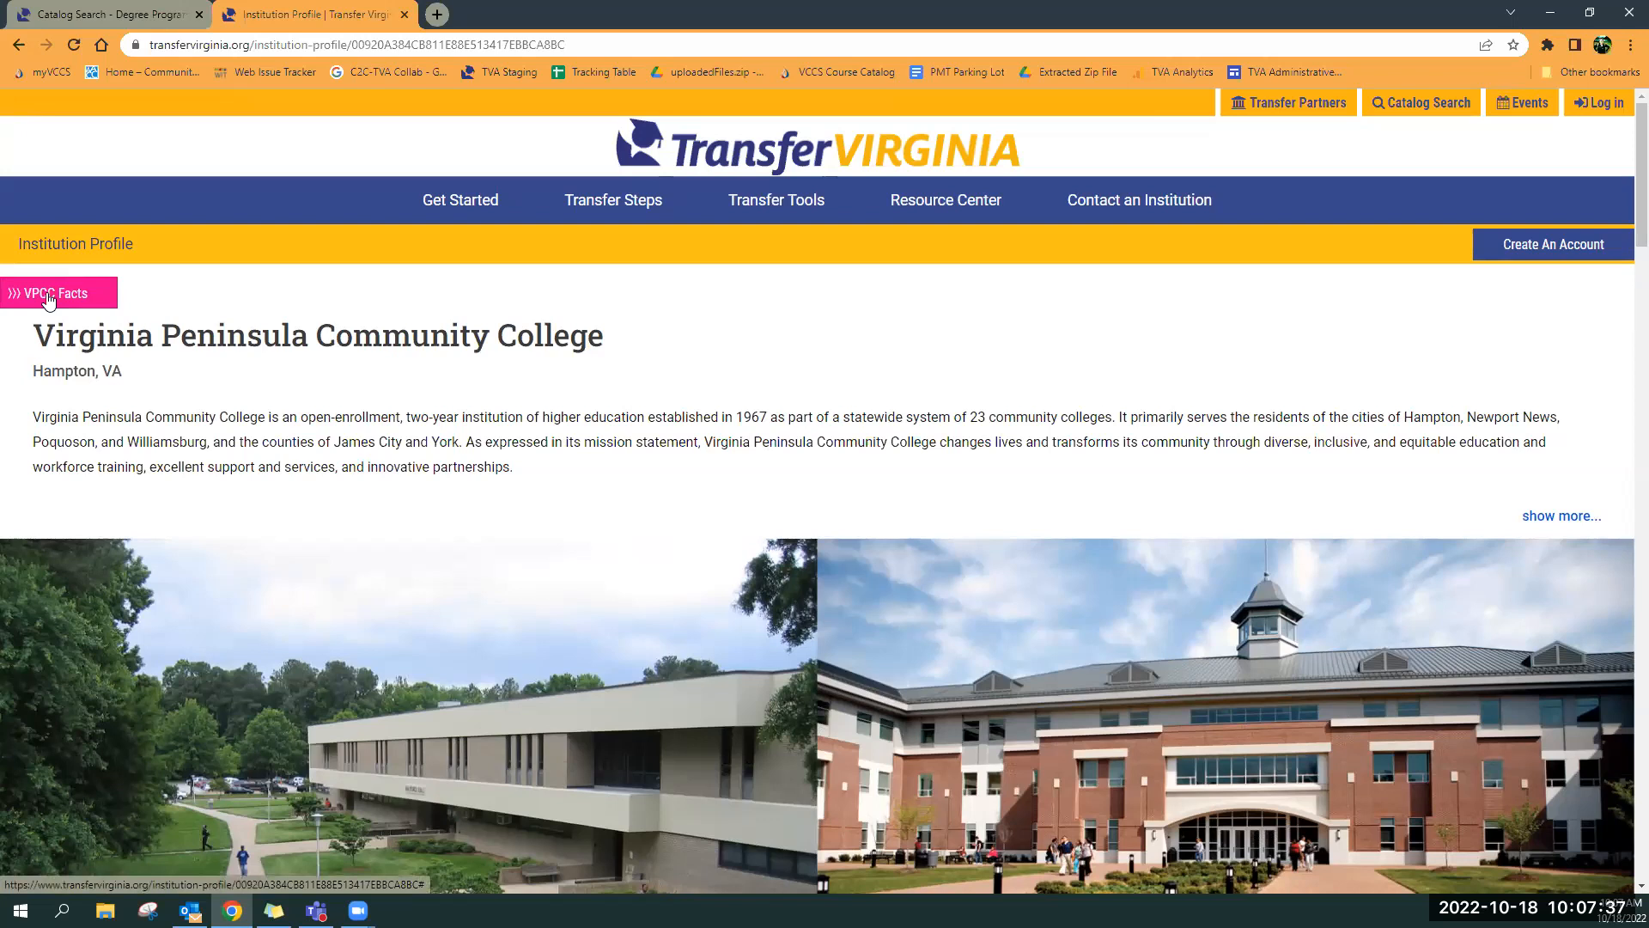
left_click(51, 293)
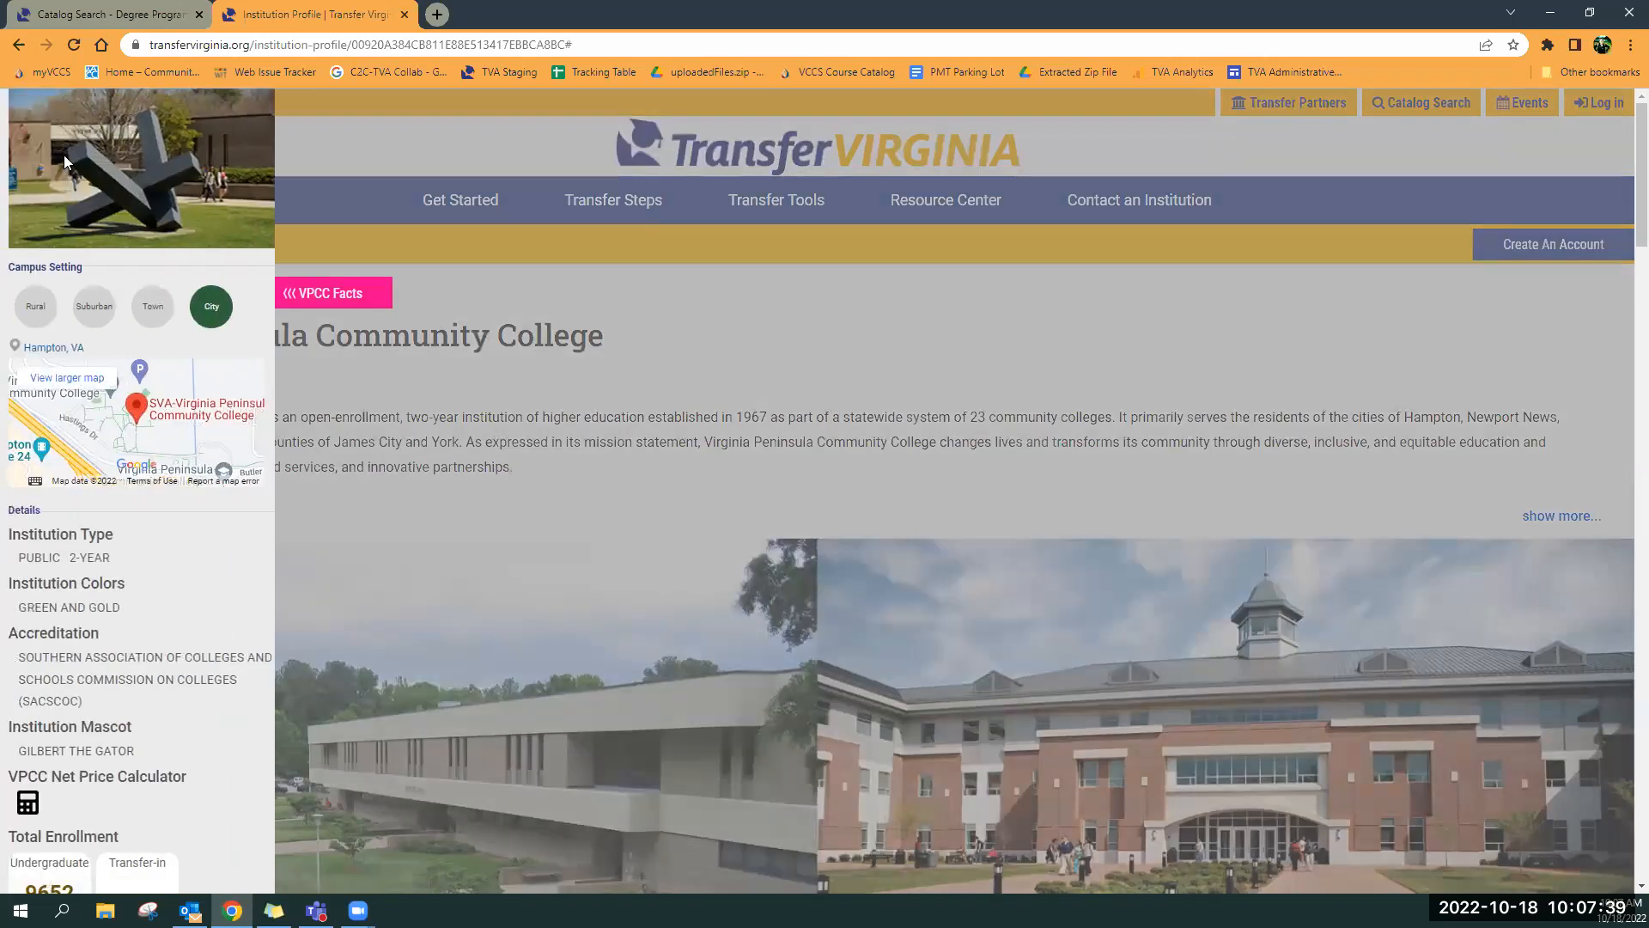
mouse_move(121, 374)
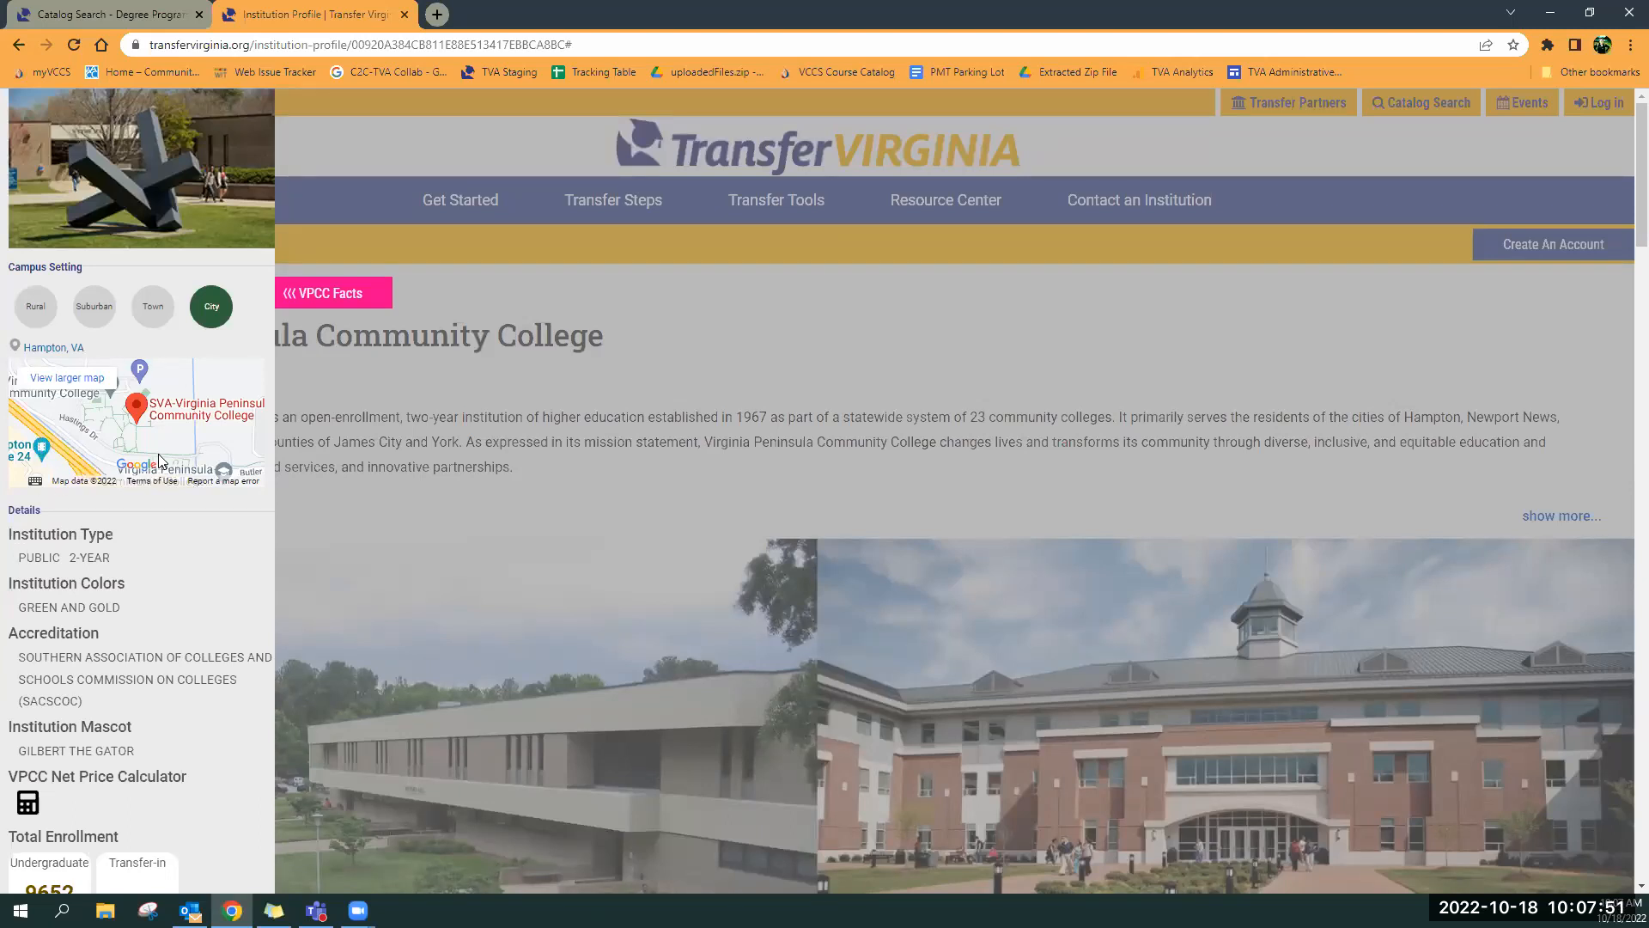
mouse_move(37, 572)
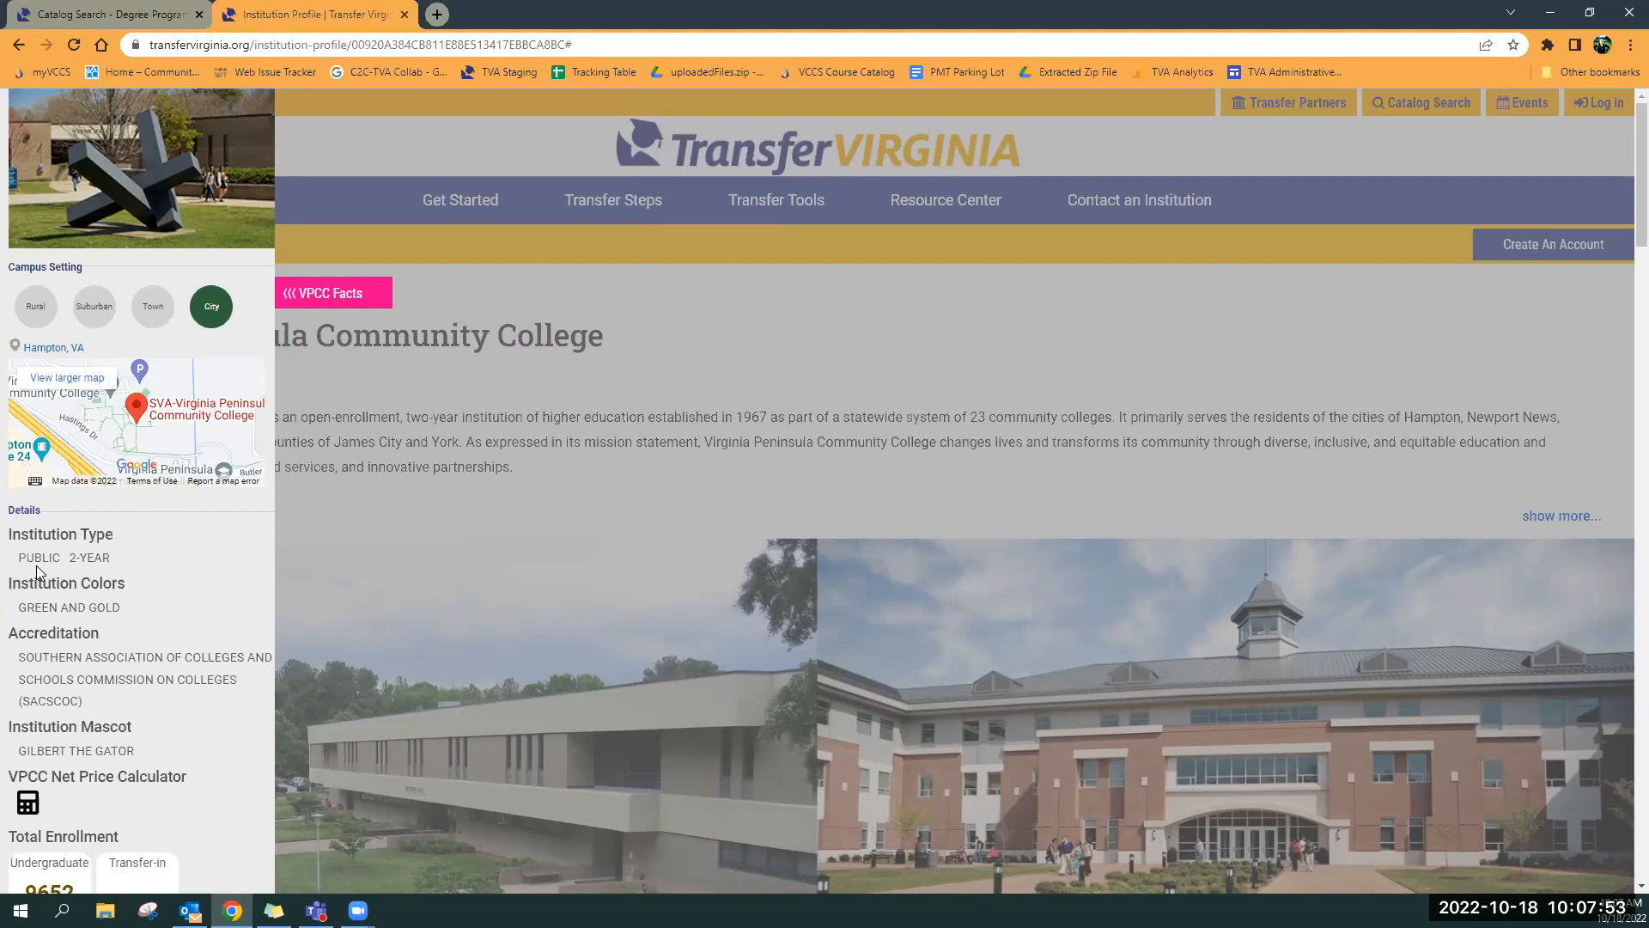
mouse_move(165, 549)
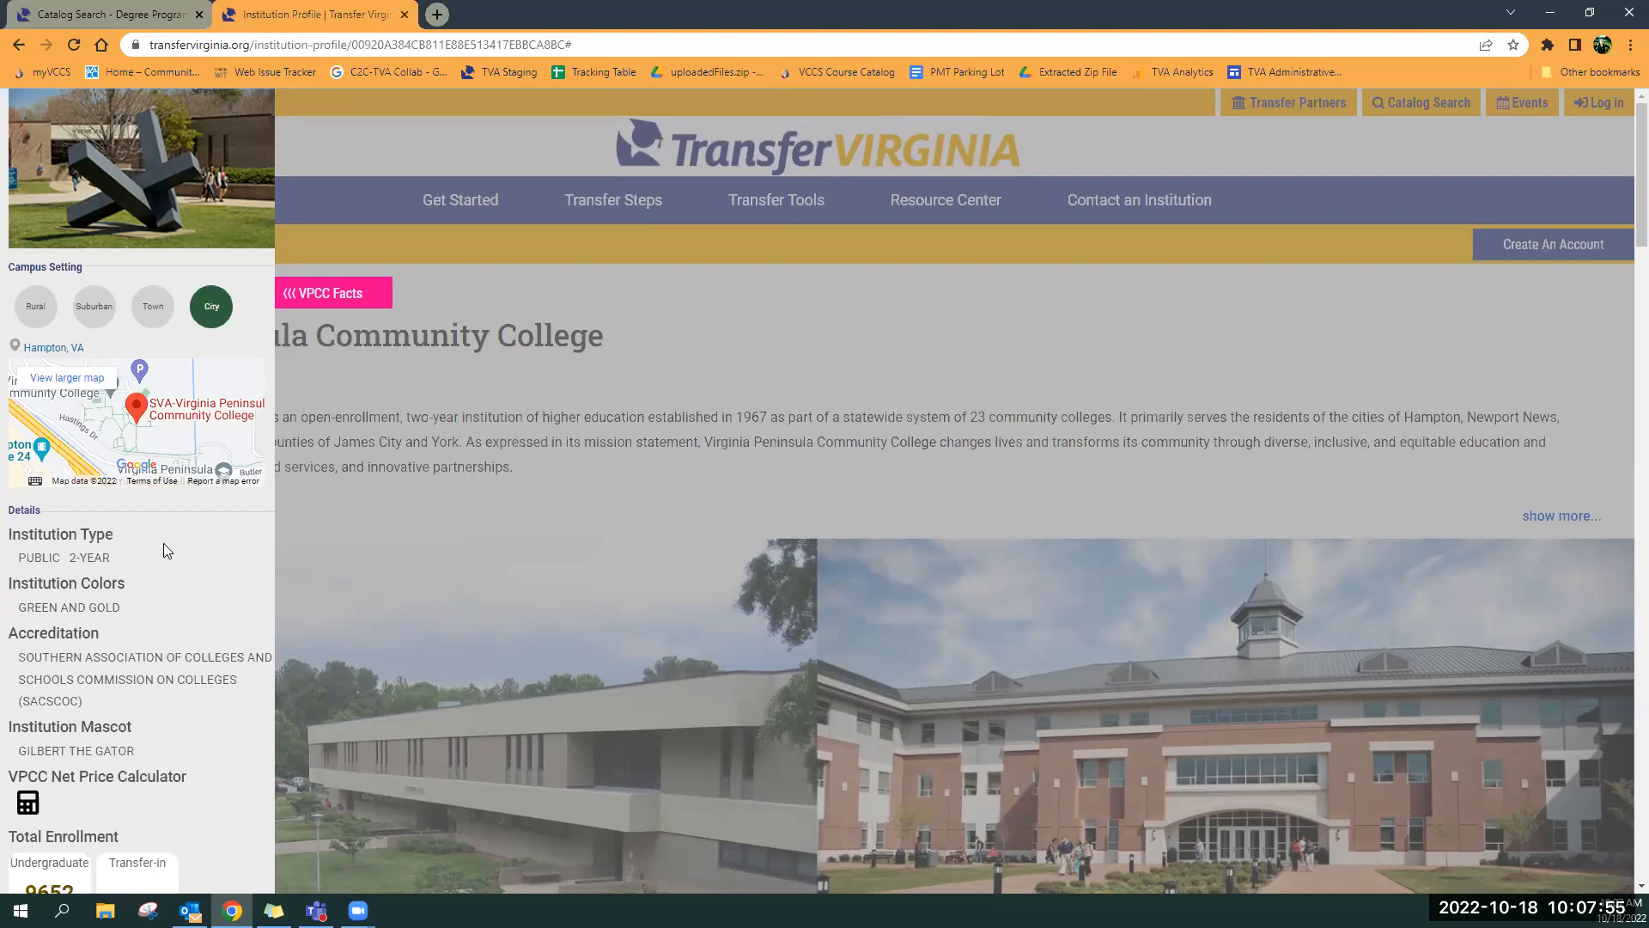
scroll("down", 3)
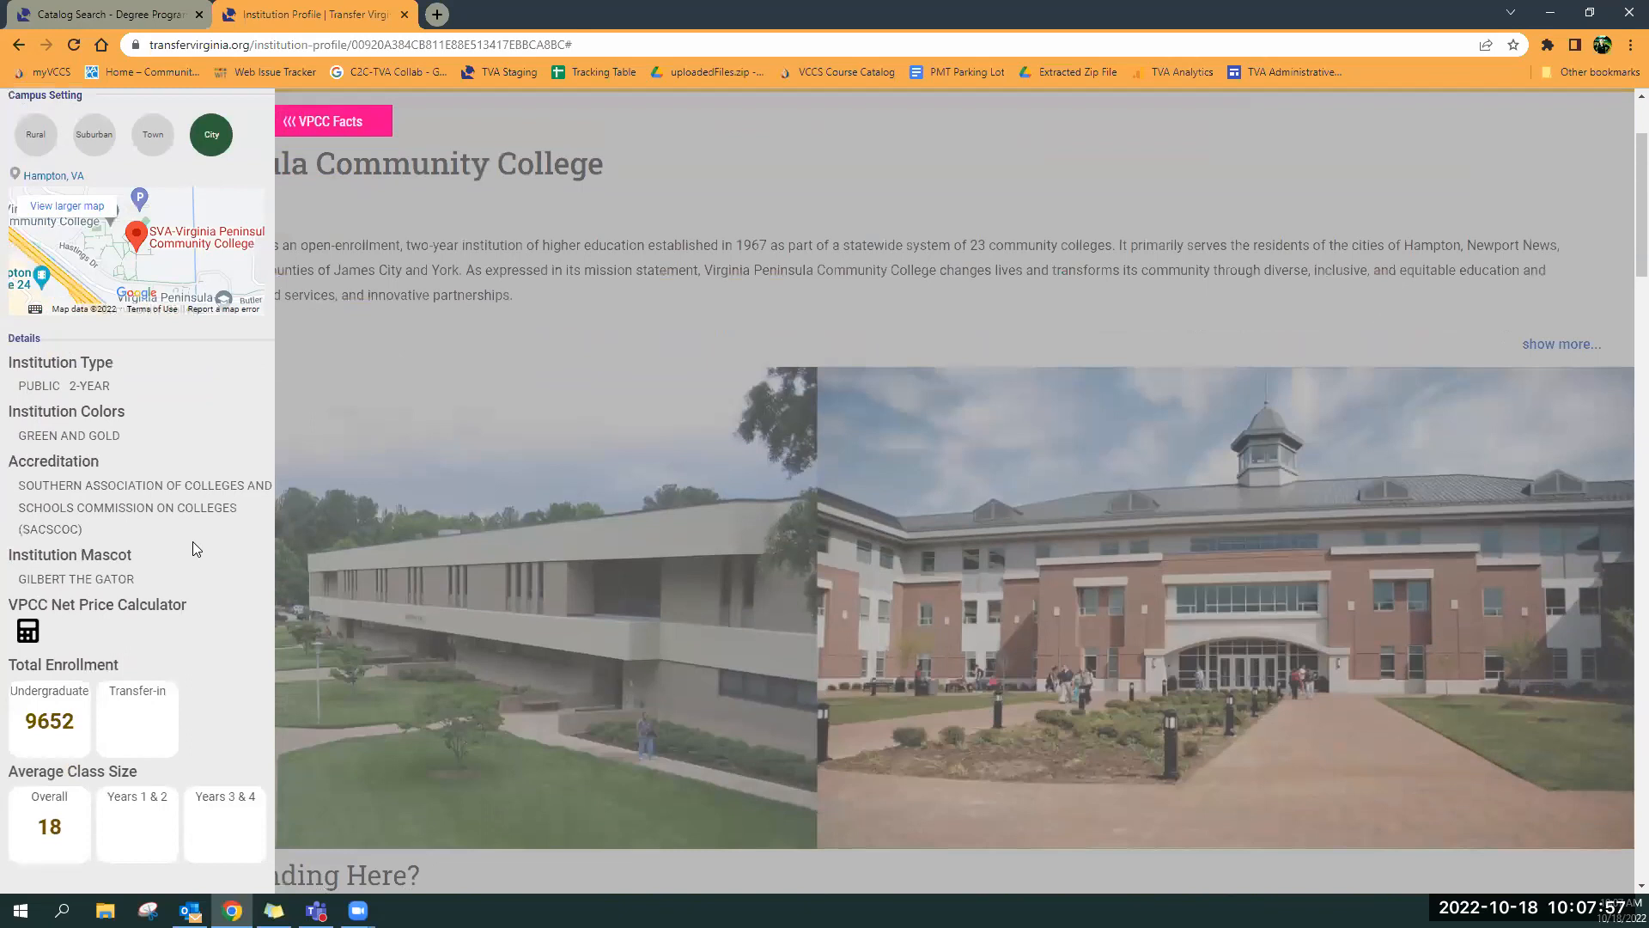
scroll("down", 3)
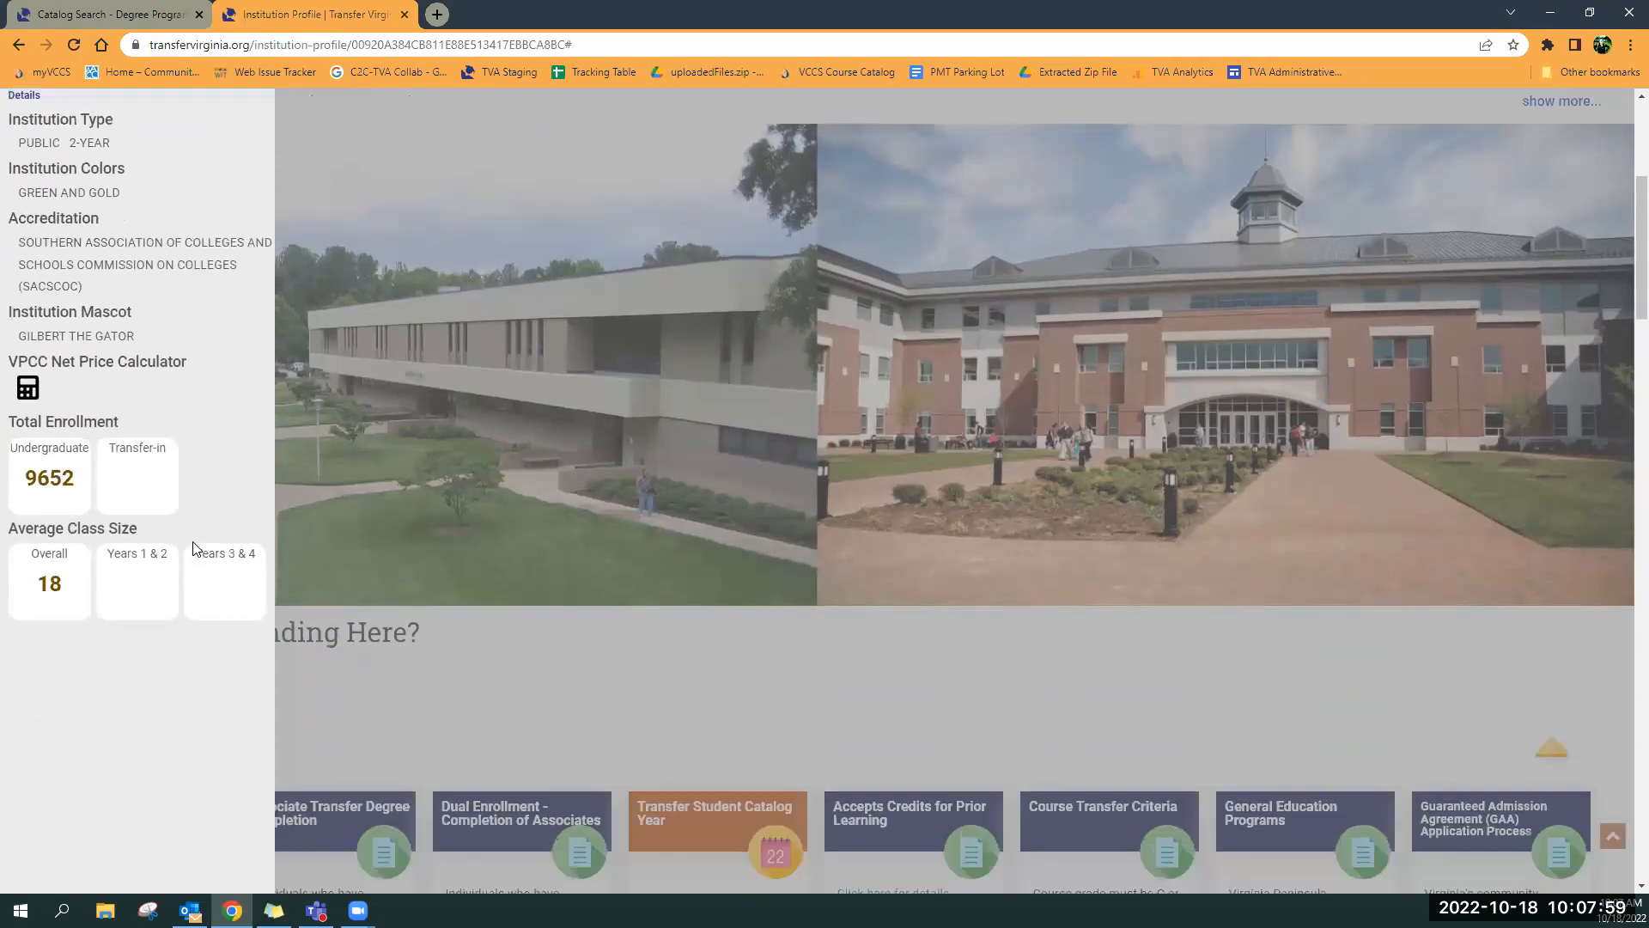
scroll("down", 3)
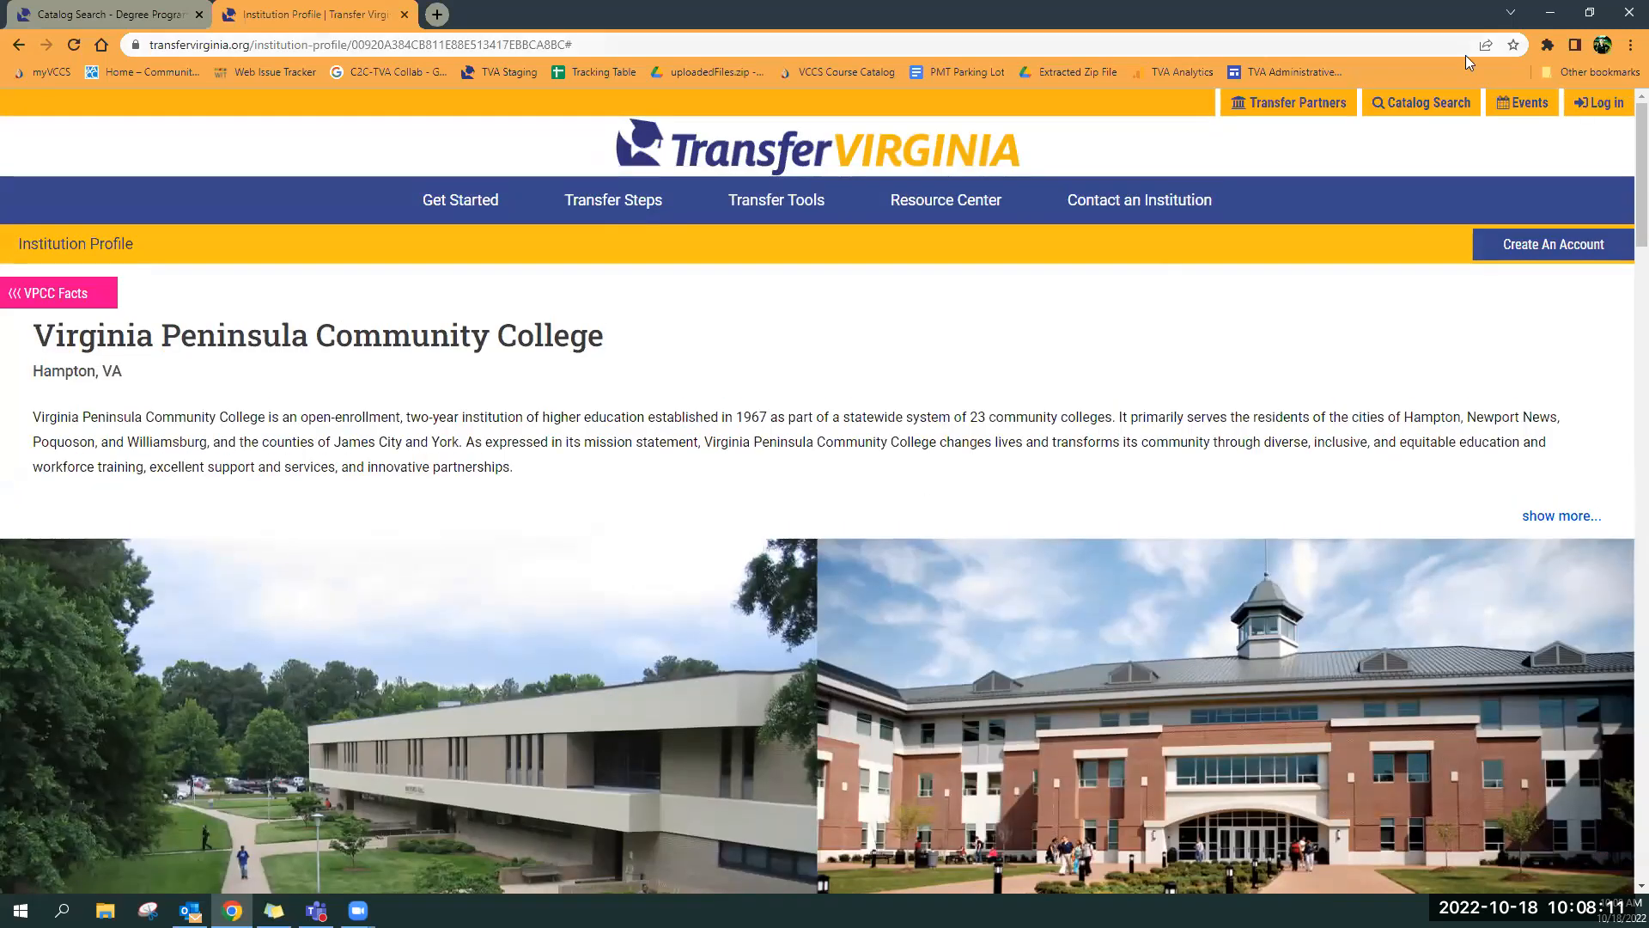
mouse_move(1420, 102)
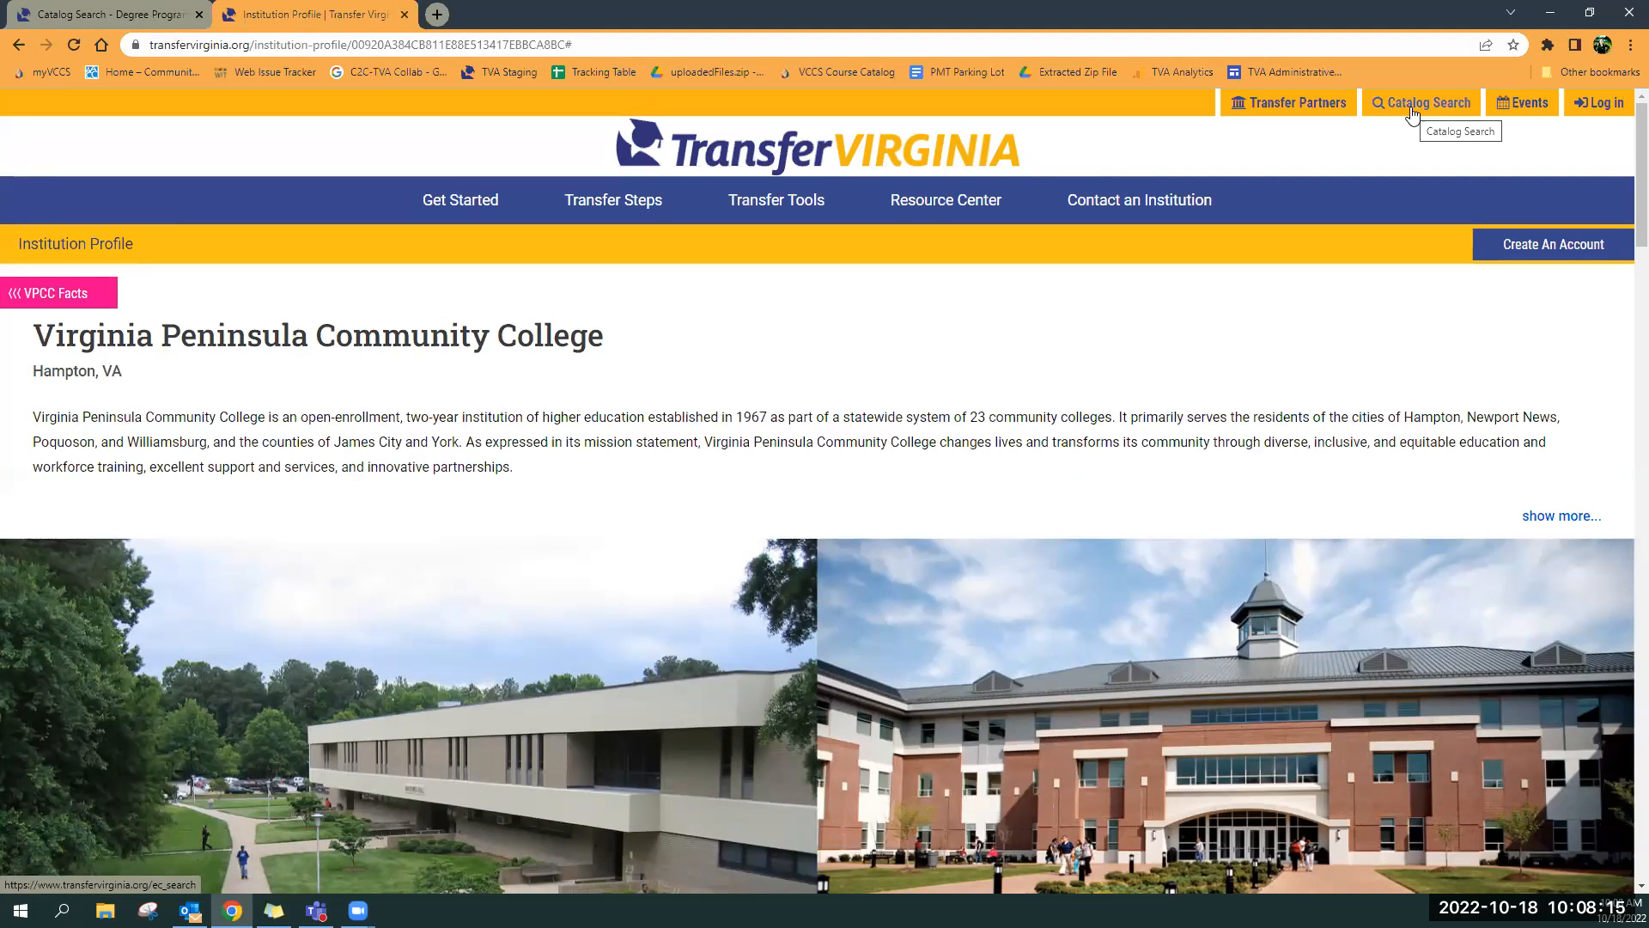
left_click(1420, 103)
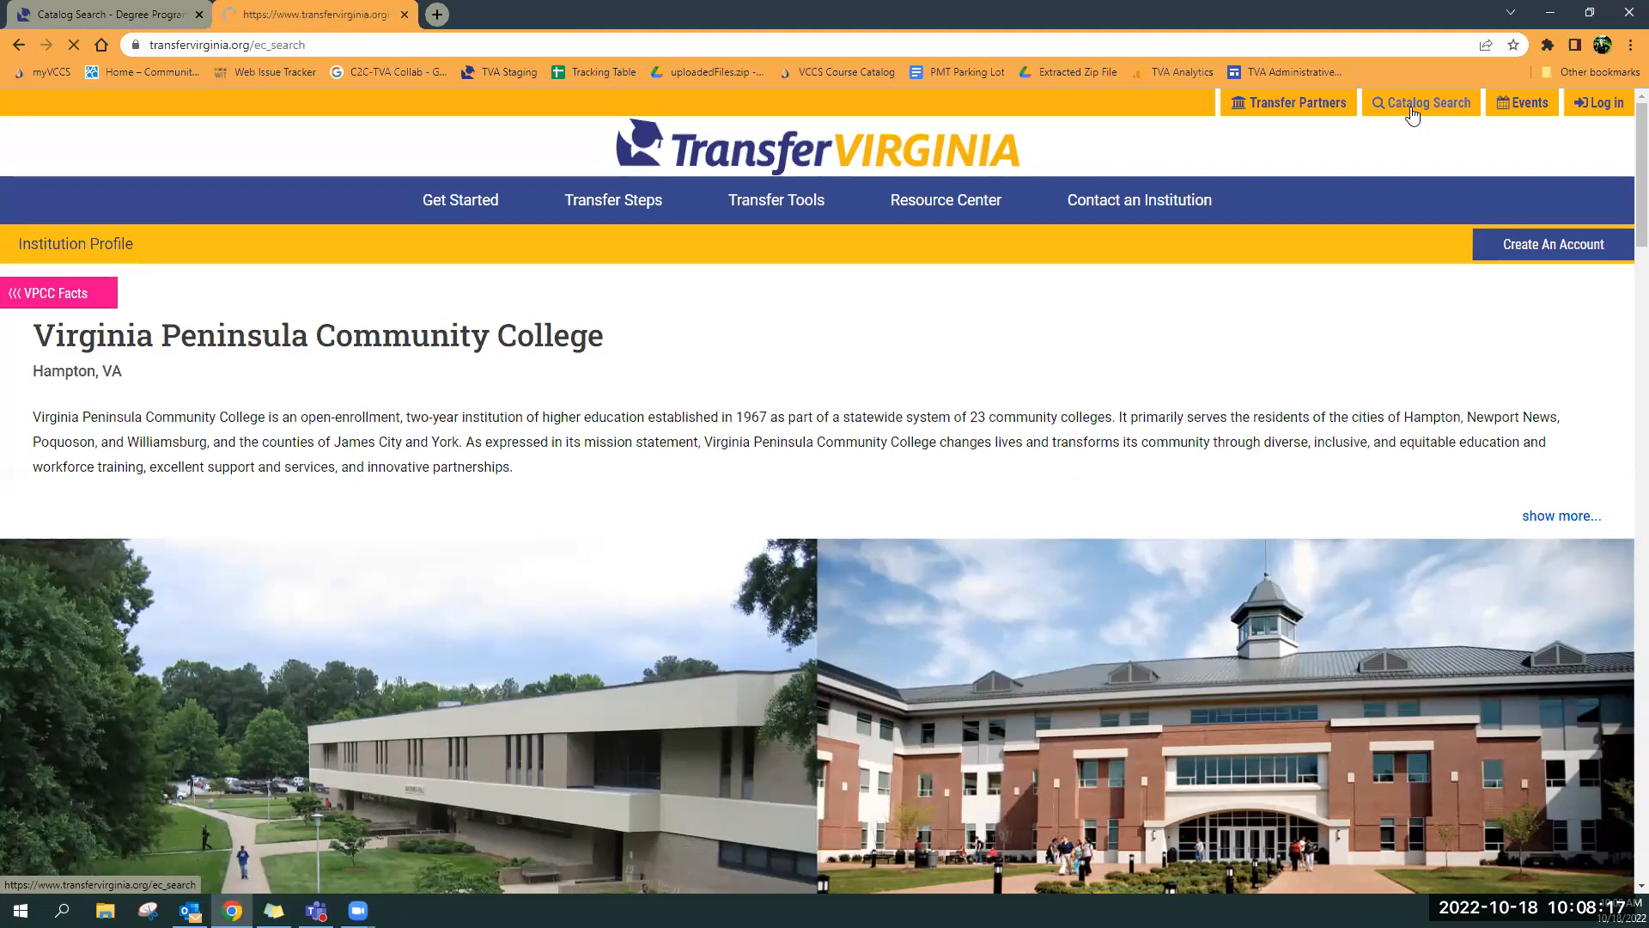
left_click(1421, 102)
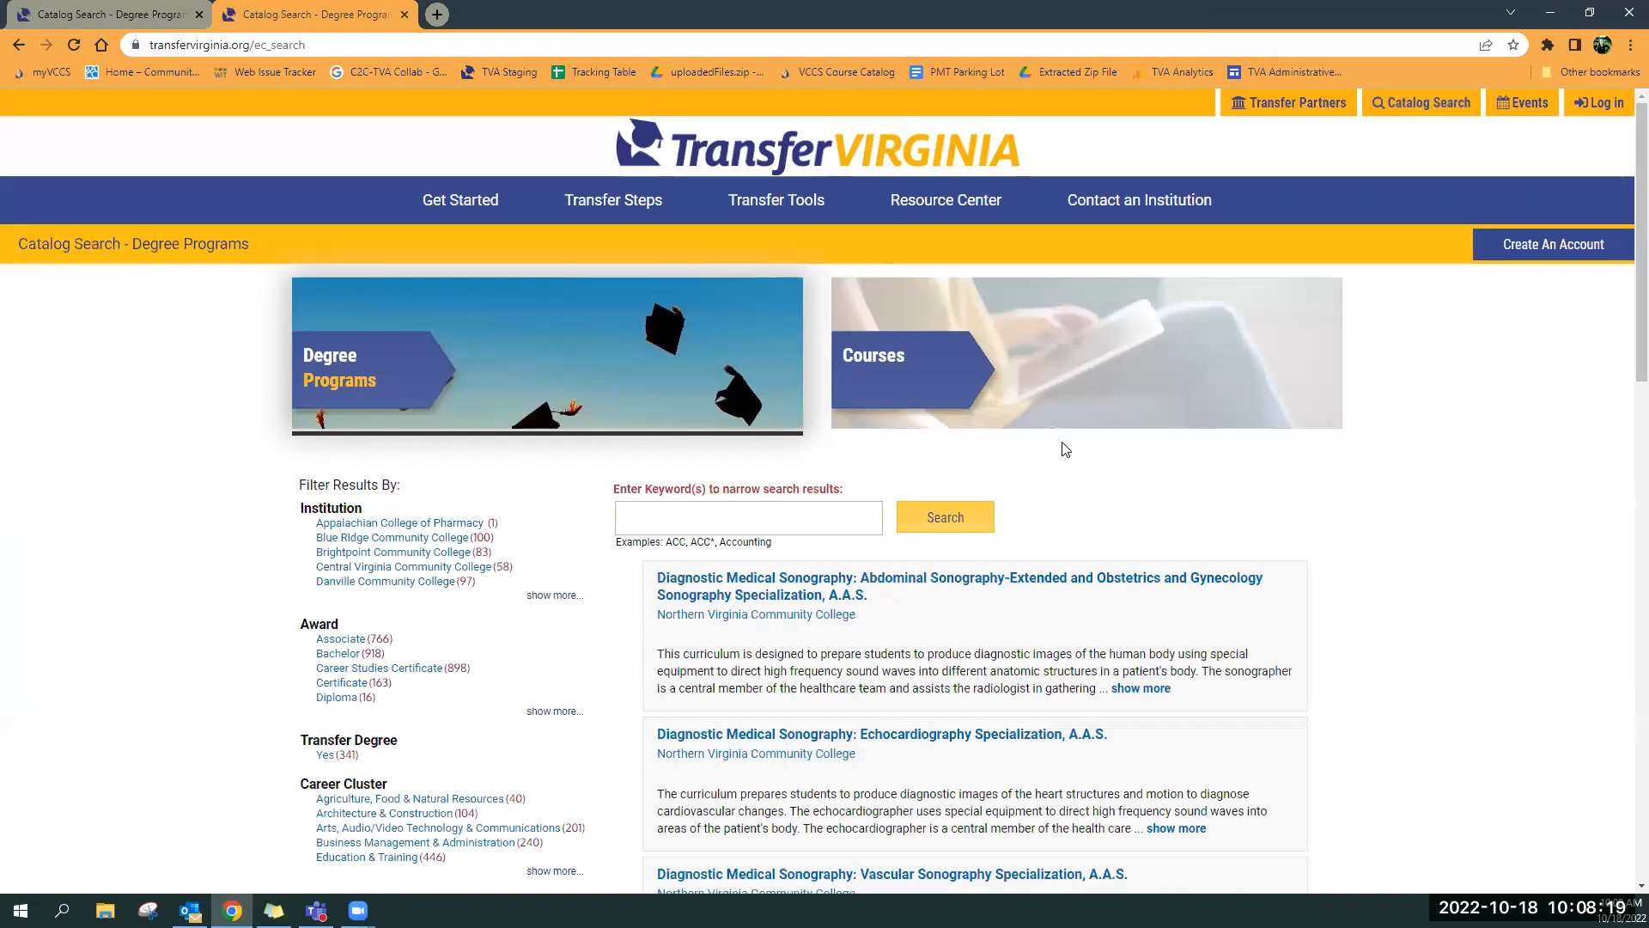
mouse_move(641, 375)
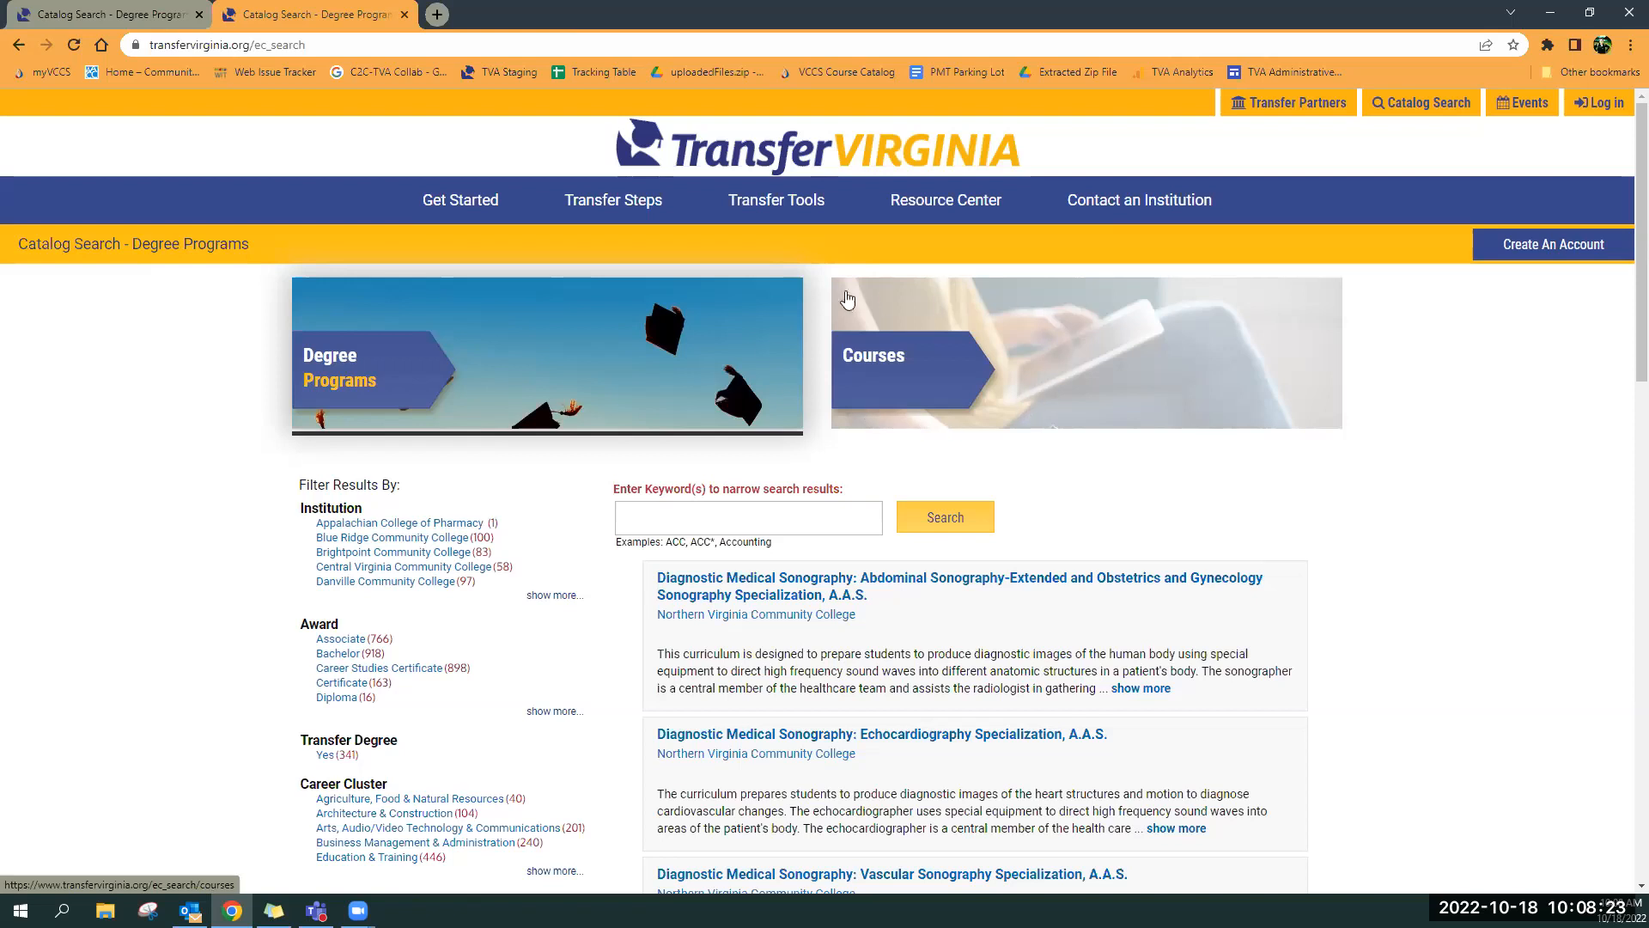
mouse_move(826, 430)
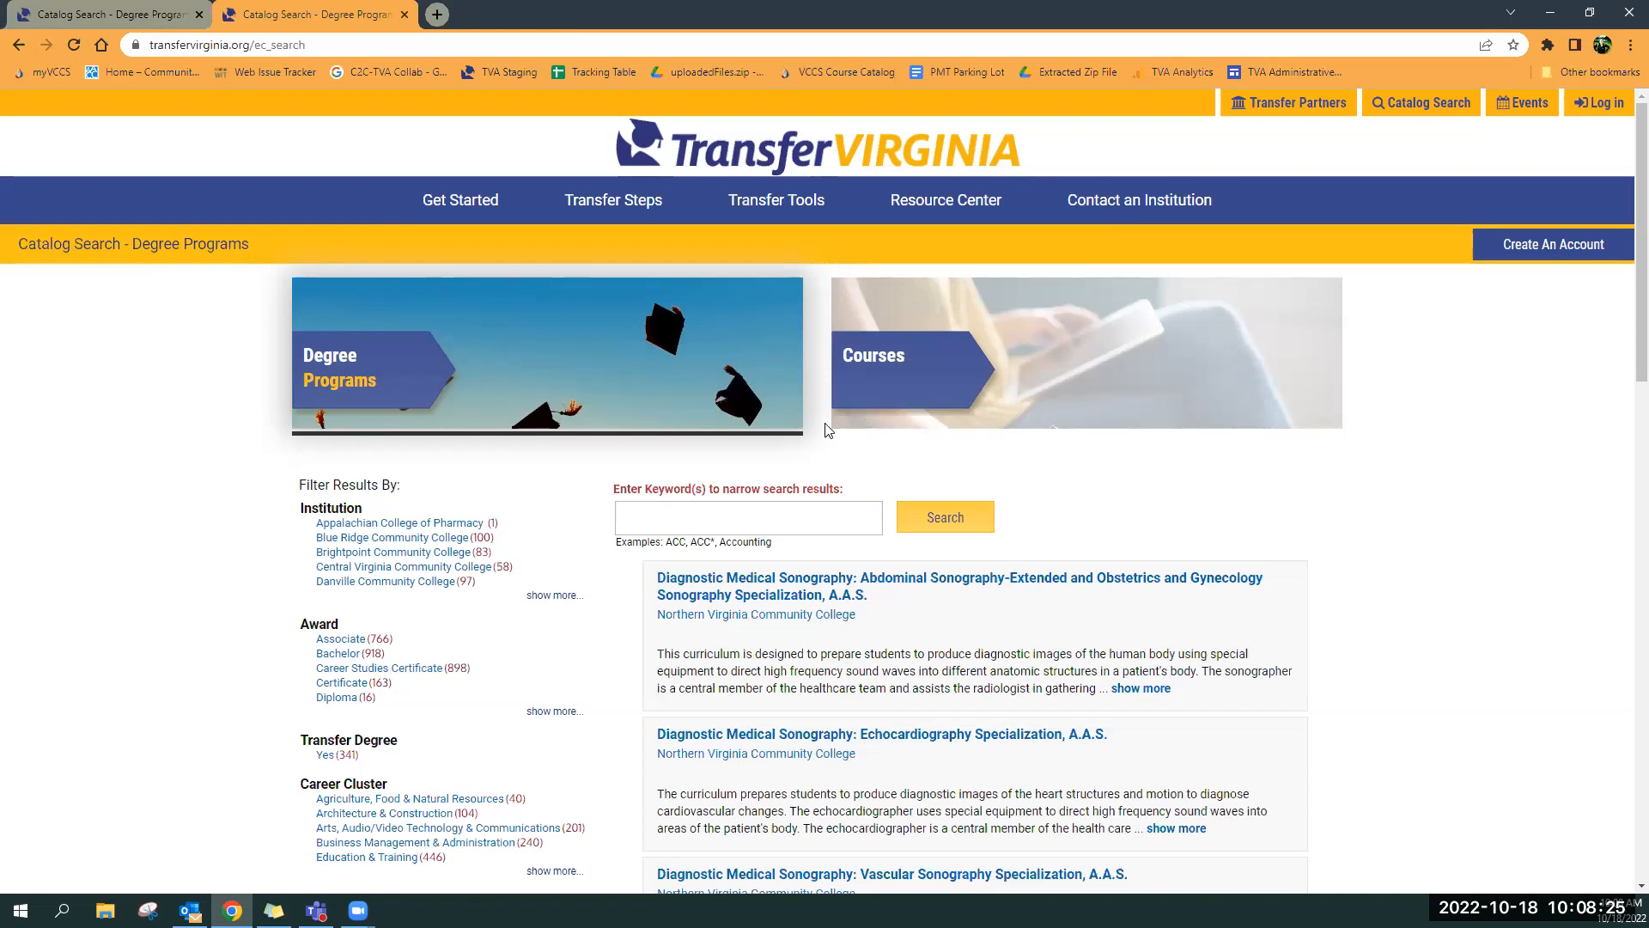
scroll("down", 3)
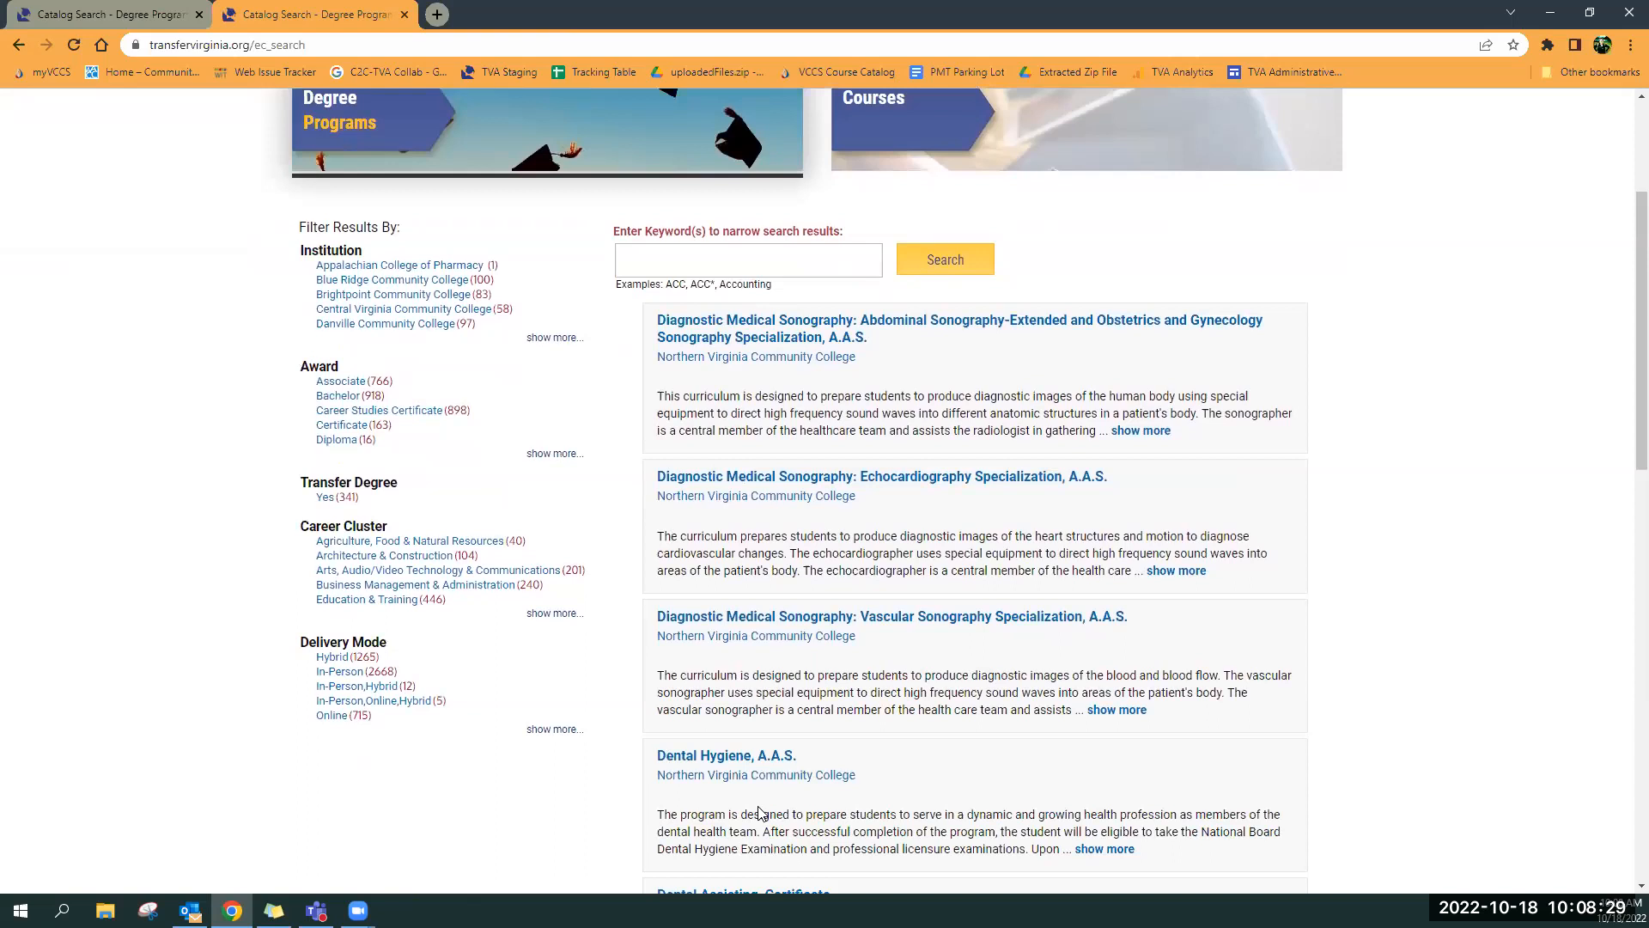
mouse_move(386, 258)
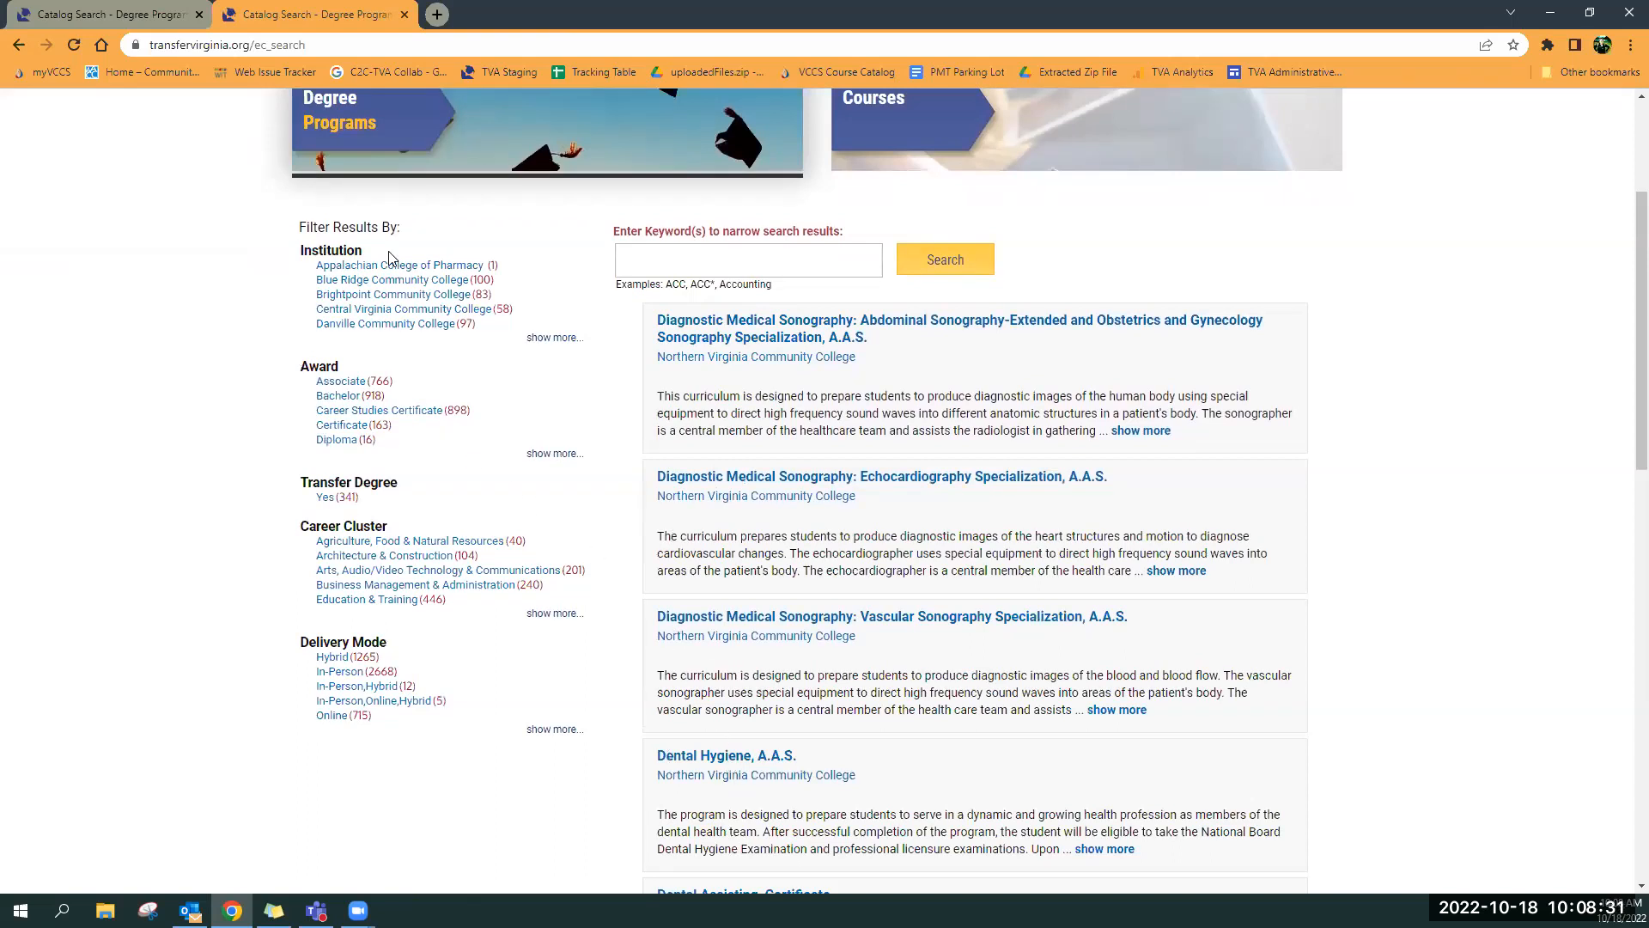
mouse_move(356, 520)
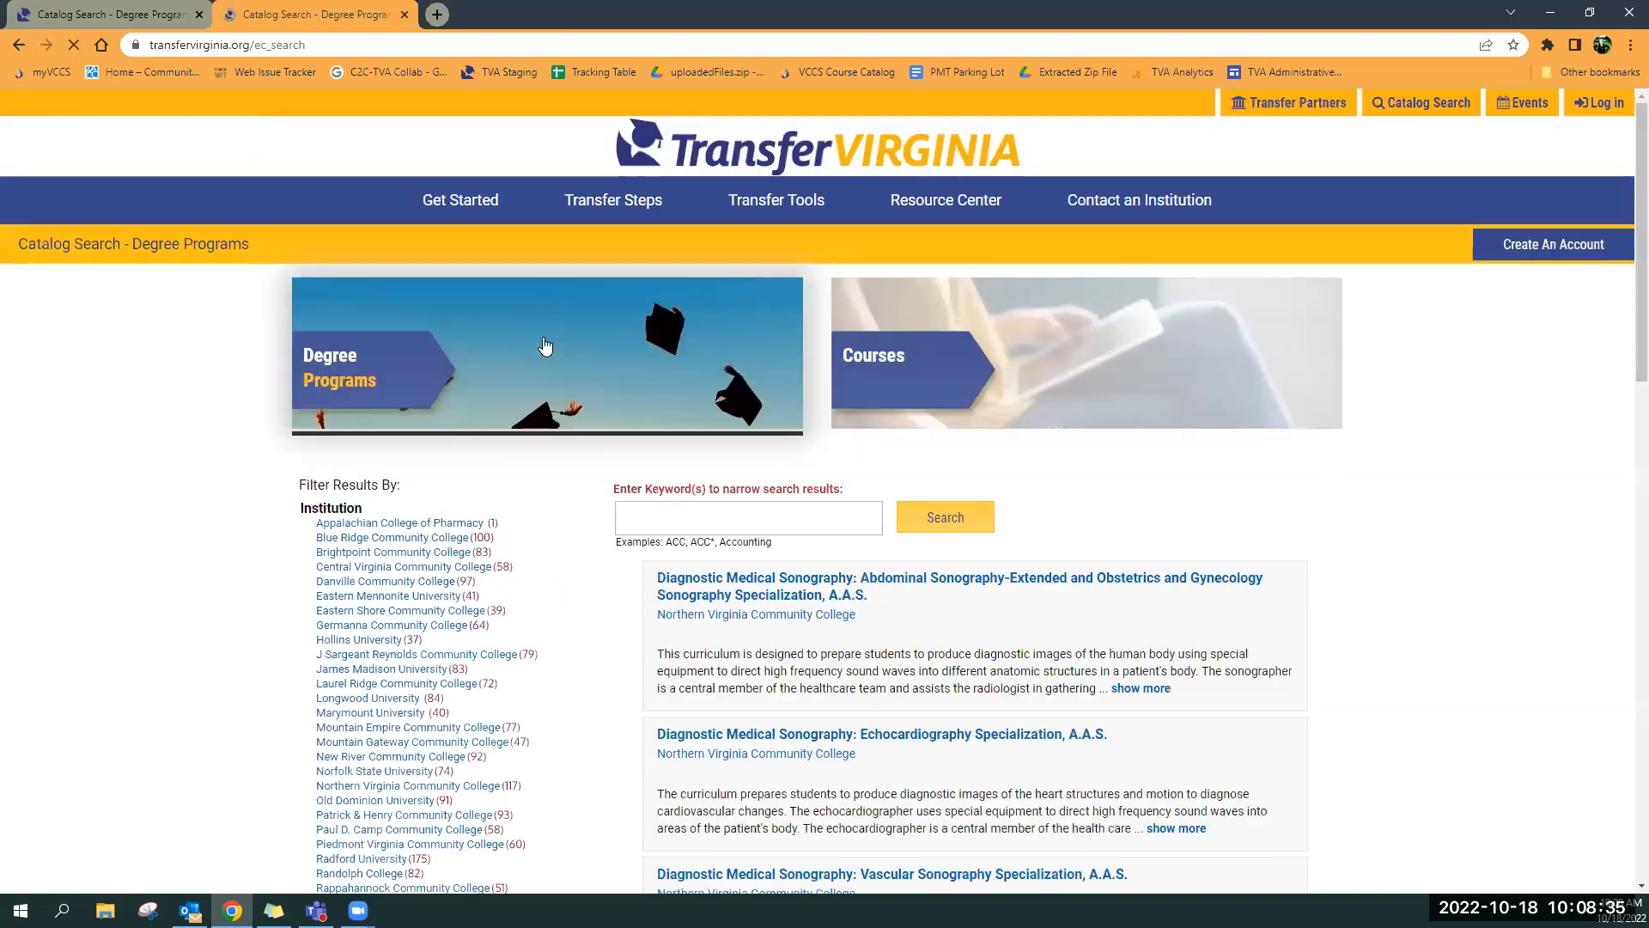
scroll("down", 3)
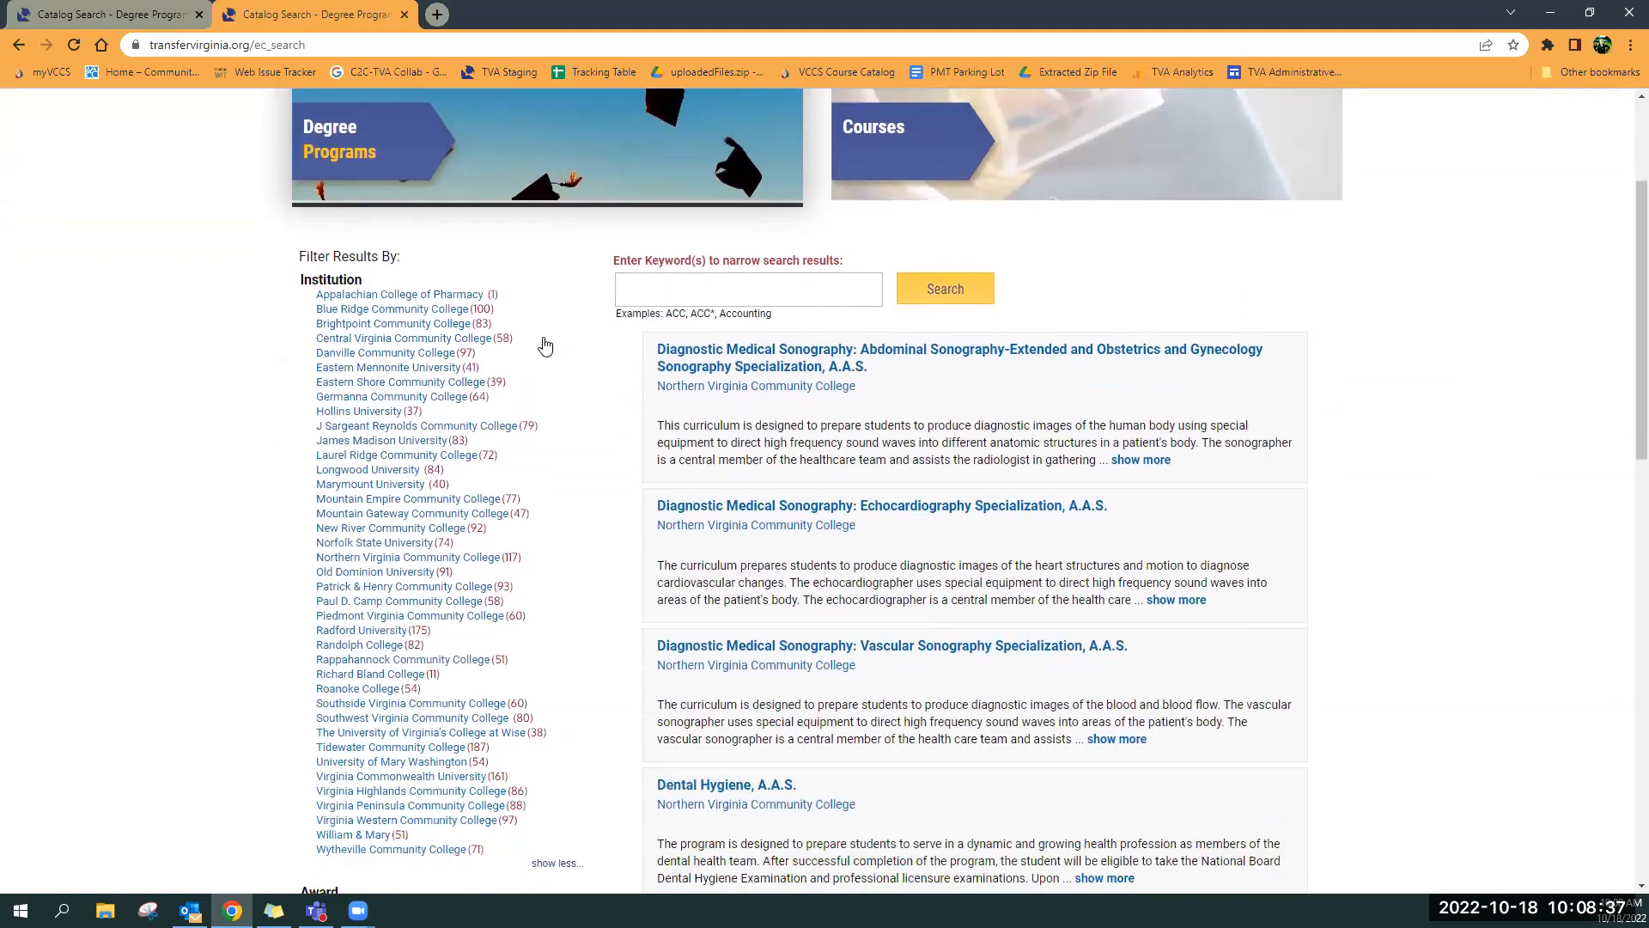
scroll("down", 3)
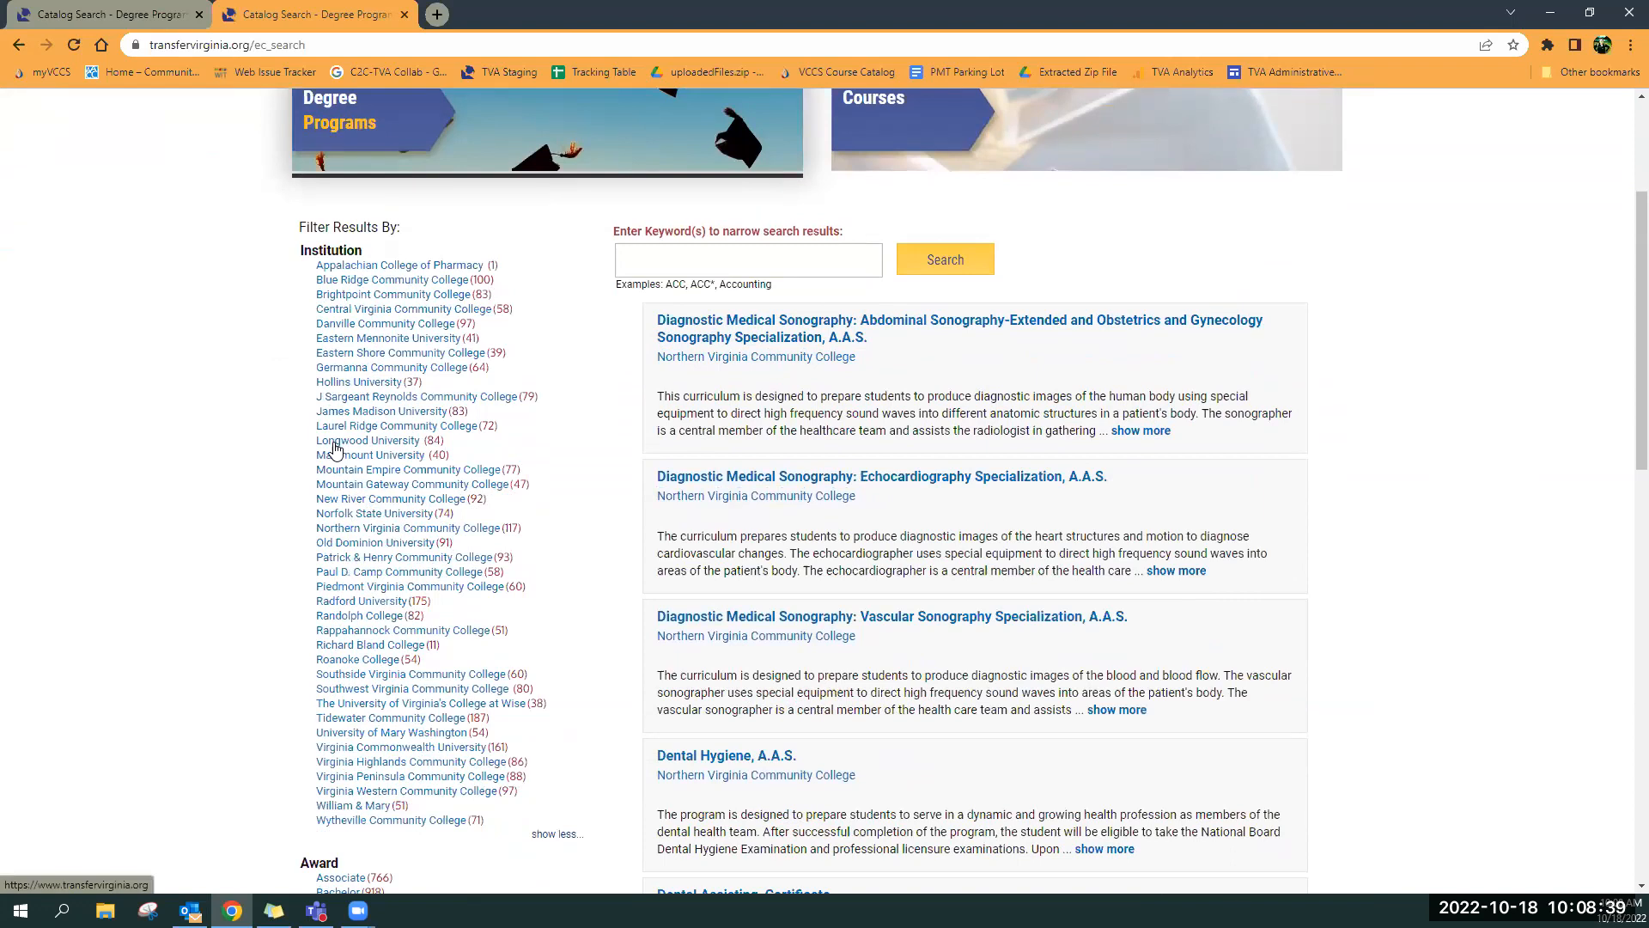
scroll("down", 3)
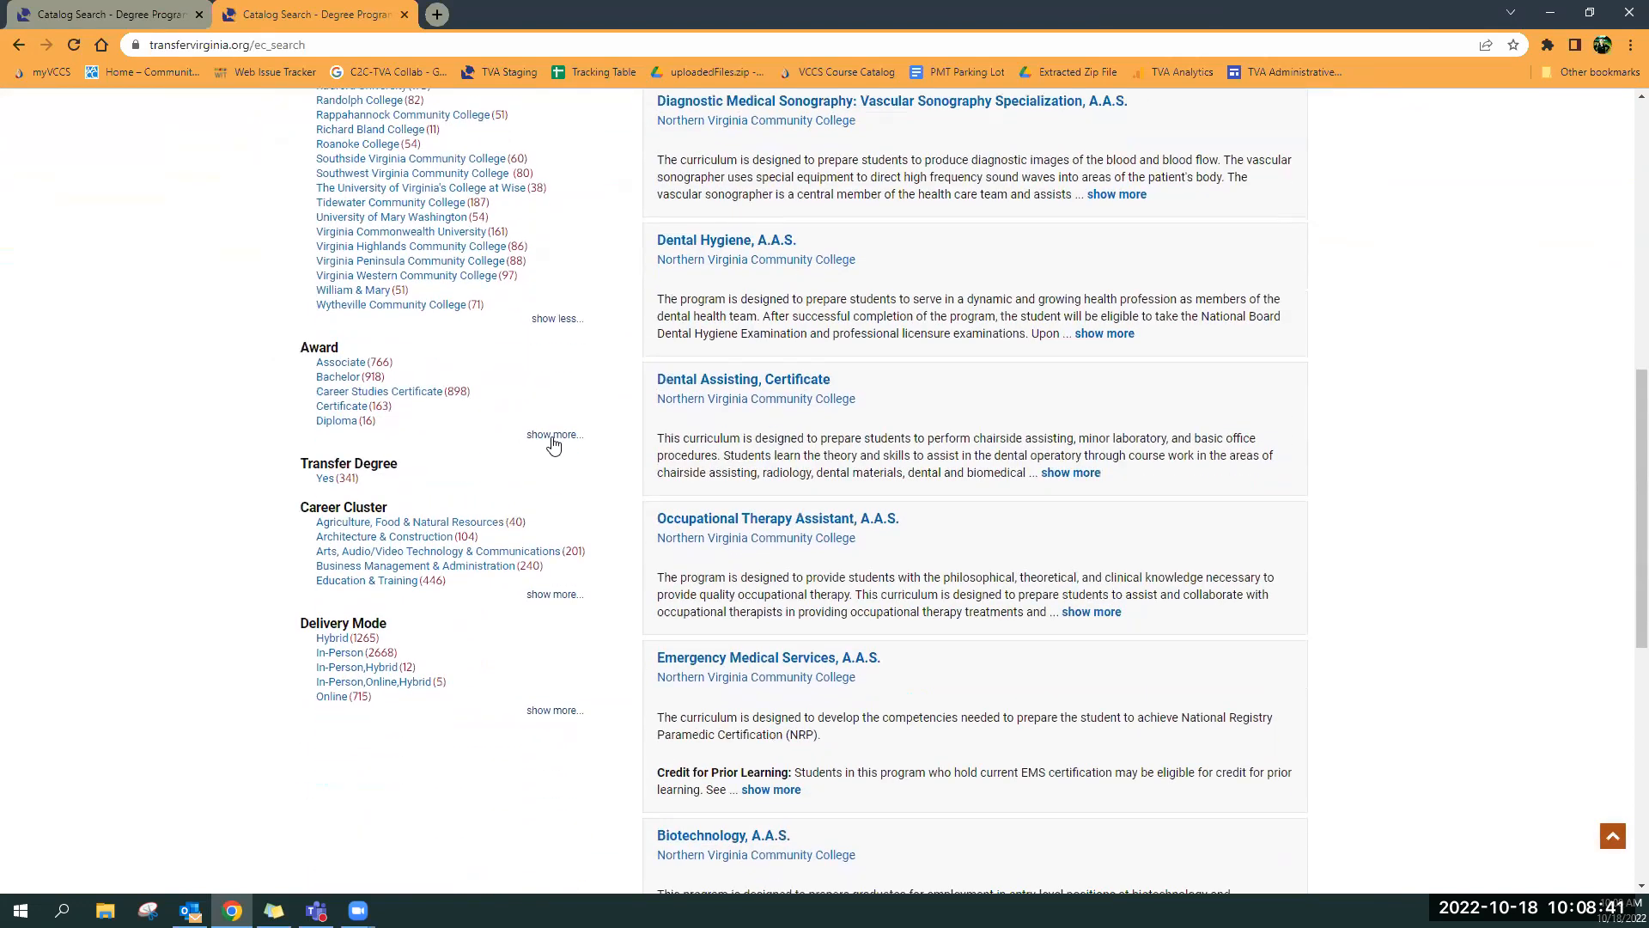
left_click(551, 434)
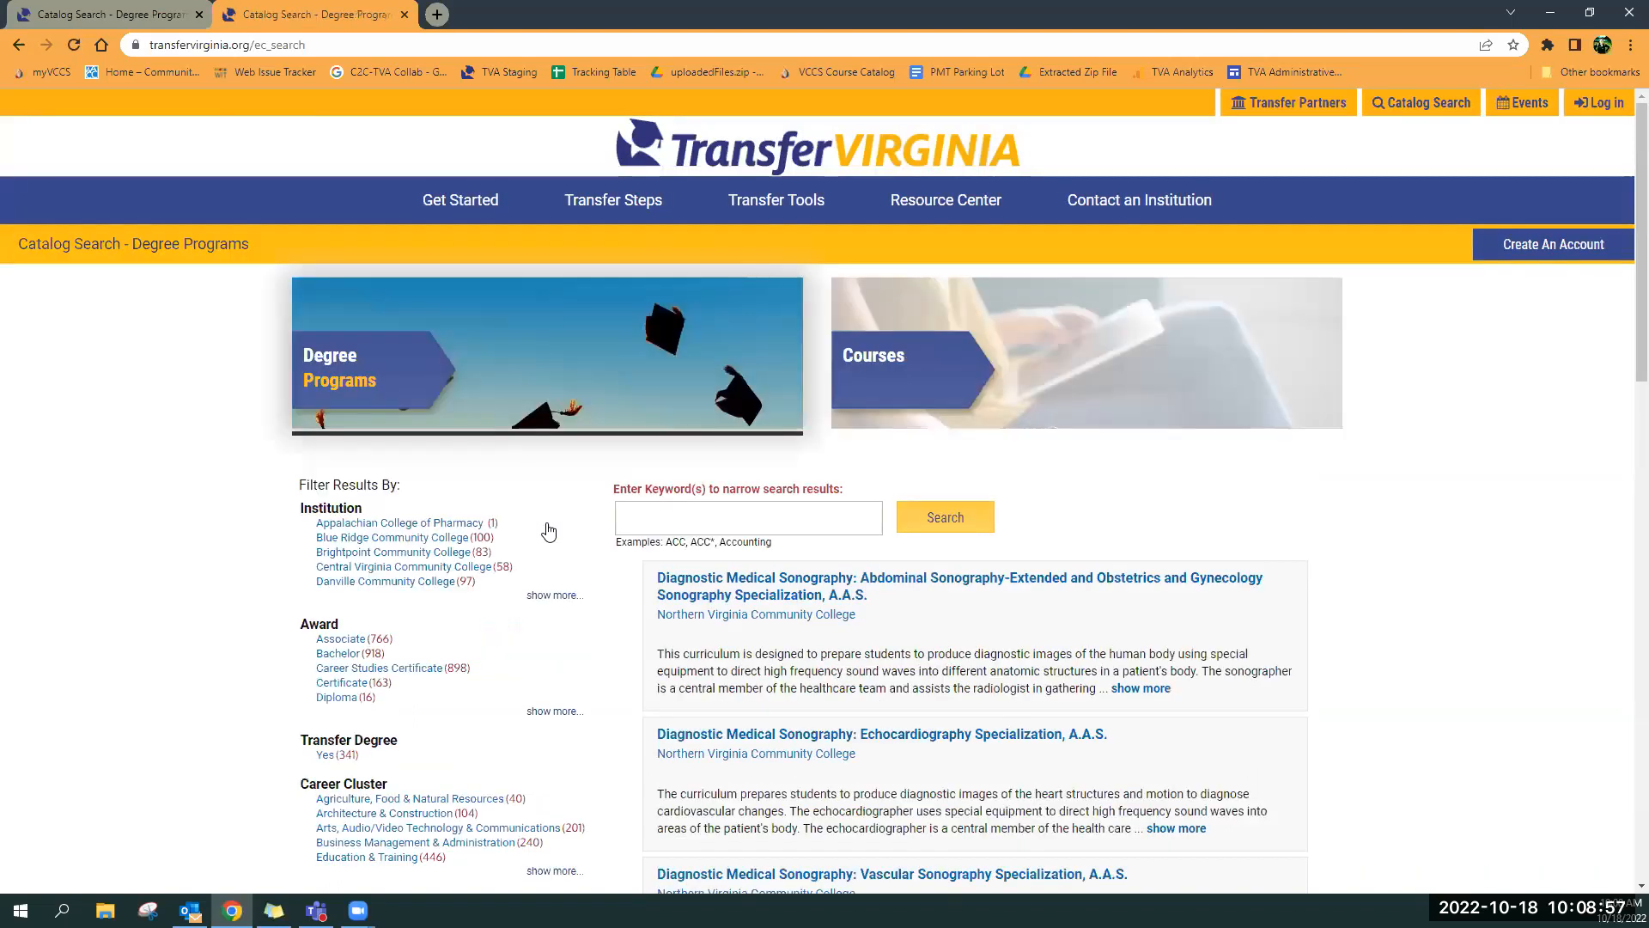
scroll("down", 3)
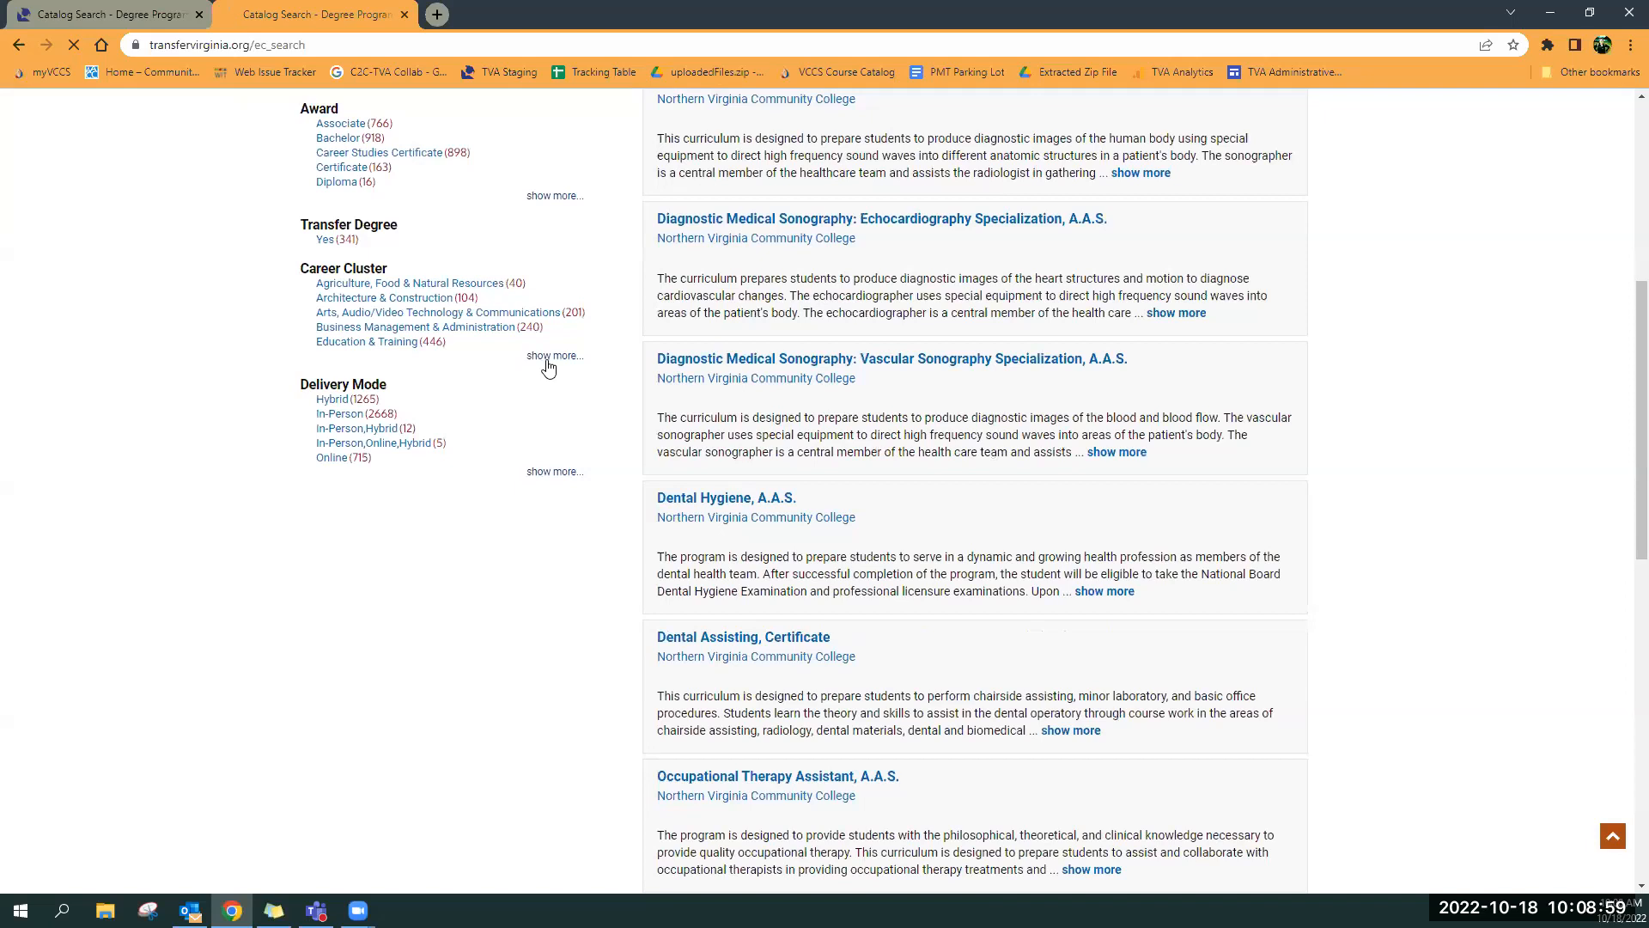
Show the full Career Cluster filter list, Finance through Transportation, Distribution & Logistics
left_click(554, 355)
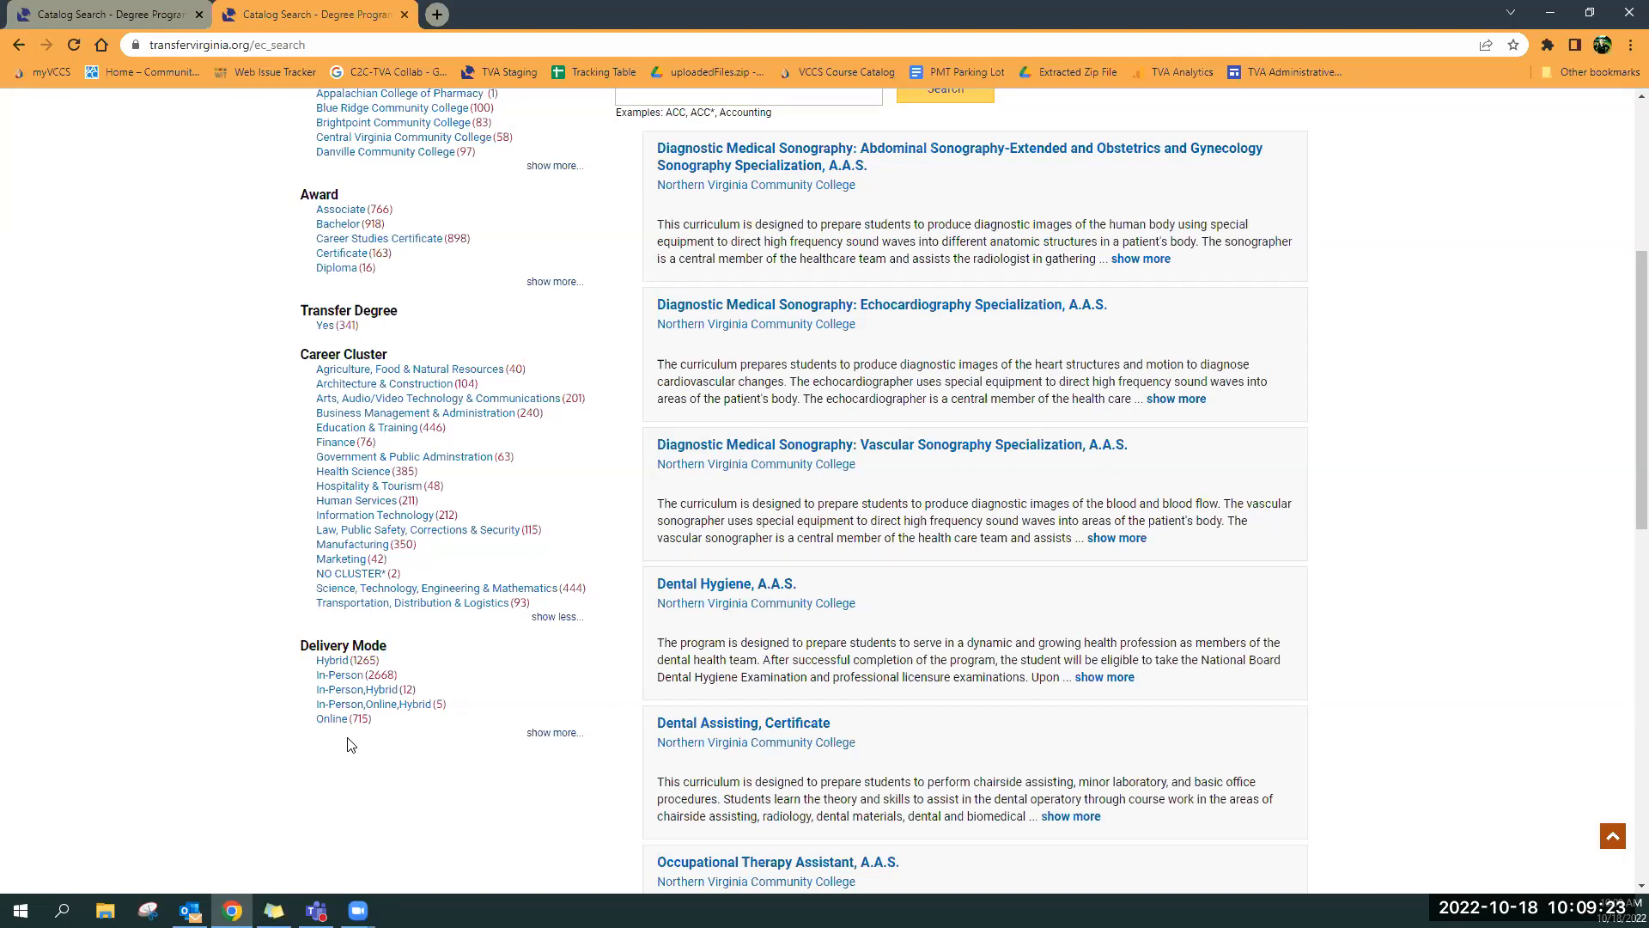
mouse_move(351, 693)
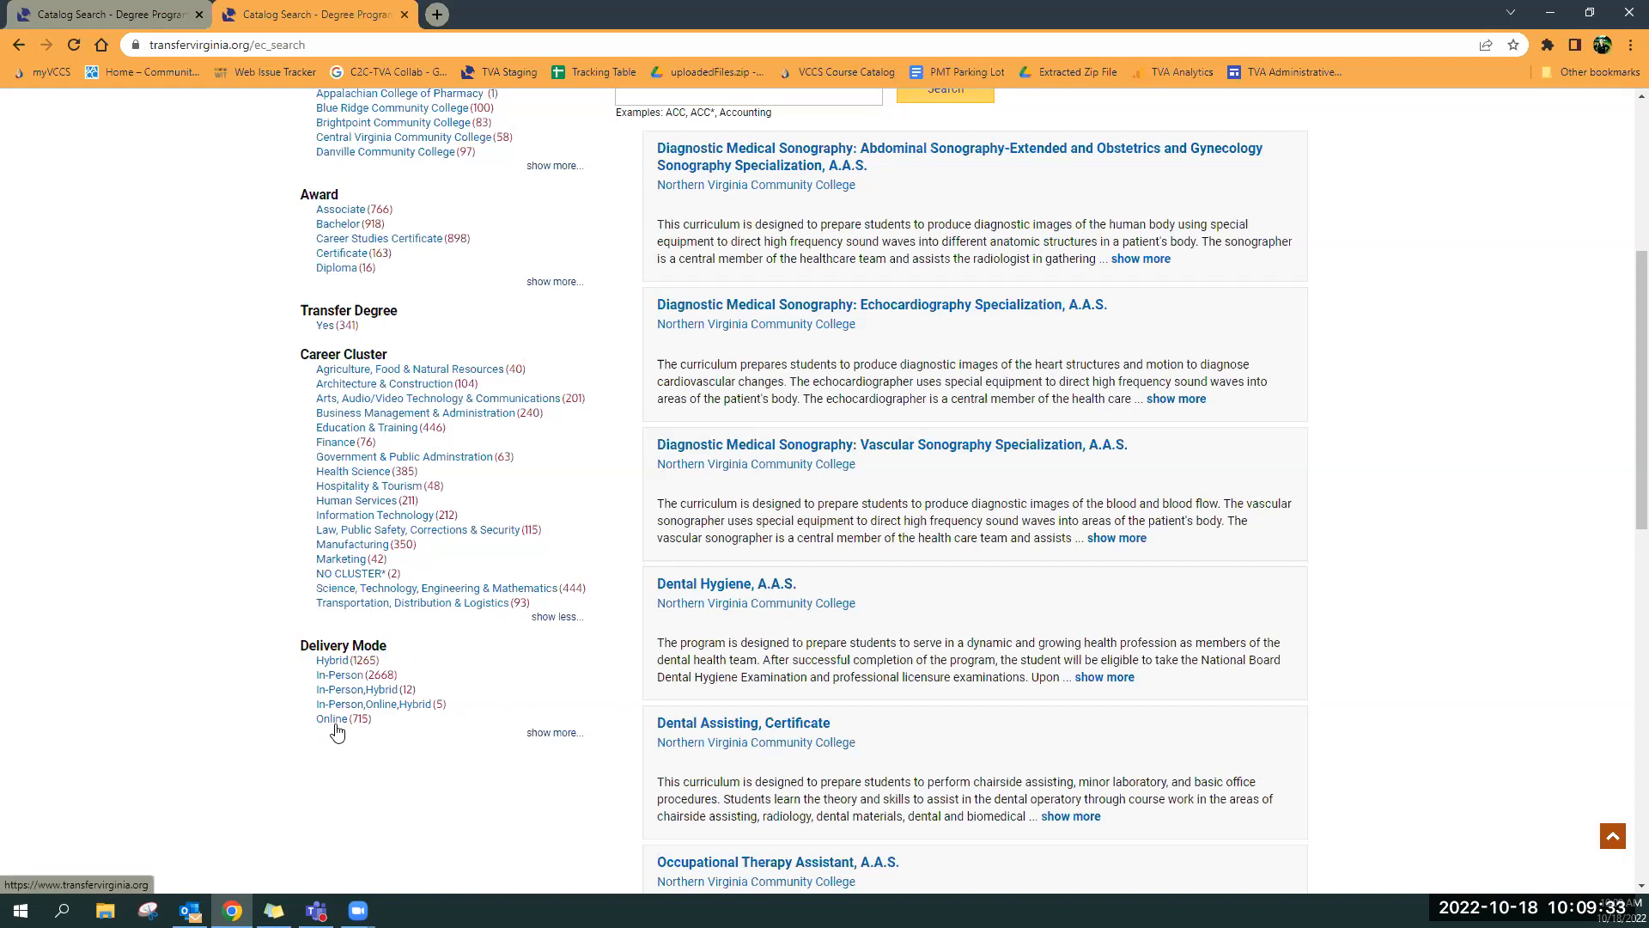
mouse_move(337, 735)
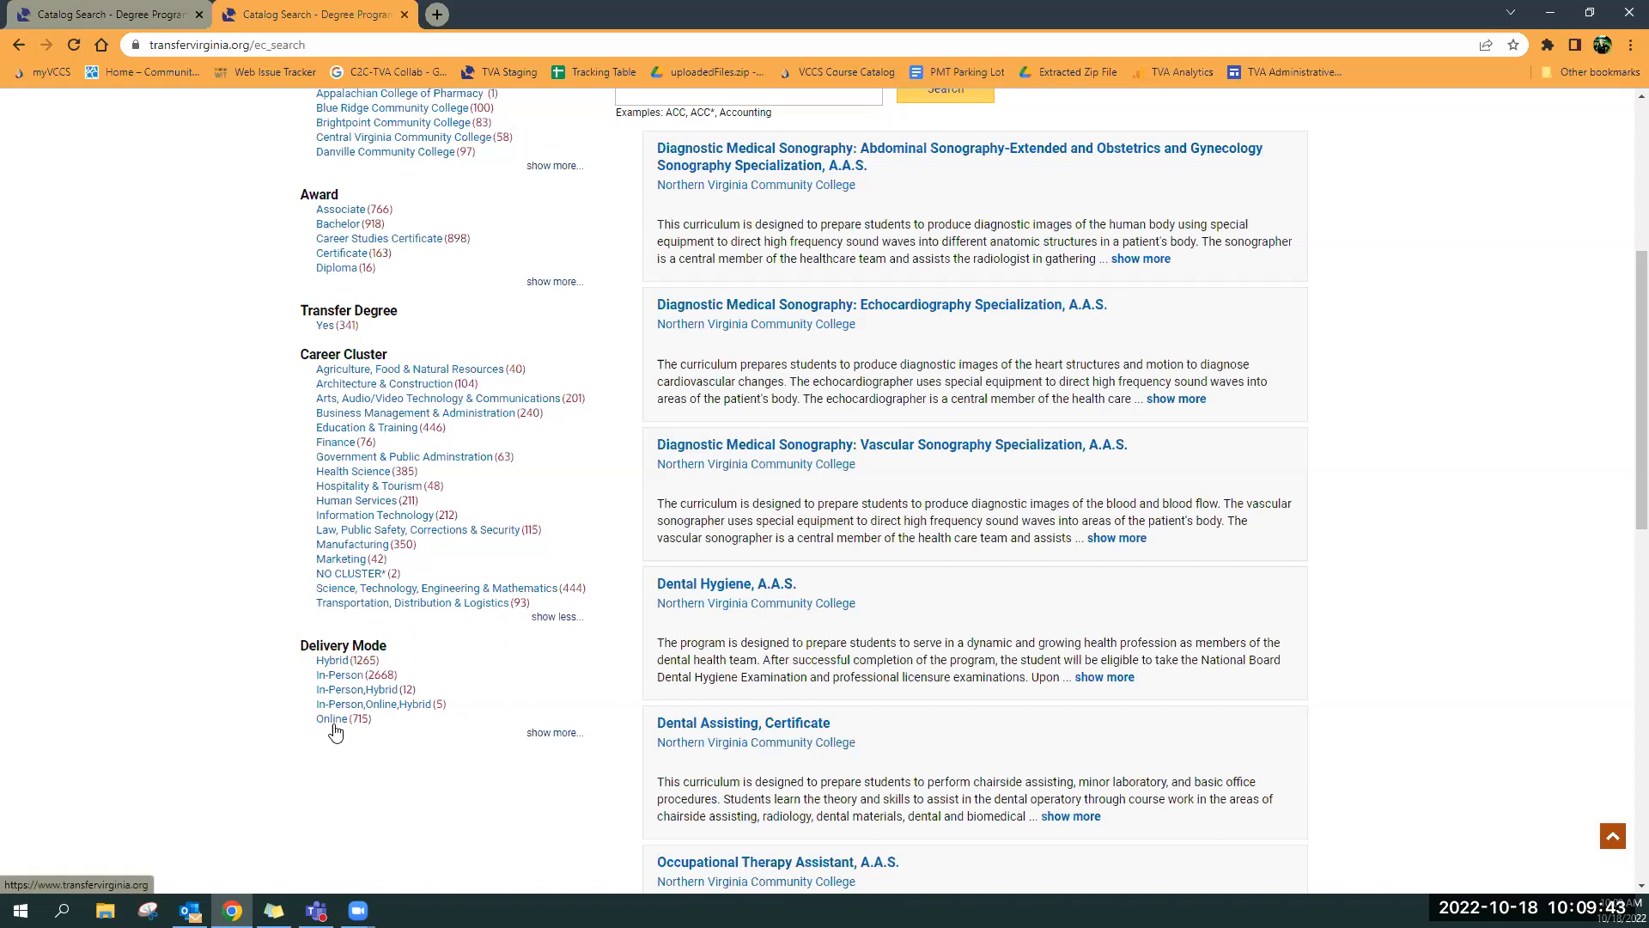
mouse_move(472, 729)
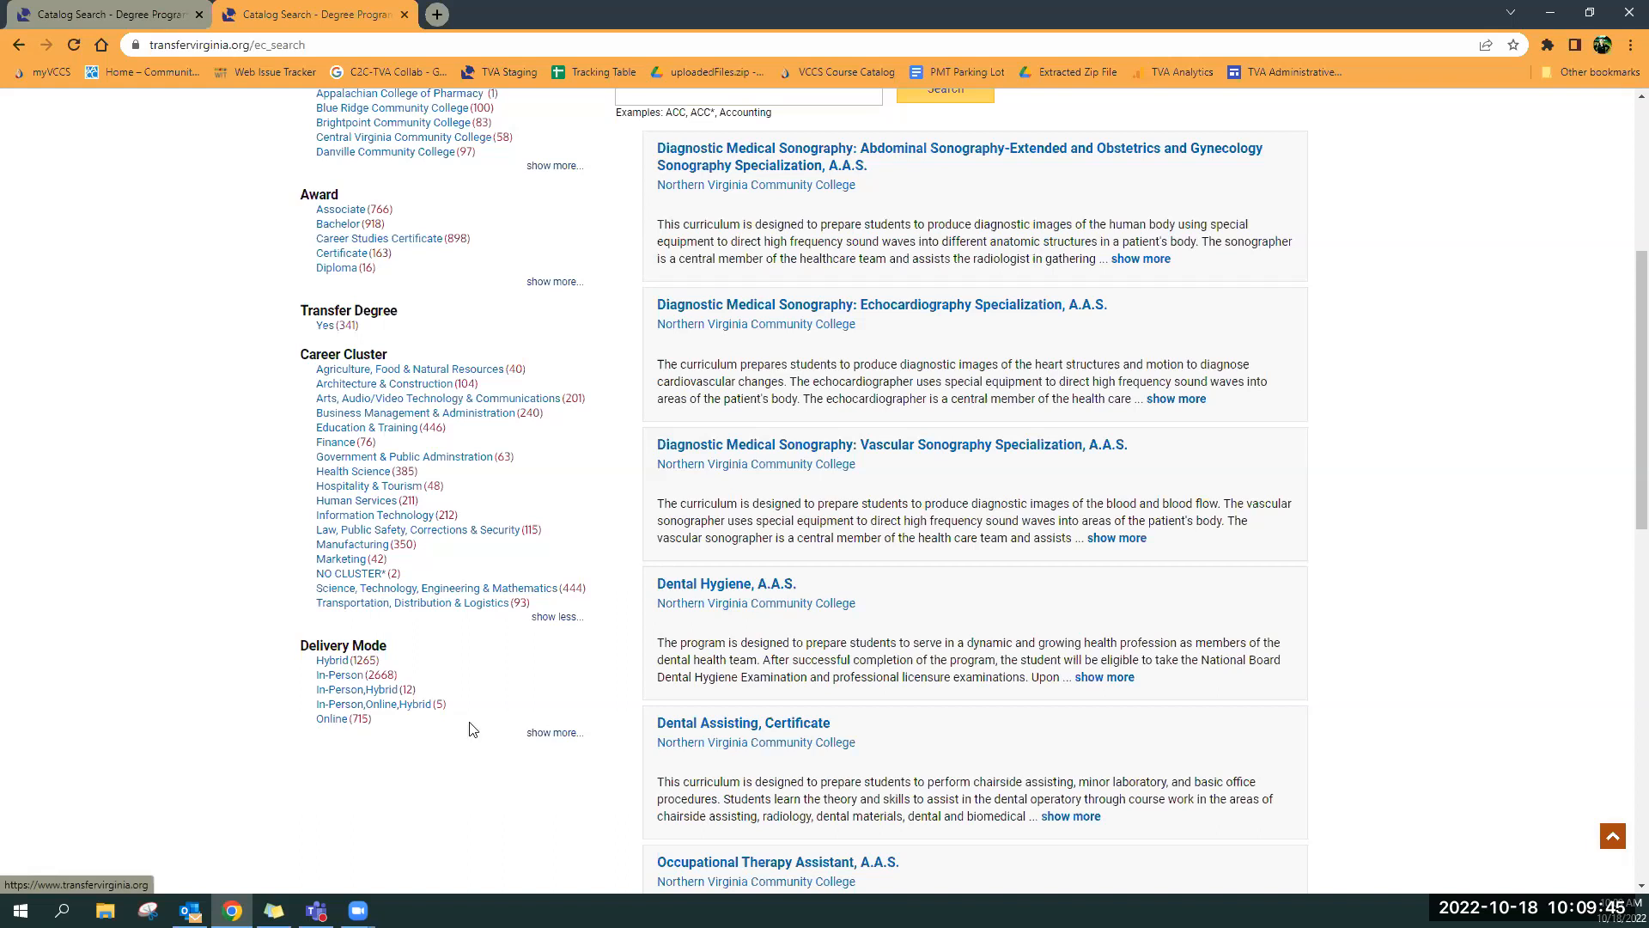
mouse_move(1111, 721)
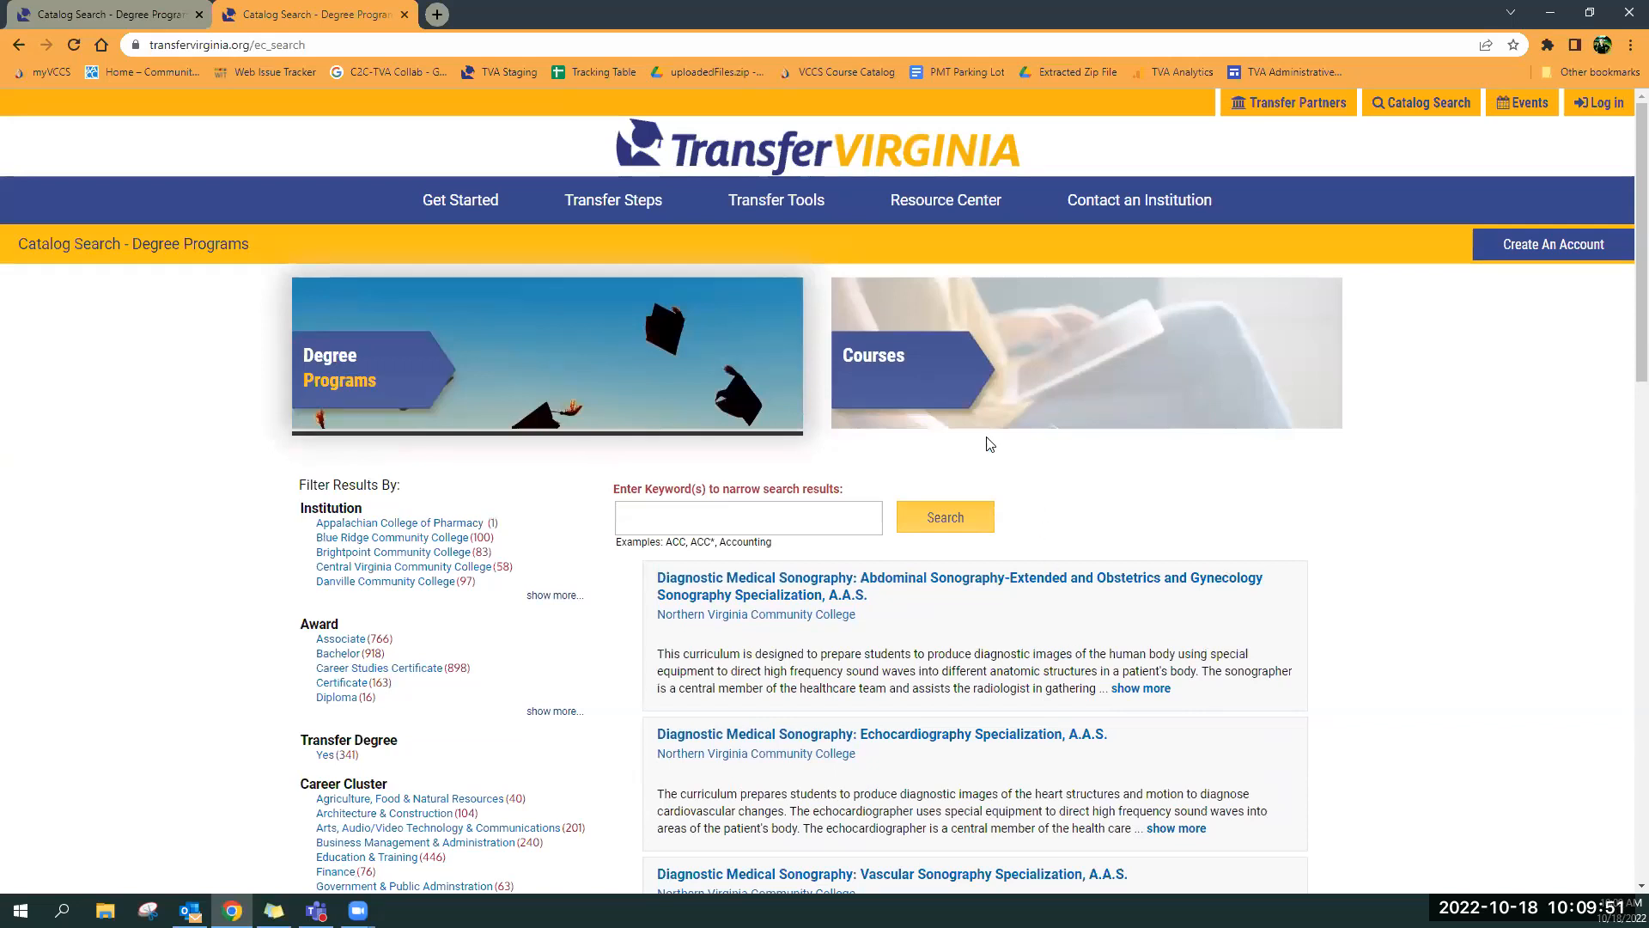
mouse_move(970, 375)
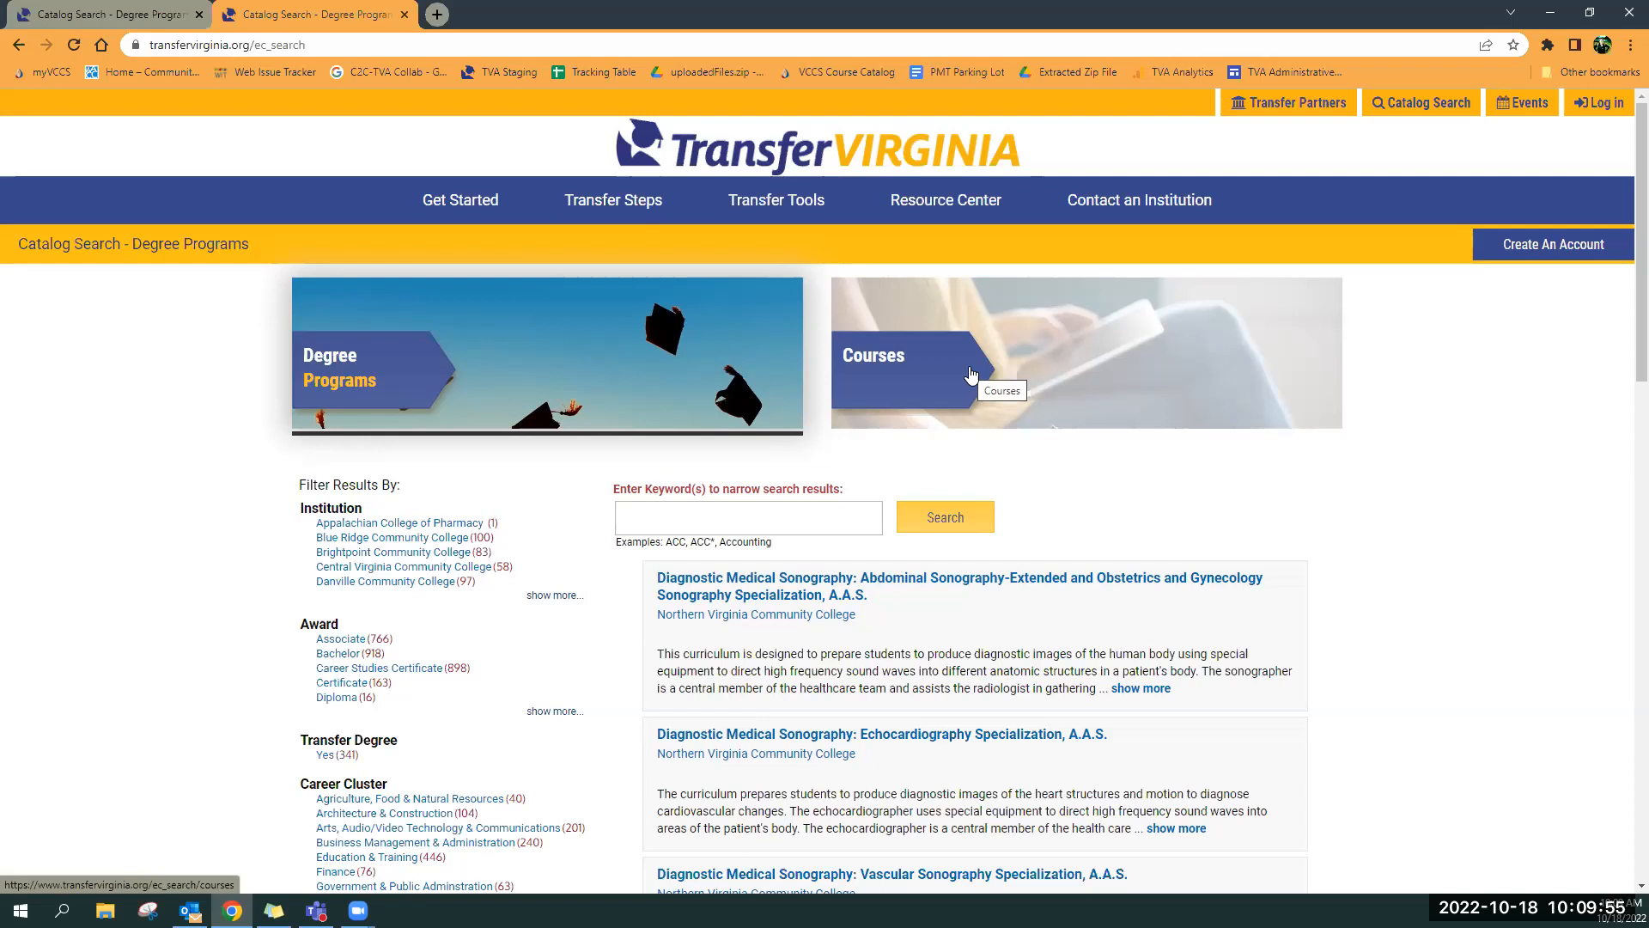
mouse_move(946, 370)
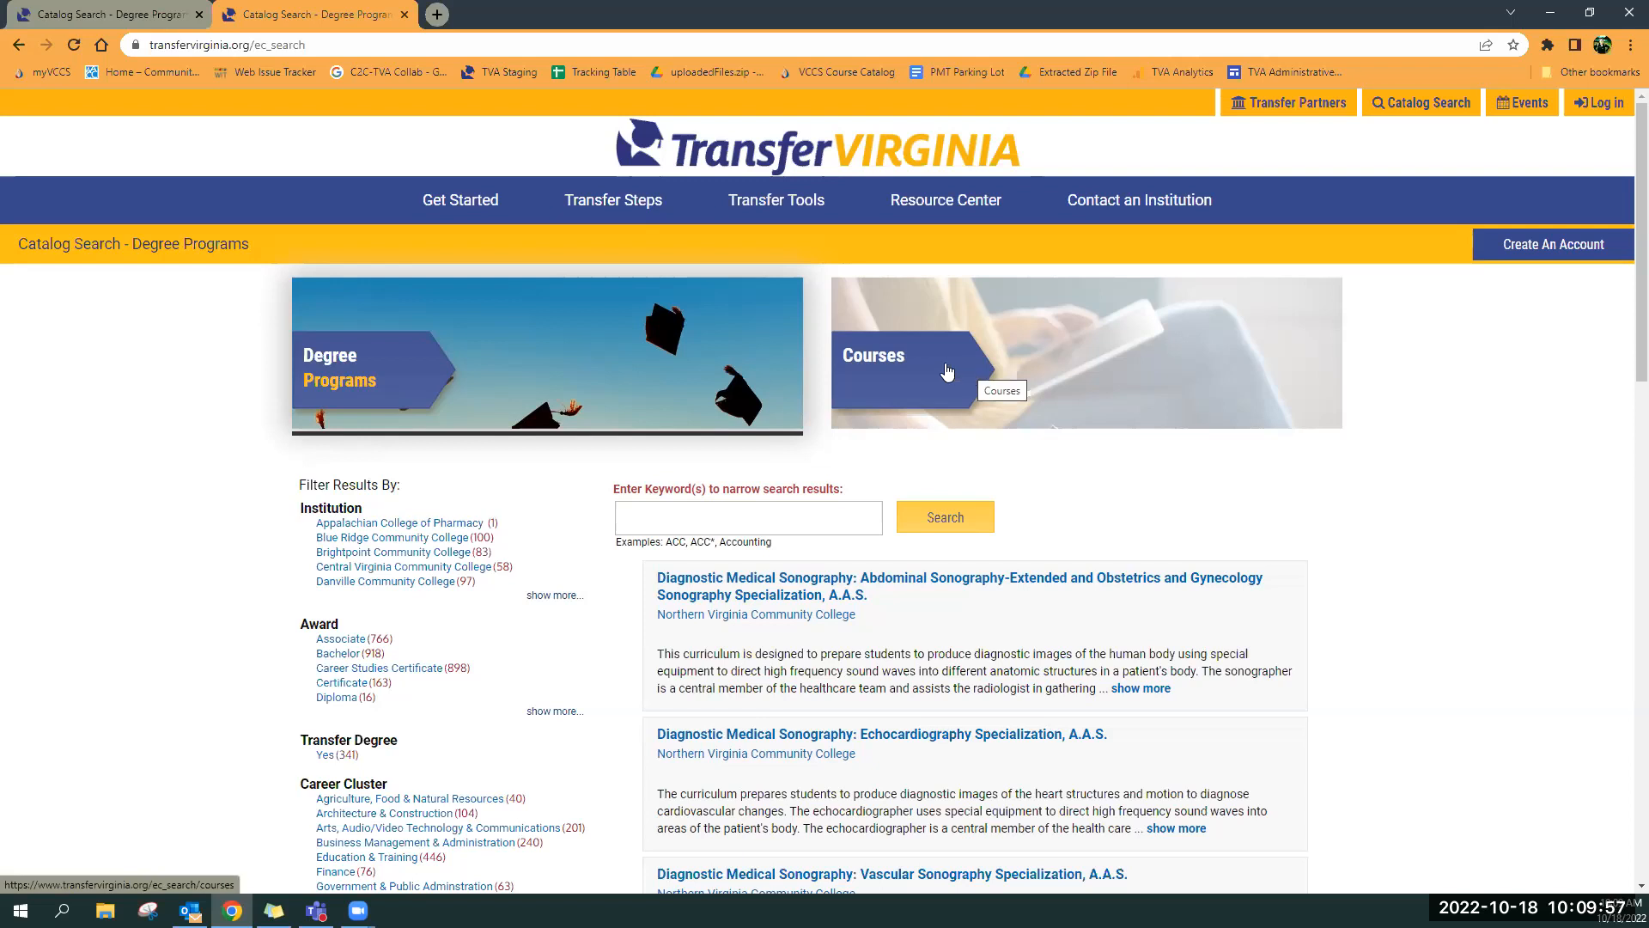
mouse_move(797, 653)
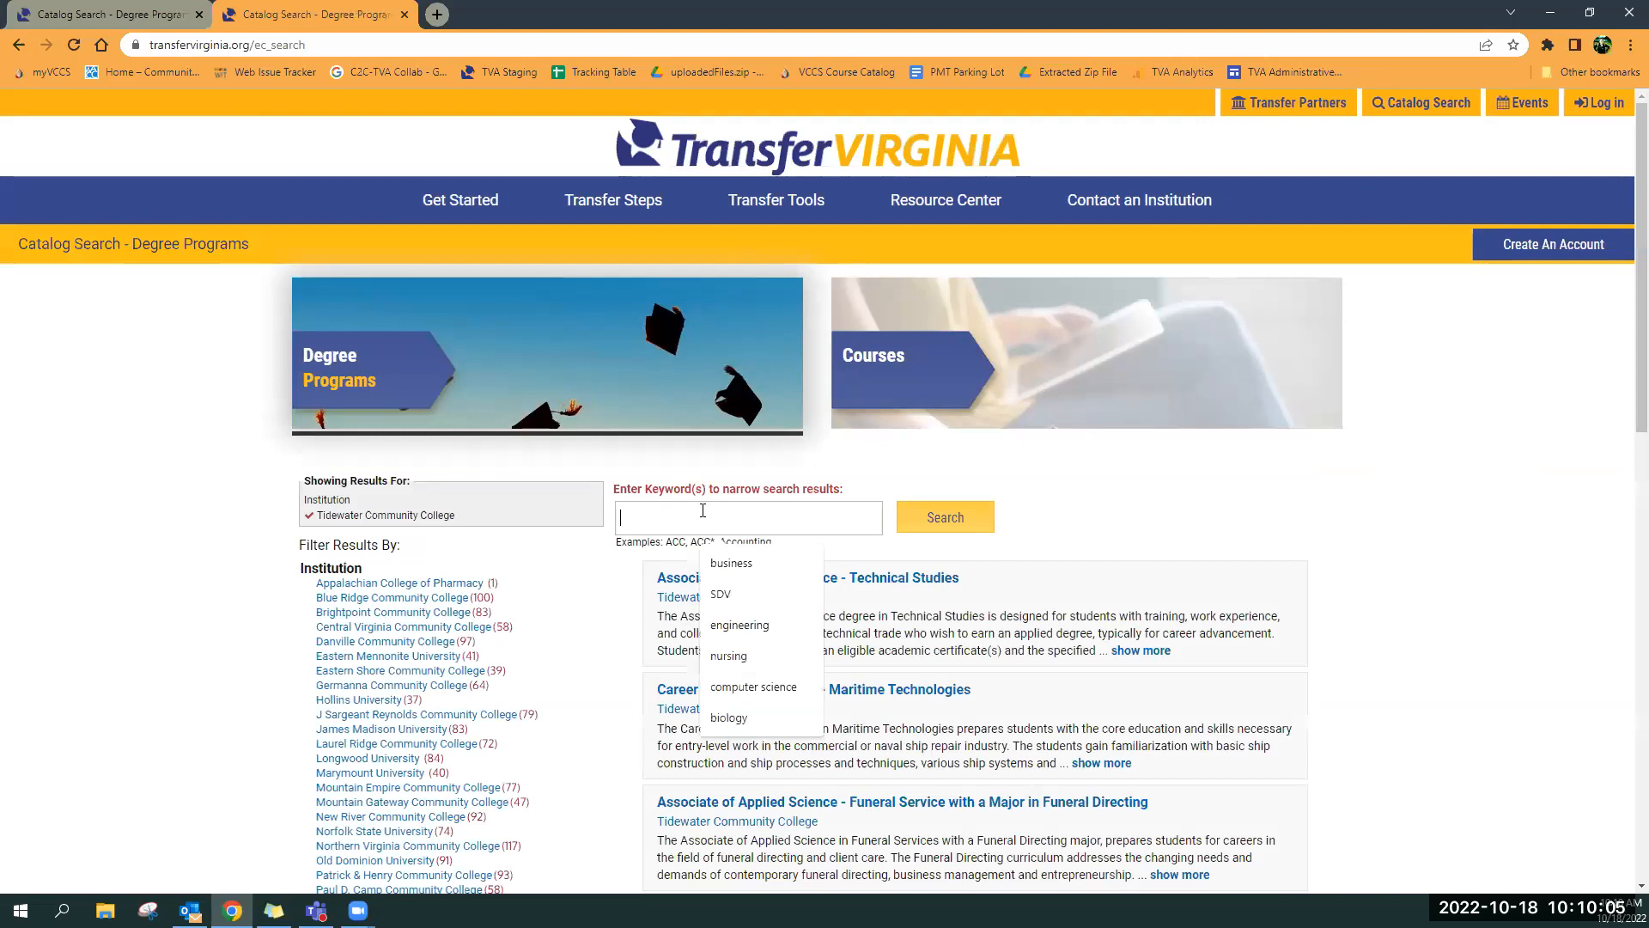
Enter 'bus' as the keyword to find Tidewater business programs
type("business")
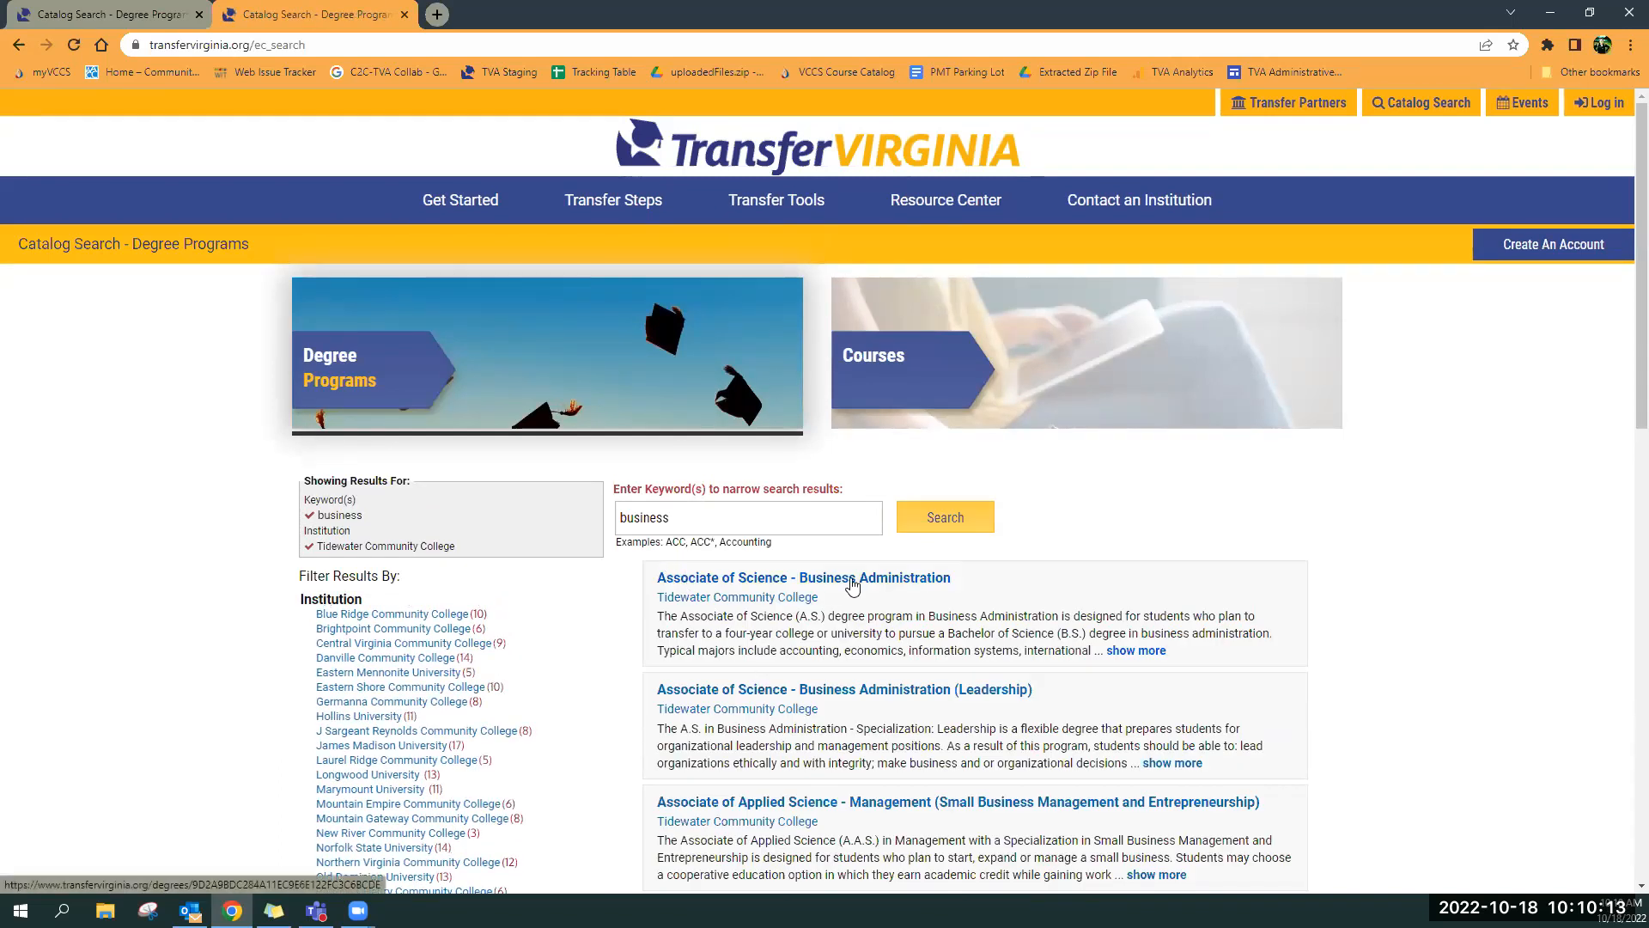
left_click(803, 577)
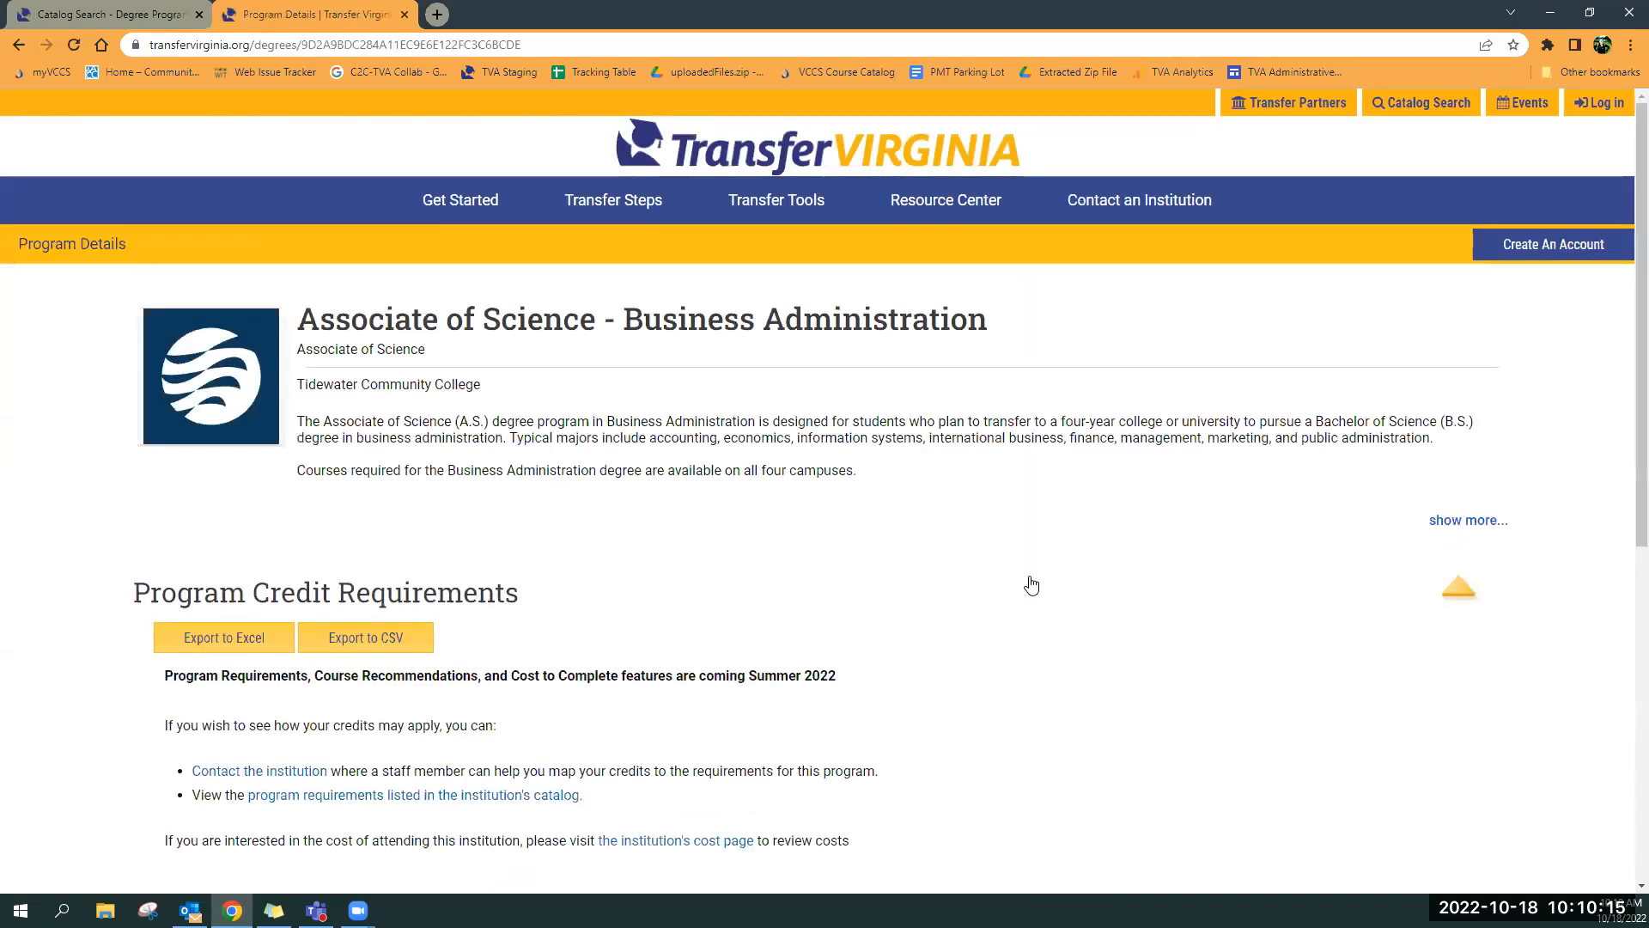
mouse_move(801, 359)
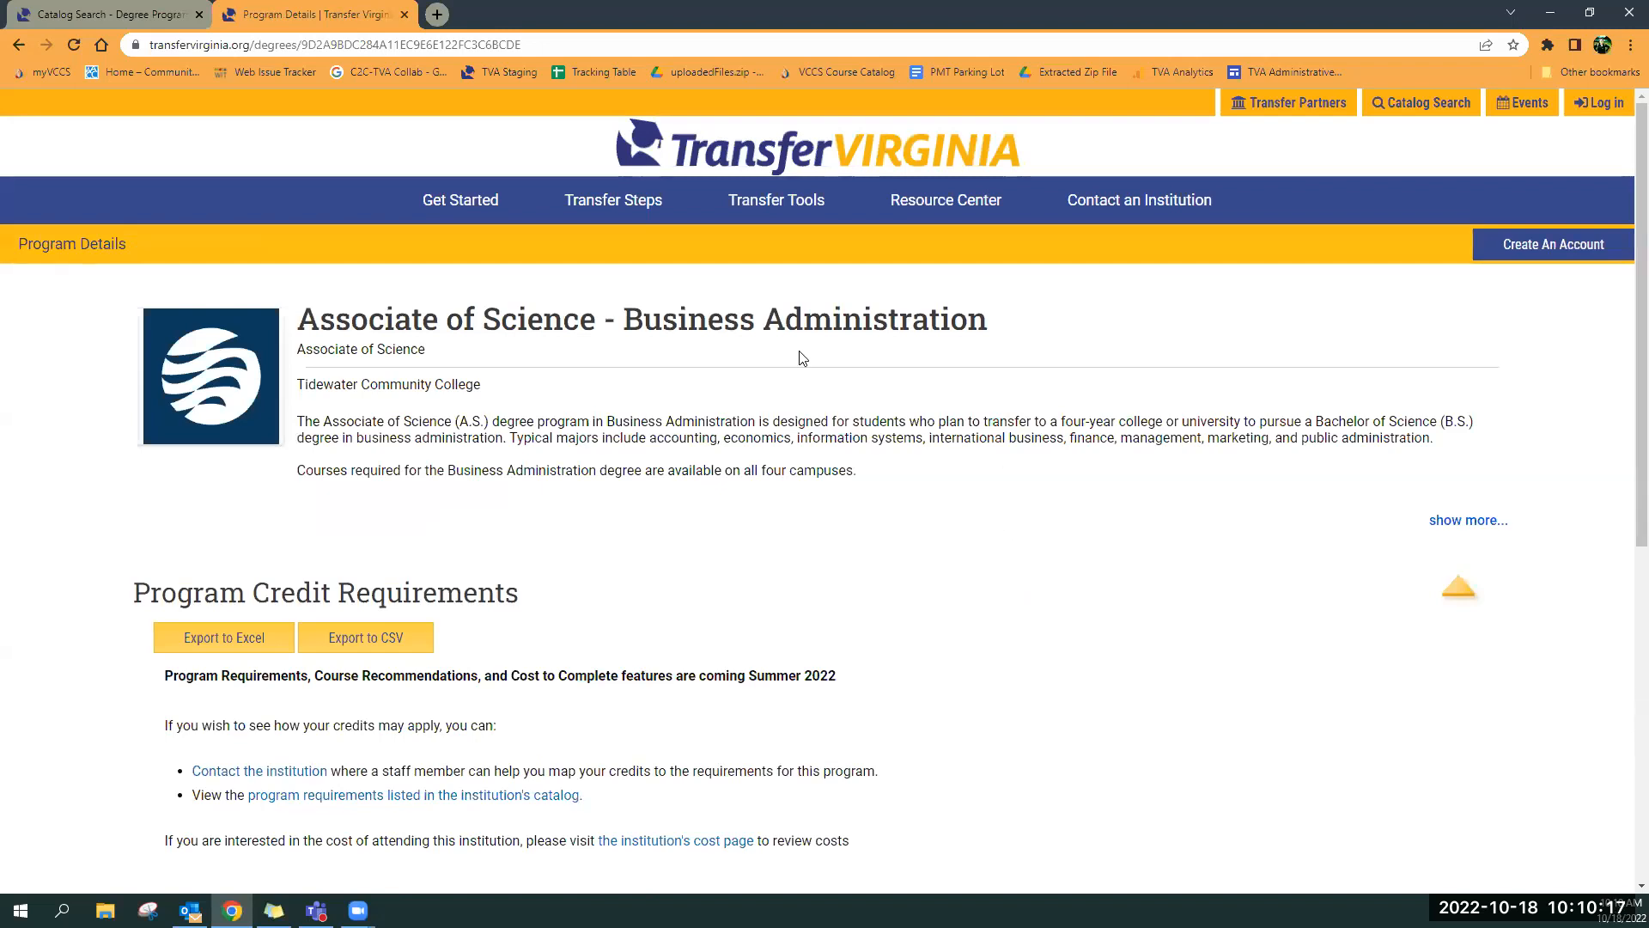
mouse_move(1101, 464)
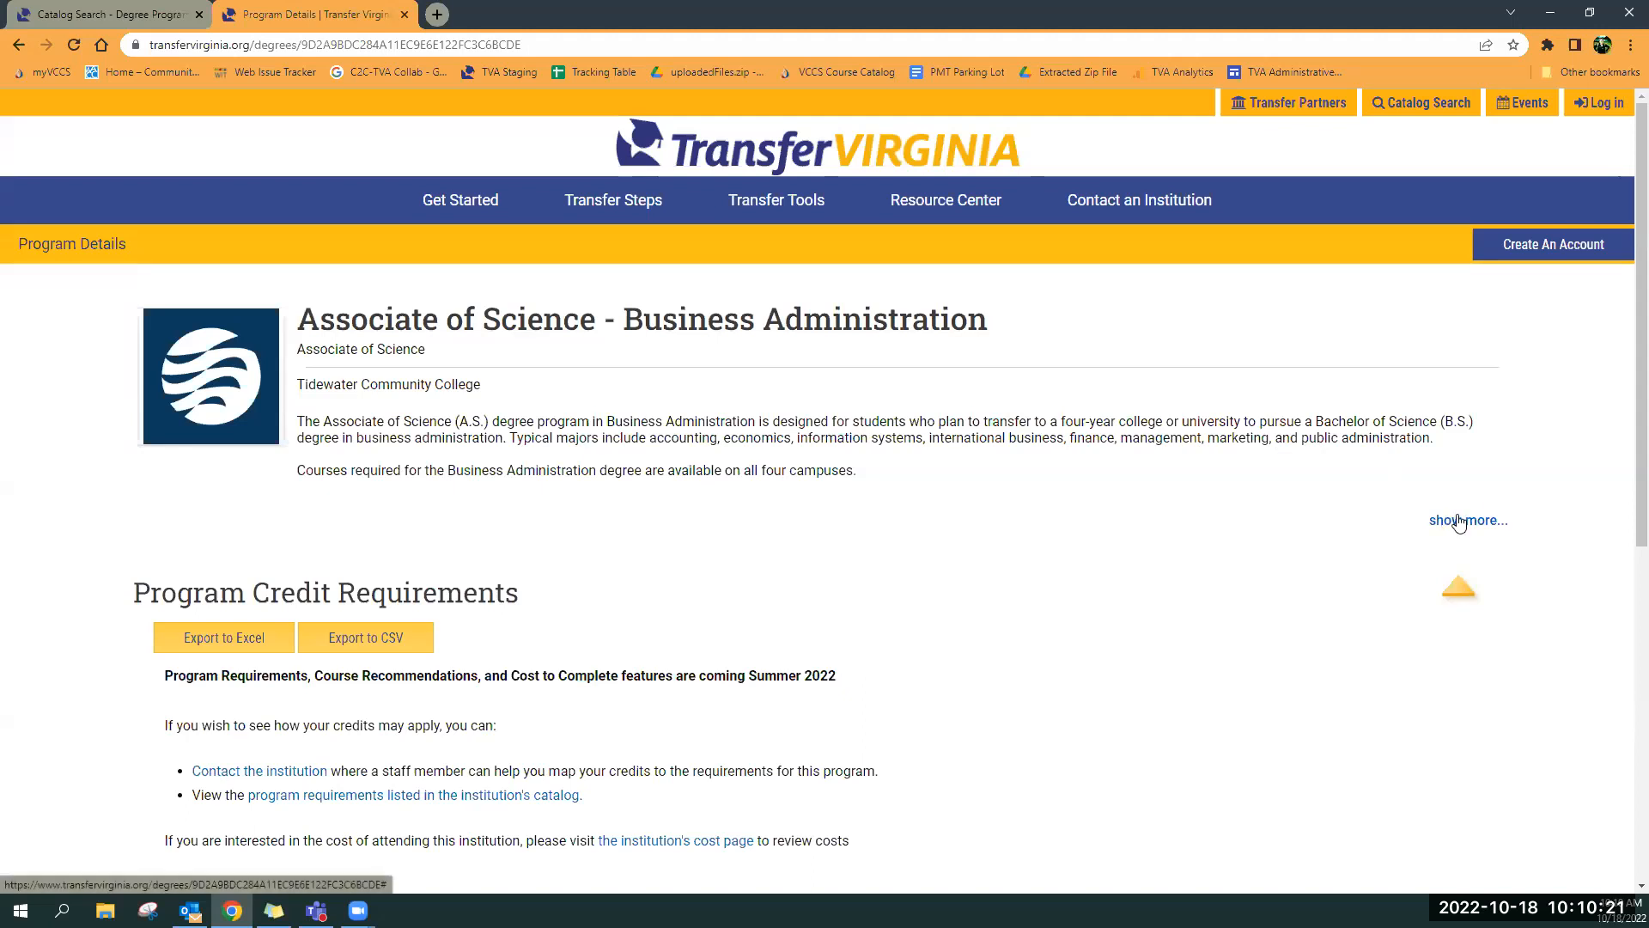
left_click(1468, 520)
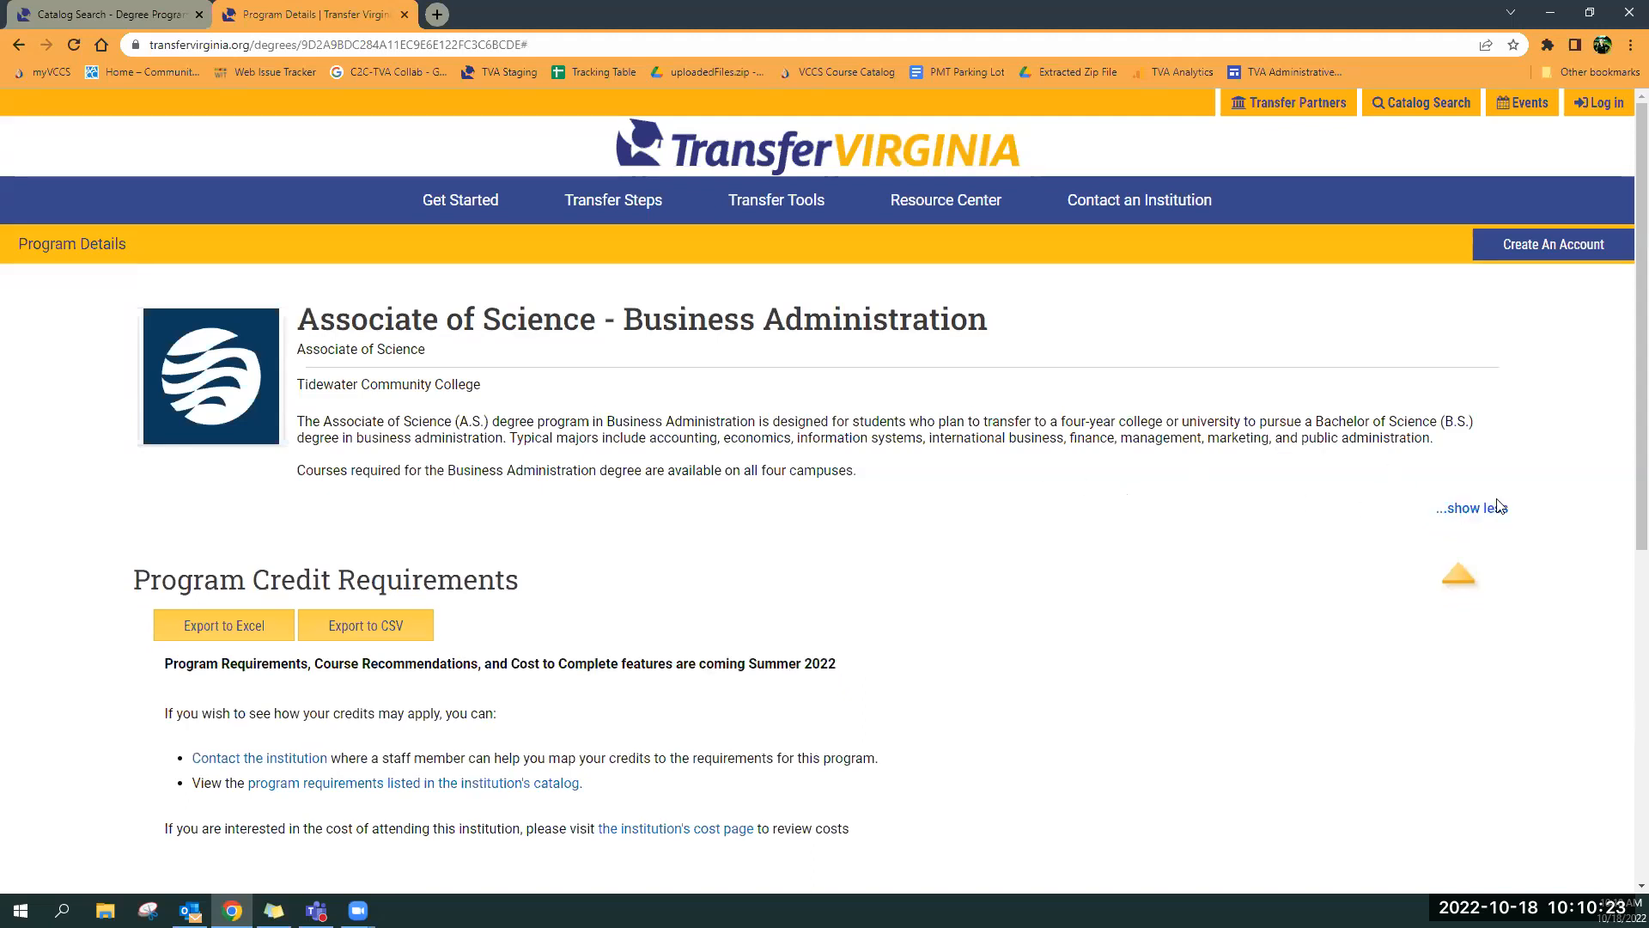
left_click(1471, 506)
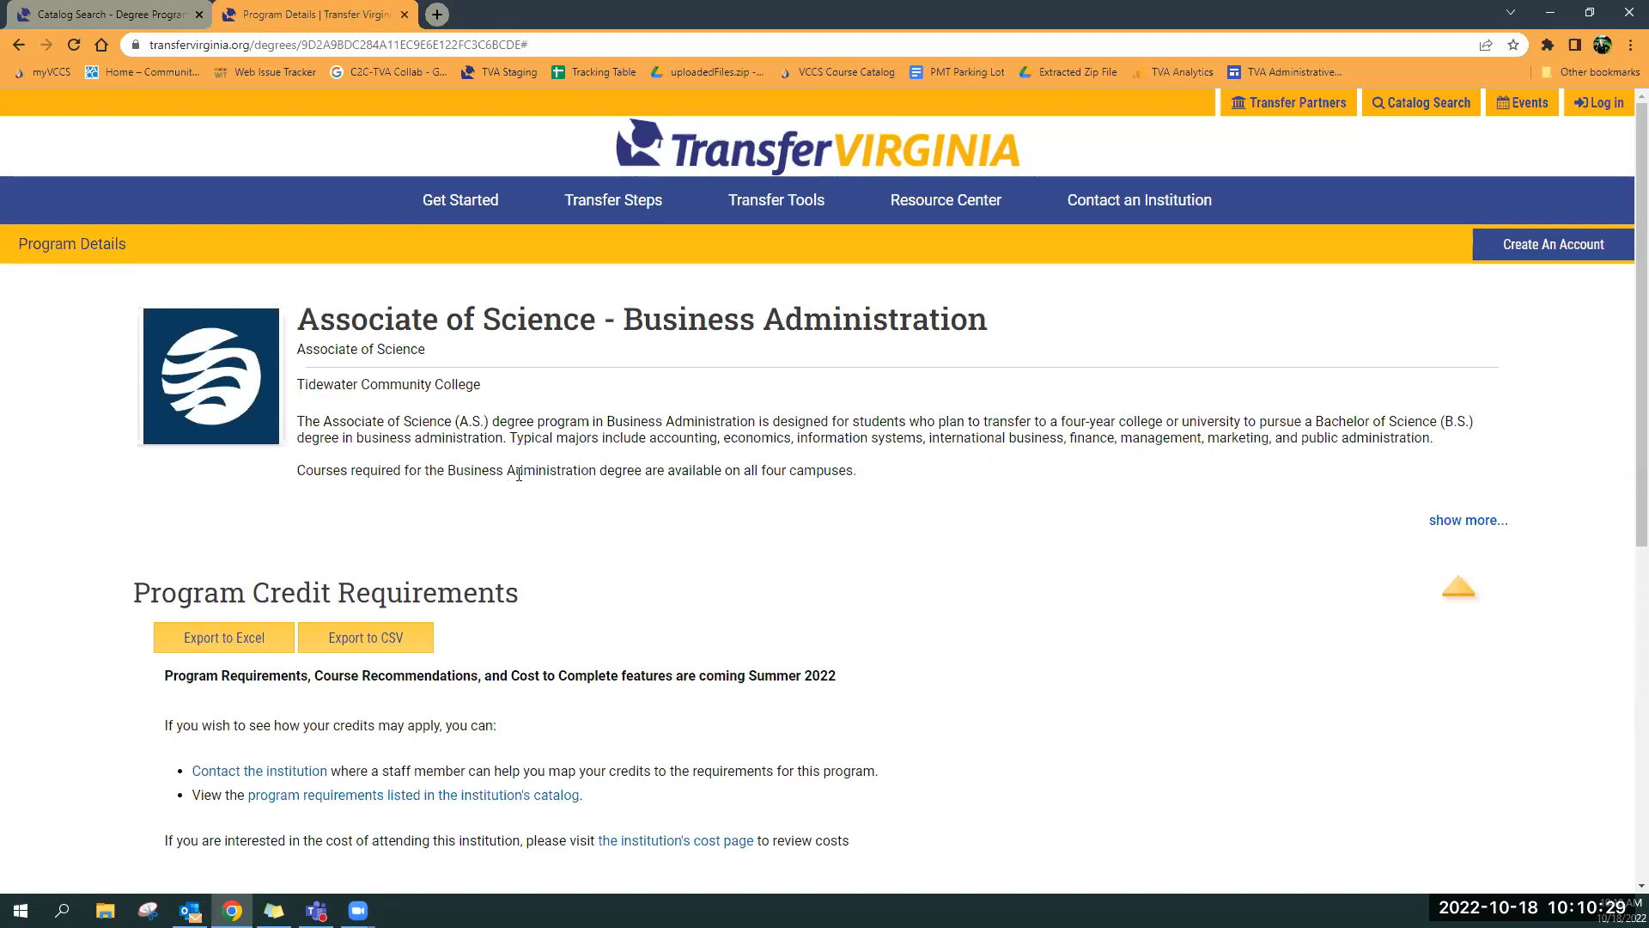
mouse_move(942, 479)
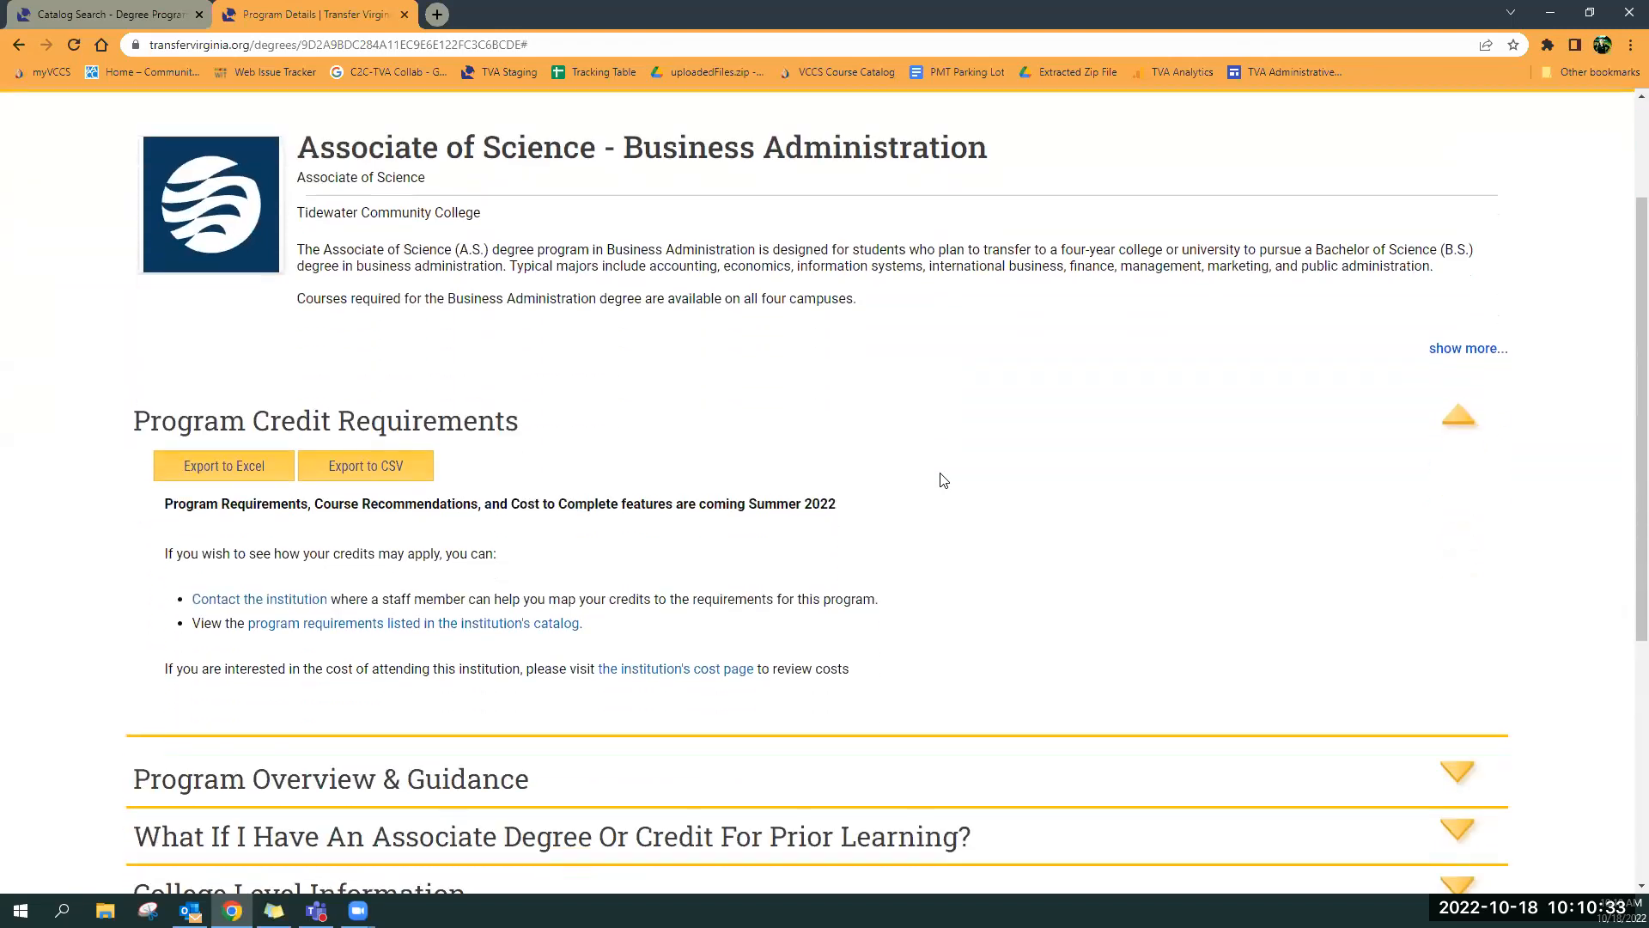
scroll("down", 3)
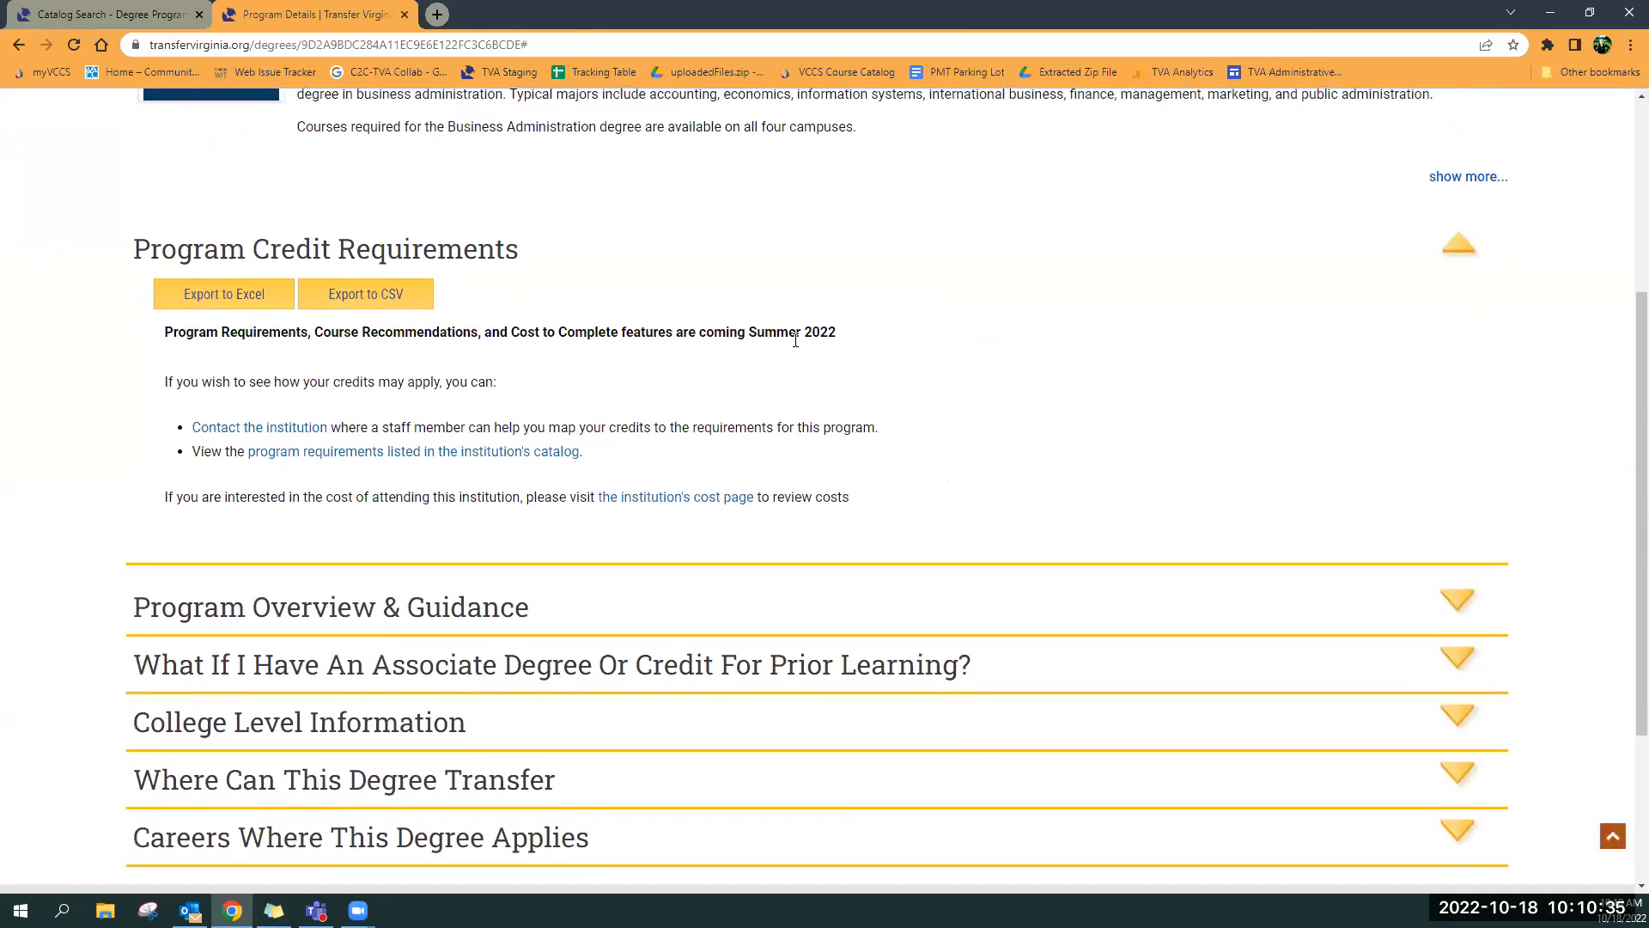
mouse_move(576, 353)
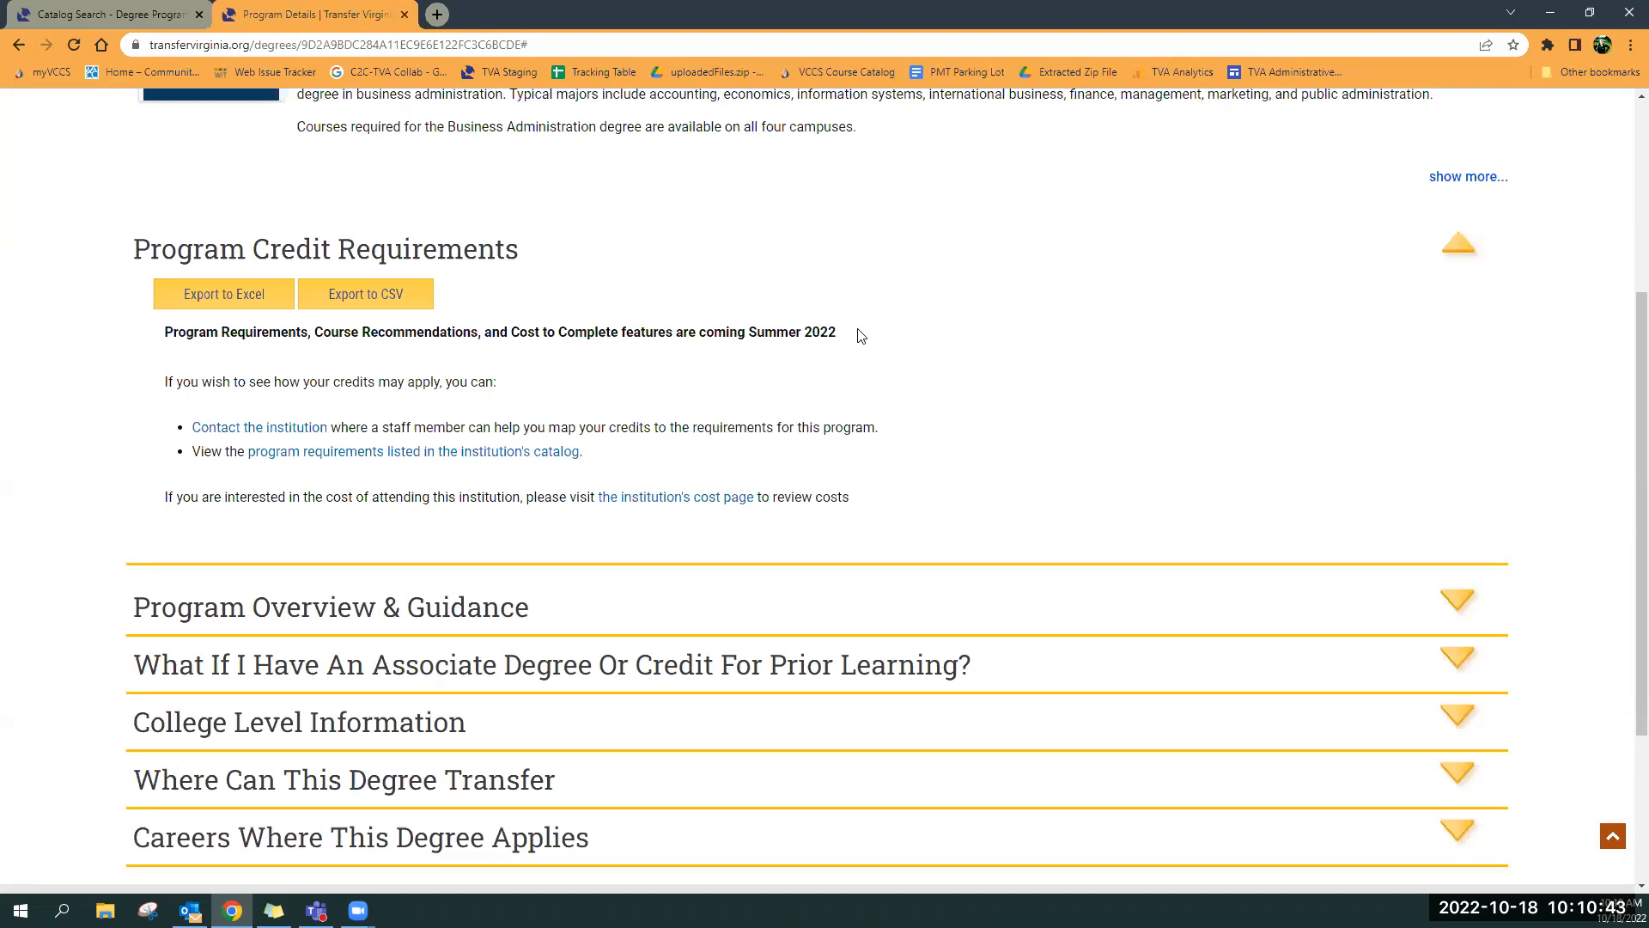
scroll("down", 3)
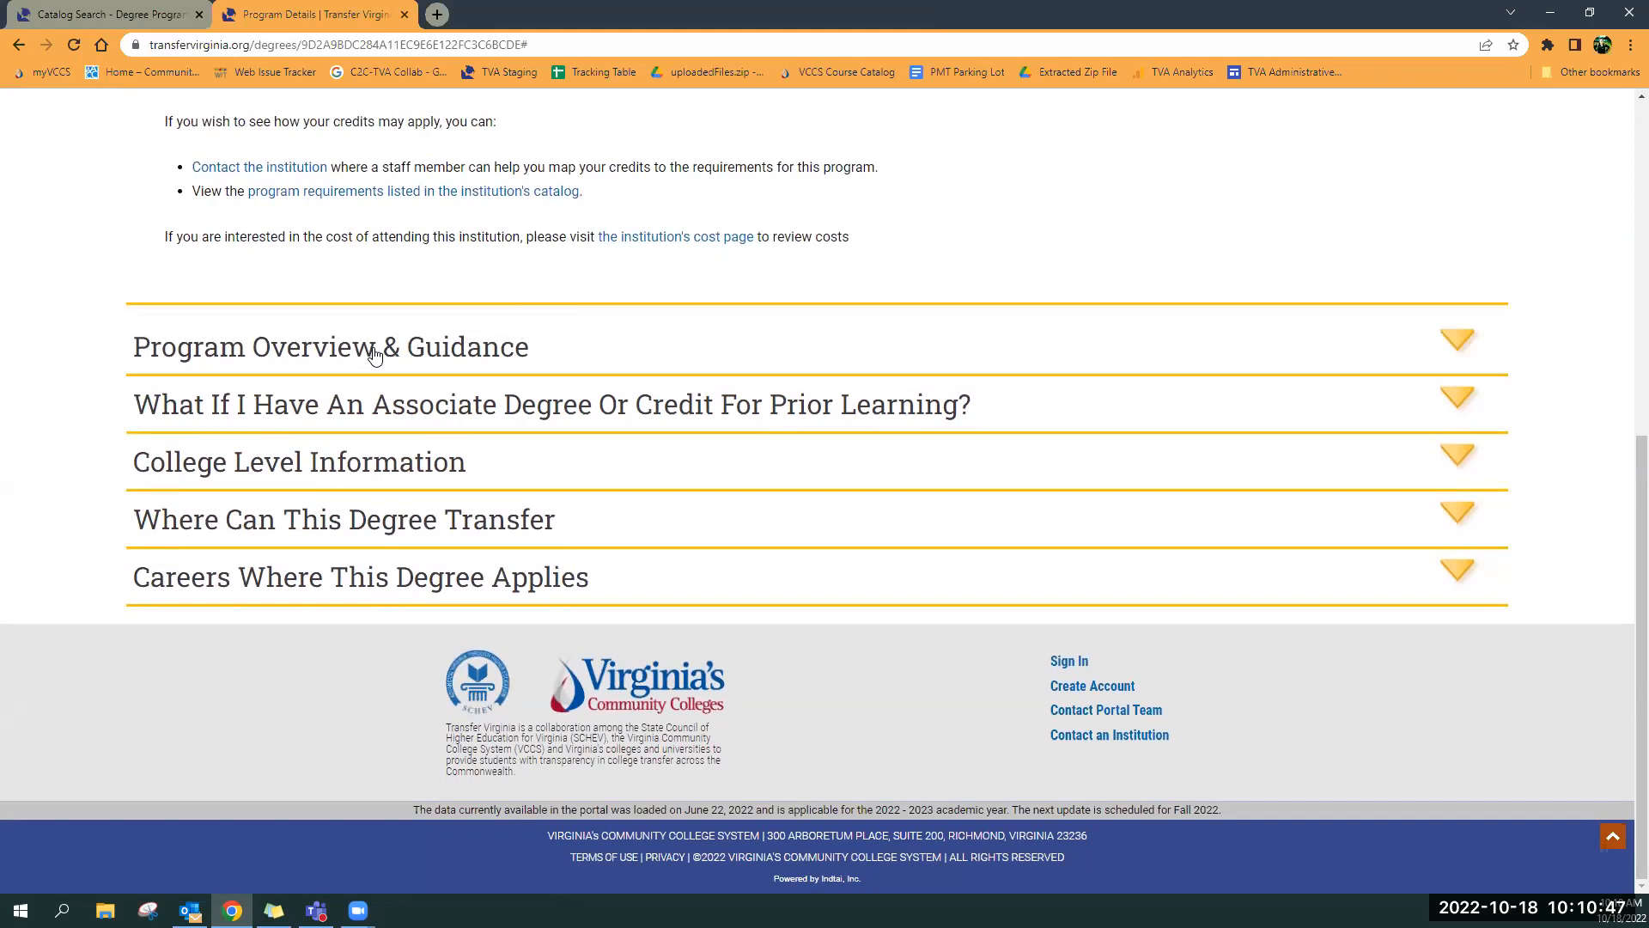
left_click(329, 346)
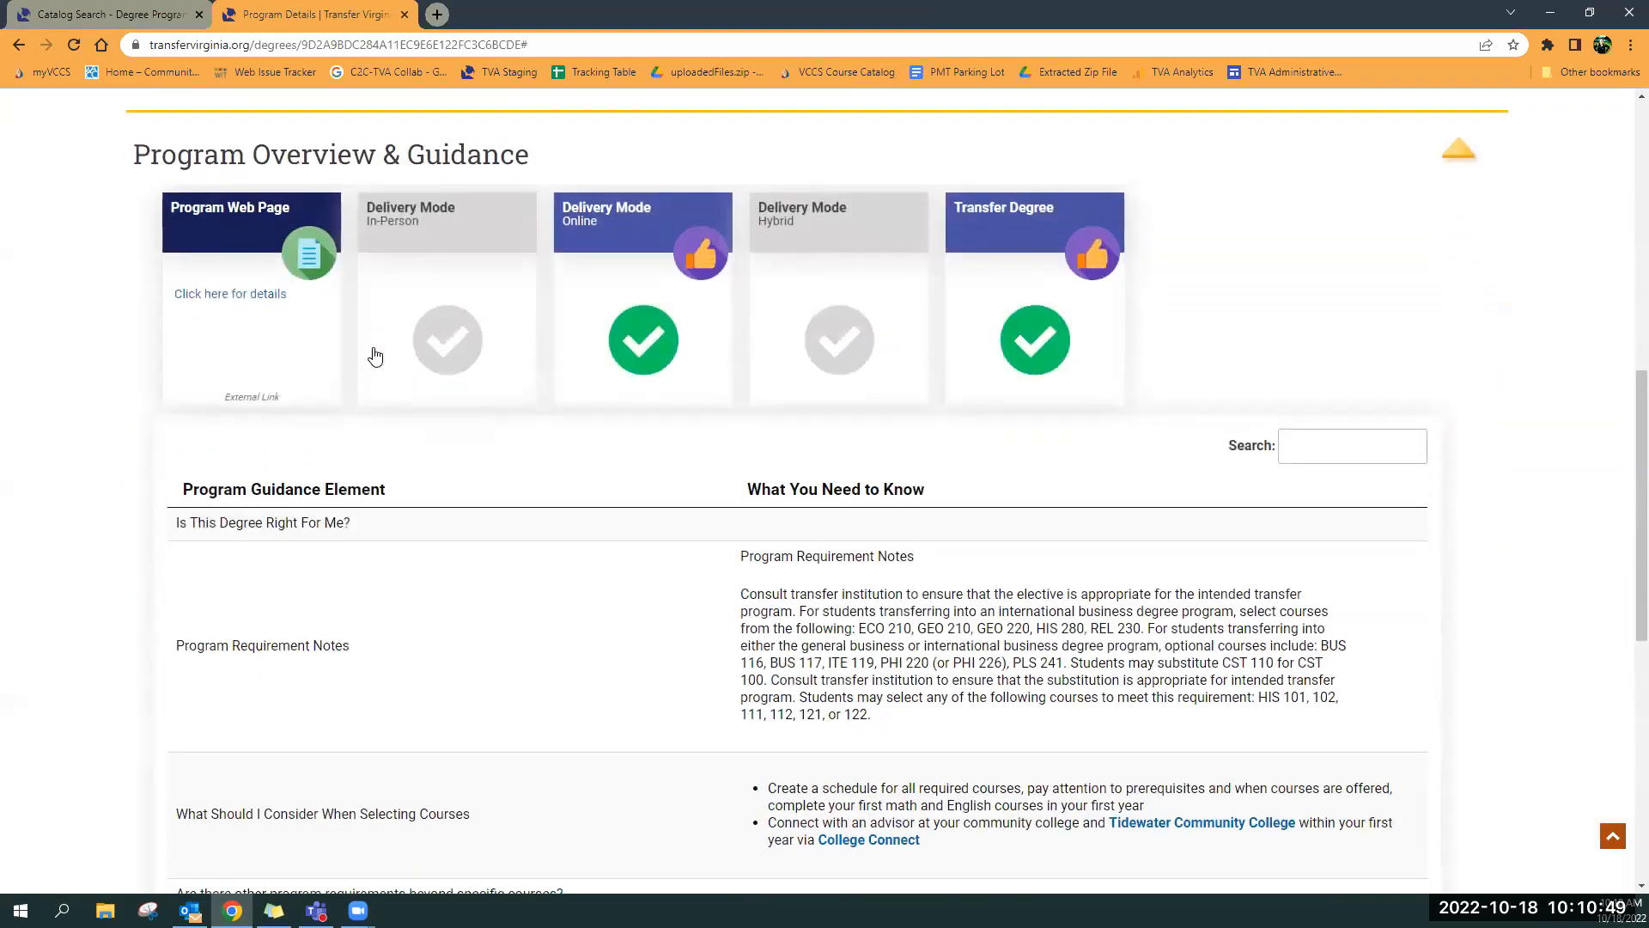
scroll("down", 3)
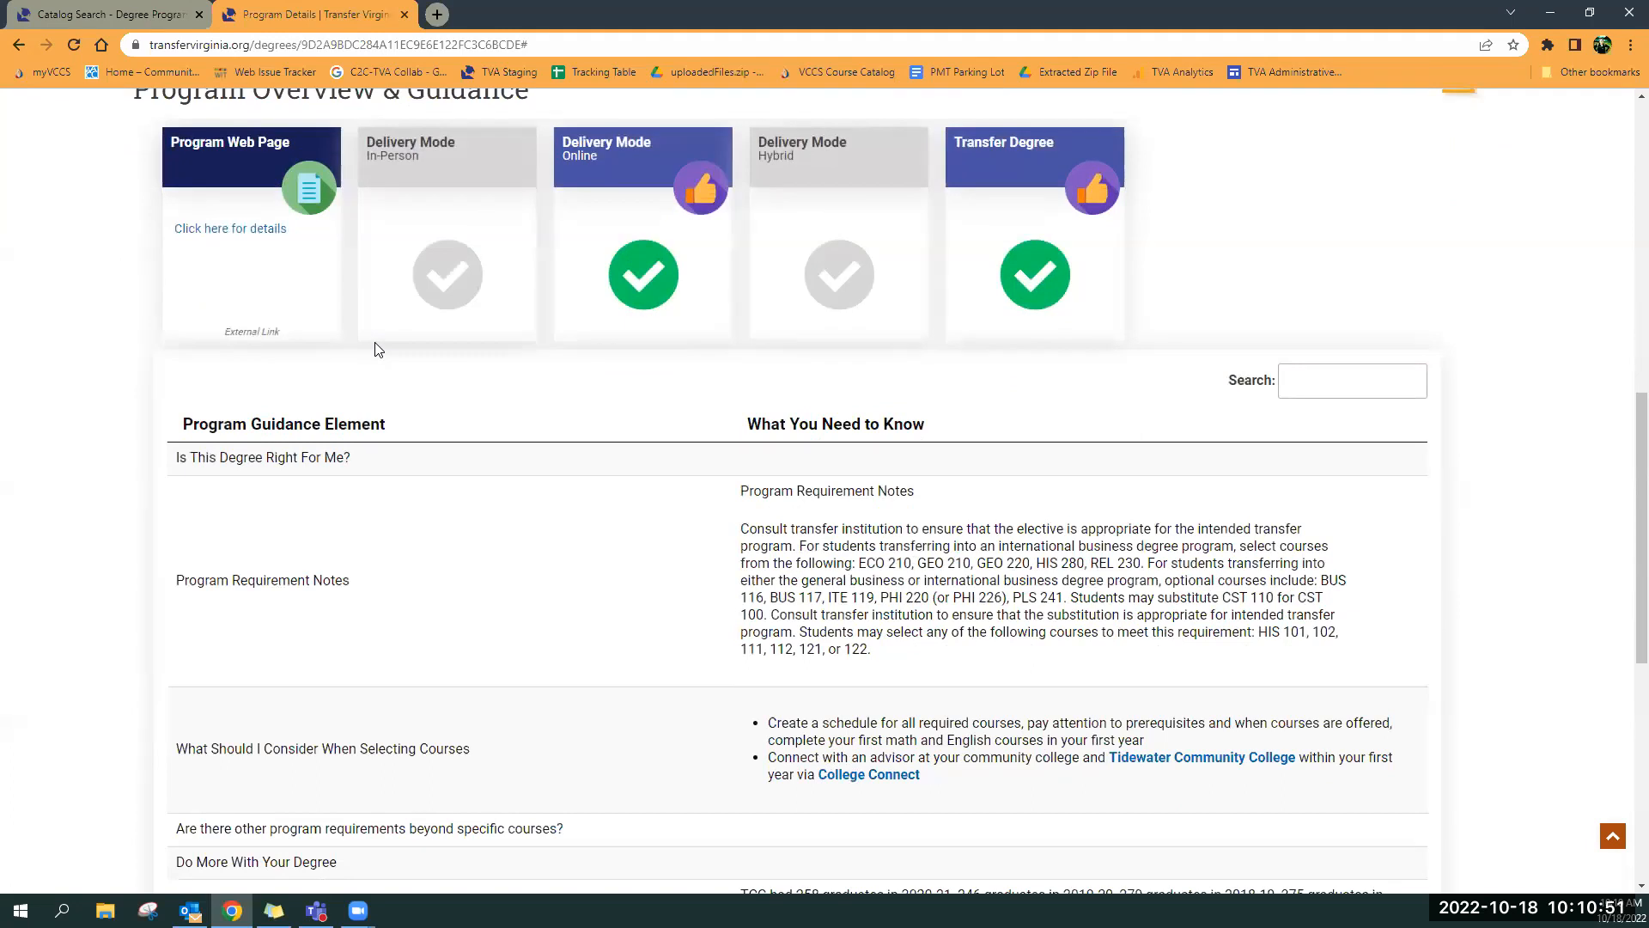
mouse_move(563, 273)
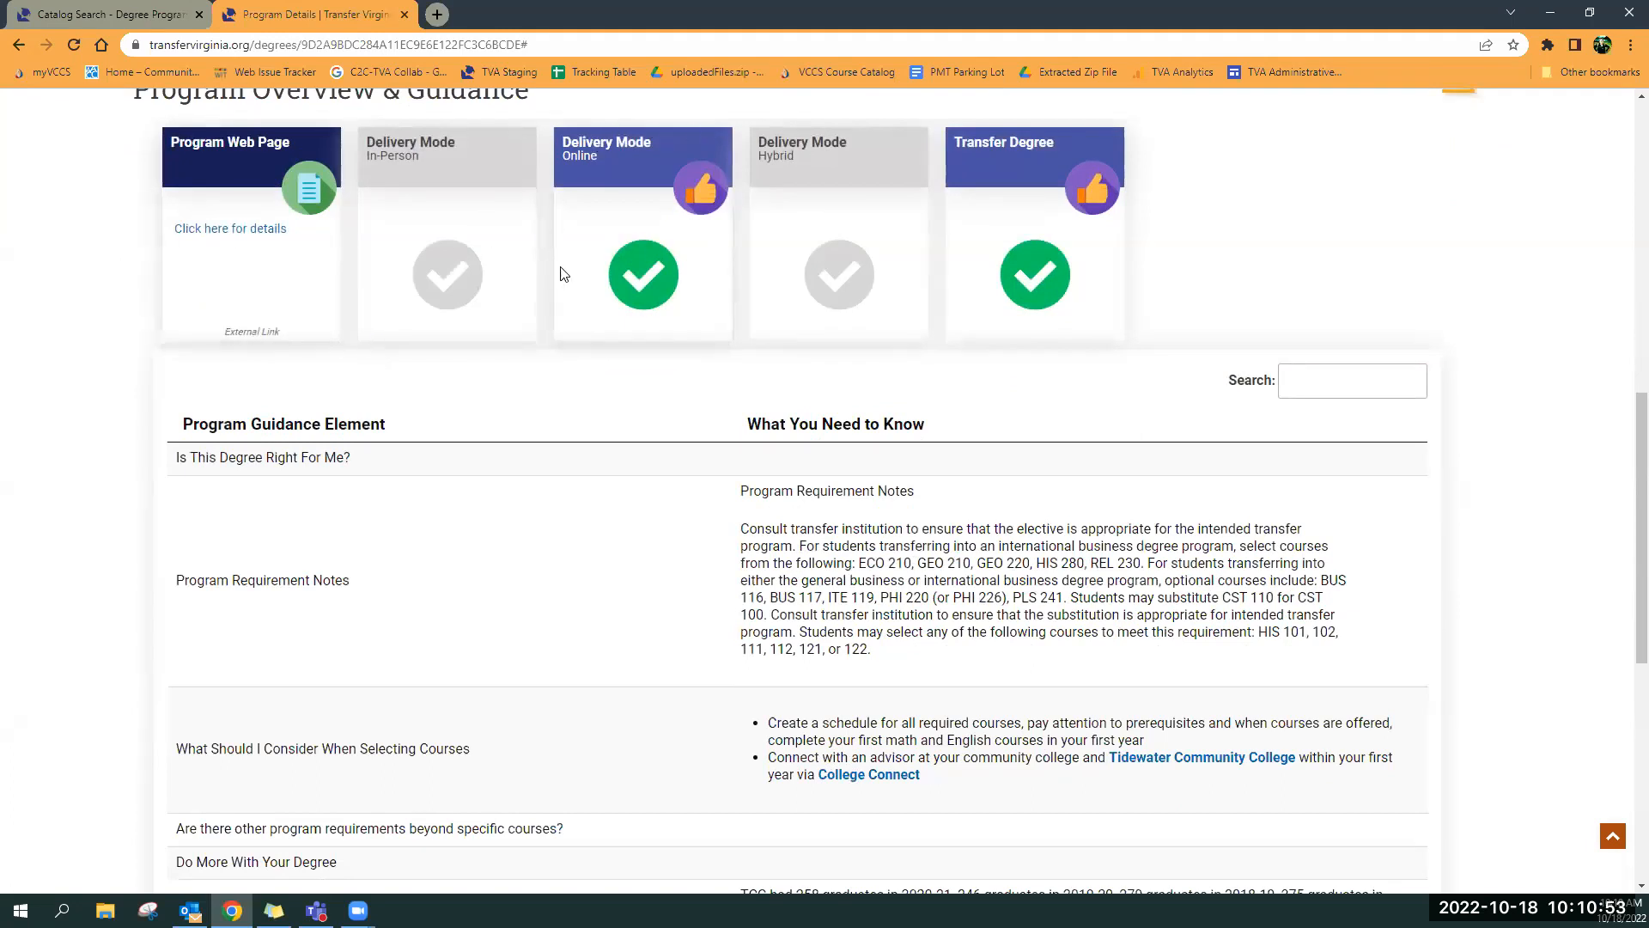
scroll("down", 3)
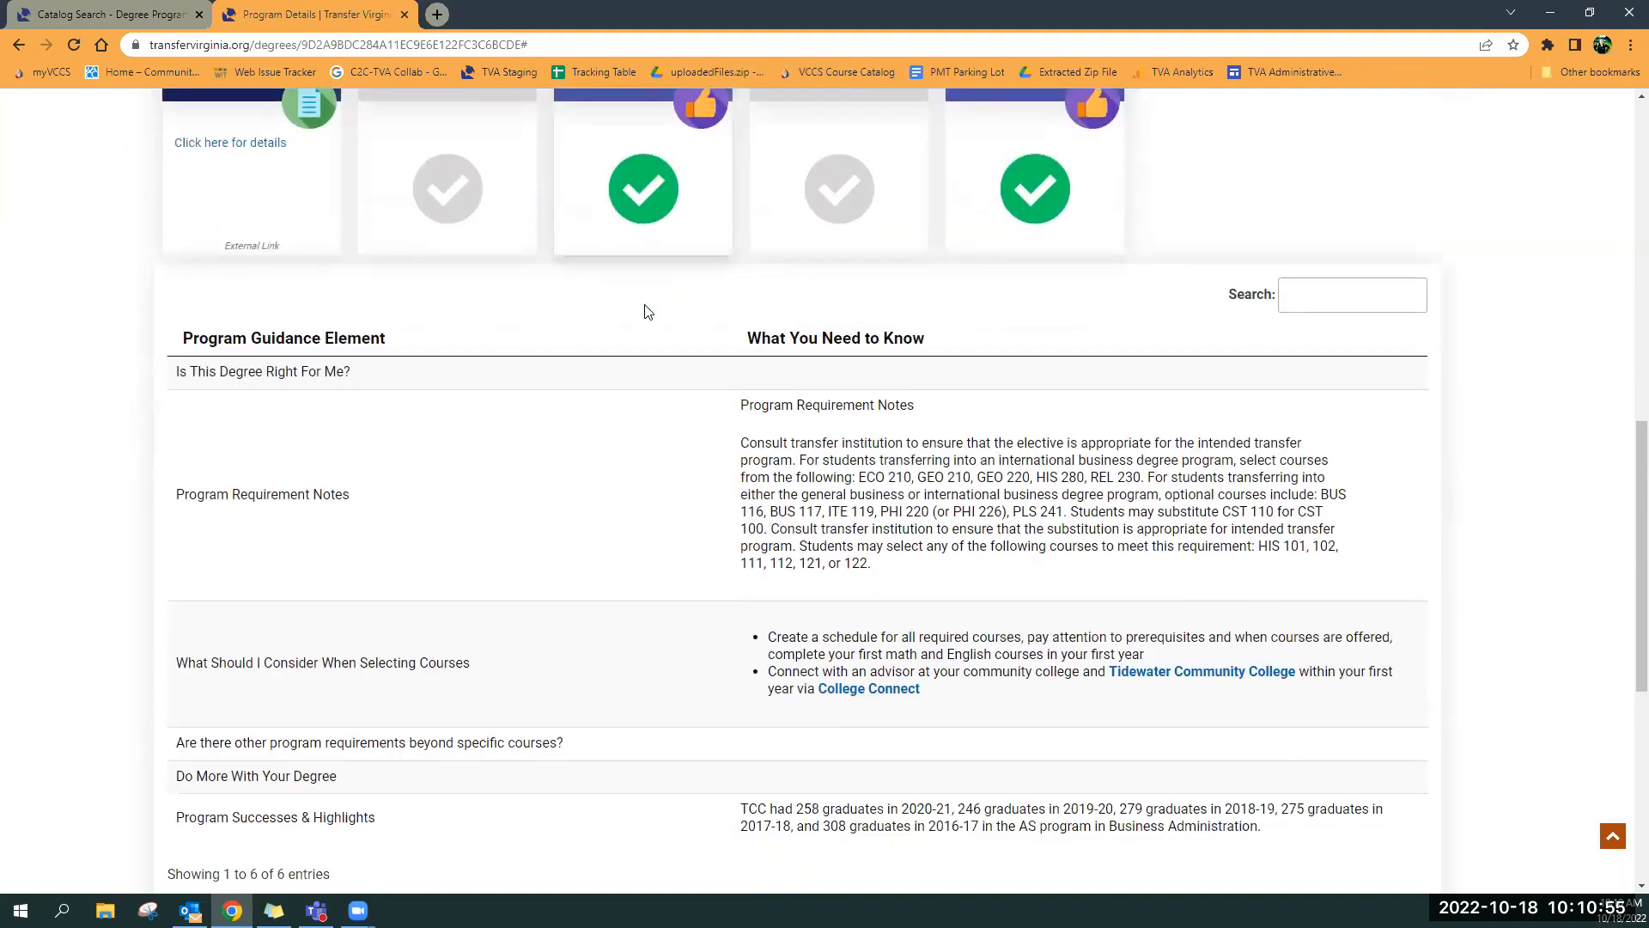
scroll("down", 3)
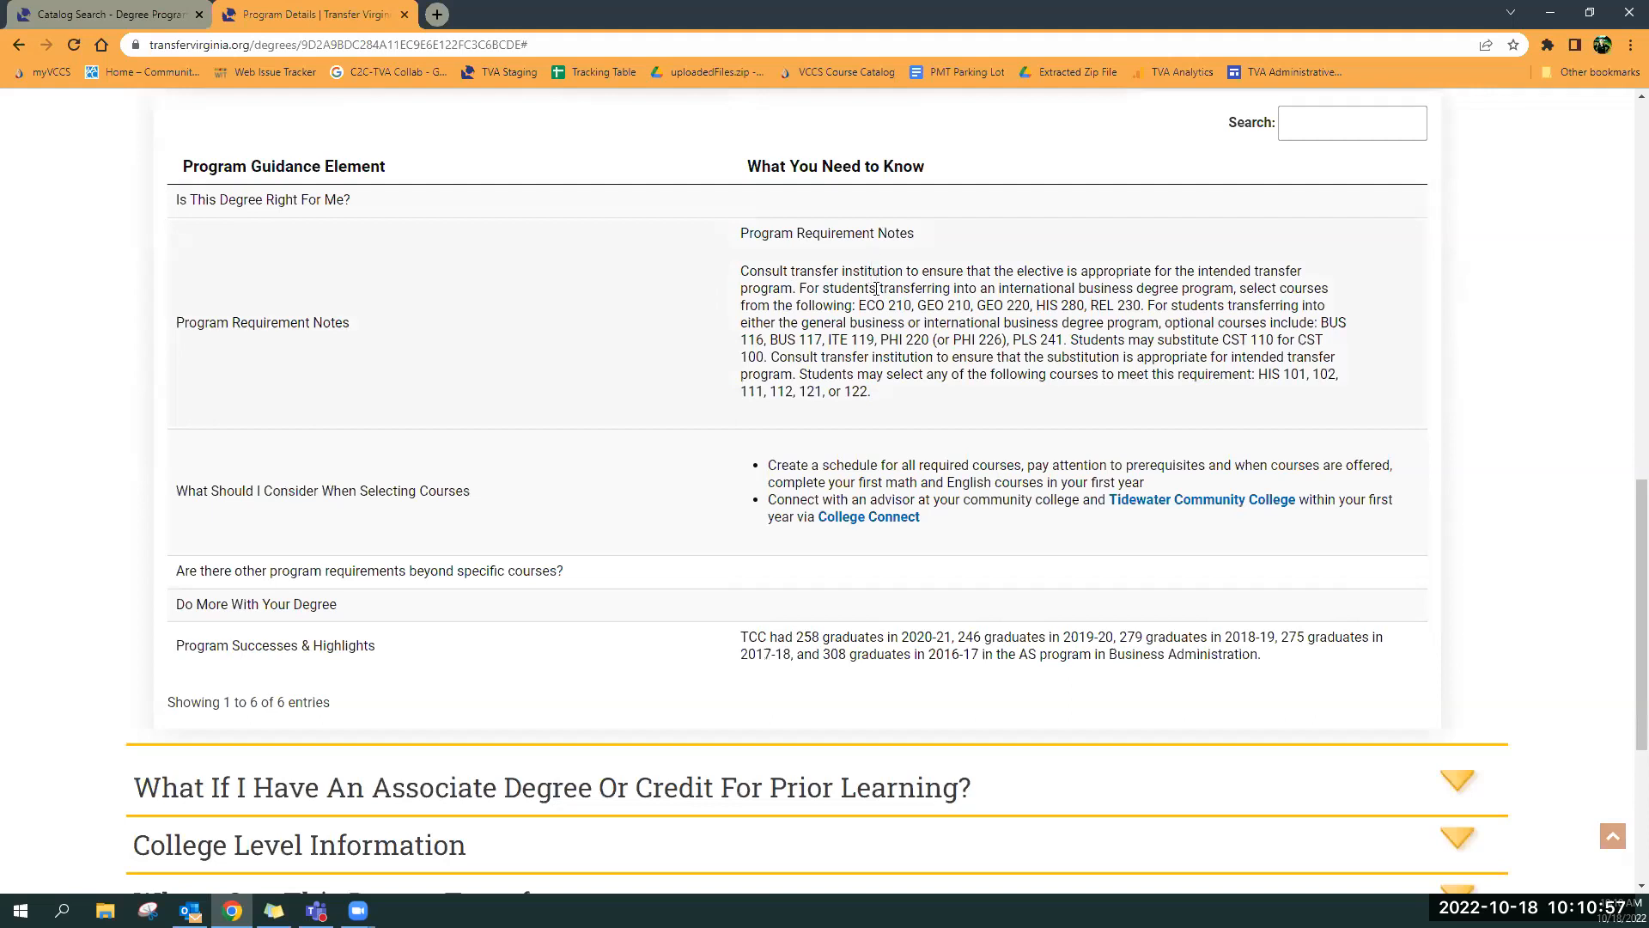
mouse_move(781, 421)
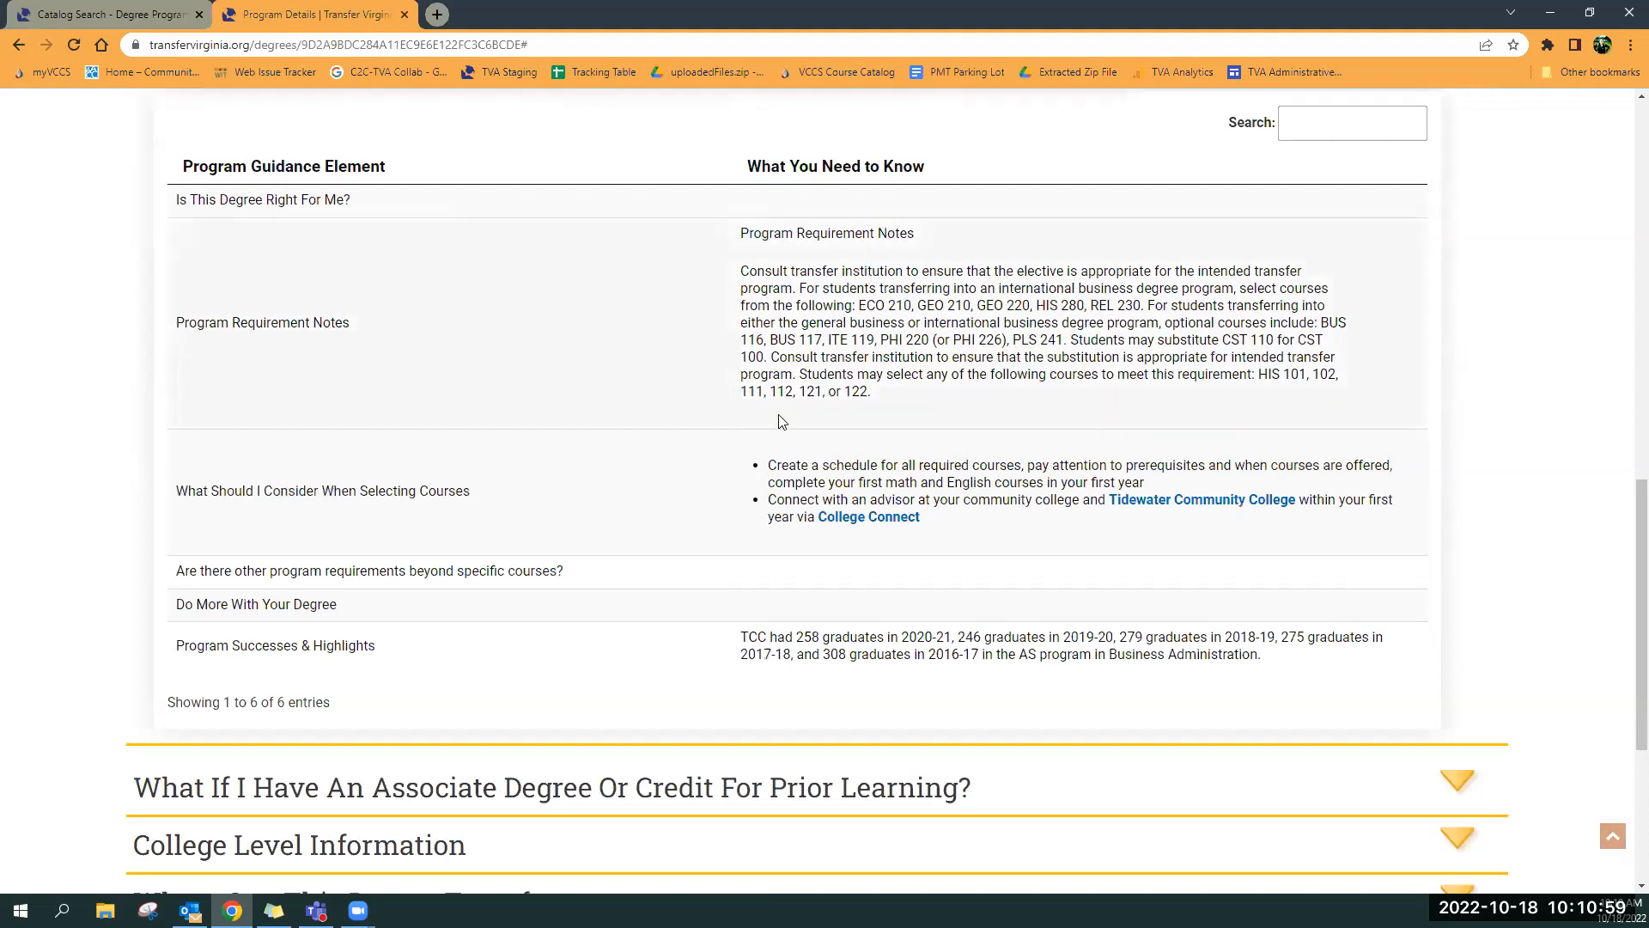
mouse_move(836, 421)
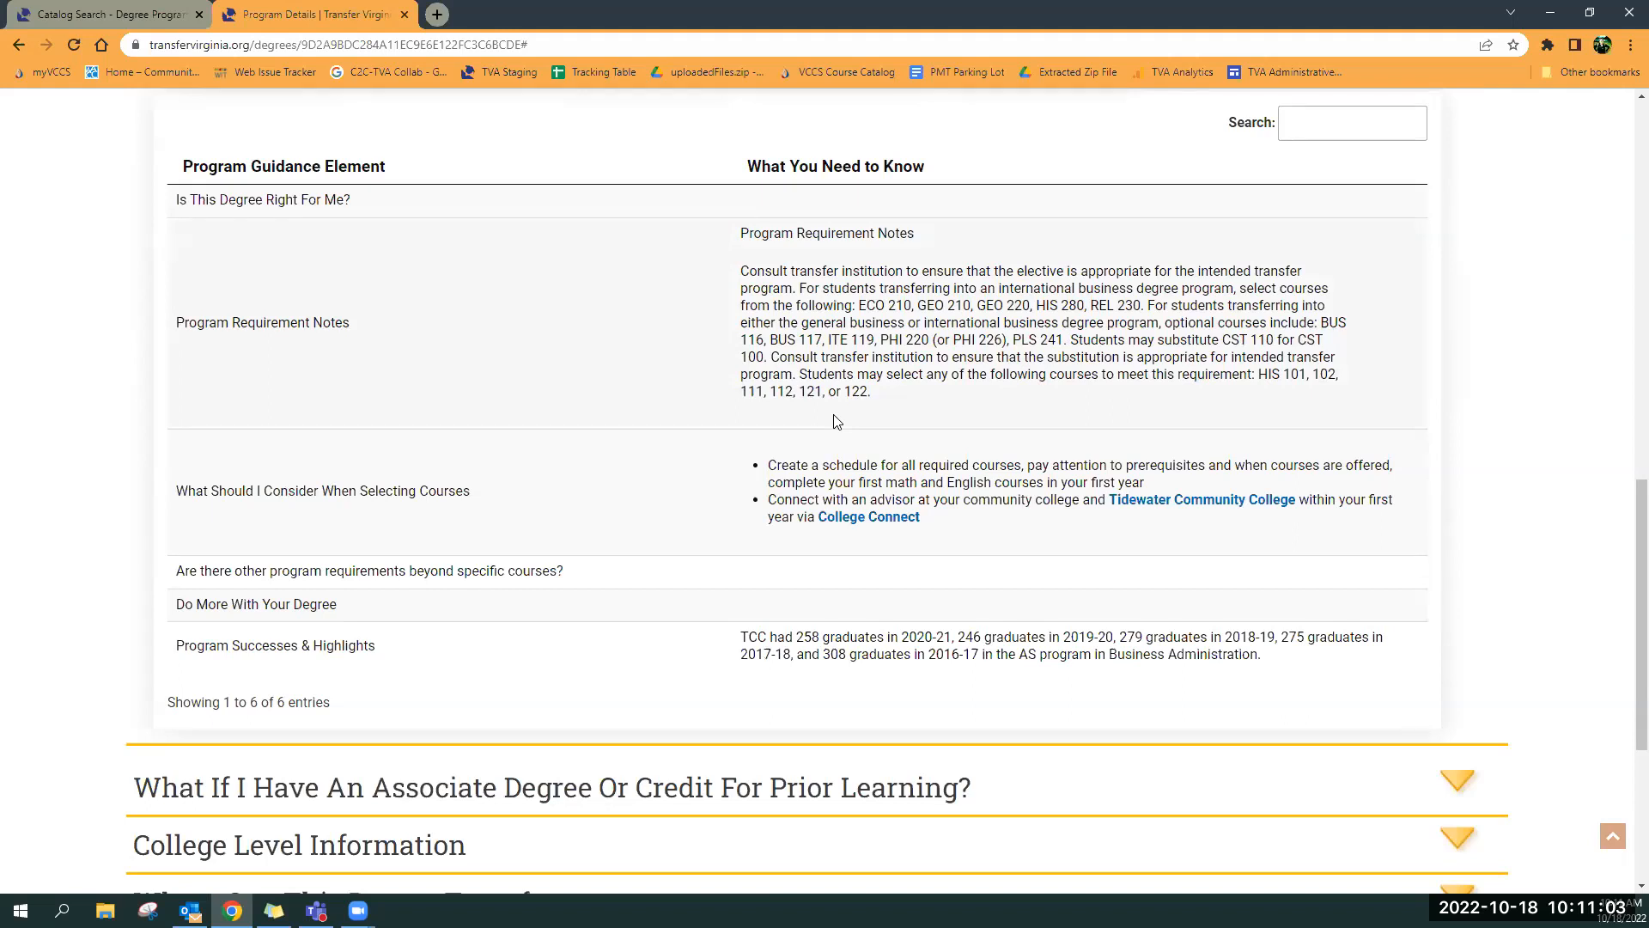
mouse_move(899, 304)
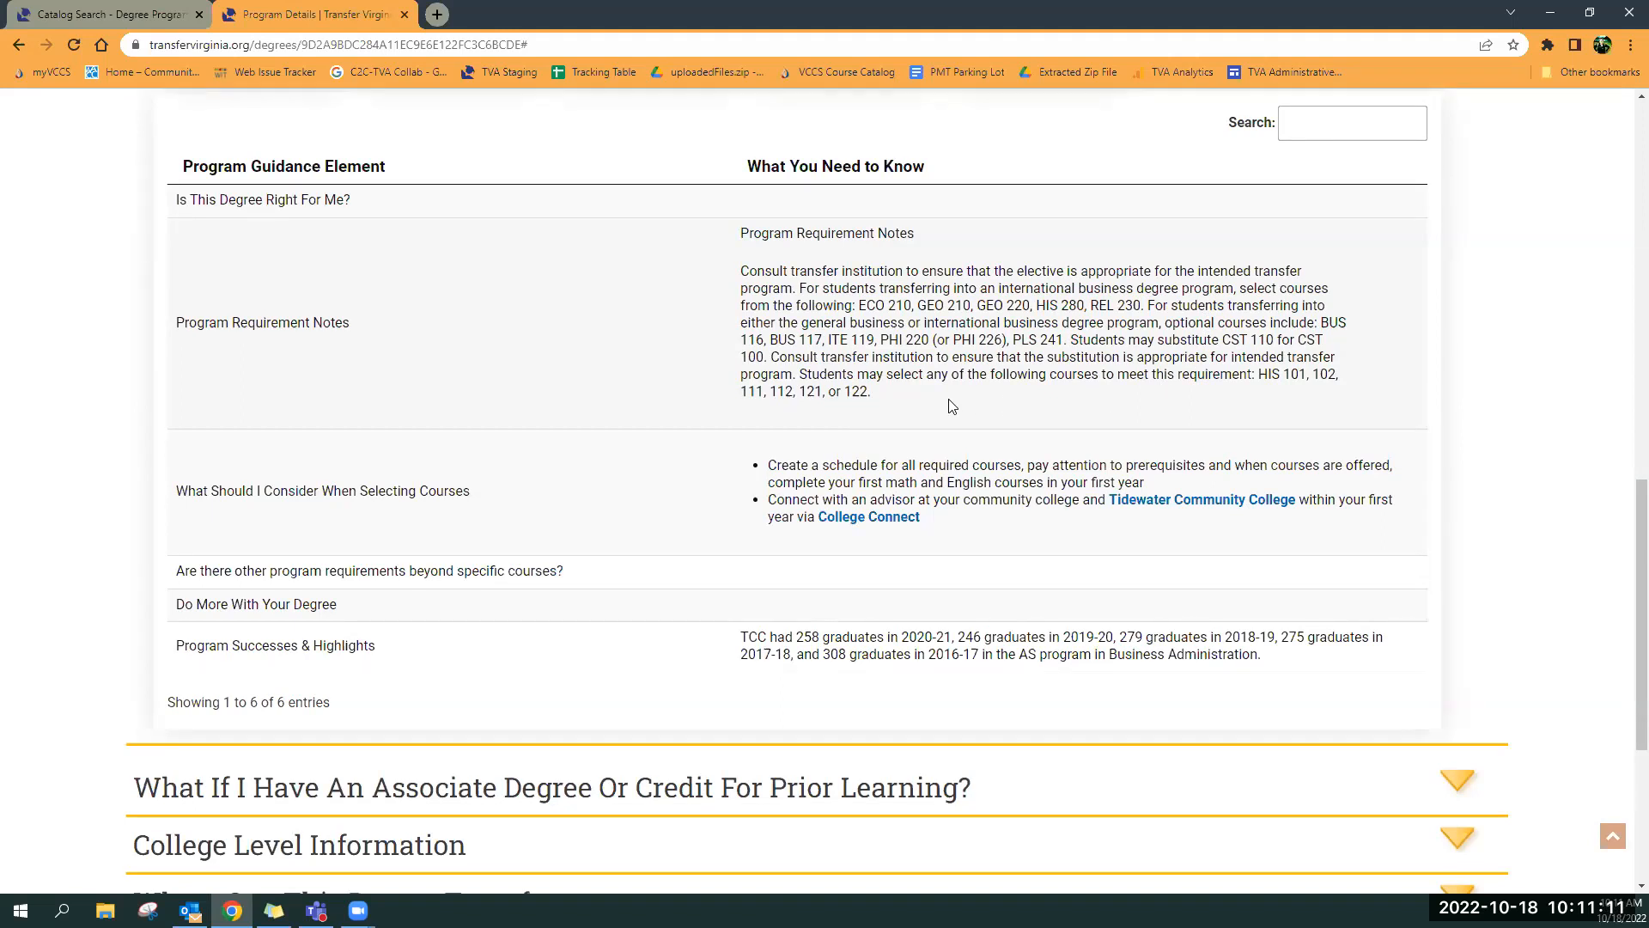
scroll("down", 3)
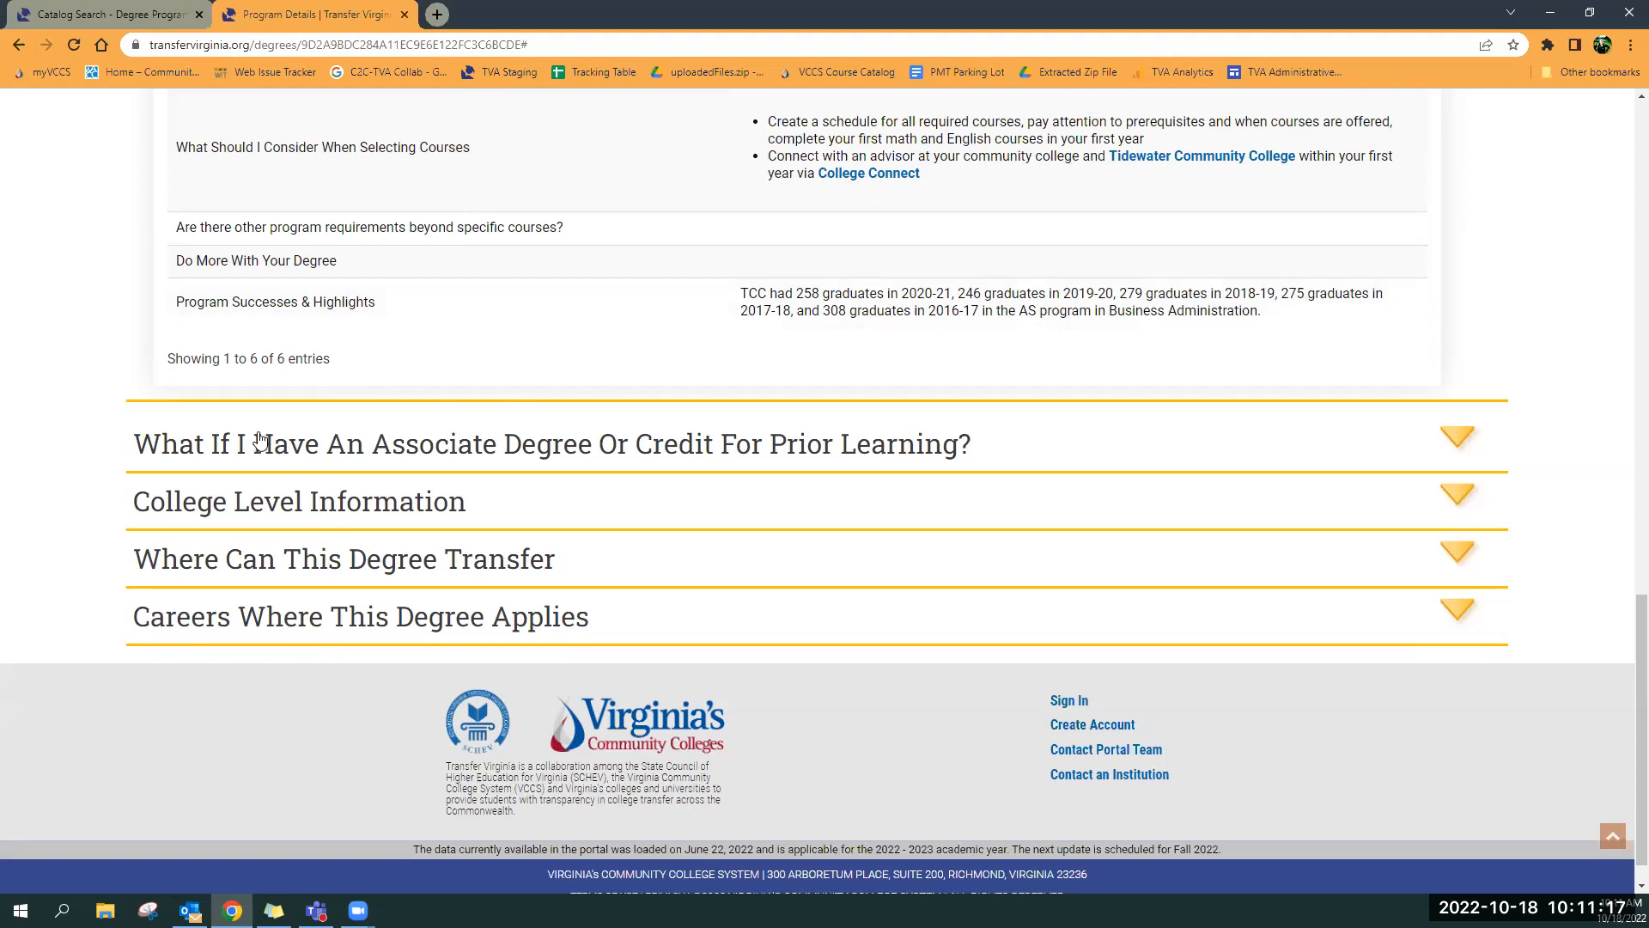
Expand 'What If I Have An Associate Degree Or Credit For Prior Learning?' to read the TCC credit details
left_click(1458, 437)
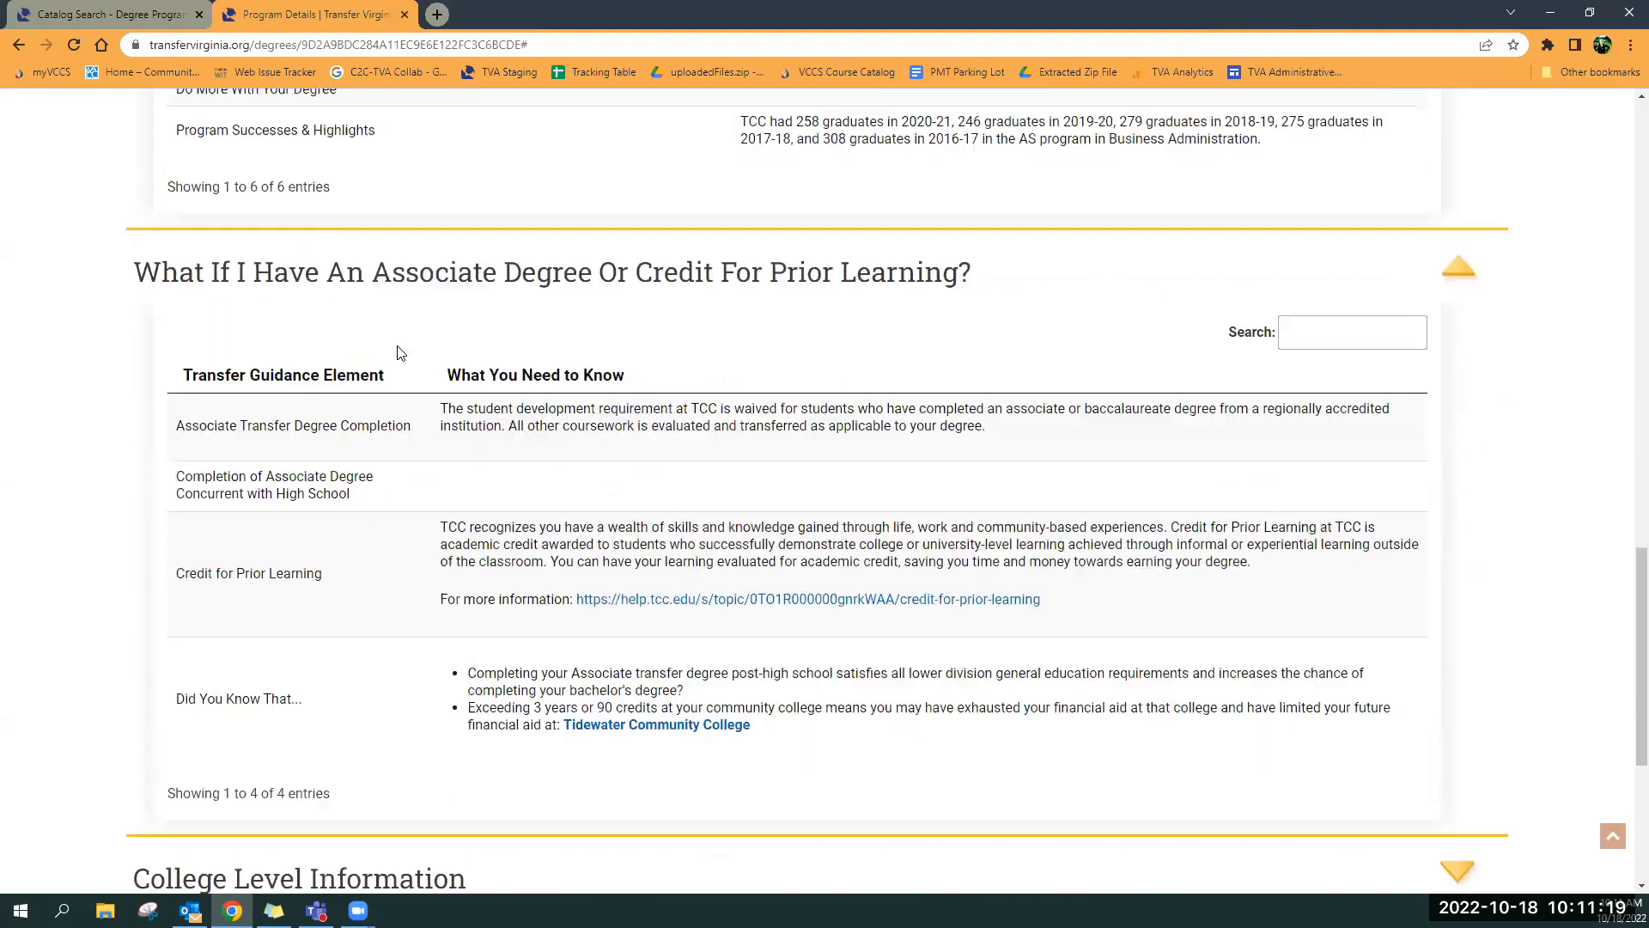
scroll("down", 3)
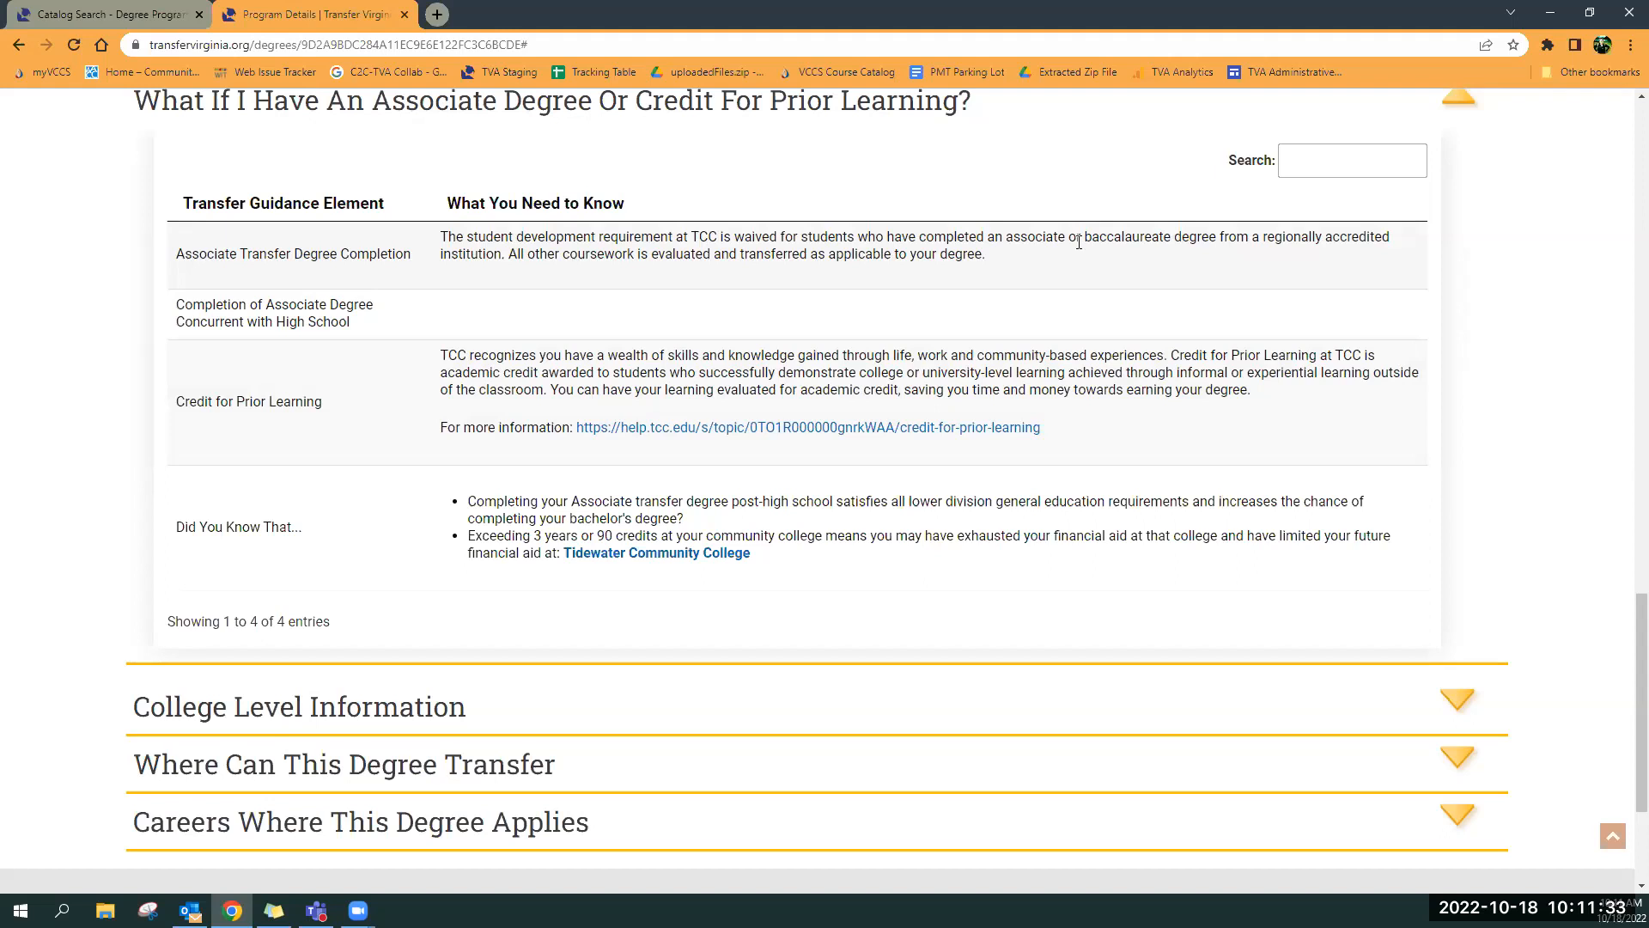
mouse_move(791, 257)
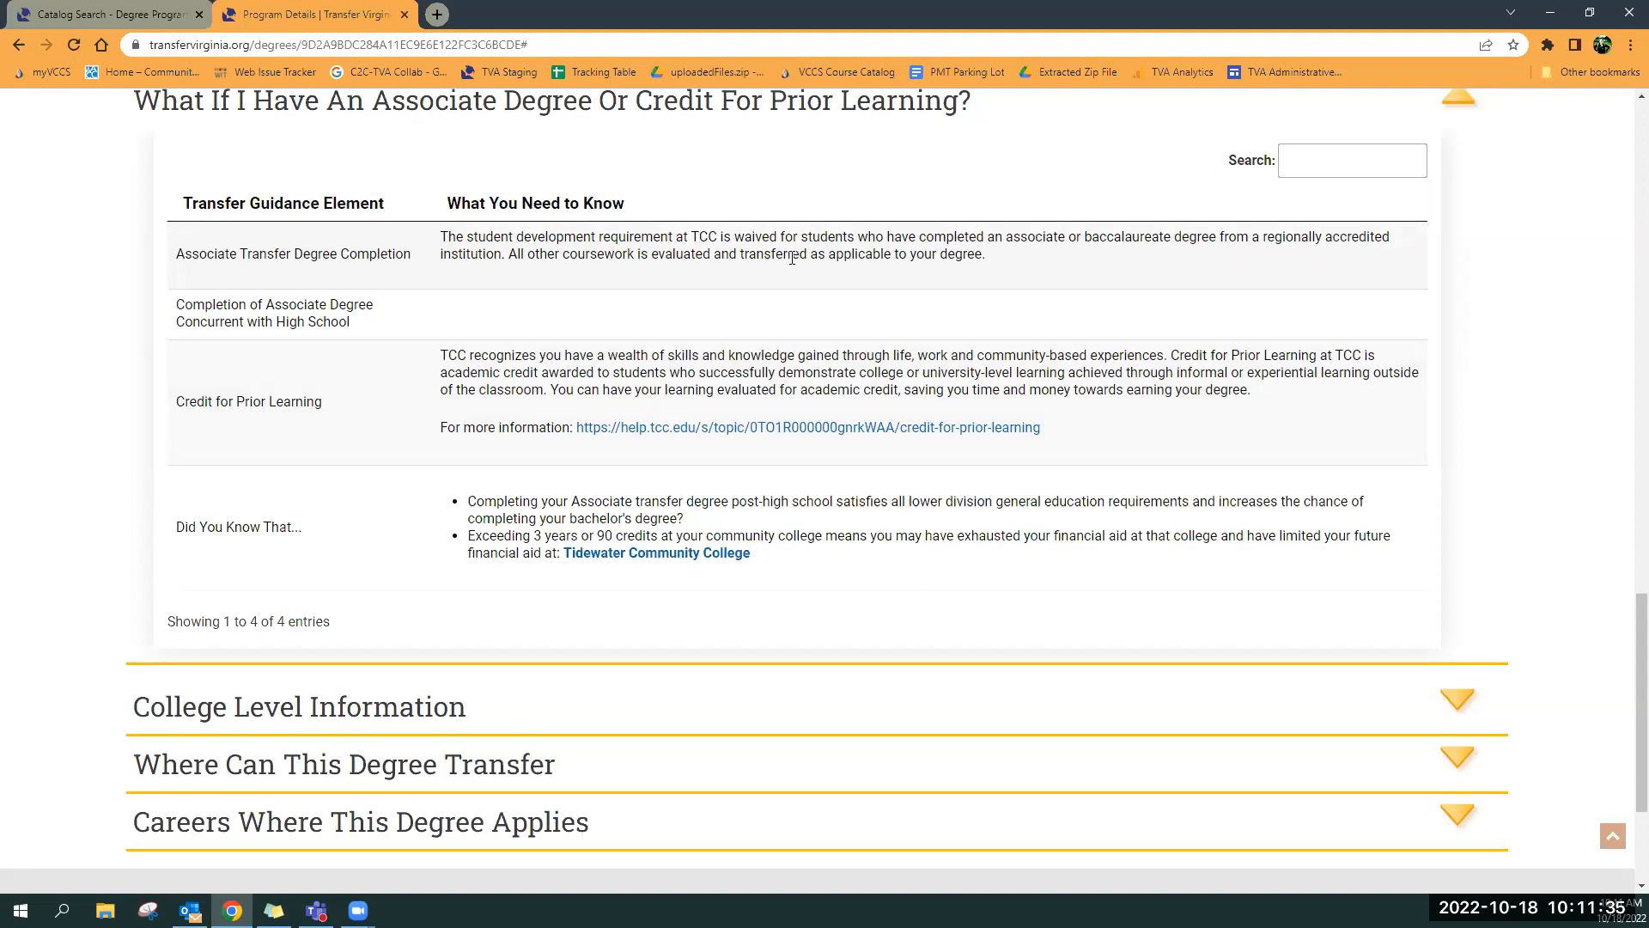
mouse_move(987, 270)
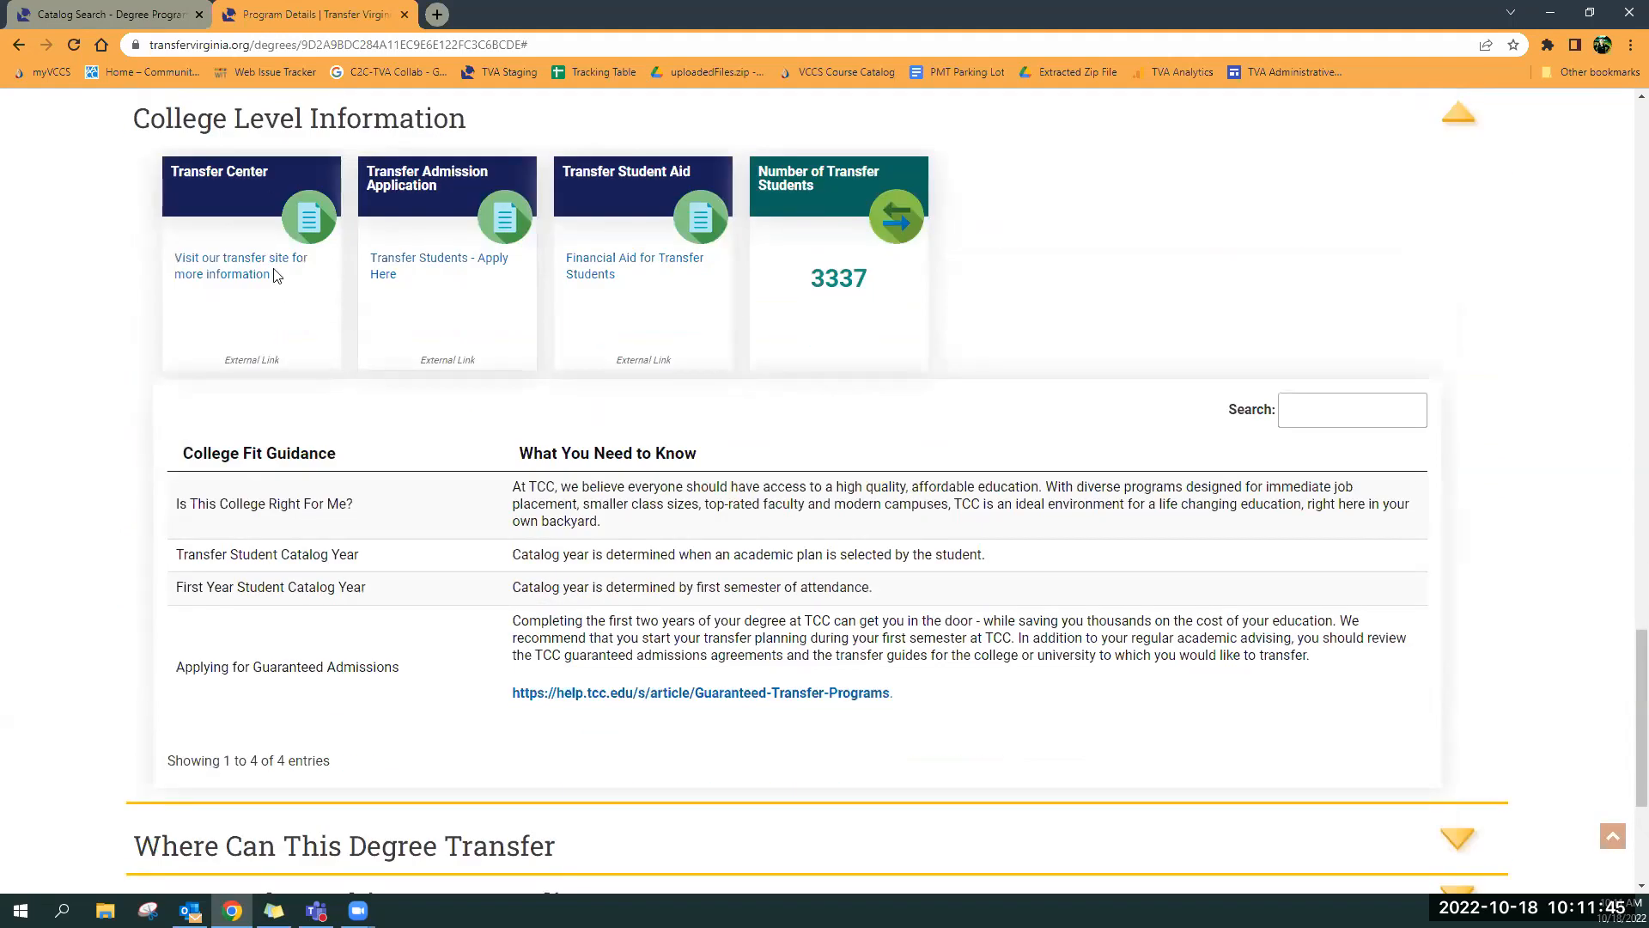
mouse_move(1039, 258)
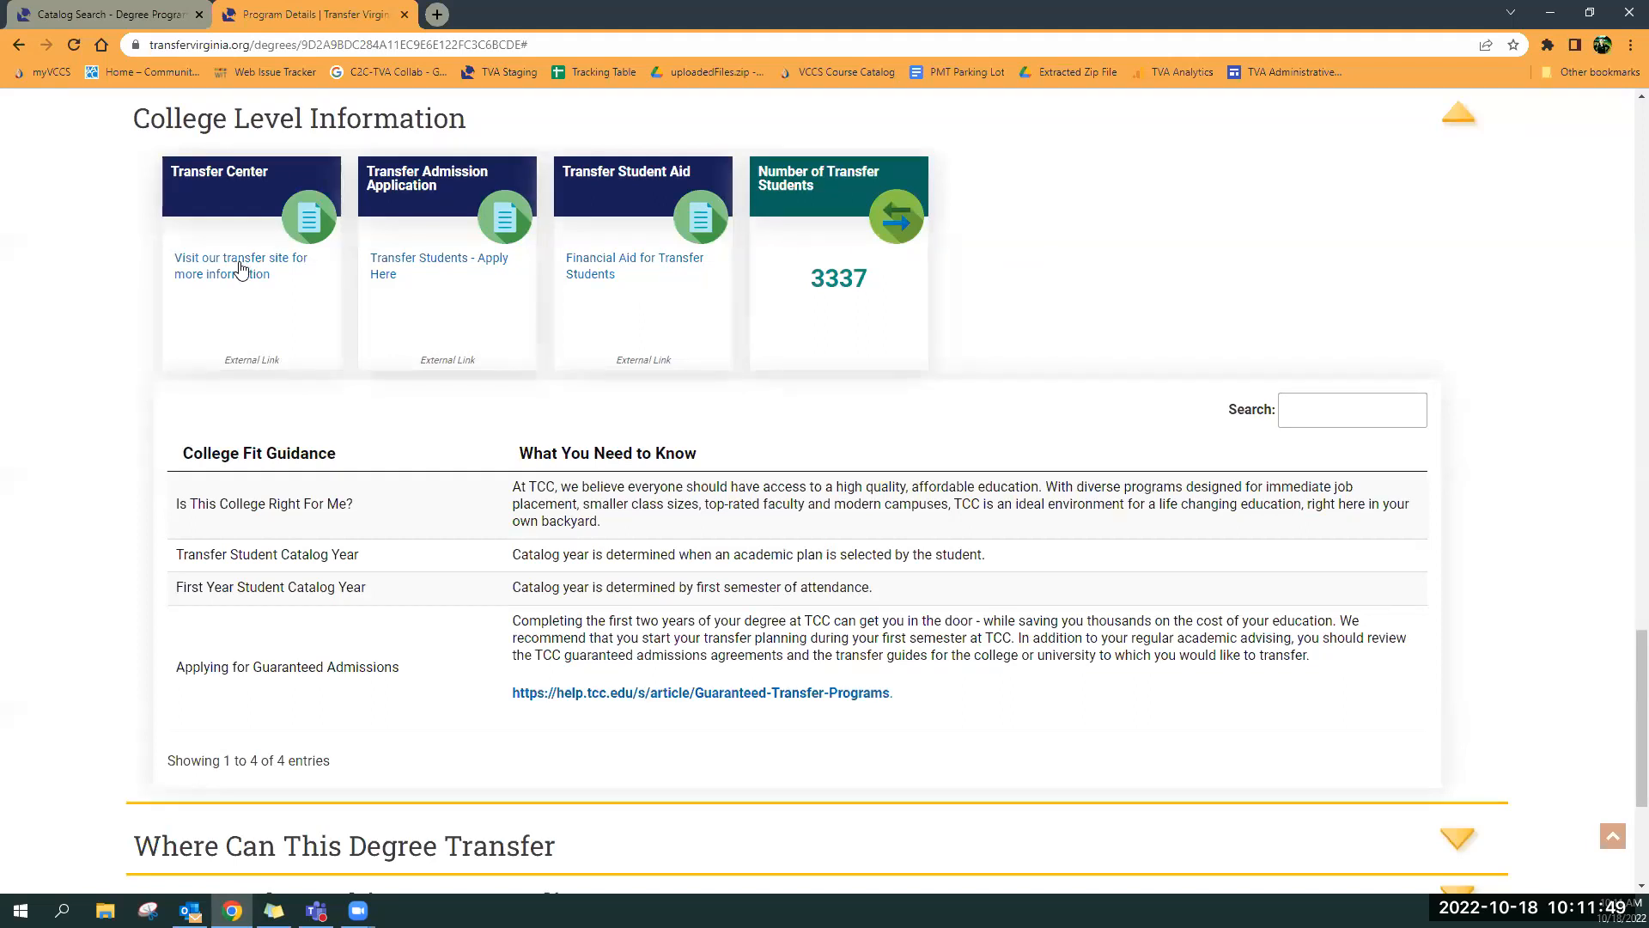
mouse_move(803, 304)
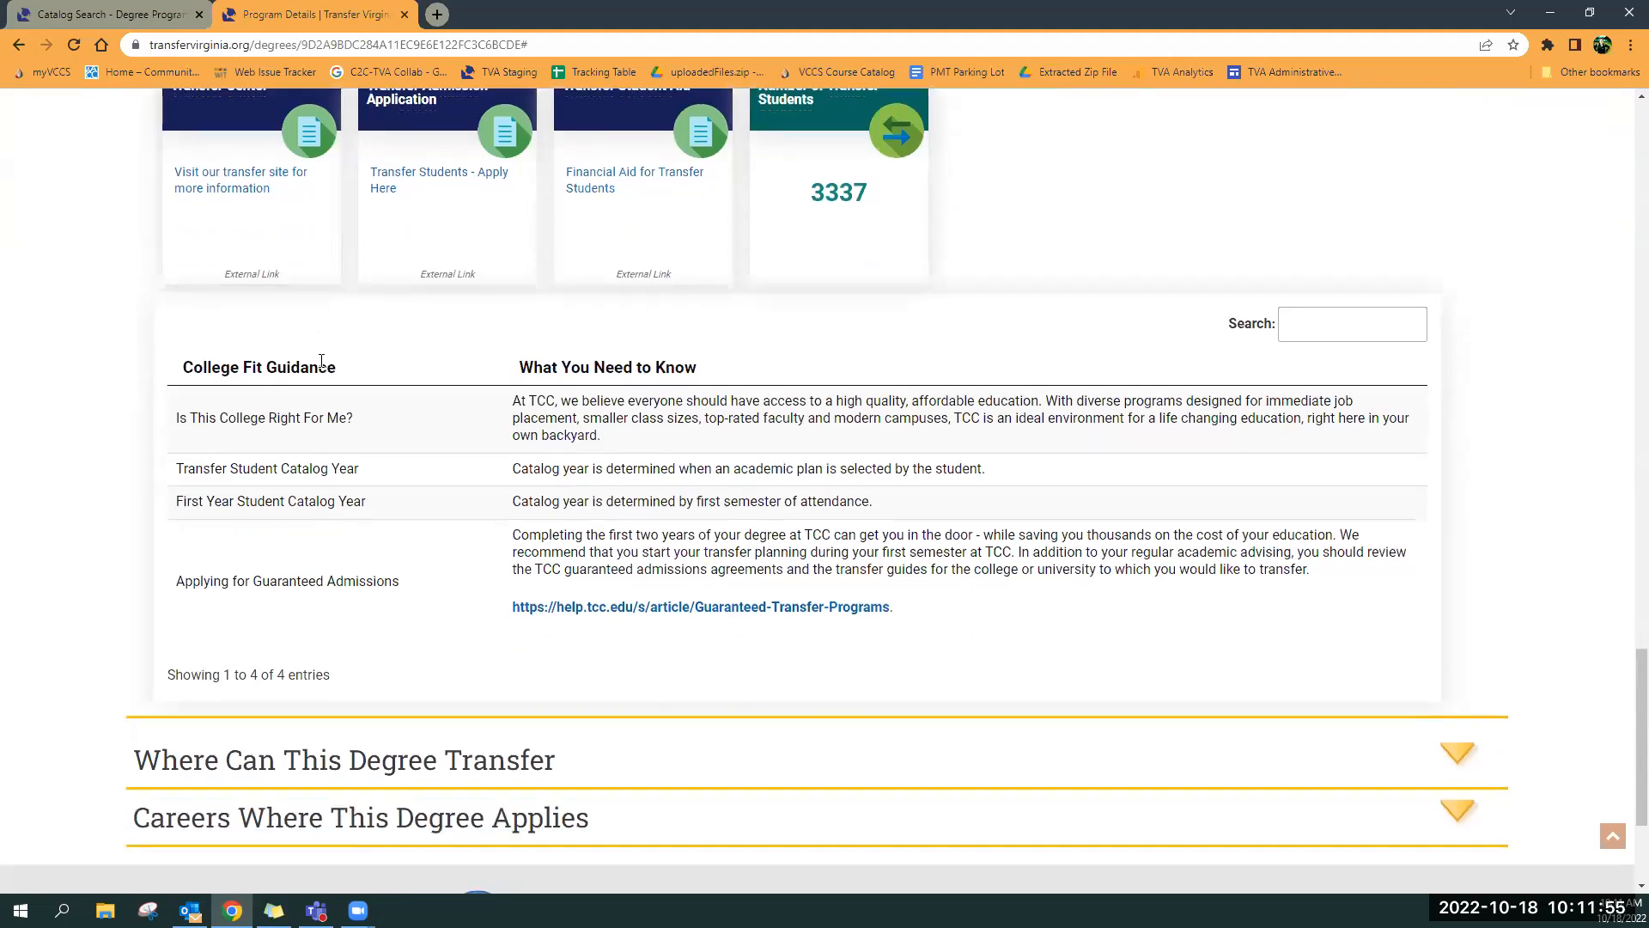
mouse_move(632, 348)
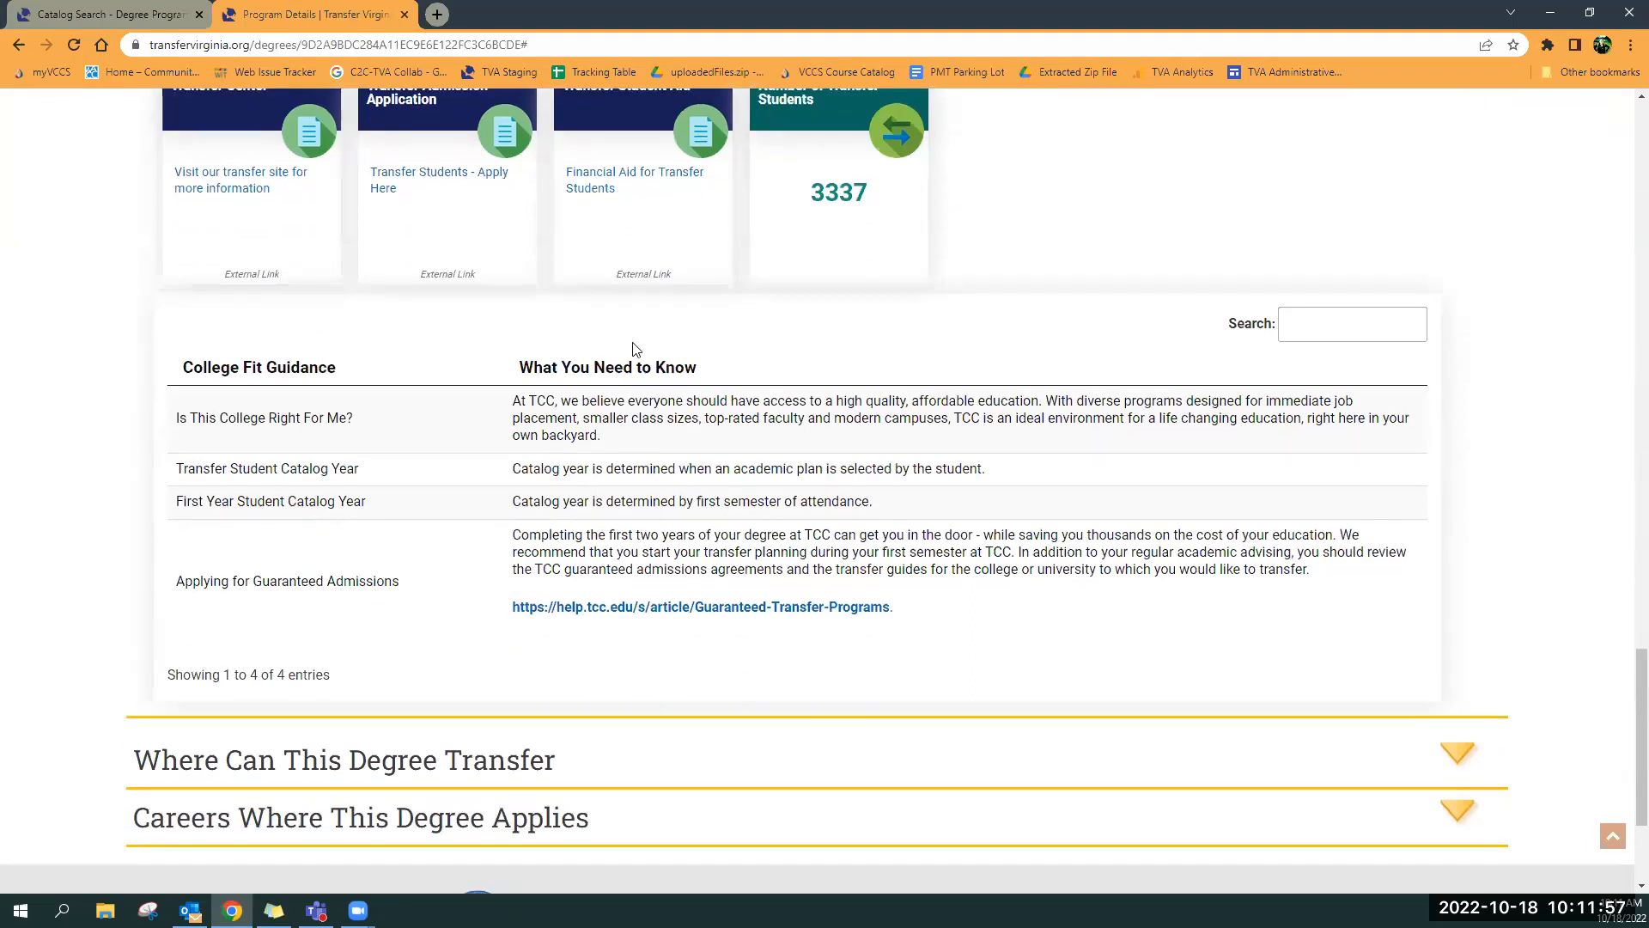
Scroll through the College Level Information cards, the 3337 transfer students figure and the College Fit Guidance table
scroll("down", 3)
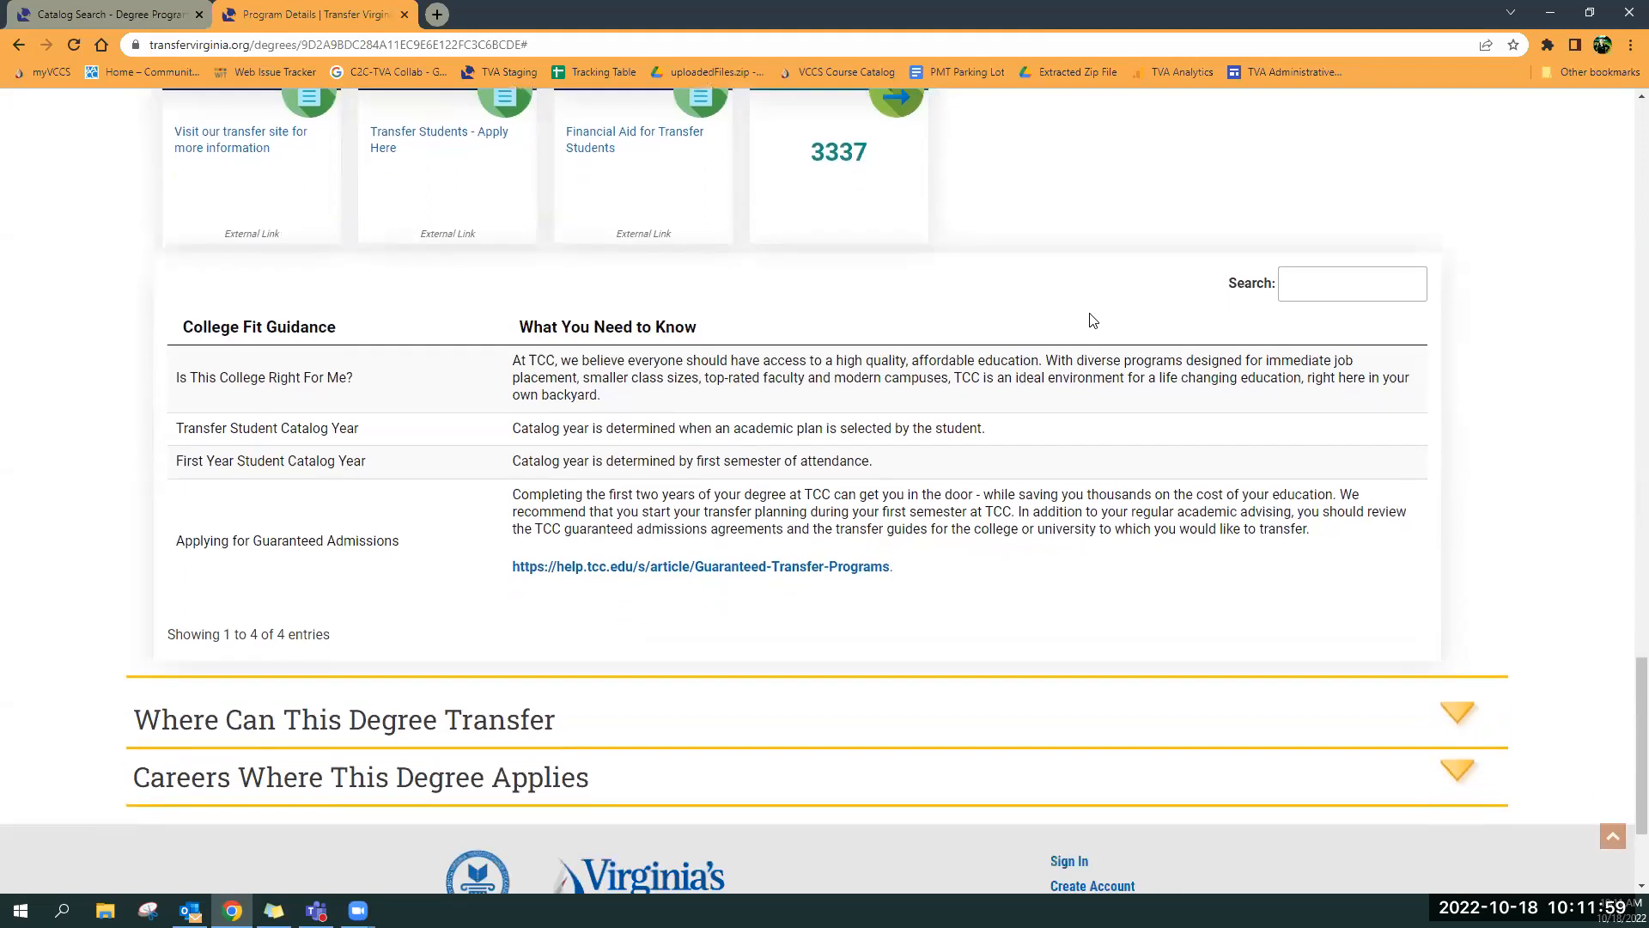
scroll("down", 3)
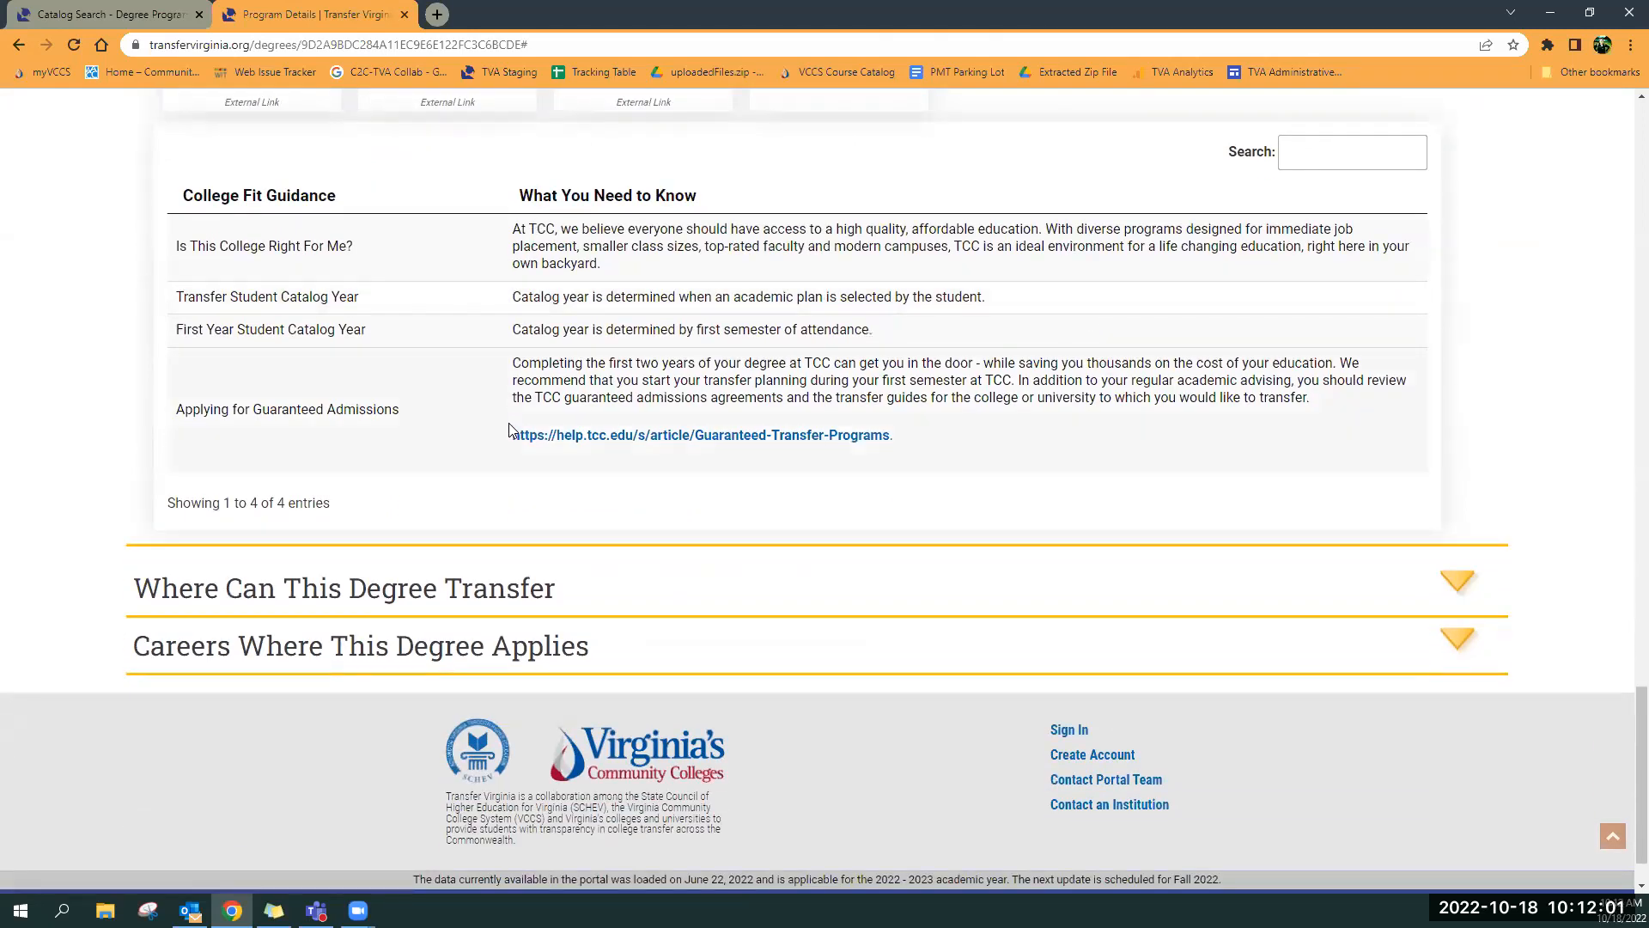
mouse_move(495, 379)
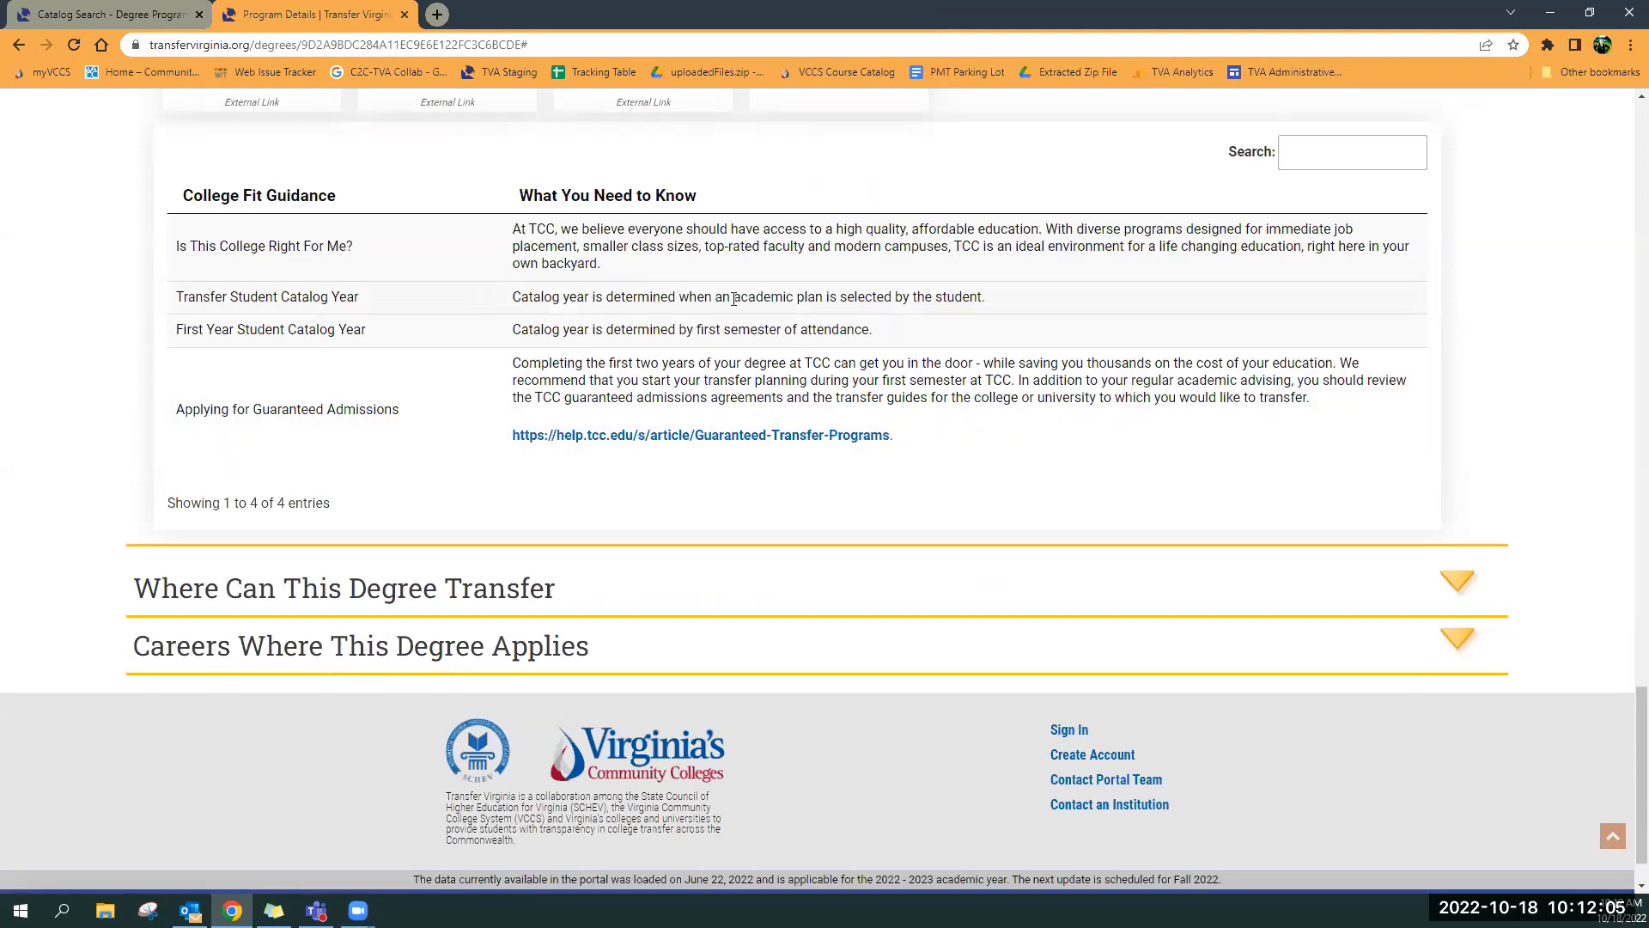
mouse_move(1029, 305)
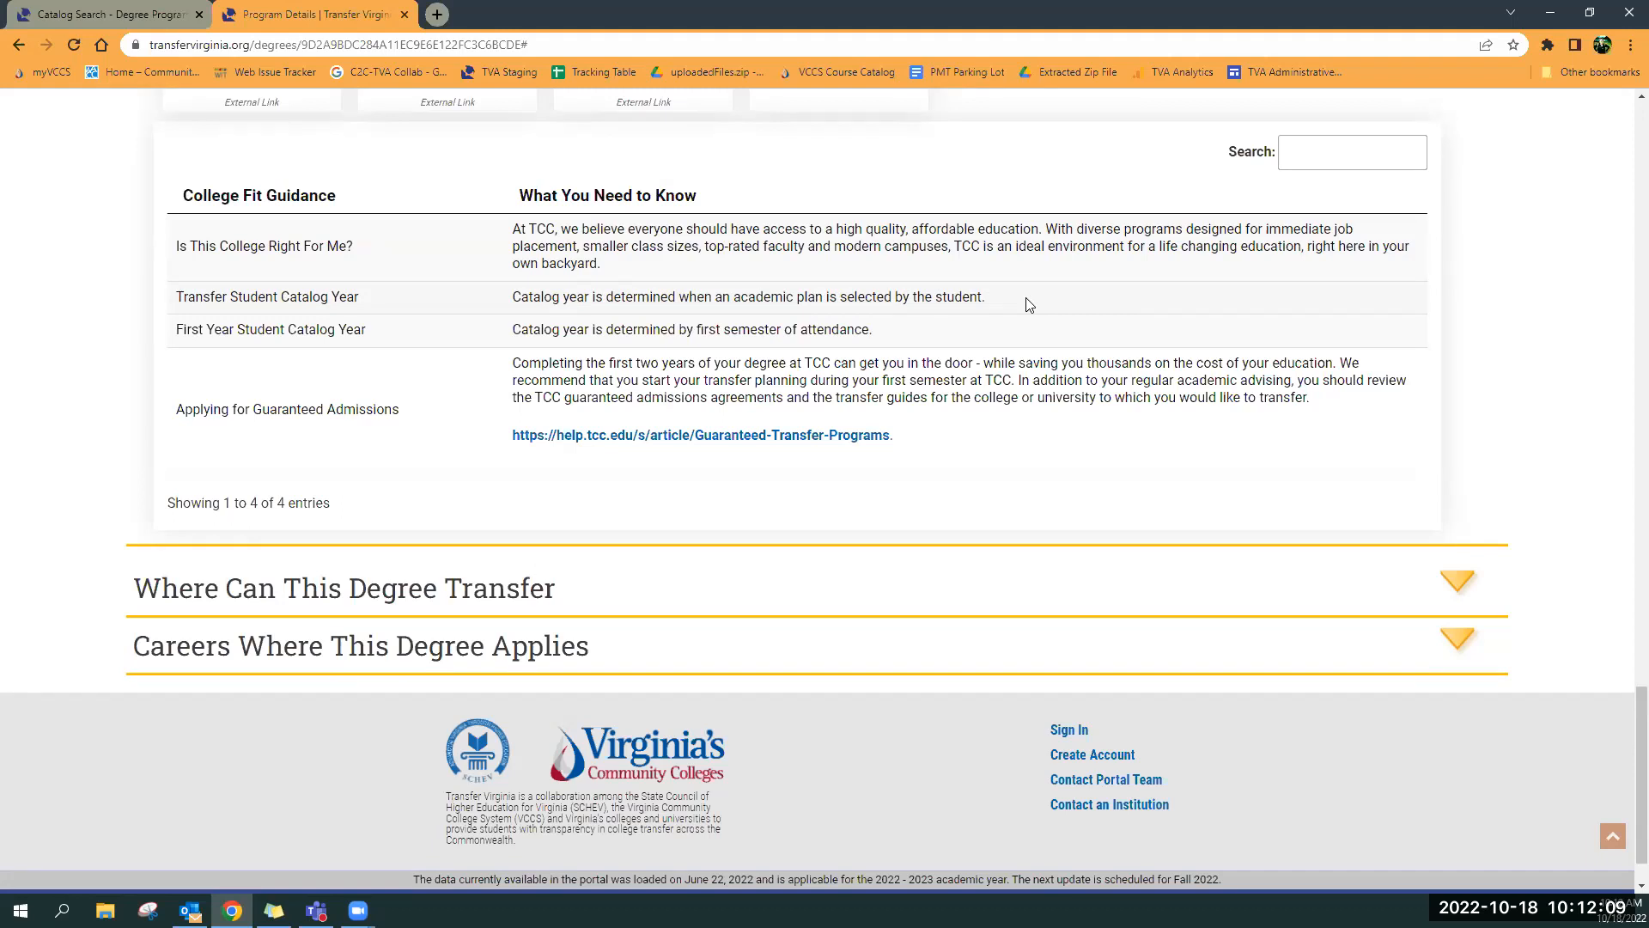
scroll("down", 3)
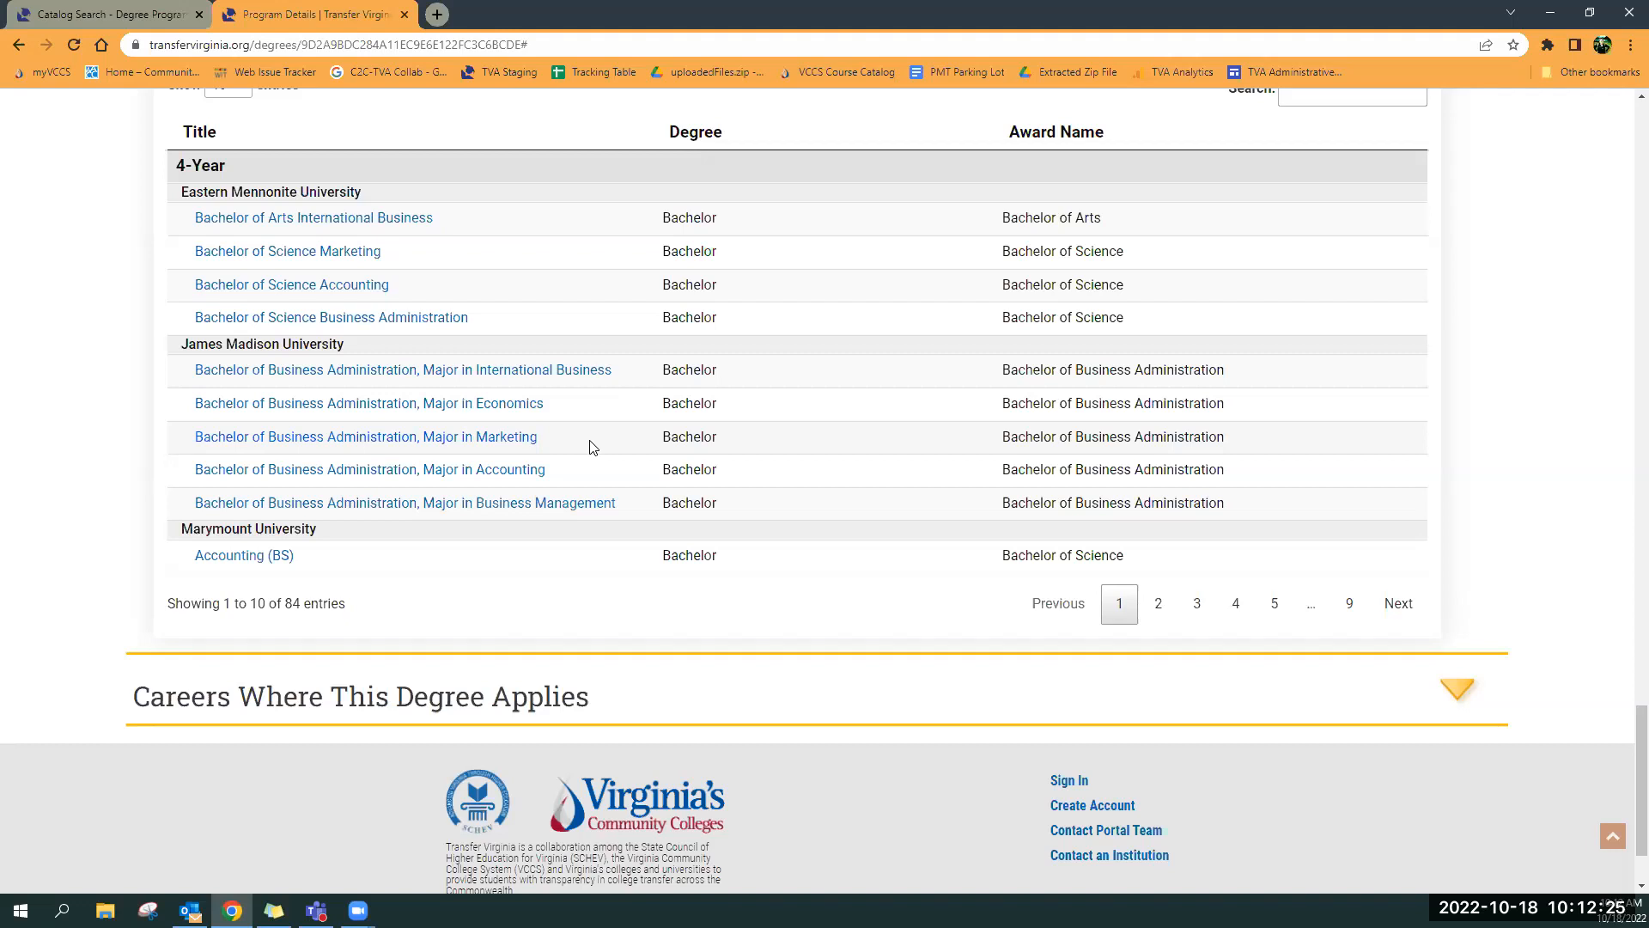
mouse_move(349, 233)
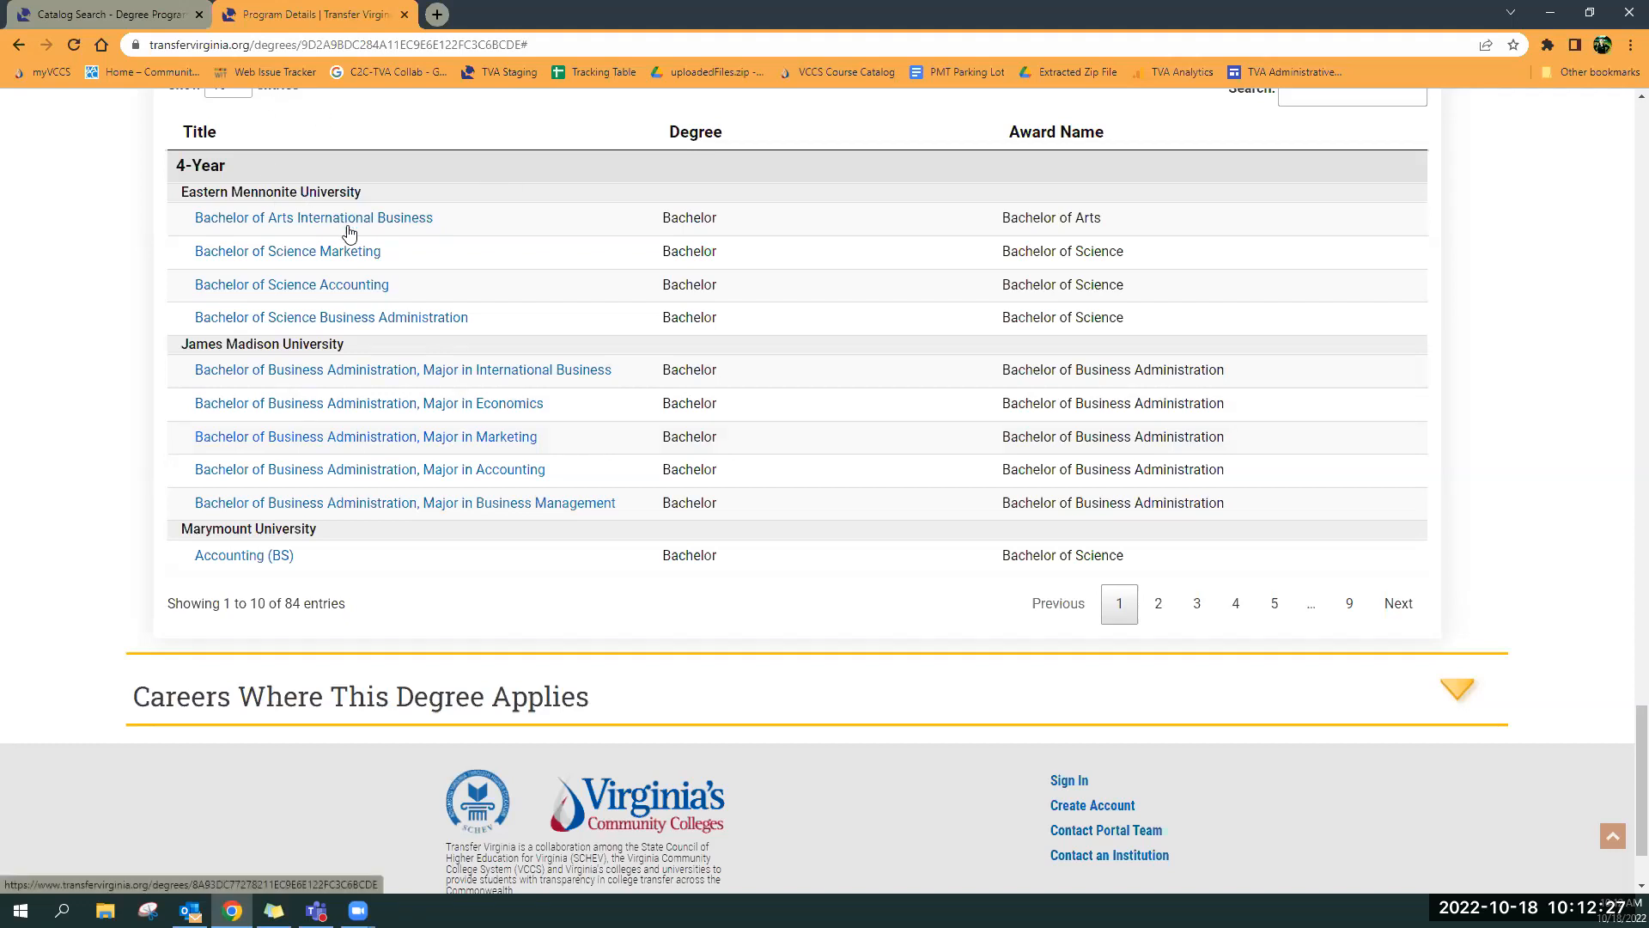
mouse_move(347, 297)
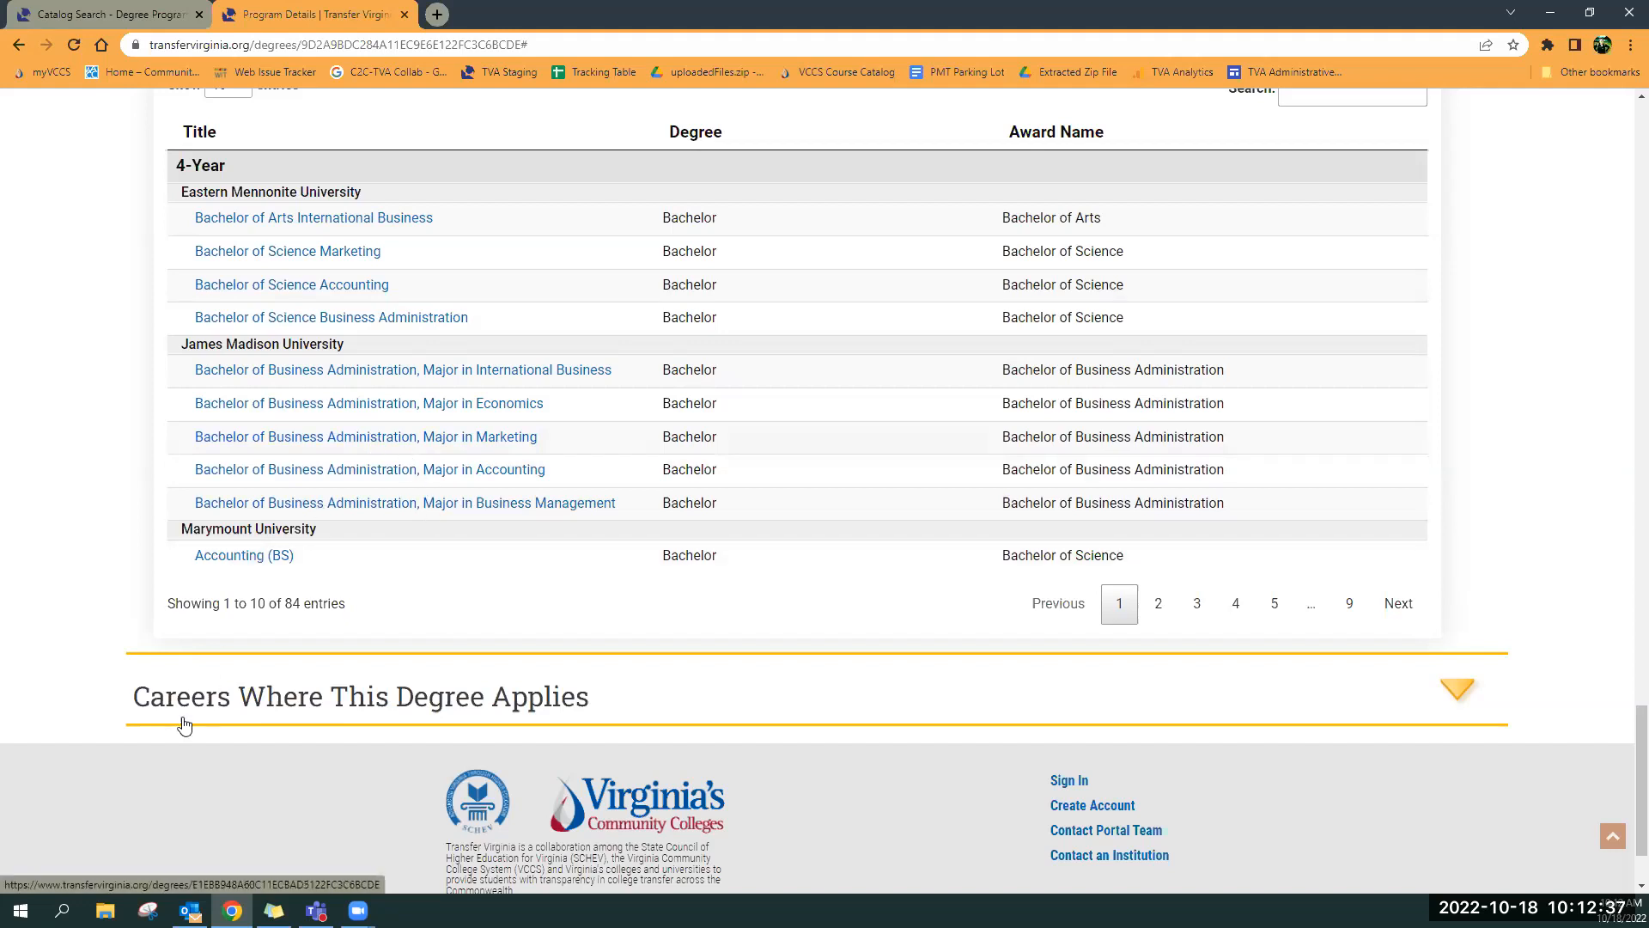
mouse_move(271, 699)
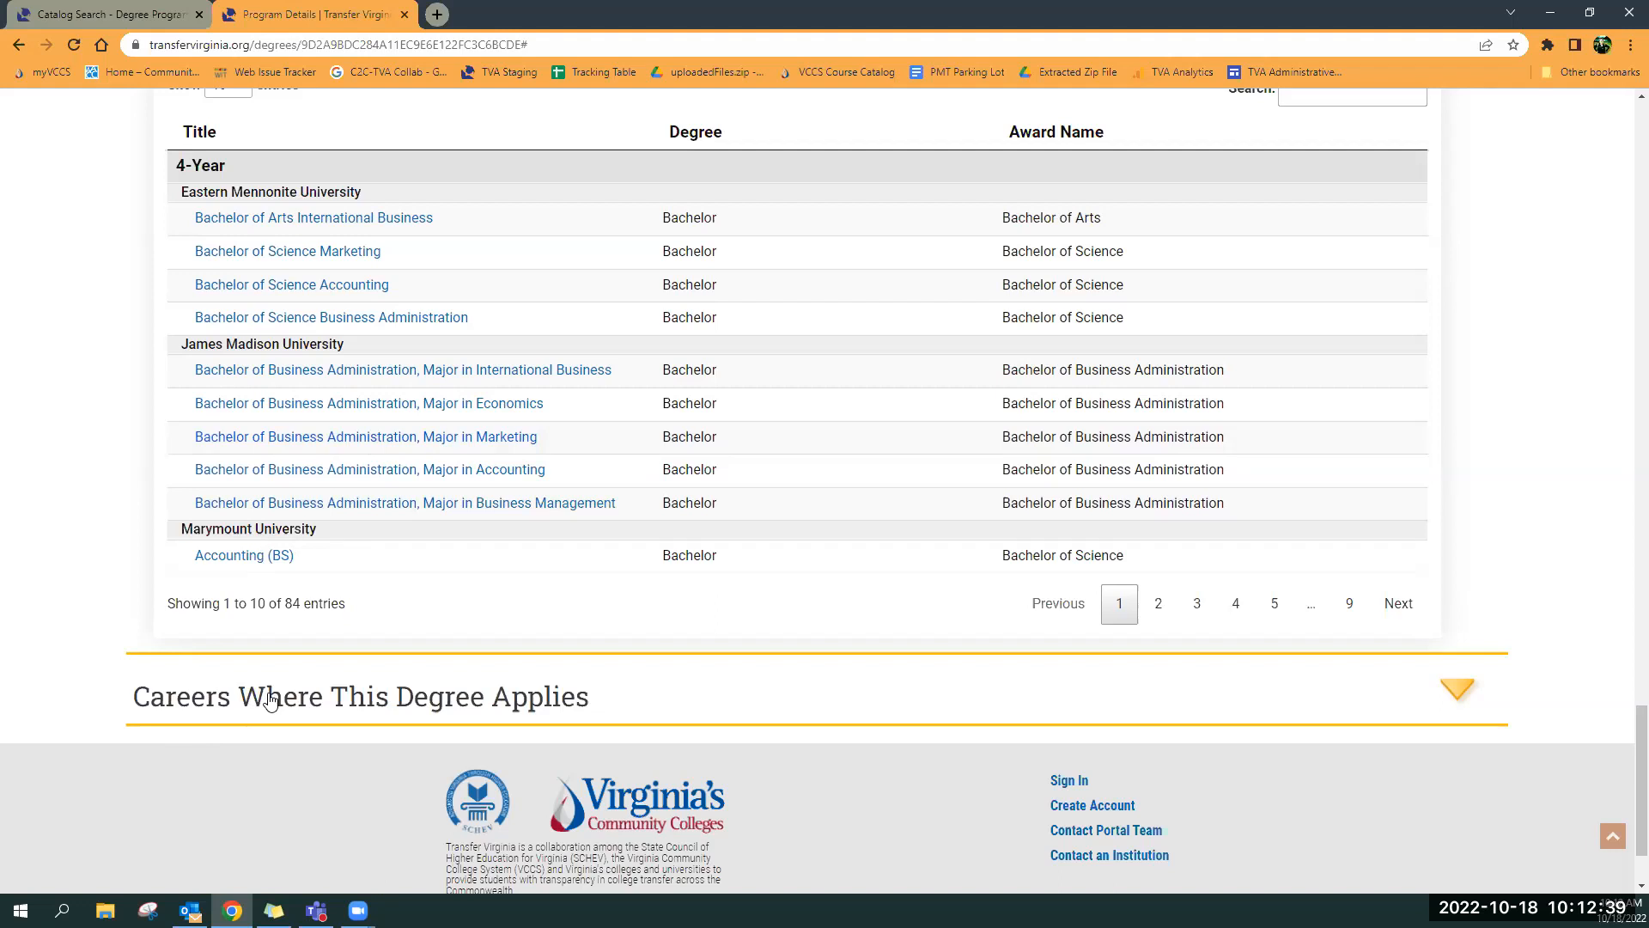
mouse_move(336, 444)
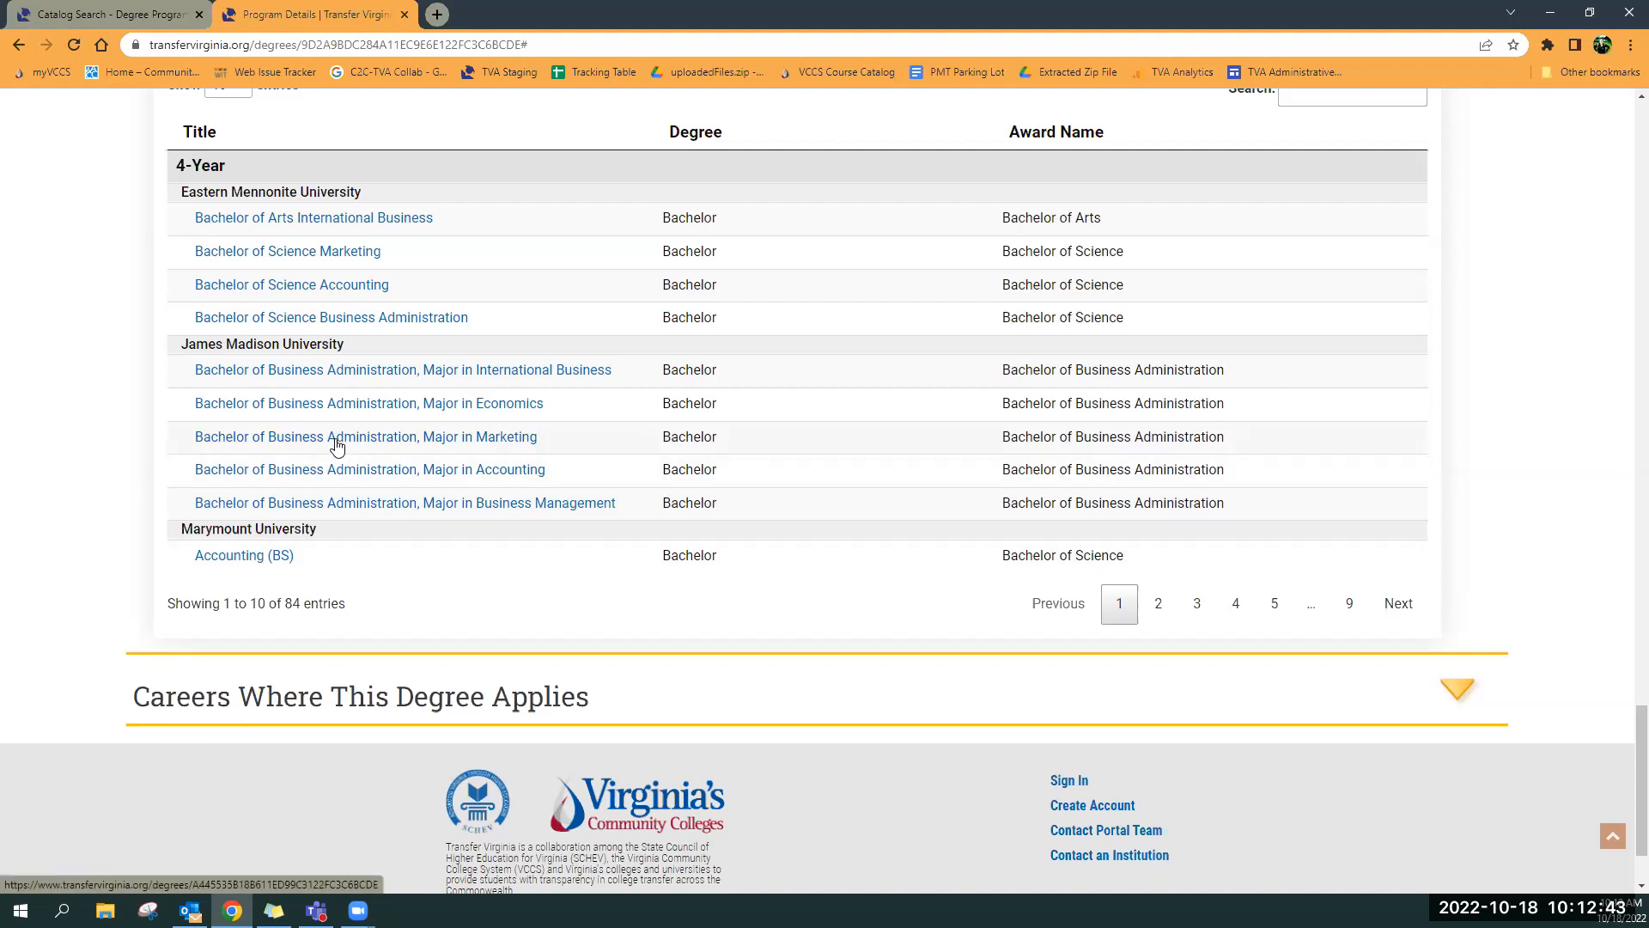
Open JMU's Bachelor of Business Administration, Major in Marketing and review it down to the collapsed sections
left_click(366, 436)
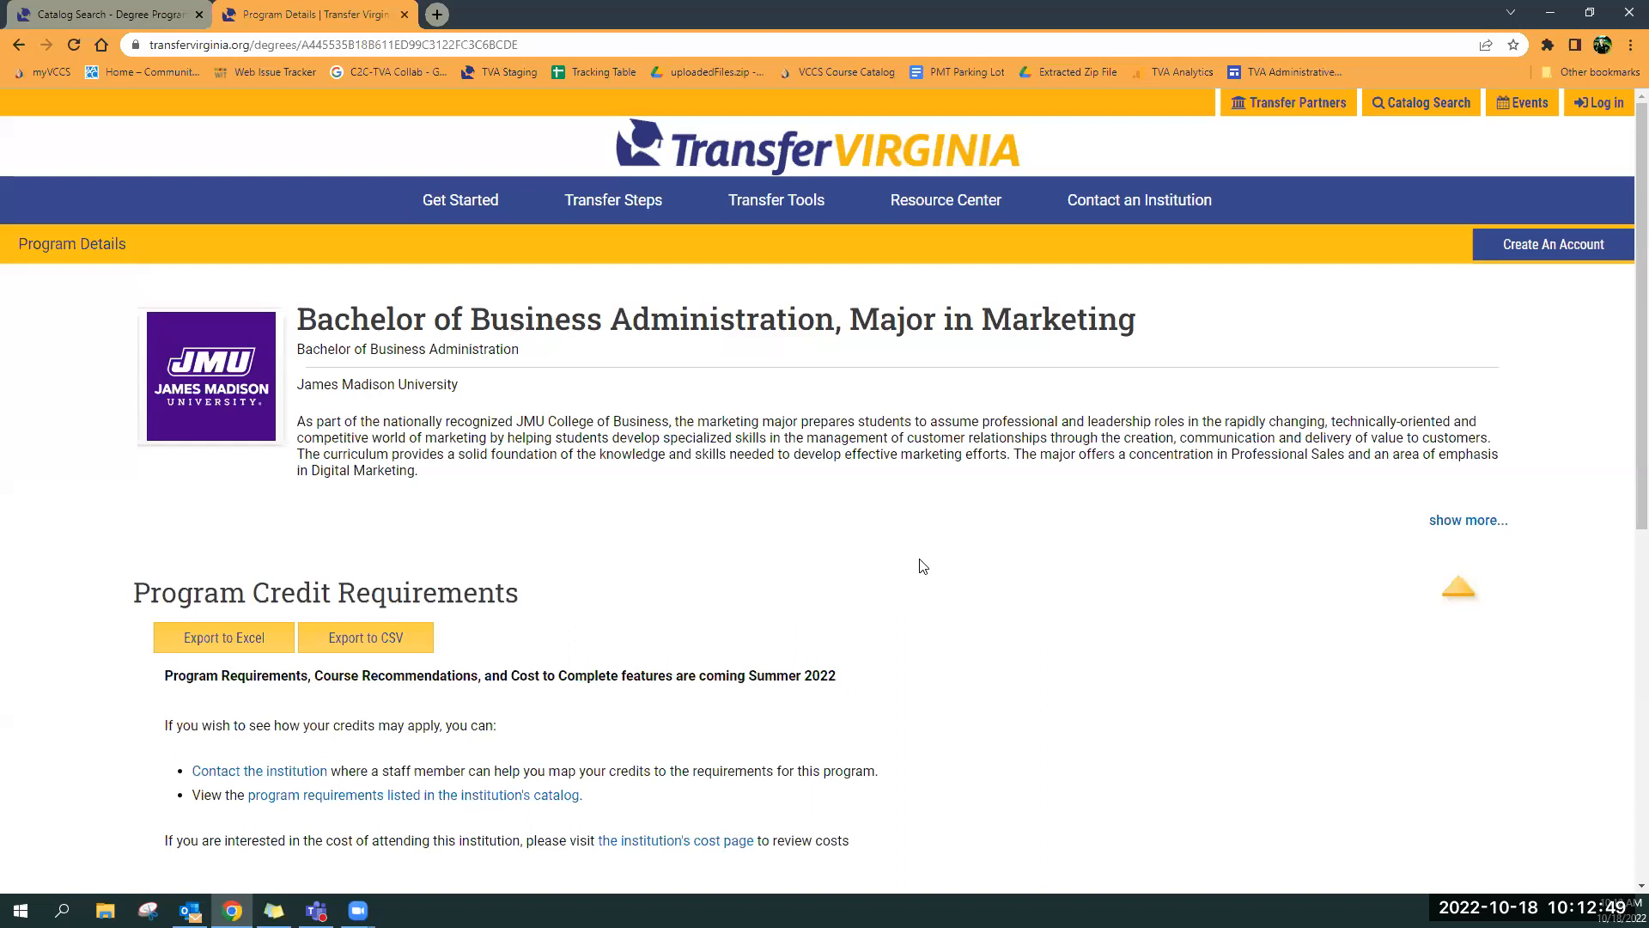
mouse_move(273, 491)
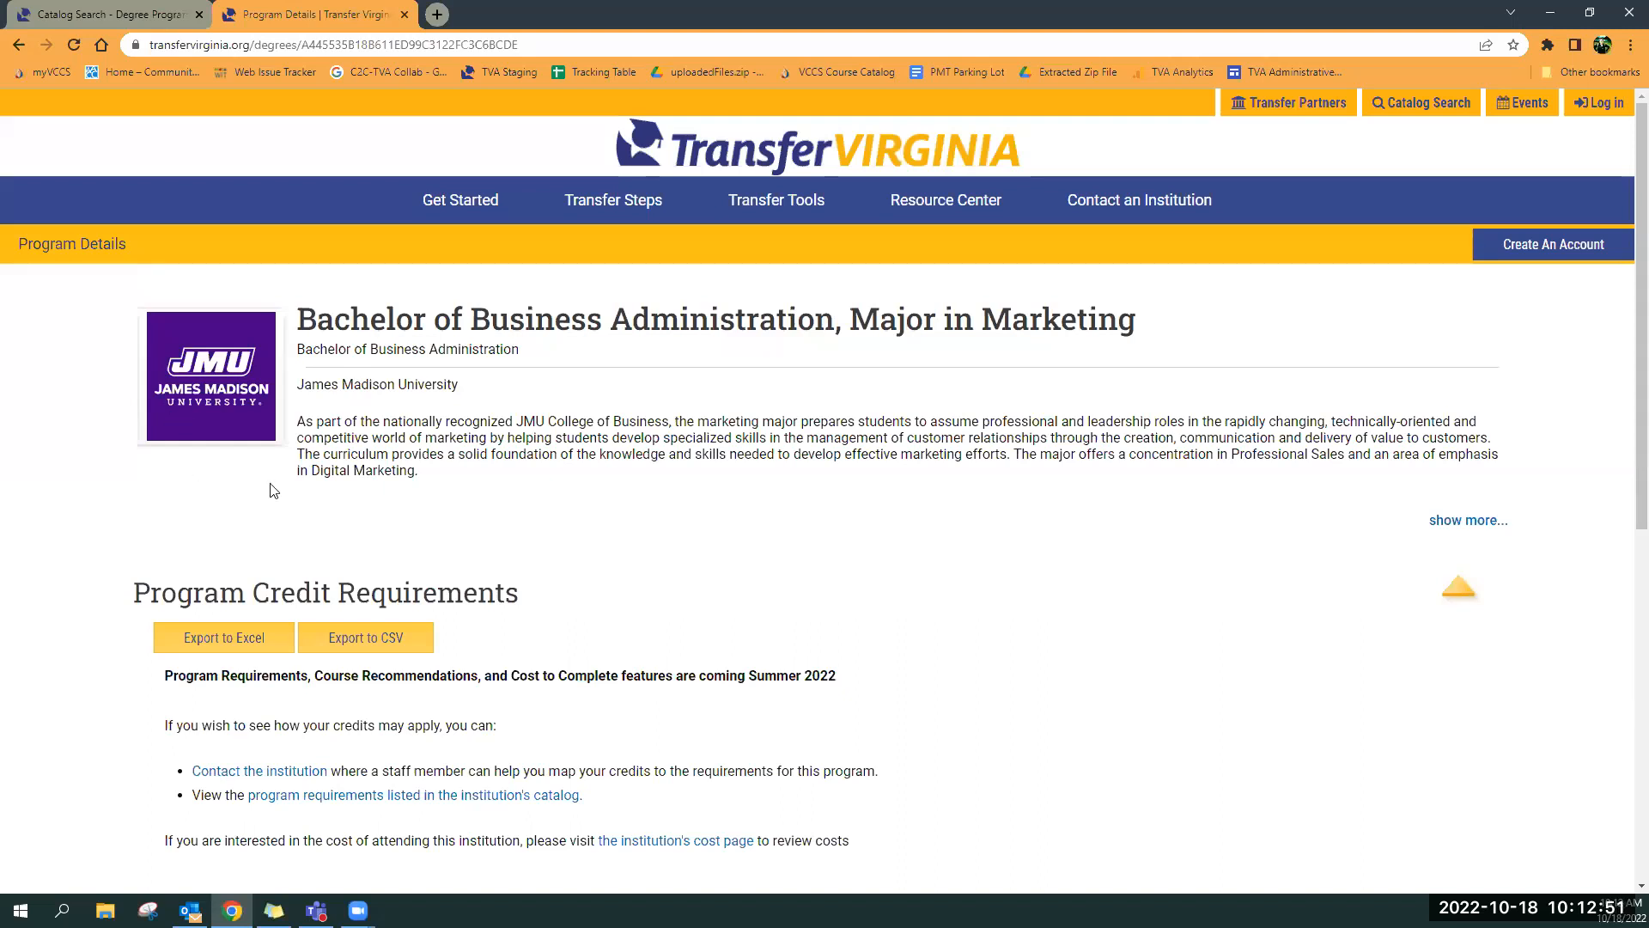
scroll("down", 3)
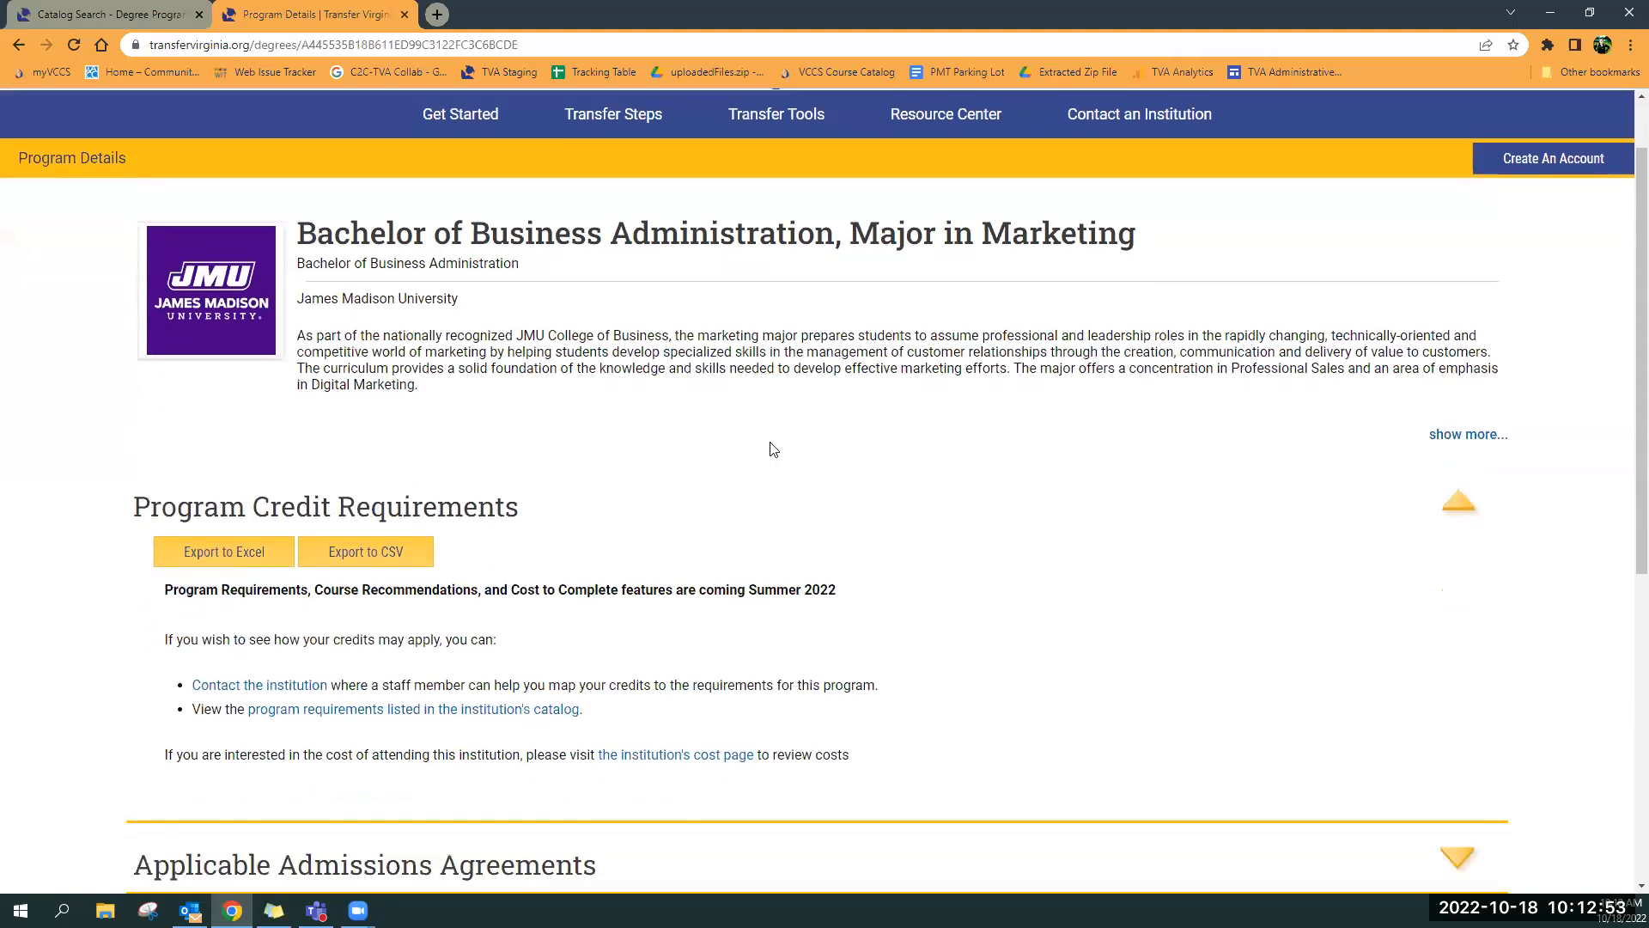
scroll("down", 3)
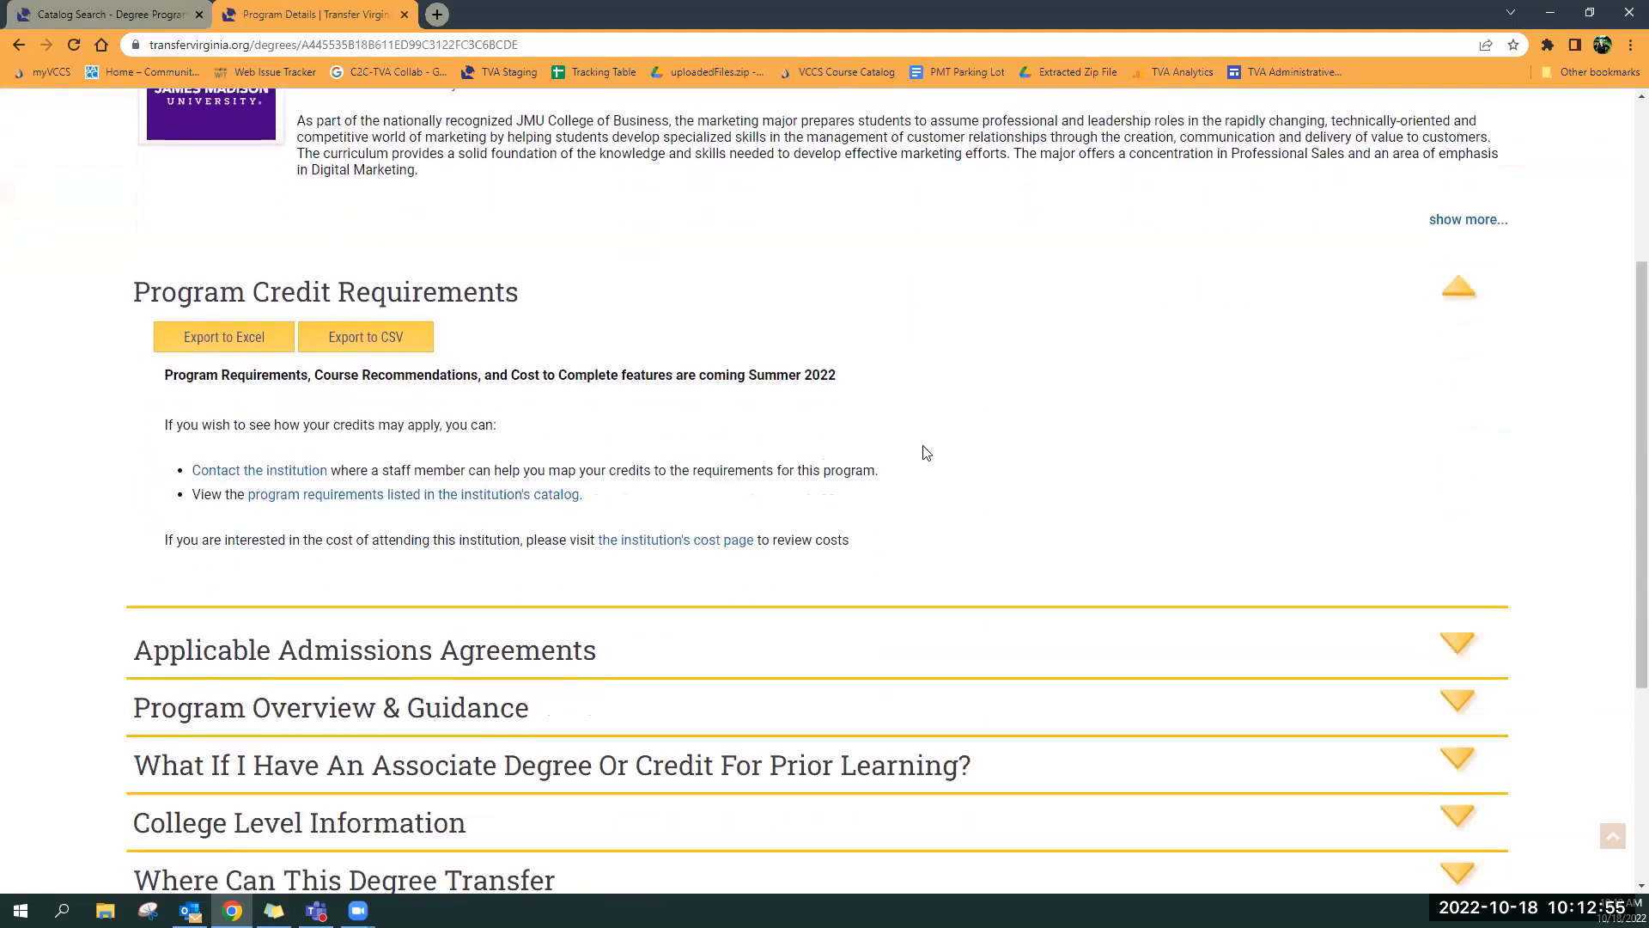
scroll("down", 3)
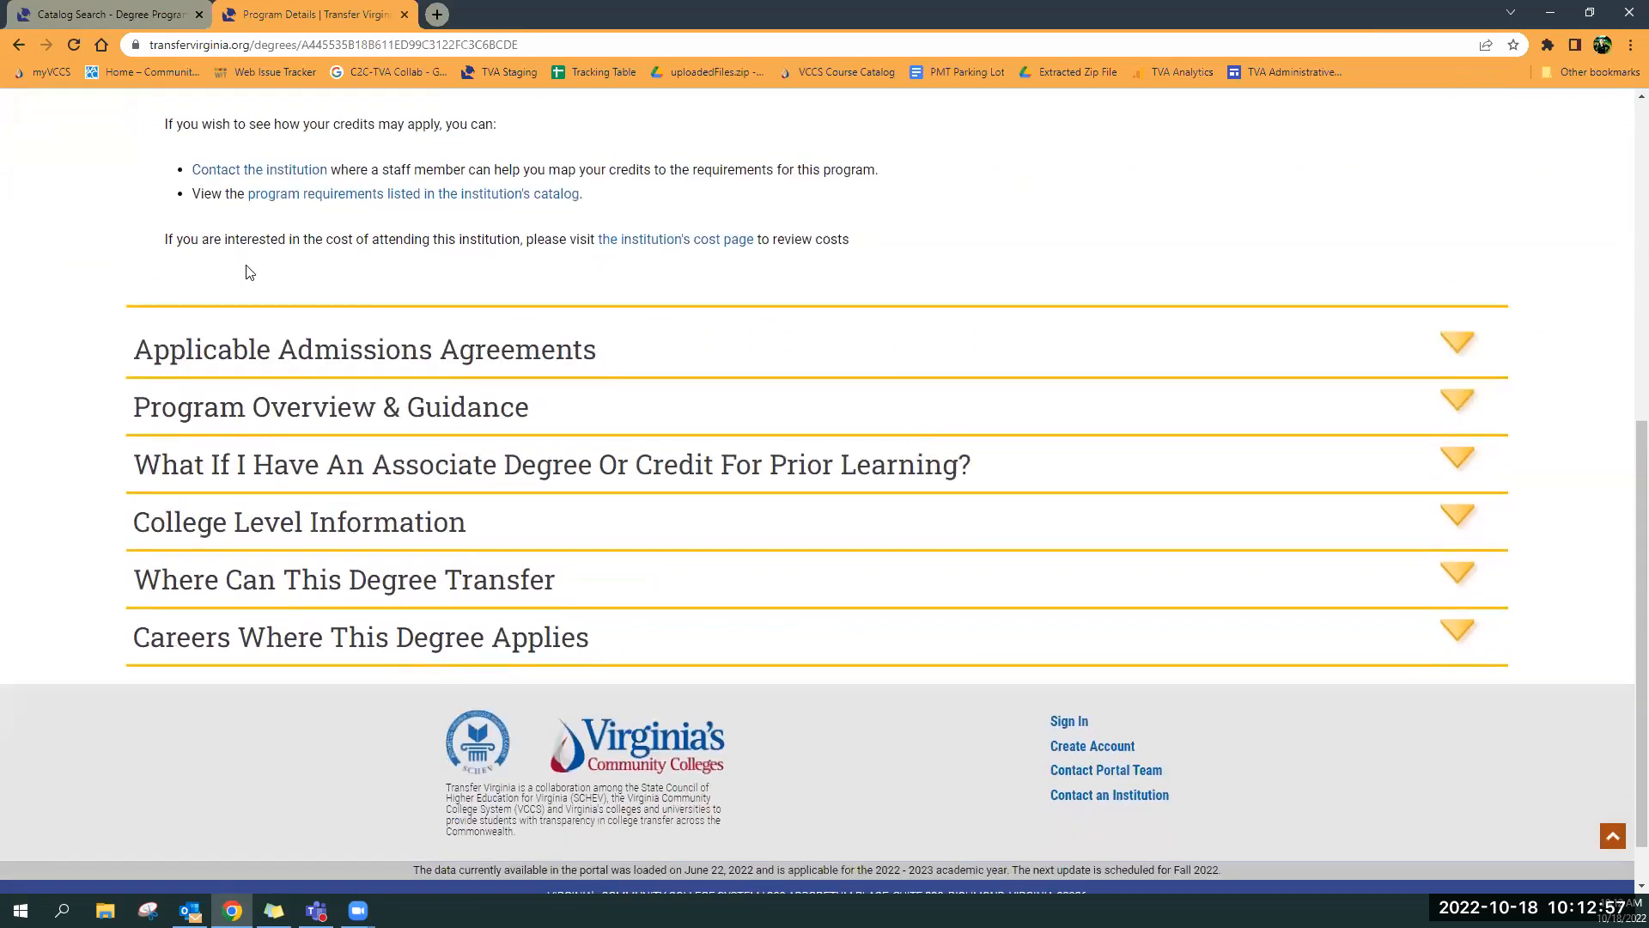
mouse_move(268, 615)
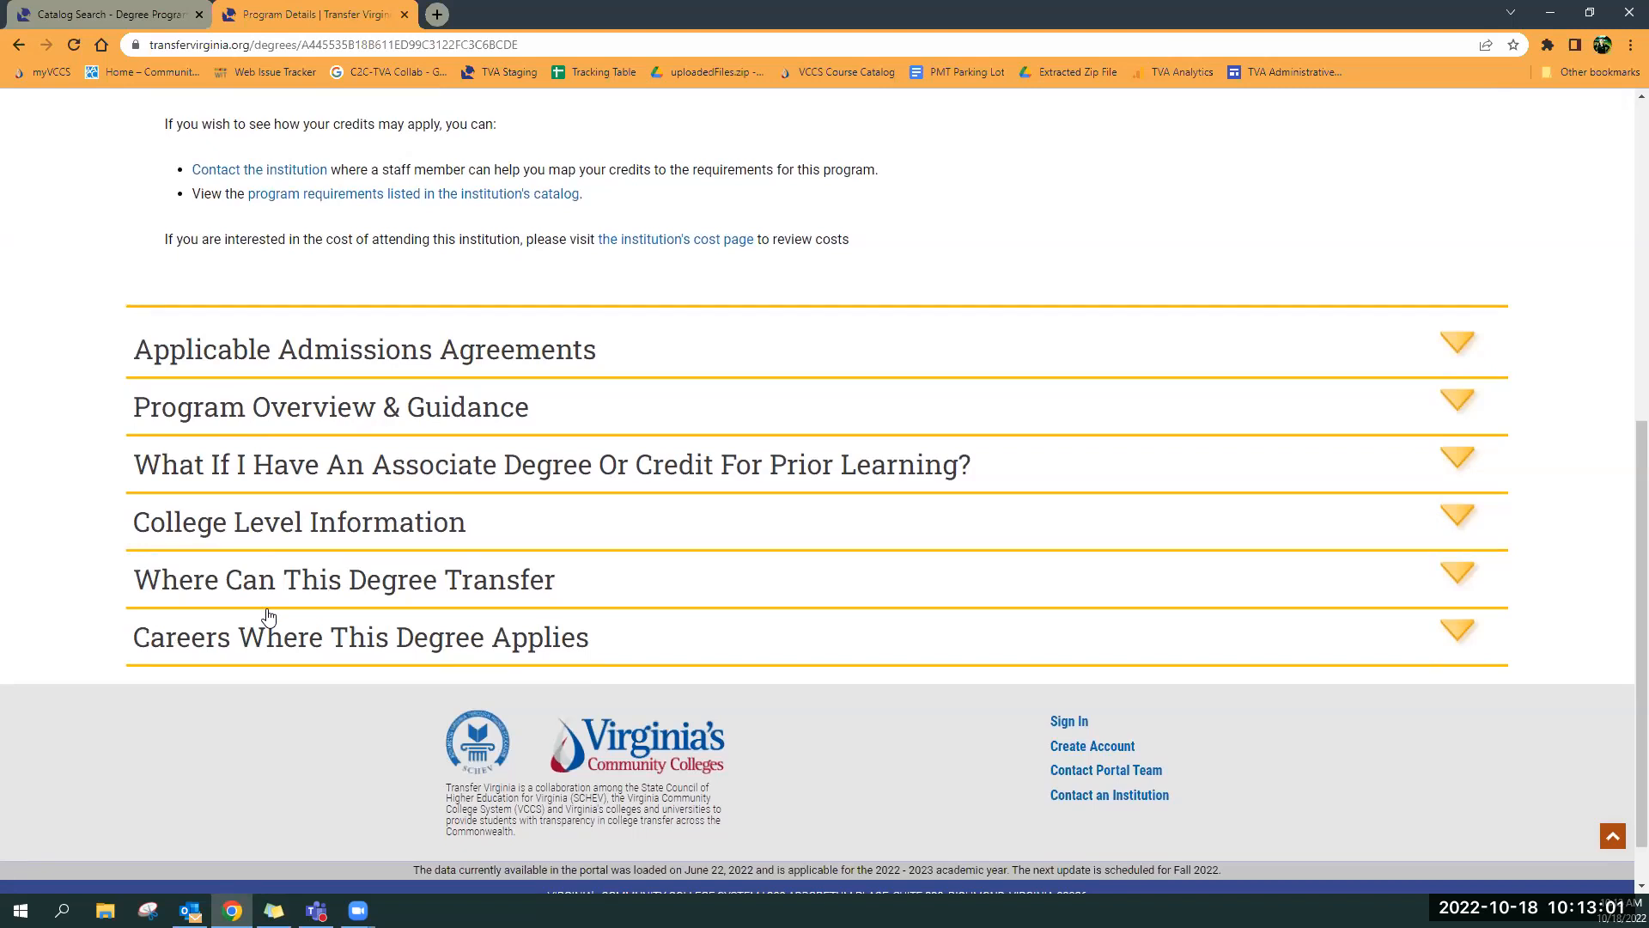
mouse_move(164, 356)
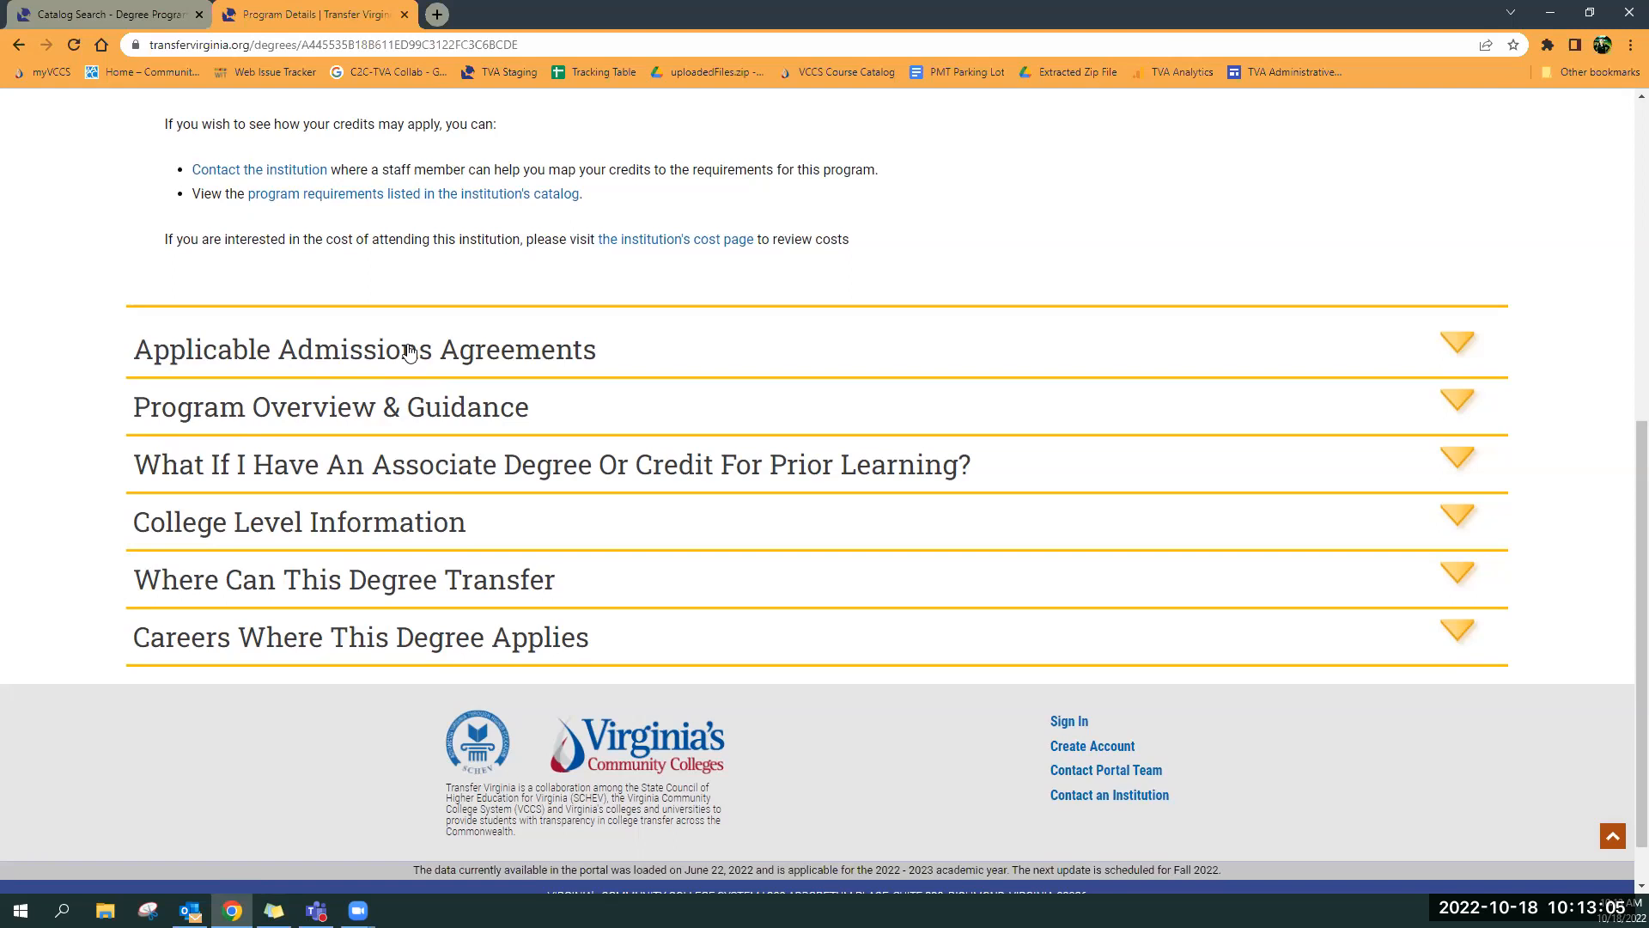
left_click(1457, 343)
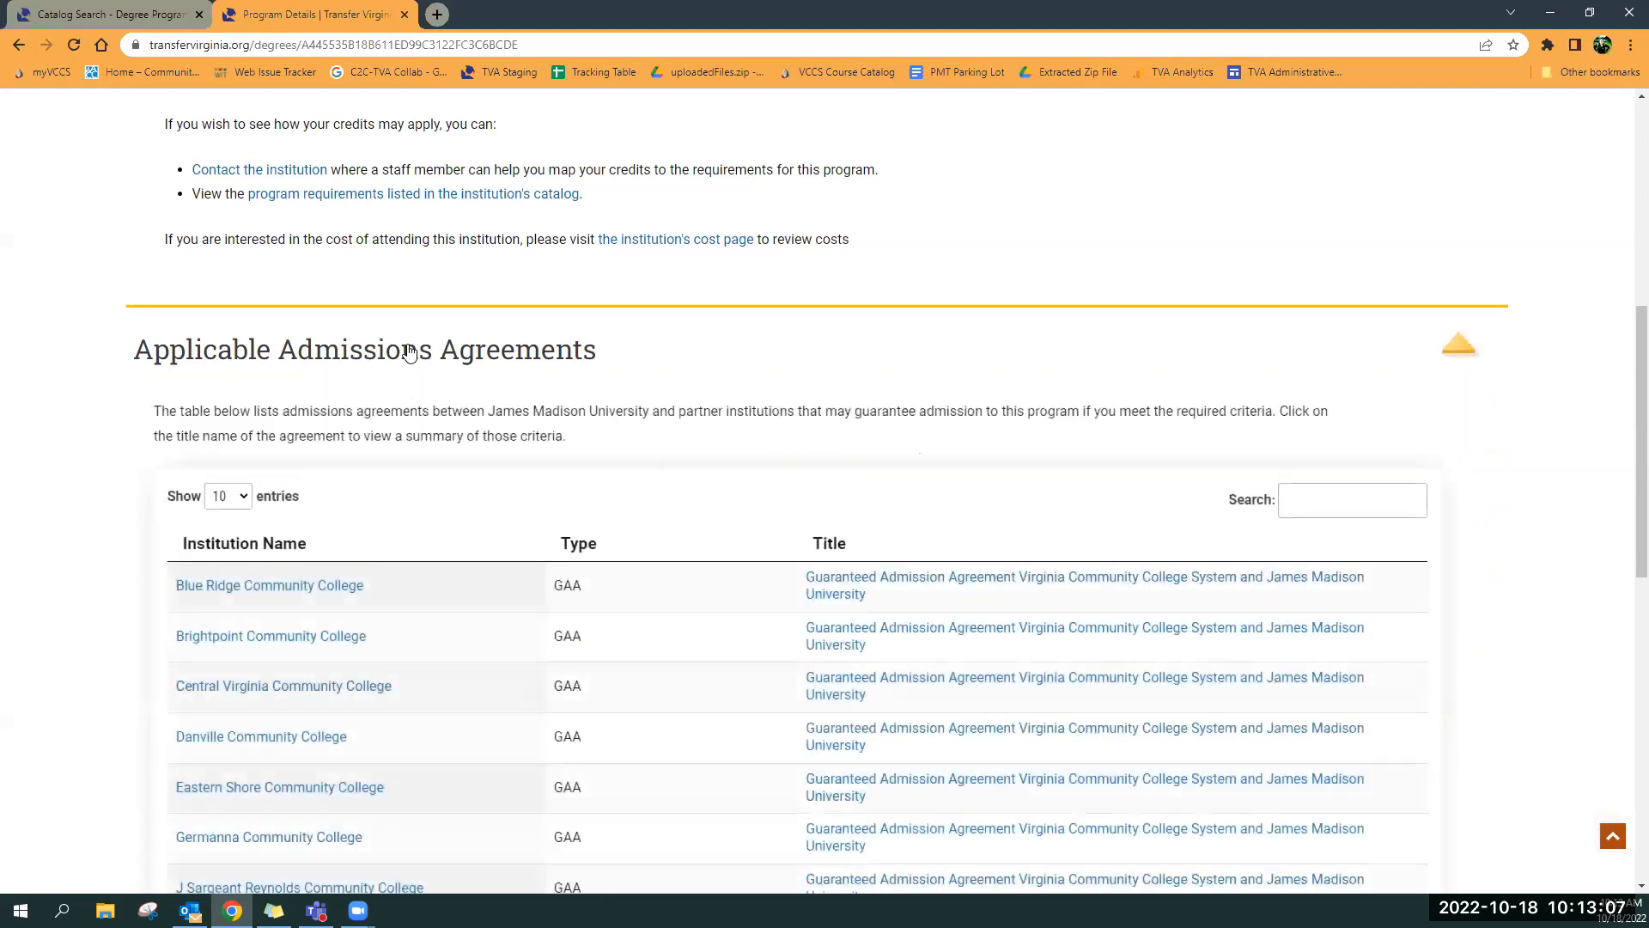
scroll("down", 3)
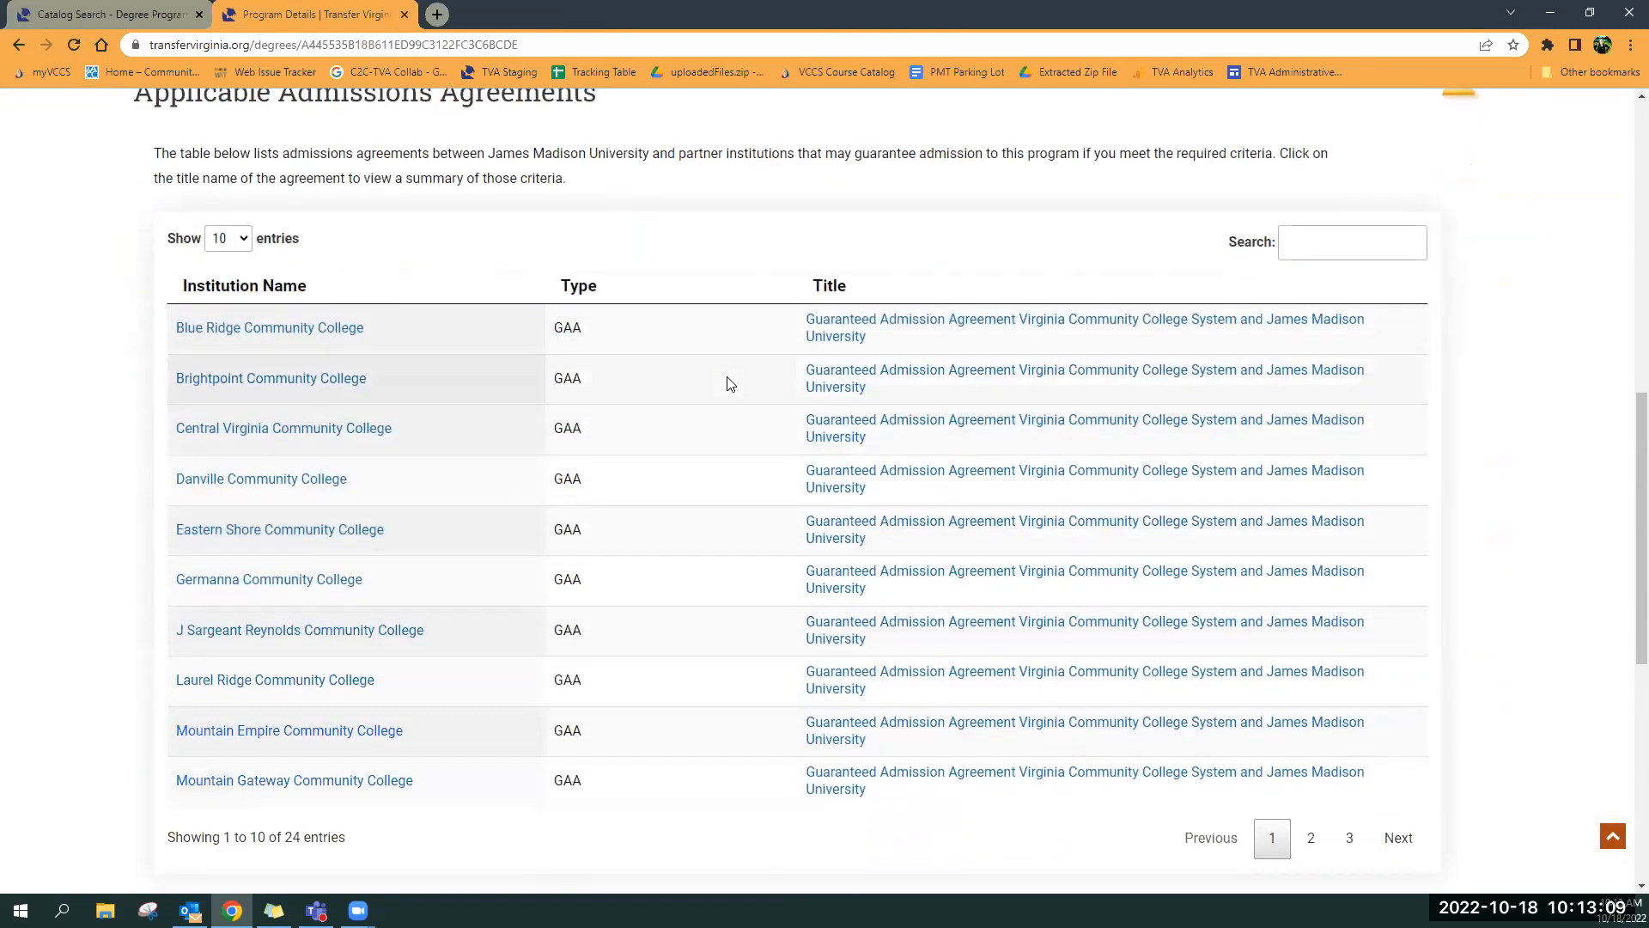
scroll("down", 3)
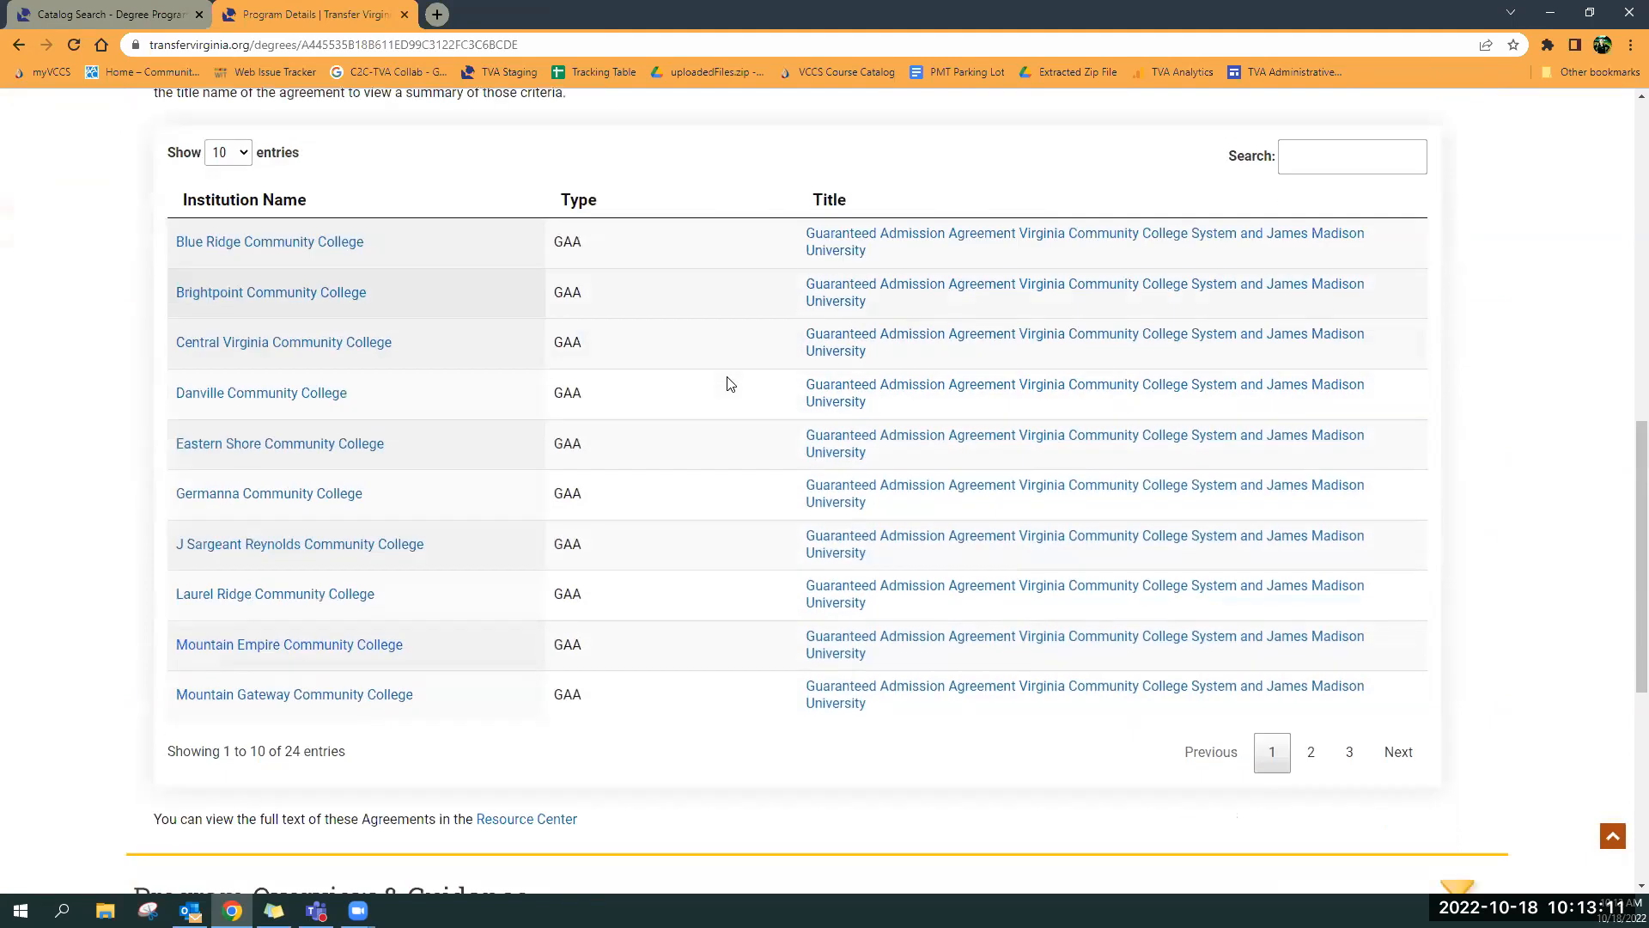
mouse_move(366, 543)
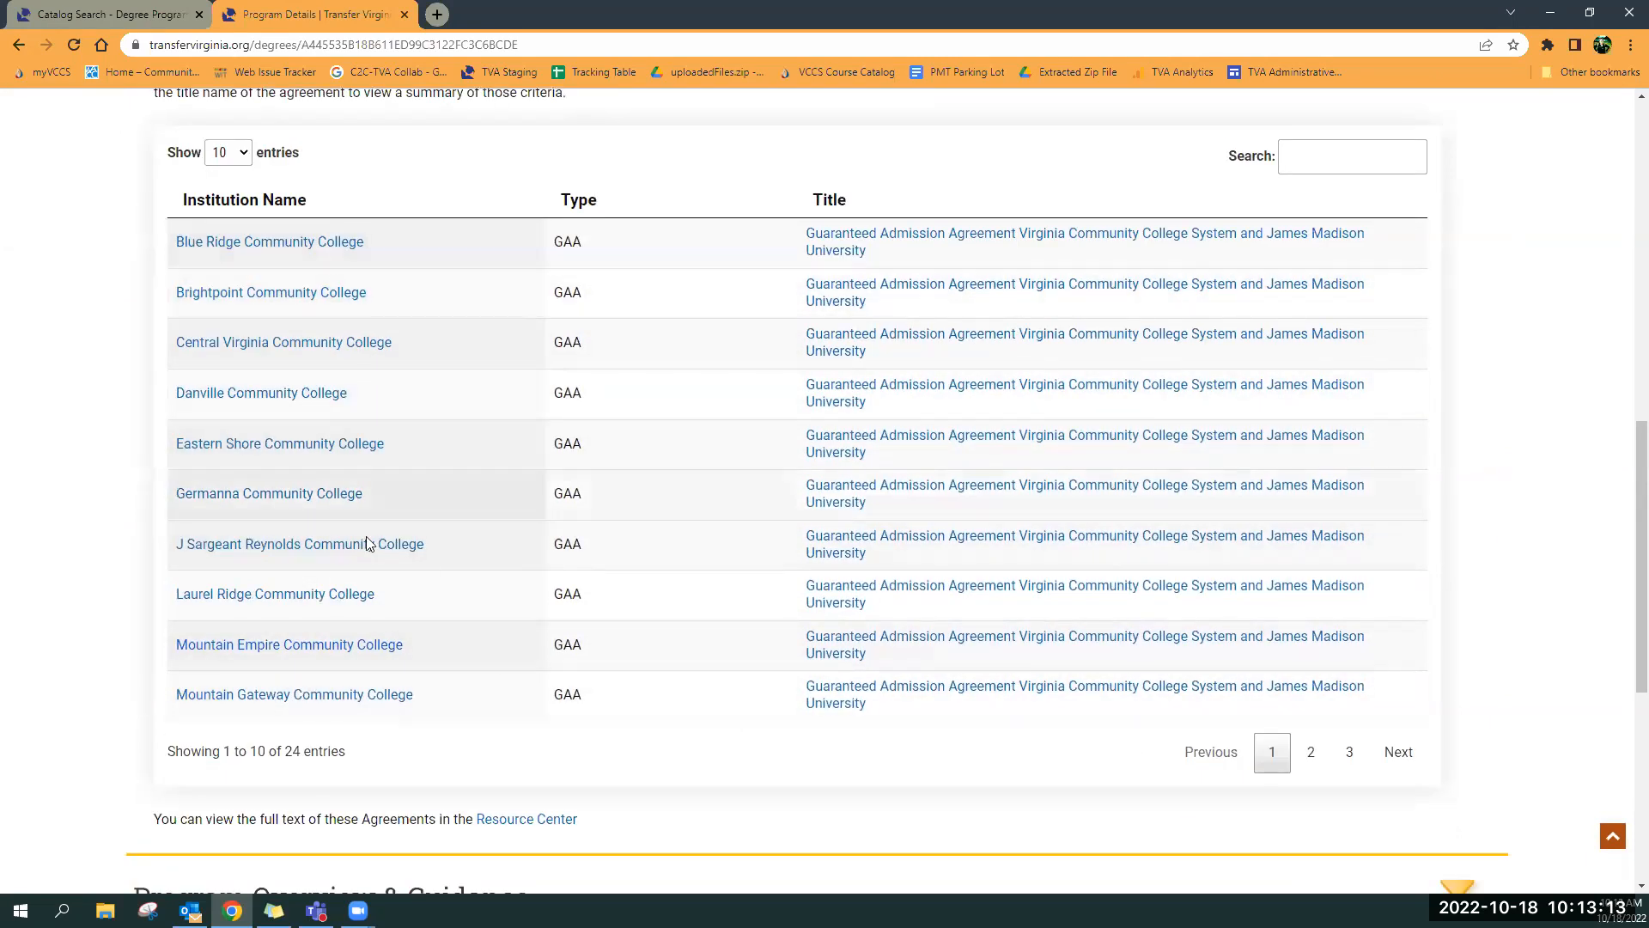
mouse_move(897, 237)
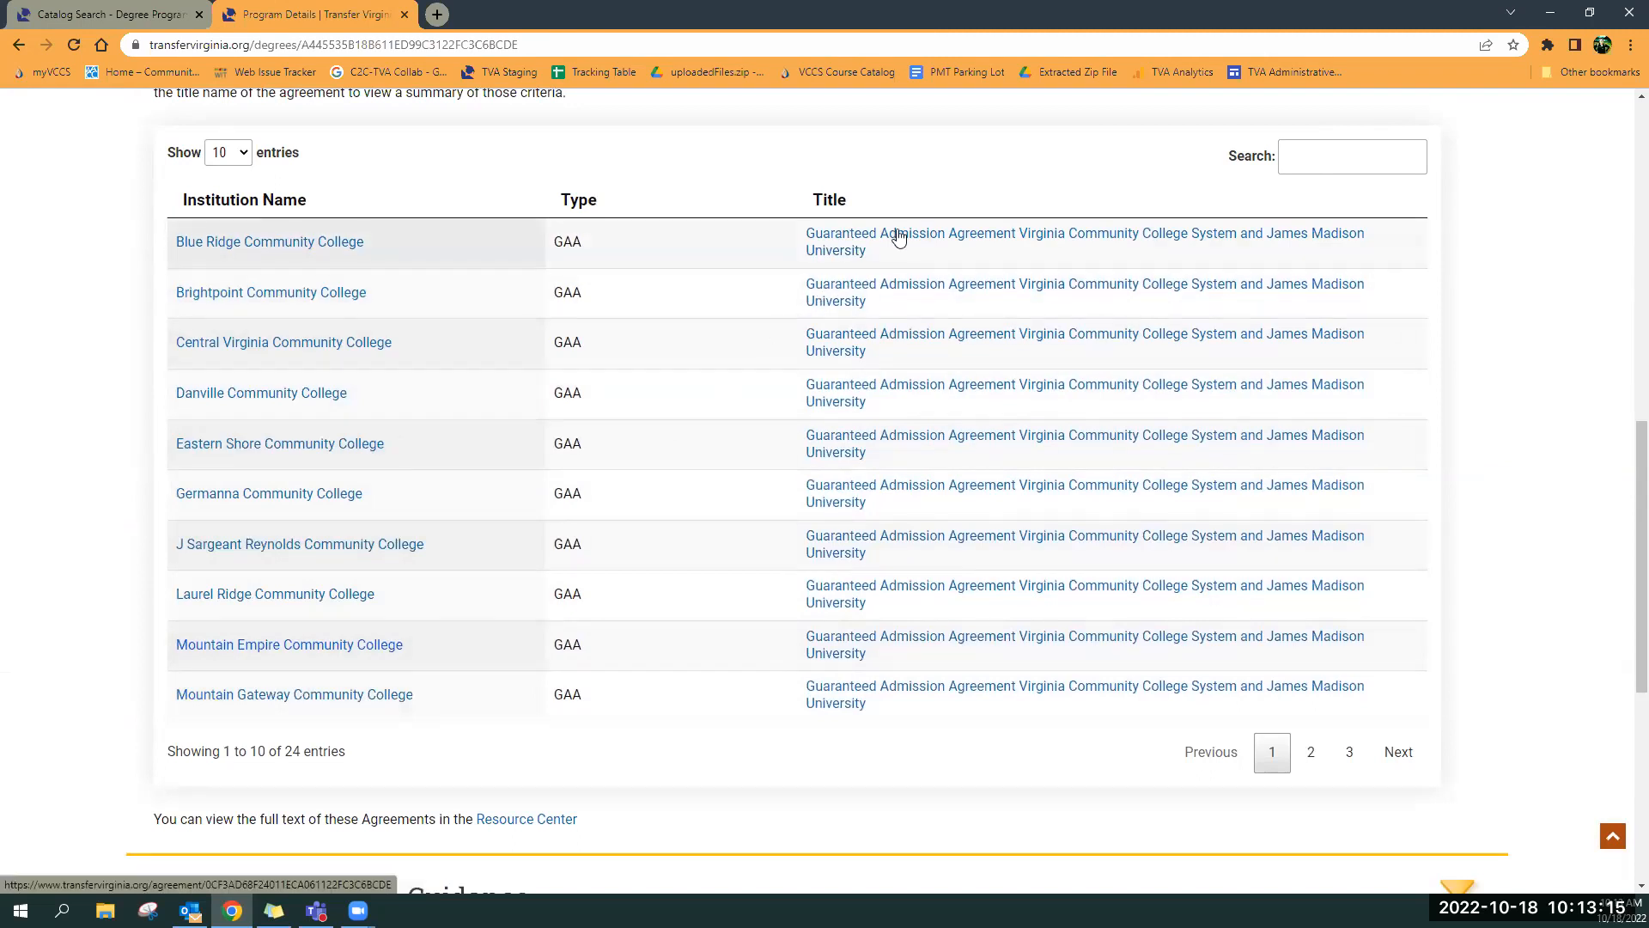
mouse_move(920, 732)
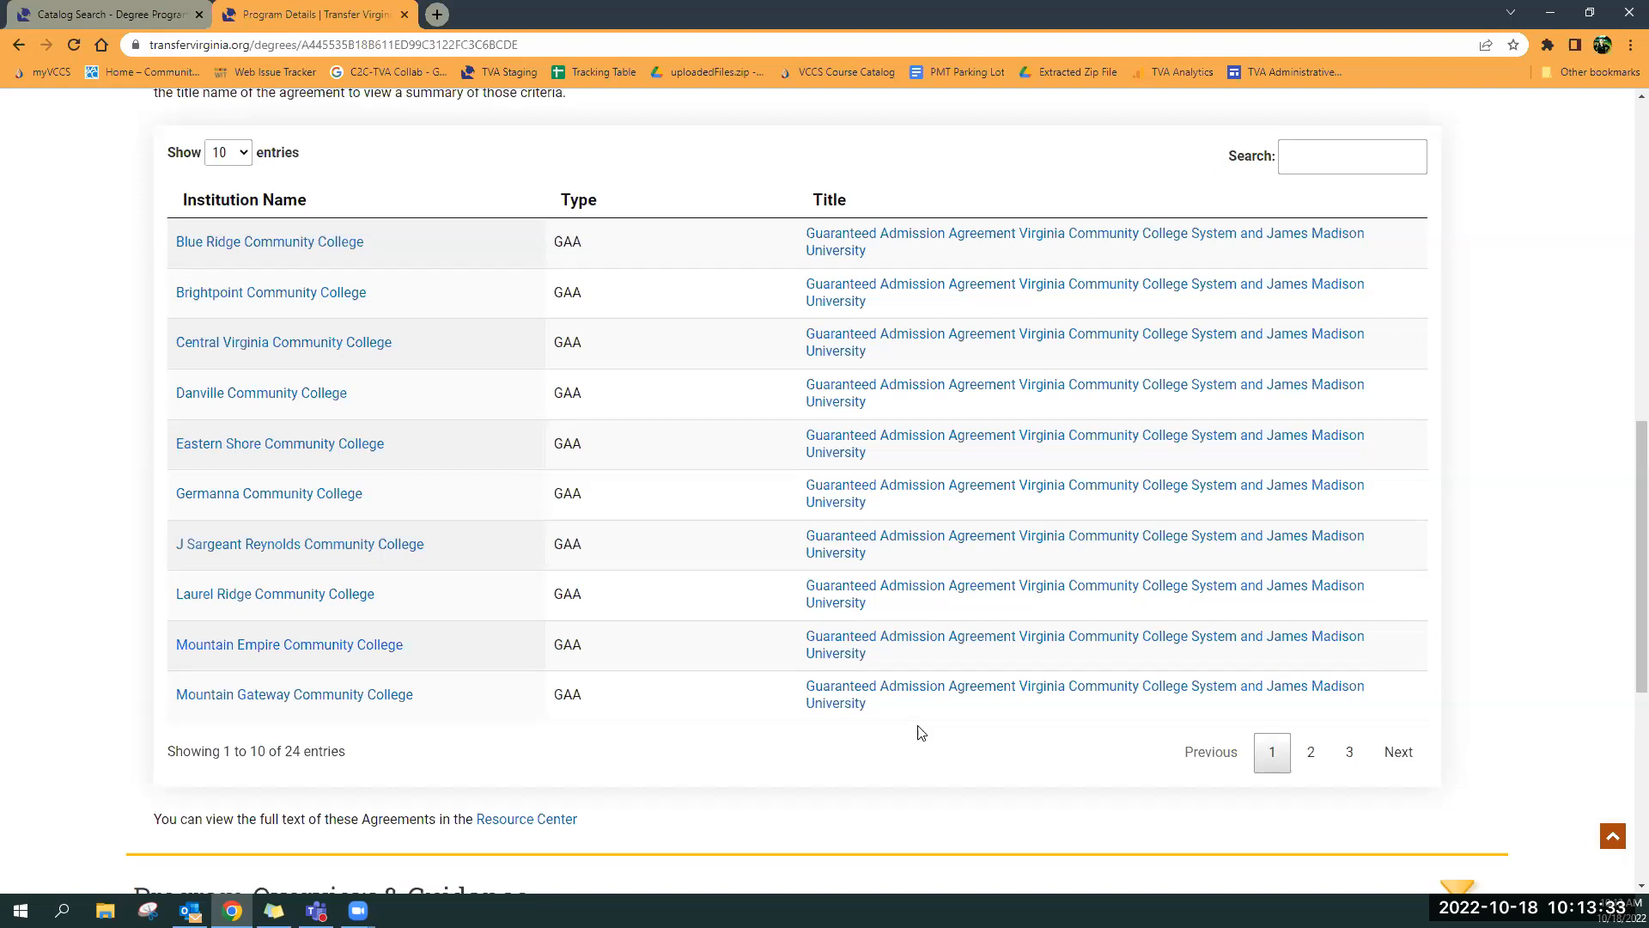
mouse_move(508, 598)
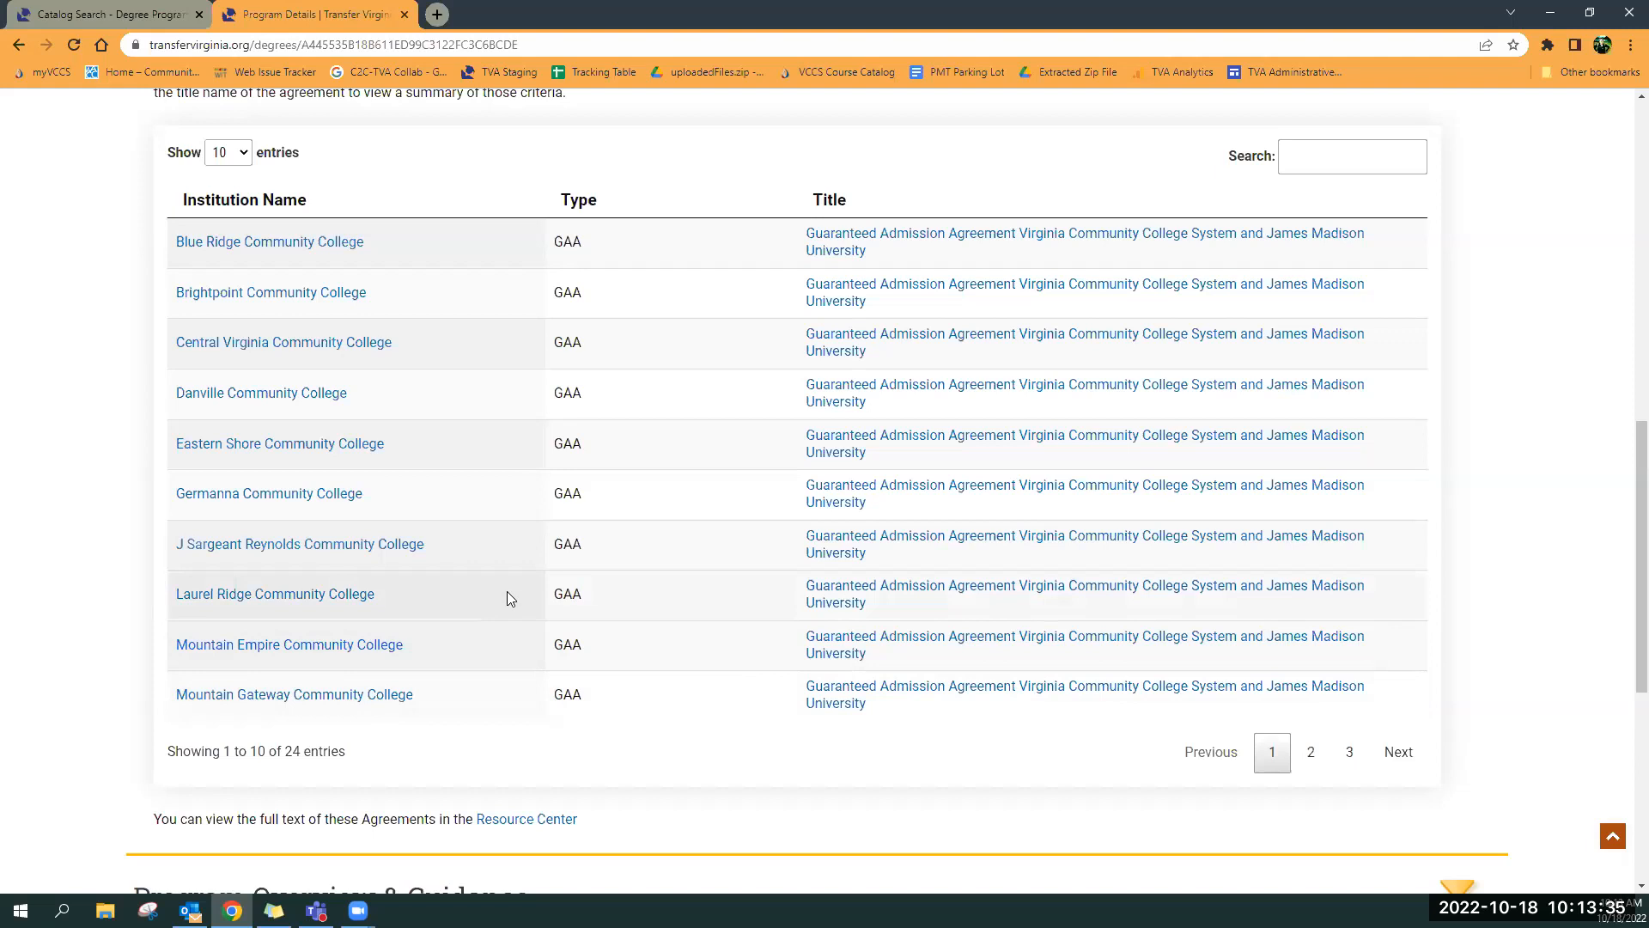
scroll("down", 3)
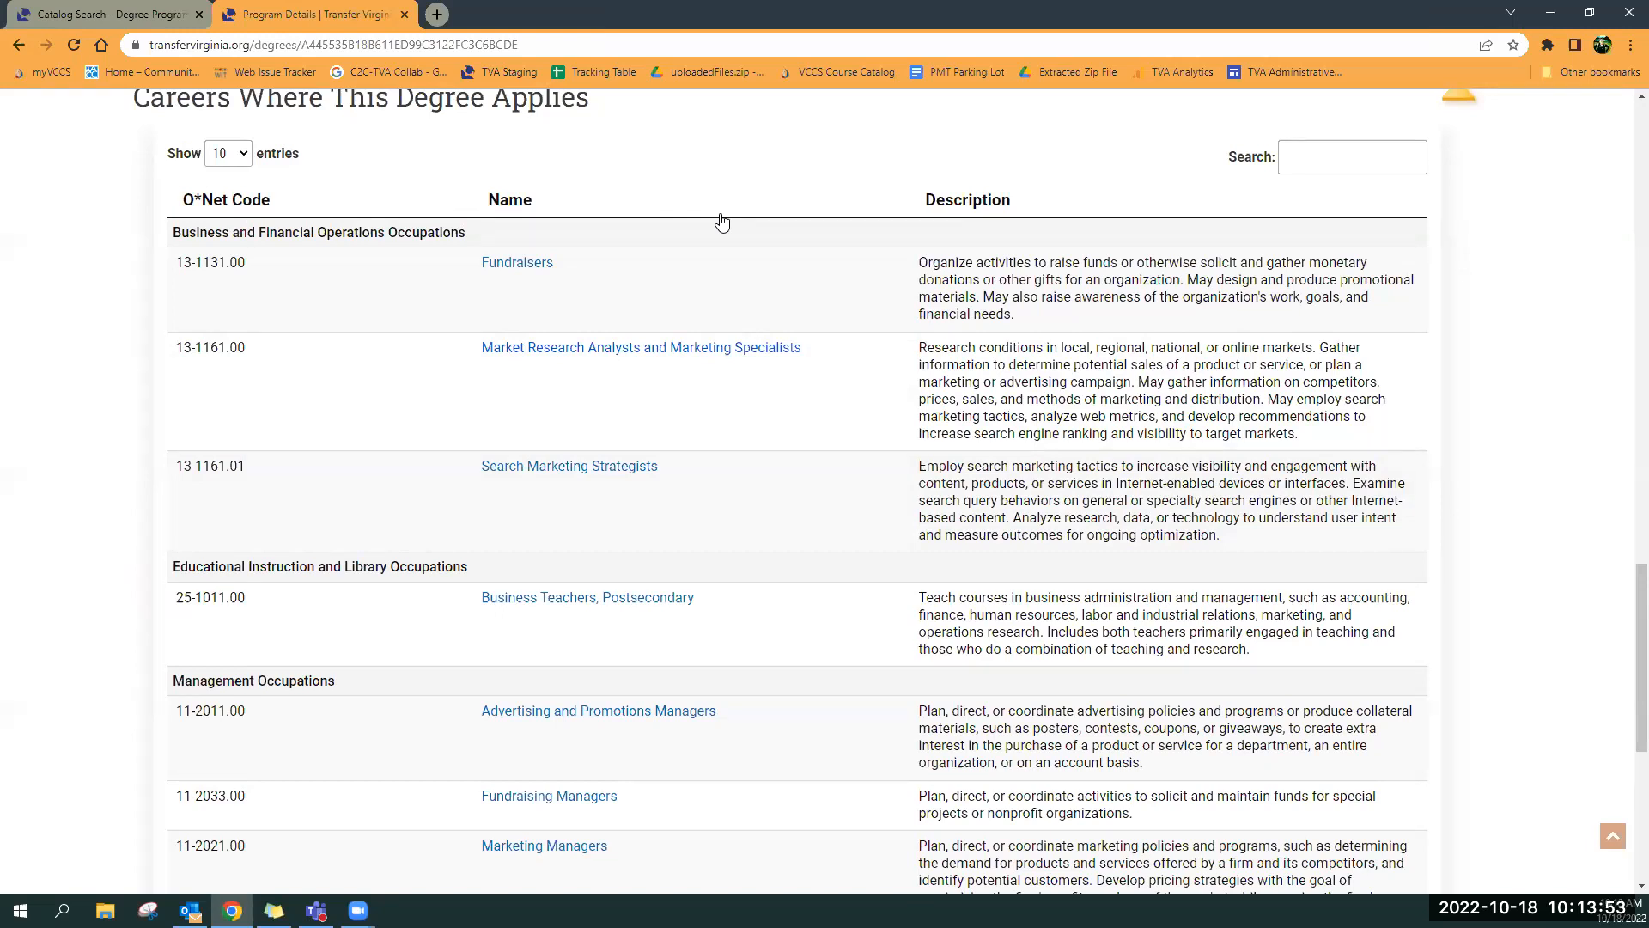
mouse_move(421, 341)
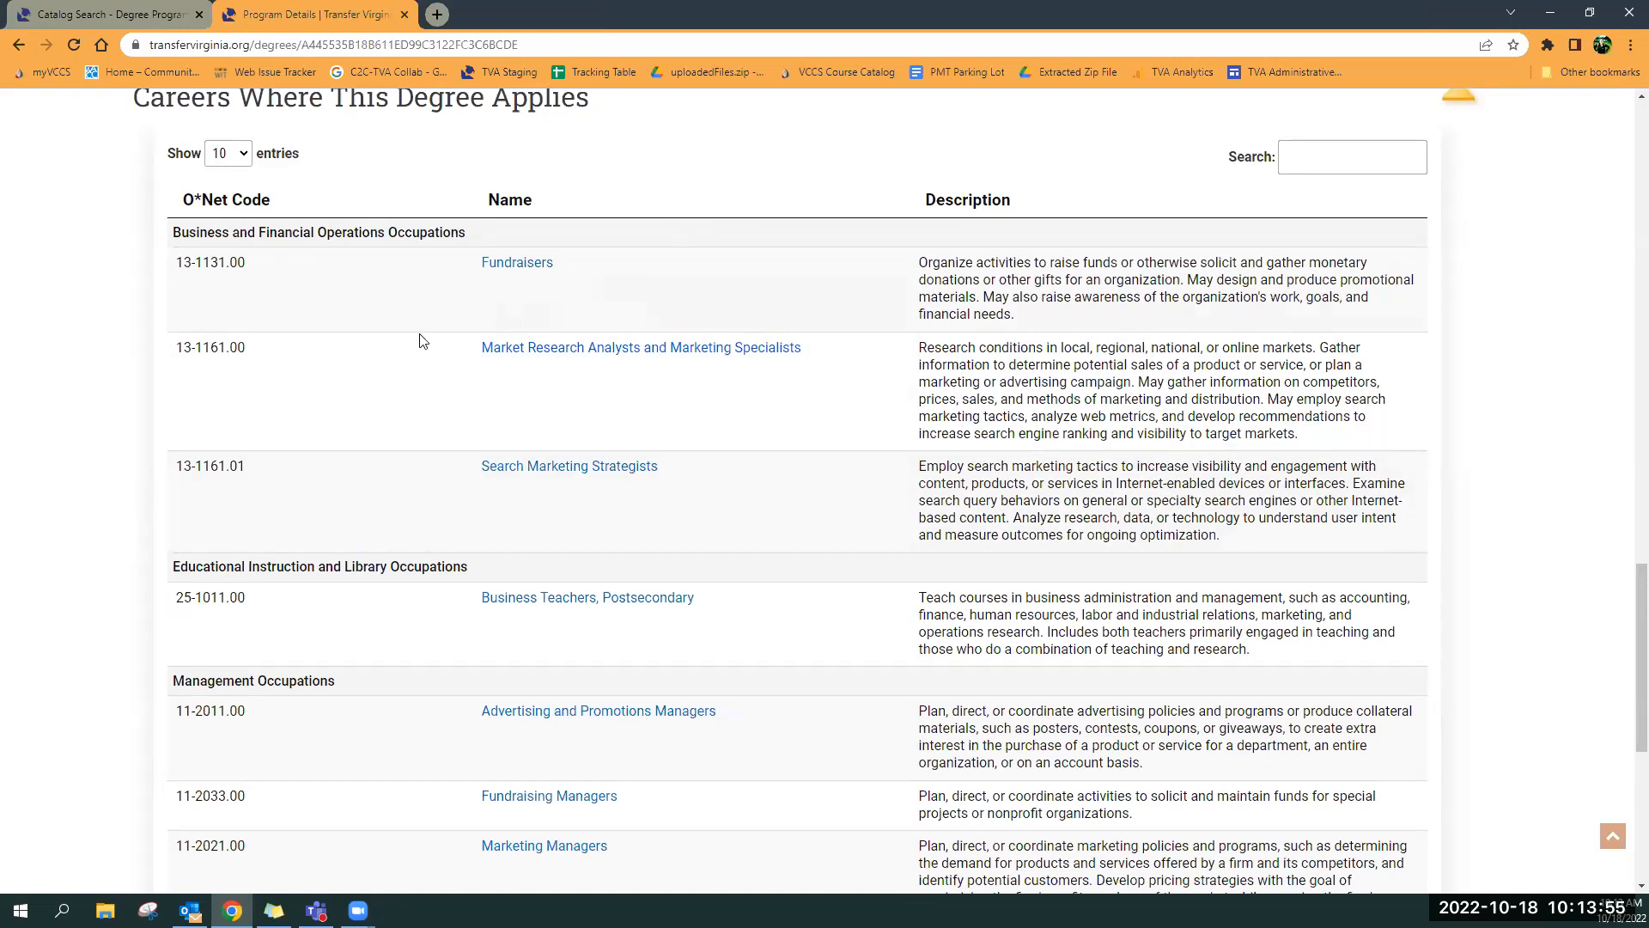
mouse_move(295, 613)
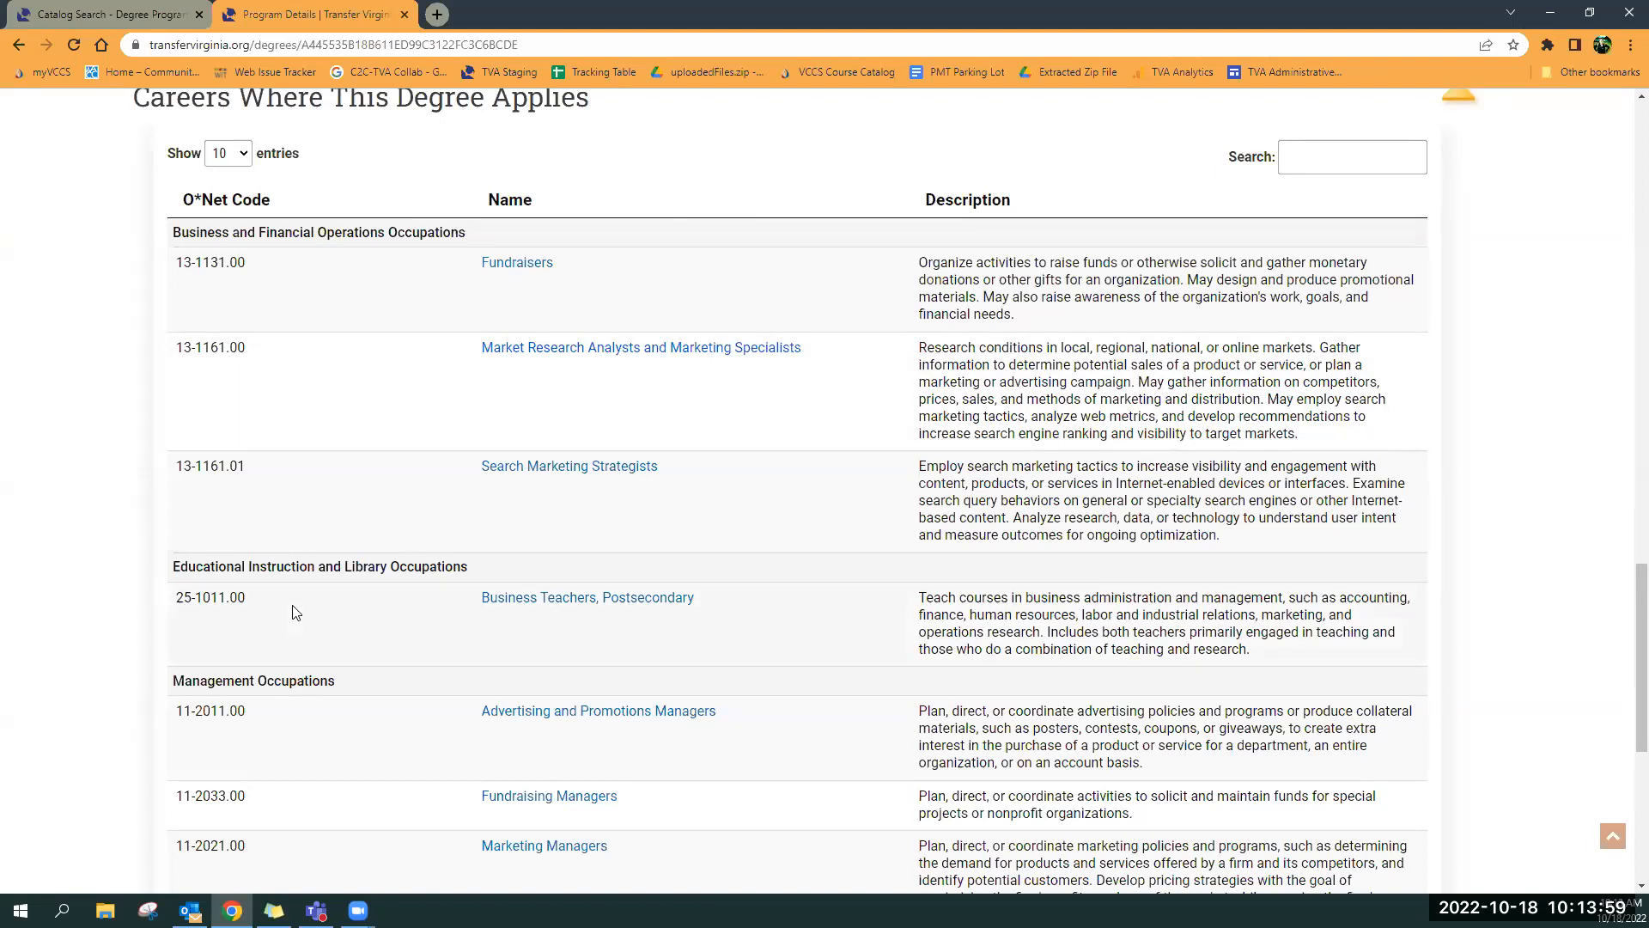
mouse_move(500, 359)
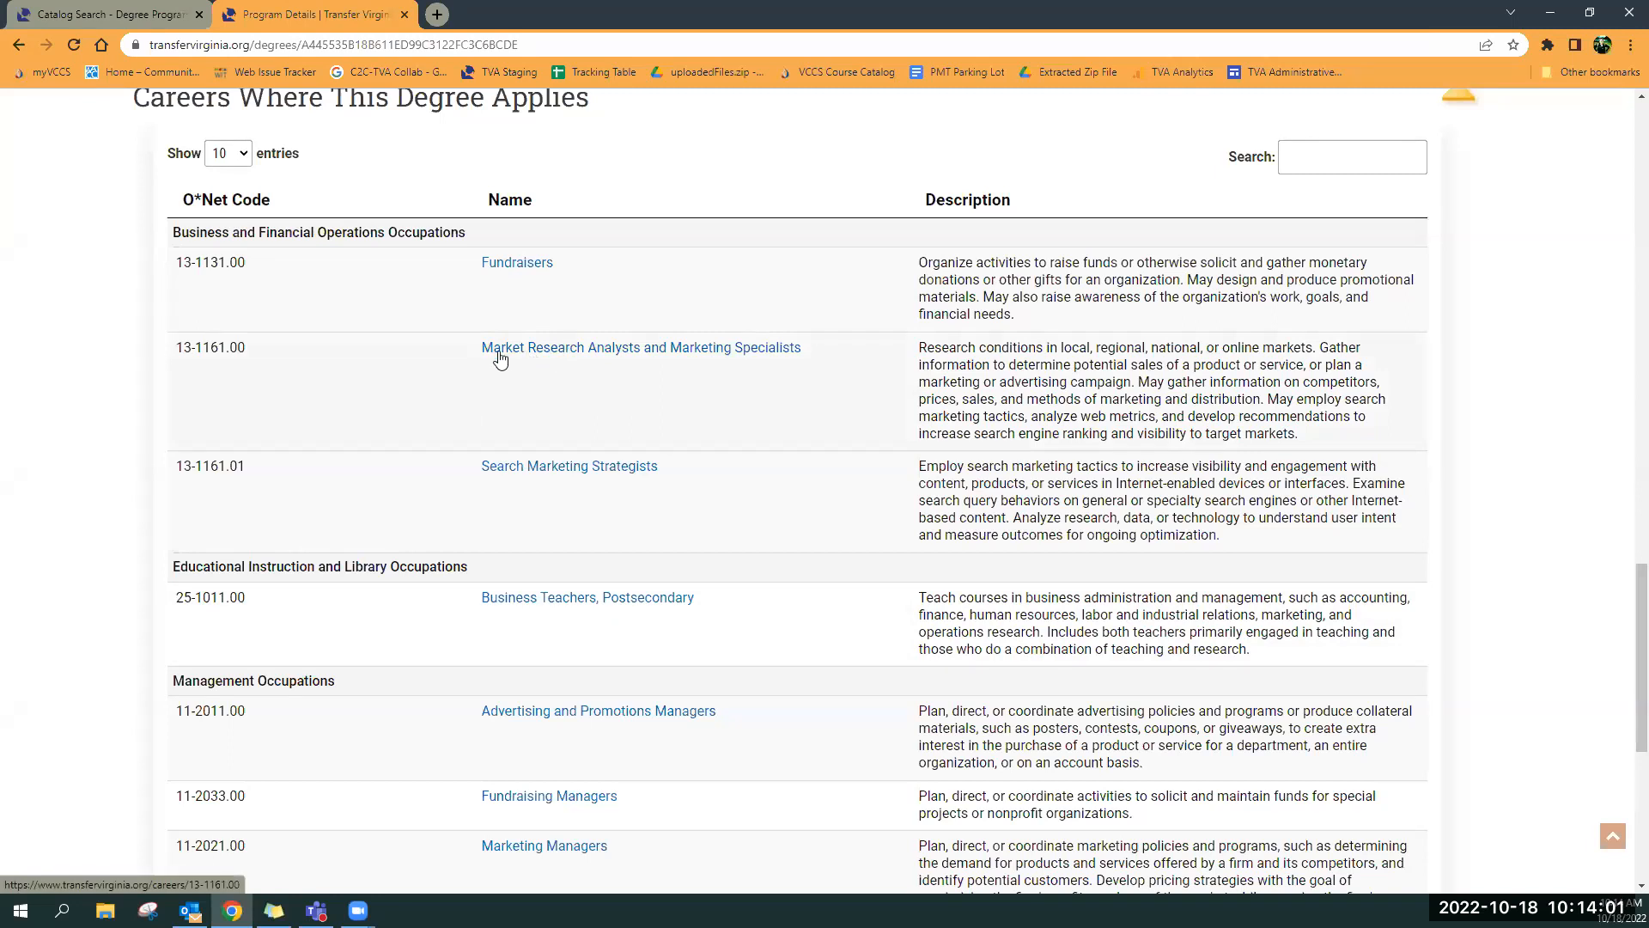
mouse_move(672, 359)
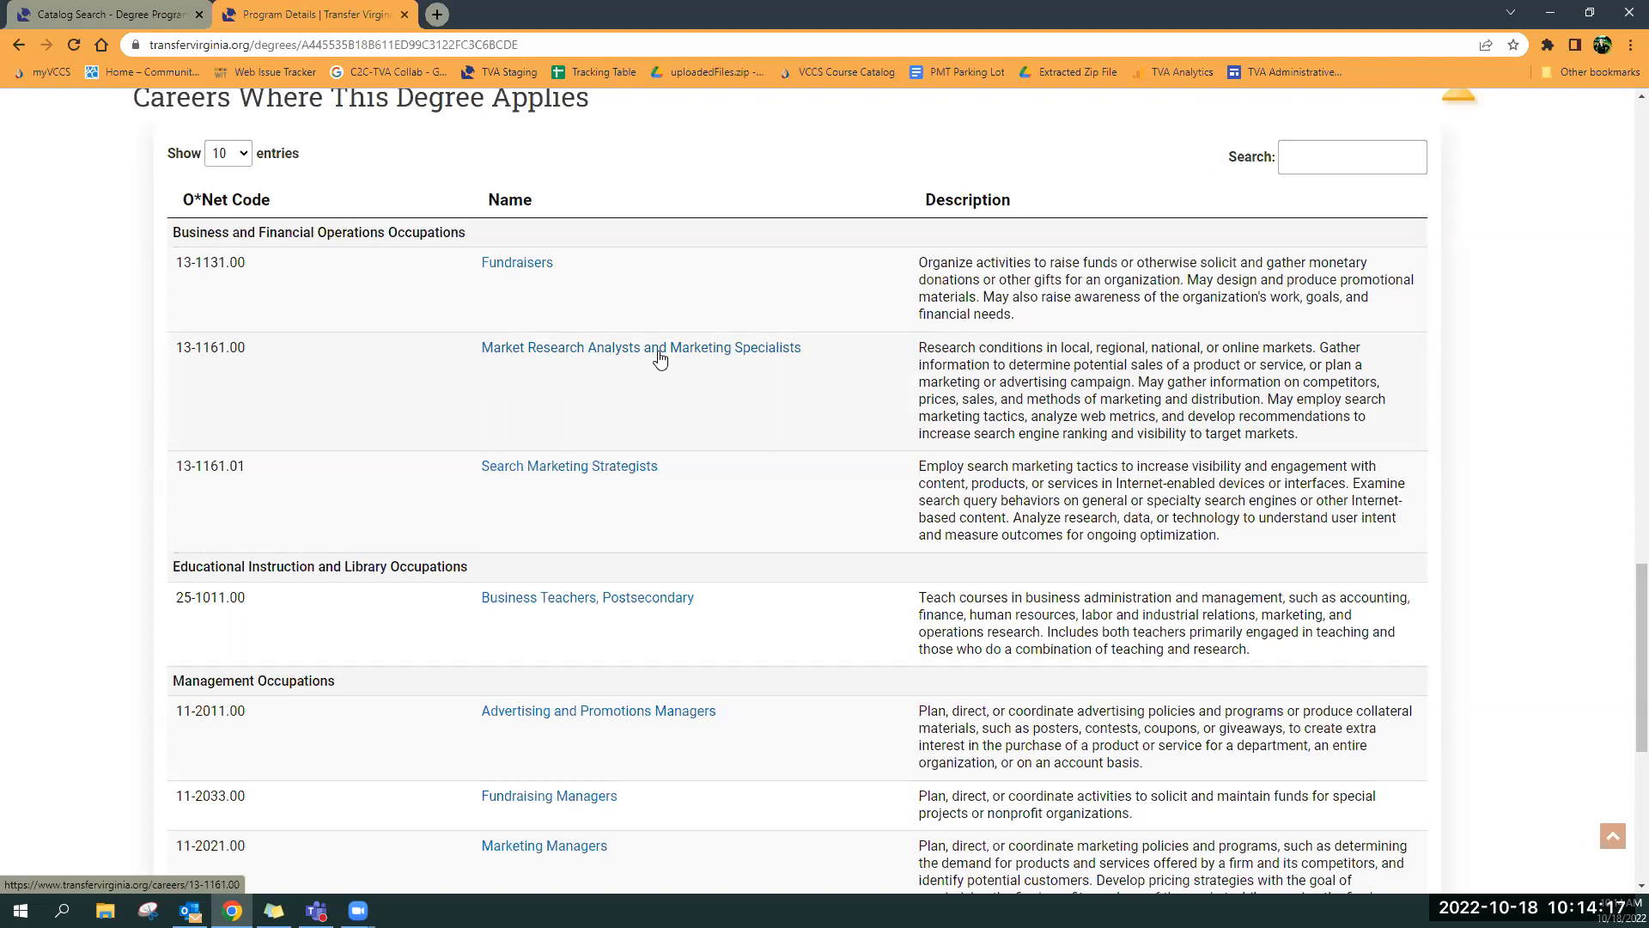
mouse_move(768, 253)
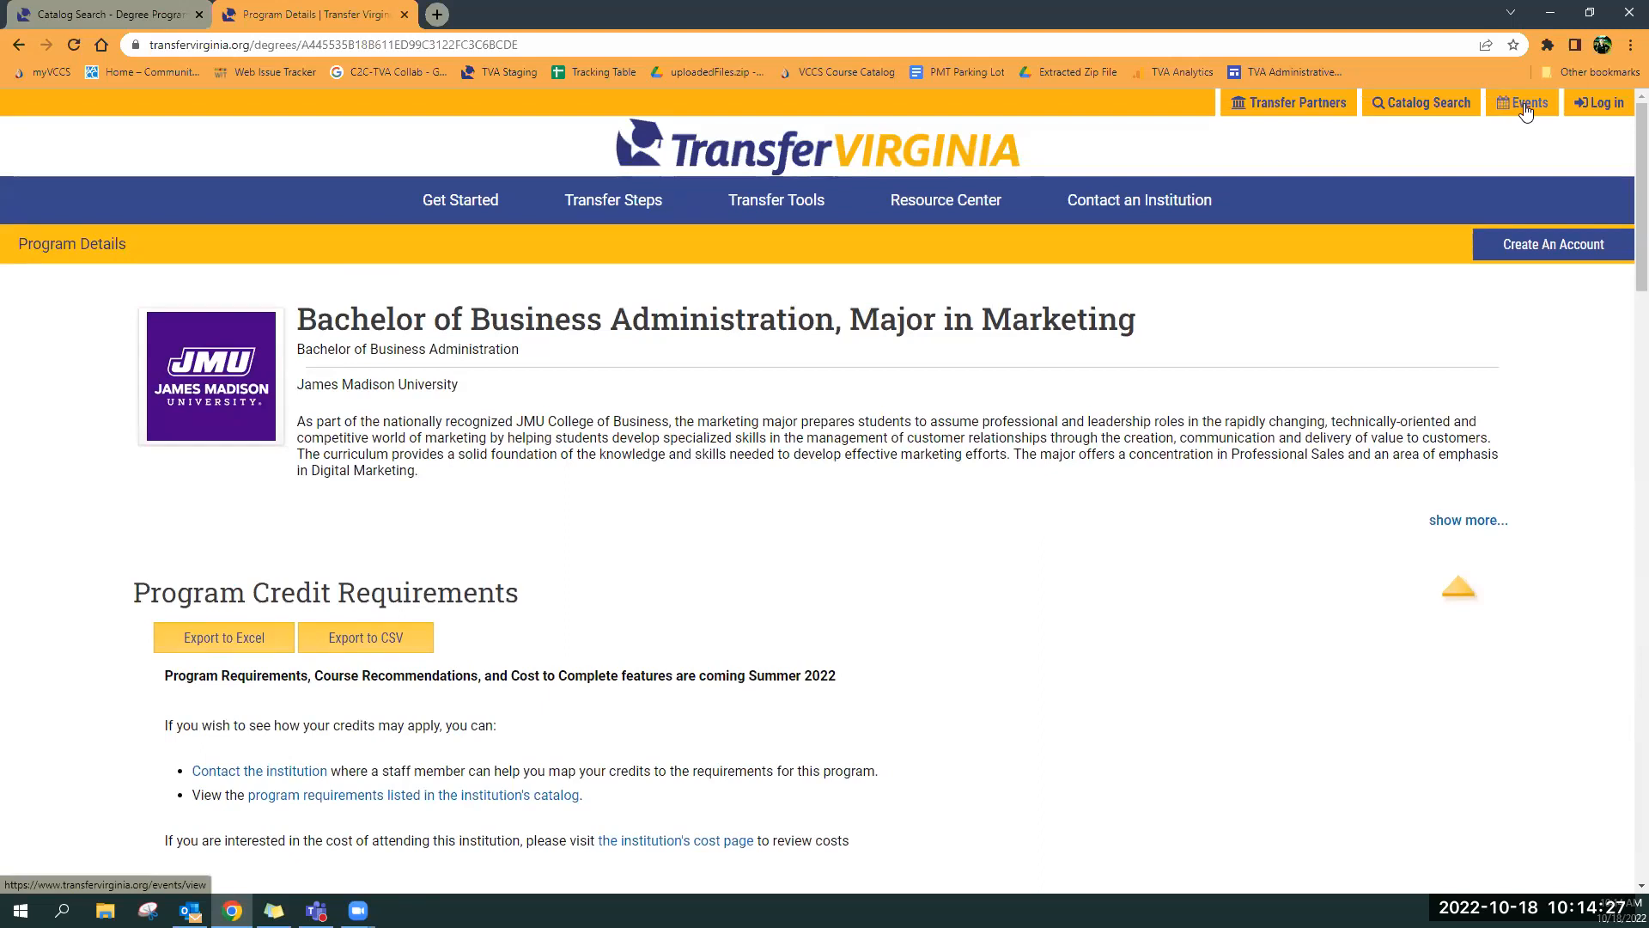
Go to the Events page and scroll through the upcoming transfer events list
left_click(1522, 102)
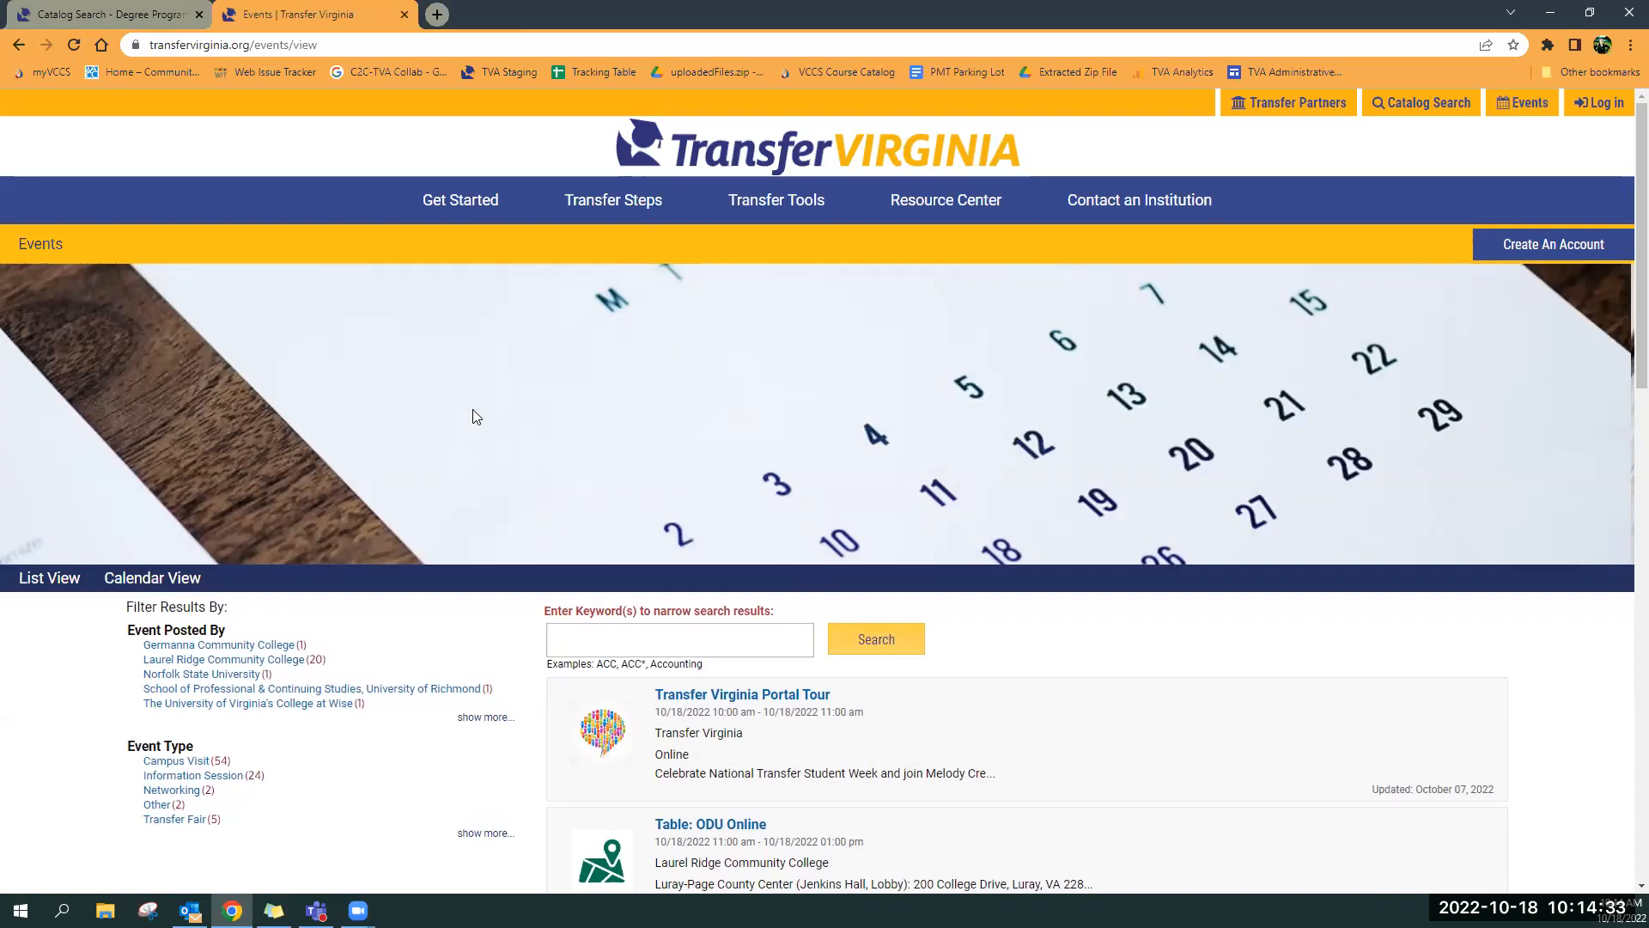
scroll("down", 3)
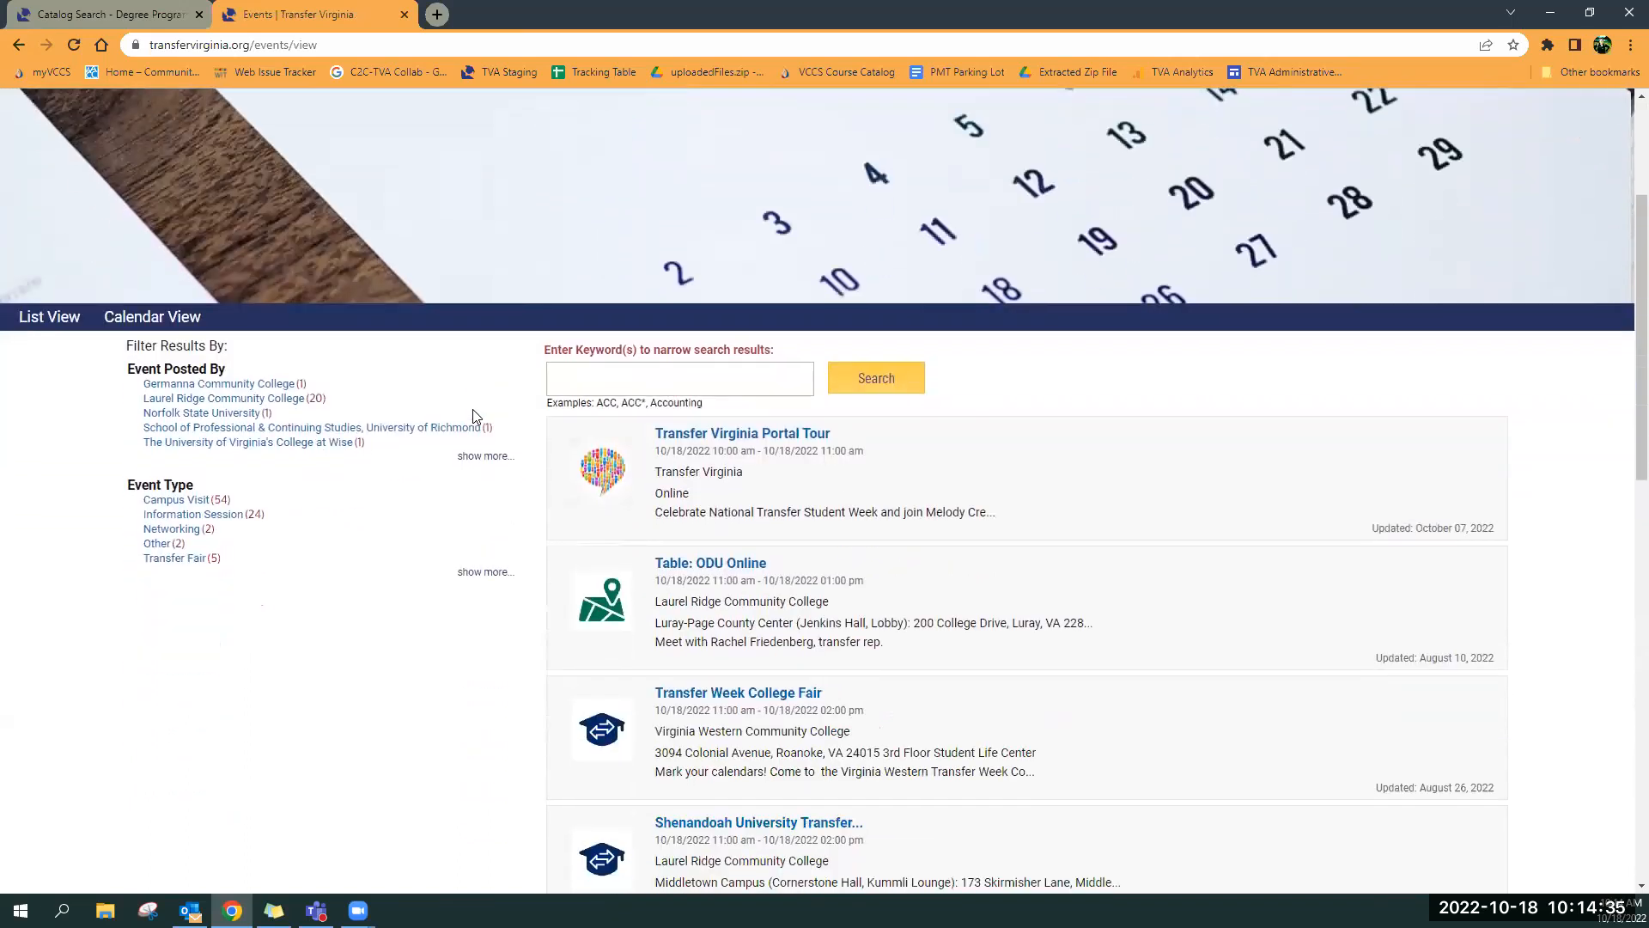
scroll("down", 3)
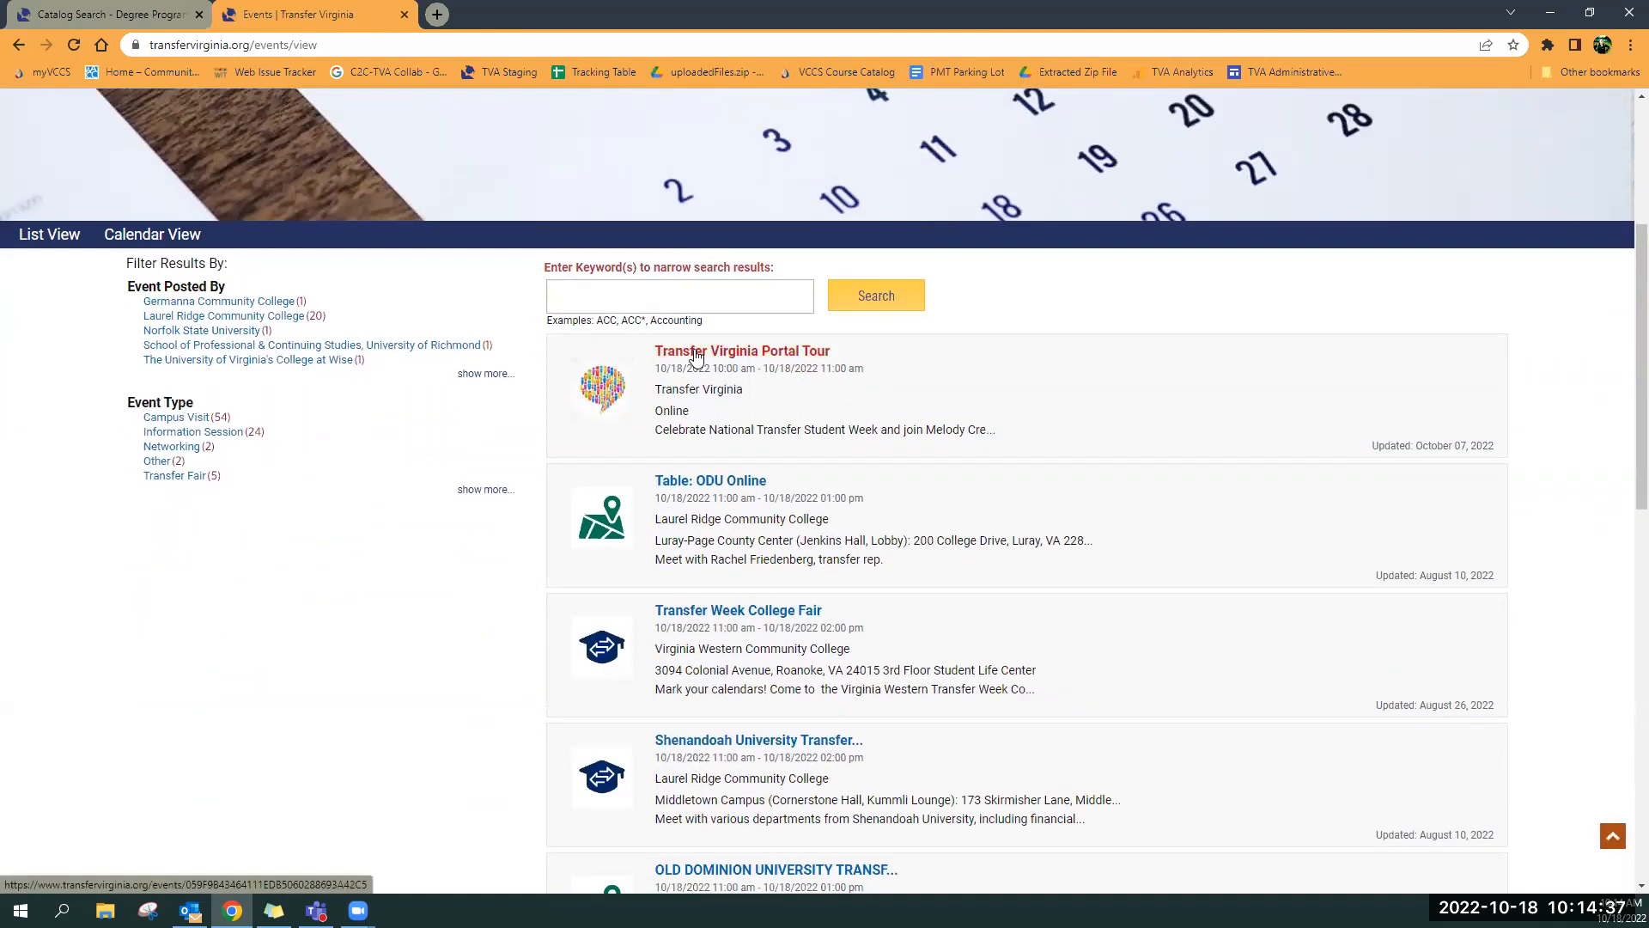
mouse_move(972, 358)
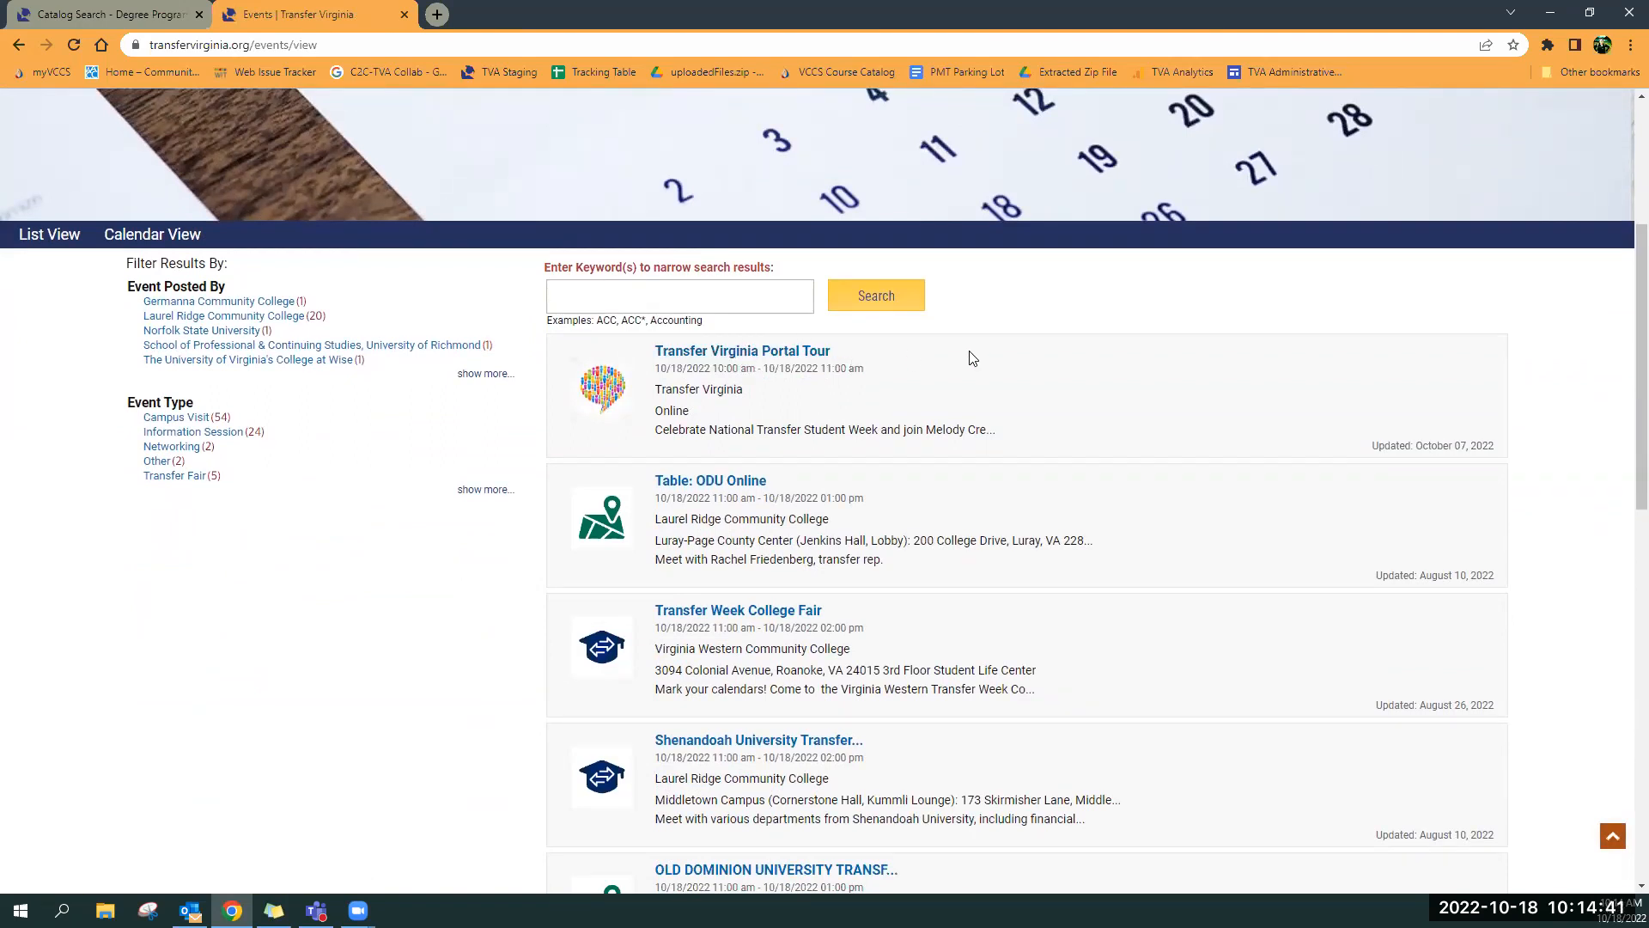
mouse_move(708, 857)
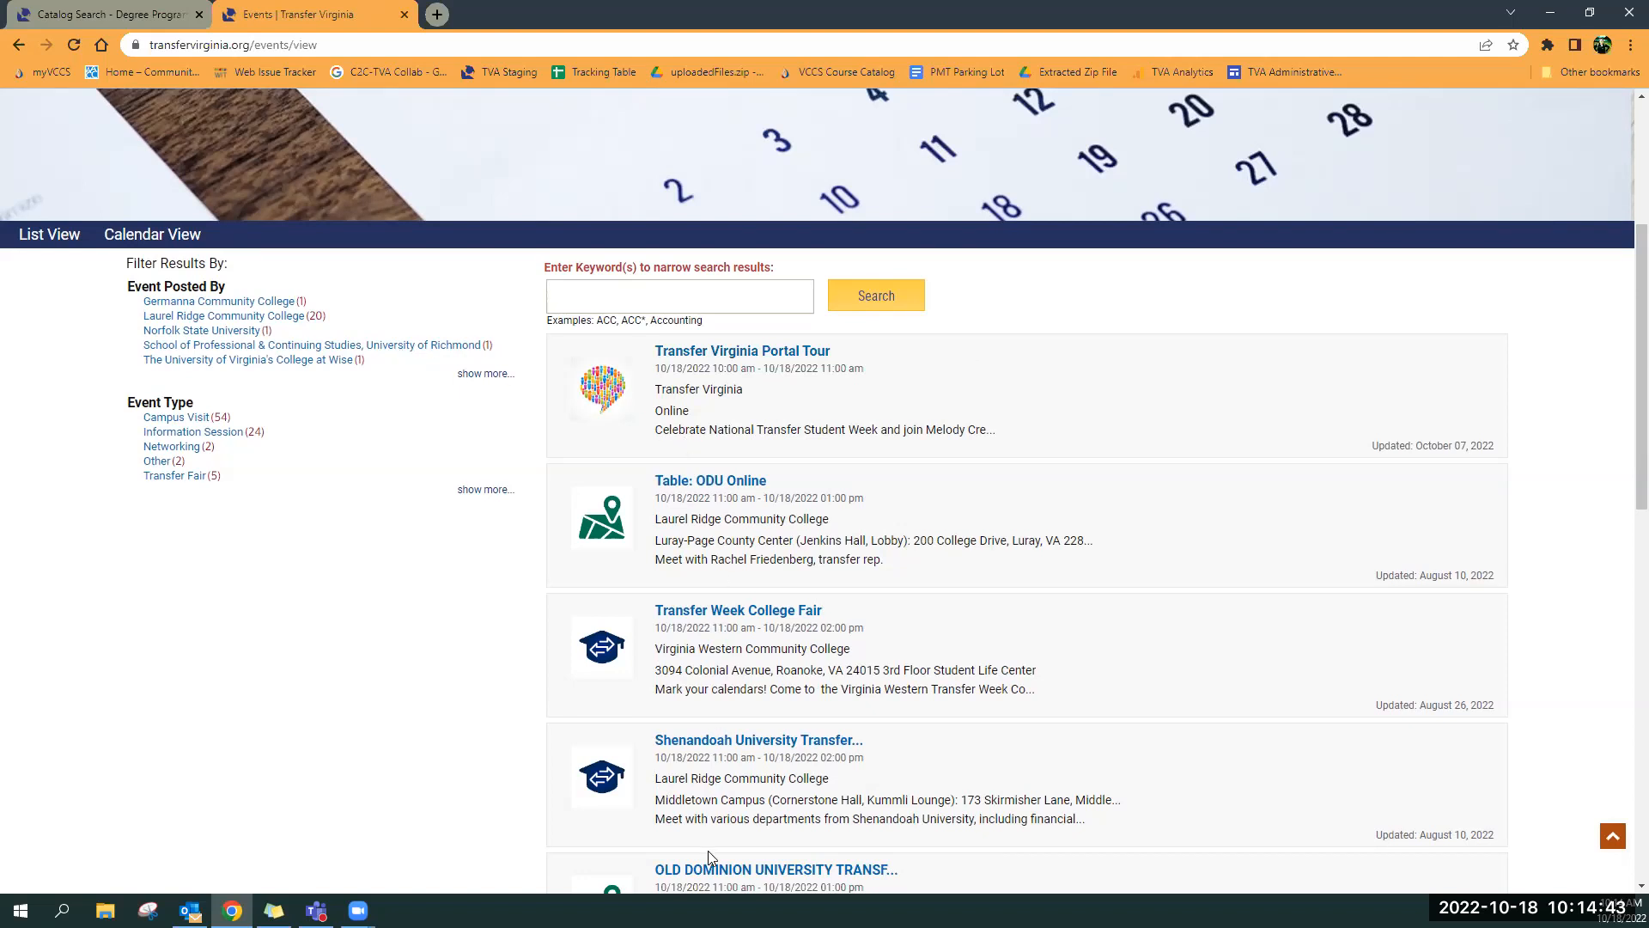
mouse_move(411, 502)
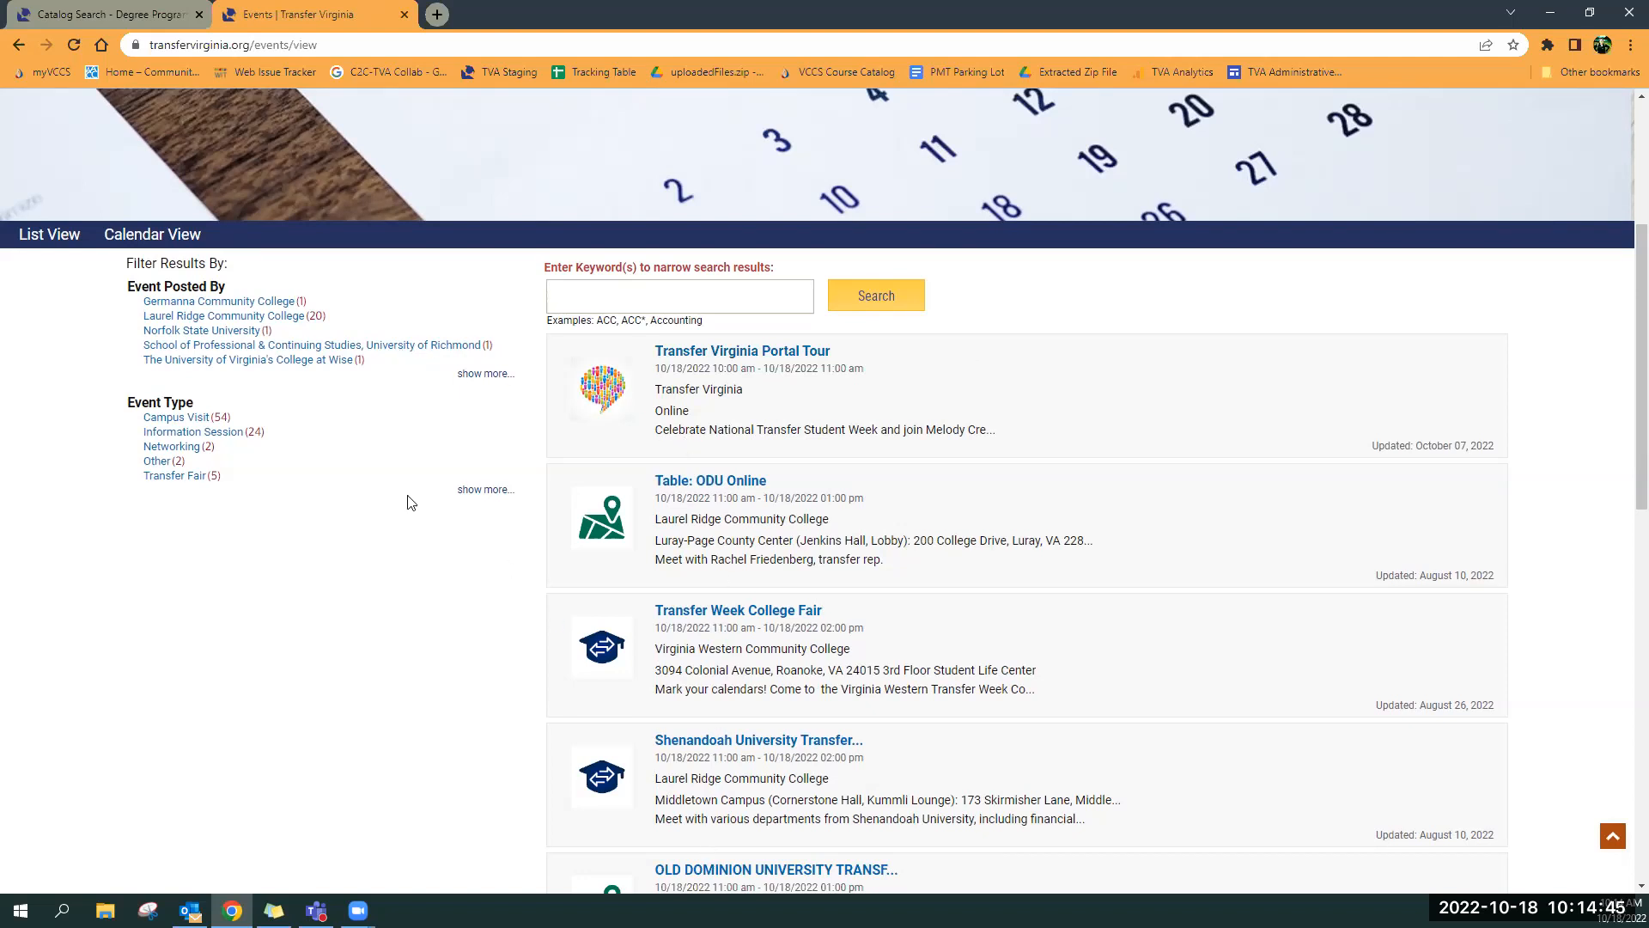
mouse_move(237, 297)
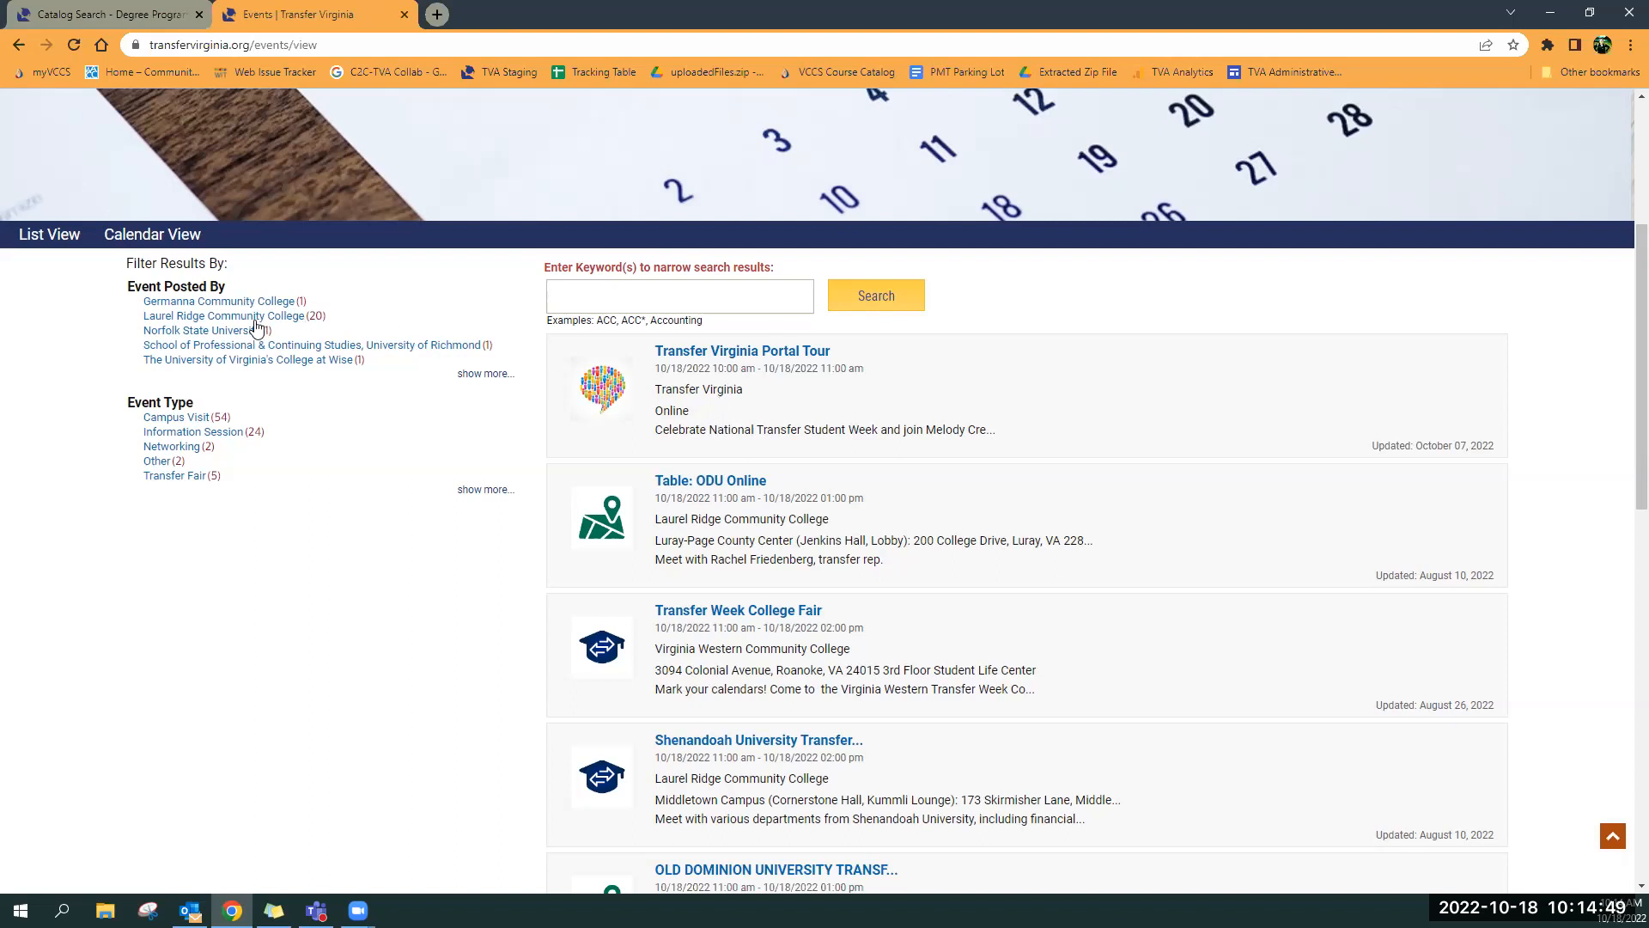
mouse_move(184, 333)
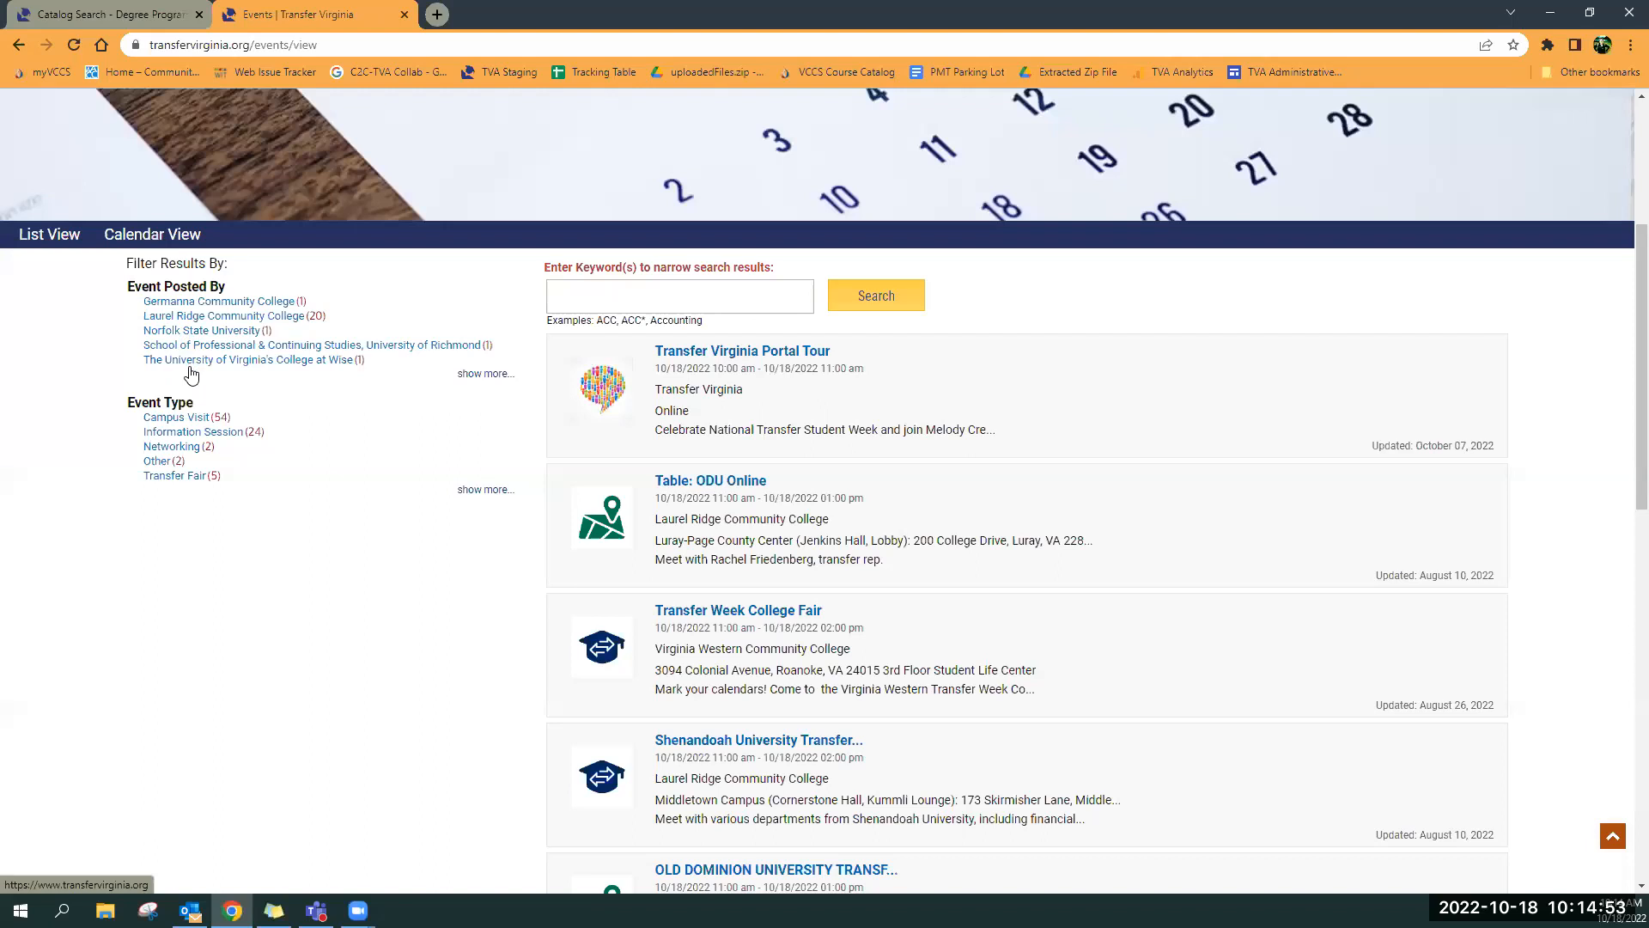
mouse_move(179, 488)
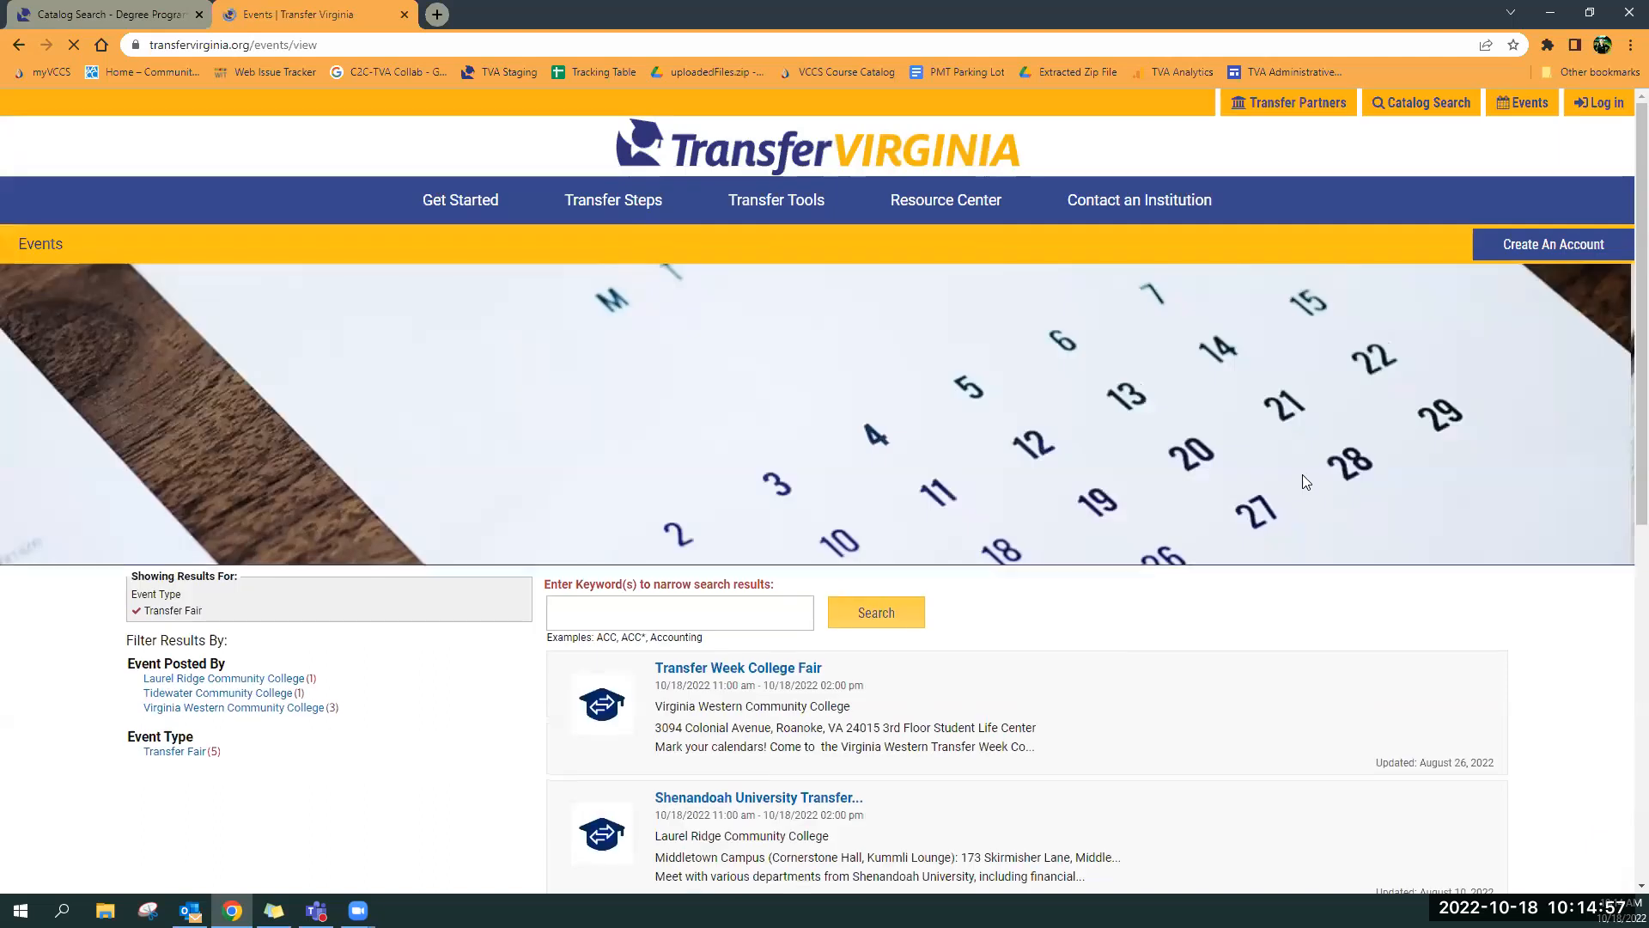
scroll("down", 3)
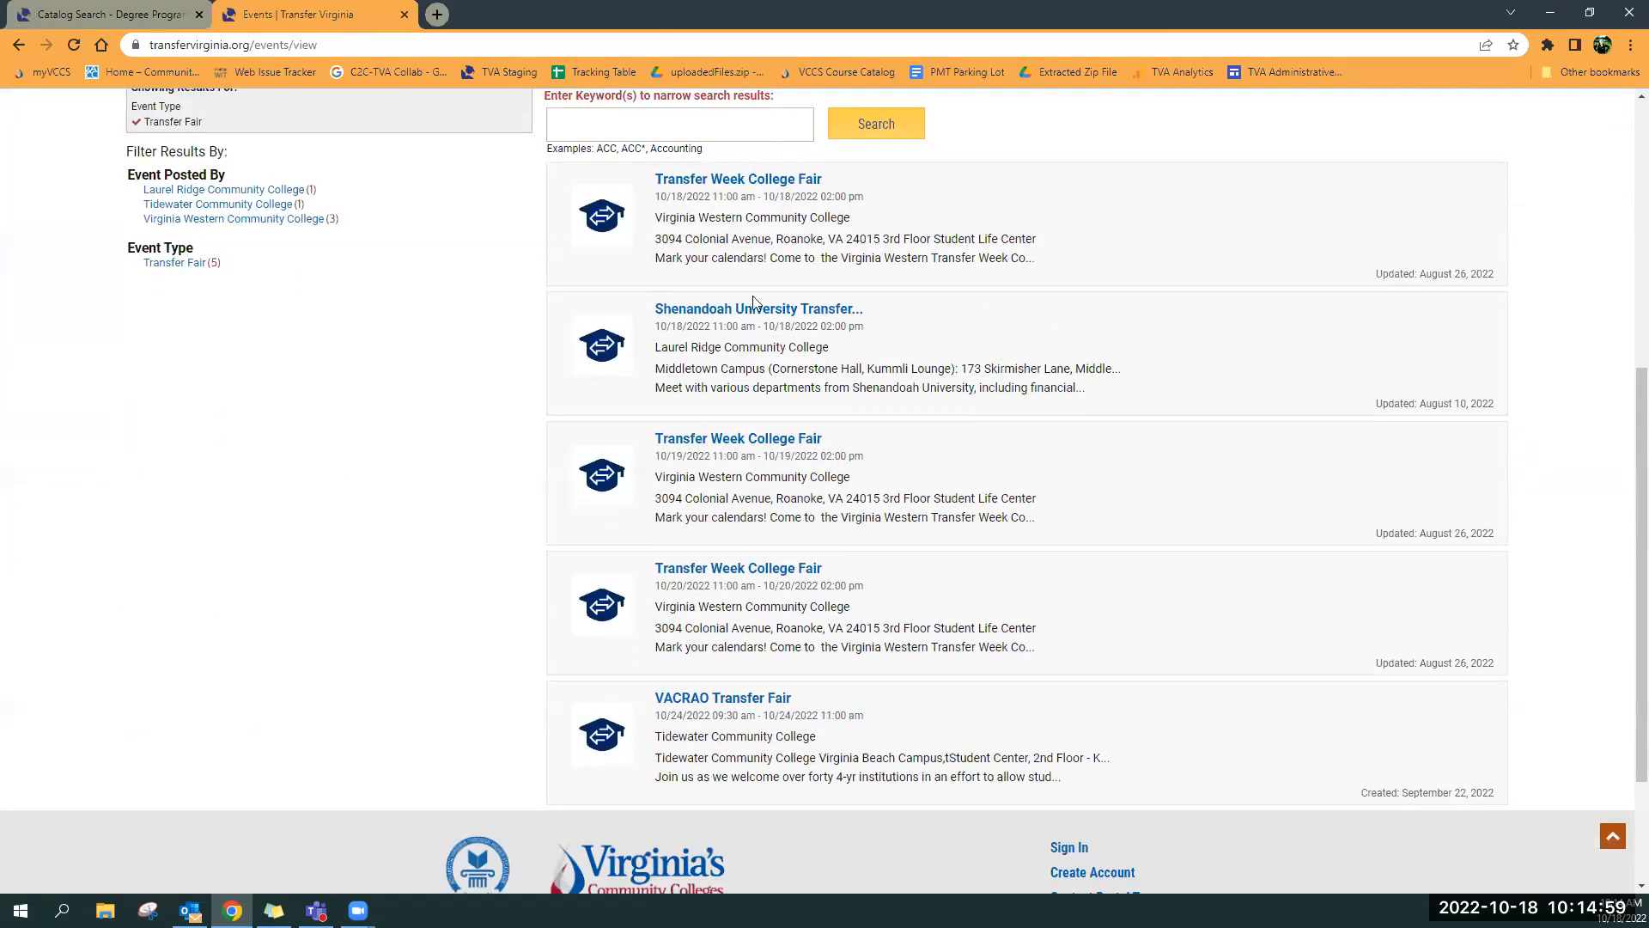
mouse_move(1084, 433)
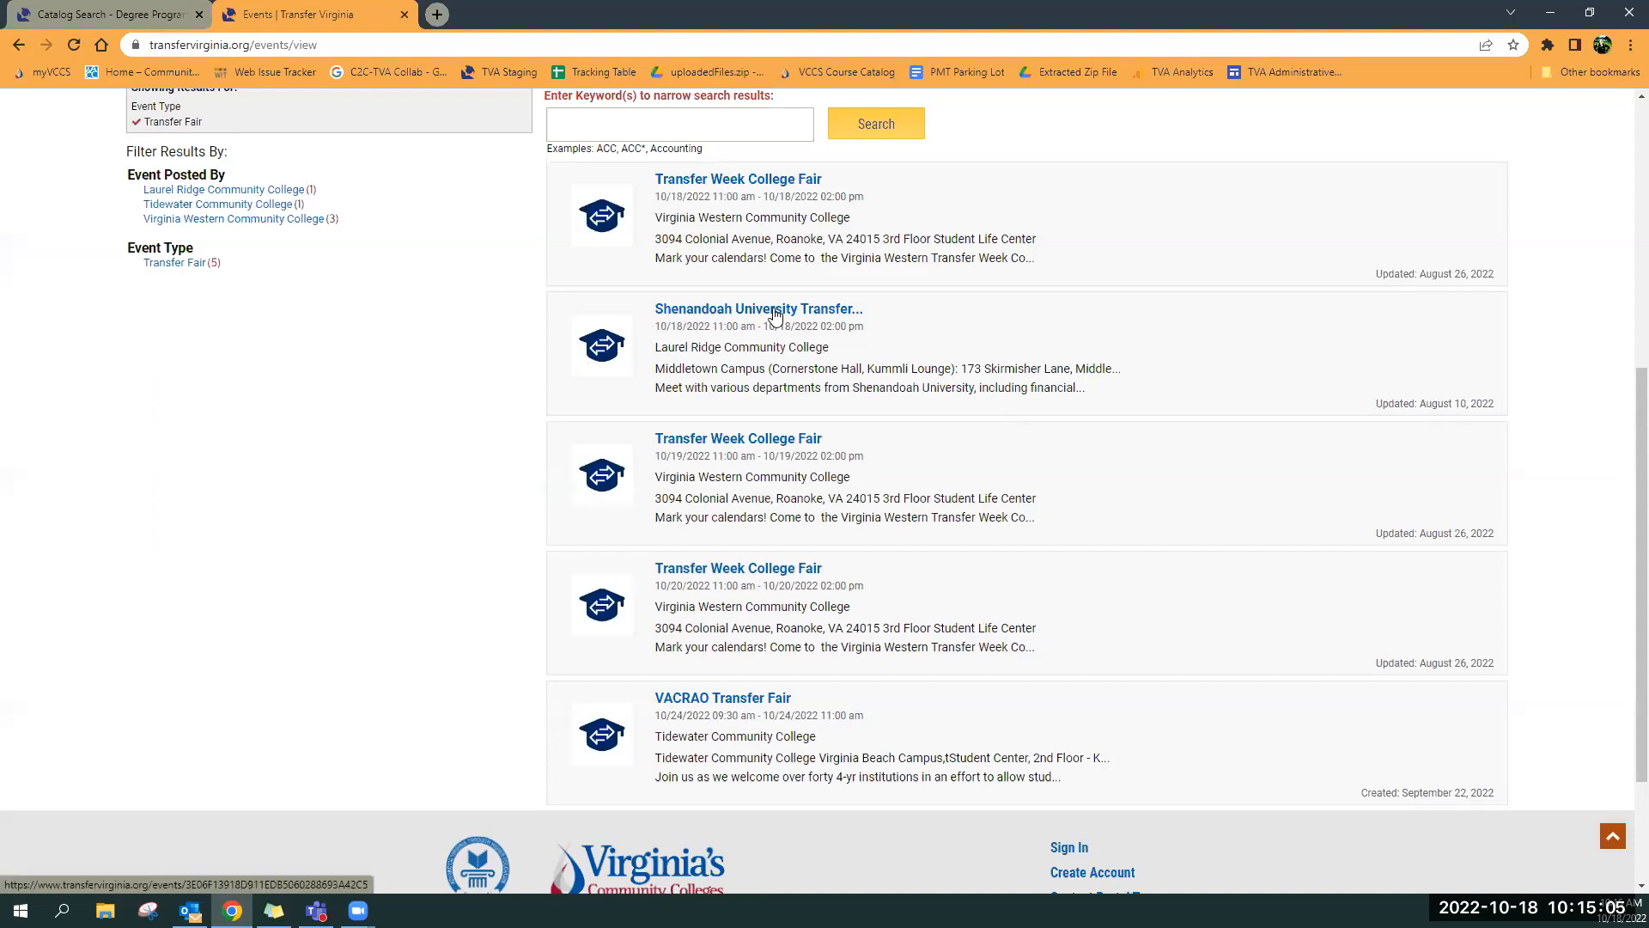
mouse_move(759, 308)
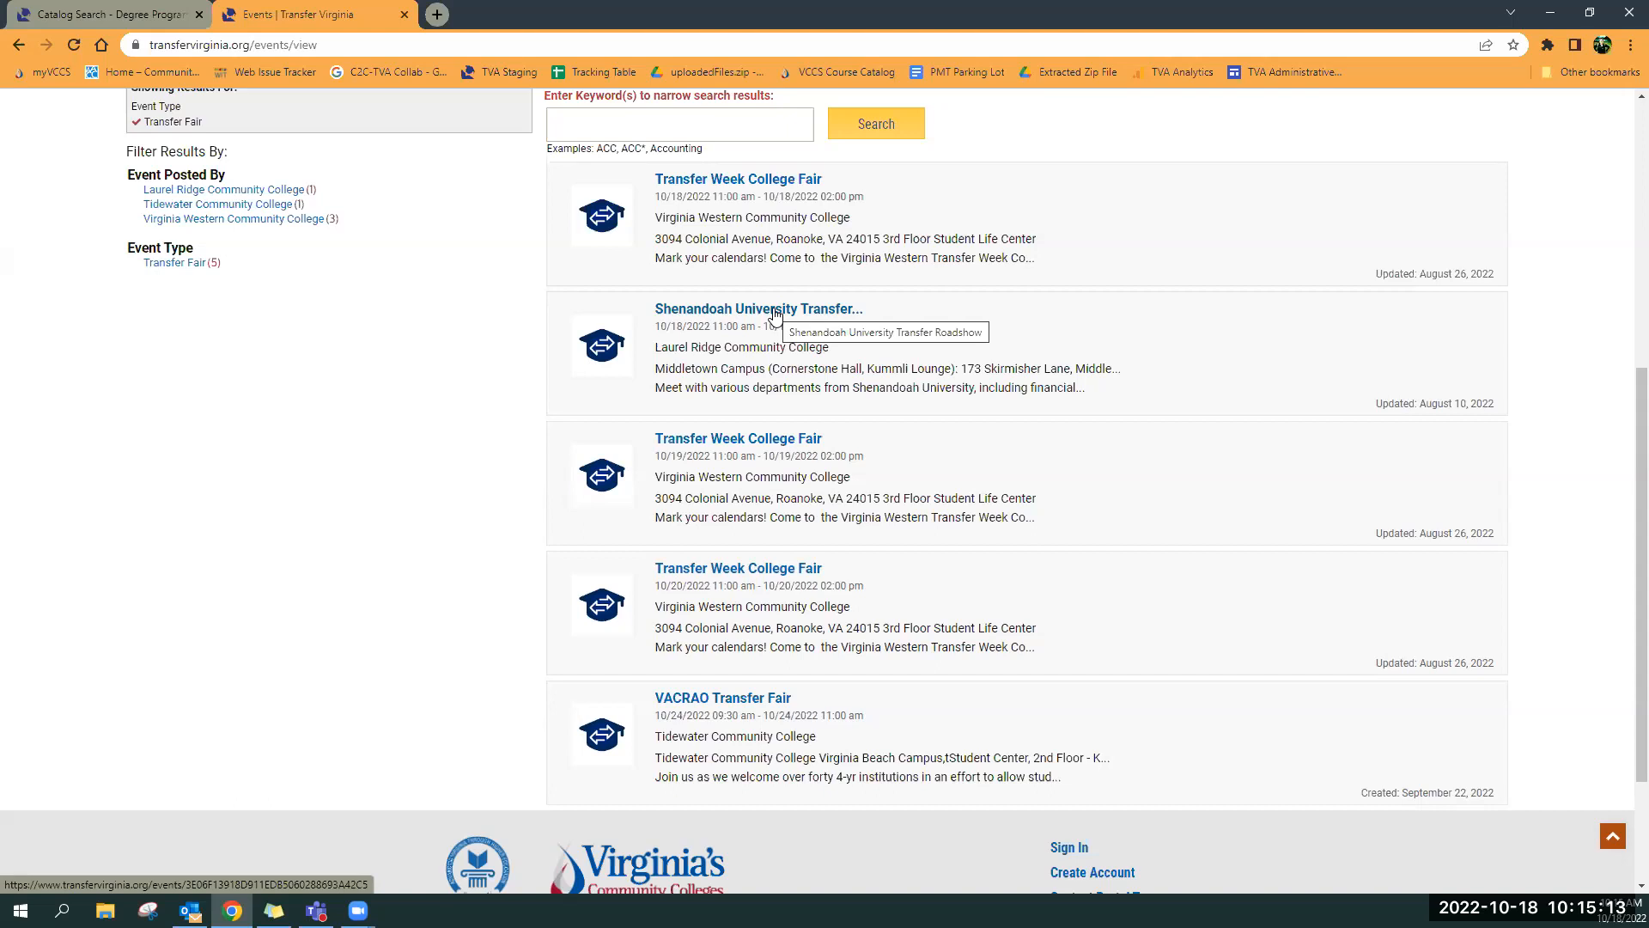
mouse_move(289, 526)
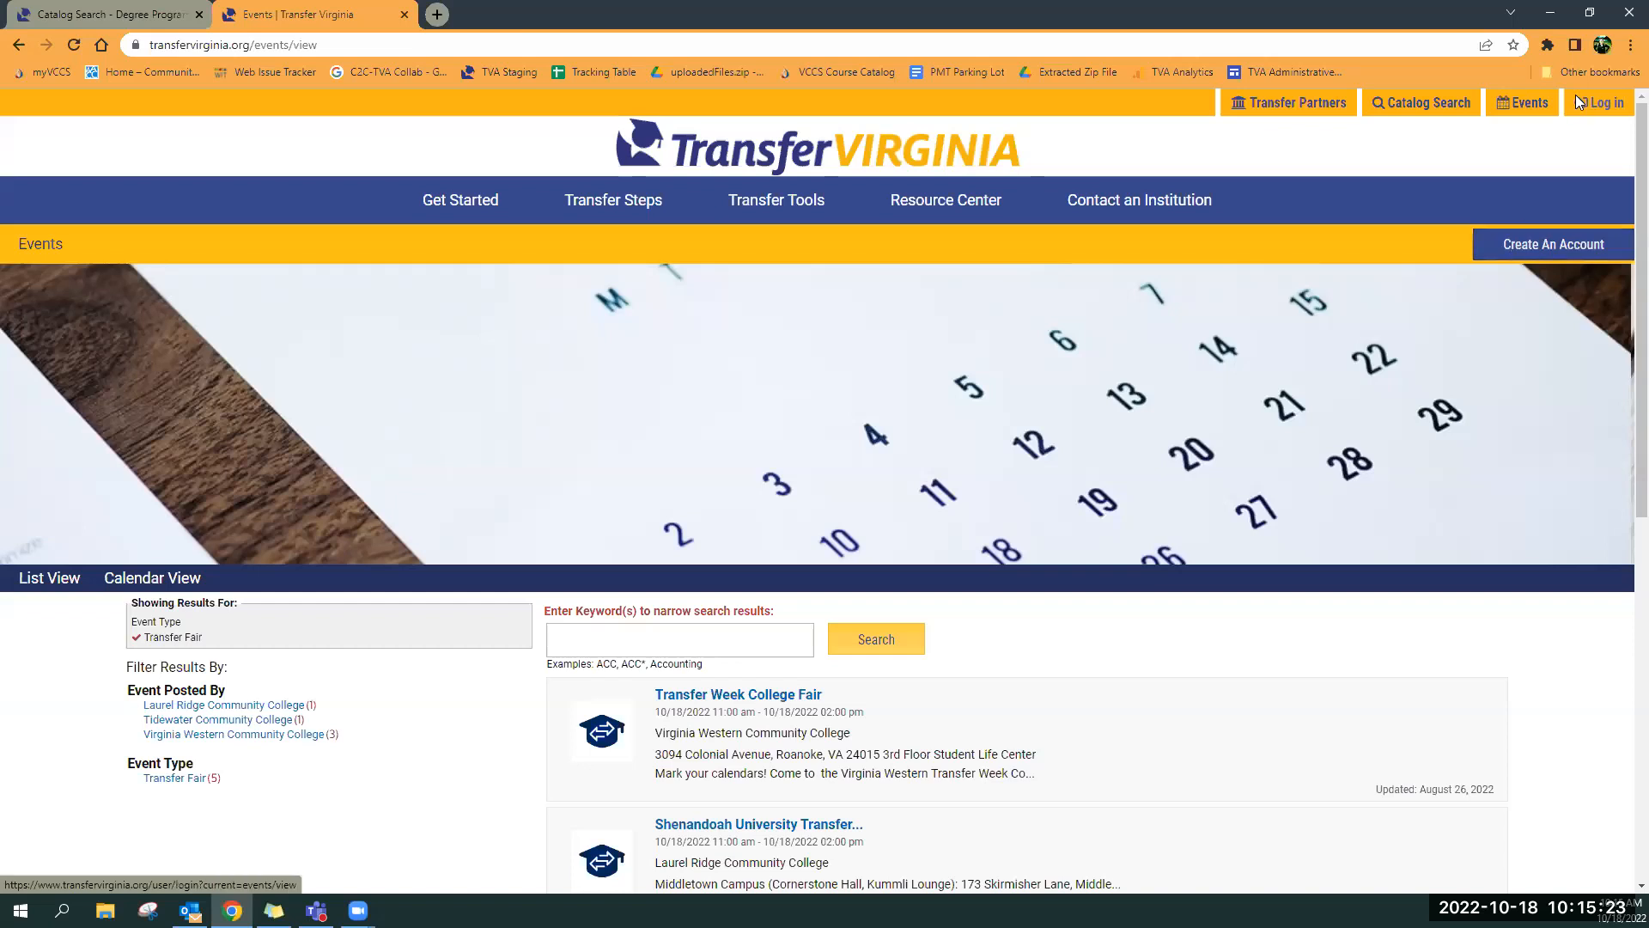
left_click(1600, 102)
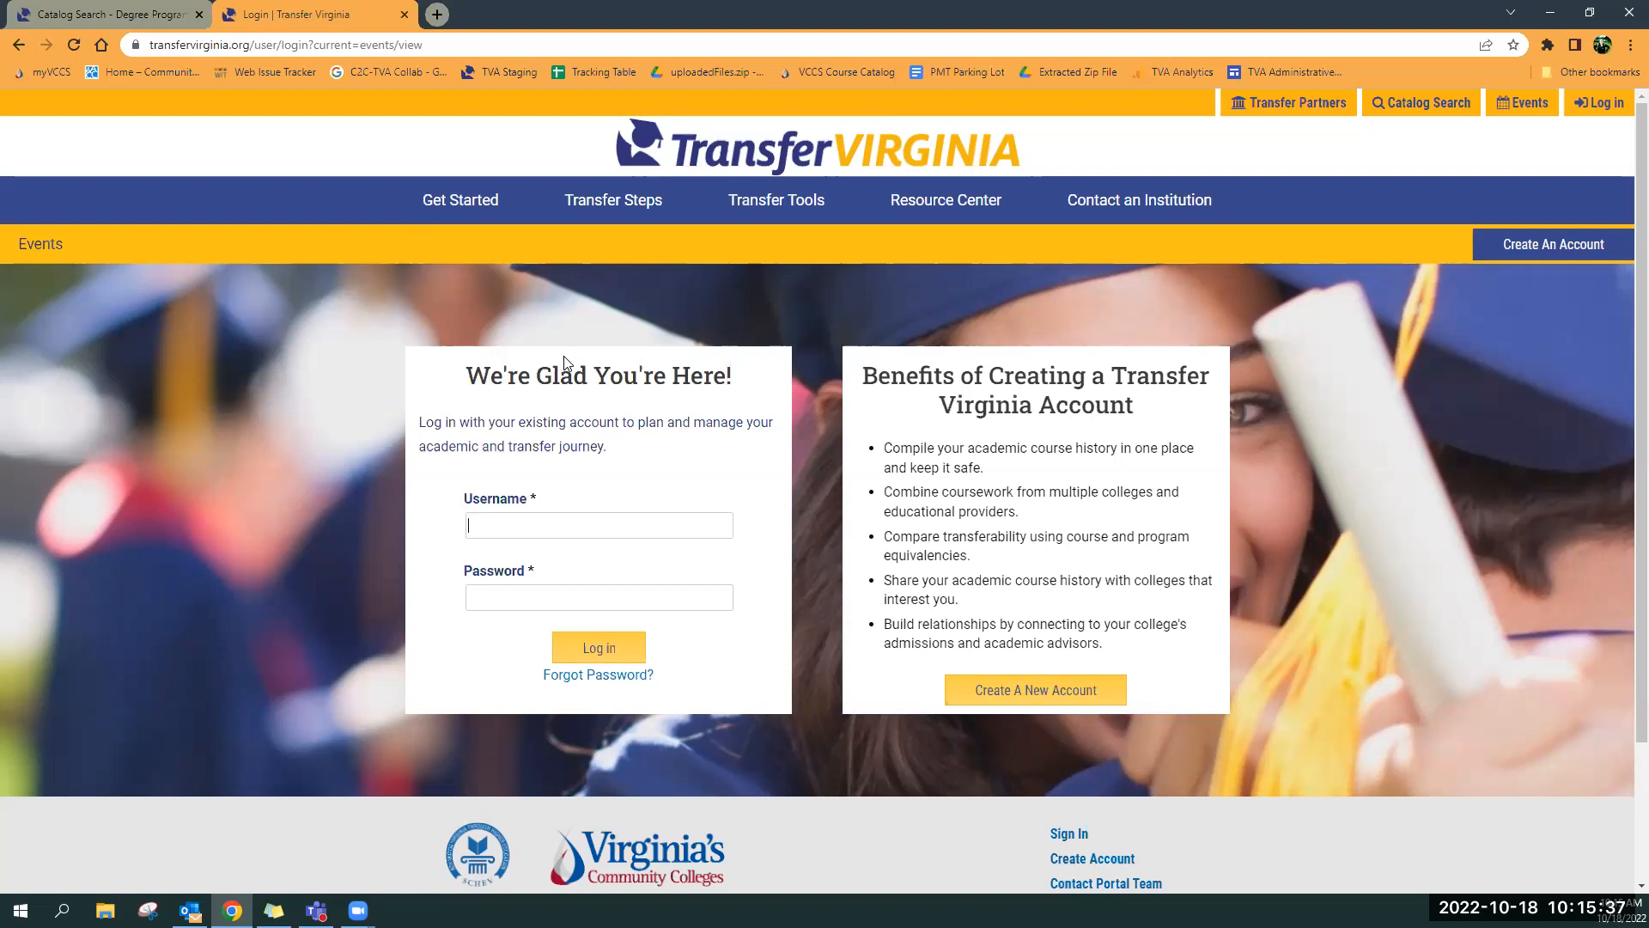
left_click(598, 525)
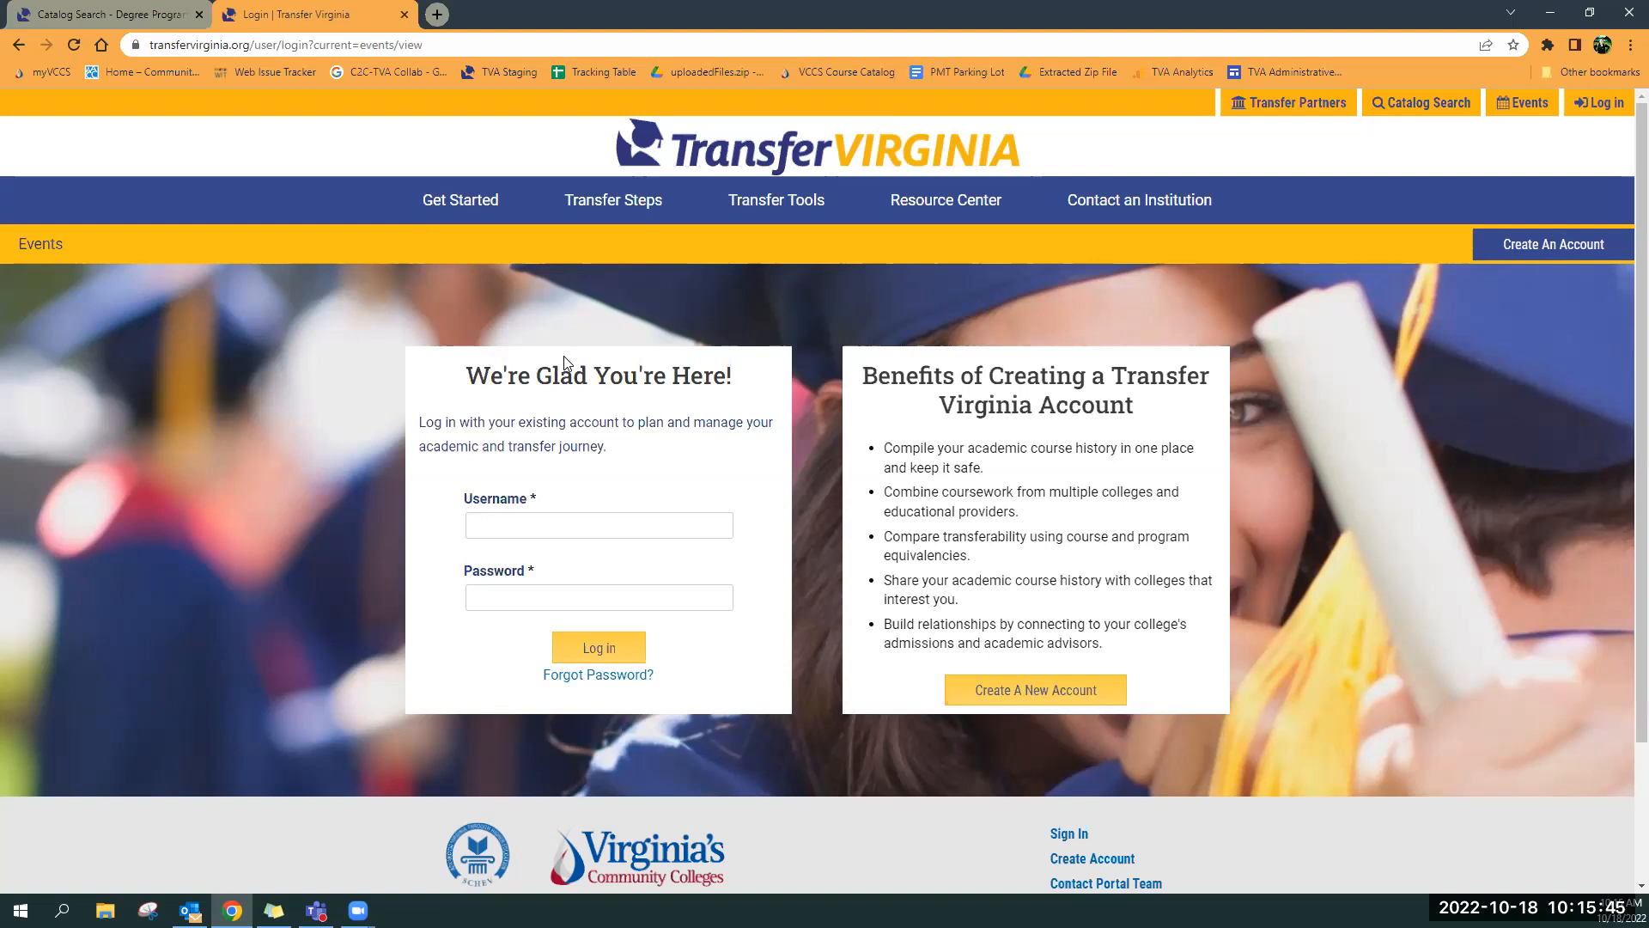
left_click(598, 525)
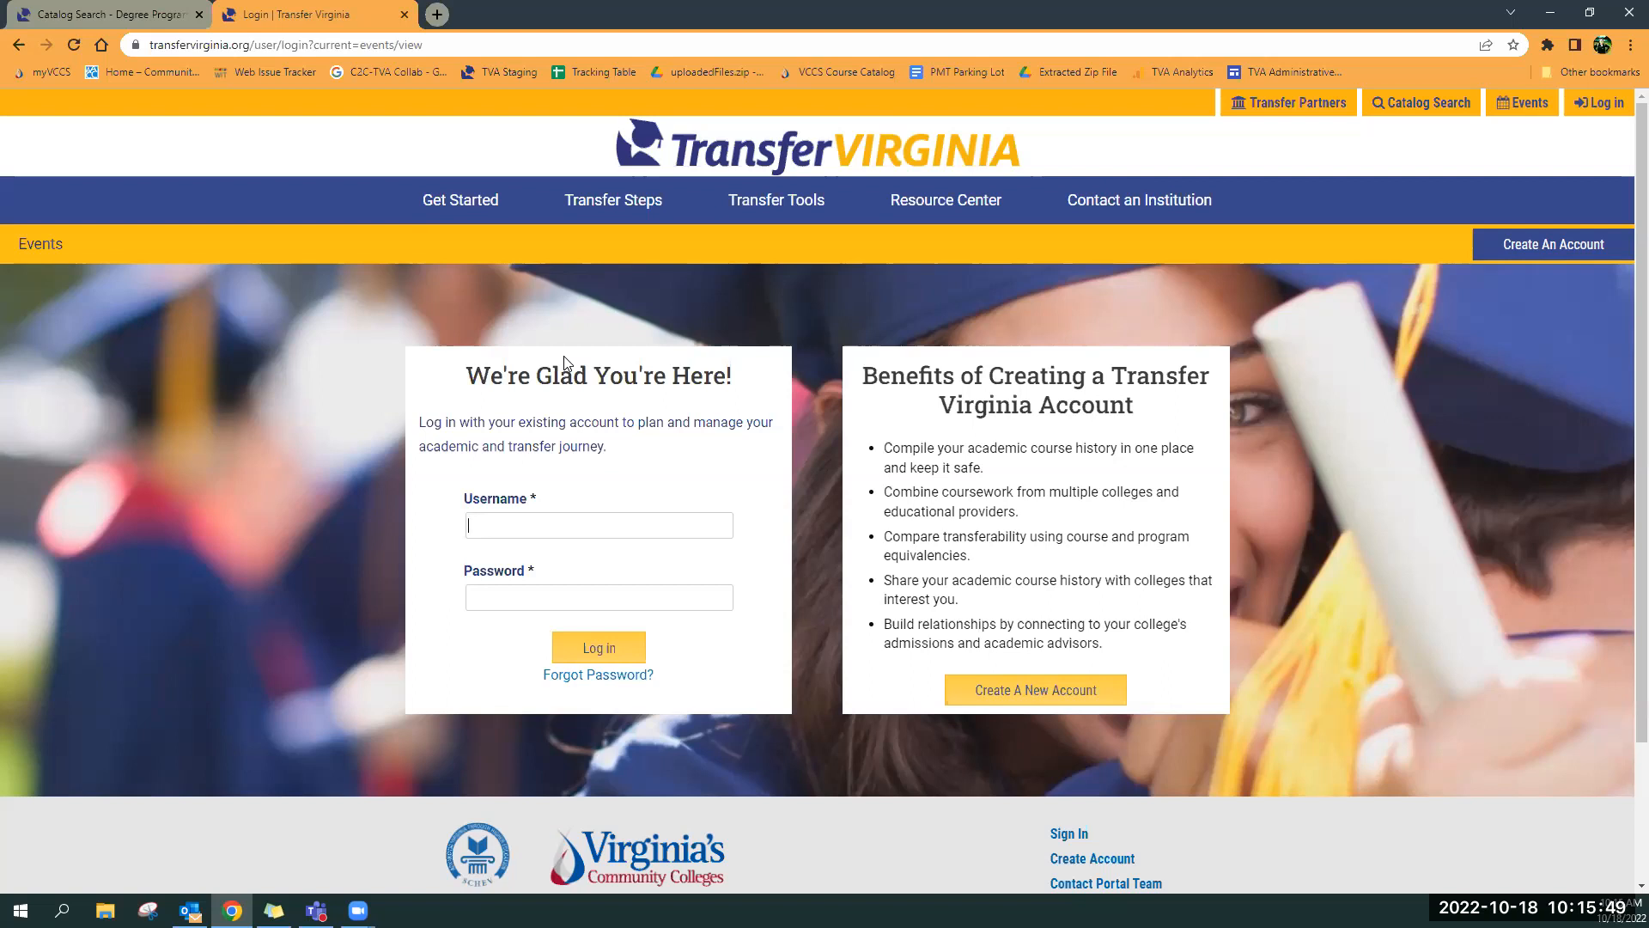
mouse_move(907, 363)
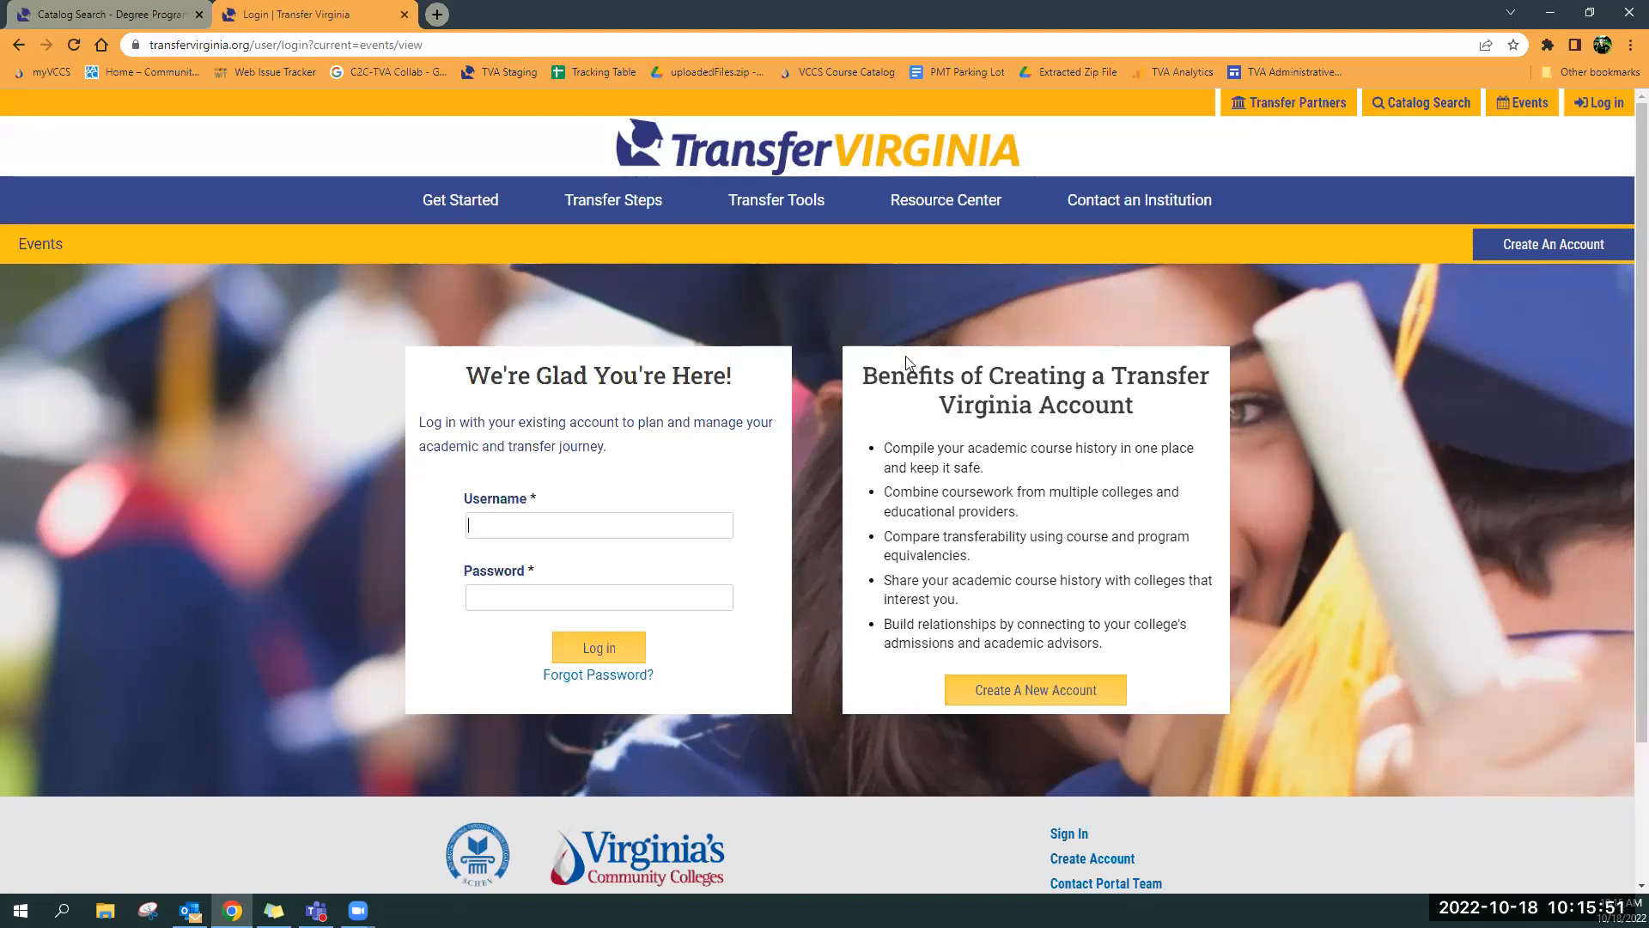
mouse_move(1170, 412)
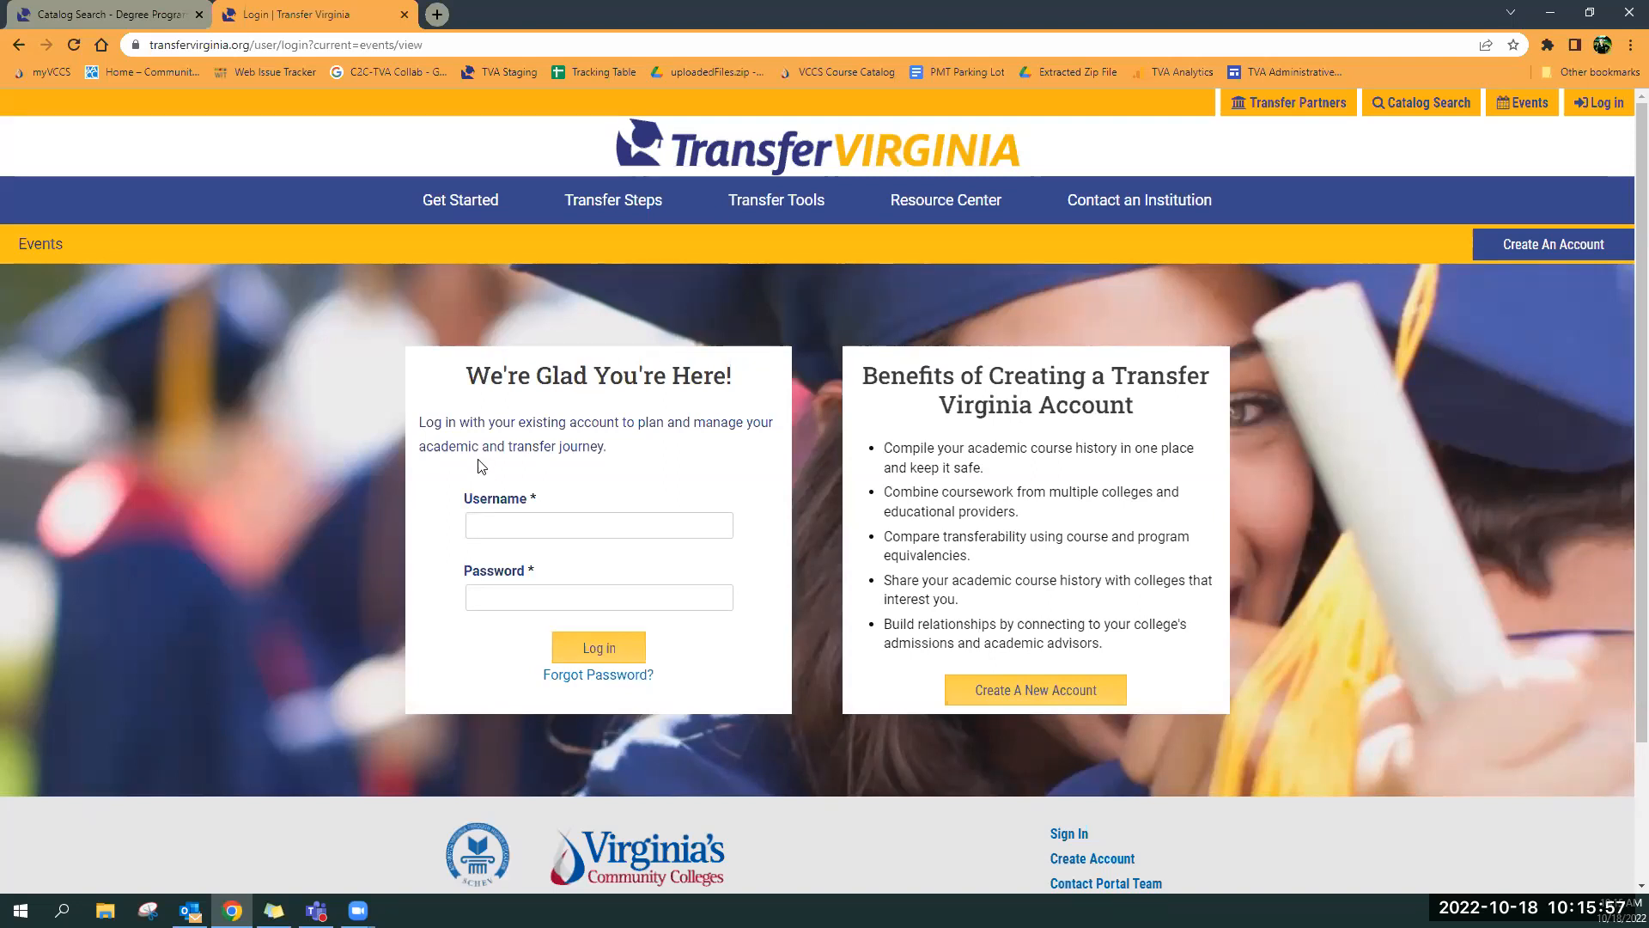
mouse_move(782, 345)
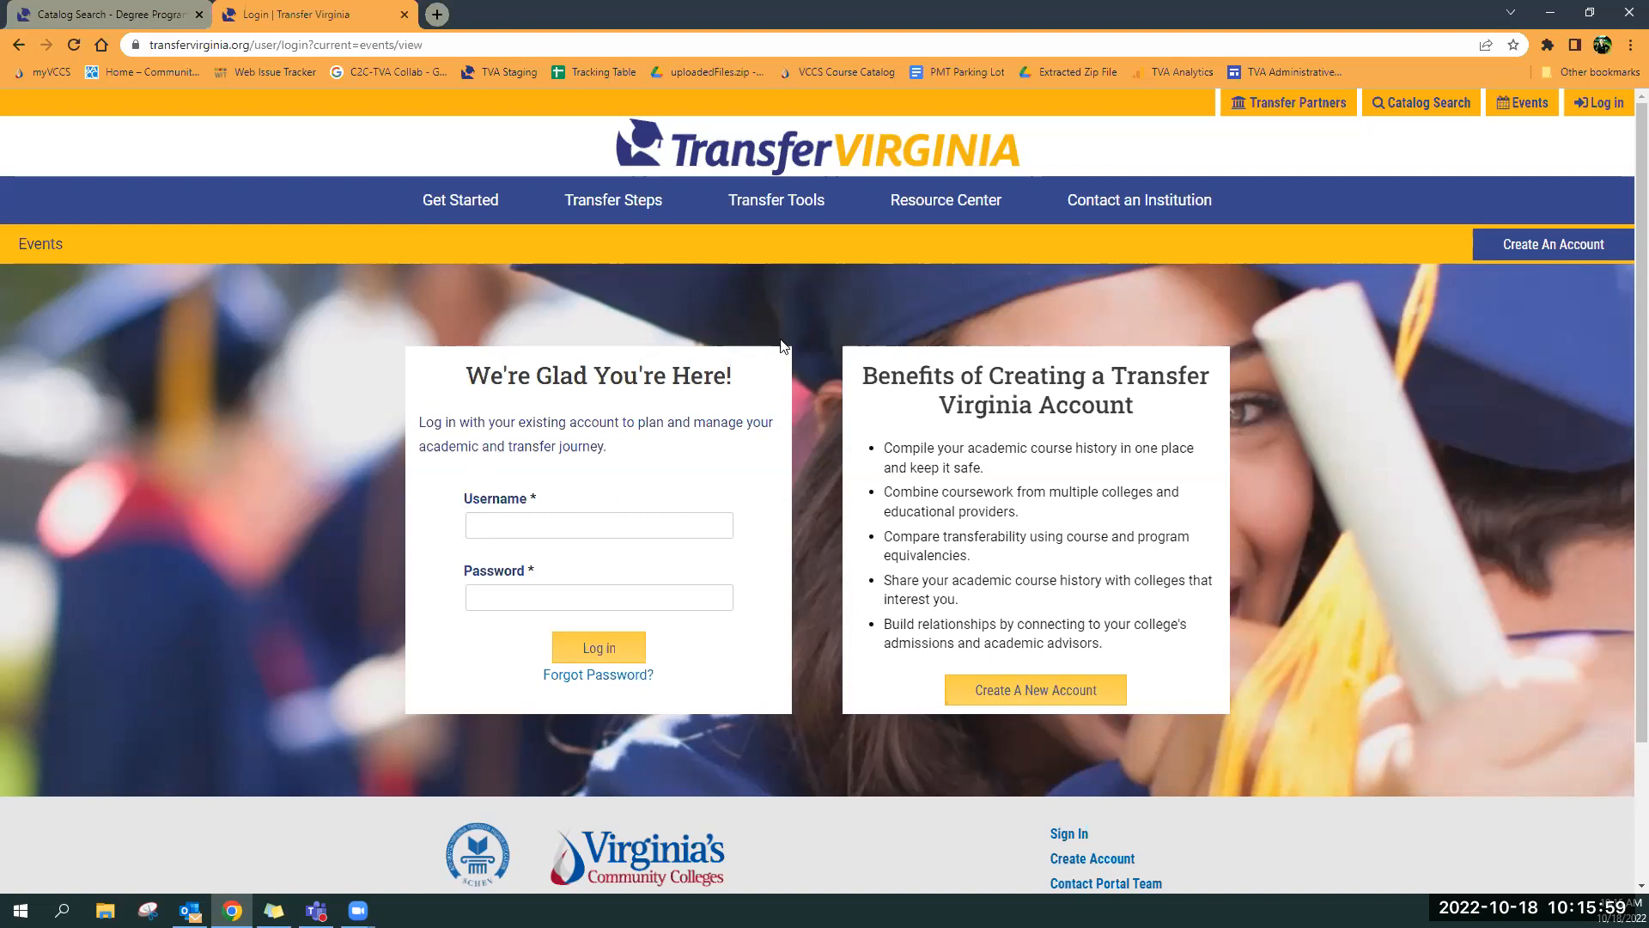
mouse_move(509, 277)
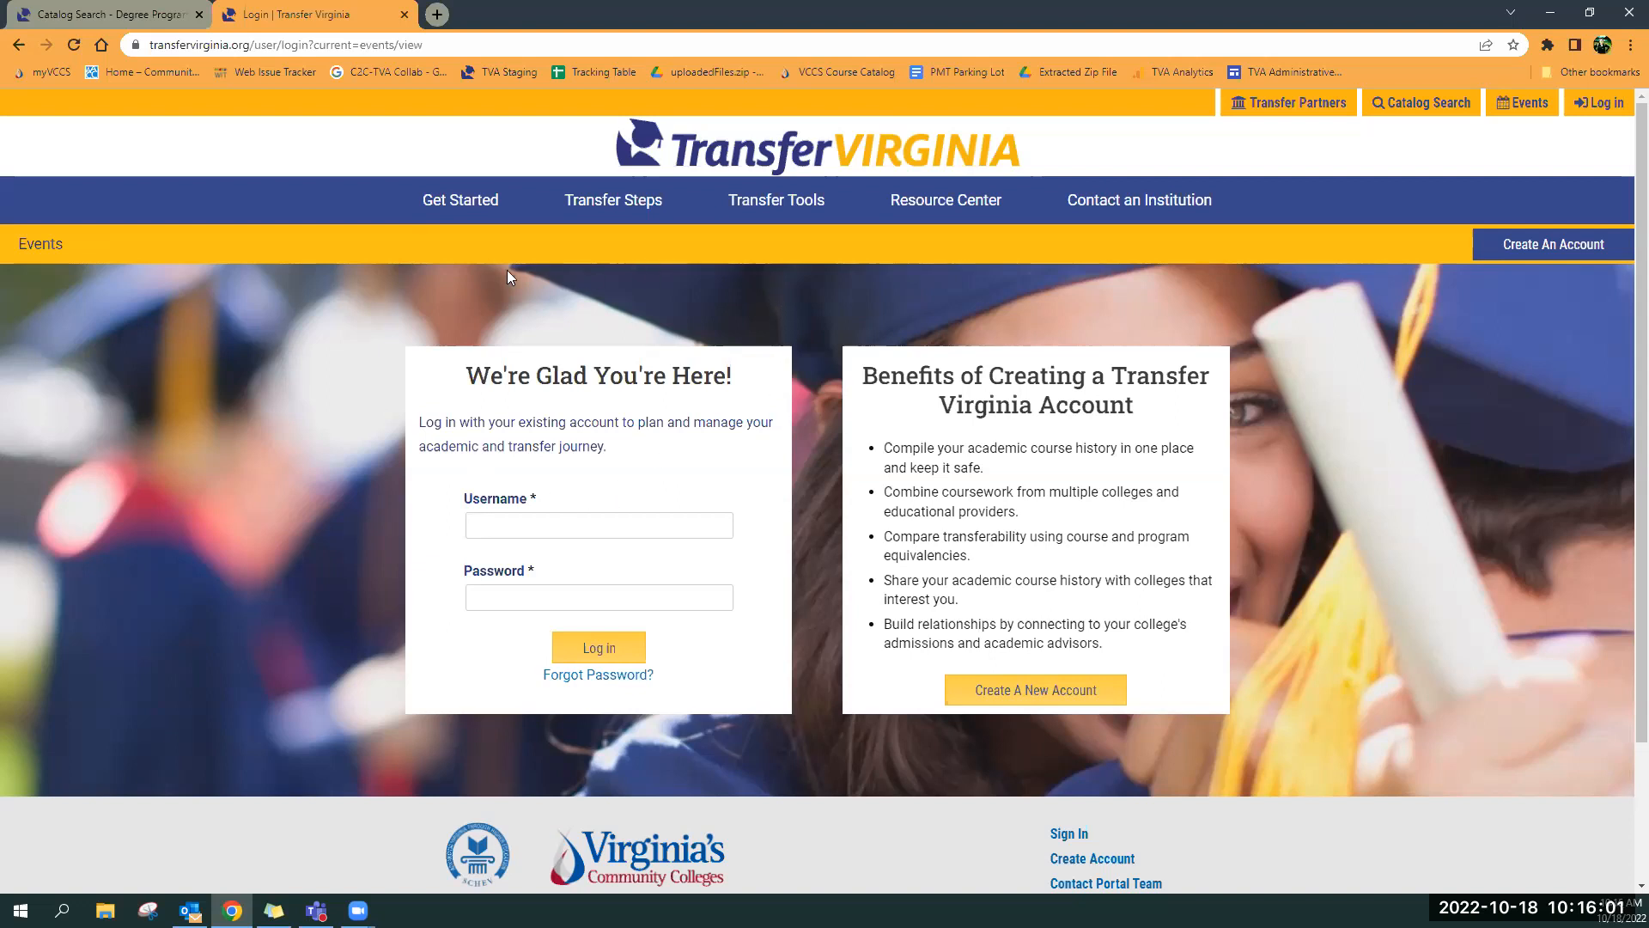
mouse_move(261, 206)
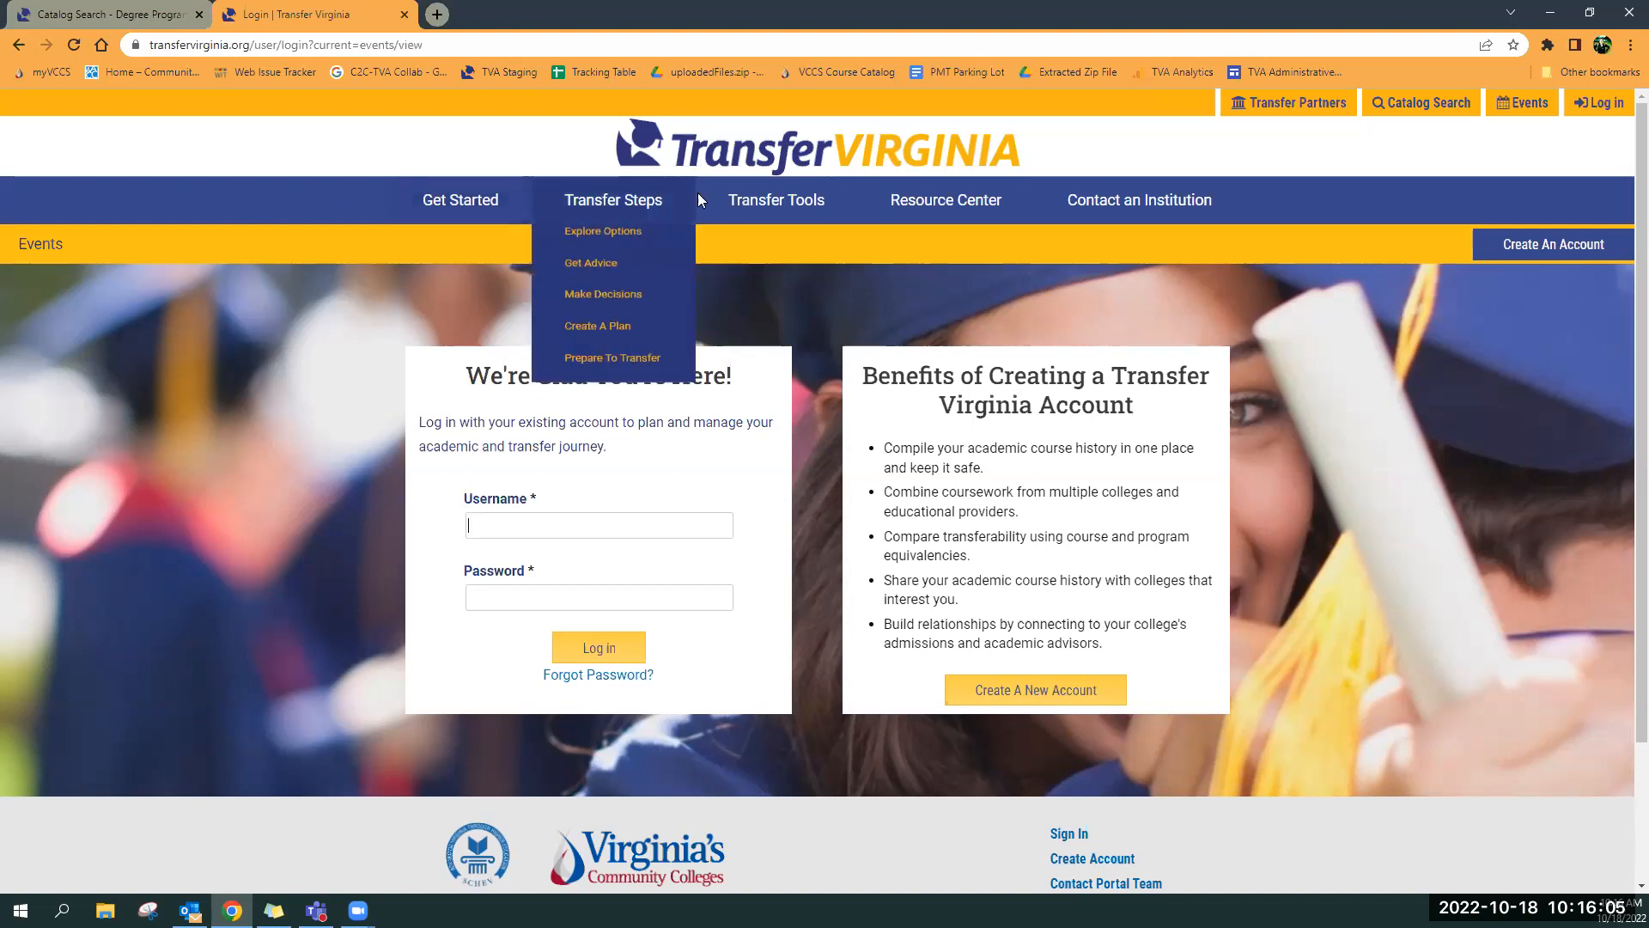
mouse_move(117, 199)
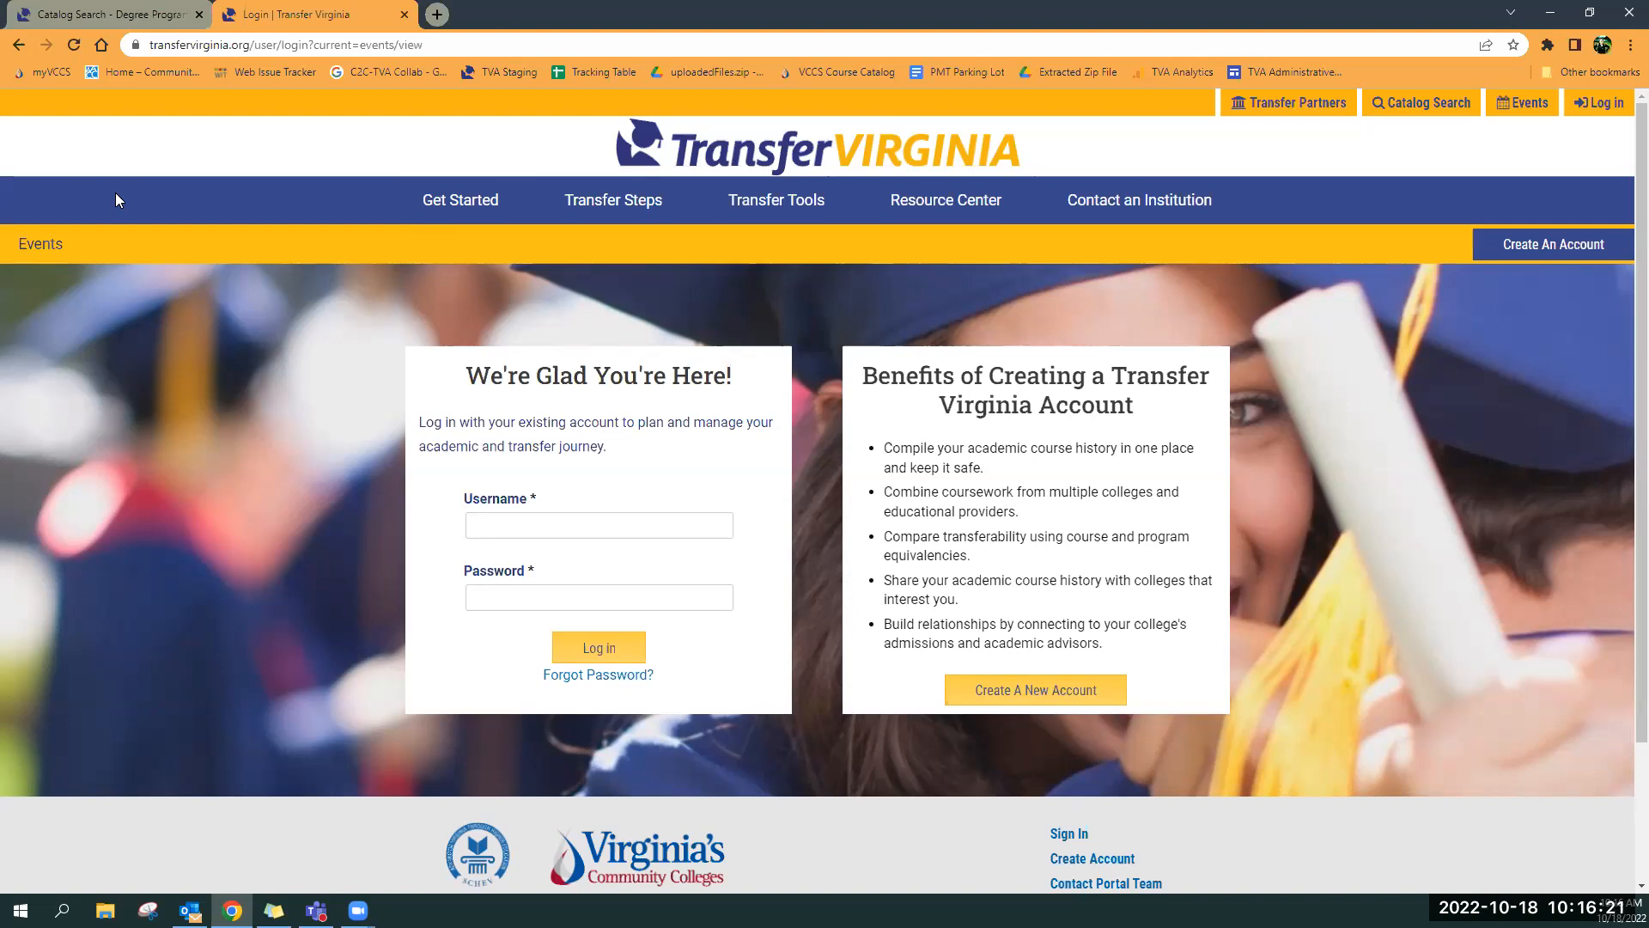
left_click(598, 525)
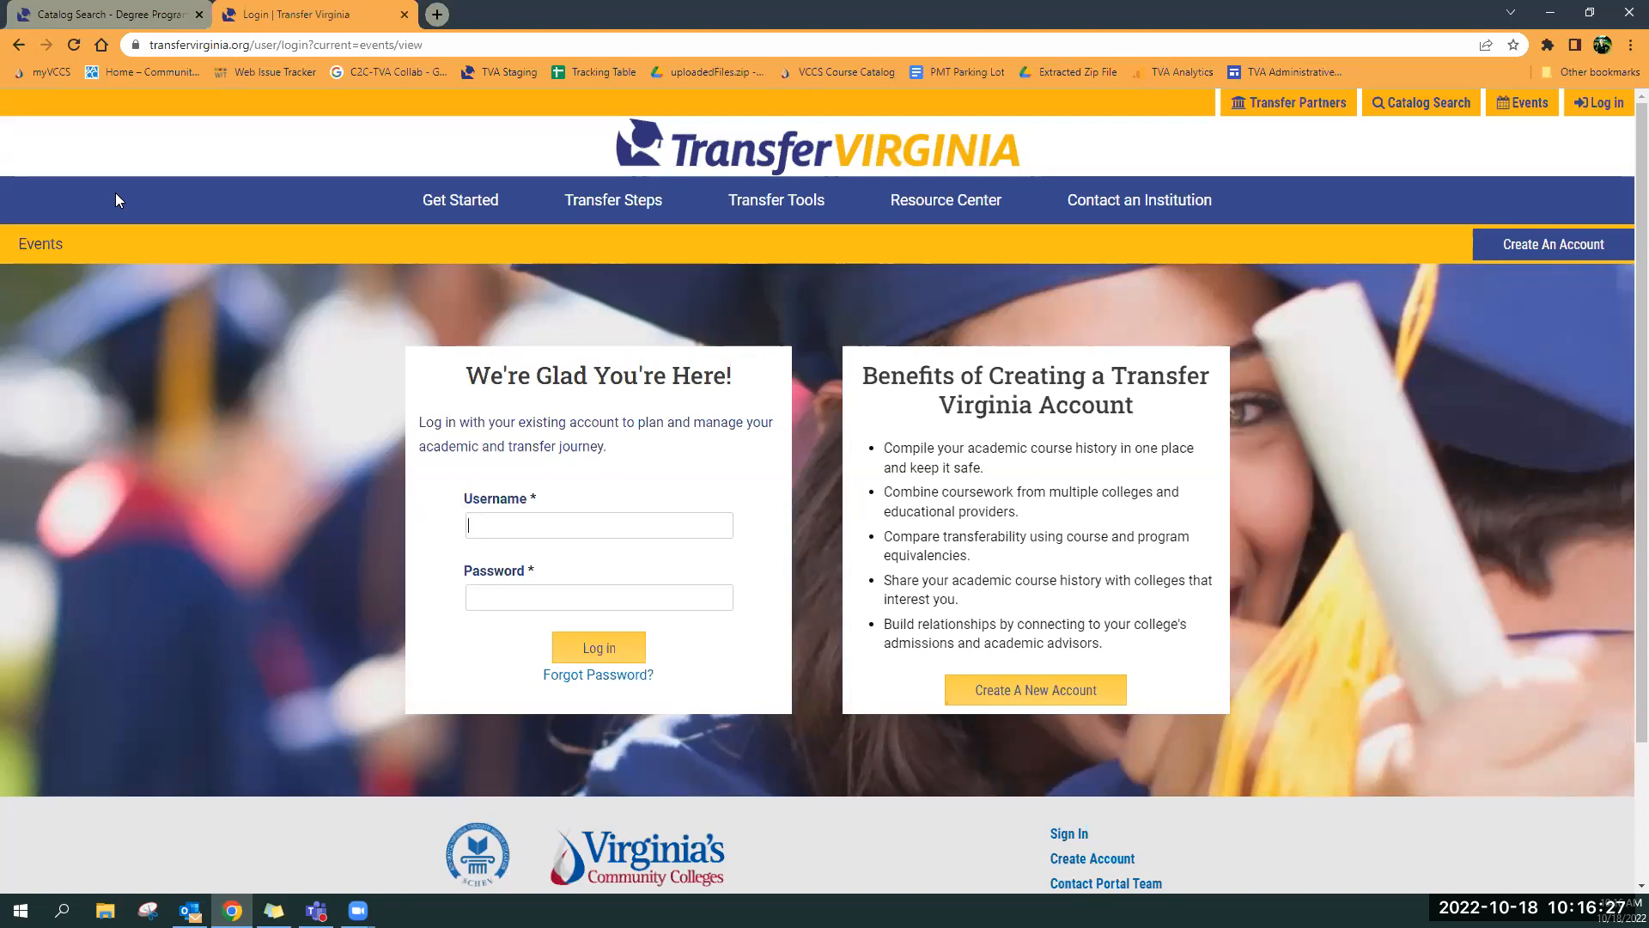
mouse_move(909, 503)
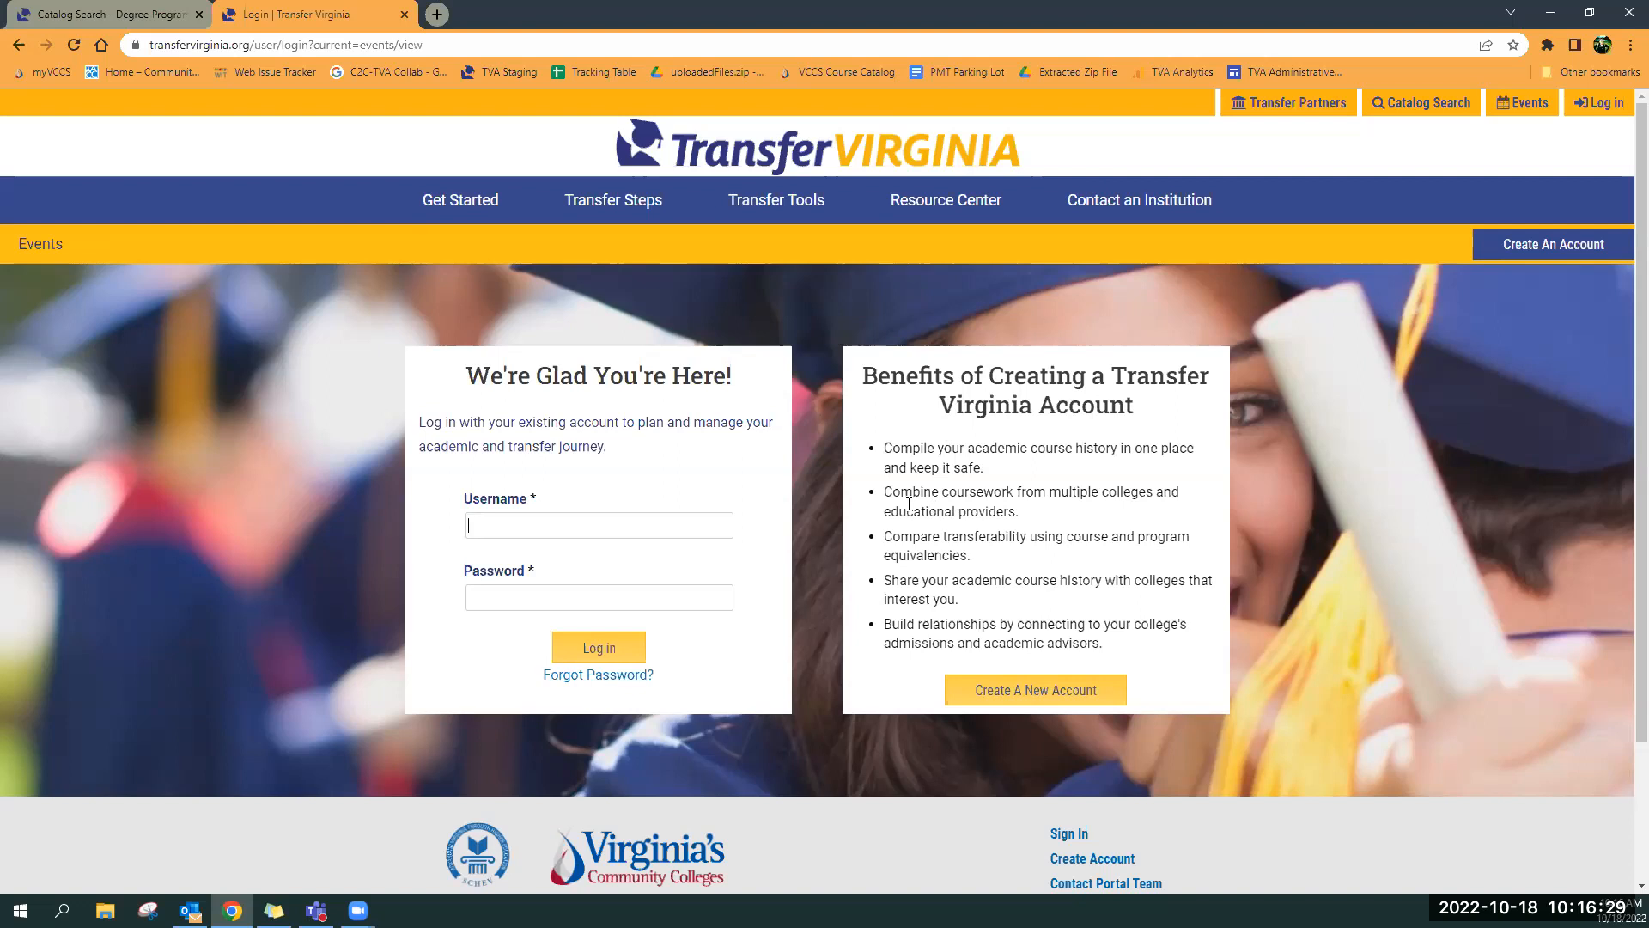
mouse_move(945, 200)
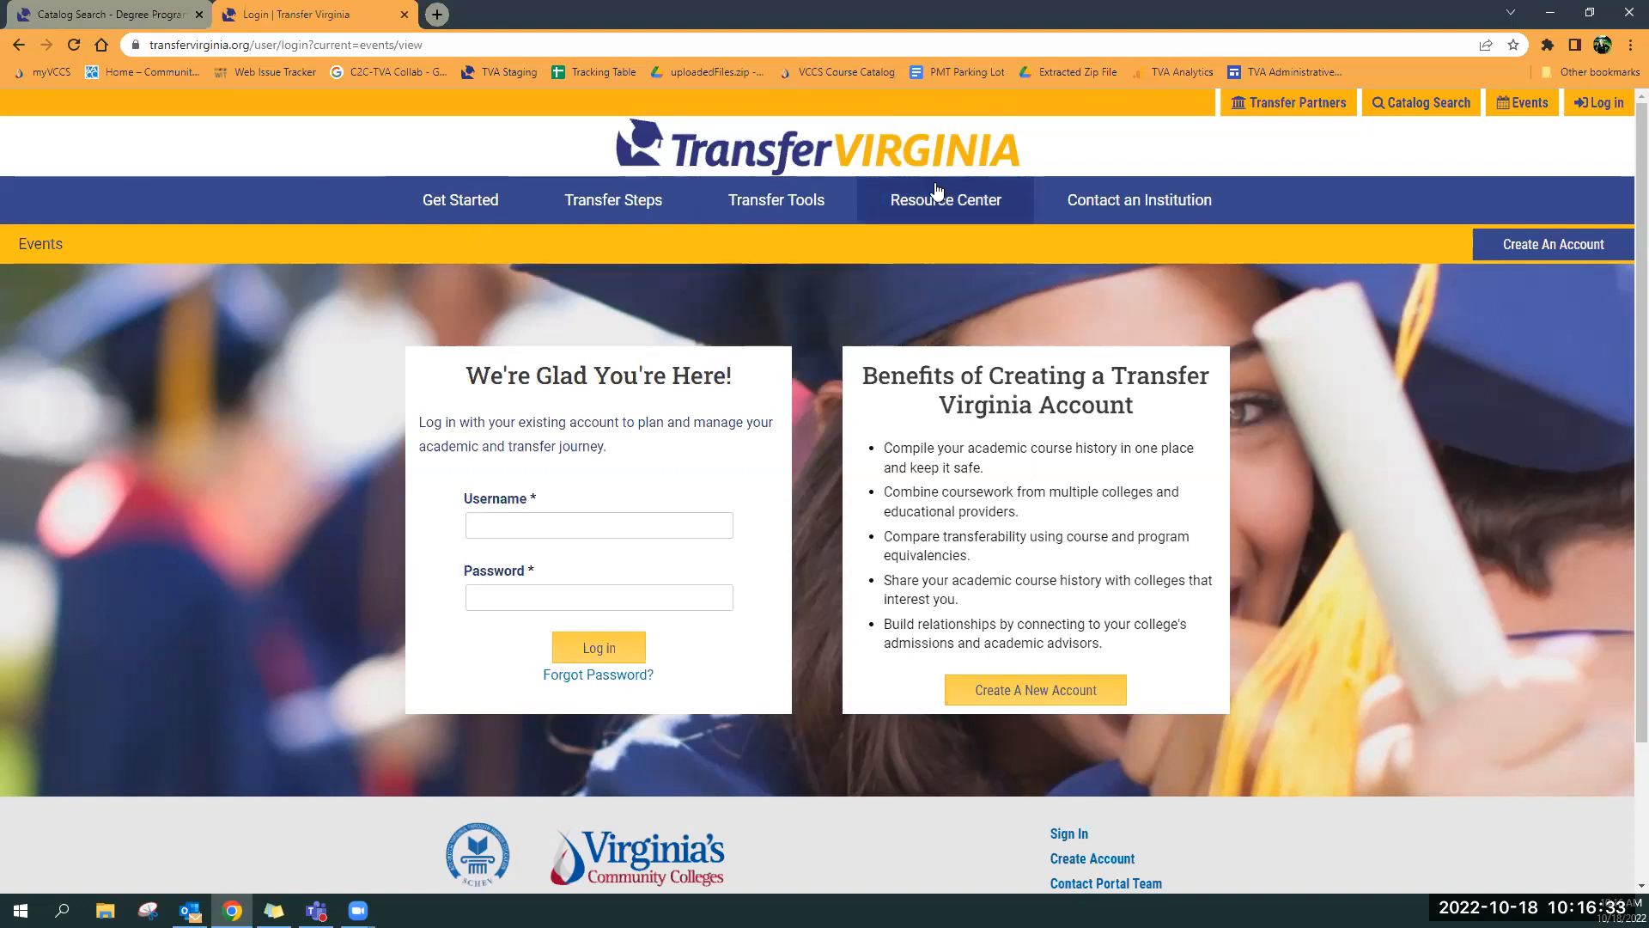
Go to Get Started and scroll through its transfer FAQs
left_click(459, 201)
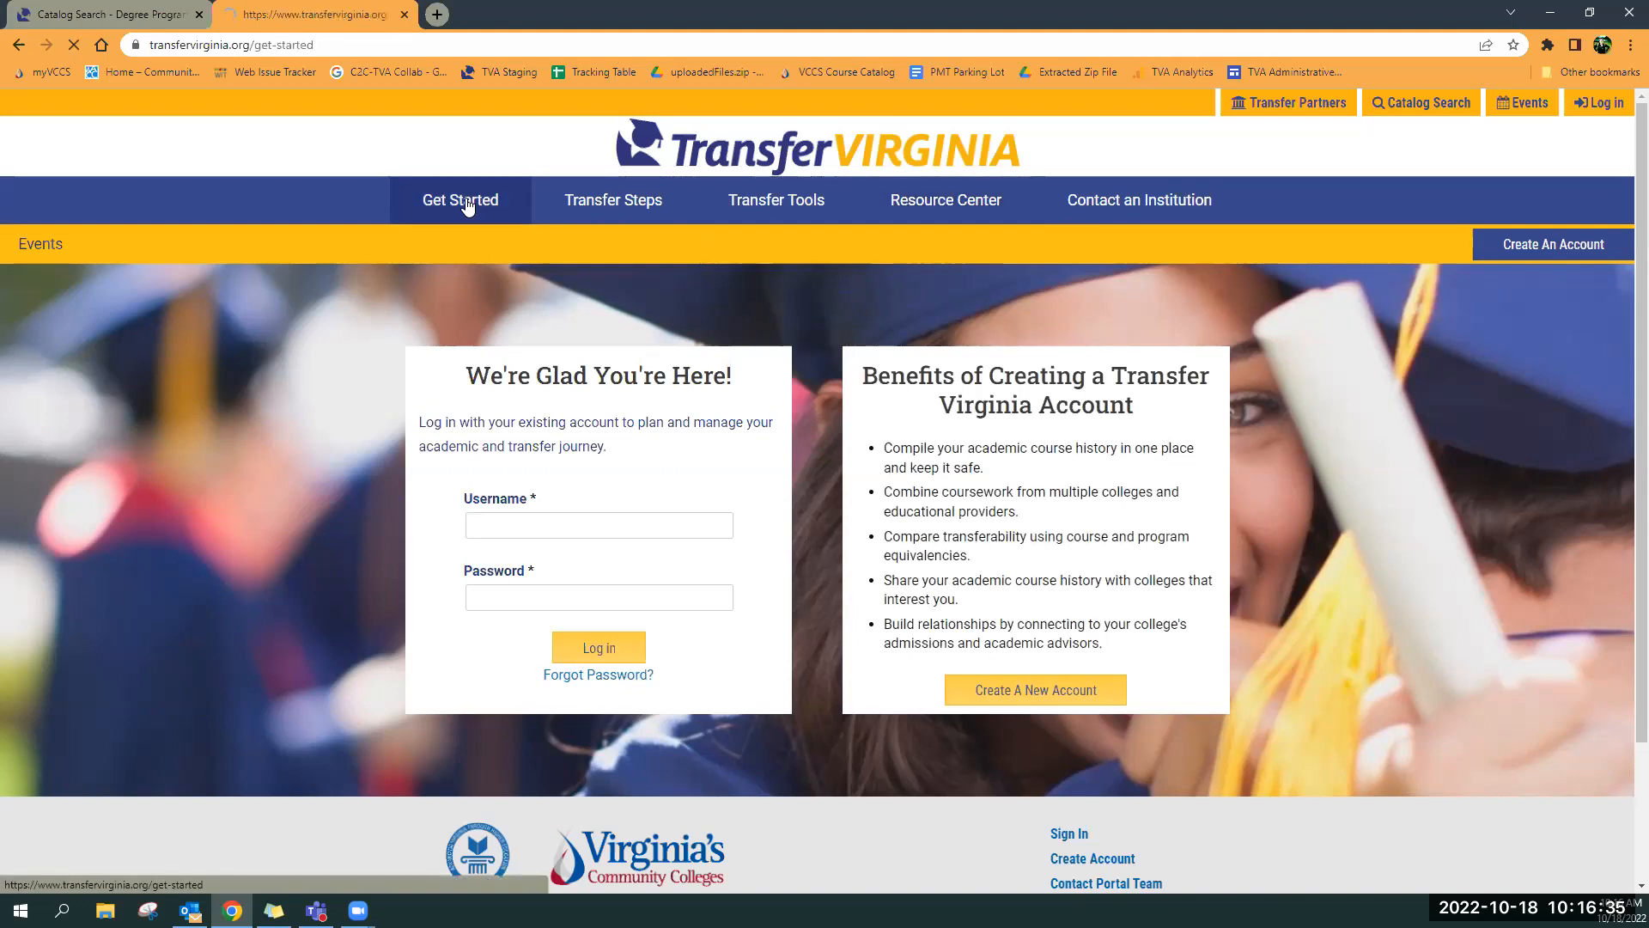
left_click(460, 200)
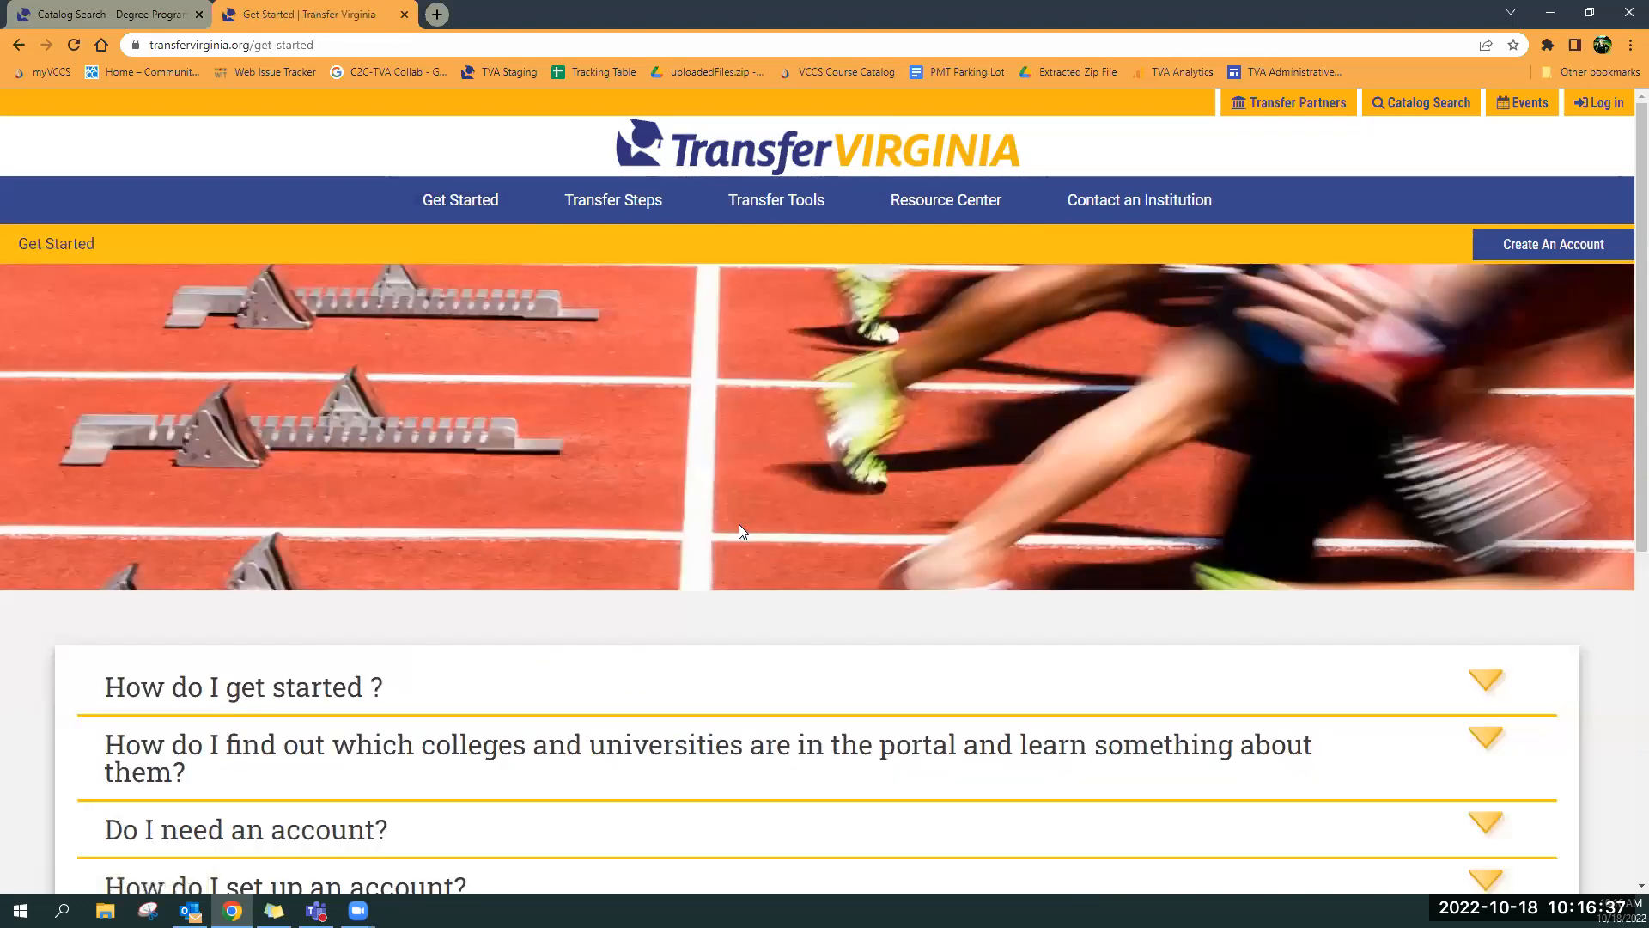
scroll("down", 3)
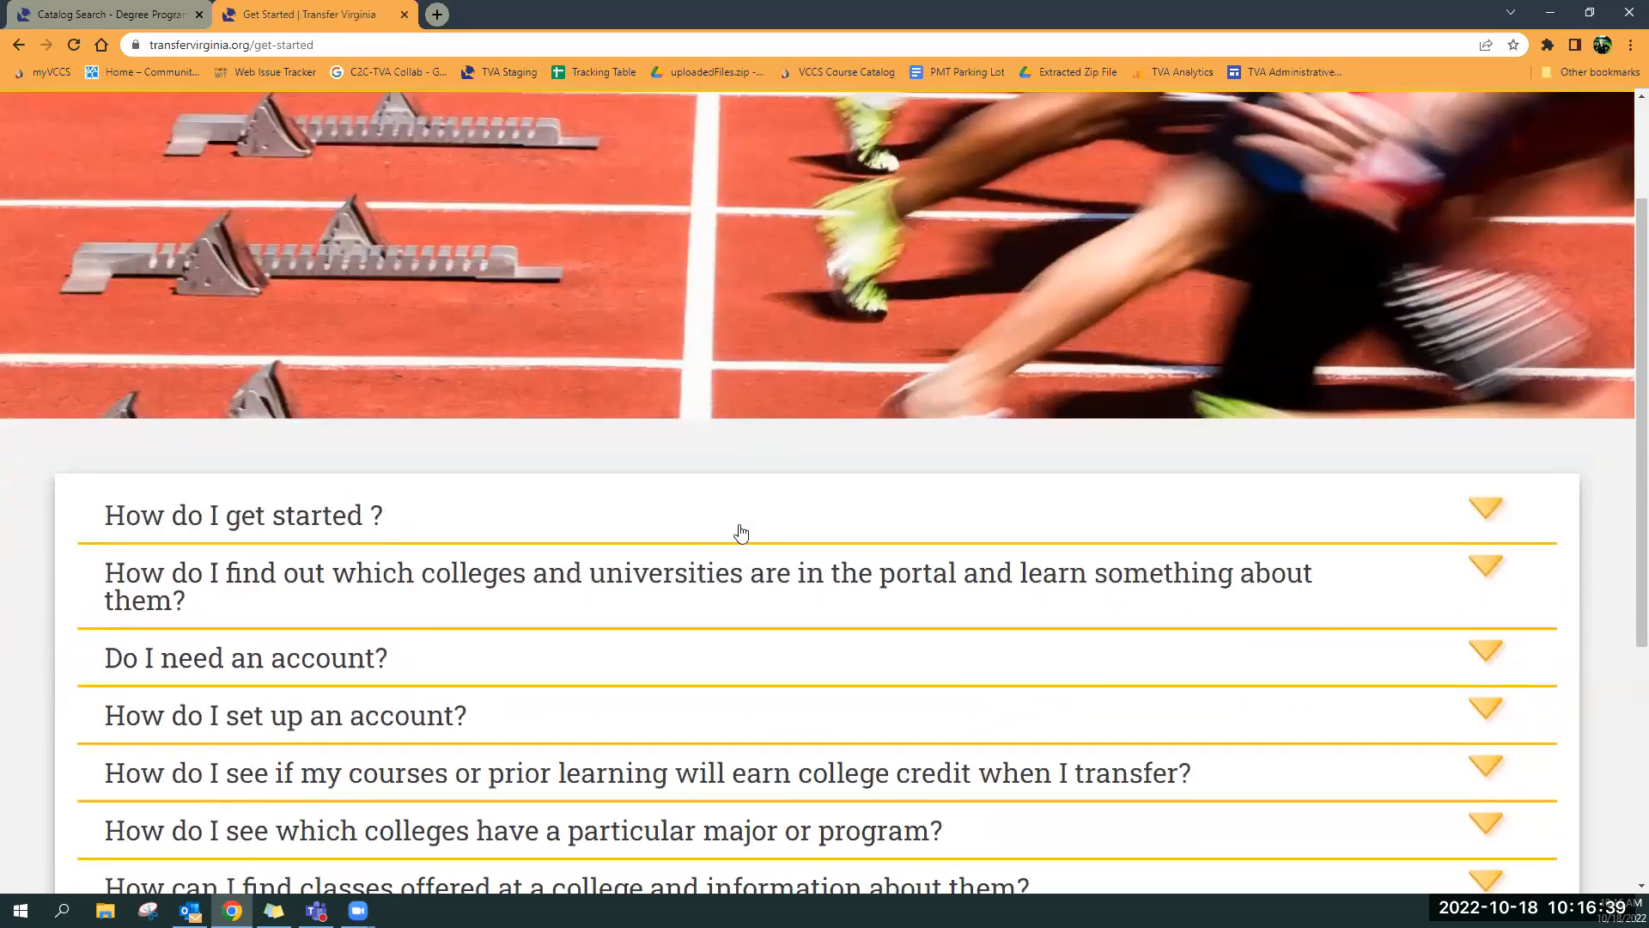
scroll("down", 3)
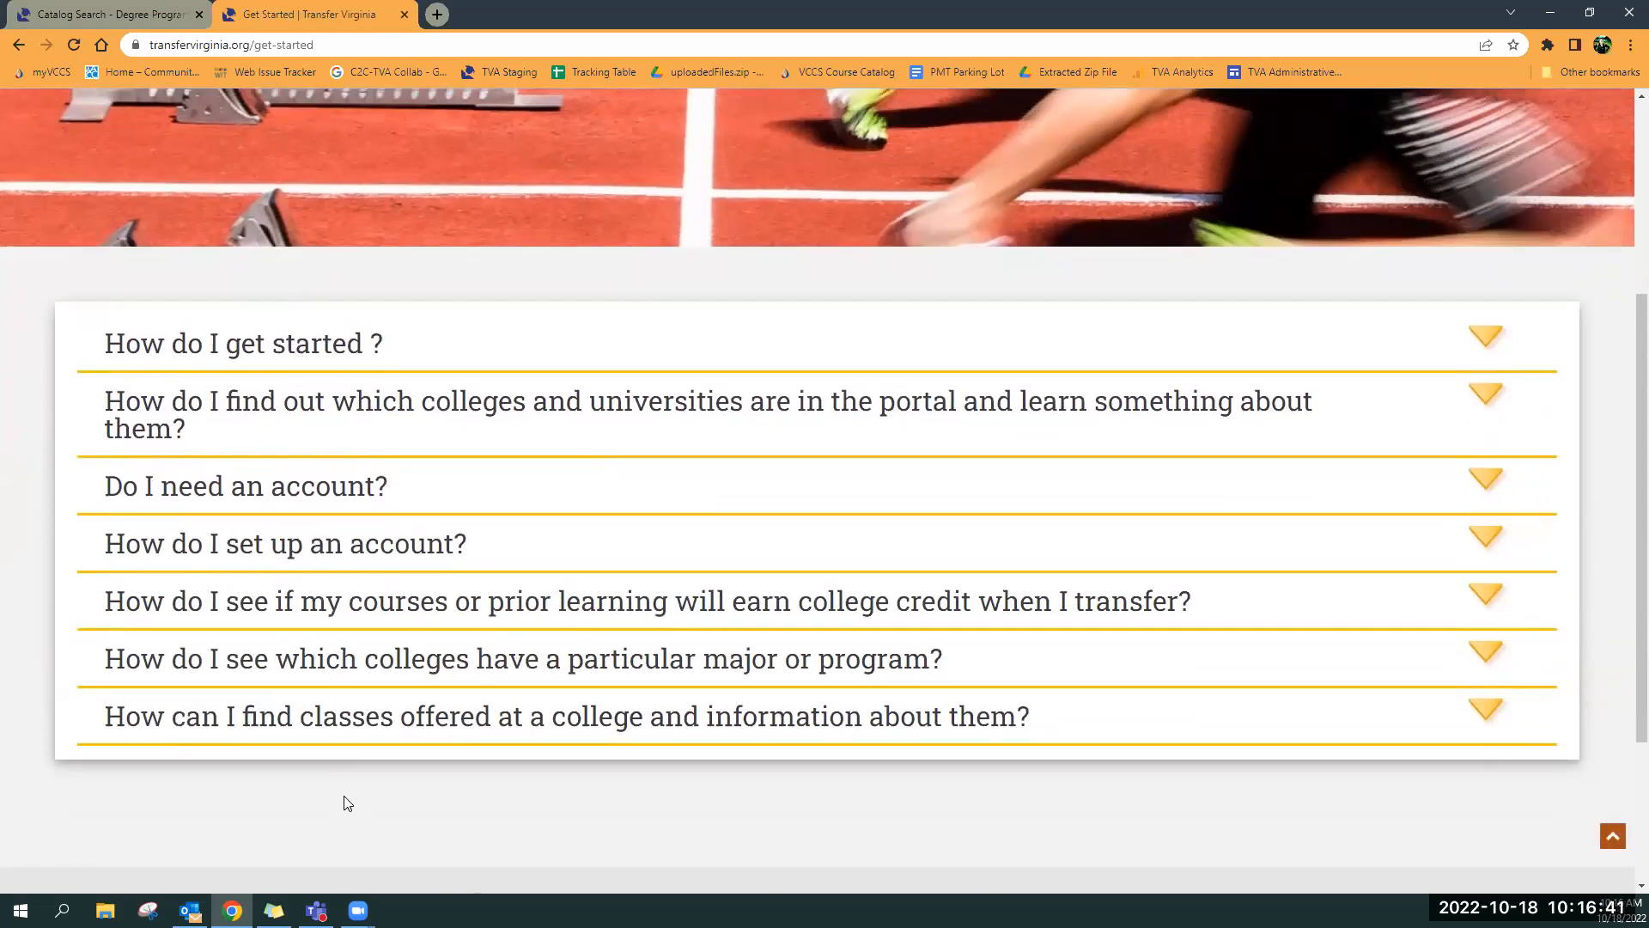
mouse_move(327, 708)
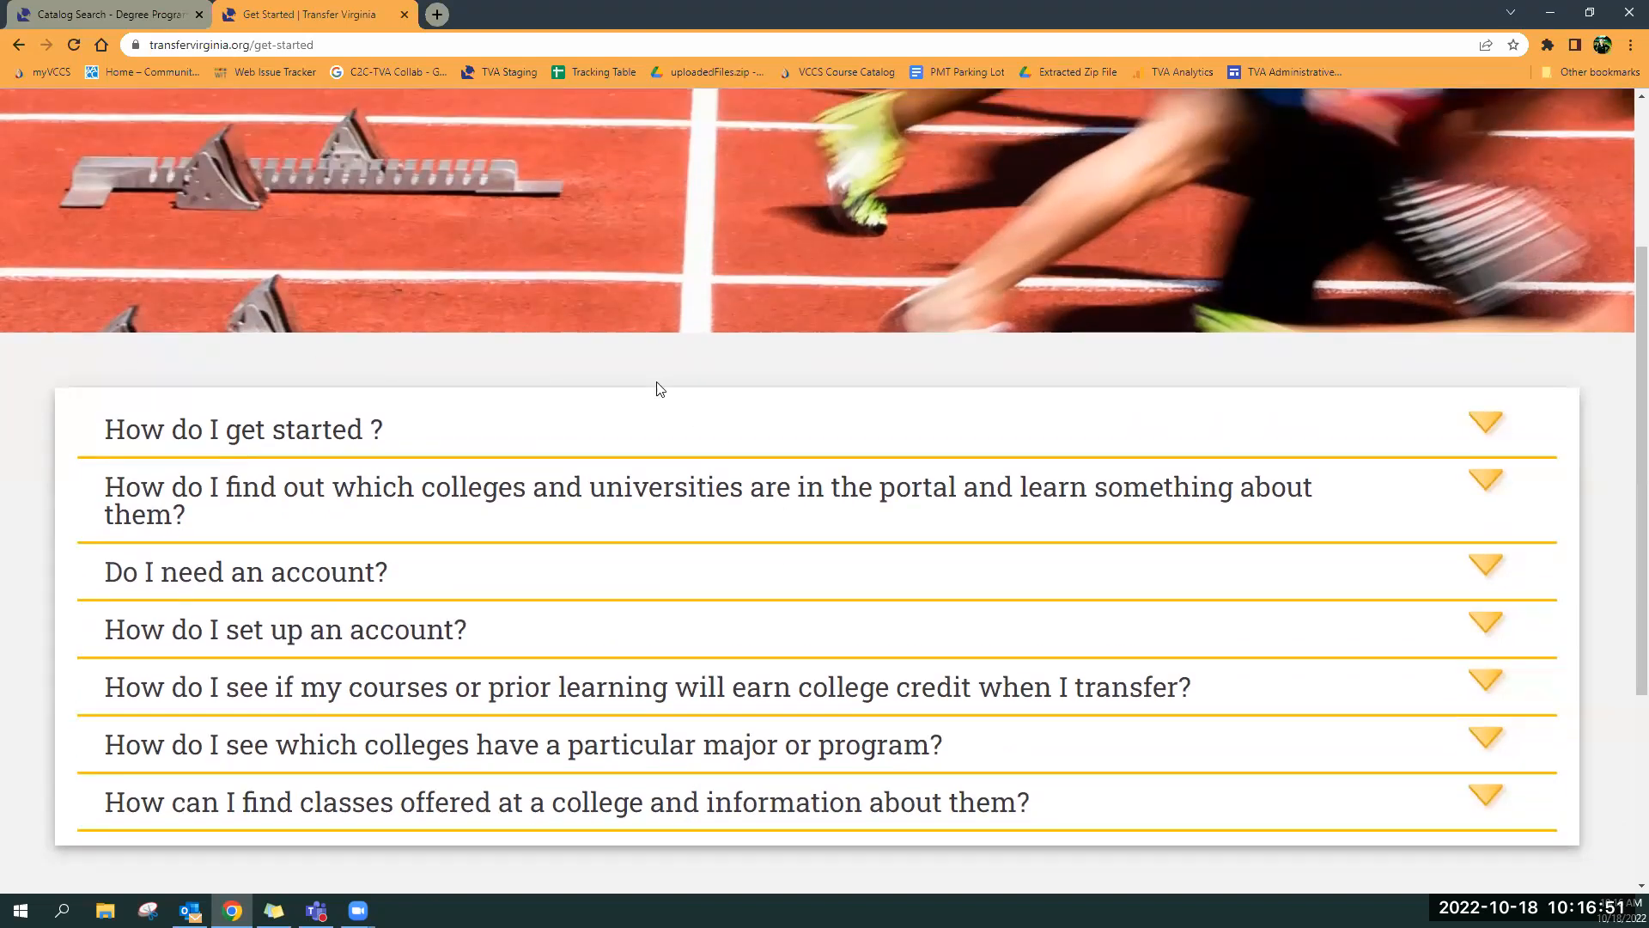
mouse_move(736, 384)
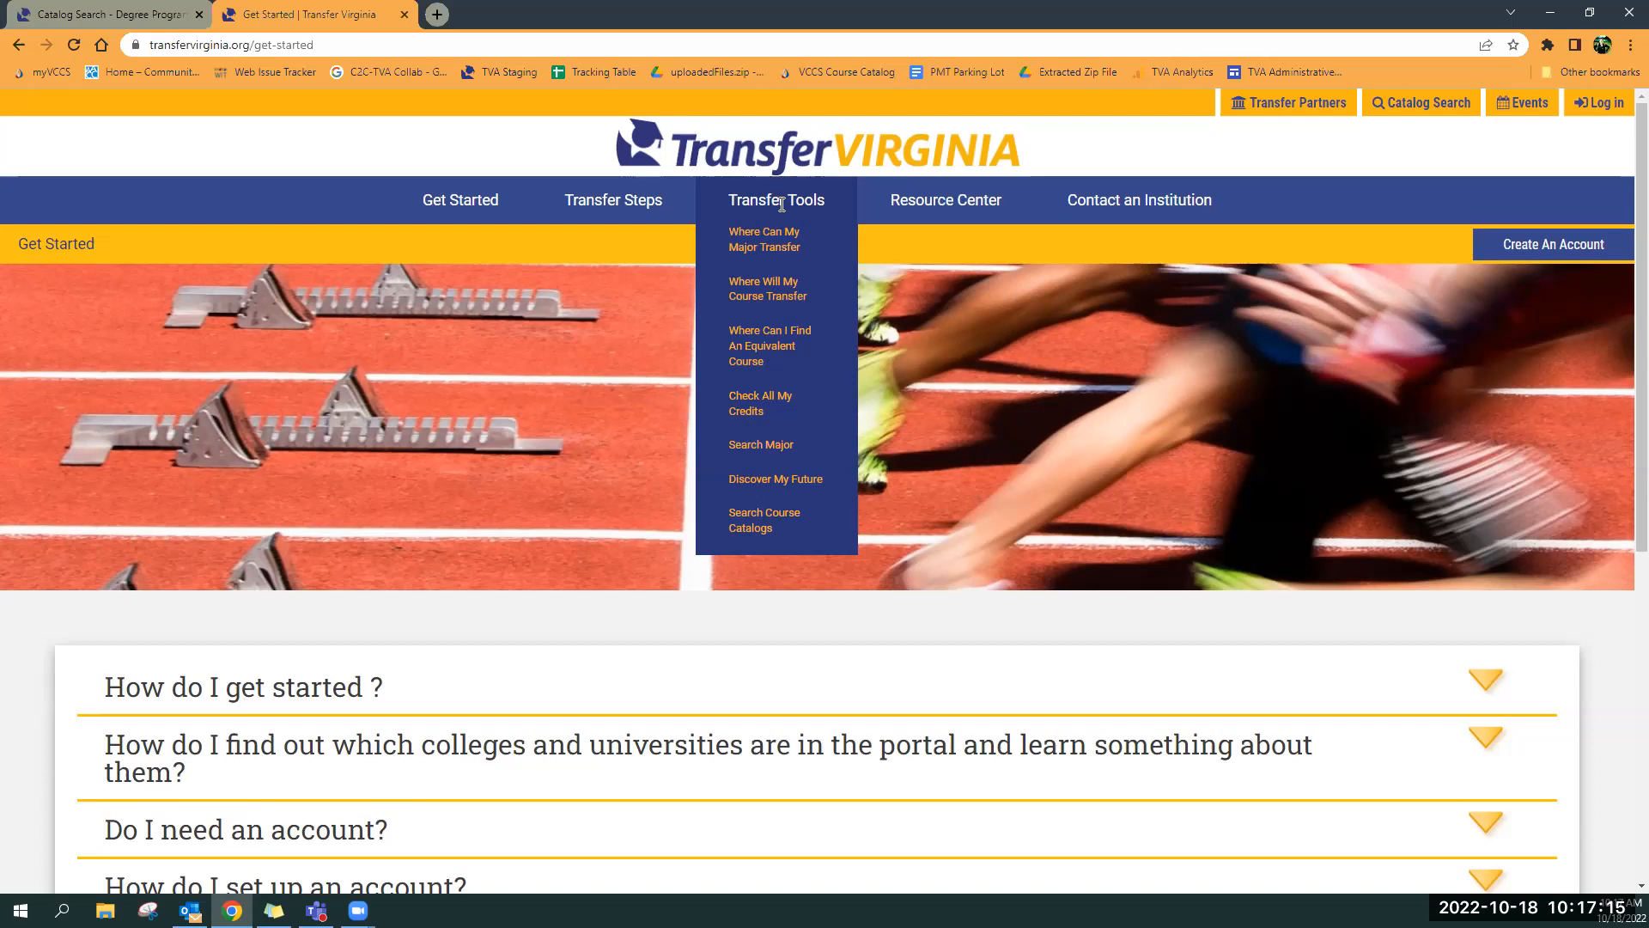
mouse_move(945, 200)
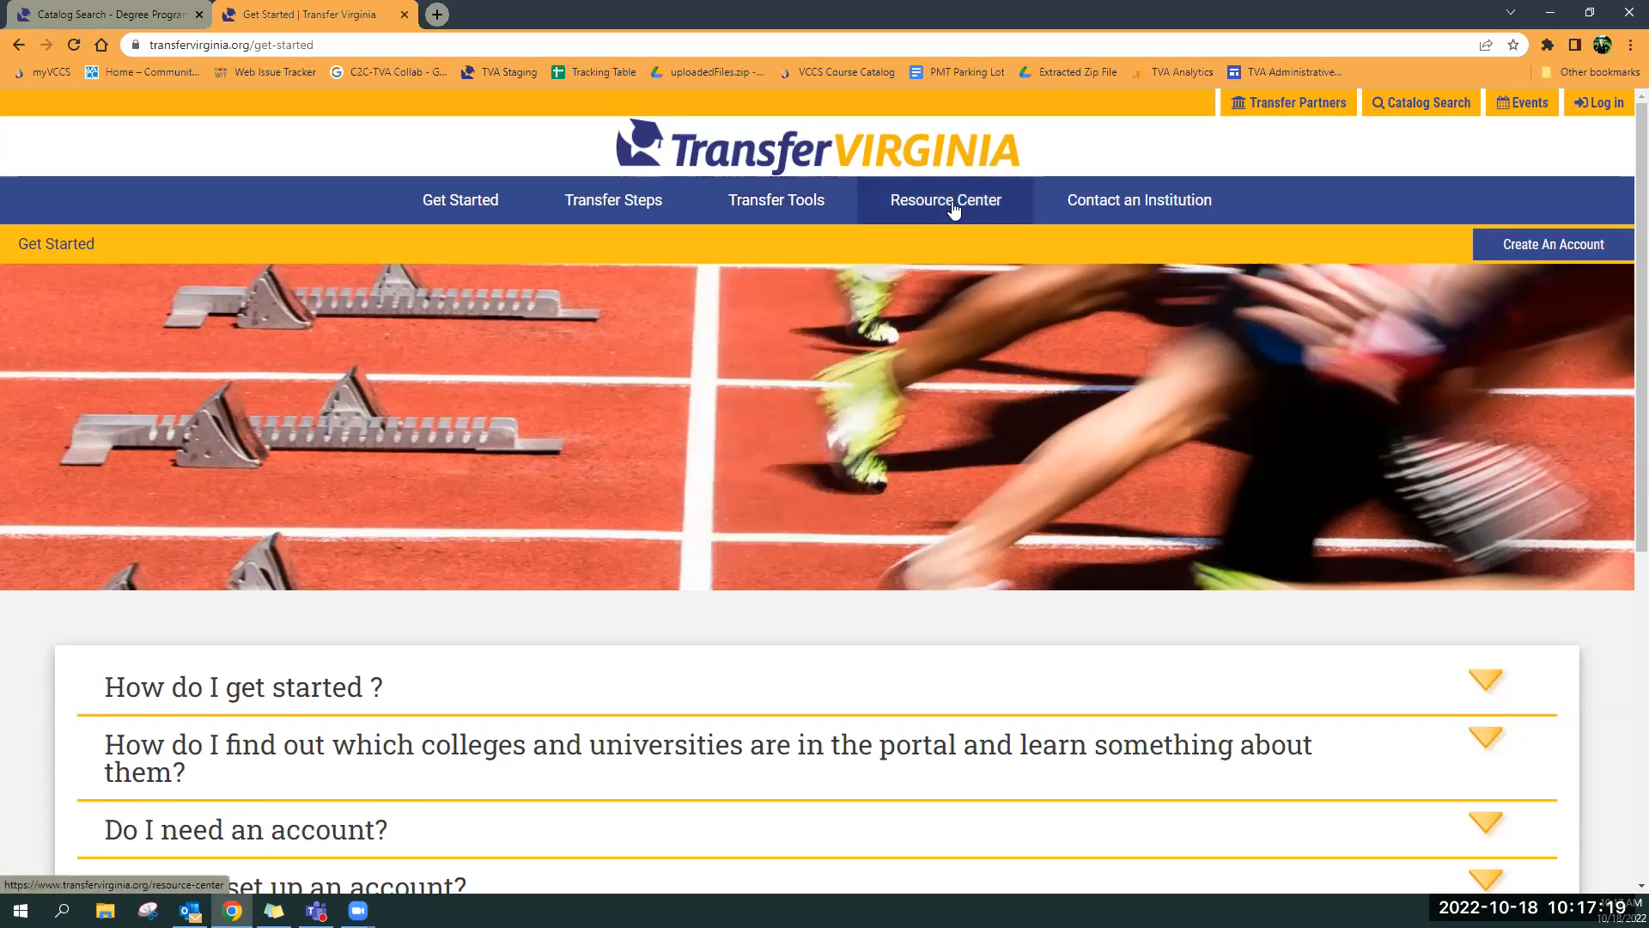
Go to the Resource Center and scroll to its filters and 395 search results
left_click(944, 200)
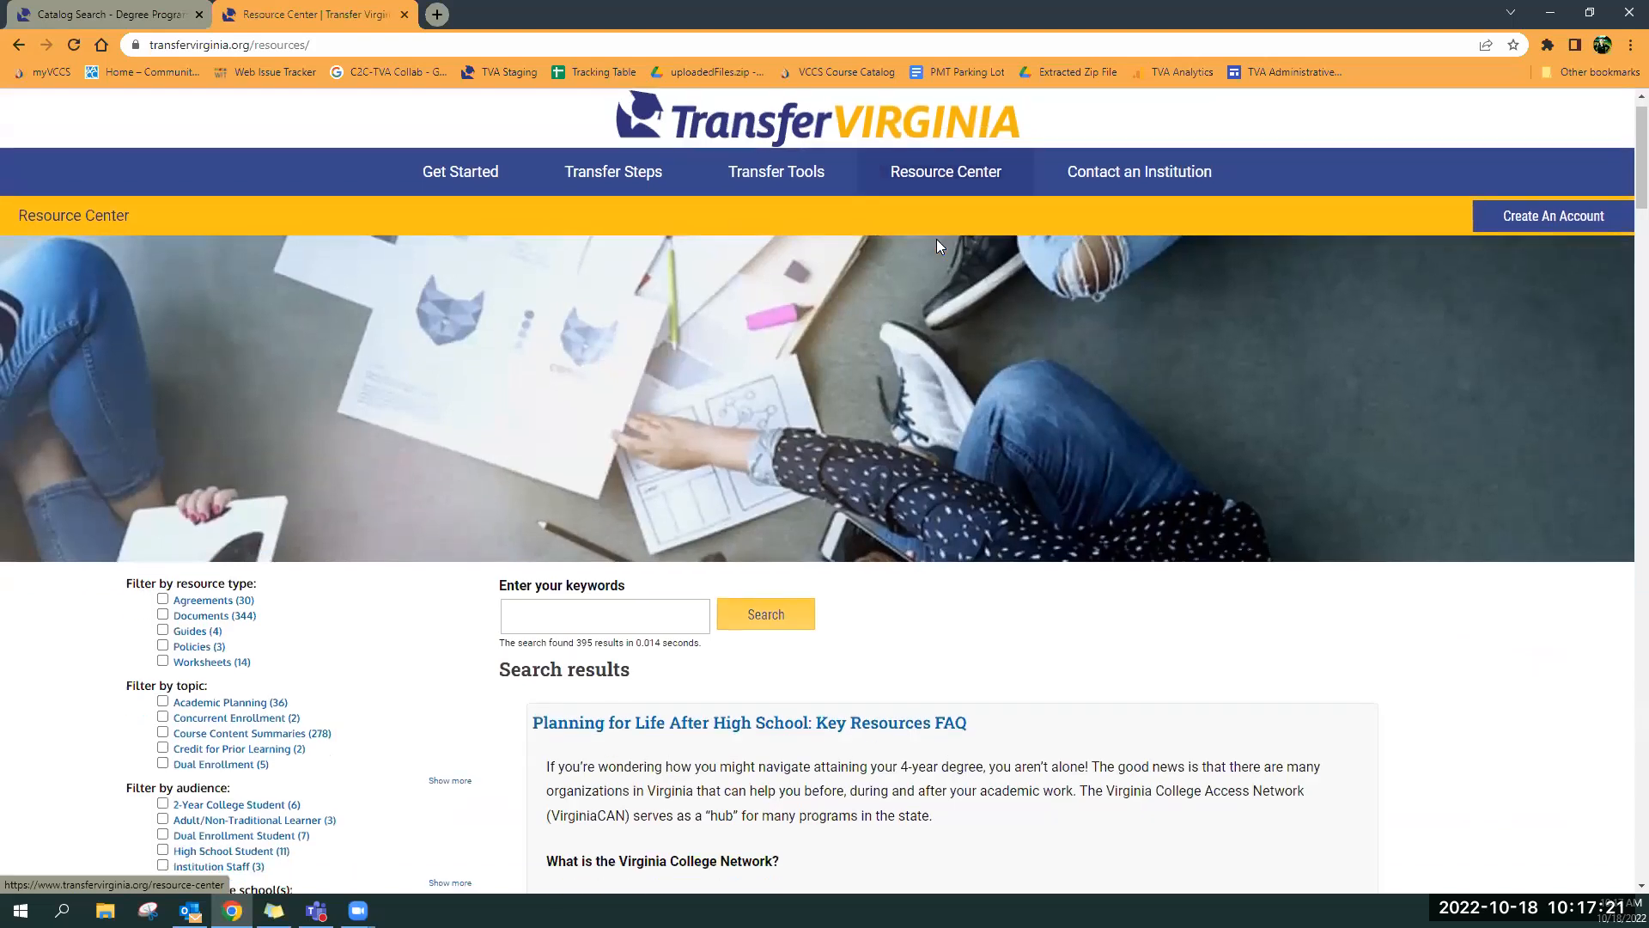
scroll("down", 3)
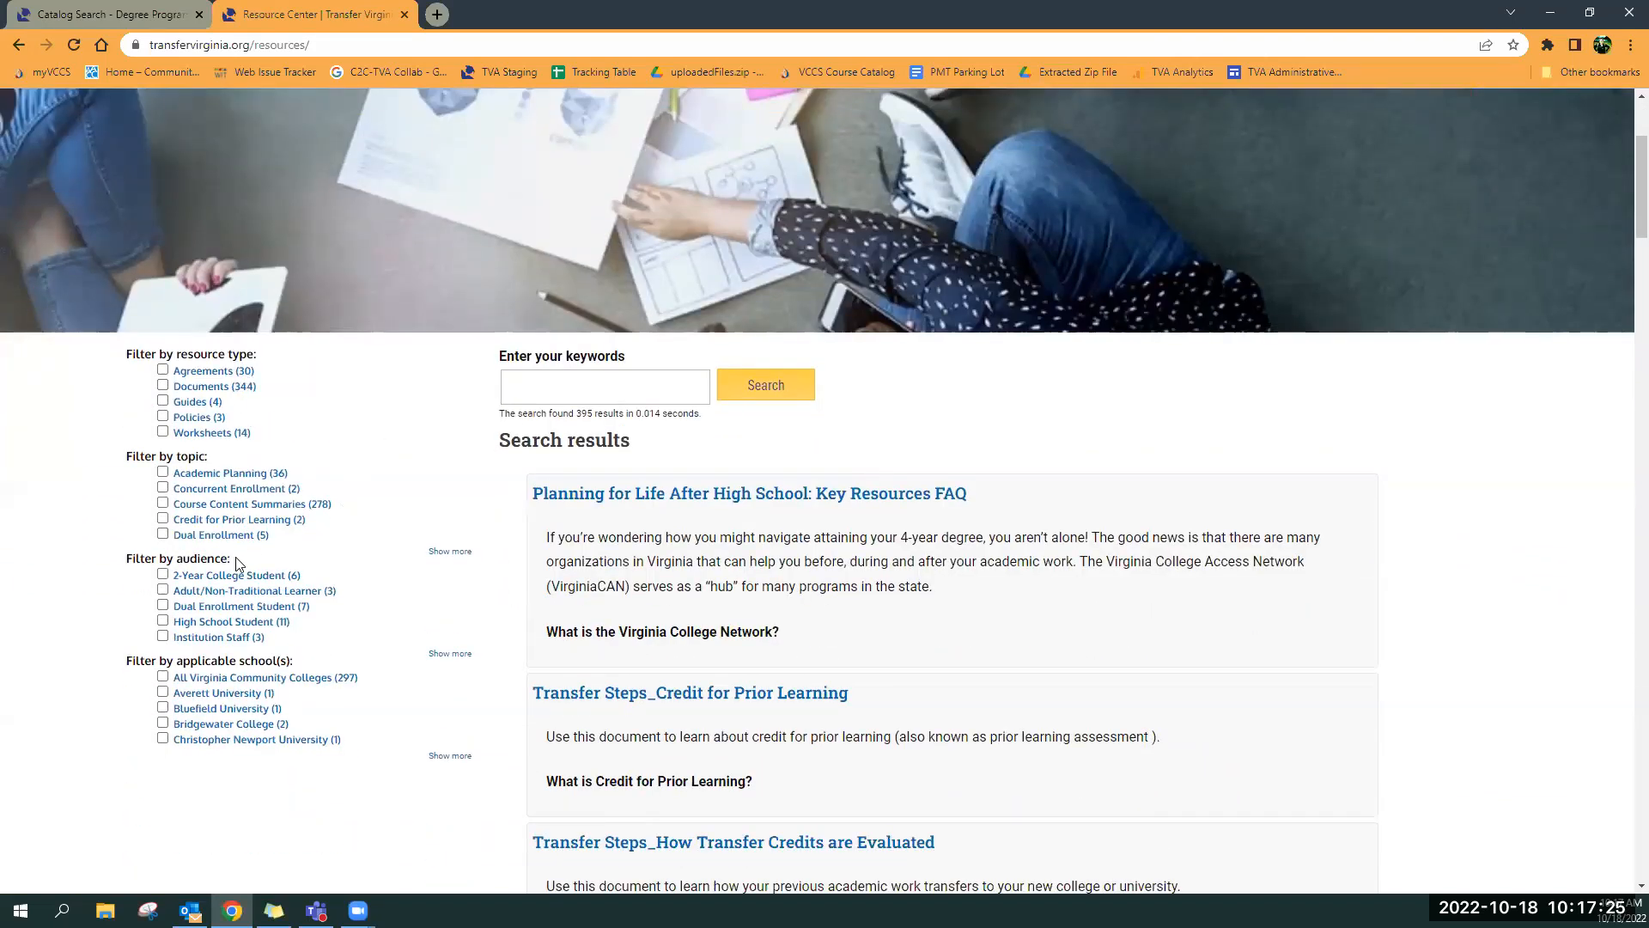
mouse_move(357, 617)
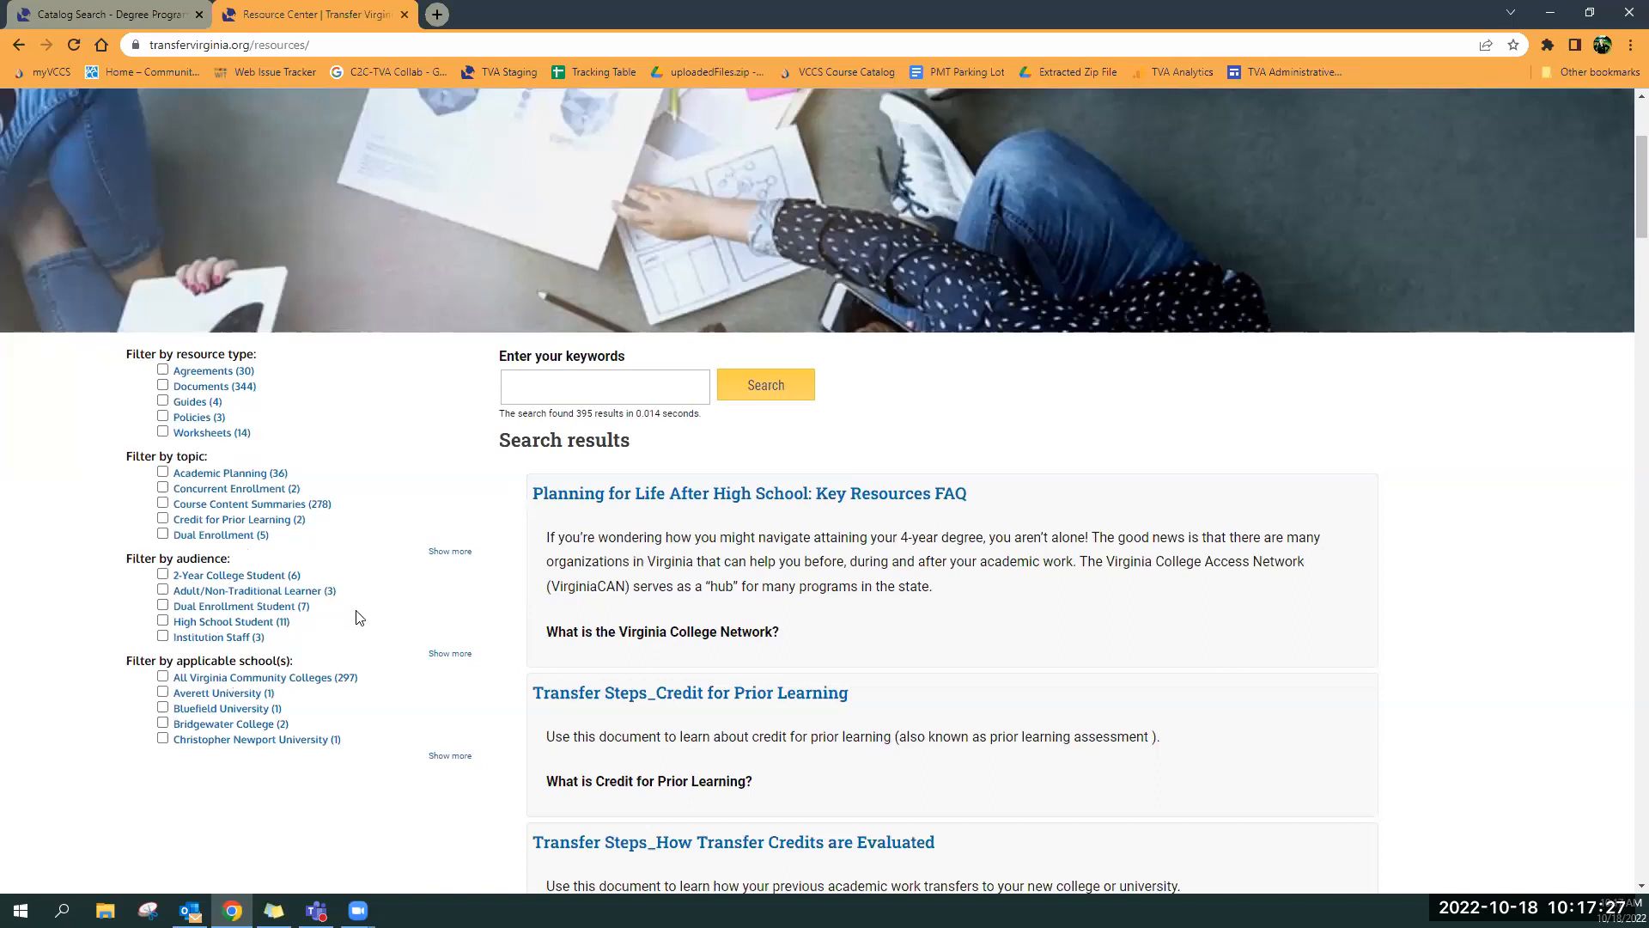
mouse_move(345, 529)
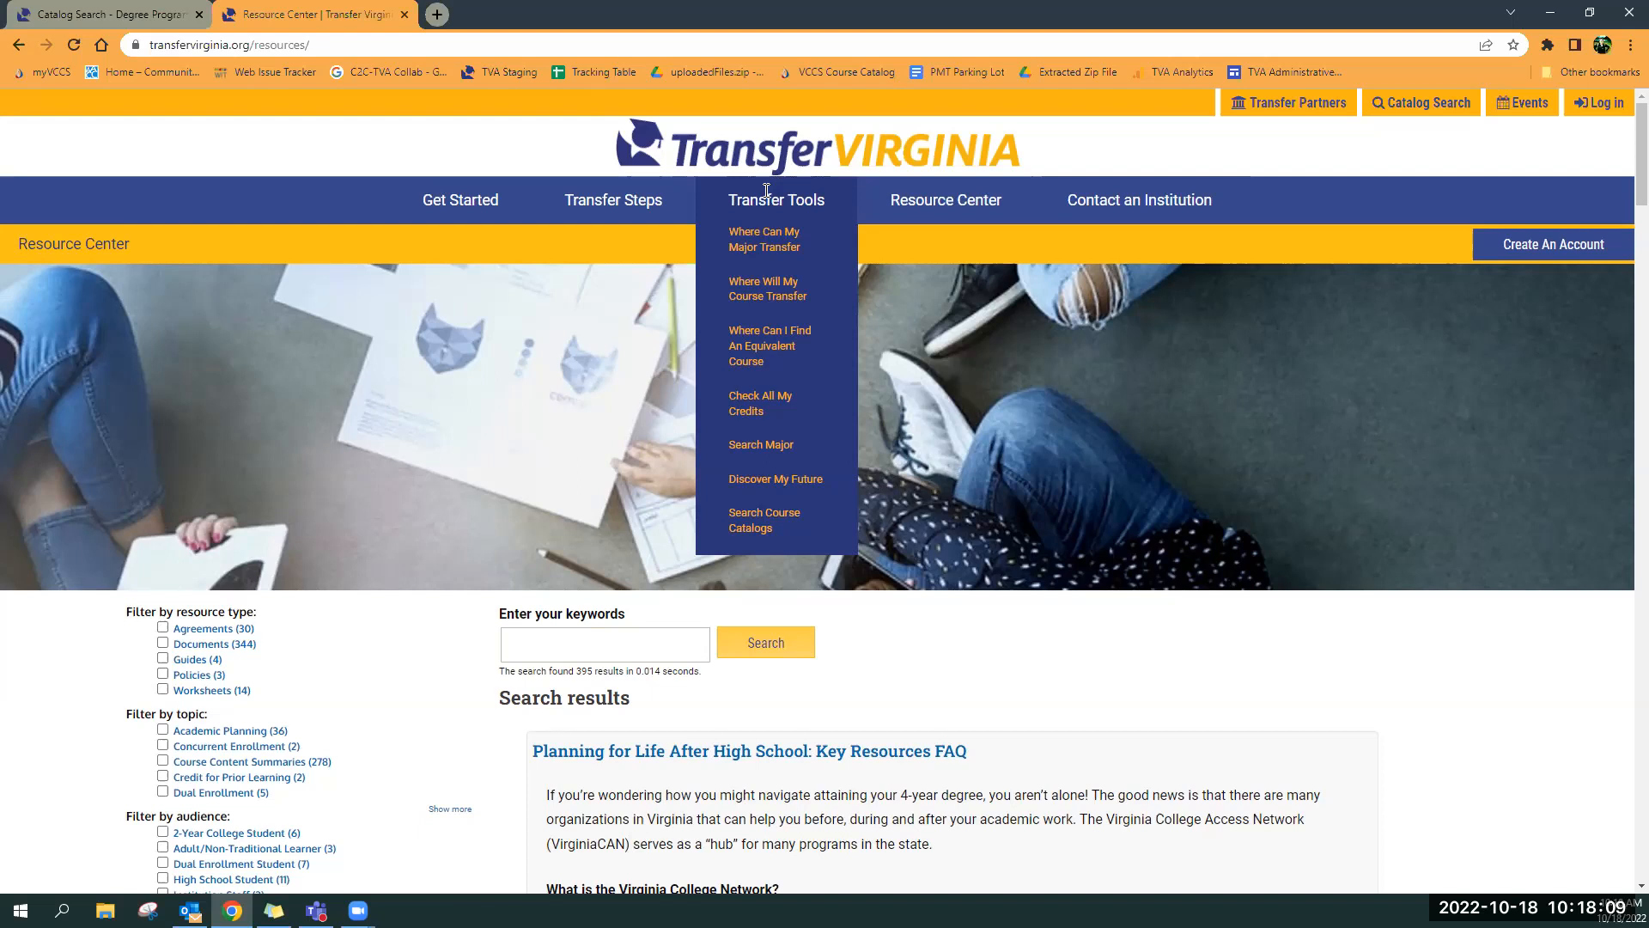
mouse_move(763, 239)
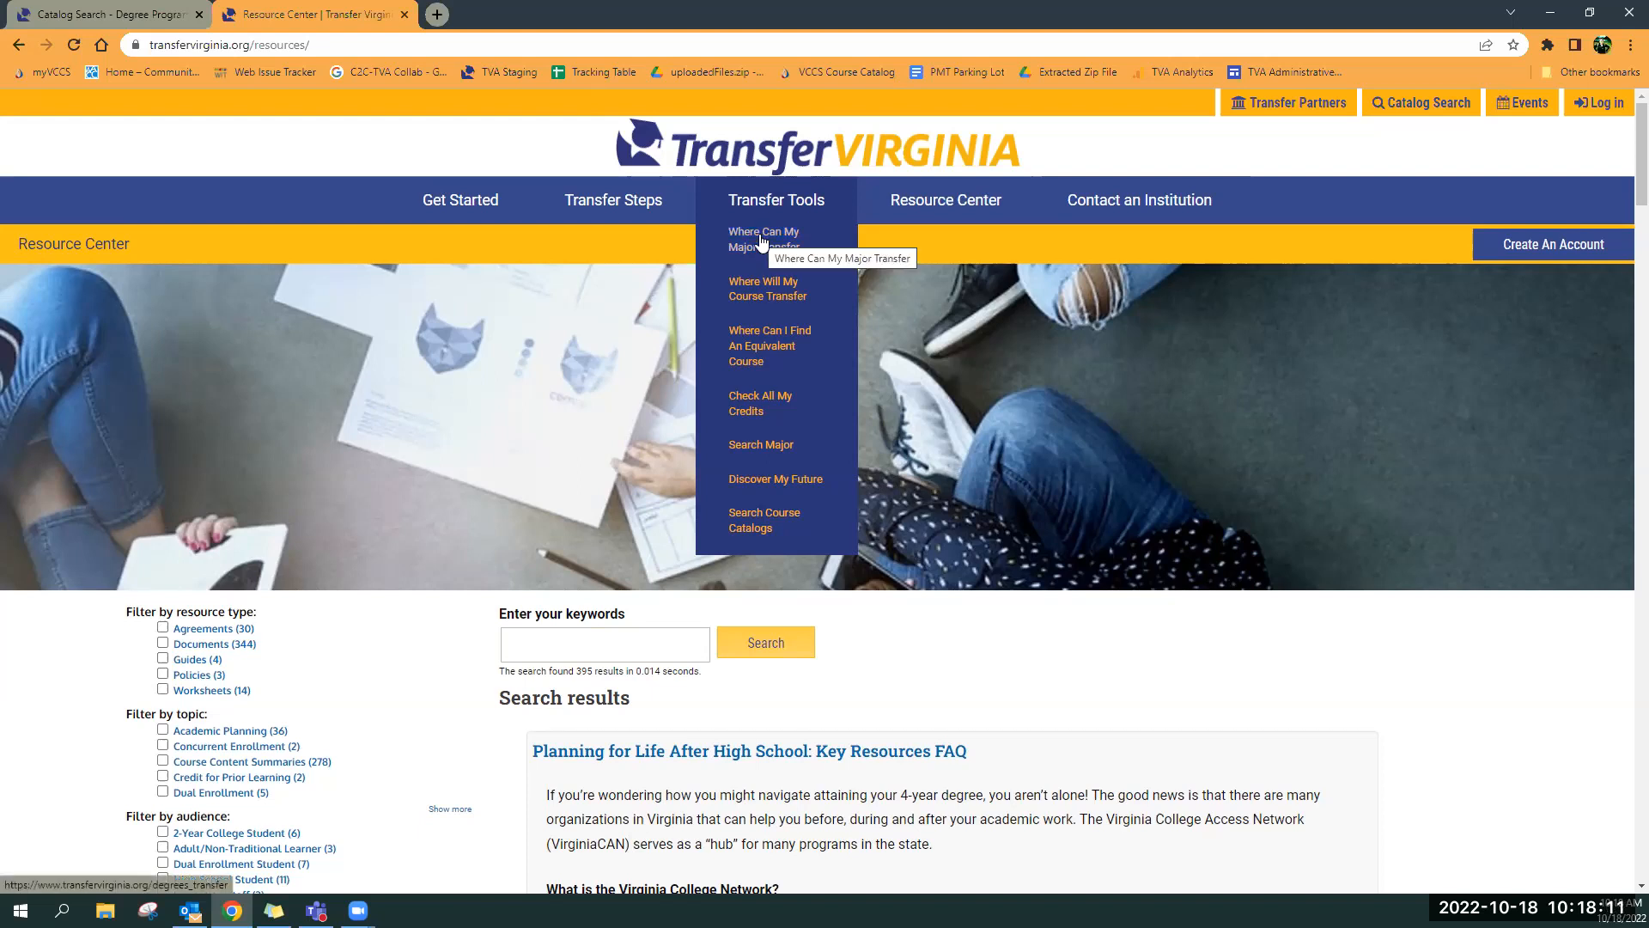
Start Where Can My Major Transfer with Tidewater Community College as the starting school
left_click(763, 239)
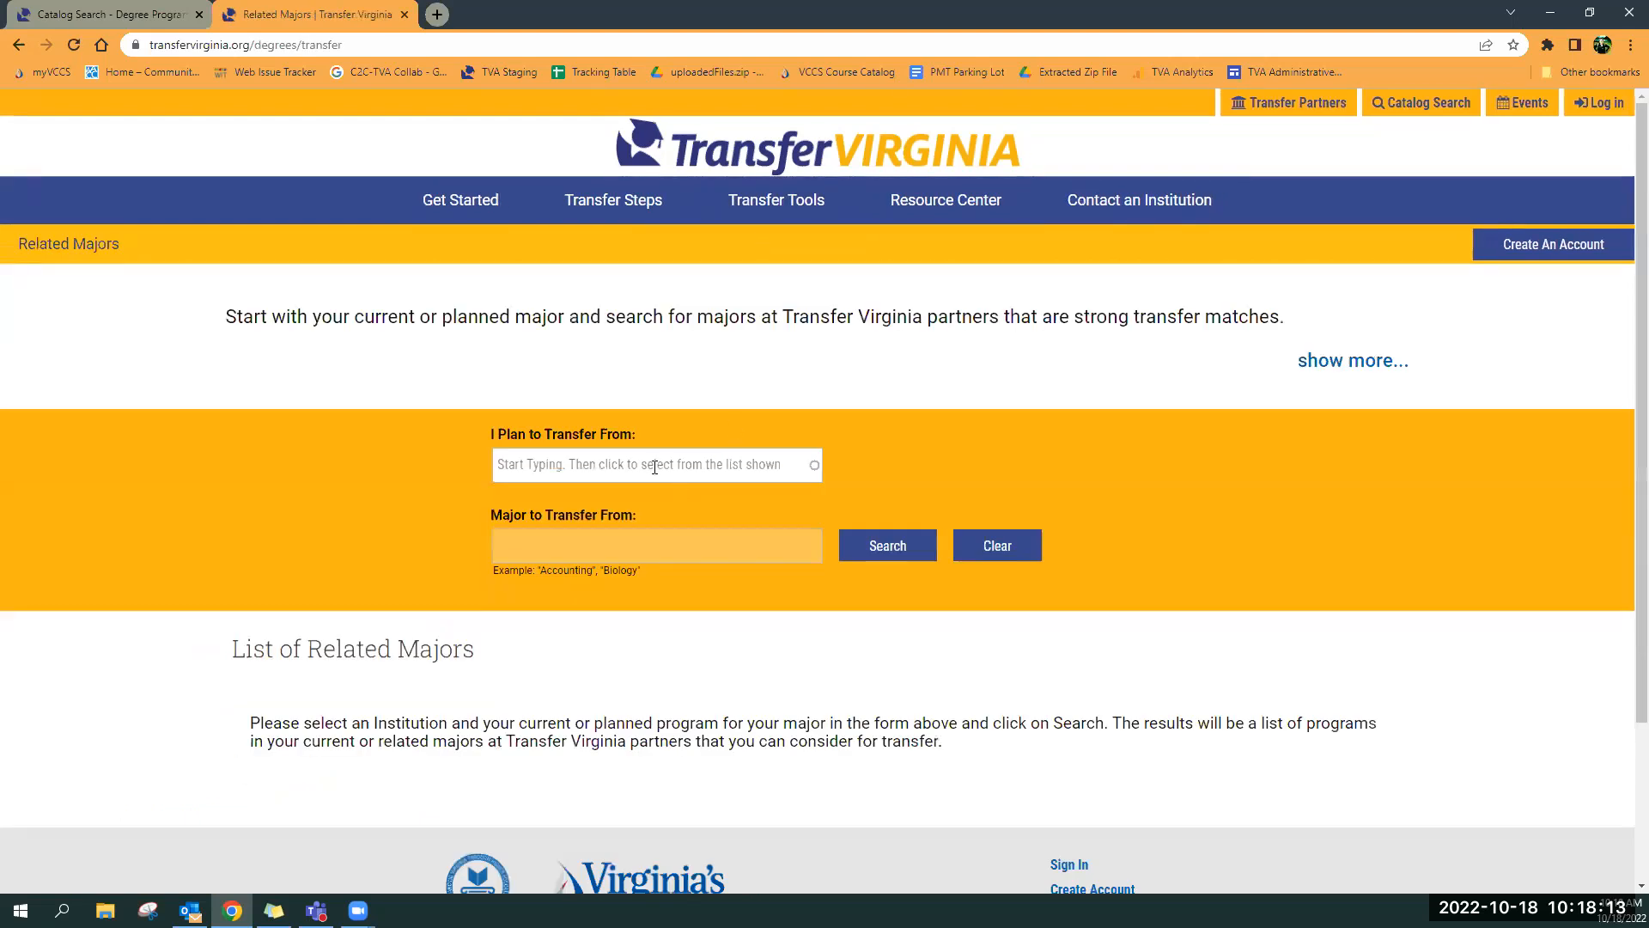
type("Ti")
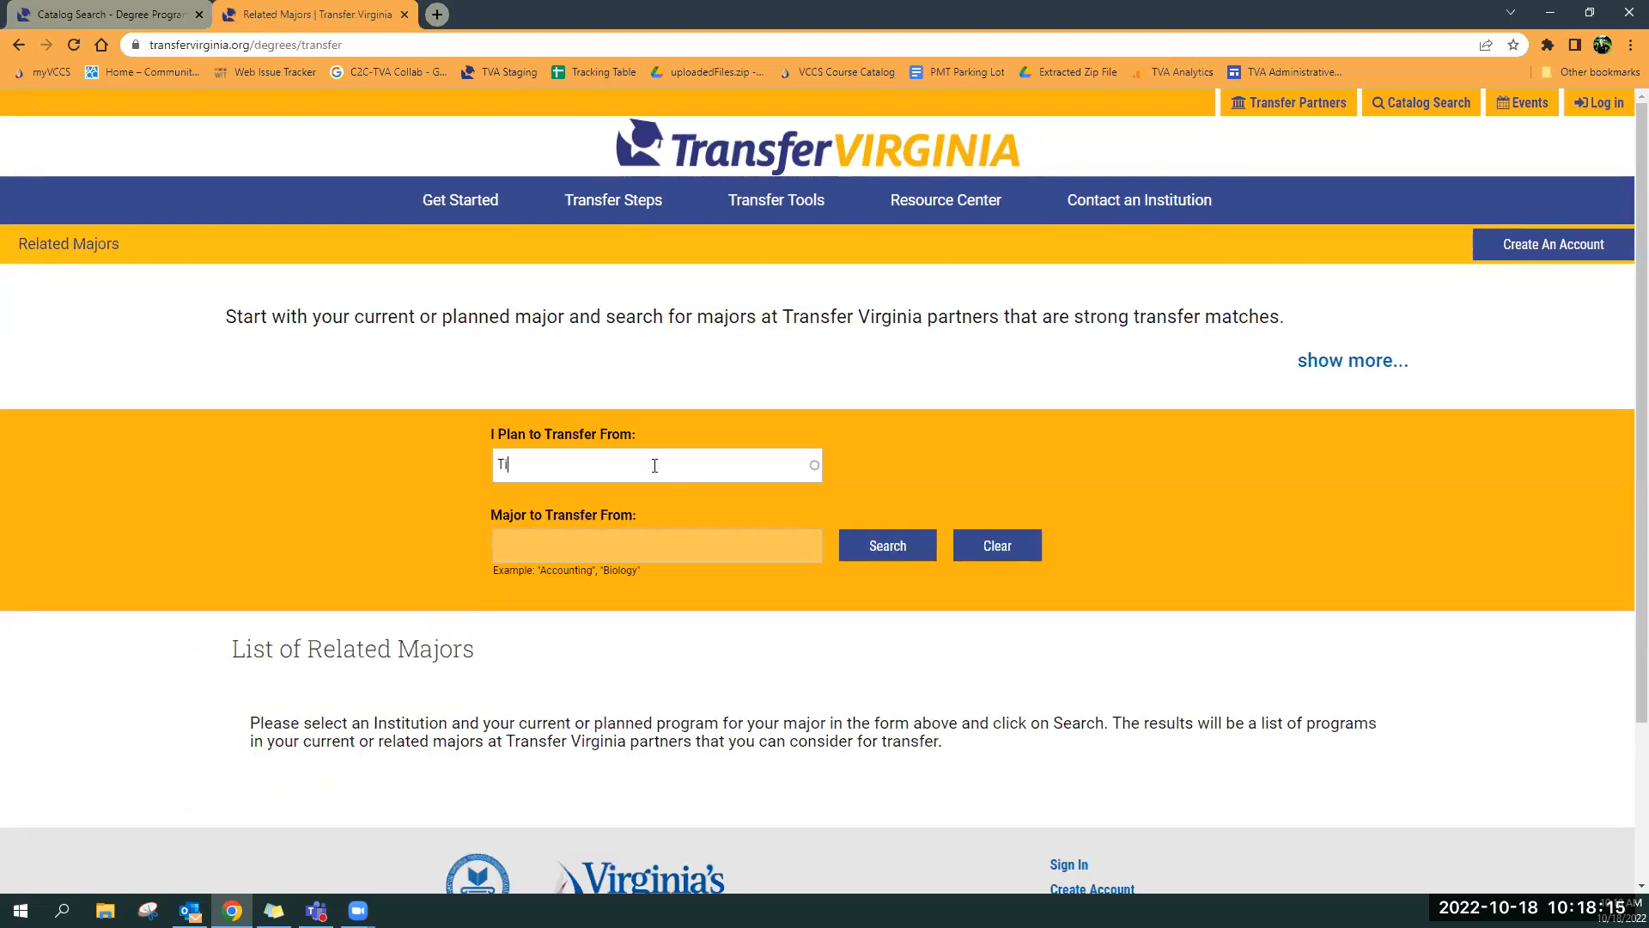
type("Tidewater")
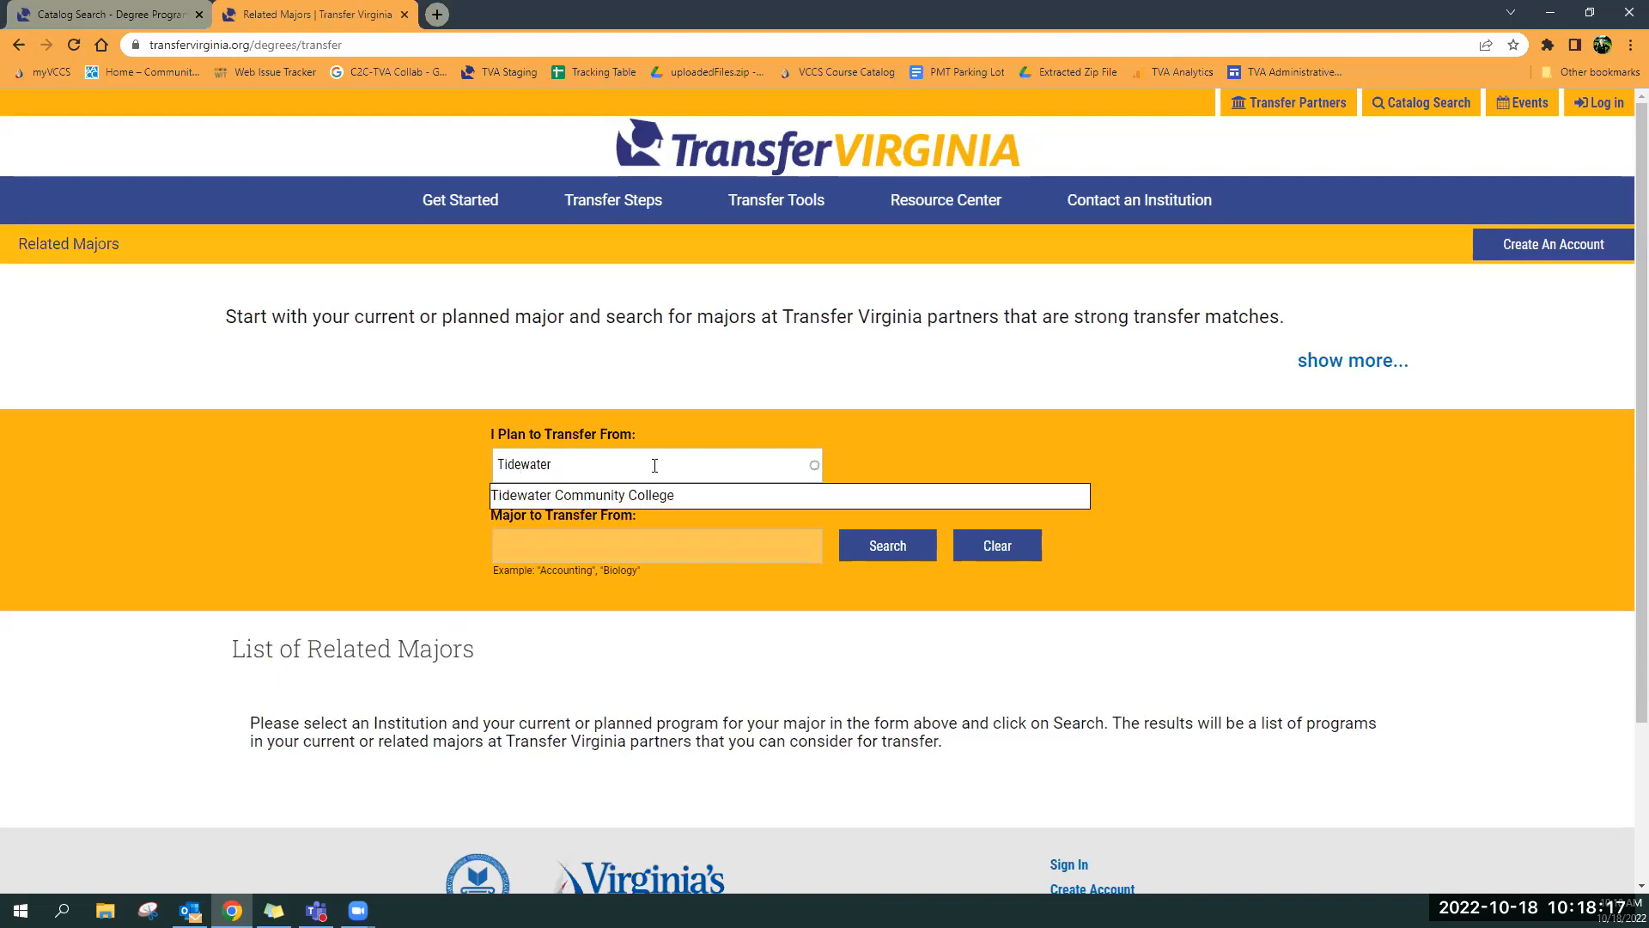
left_click(581, 495)
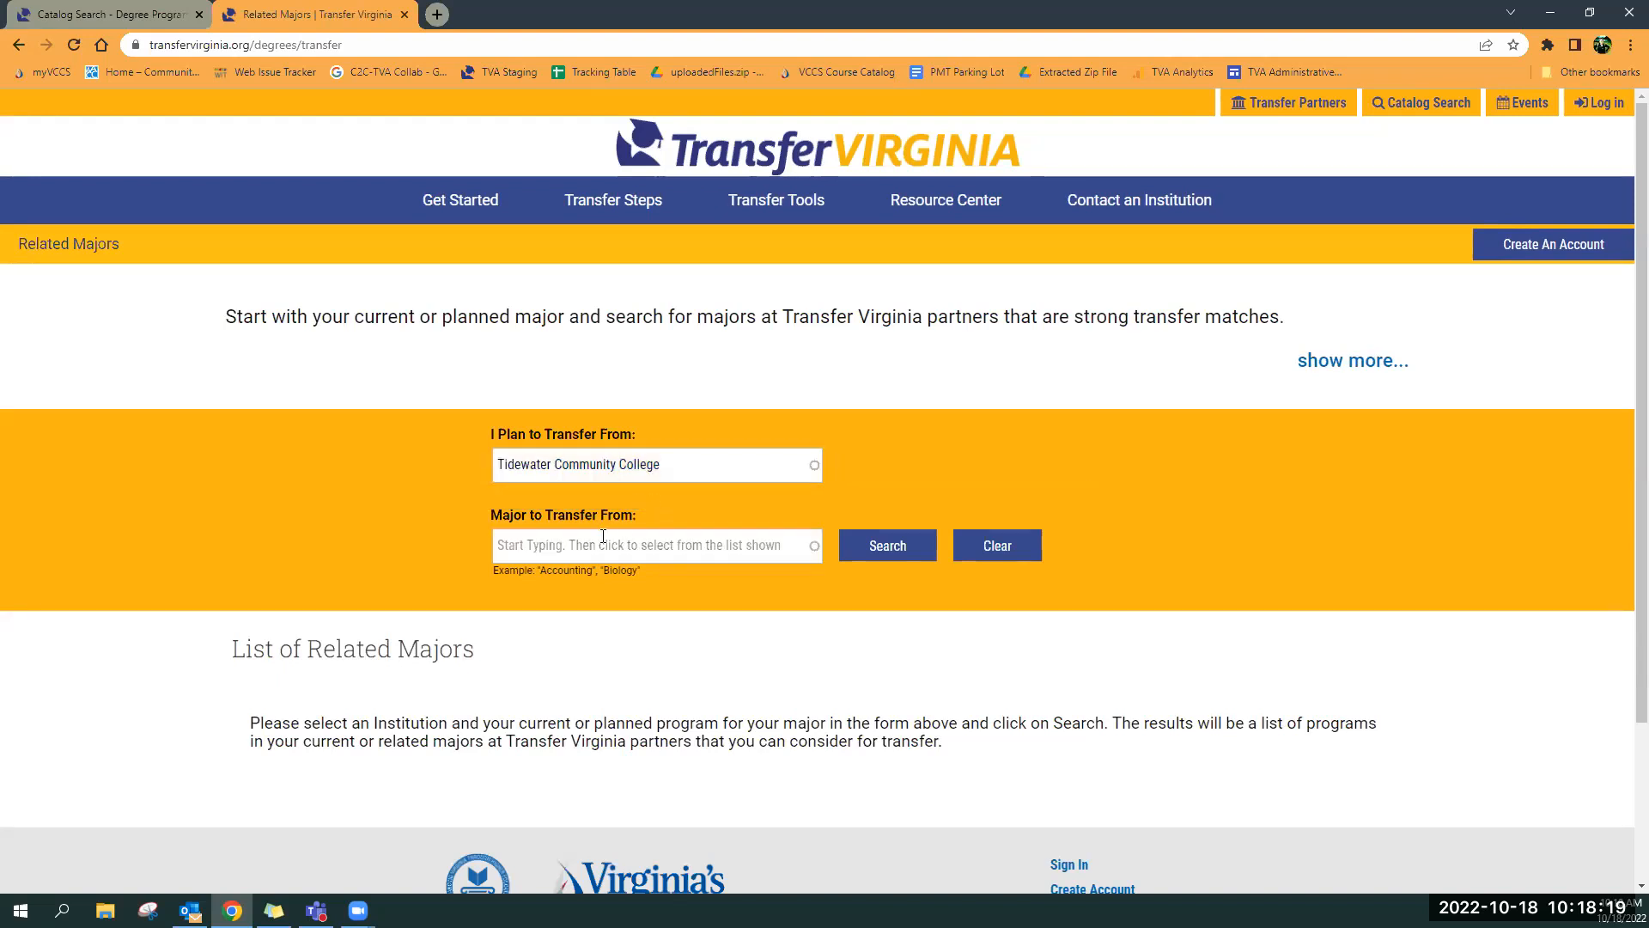
Search related majors for Associate of Science - Business Administration and scroll the partner matches
type("business")
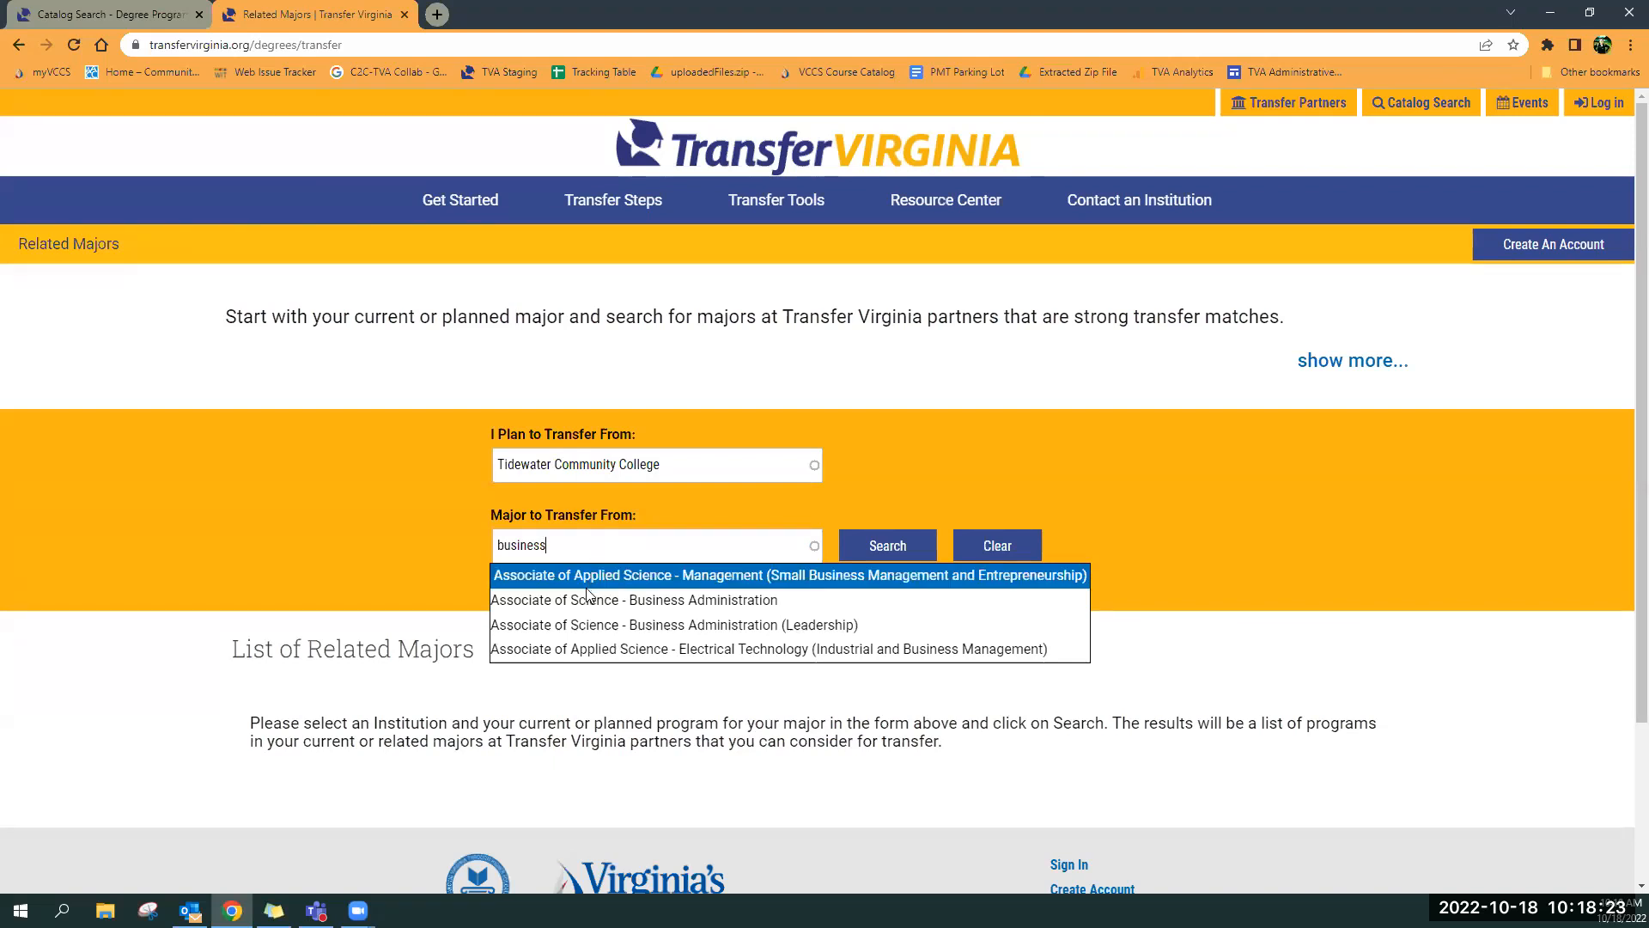
left_click(633, 599)
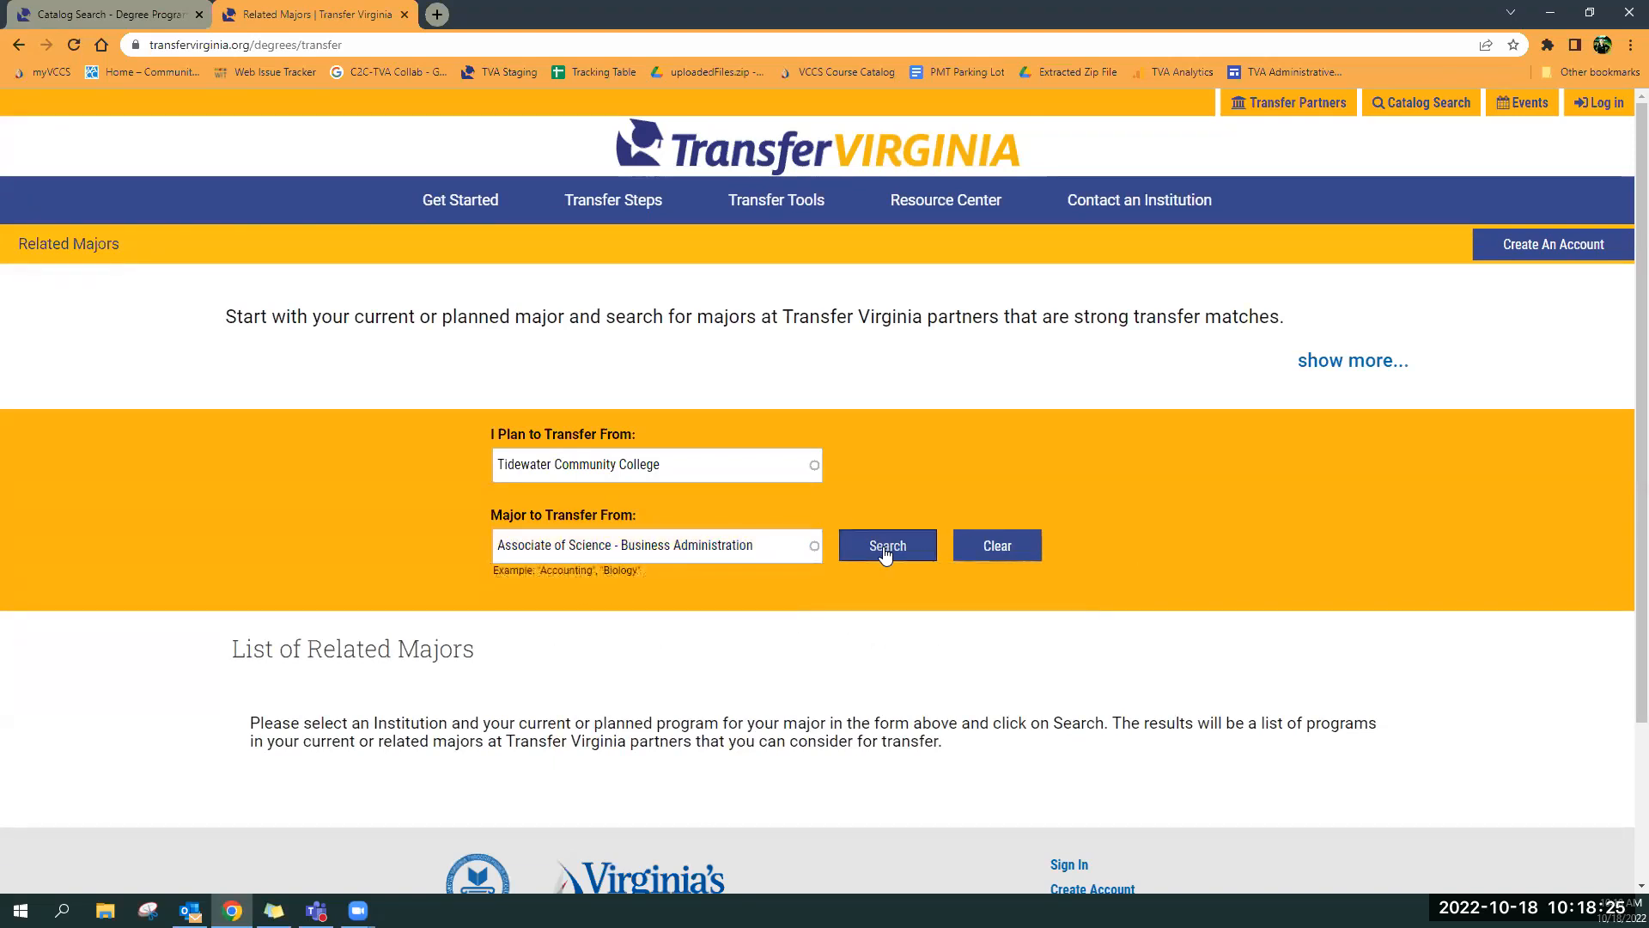
left_click(887, 544)
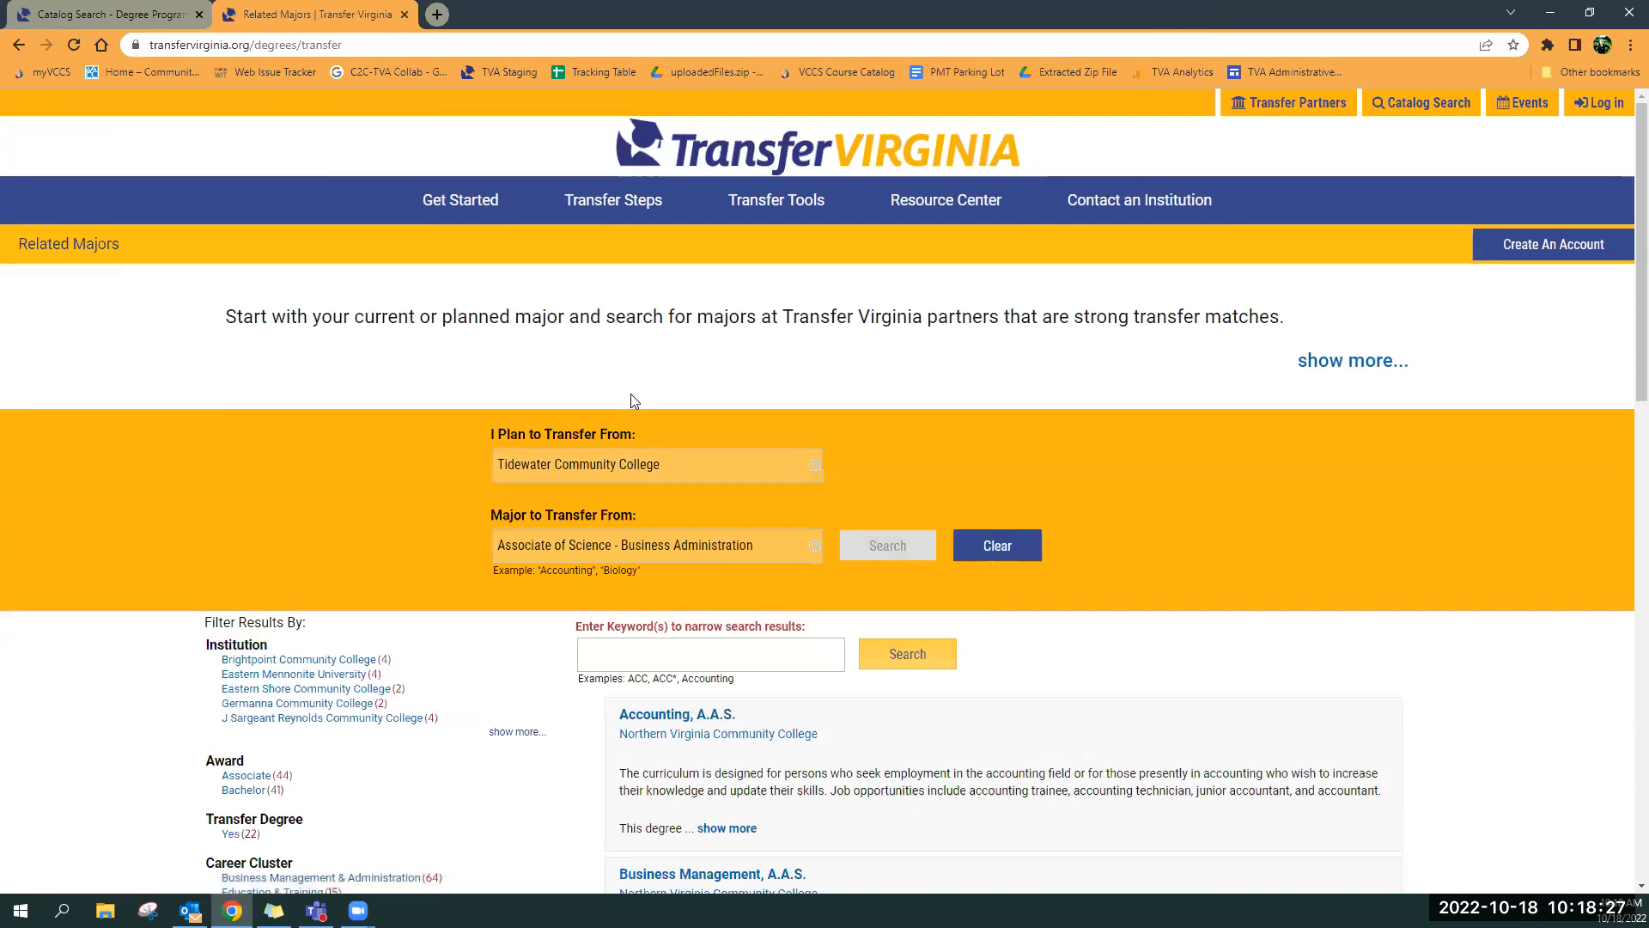
scroll("down", 3)
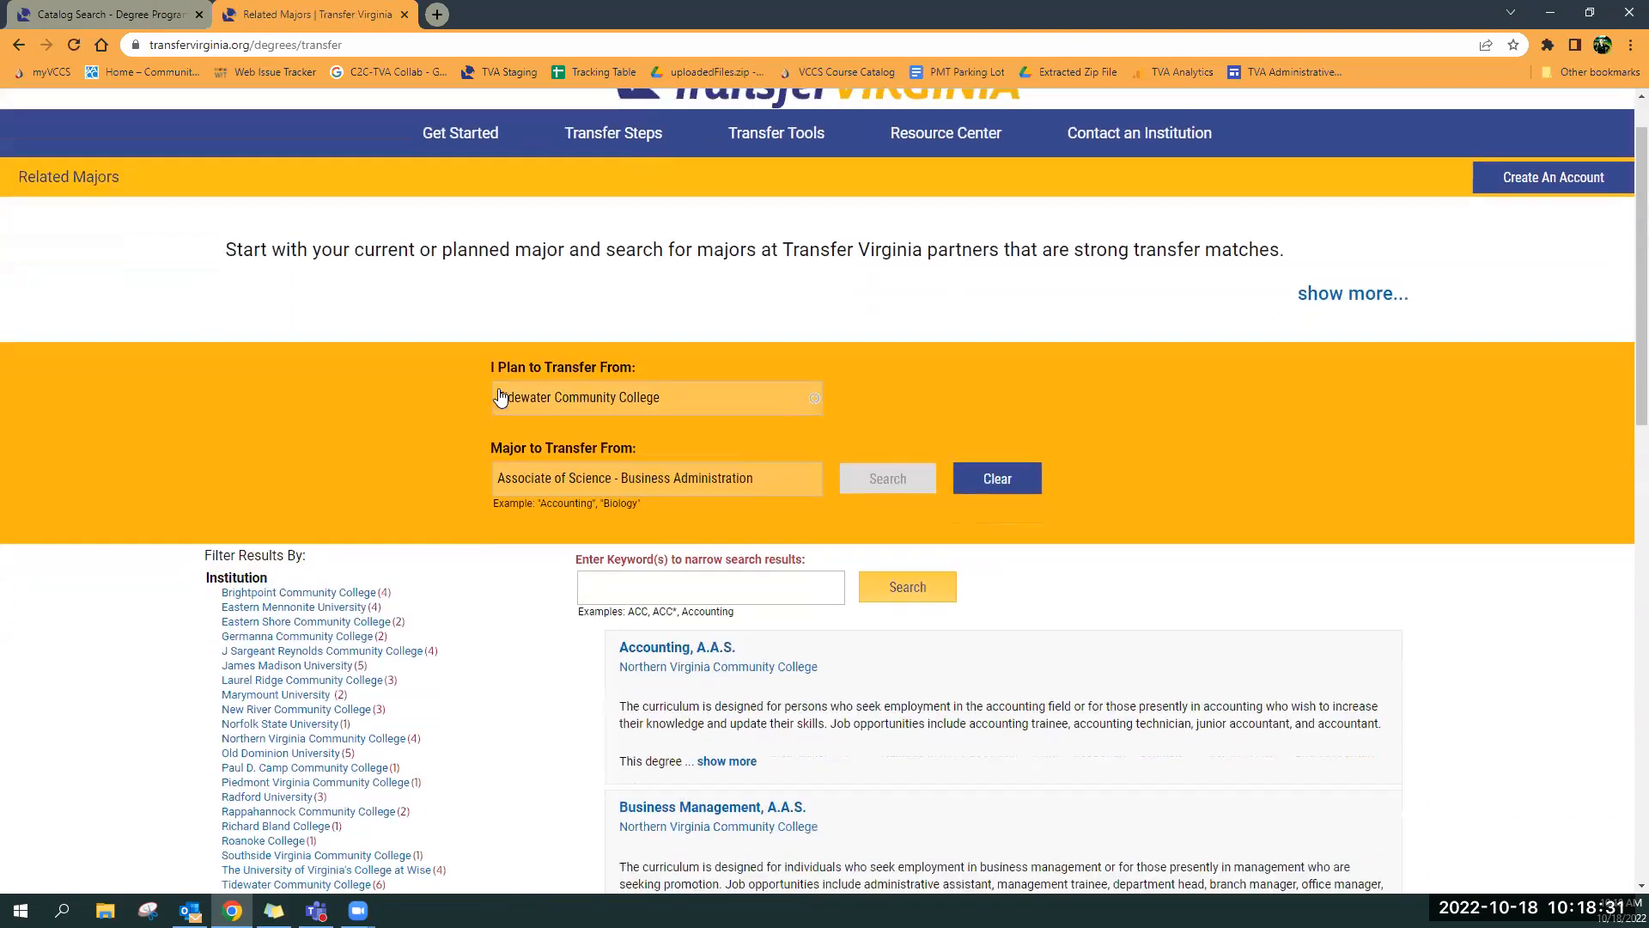
scroll("down", 3)
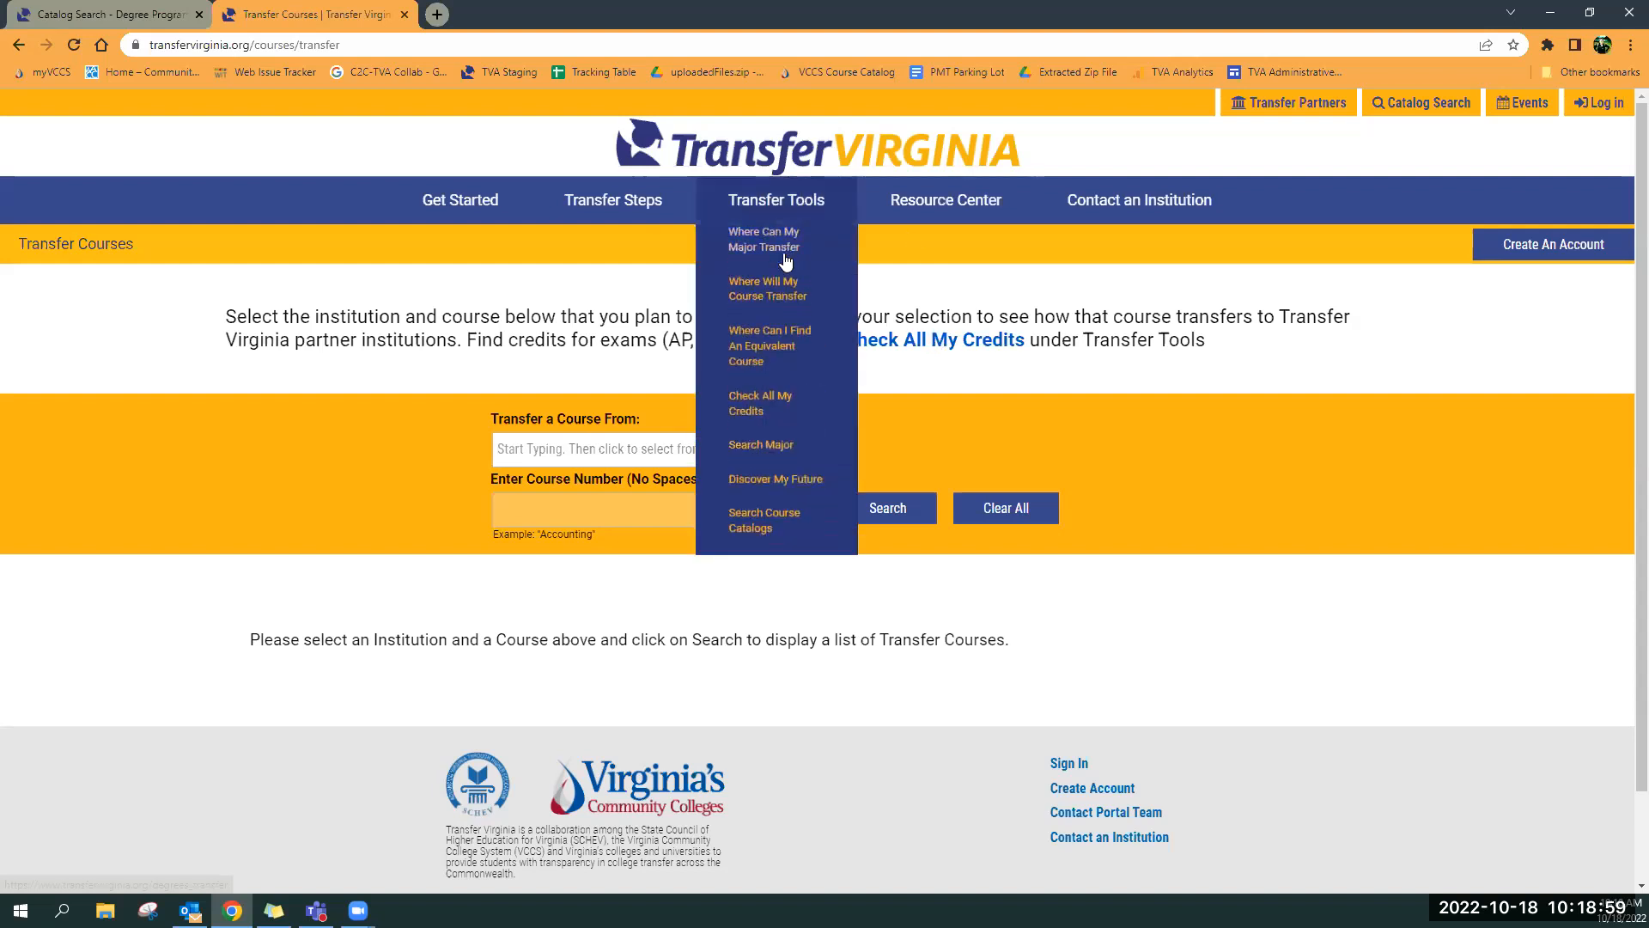
mouse_move(754, 352)
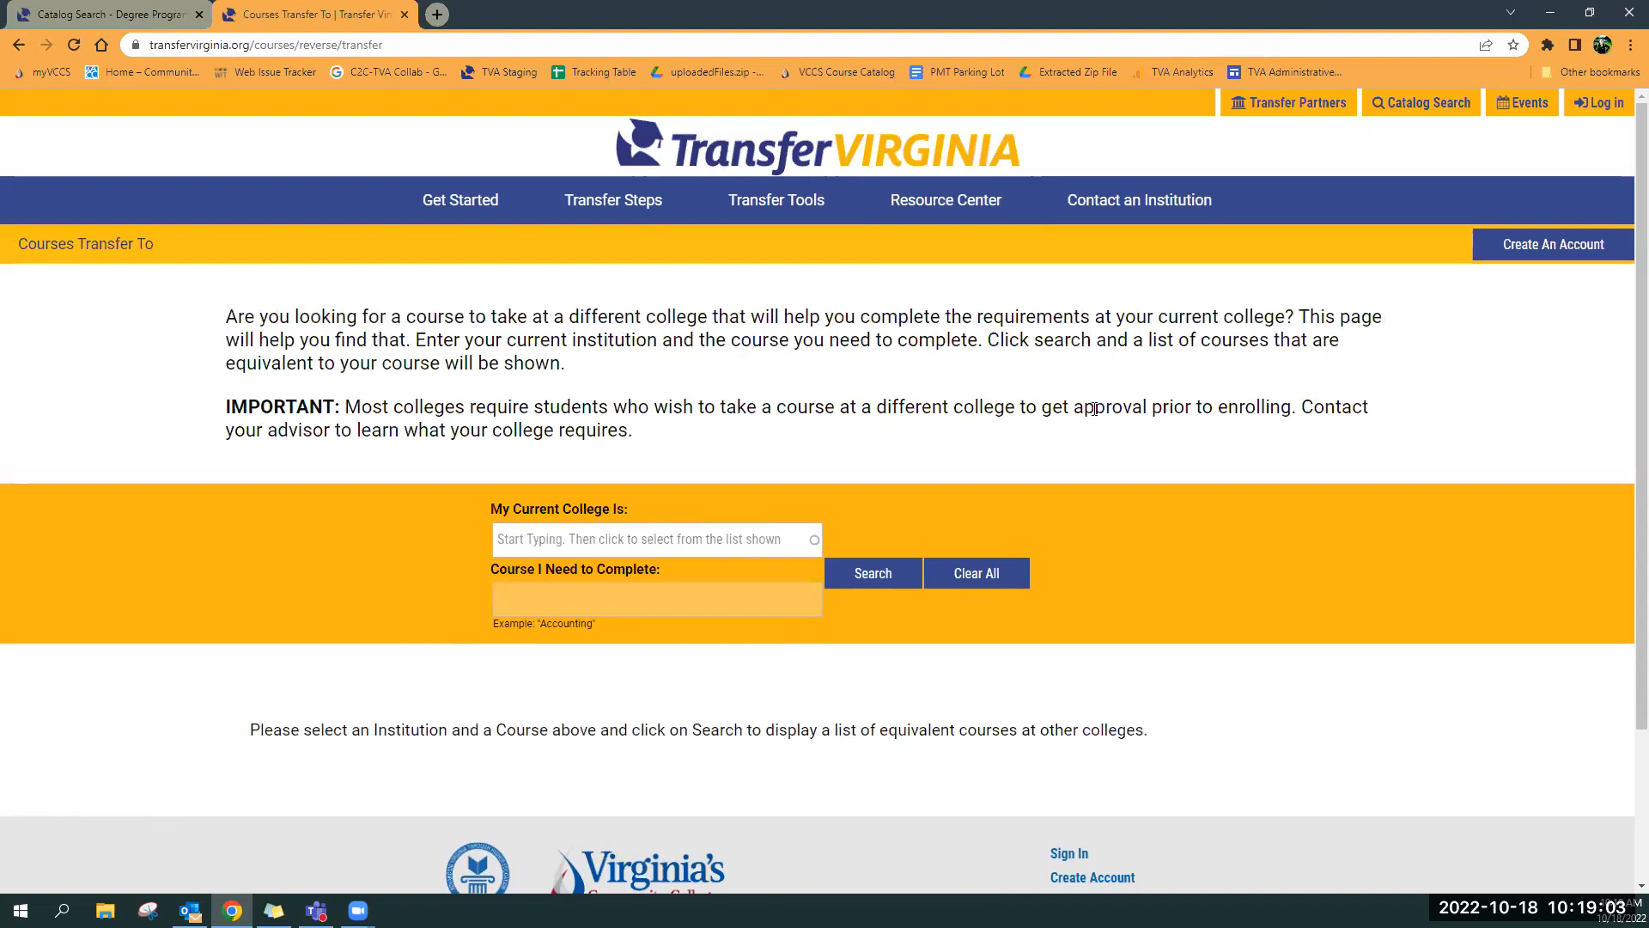
mouse_move(824, 501)
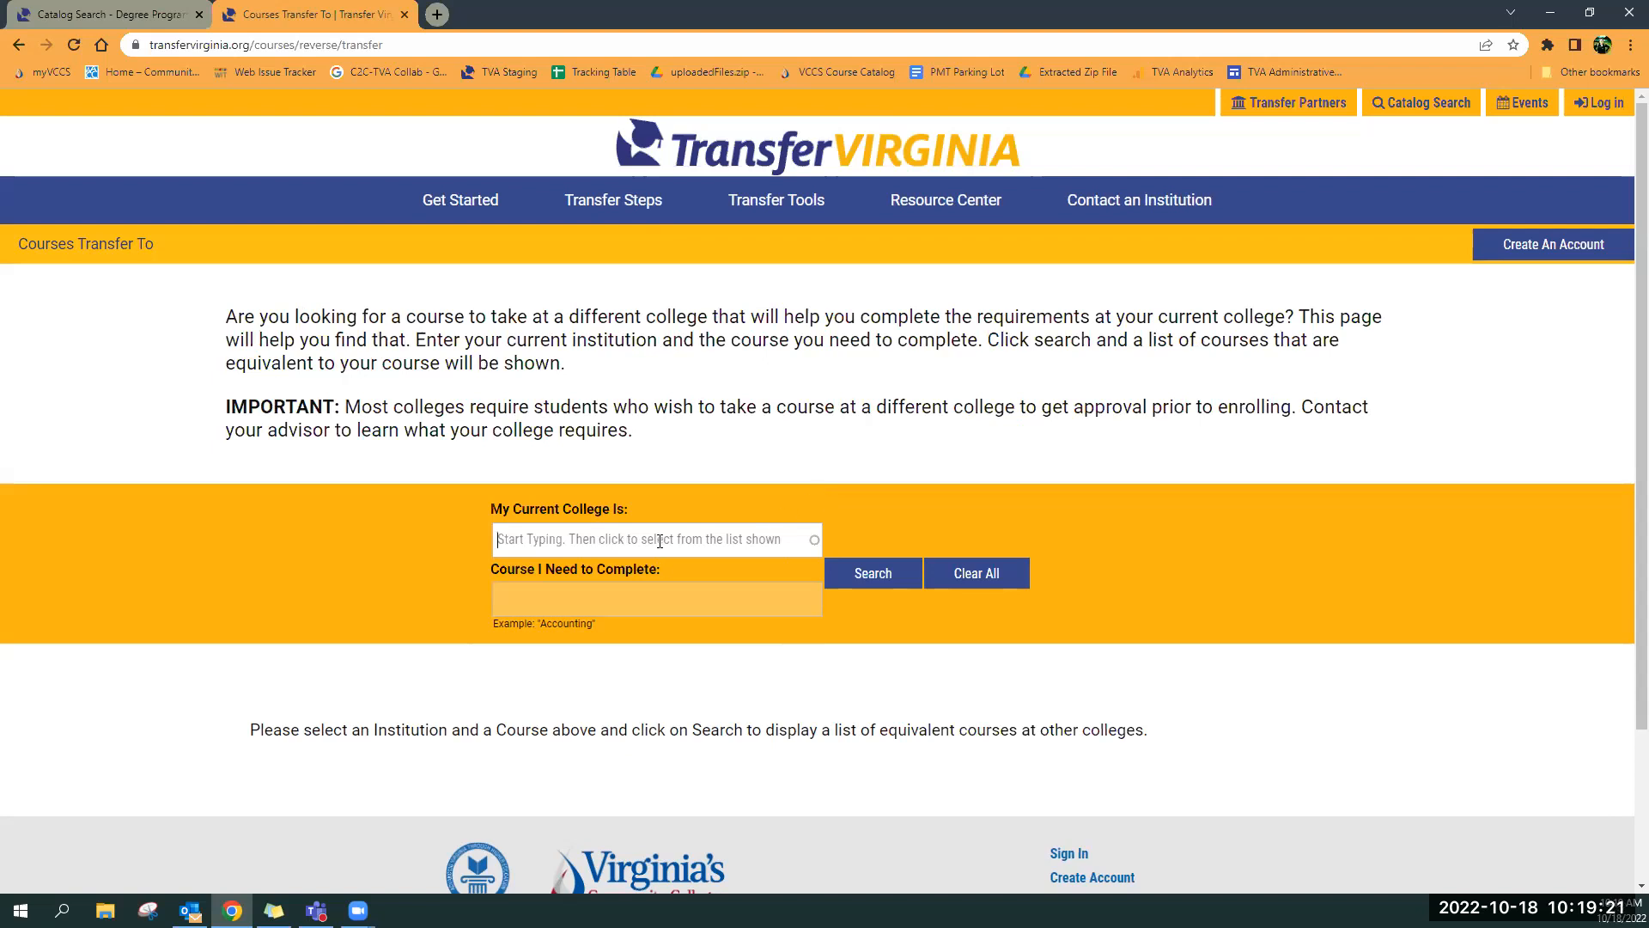
Choose James Madison University as the current college
type("i")
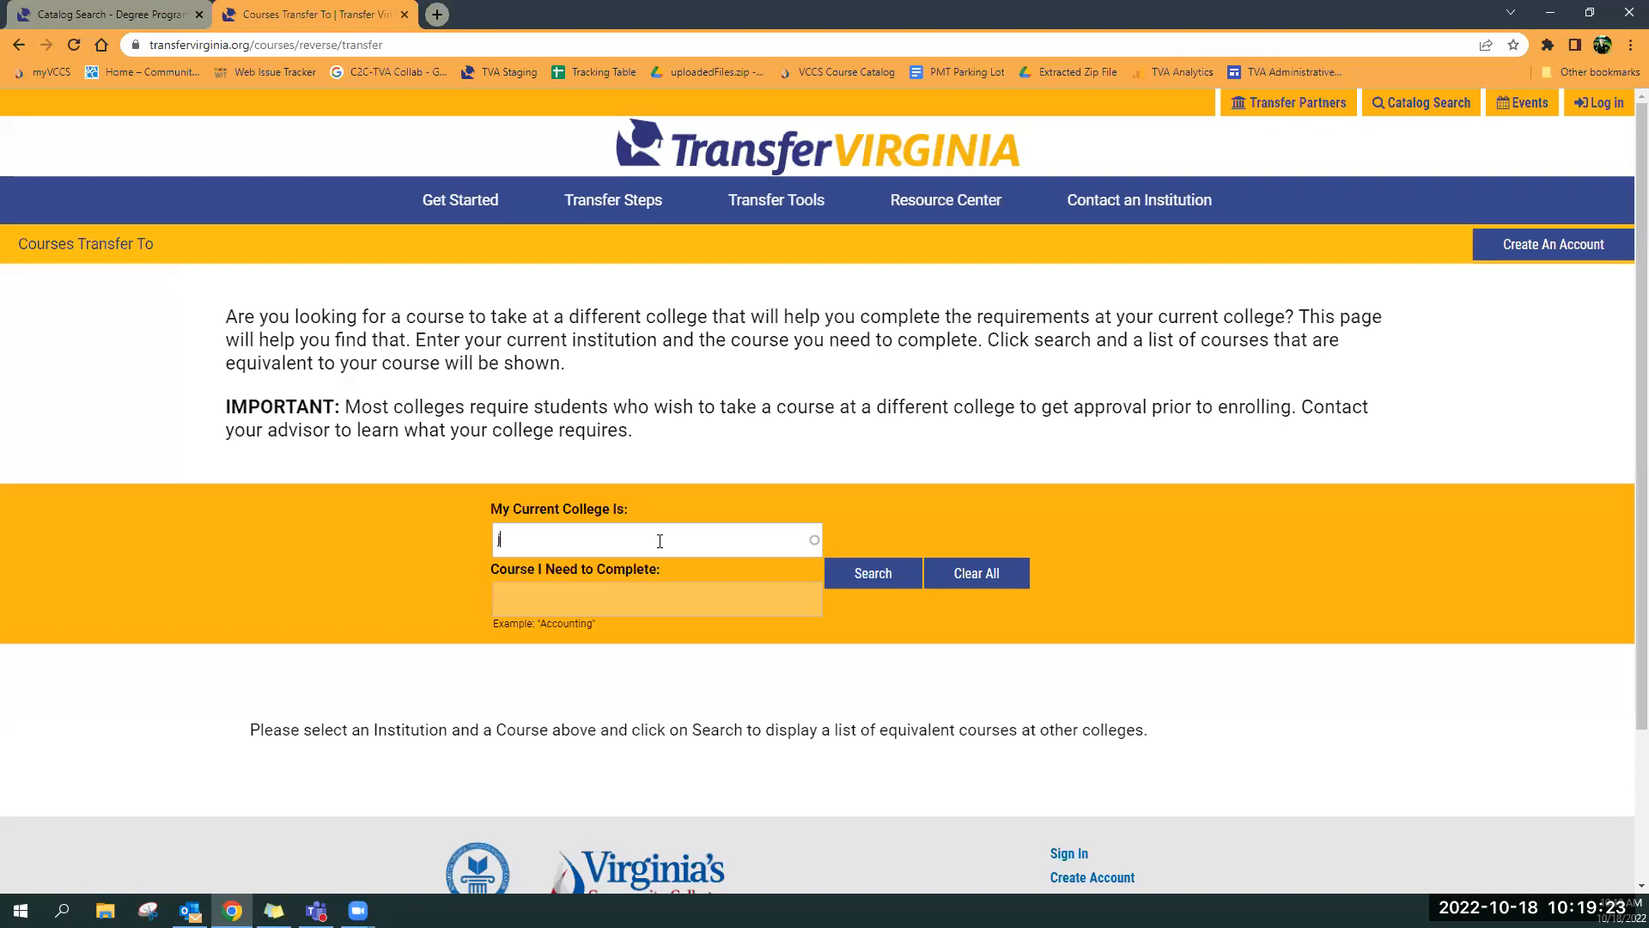
type("james madi")
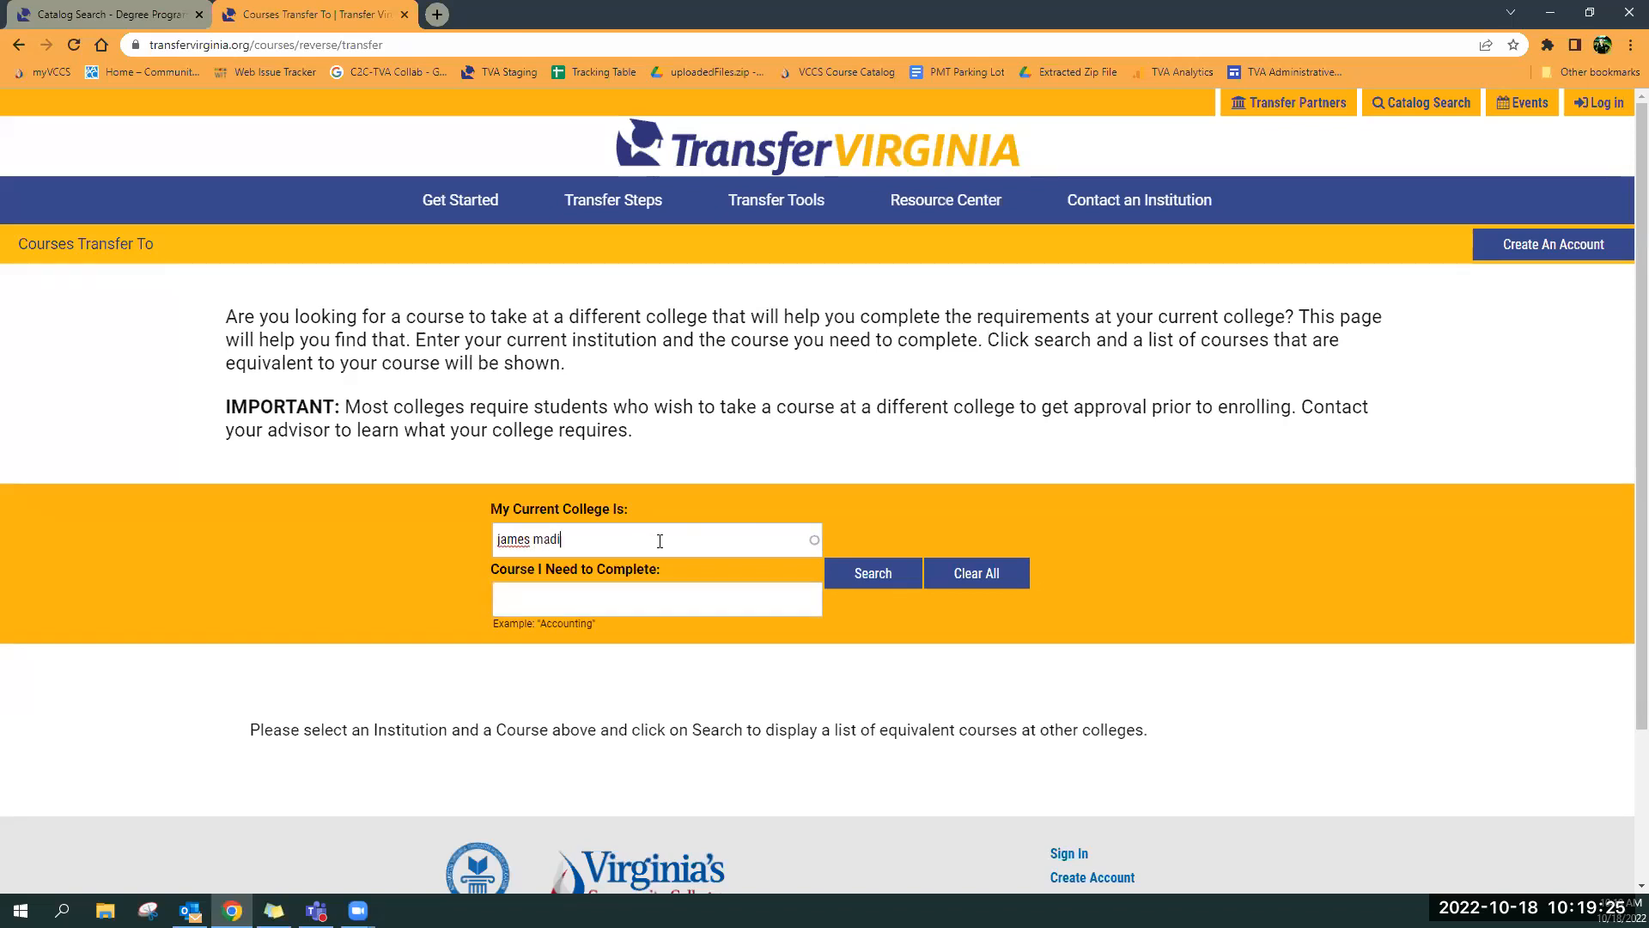
left_click(568, 539)
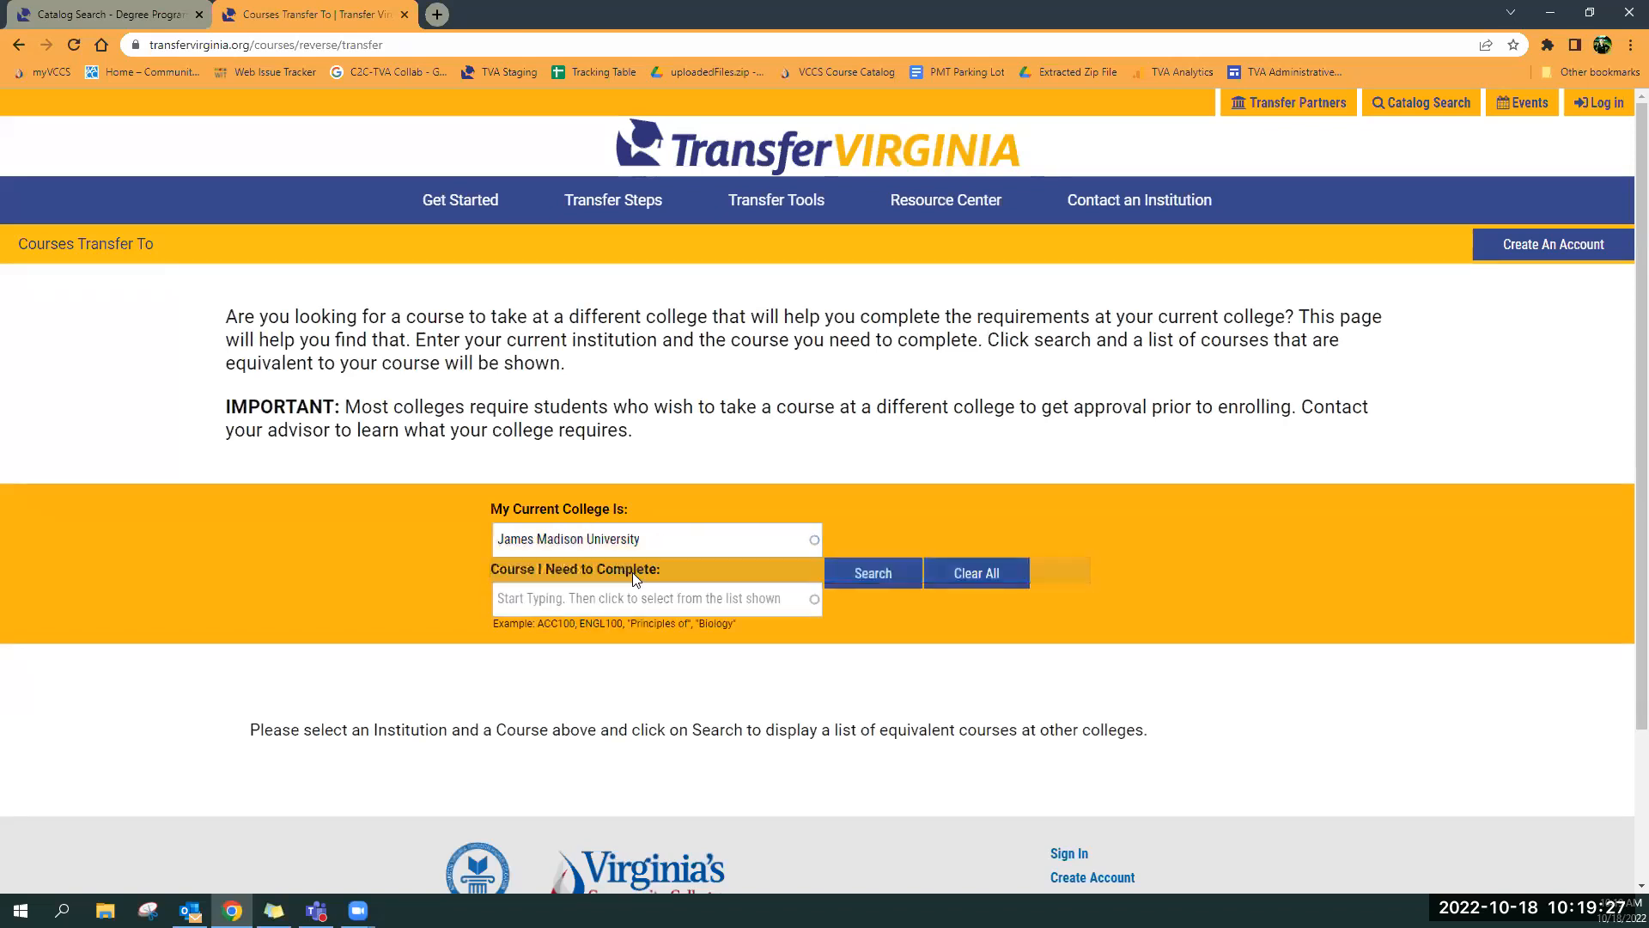
Search for courses transferring to COB241 - Financial Accounting
left_click(652, 598)
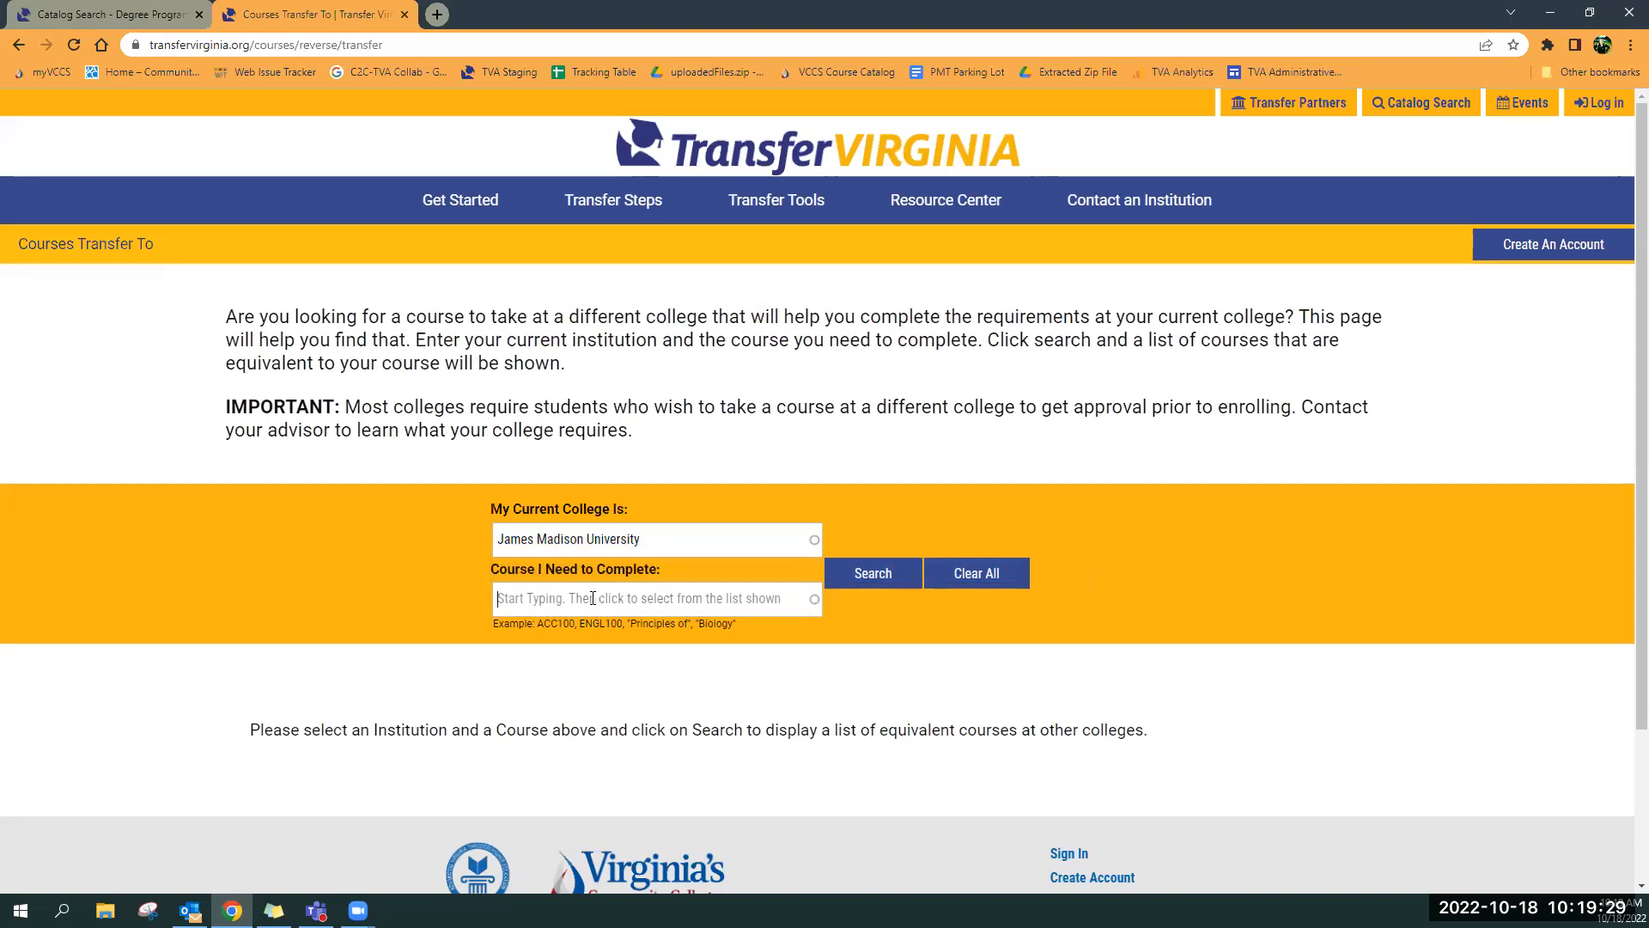
type("COB241")
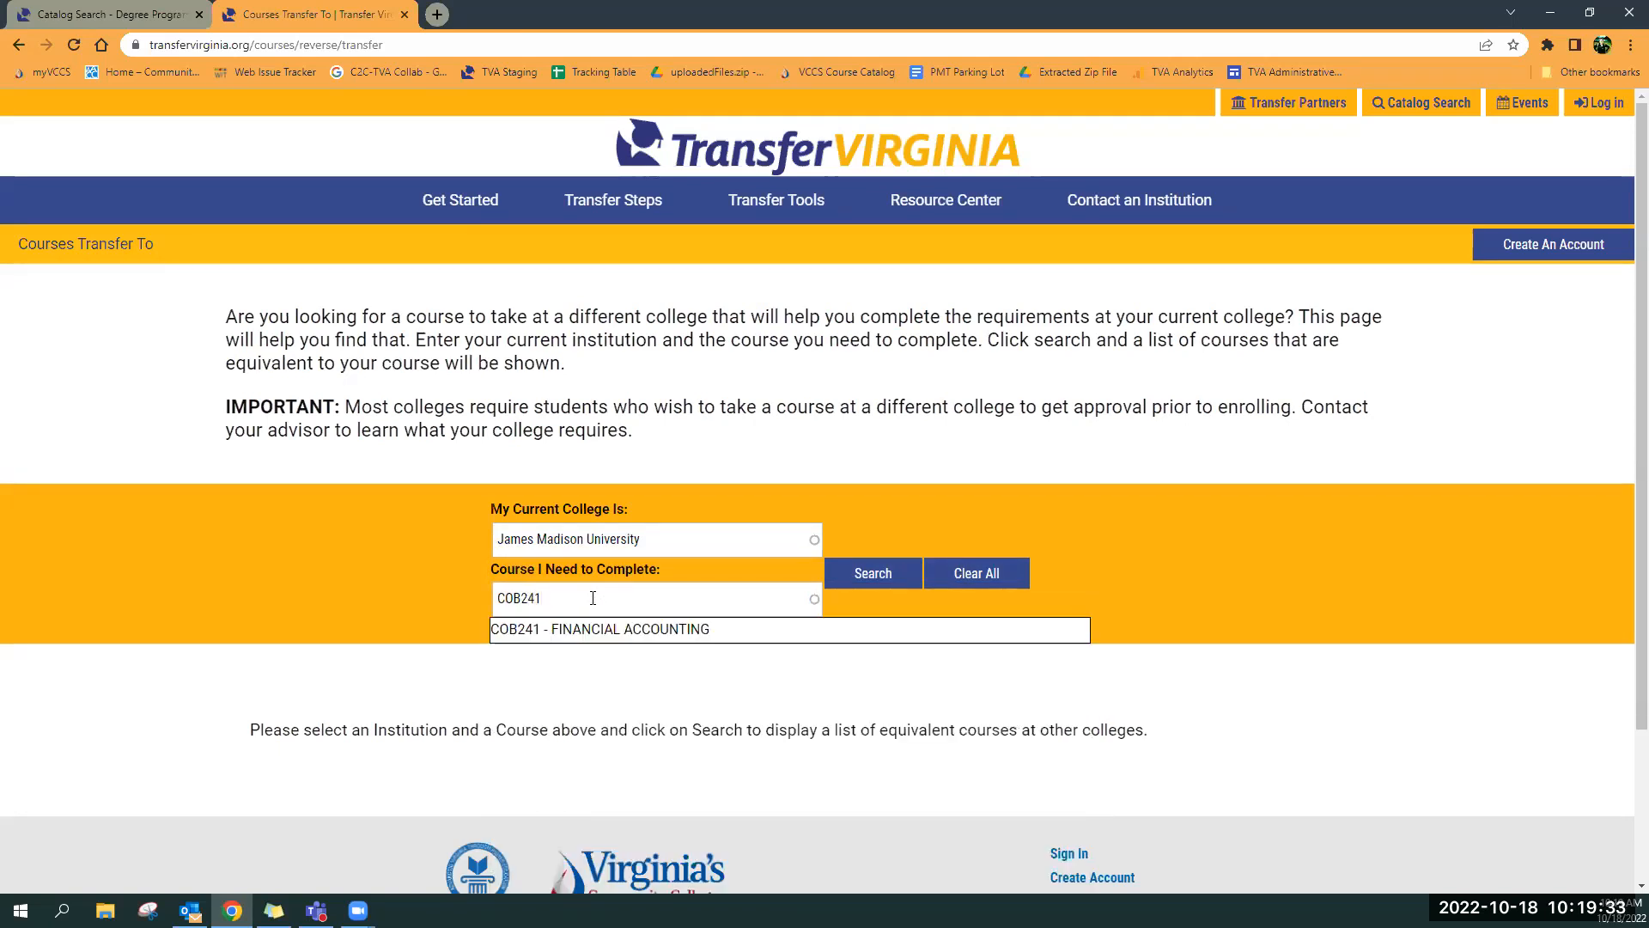
left_click(596, 629)
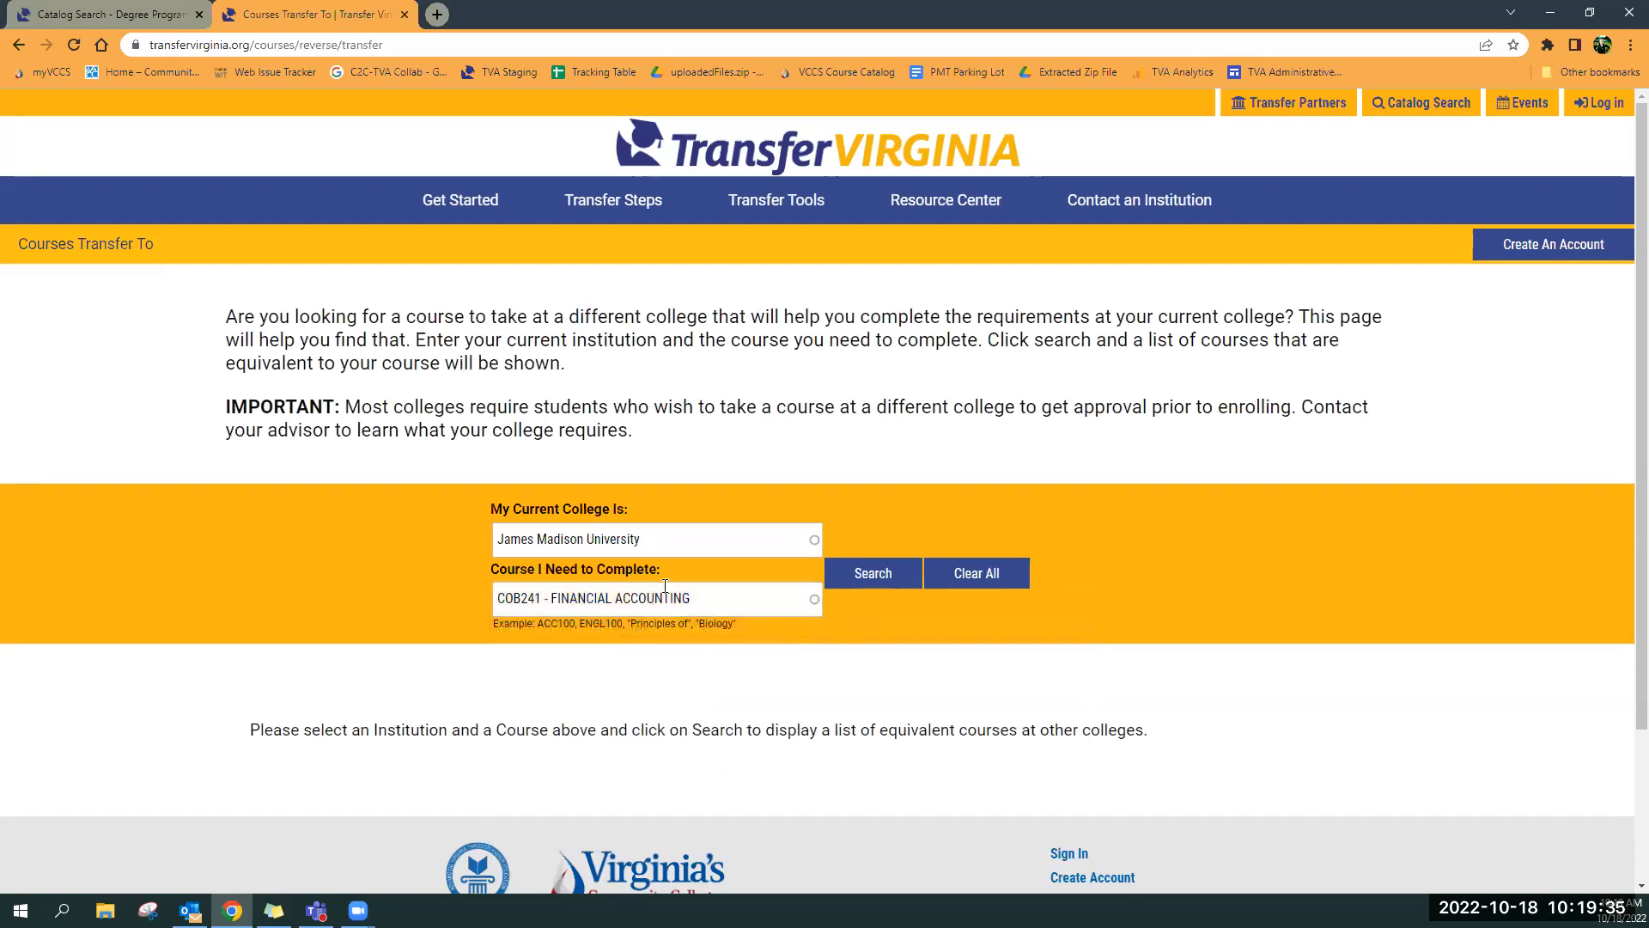
left_click(871, 572)
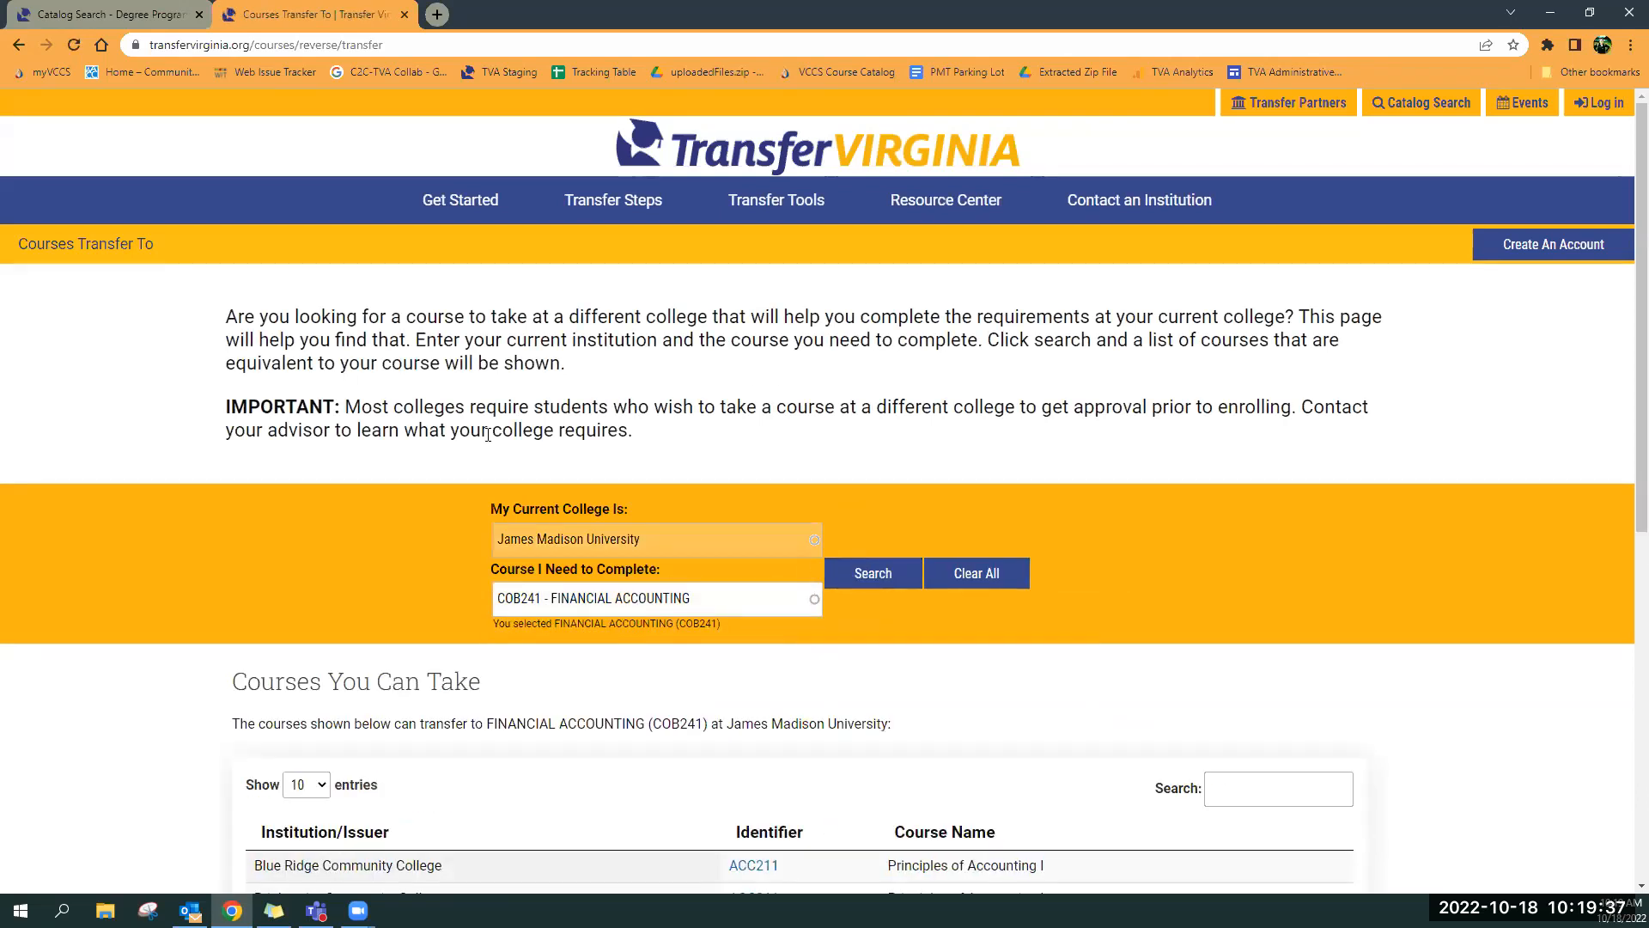
scroll("down", 3)
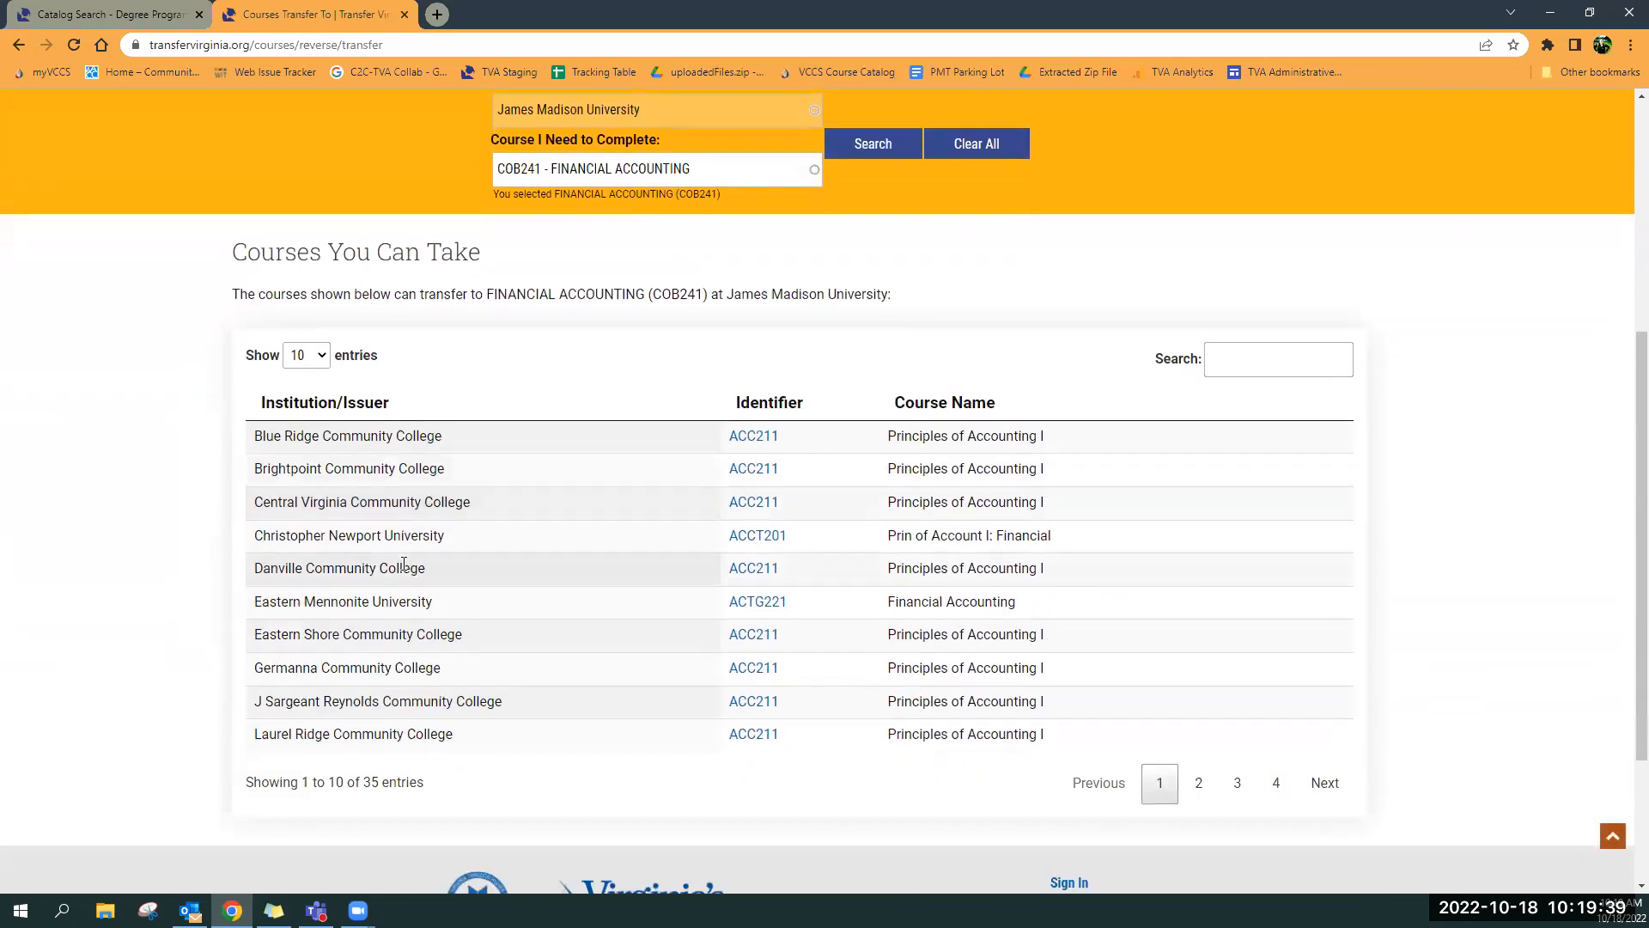
mouse_move(480, 431)
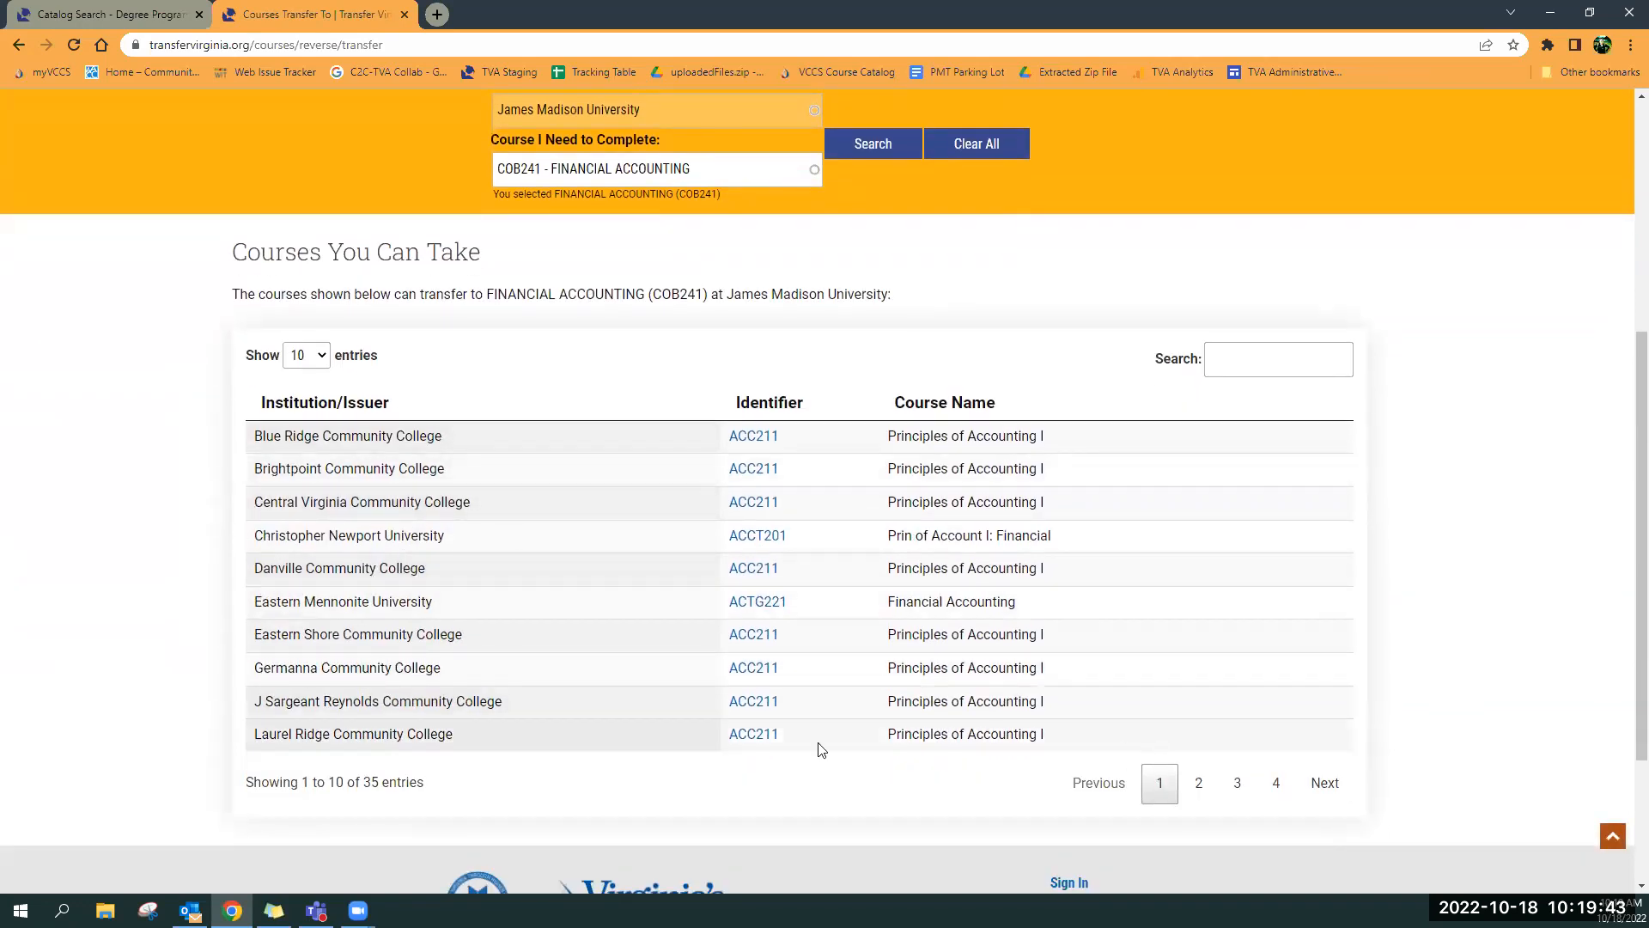
mouse_move(807, 427)
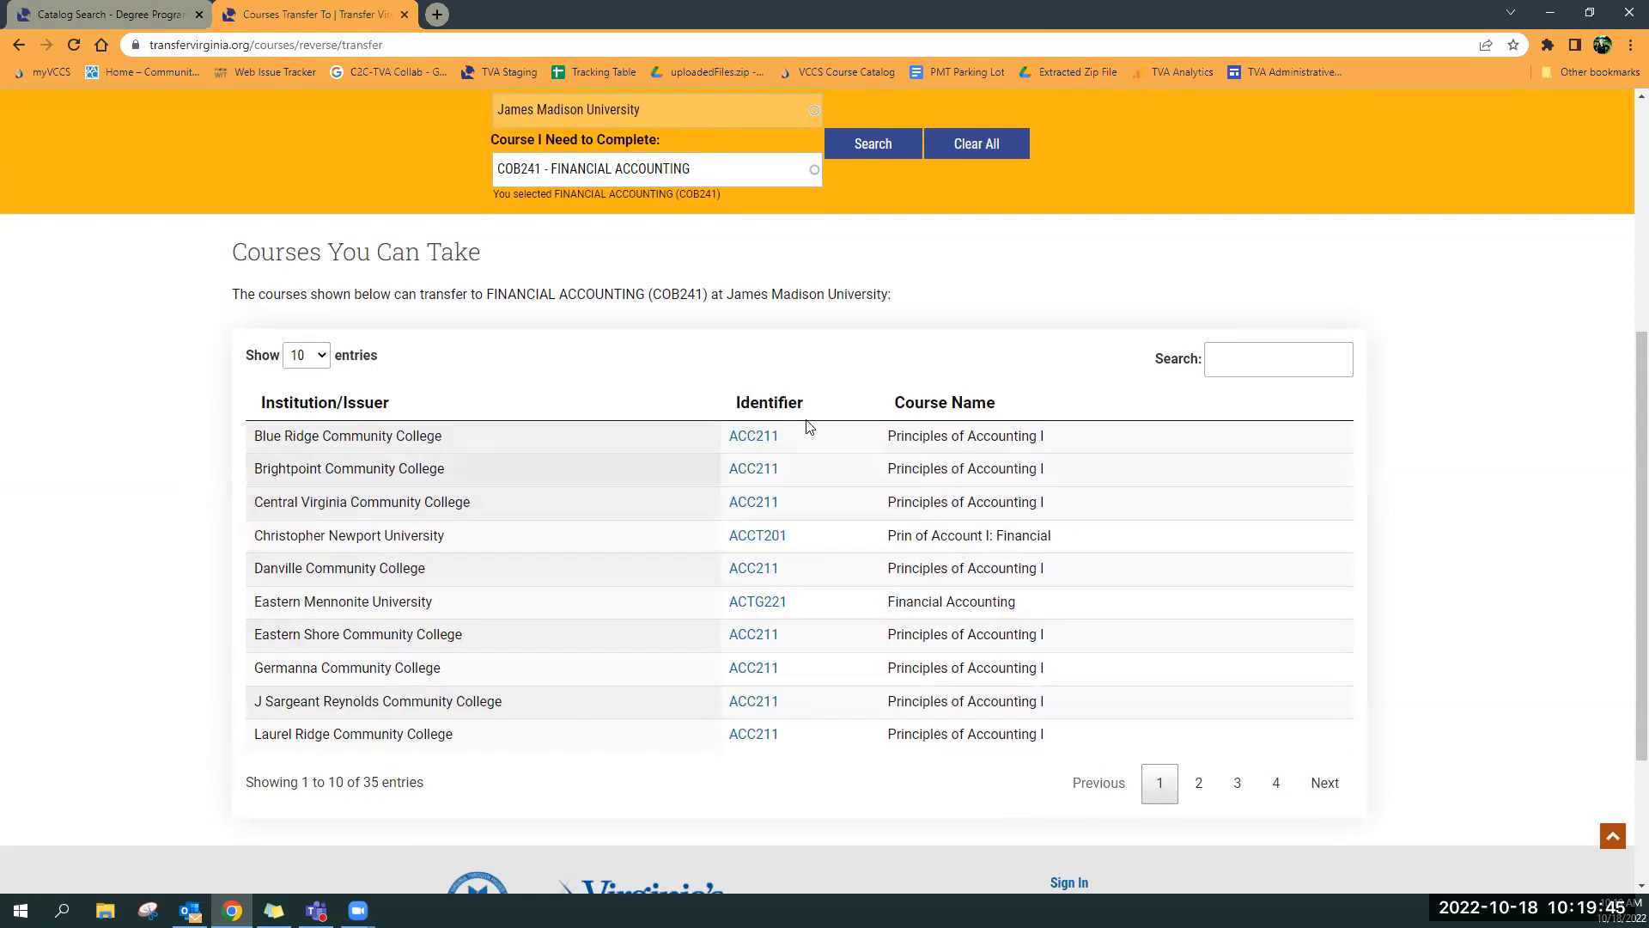
mouse_move(753, 472)
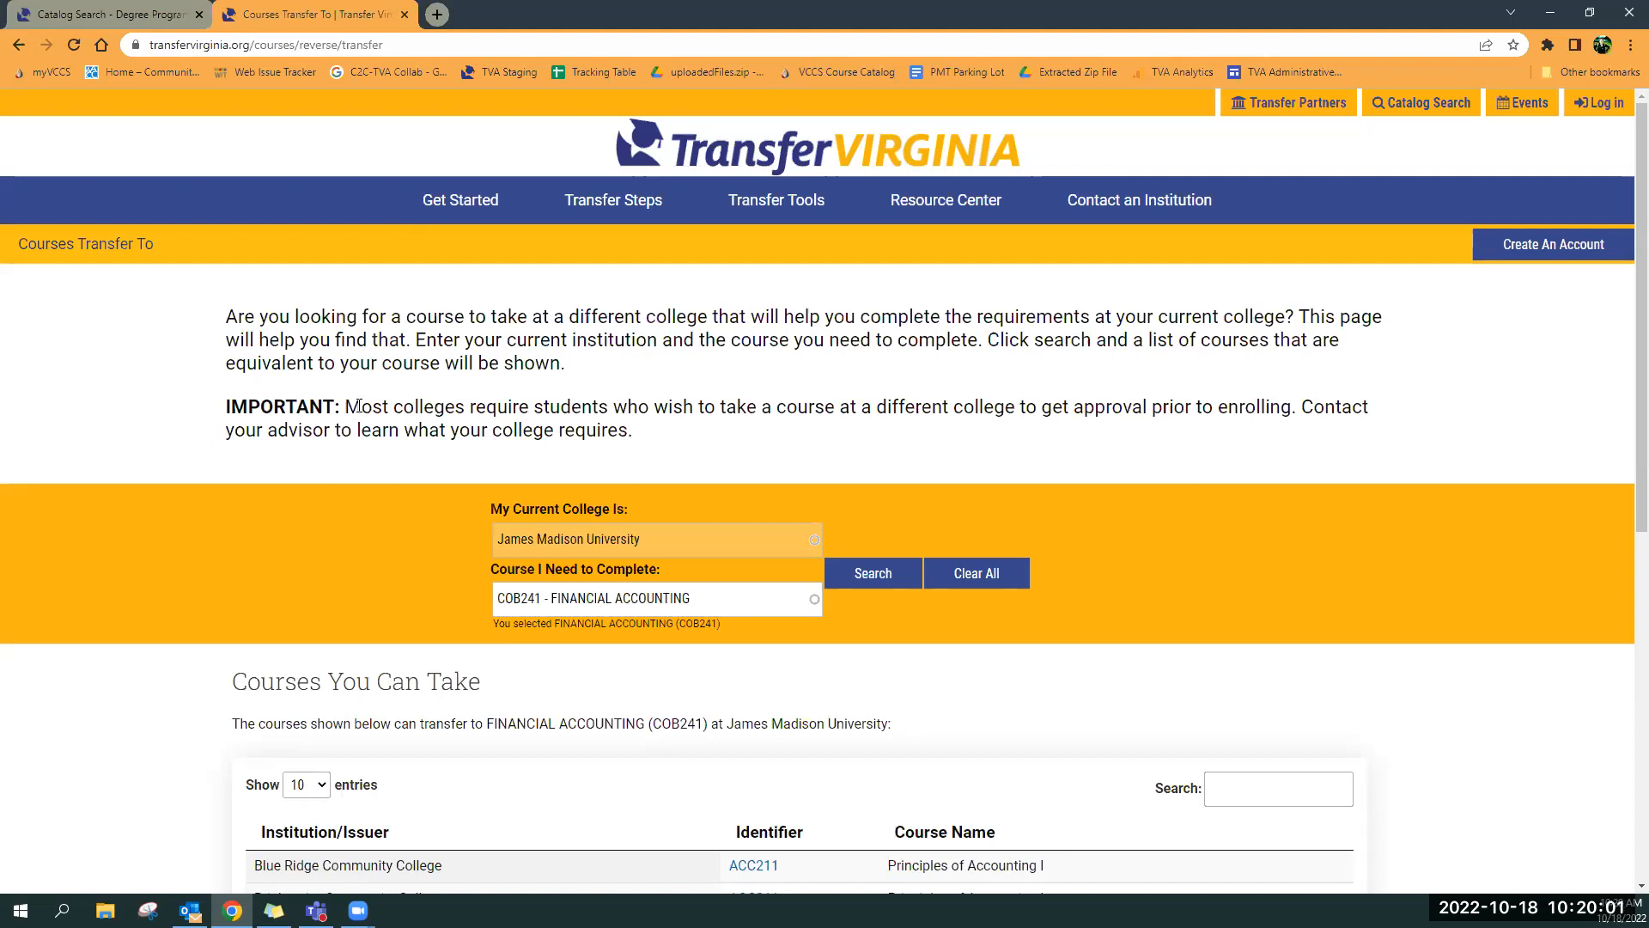
mouse_move(897, 453)
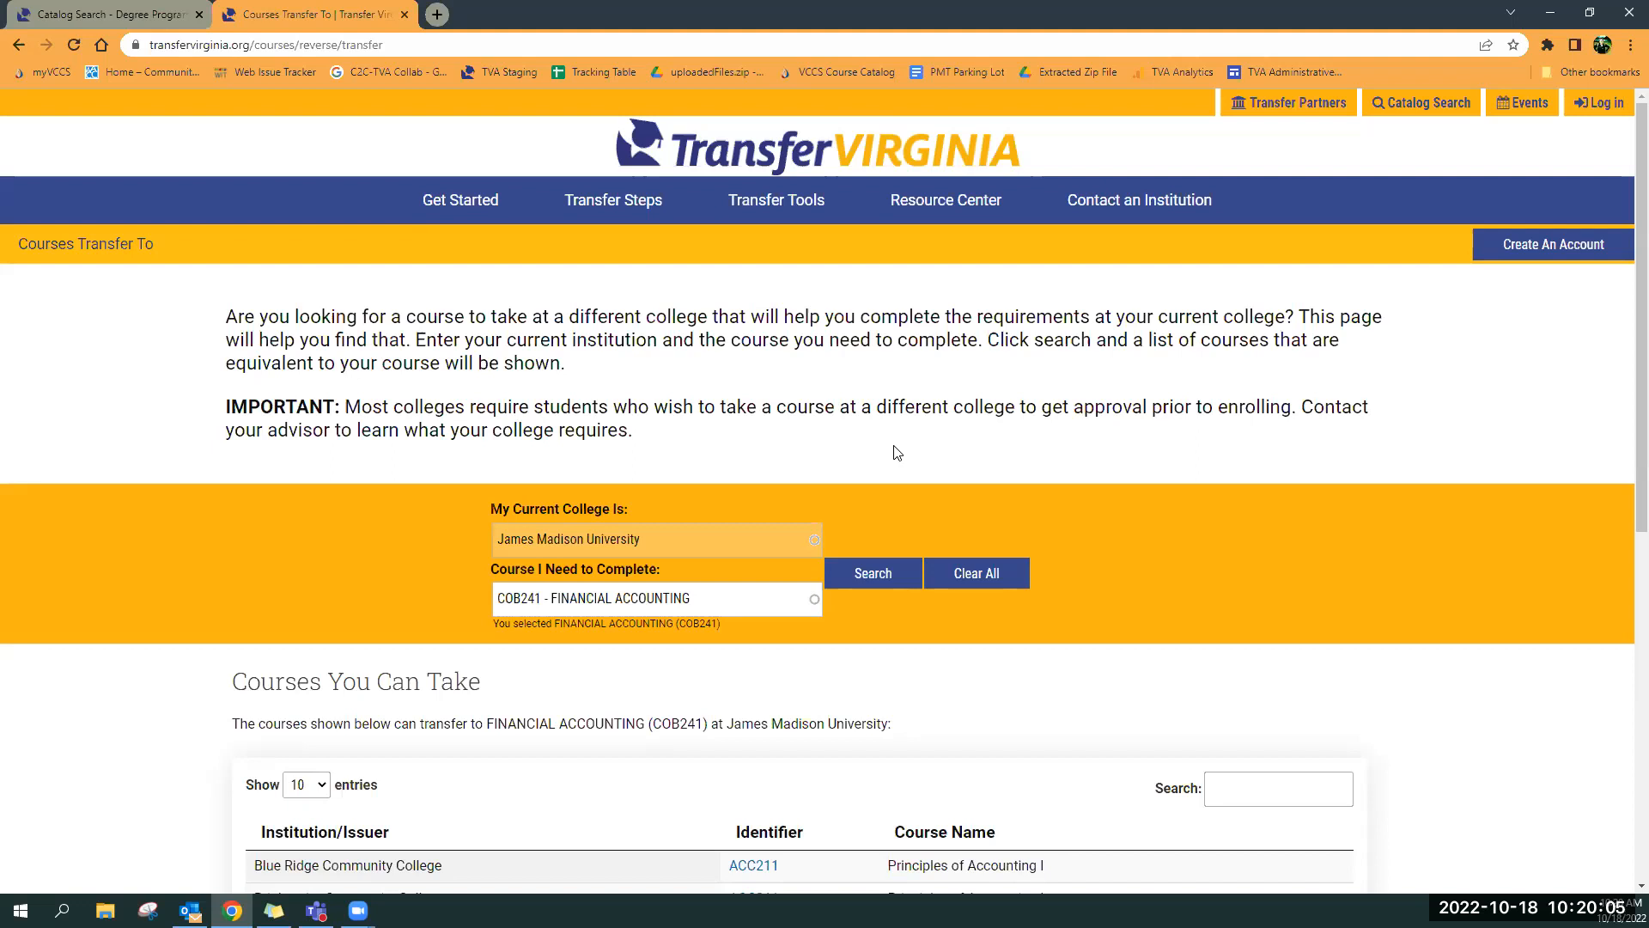
left_click_drag(347, 408, 636, 430)
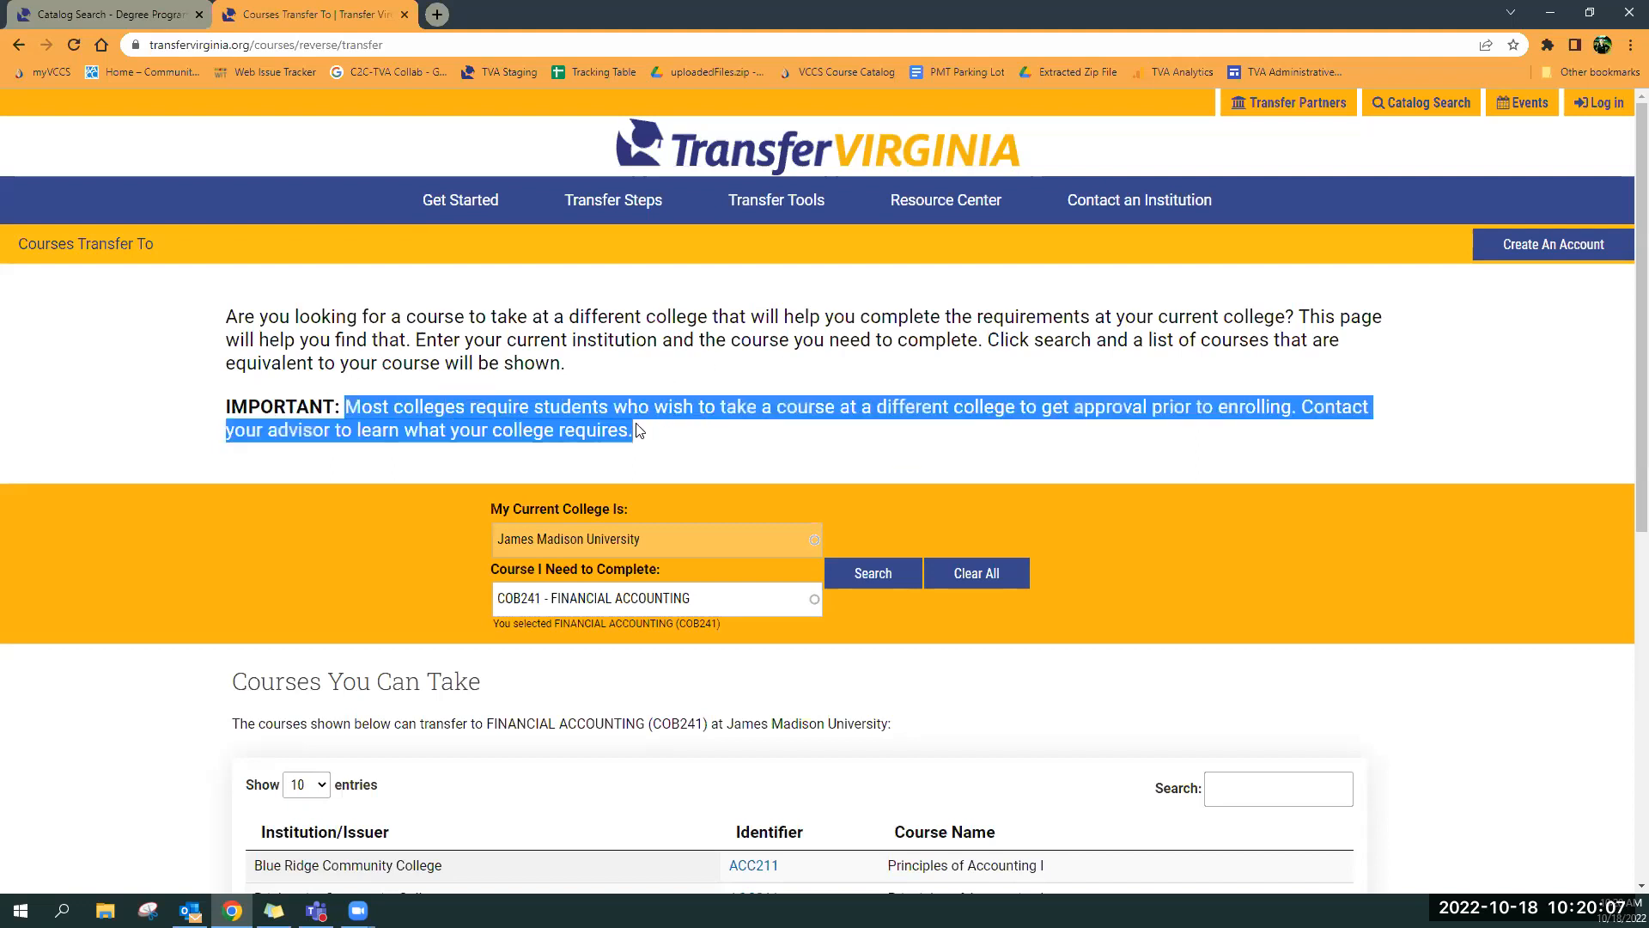
mouse_move(758, 426)
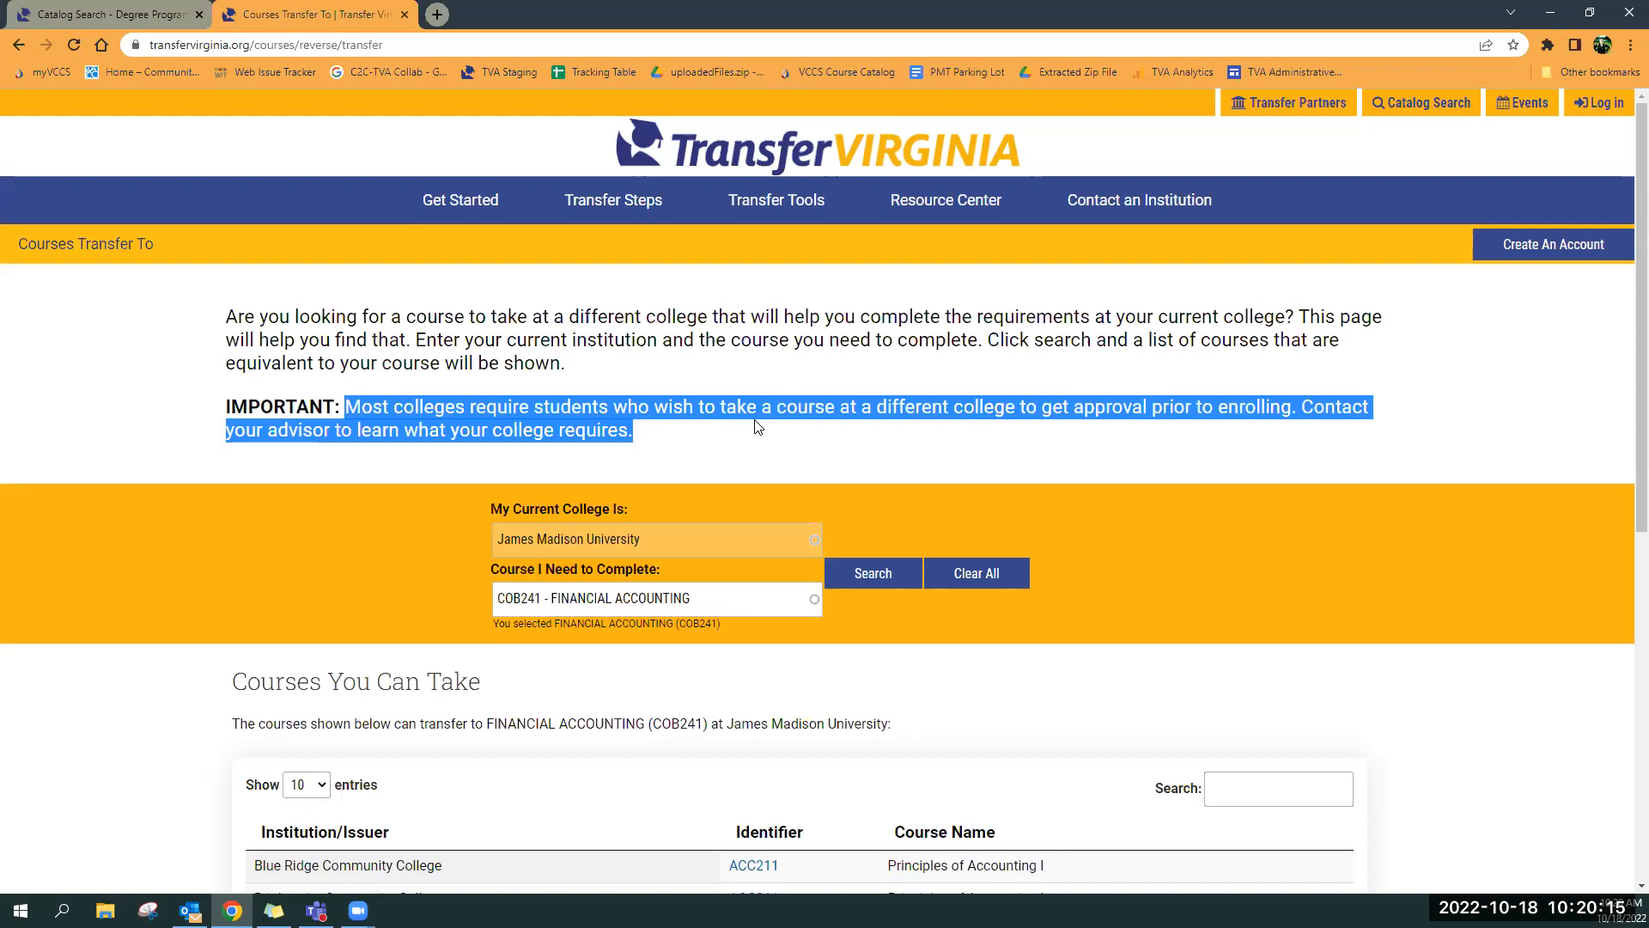
mouse_move(235, 516)
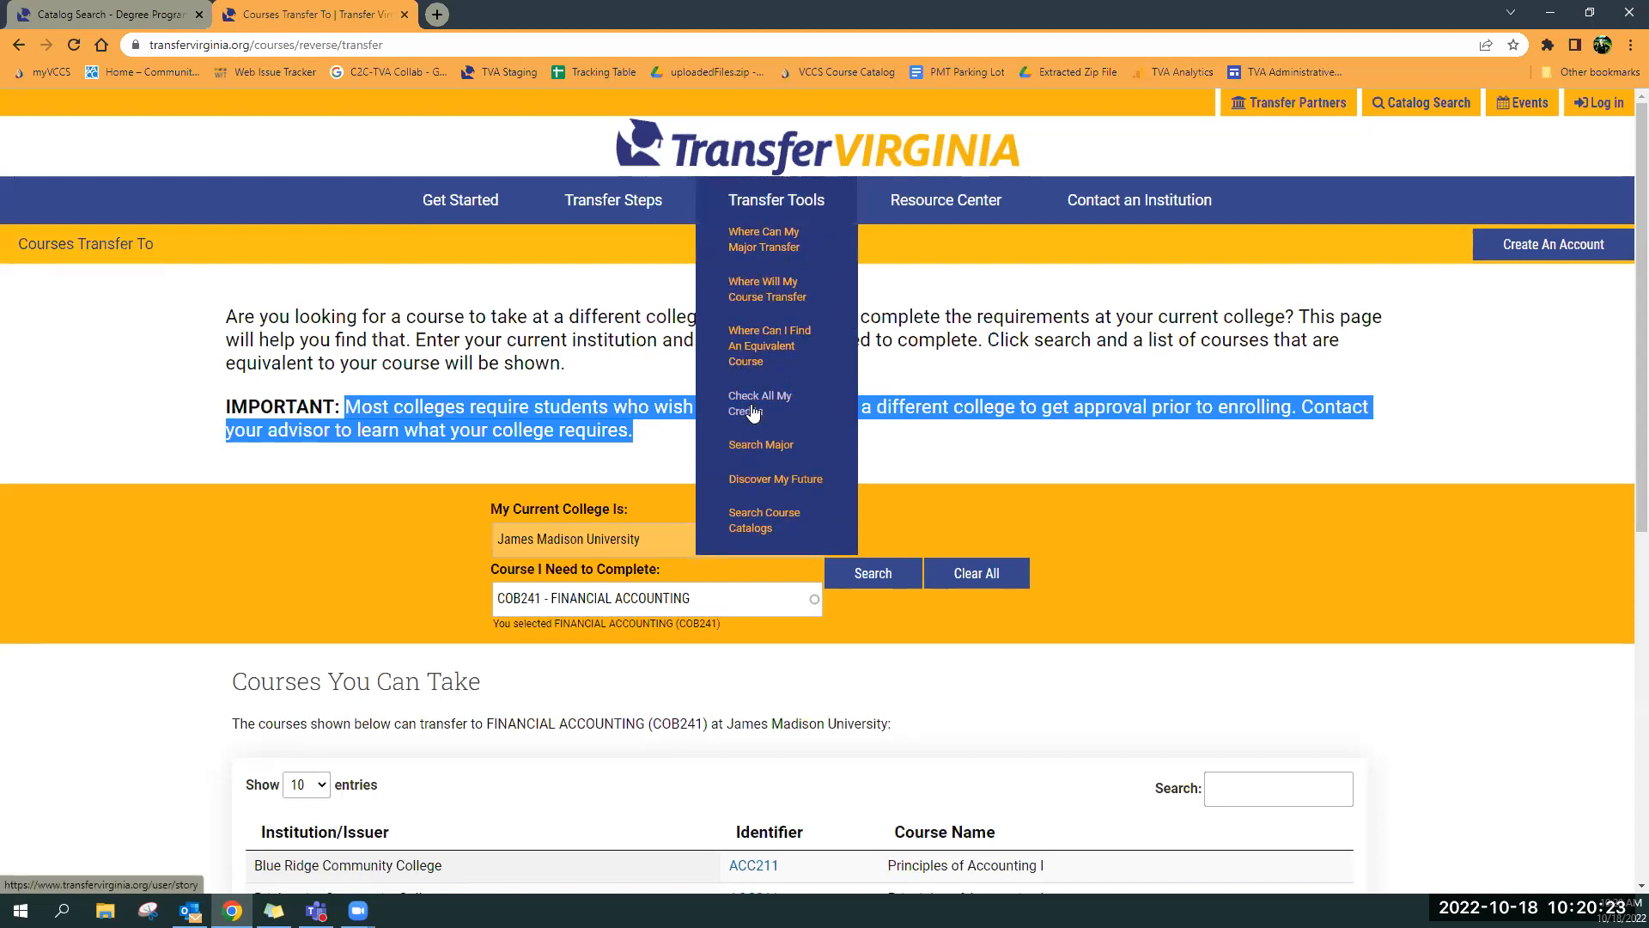
mouse_move(751, 484)
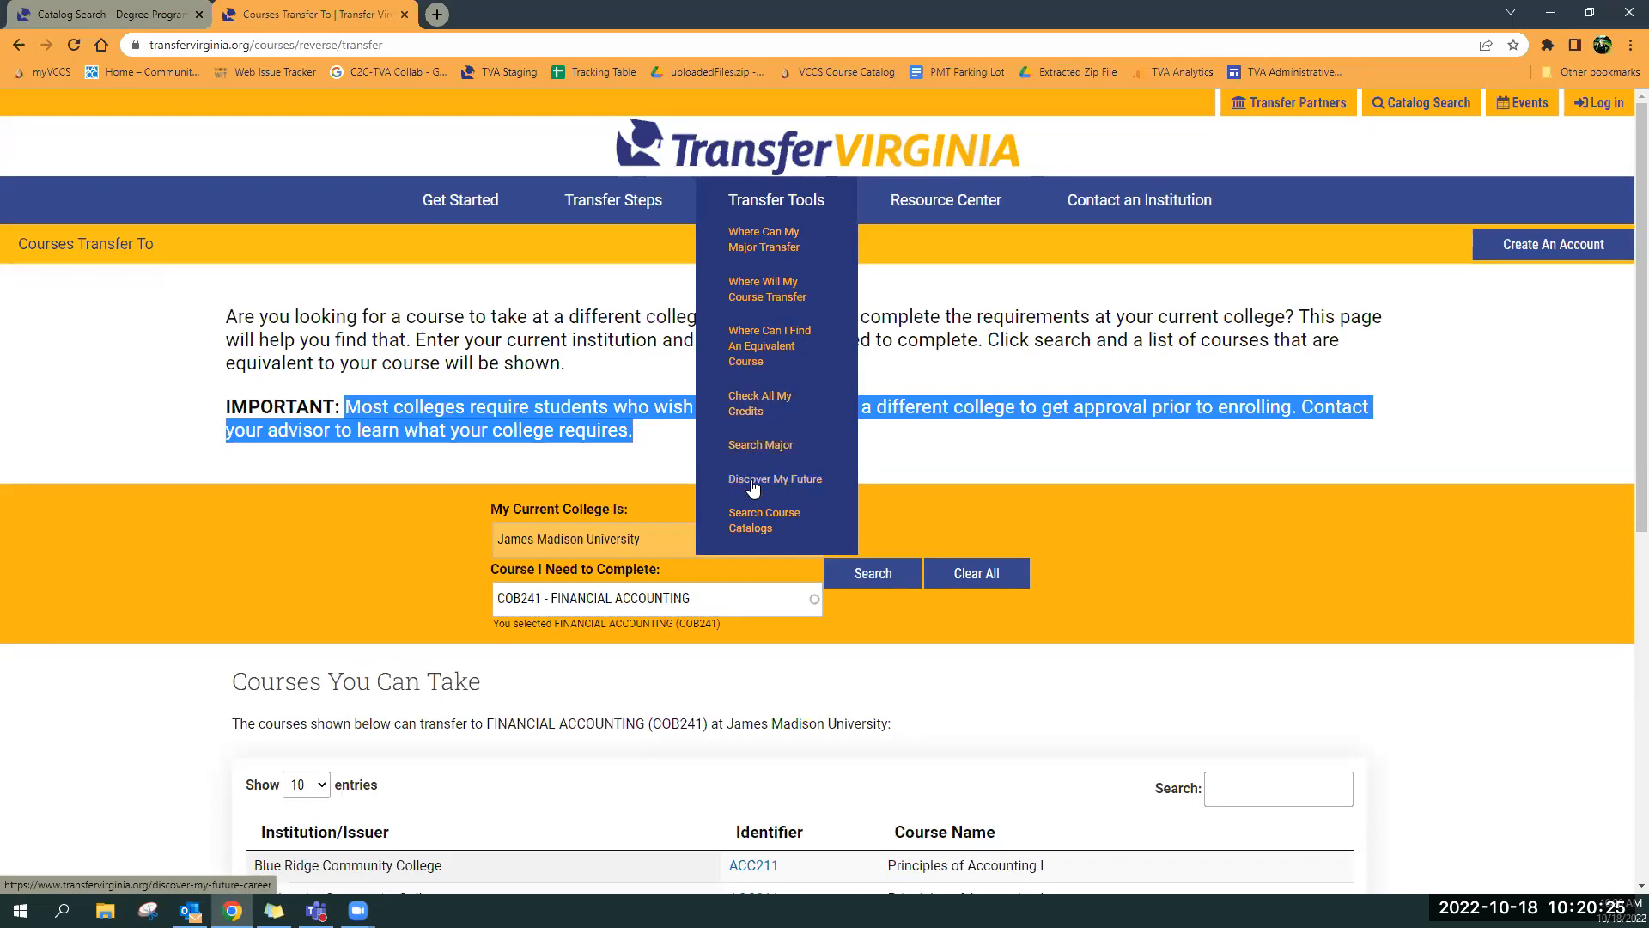
Go to Discover My Future from Transfer Tools and scroll back up the career list
left_click(775, 479)
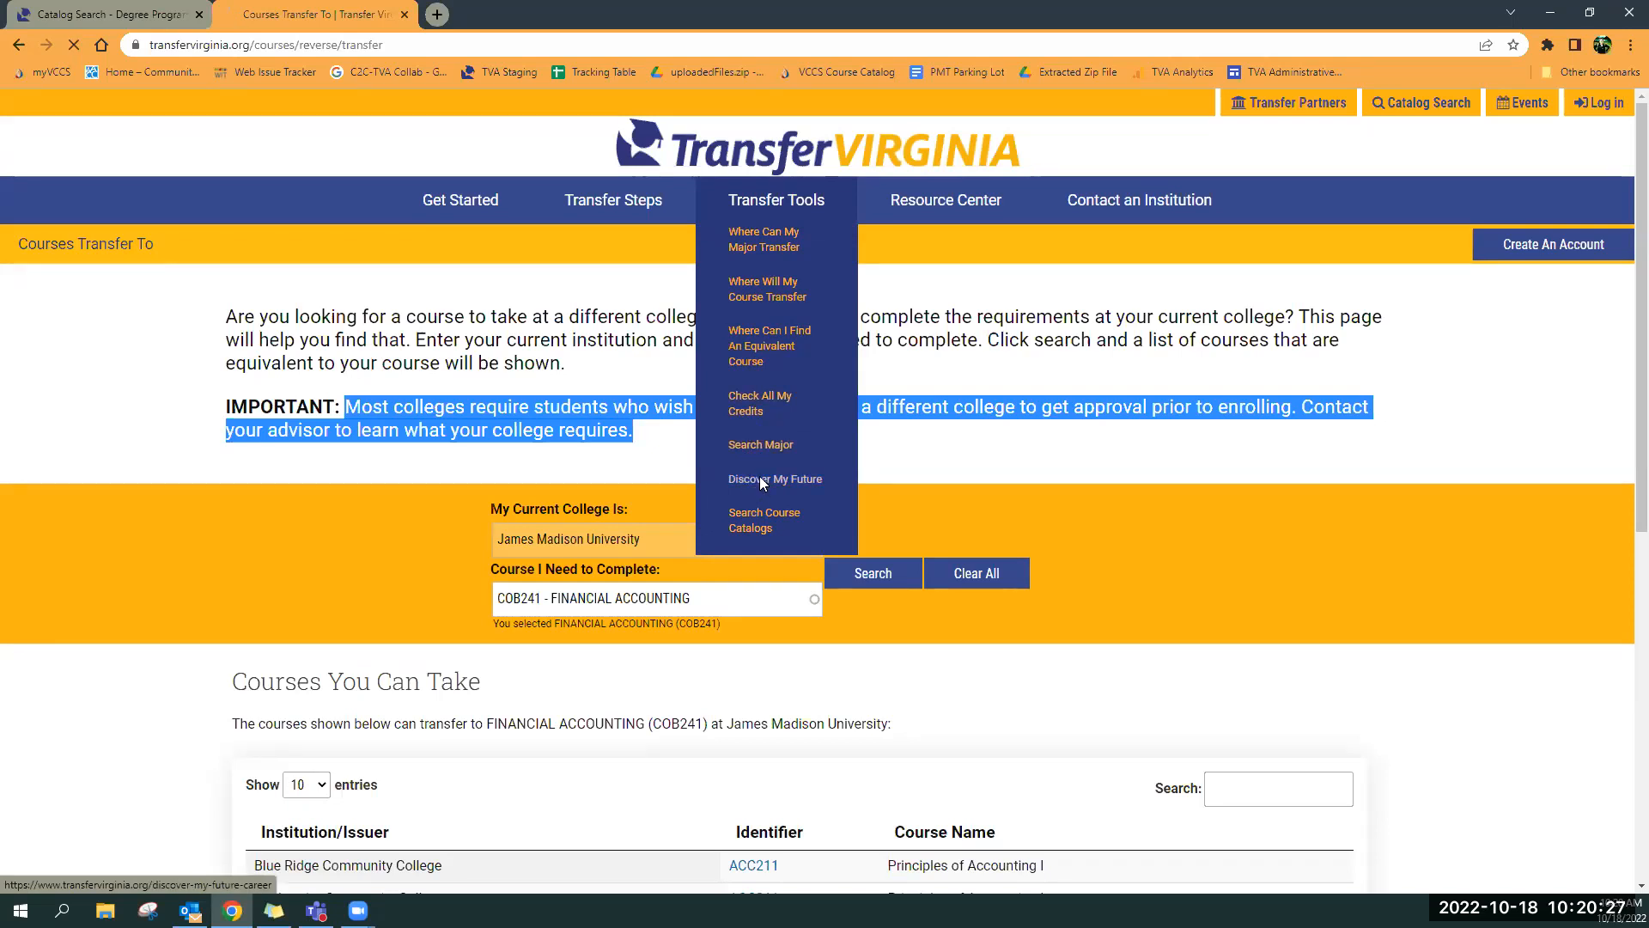
left_click(775, 479)
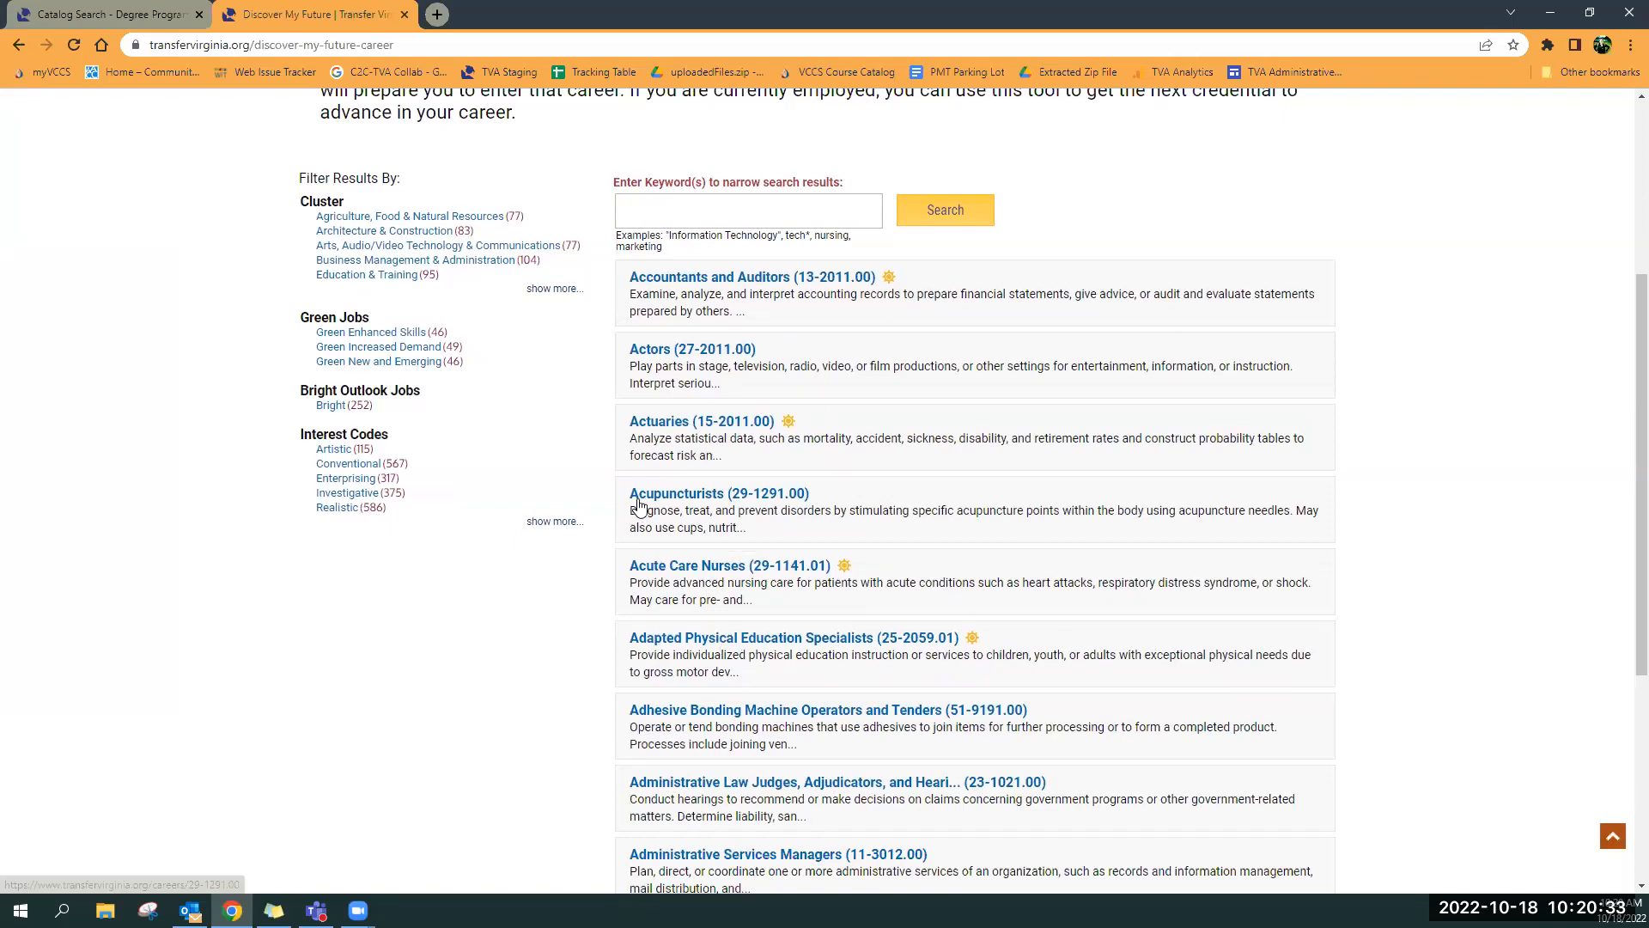
mouse_move(730, 427)
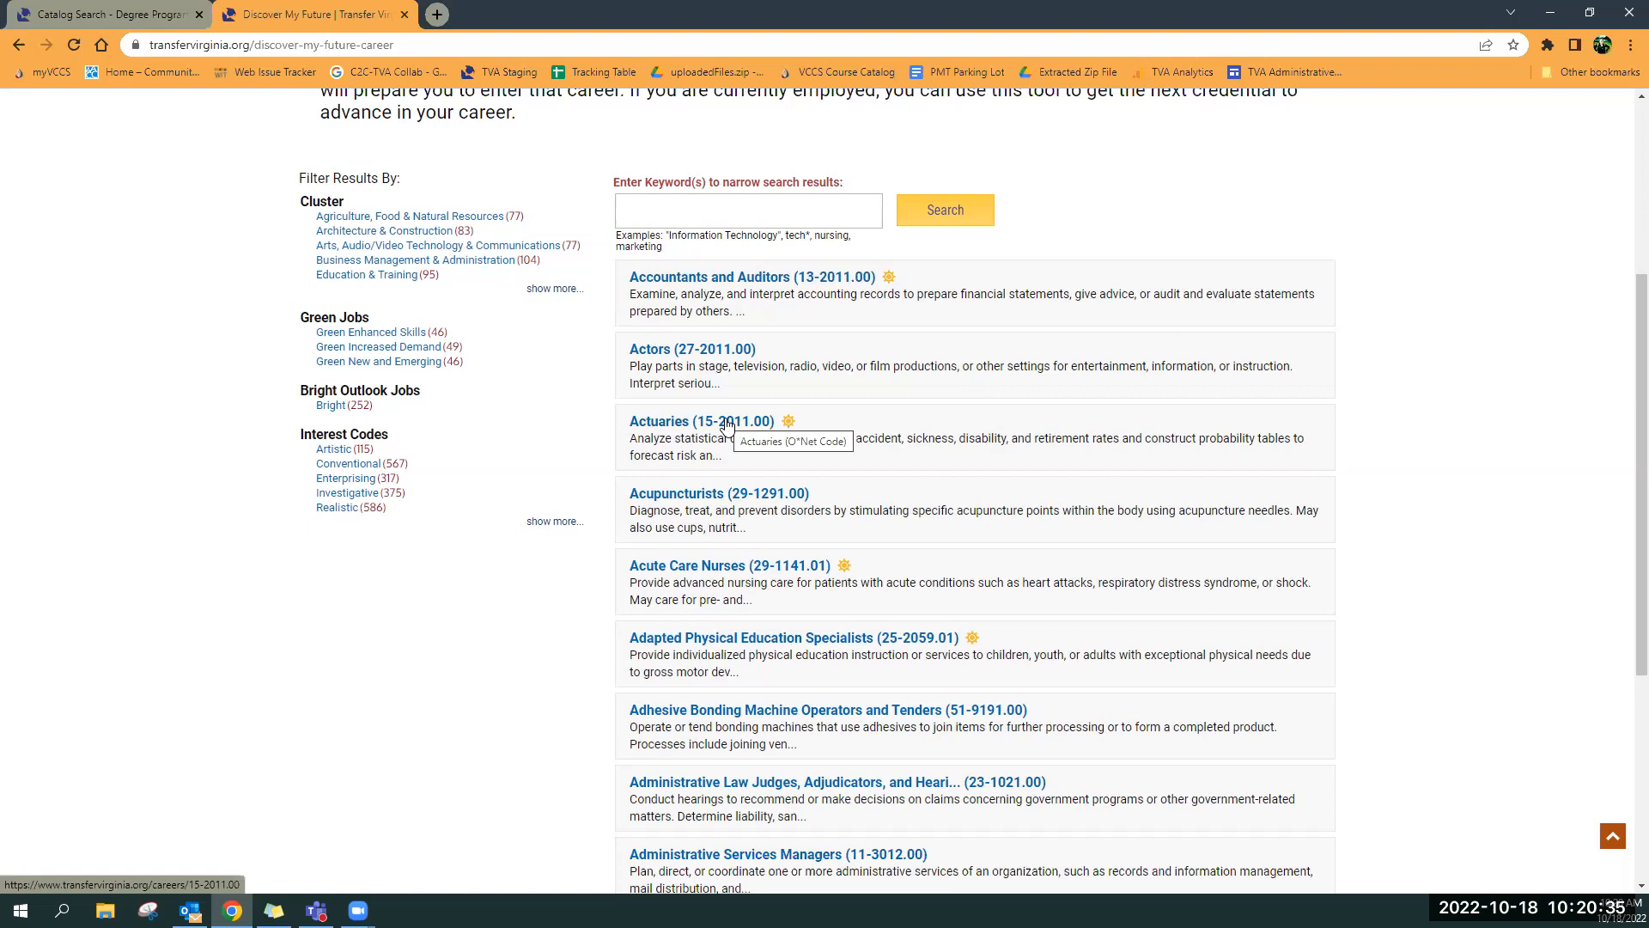
mouse_move(726, 427)
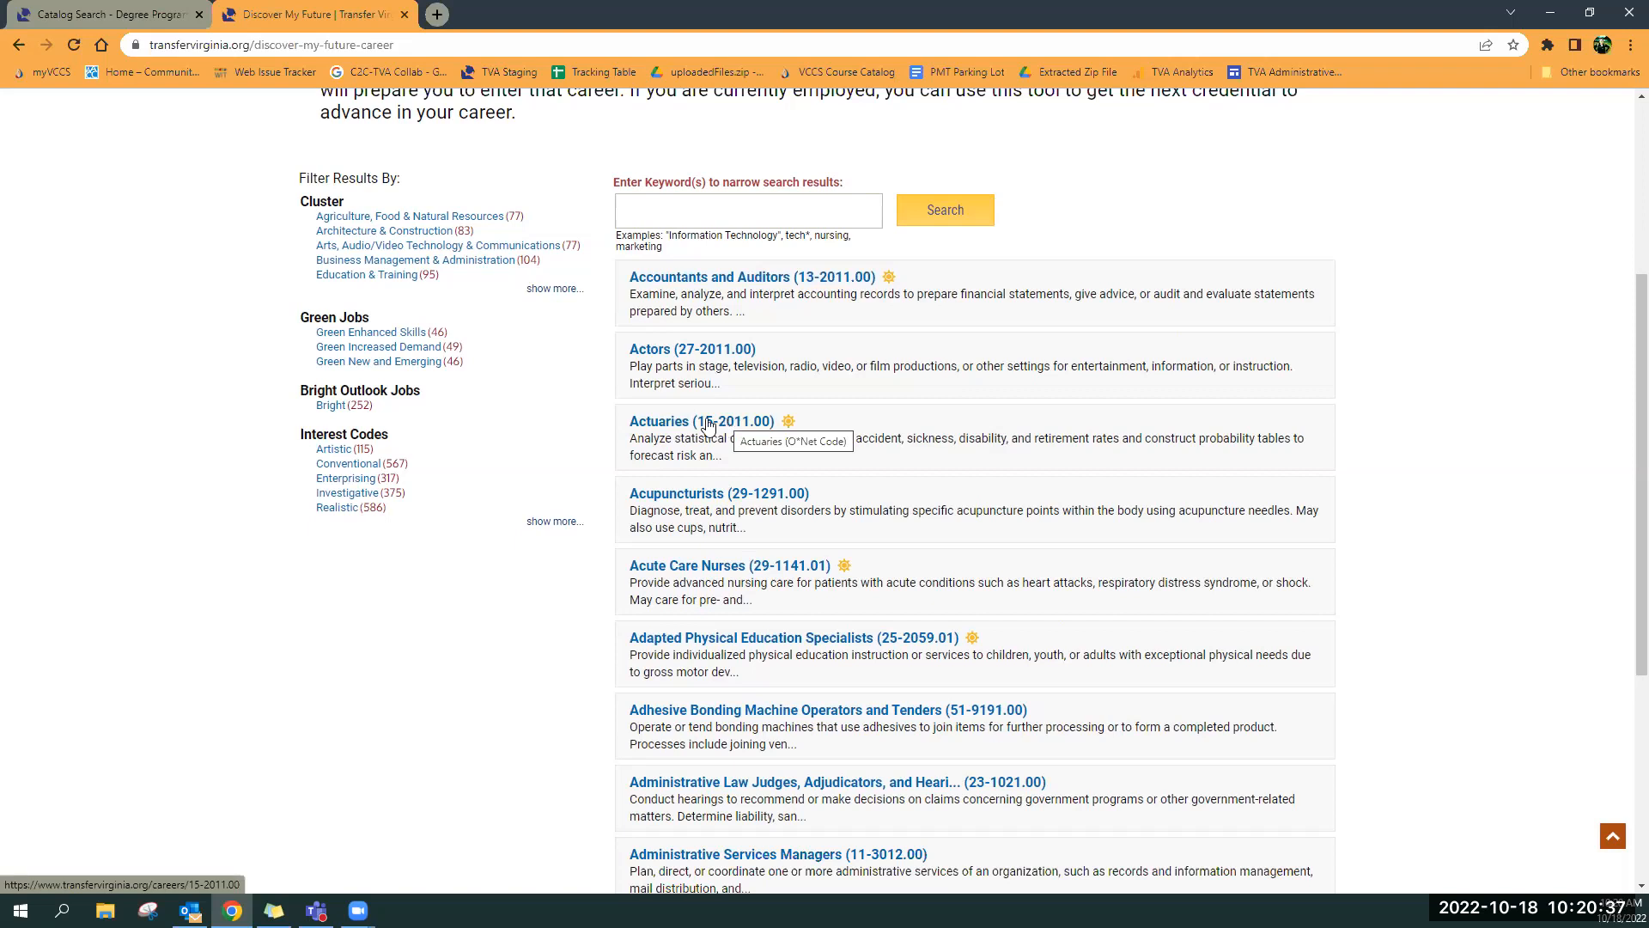
mouse_move(671, 432)
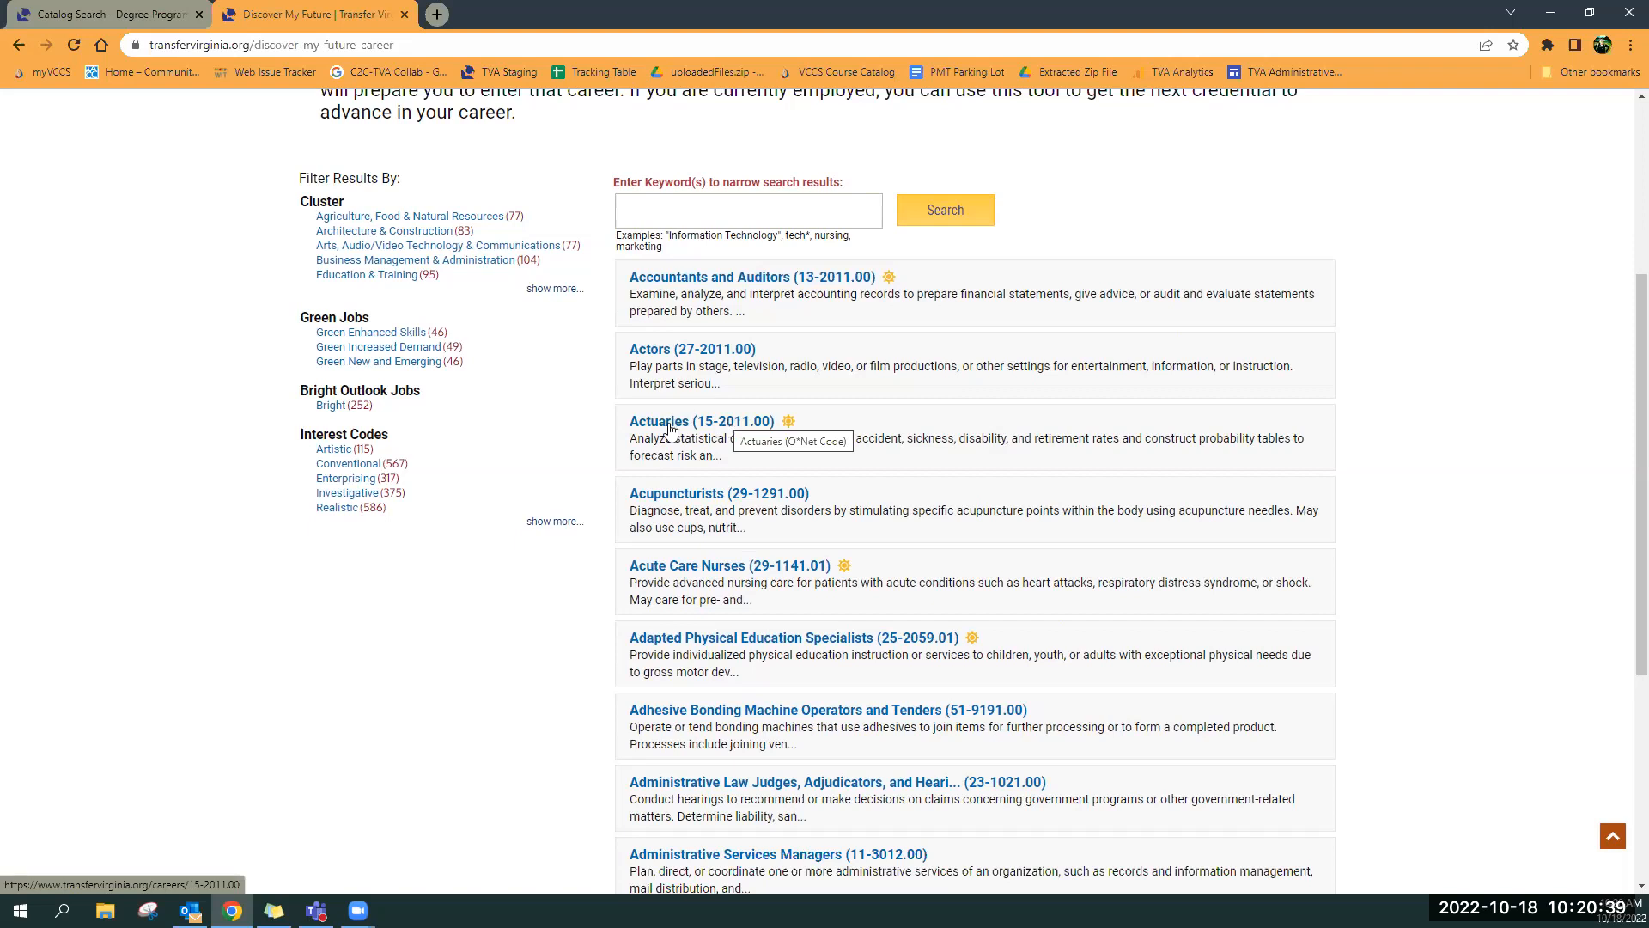
mouse_move(946, 433)
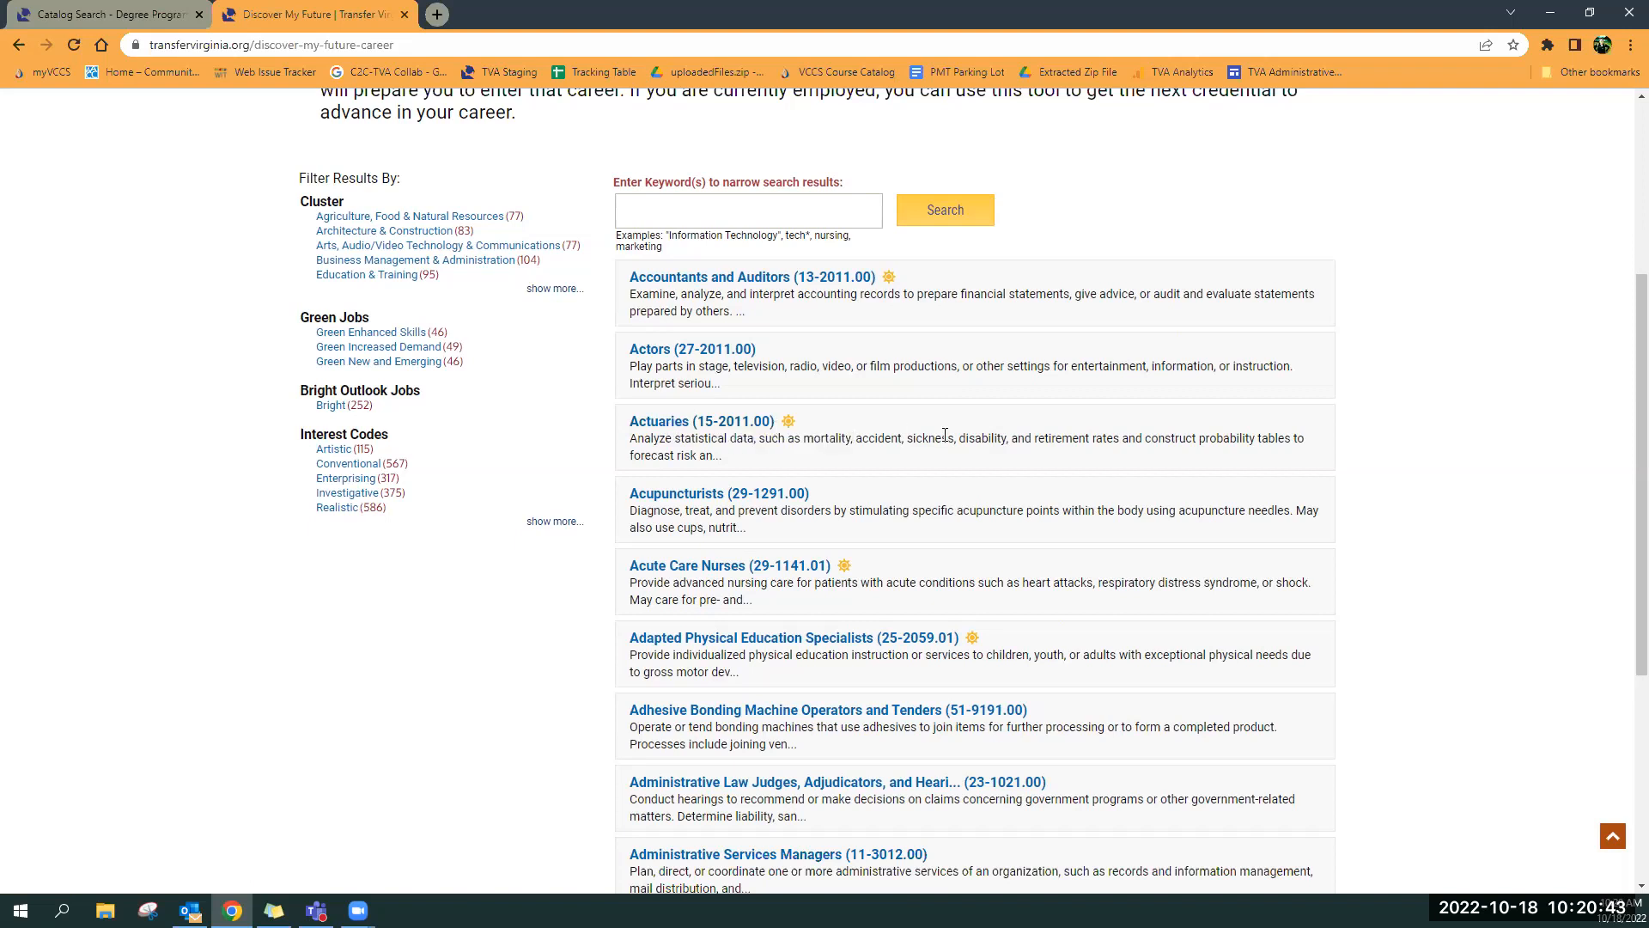
mouse_move(384, 318)
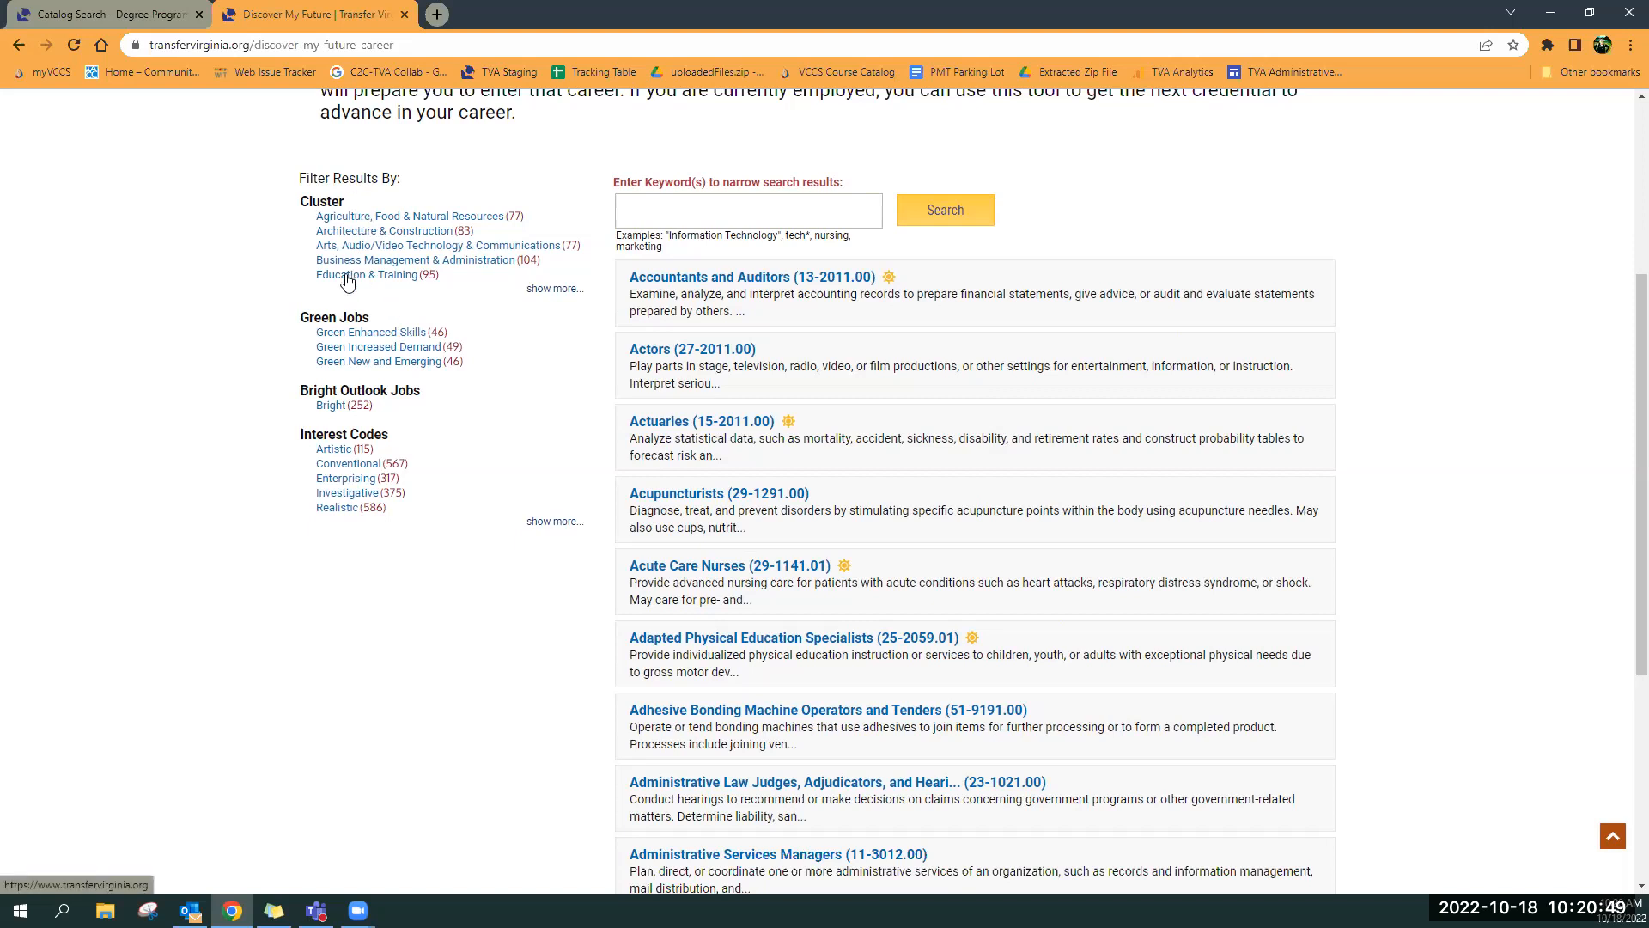
mouse_move(383, 259)
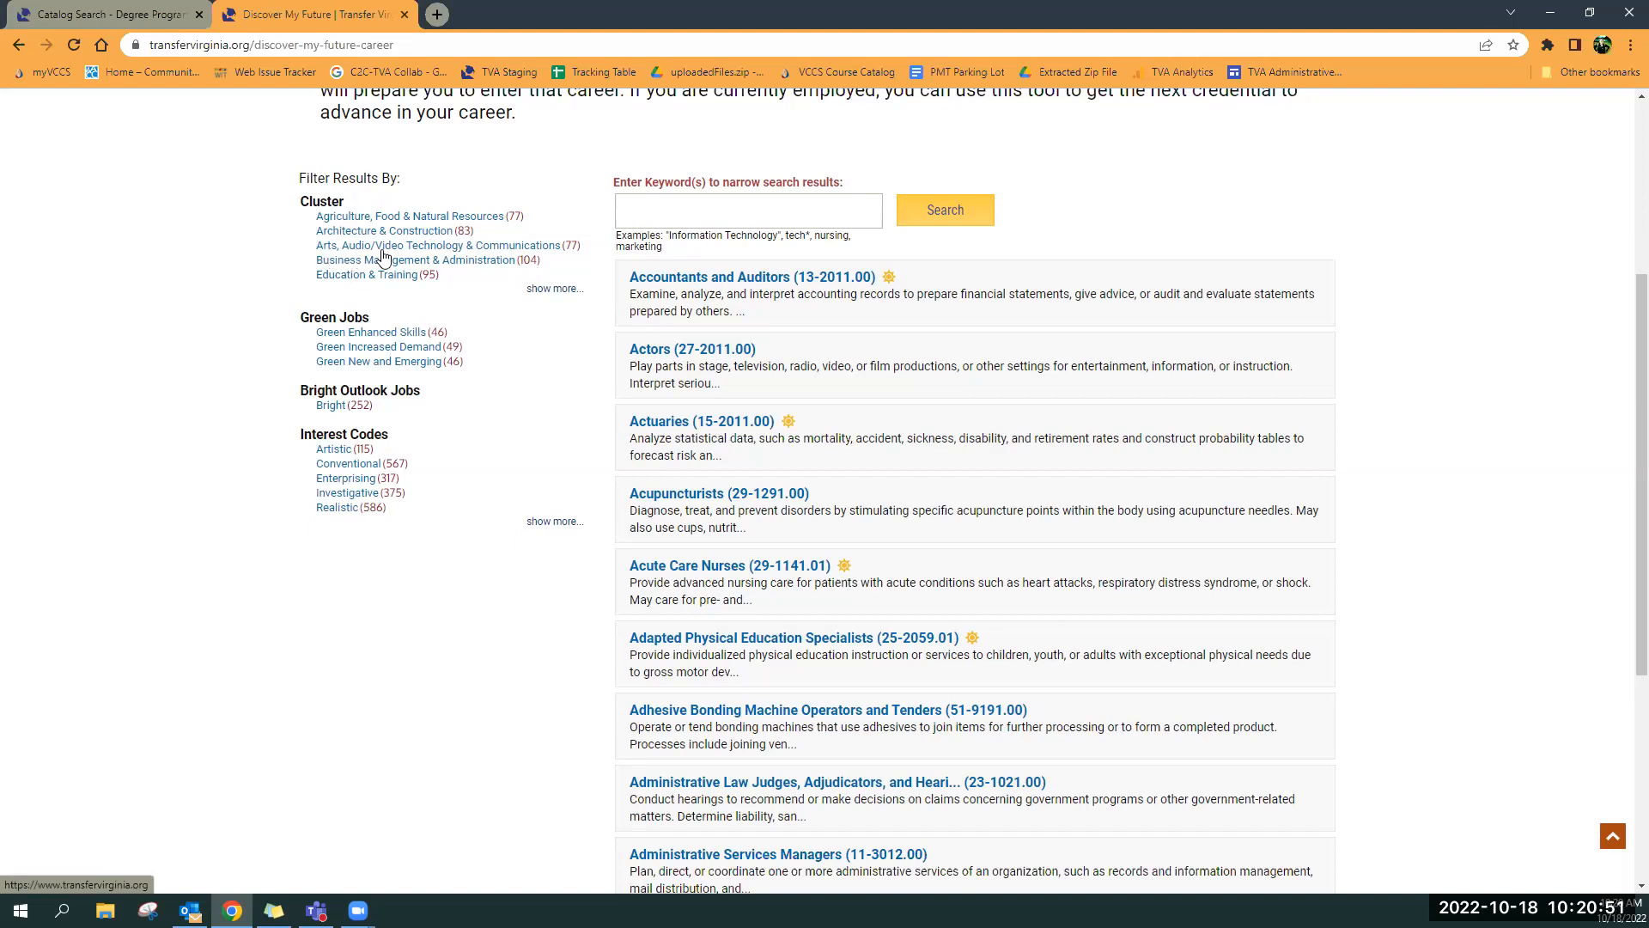
mouse_move(555, 250)
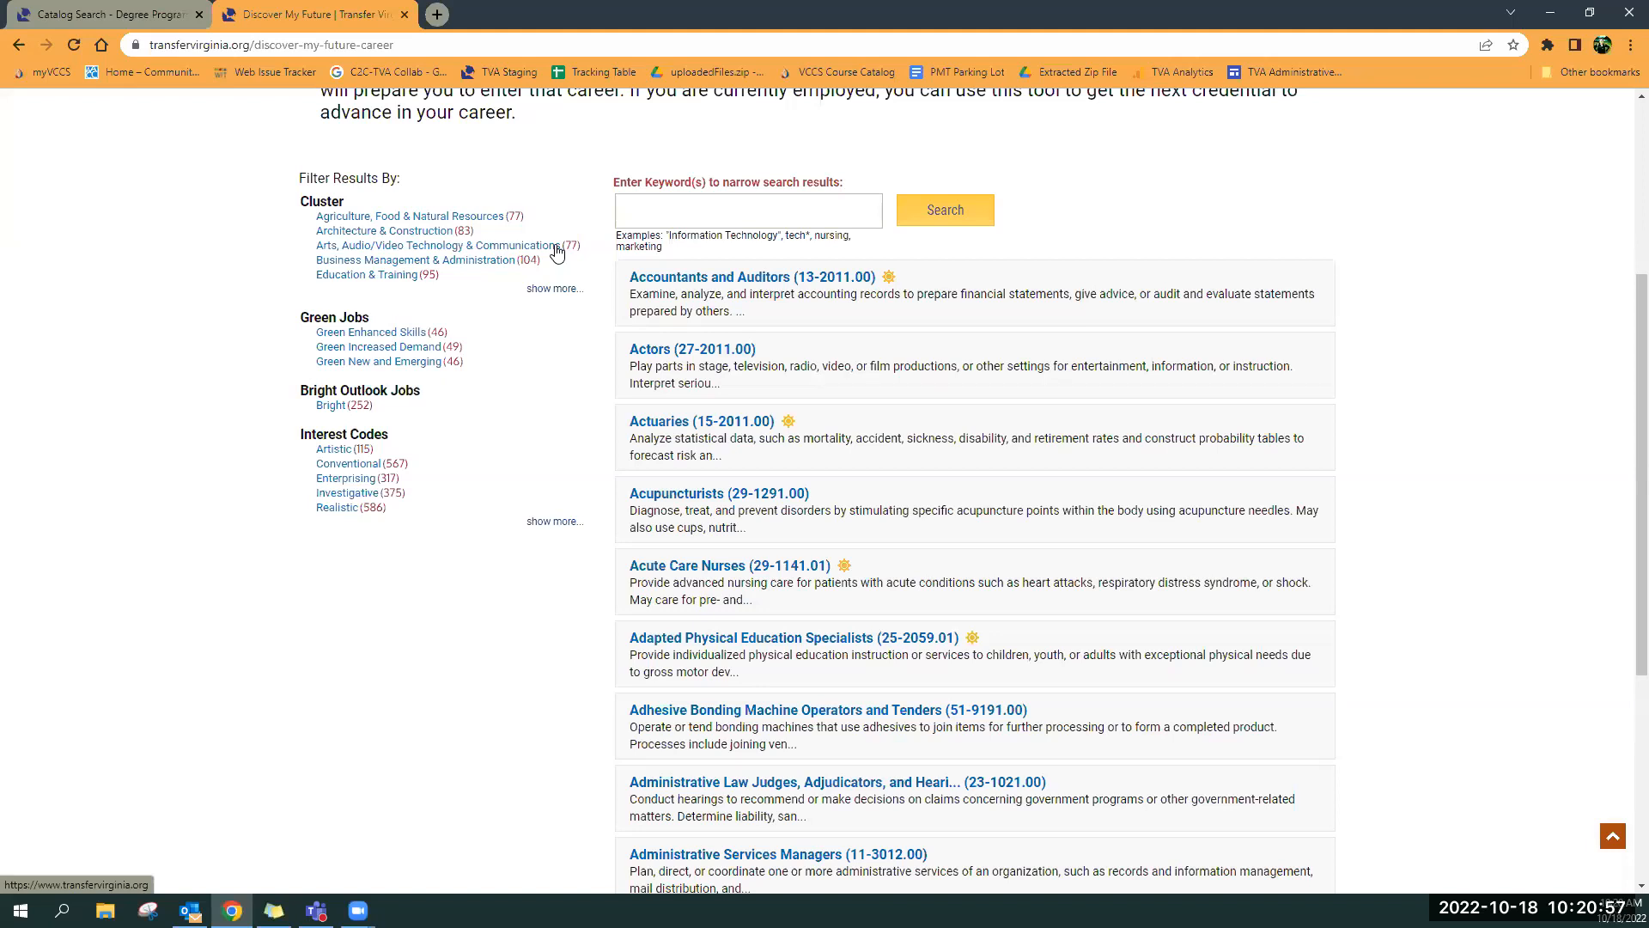
scroll("up", 3)
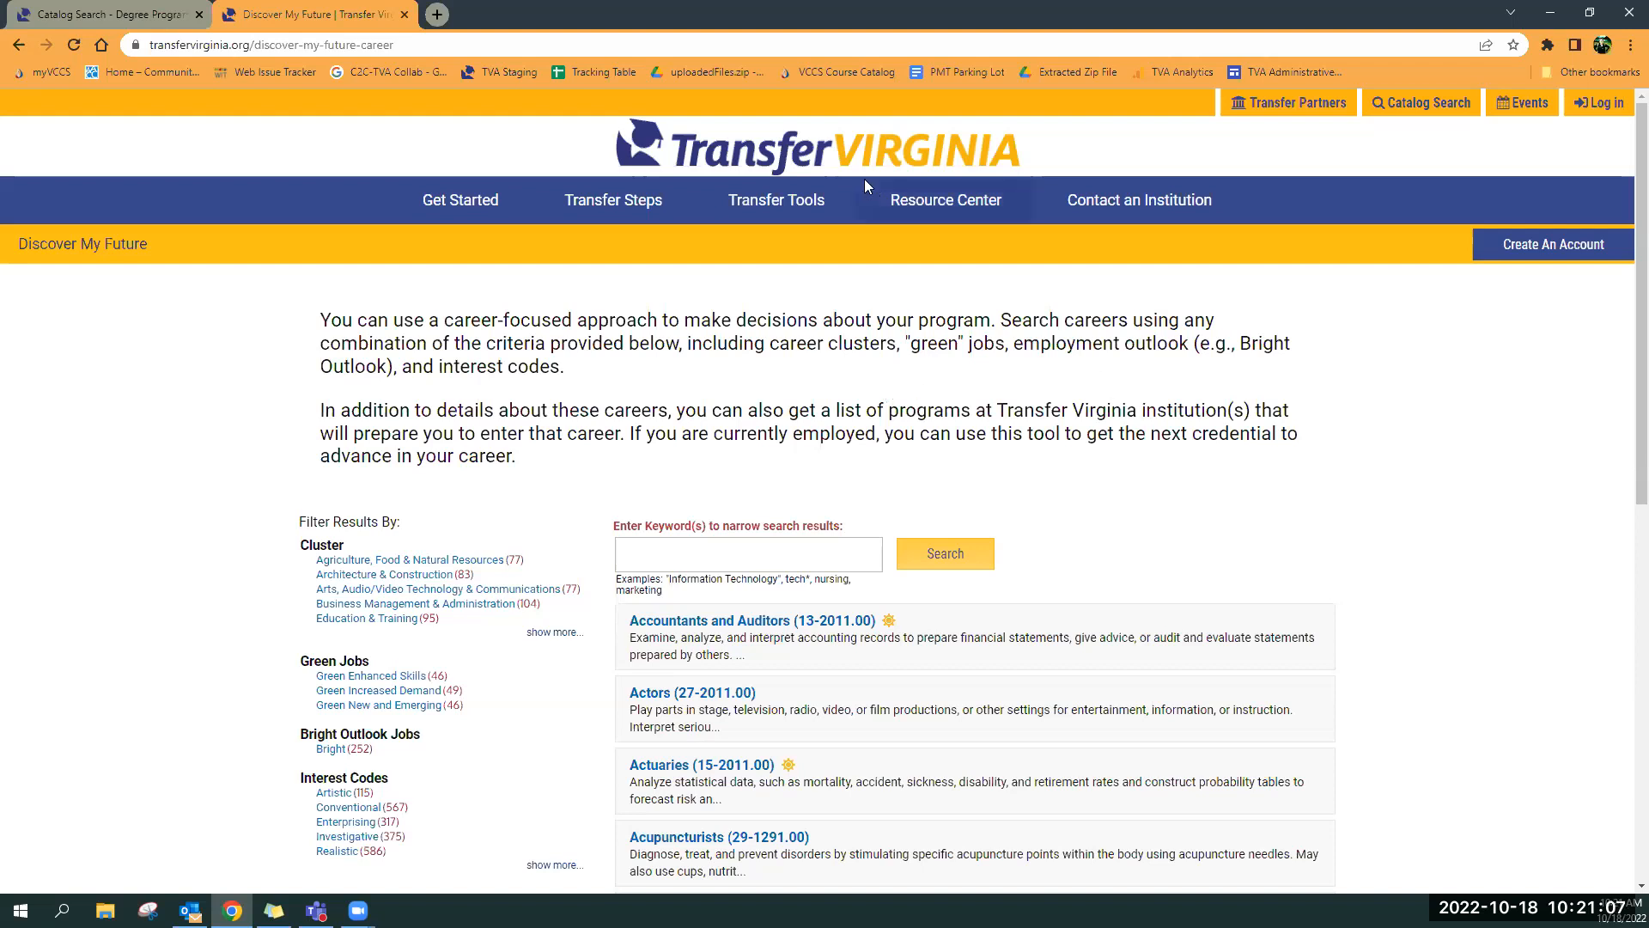
mouse_move(769, 188)
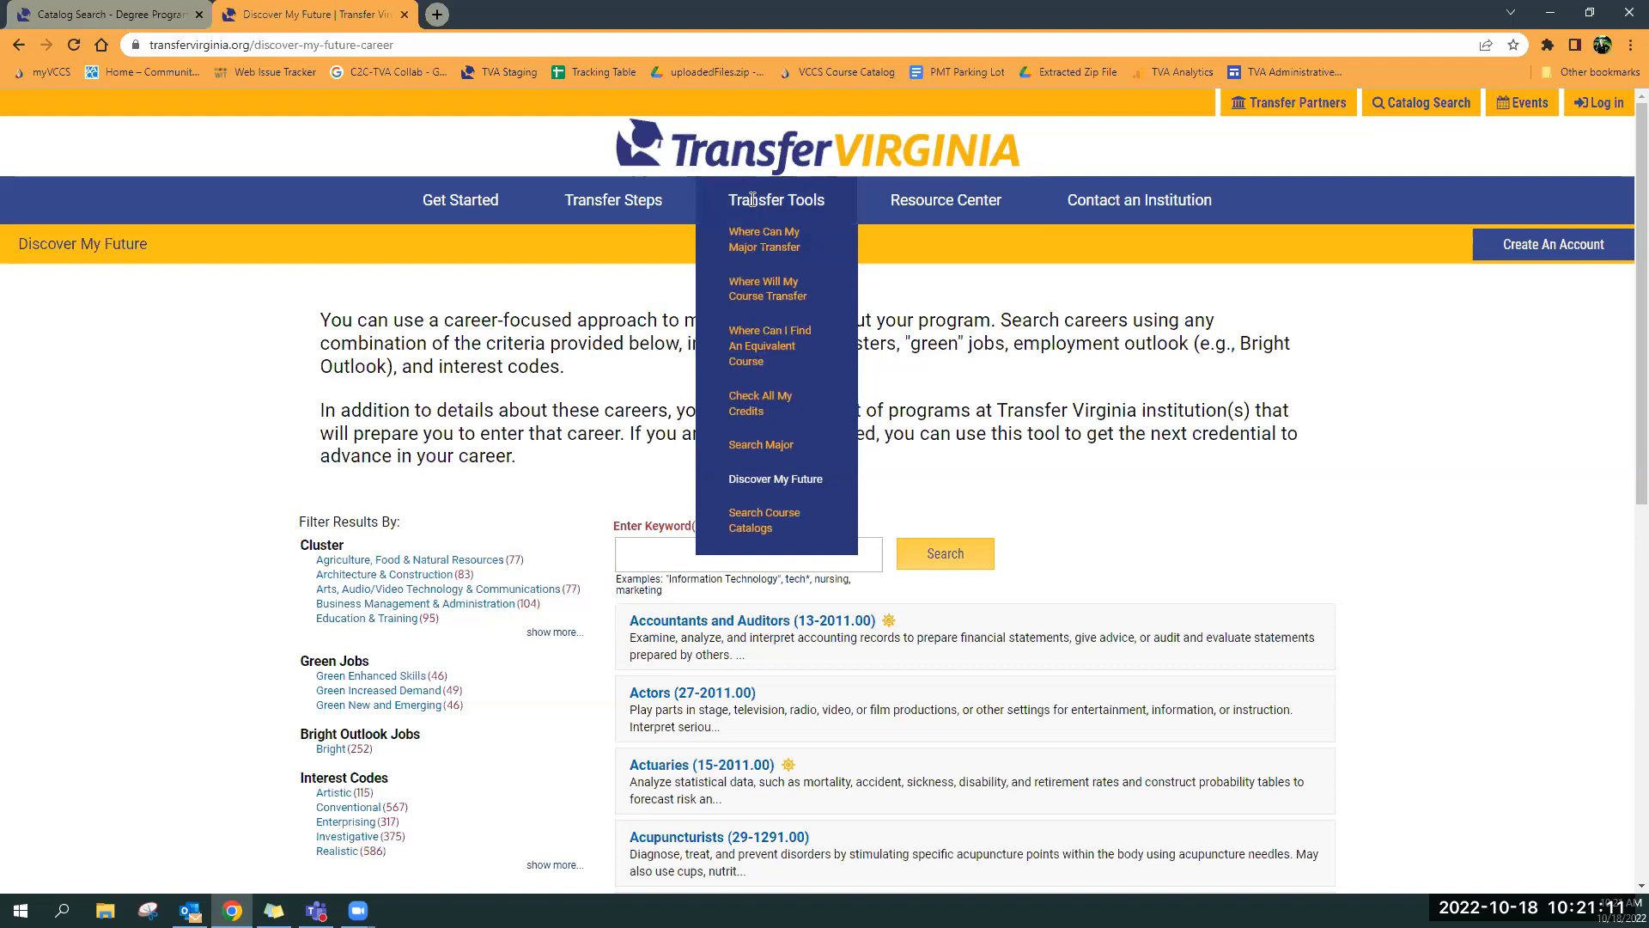
mouse_move(805, 192)
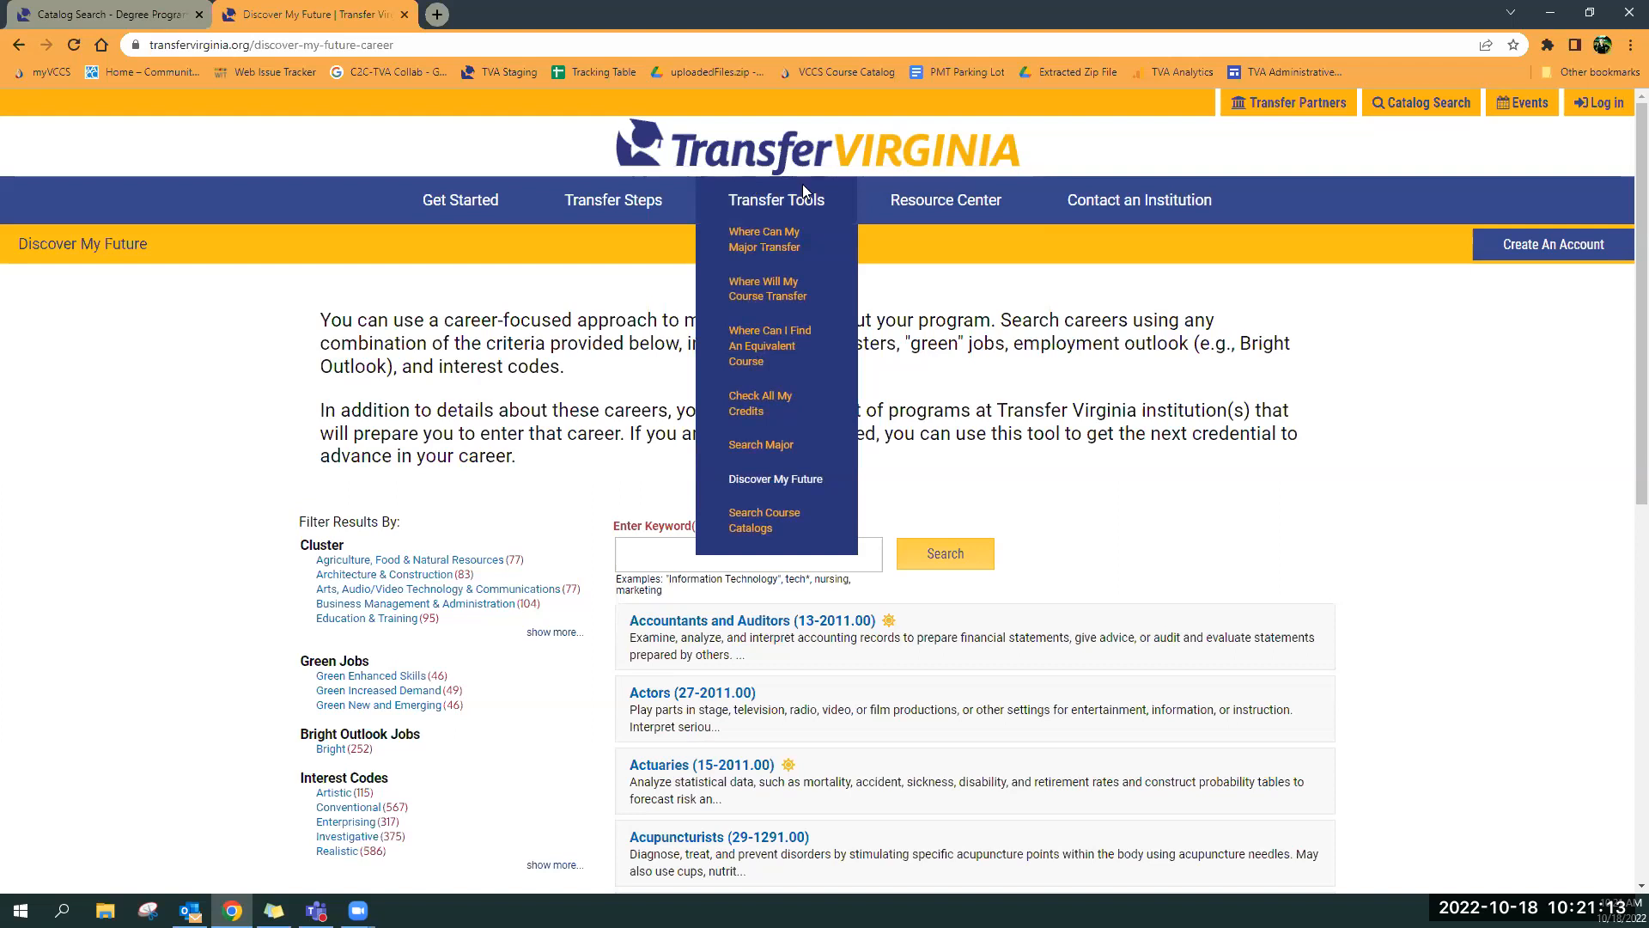
Log in using the saved username and password
left_click(1604, 102)
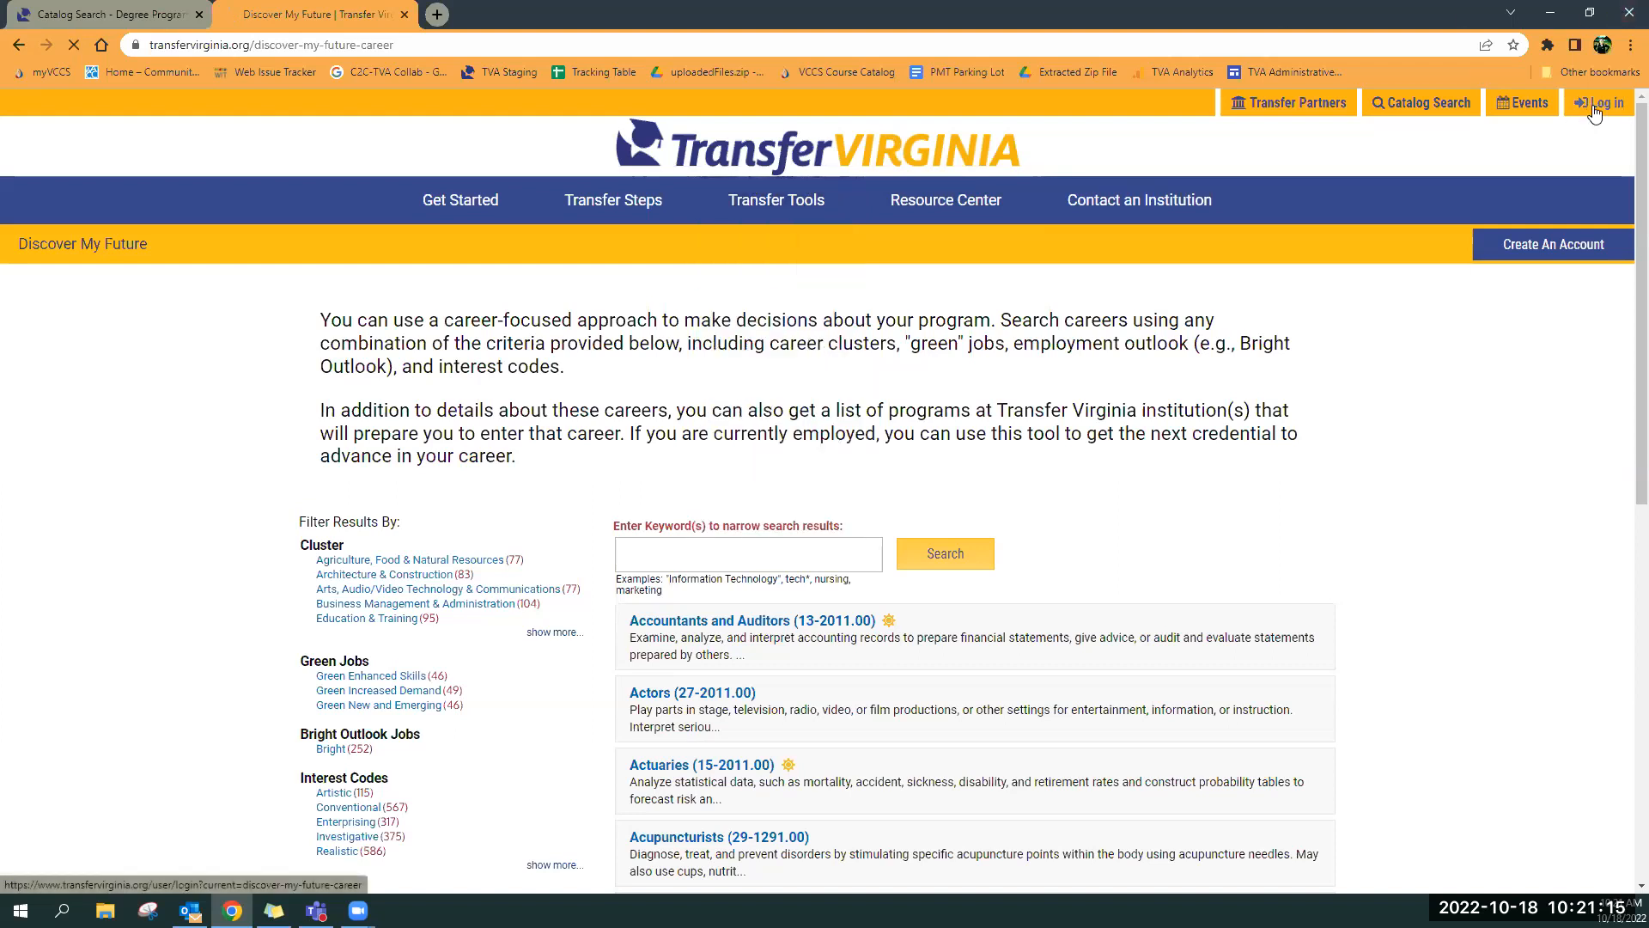
left_click(1600, 102)
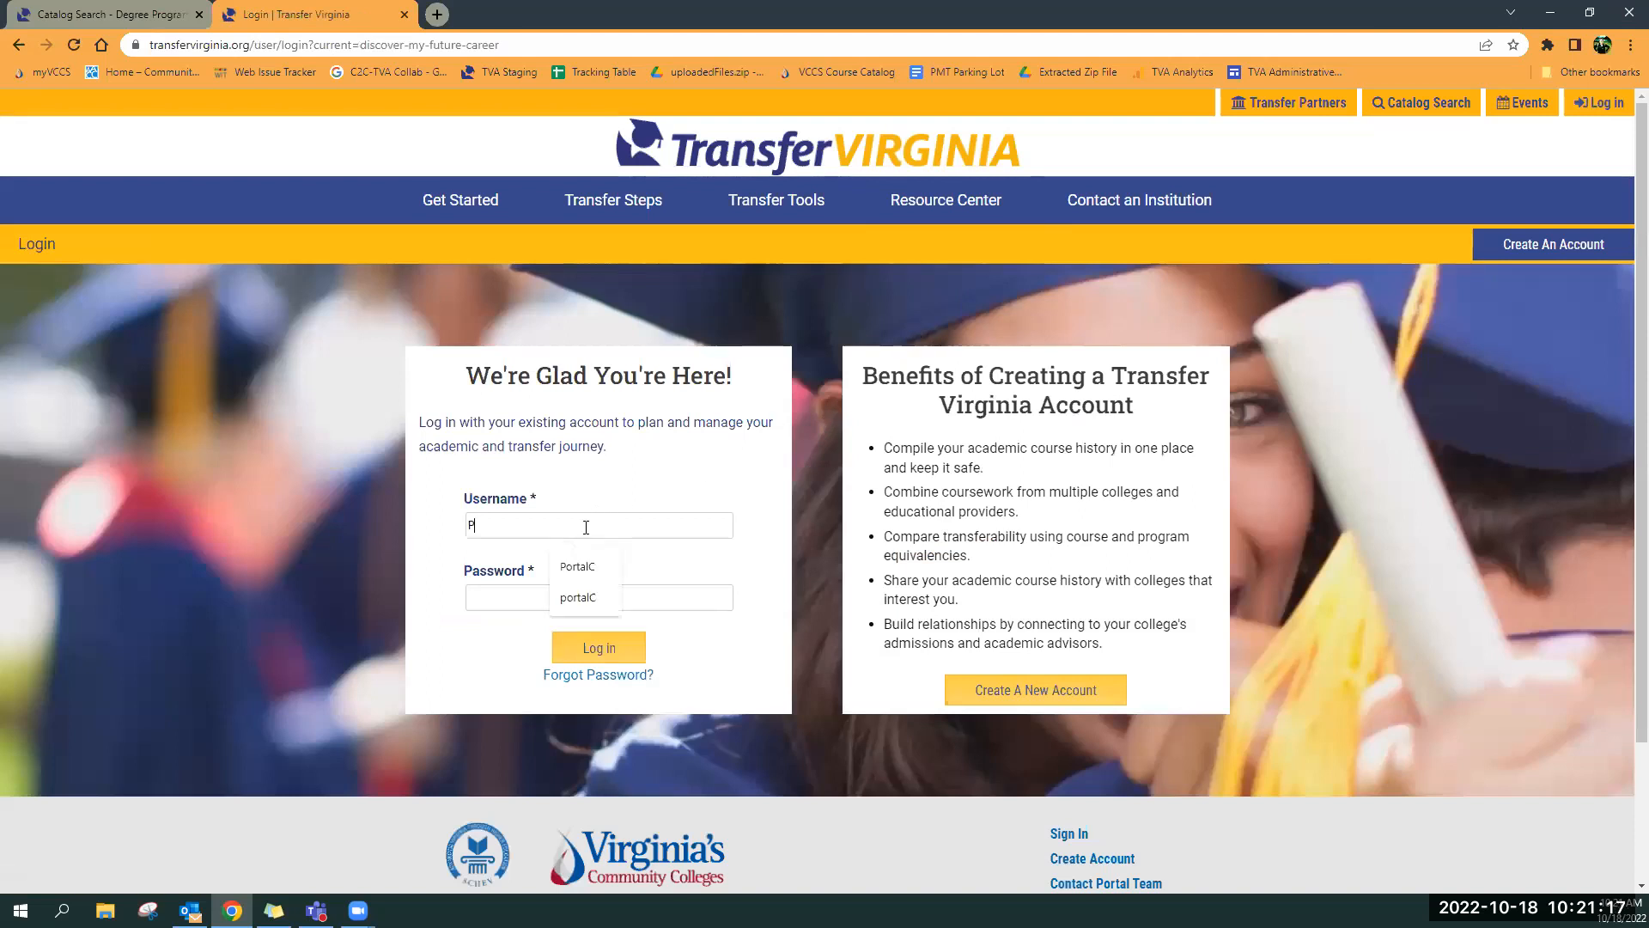
left_click(576, 566)
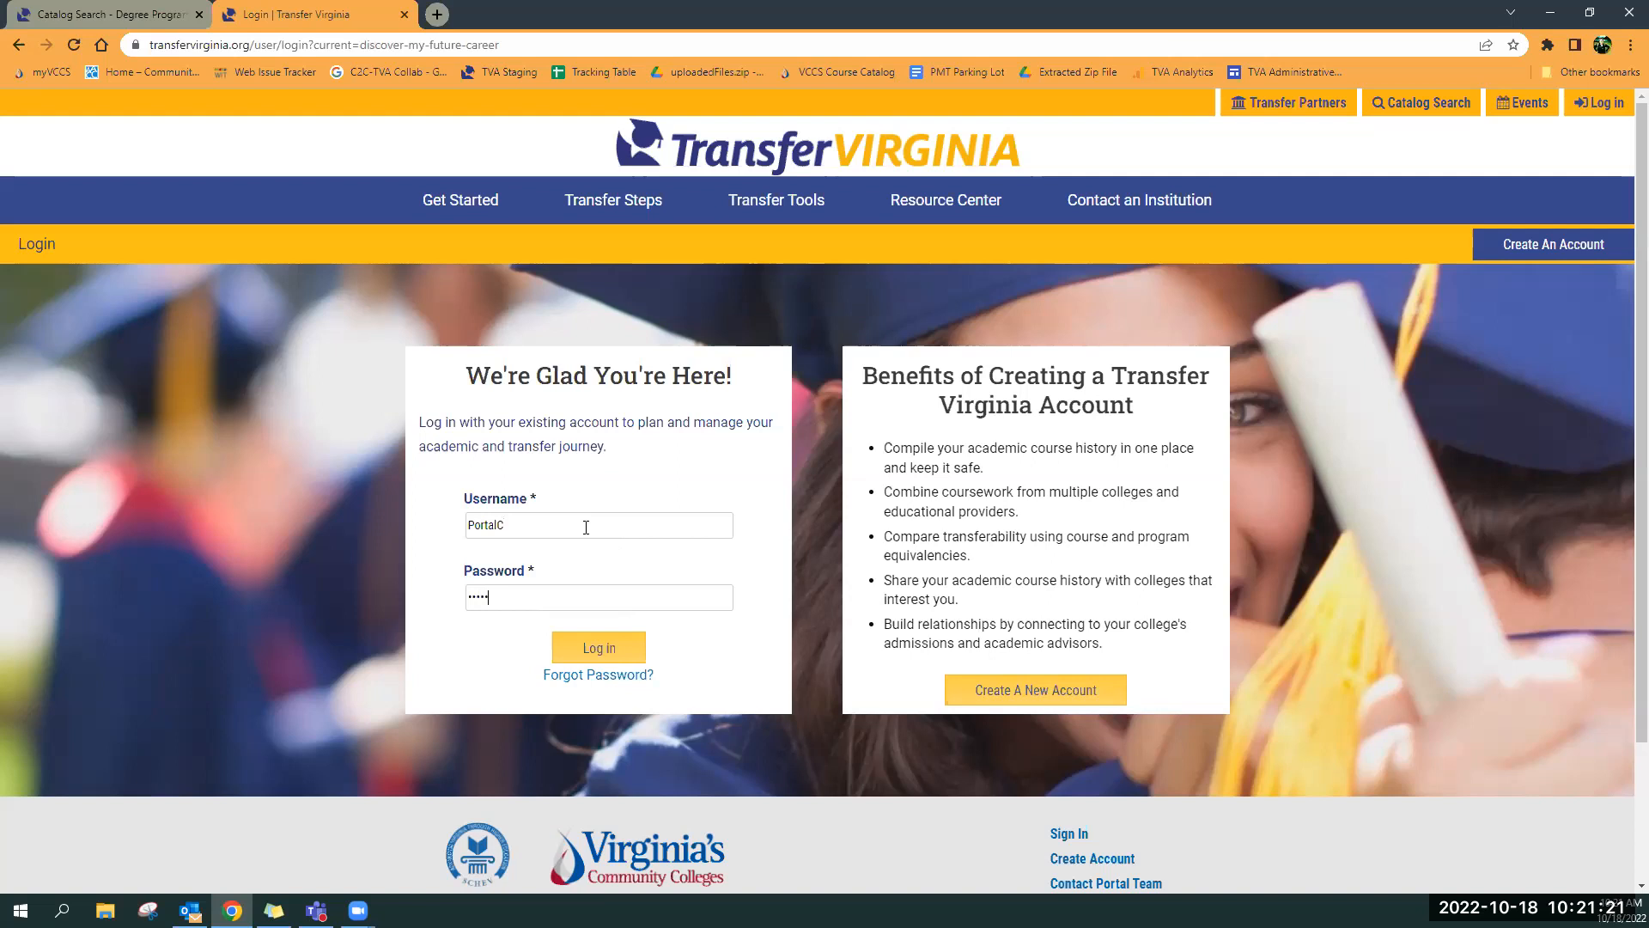
left_click(598, 647)
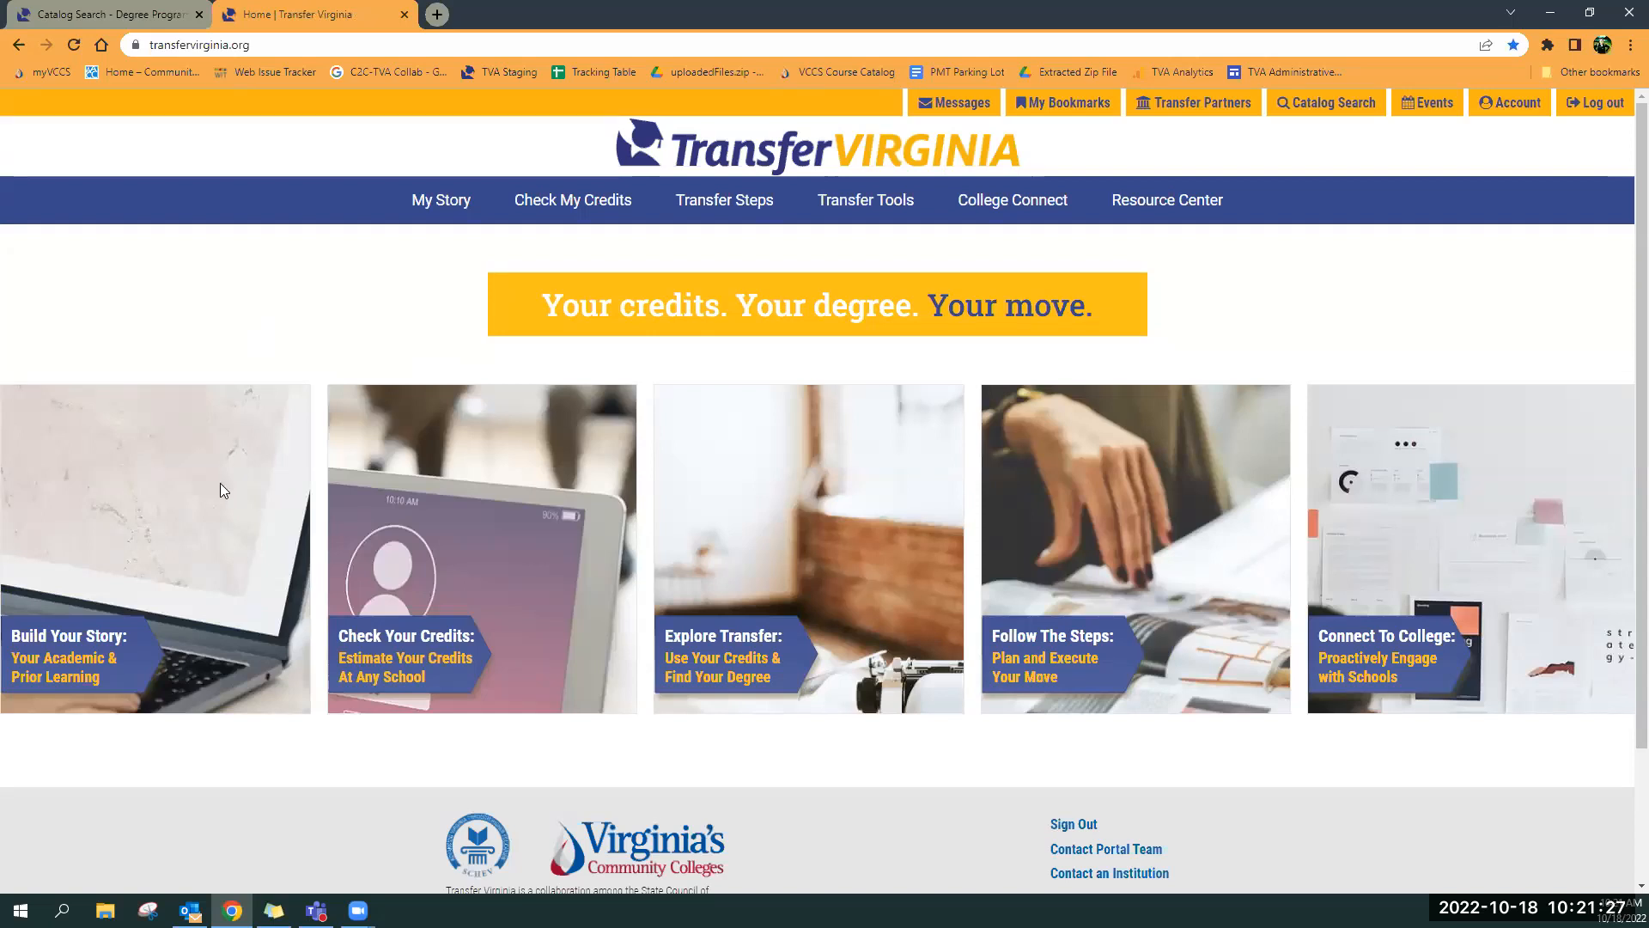
mouse_move(1030, 545)
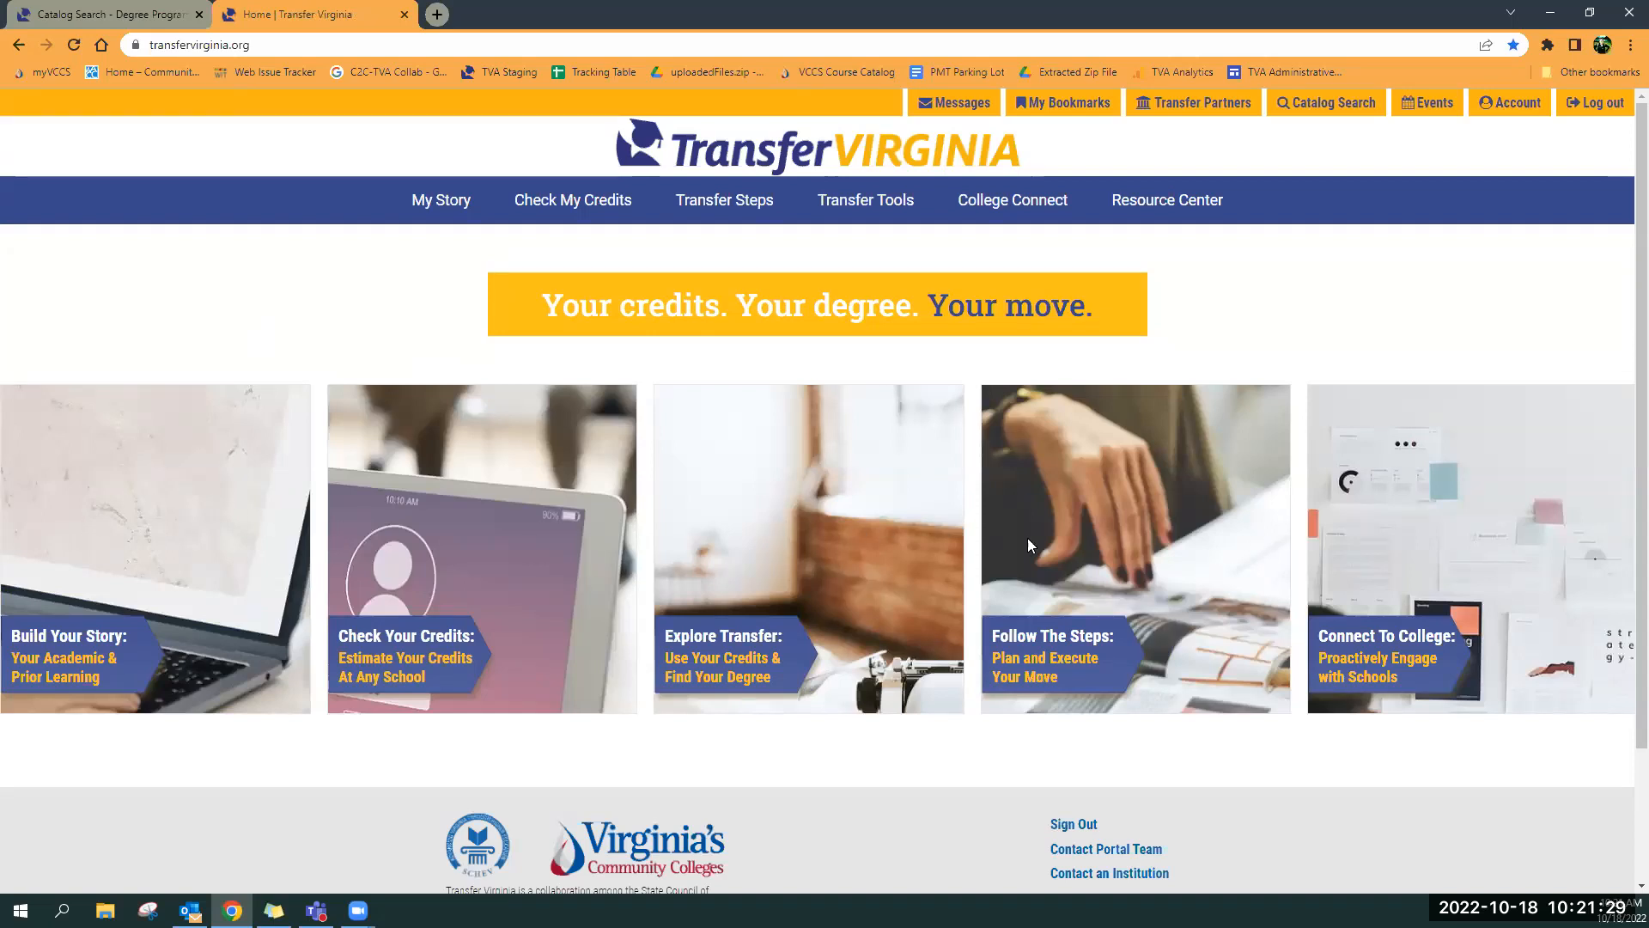
mouse_move(1336, 568)
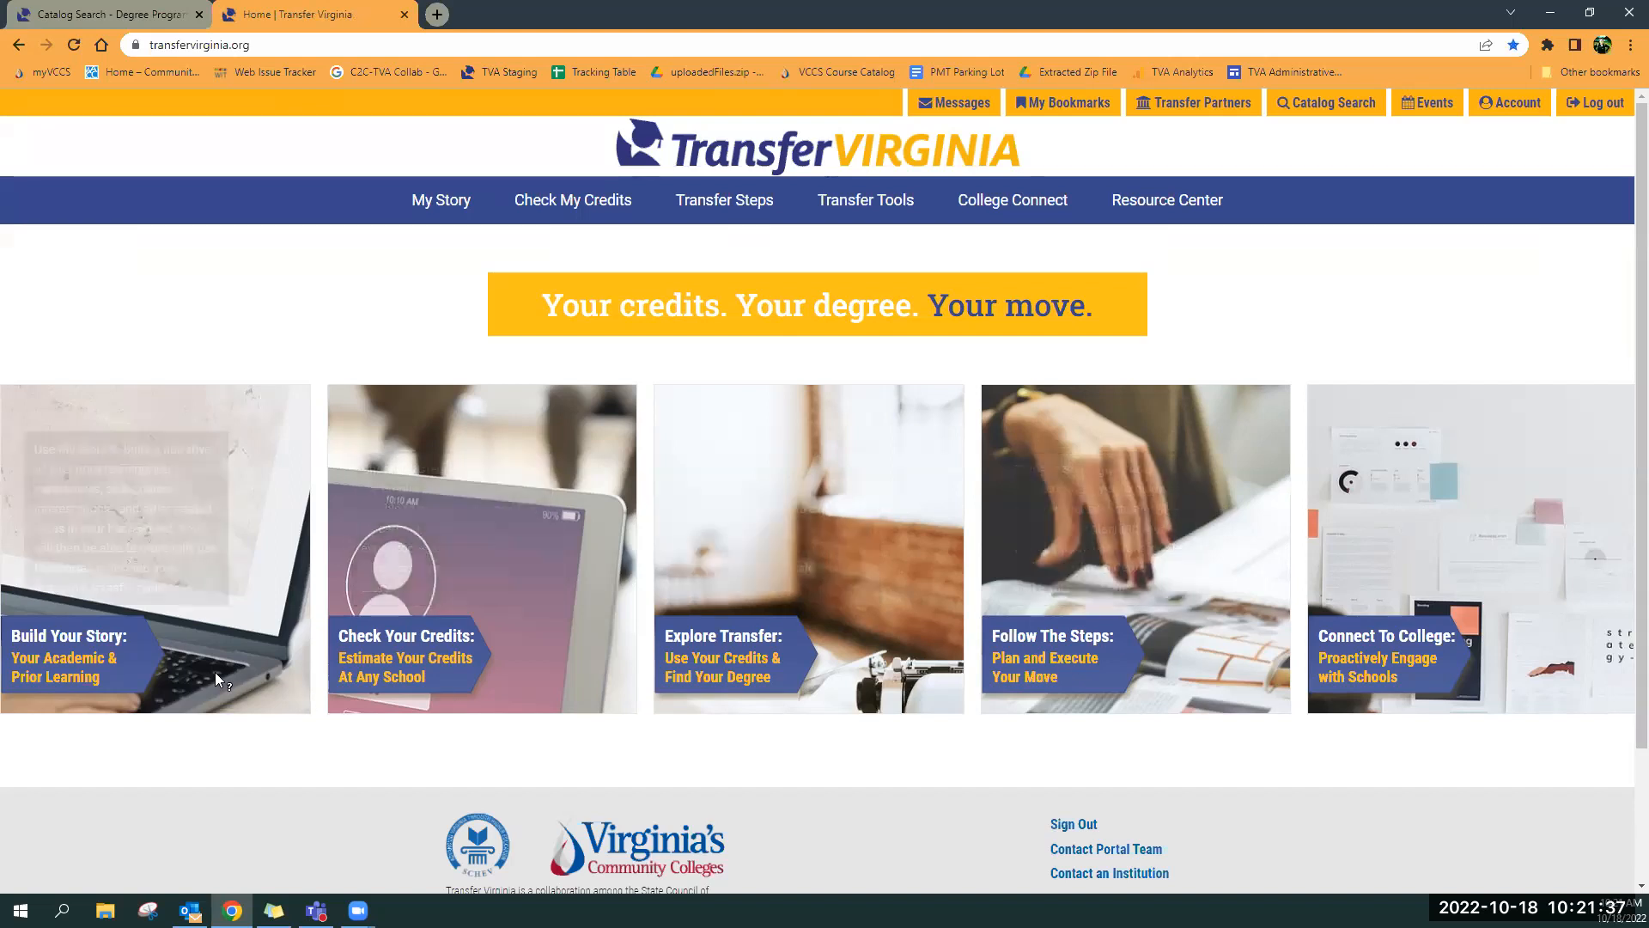
mouse_move(720, 664)
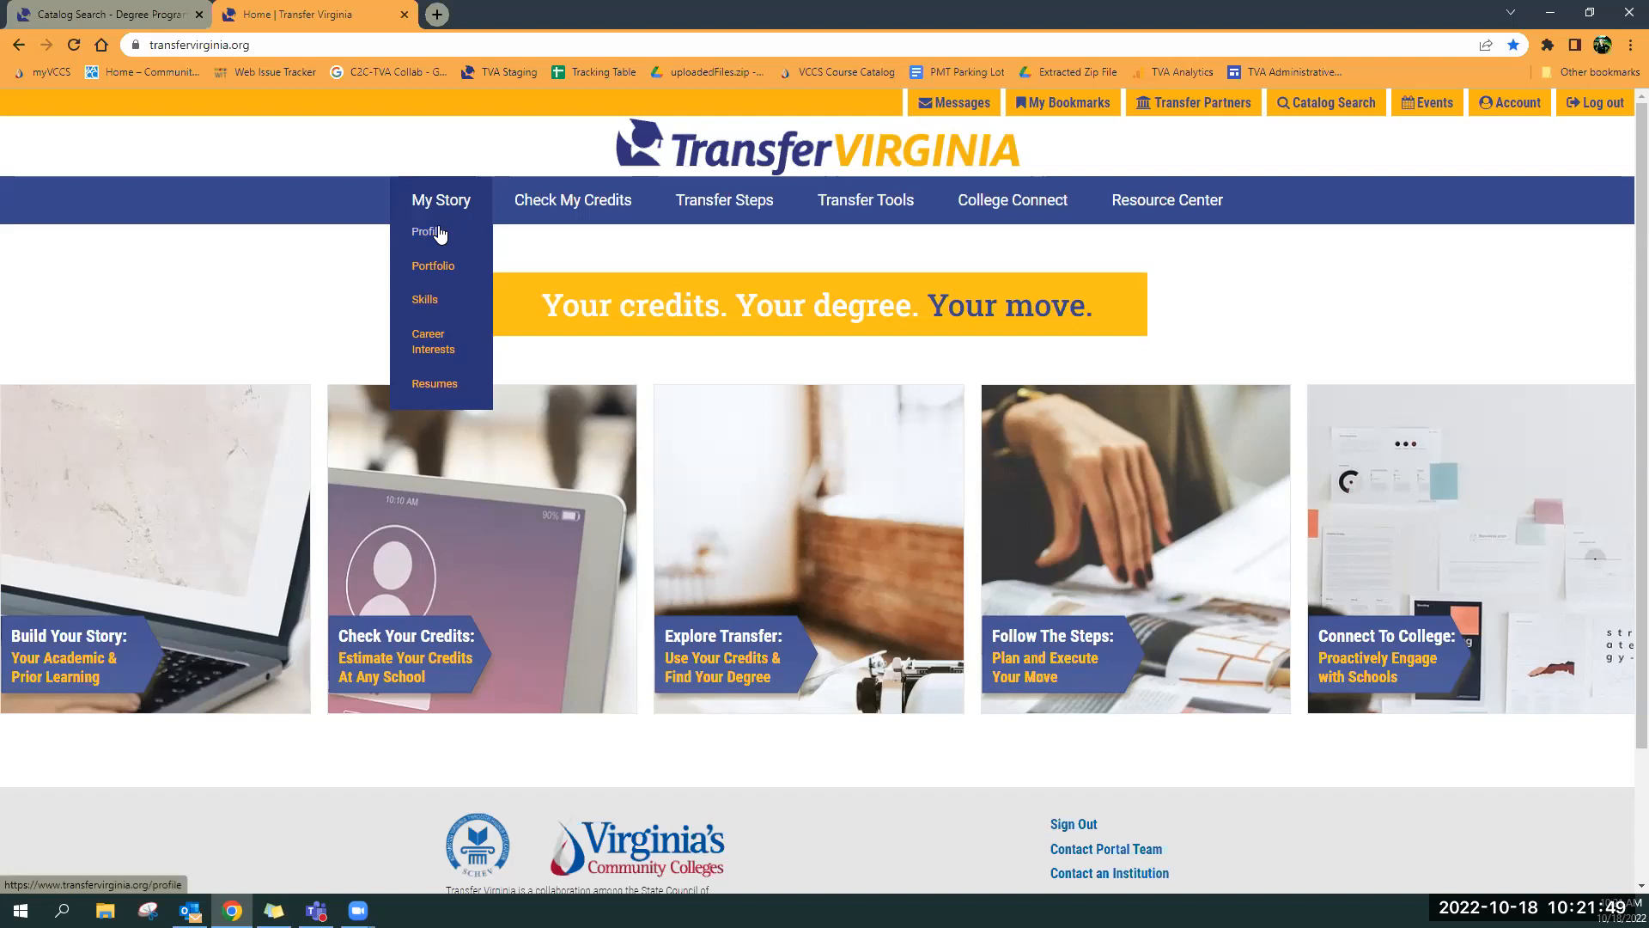
Review the profile's Personal, Academic and Military sections
left_click(428, 231)
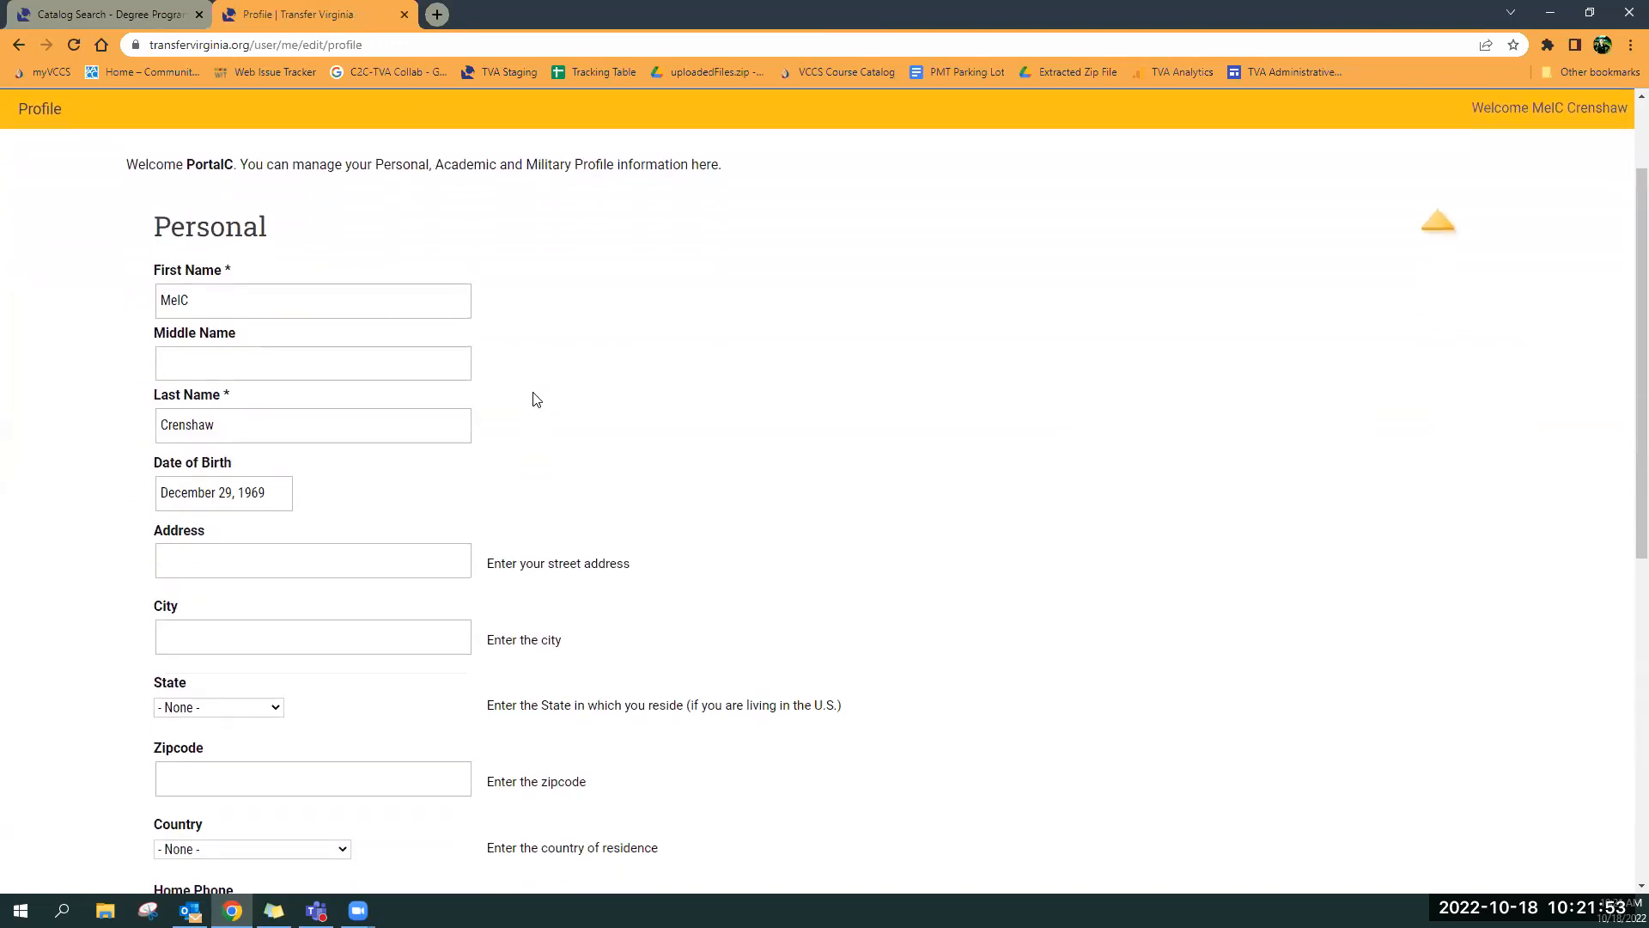
scroll("down", 3)
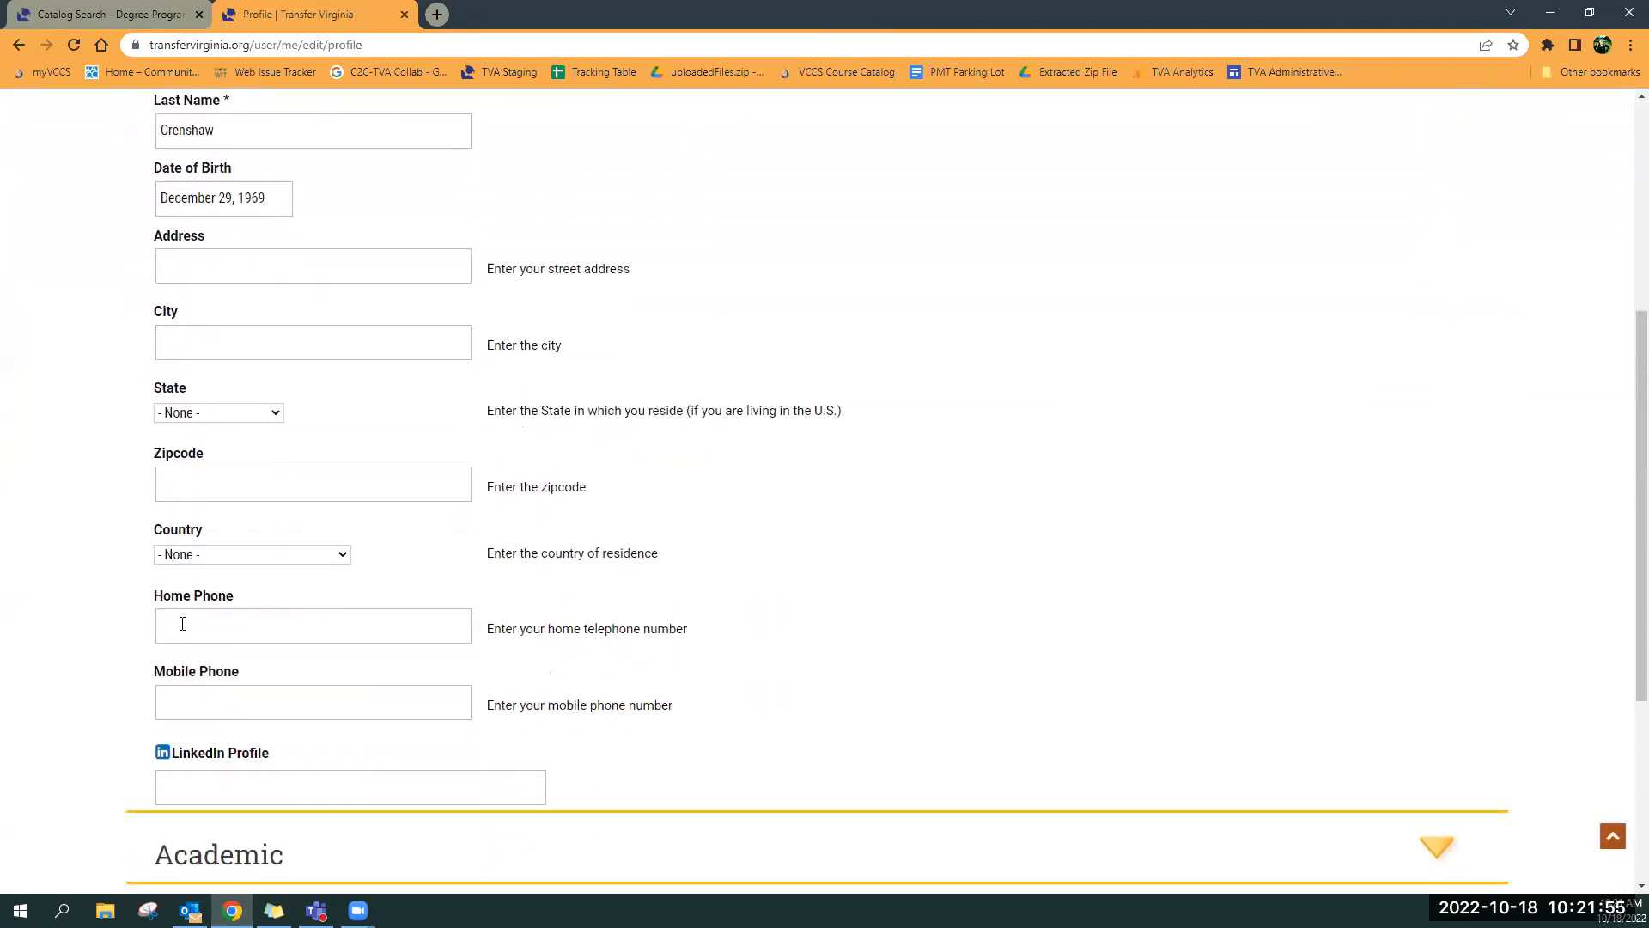
mouse_move(451, 704)
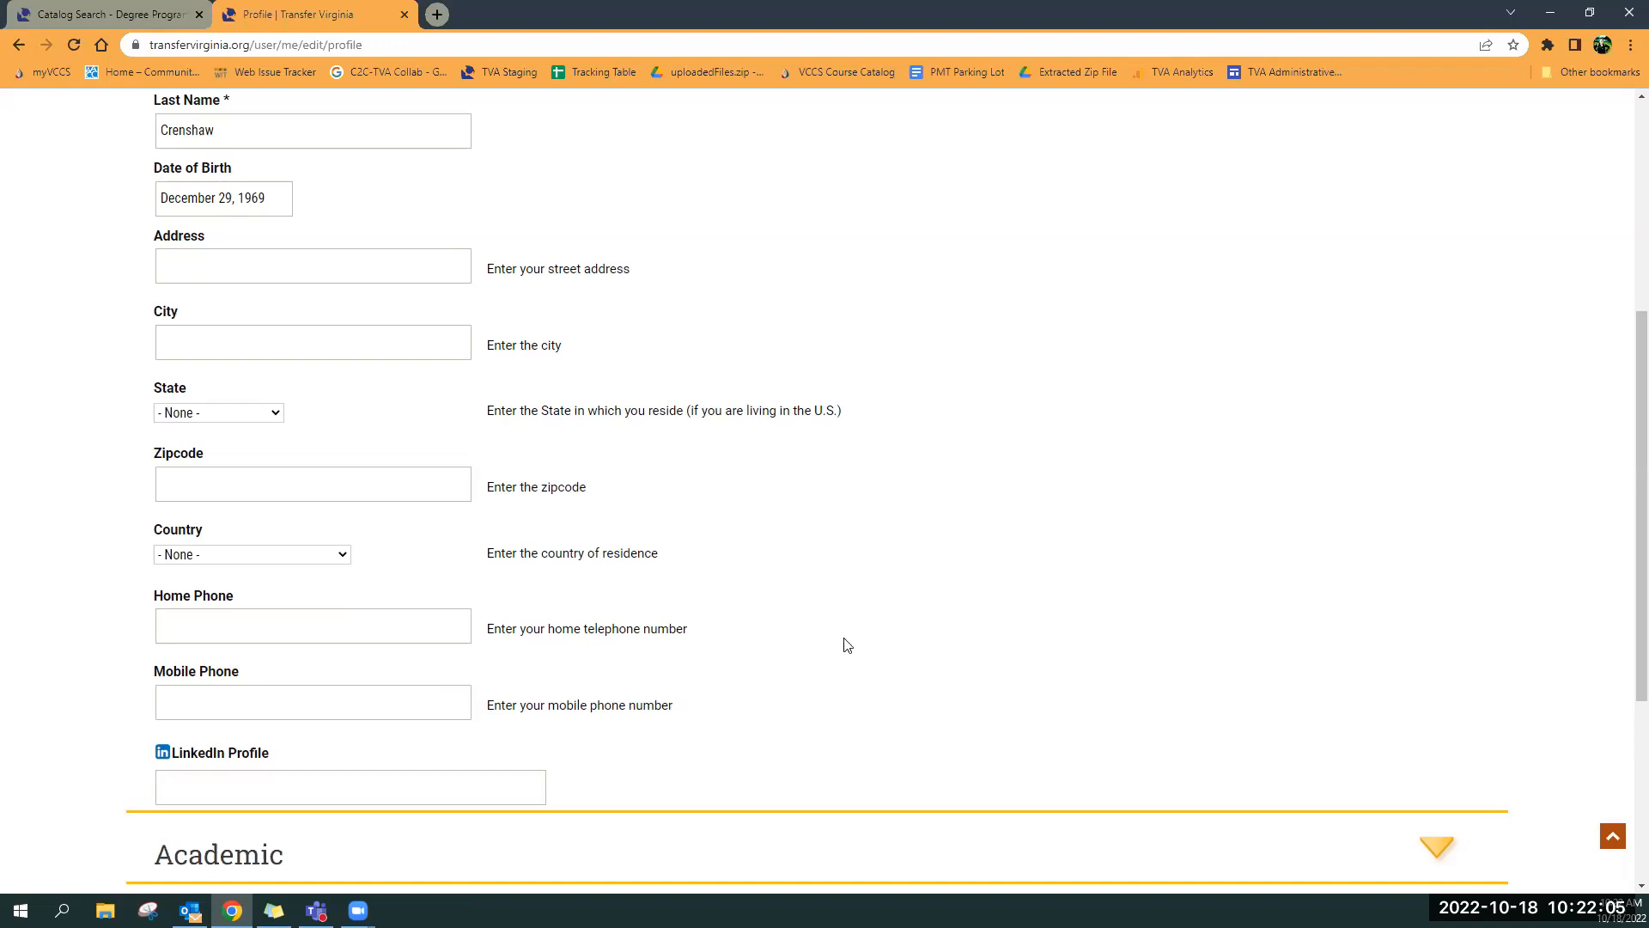
mouse_move(81, 651)
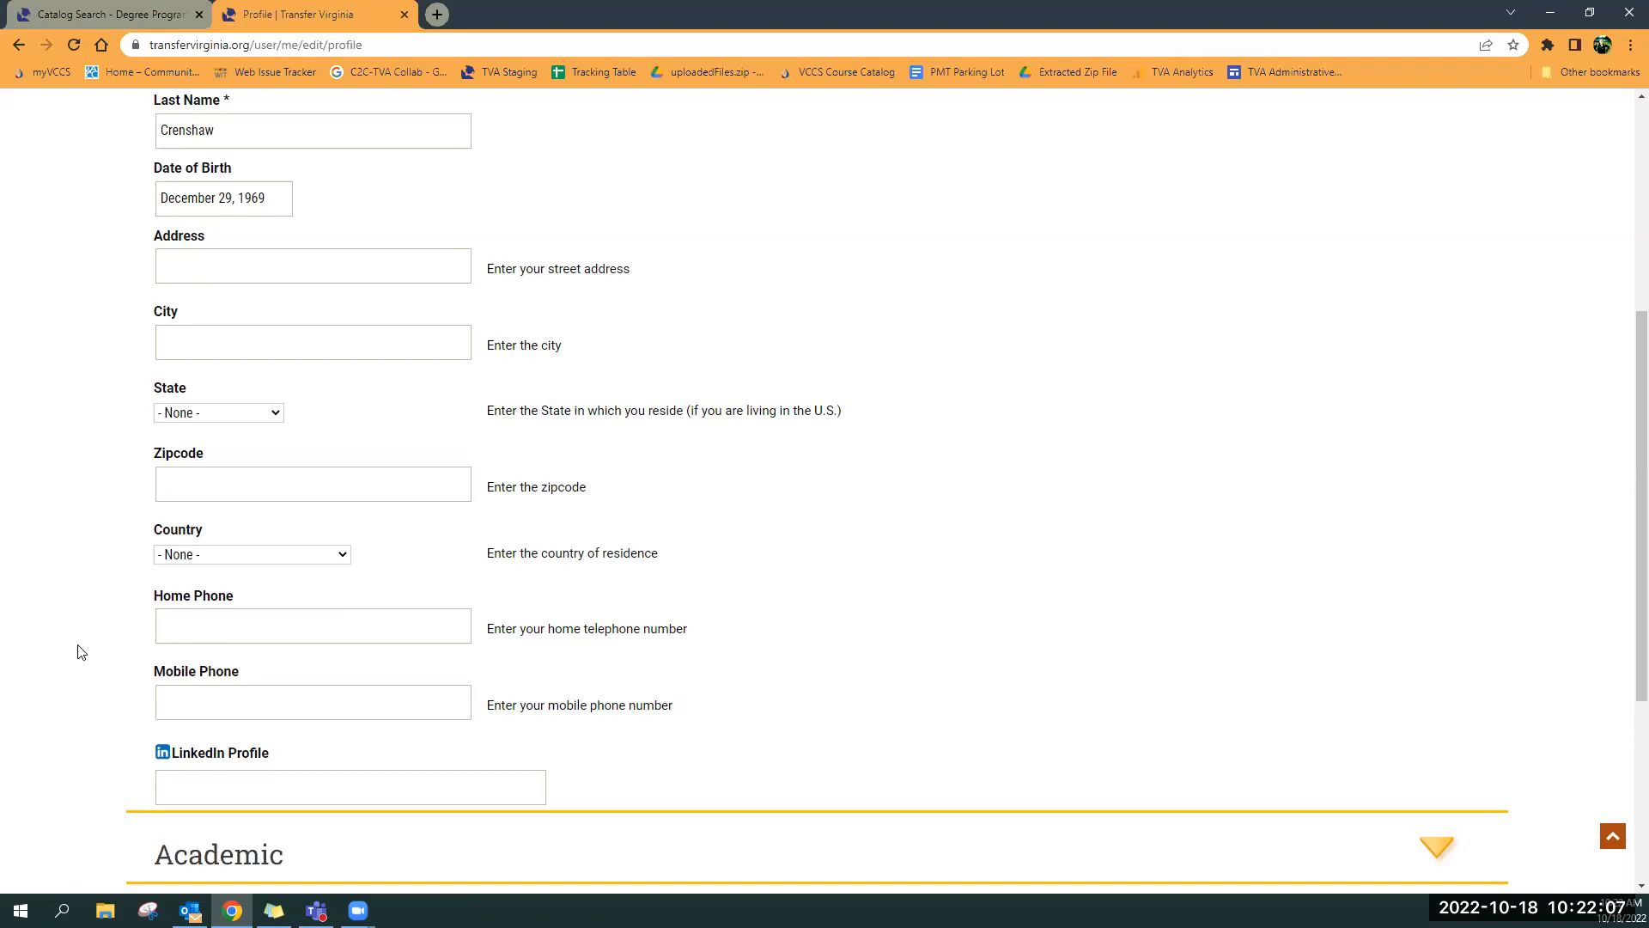
scroll("down", 3)
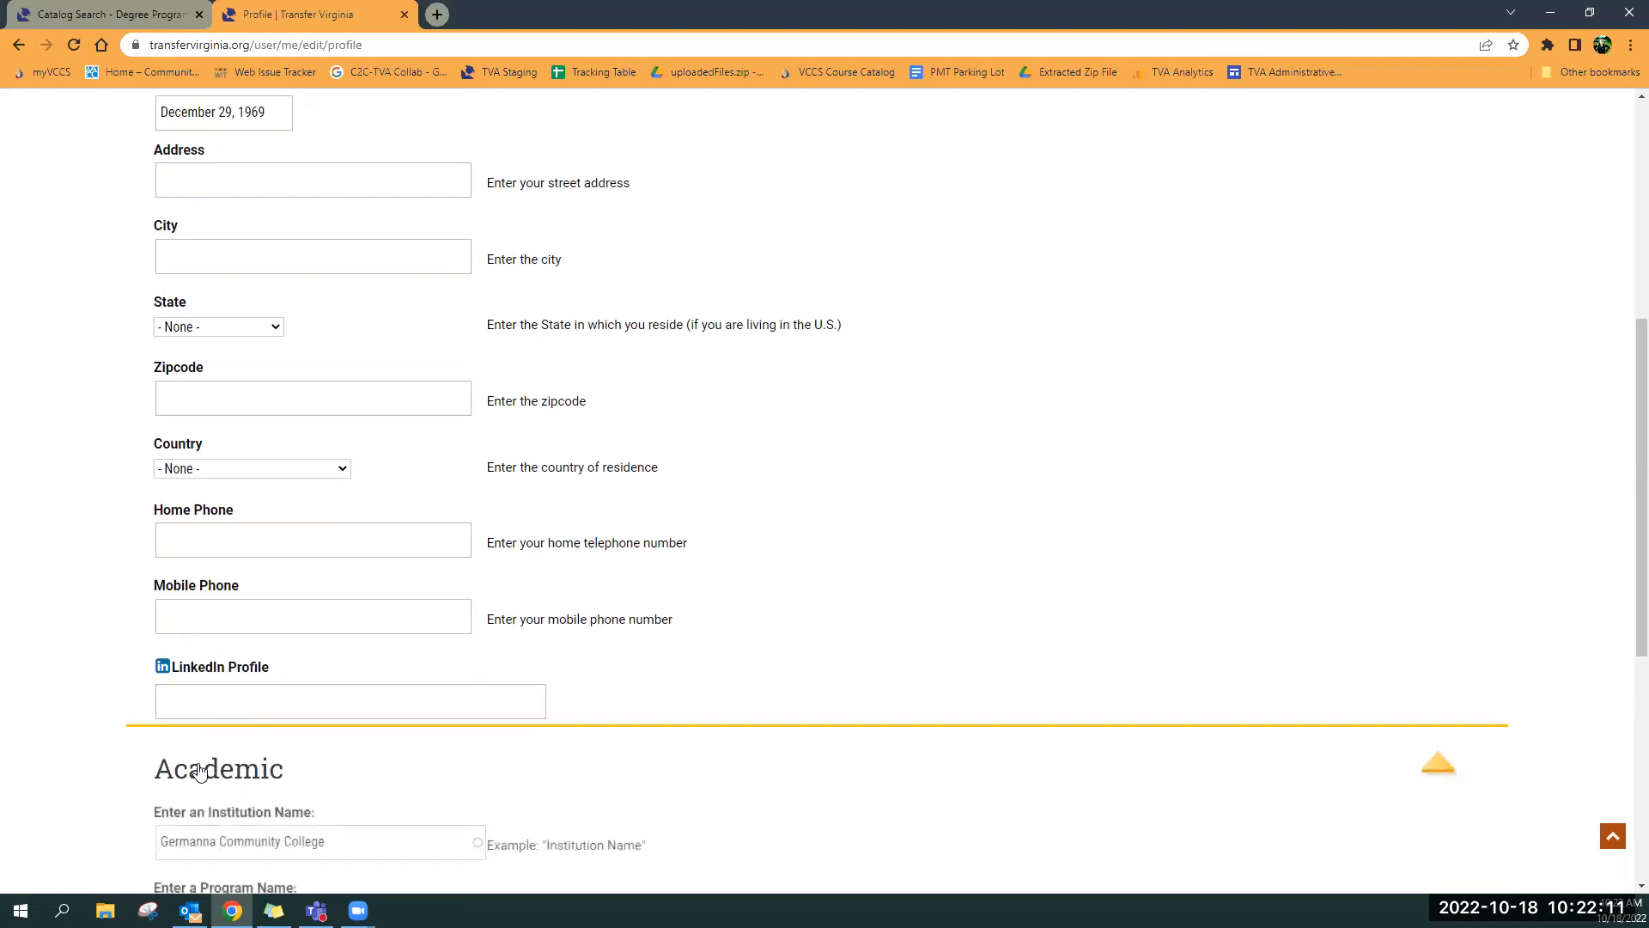
scroll("down", 3)
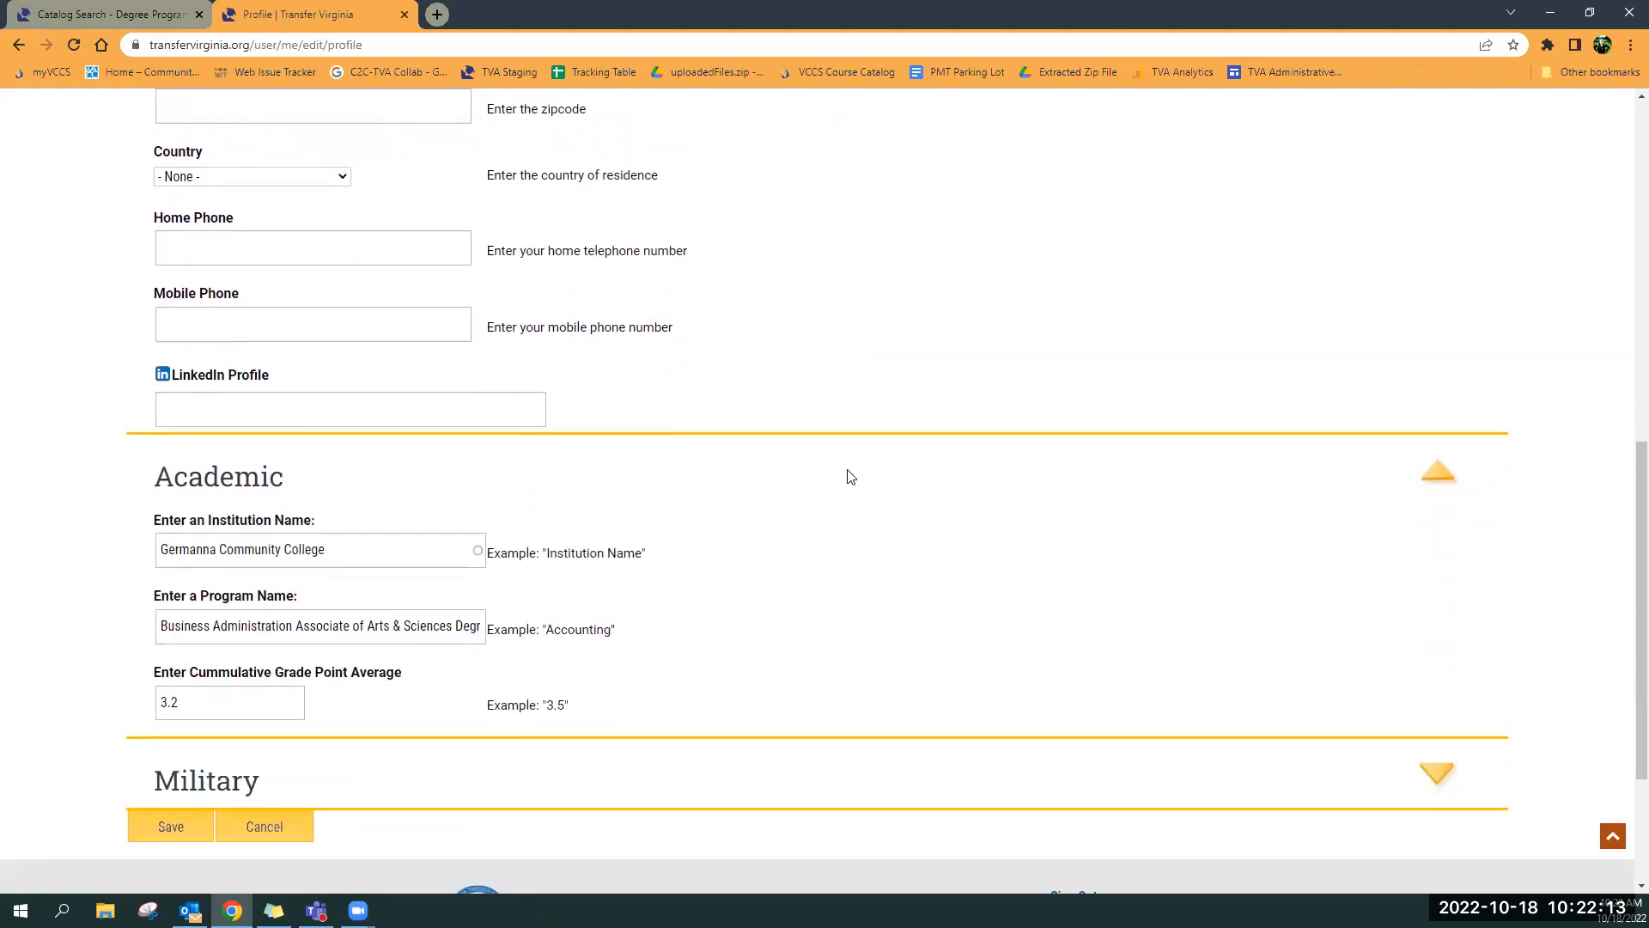
scroll("down", 3)
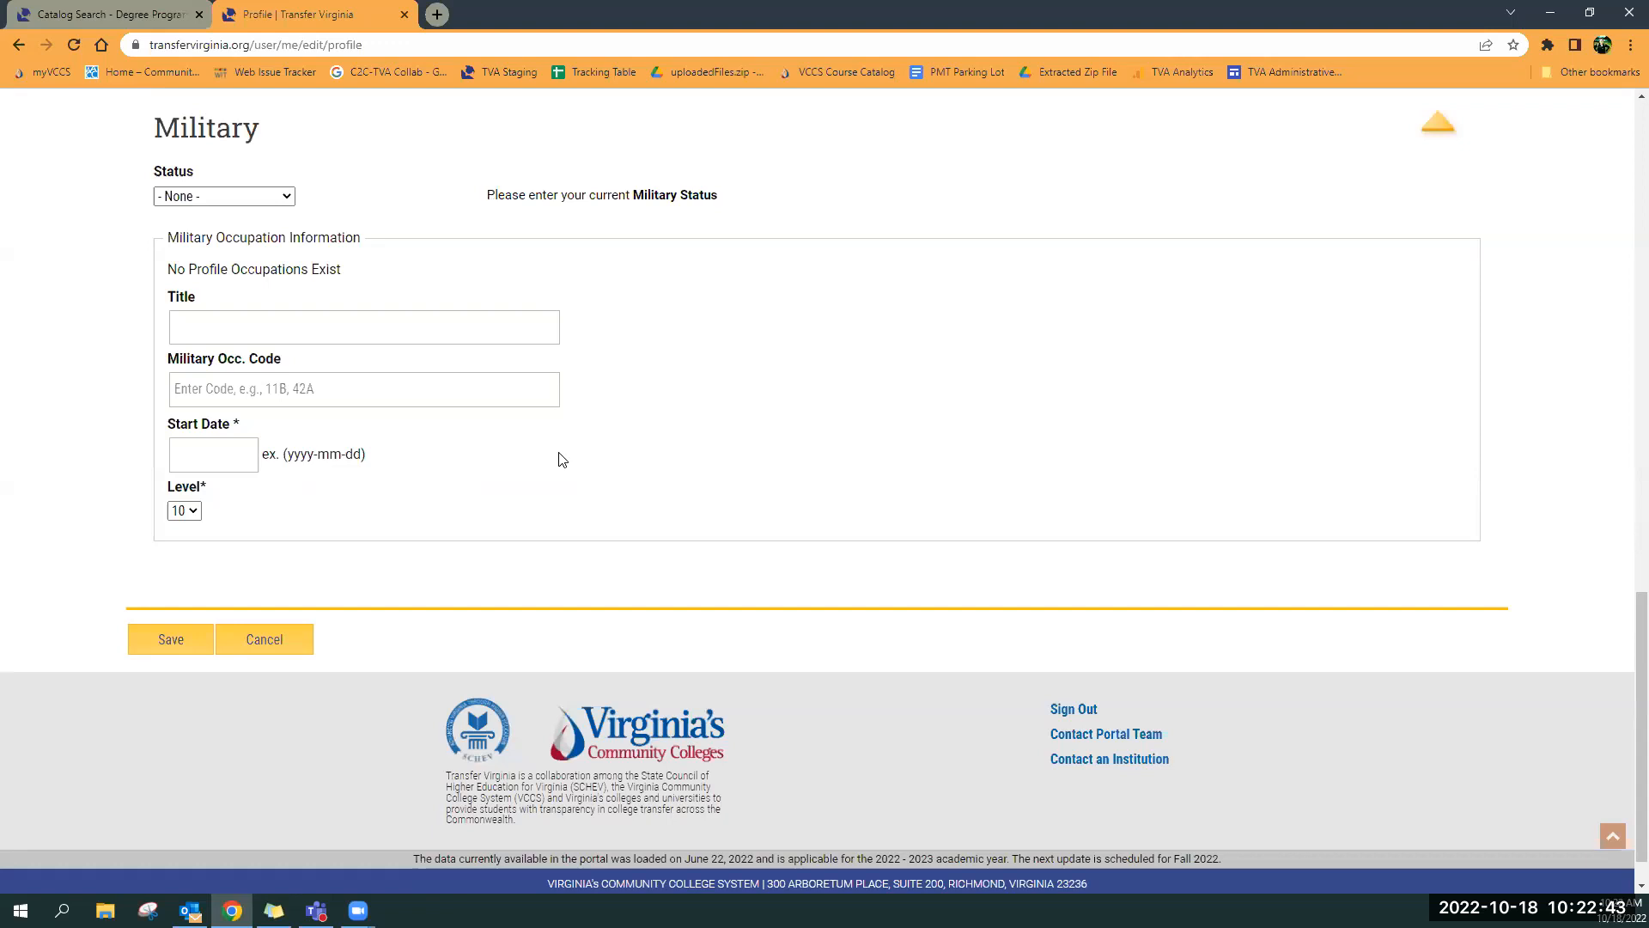
mouse_move(170, 639)
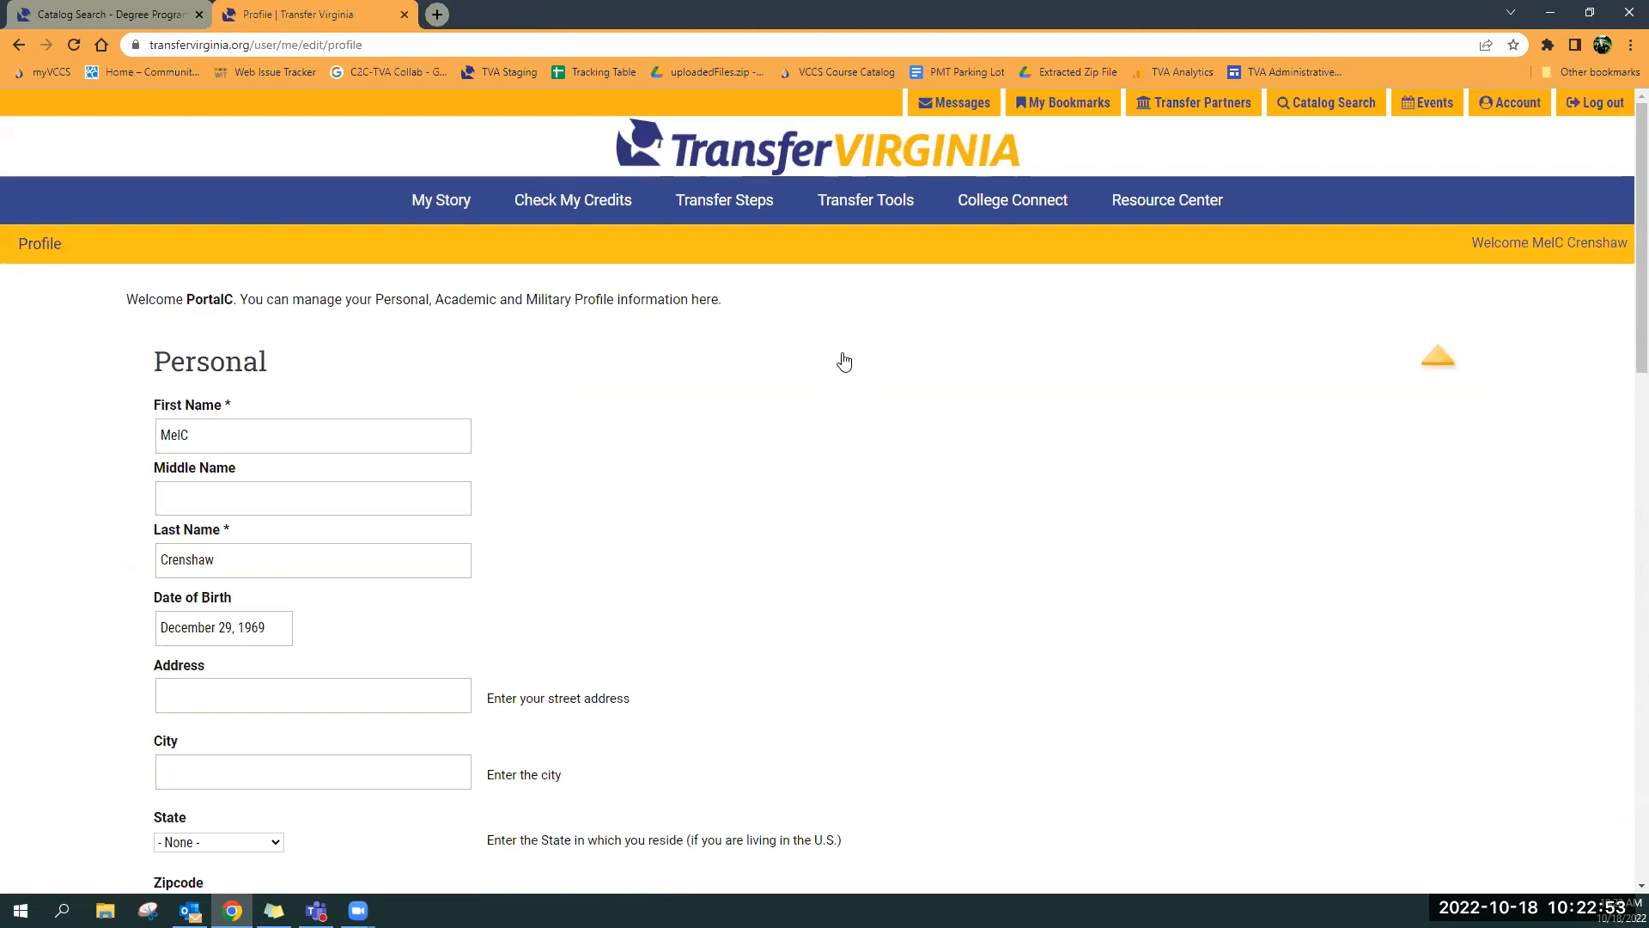
Go to the My Story Skills page, which has no skills yet
left_click(441, 200)
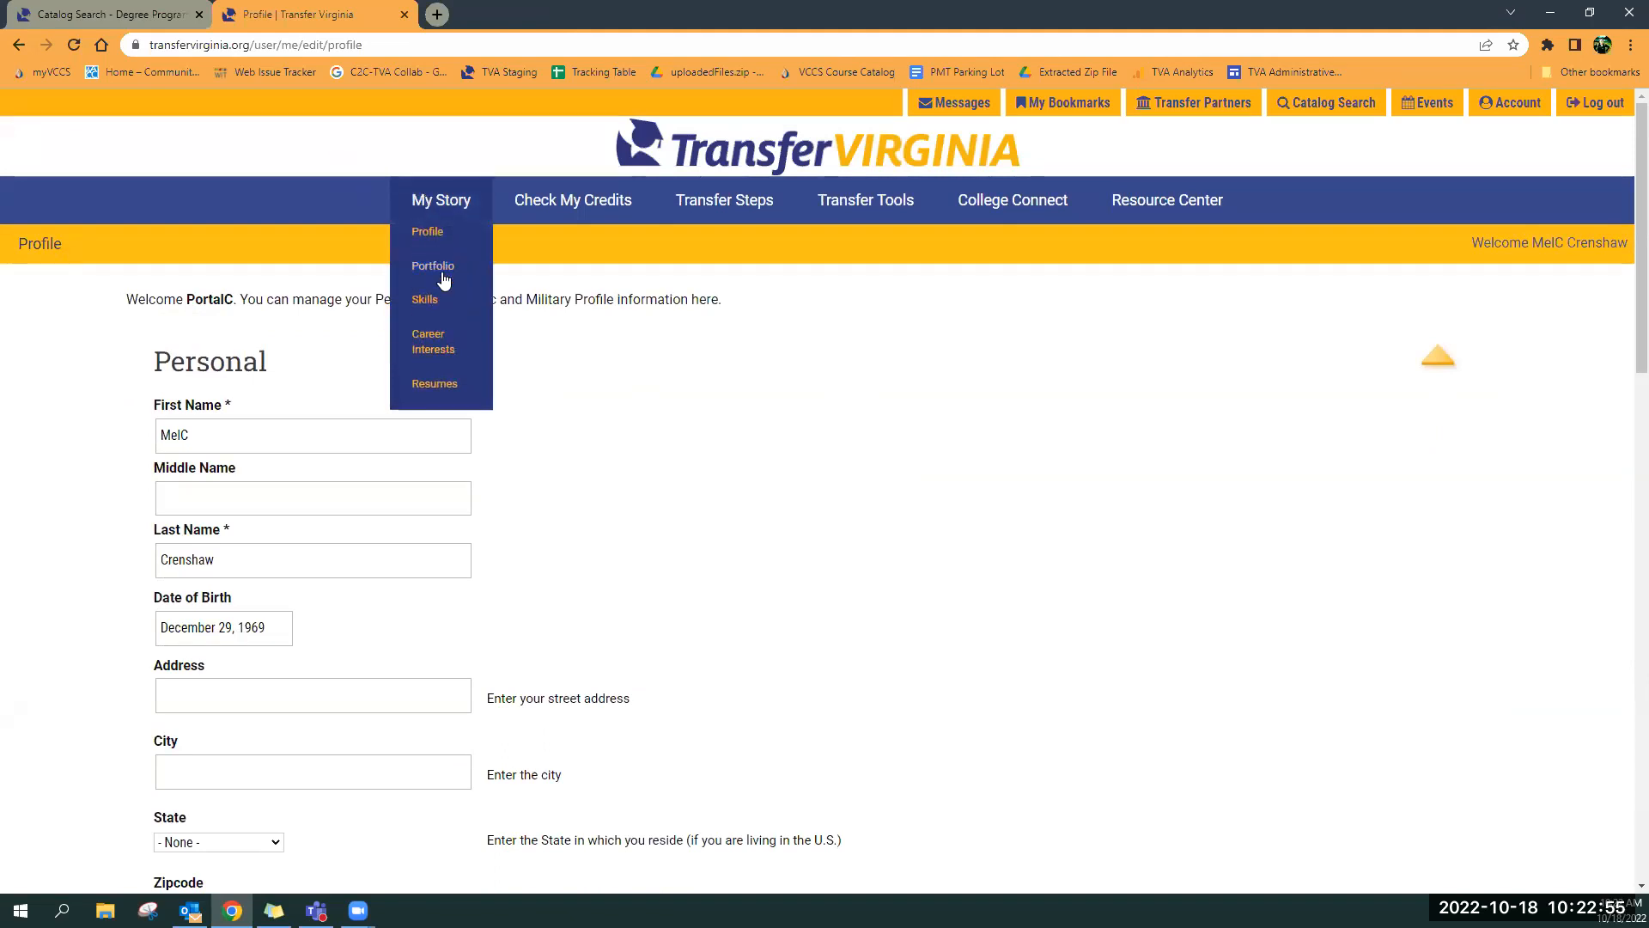
mouse_move(432, 265)
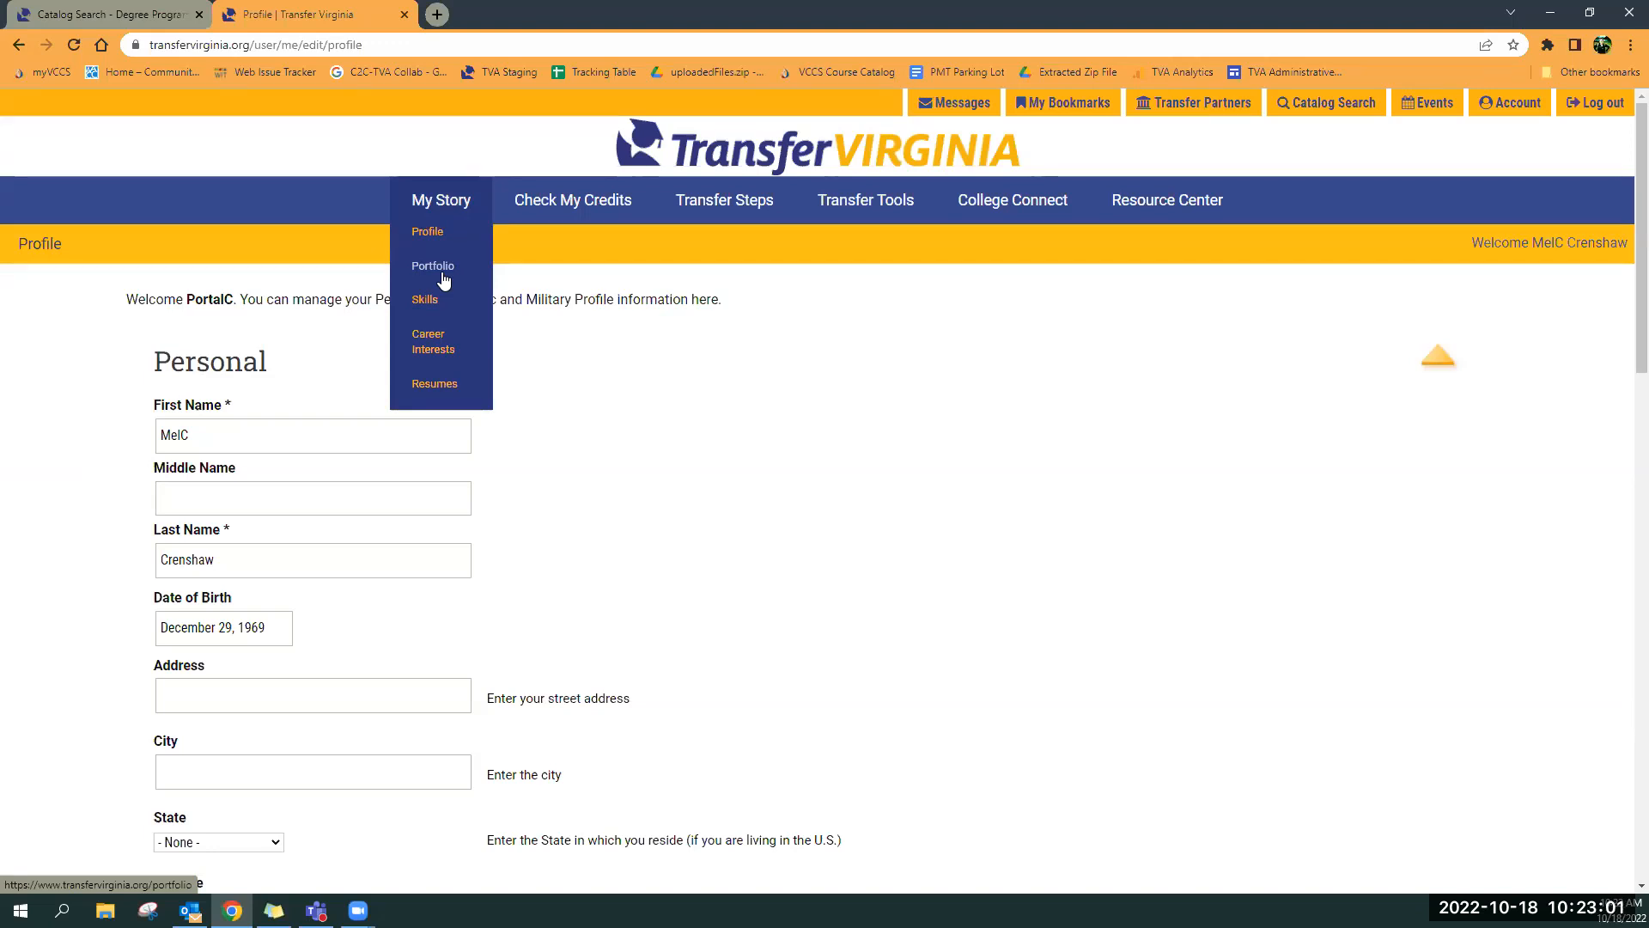
left_click(423, 300)
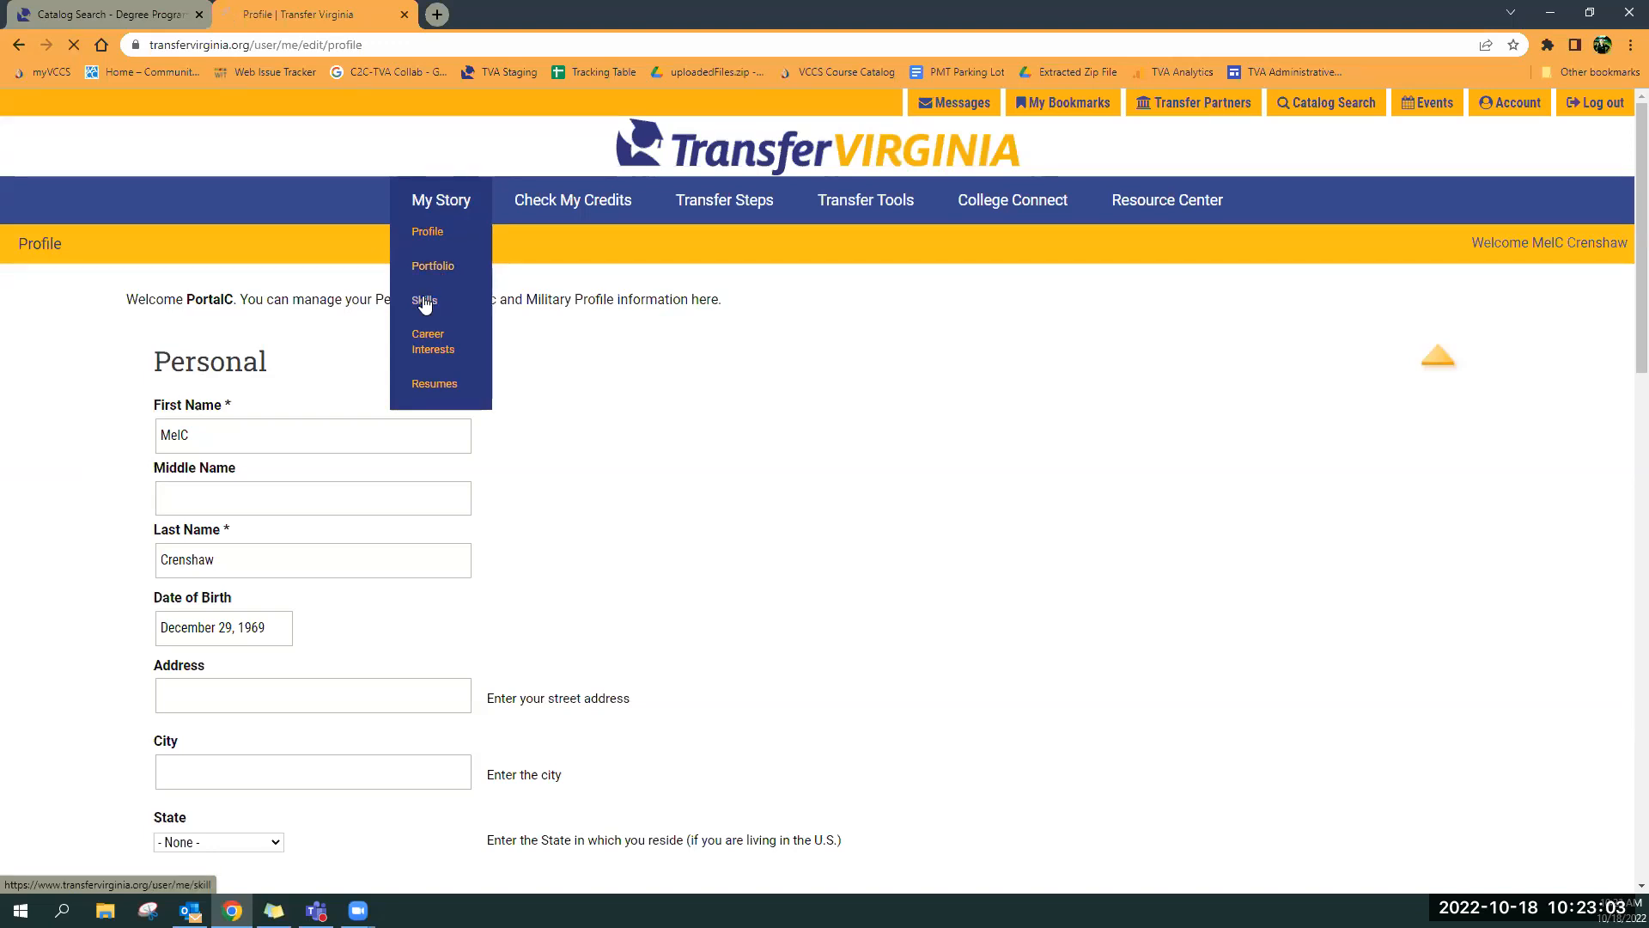
left_click(424, 301)
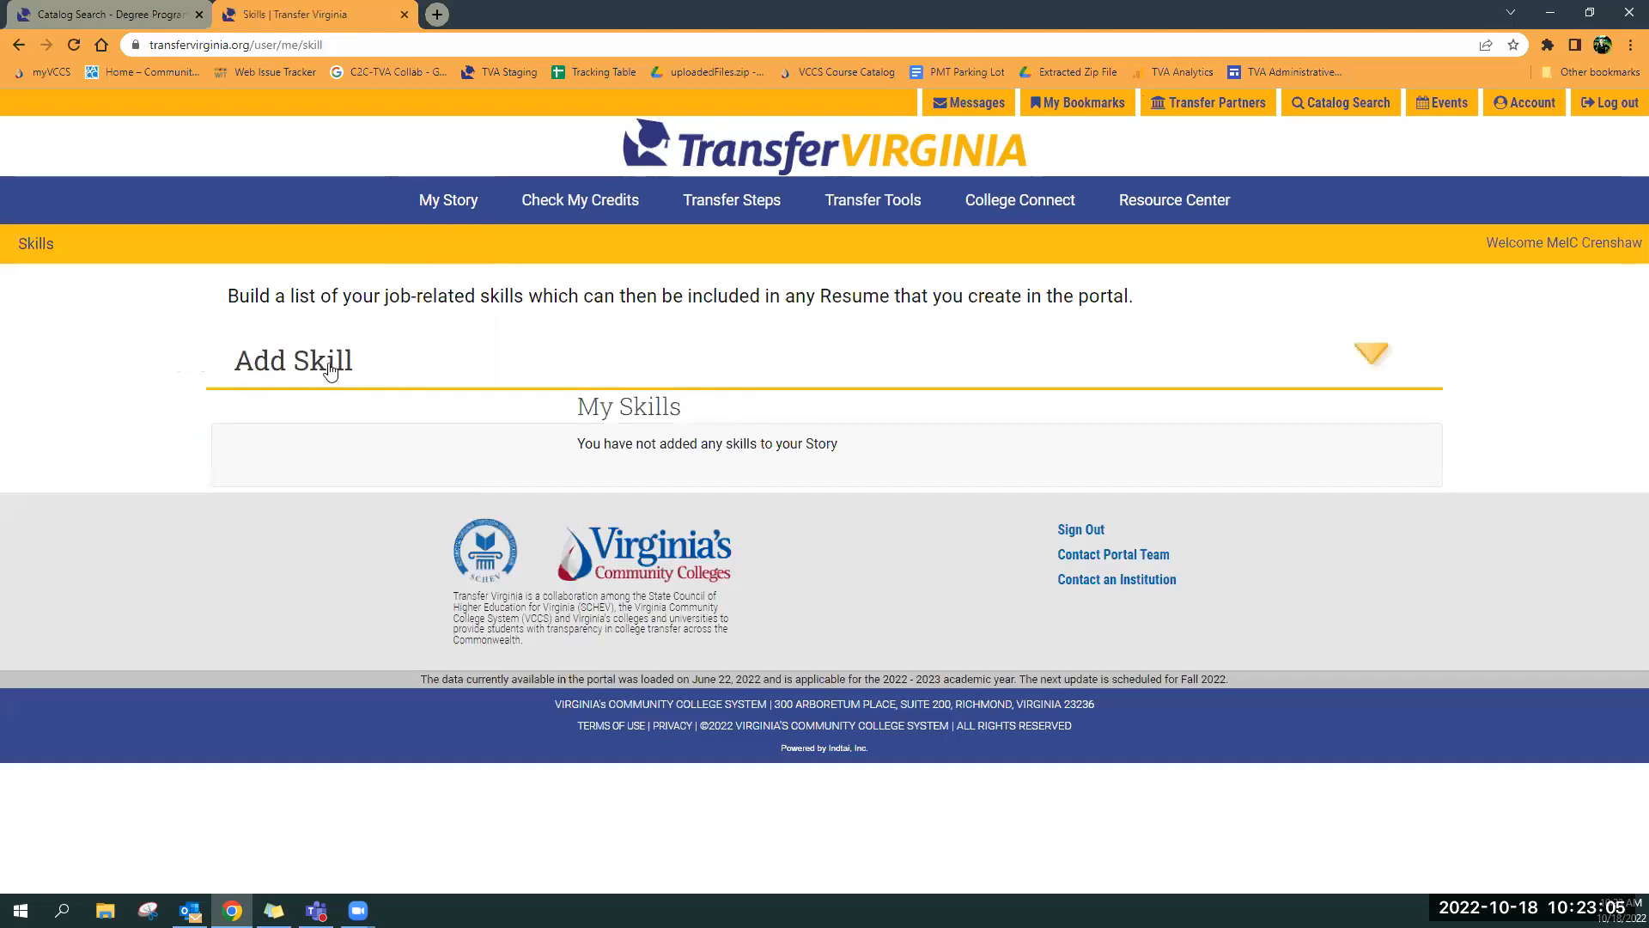
mouse_move(459, 388)
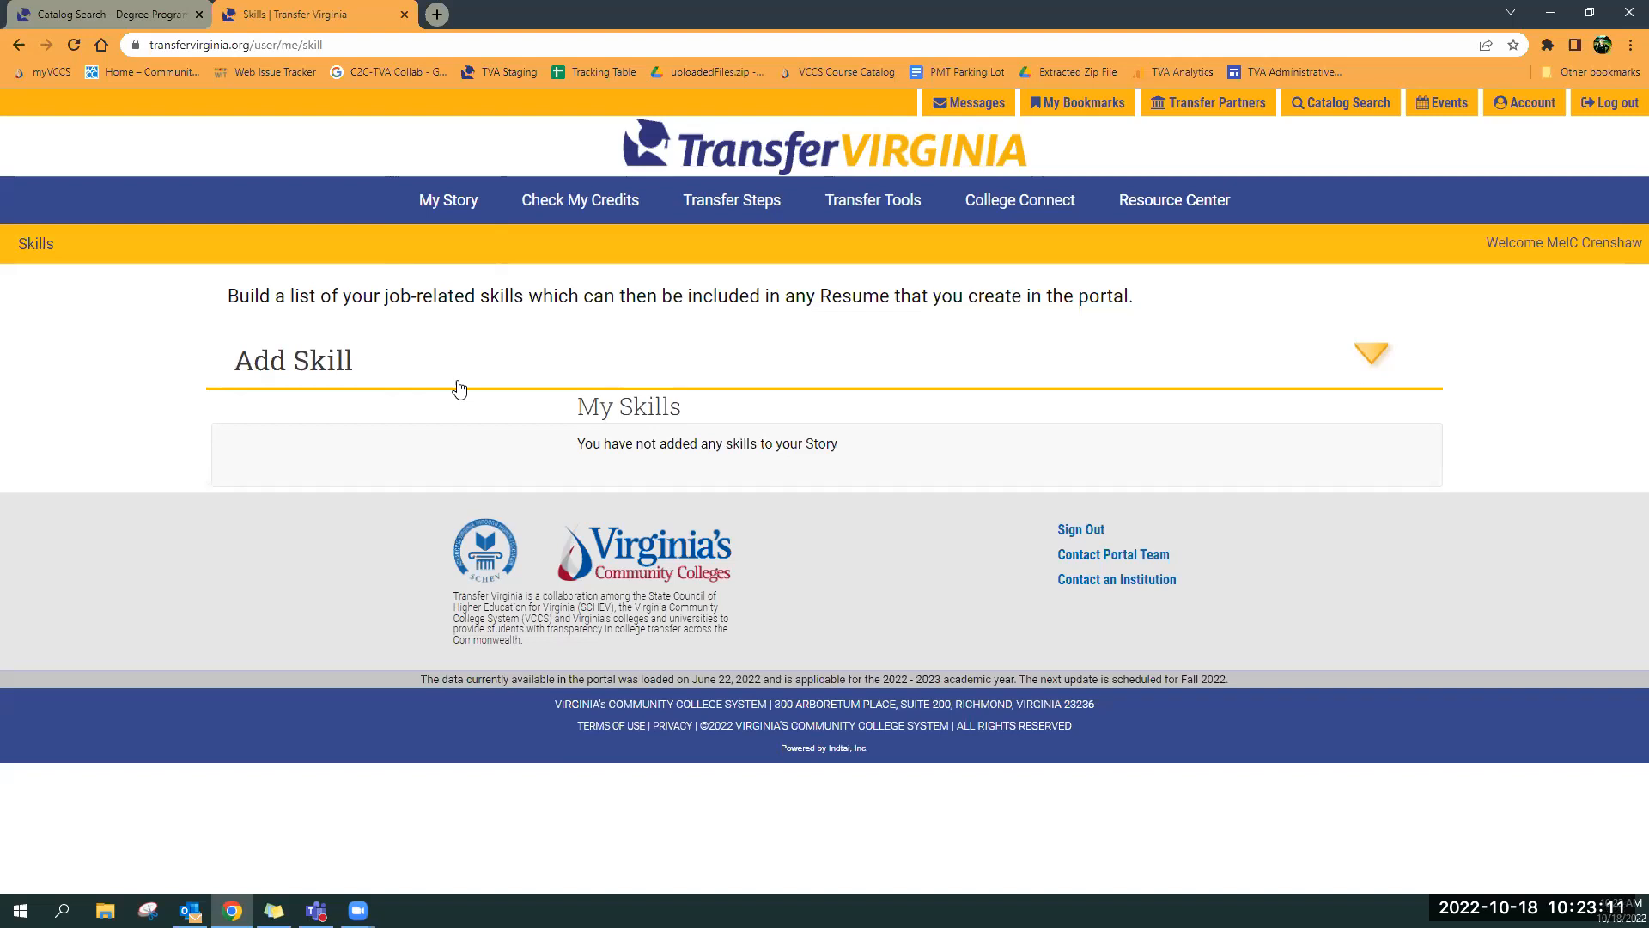
mouse_move(472, 215)
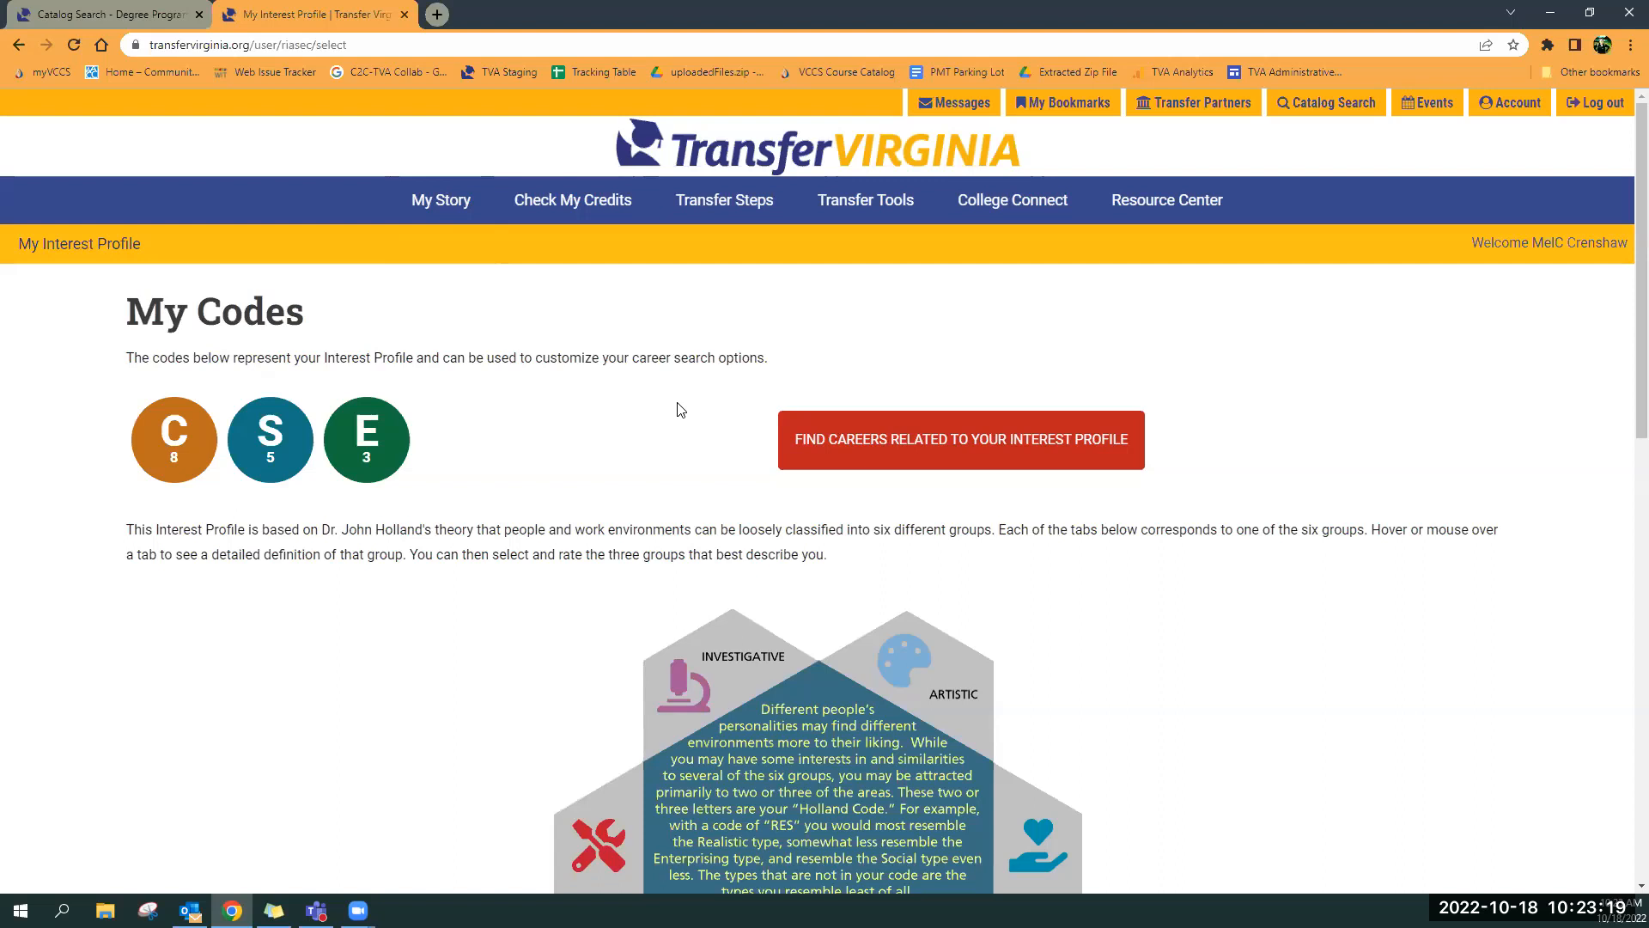
scroll("down", 3)
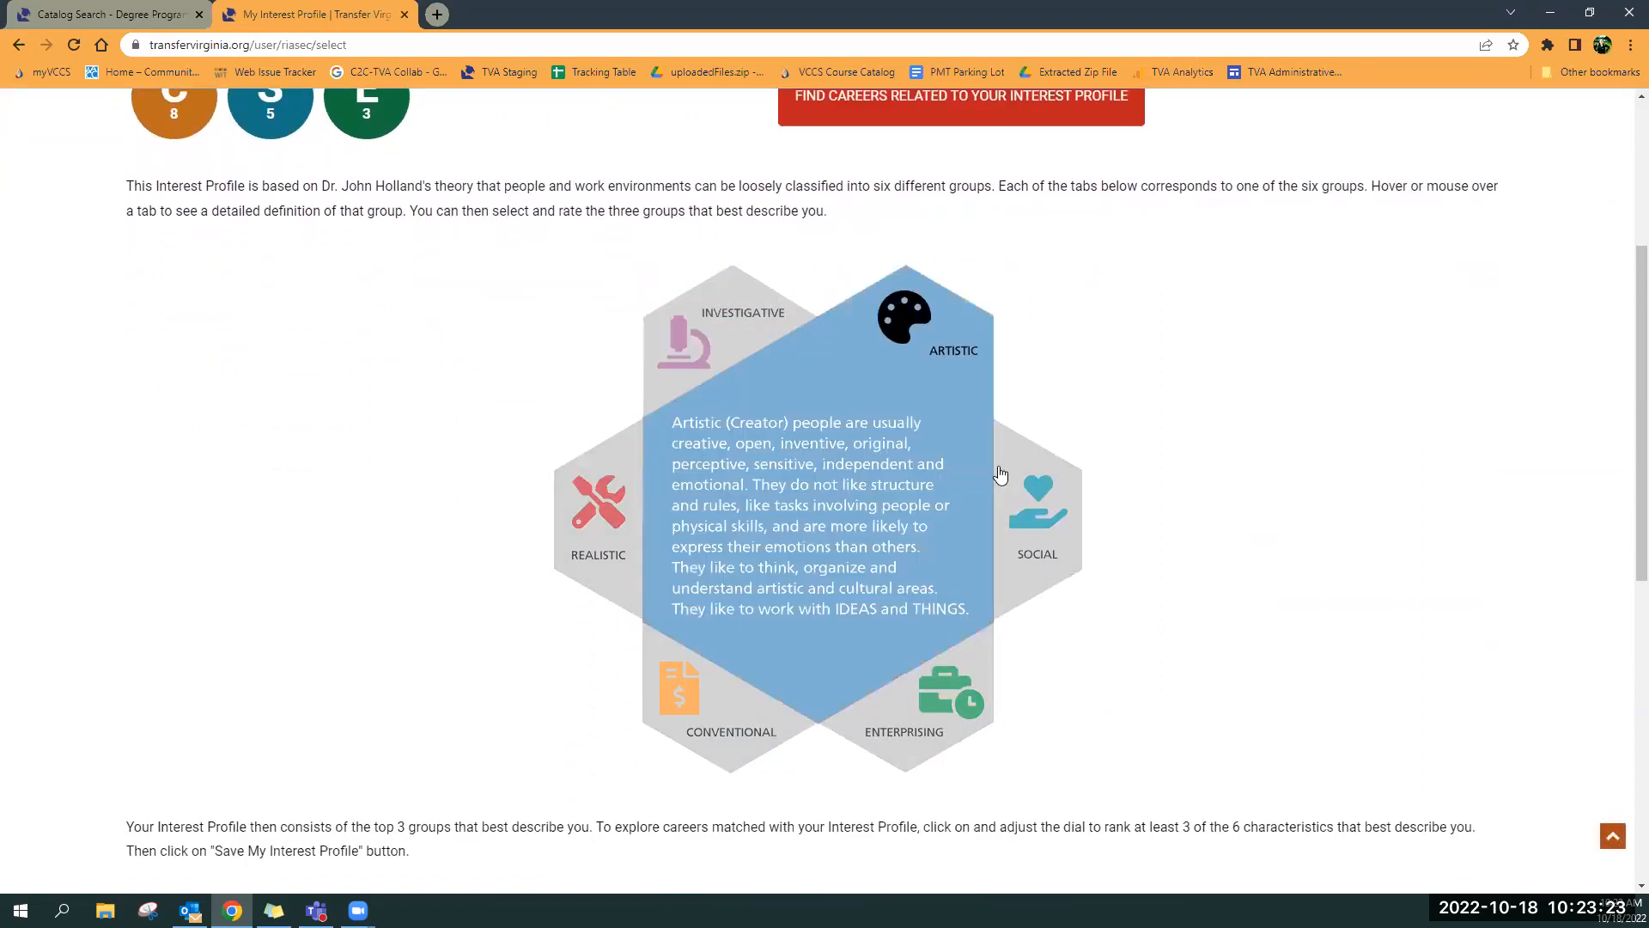
mouse_move(596, 515)
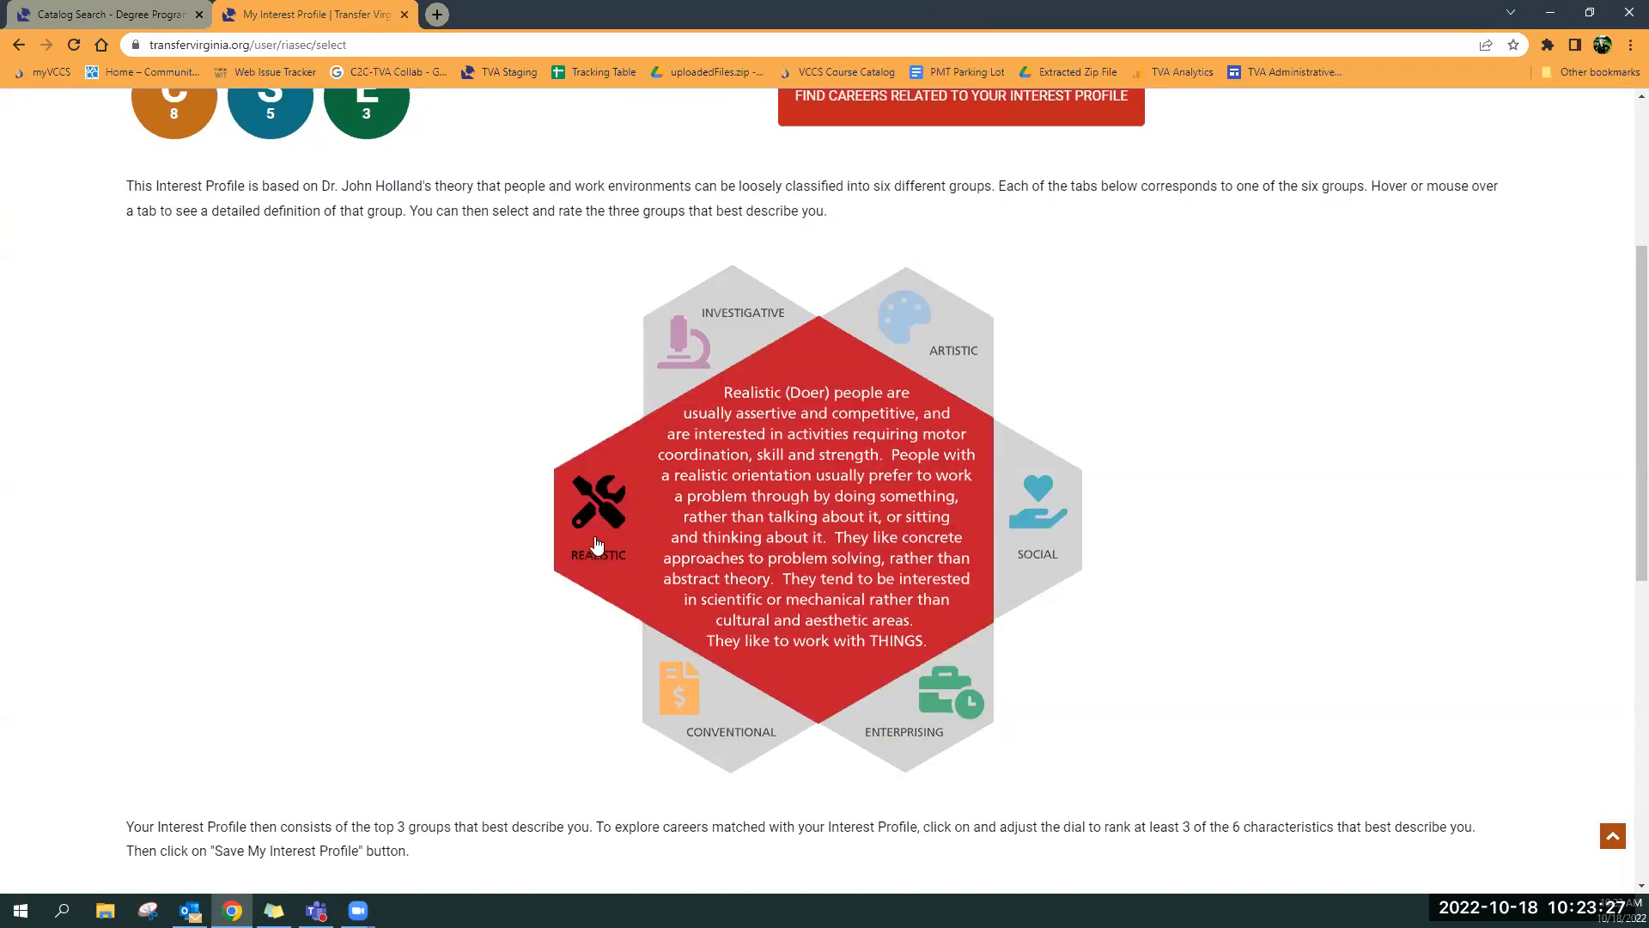
scroll("down", 3)
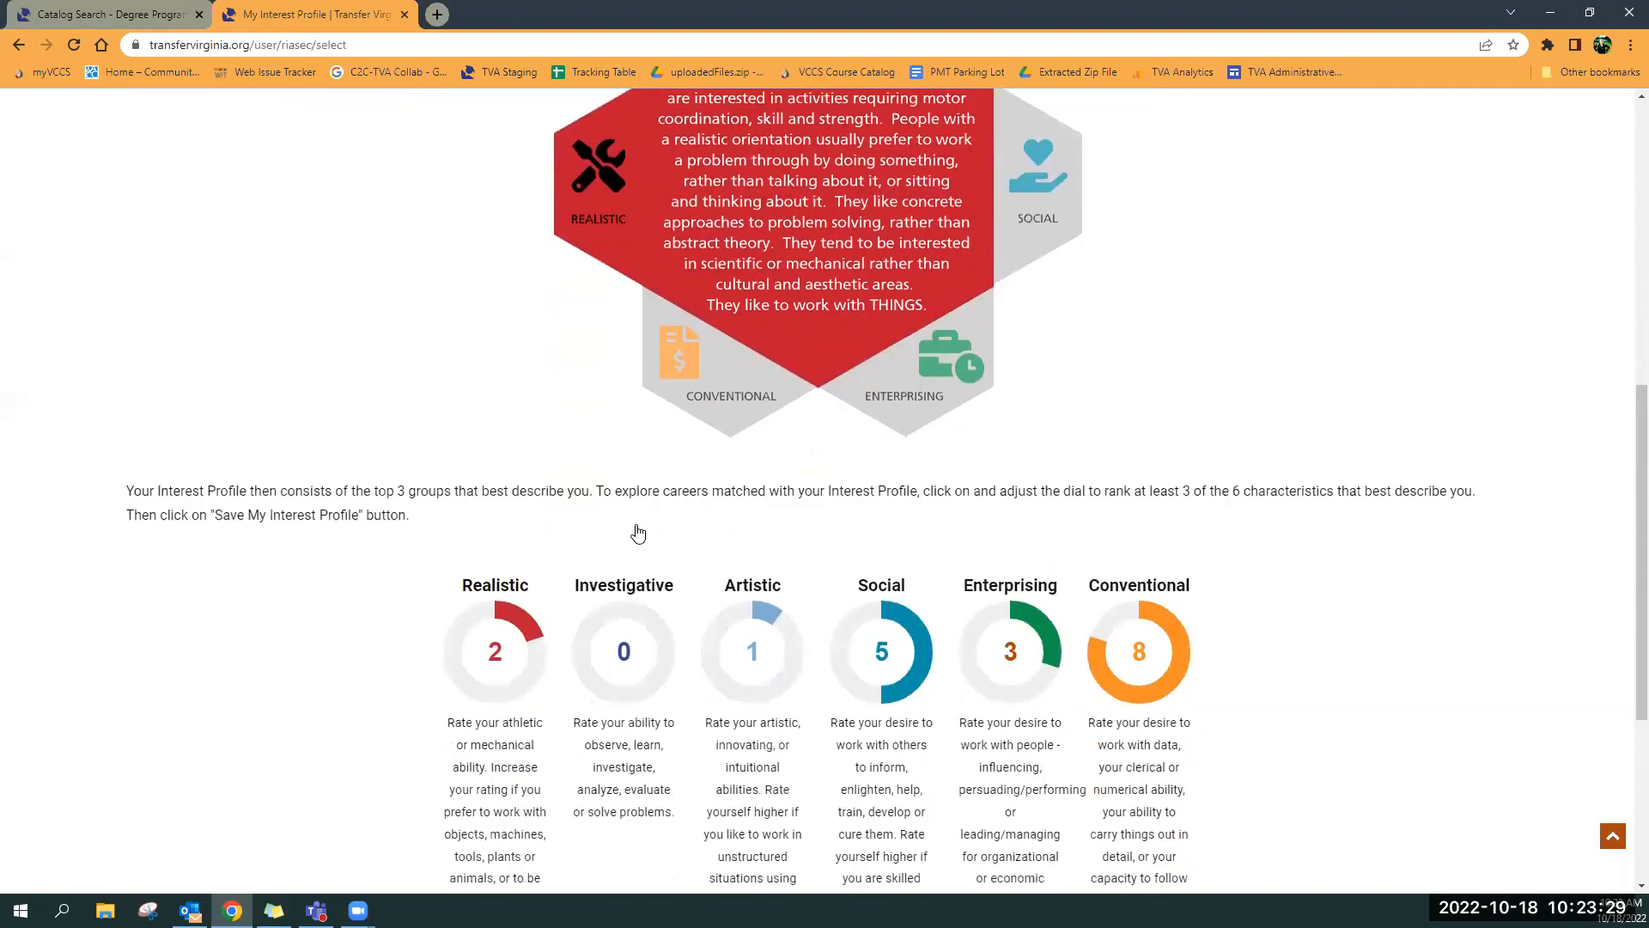
scroll("down", 3)
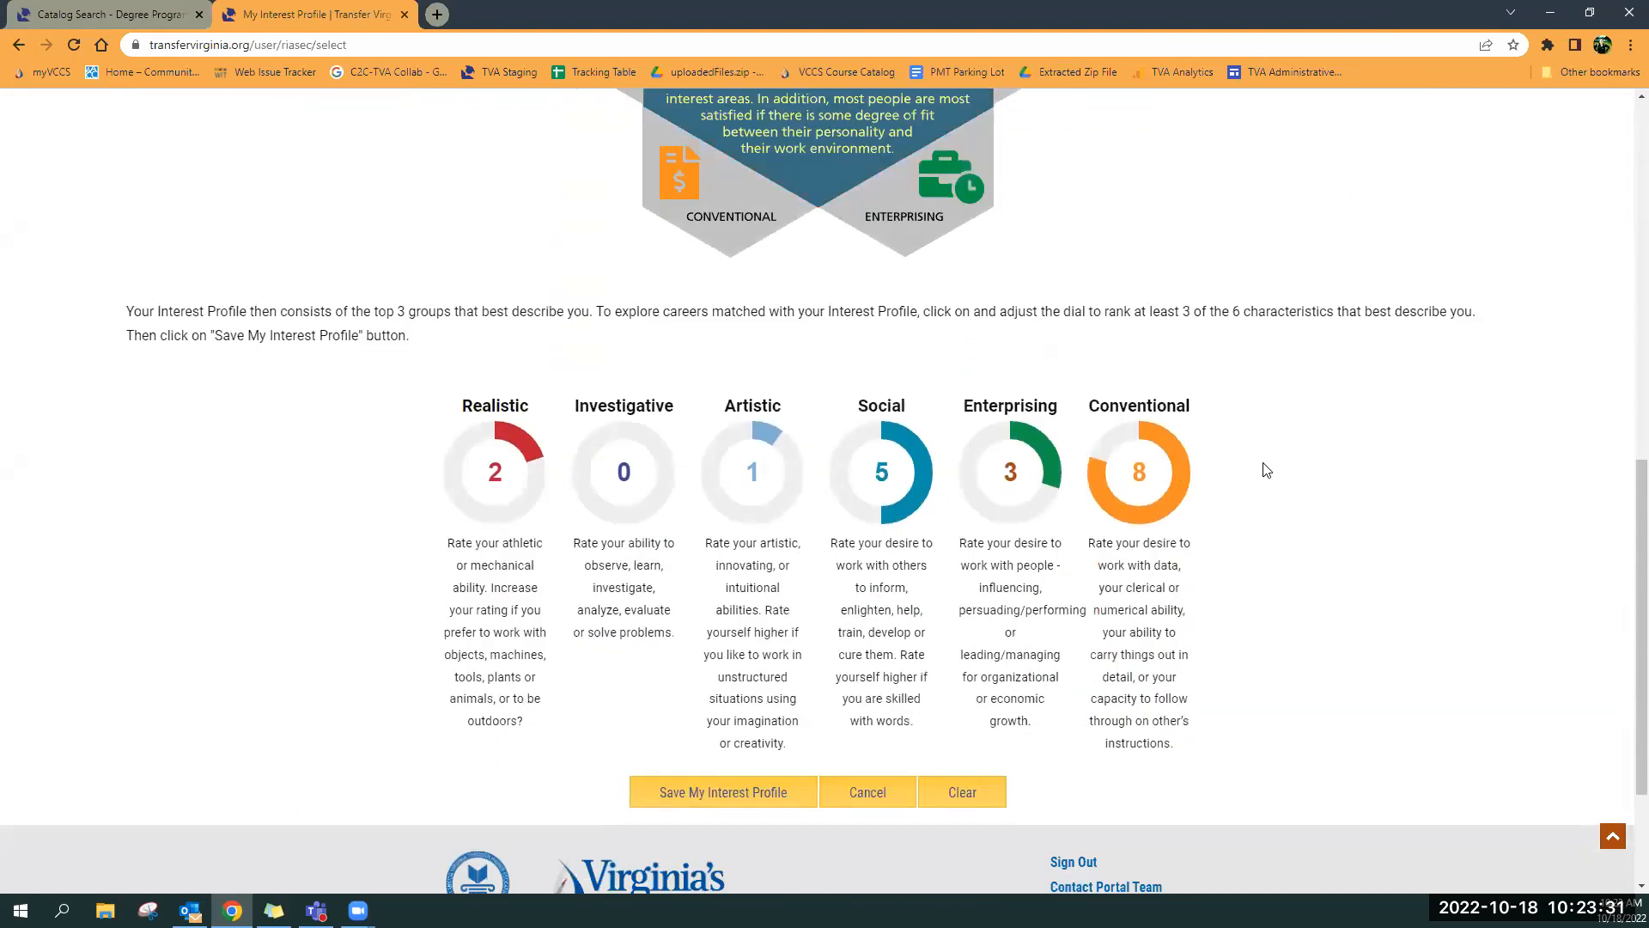
mouse_move(398, 466)
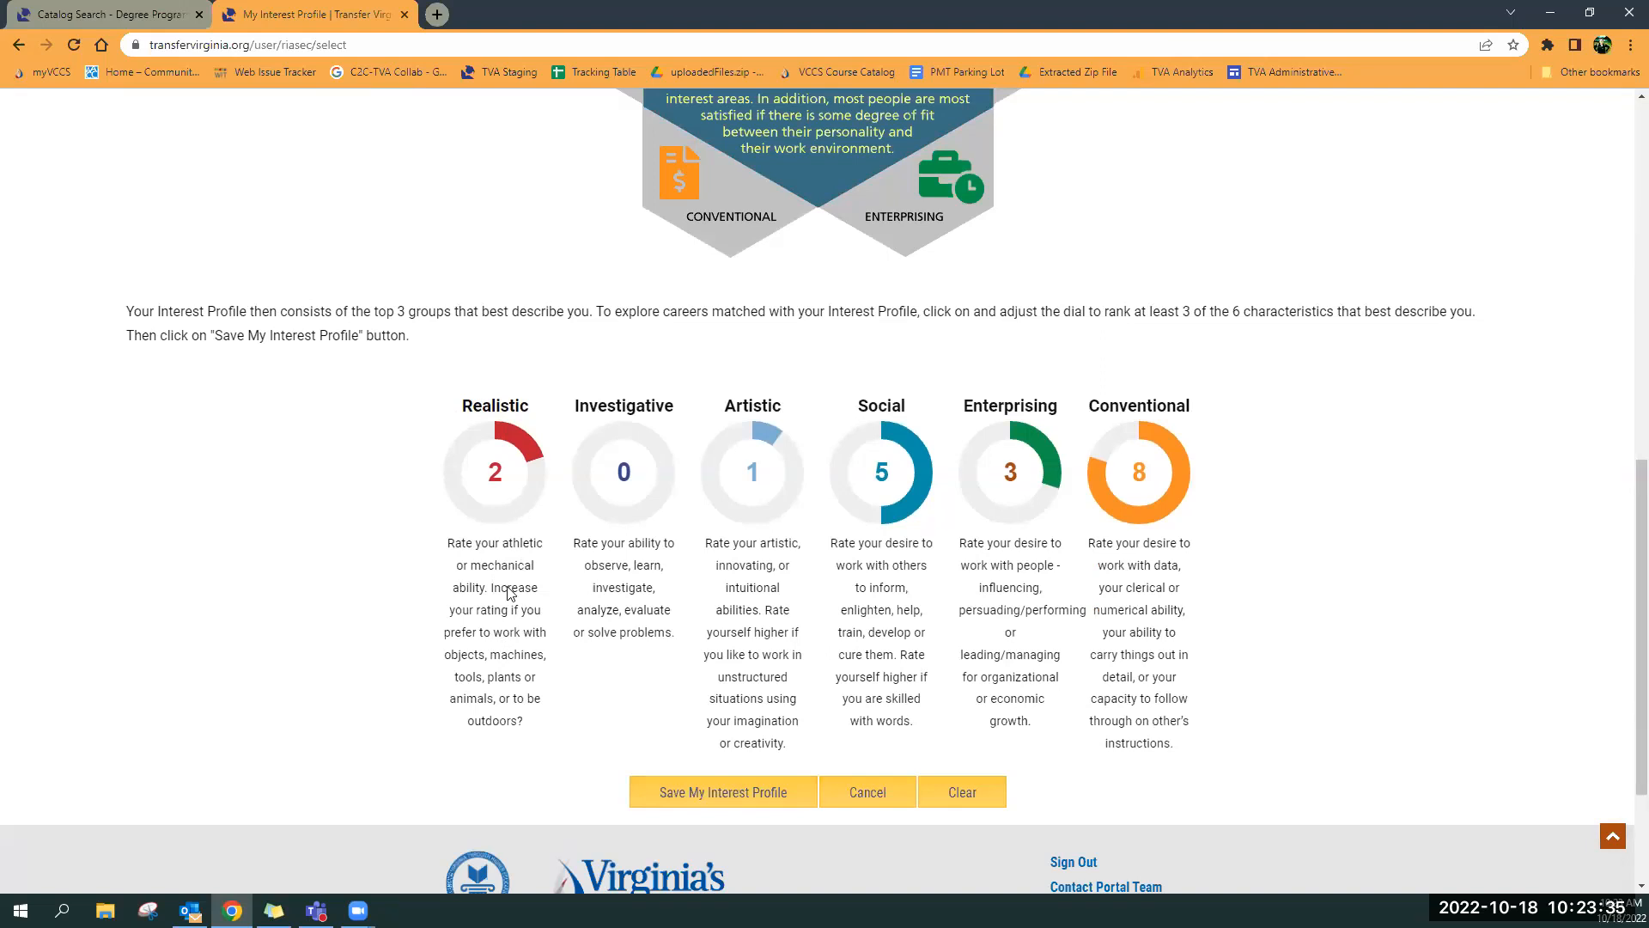
mouse_move(529, 643)
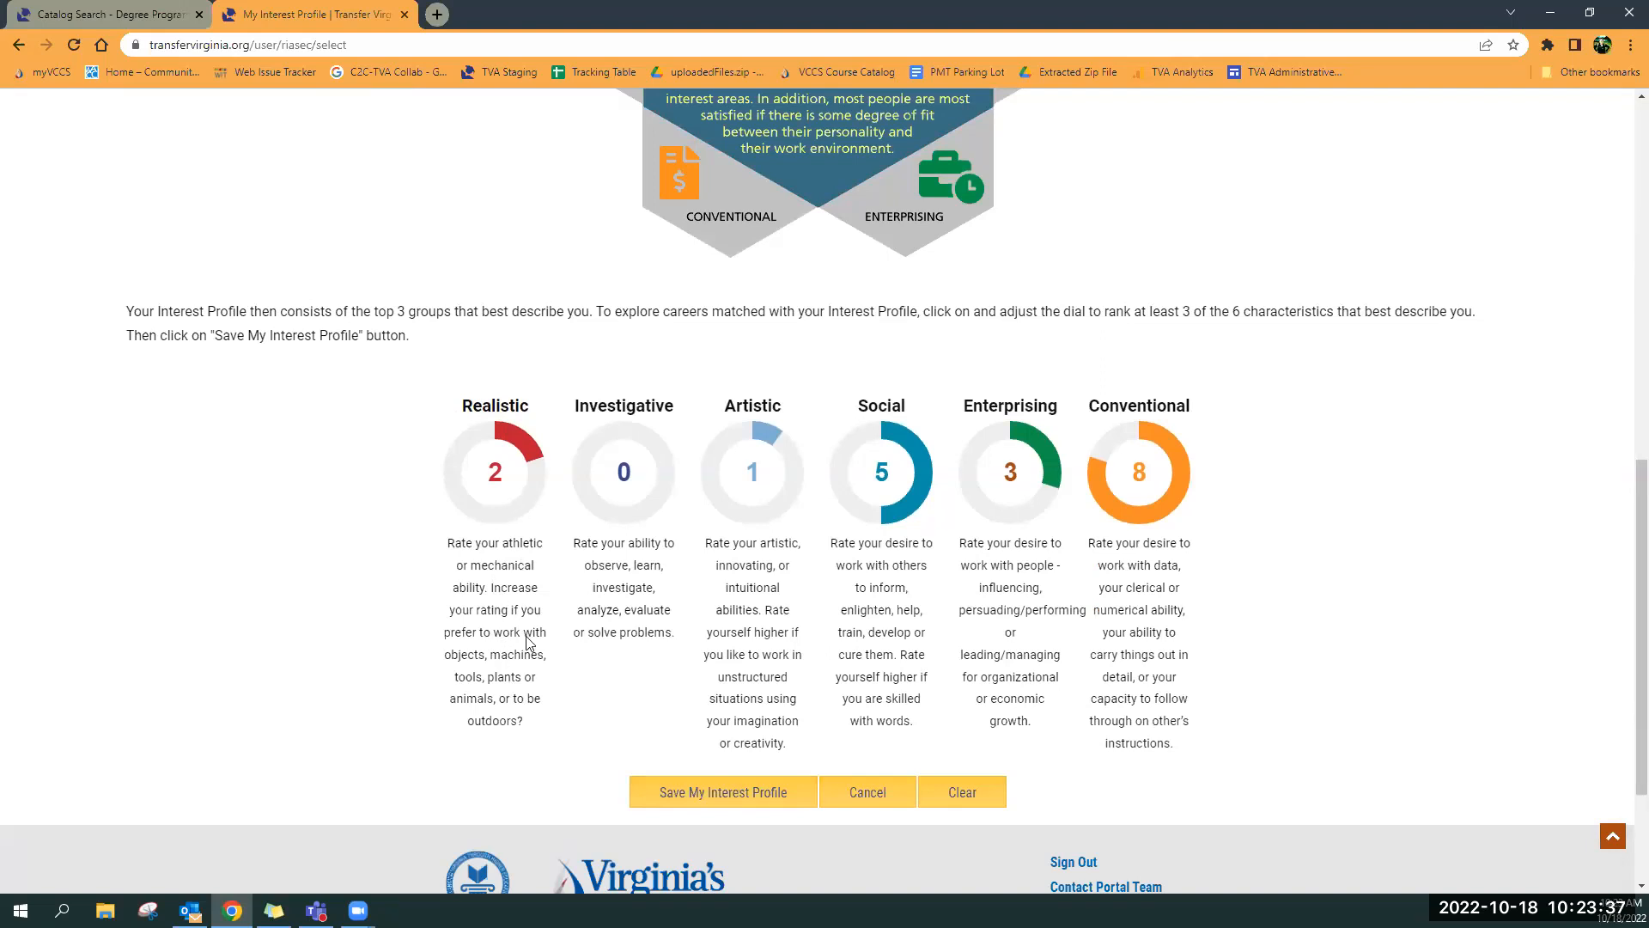
mouse_move(613, 675)
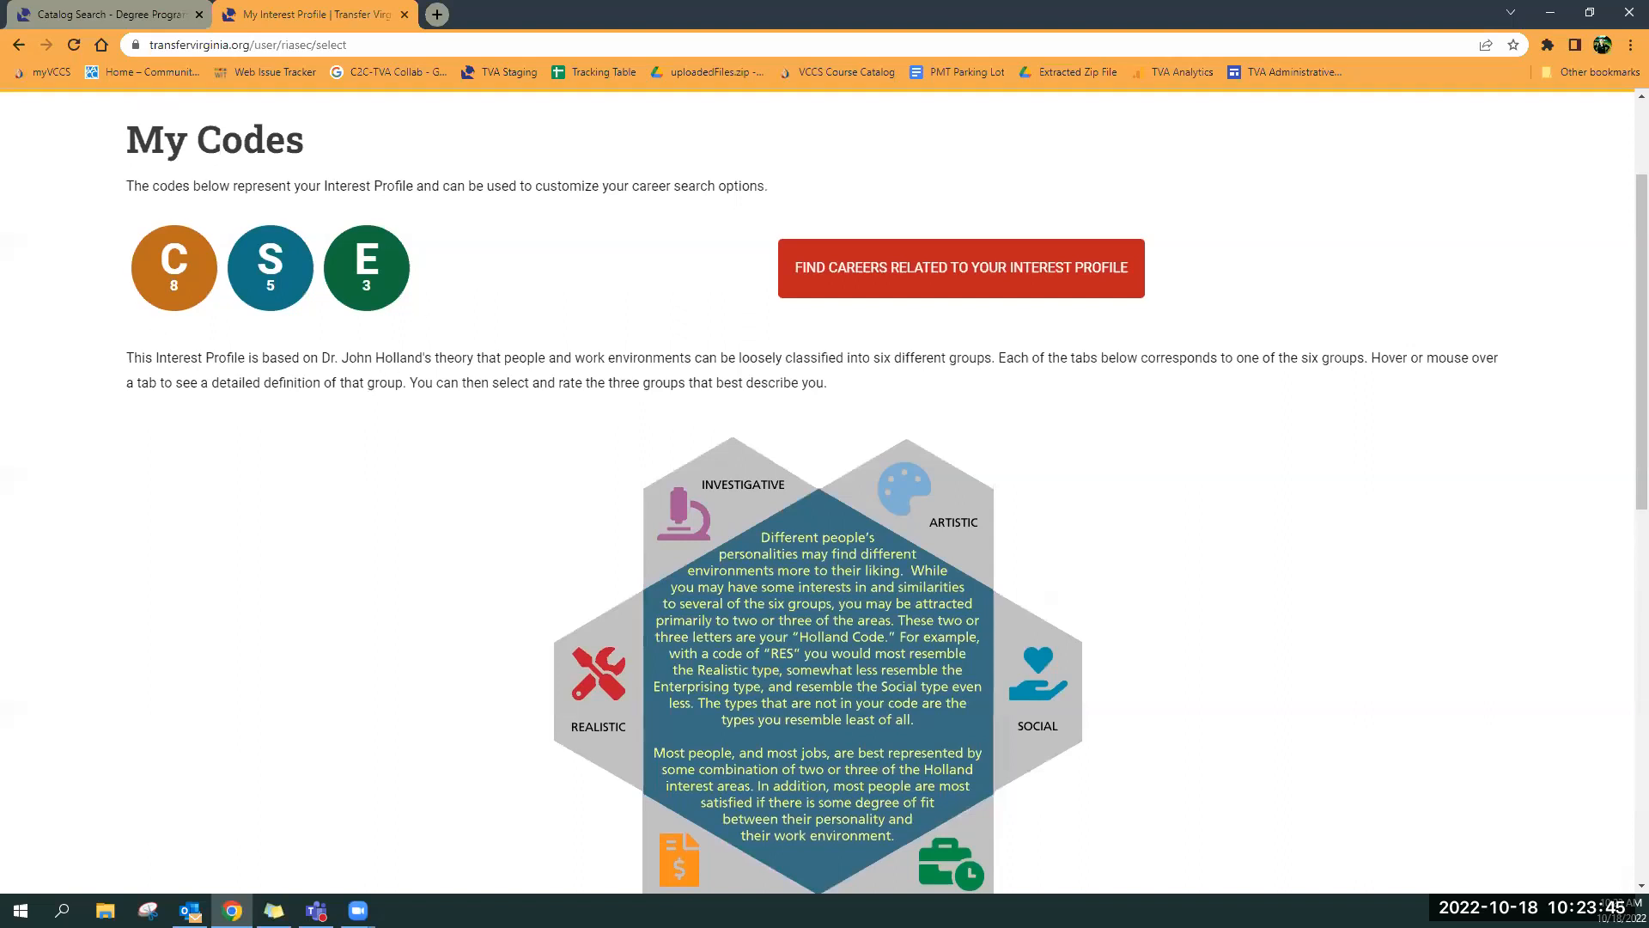
mouse_move(889, 299)
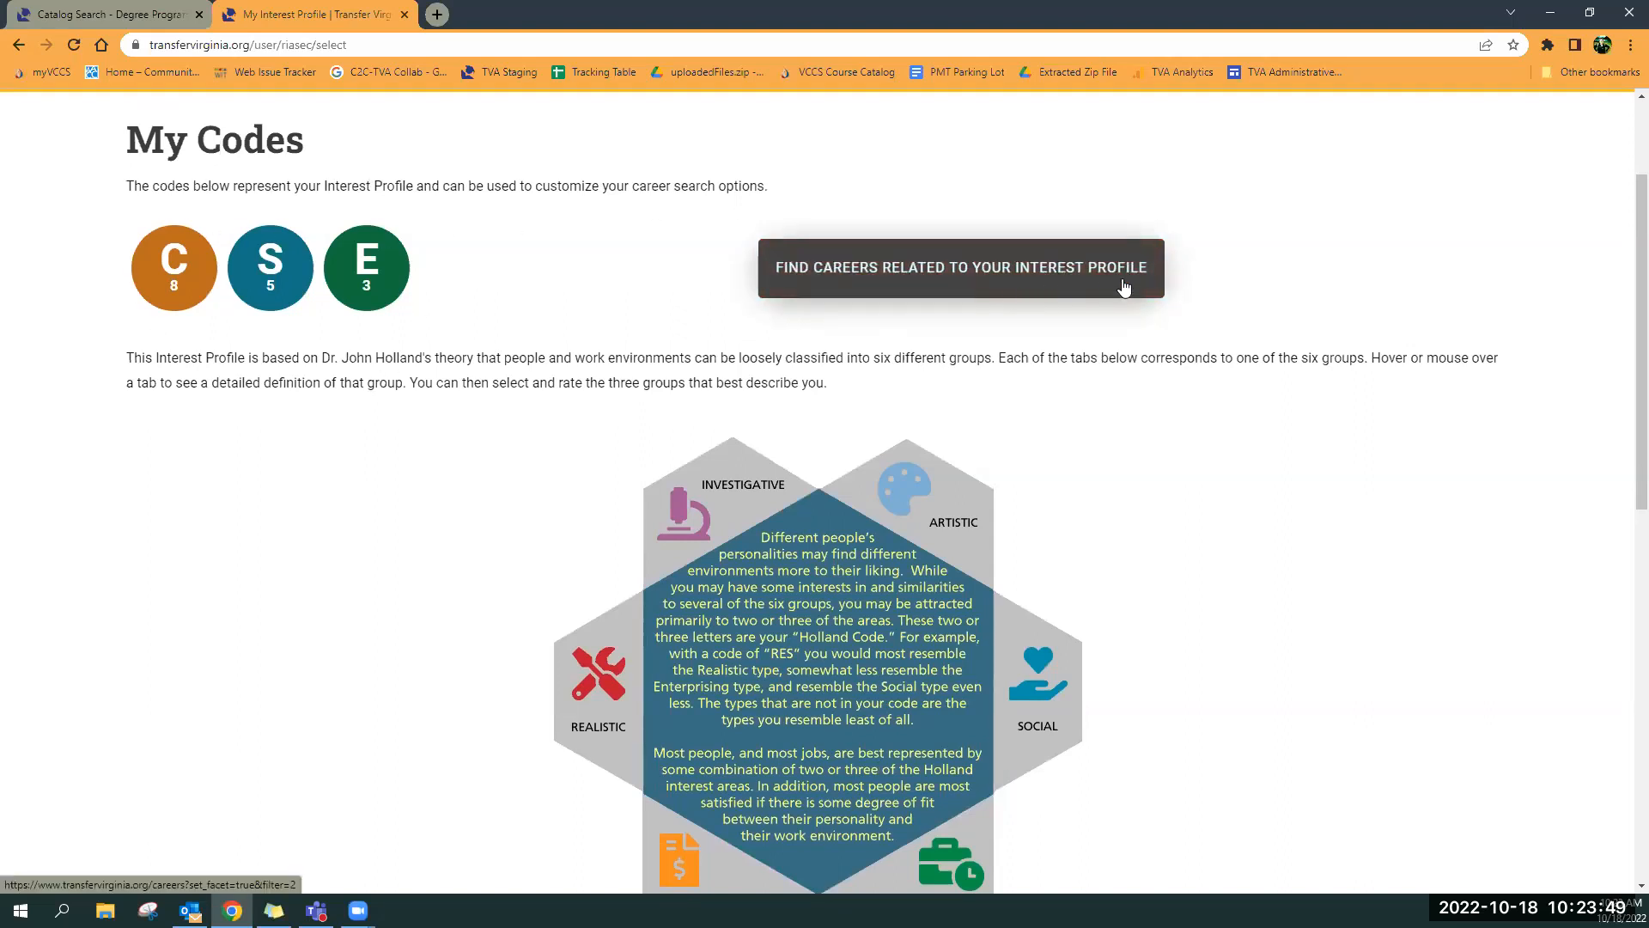
mouse_move(456, 231)
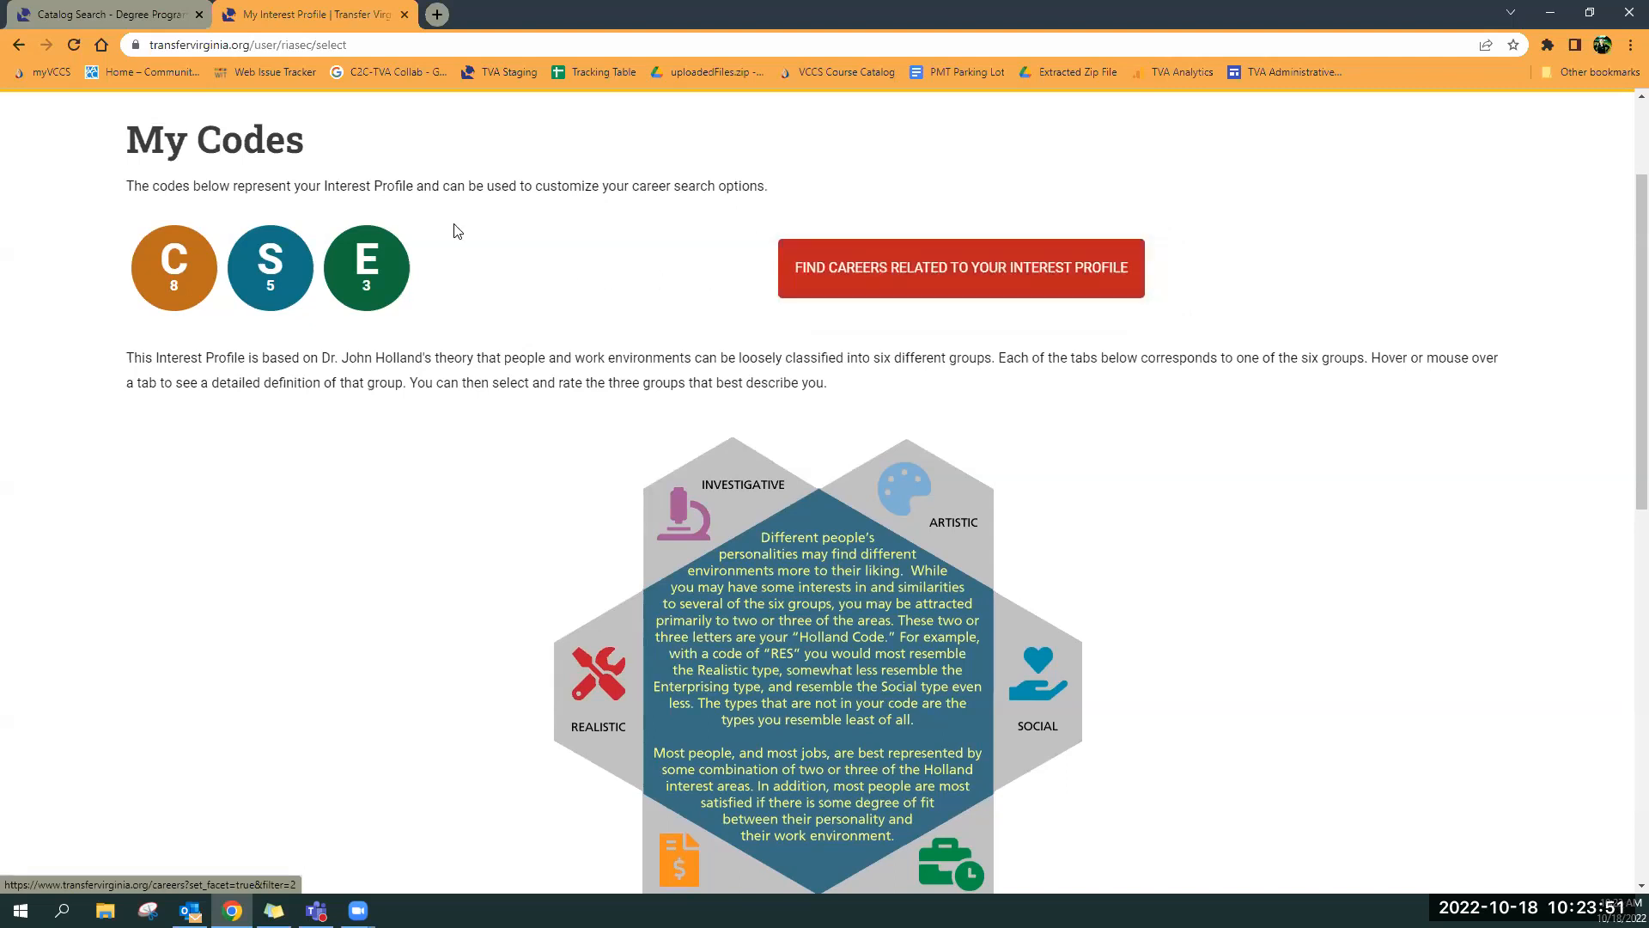
mouse_move(479, 311)
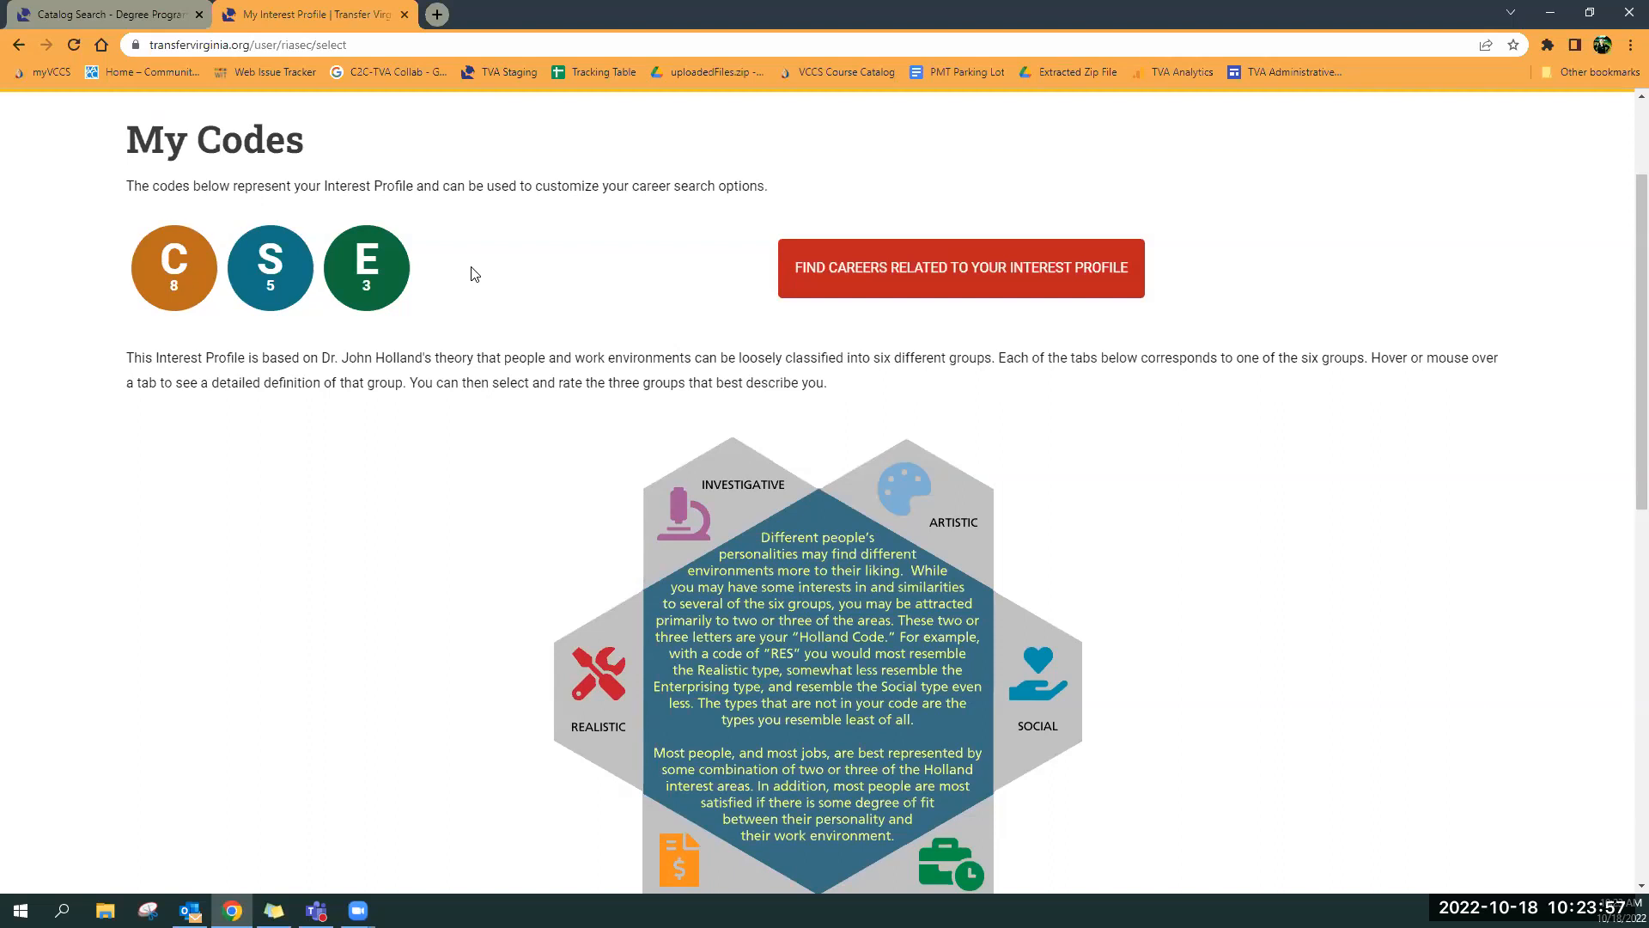
mouse_move(575, 300)
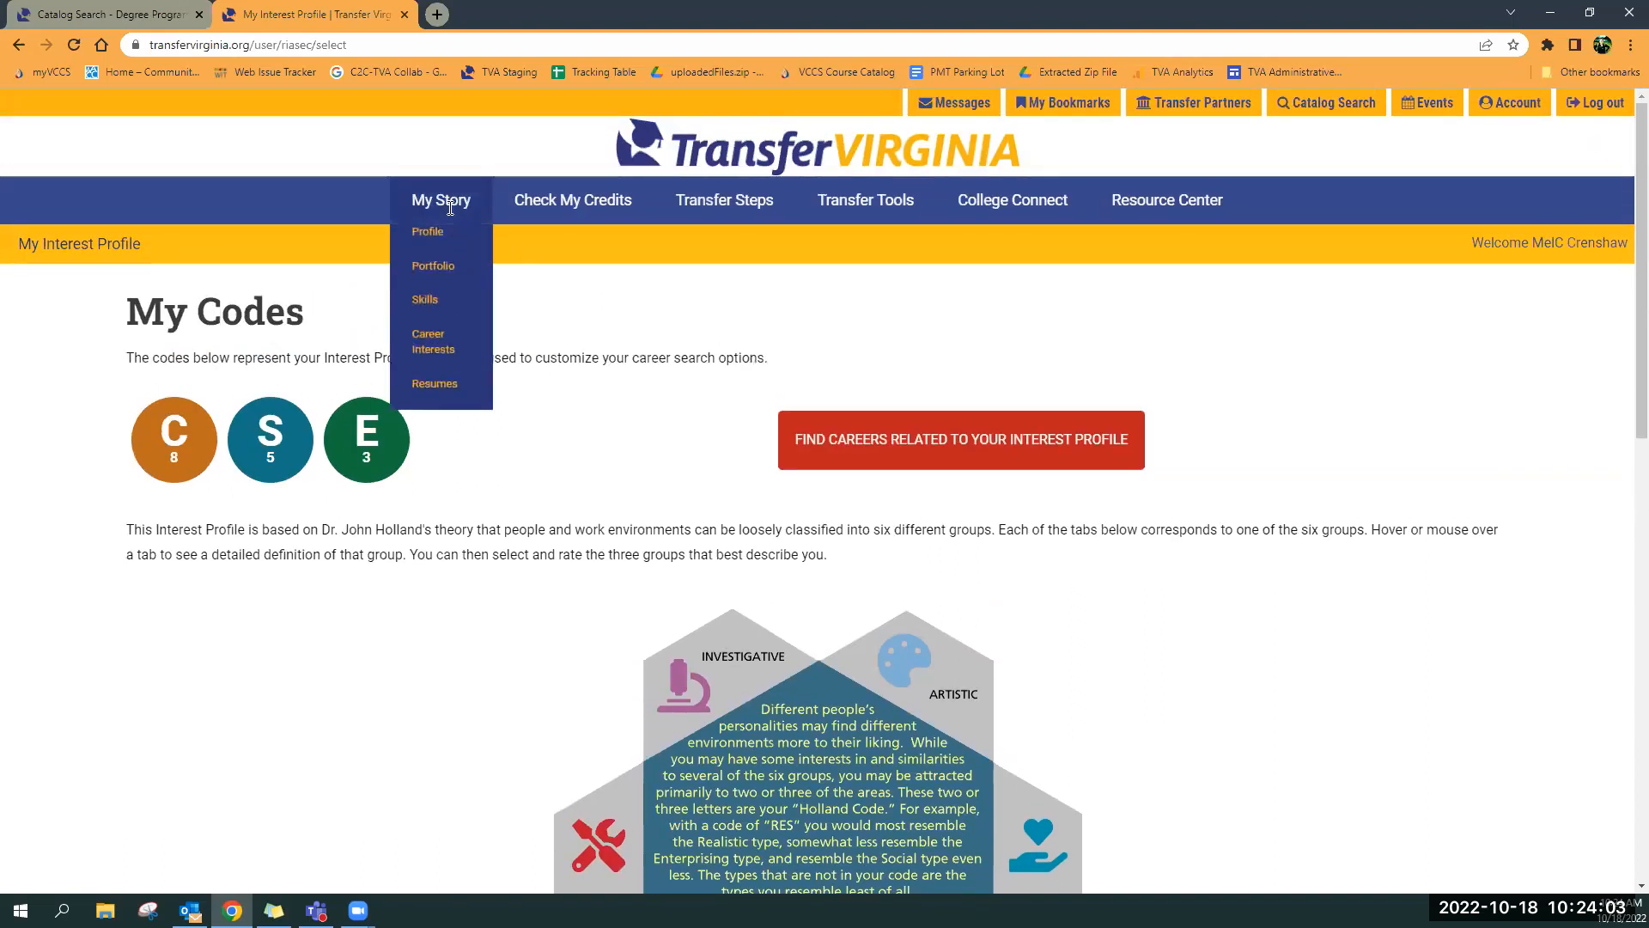
mouse_move(435, 383)
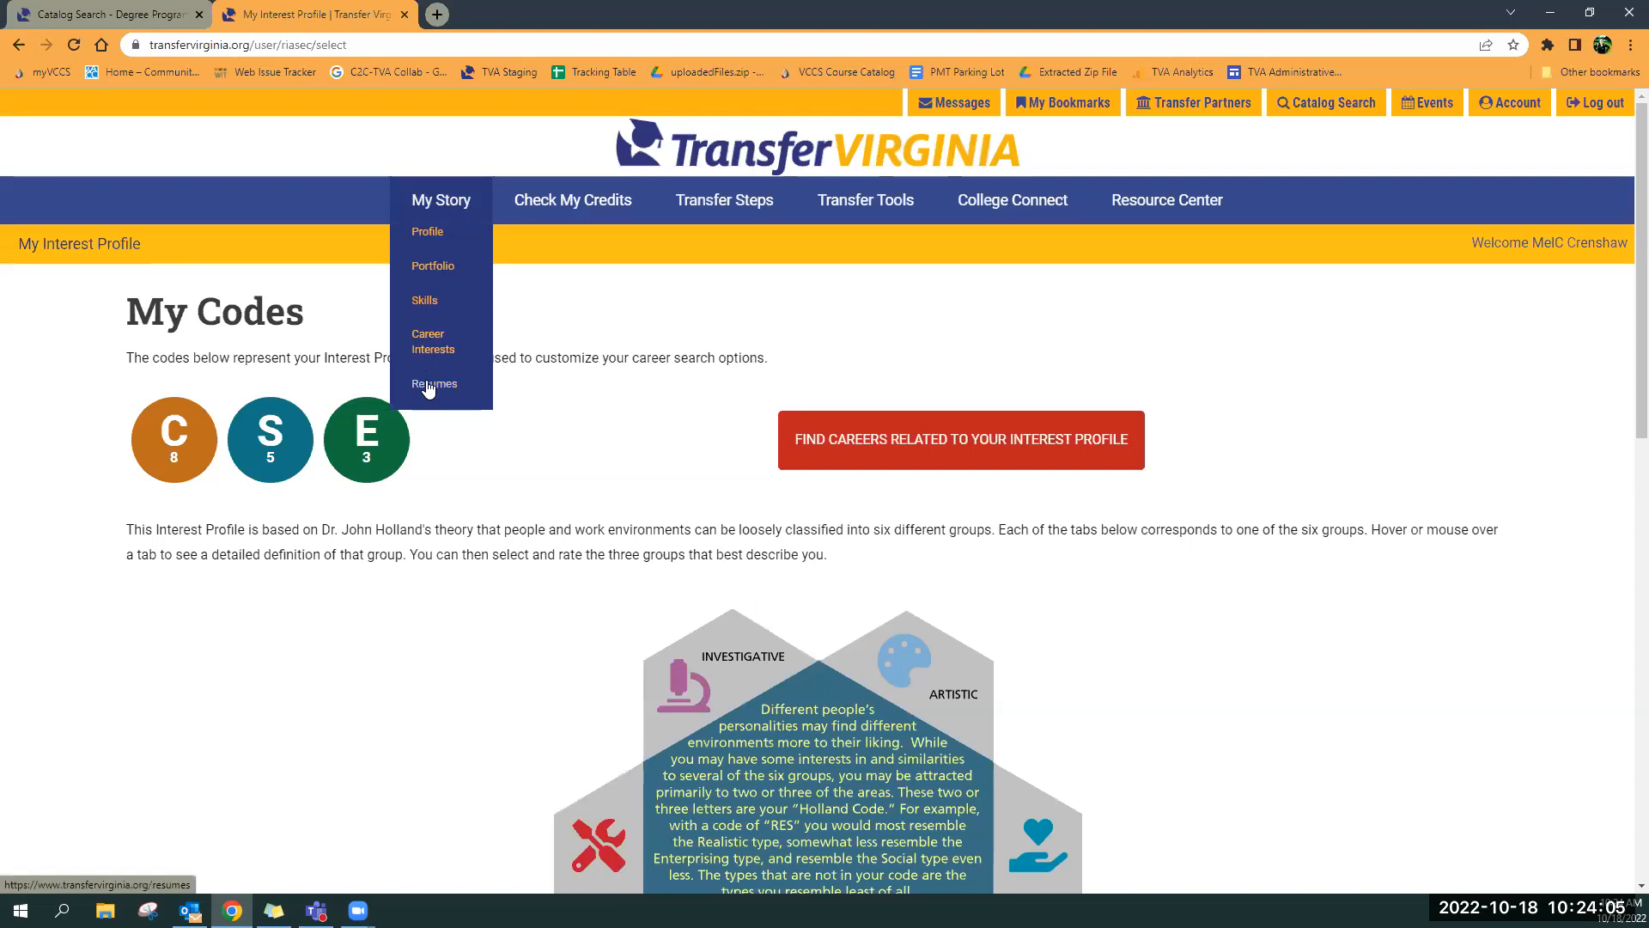
Open the My Resumes page, then show the My Story dropdown of pages
left_click(435, 383)
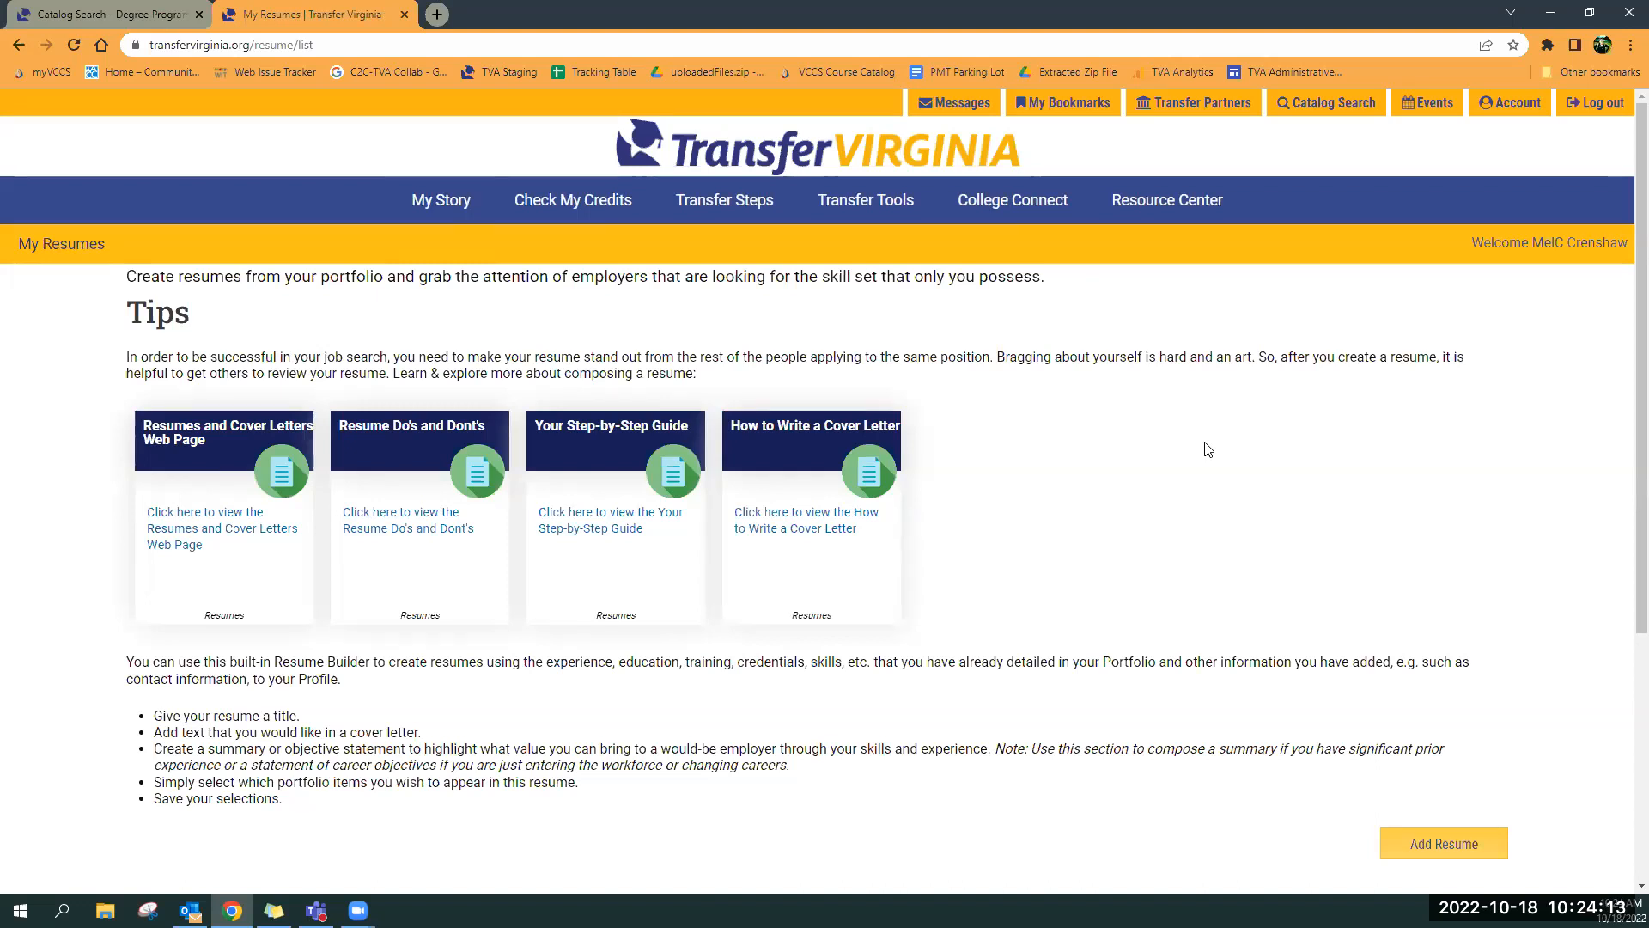
mouse_move(1107, 525)
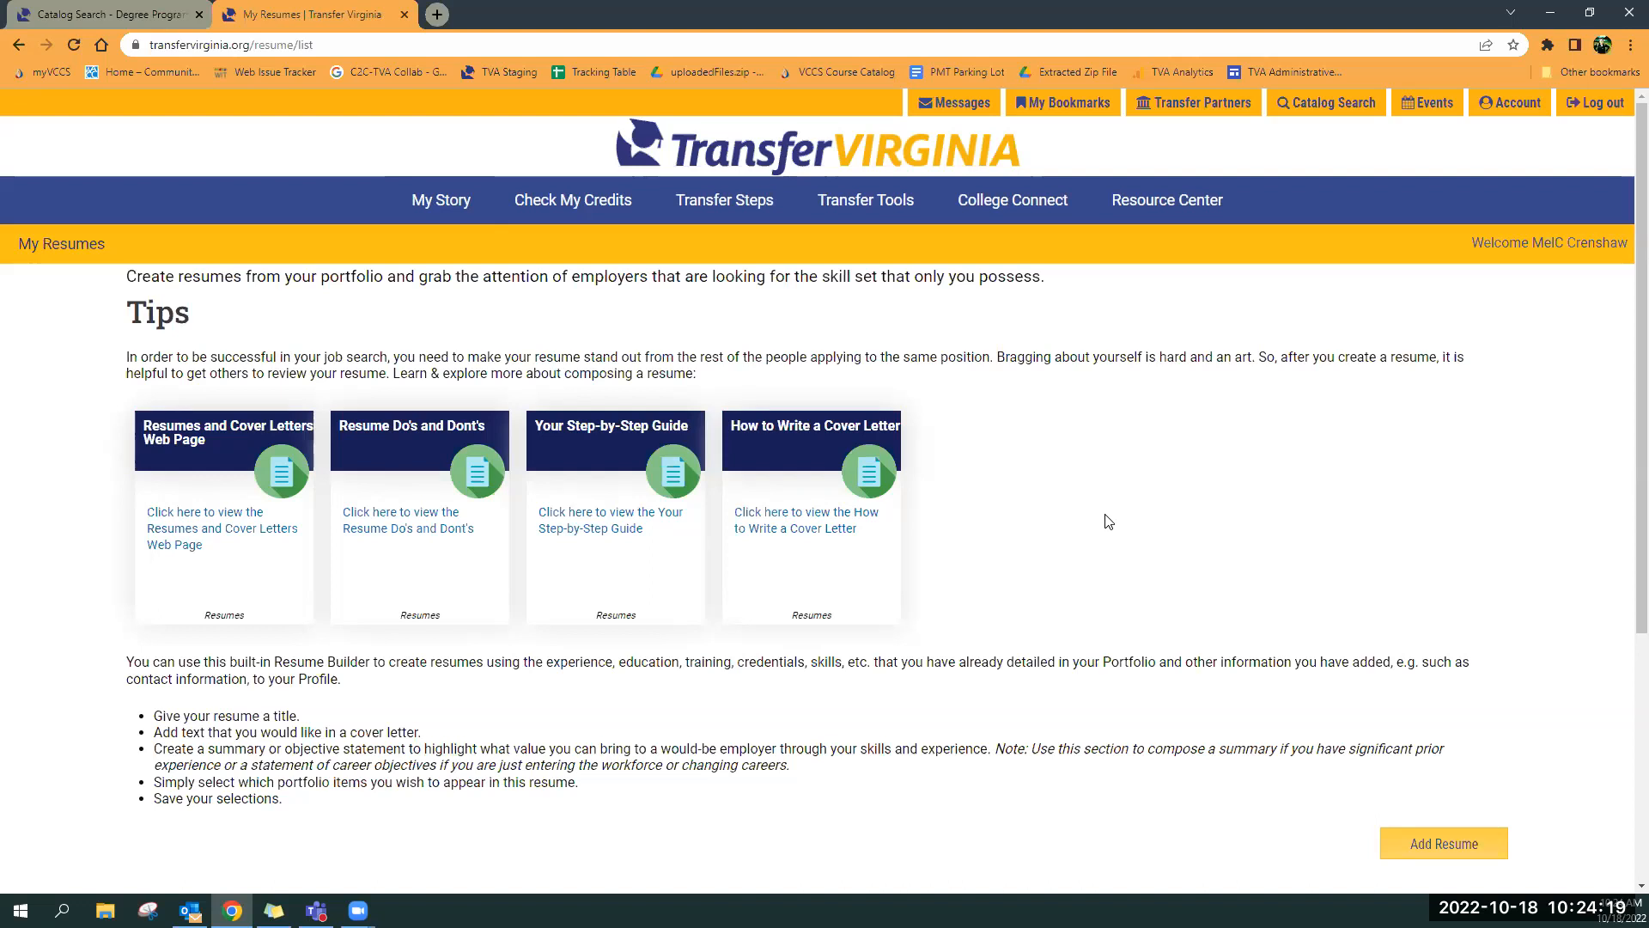
mouse_move(1116, 527)
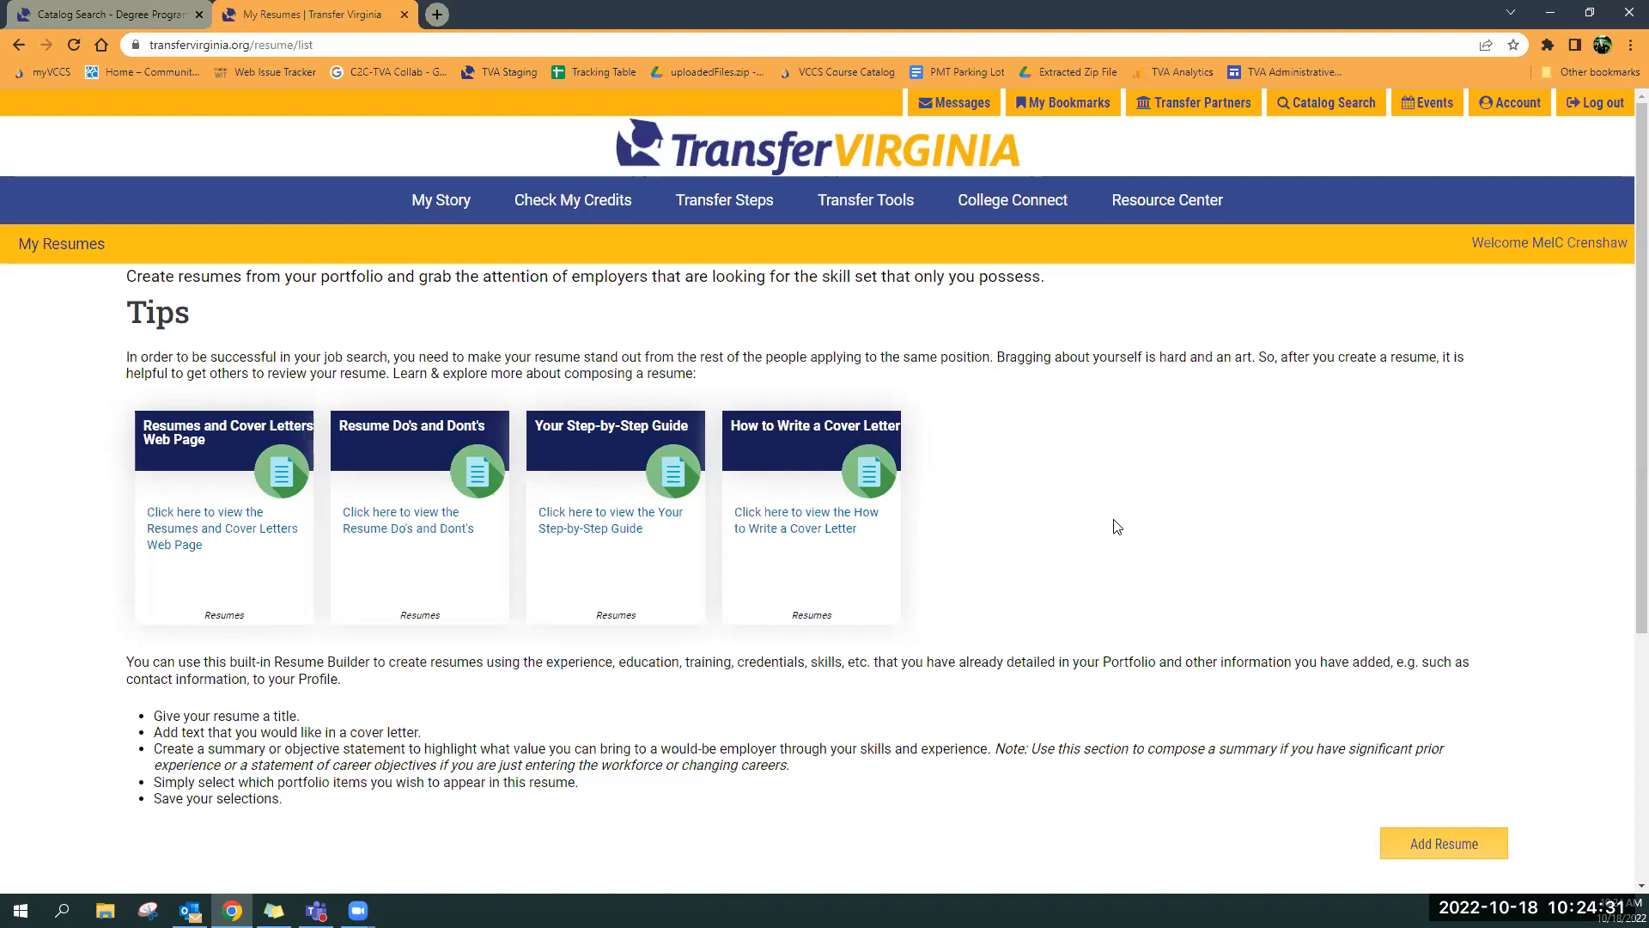
mouse_move(1307, 449)
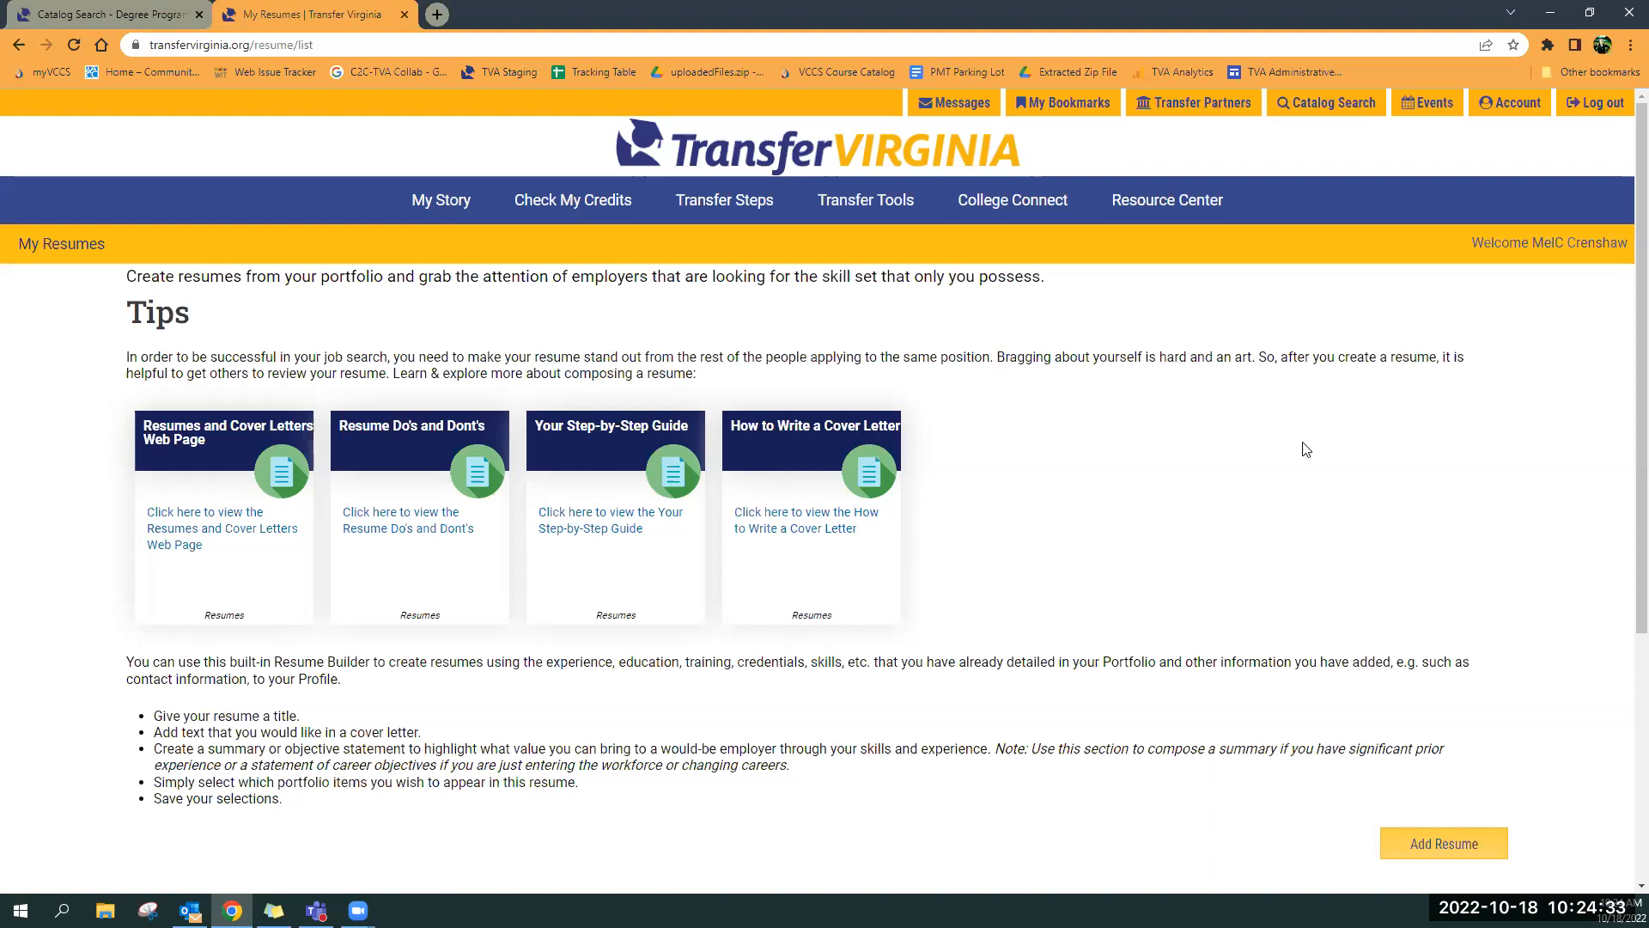
left_click(440, 200)
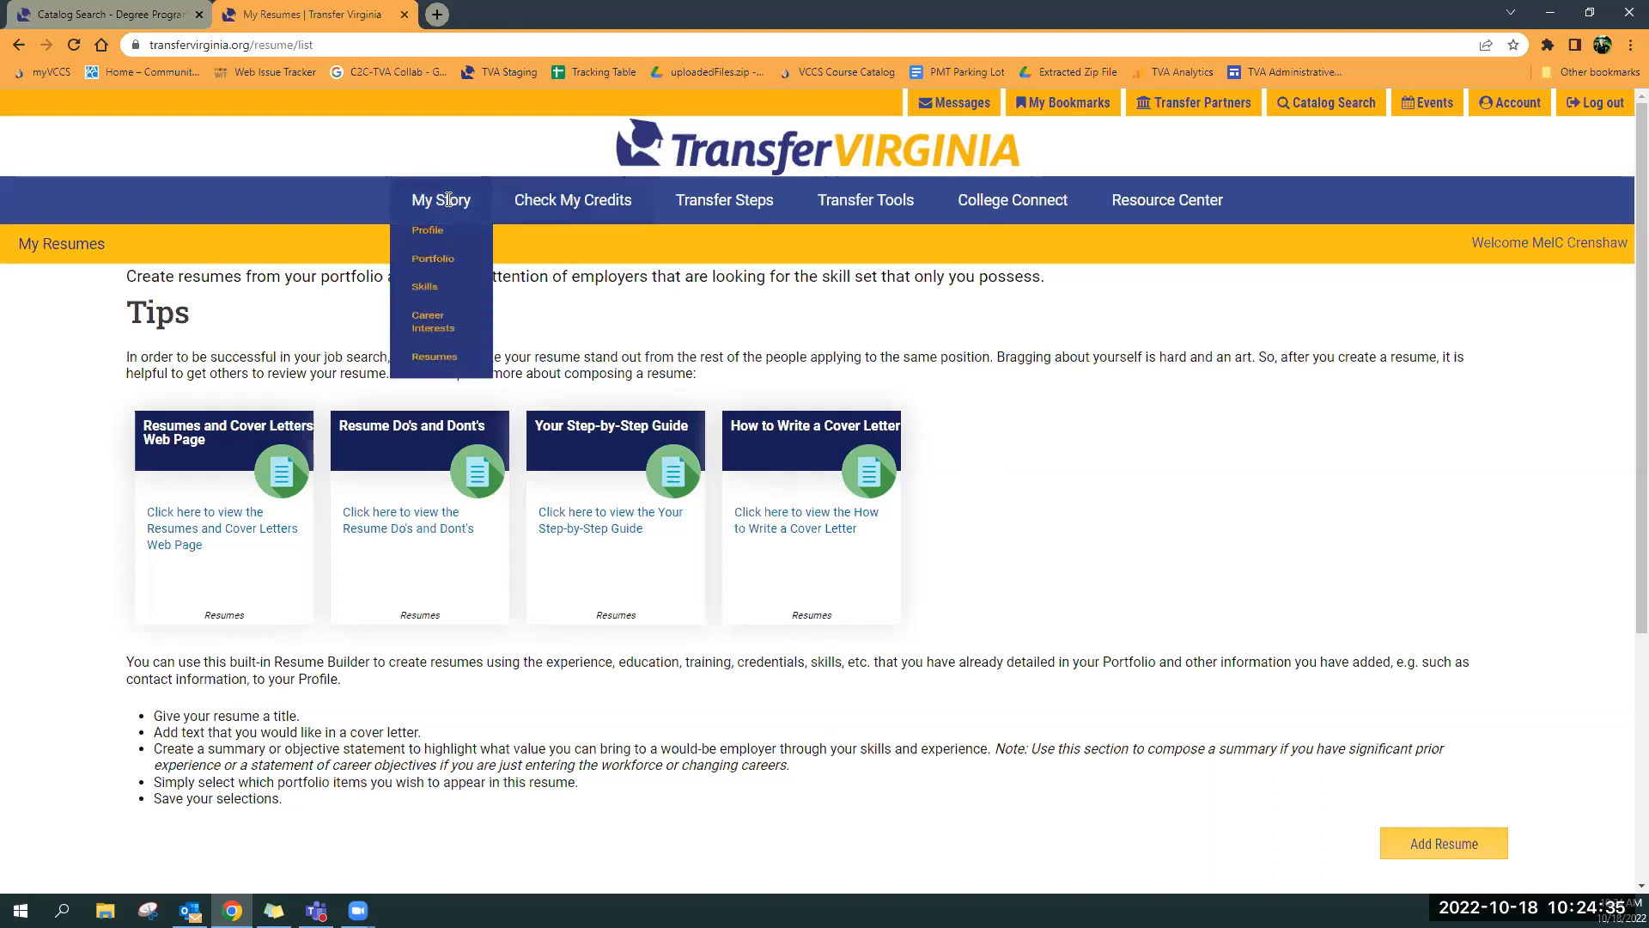
left_click(432, 265)
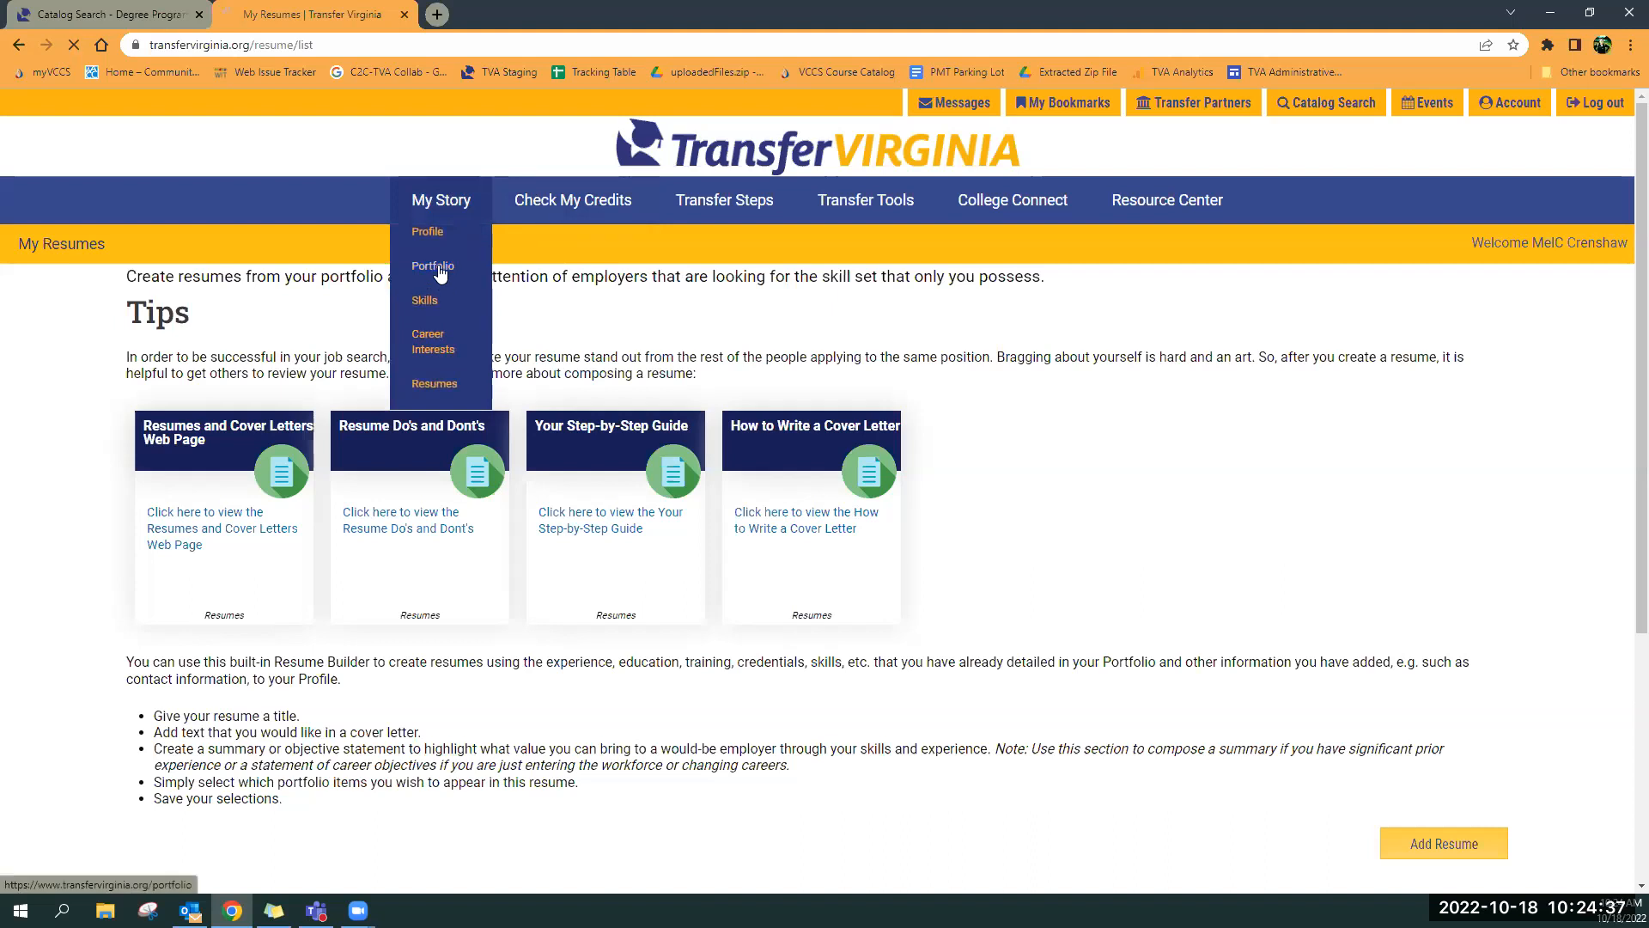
Go to the Portfolio page and delete the French Language & Culture exam entry
left_click(431, 266)
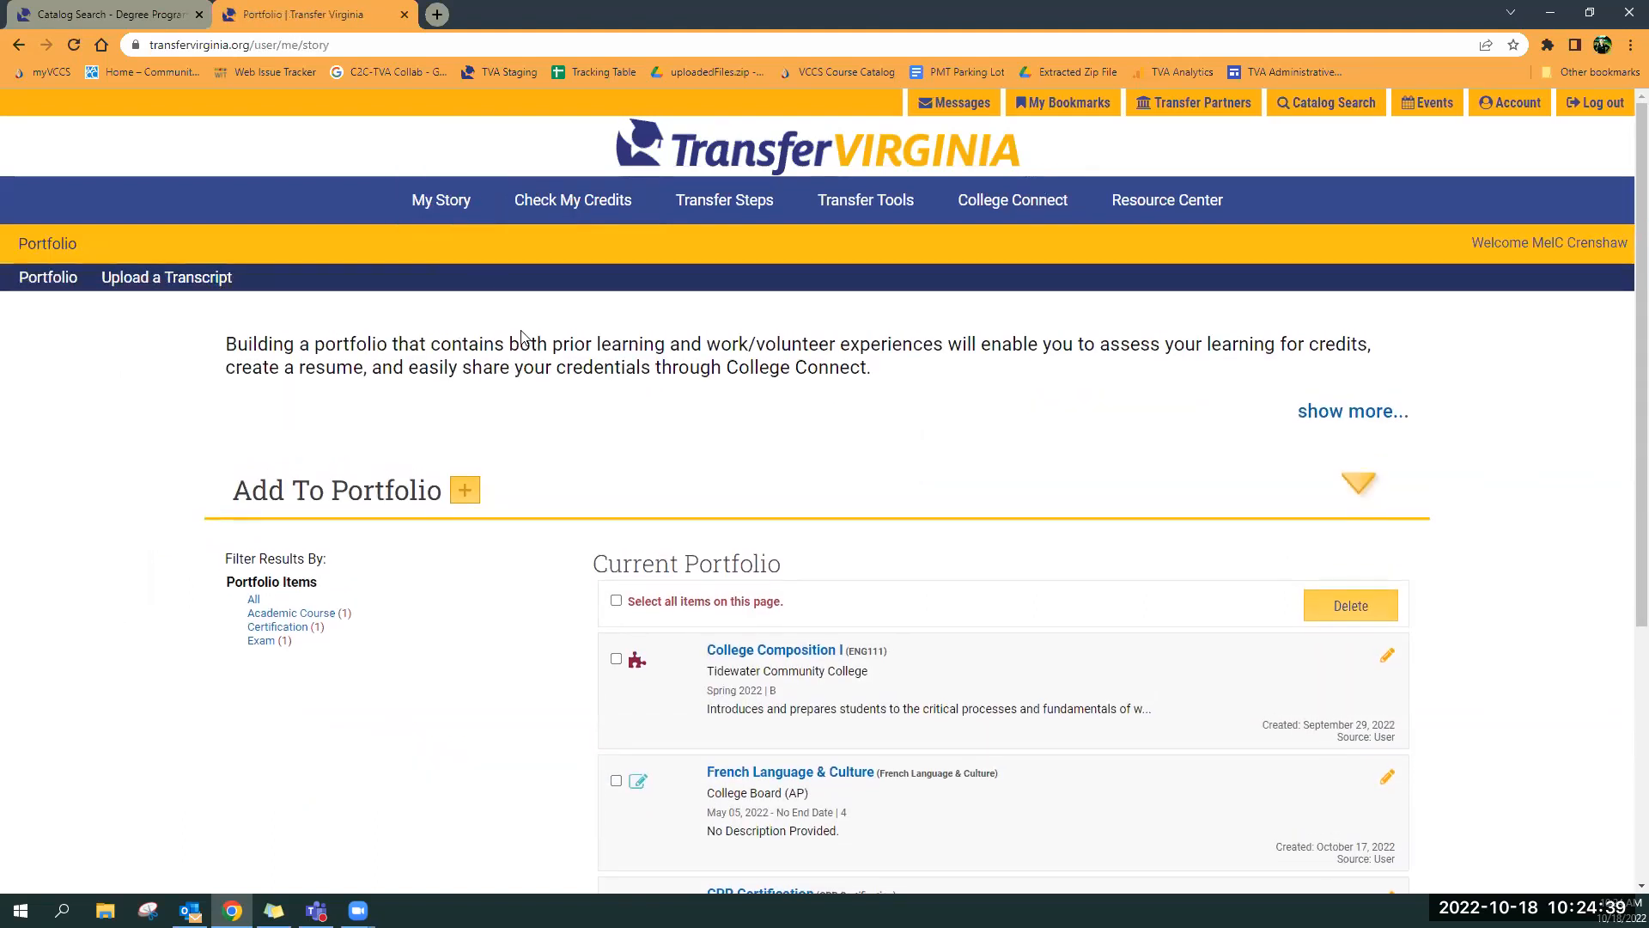
mouse_move(413, 703)
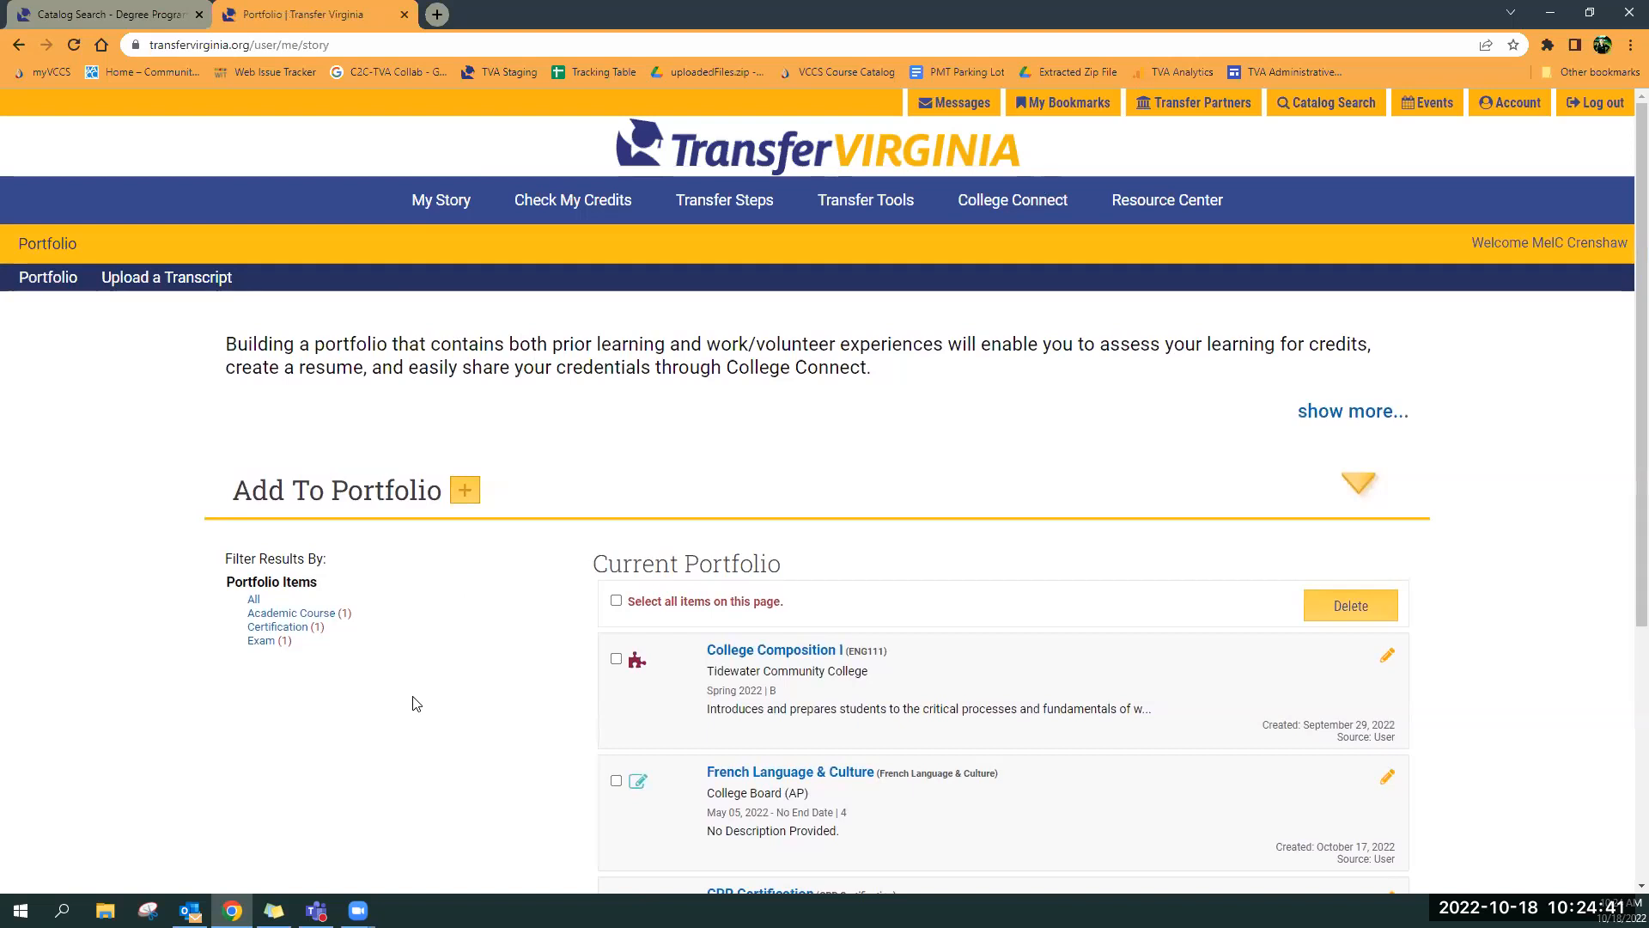
left_click(617, 781)
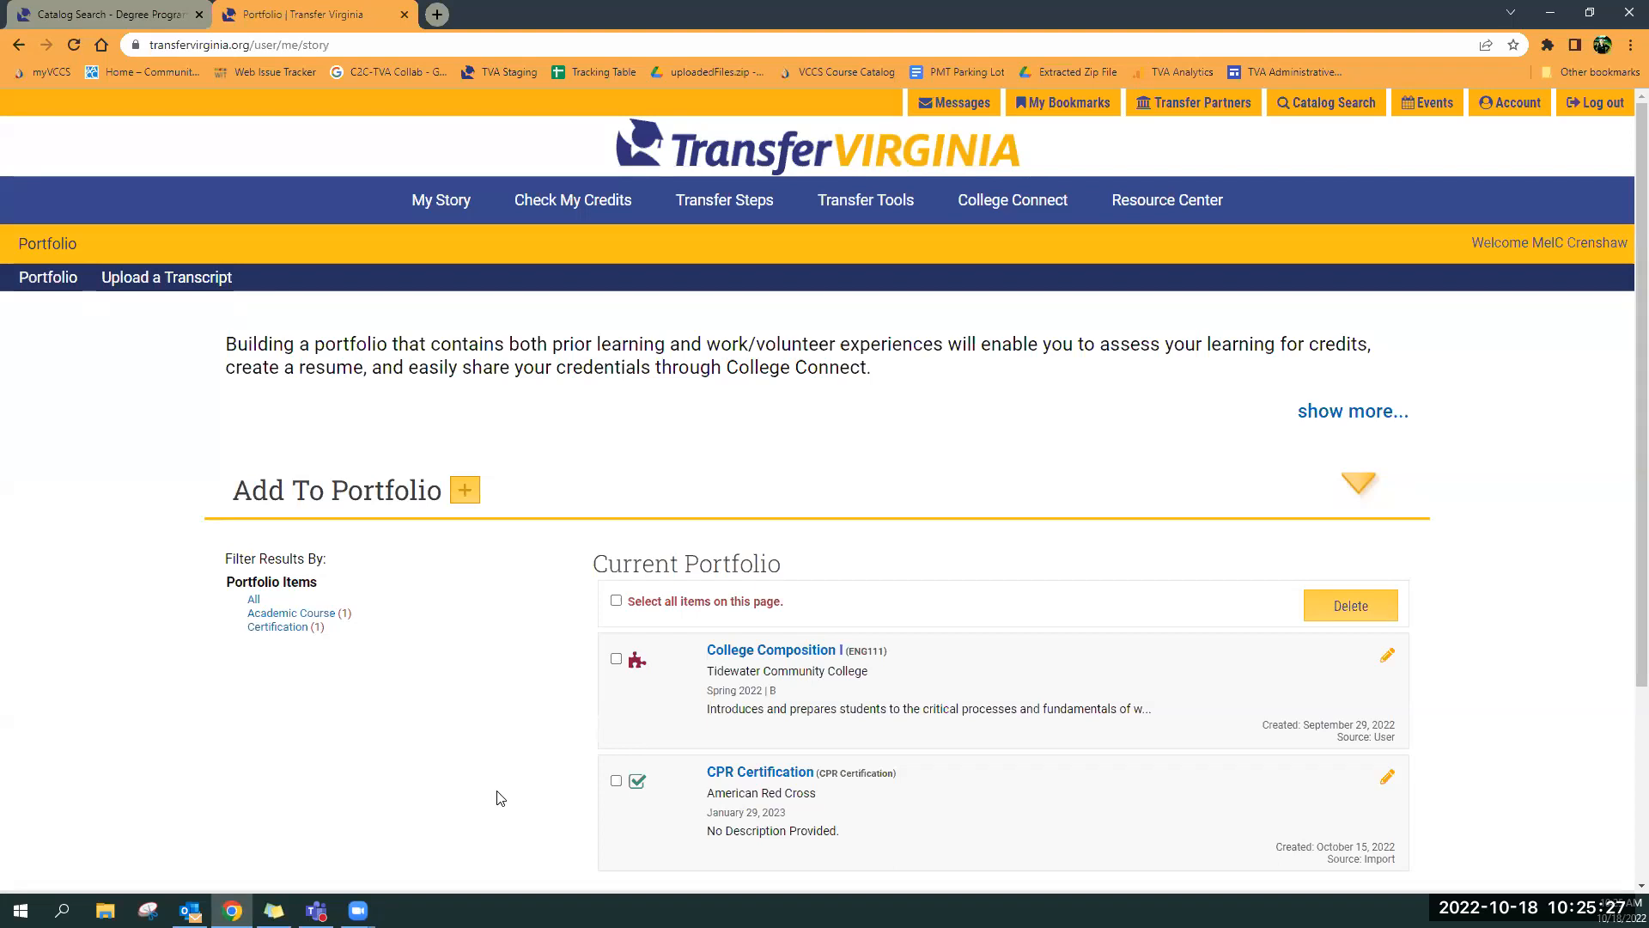
mouse_move(357, 196)
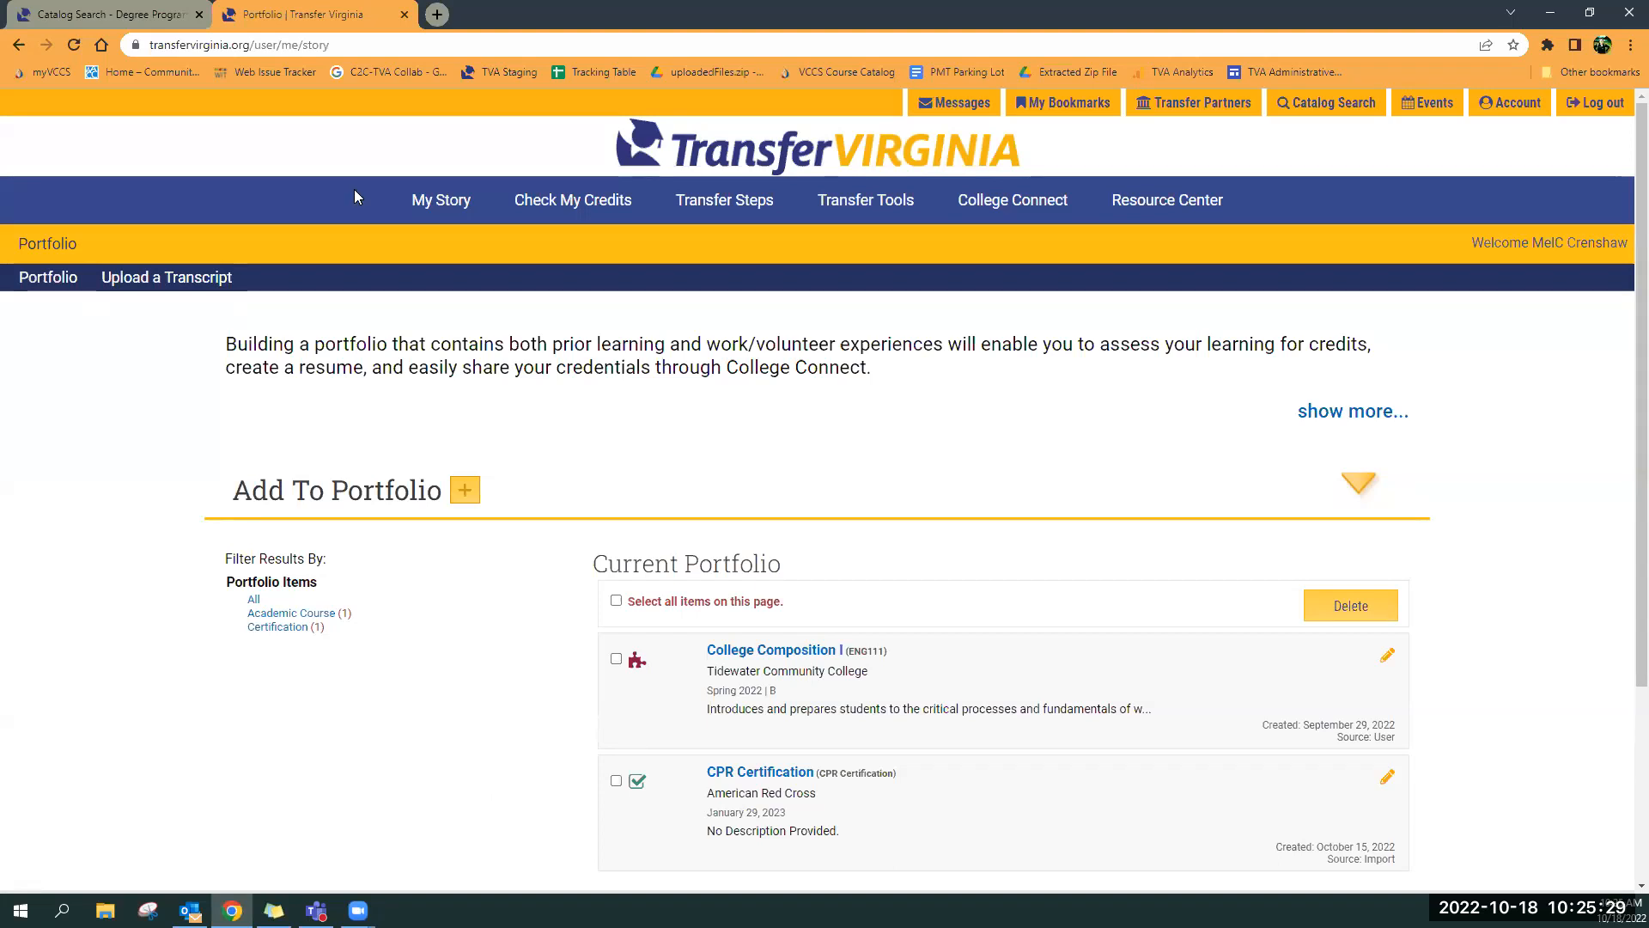
mouse_move(556, 422)
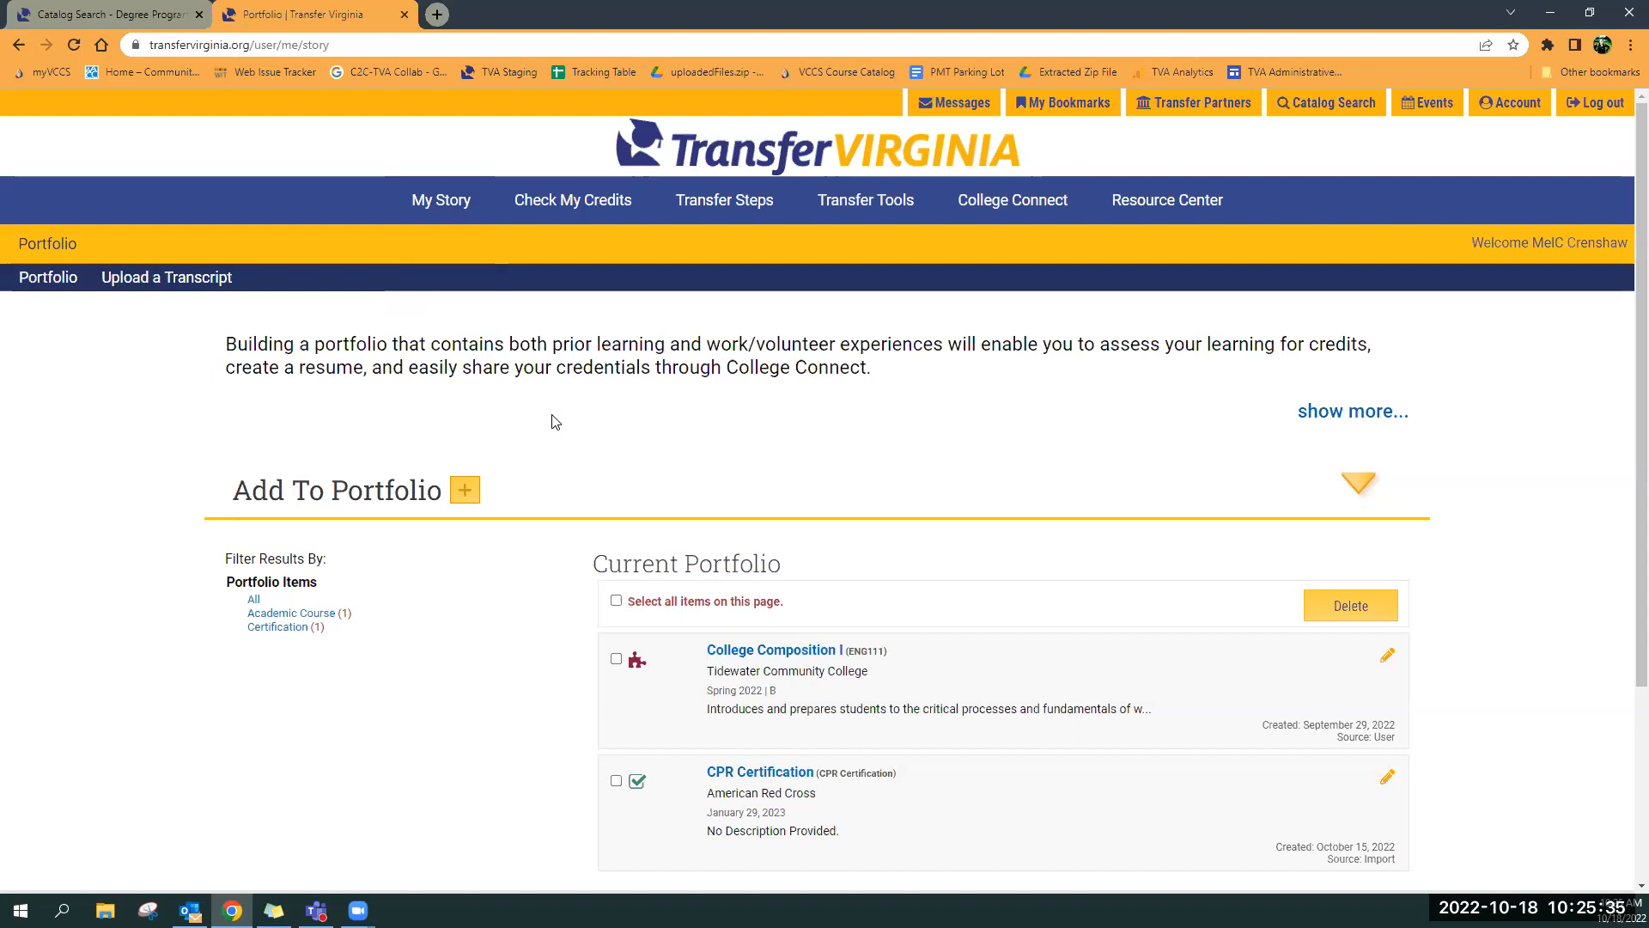
mouse_move(753, 475)
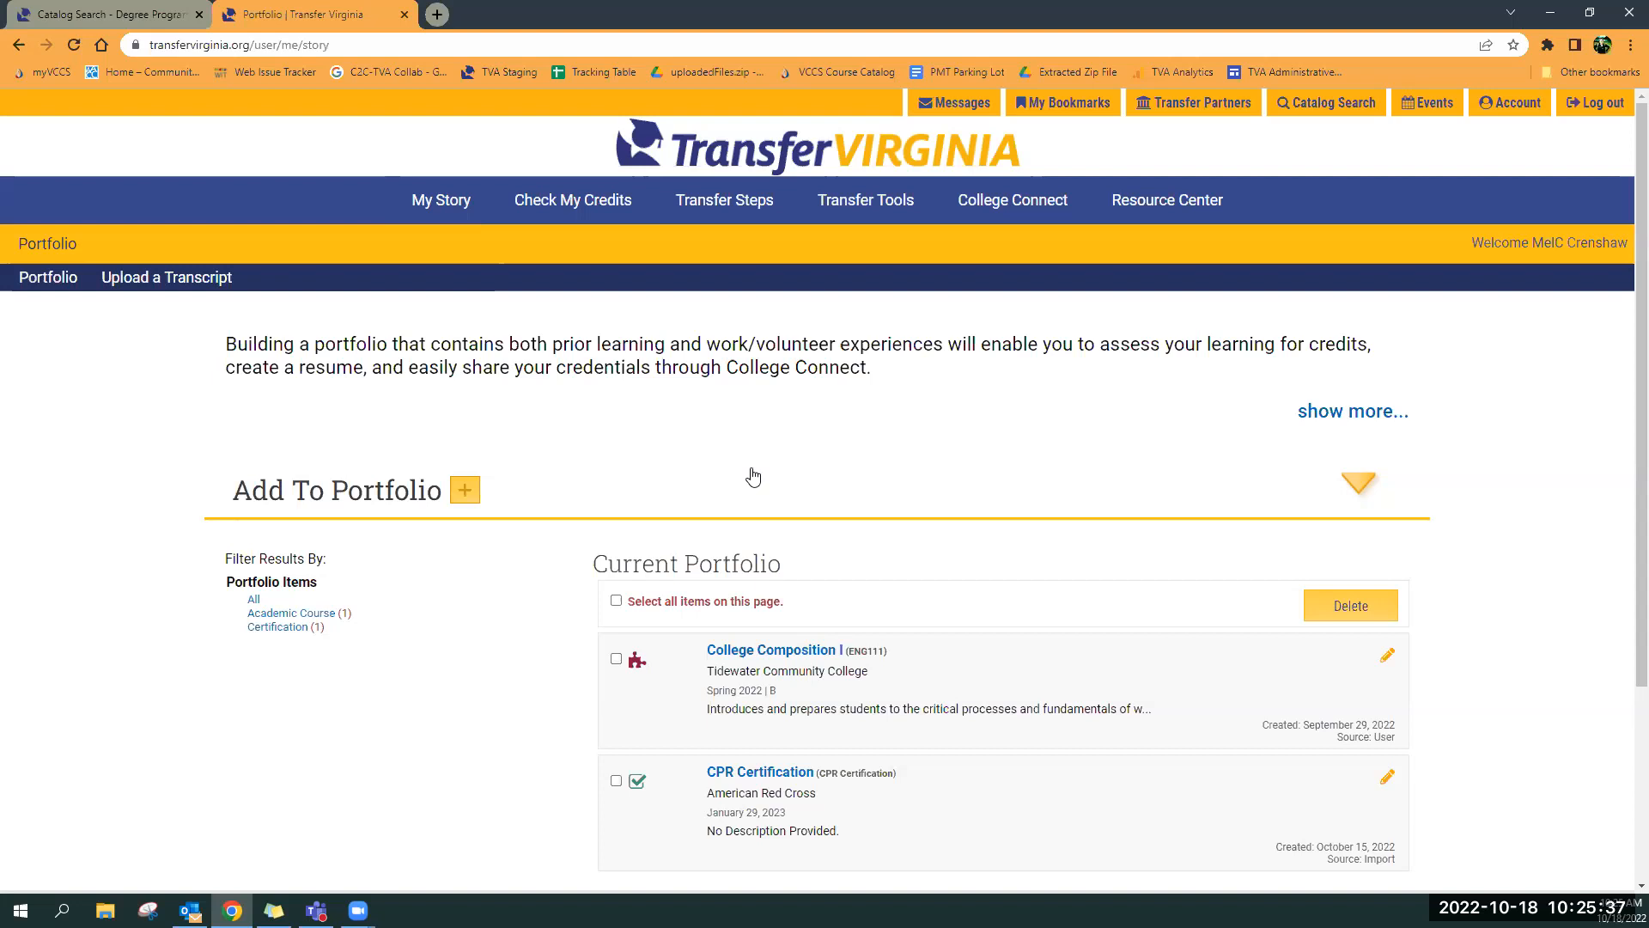
scroll("down", 3)
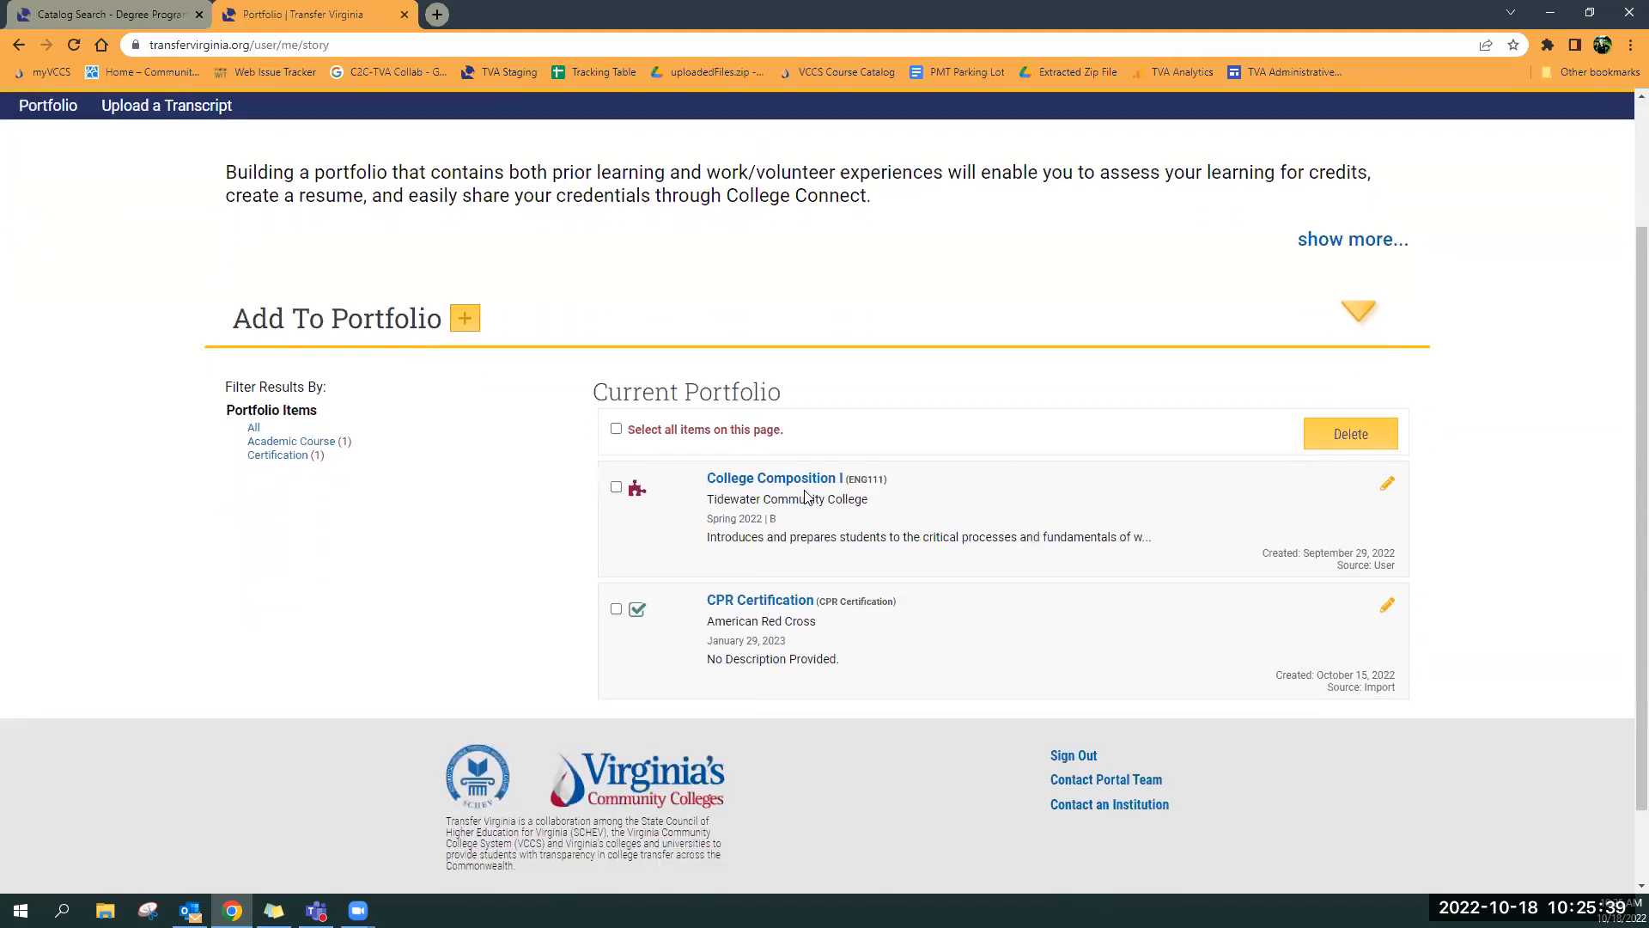
mouse_move(676, 533)
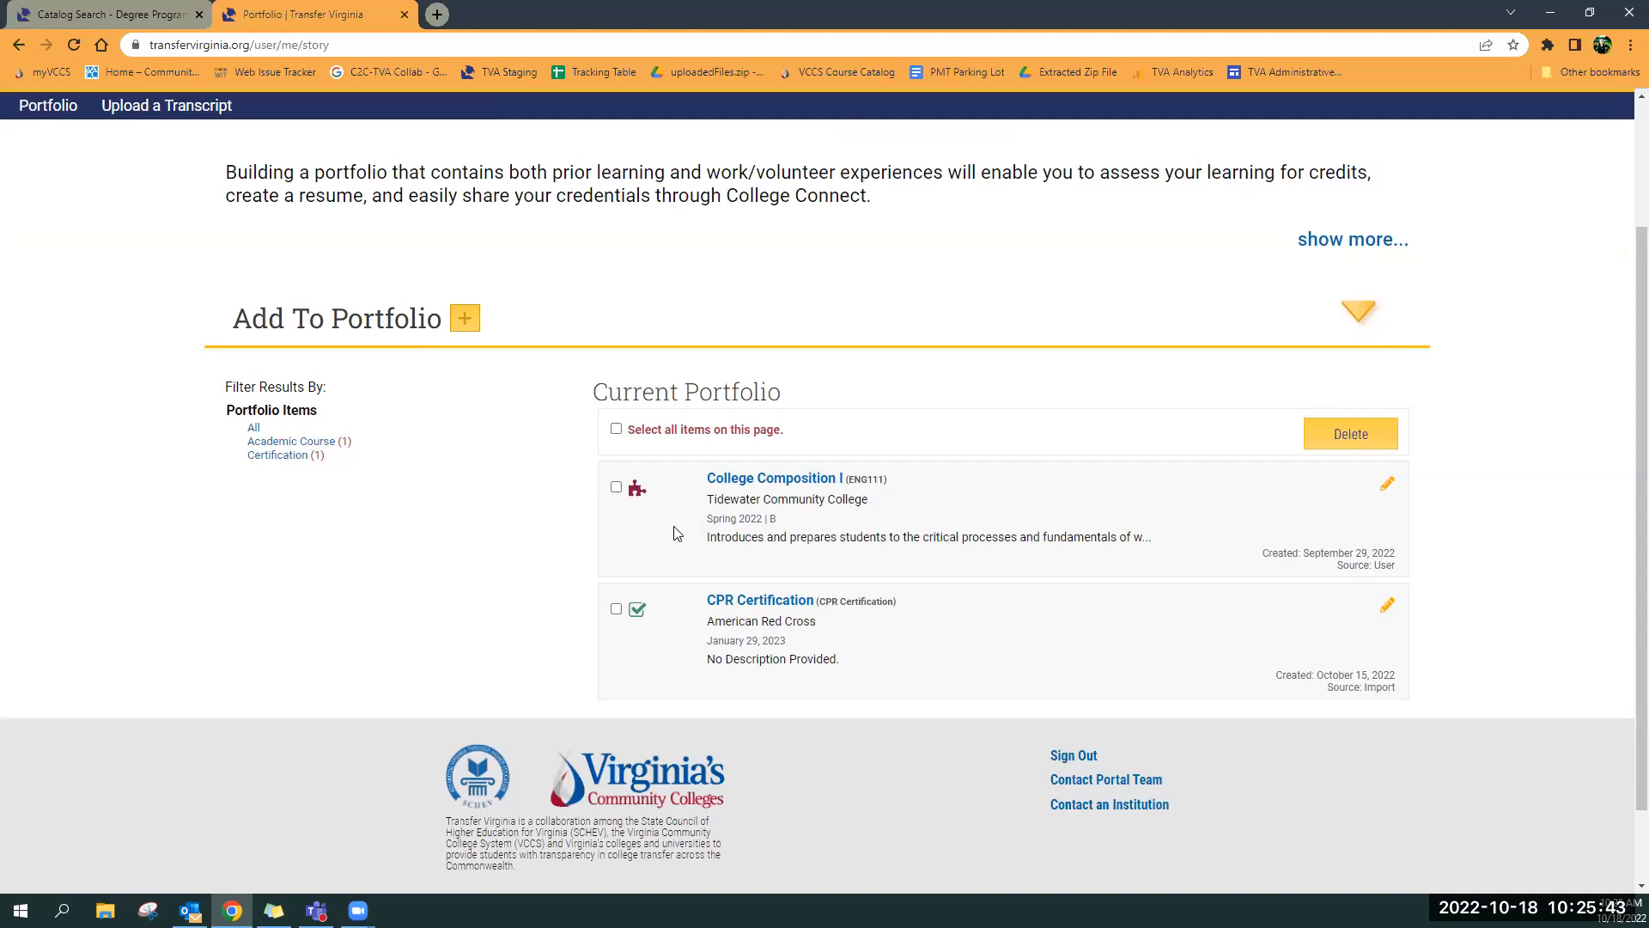
mouse_move(727, 638)
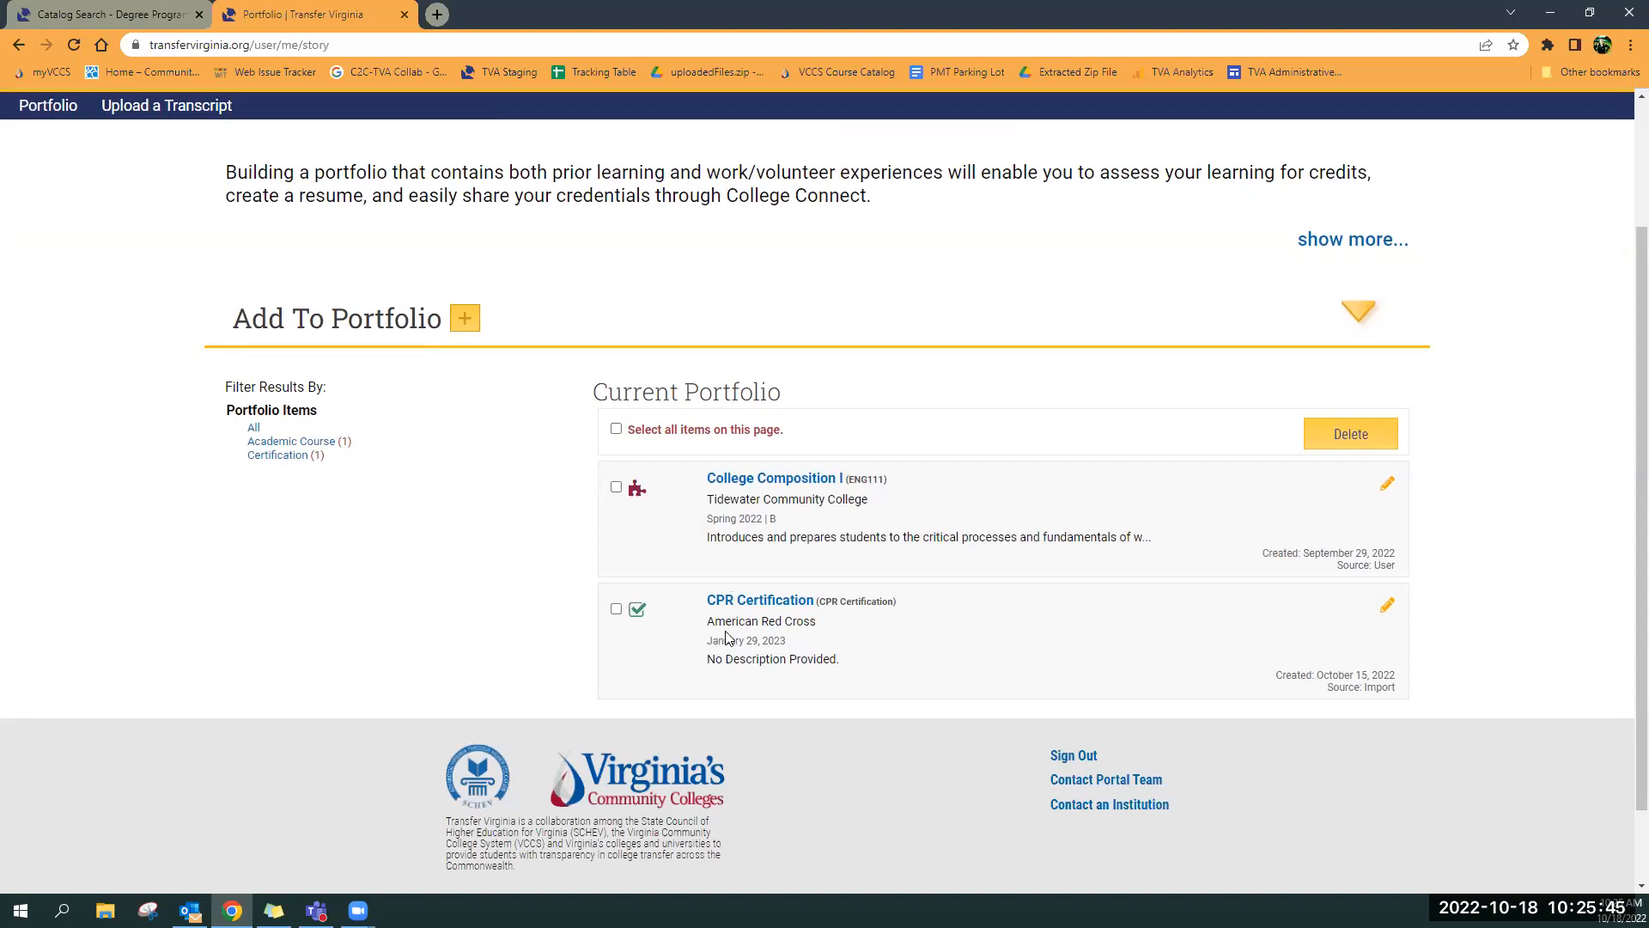
mouse_move(237, 568)
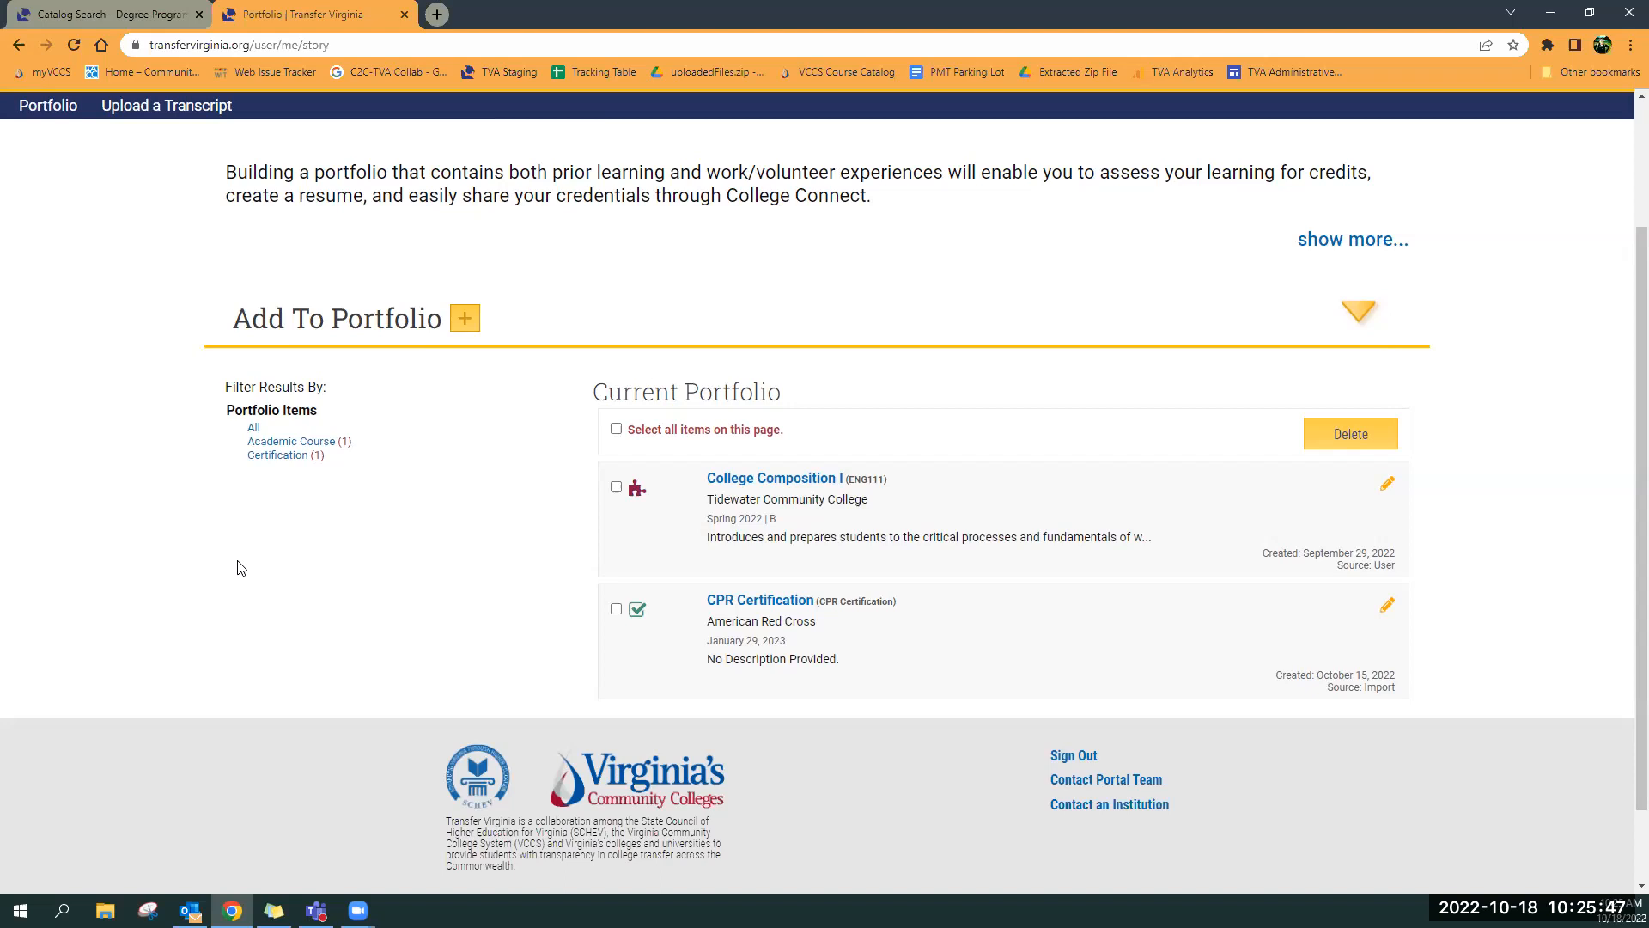
mouse_move(723, 849)
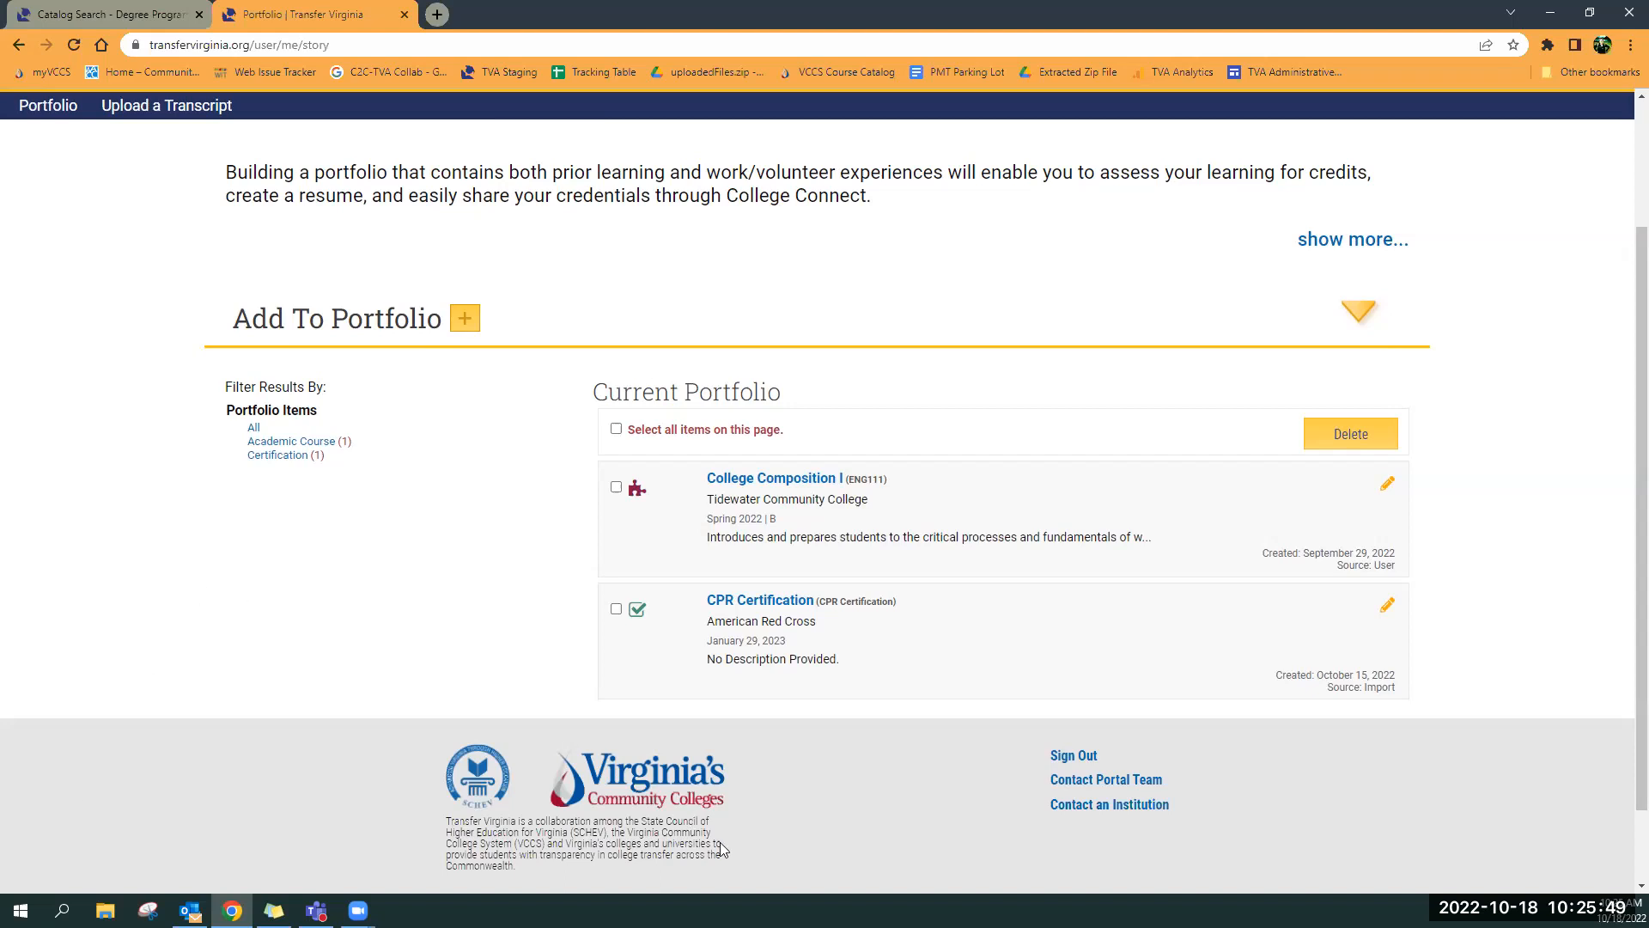
mouse_move(685, 876)
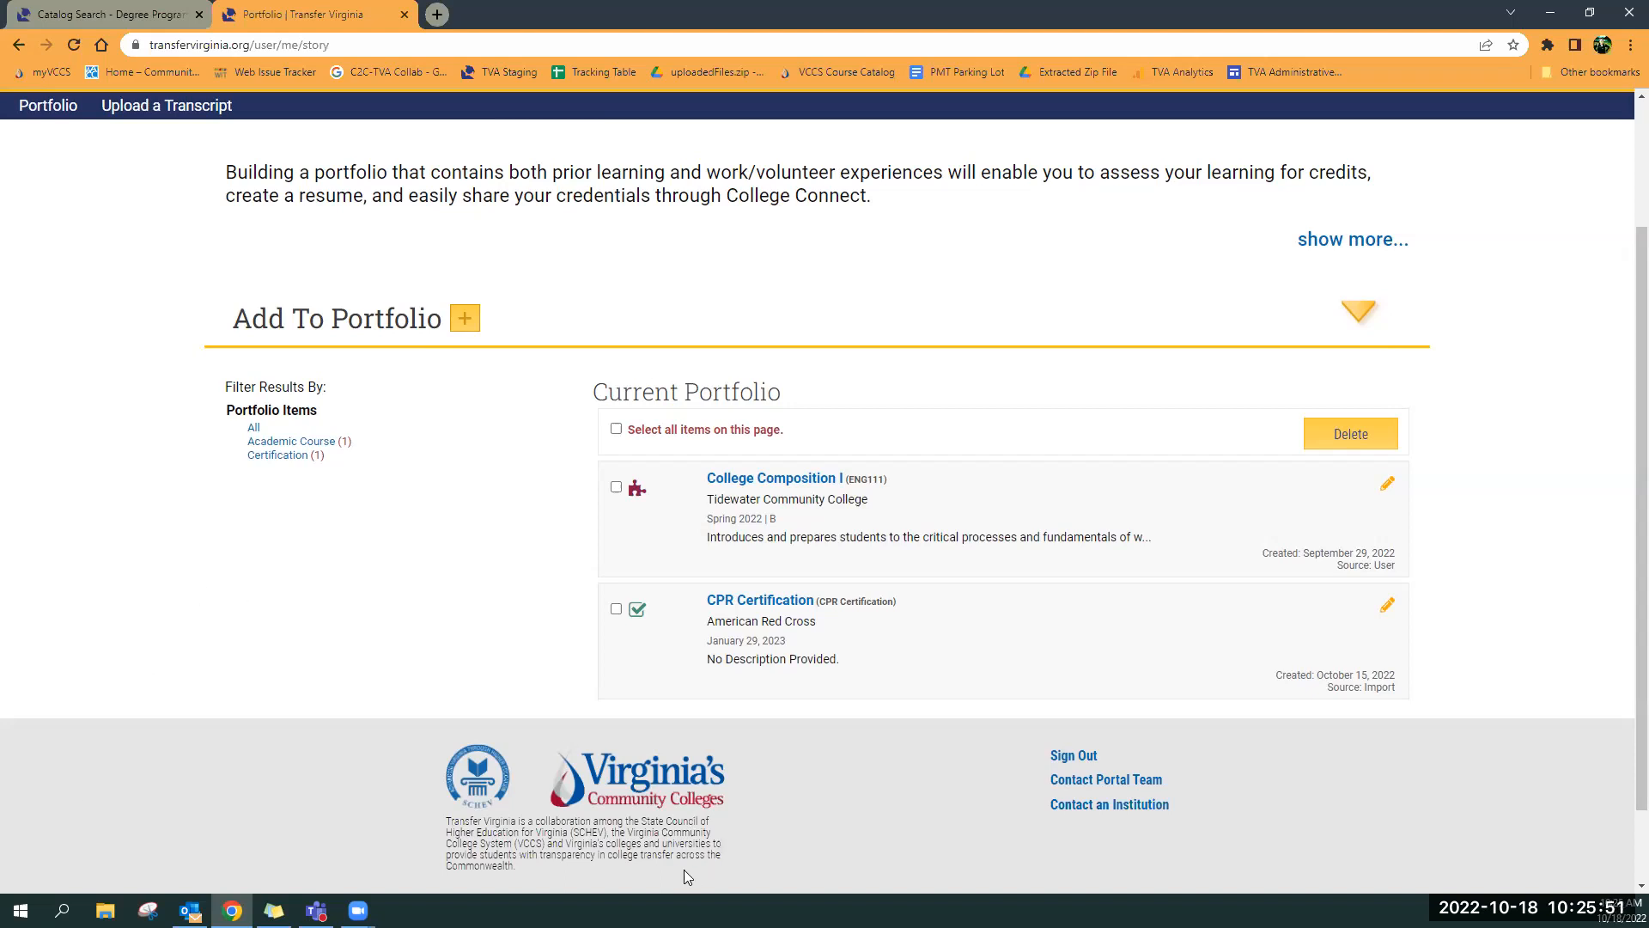
mouse_move(636, 867)
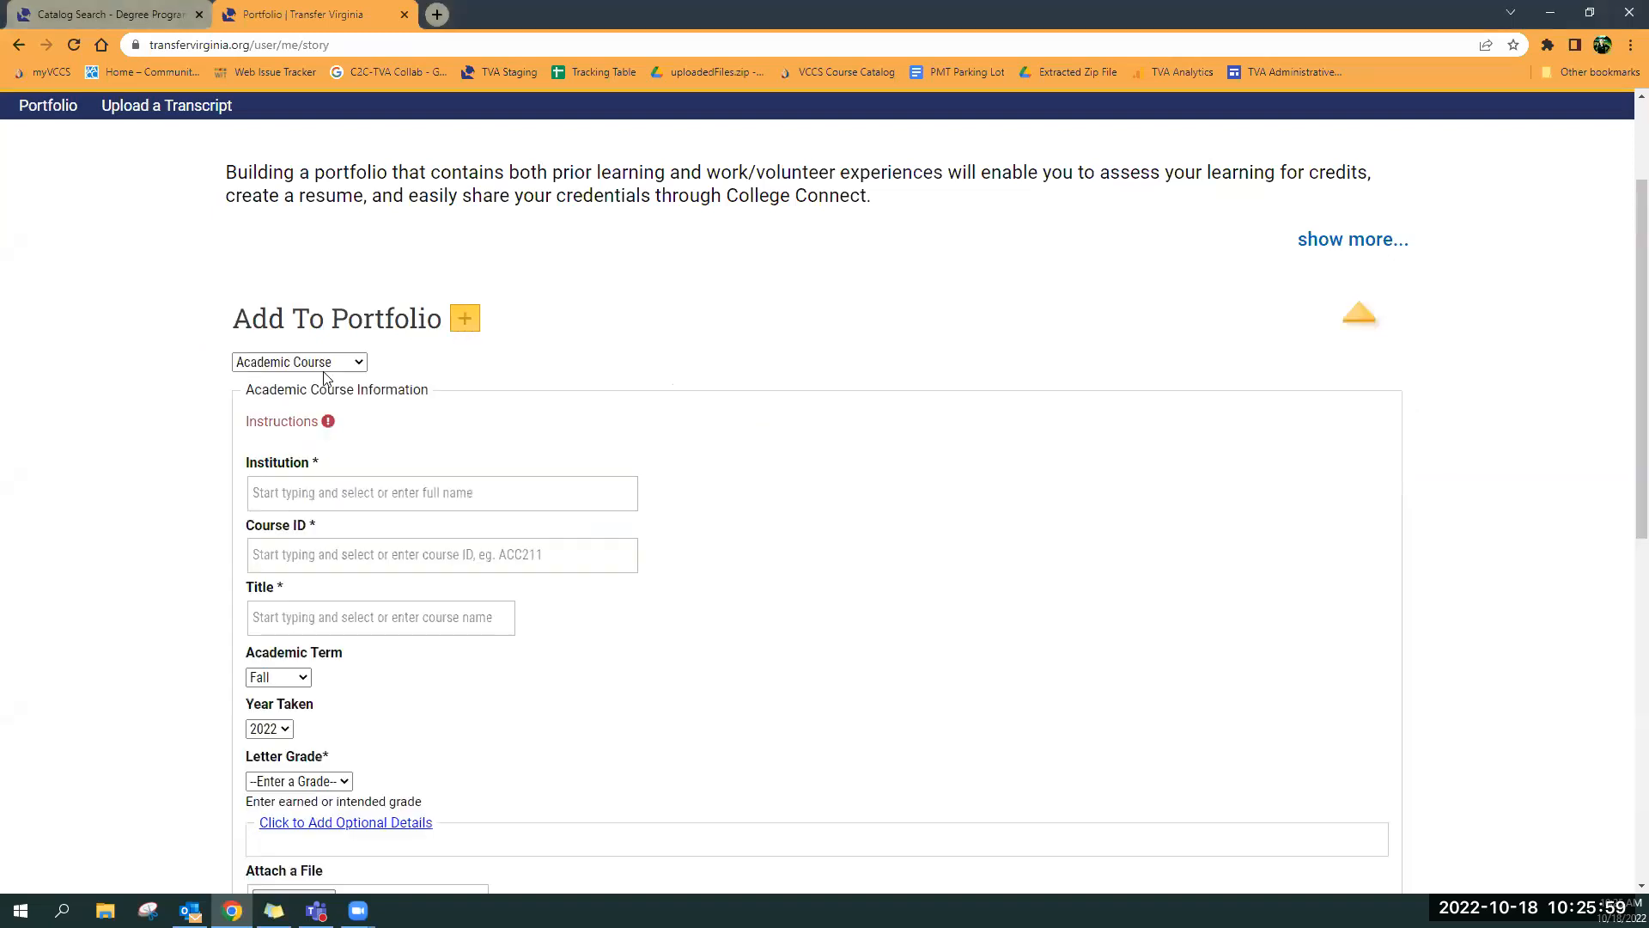
Submit an Exam item: College Board (AP), French Language & Culture, dated 2022-05-05, result 4
left_click(299, 361)
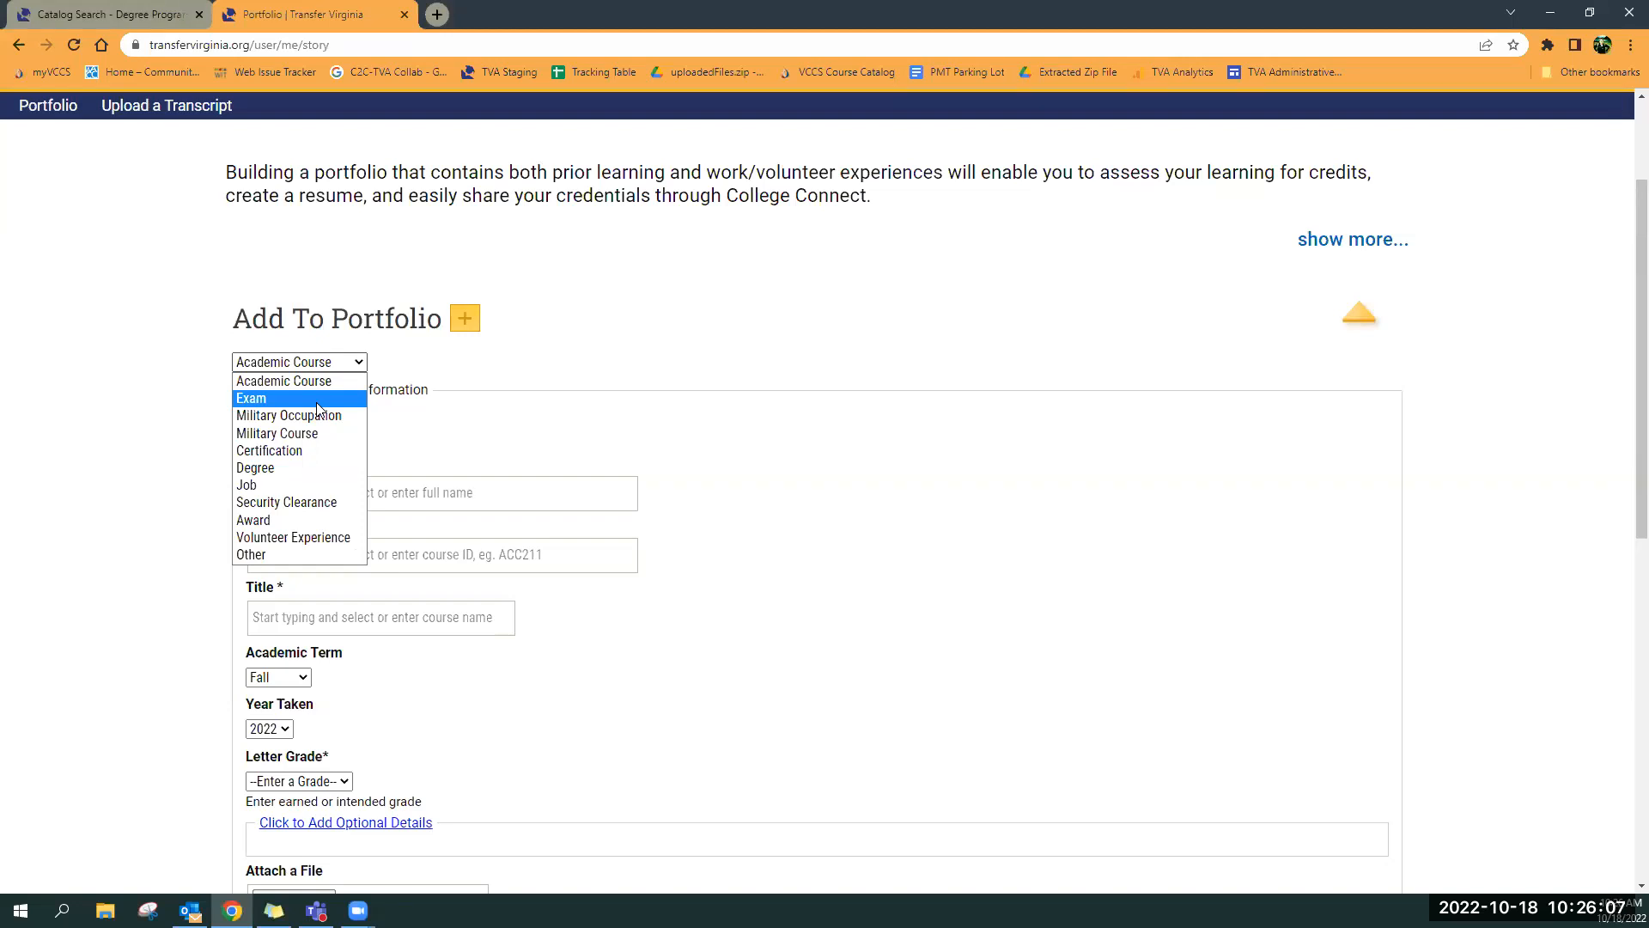
mouse_move(310, 520)
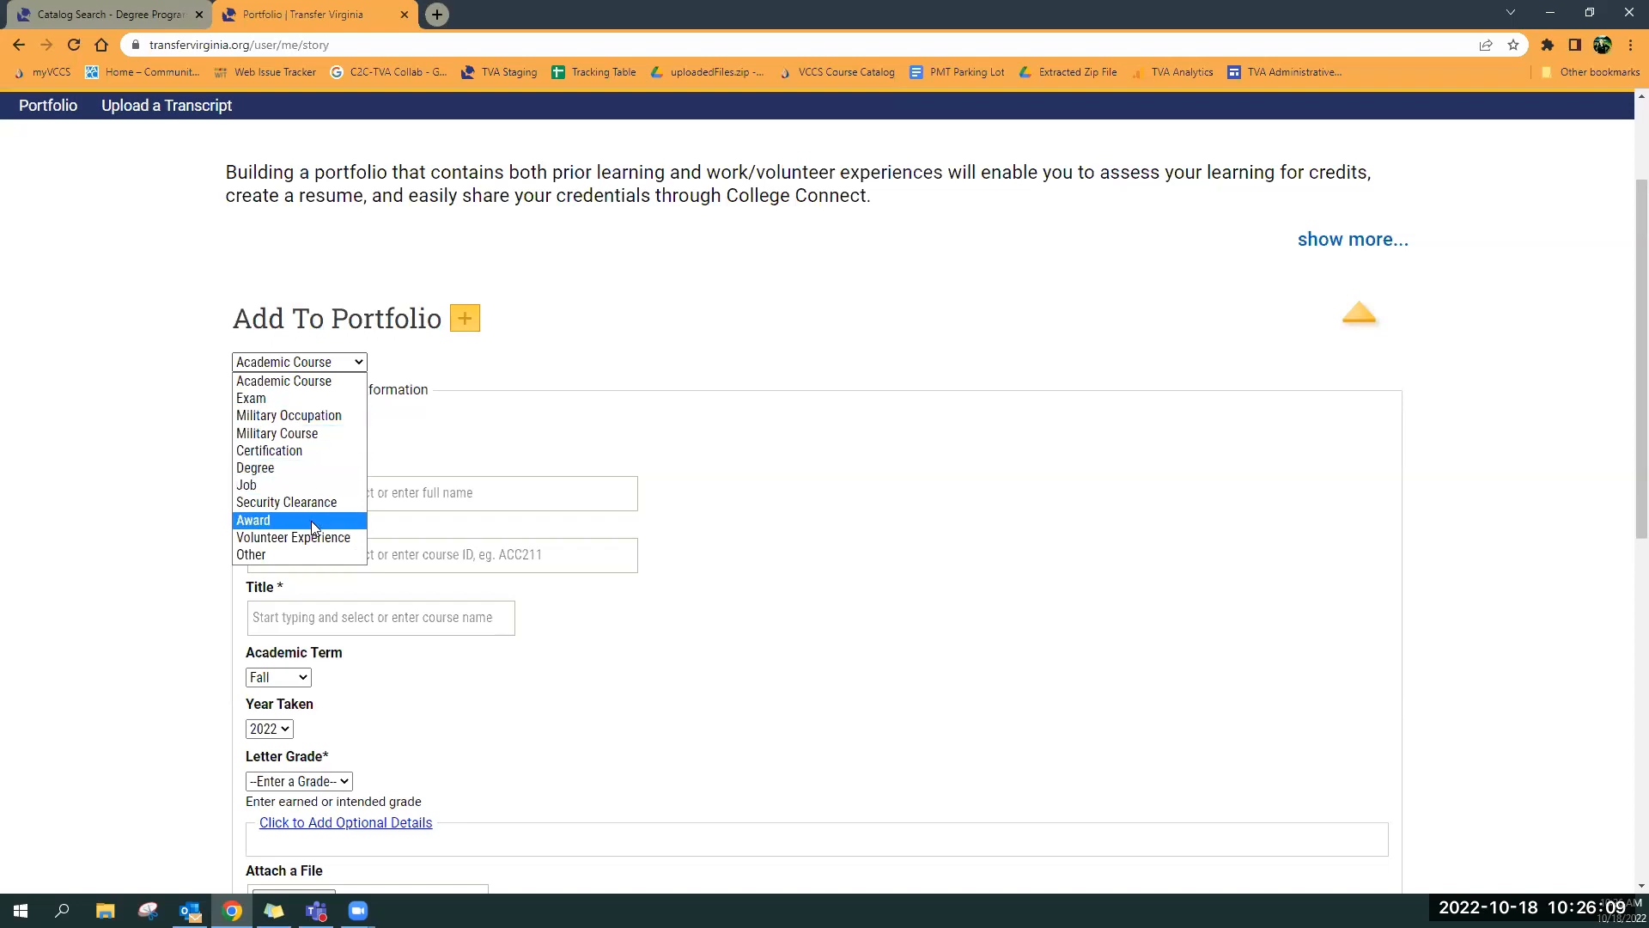
mouse_move(329, 540)
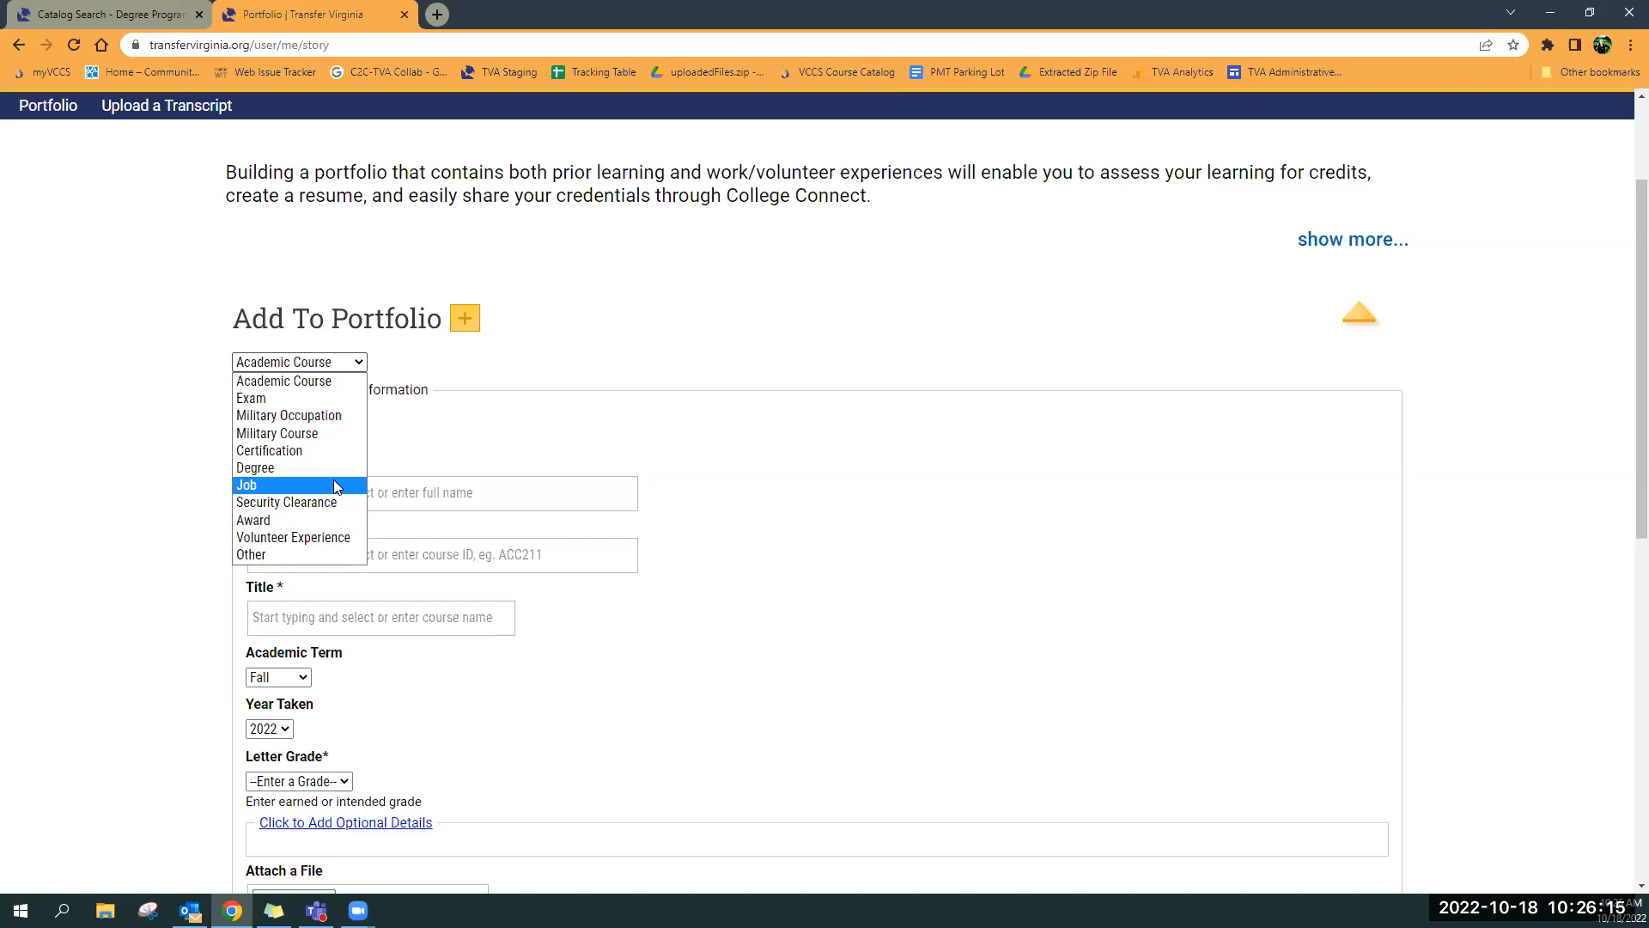
mouse_move(299, 398)
type("a")
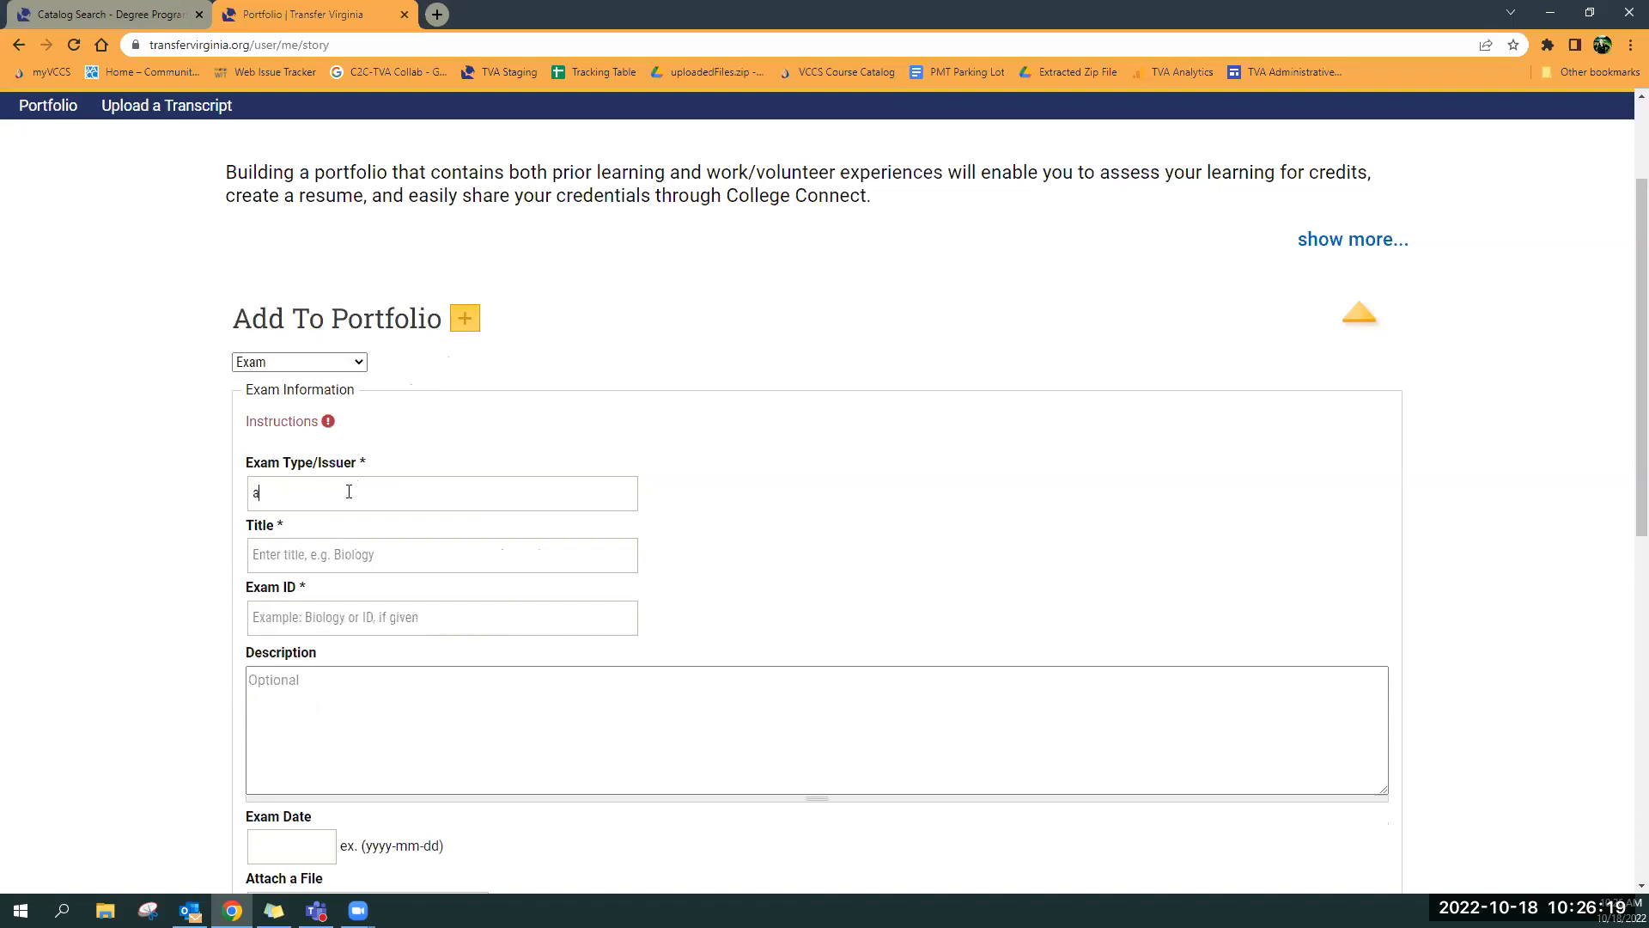
type("College Board (AP)")
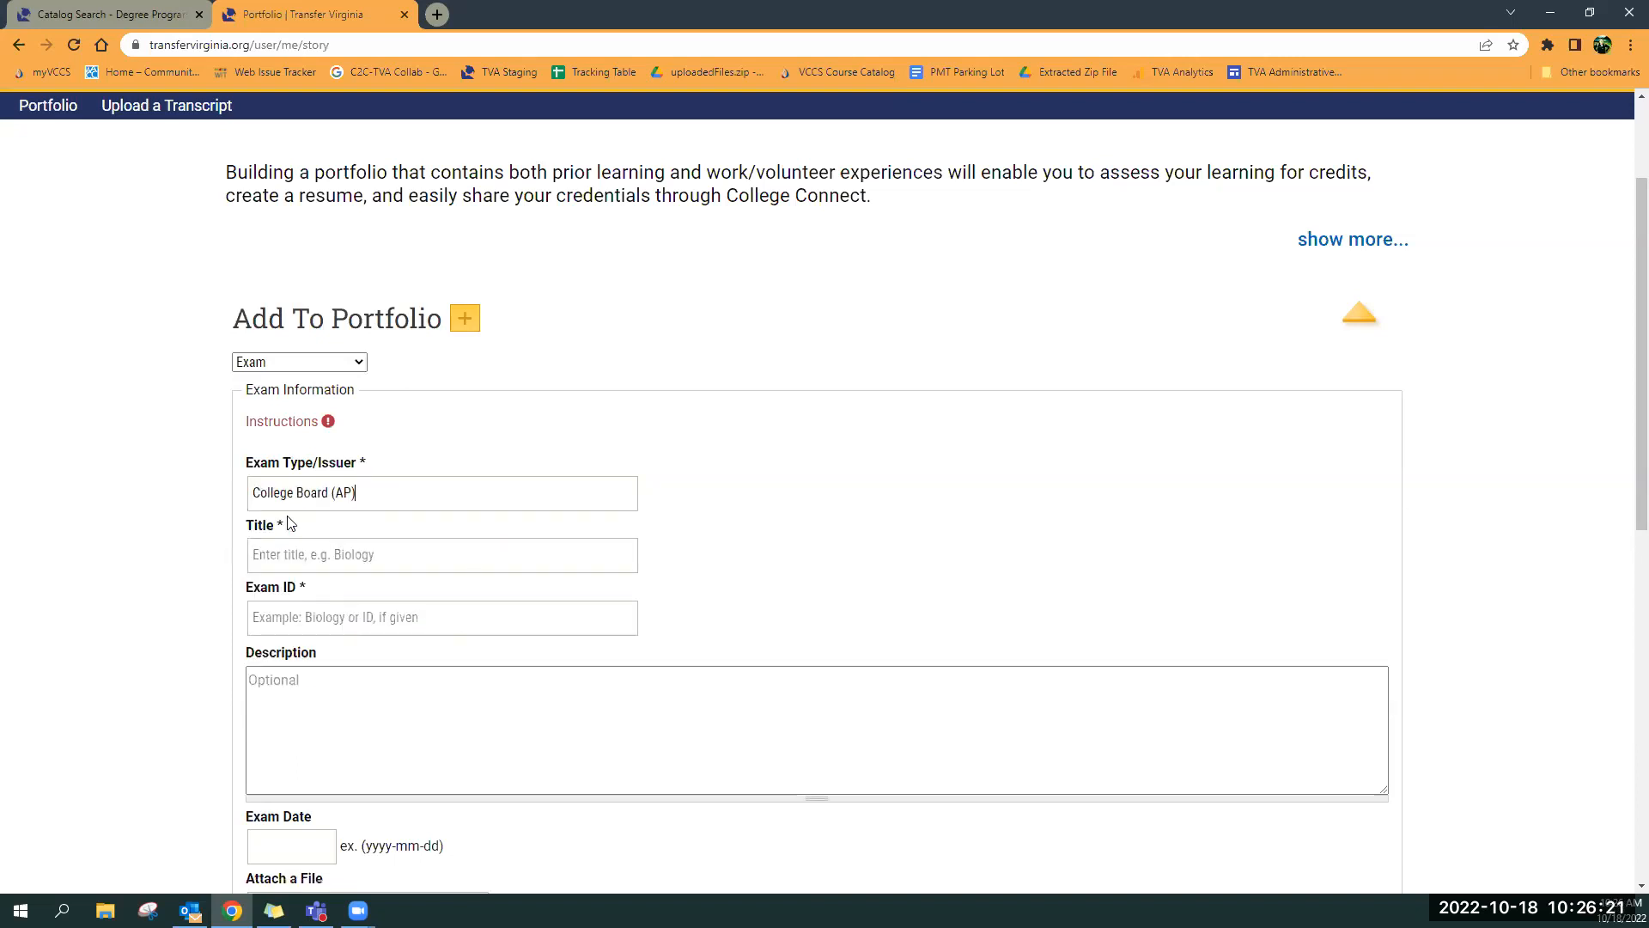
type("French")
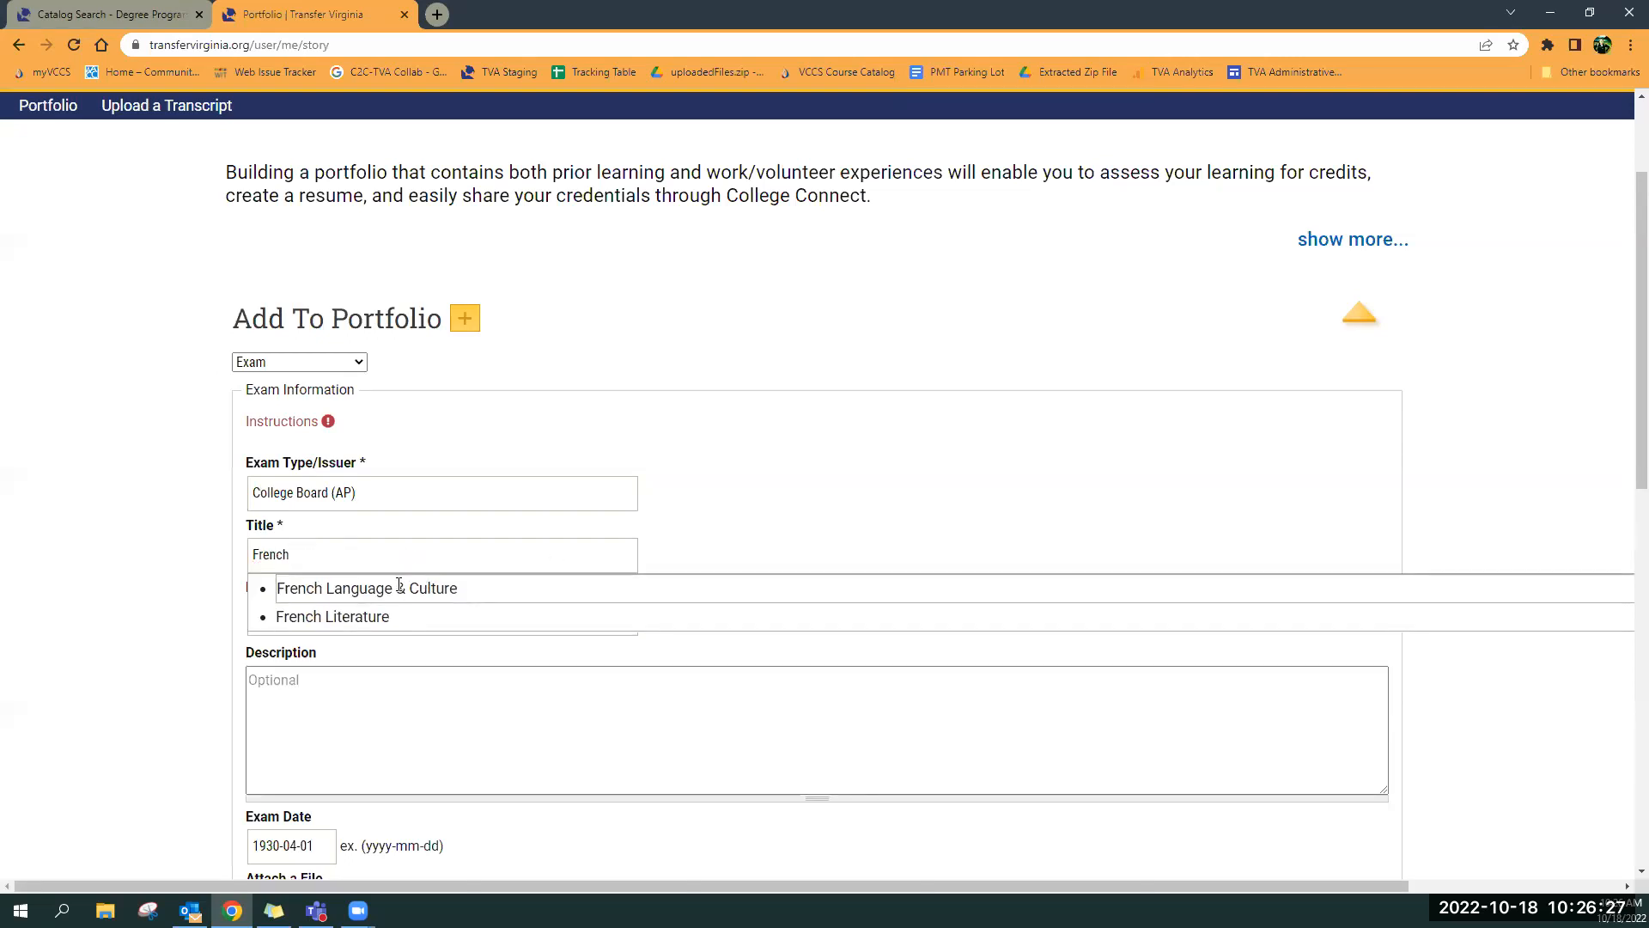
left_click(366, 587)
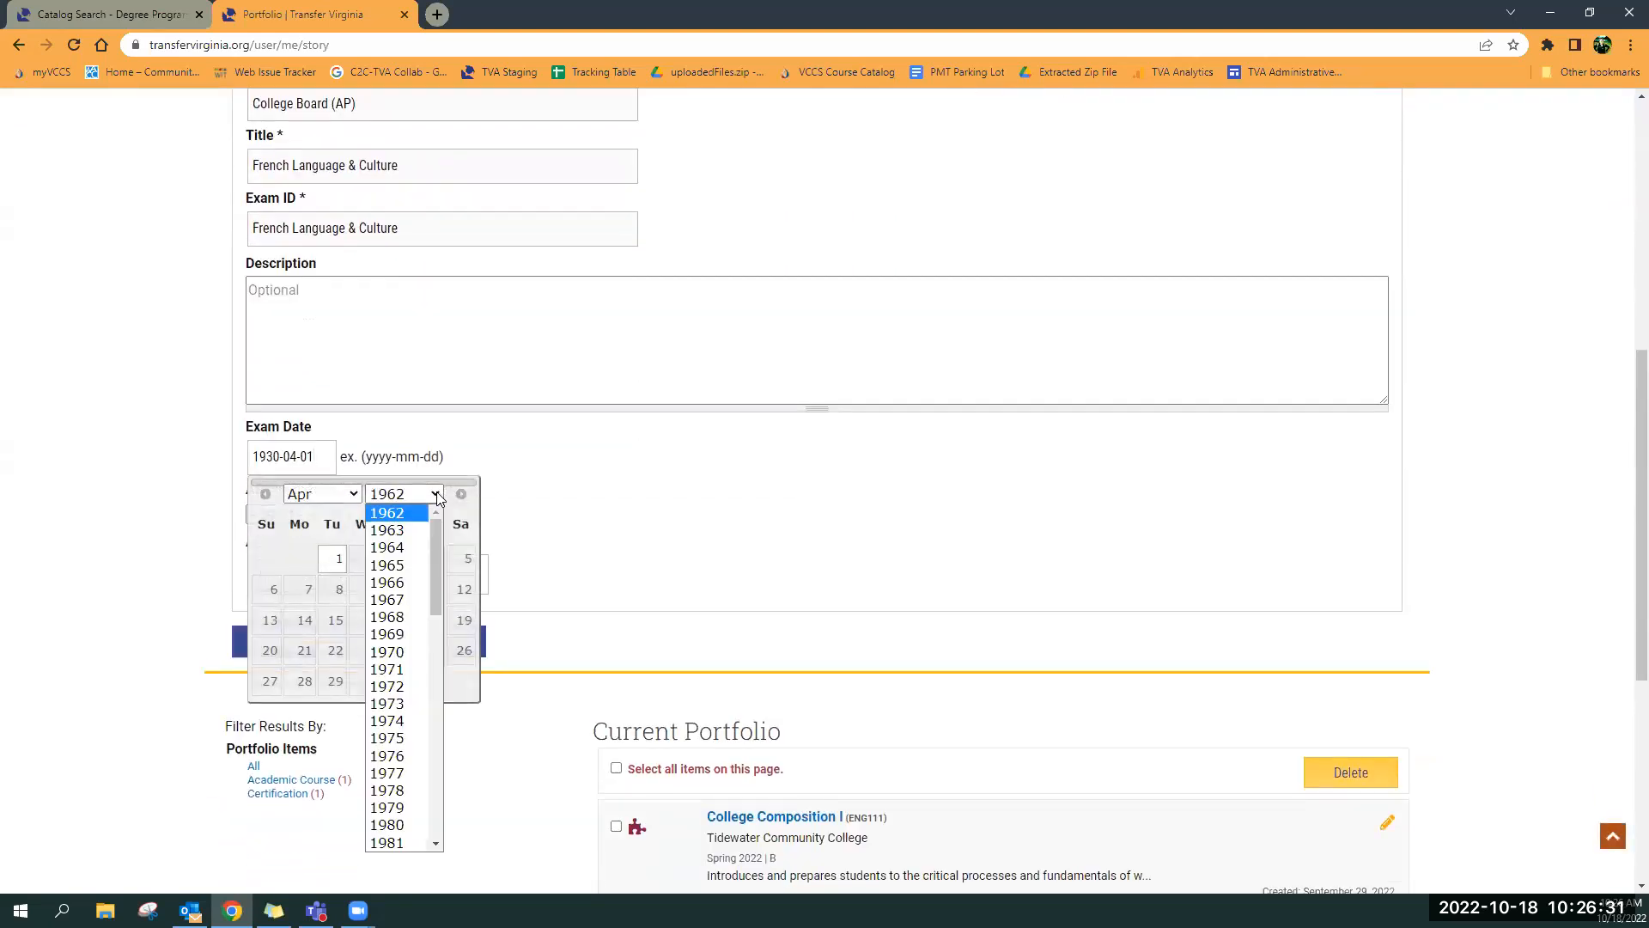
scroll("down", 3)
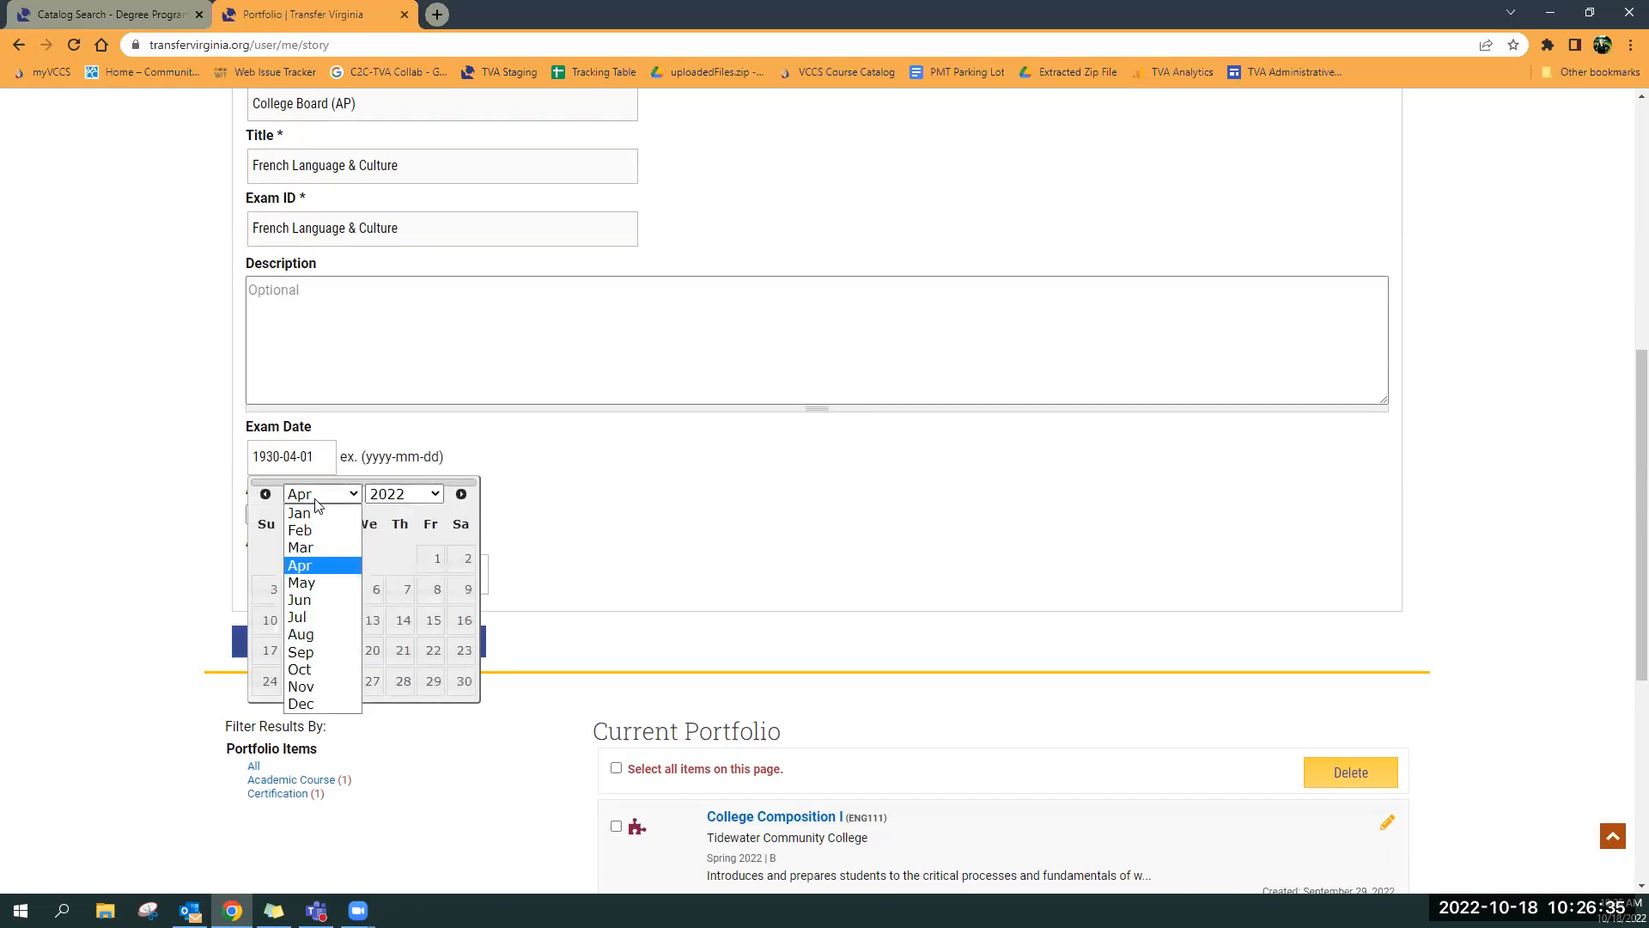
left_click(300, 583)
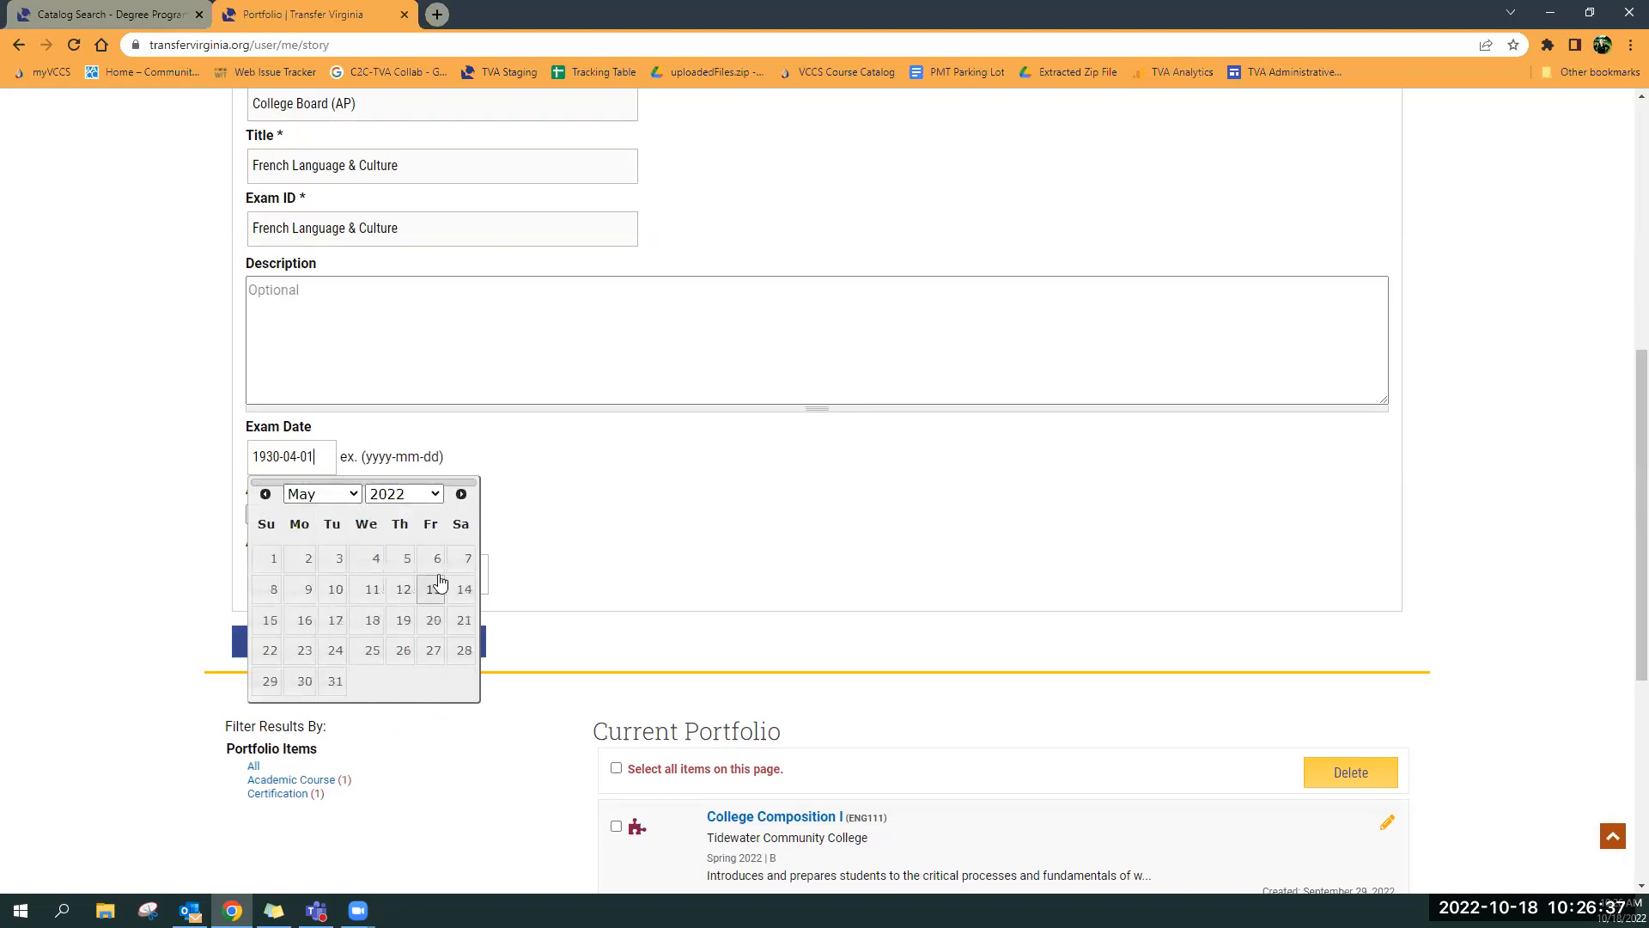
left_click(406, 557)
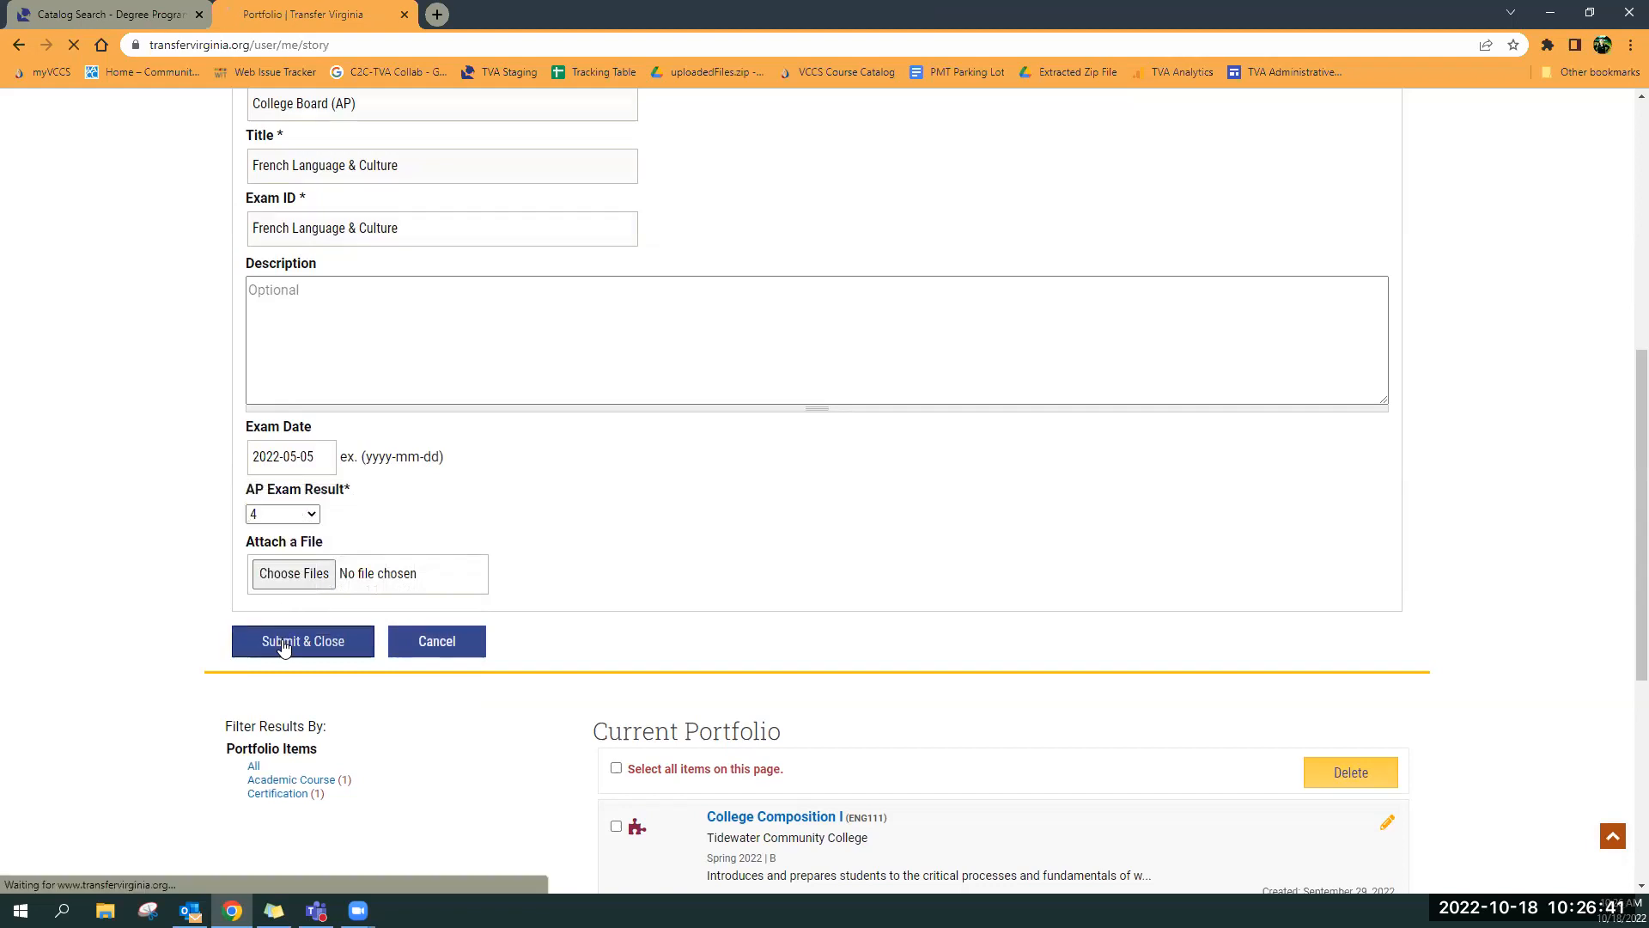
left_click(304, 641)
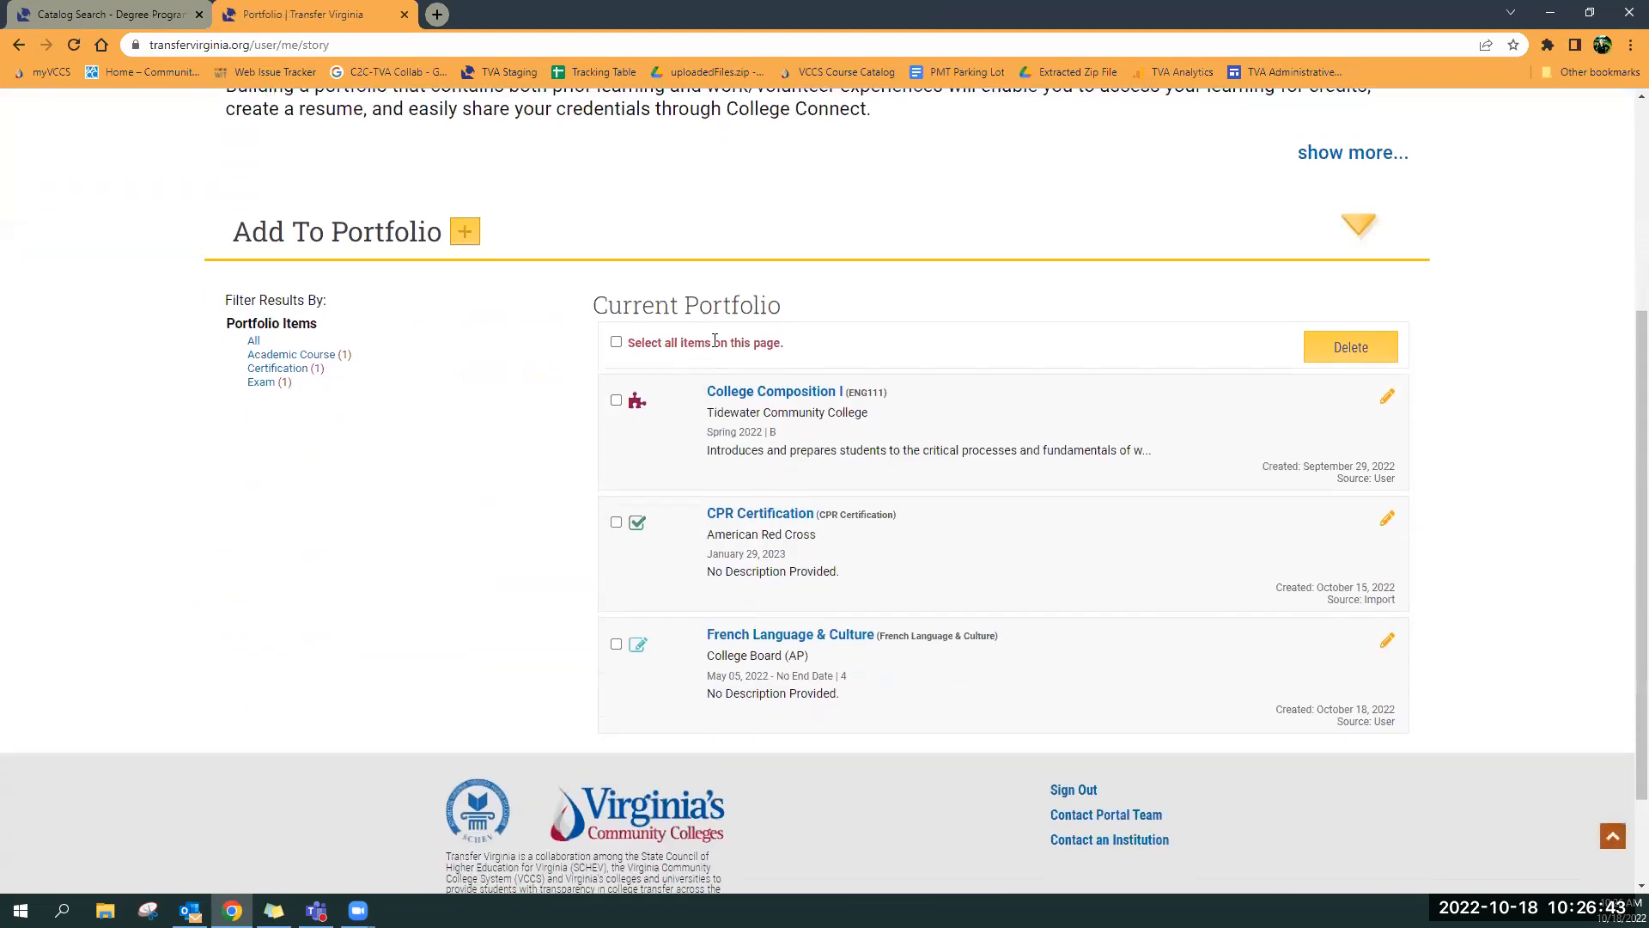
mouse_move(486, 657)
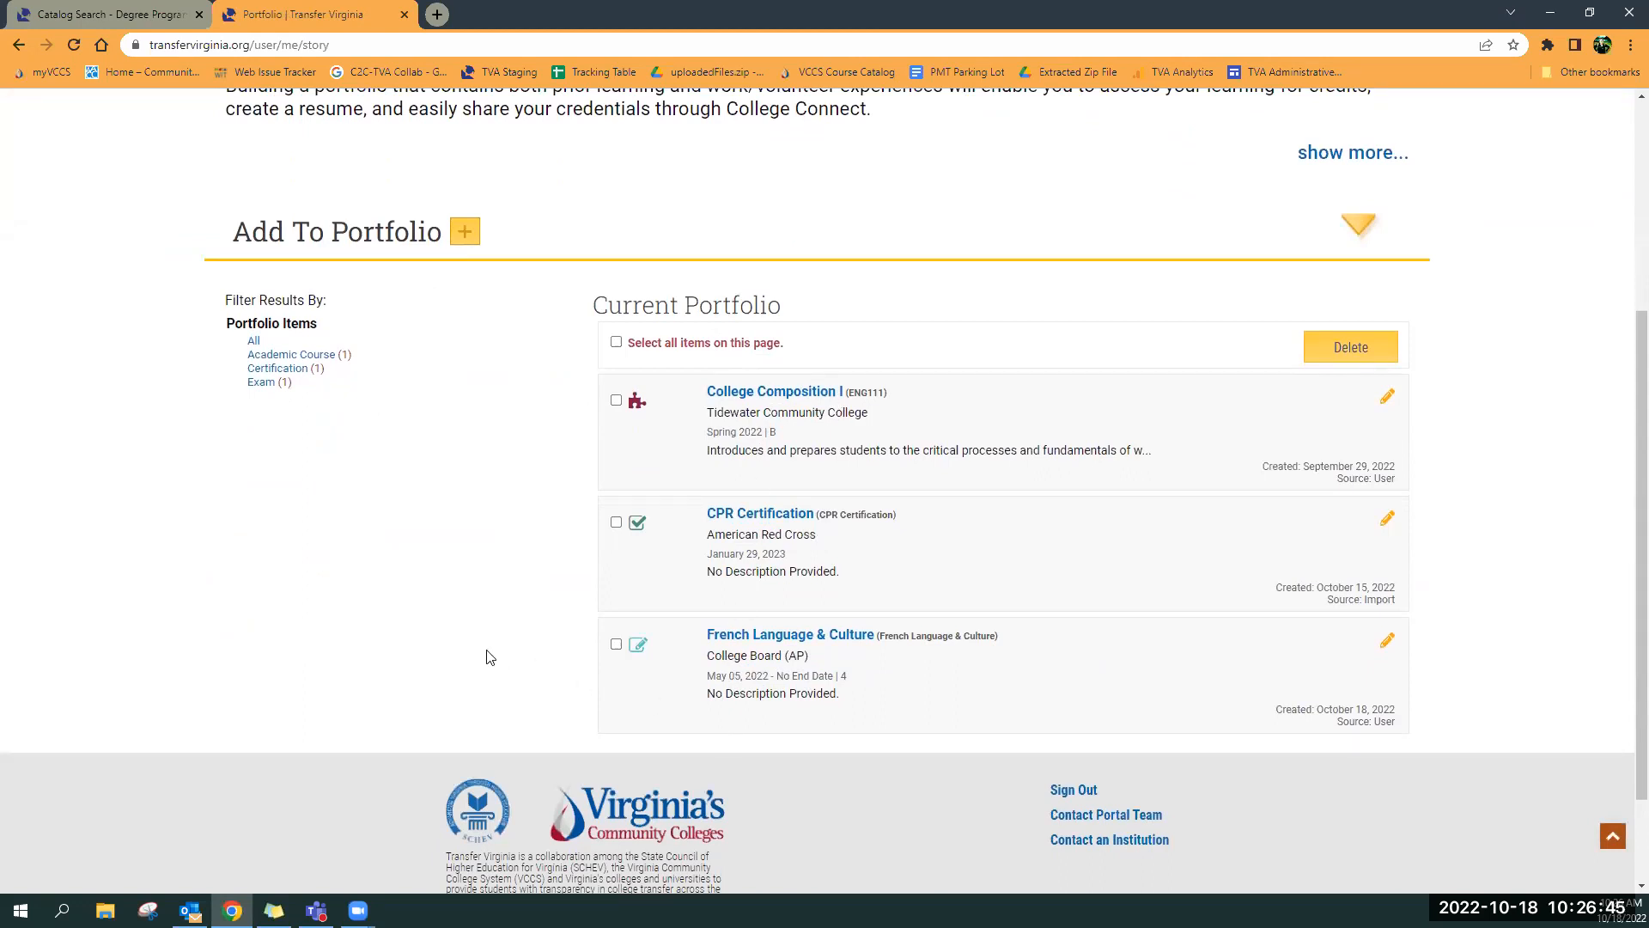
mouse_move(350, 641)
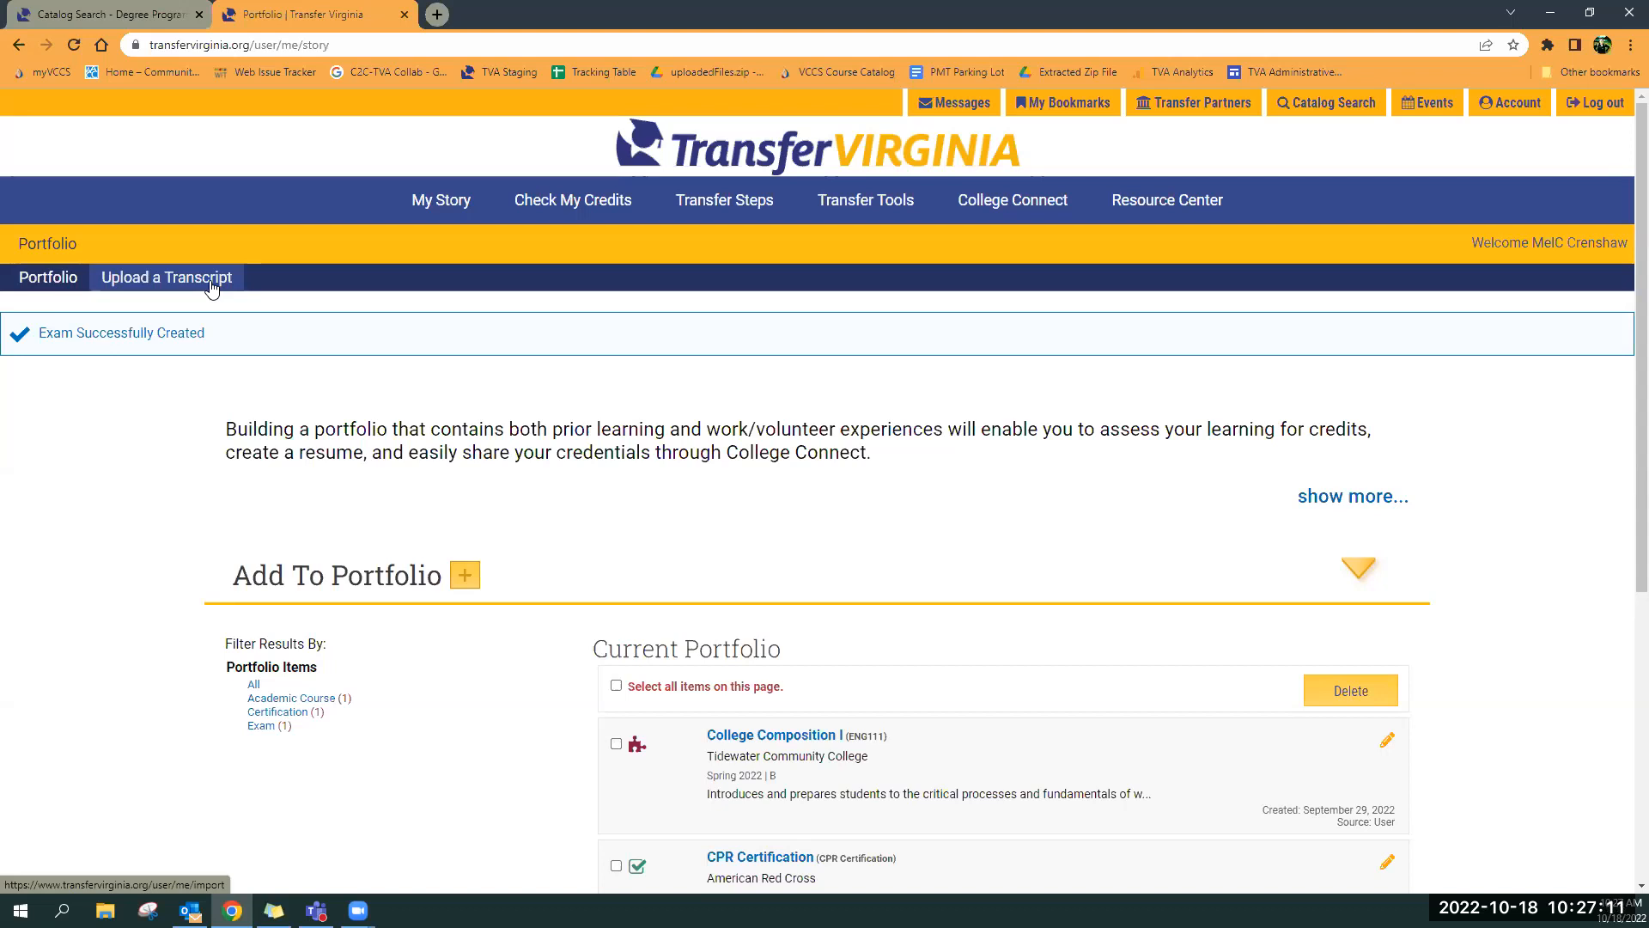
mouse_move(627, 402)
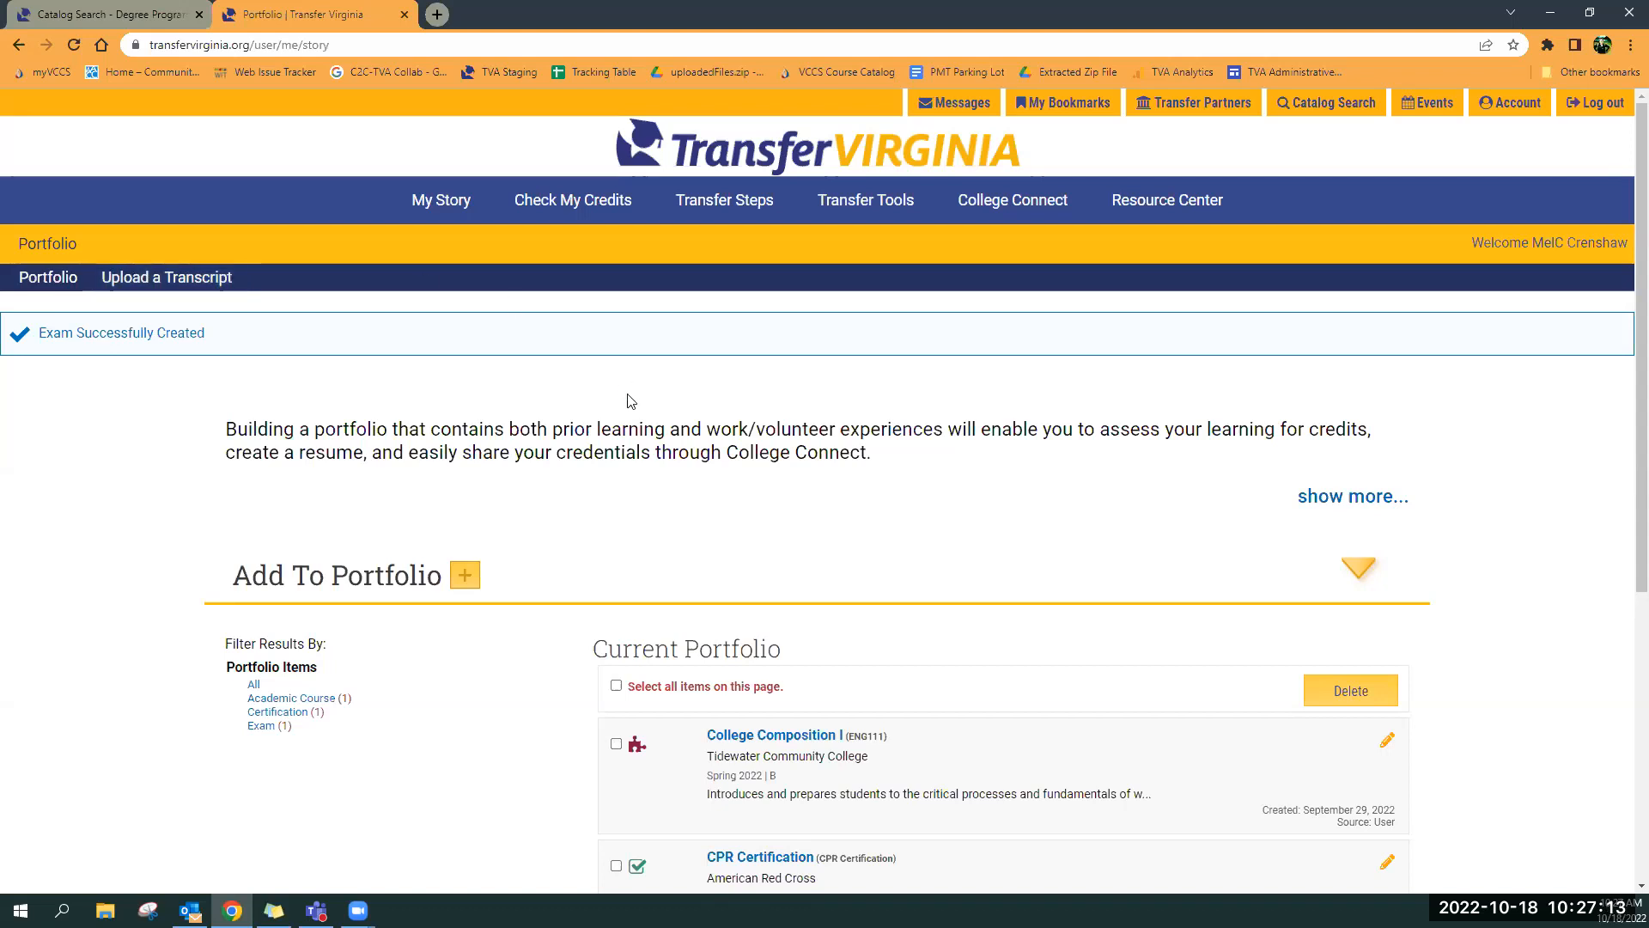
mouse_move(595, 248)
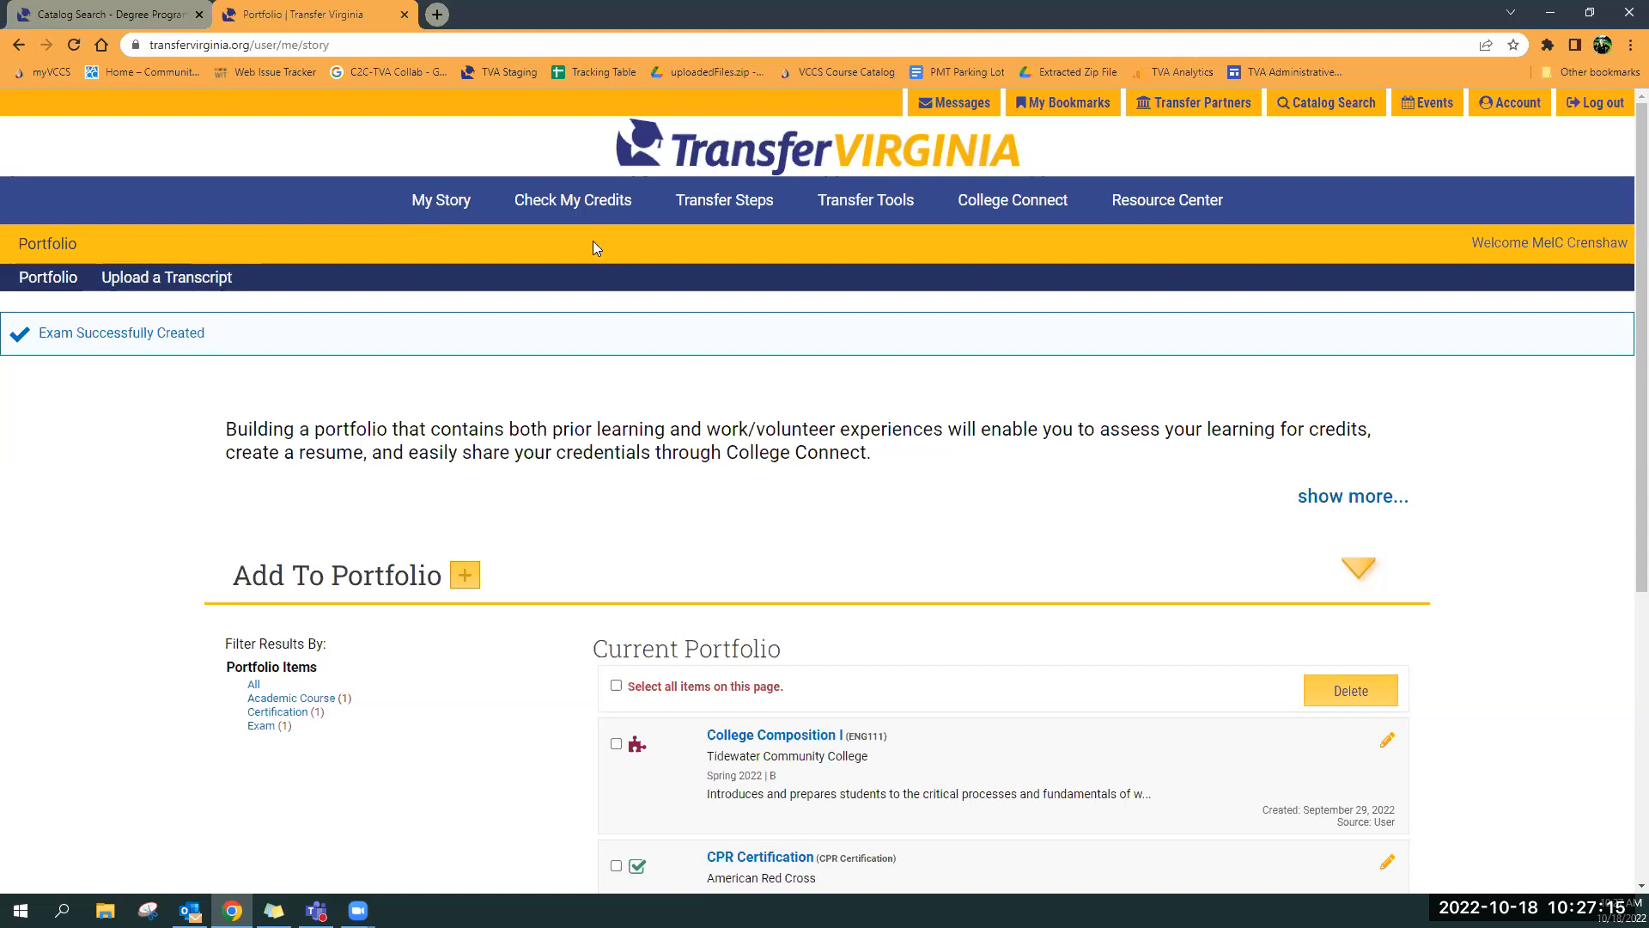
mouse_move(573, 200)
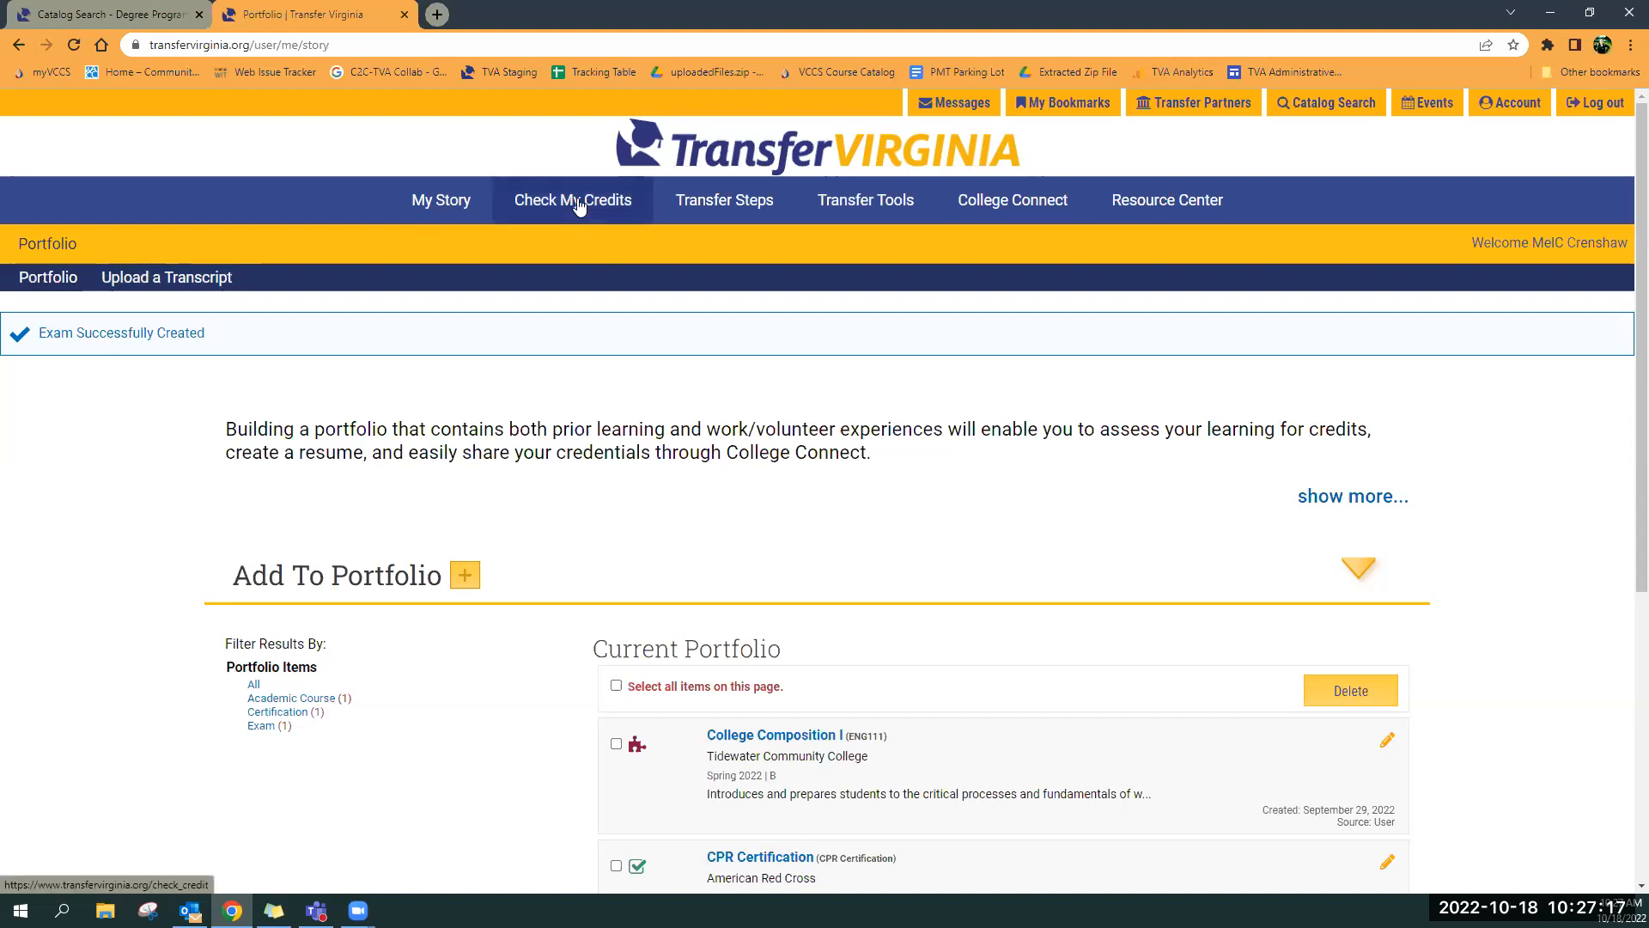
left_click(573, 200)
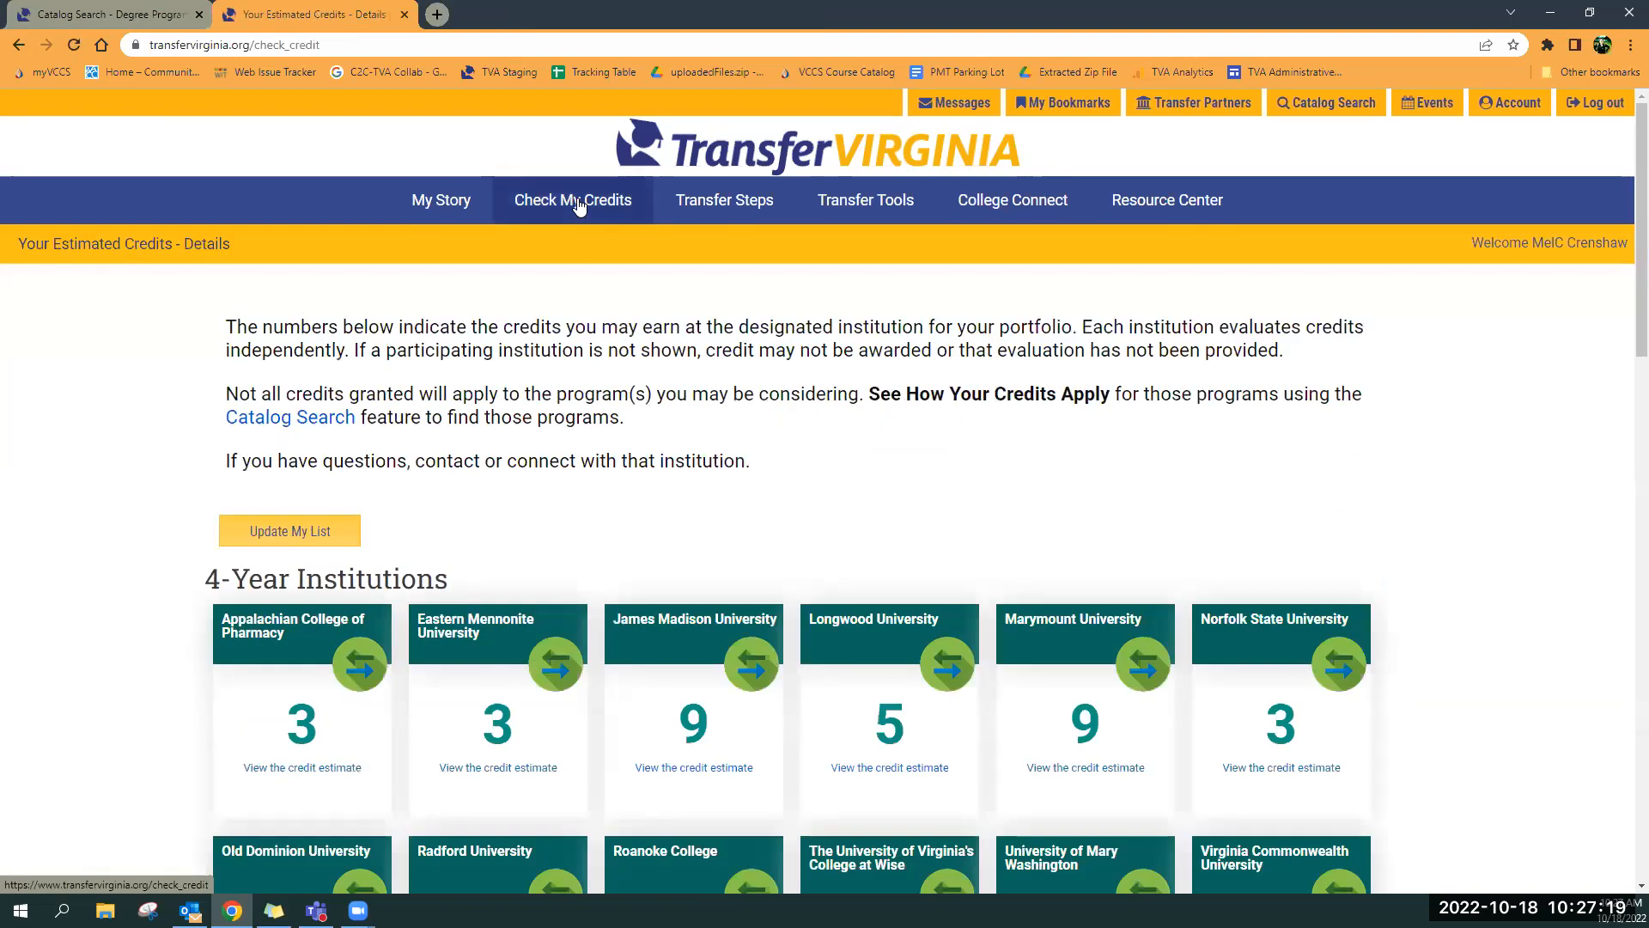
Scroll through 4-year and 2-year institution credit totals, down to Tidewater Community College (14)
scroll("down", 3)
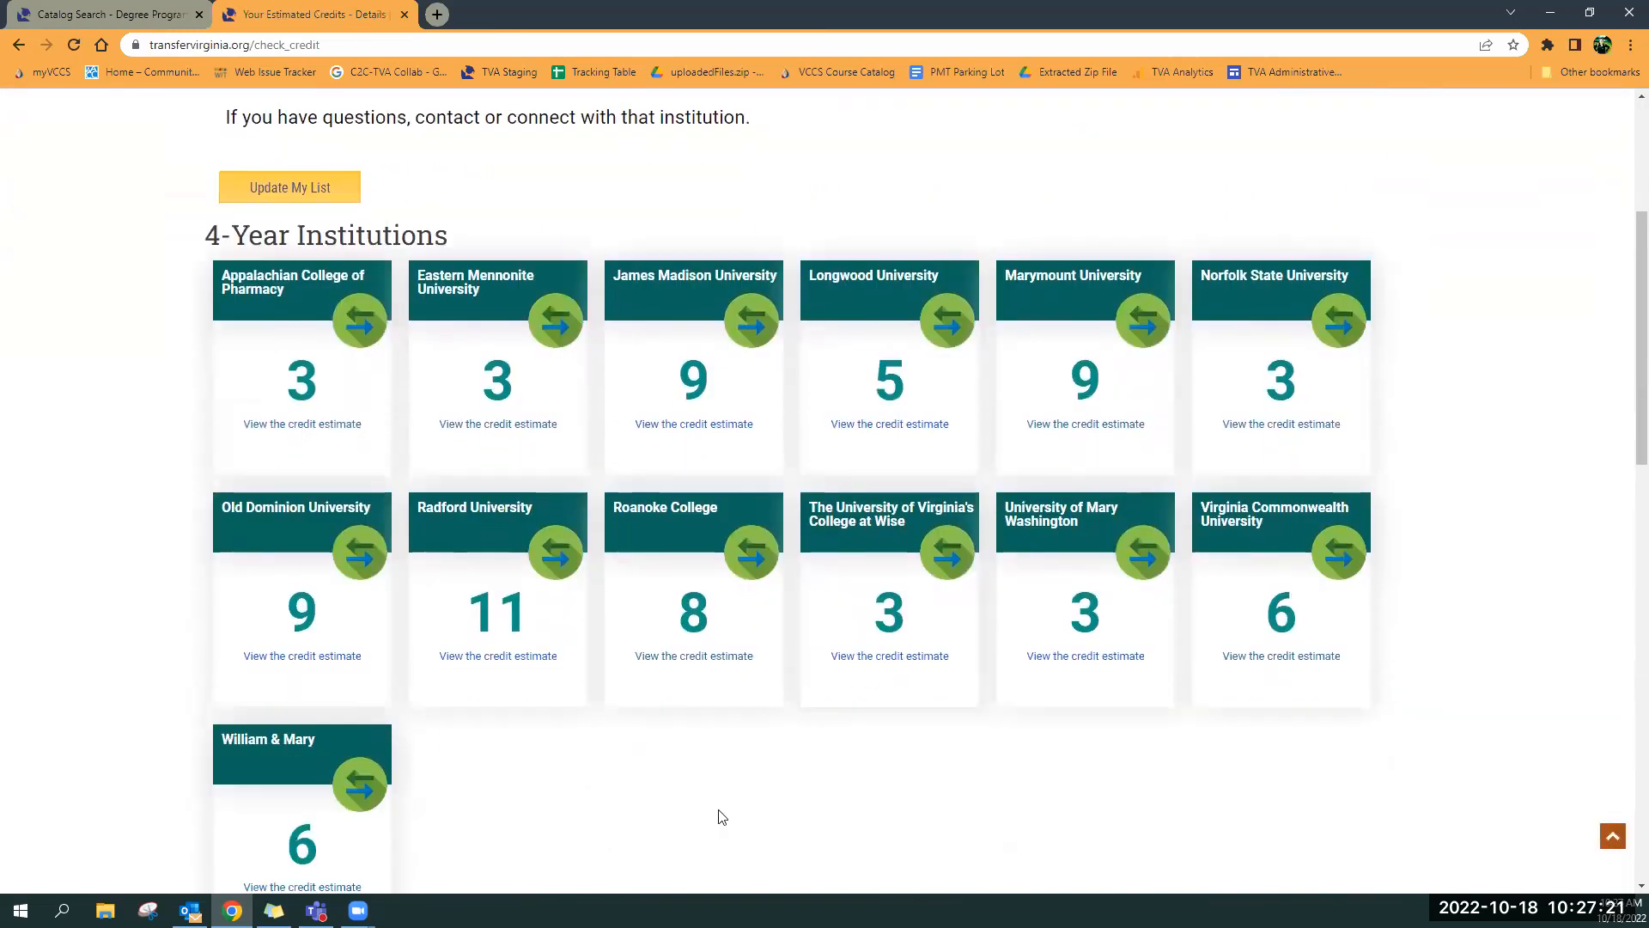
mouse_move(671, 792)
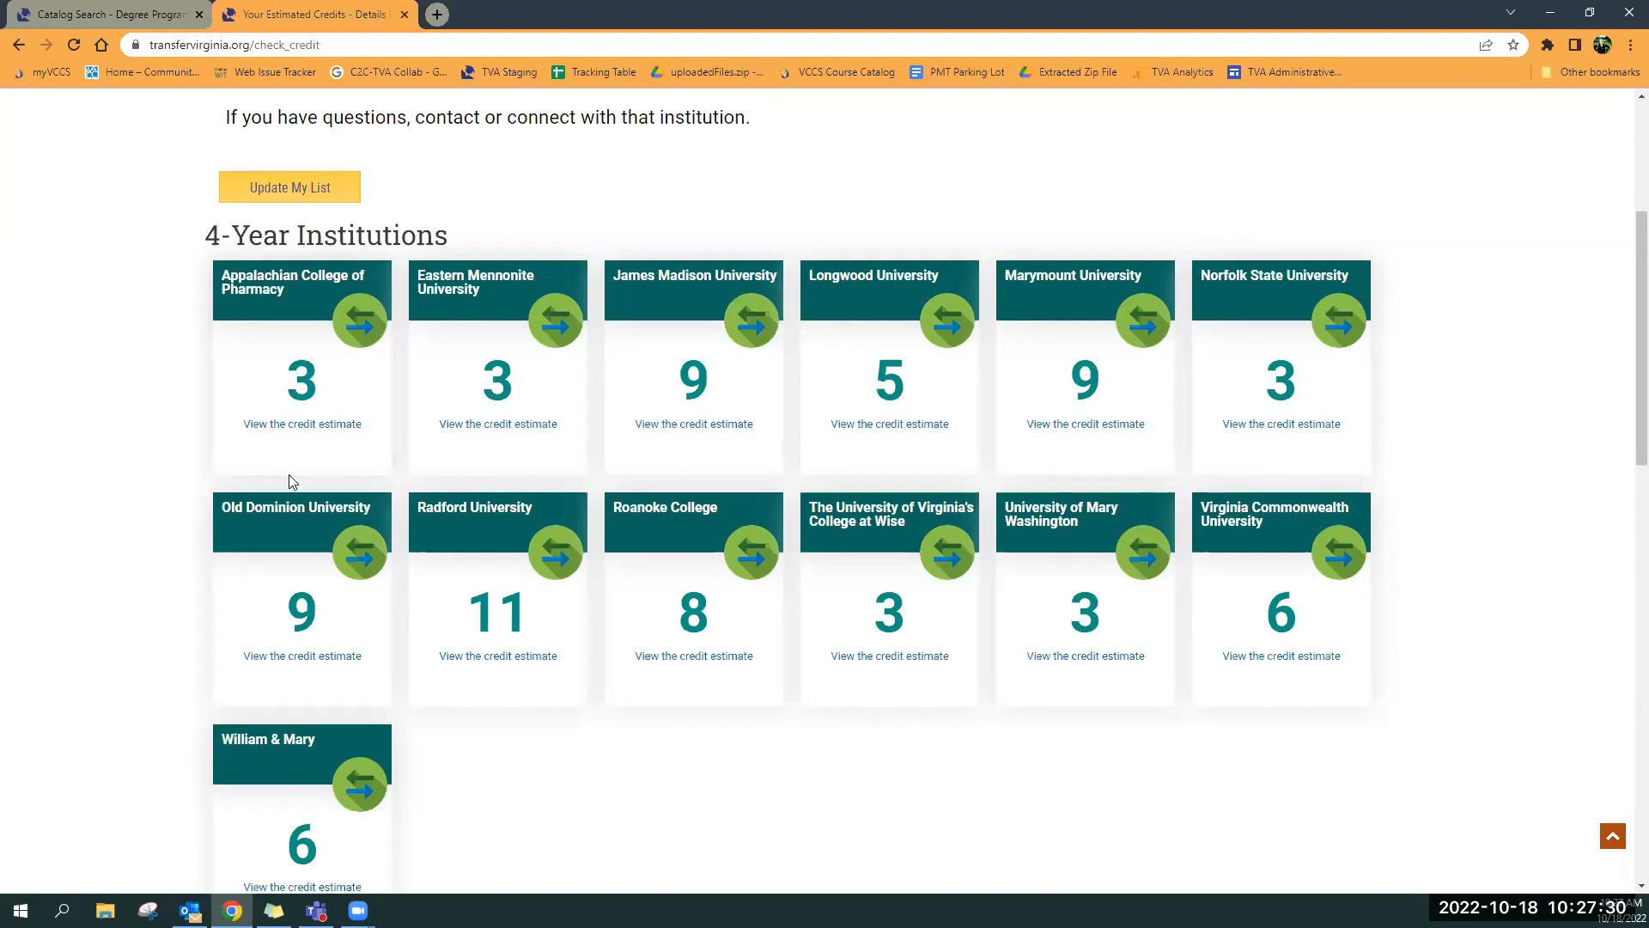
scroll("down", 3)
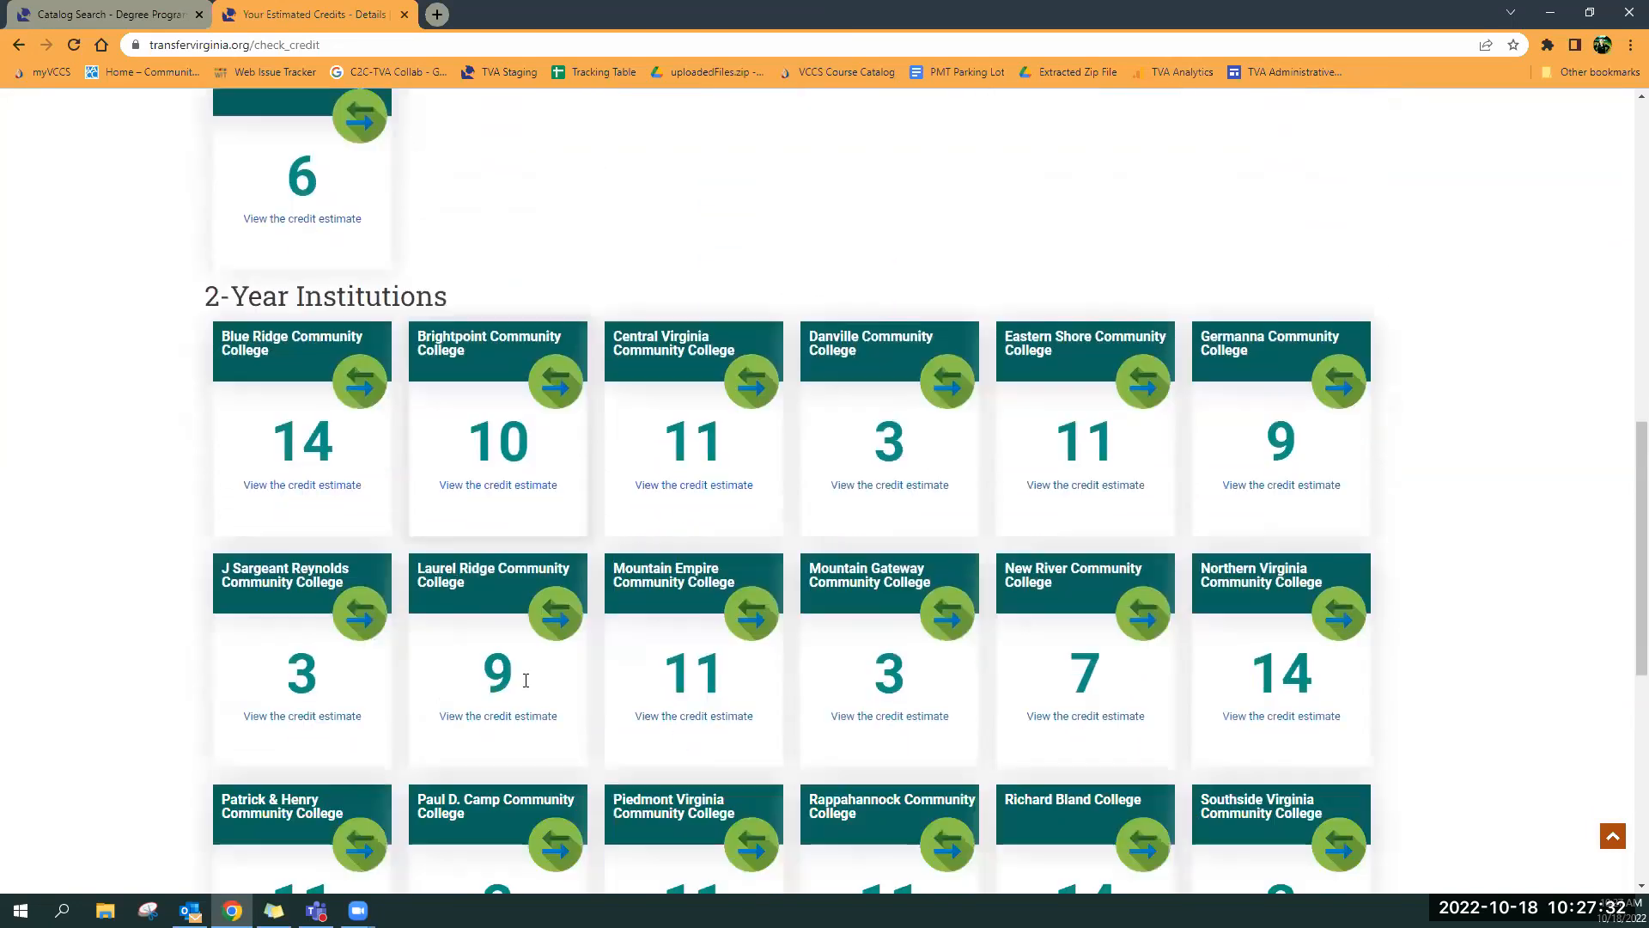
scroll("down", 3)
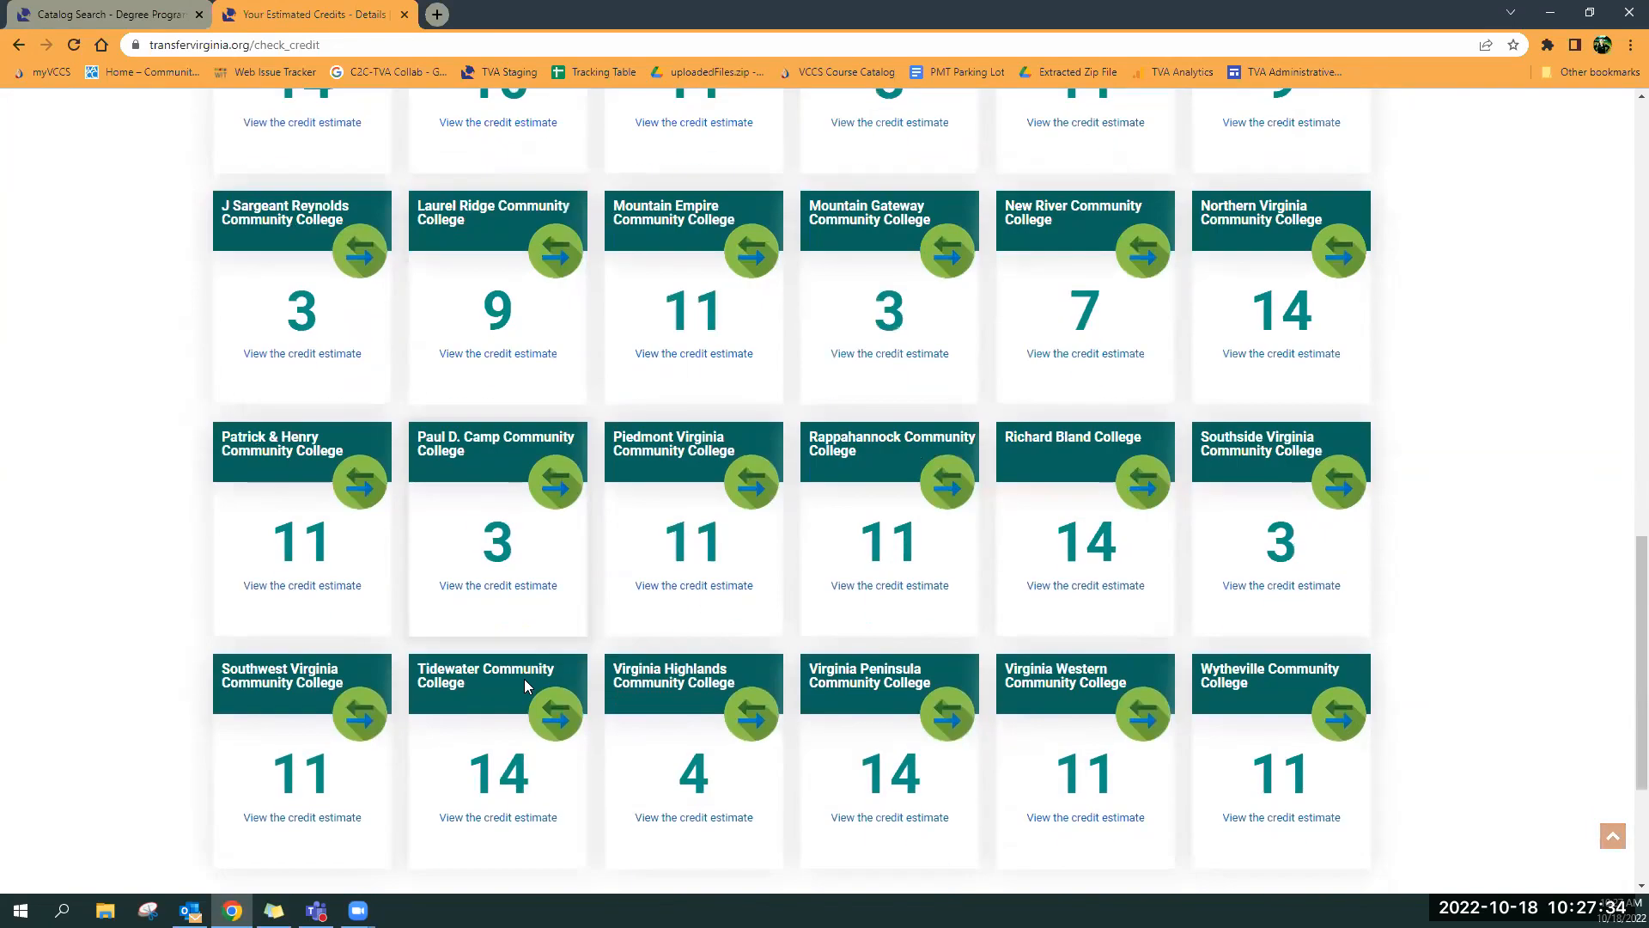
scroll("down", 3)
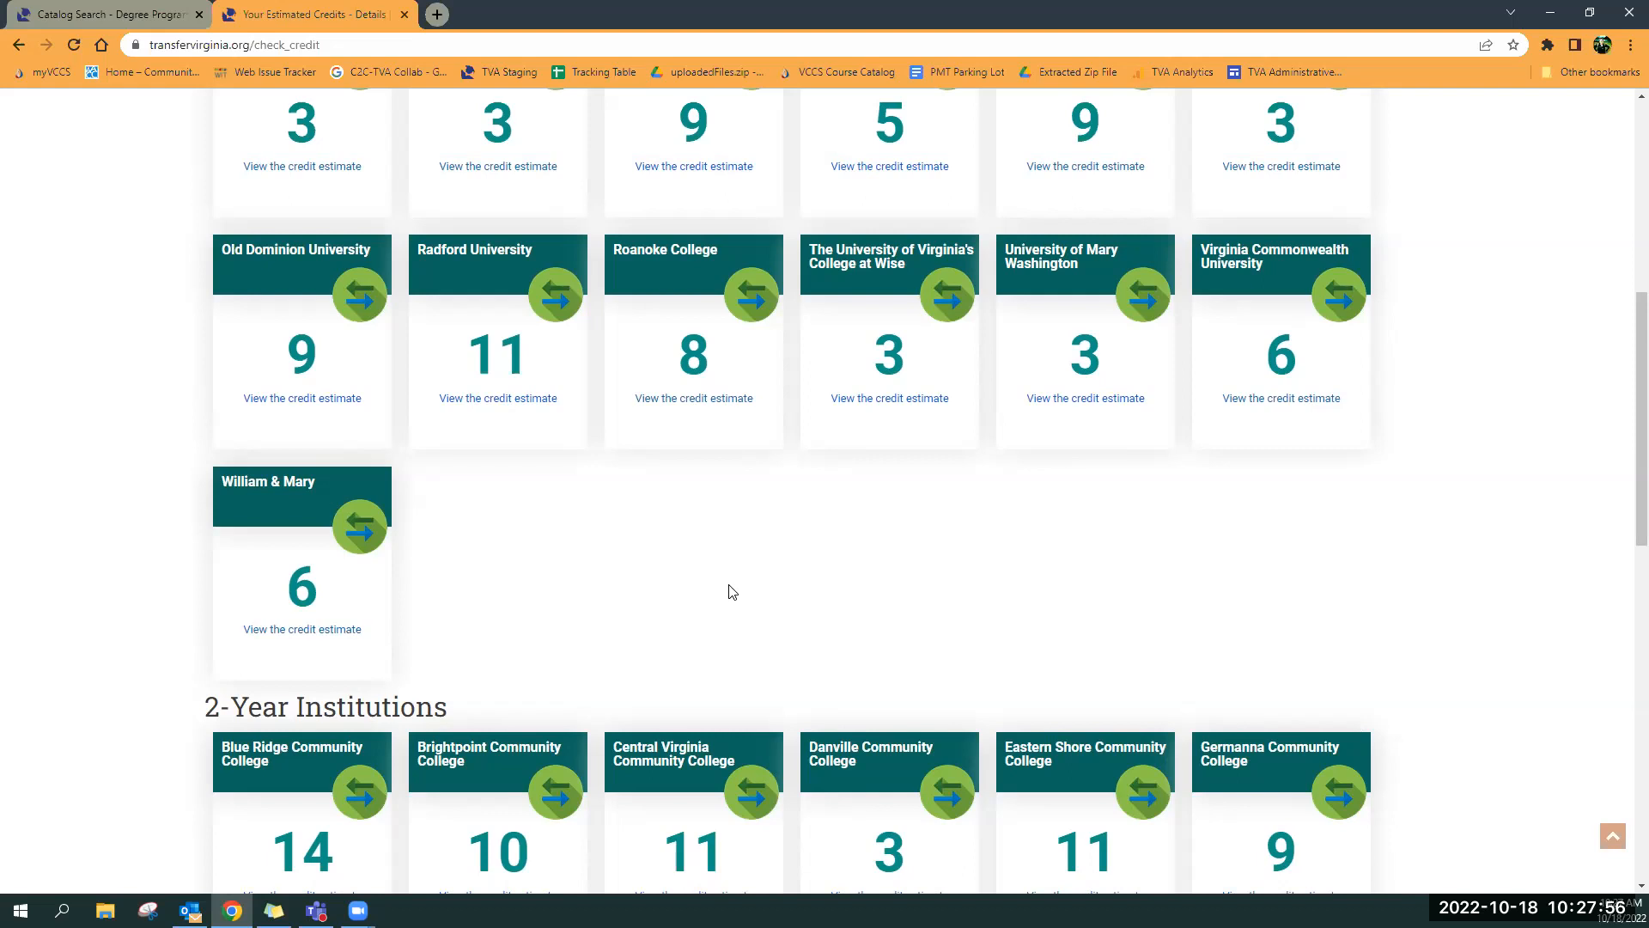
mouse_move(726, 552)
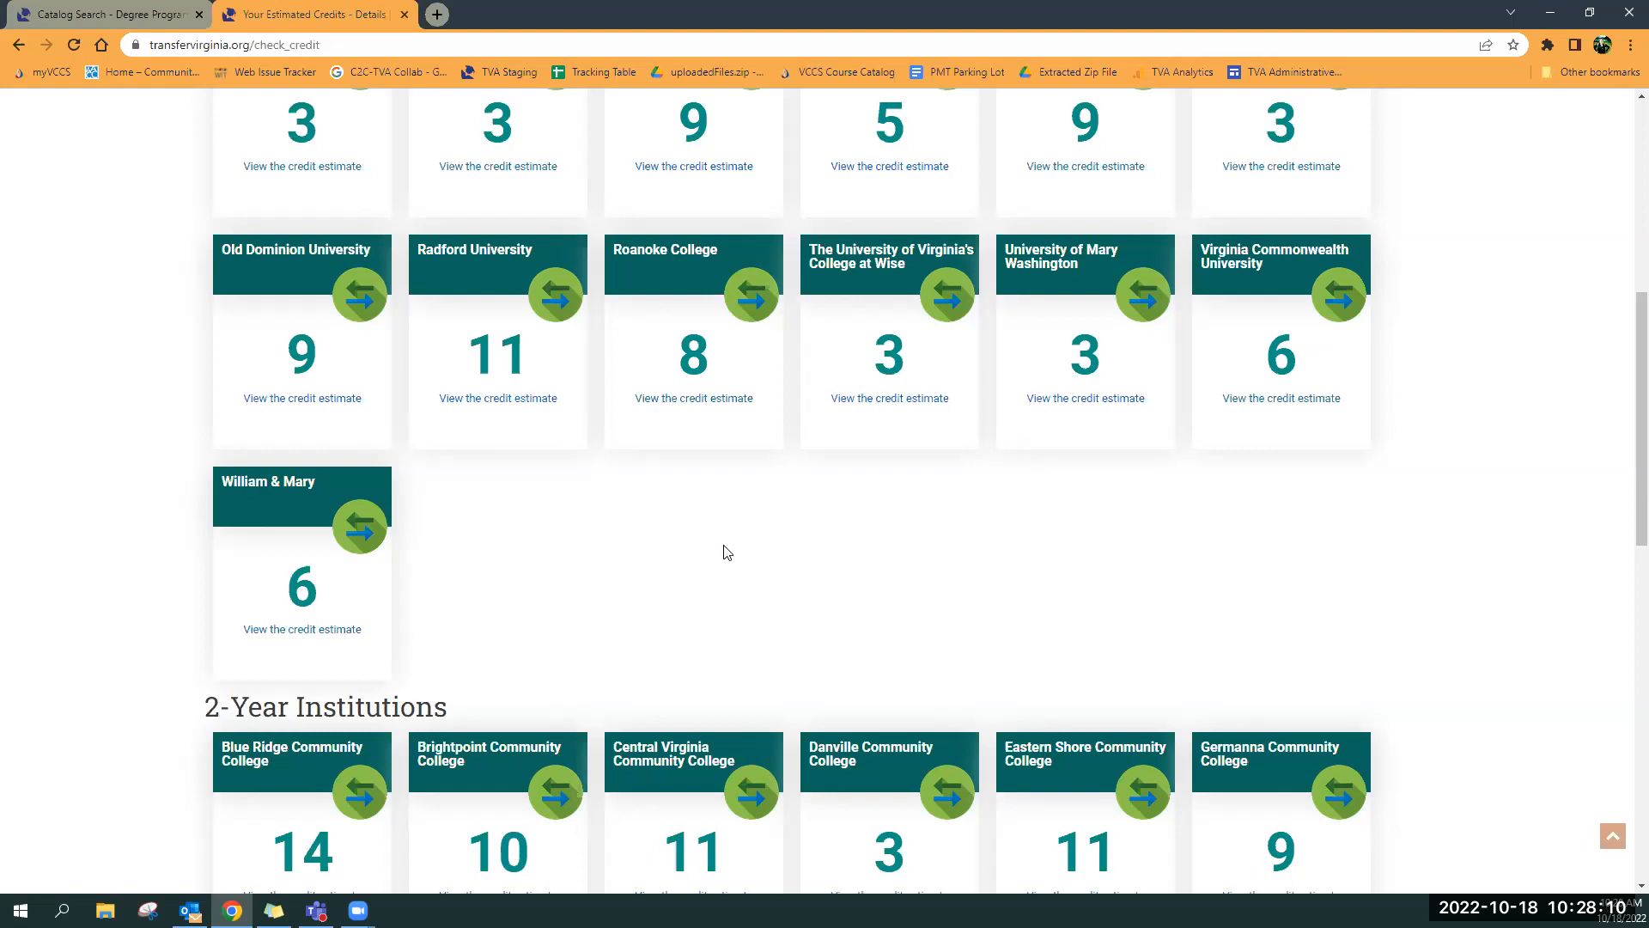
mouse_move(737, 555)
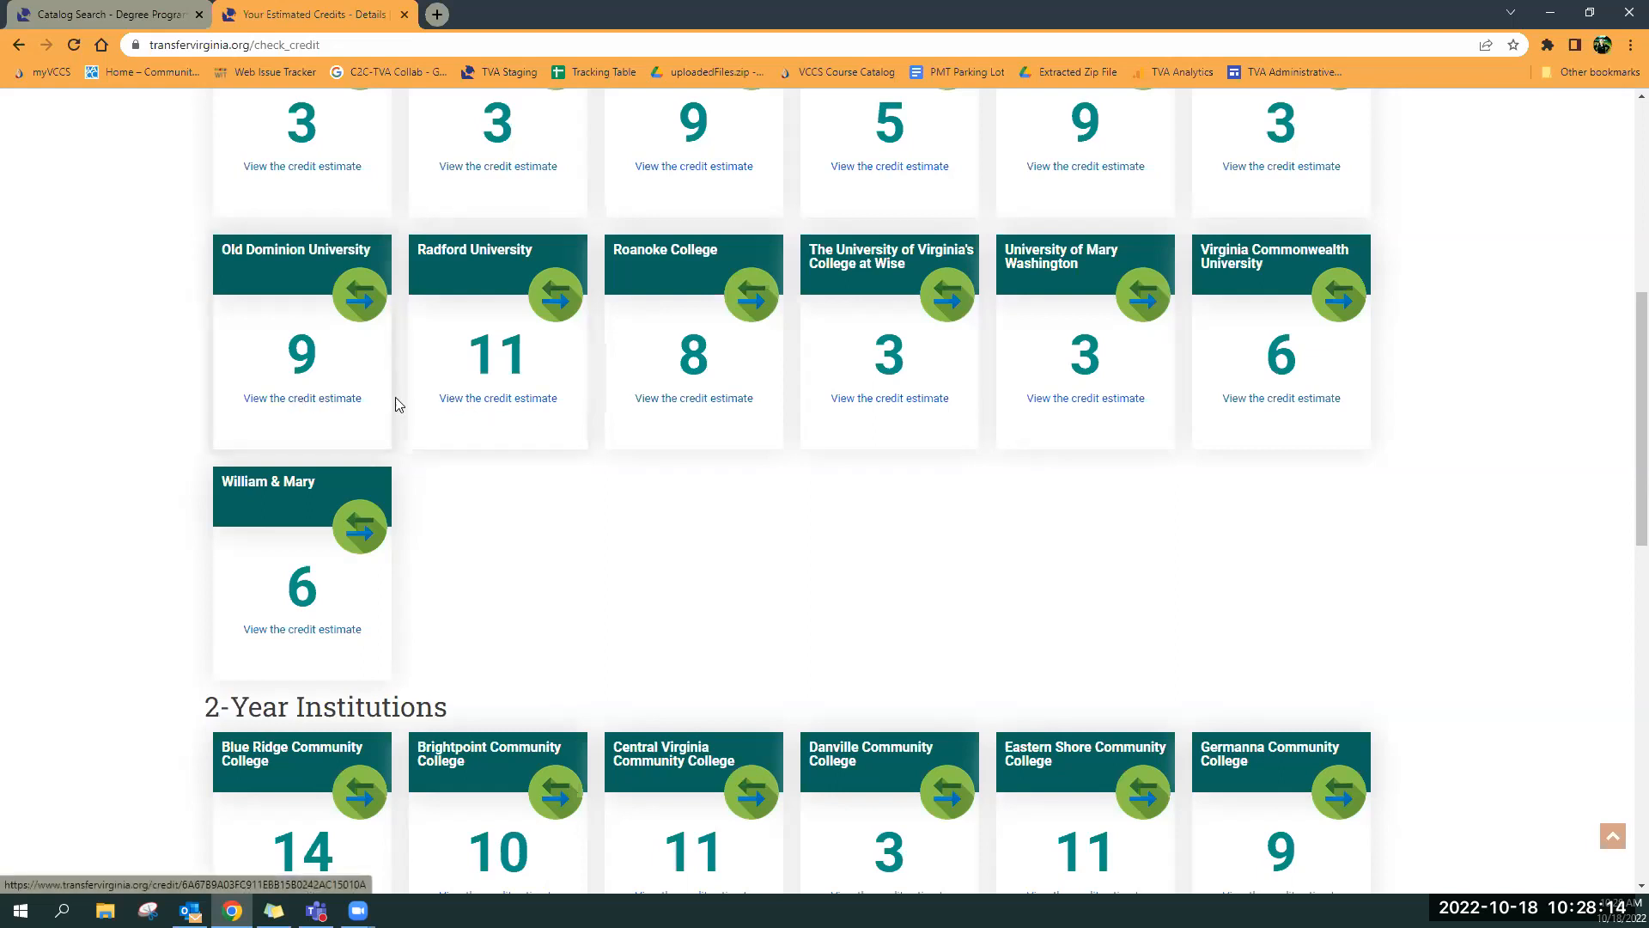
mouse_move(280, 268)
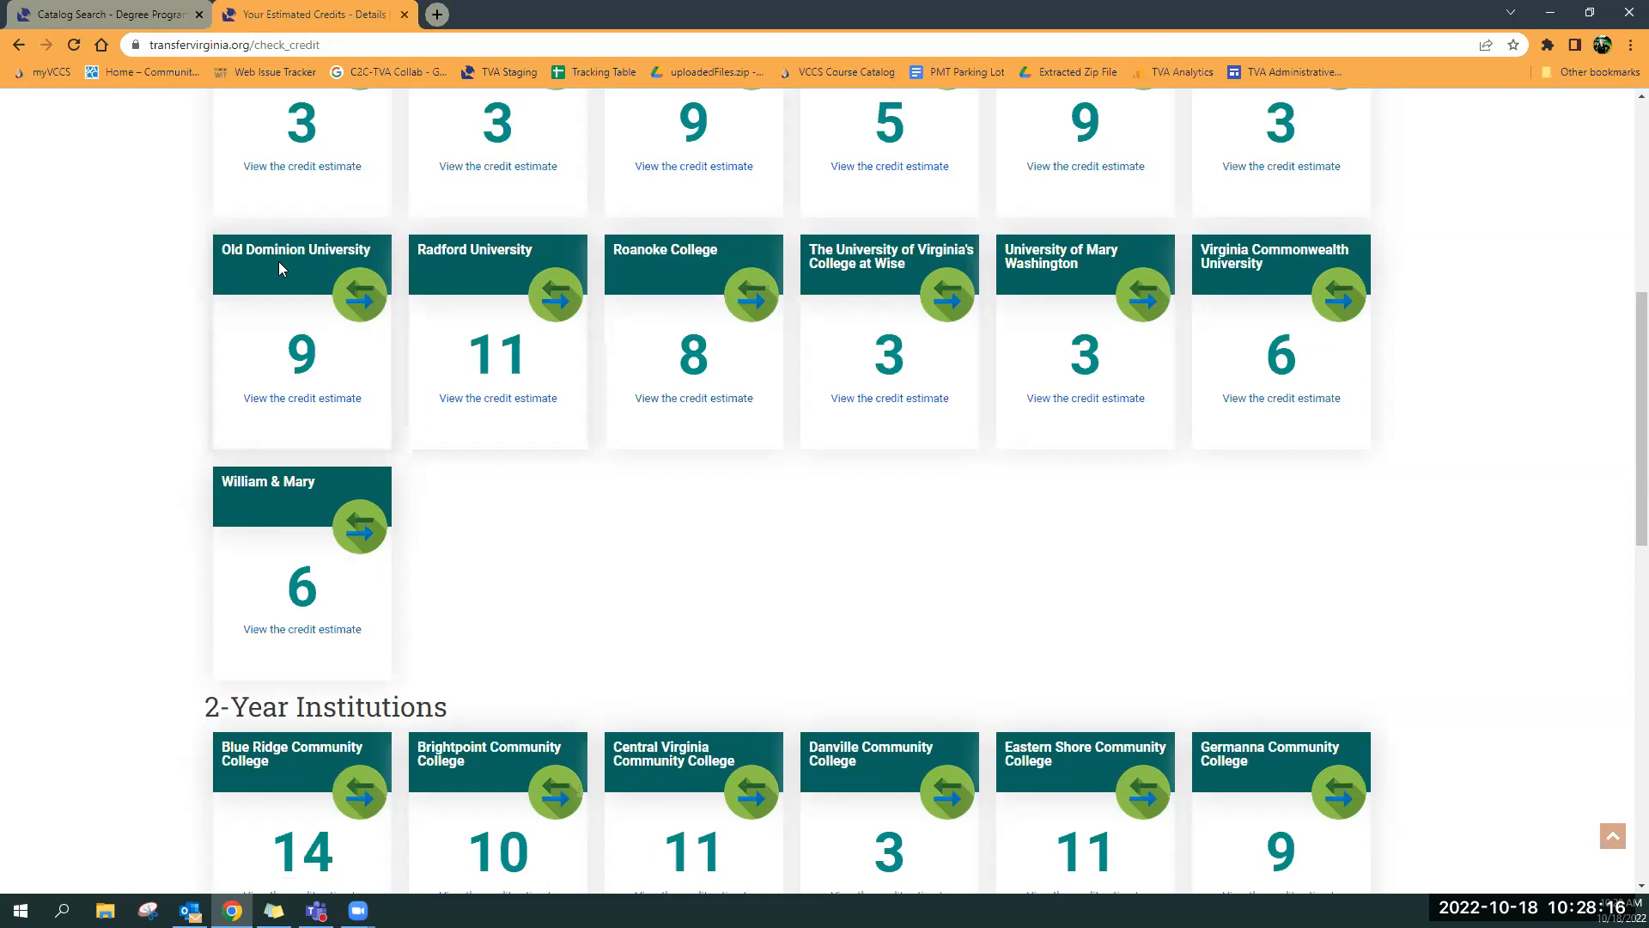
mouse_move(421, 414)
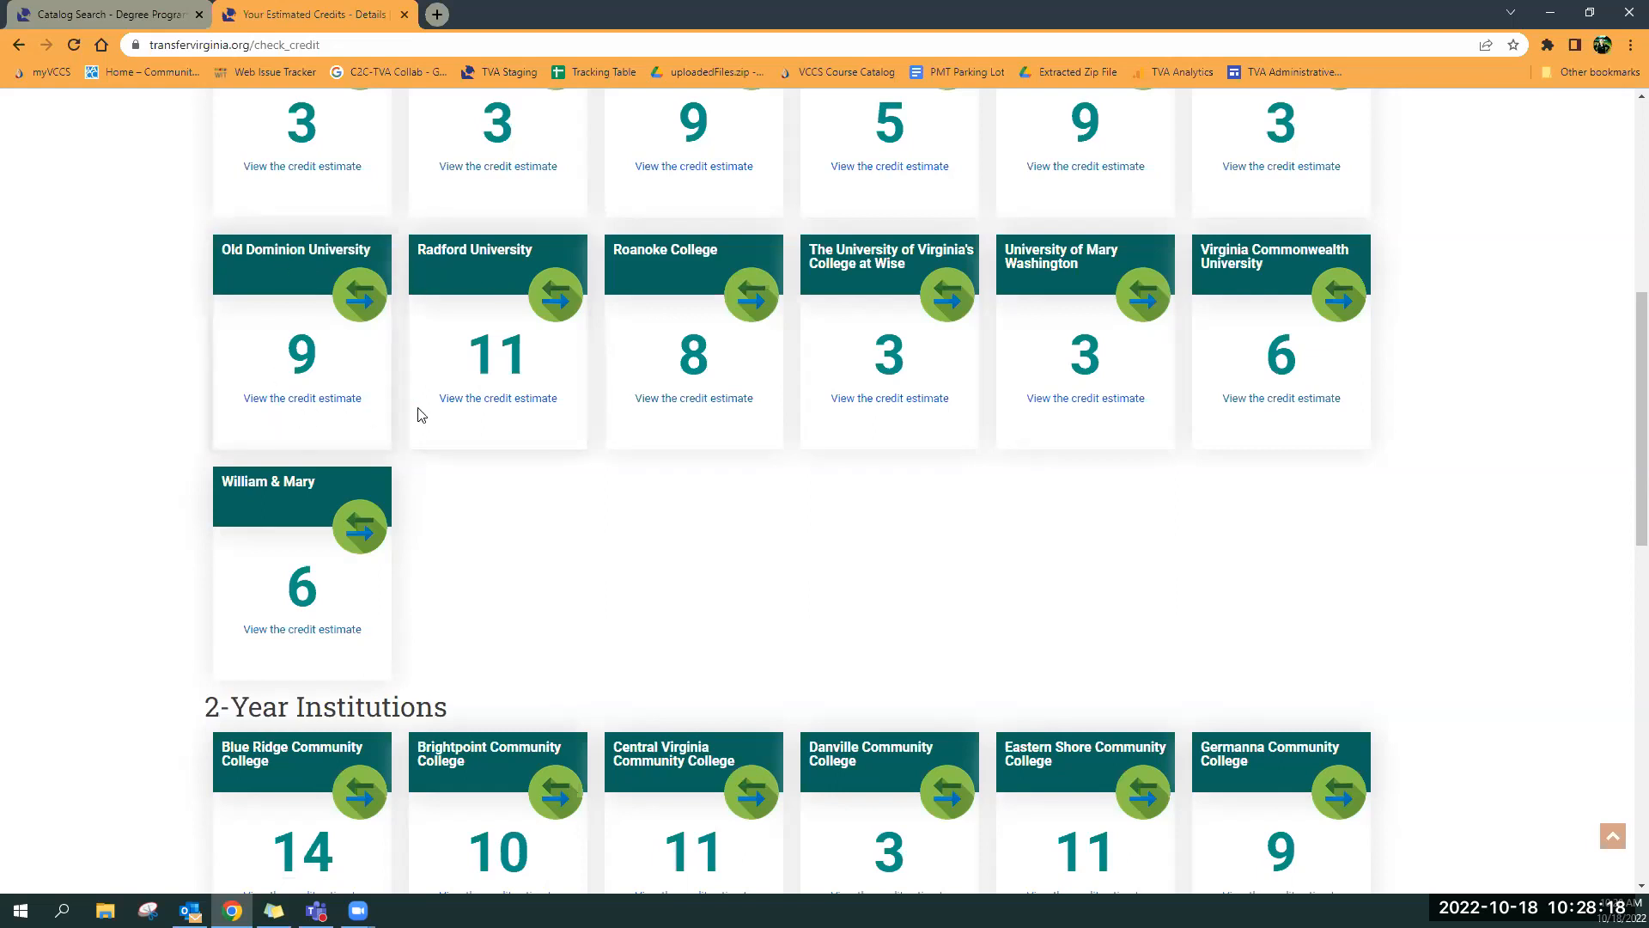
mouse_move(494, 407)
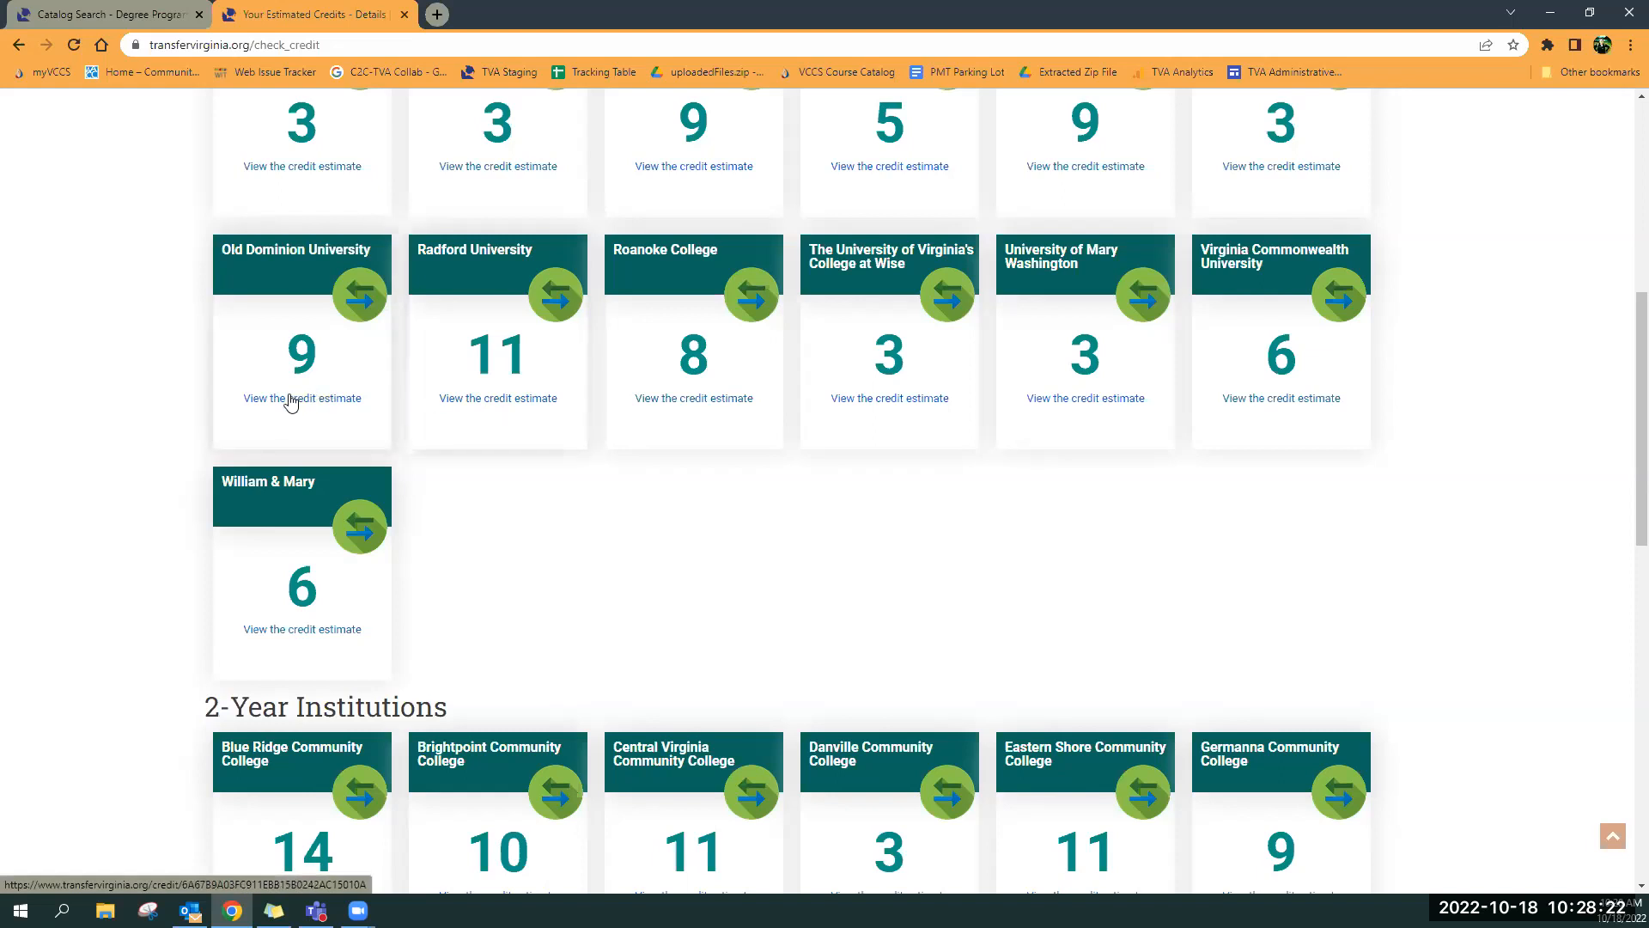
Open the credit estimate details page from the Old Dominion University tile
left_click(302, 398)
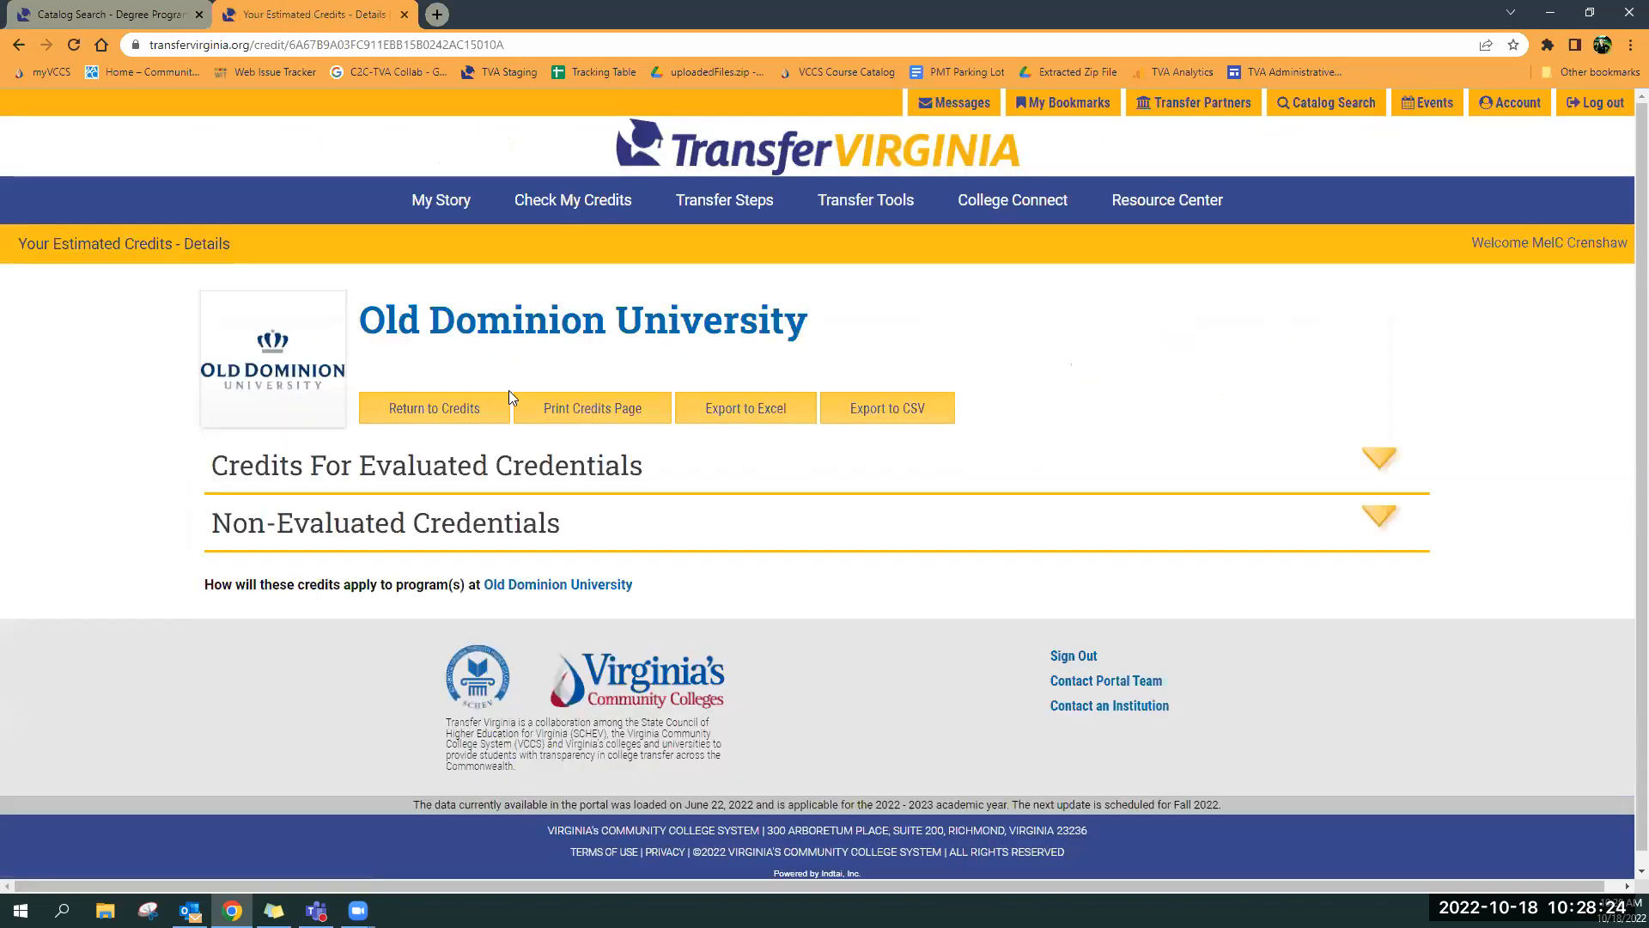
mouse_move(566, 475)
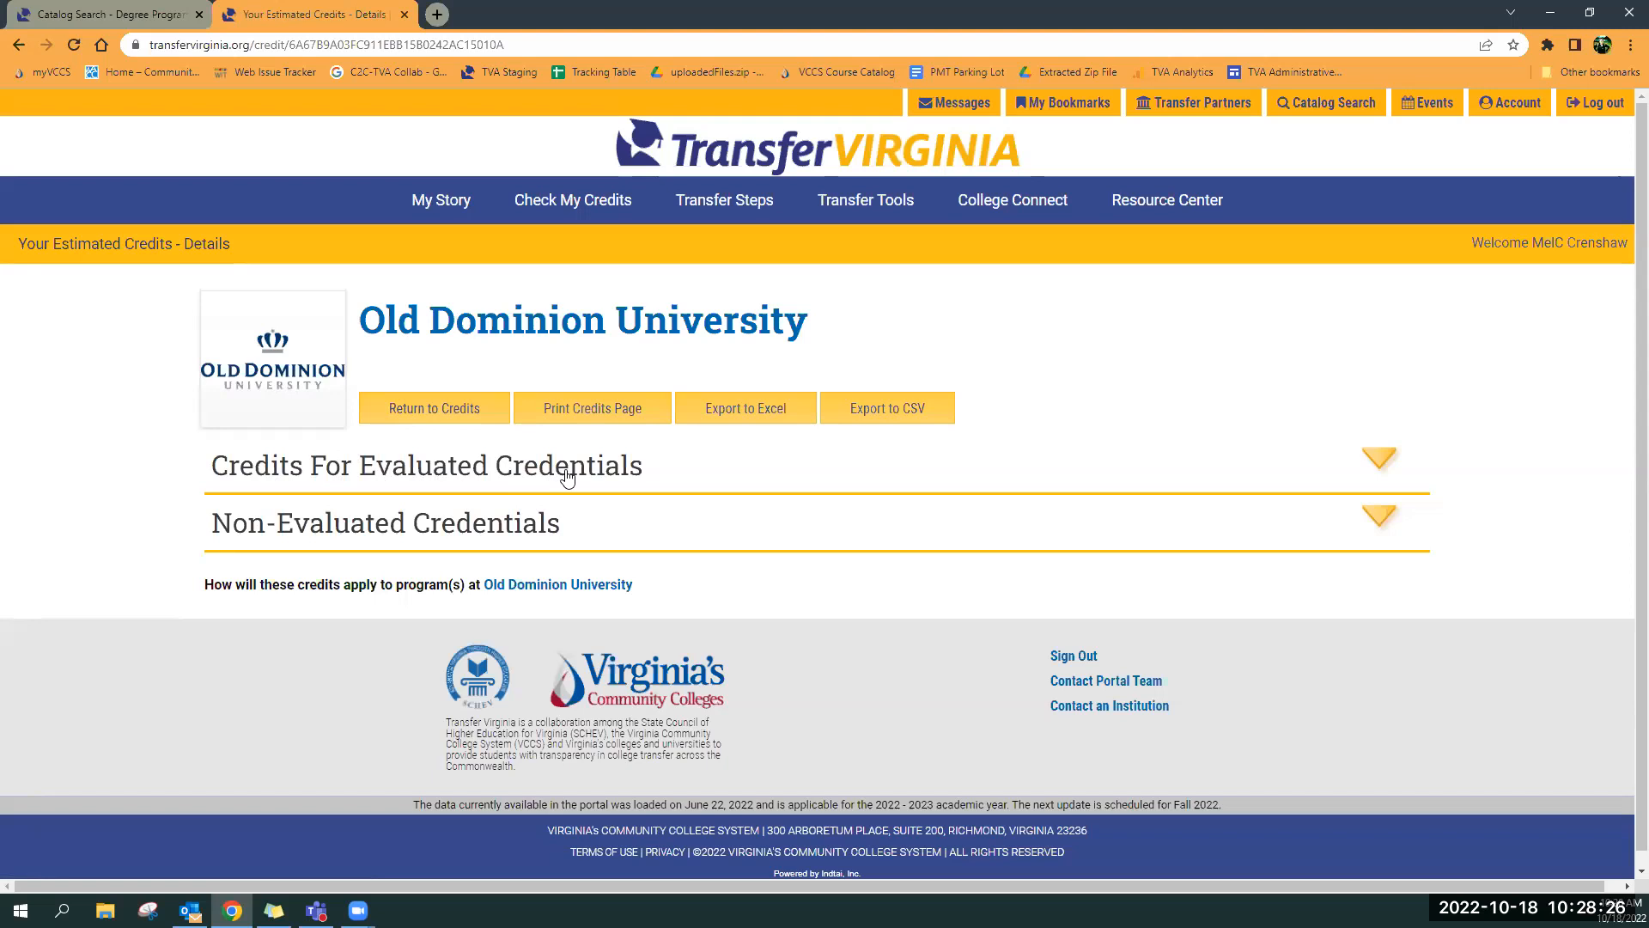
mouse_move(508, 540)
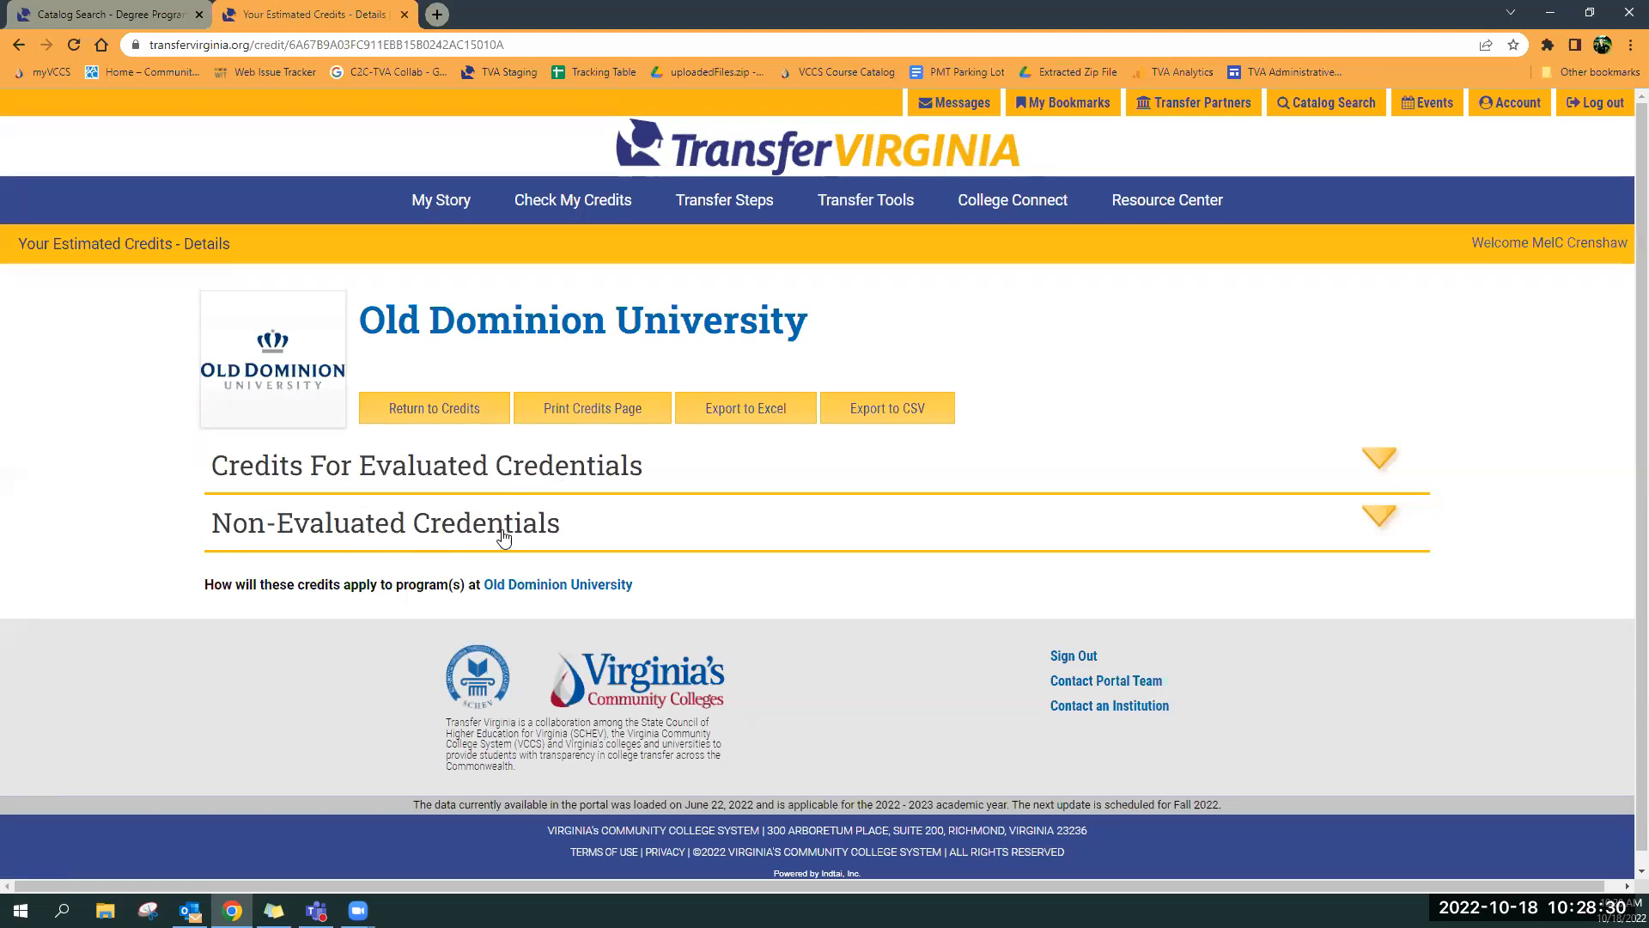
mouse_move(365, 474)
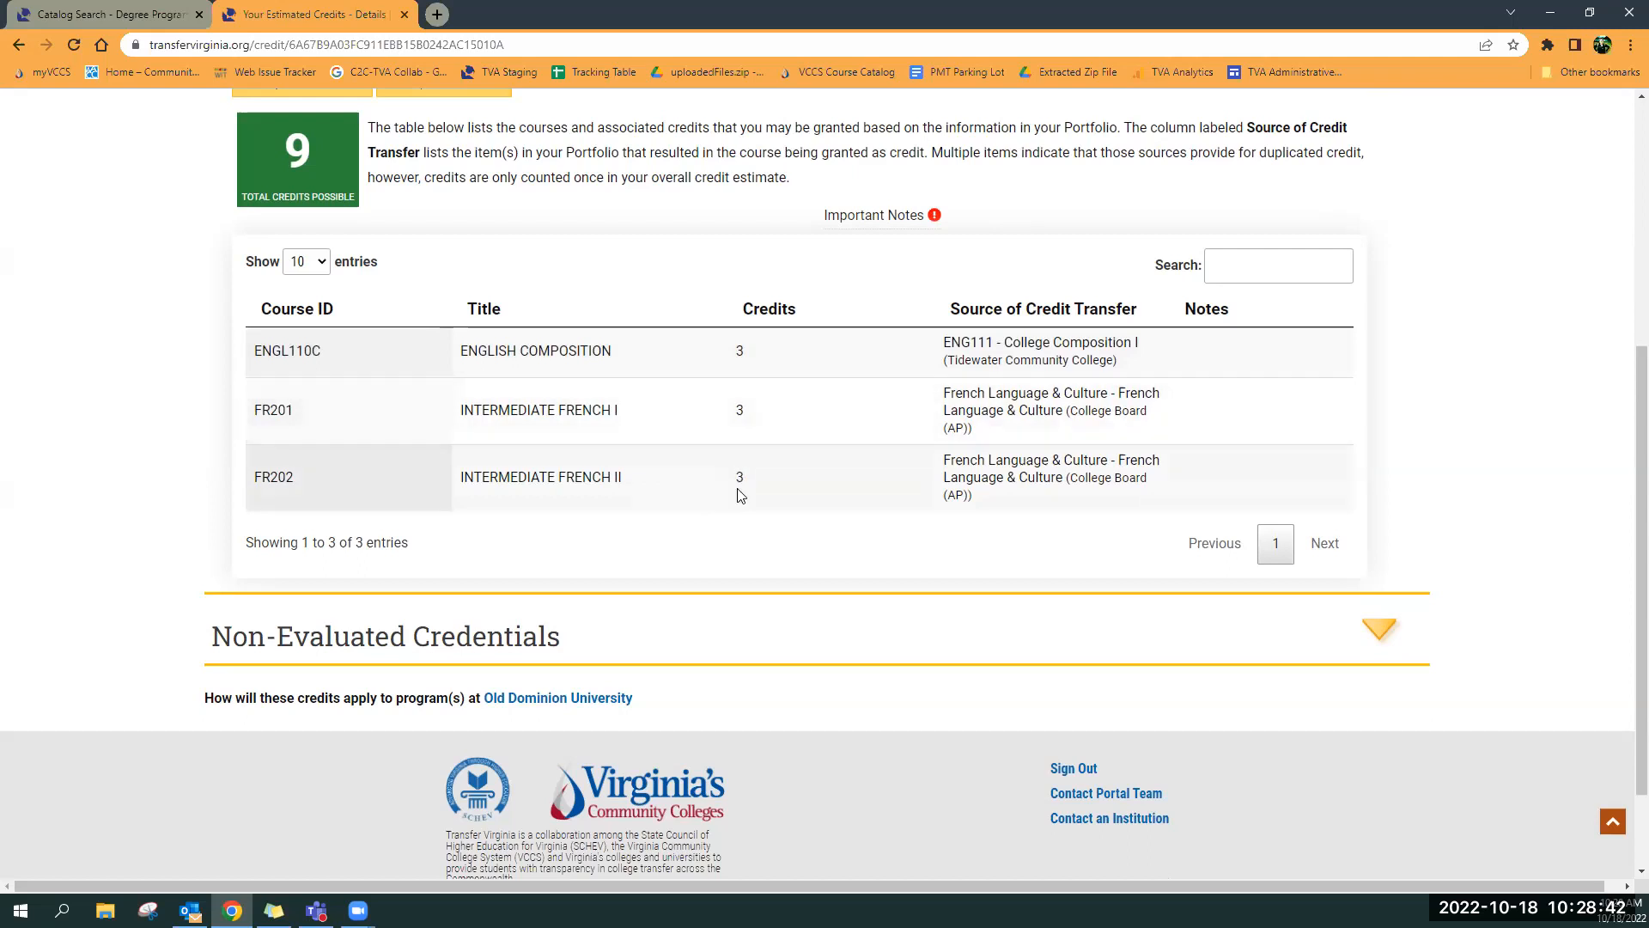
mouse_move(805, 420)
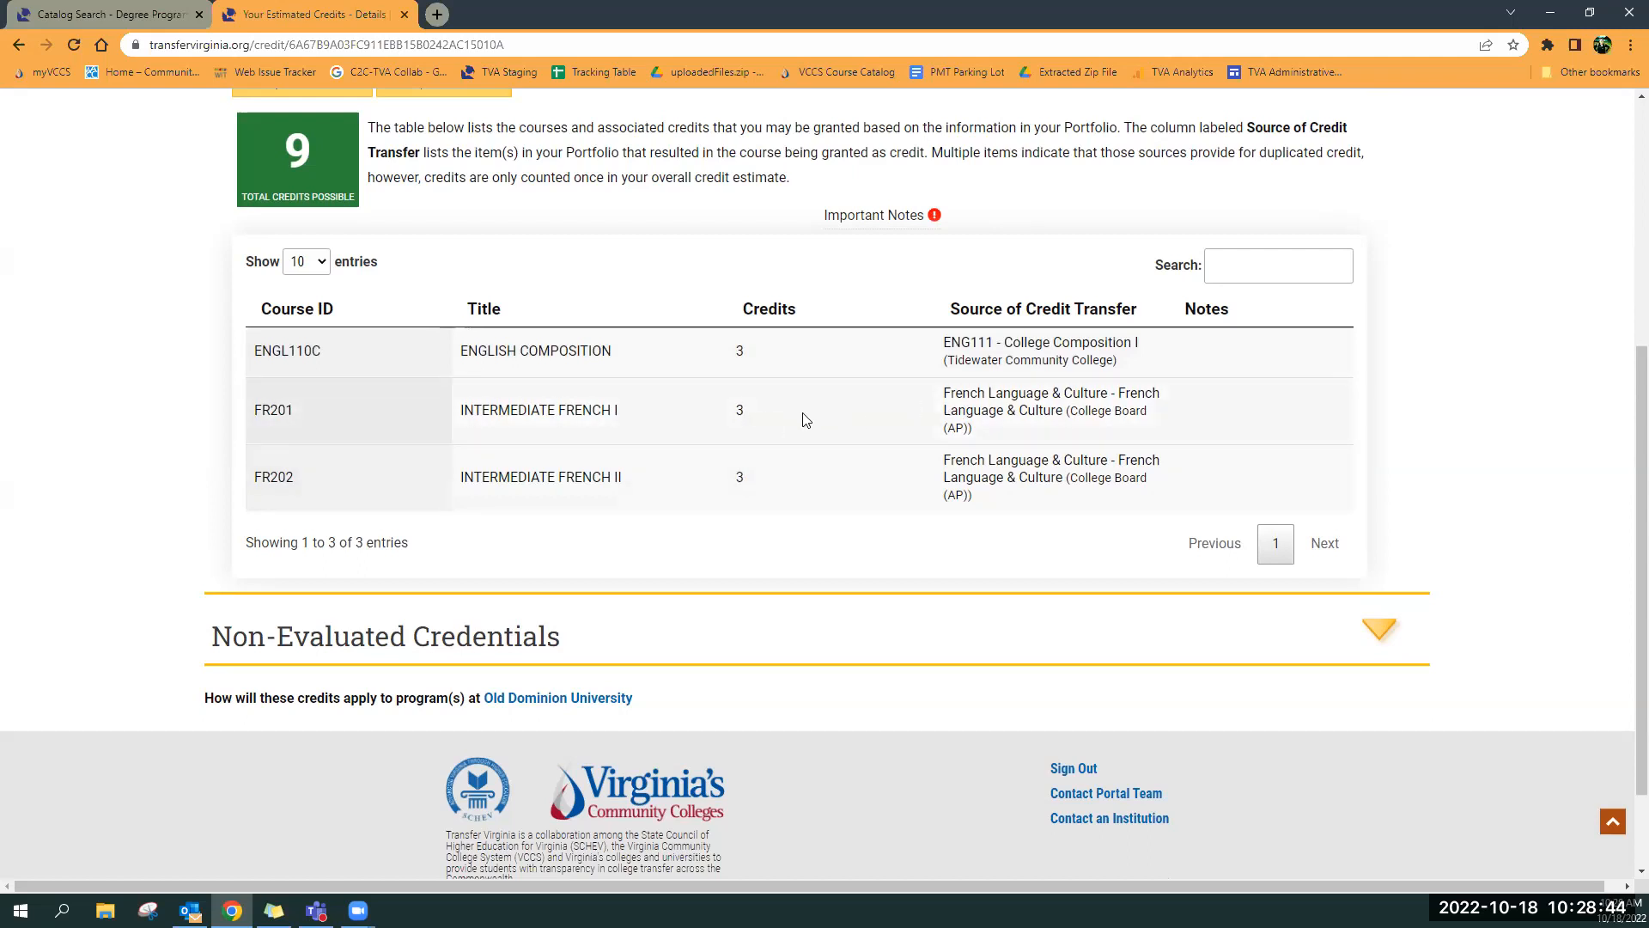
mouse_move(334, 422)
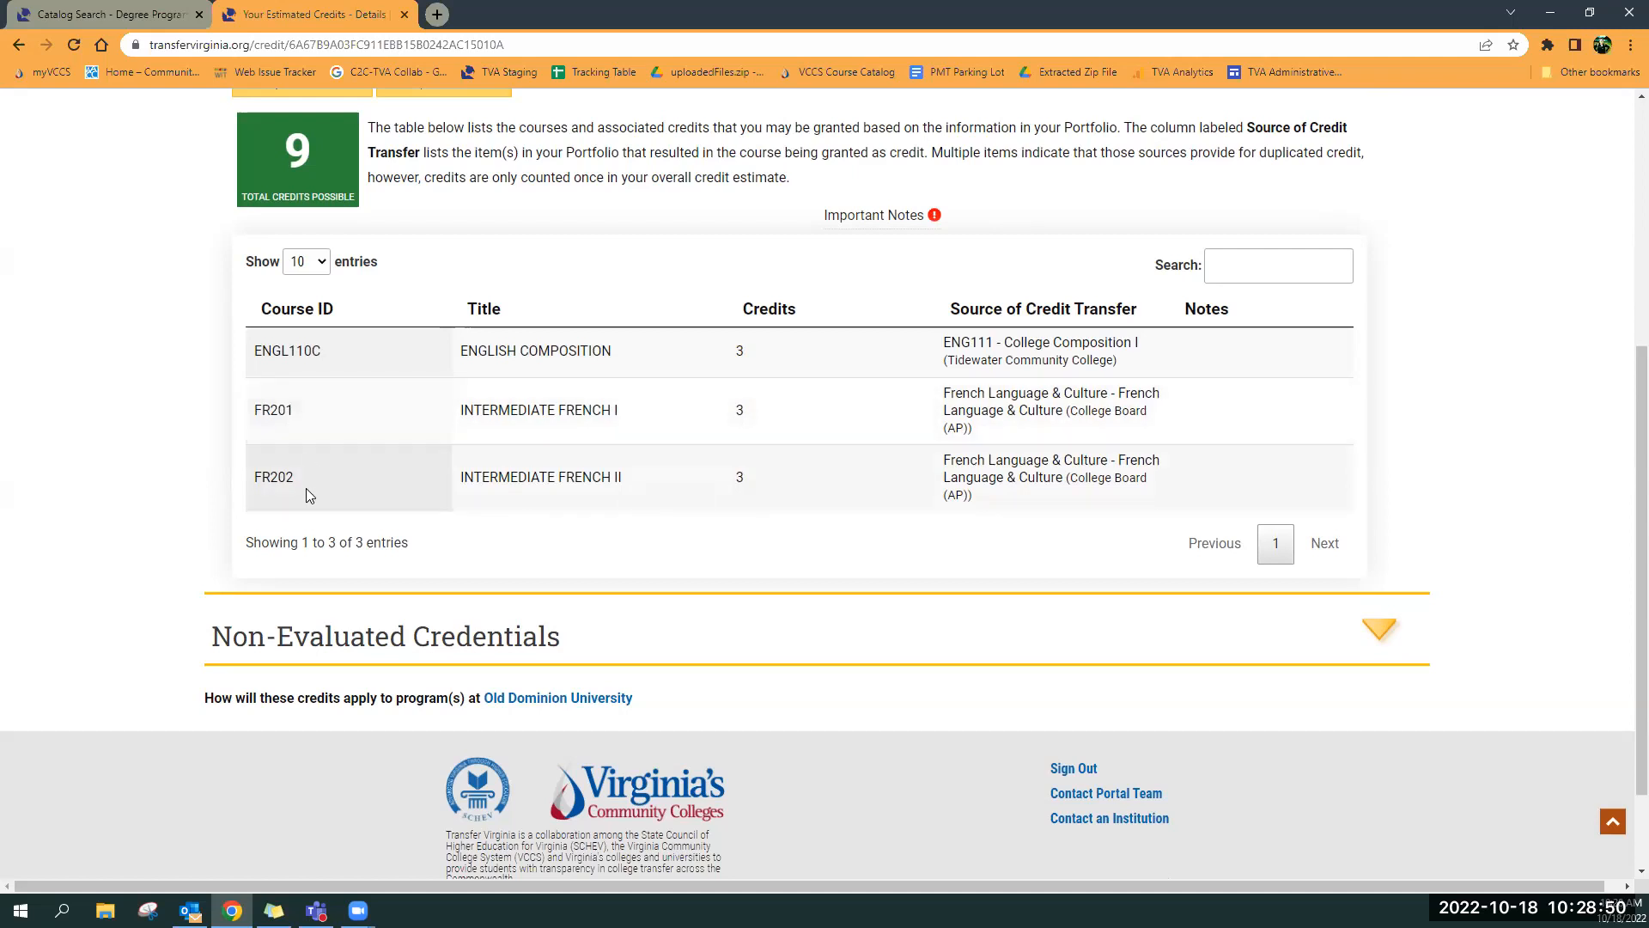
mouse_move(355, 652)
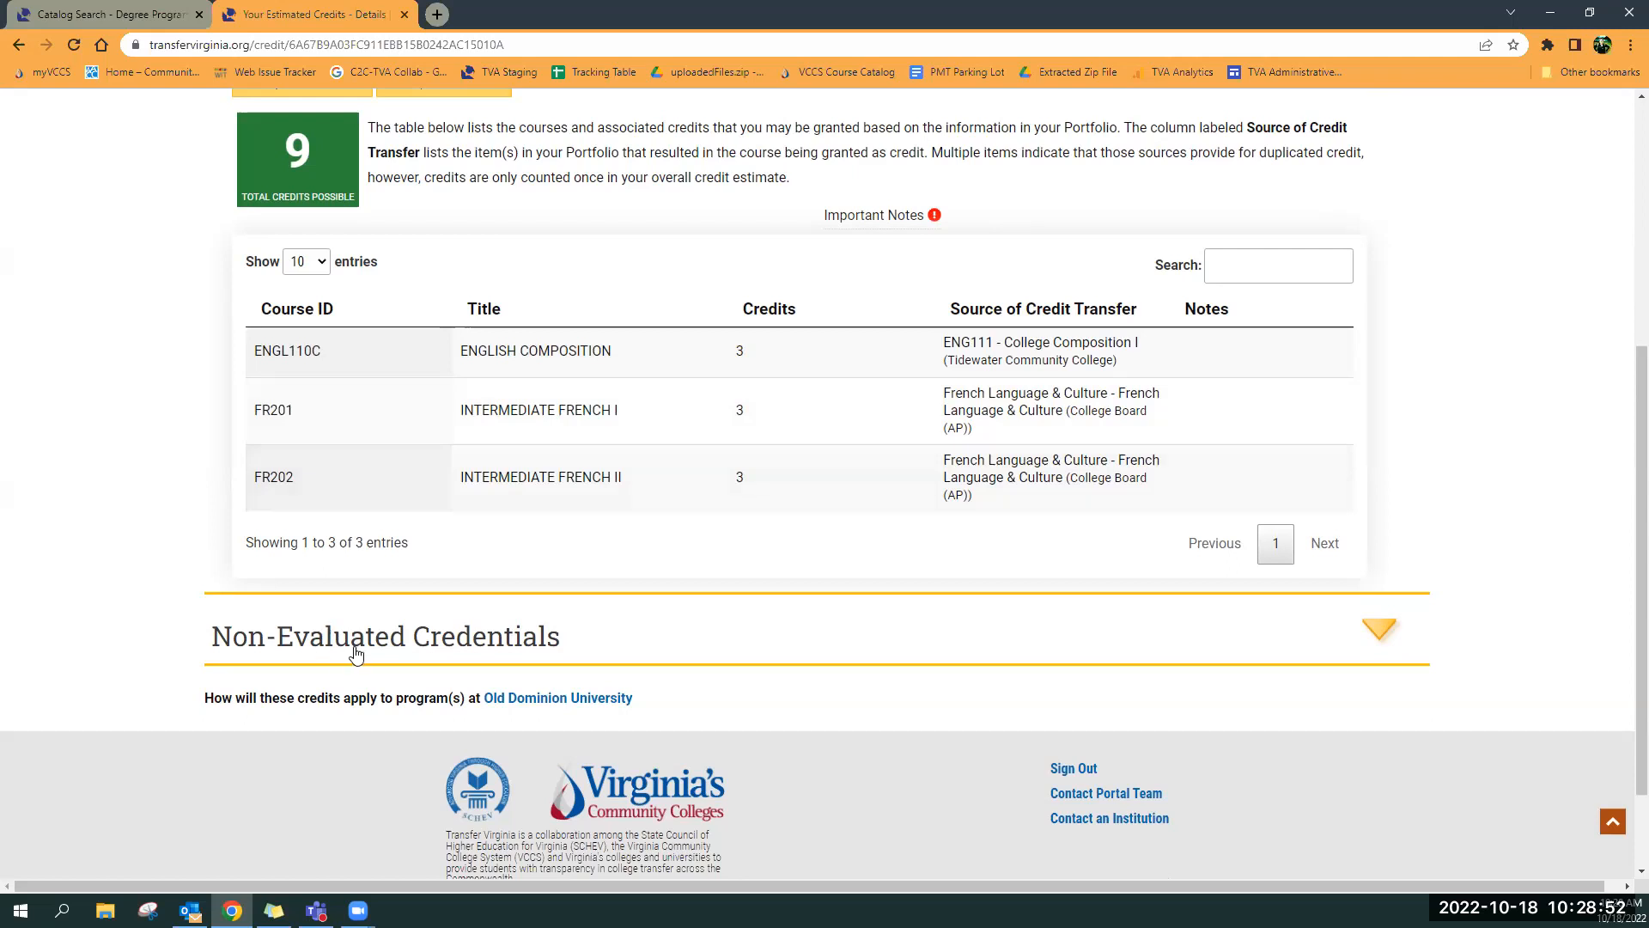
mouse_move(362, 646)
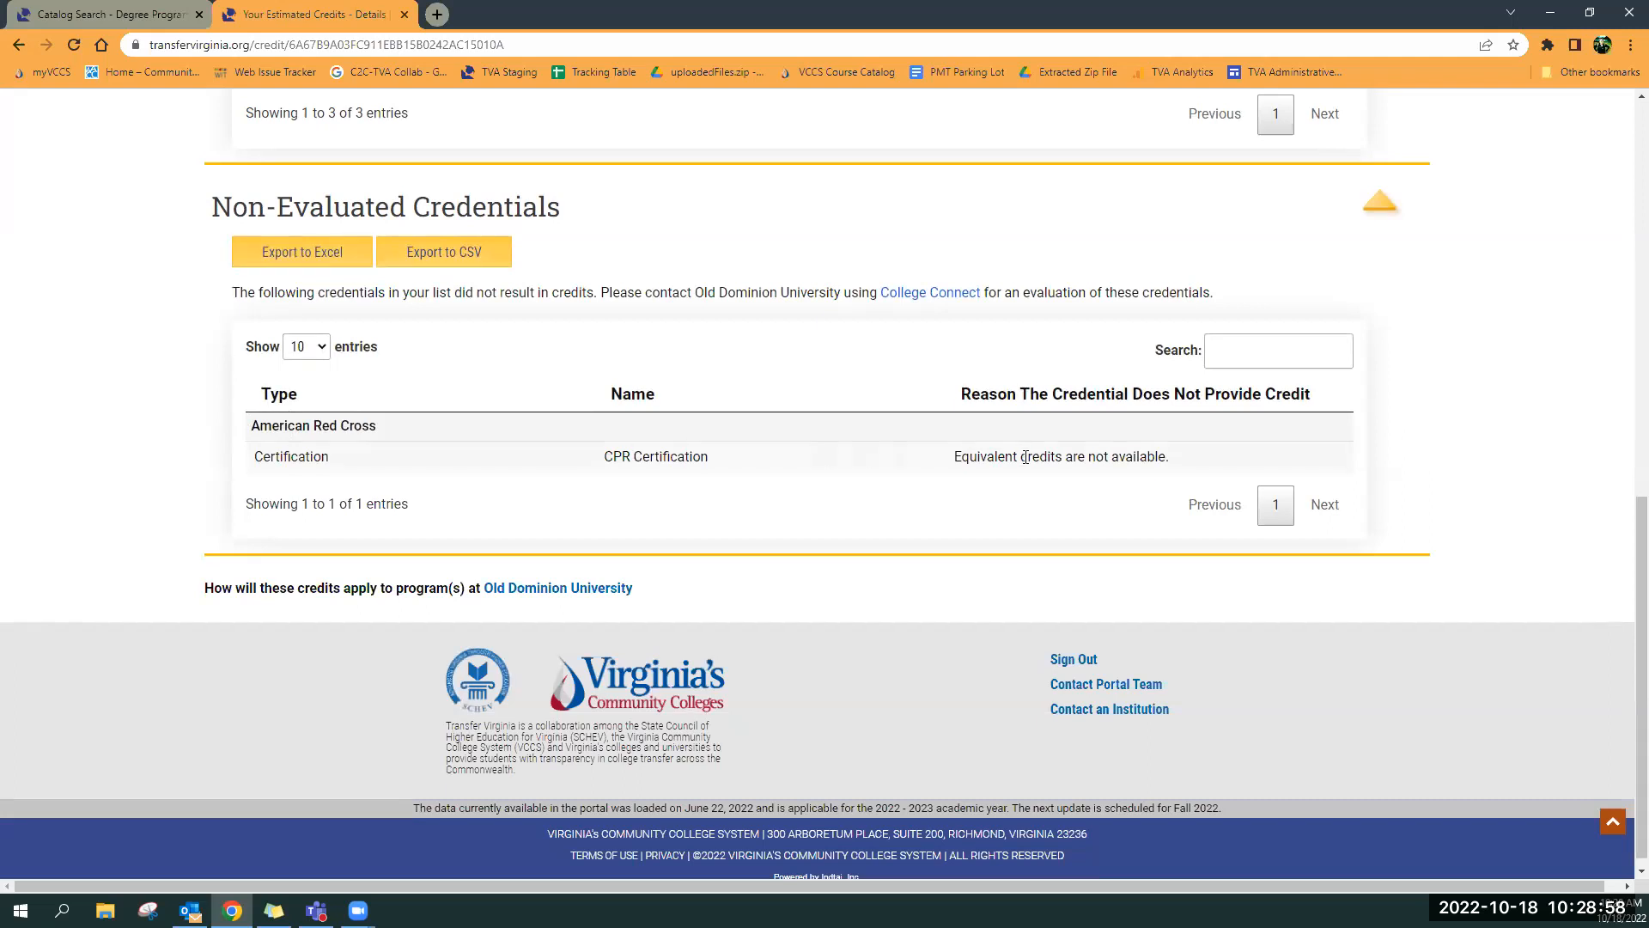
mouse_move(794, 464)
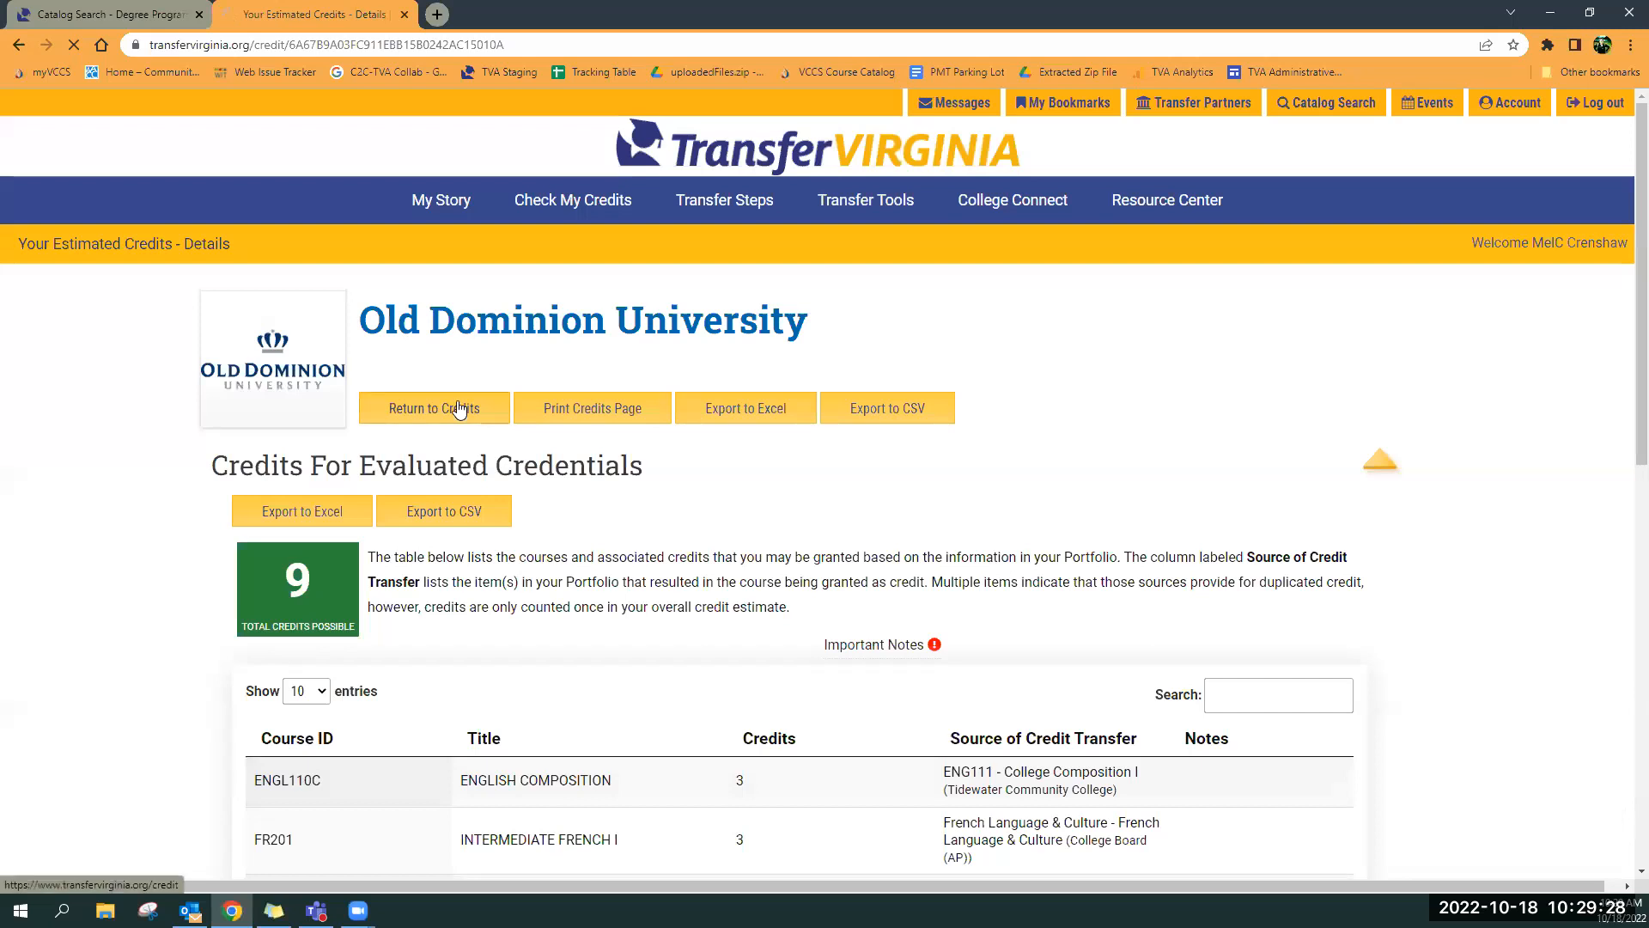
Return to credit totals and open Radford University's estimate listing ENGL111, FREN100, FREN200
left_click(432, 408)
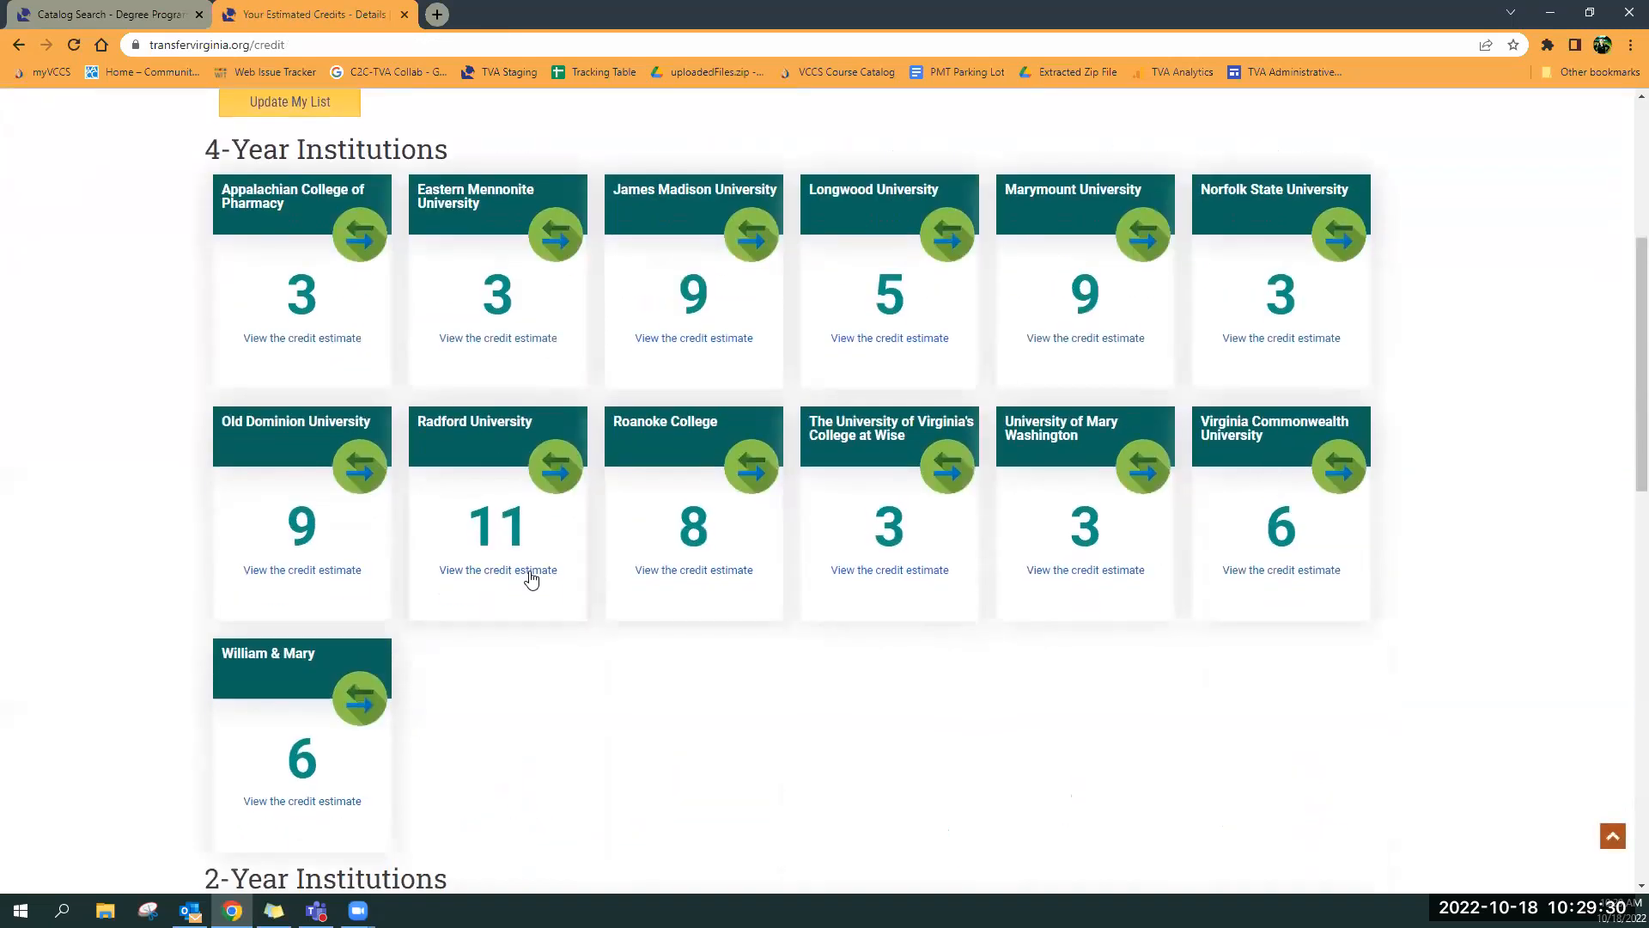
left_click(497, 571)
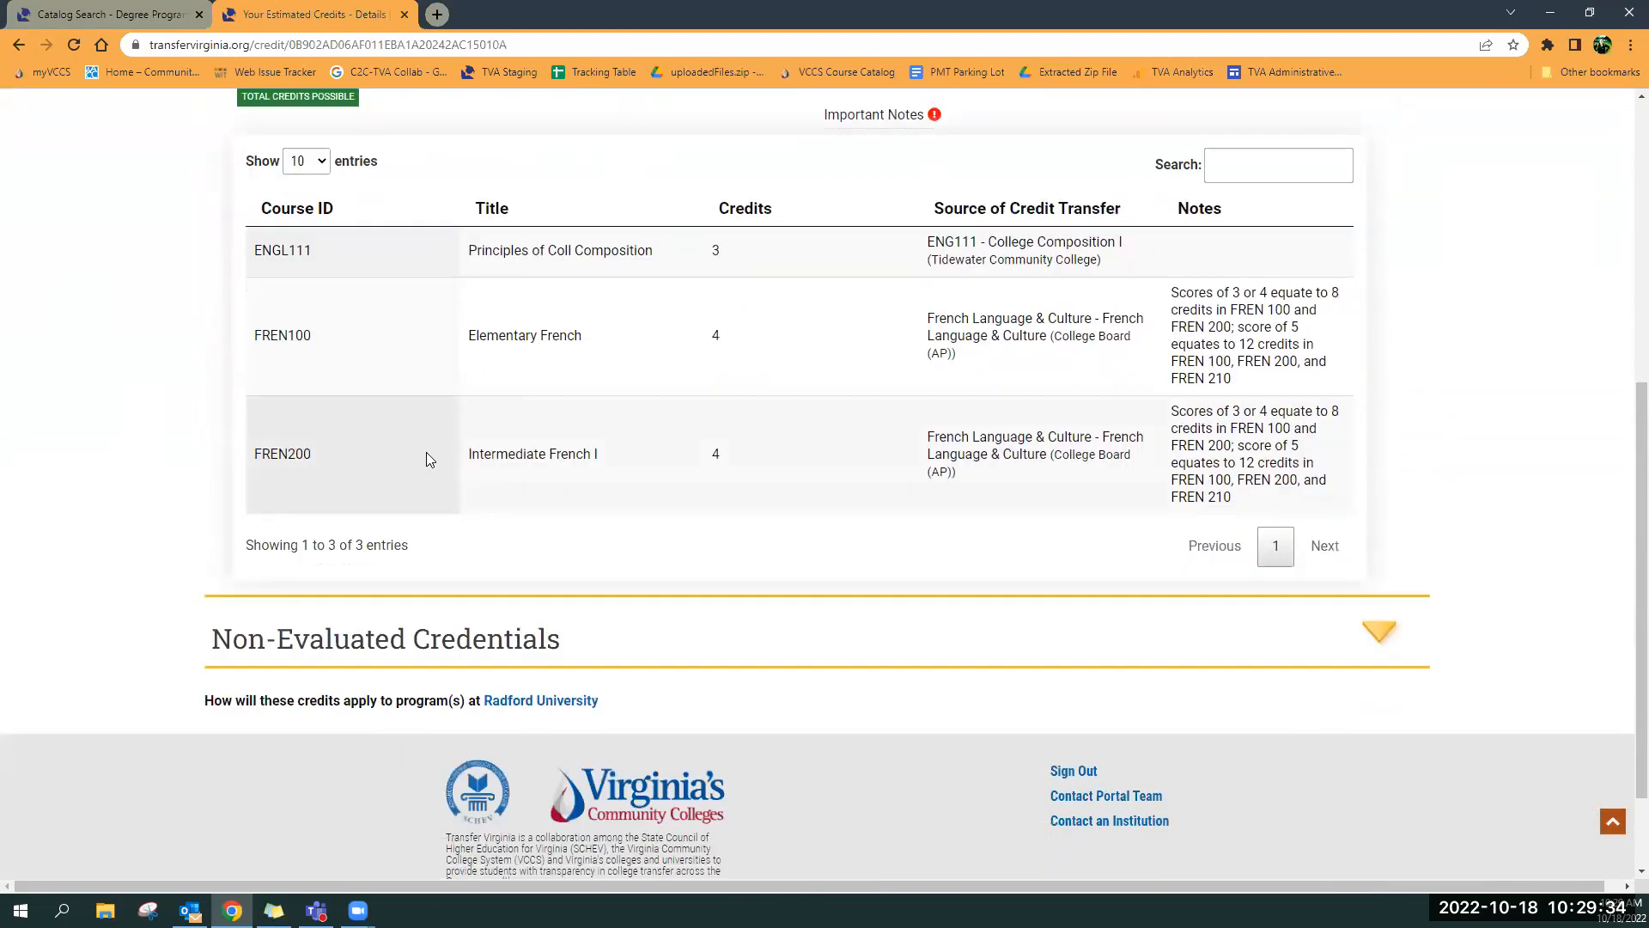
mouse_move(779, 384)
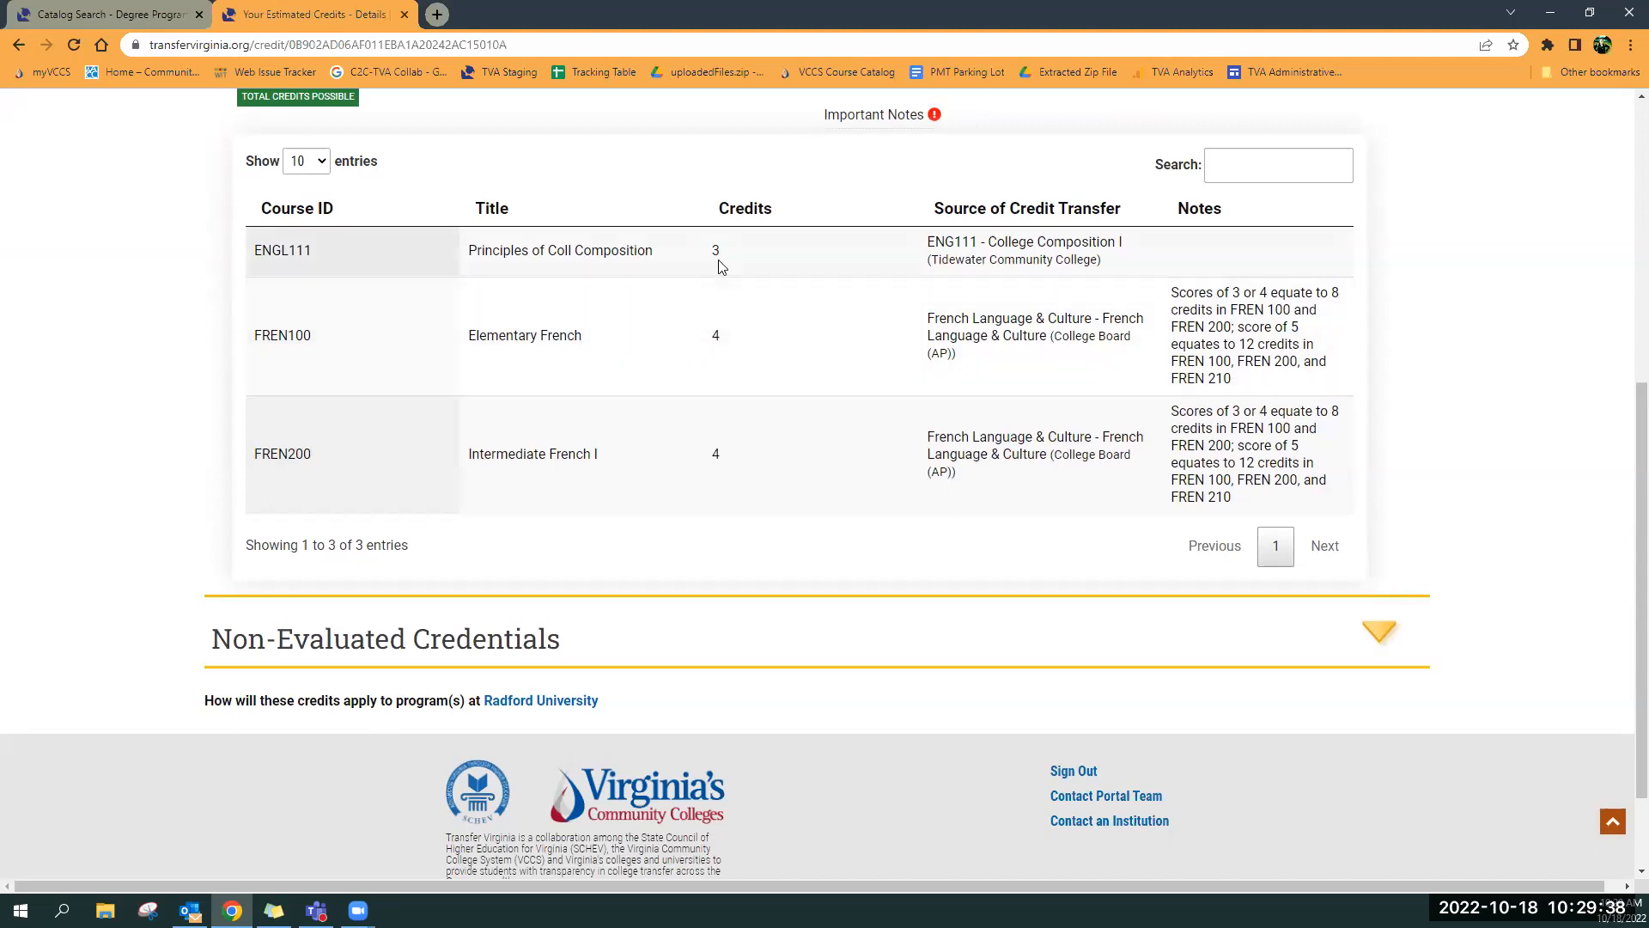
mouse_move(736, 353)
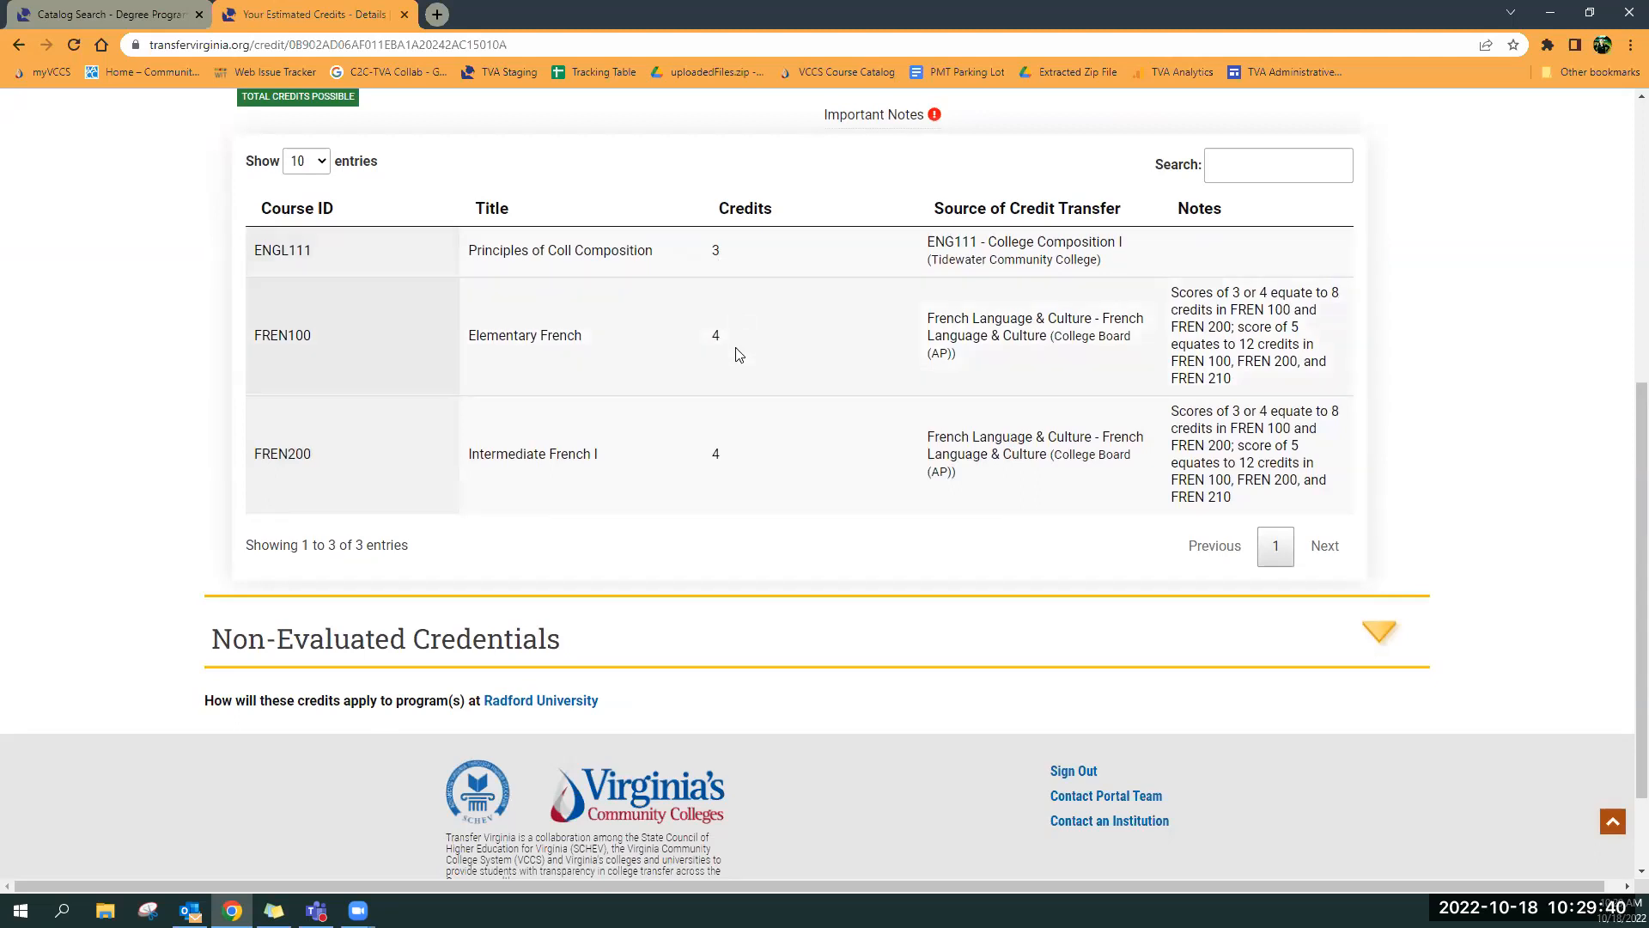
mouse_move(754, 487)
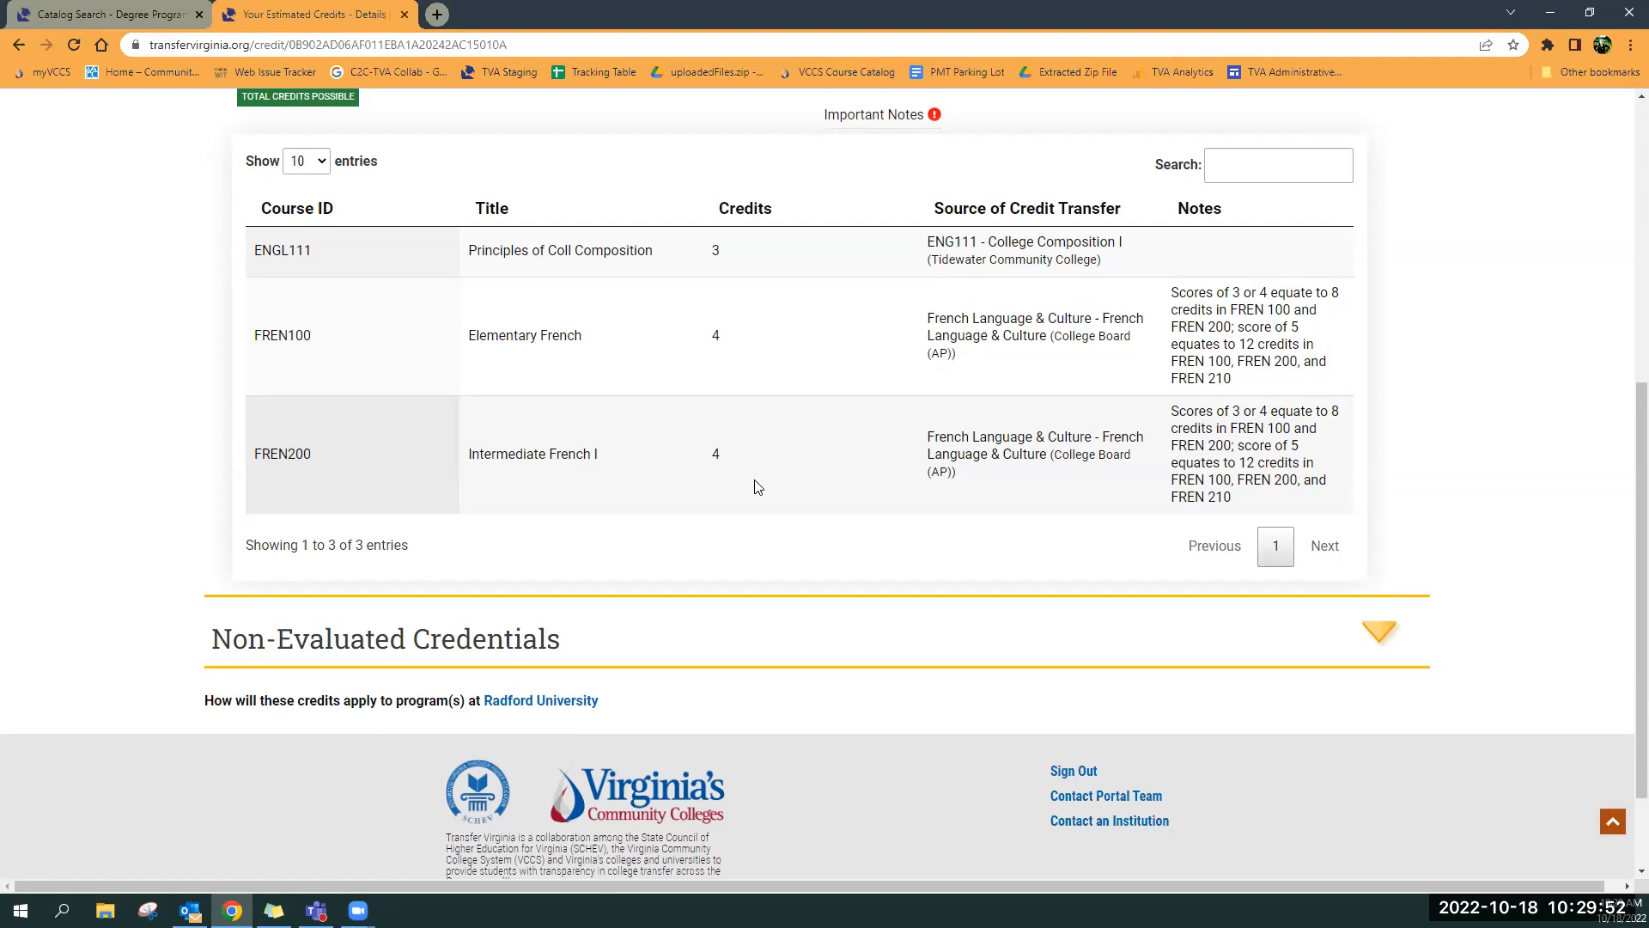
mouse_move(791, 262)
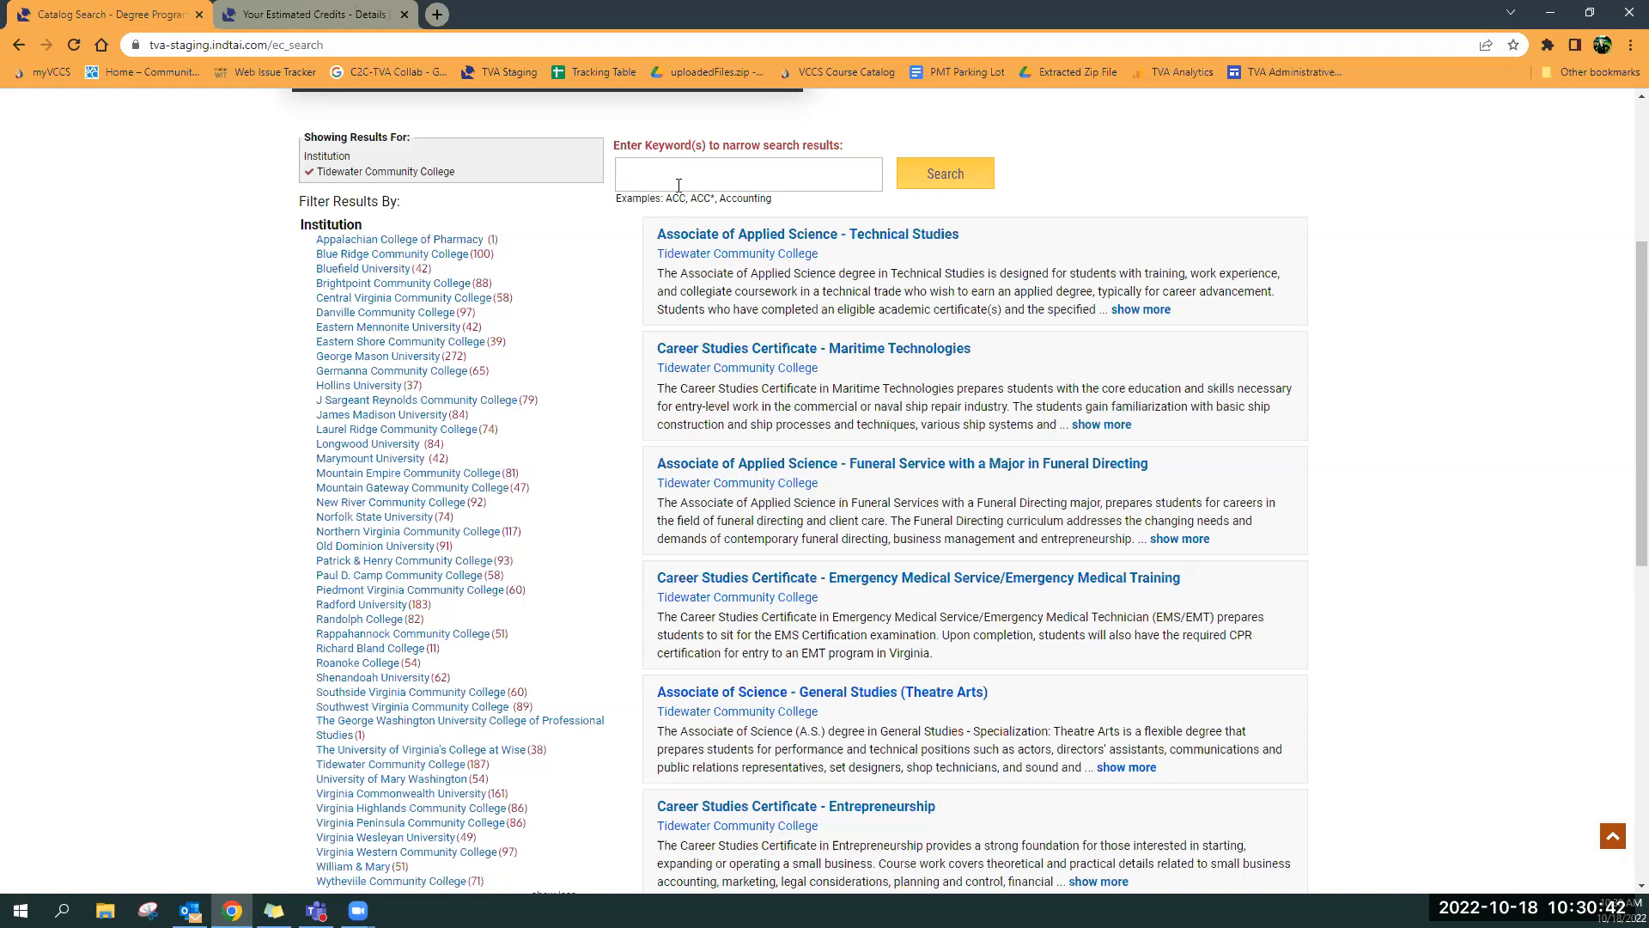
Search Tidewater Community College programs with the keyword 'business'
left_click(749, 173)
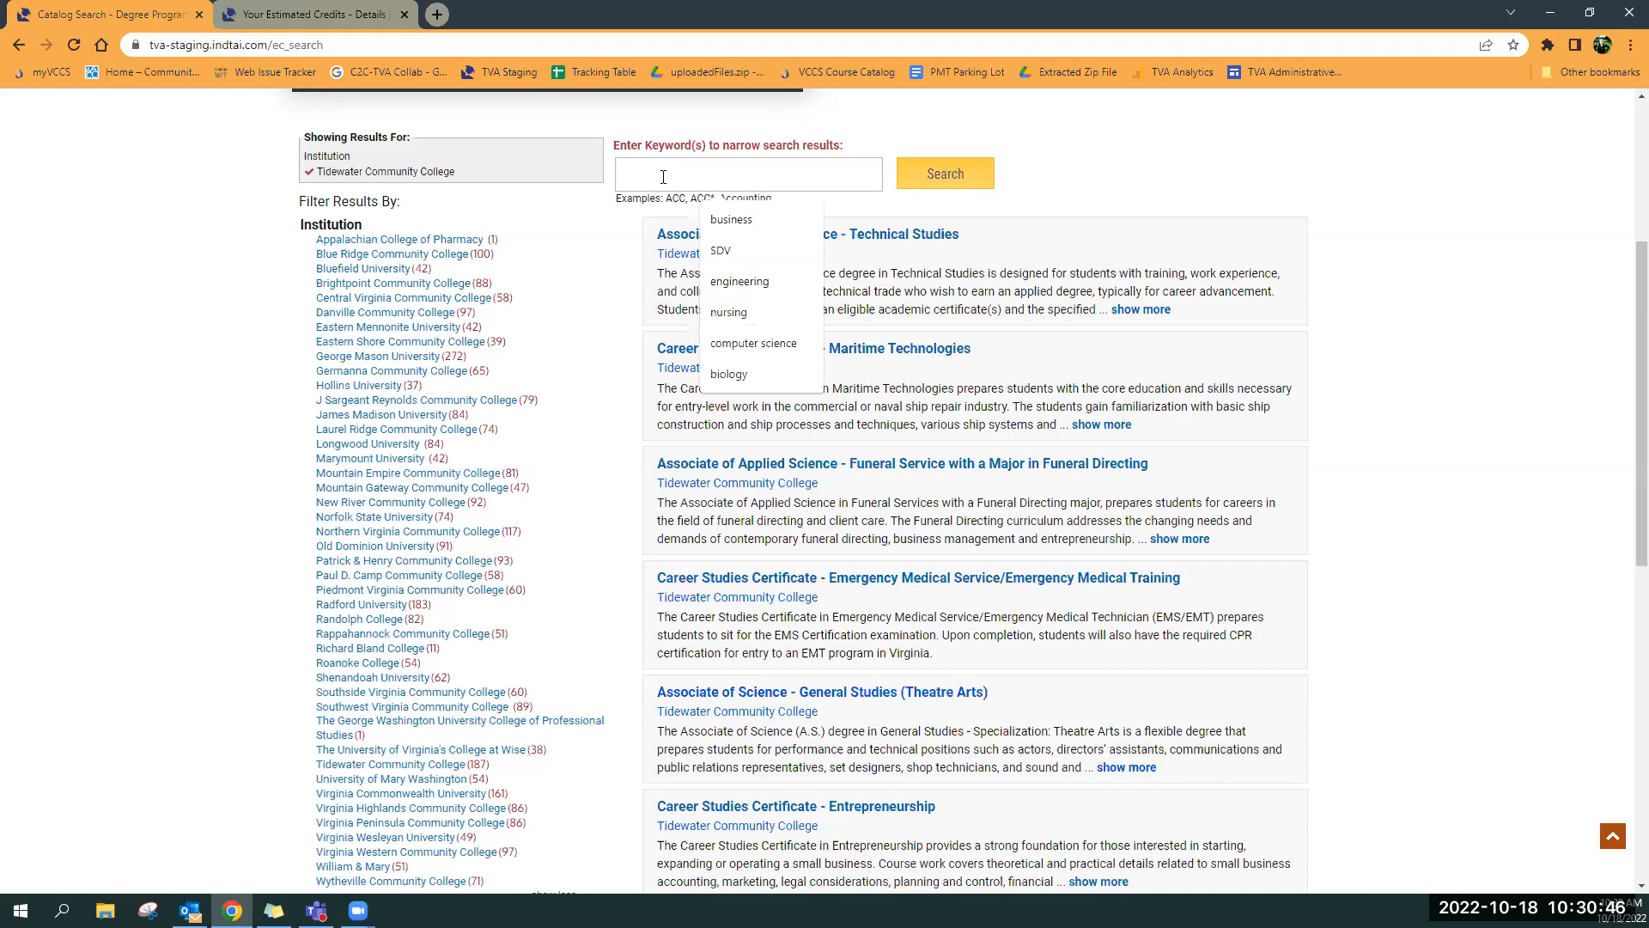
type("business")
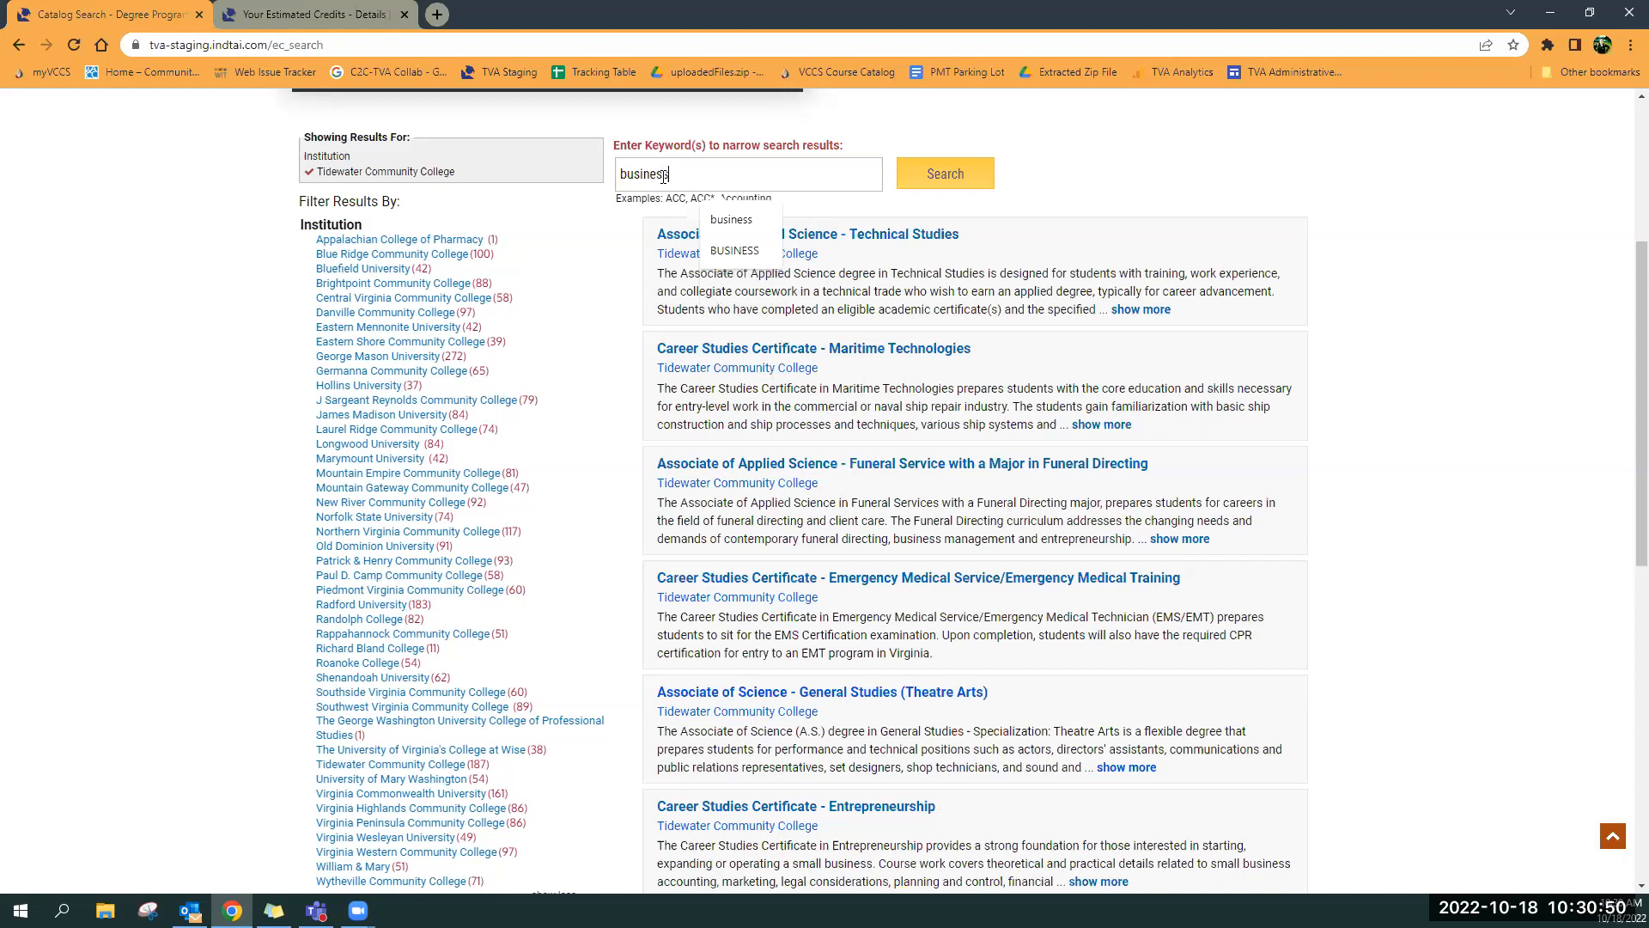
left_click(943, 172)
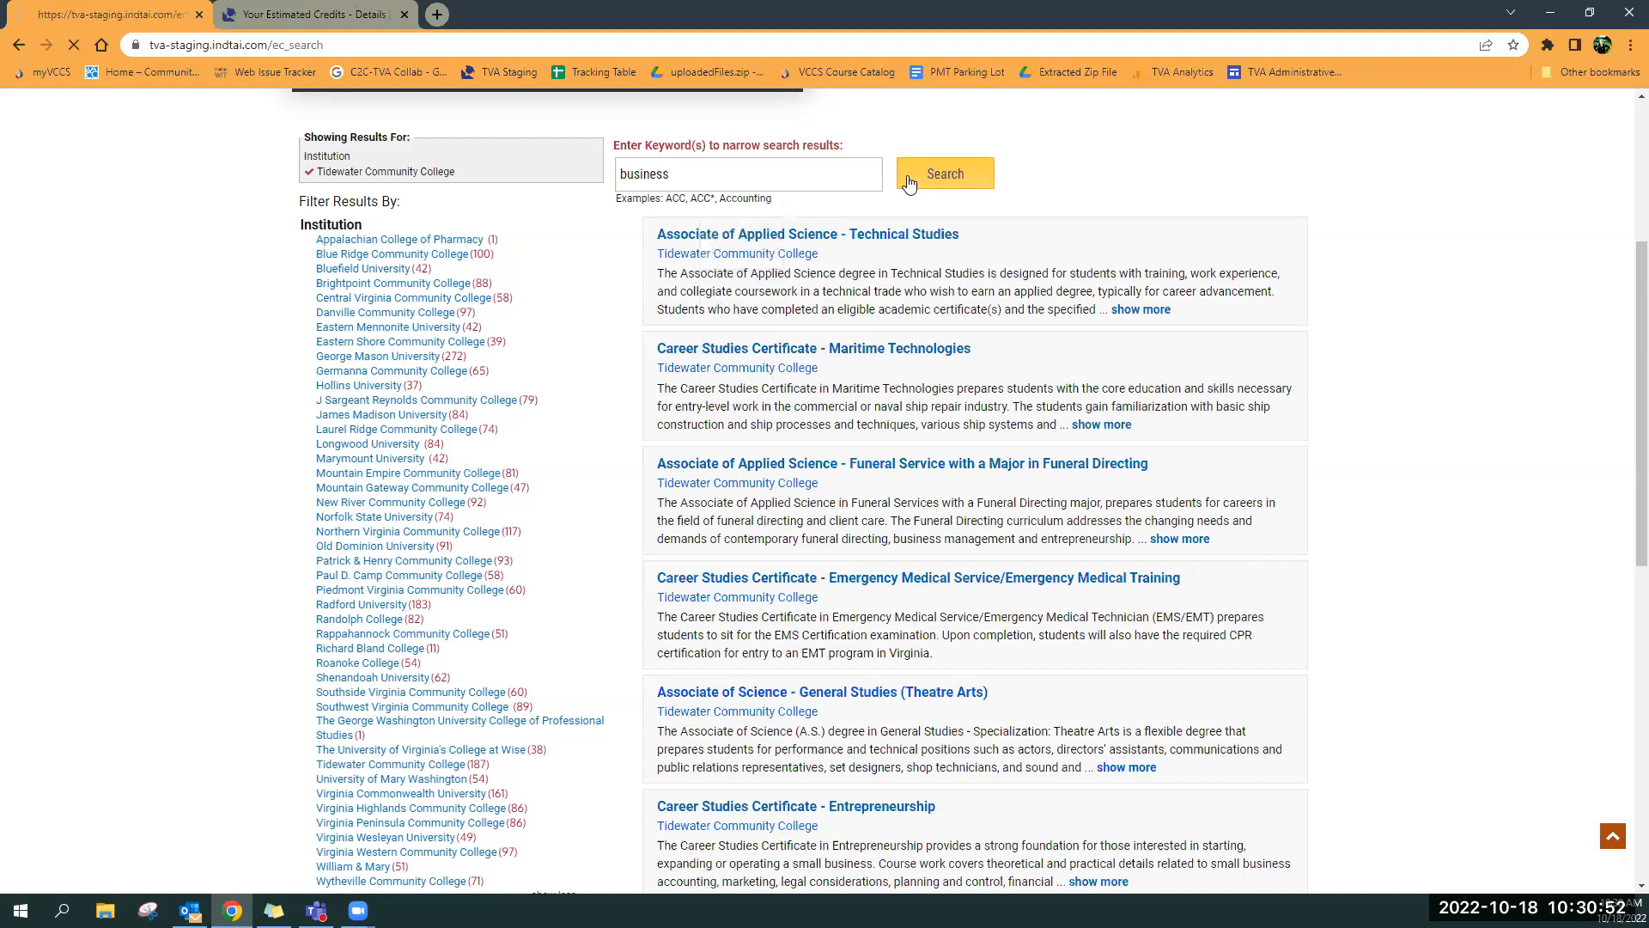
left_click(943, 173)
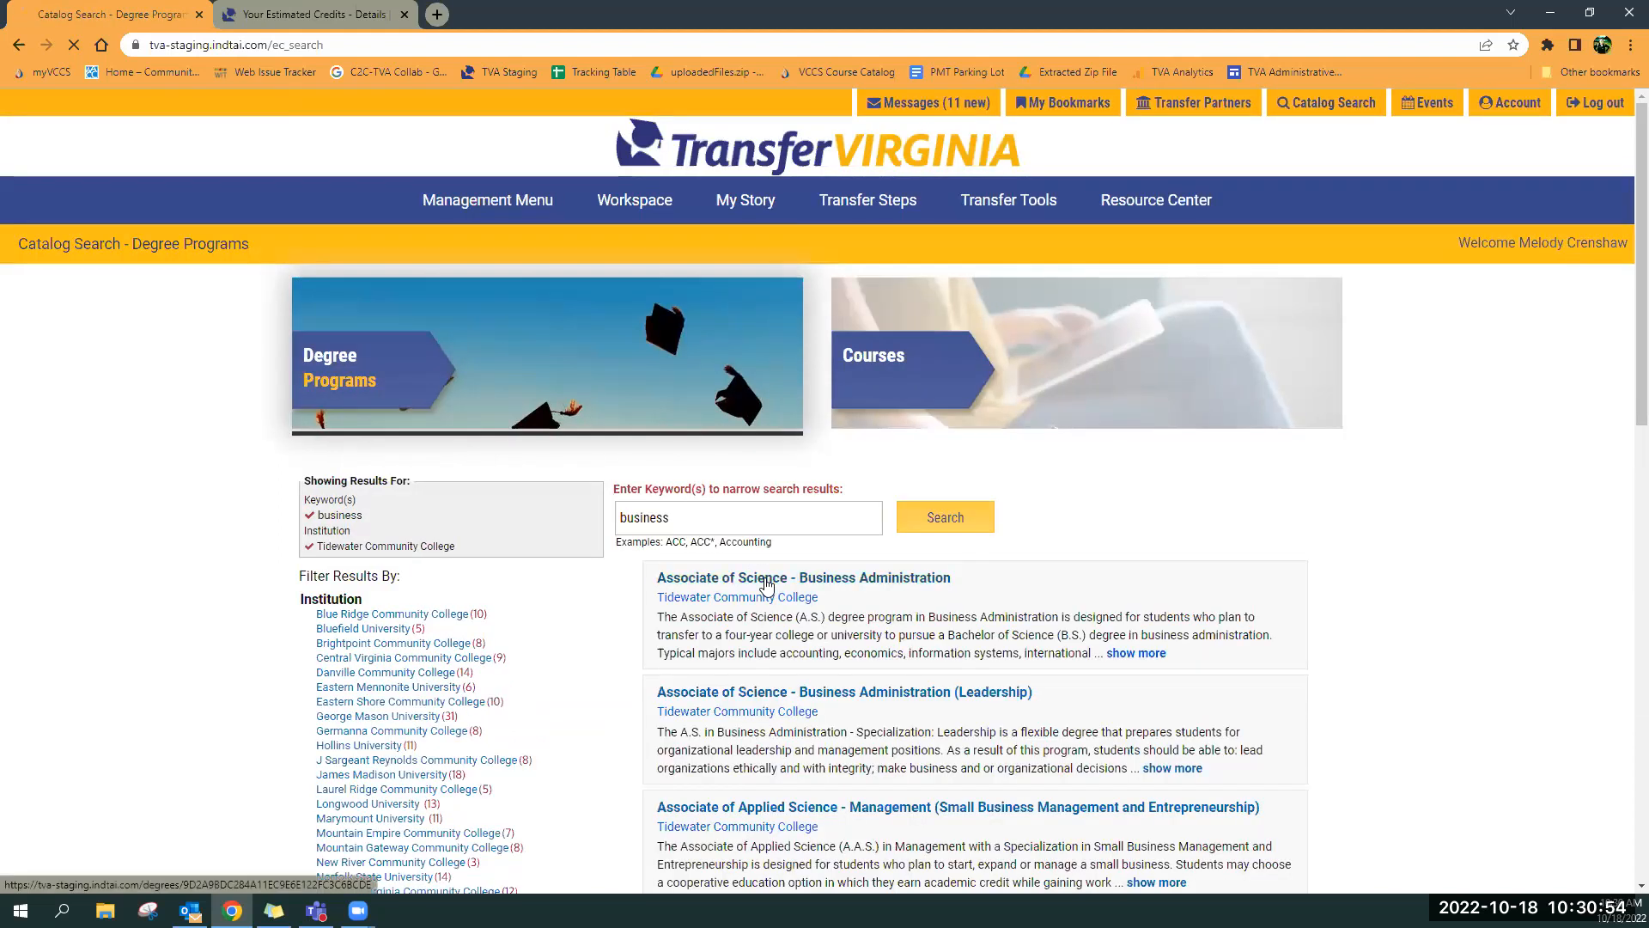
Open Associate of Science – Business Administration and scroll through its credit tables
left_click(803, 577)
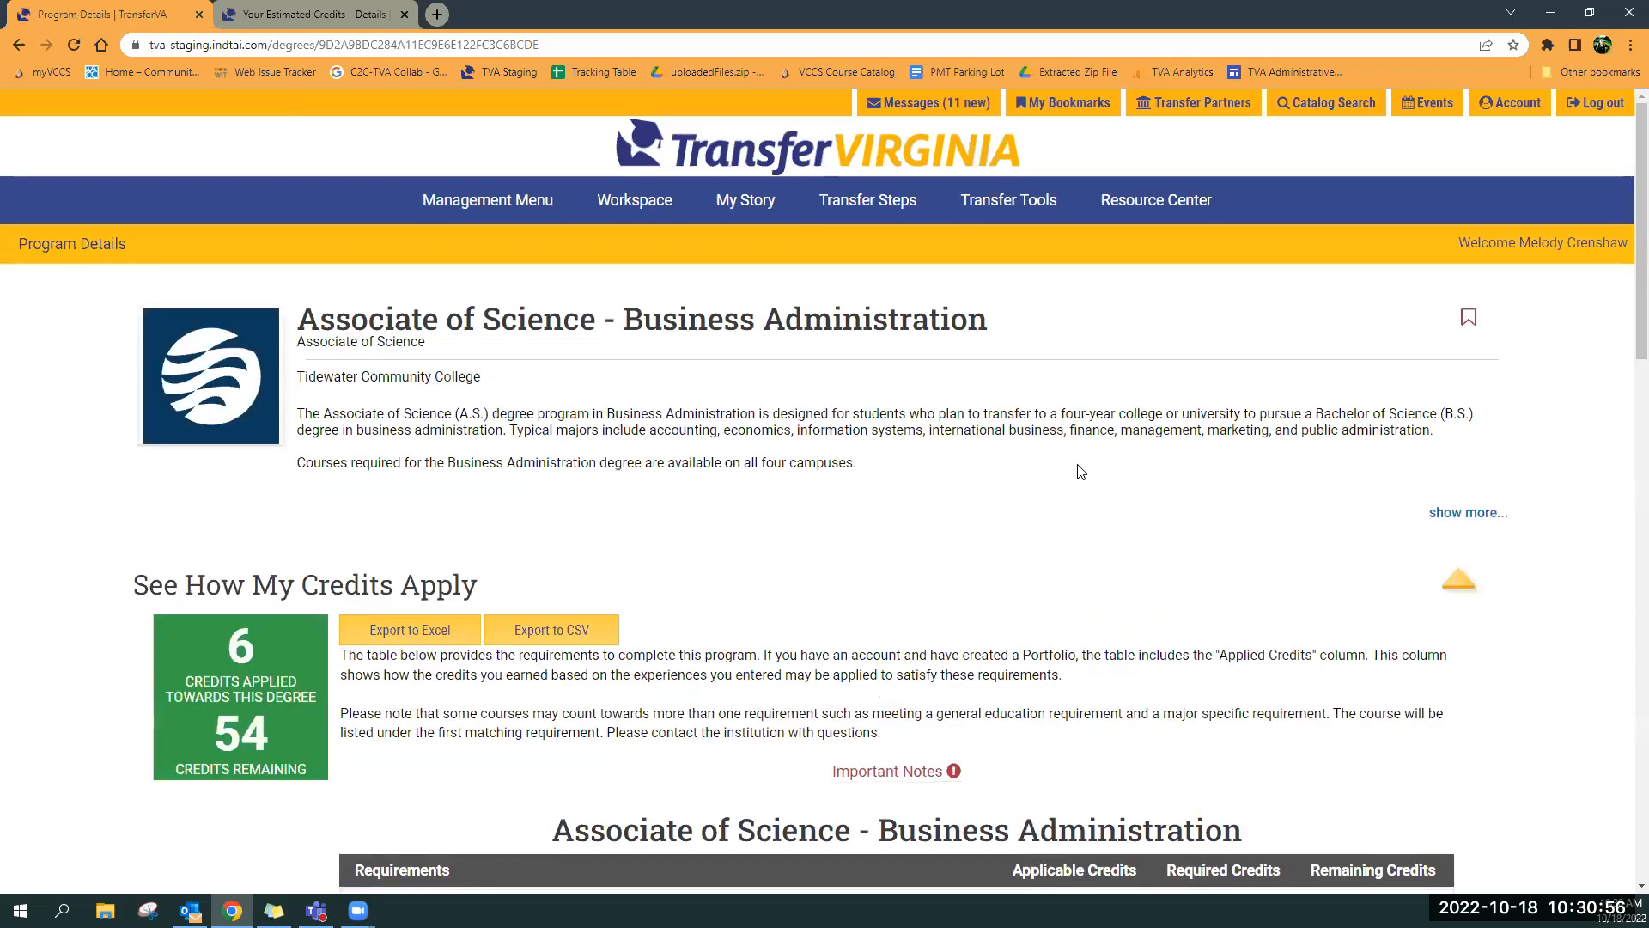
scroll("down", 3)
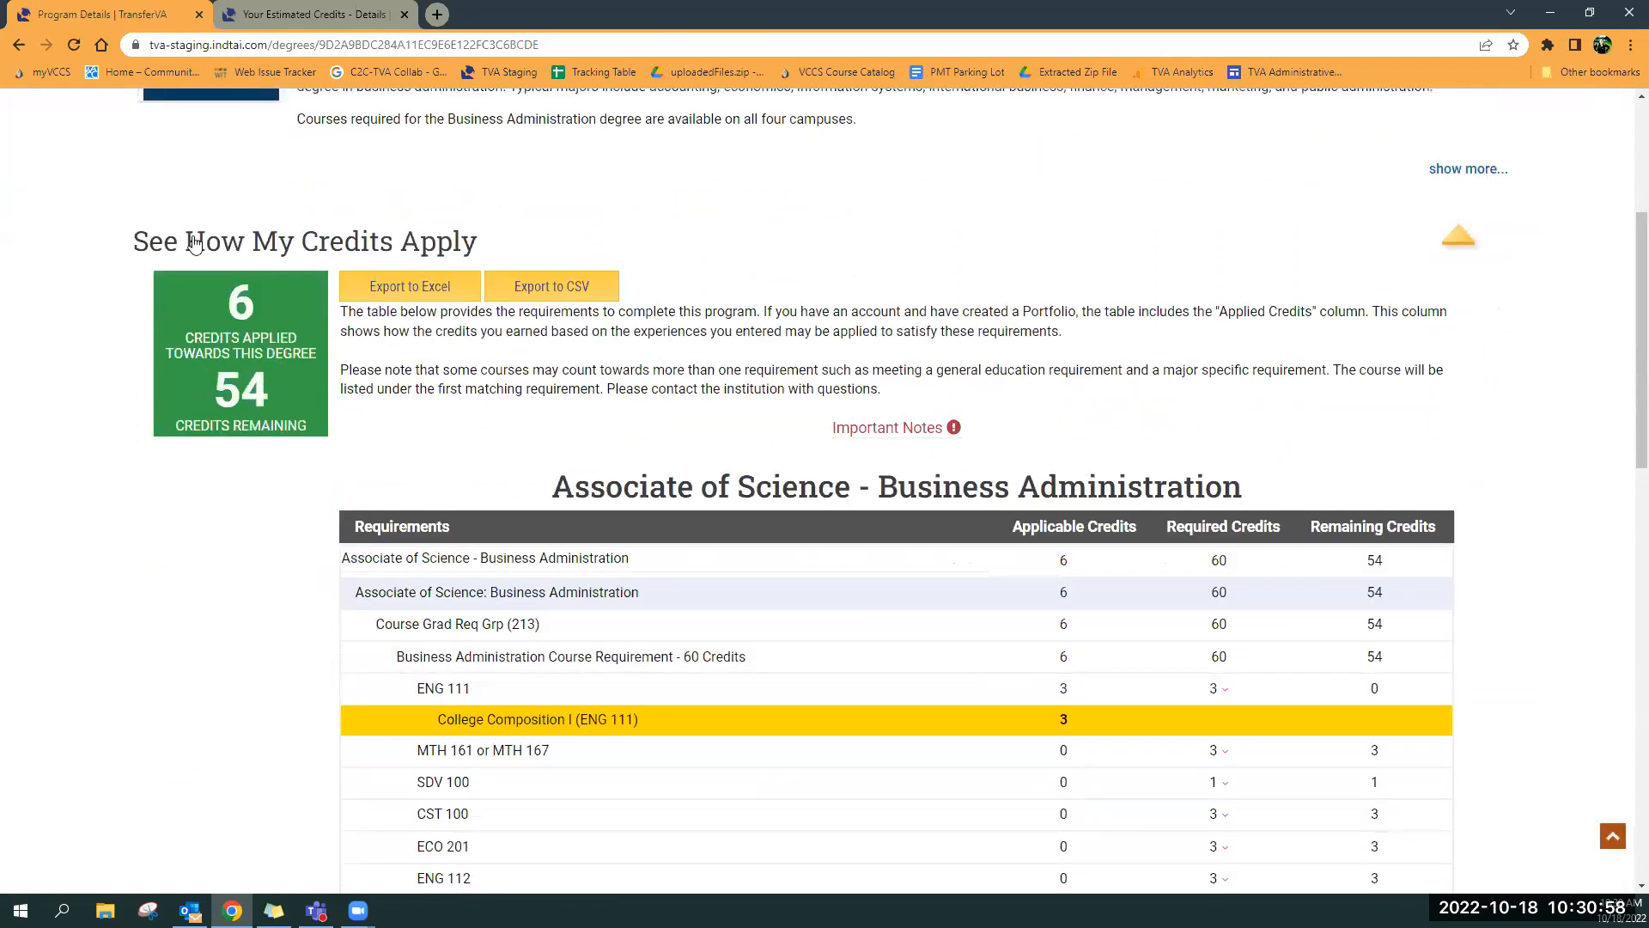
mouse_move(465, 259)
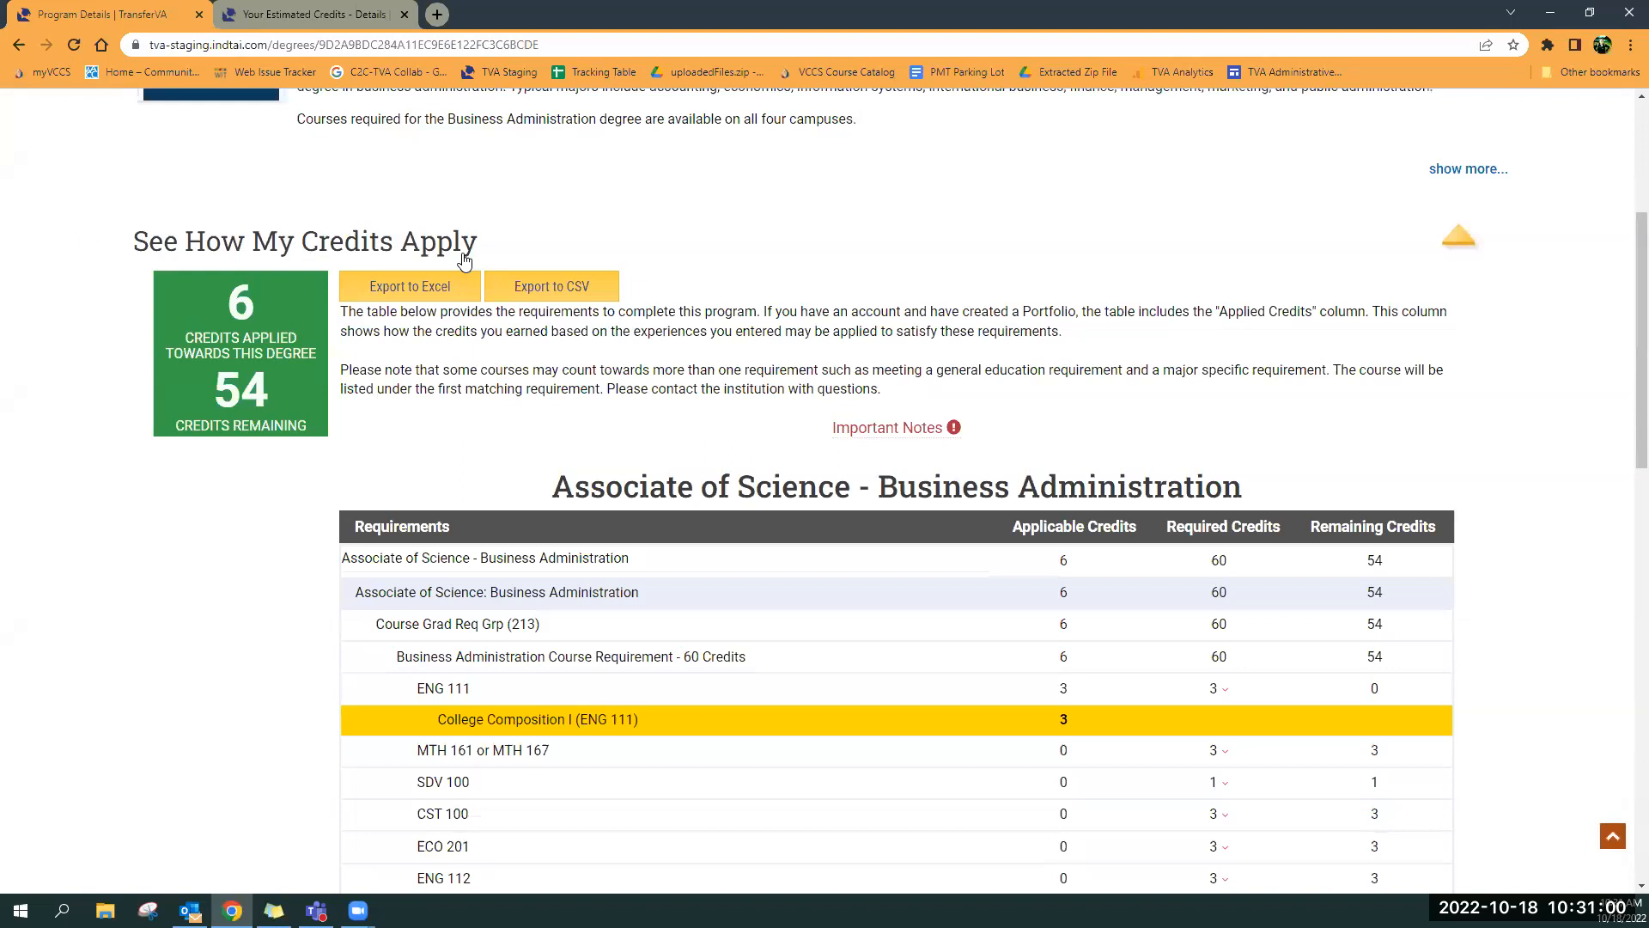
mouse_move(1274, 609)
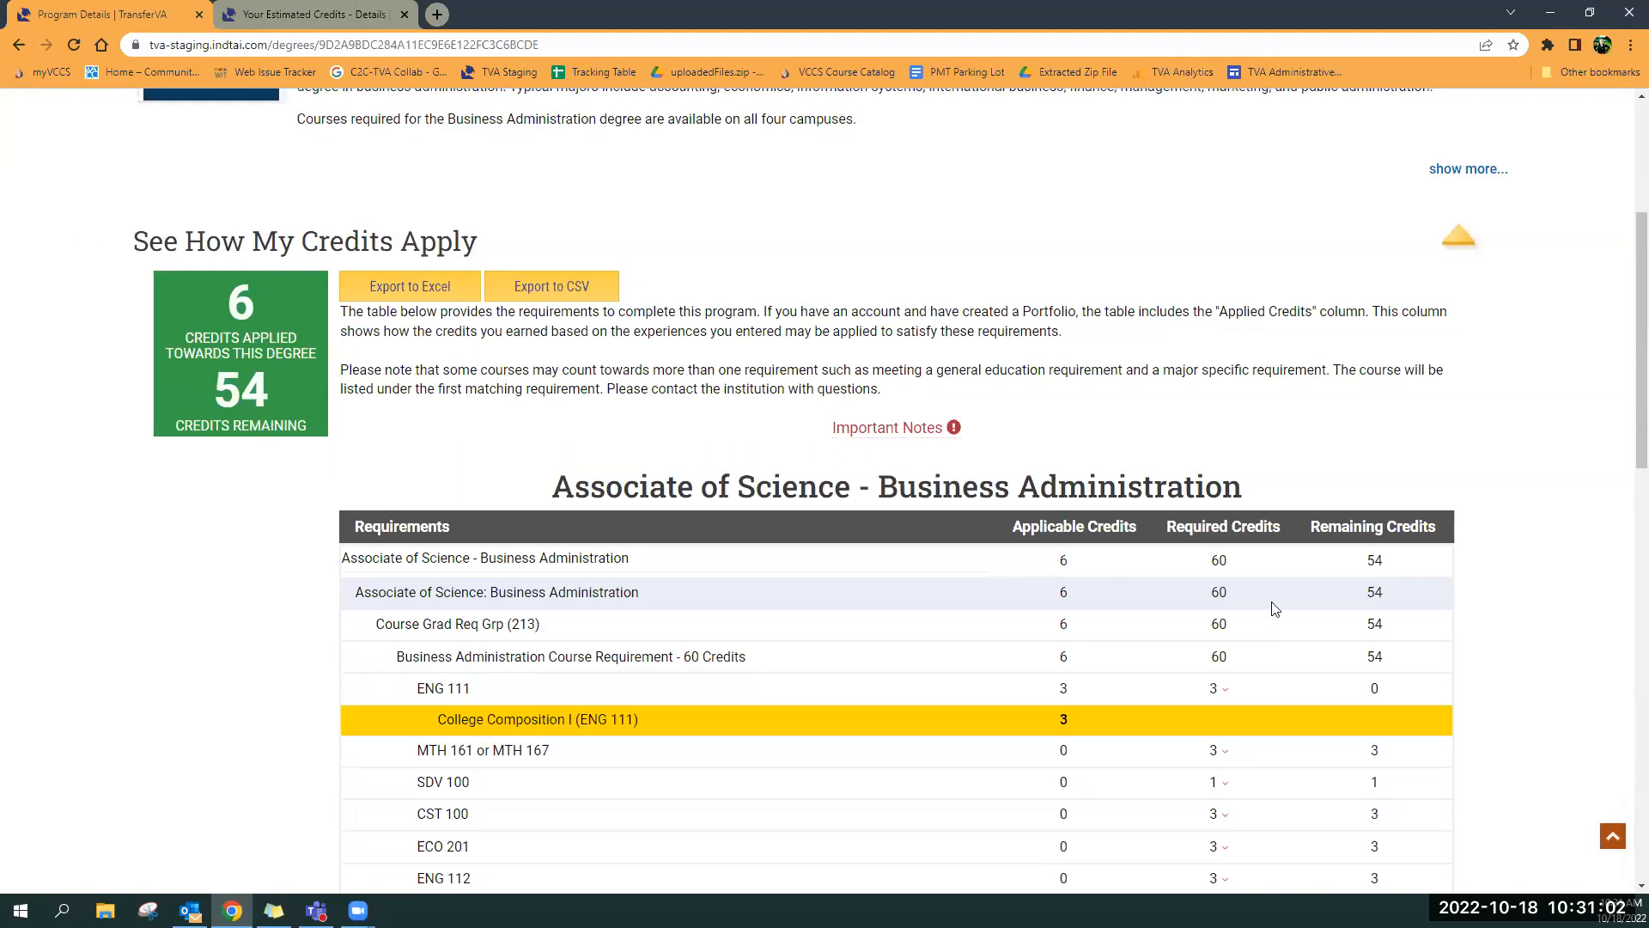
mouse_move(1245, 571)
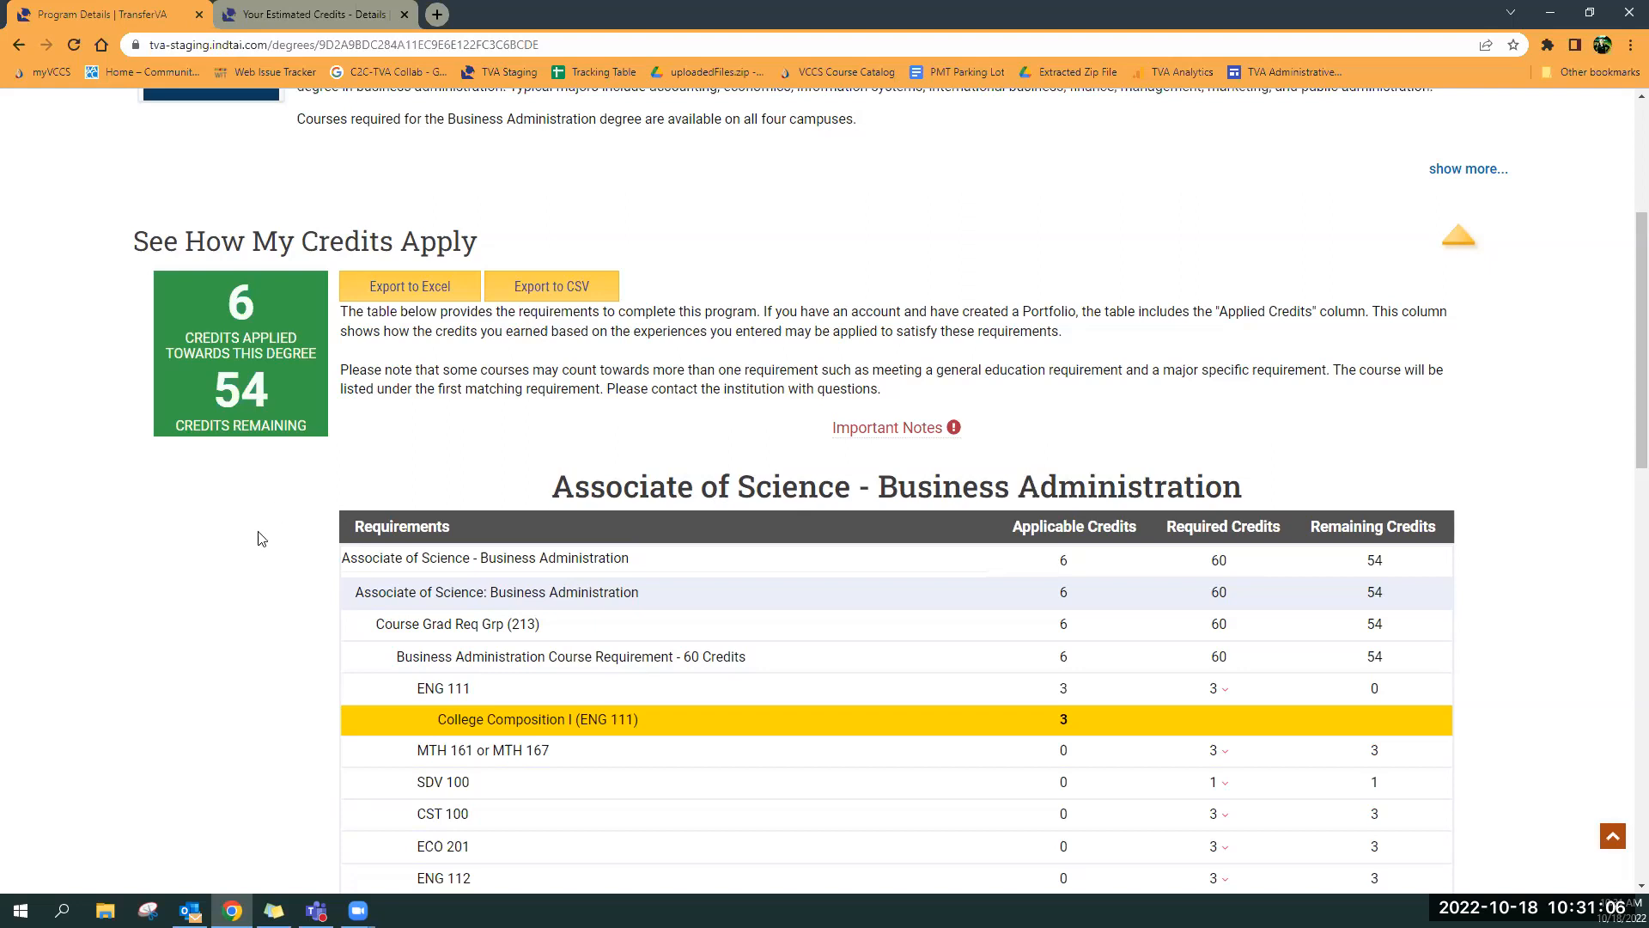
scroll("down", 3)
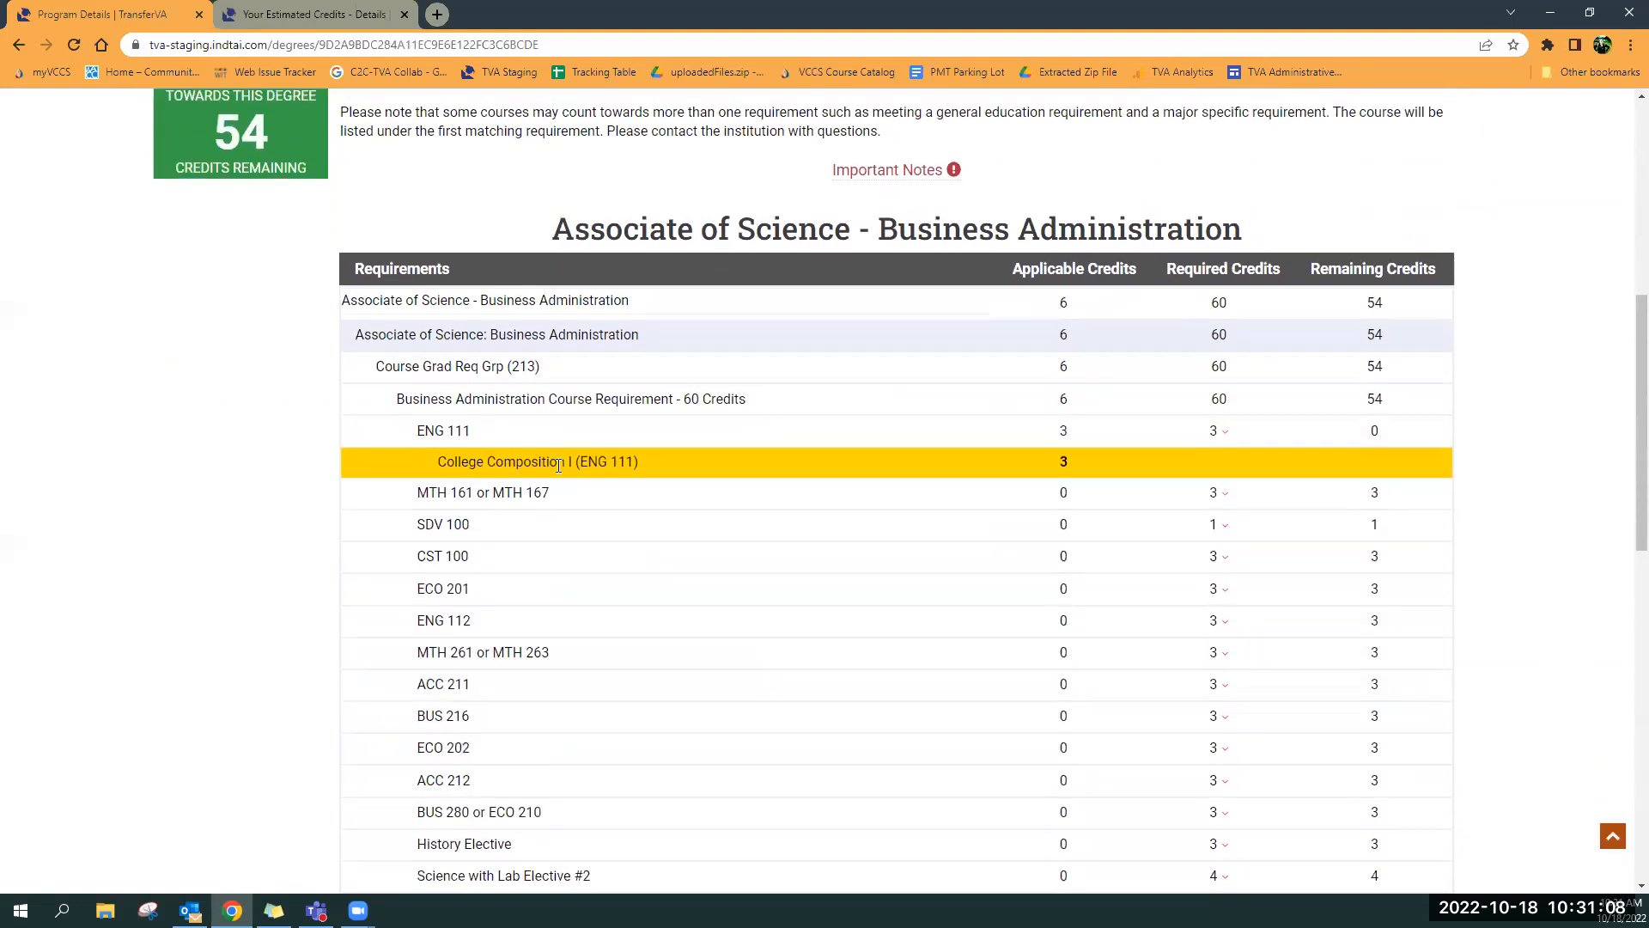
scroll("down", 3)
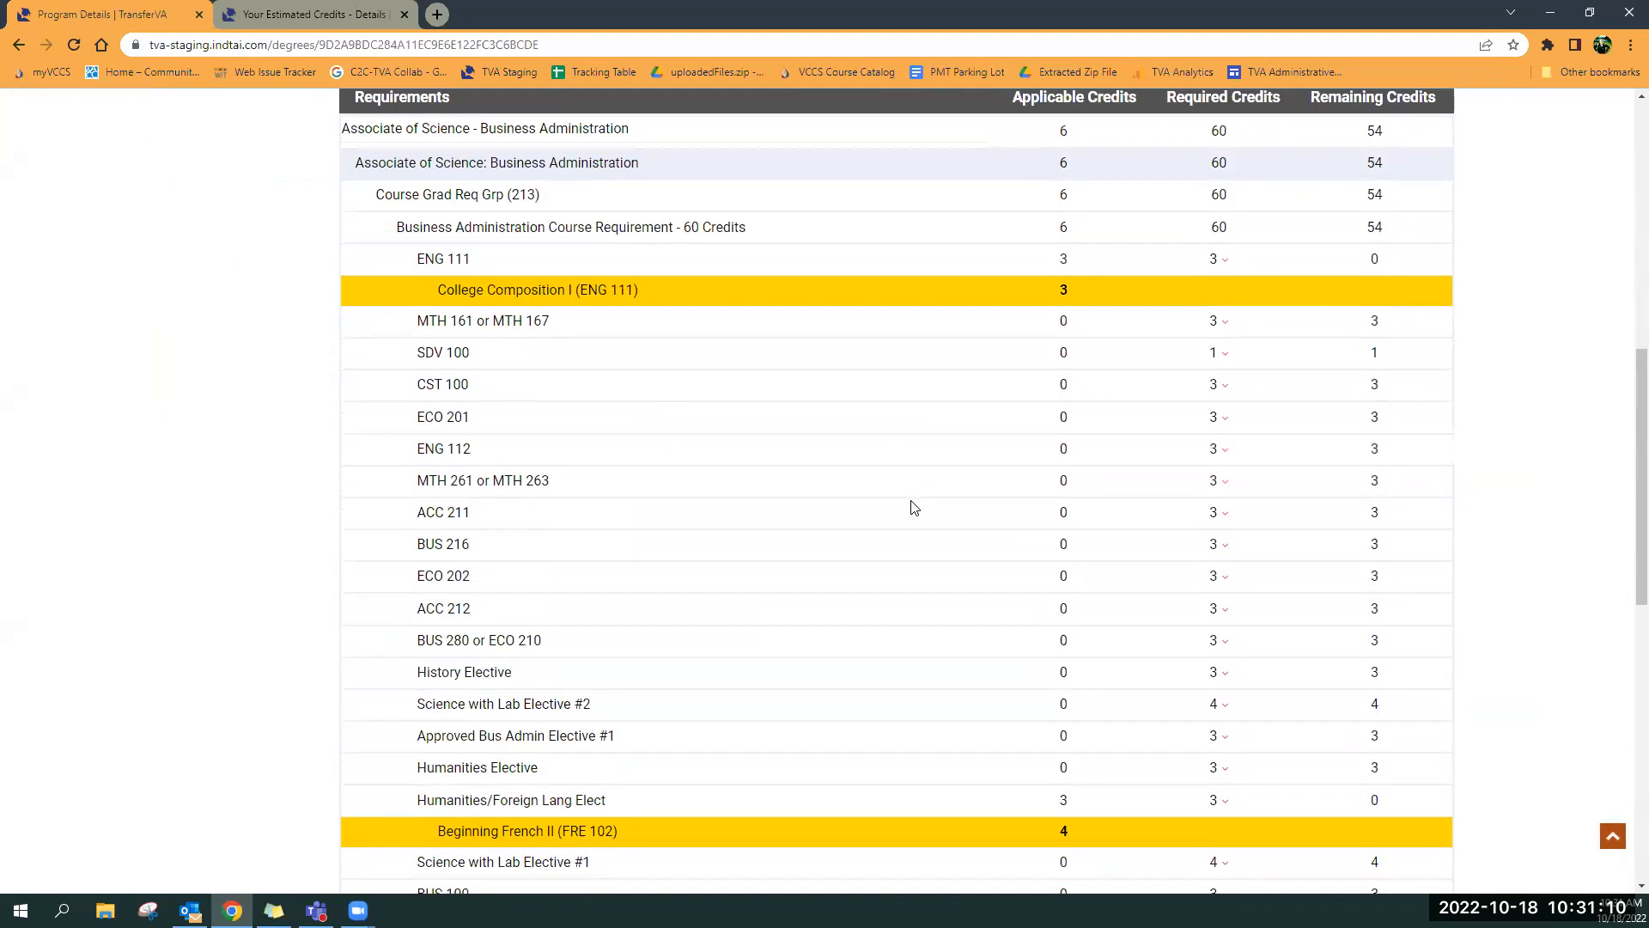
scroll("down", 3)
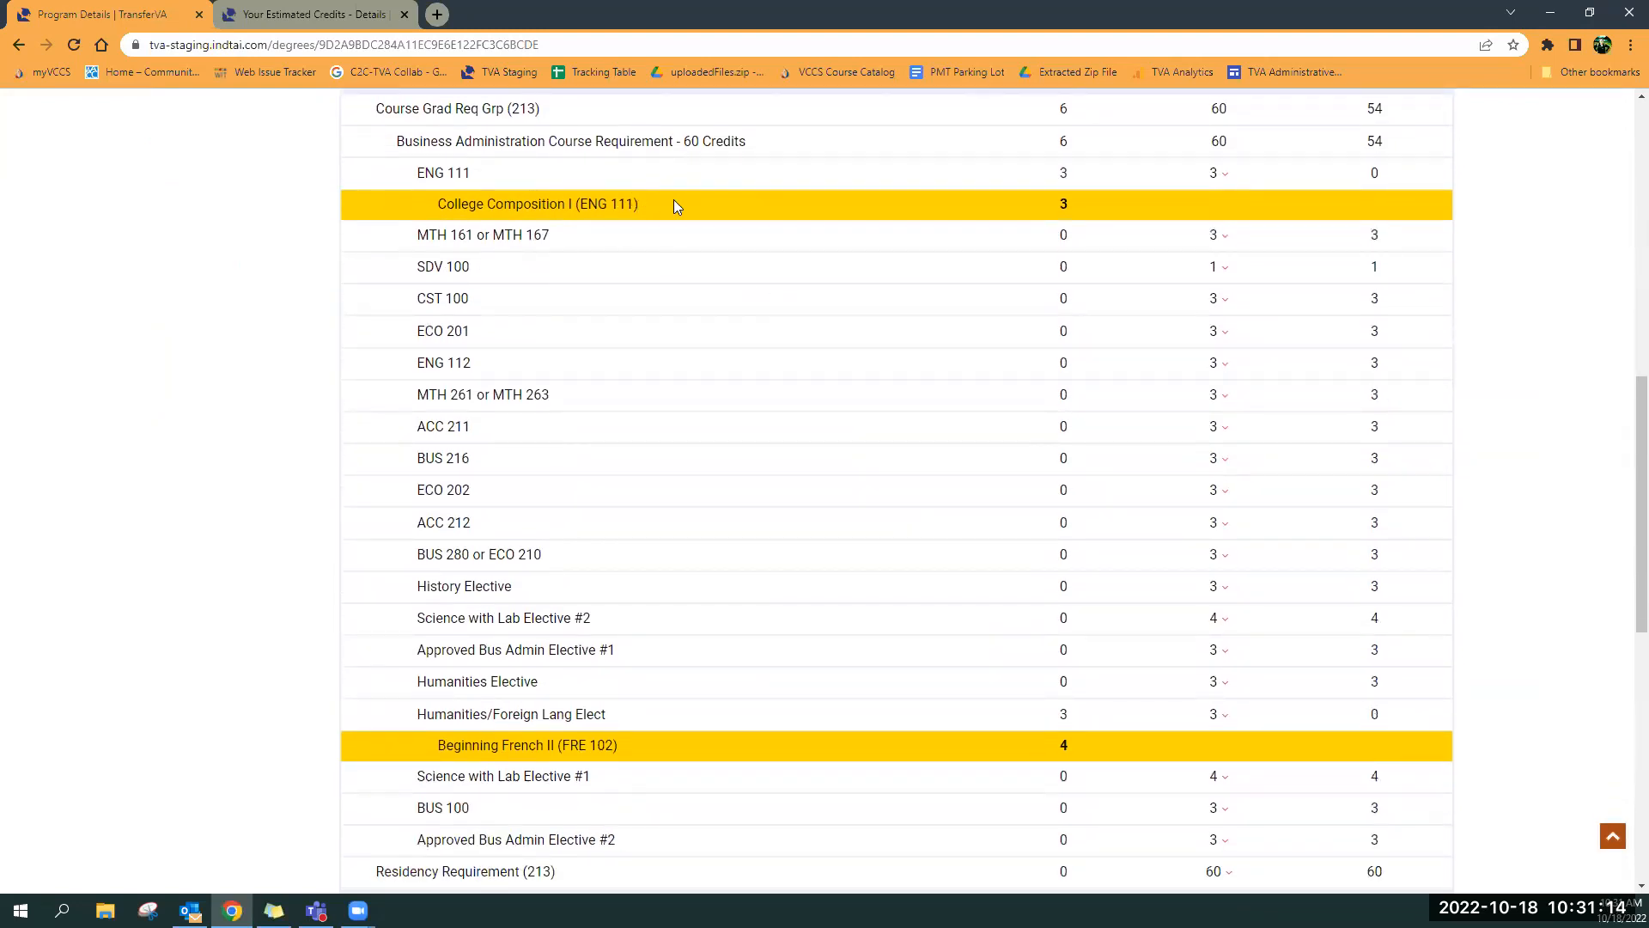
mouse_move(603, 718)
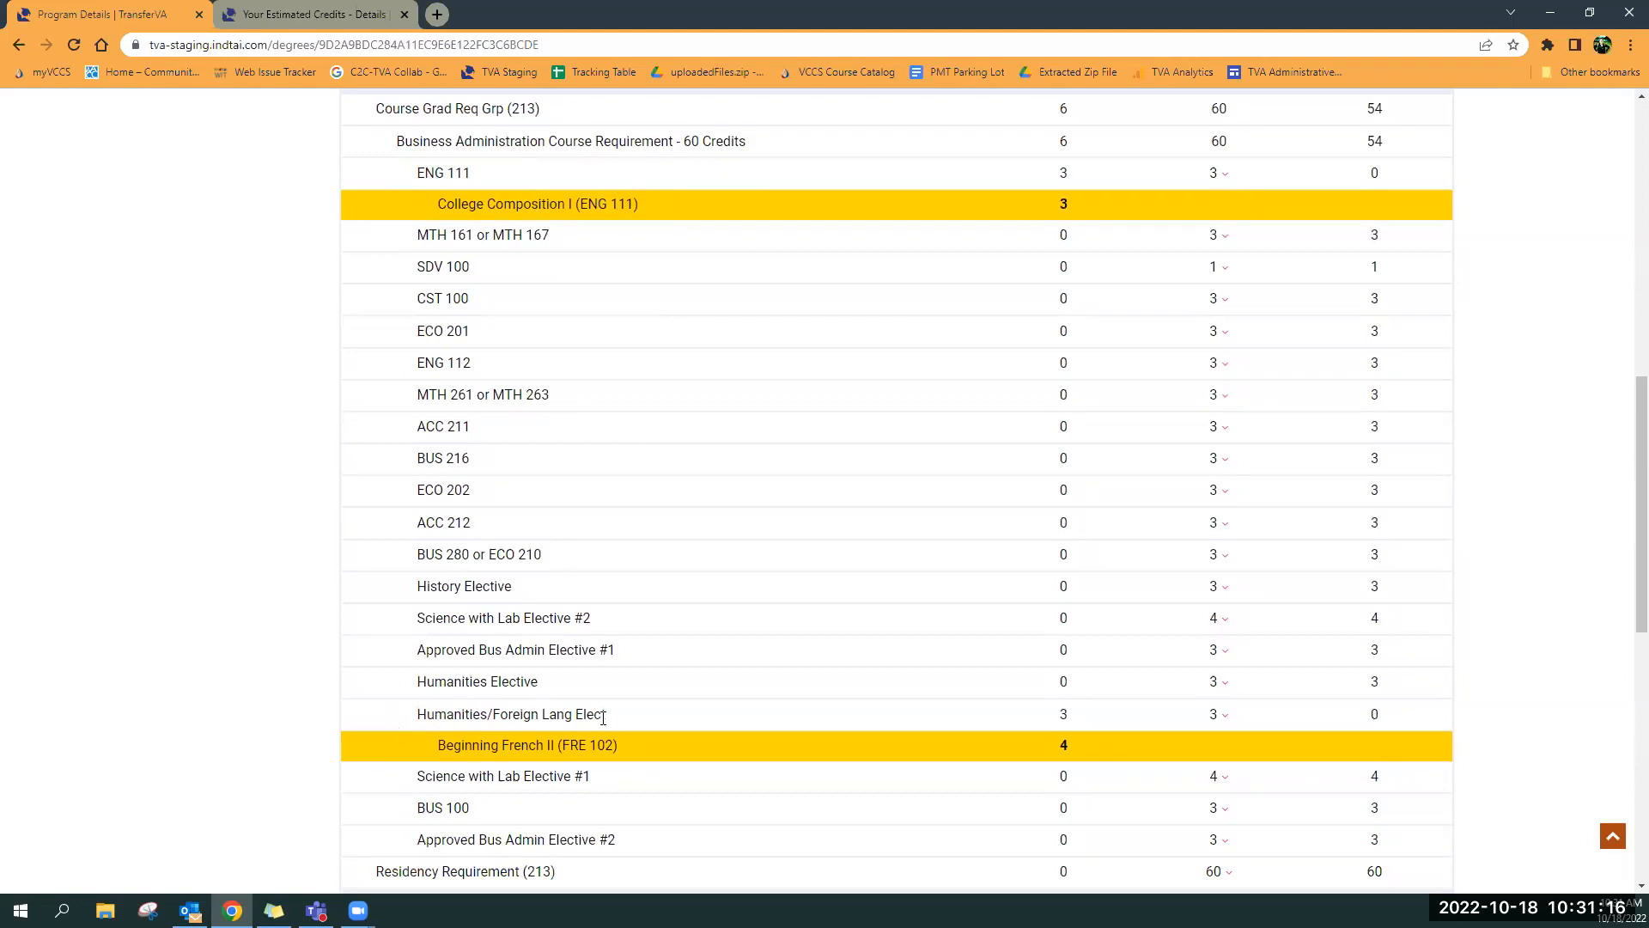
mouse_move(674, 754)
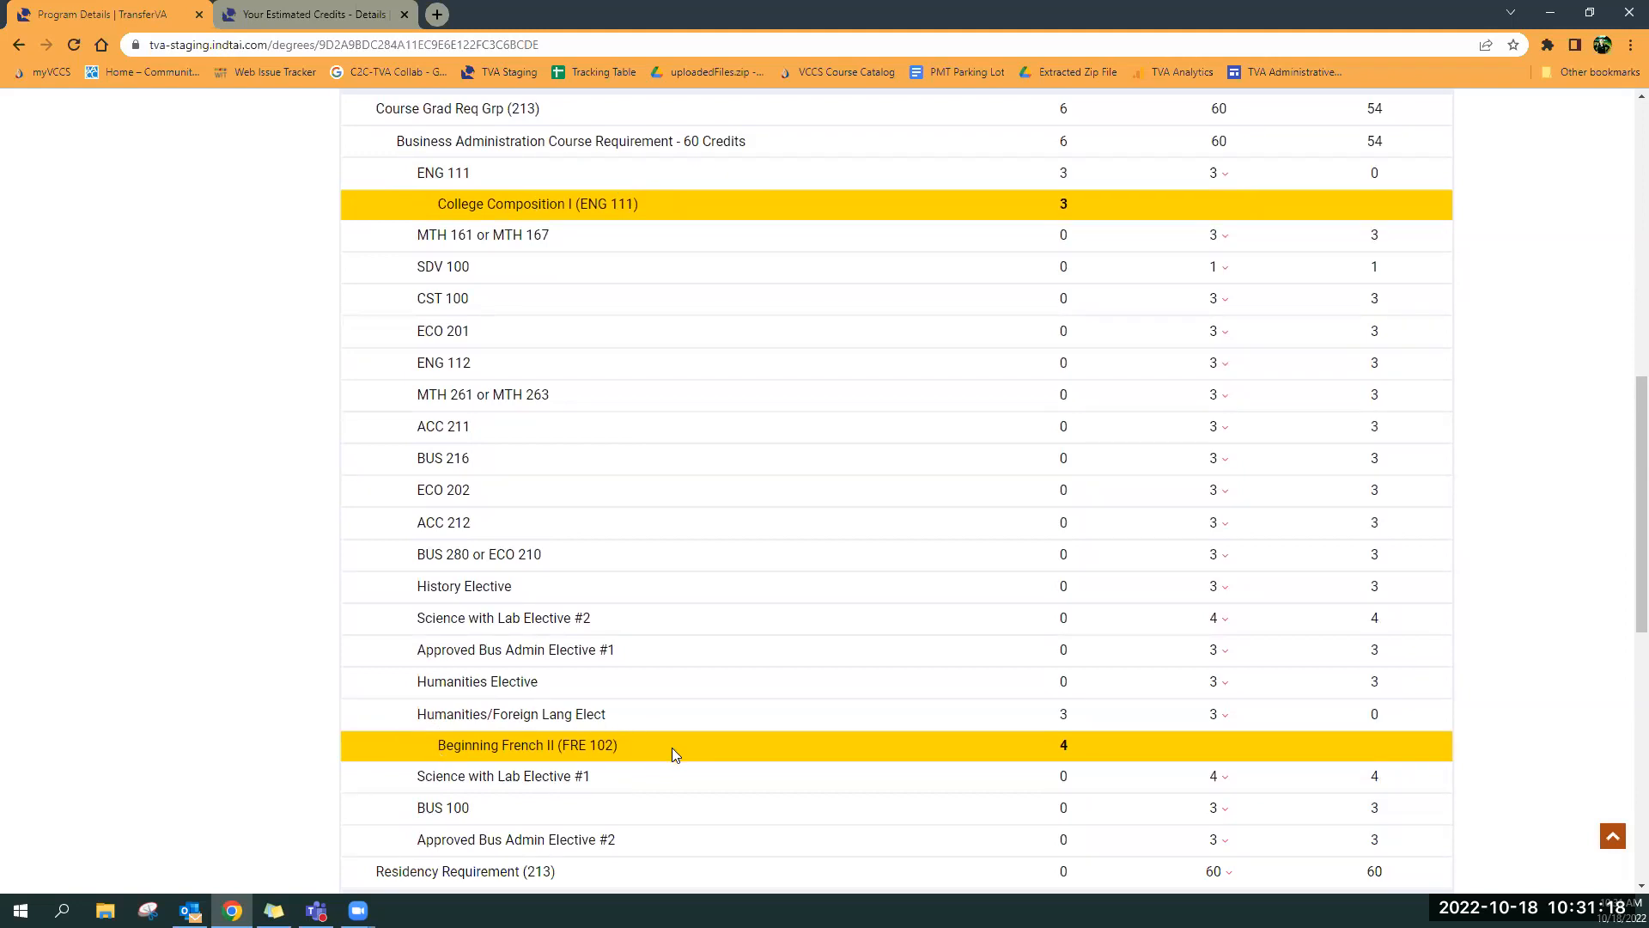
mouse_move(1085, 734)
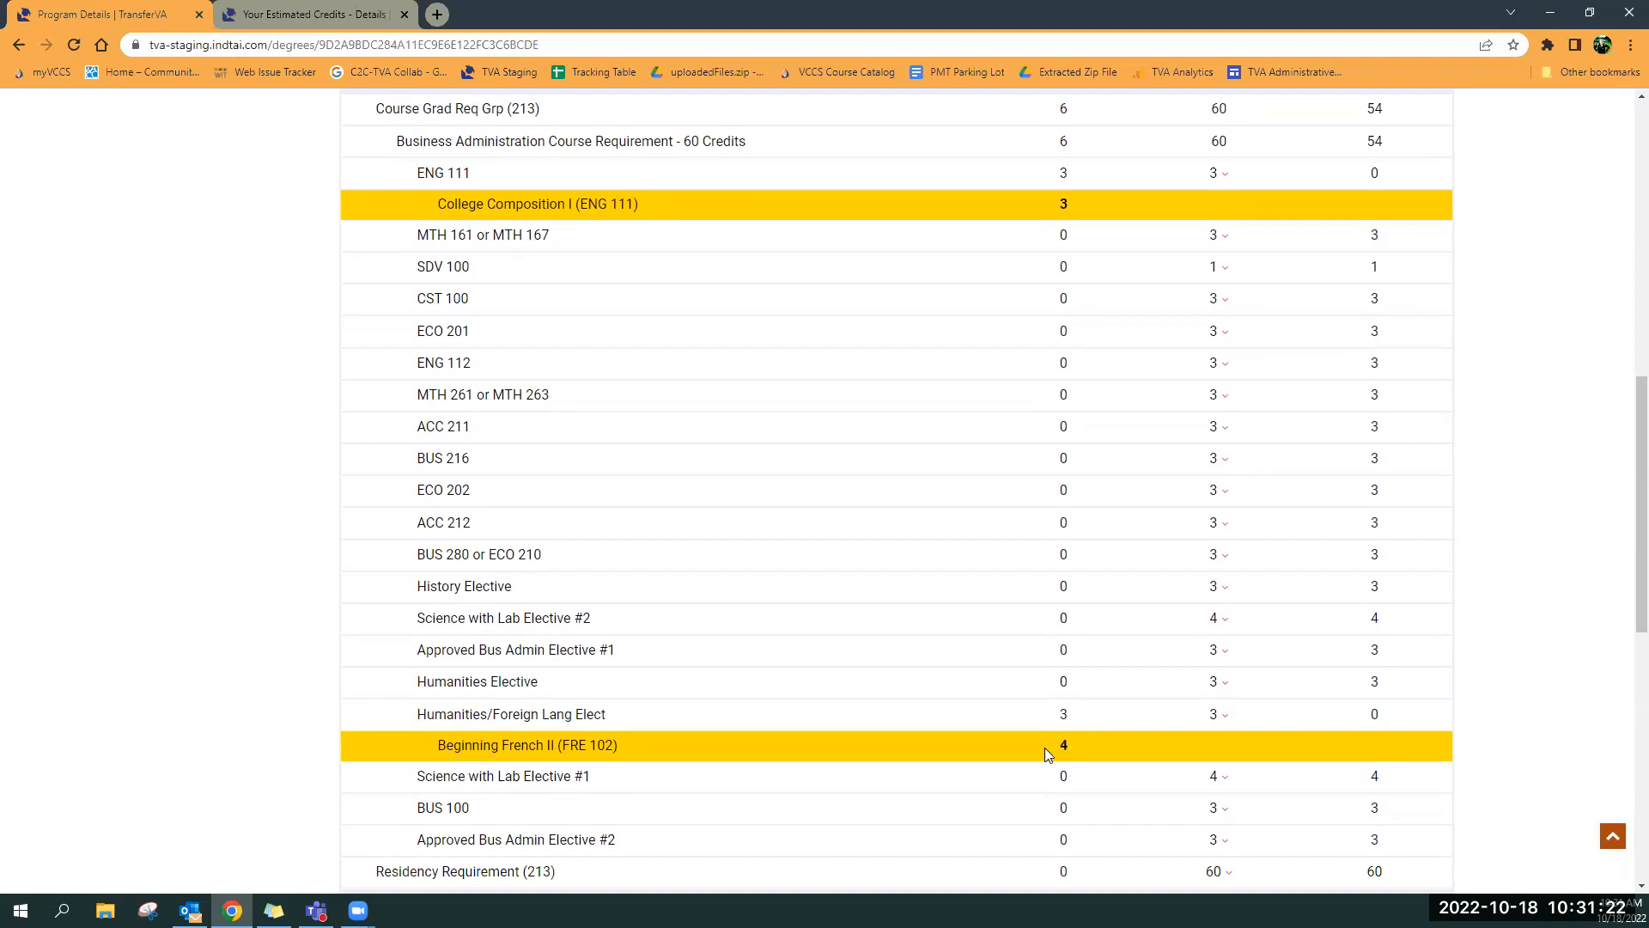
scroll("down", 3)
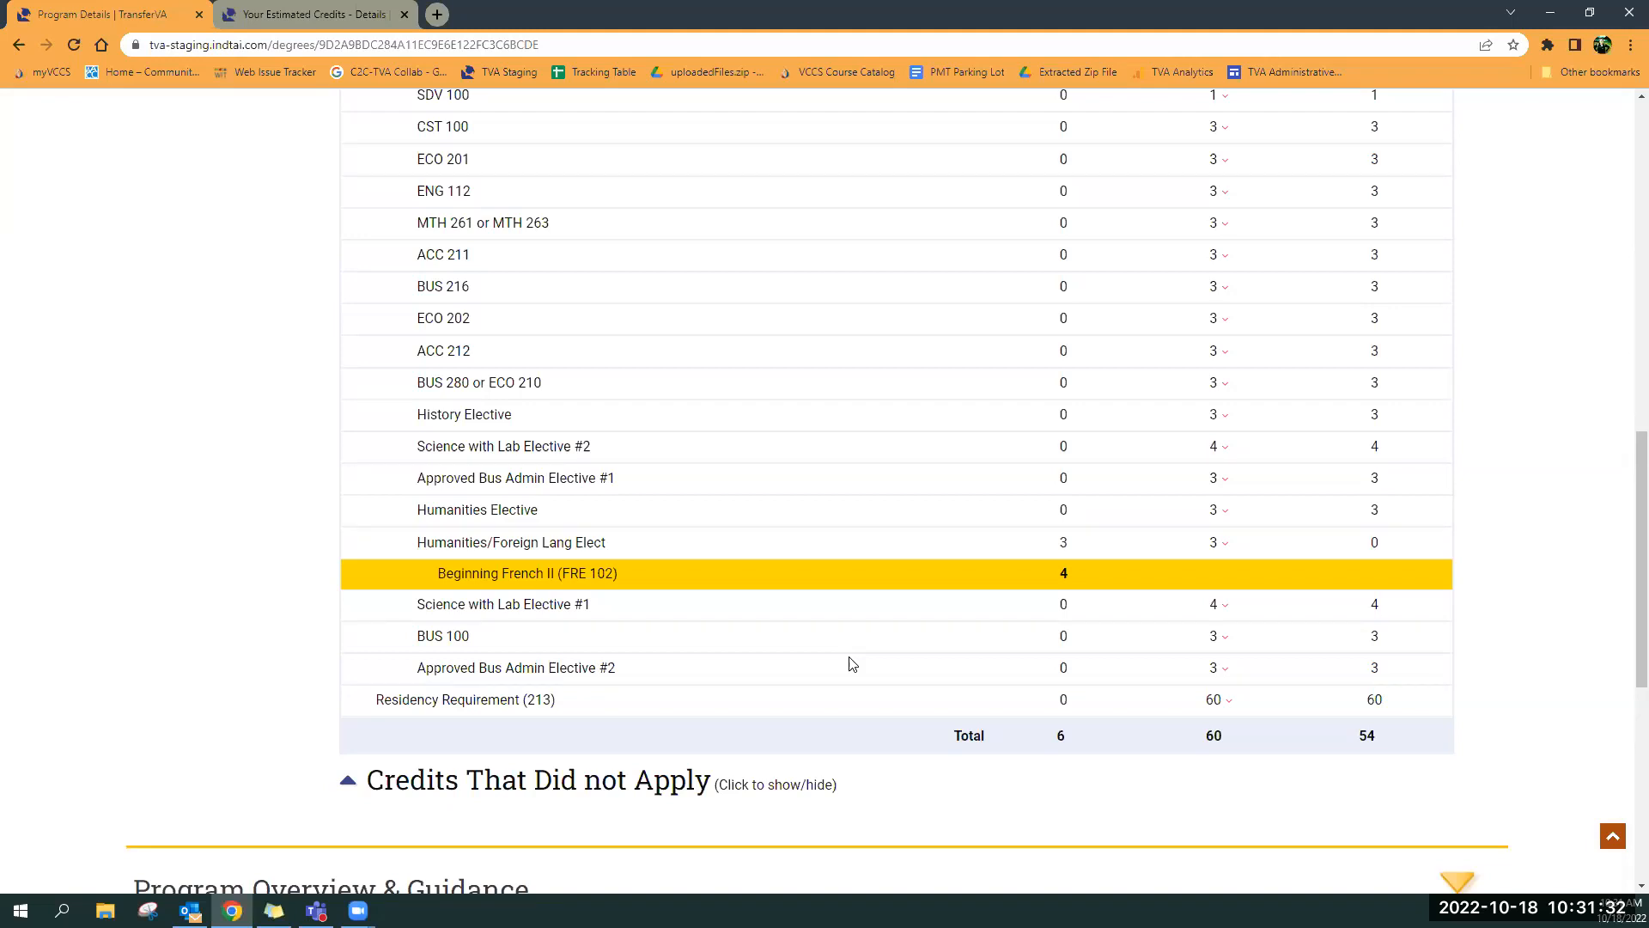
mouse_move(305, 573)
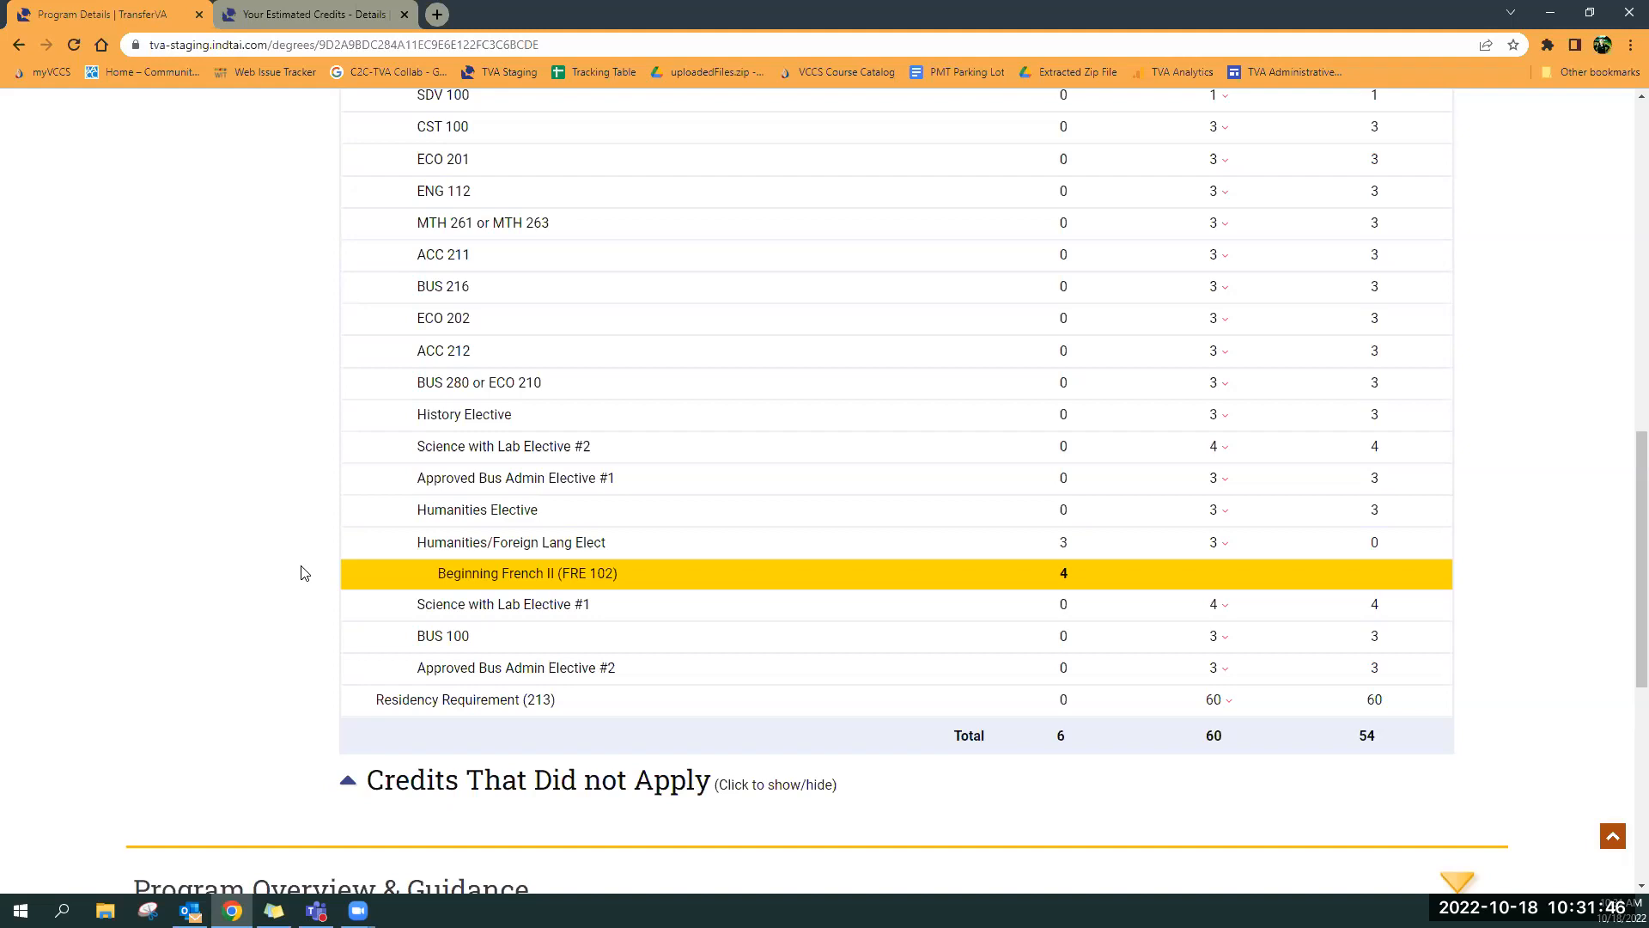
scroll("up", 3)
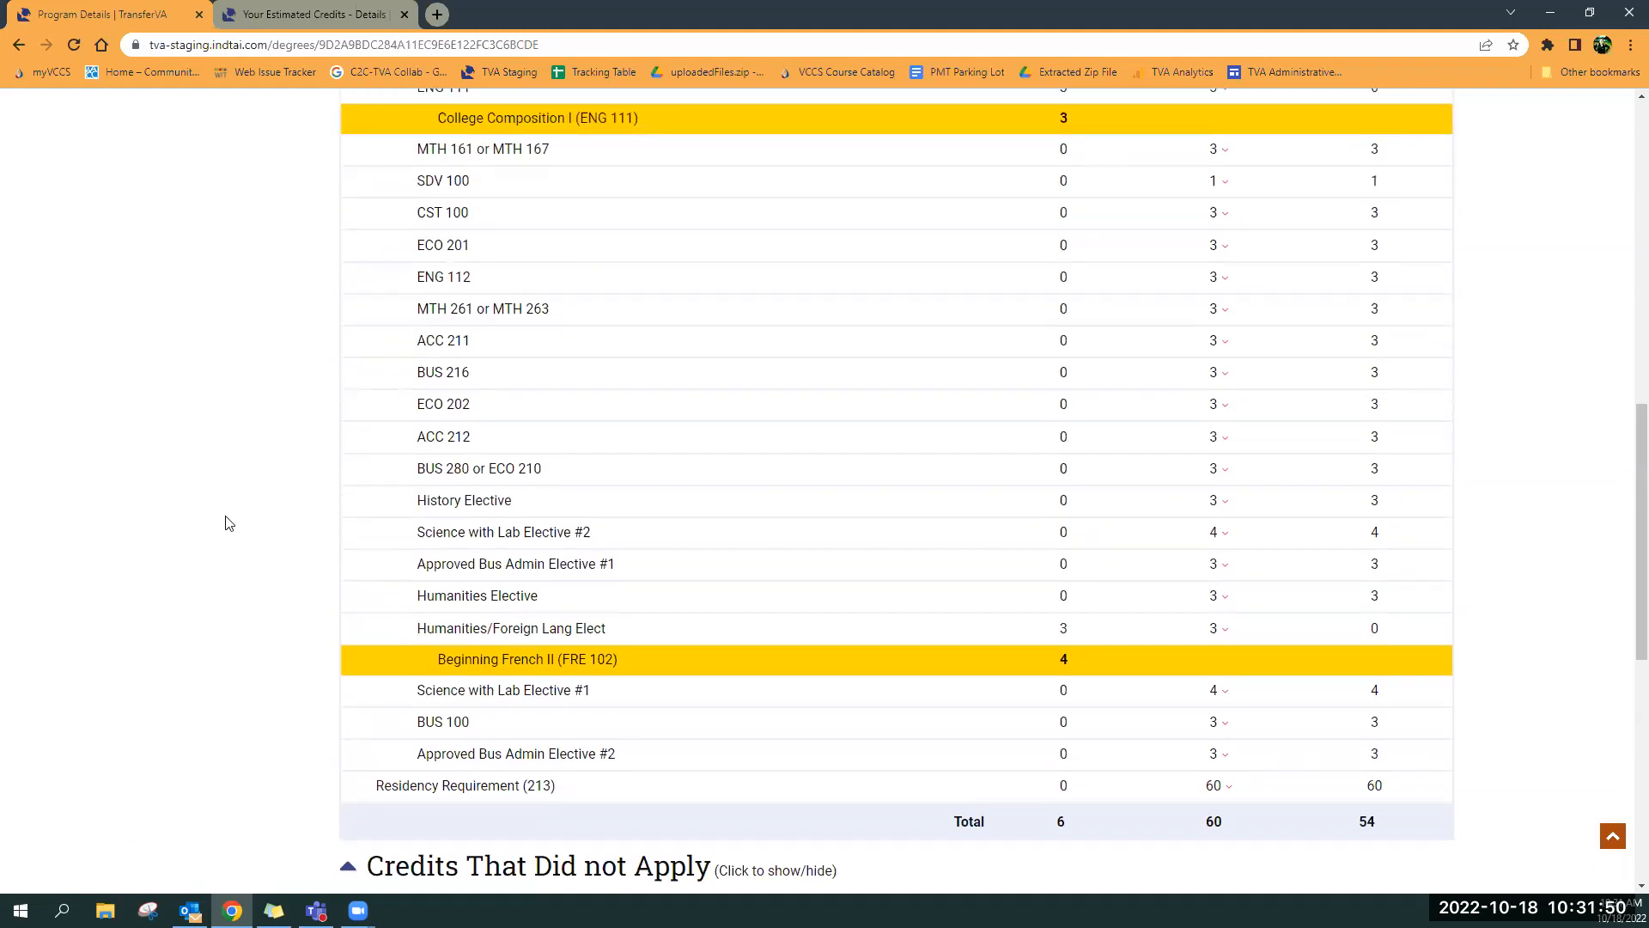
scroll("down", 3)
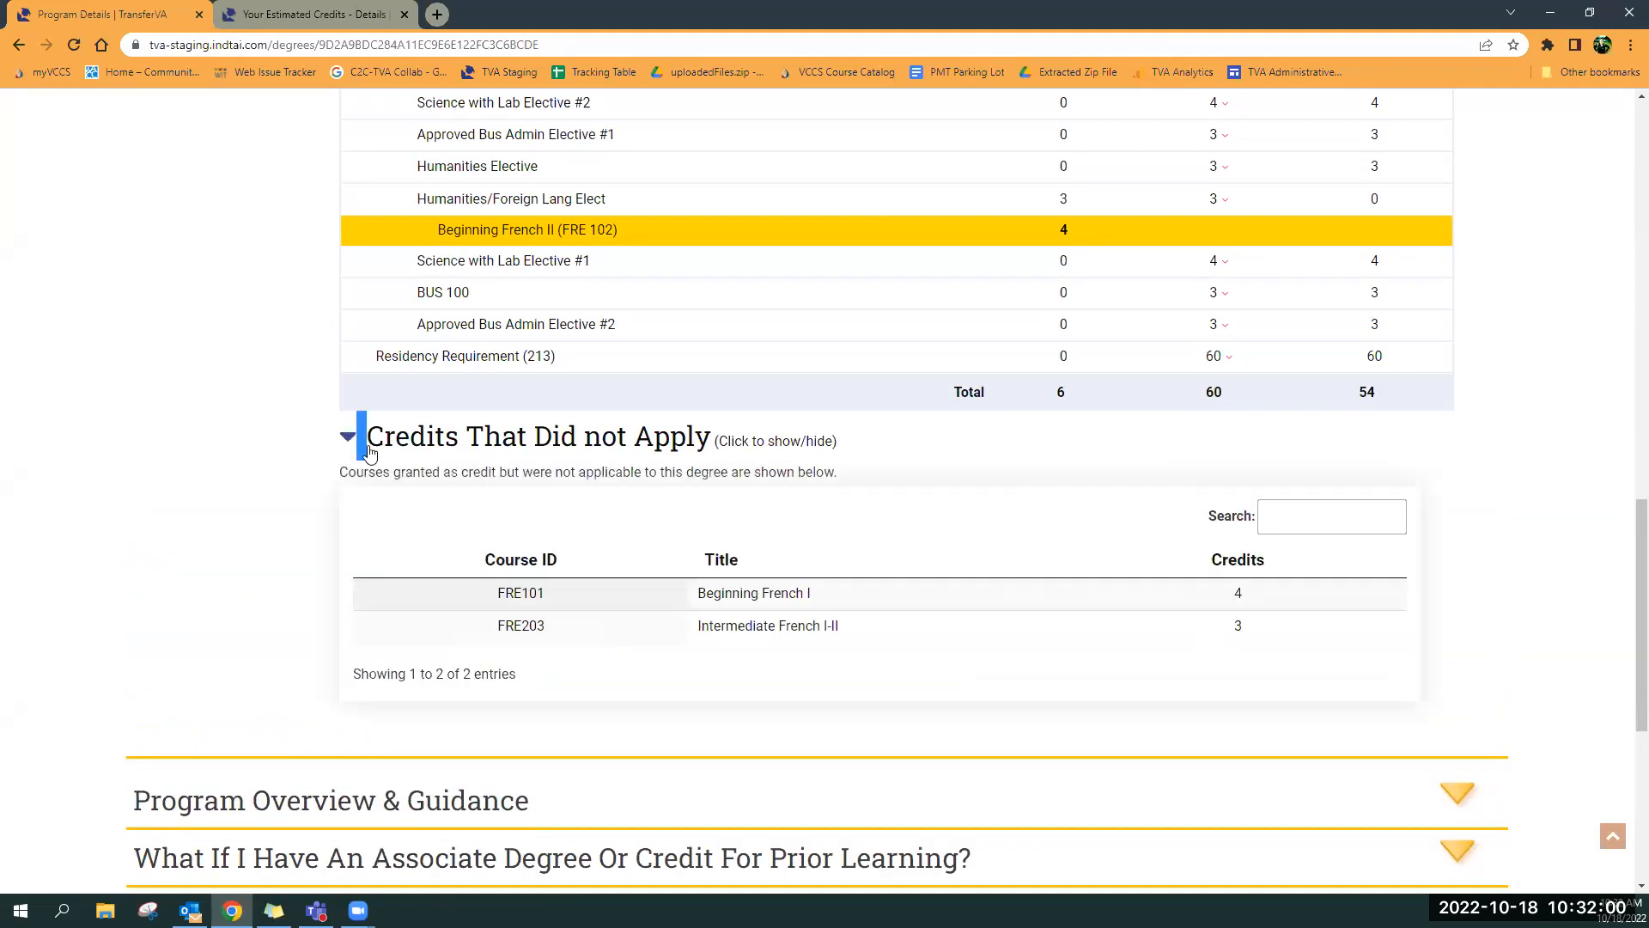
Collapse Credits That Did not Apply and scroll down to the section headings and footer
left_click(347, 435)
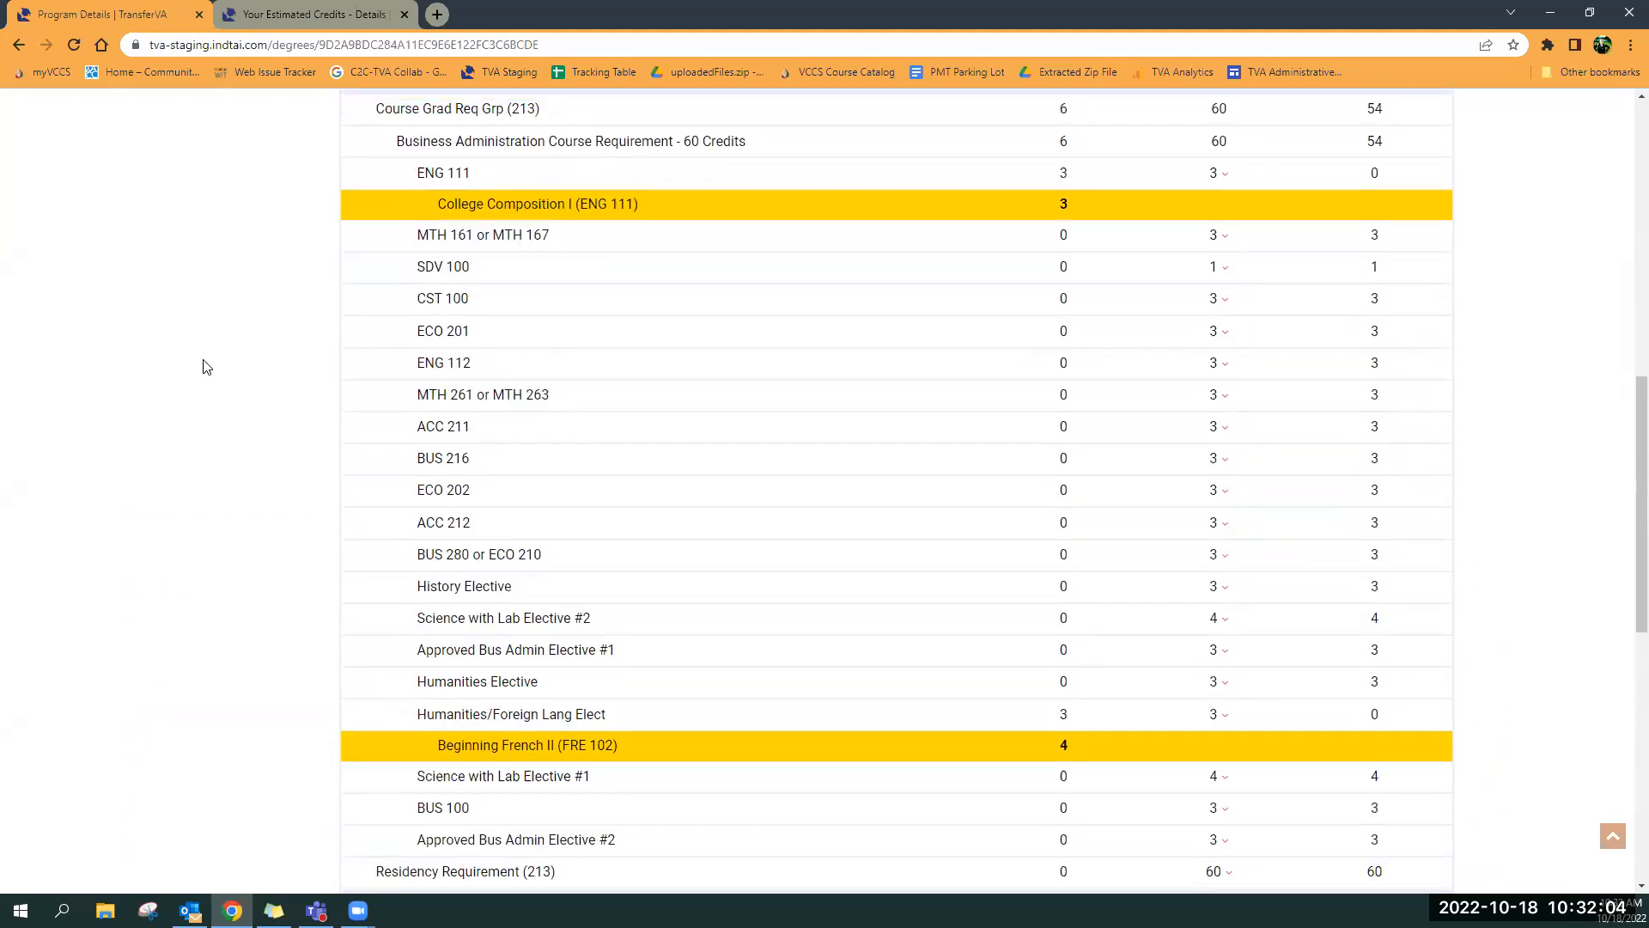
scroll("down", 3)
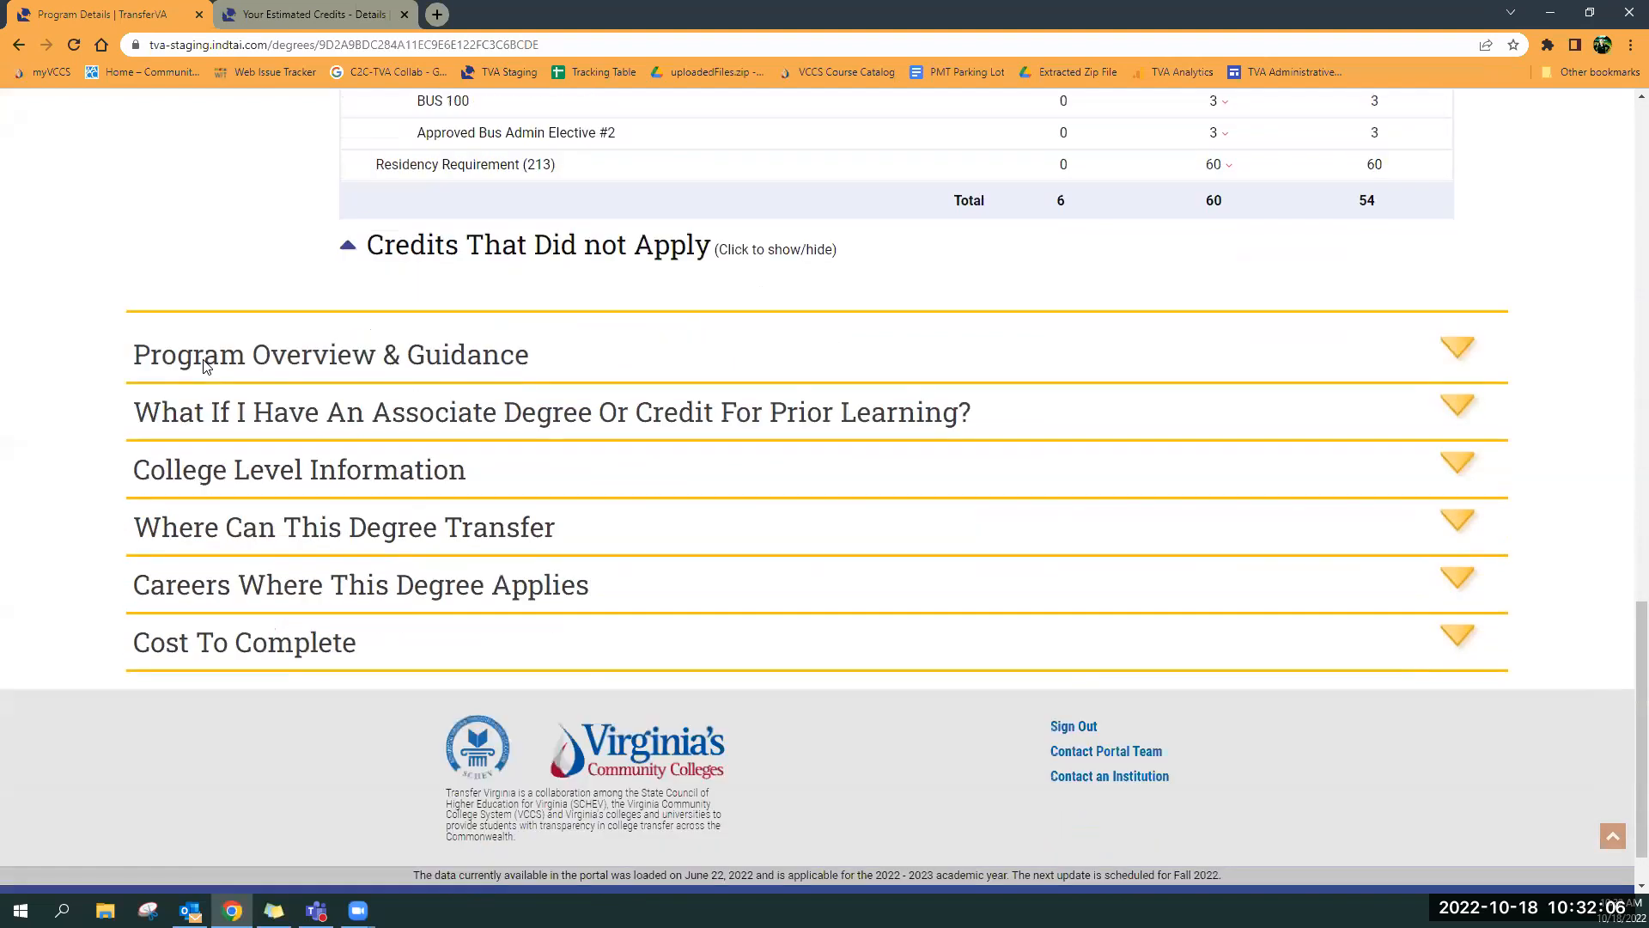
scroll("down", 3)
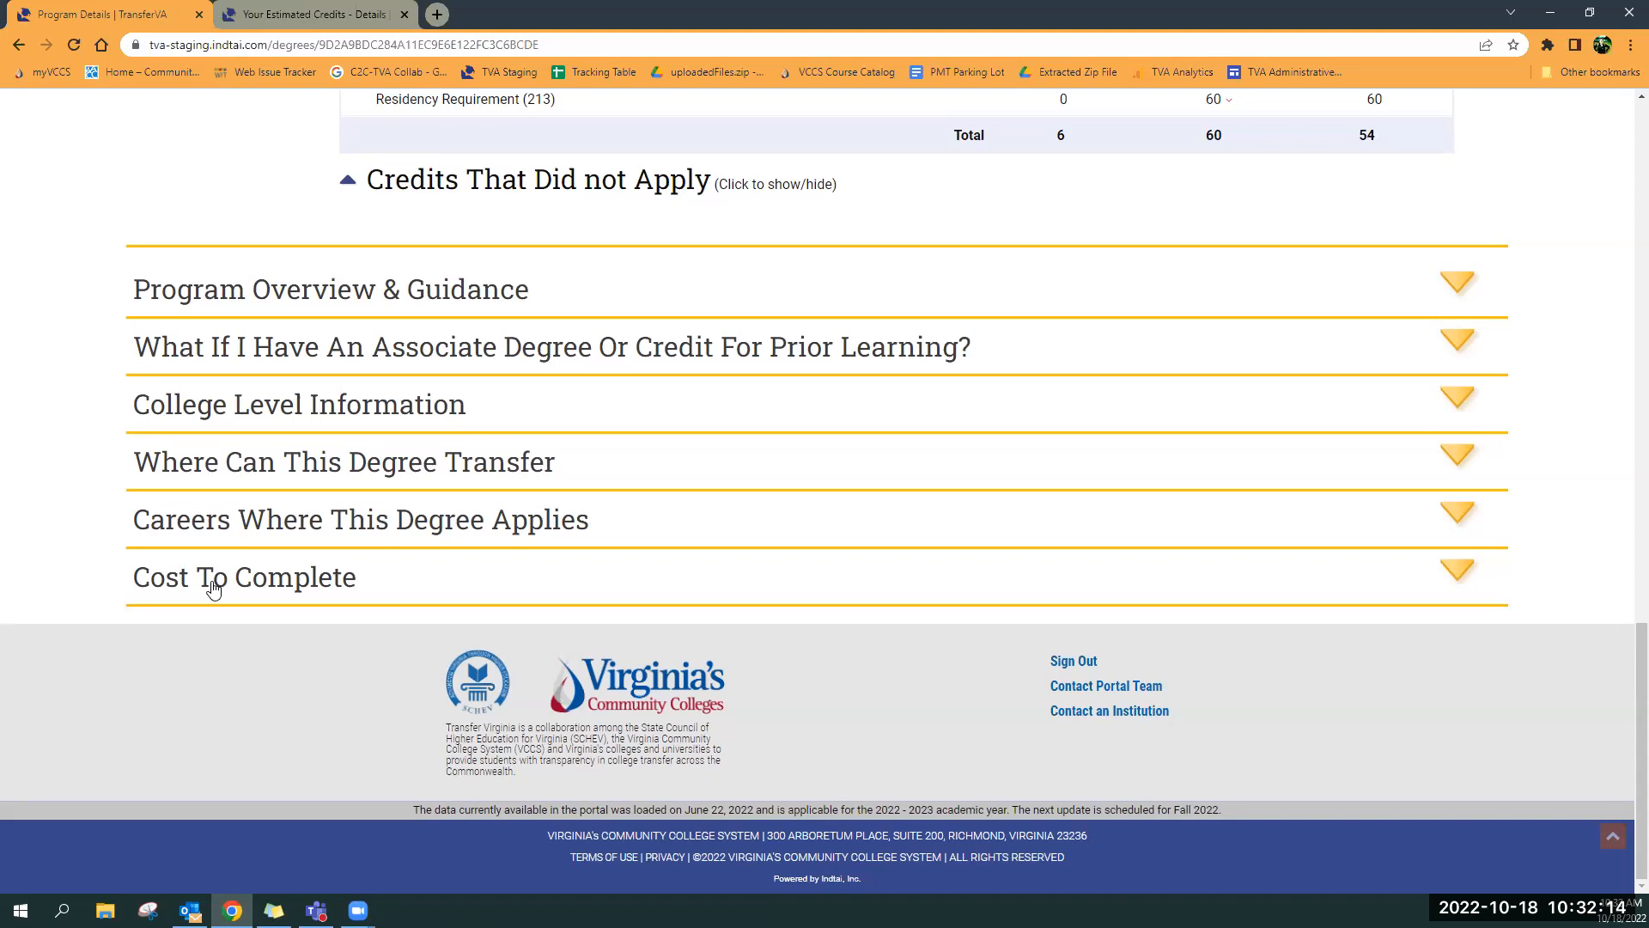
Expand Cost To Complete with Virginia residence, Standard Enrollment, and 60 hours to complete
left_click(243, 577)
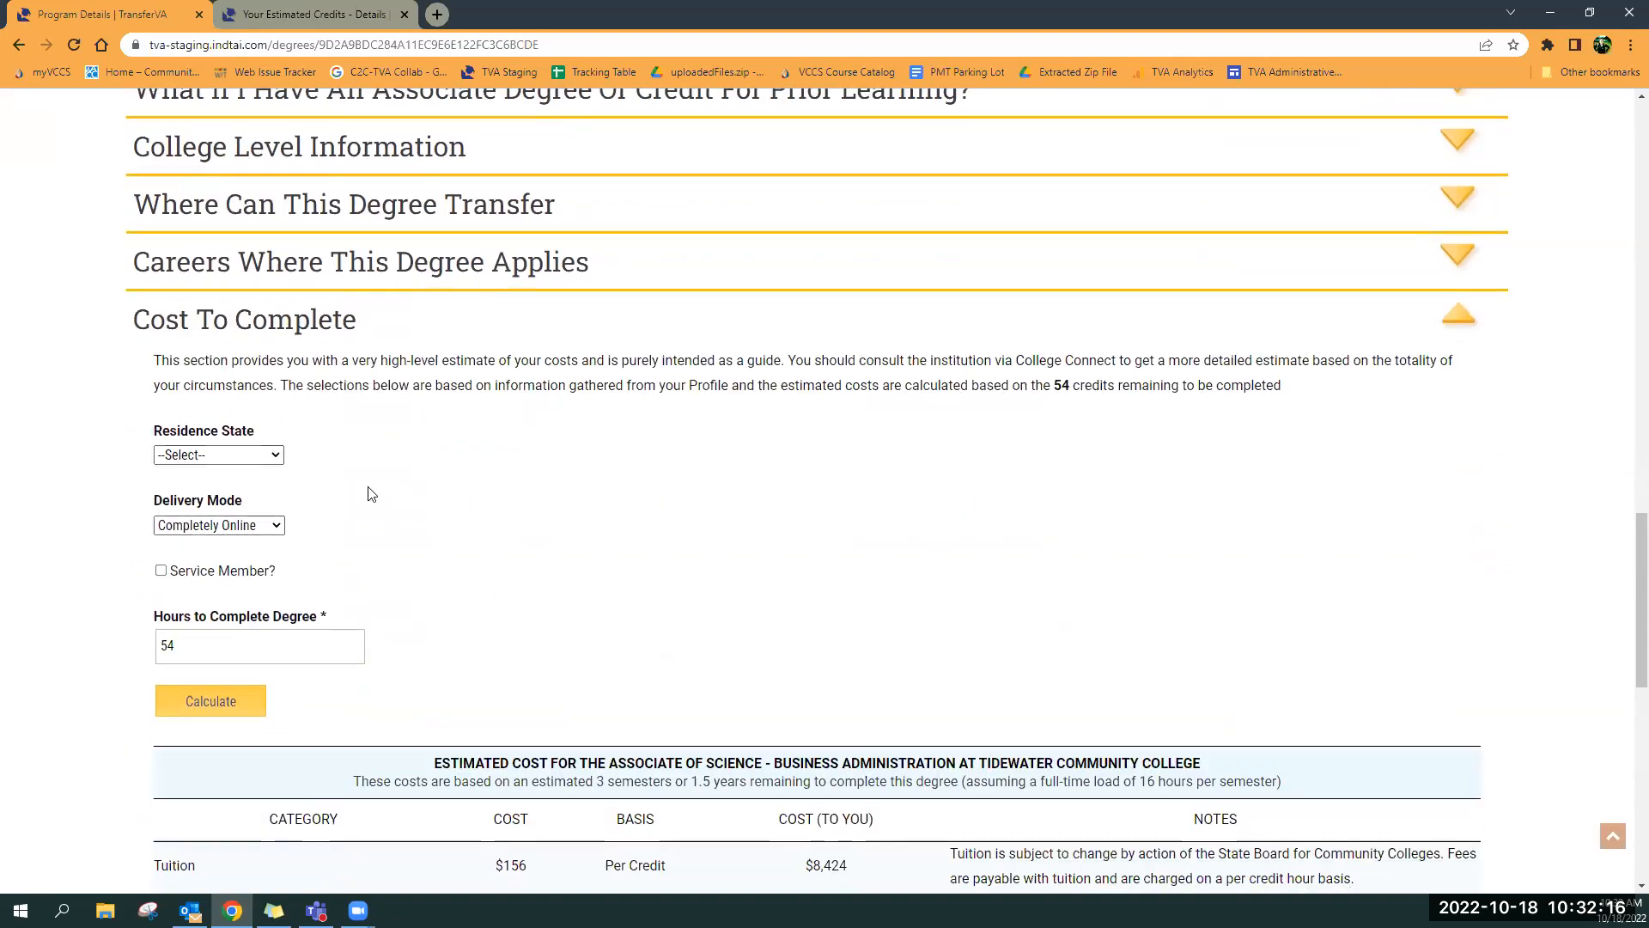
left_click(217, 453)
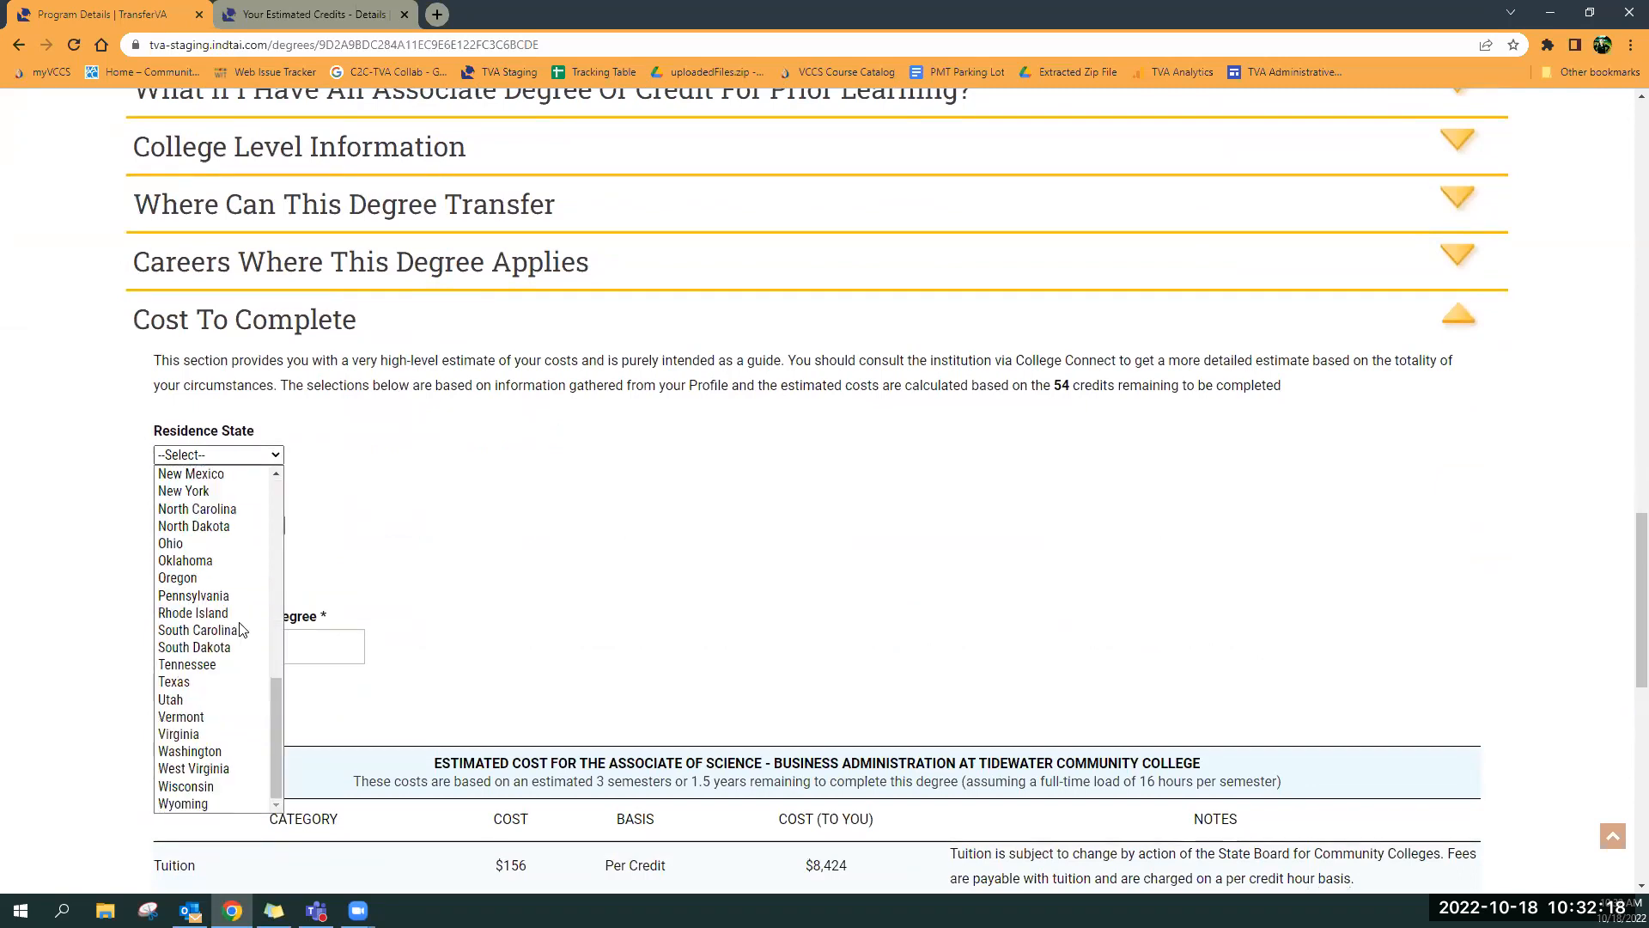
left_click(178, 733)
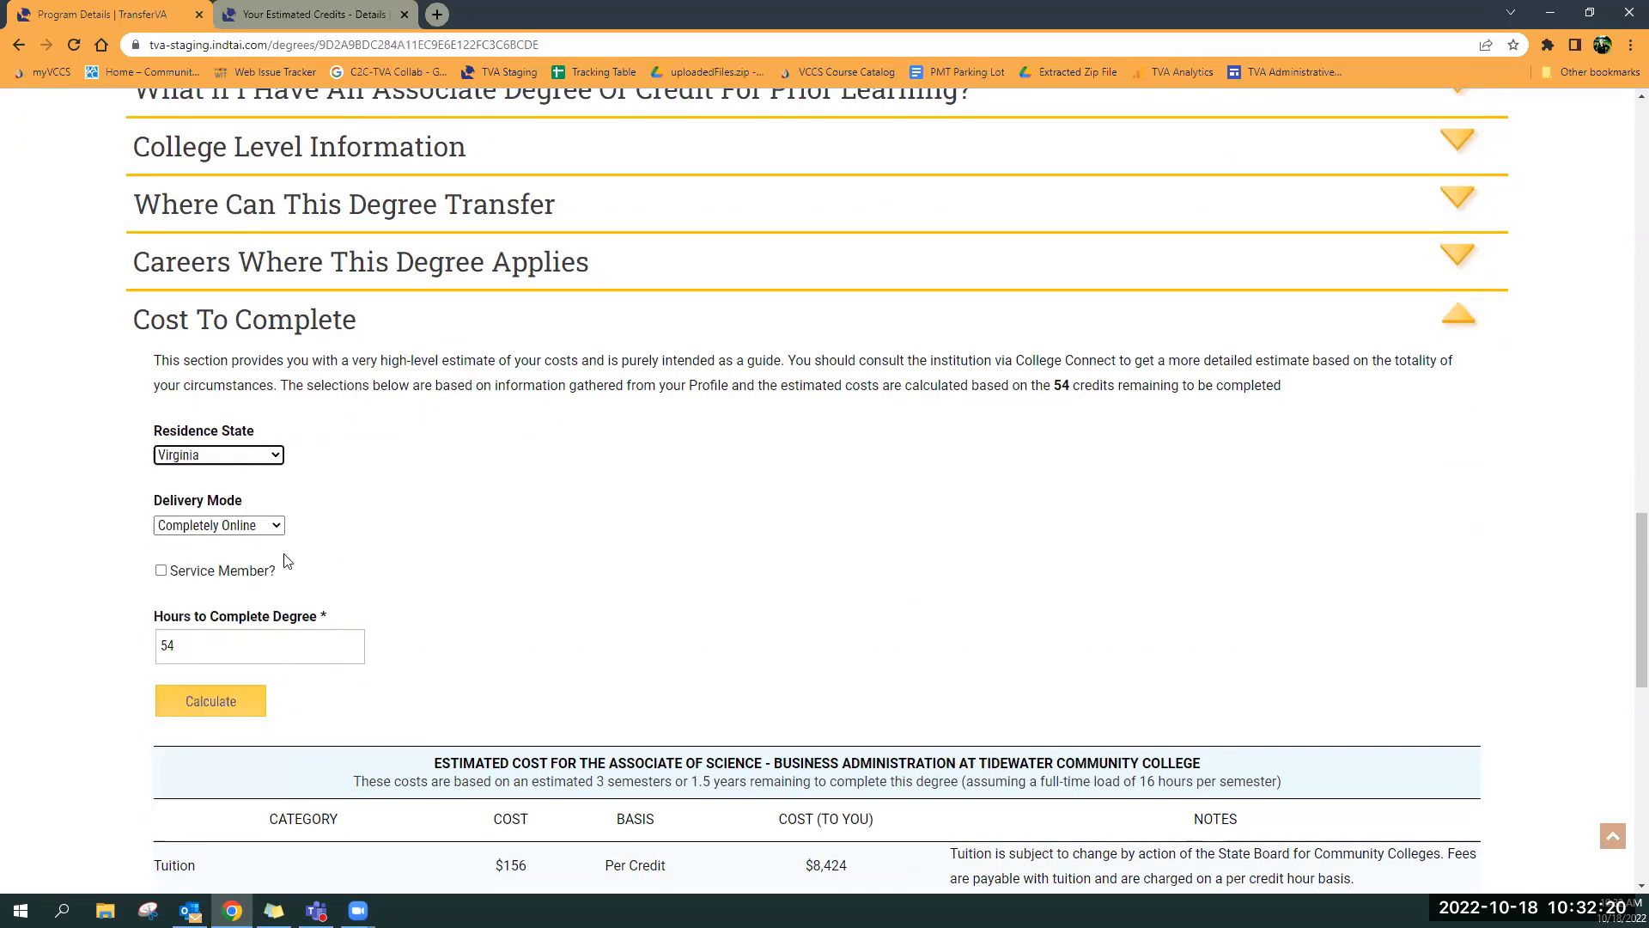
mouse_move(500, 443)
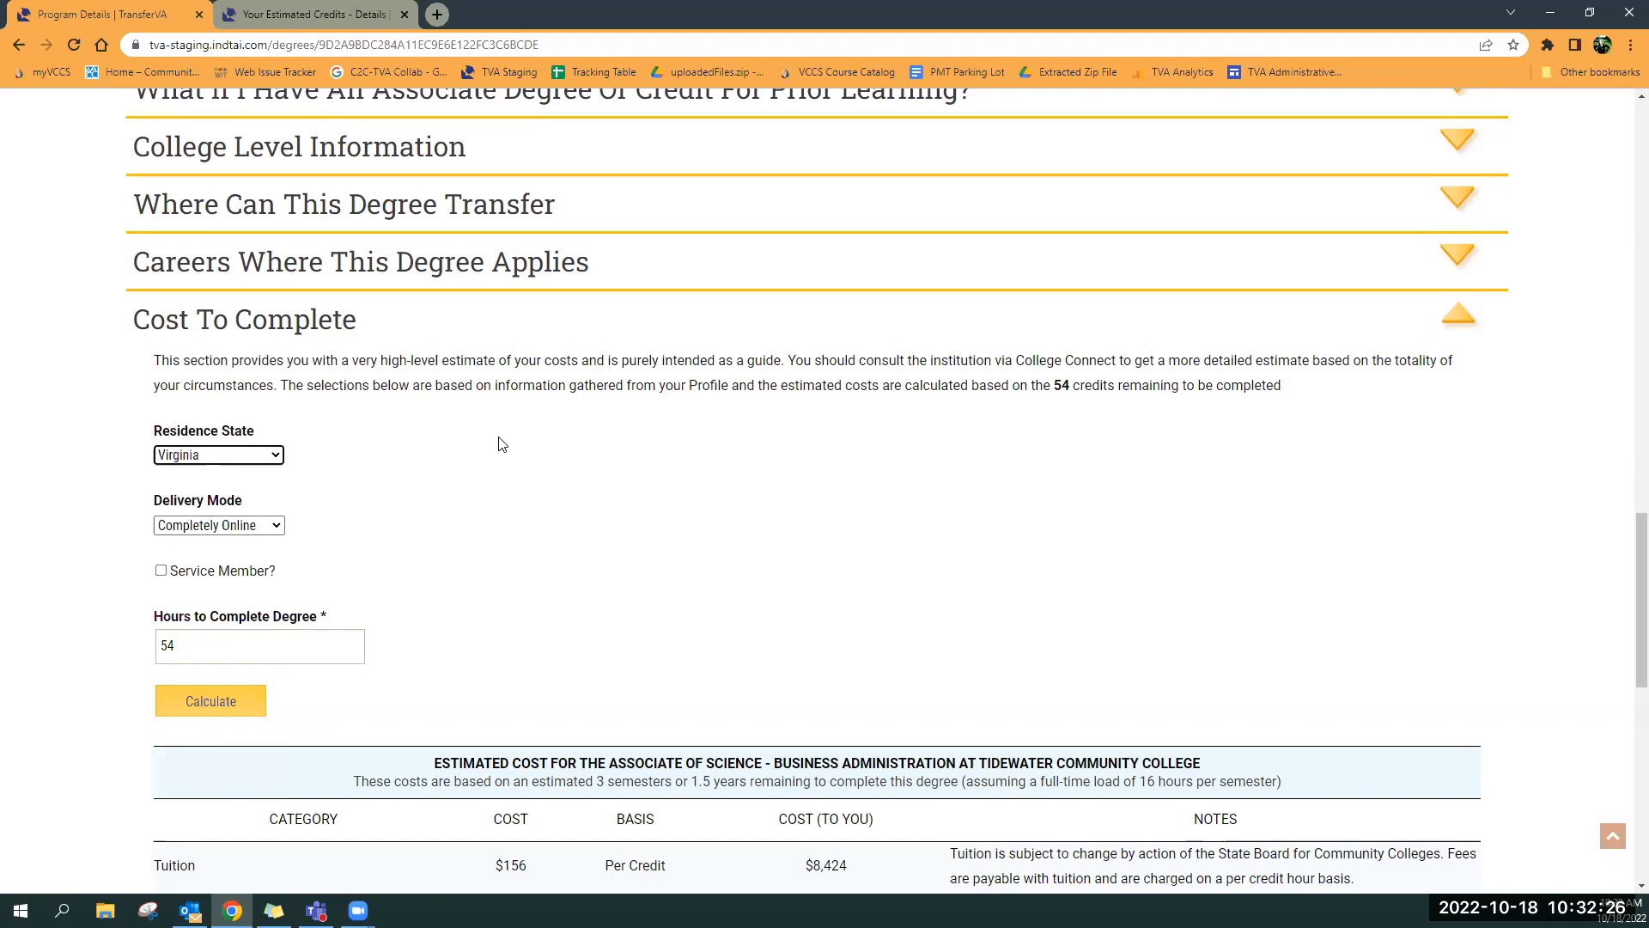
left_click(217, 525)
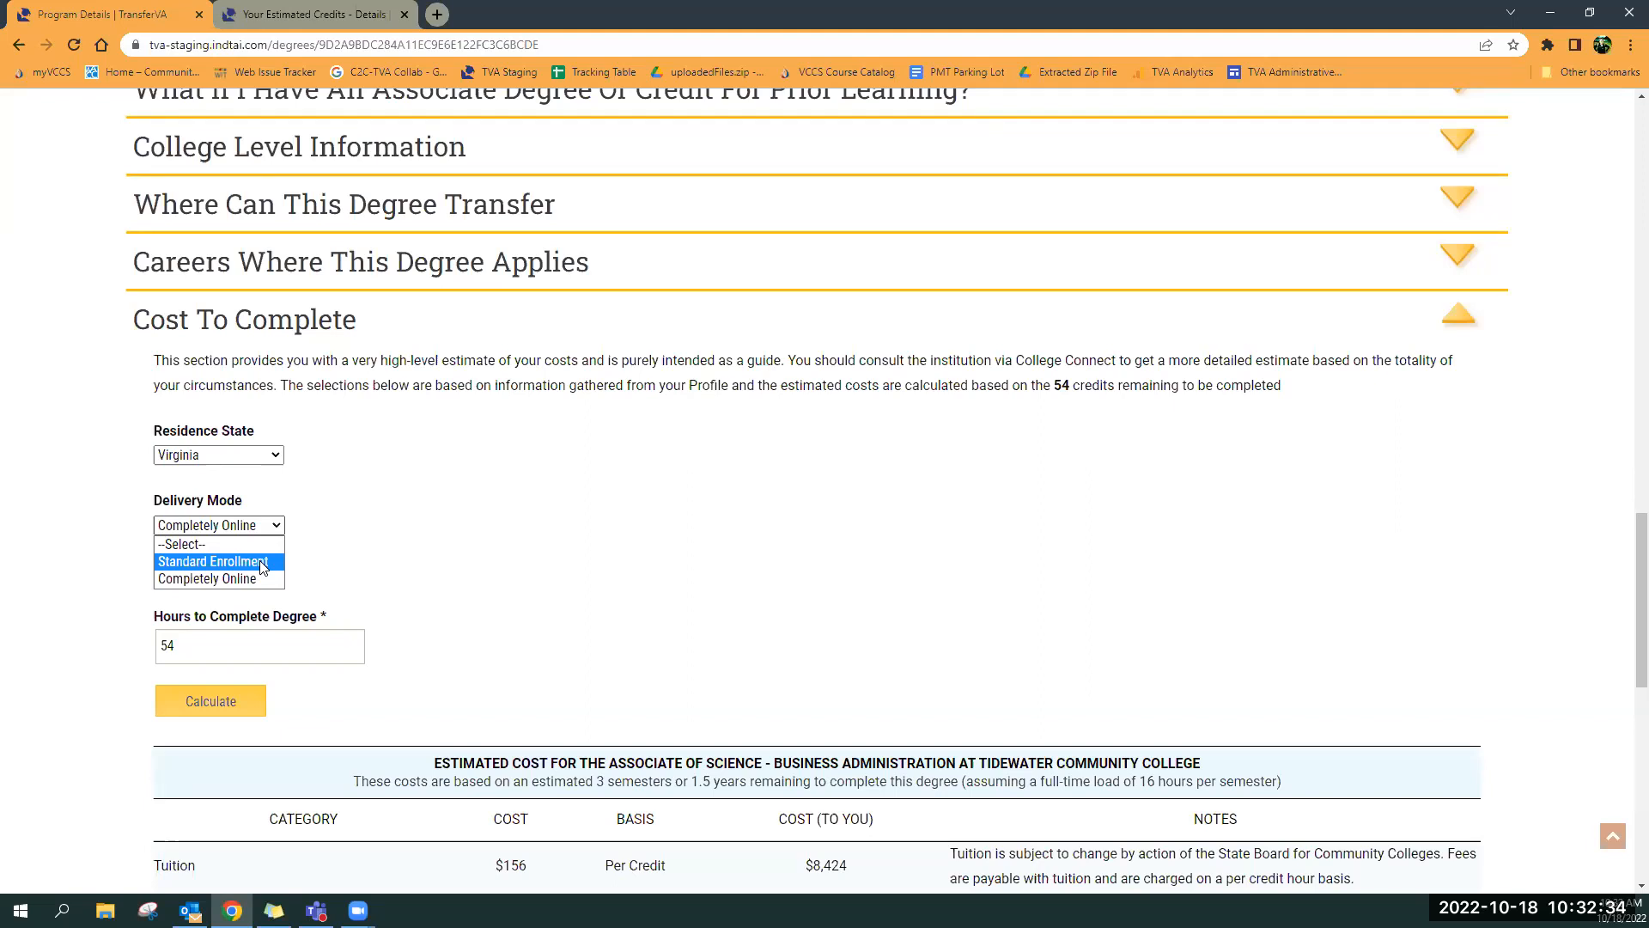
left_click(212, 561)
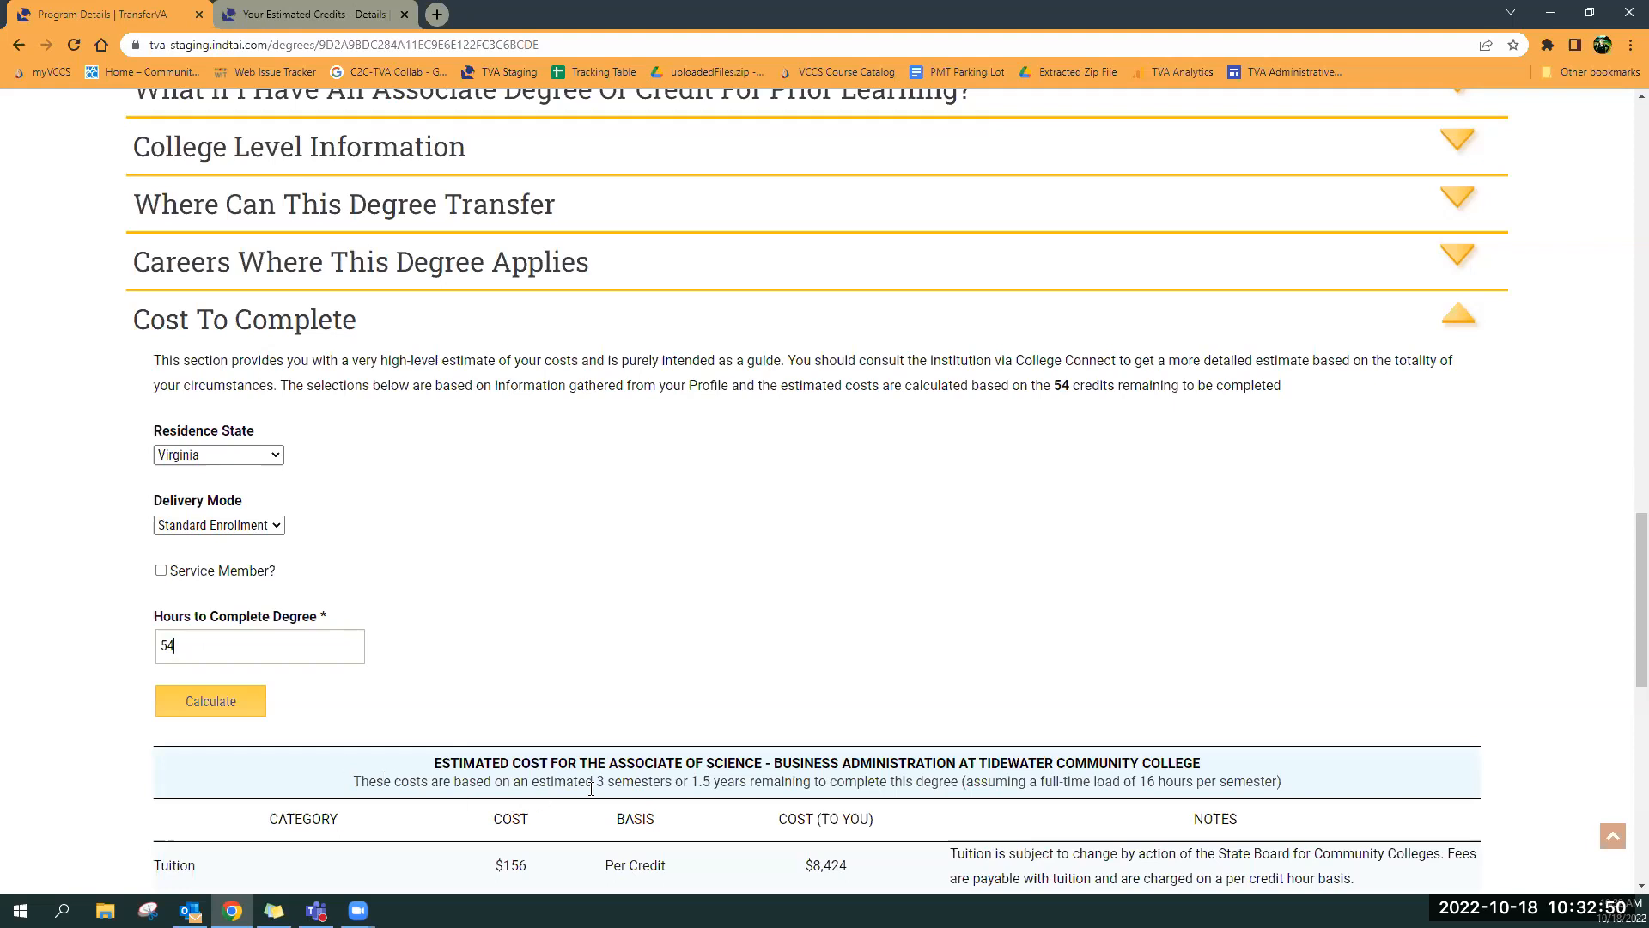
double_click(633, 781)
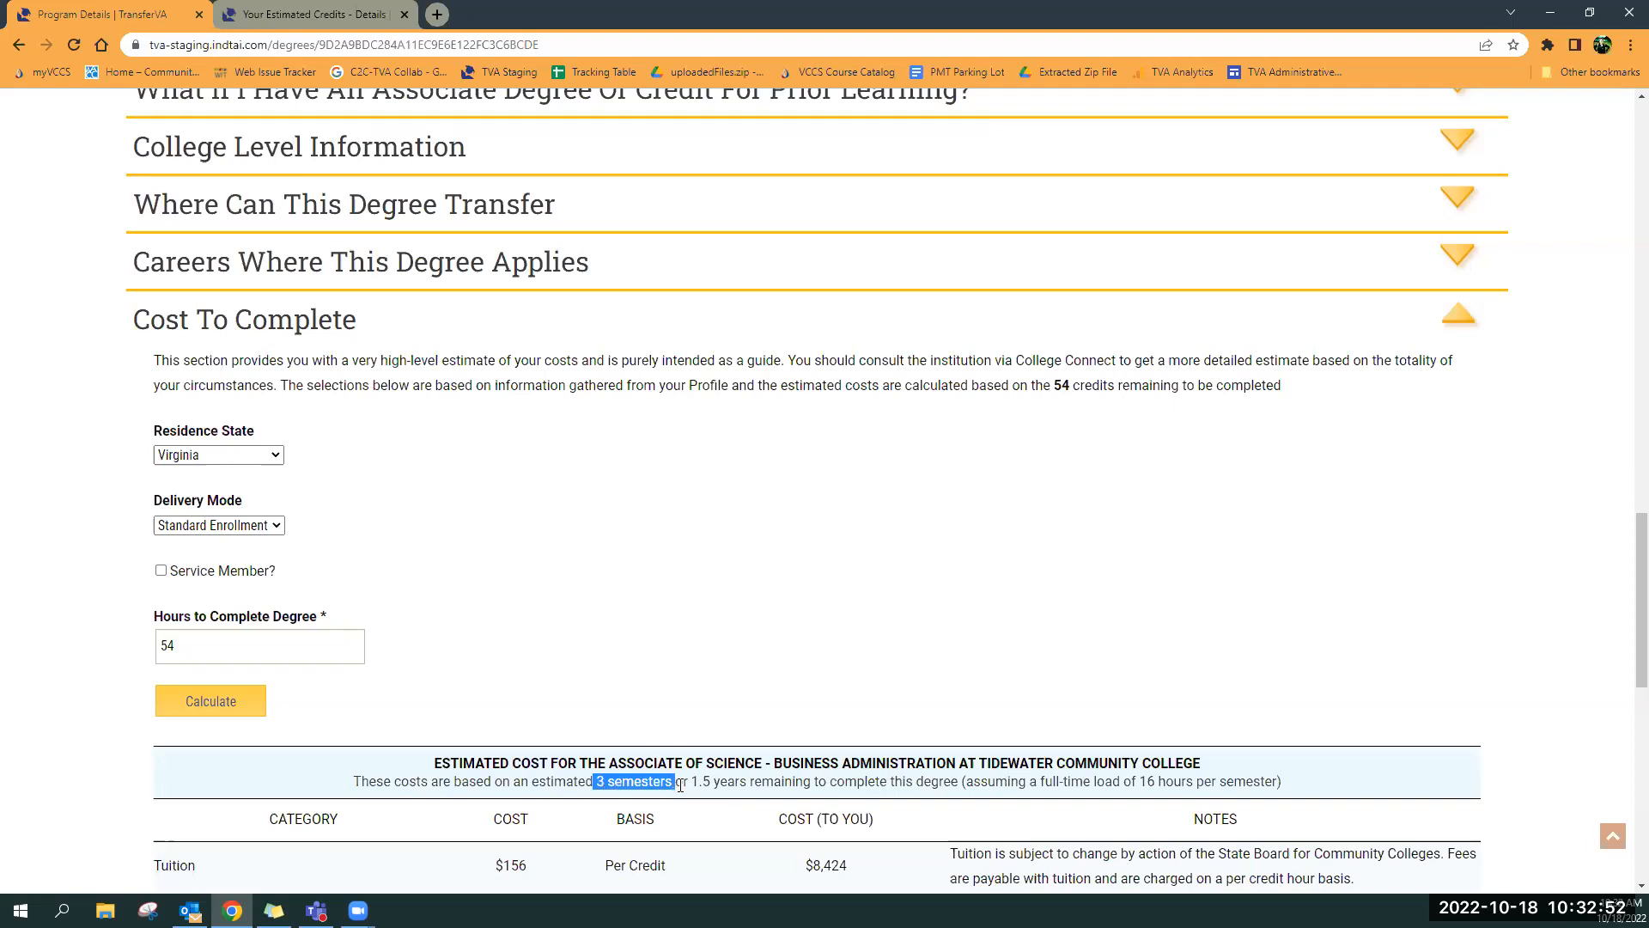
triple_click(258, 646)
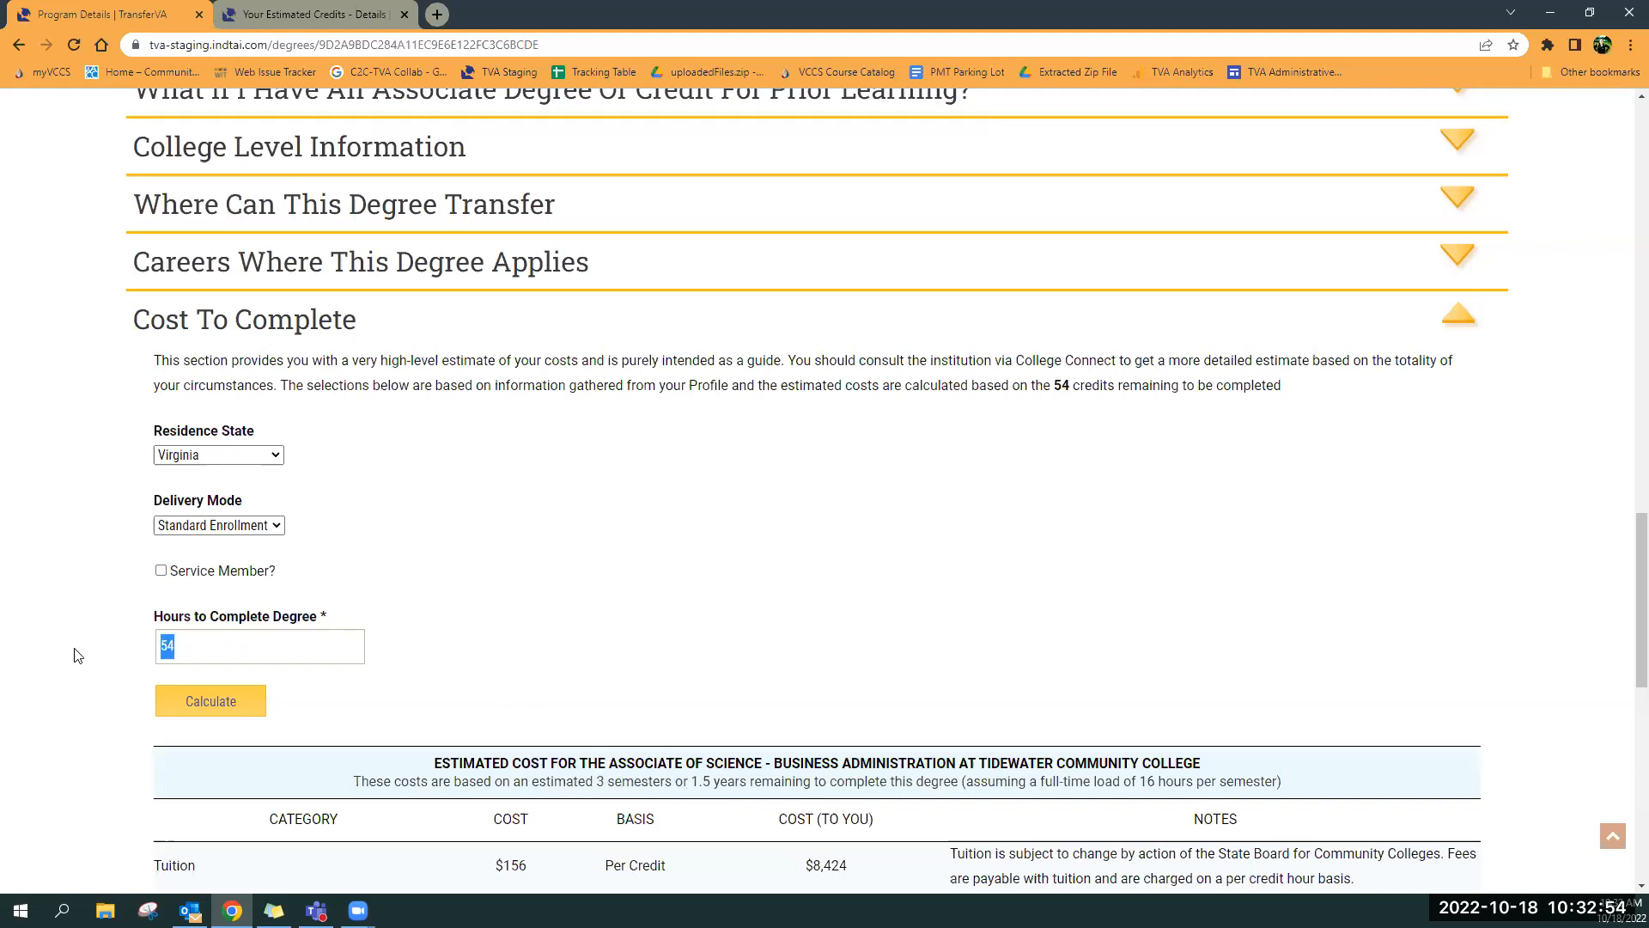
type("60")
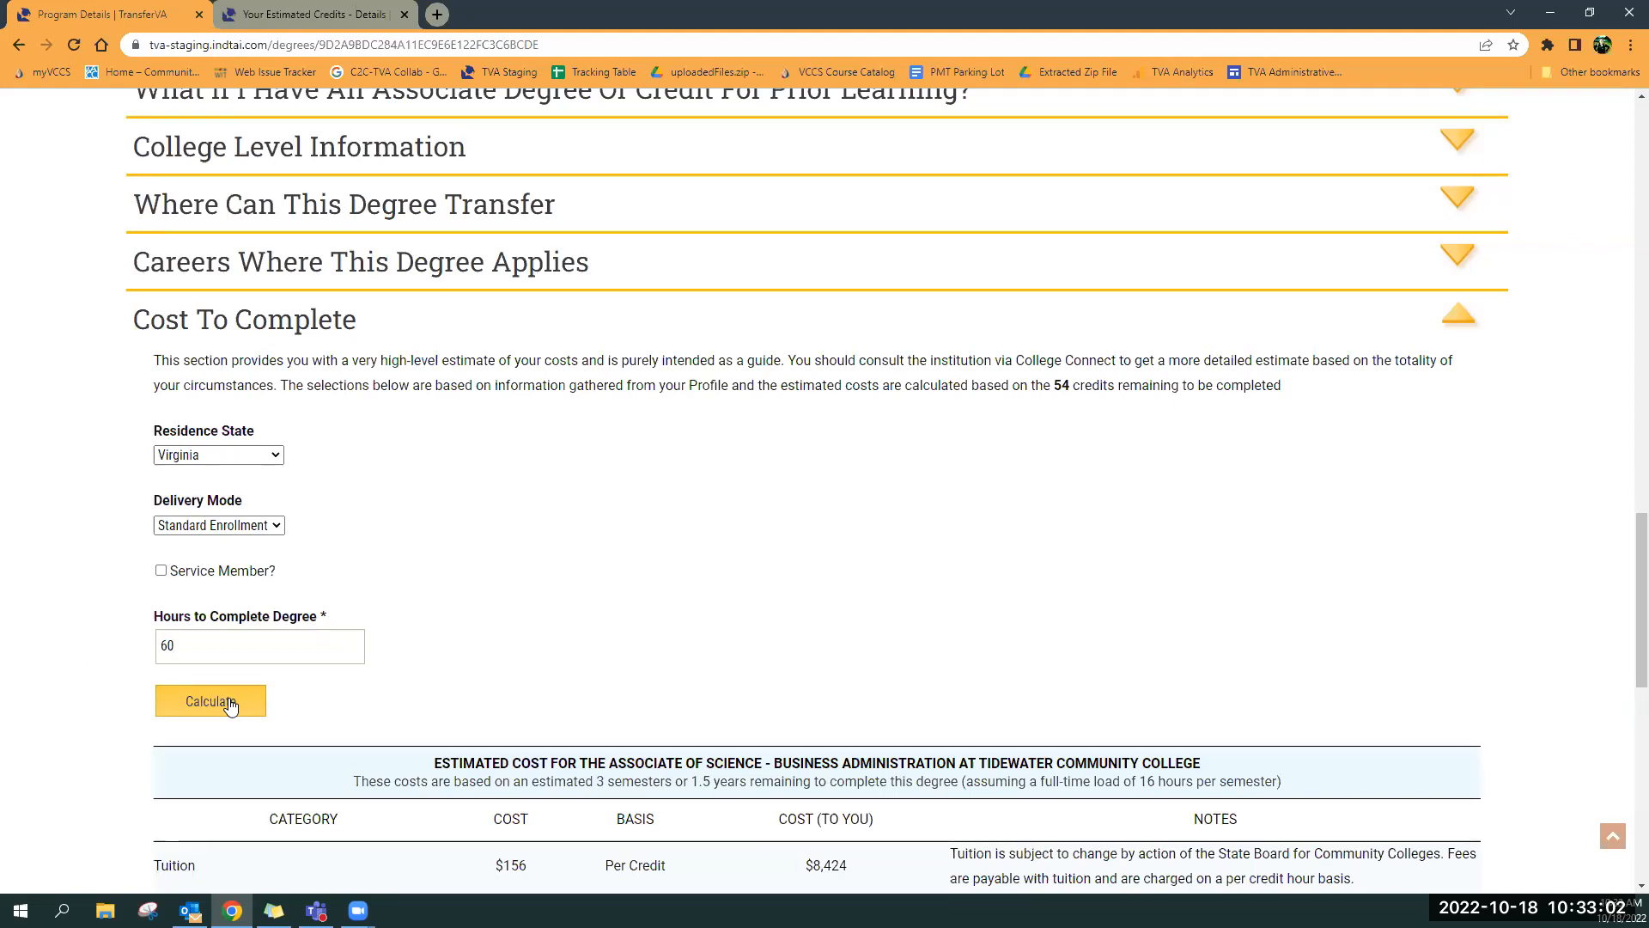
left_click(209, 701)
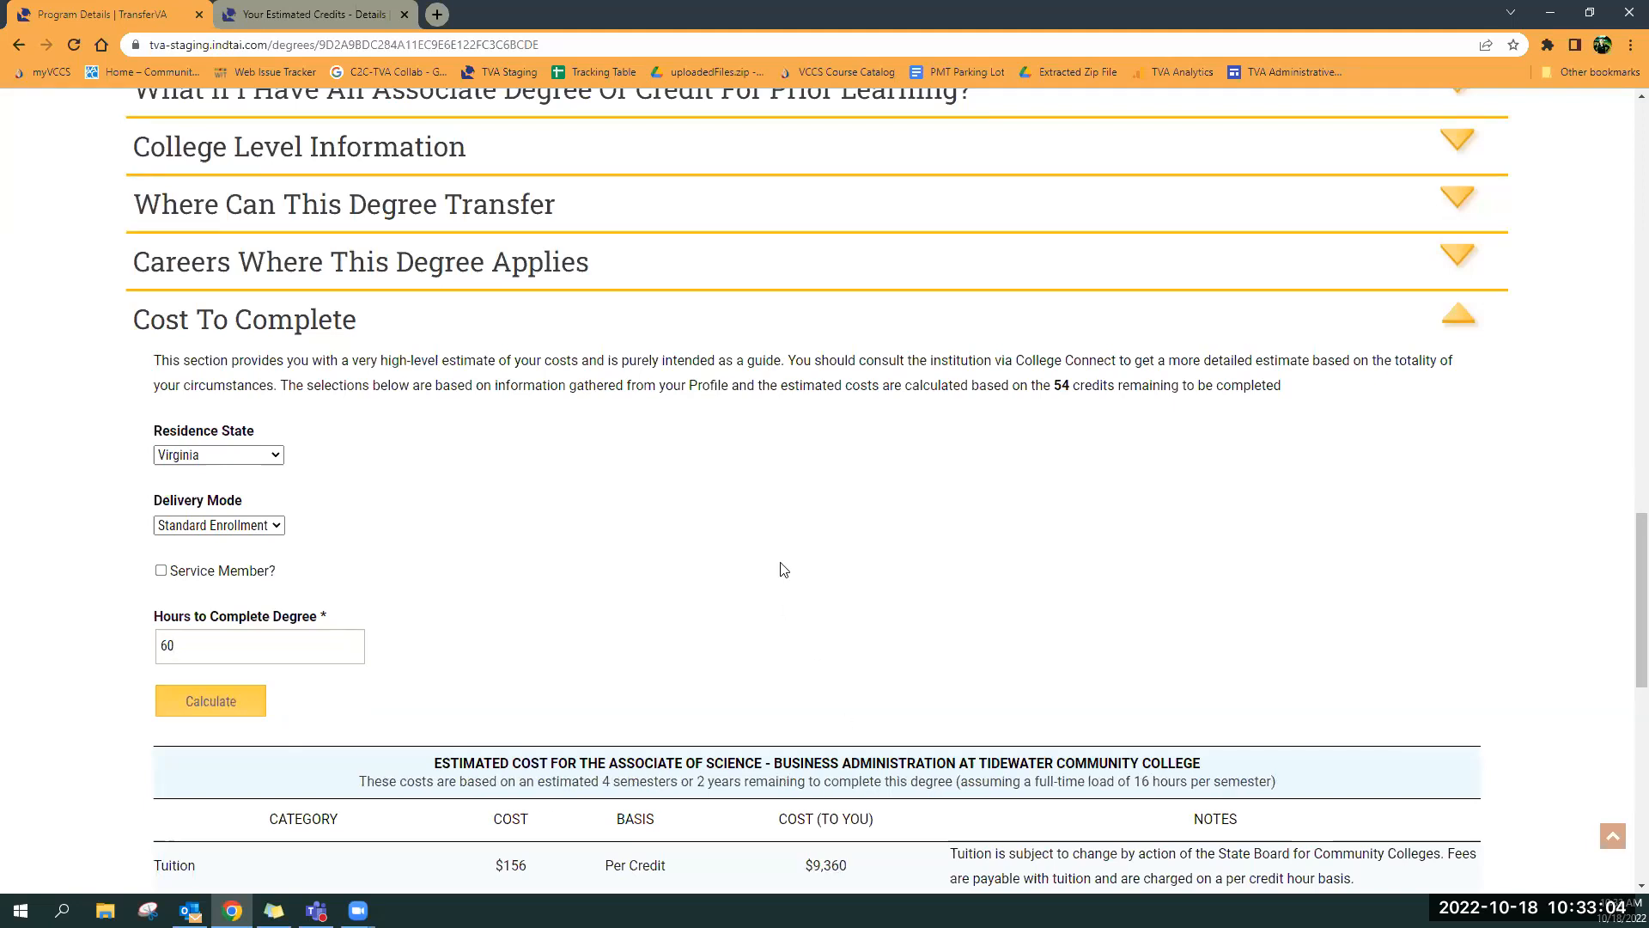
scroll("down", 3)
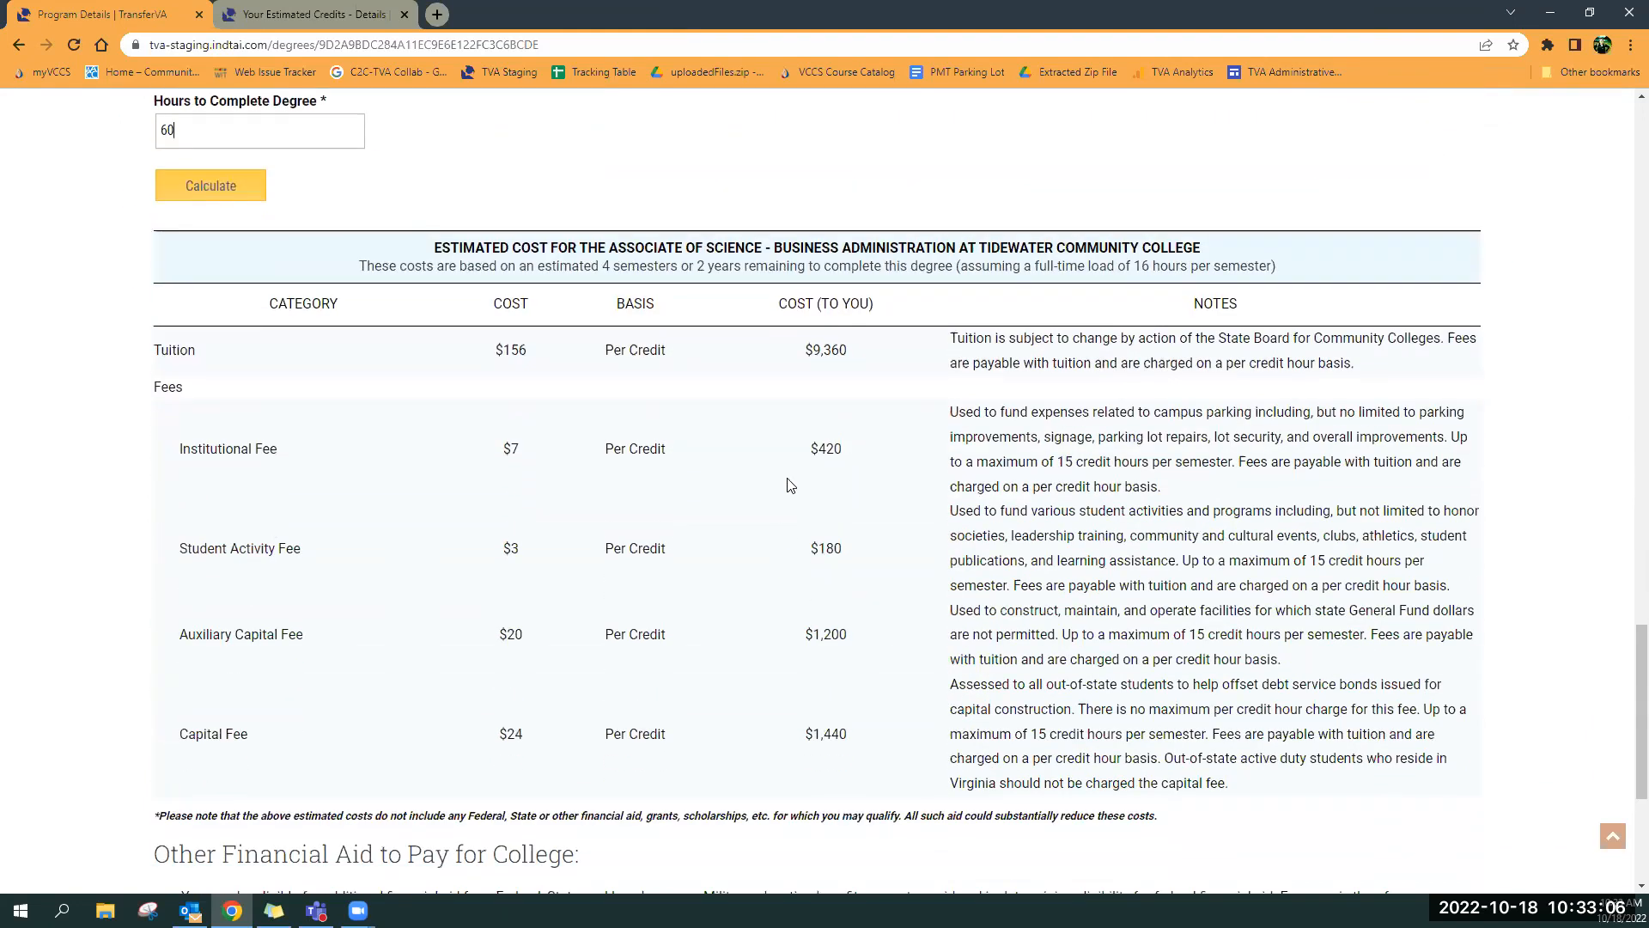
mouse_move(559, 356)
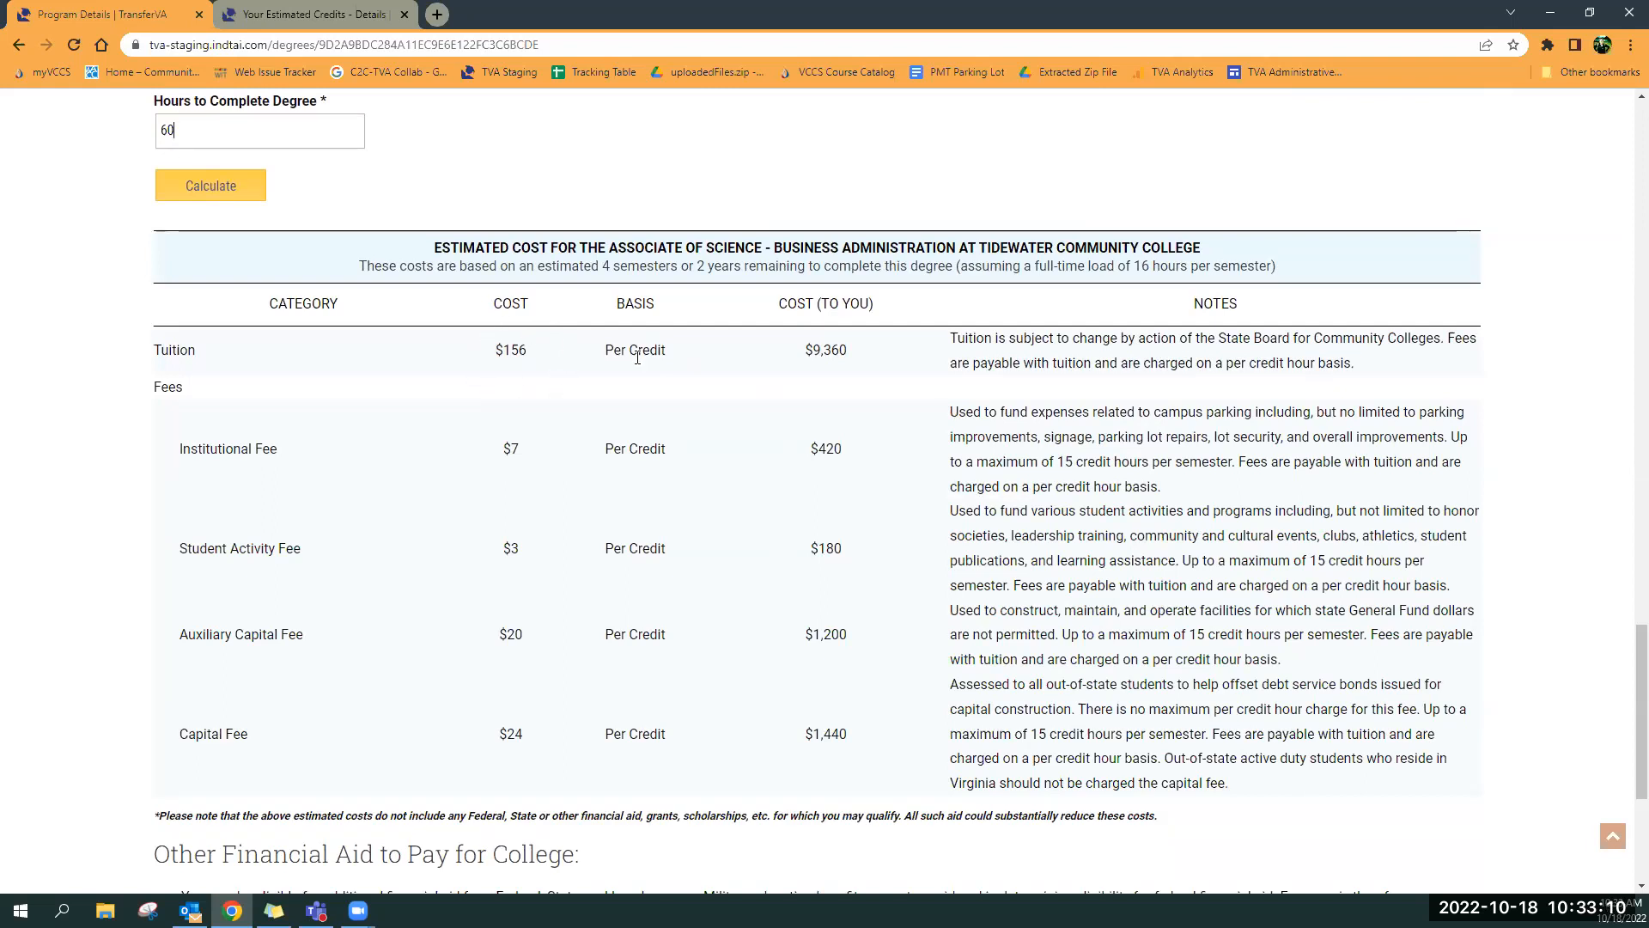
mouse_move(708, 361)
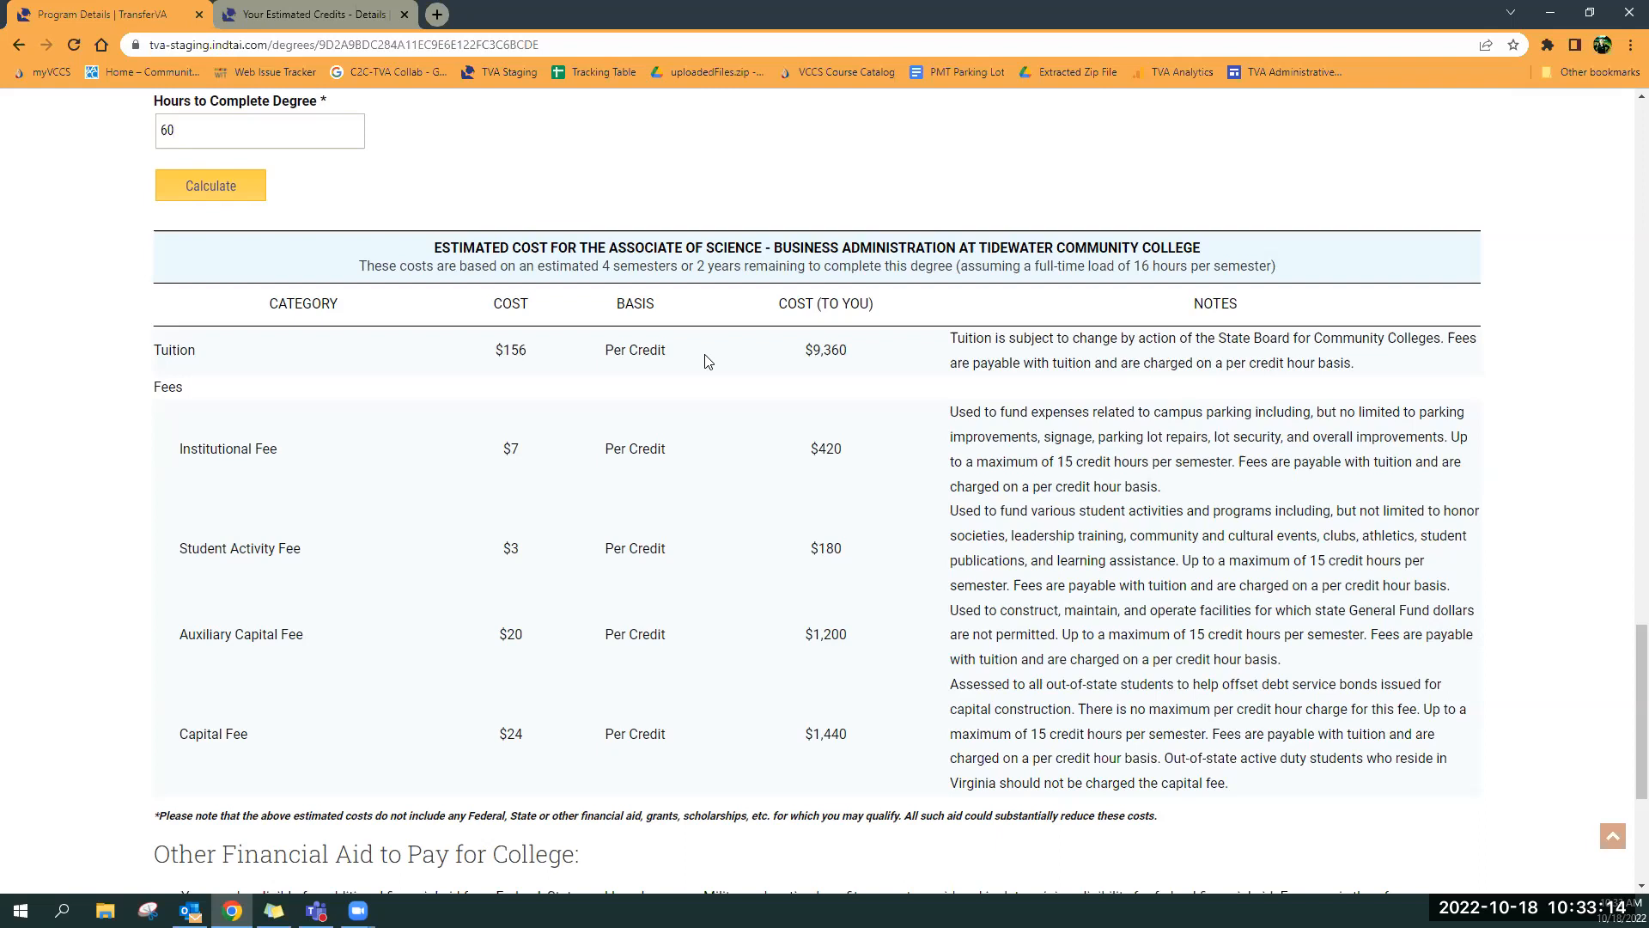
mouse_move(600, 349)
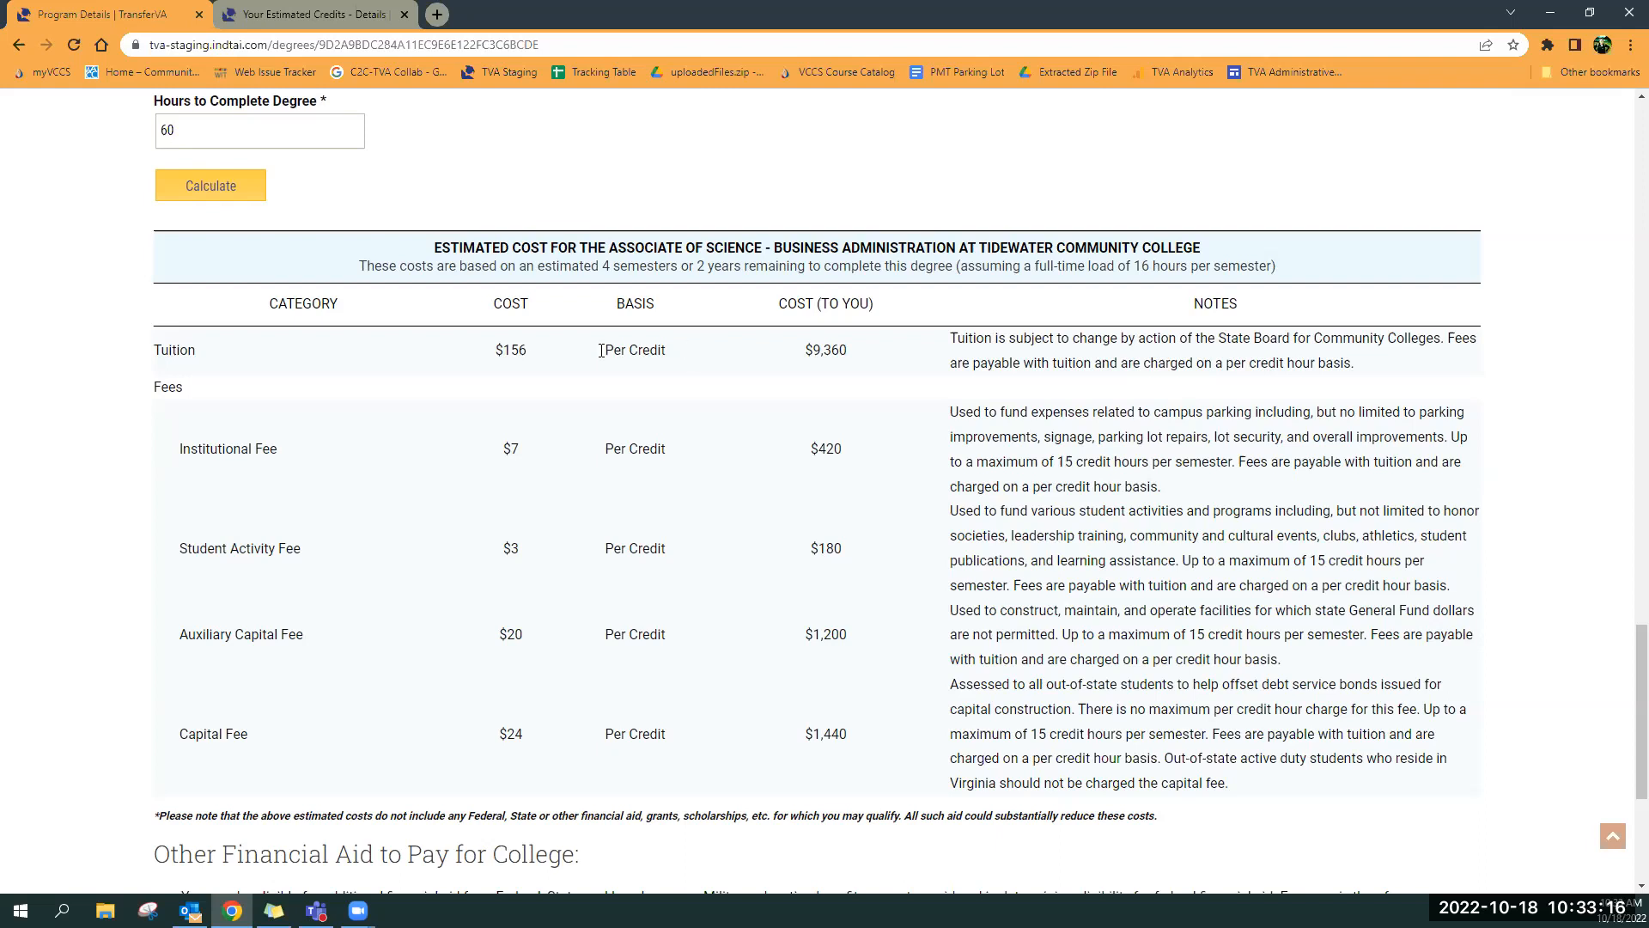
mouse_move(651, 265)
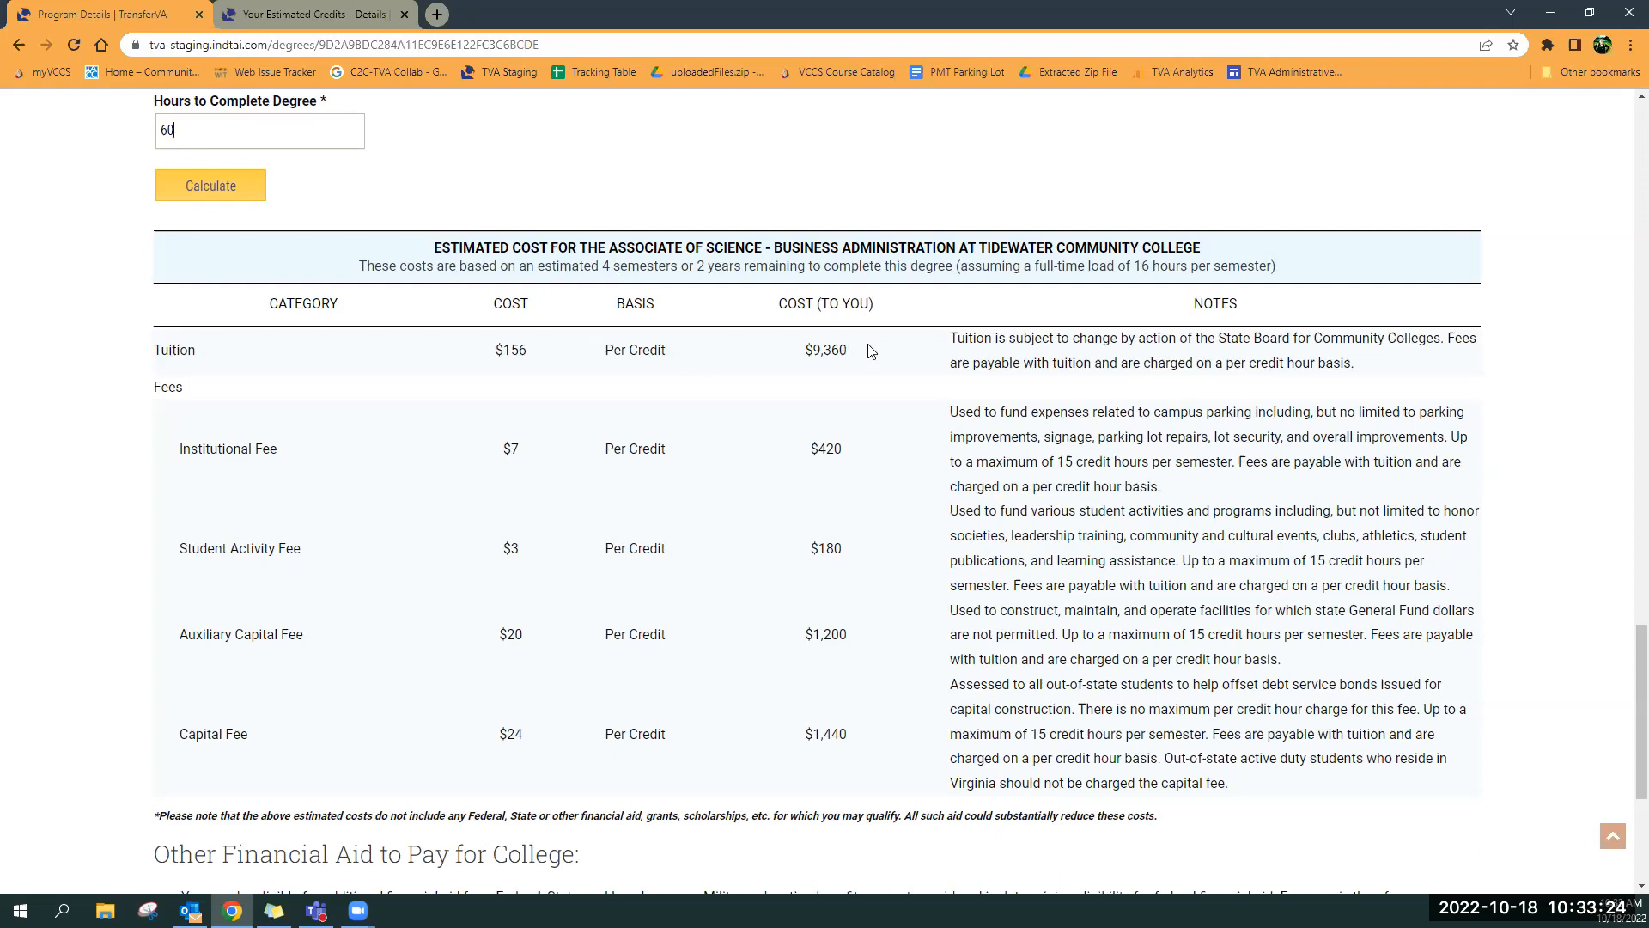
mouse_move(498, 781)
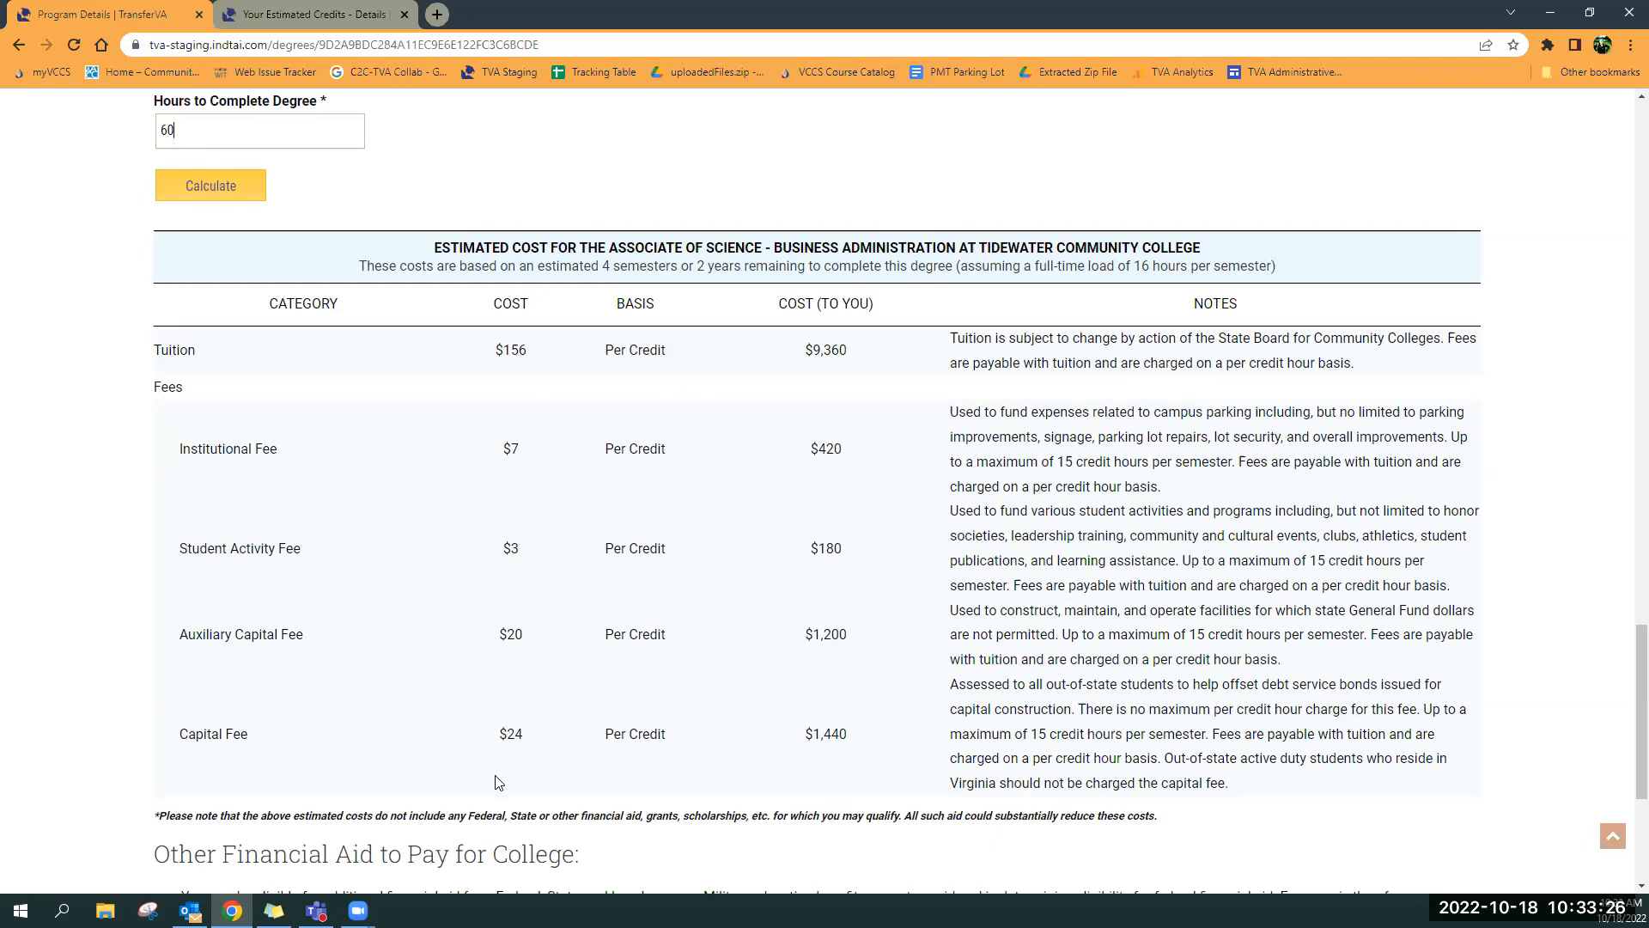
mouse_move(1053, 740)
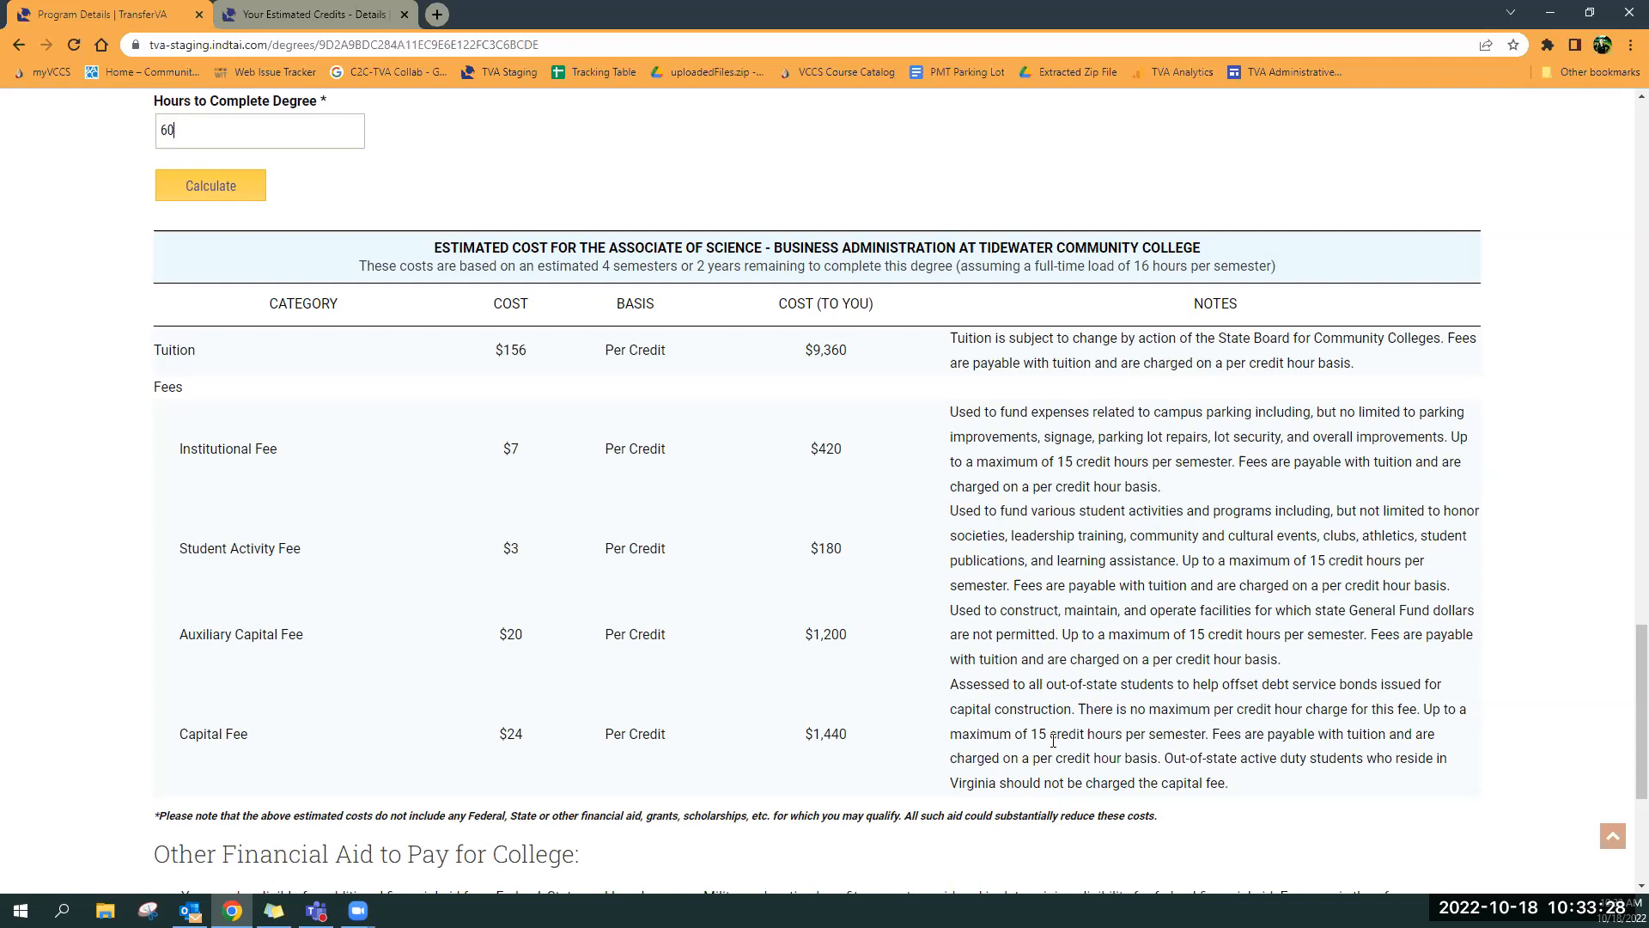
scroll("down", 3)
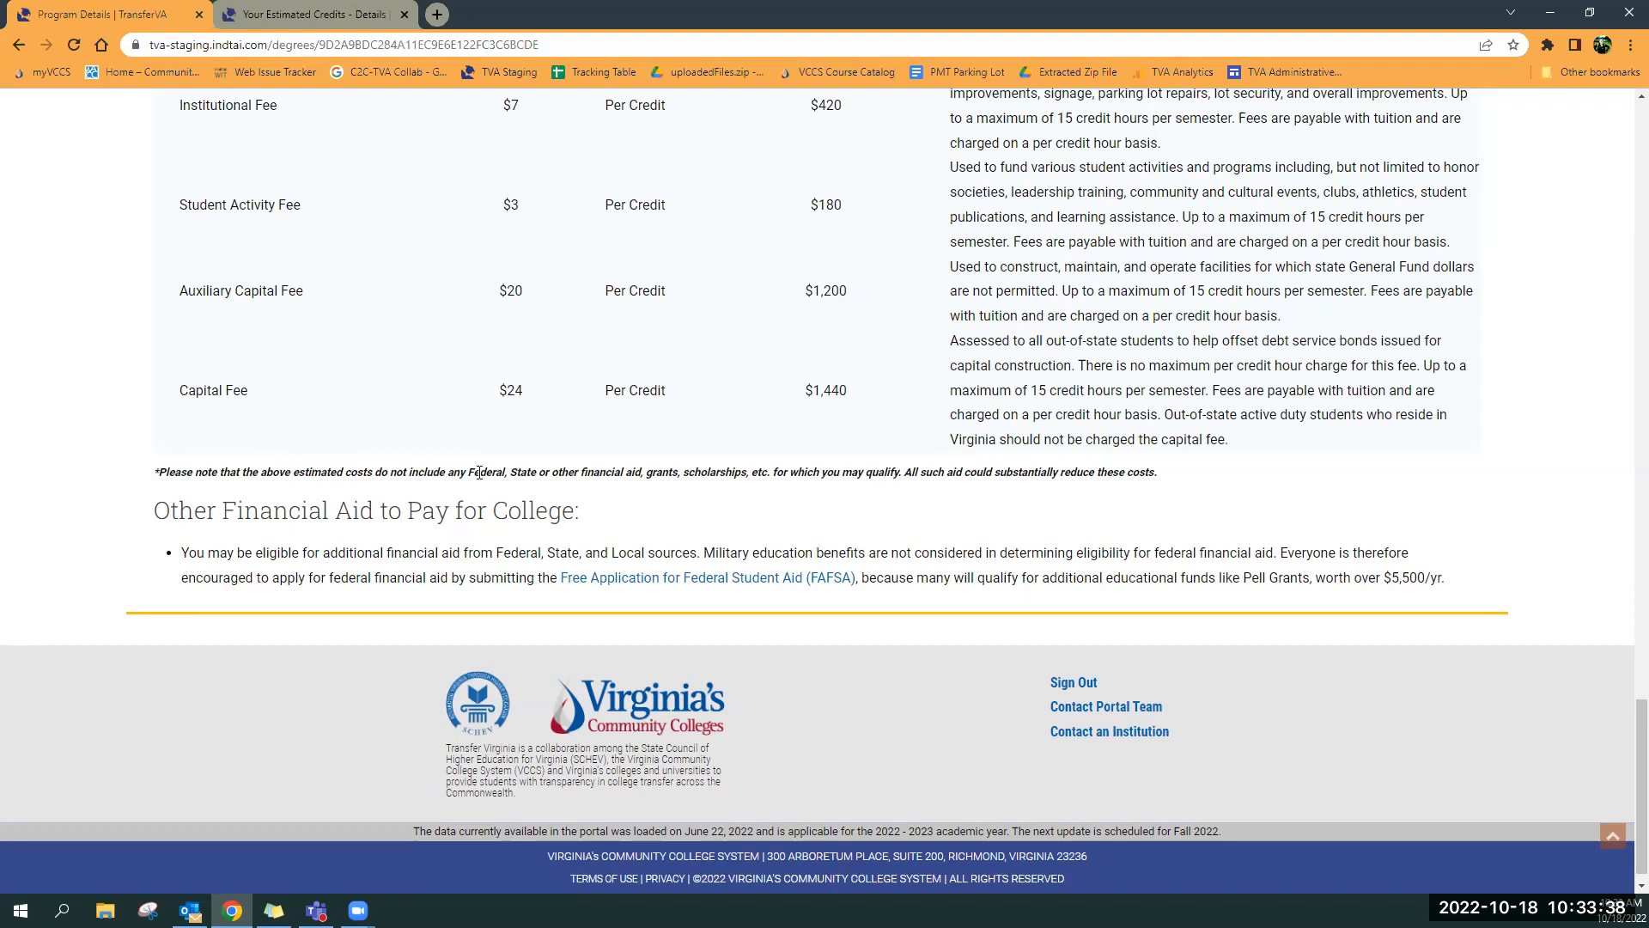
mouse_move(580, 468)
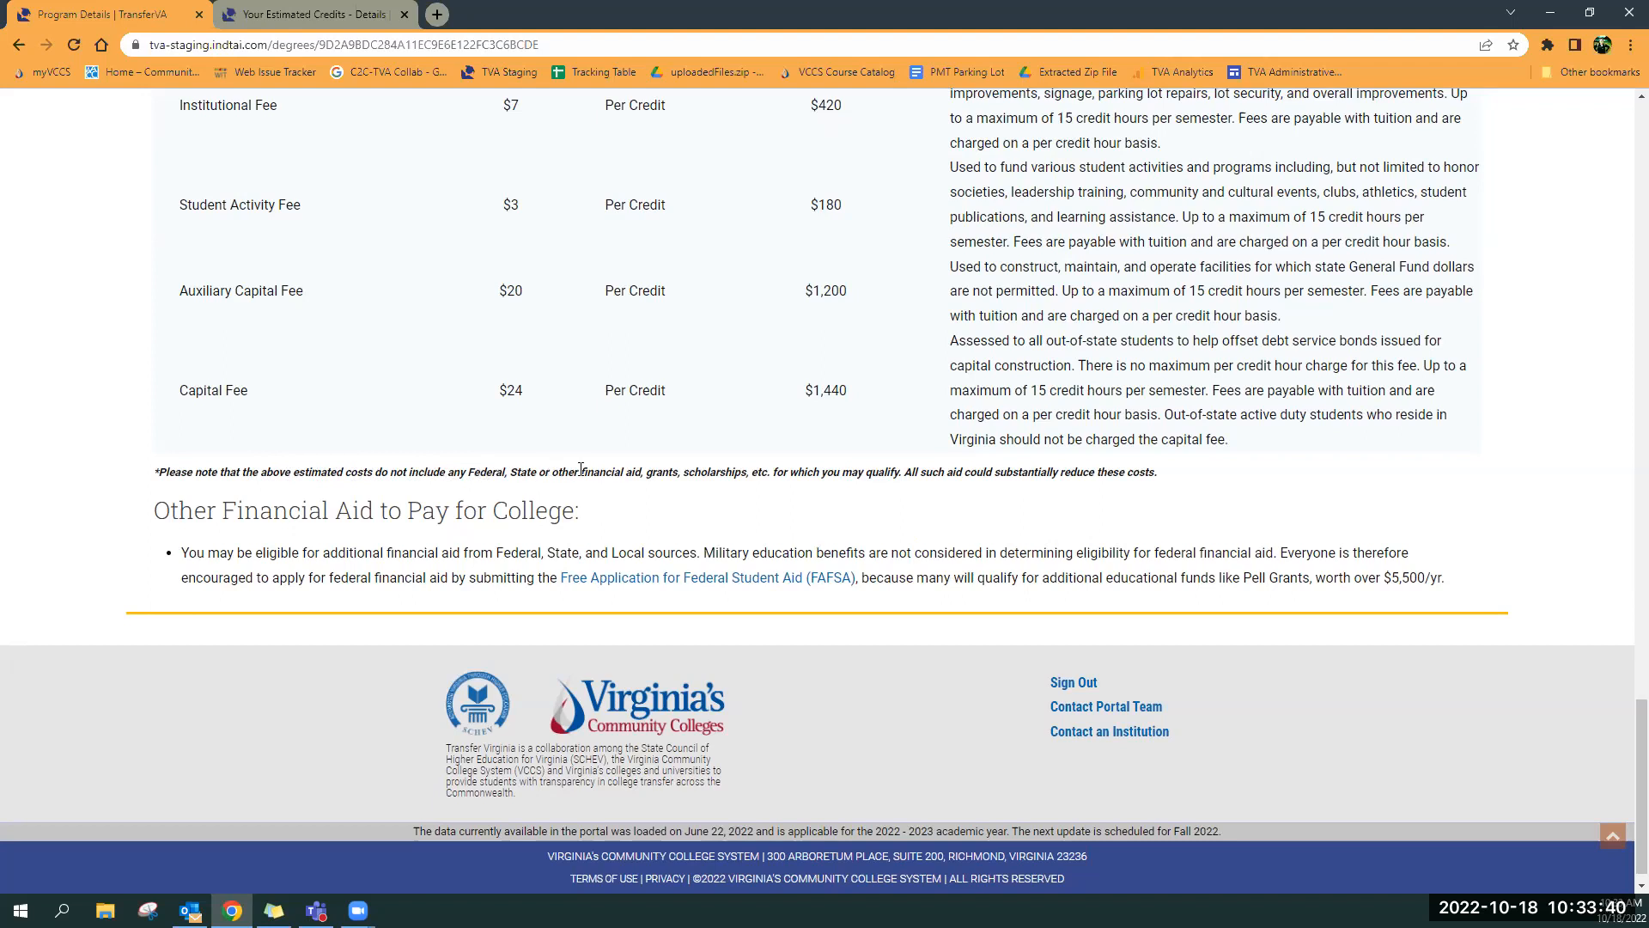
mouse_move(740, 492)
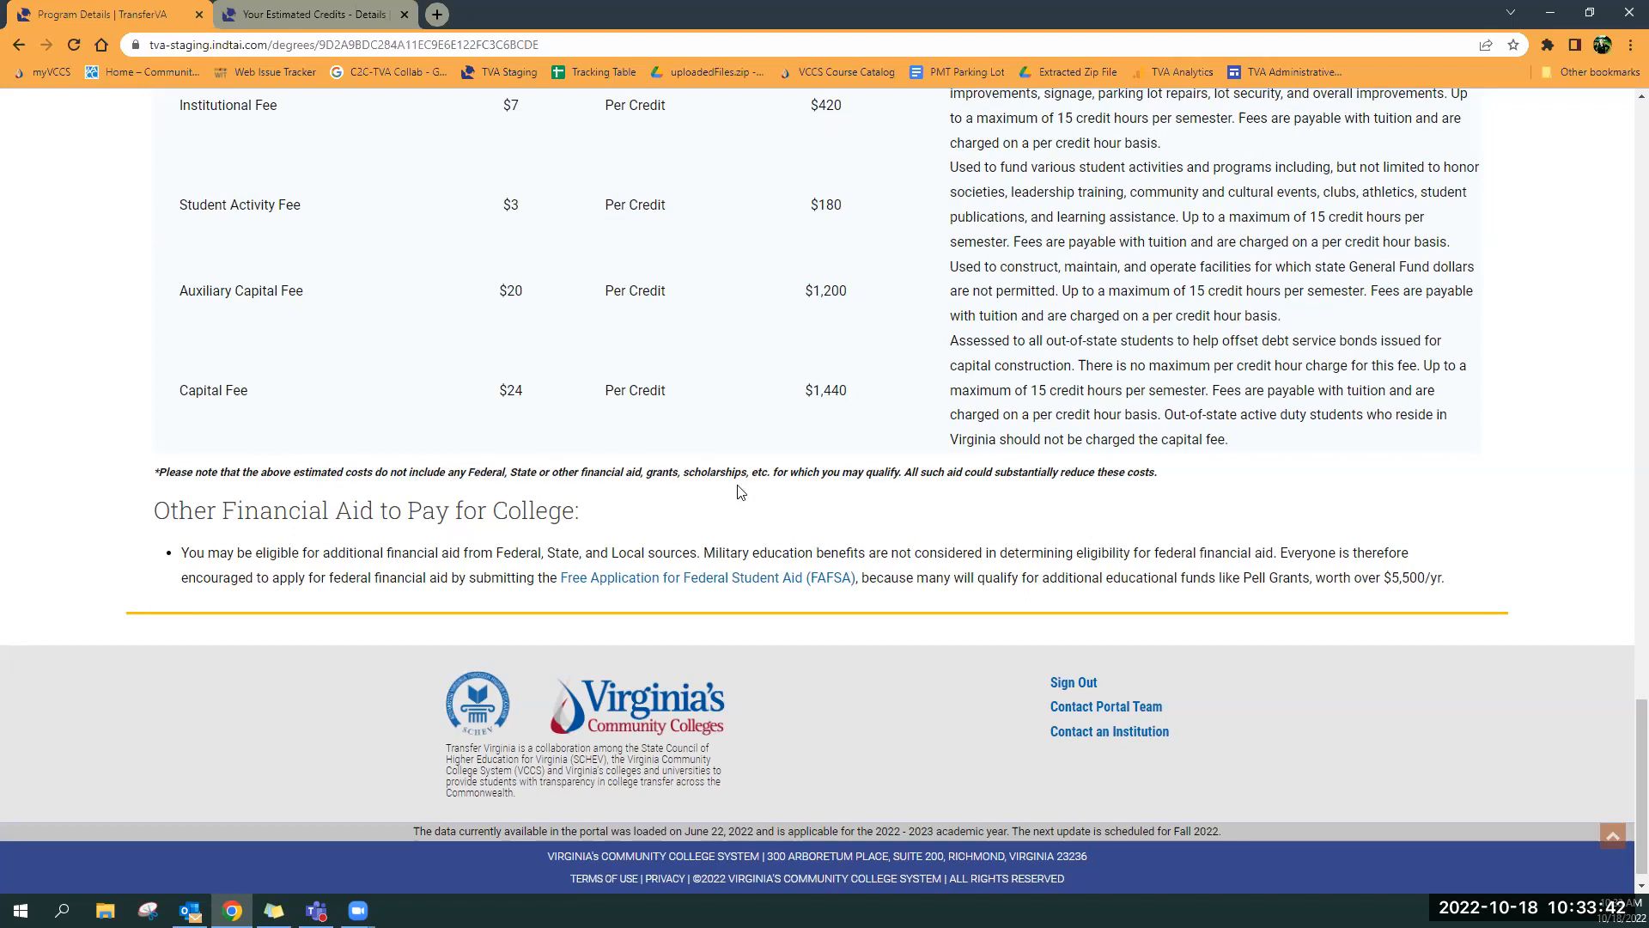
mouse_move(808, 492)
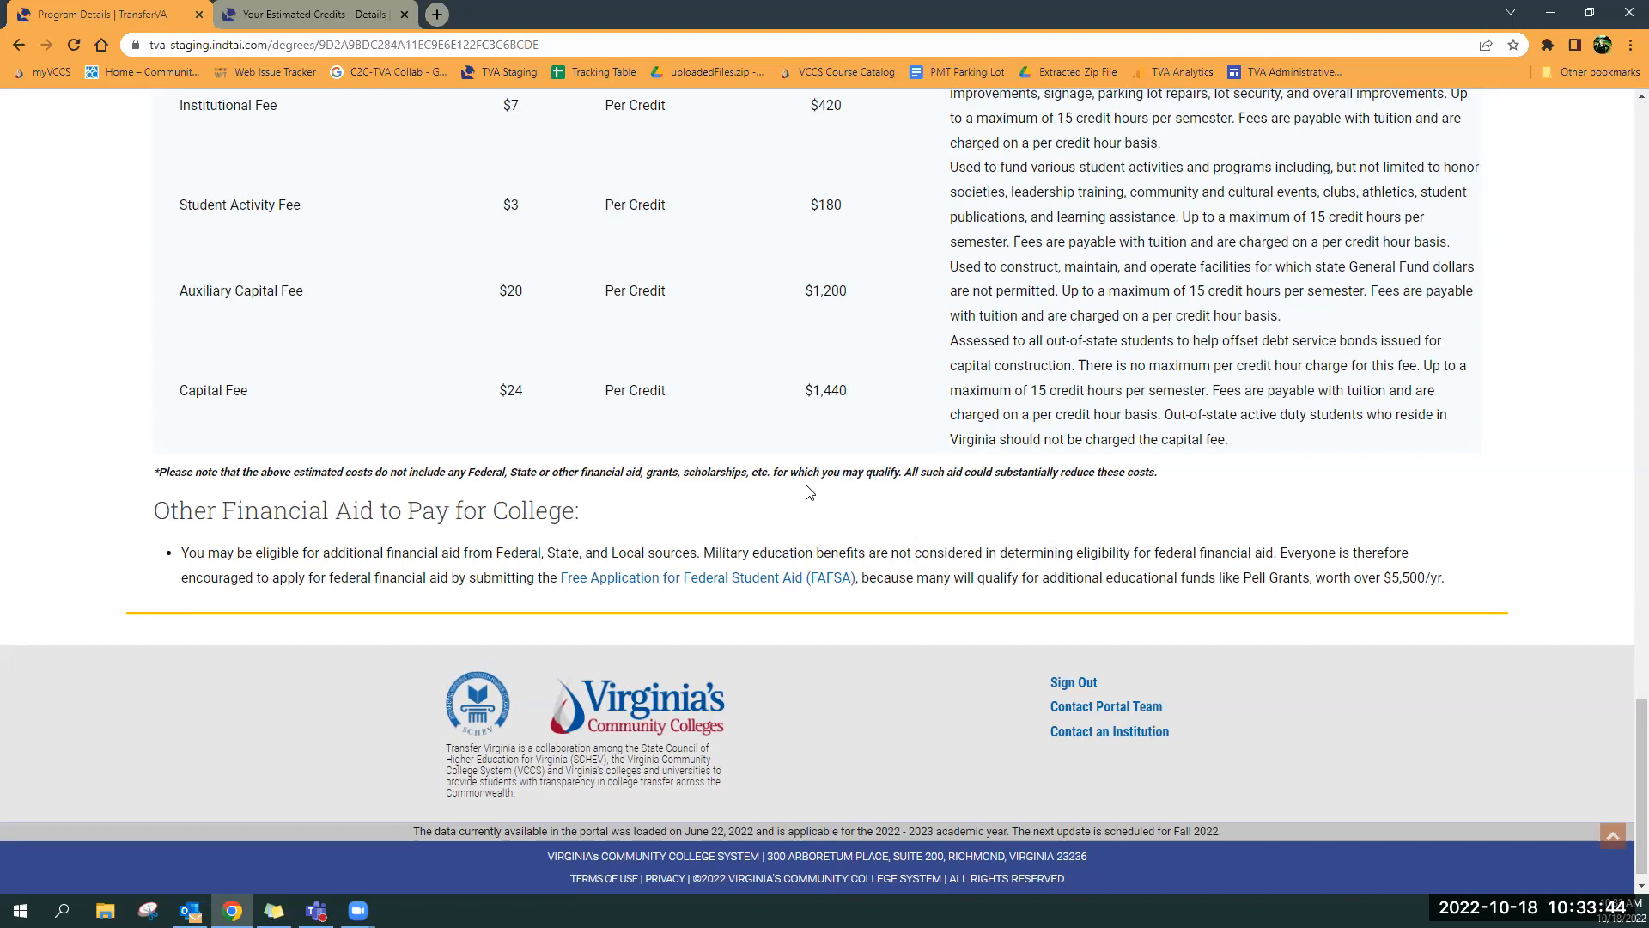
mouse_move(979, 477)
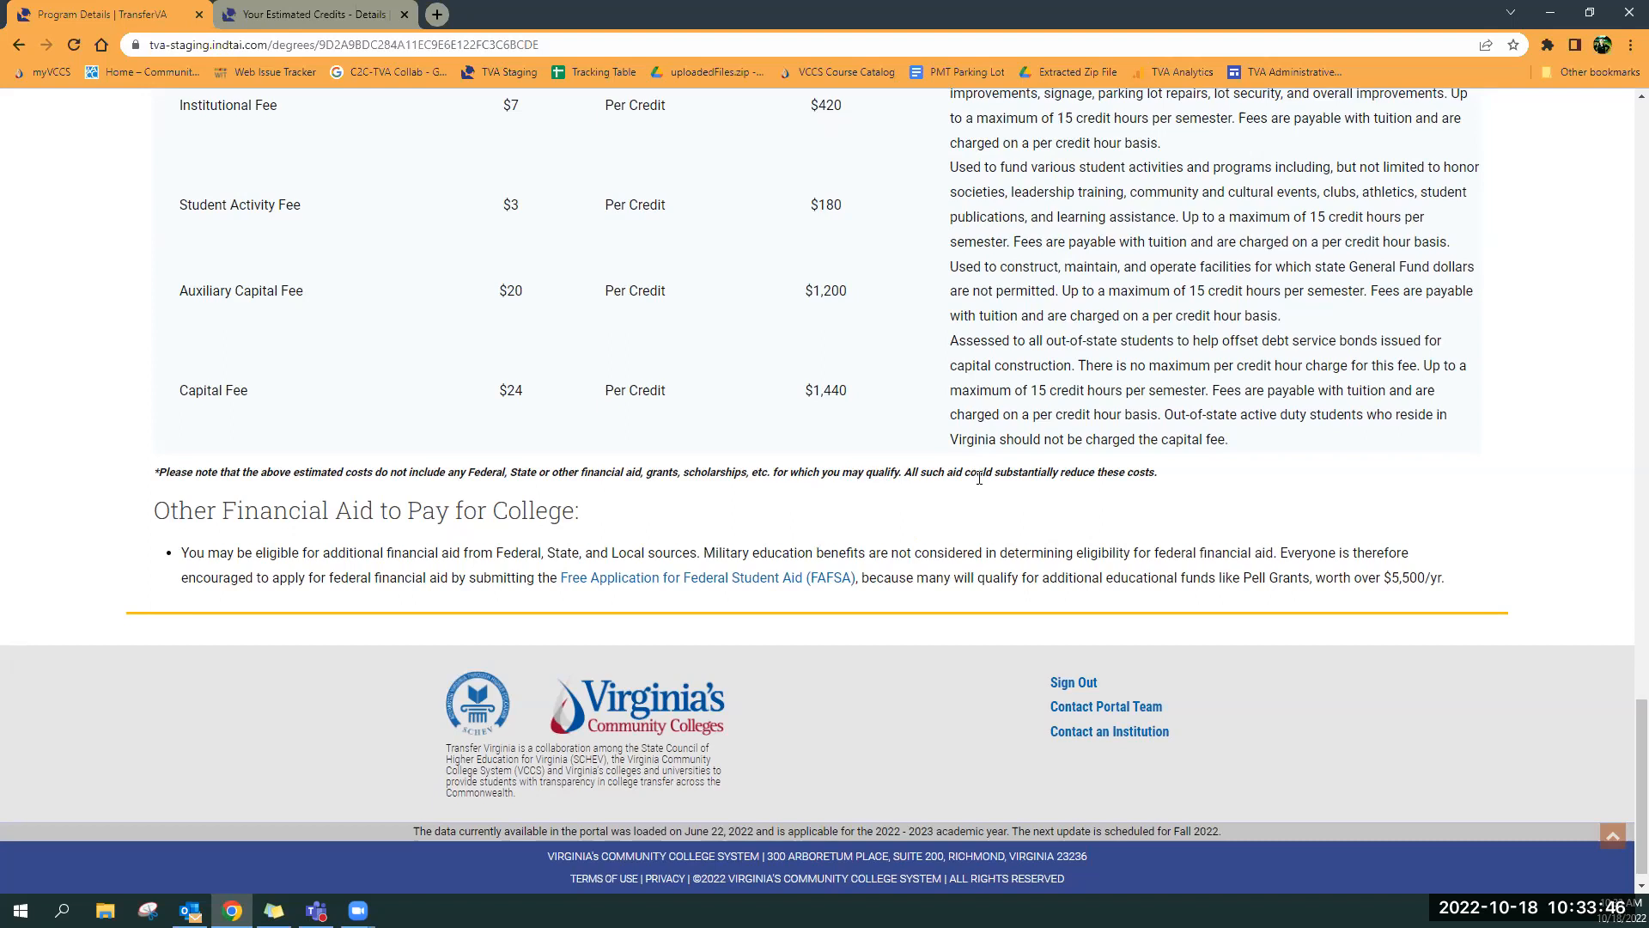
mouse_move(1176, 477)
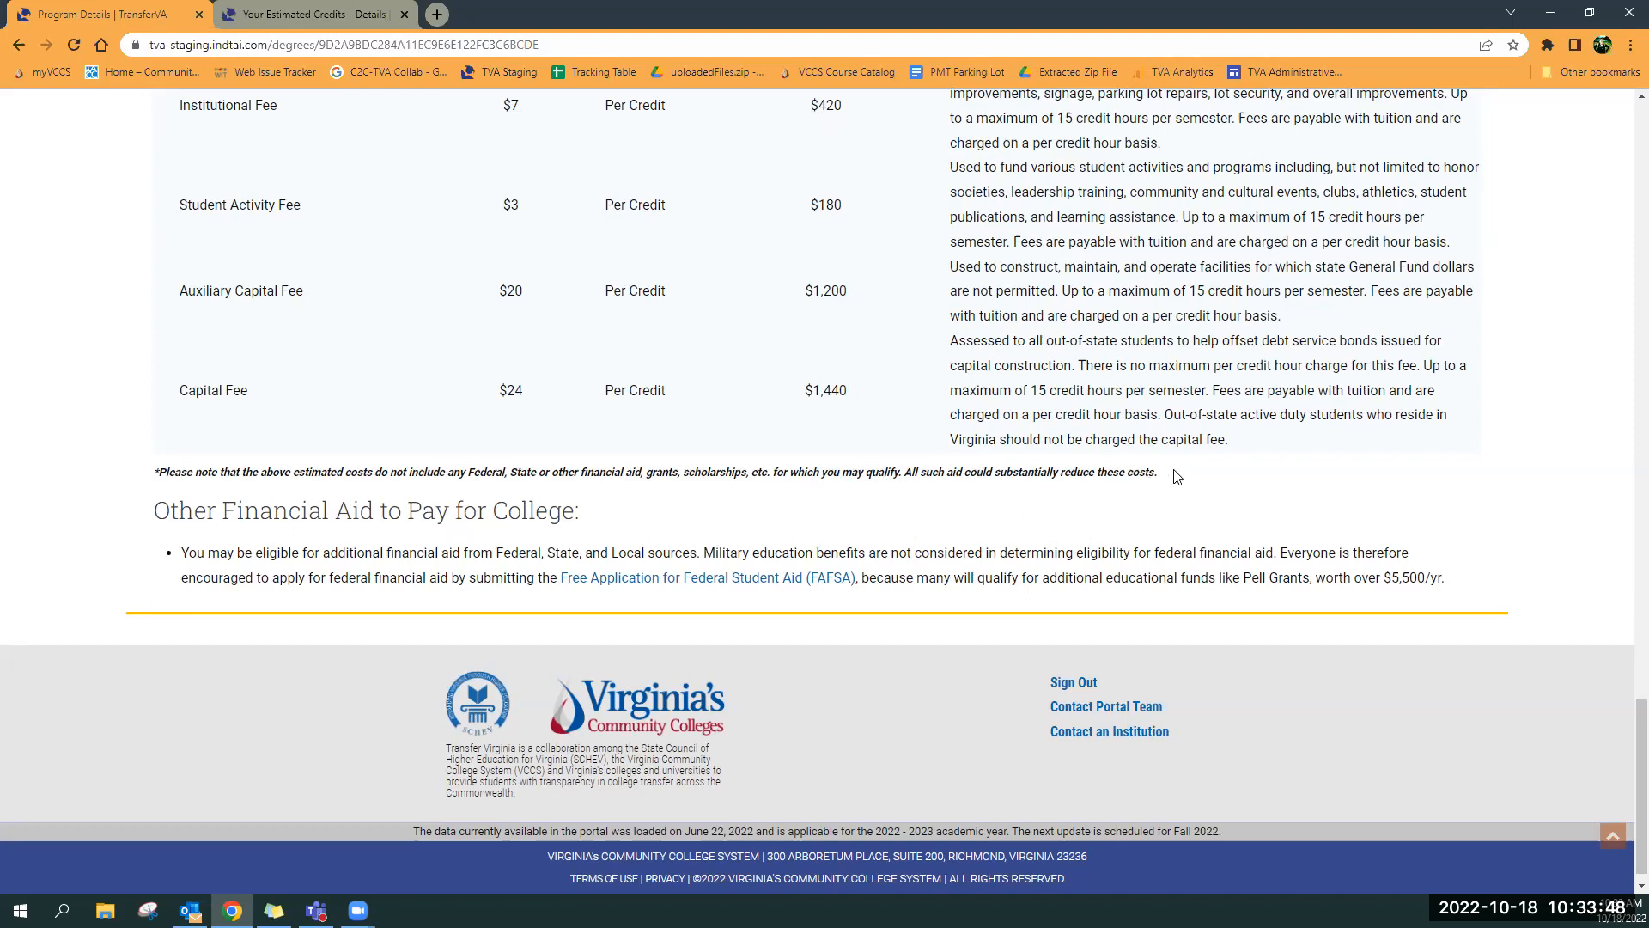
mouse_move(836, 384)
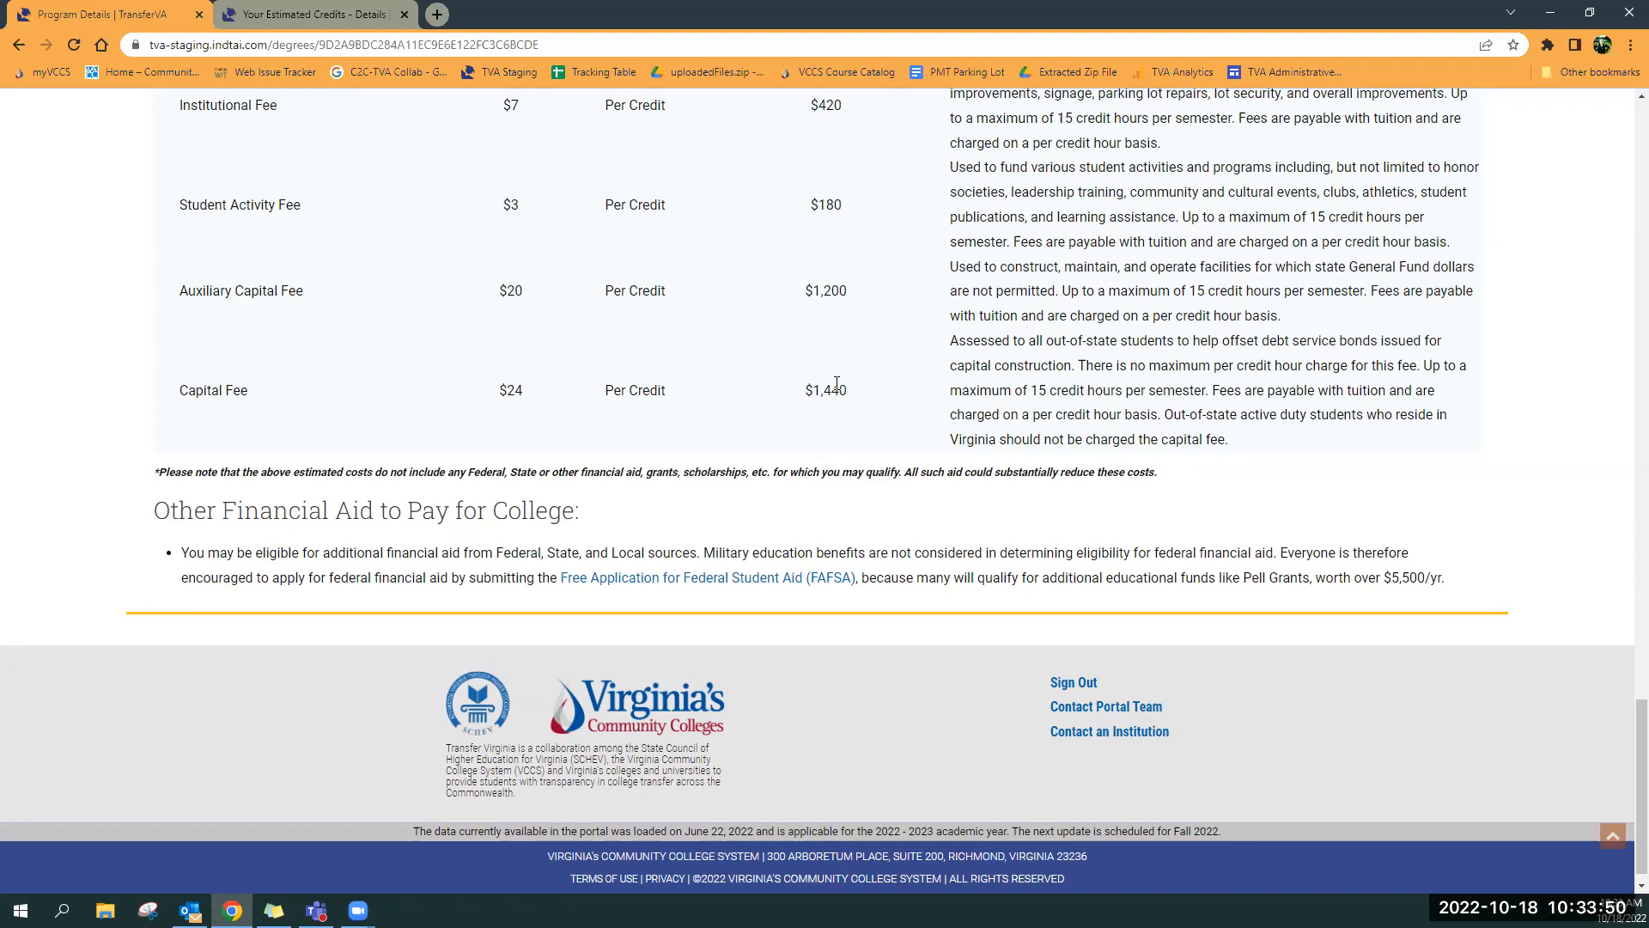
scroll("up", 3)
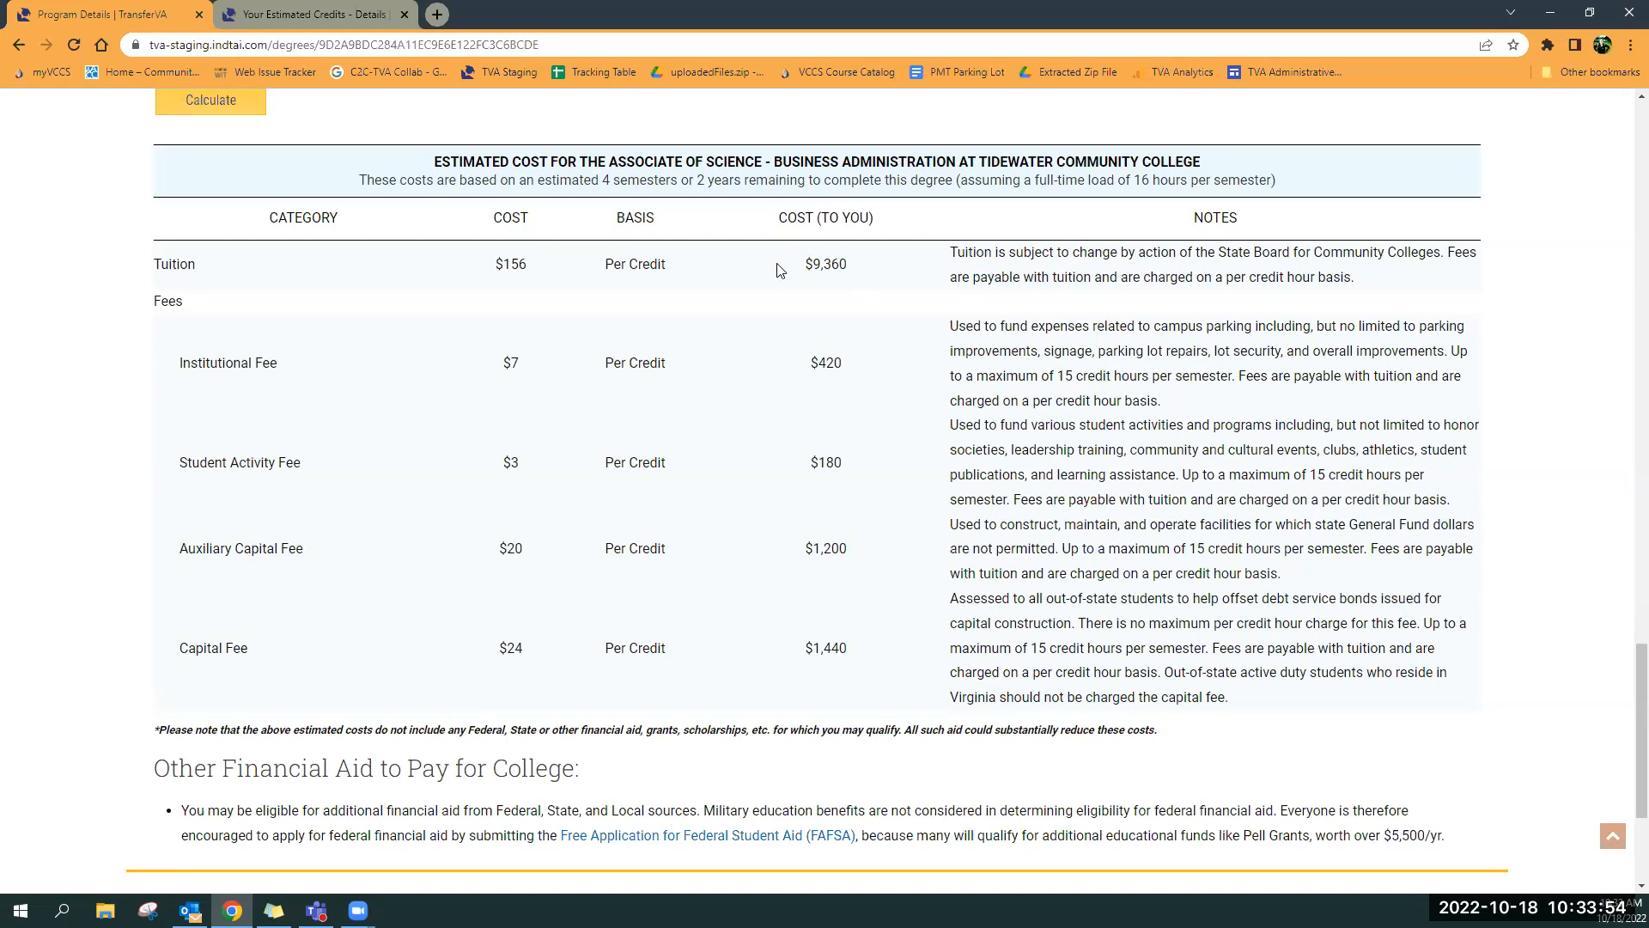
mouse_move(800, 308)
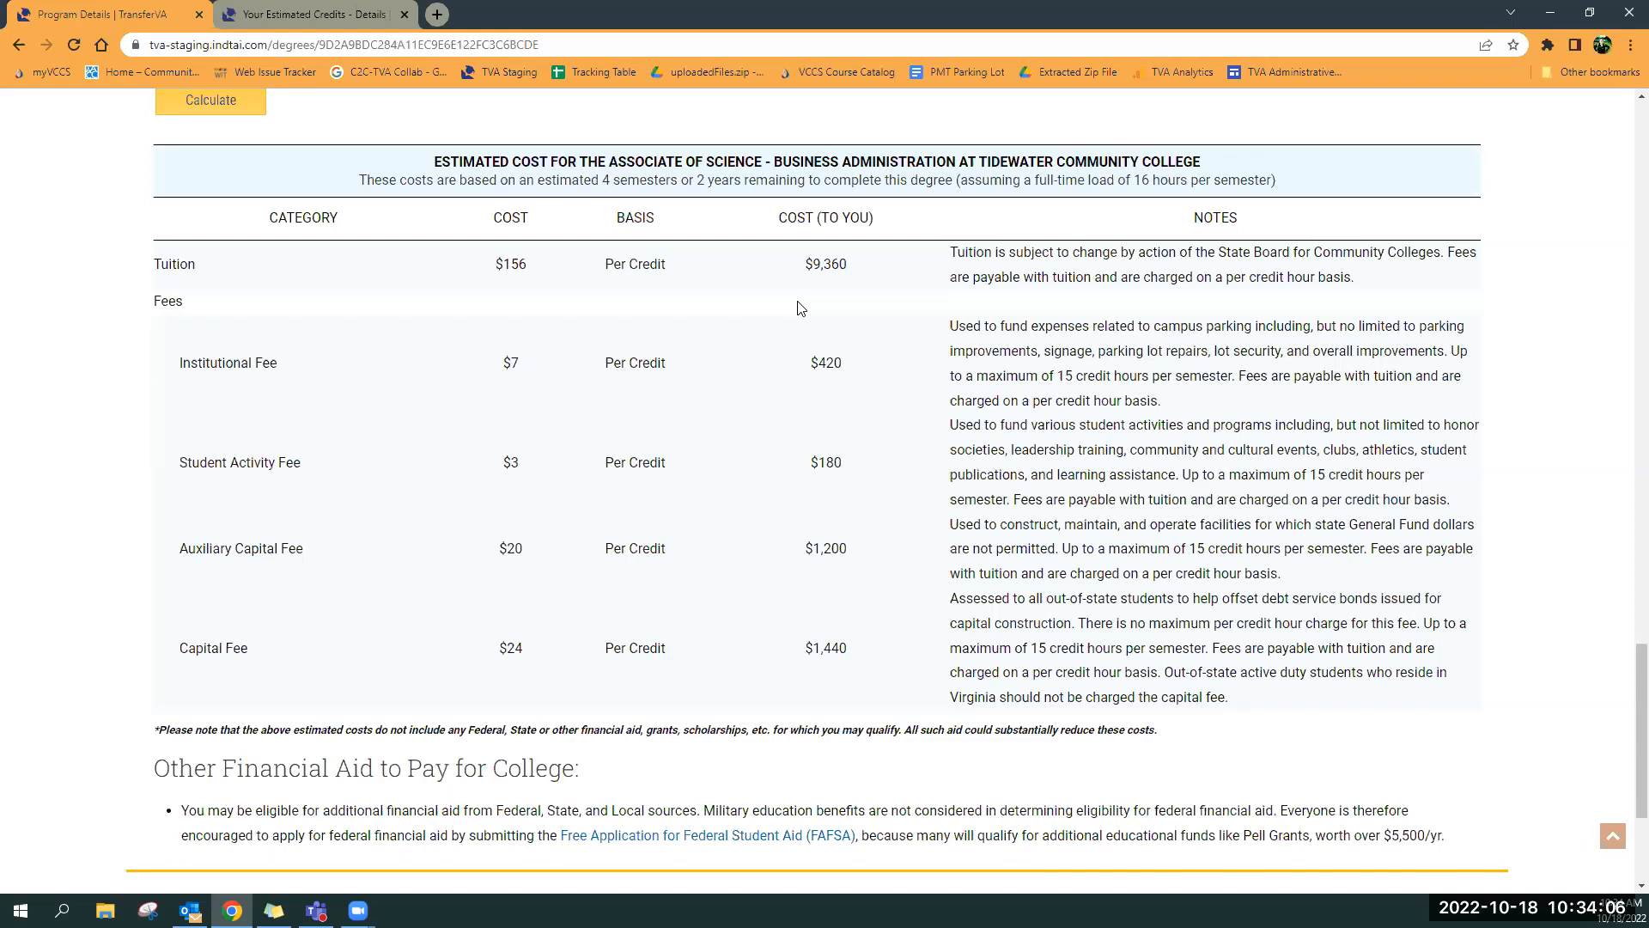
mouse_move(486, 628)
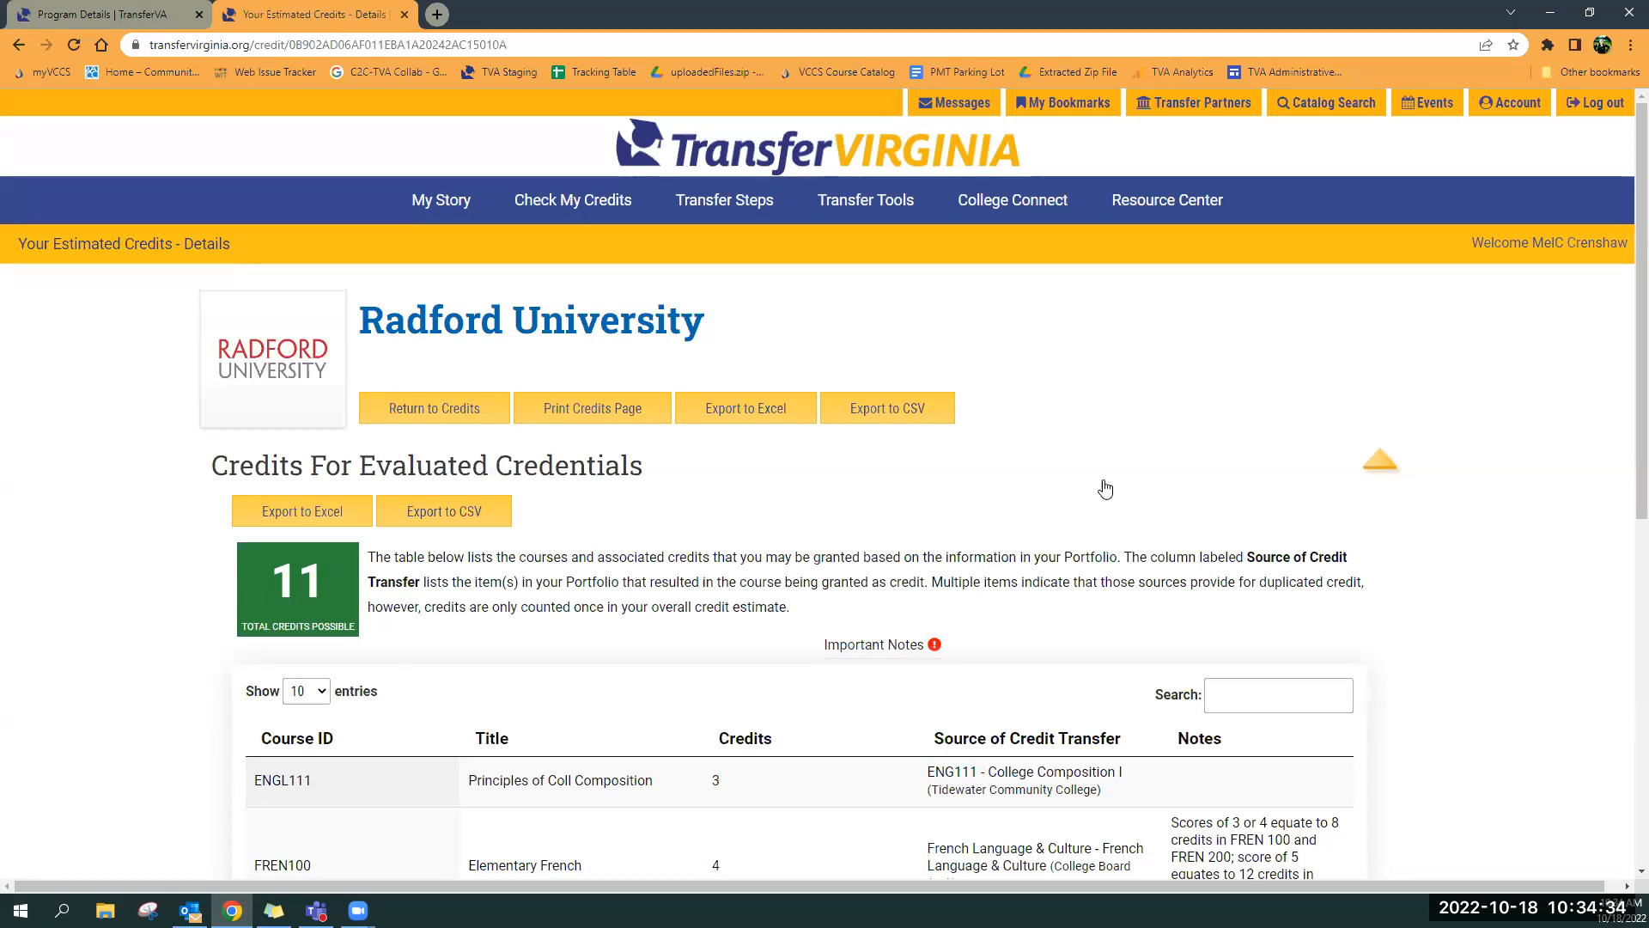
mouse_move(1079, 475)
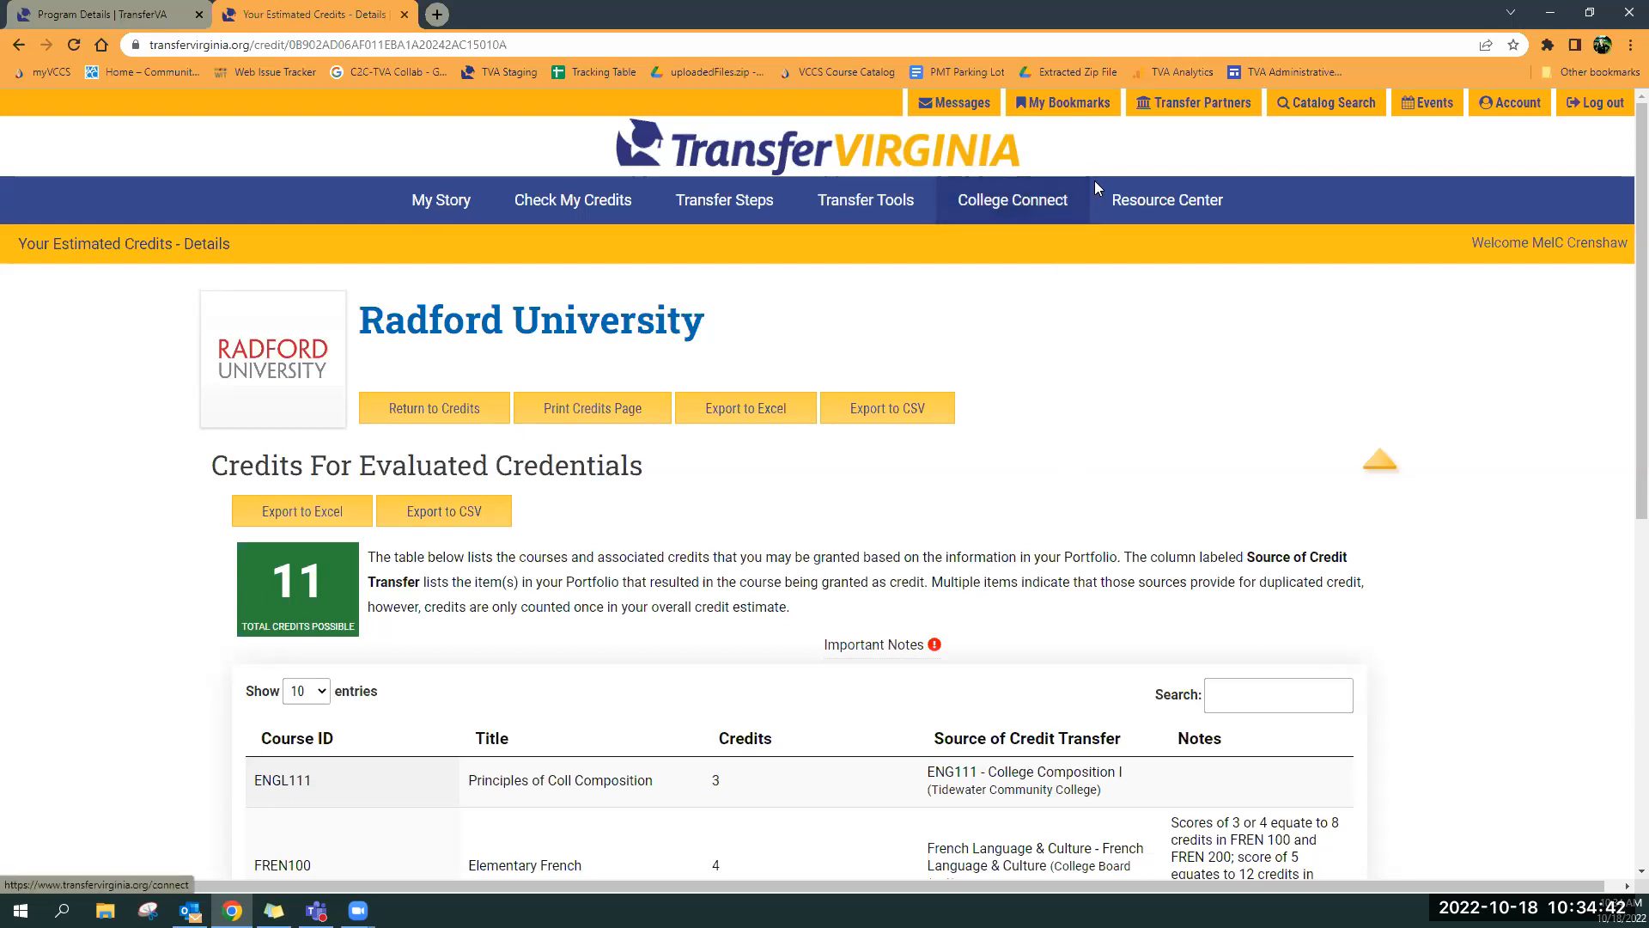
mouse_move(1012, 200)
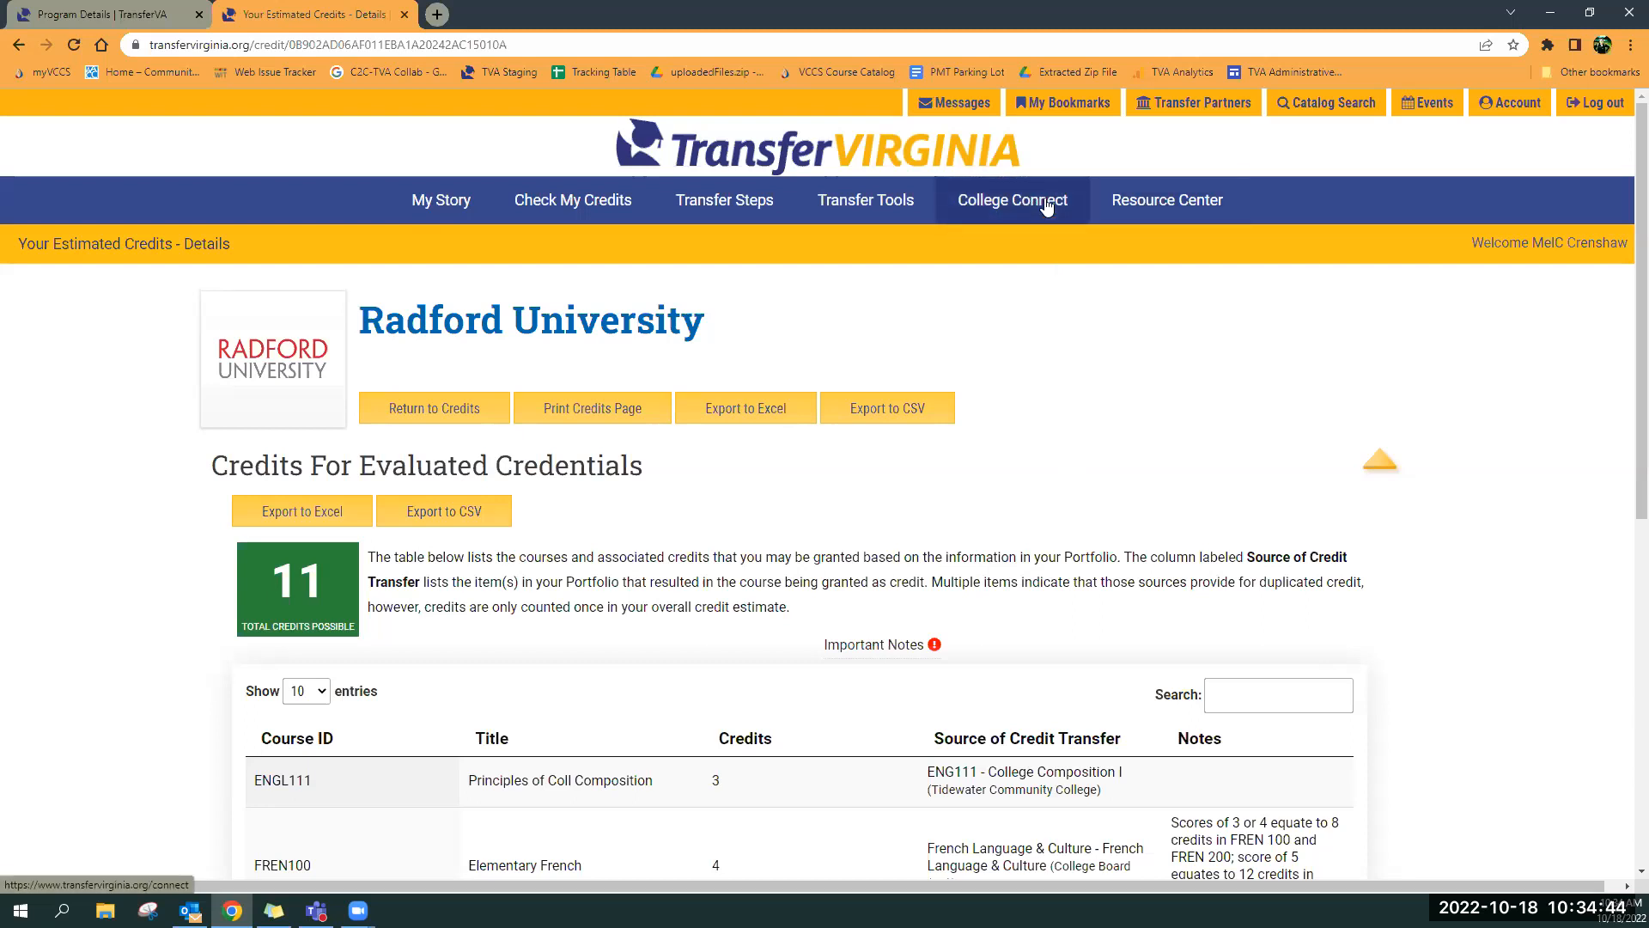
Open College Connect and scroll down to 'Select the Reason for Your Request'
left_click(1012, 200)
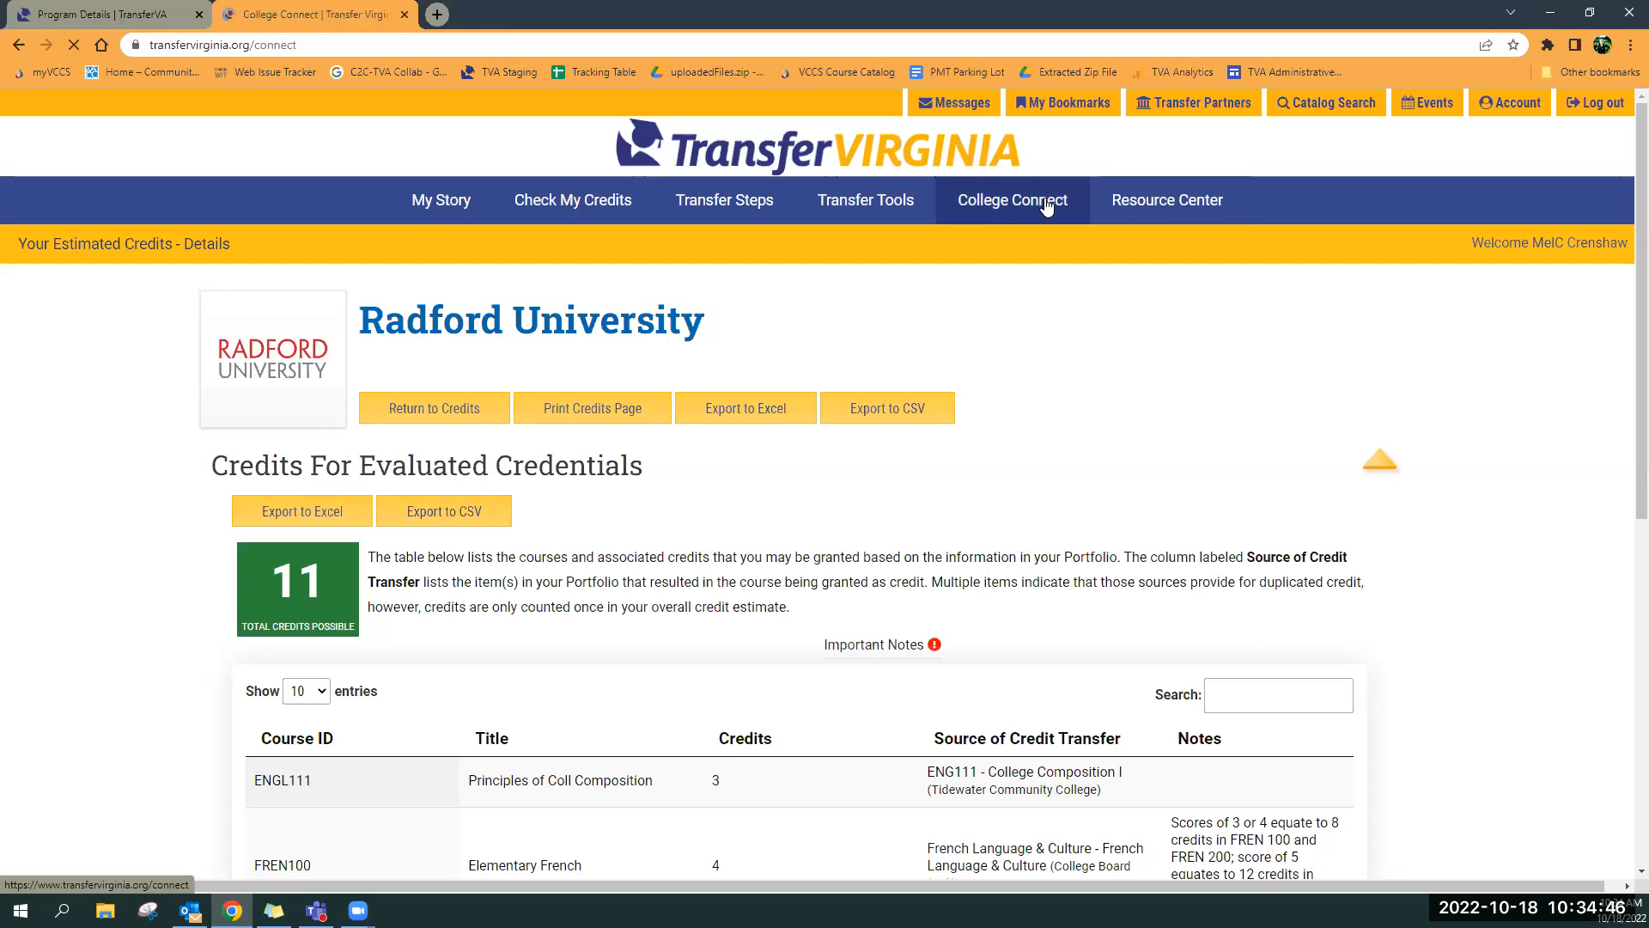
left_click(1011, 201)
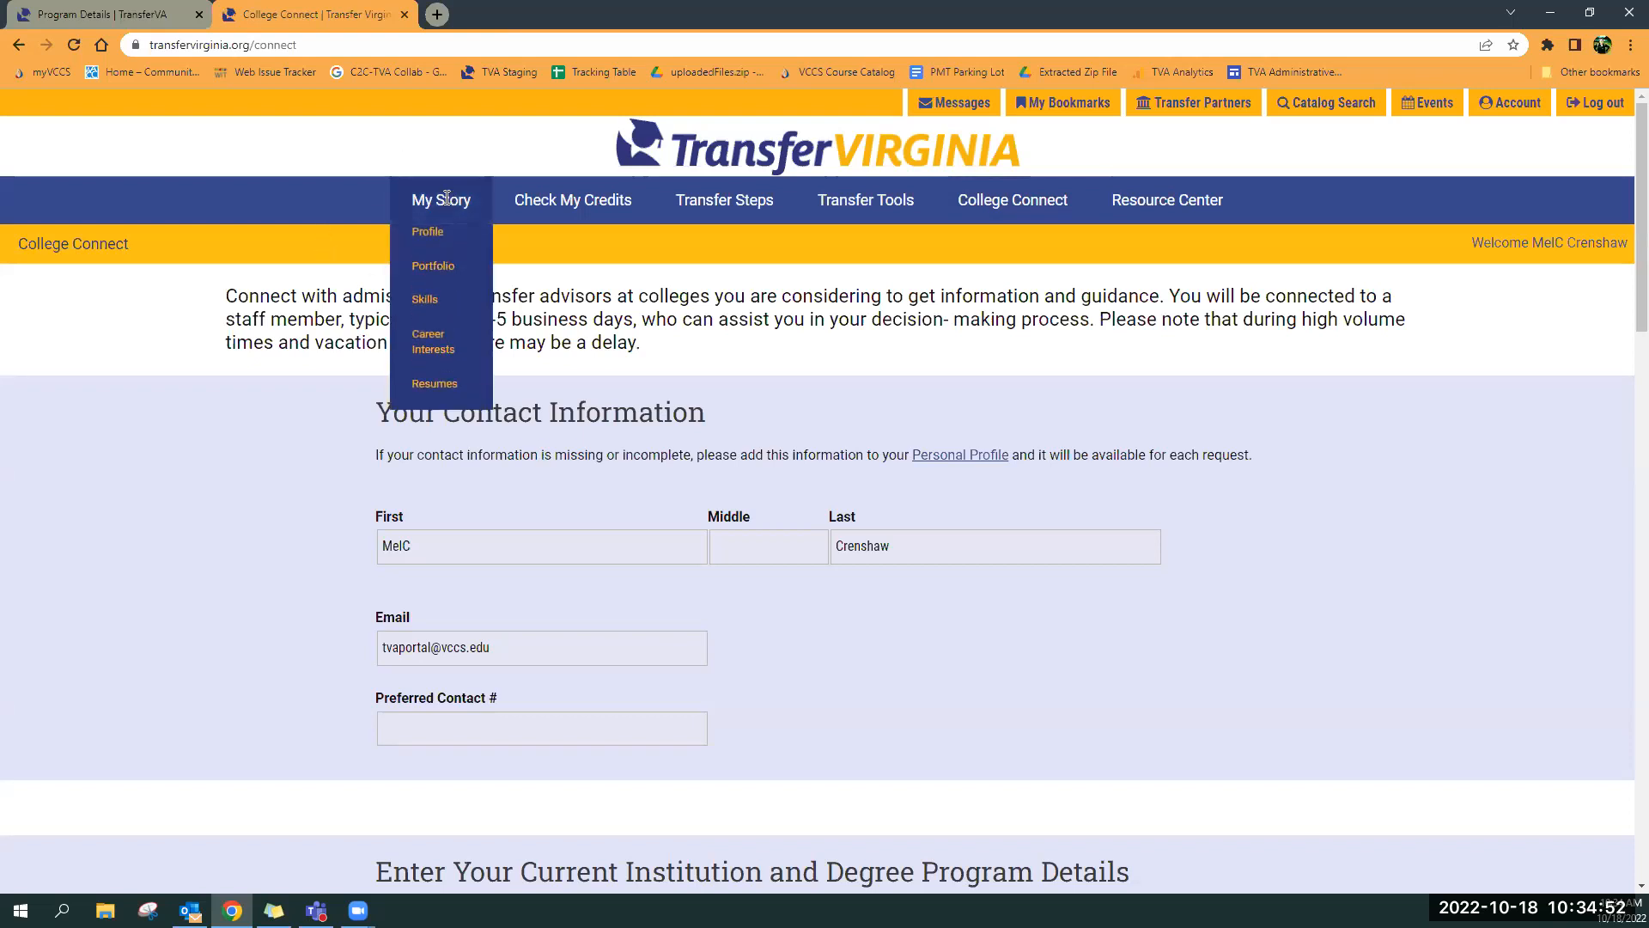
mouse_move(427, 231)
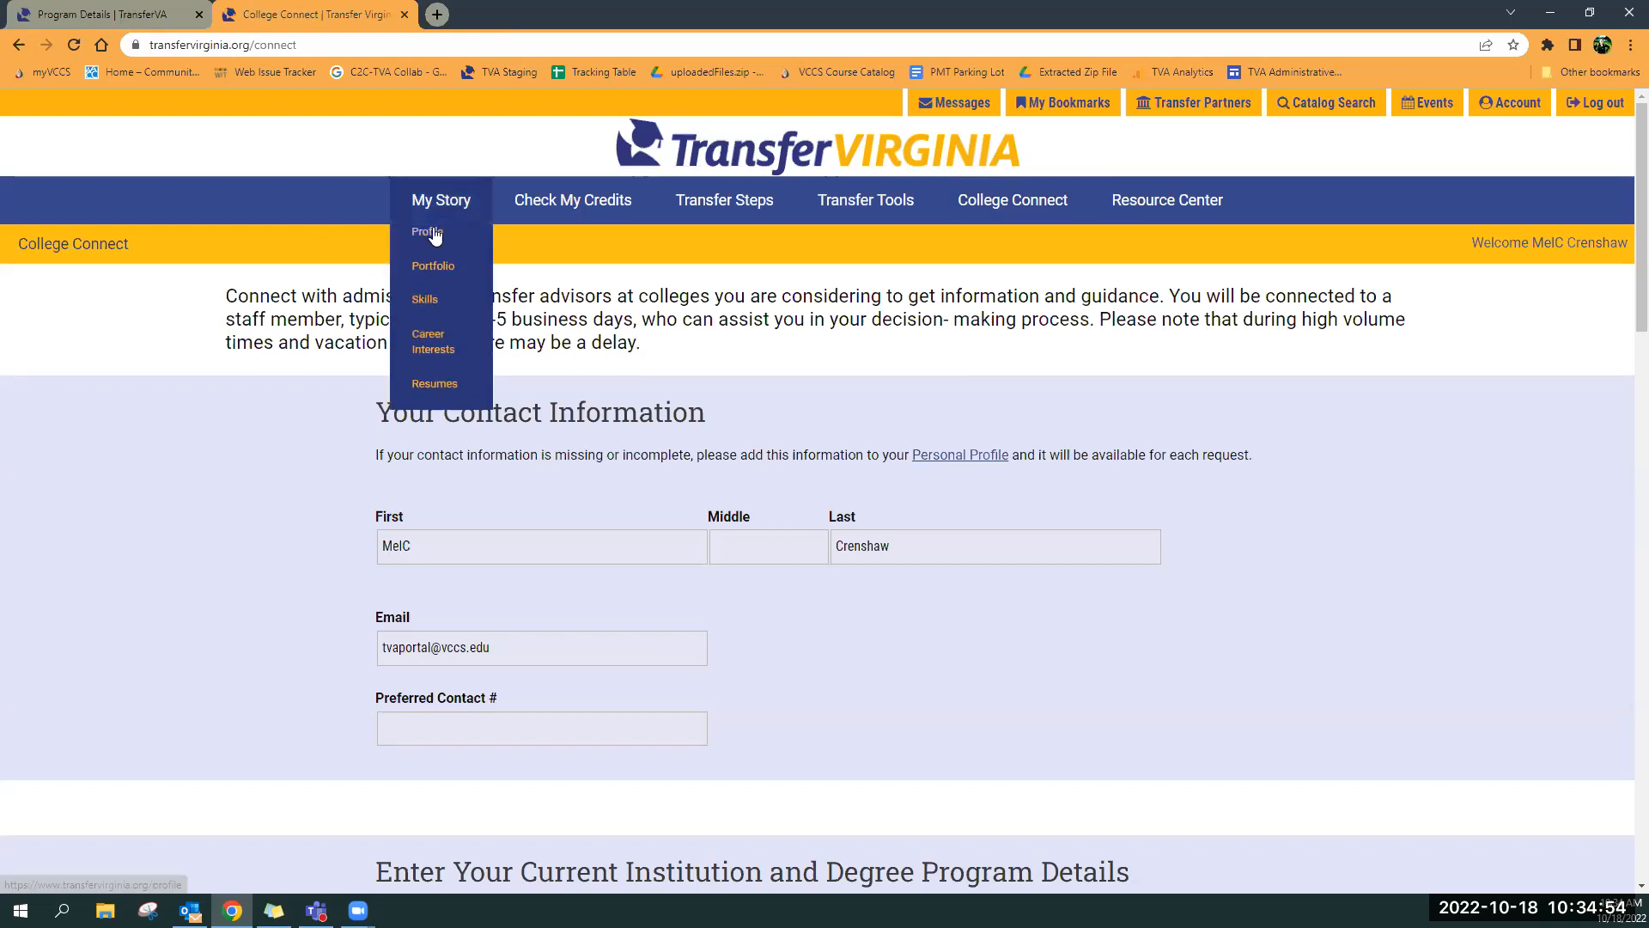
scroll("down", 3)
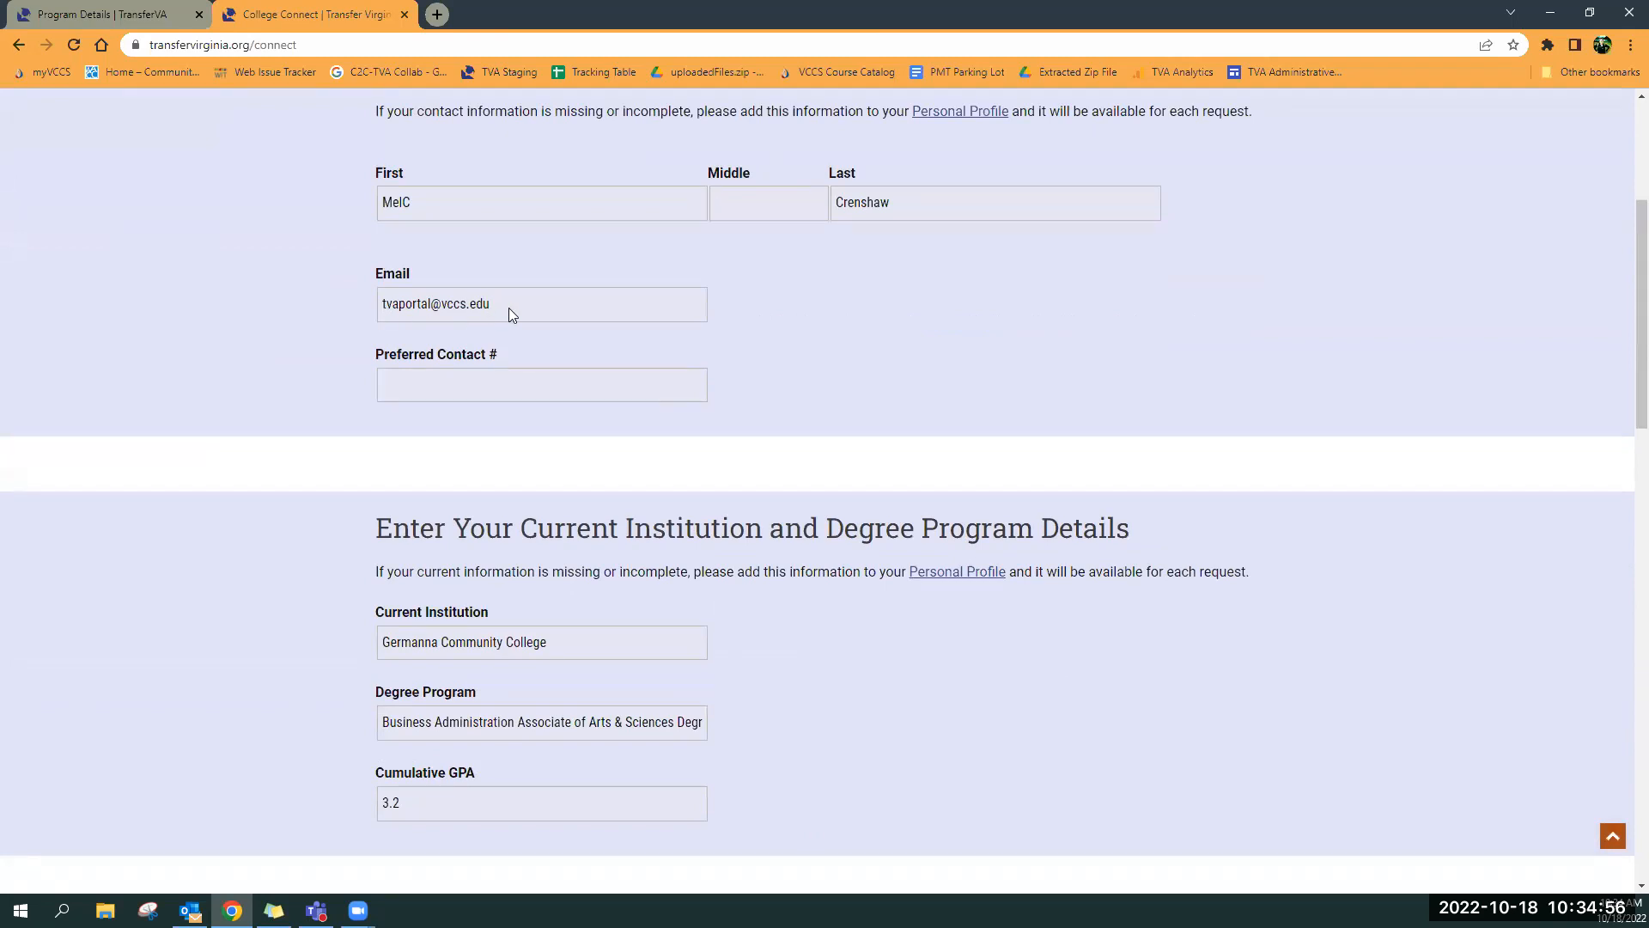
scroll("down", 3)
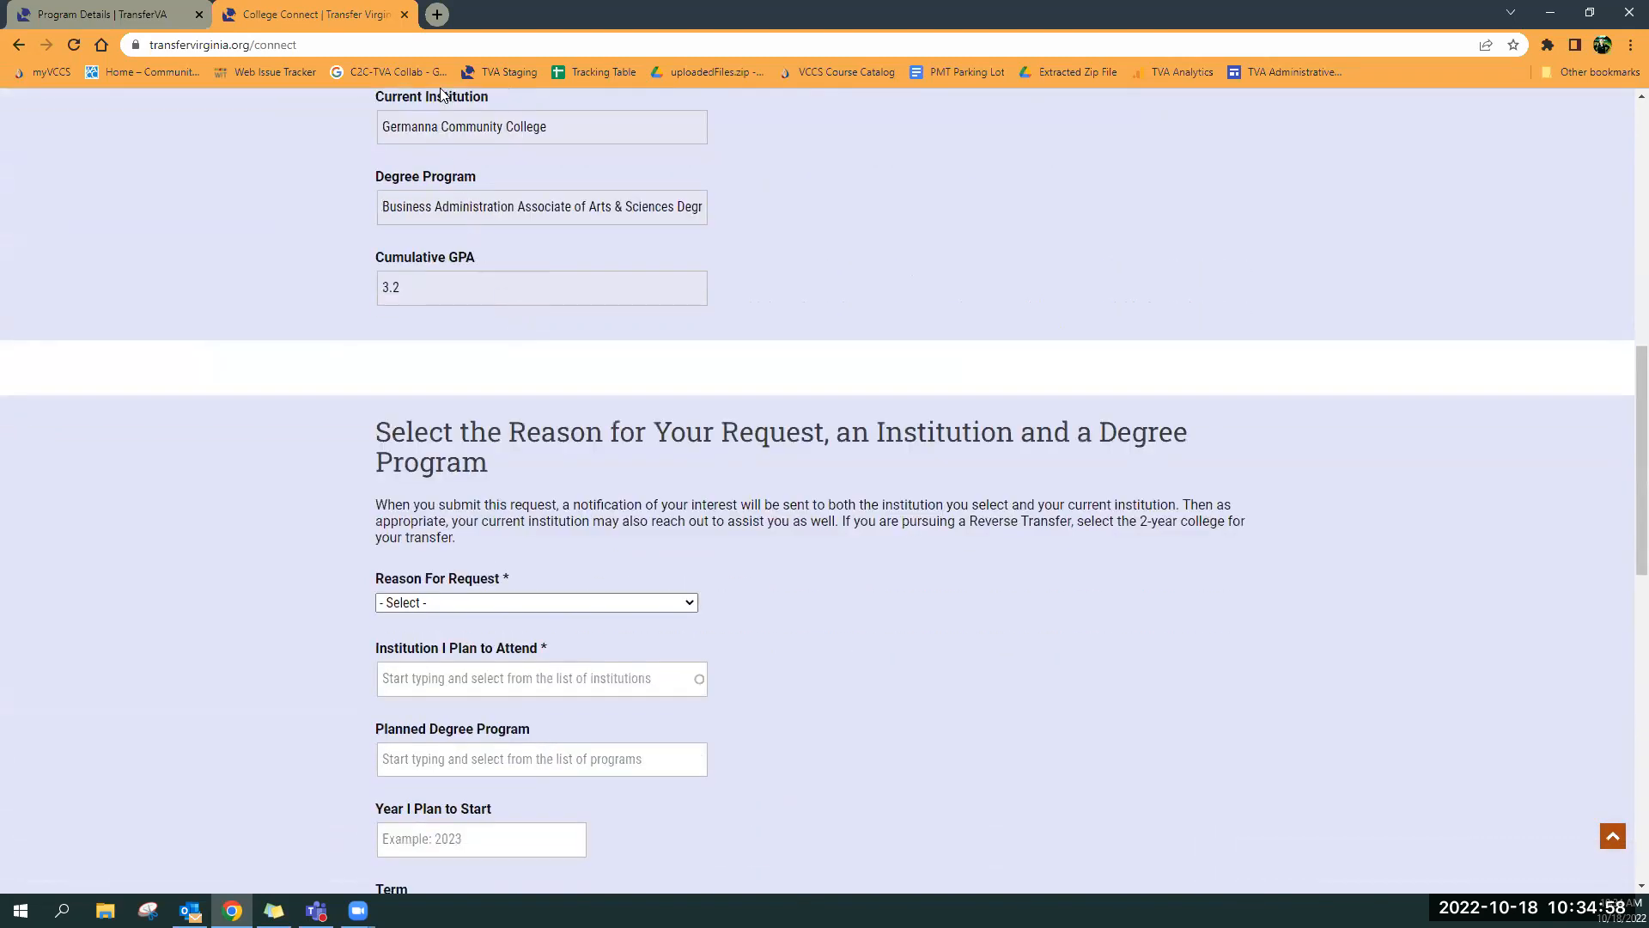
mouse_move(427, 346)
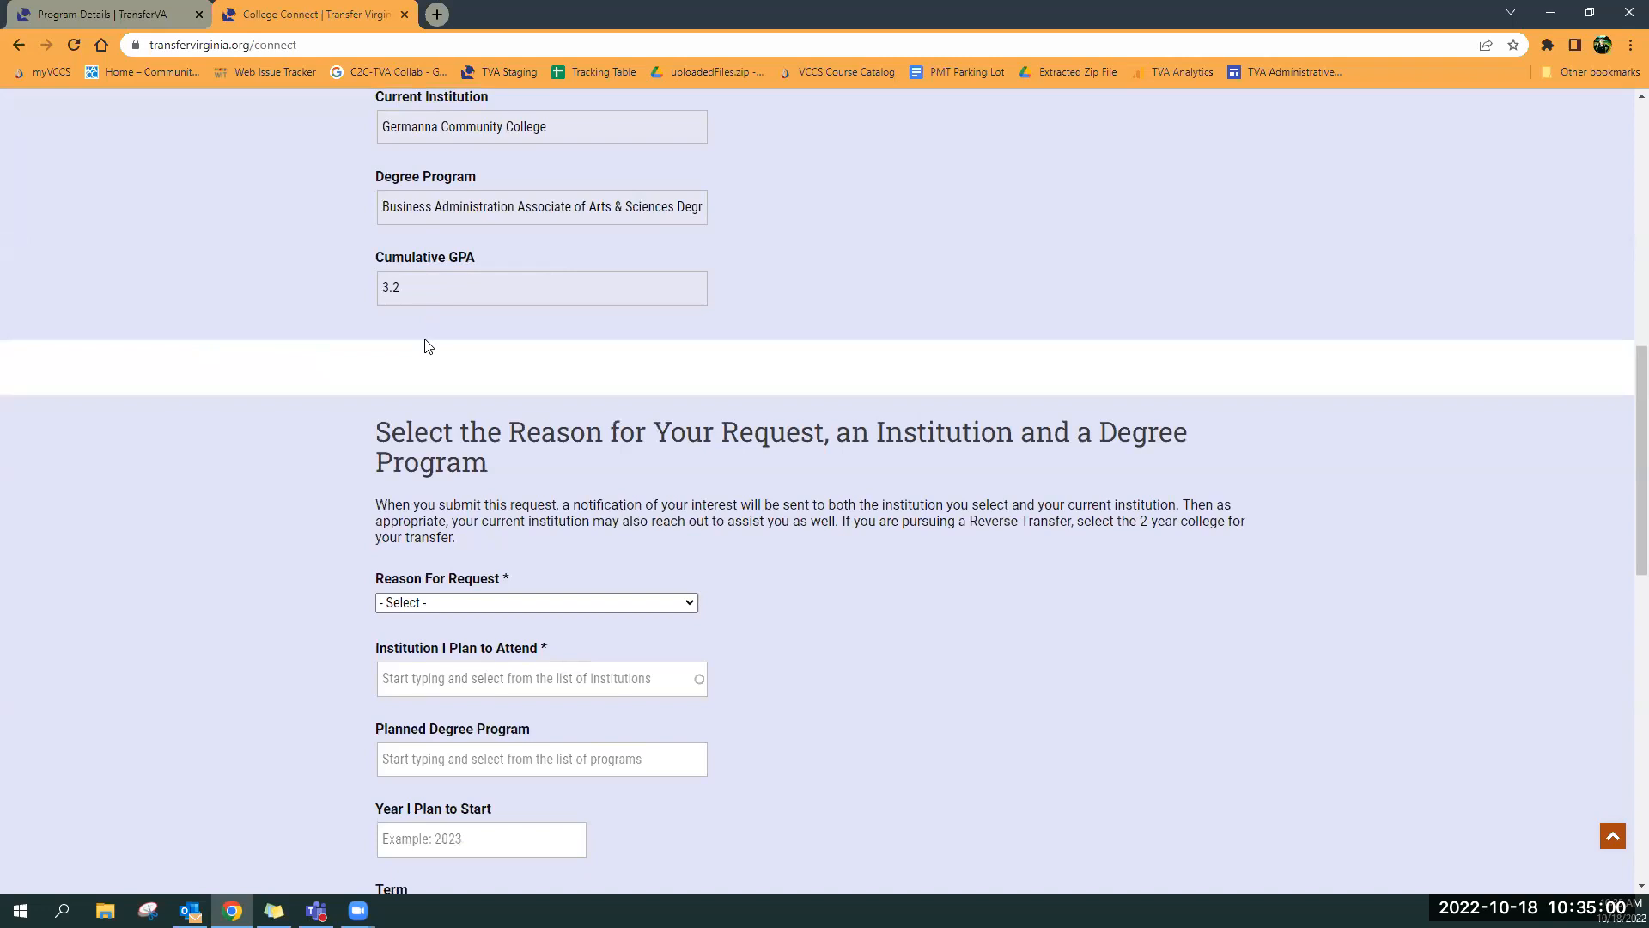
mouse_move(651, 360)
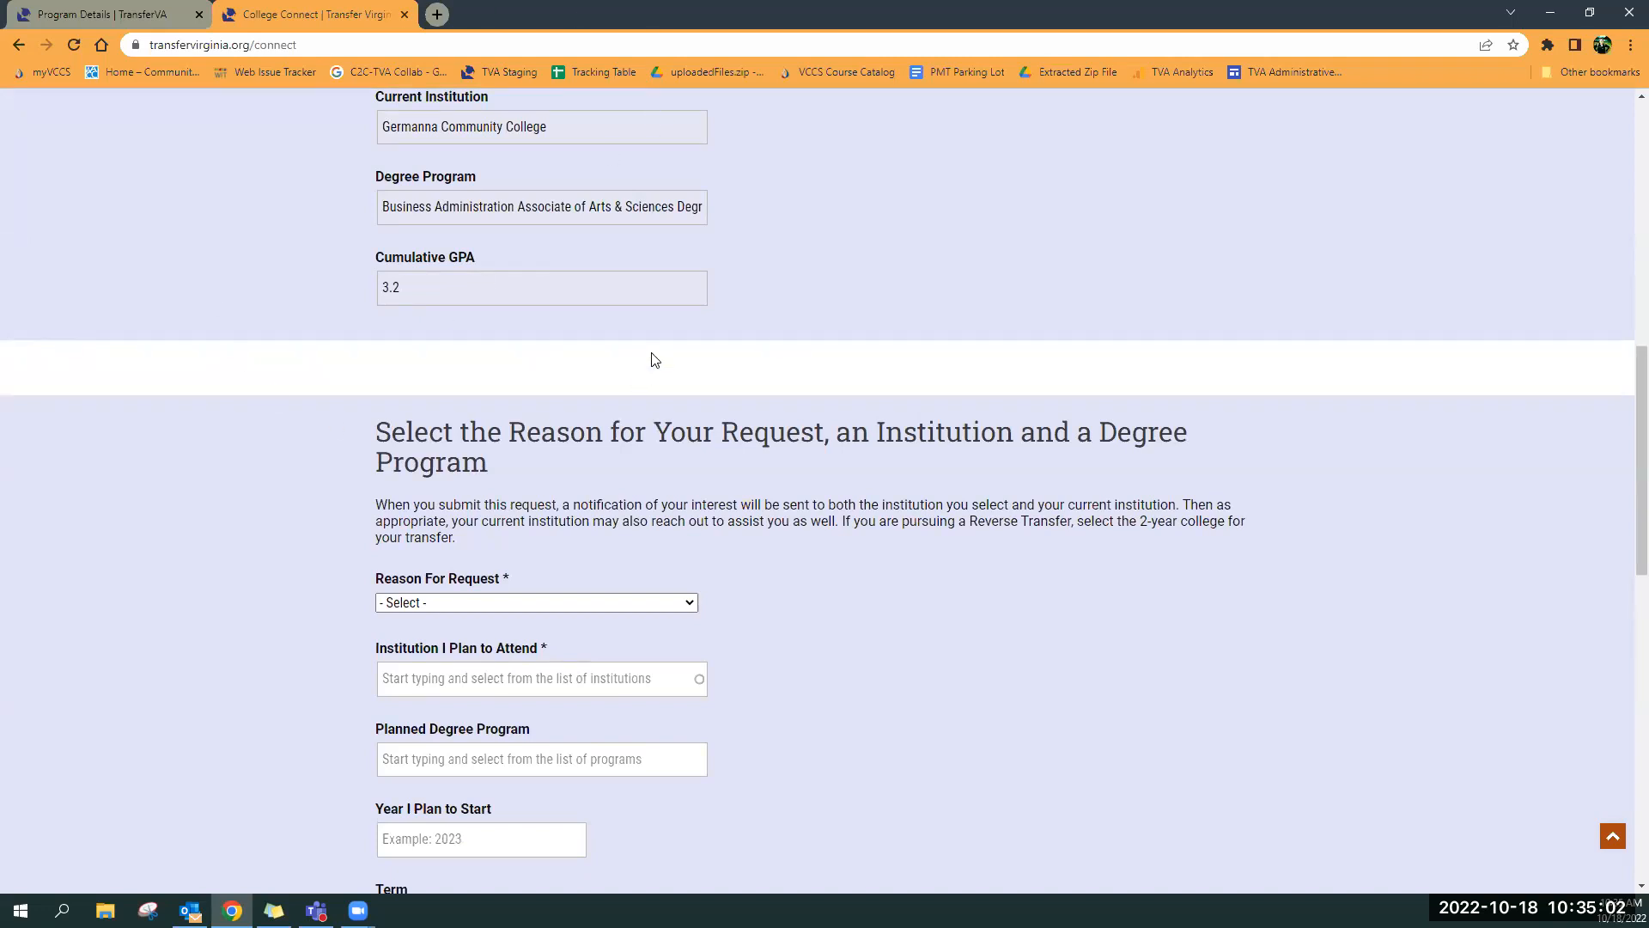
scroll("down", 3)
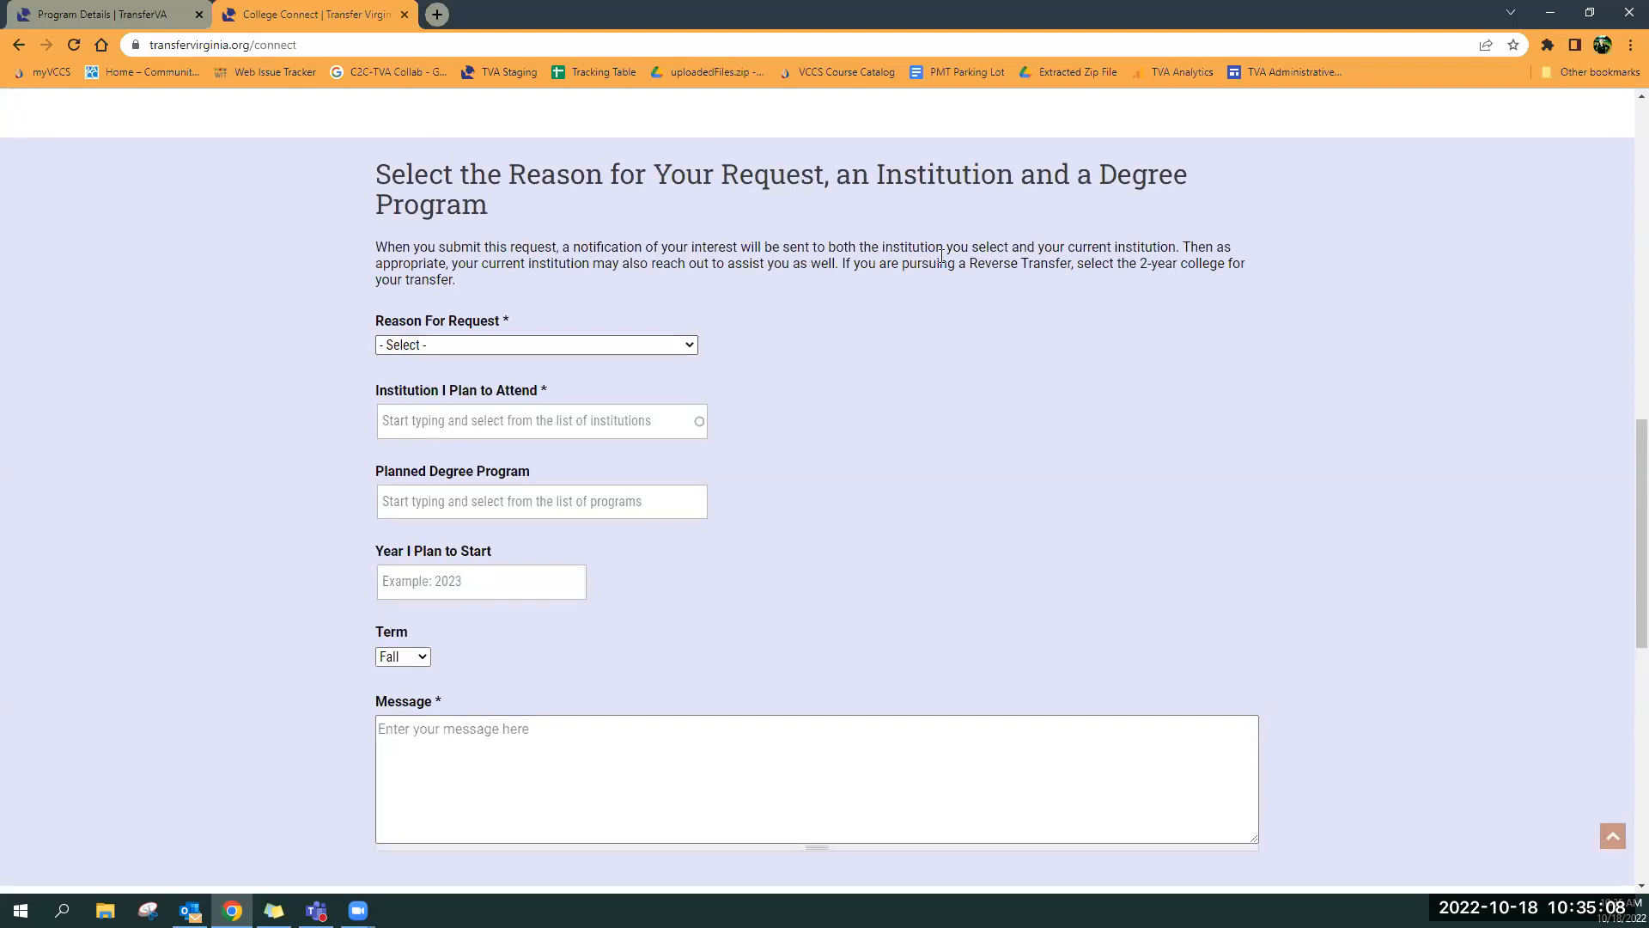
mouse_move(815, 380)
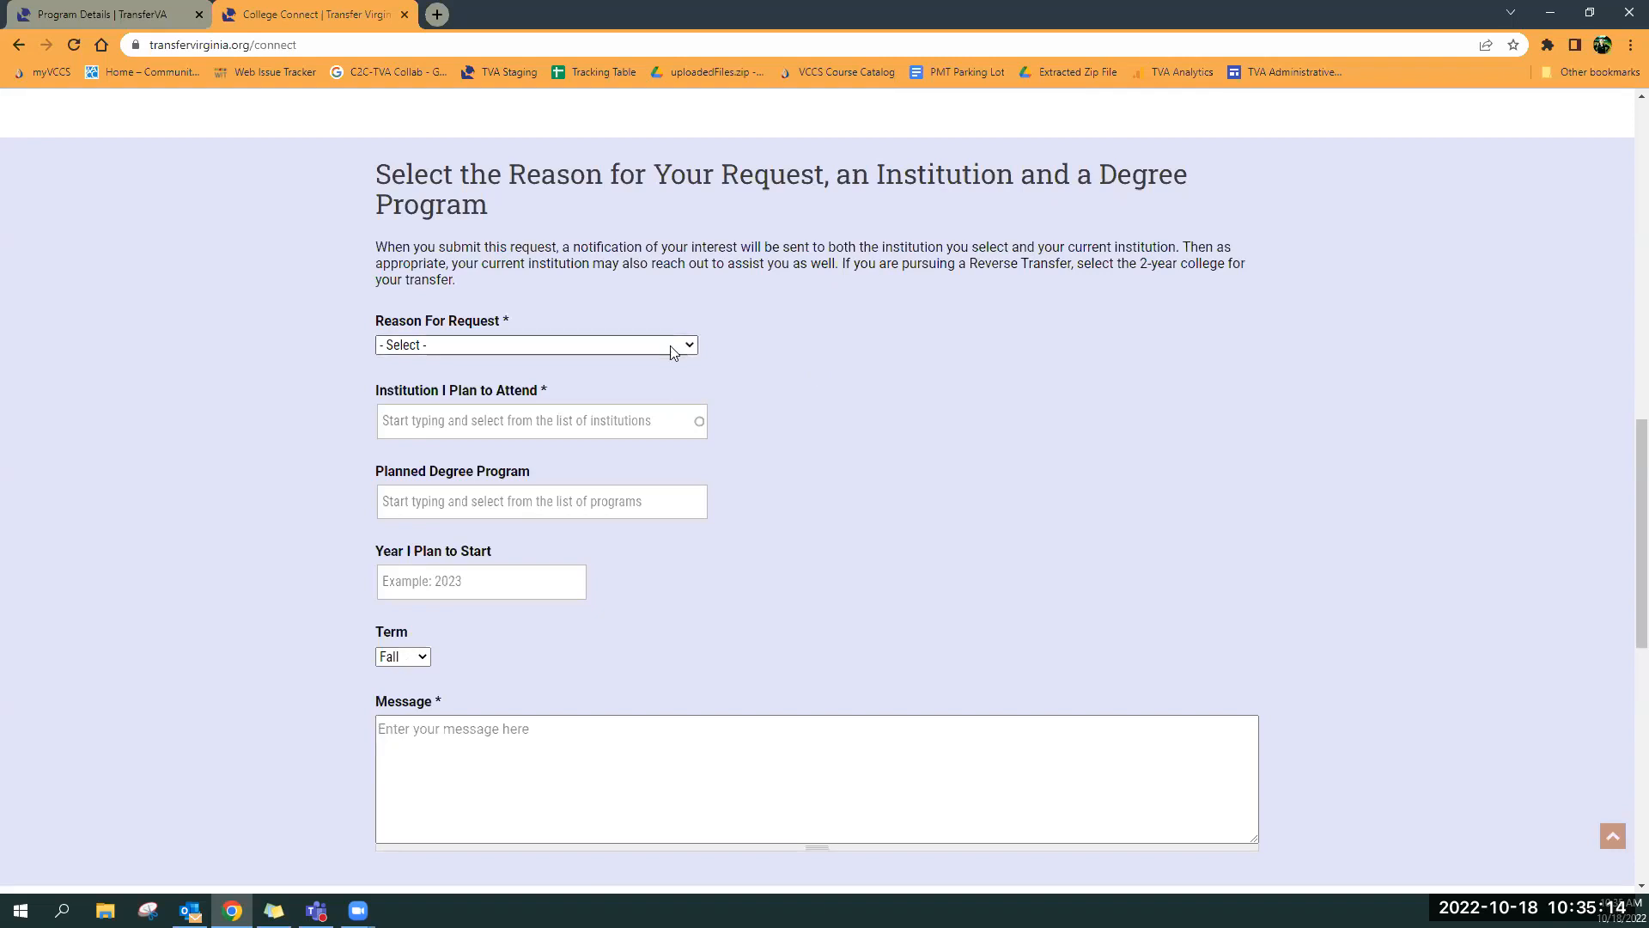
Choose 'How my credits apply to a program' and pick James Madison's BBA Marketing major
left_click(536, 344)
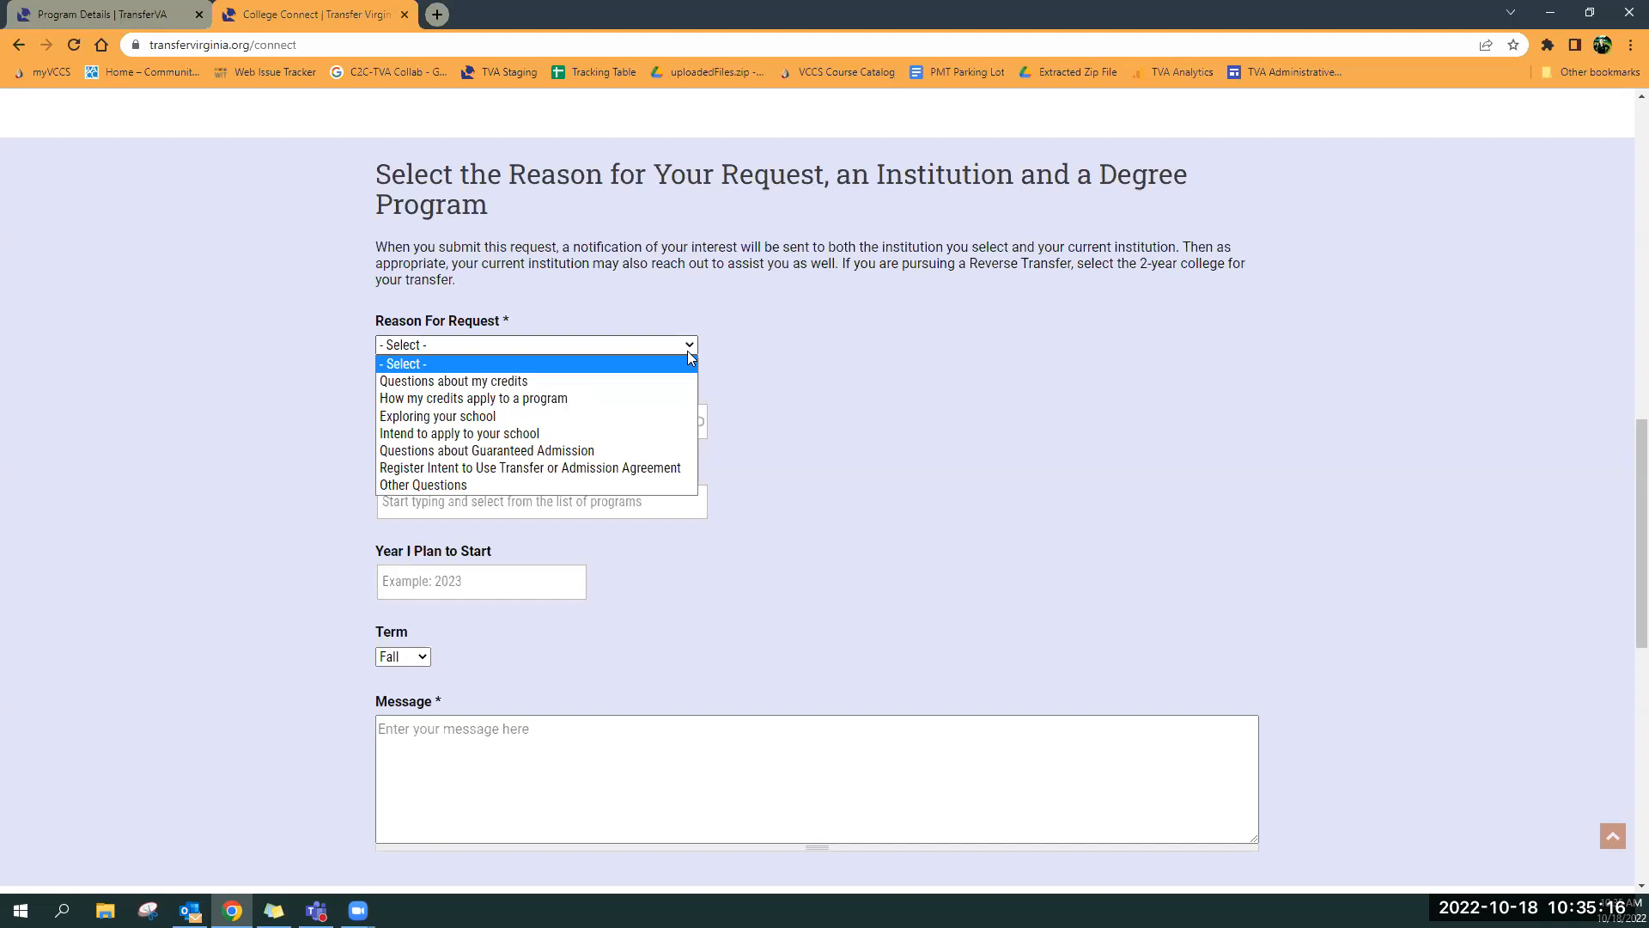
mouse_move(507, 365)
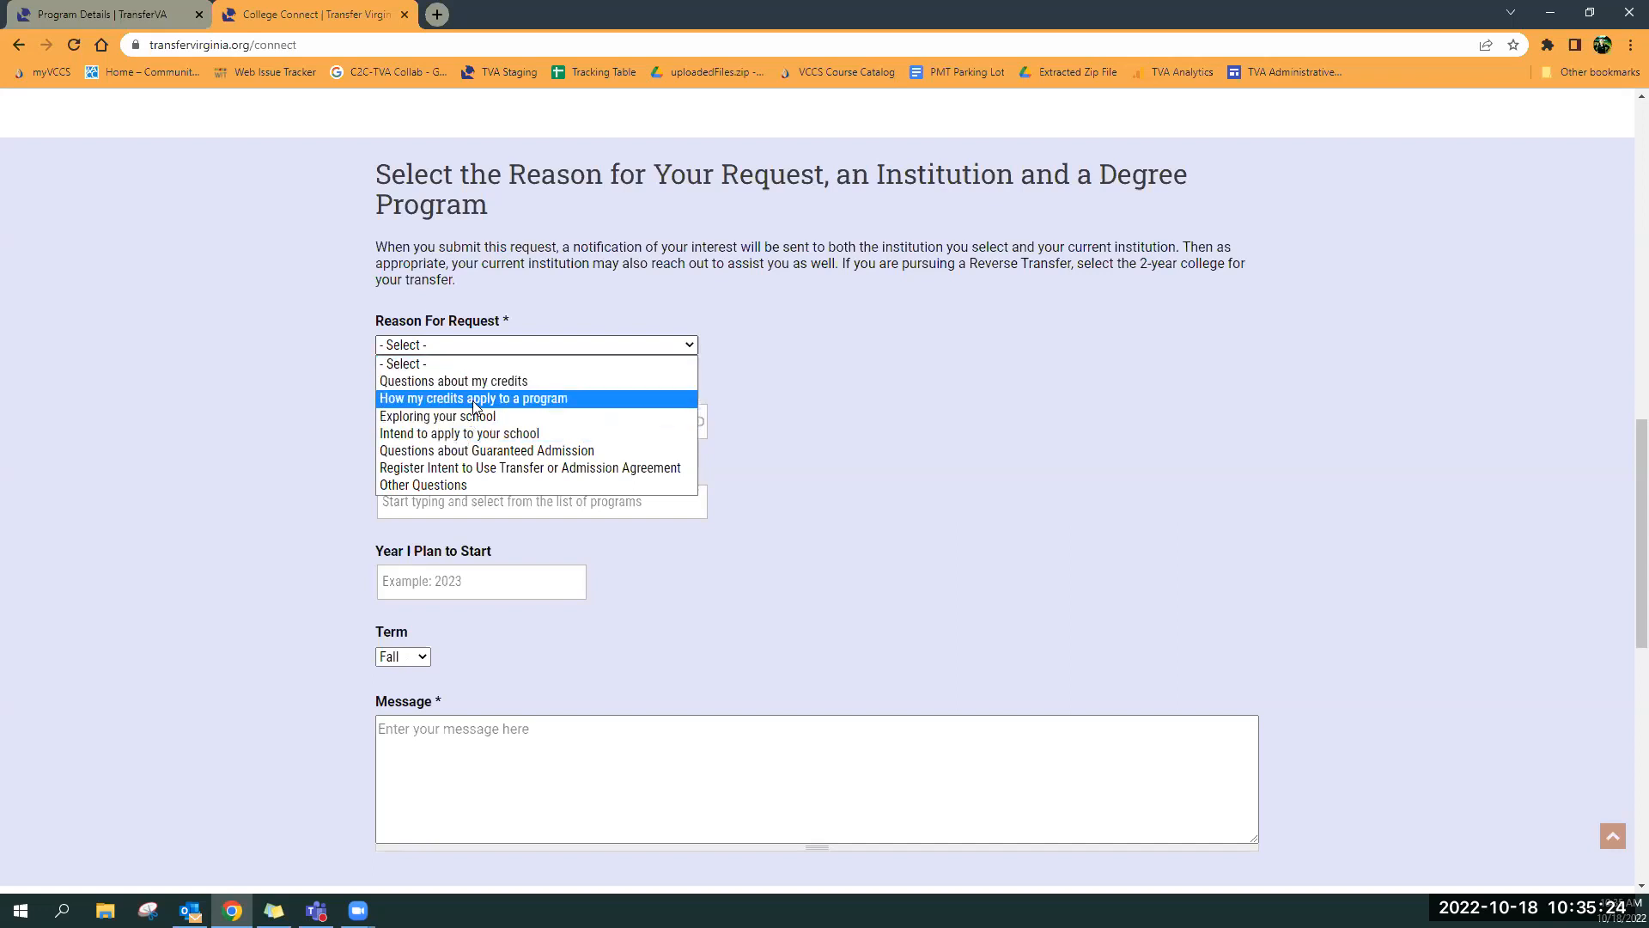
left_click(473, 398)
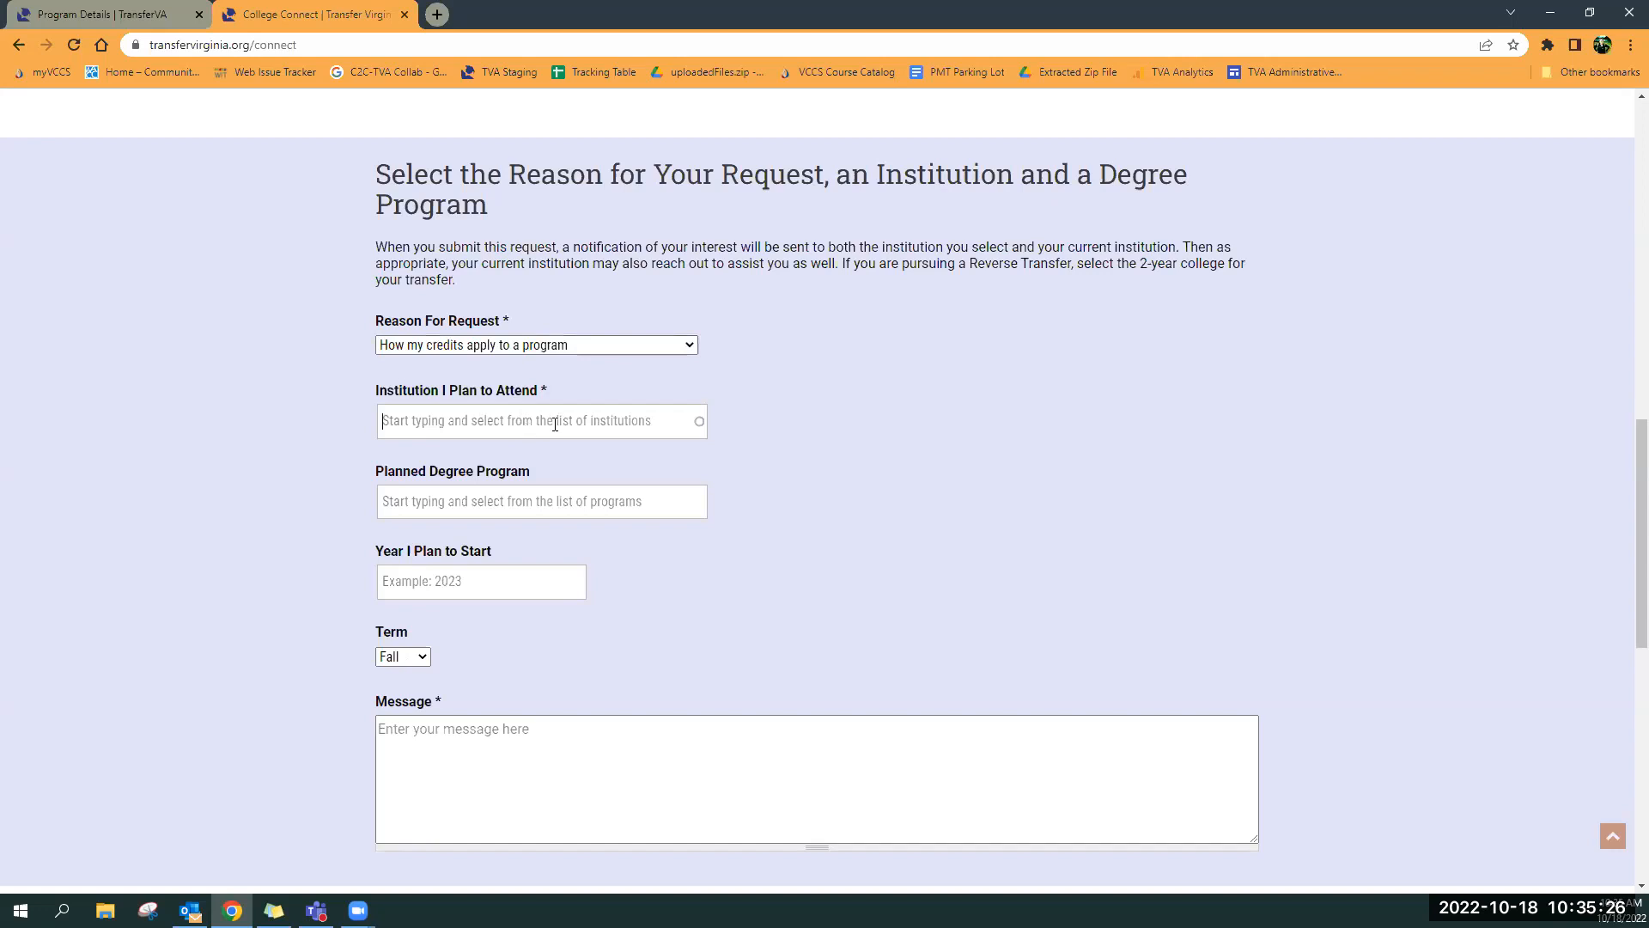
type("James mad")
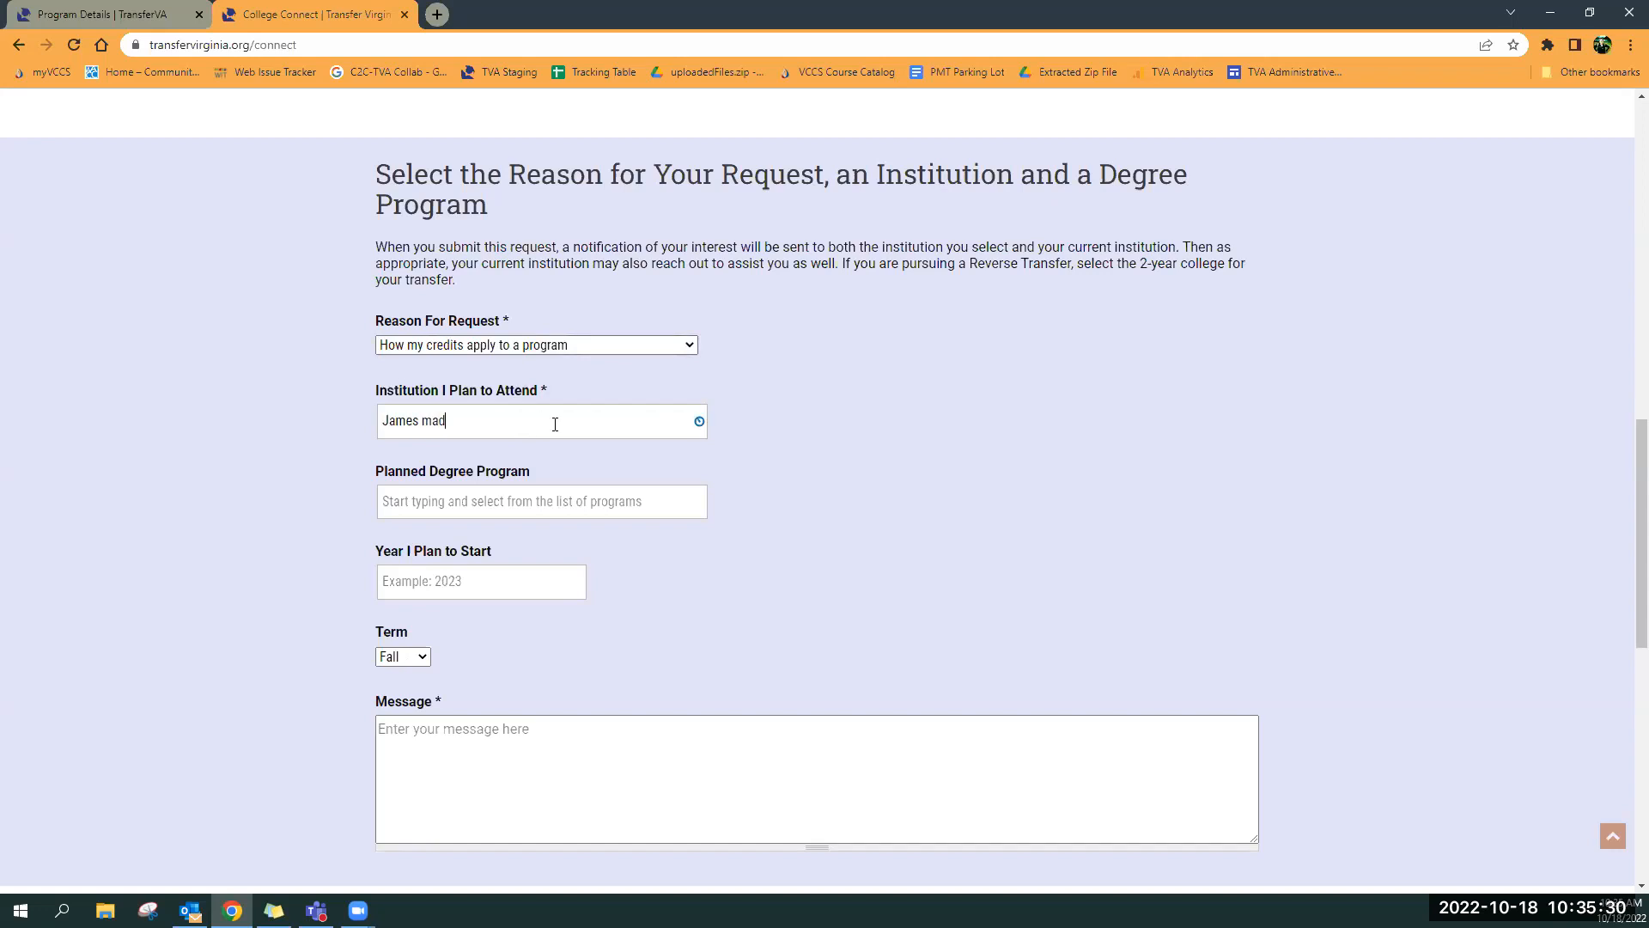
type("ison University")
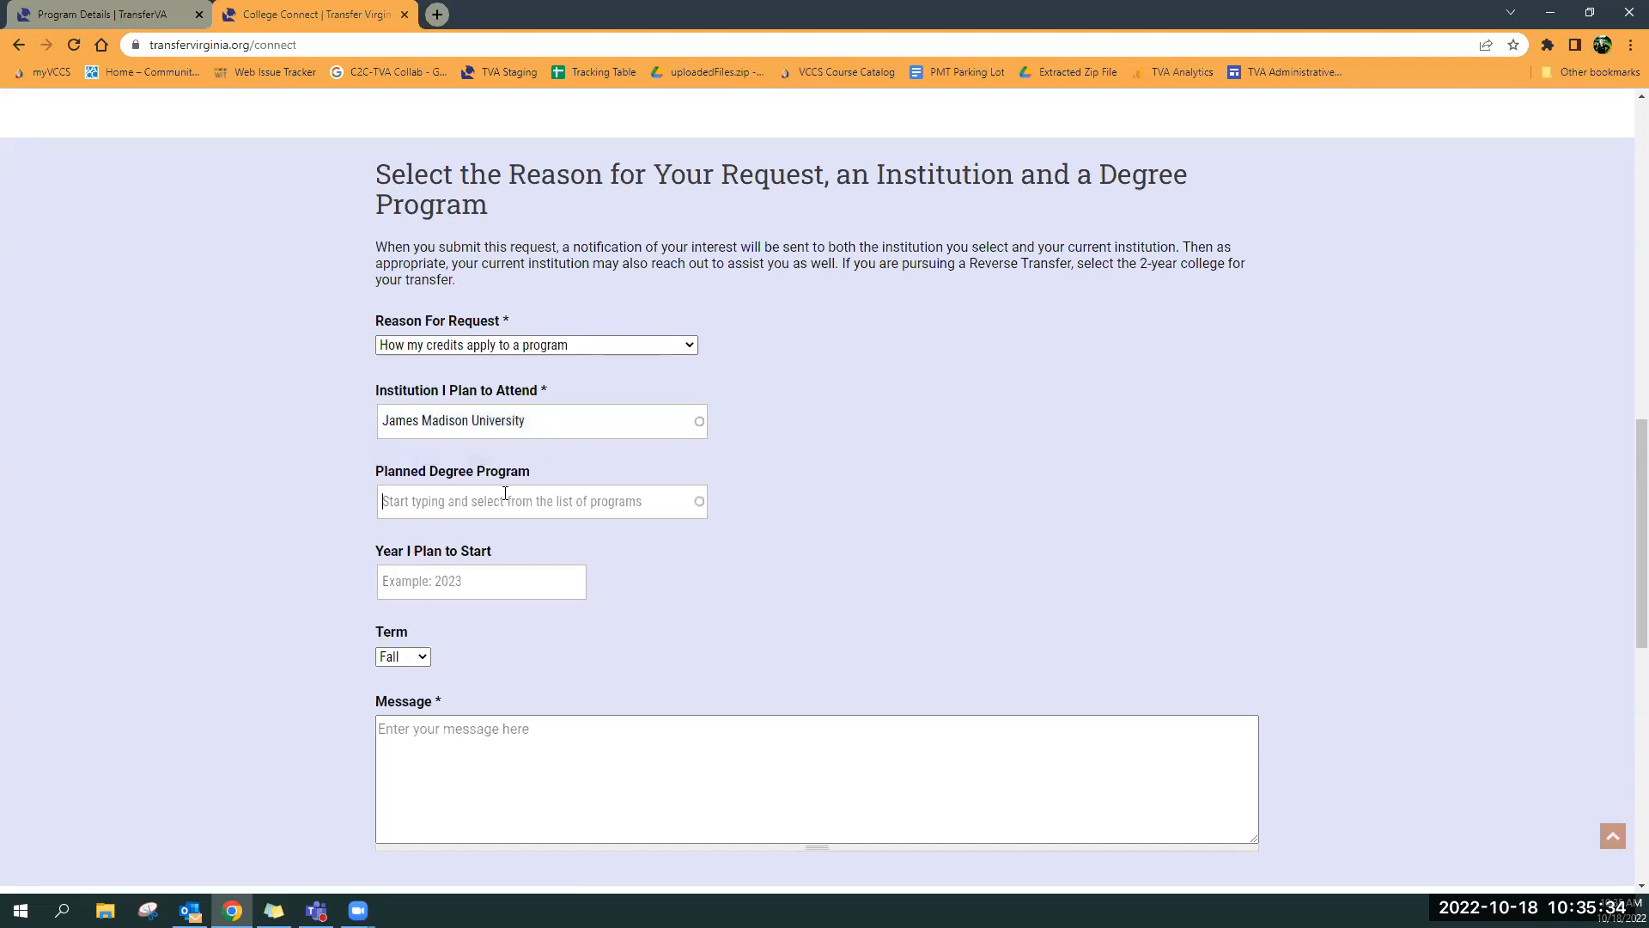
type("Business")
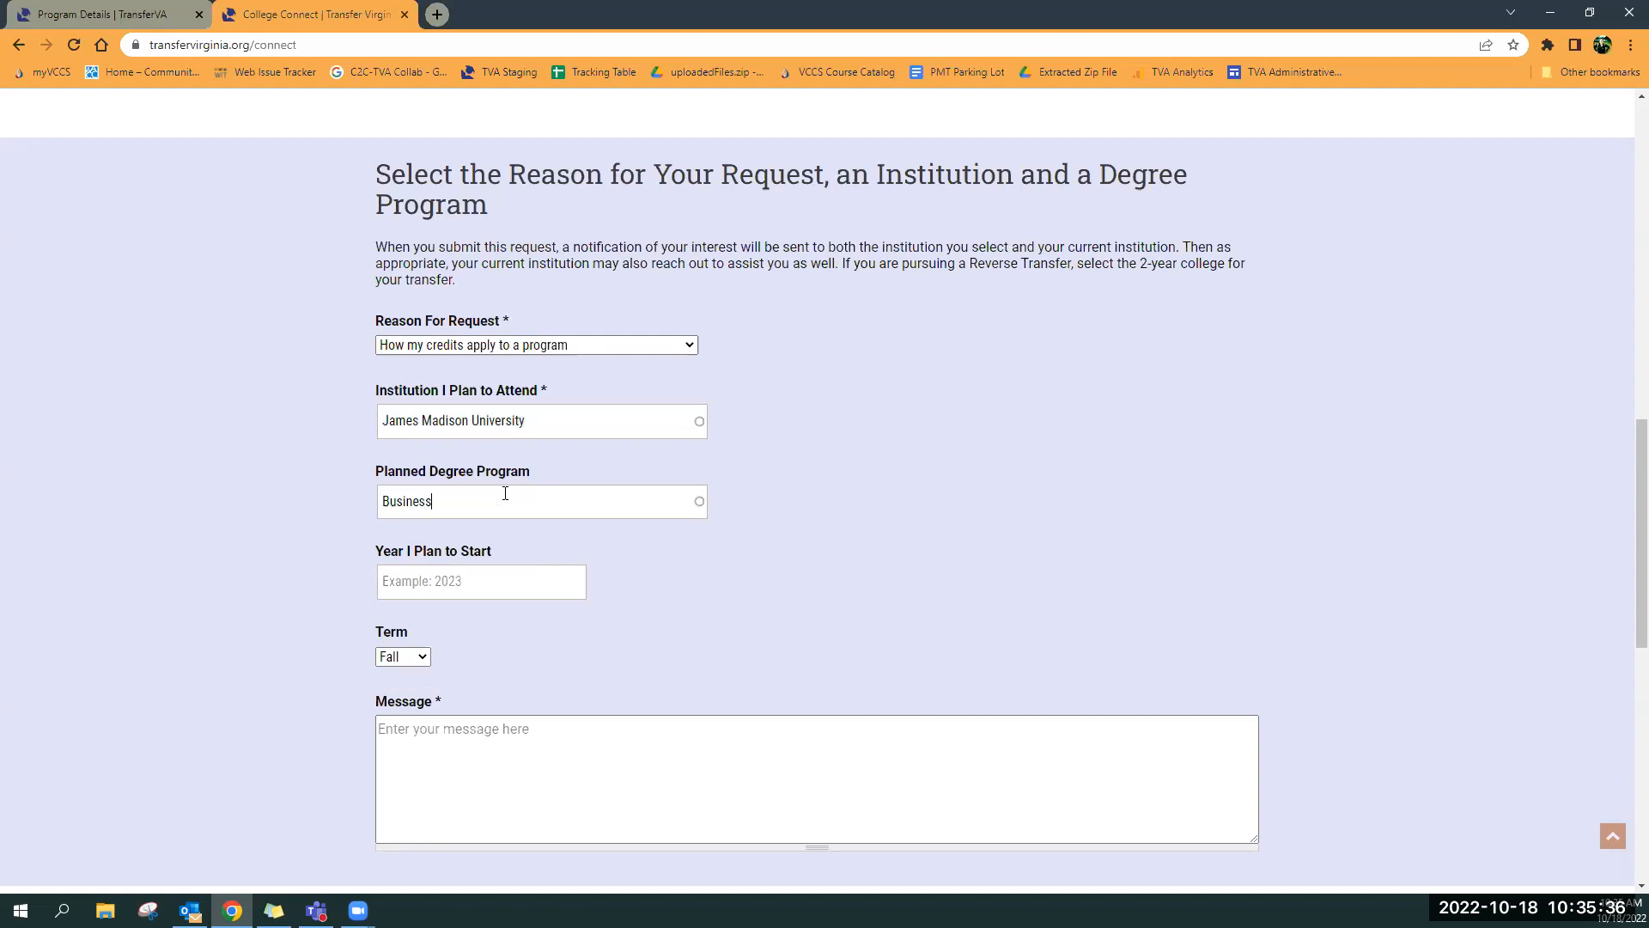
left_click(504, 501)
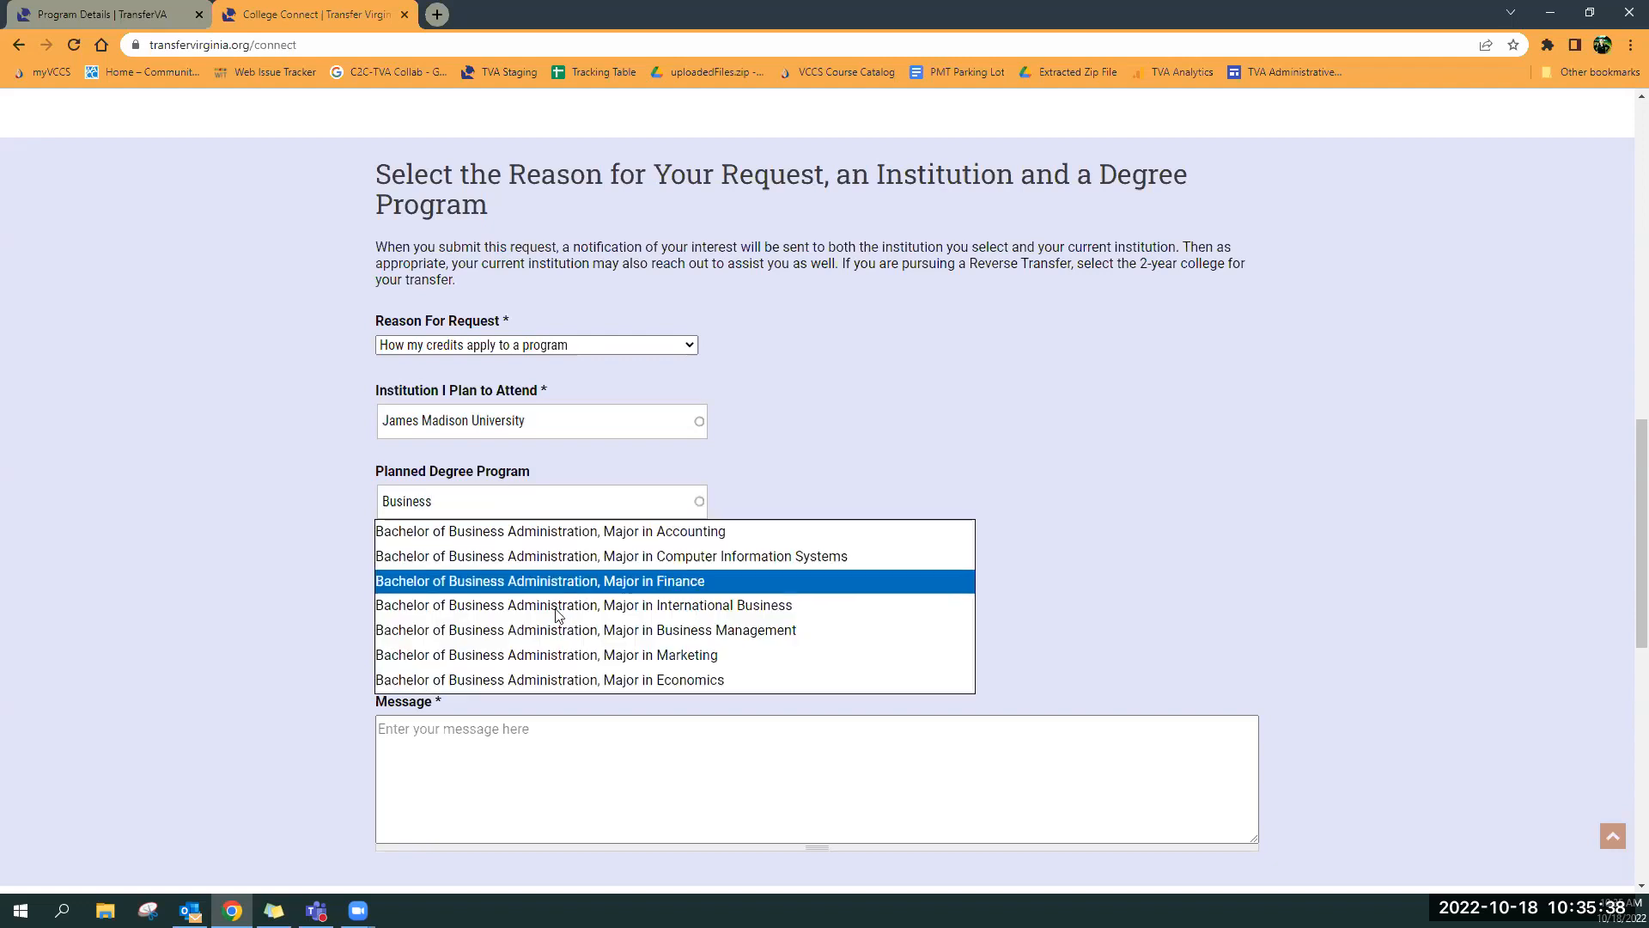
left_click(546, 655)
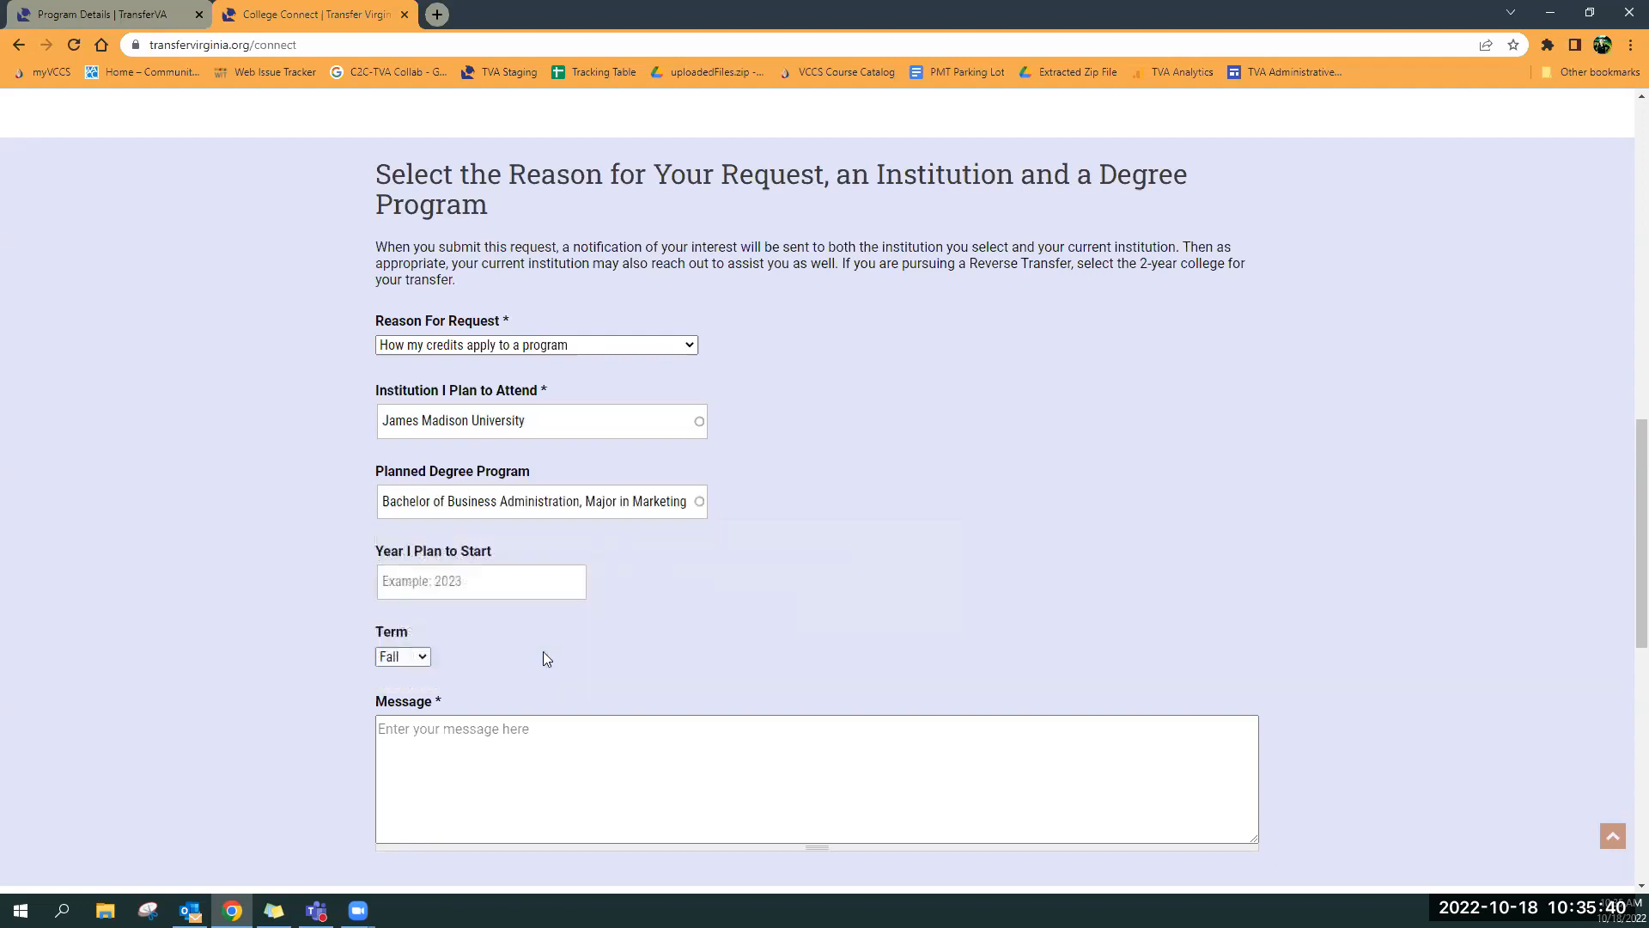
Enter 2024 as the start year and type a request to meet a transfer advisor
left_click(481, 580)
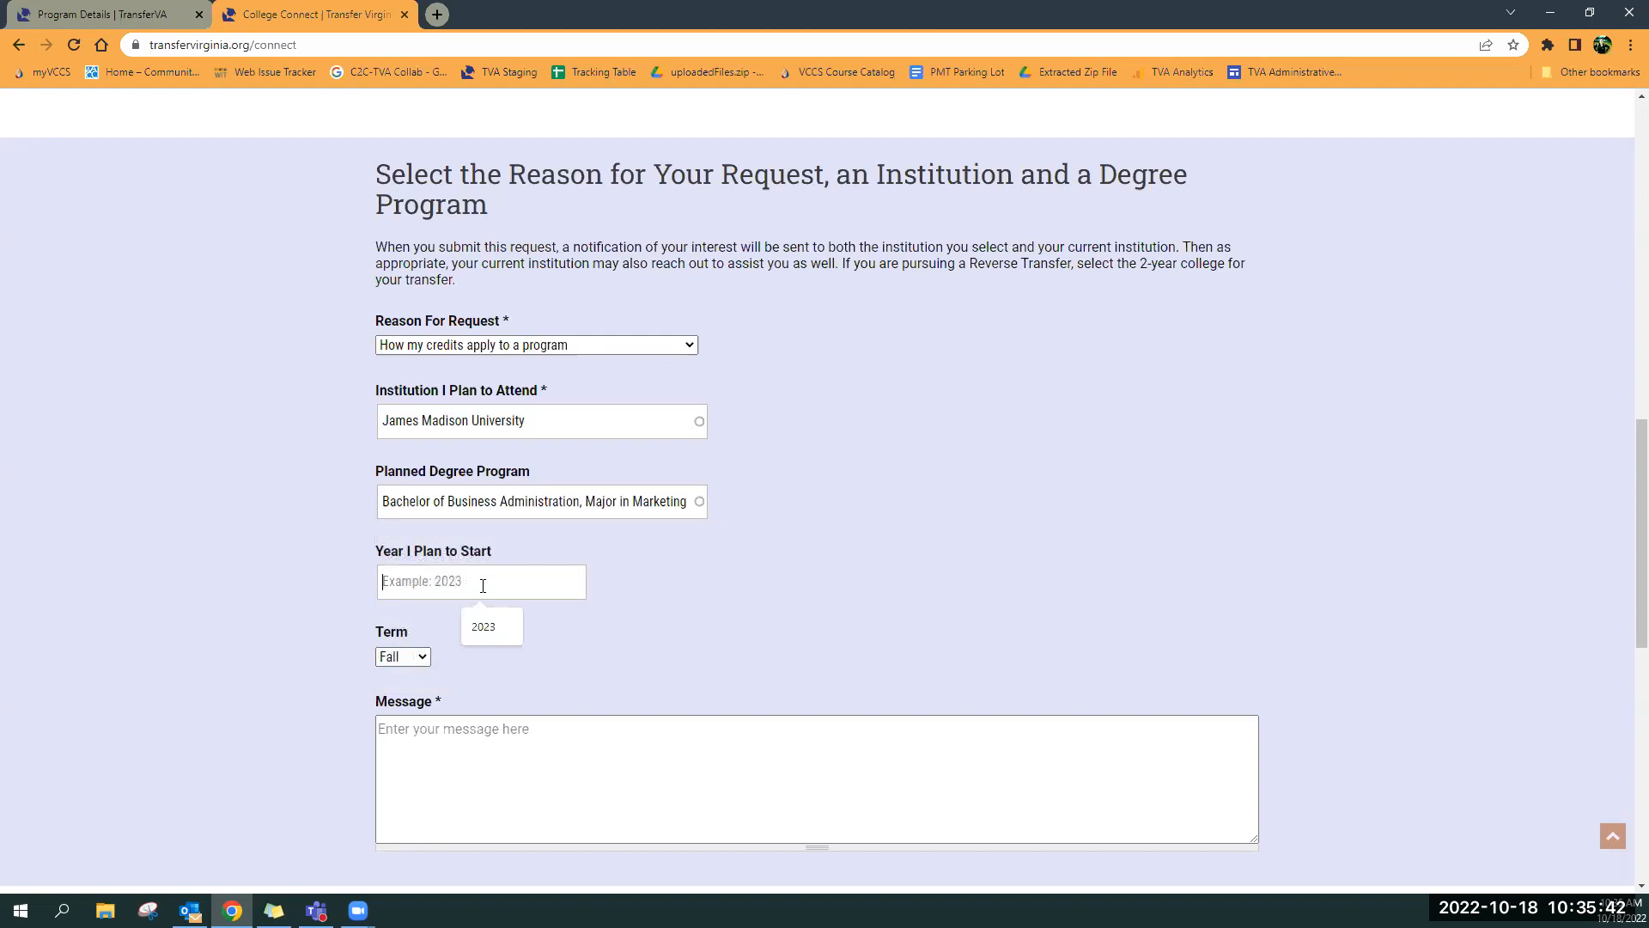
type("2024")
left_click(817, 779)
type("I would like m")
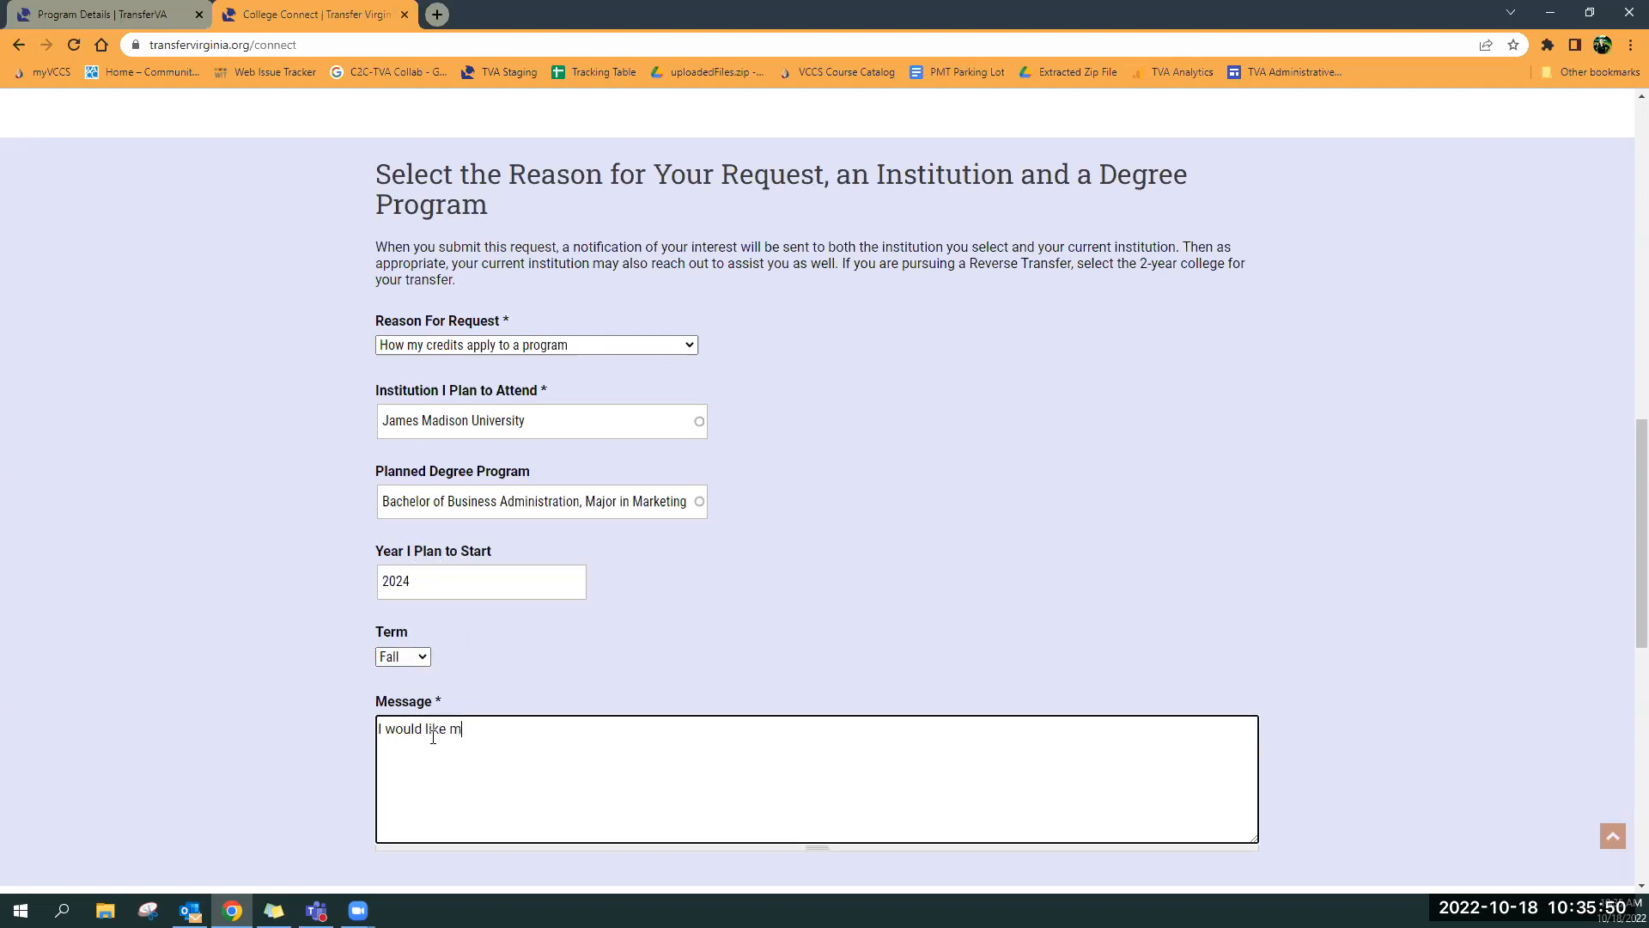
type("to meet with a")
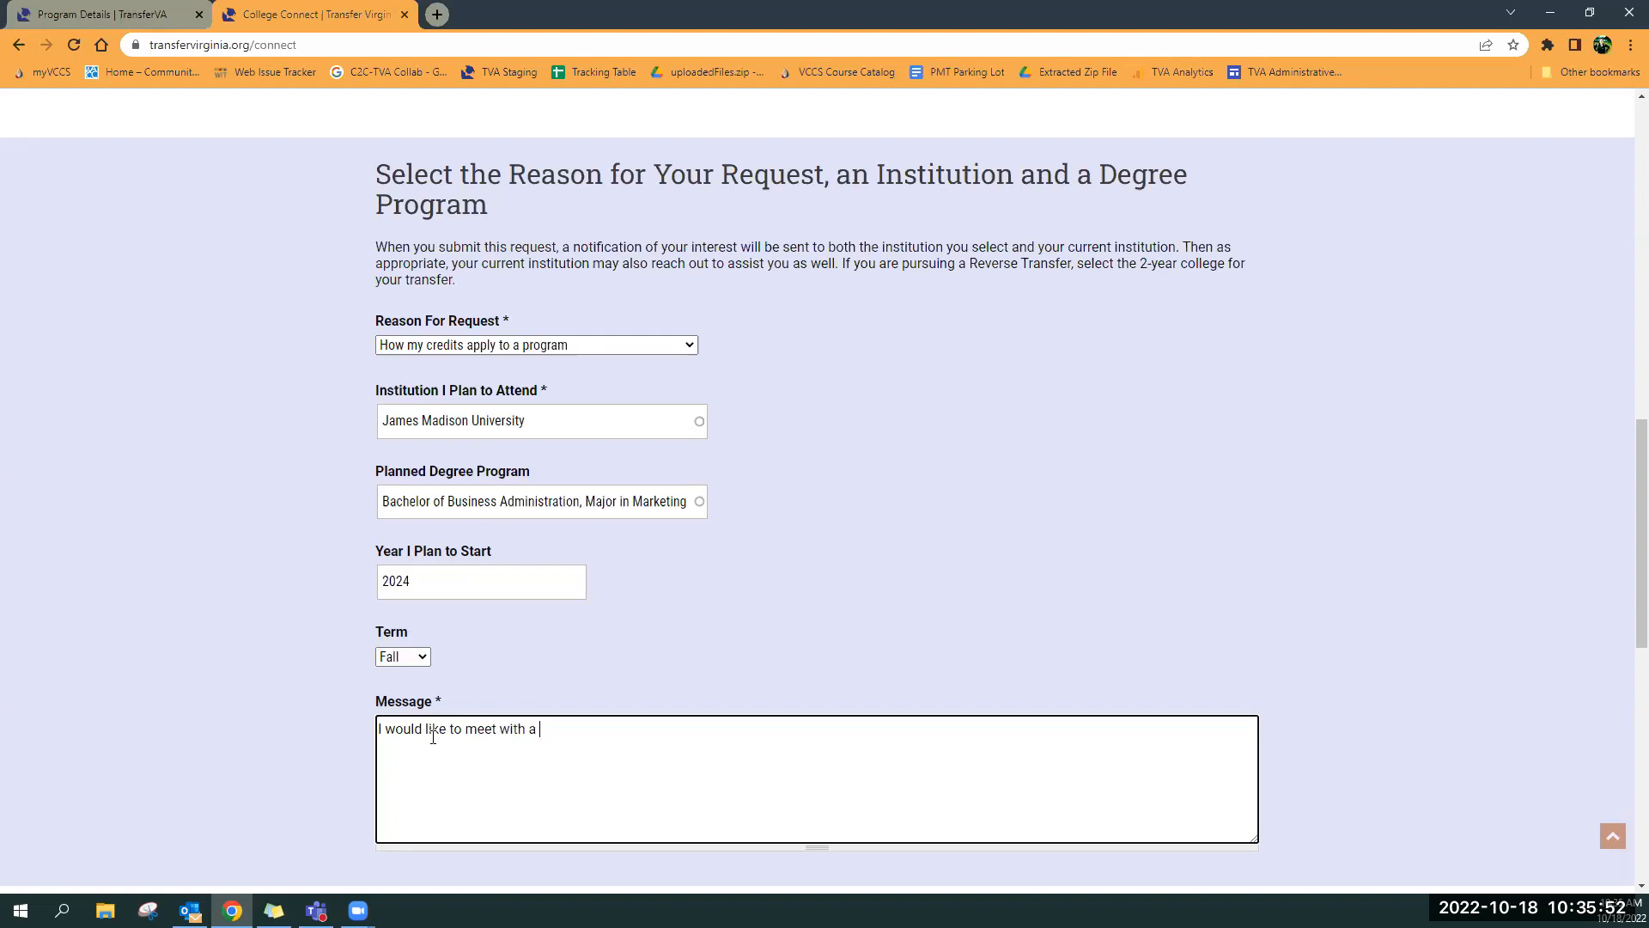
type("transfer ad")
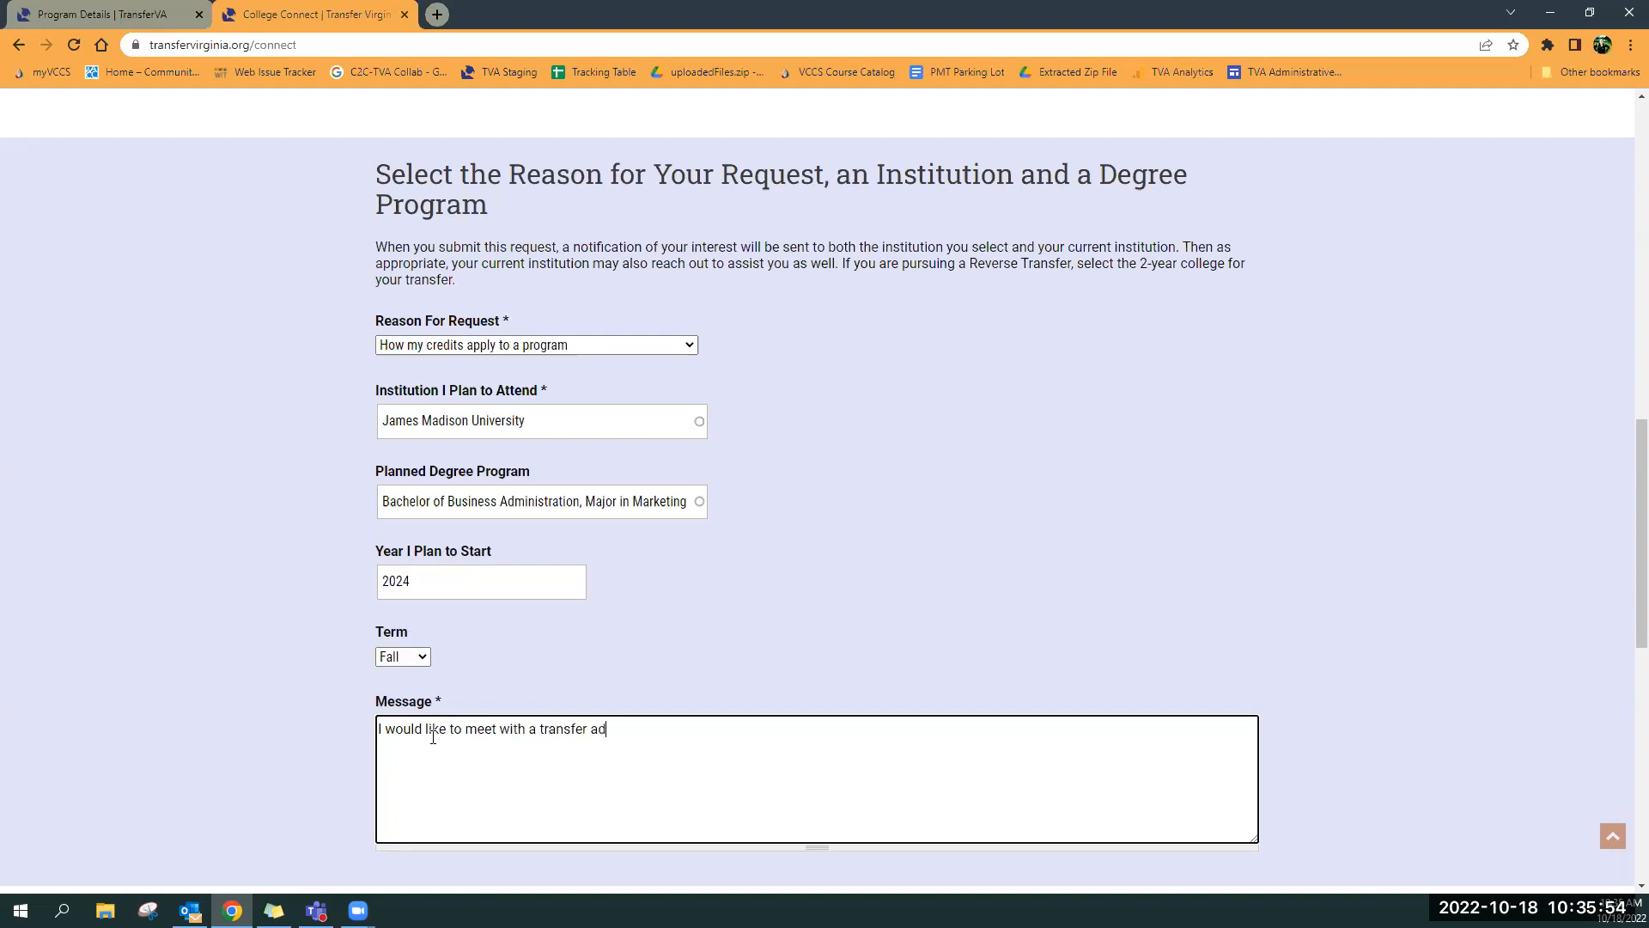
type("visor")
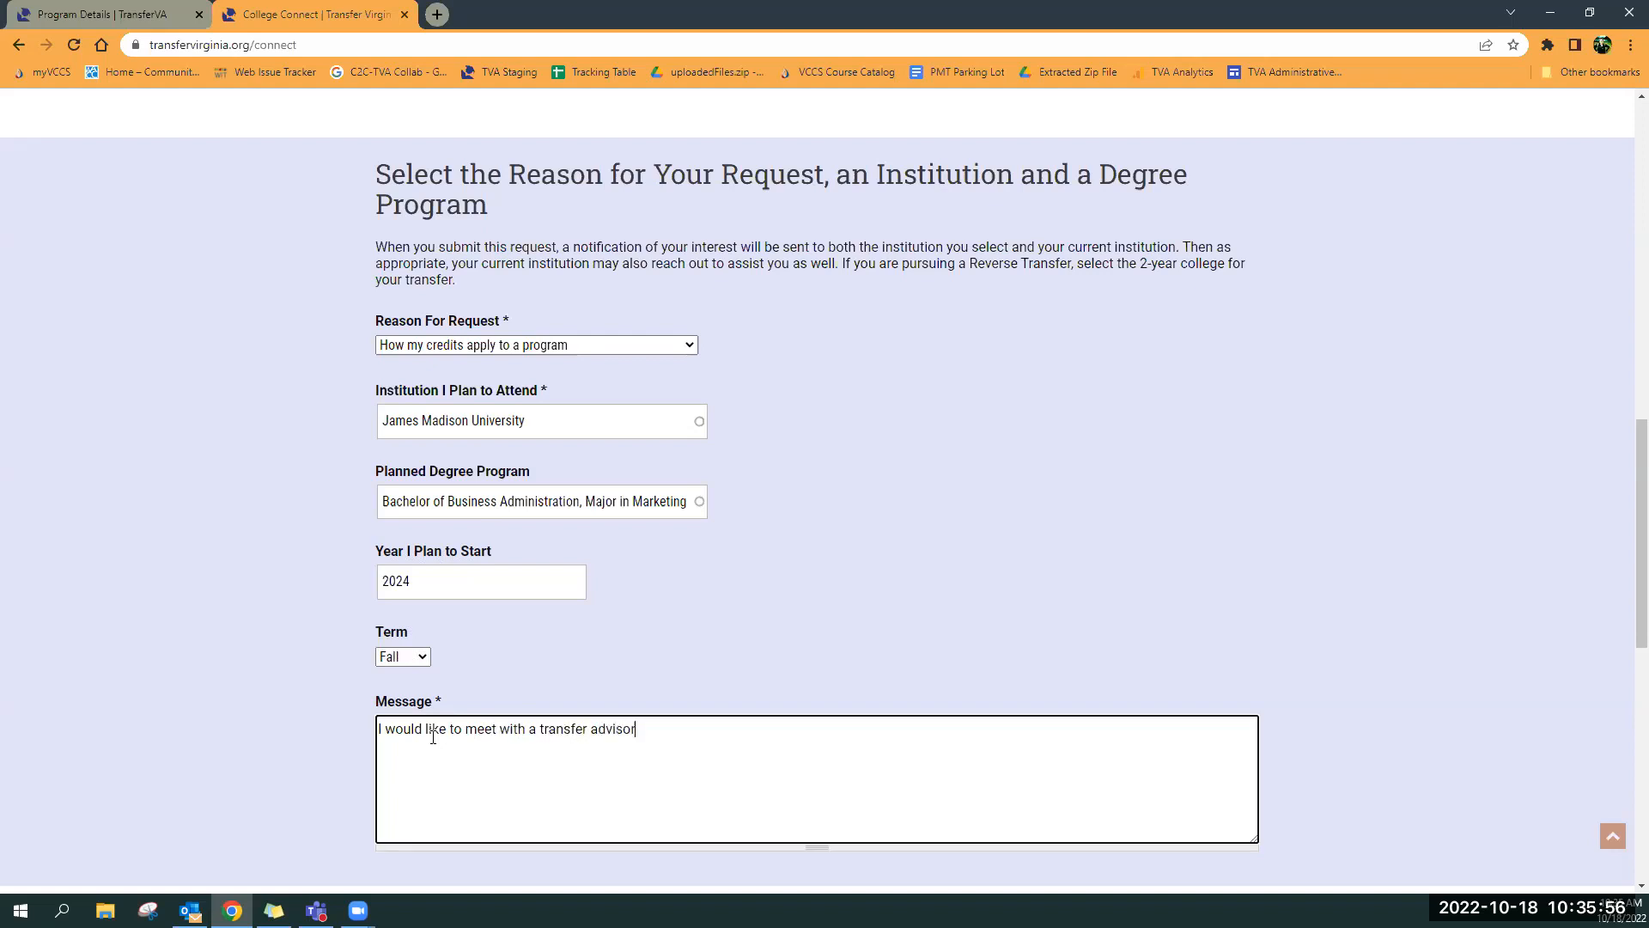
scroll("down", 3)
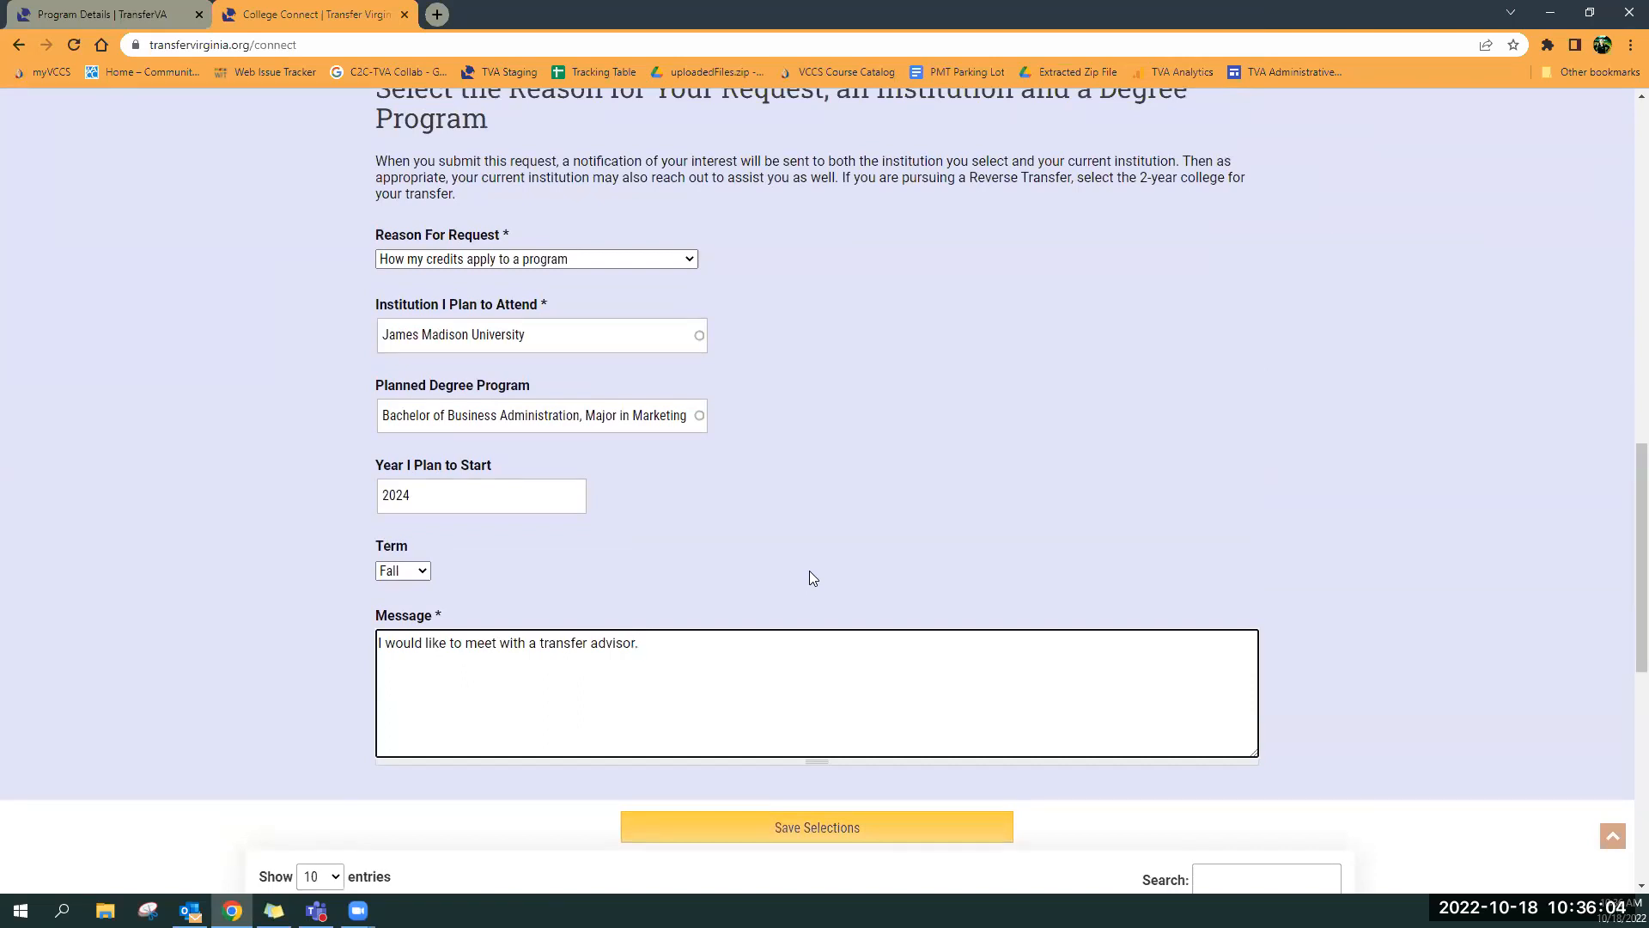
left_click(637, 642)
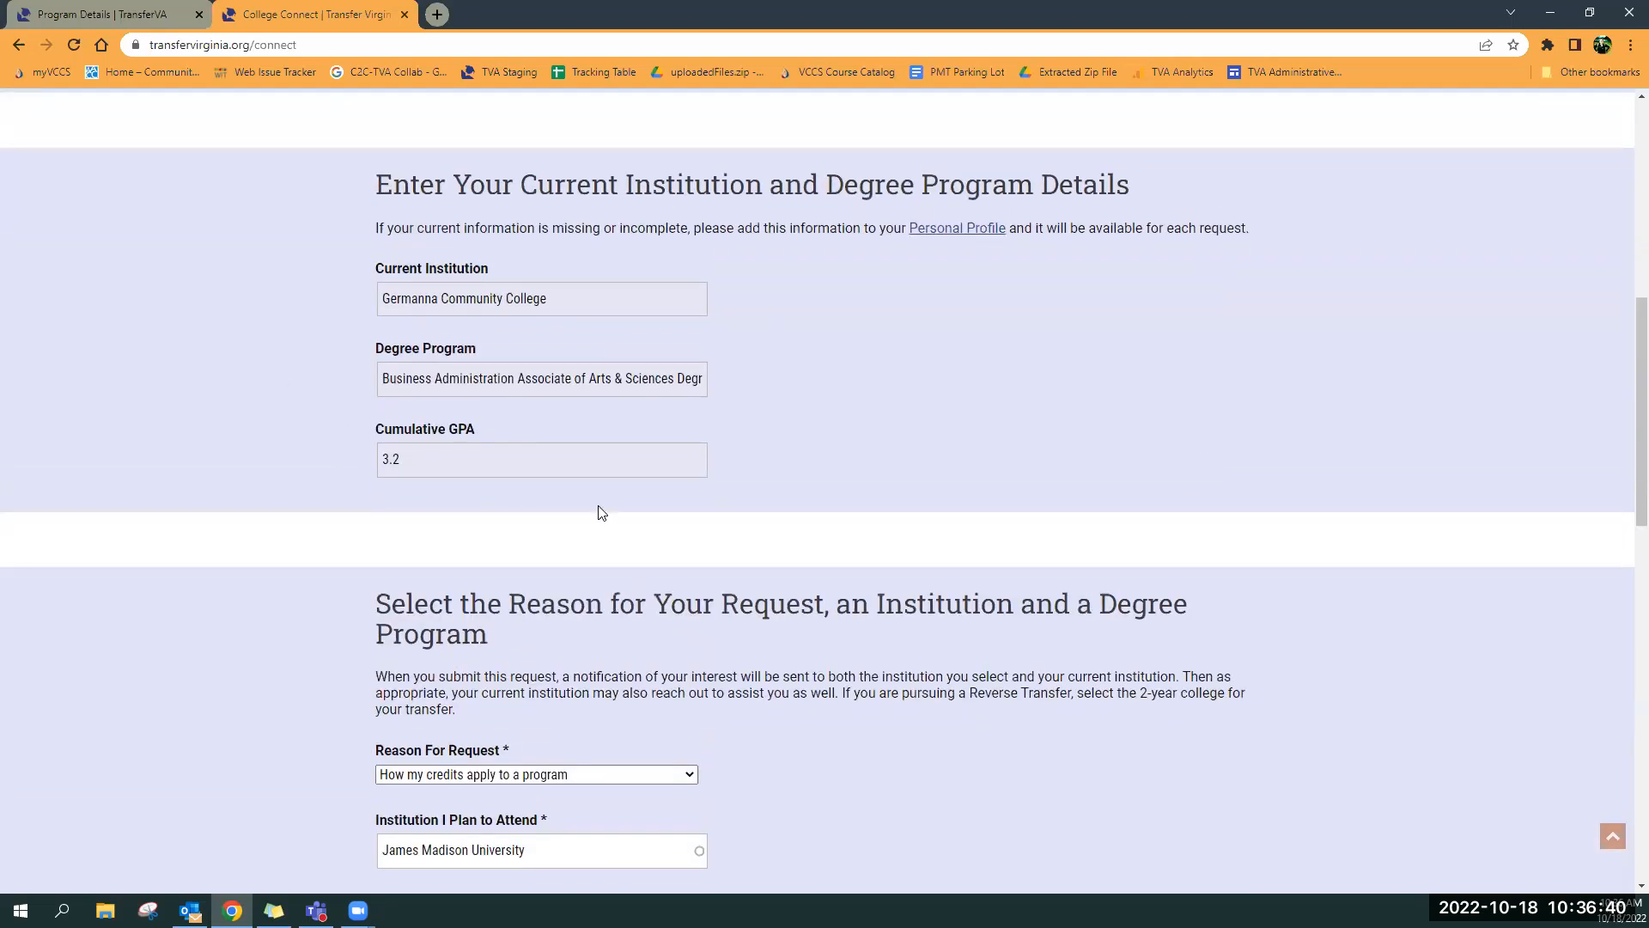
mouse_move(440, 506)
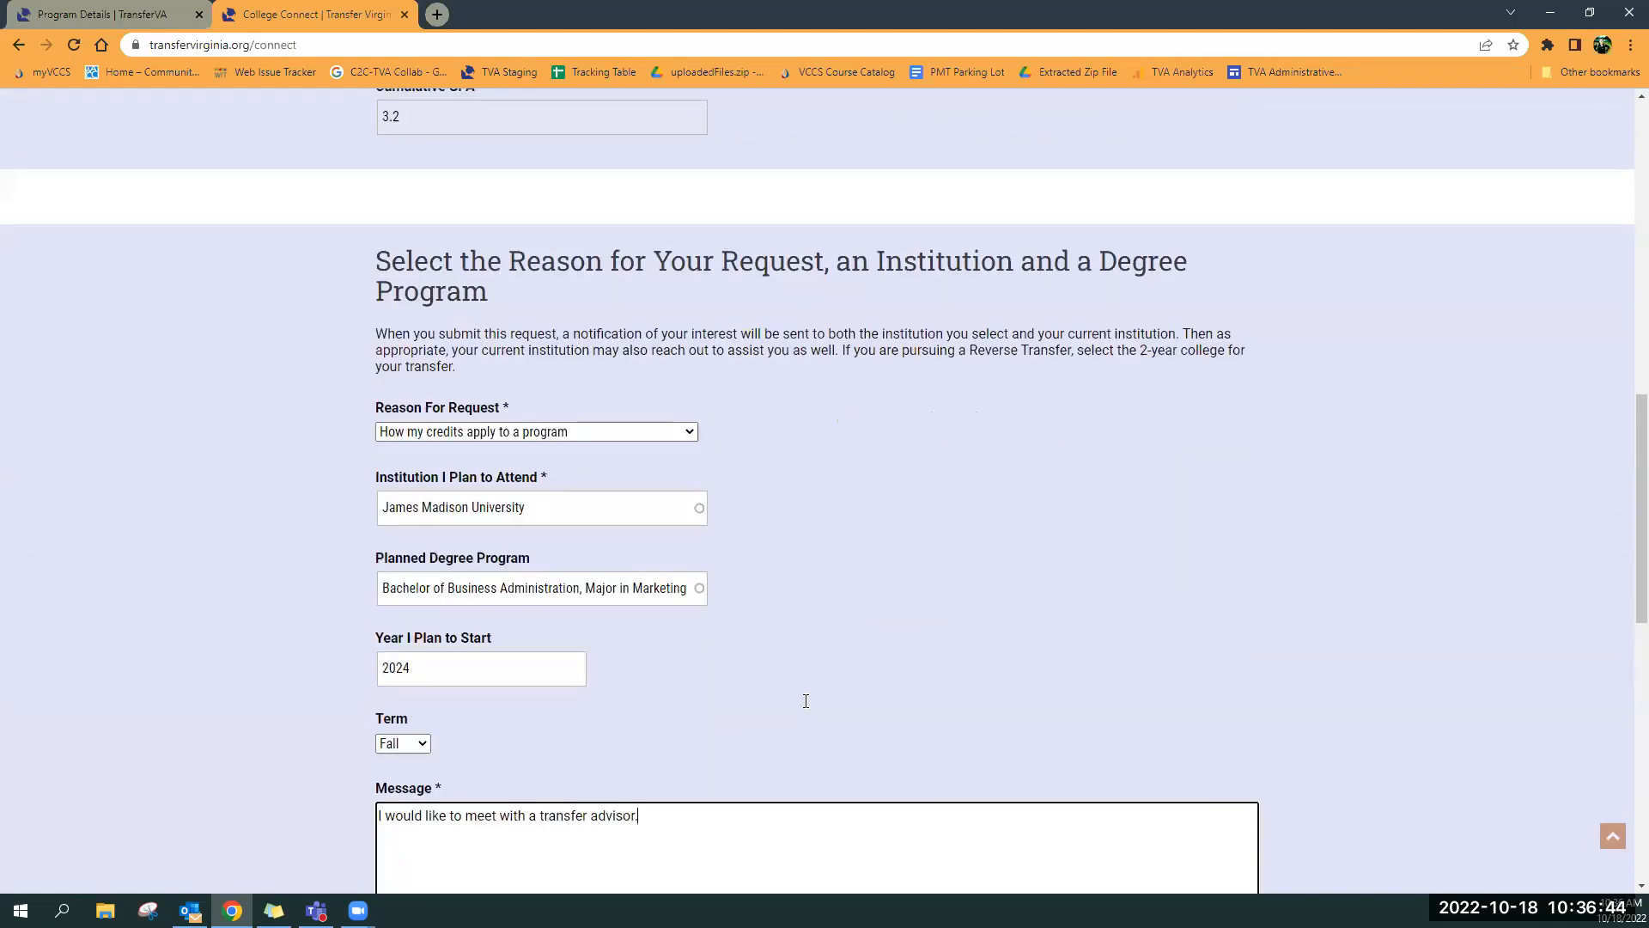
scroll("down", 3)
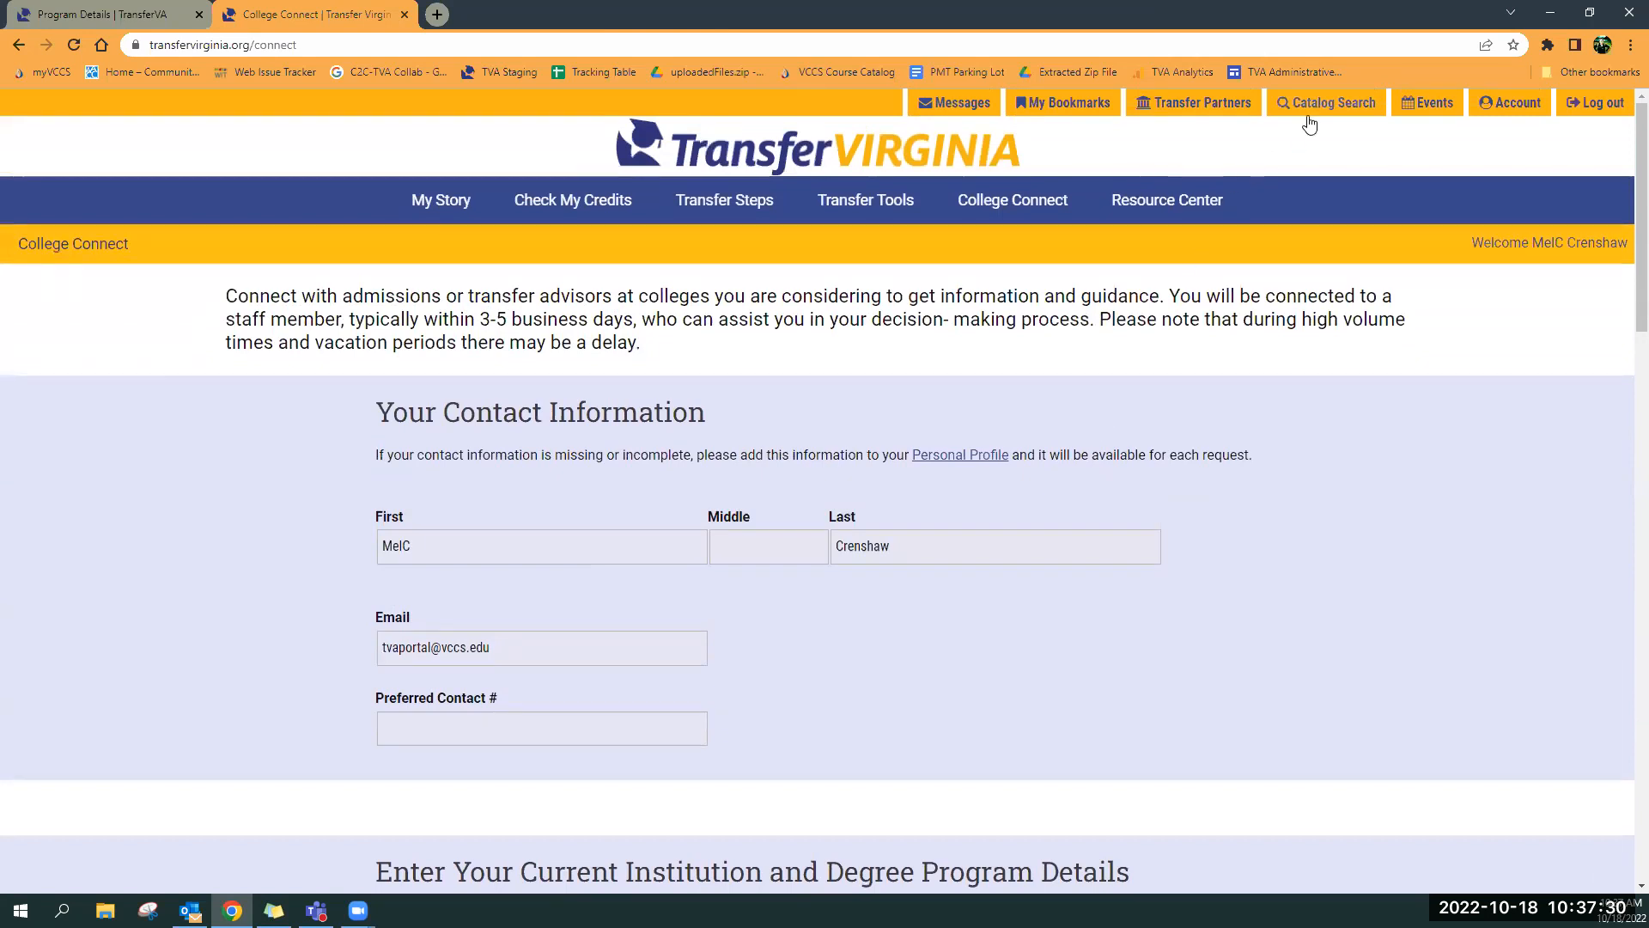
Return home via the TransferVIRGINIA logo and open the My Story menu
left_click(819, 146)
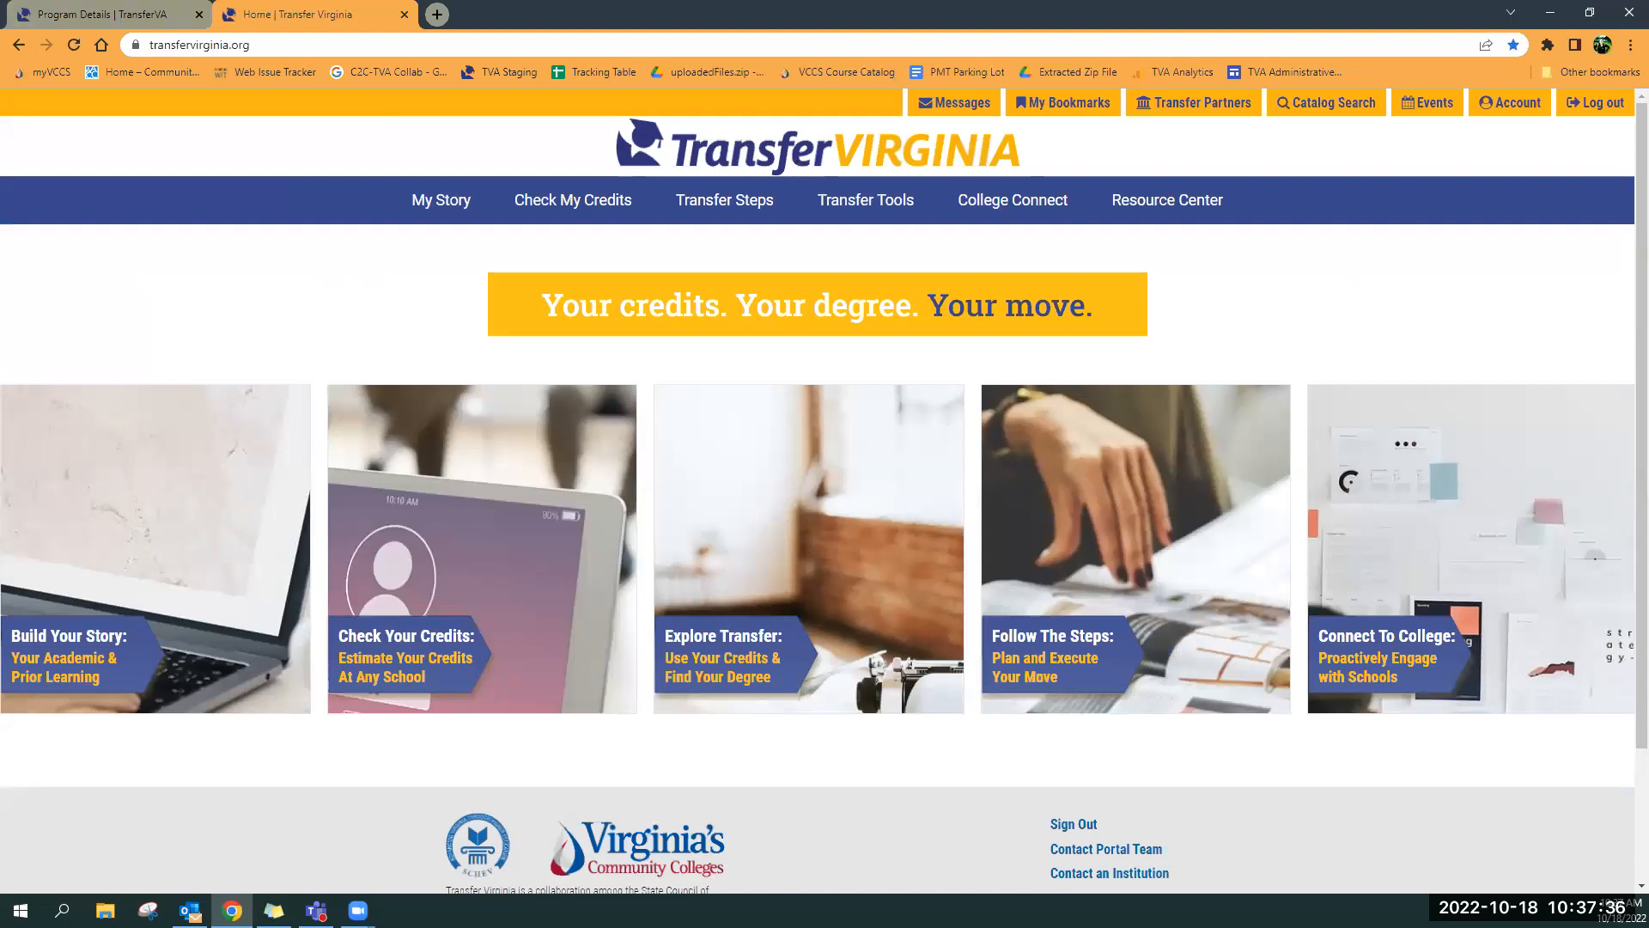
mouse_move(465, 619)
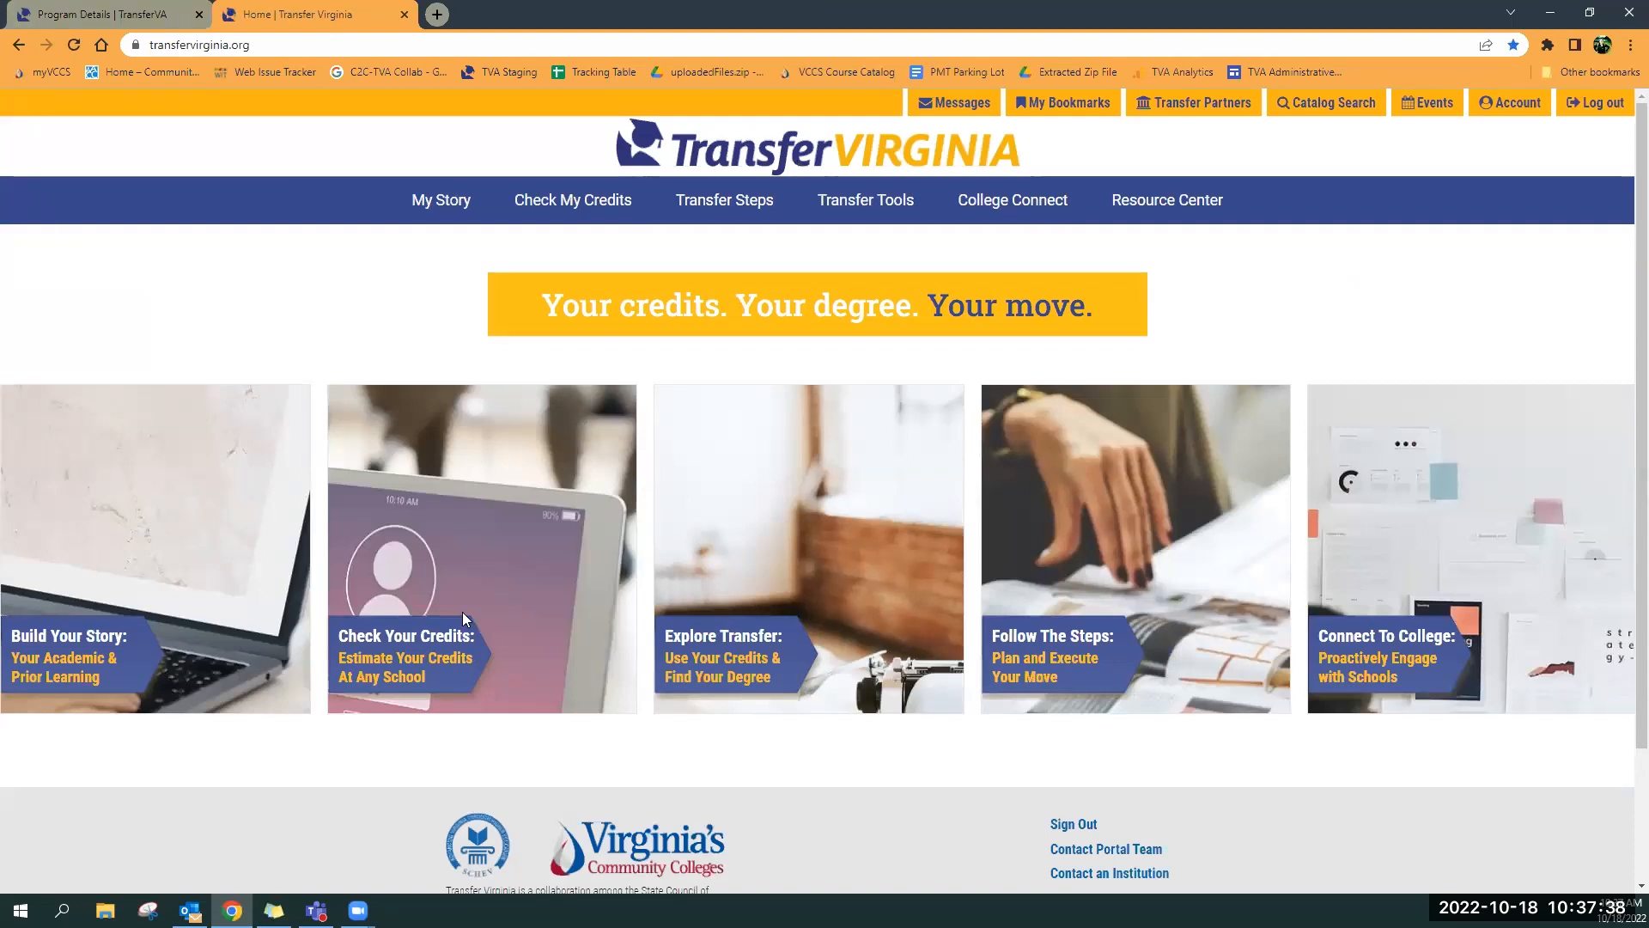
mouse_move(1186, 847)
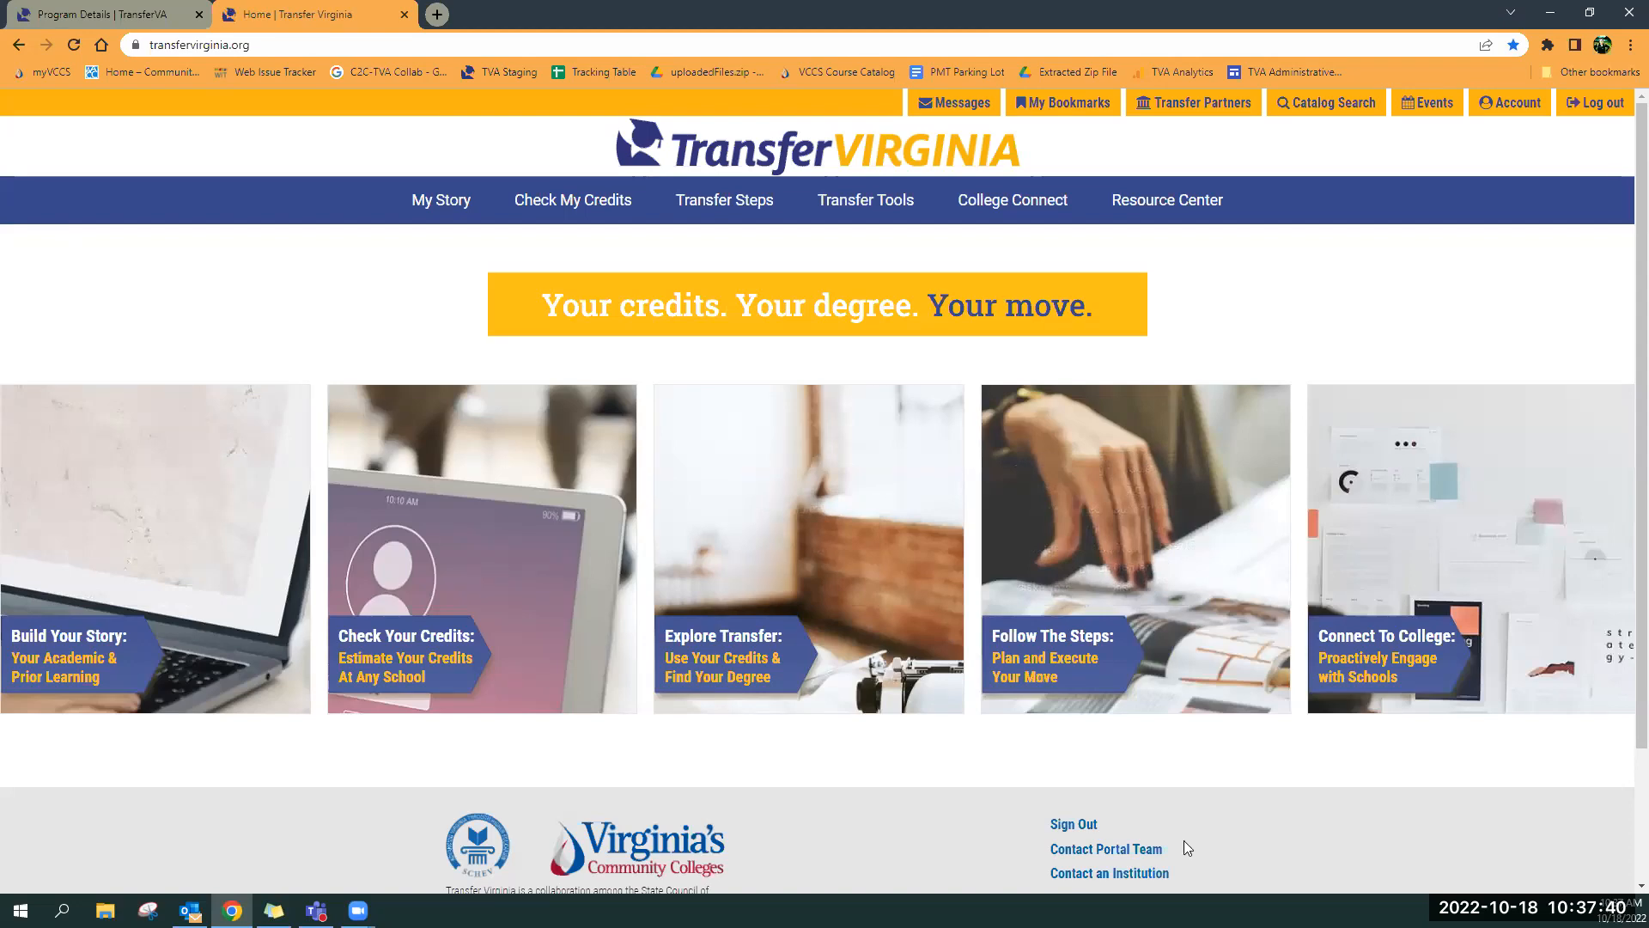
left_click(441, 200)
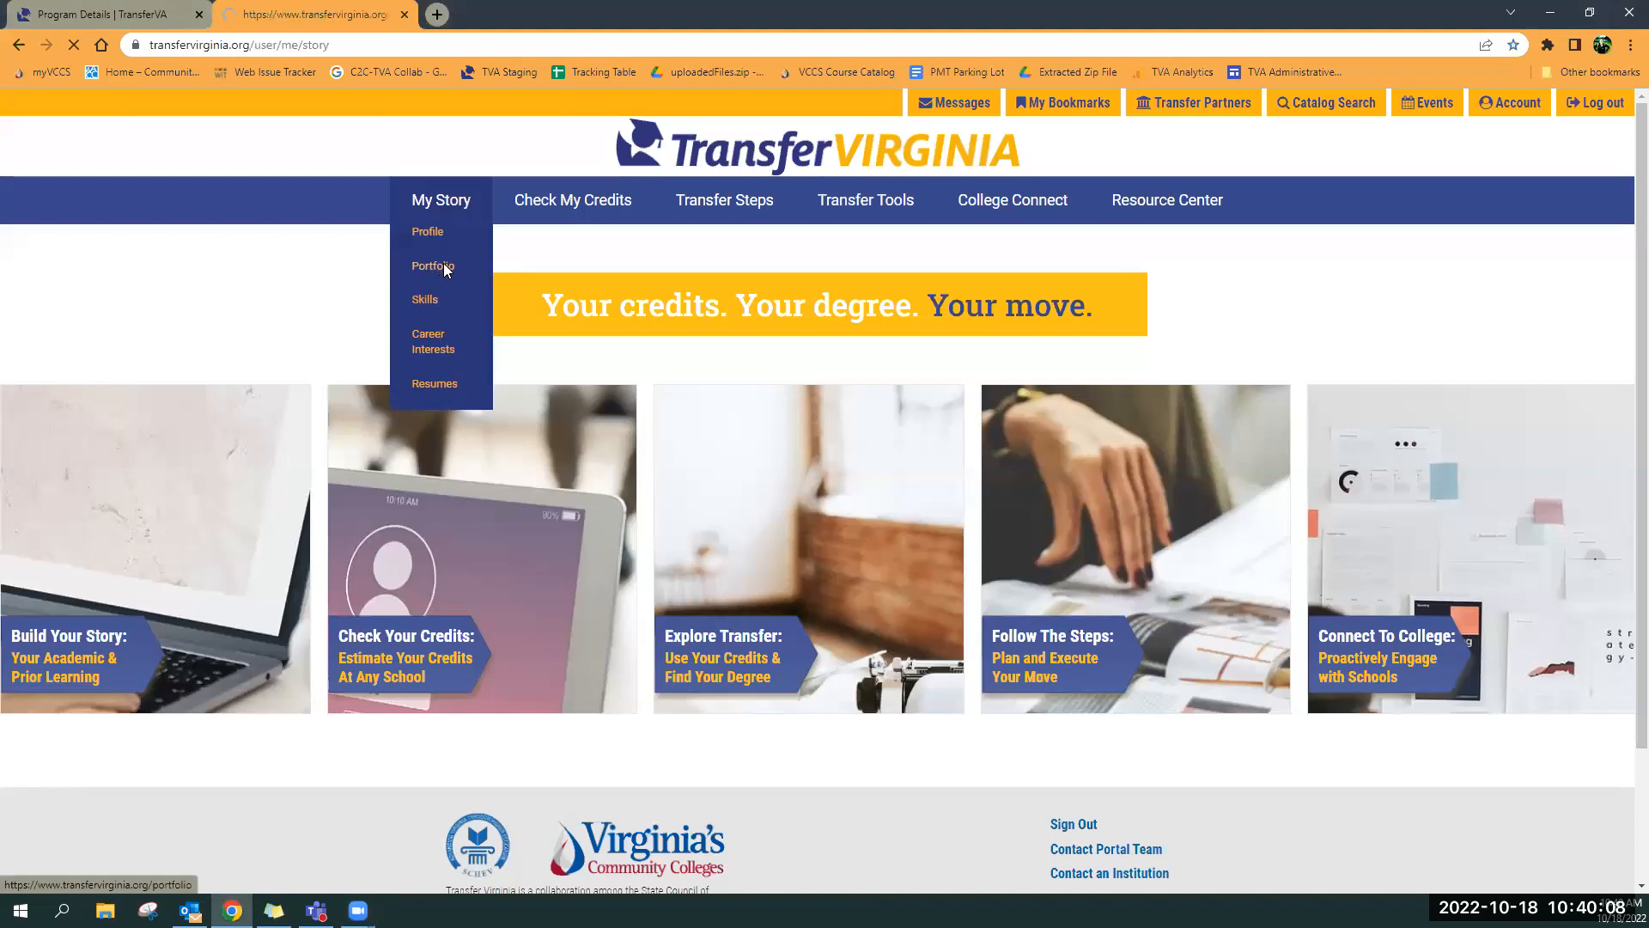
Go to My Story > Portfolio > Upload a Transcript and submit Upload with no file
left_click(432, 266)
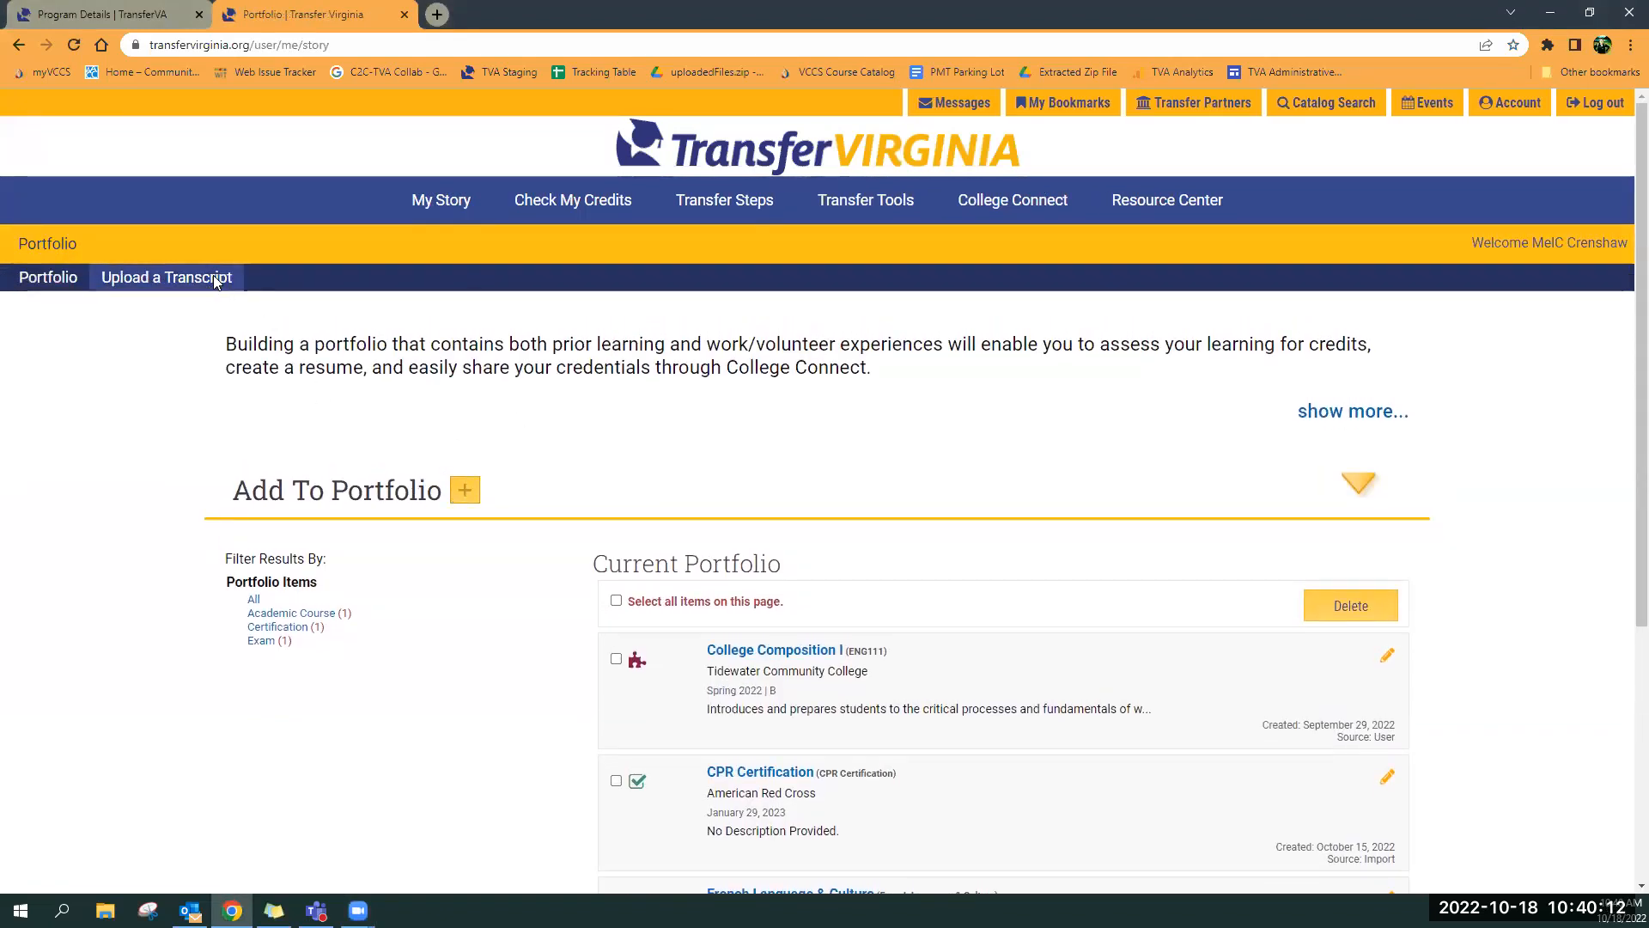
left_click(164, 276)
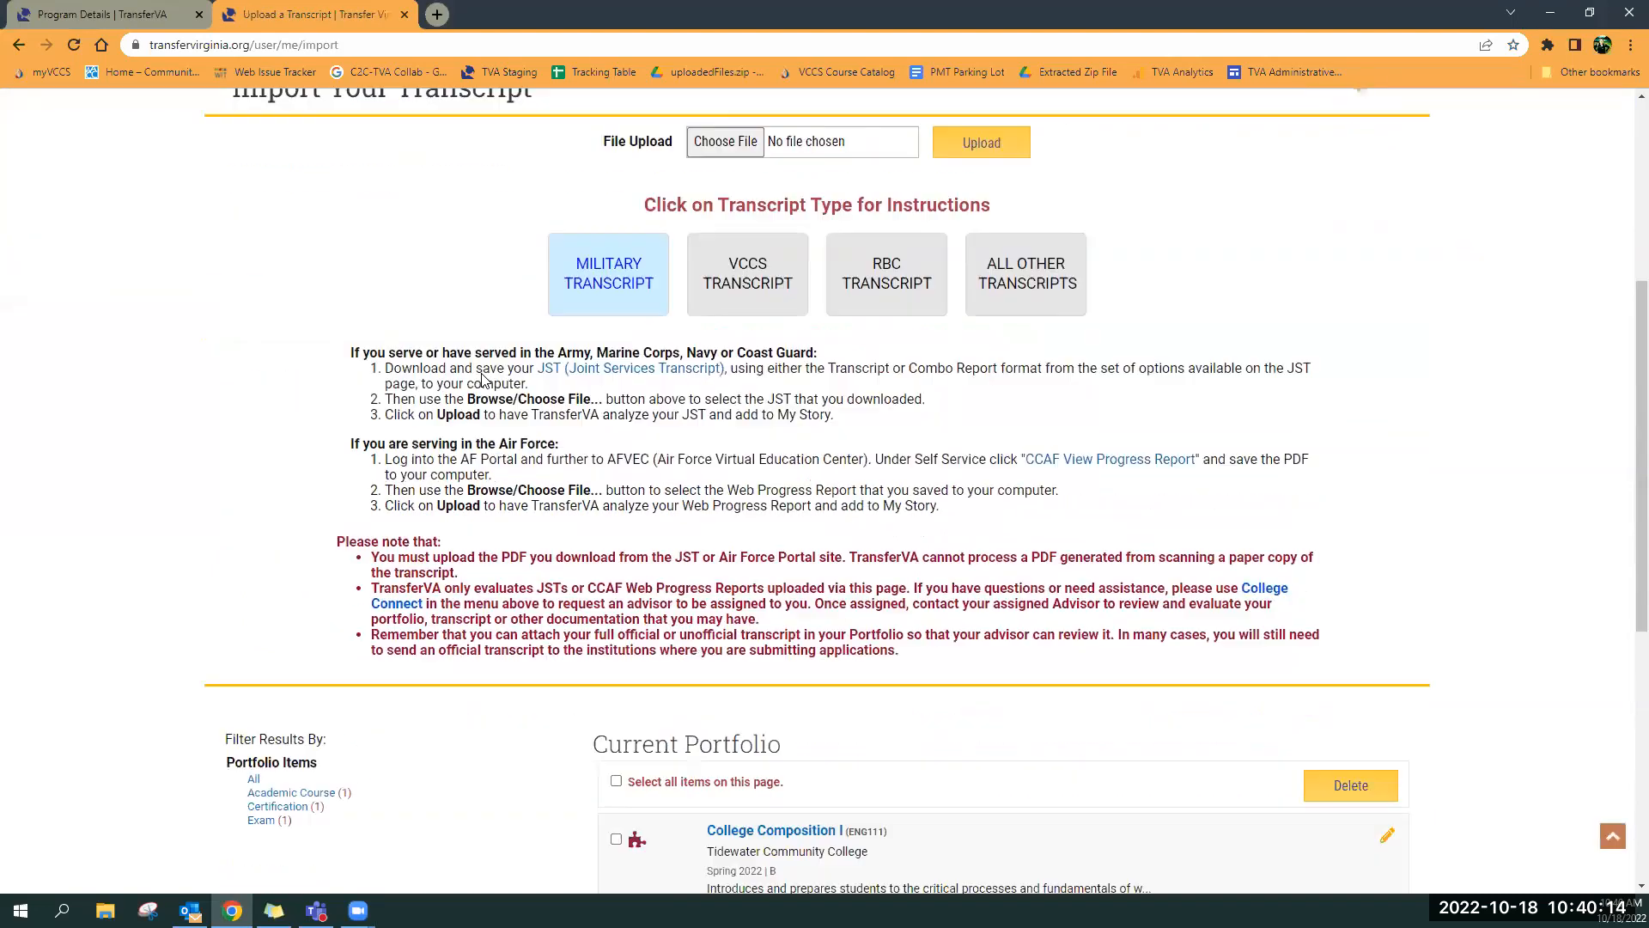
scroll("down", 3)
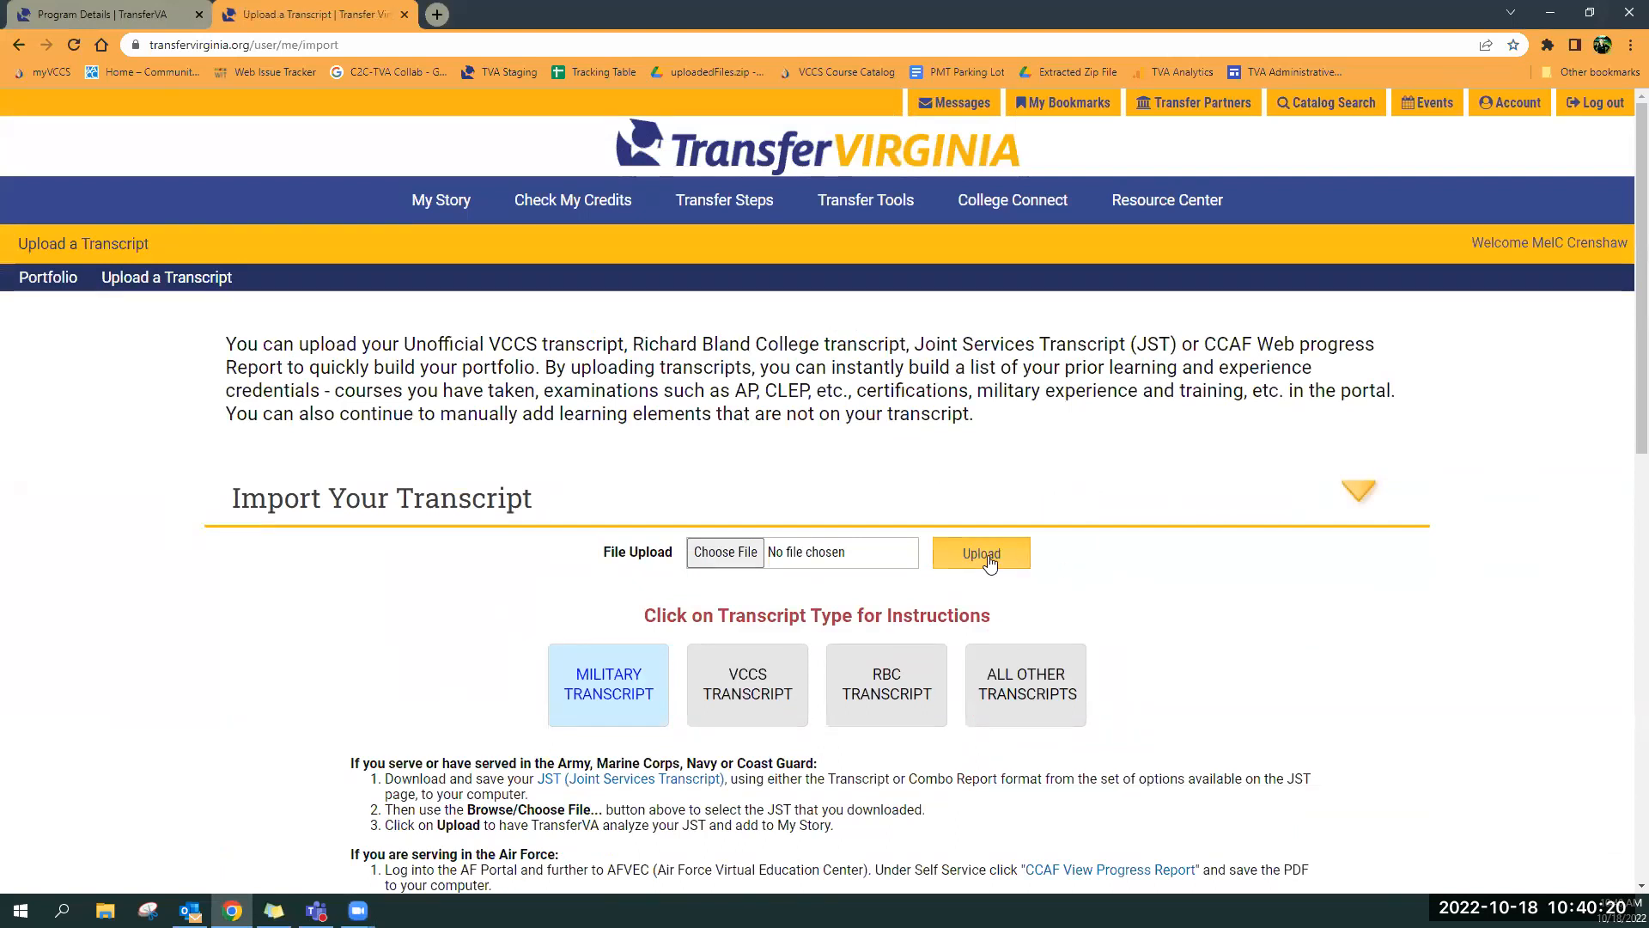
left_click(979, 553)
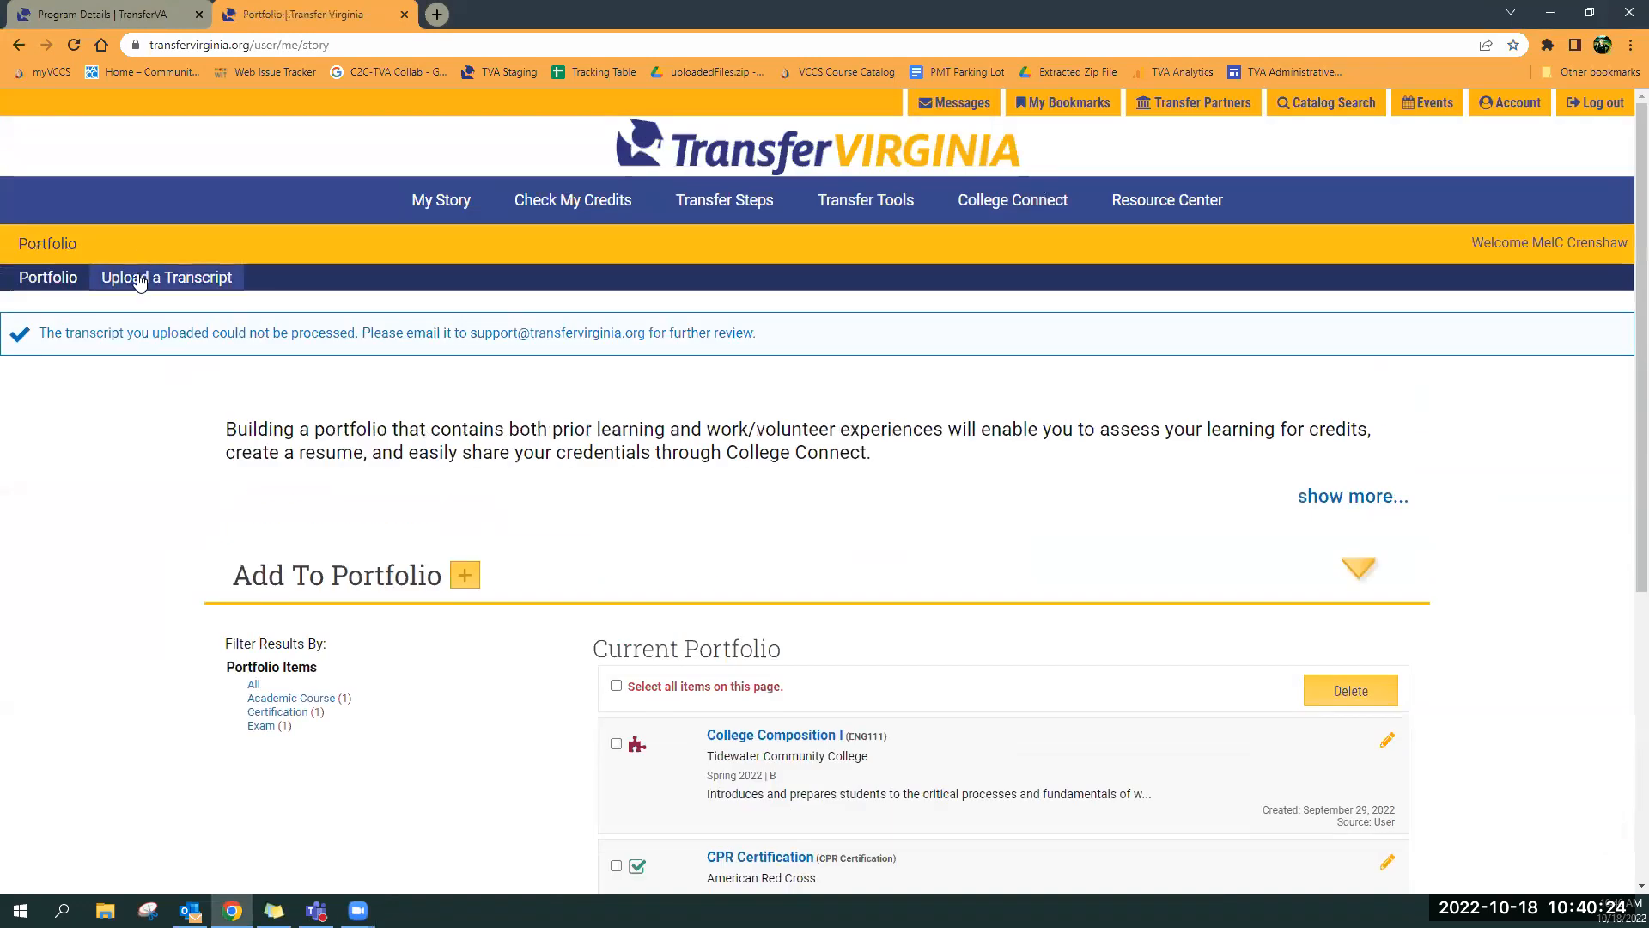
Reopen Upload a Transcript and cancel the file picker without choosing a file
left_click(165, 277)
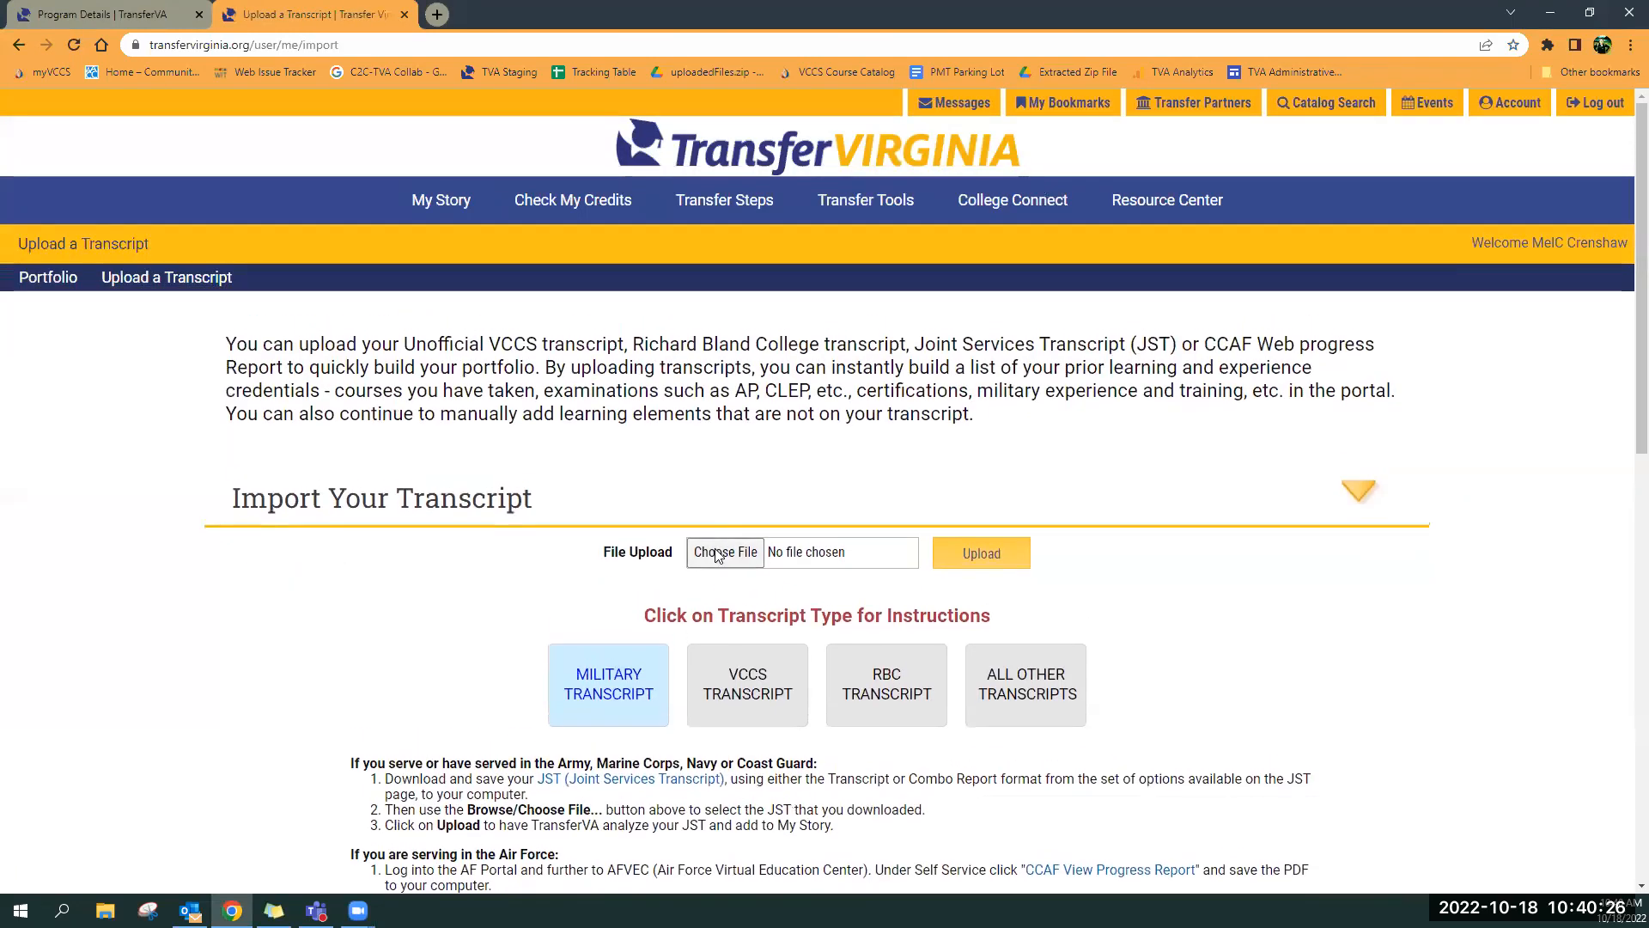
left_click(725, 553)
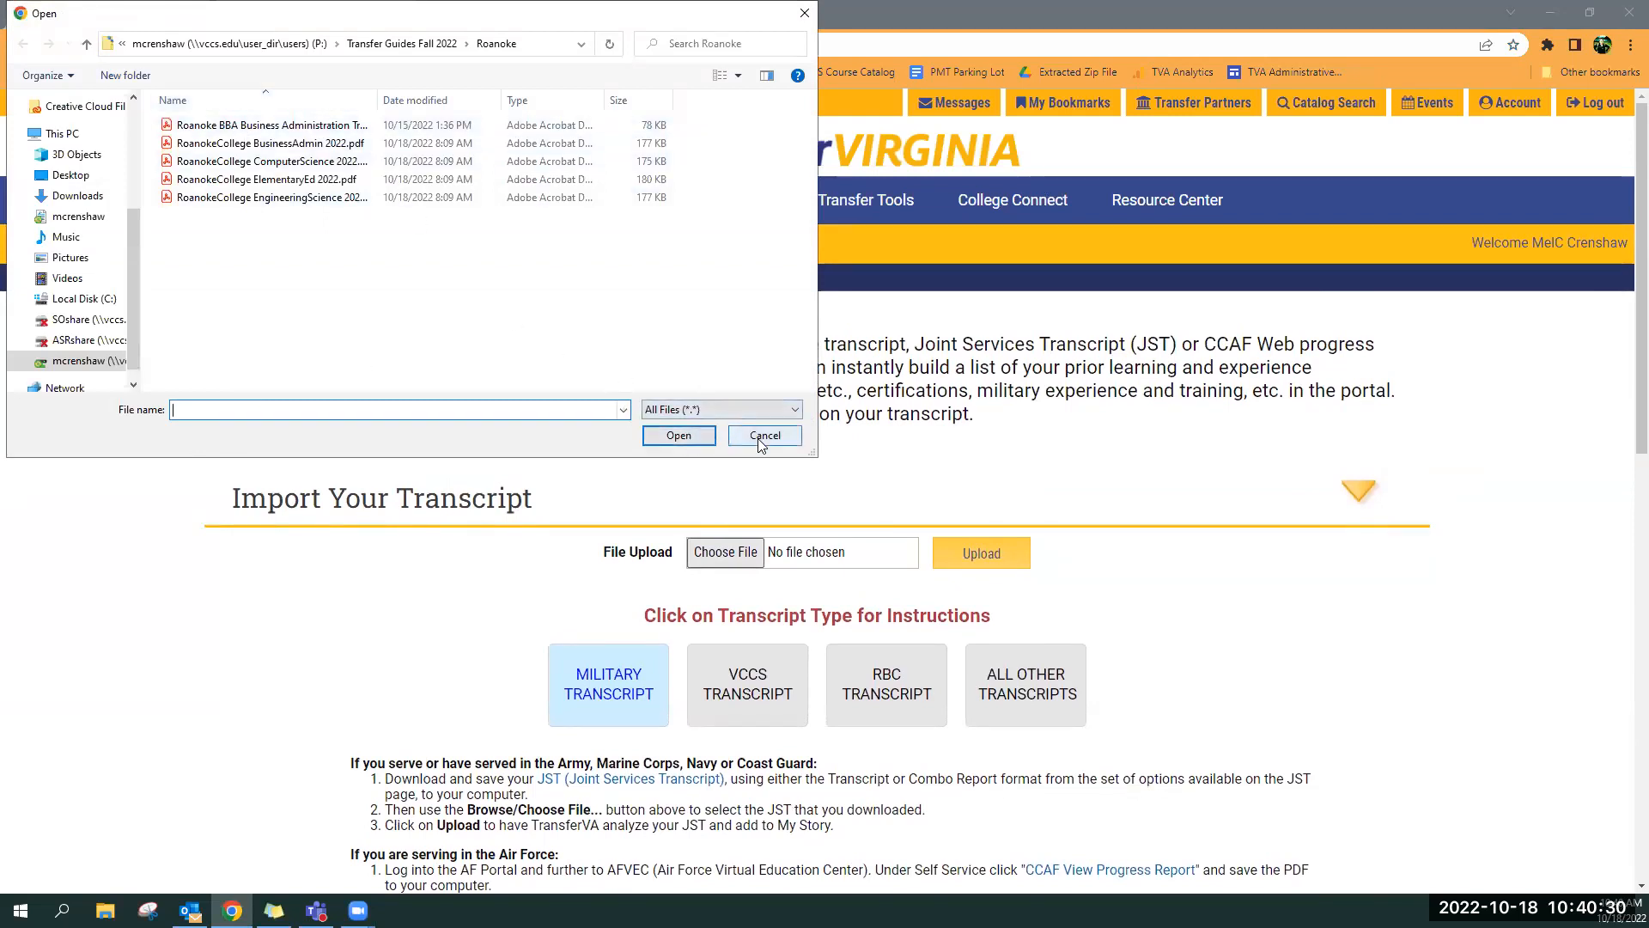
left_click(764, 435)
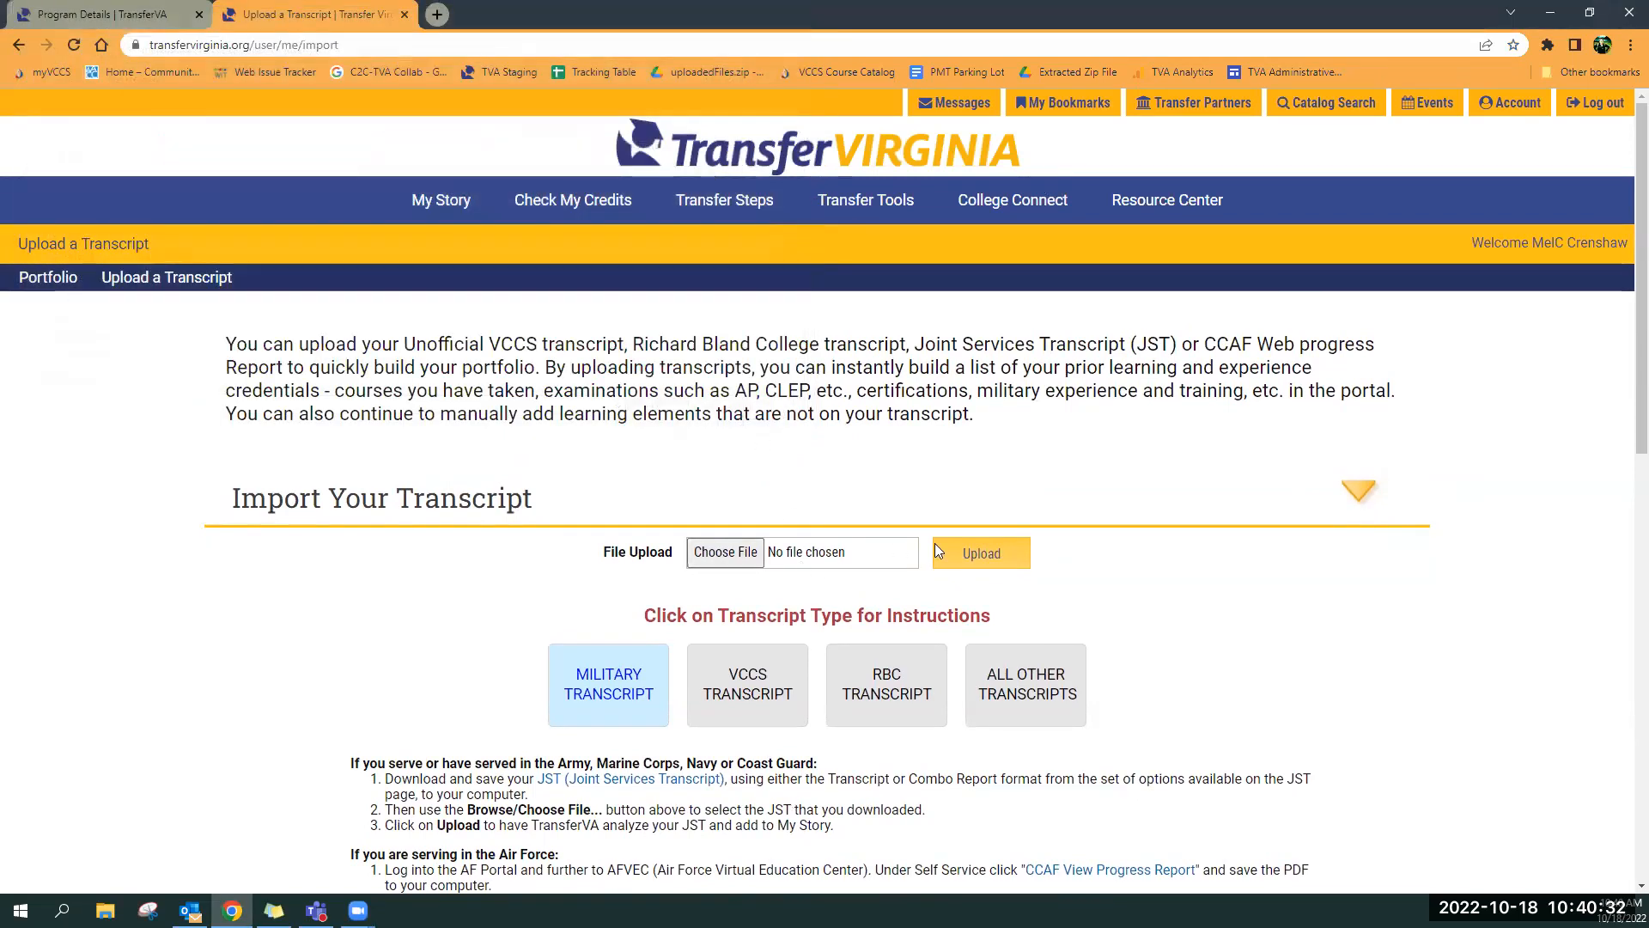
mouse_move(294, 566)
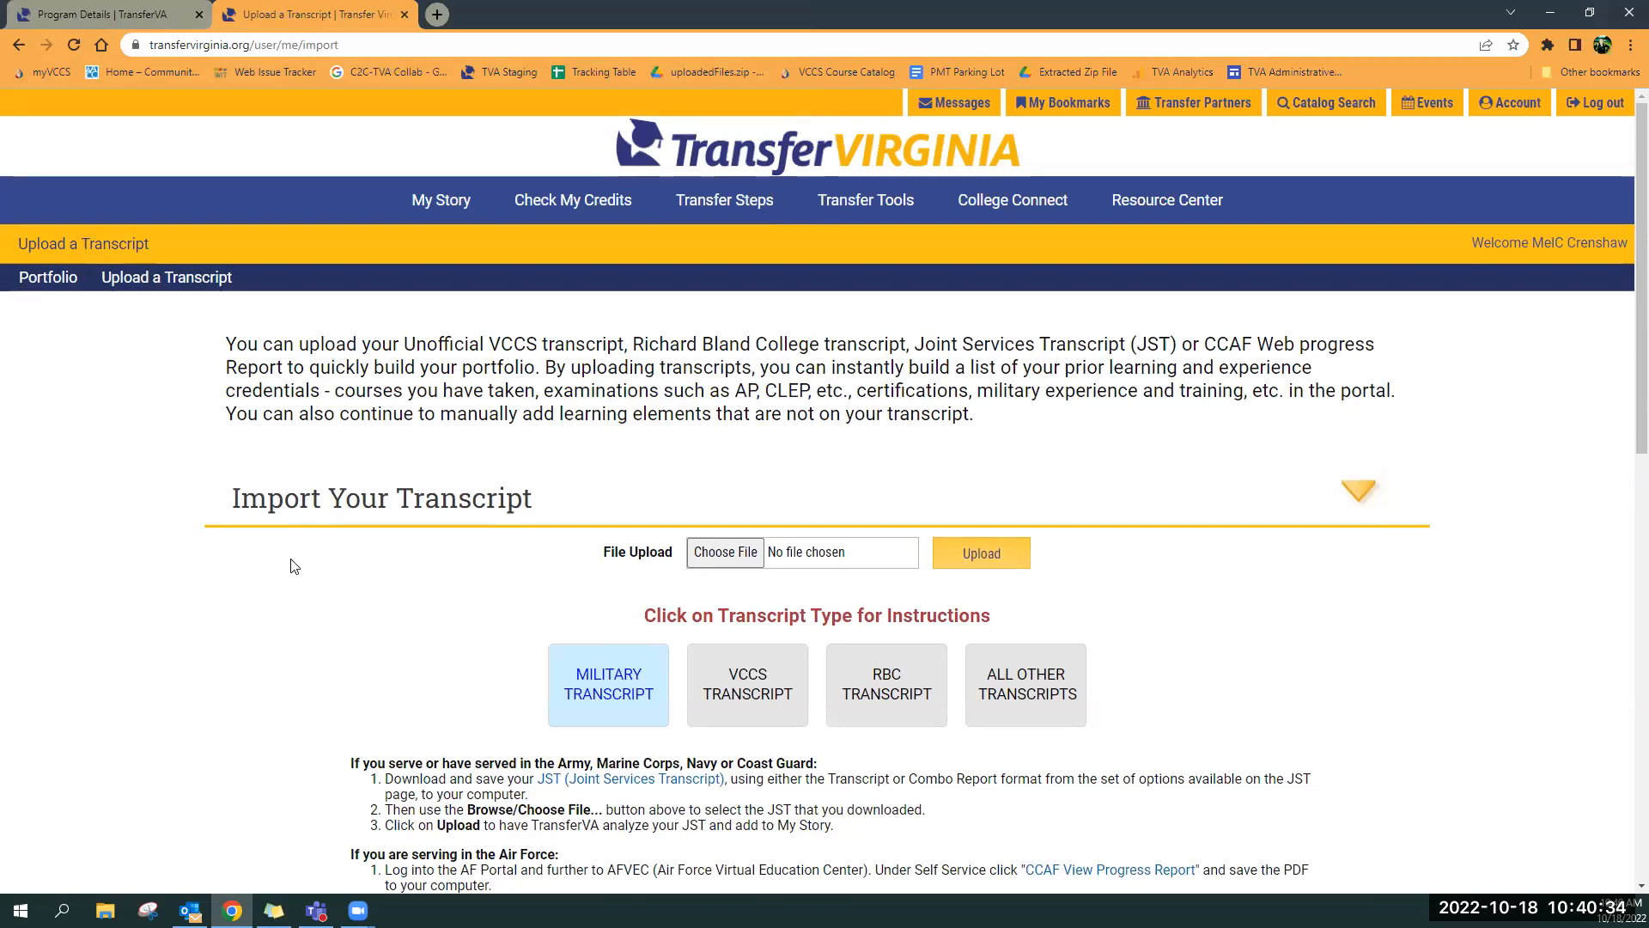
Show the All Other Transcripts instructions and scroll through them
left_click(1023, 673)
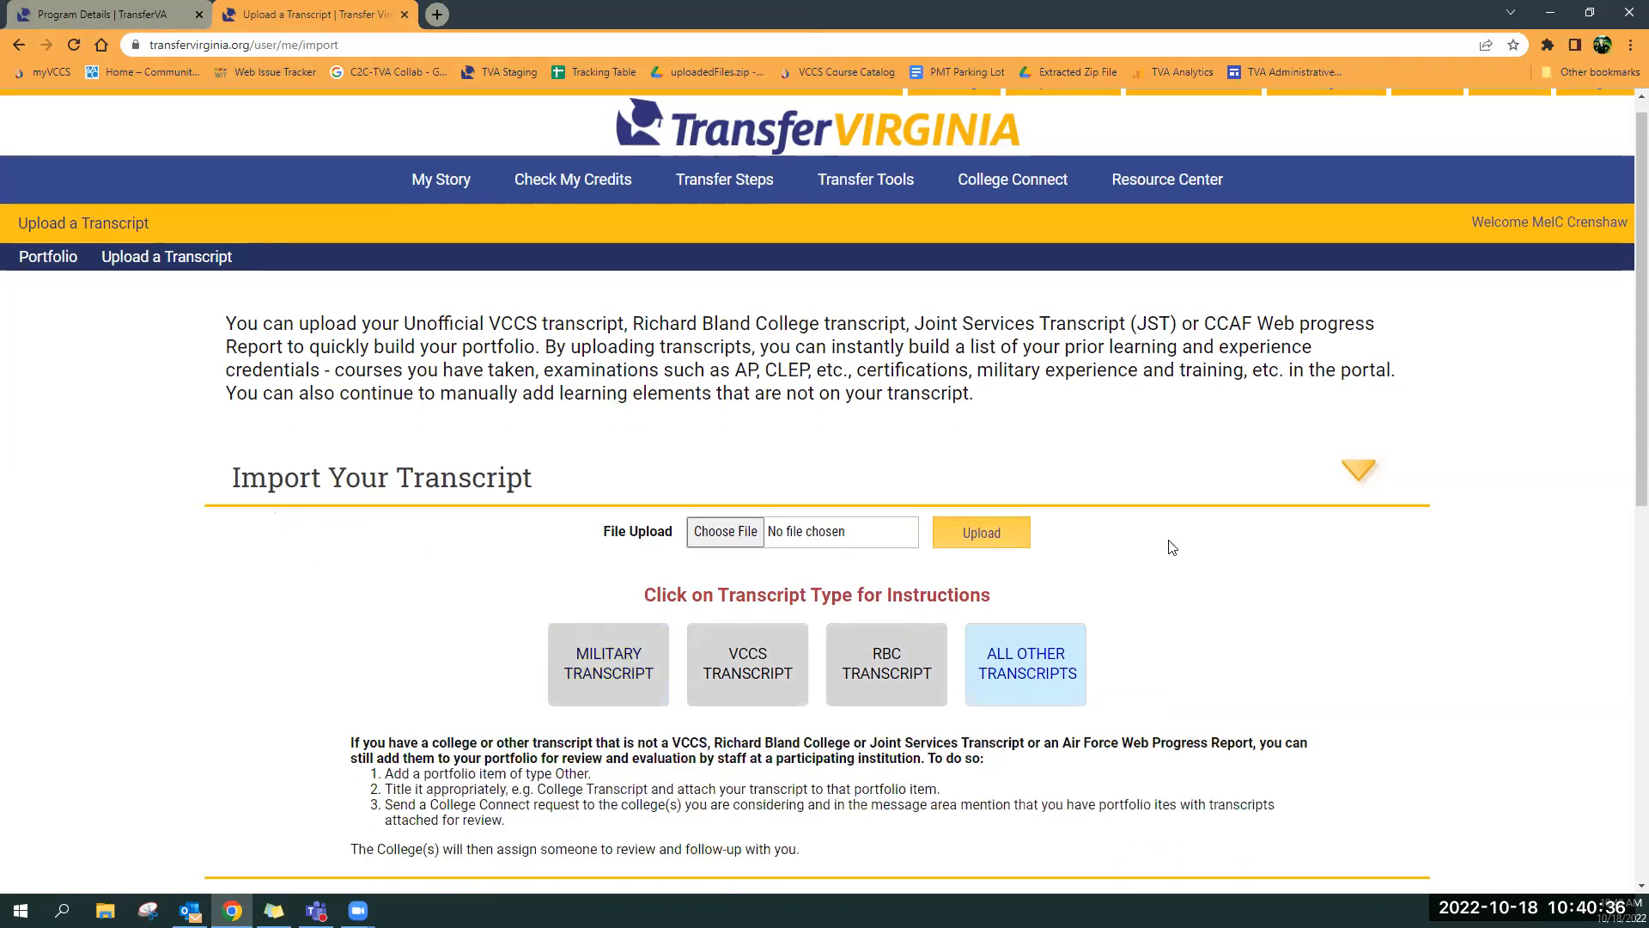
scroll("down", 3)
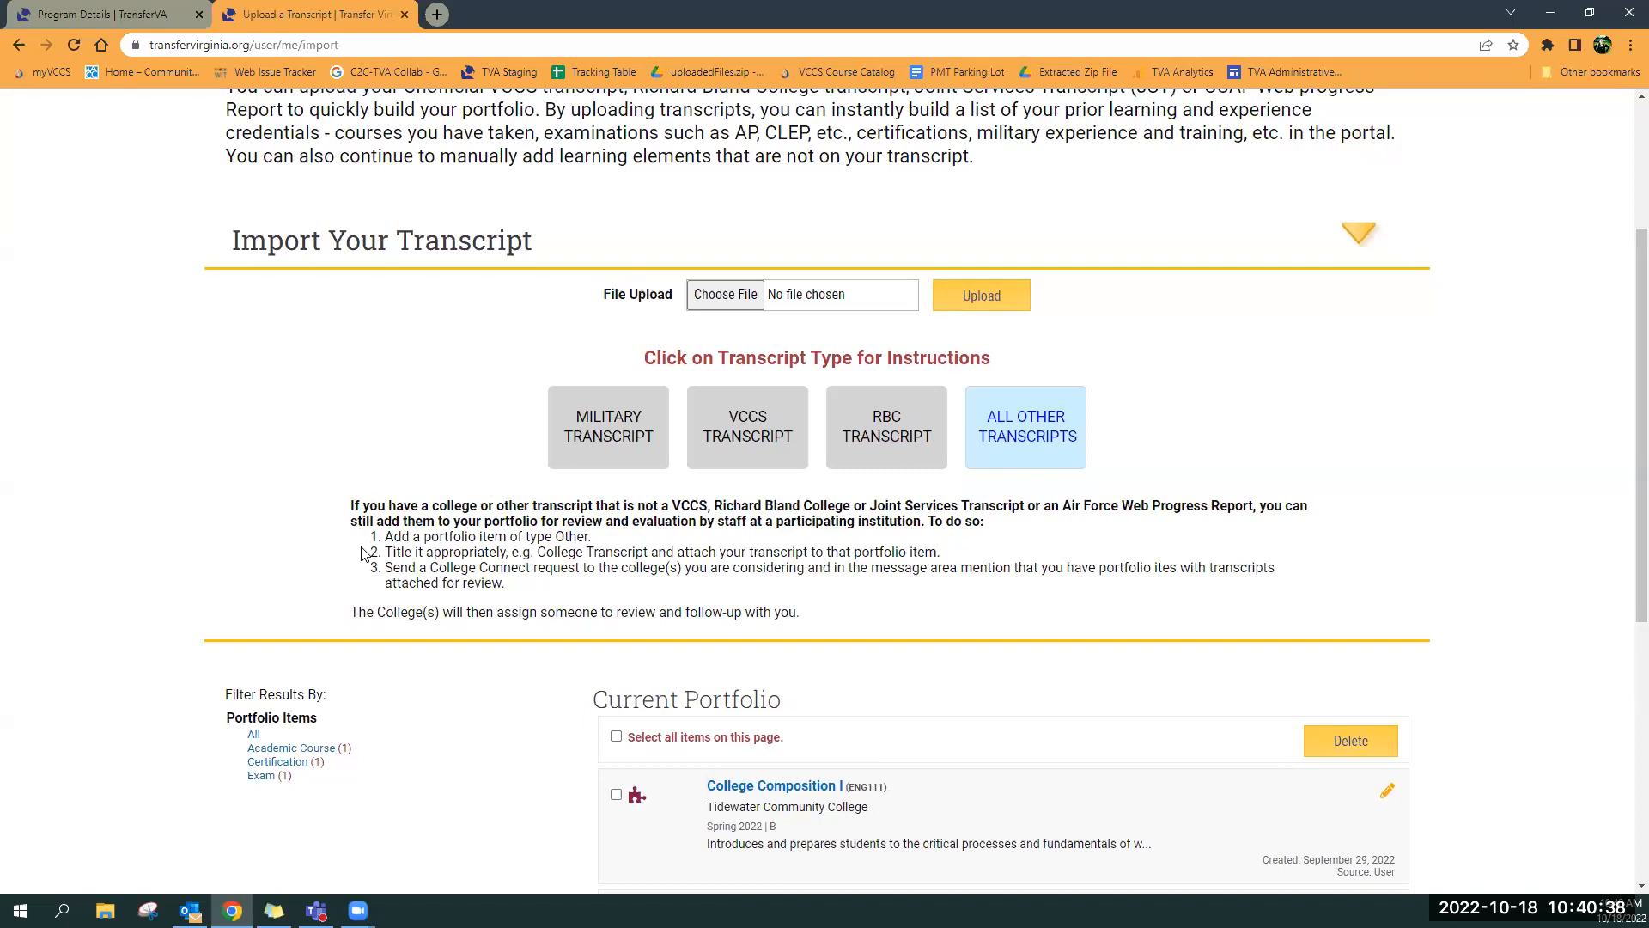
mouse_move(620, 555)
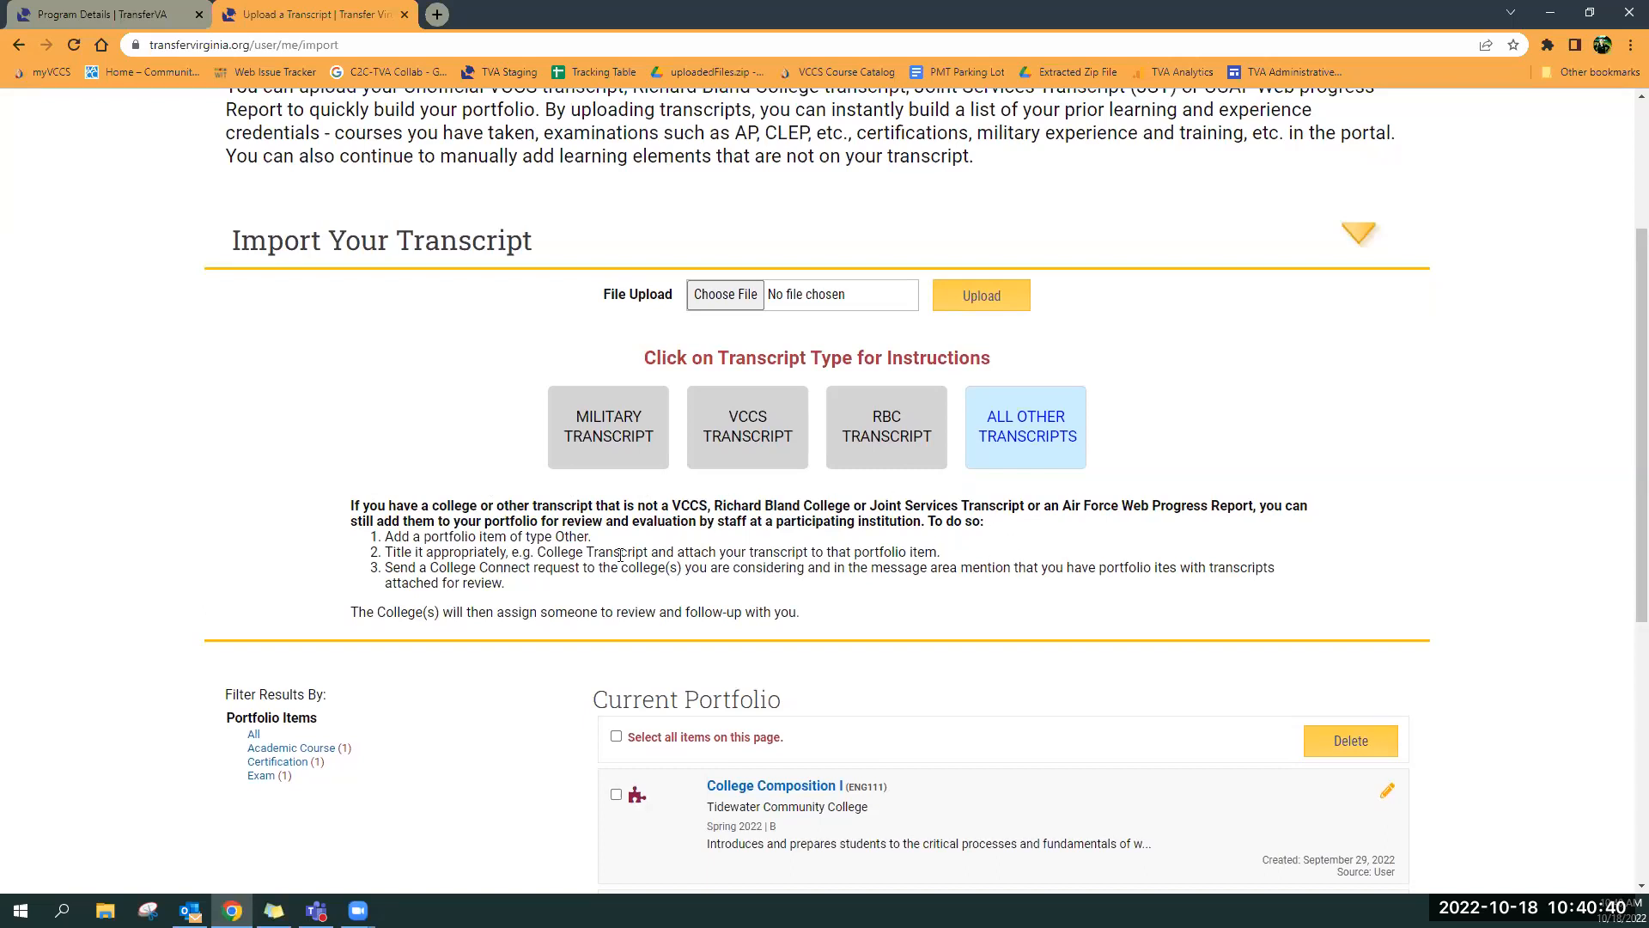
mouse_move(231, 544)
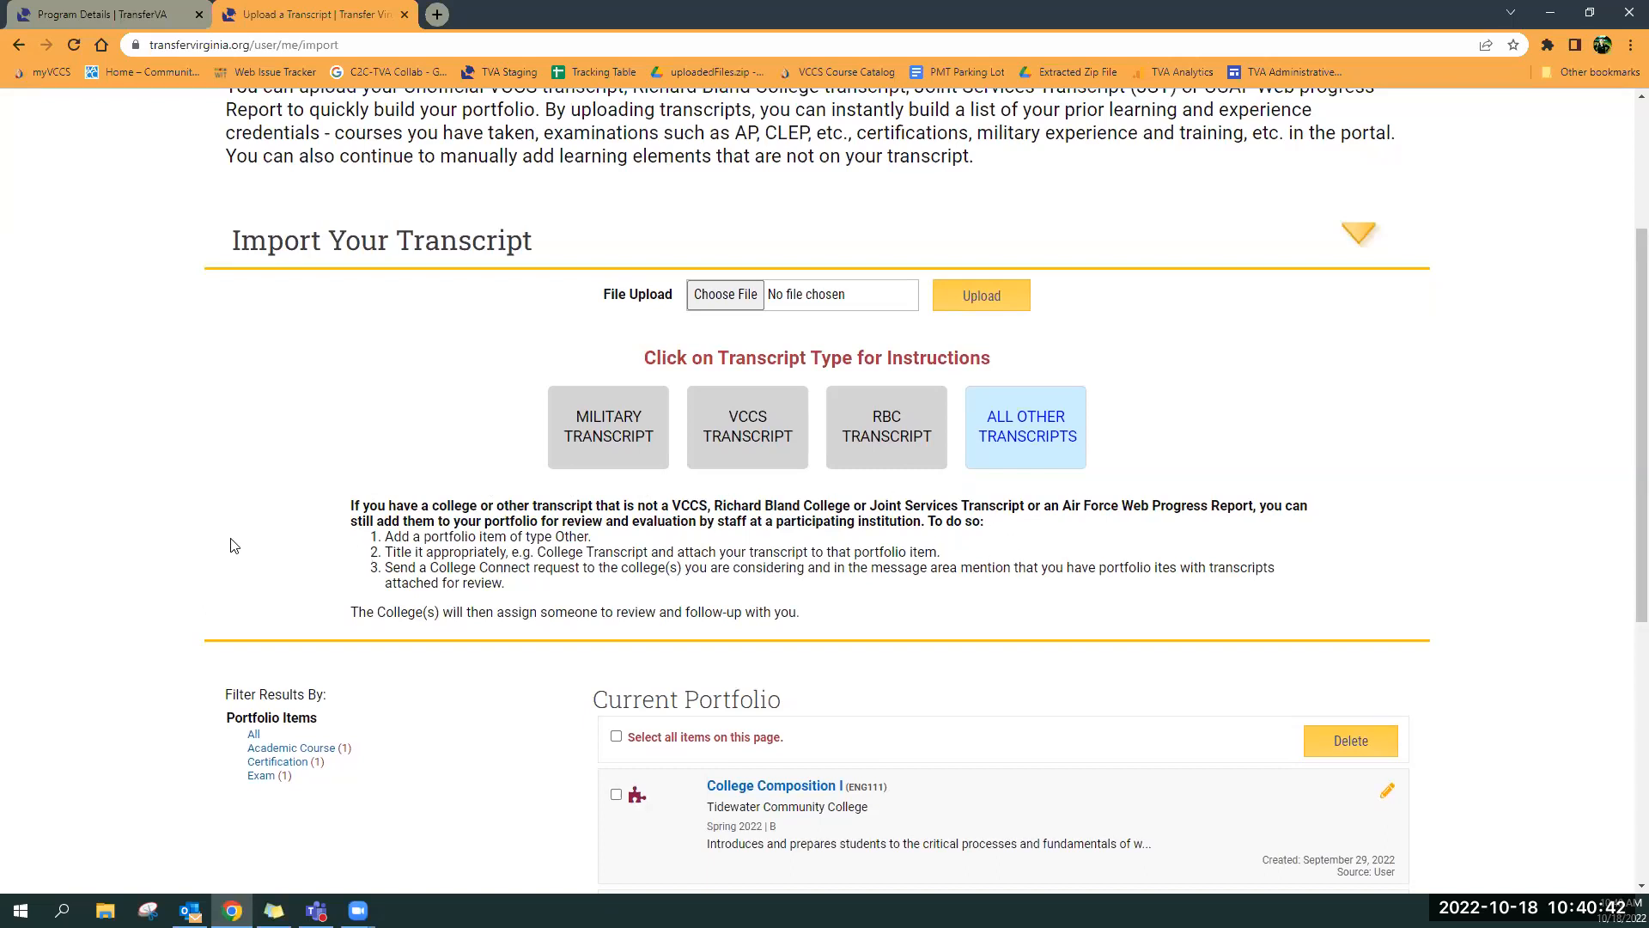
mouse_move(427, 433)
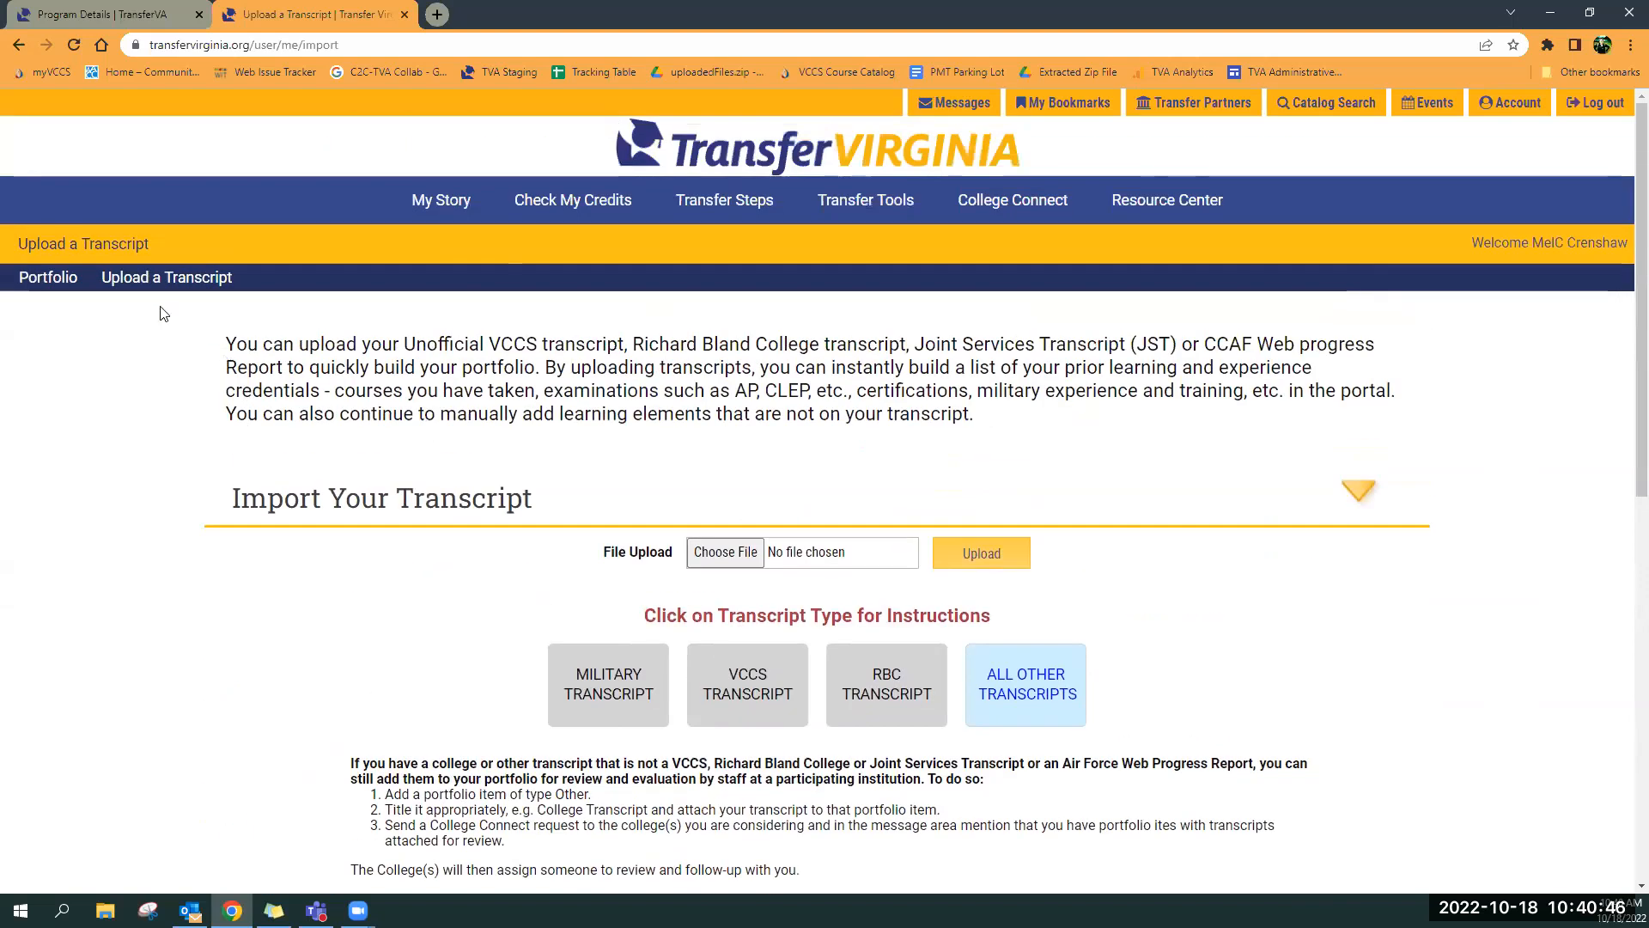
mouse_move(165, 277)
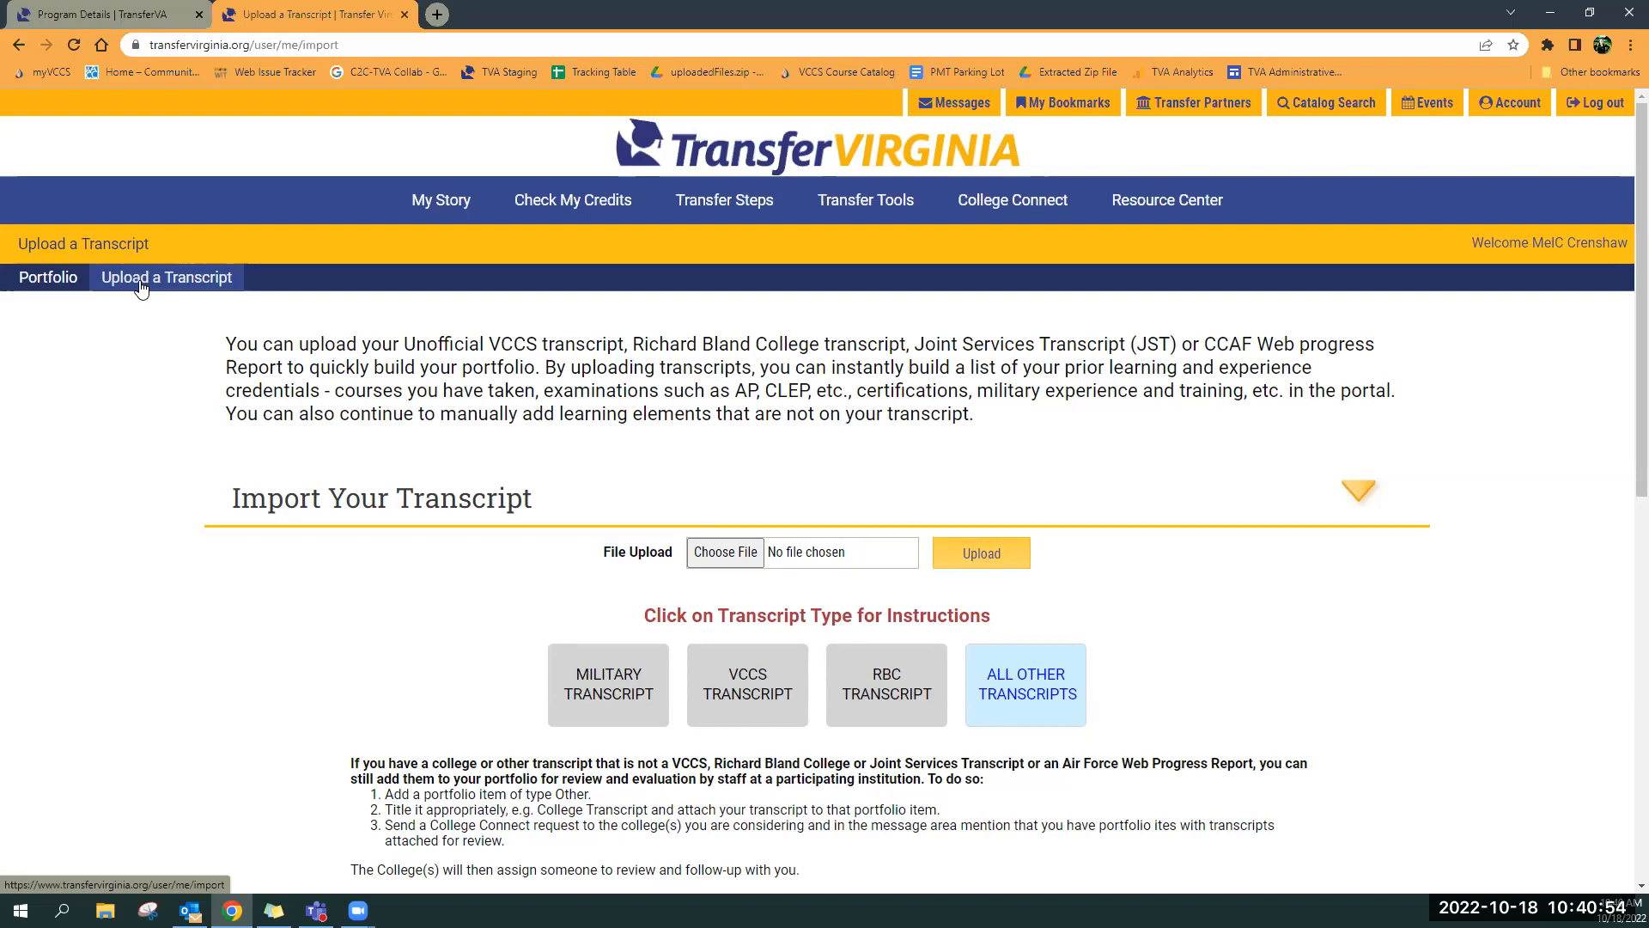
mouse_move(164, 290)
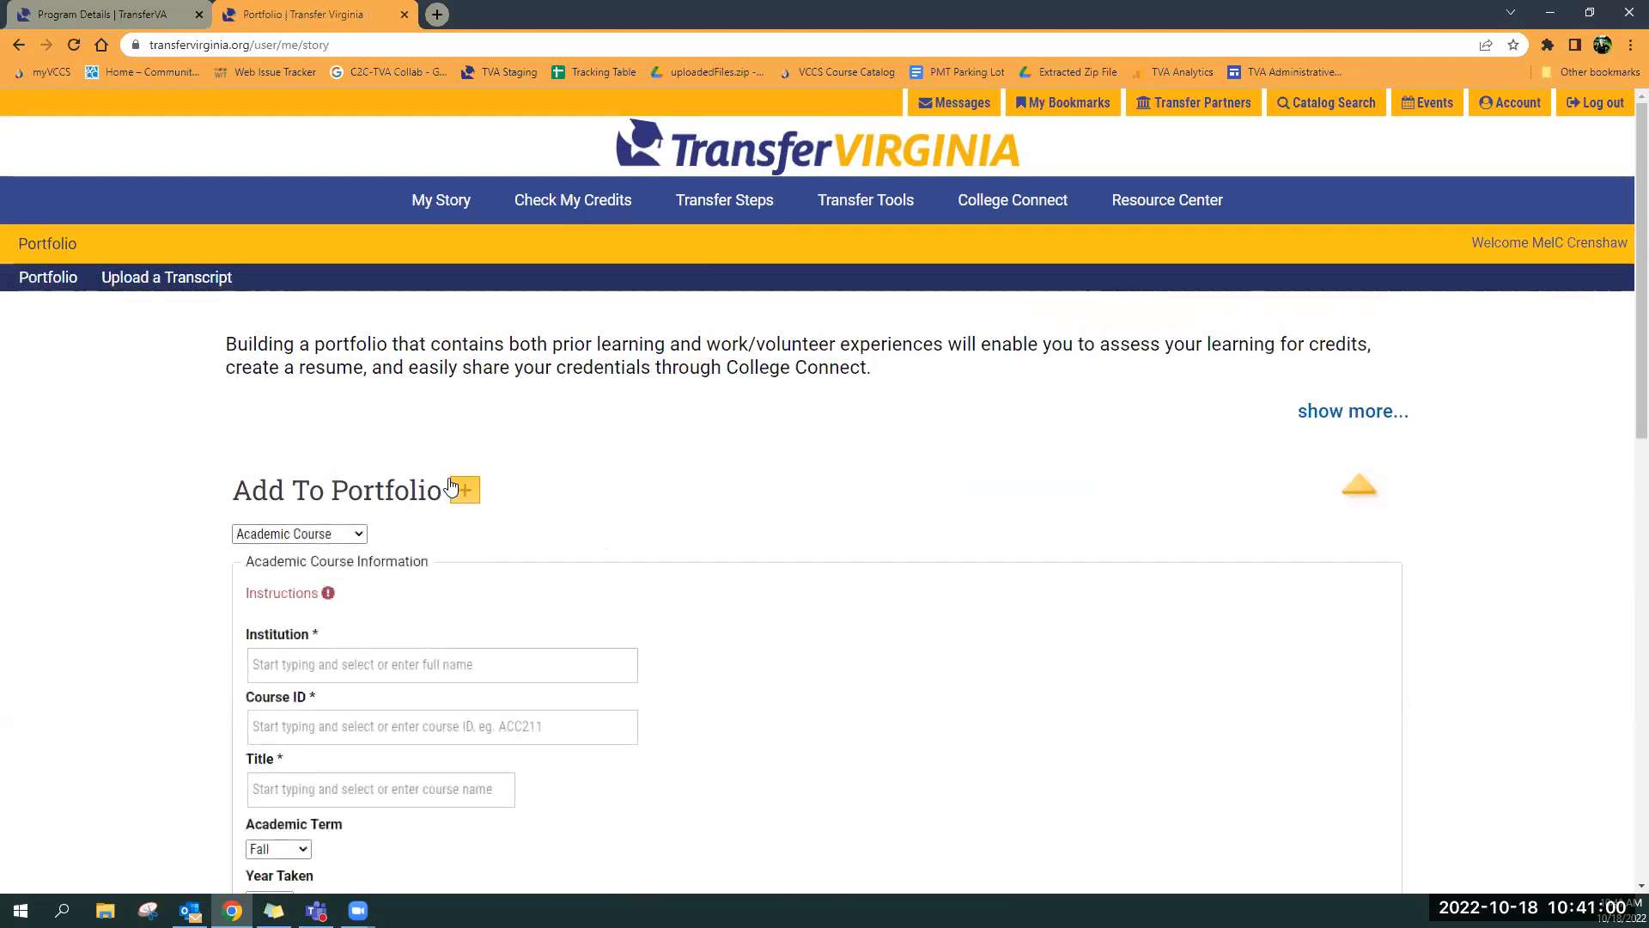
Scroll down the Add Academic Course form to the Attach a File section
scroll("down", 3)
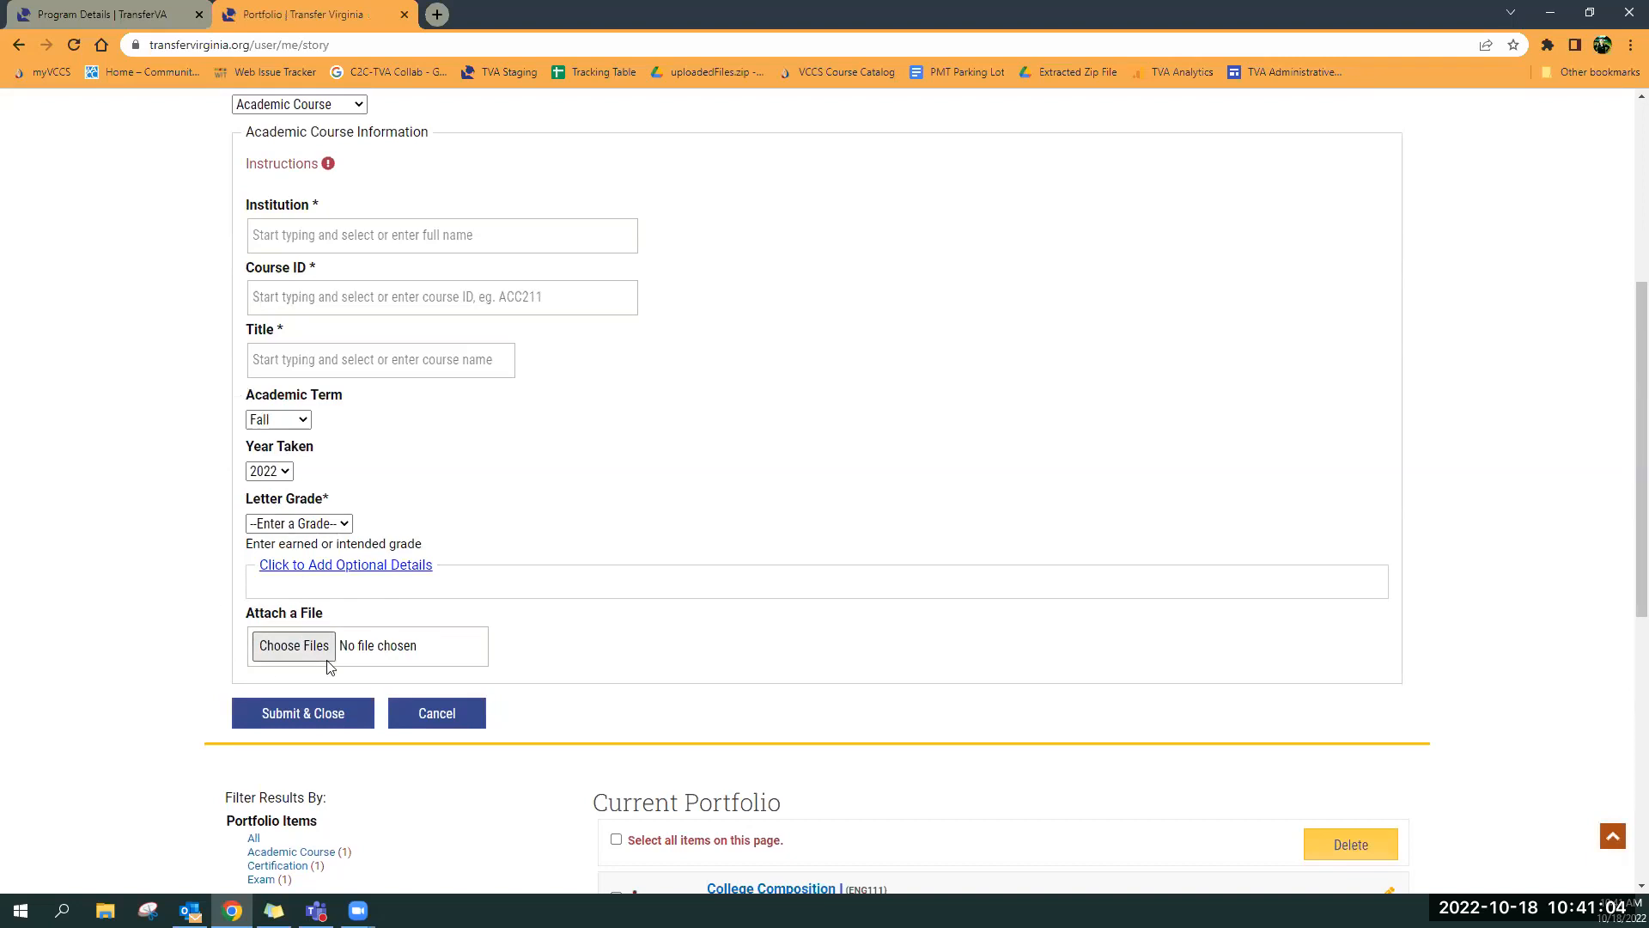
mouse_move(294, 618)
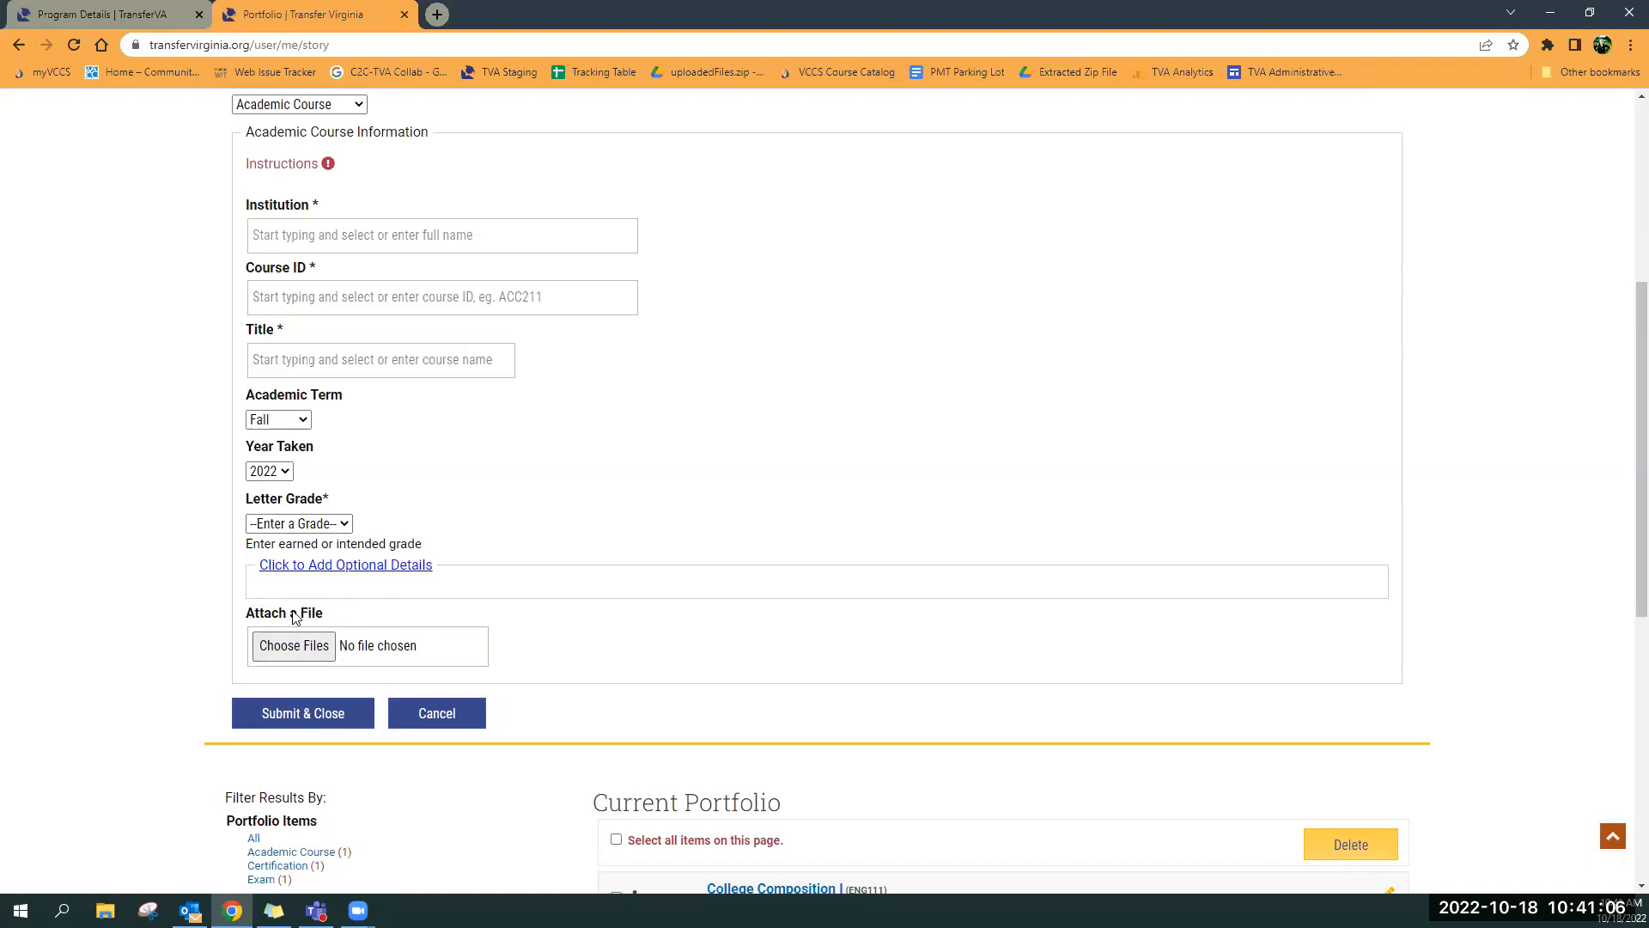